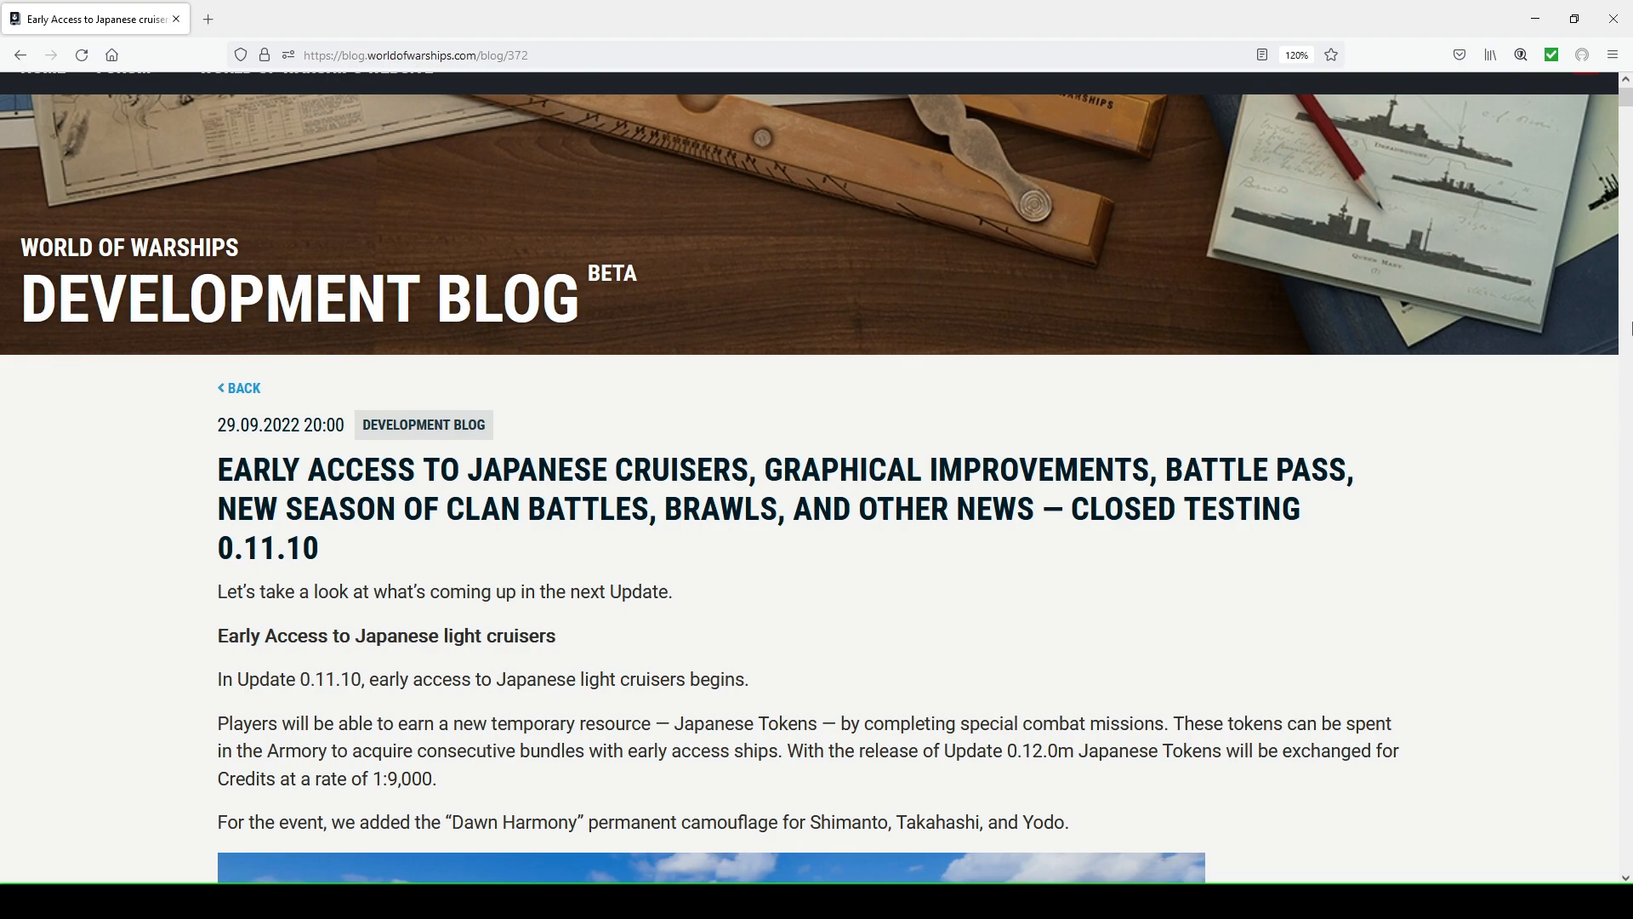
# Scroll through the Yodo port pictures in the 0.11.10 dev blog post
pyautogui.scroll(-3)
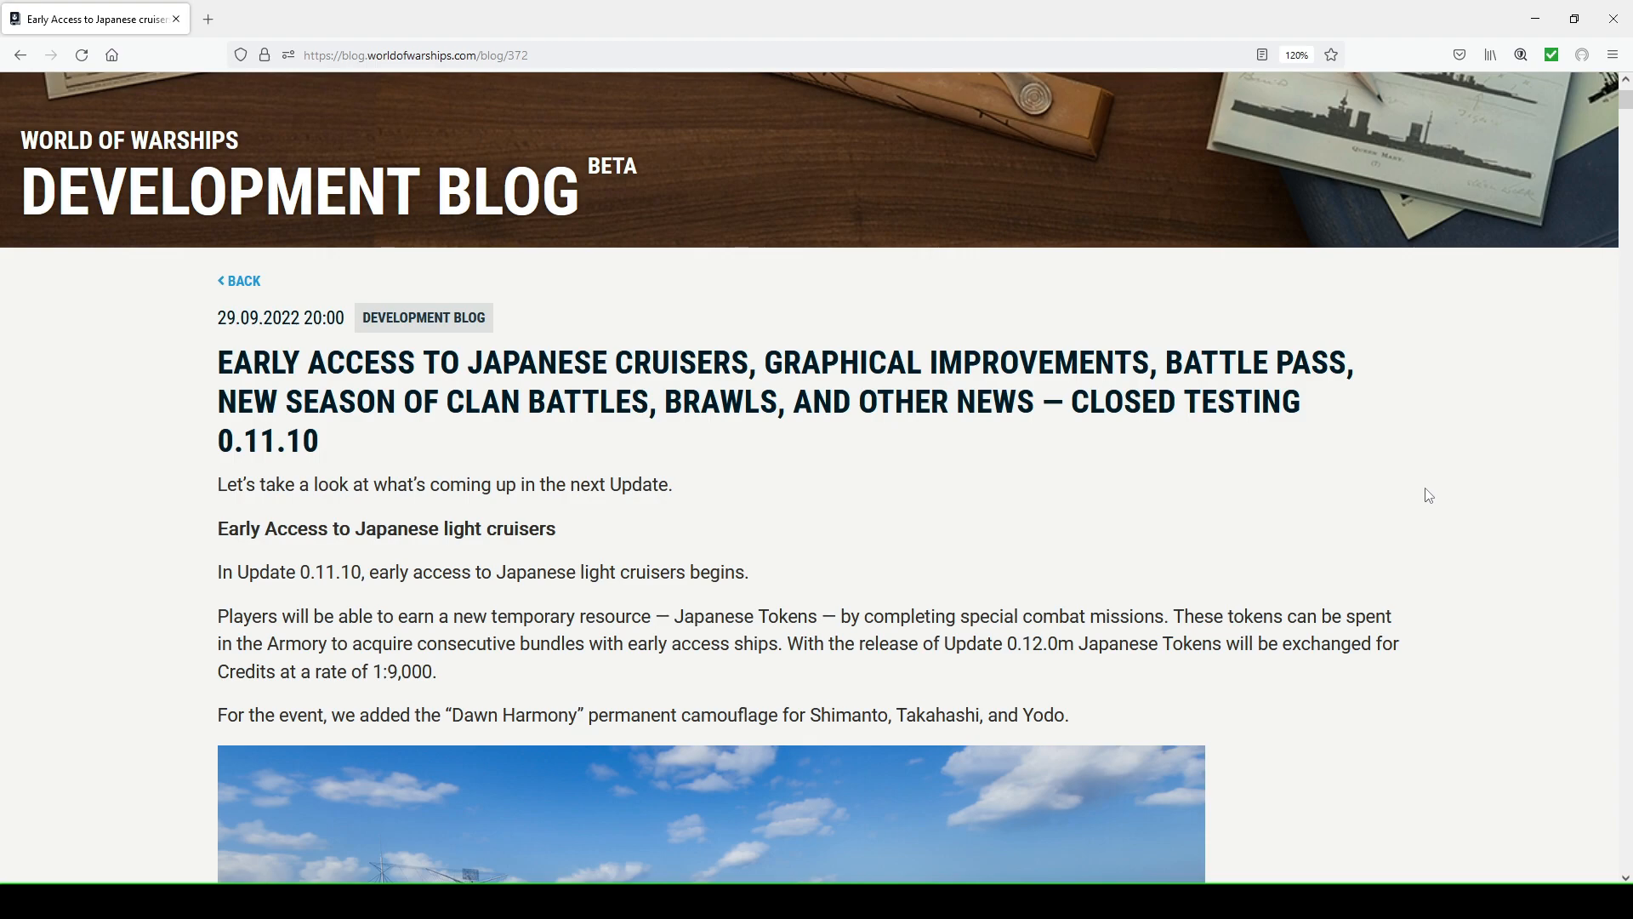
pyautogui.moveTo(1074, 456)
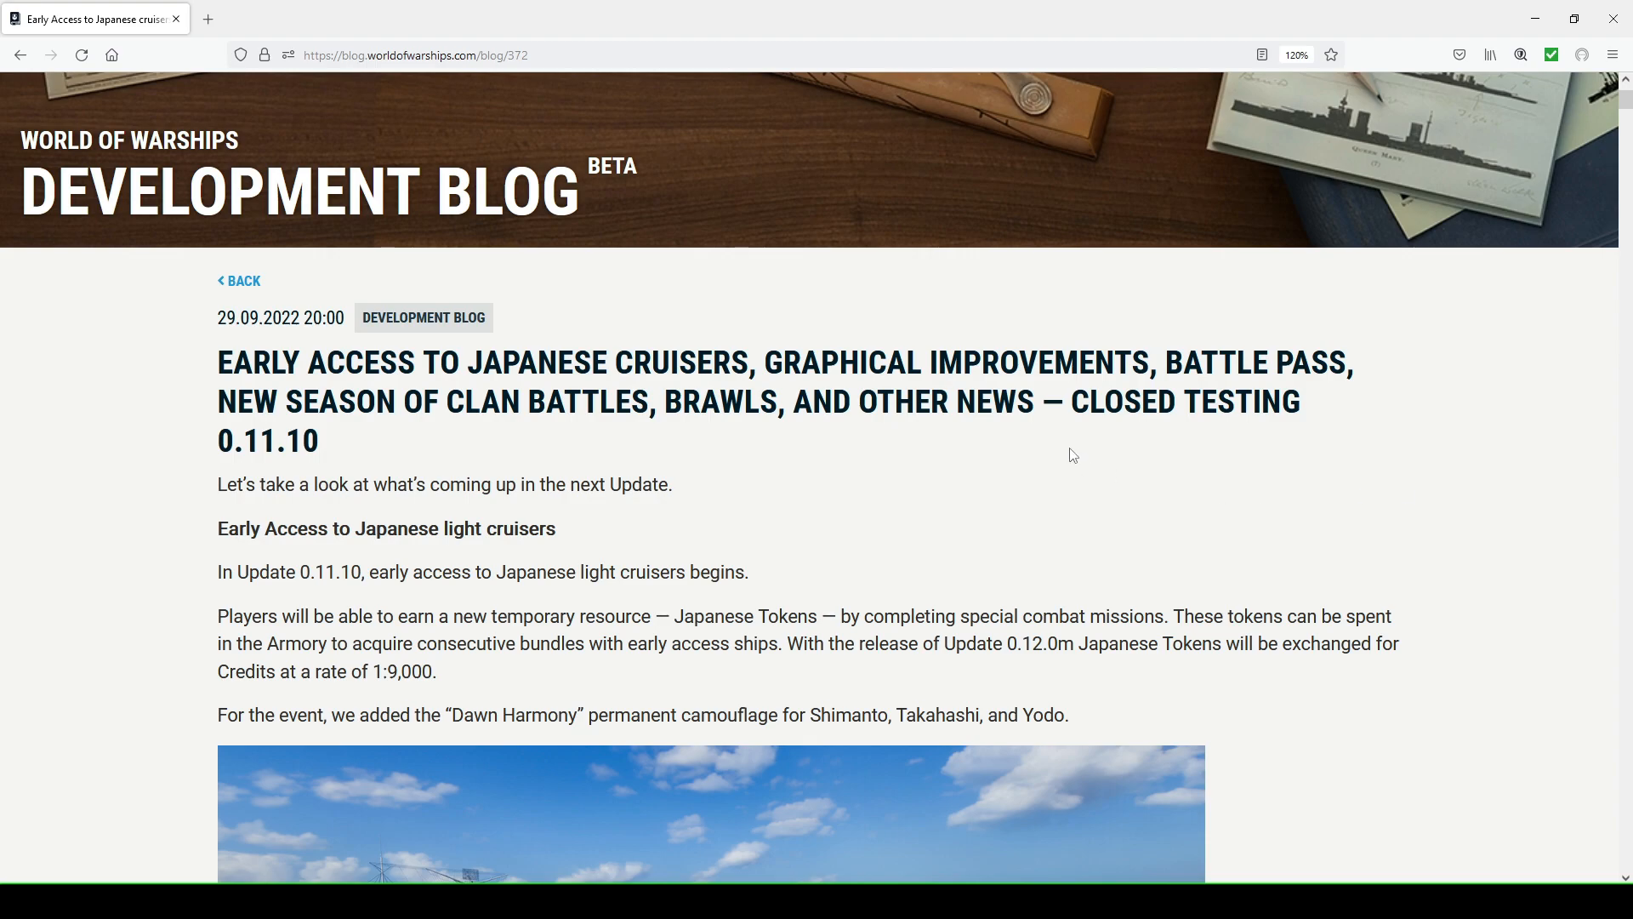
pyautogui.moveTo(680, 437)
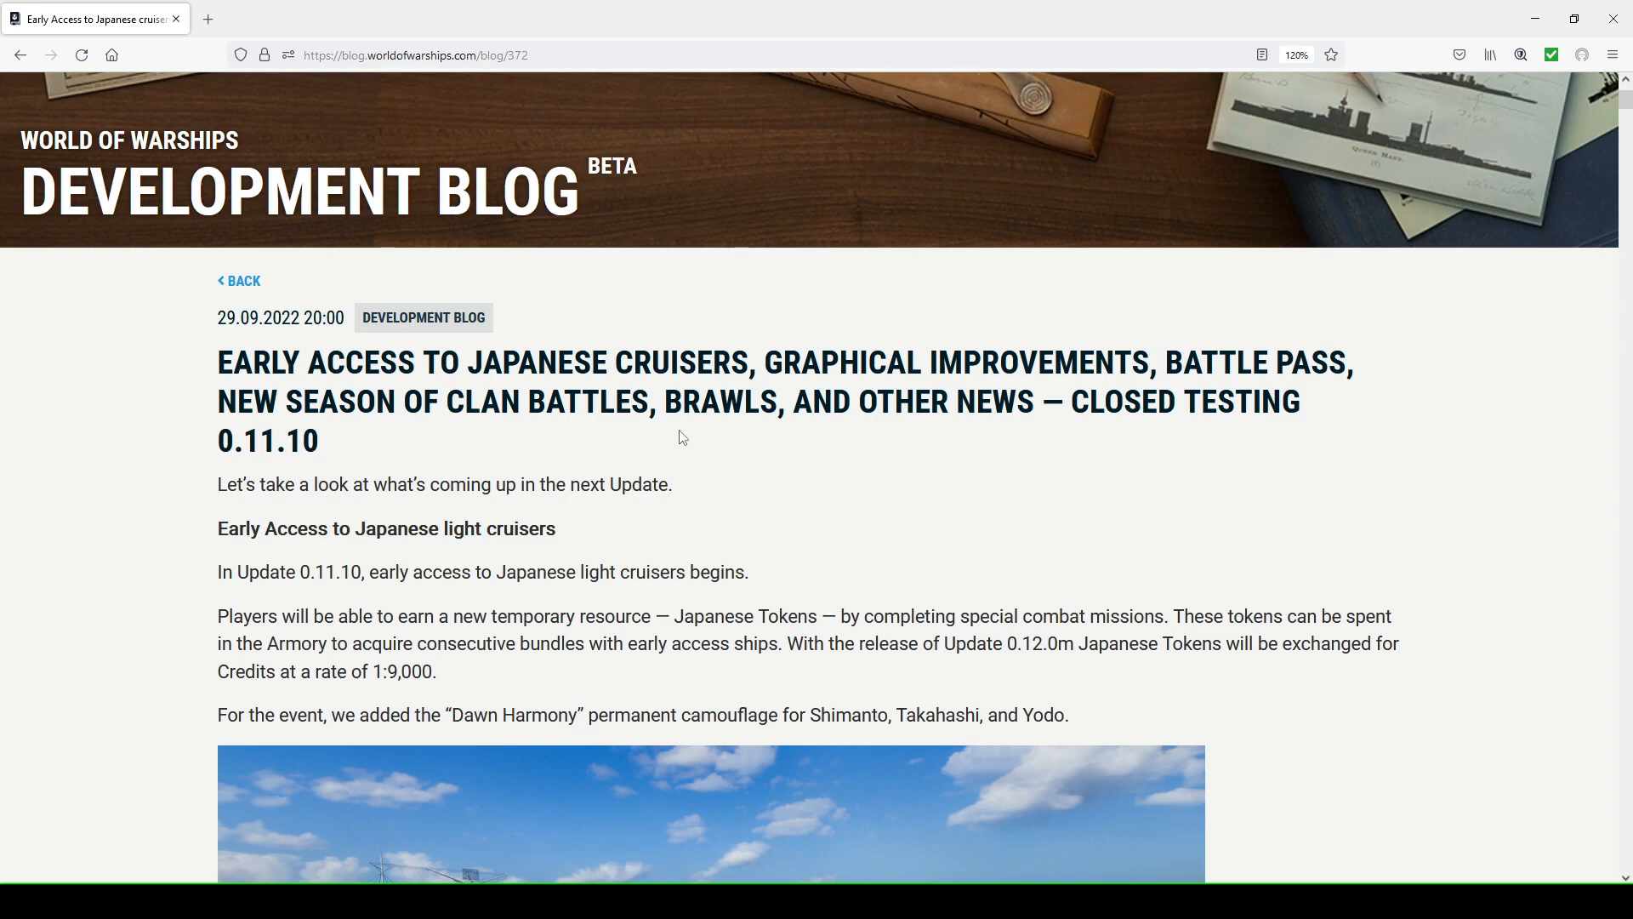
pyautogui.scroll(3)
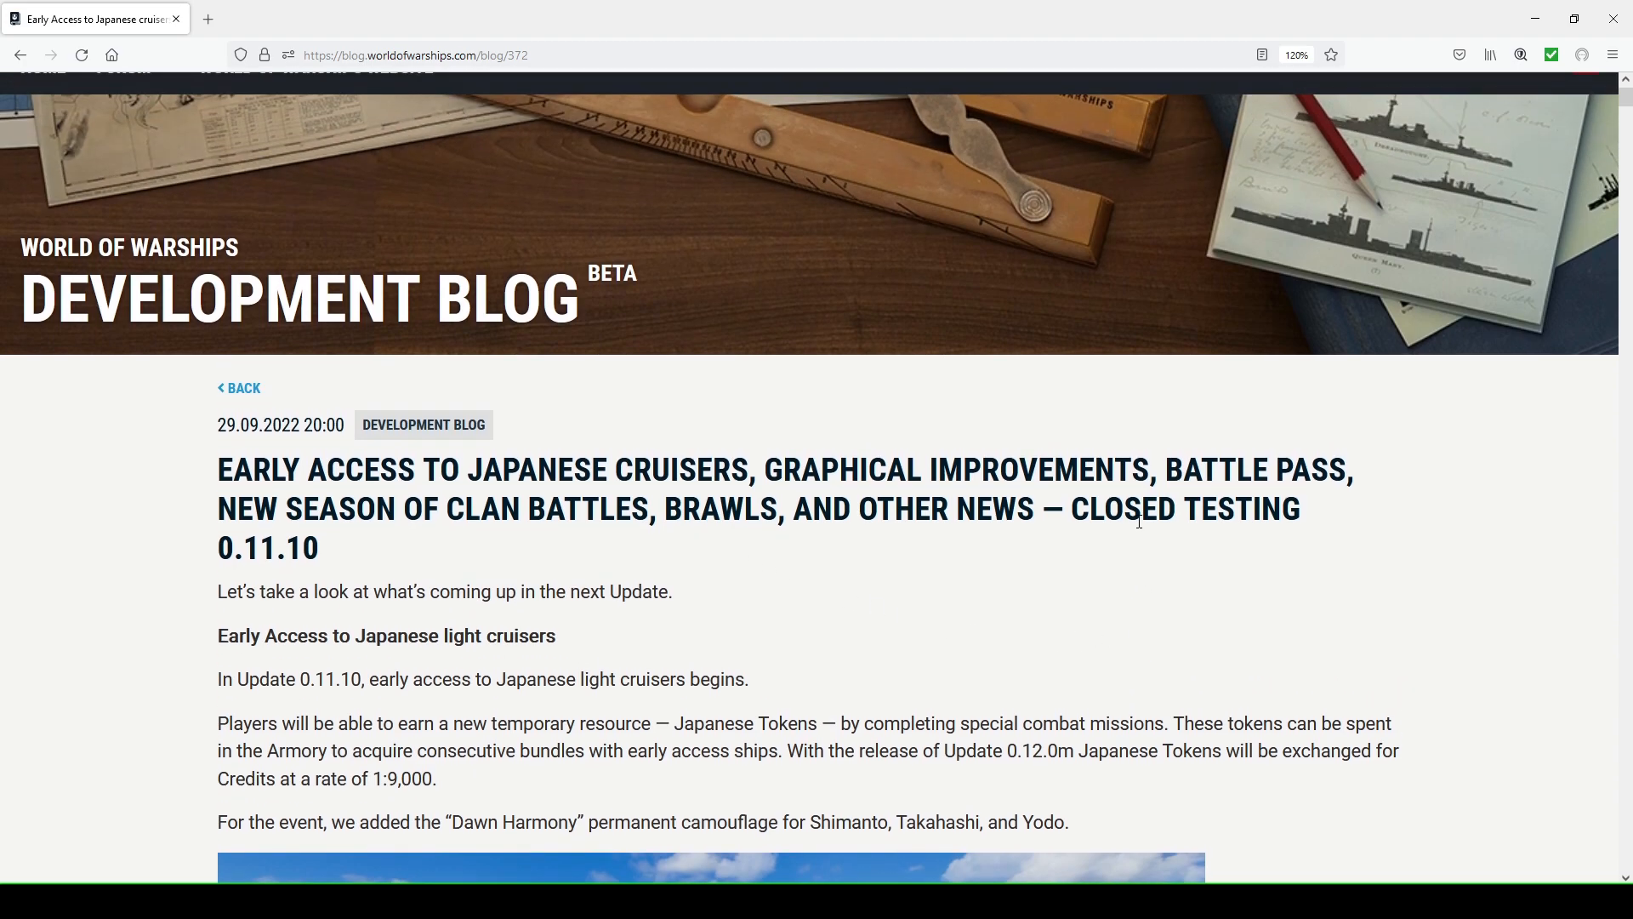
pyautogui.scroll(-3)
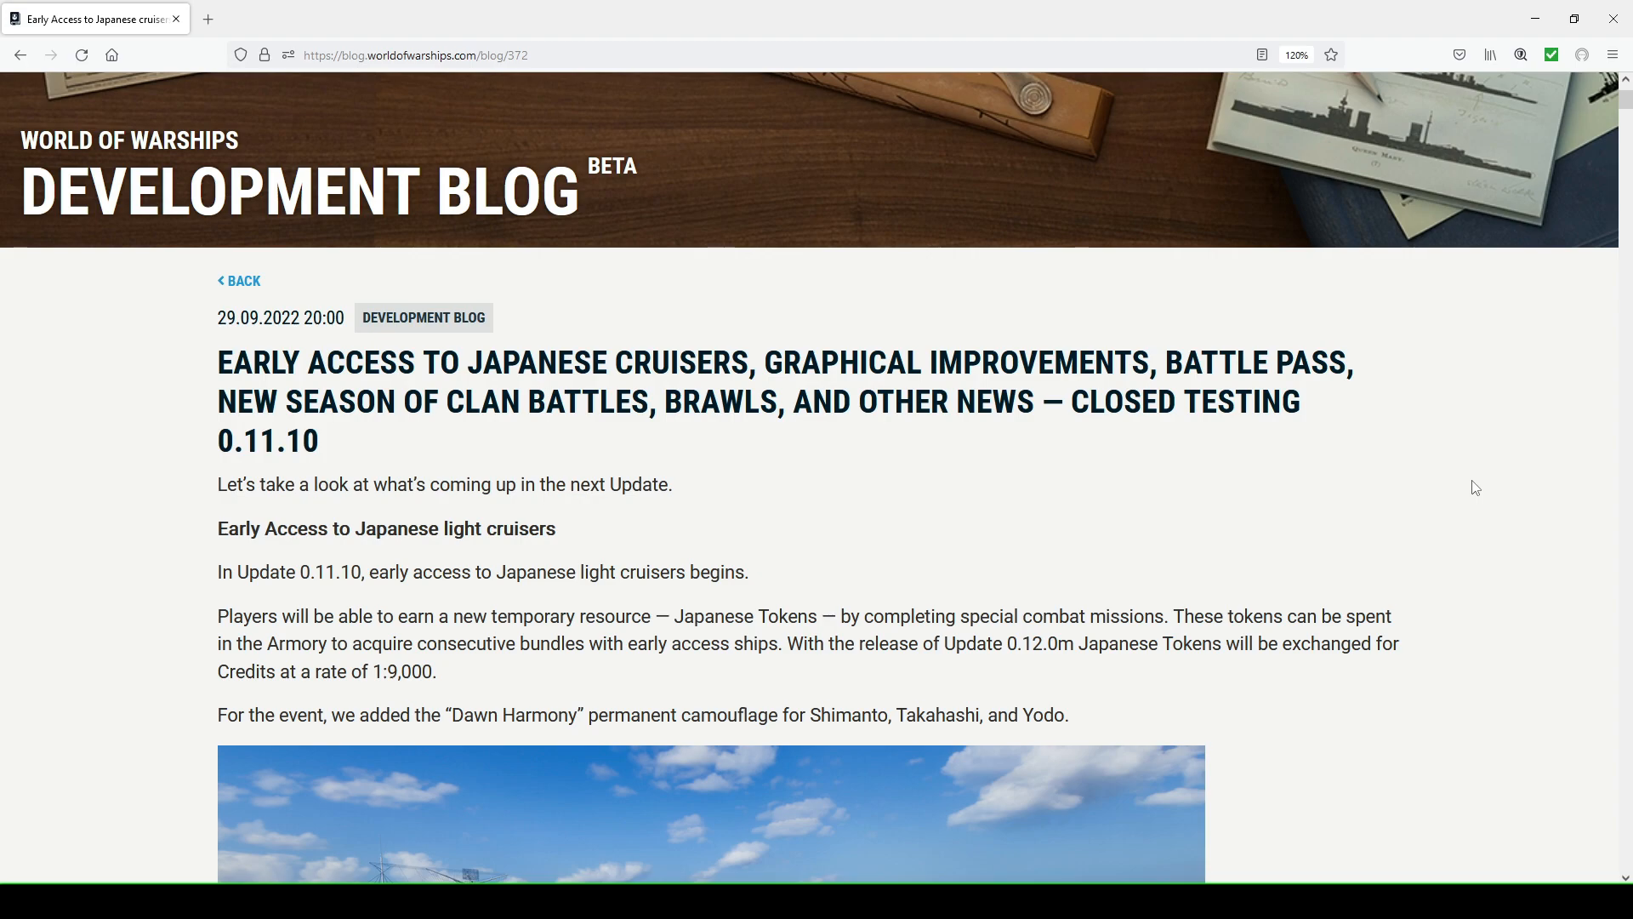
pyautogui.scroll(-3)
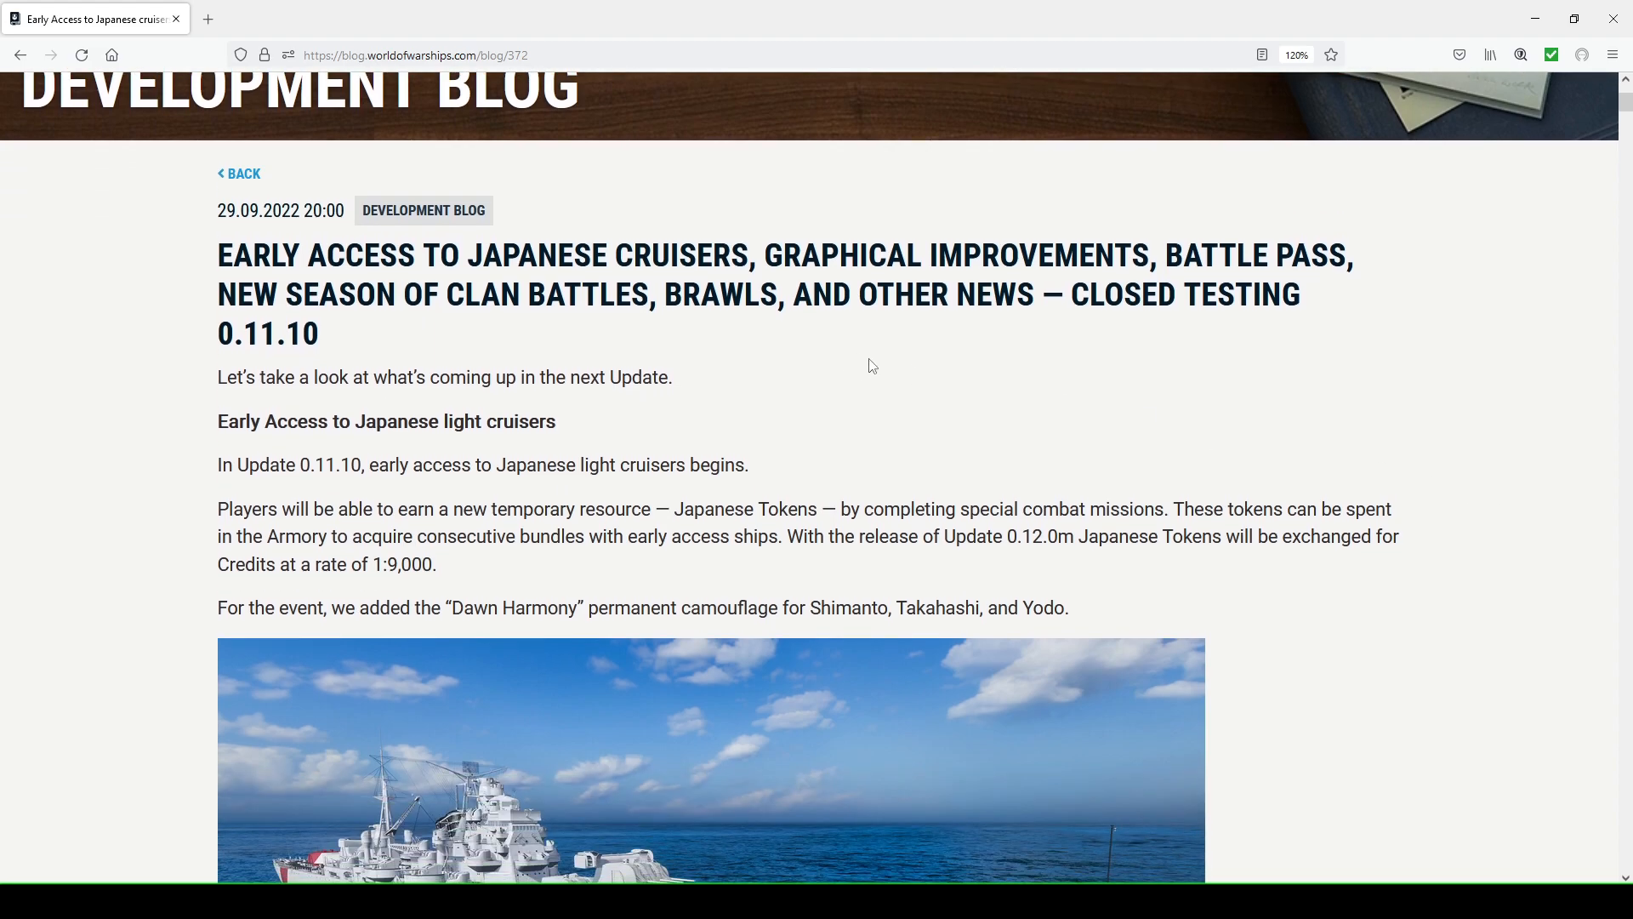
pyautogui.moveTo(363, 333)
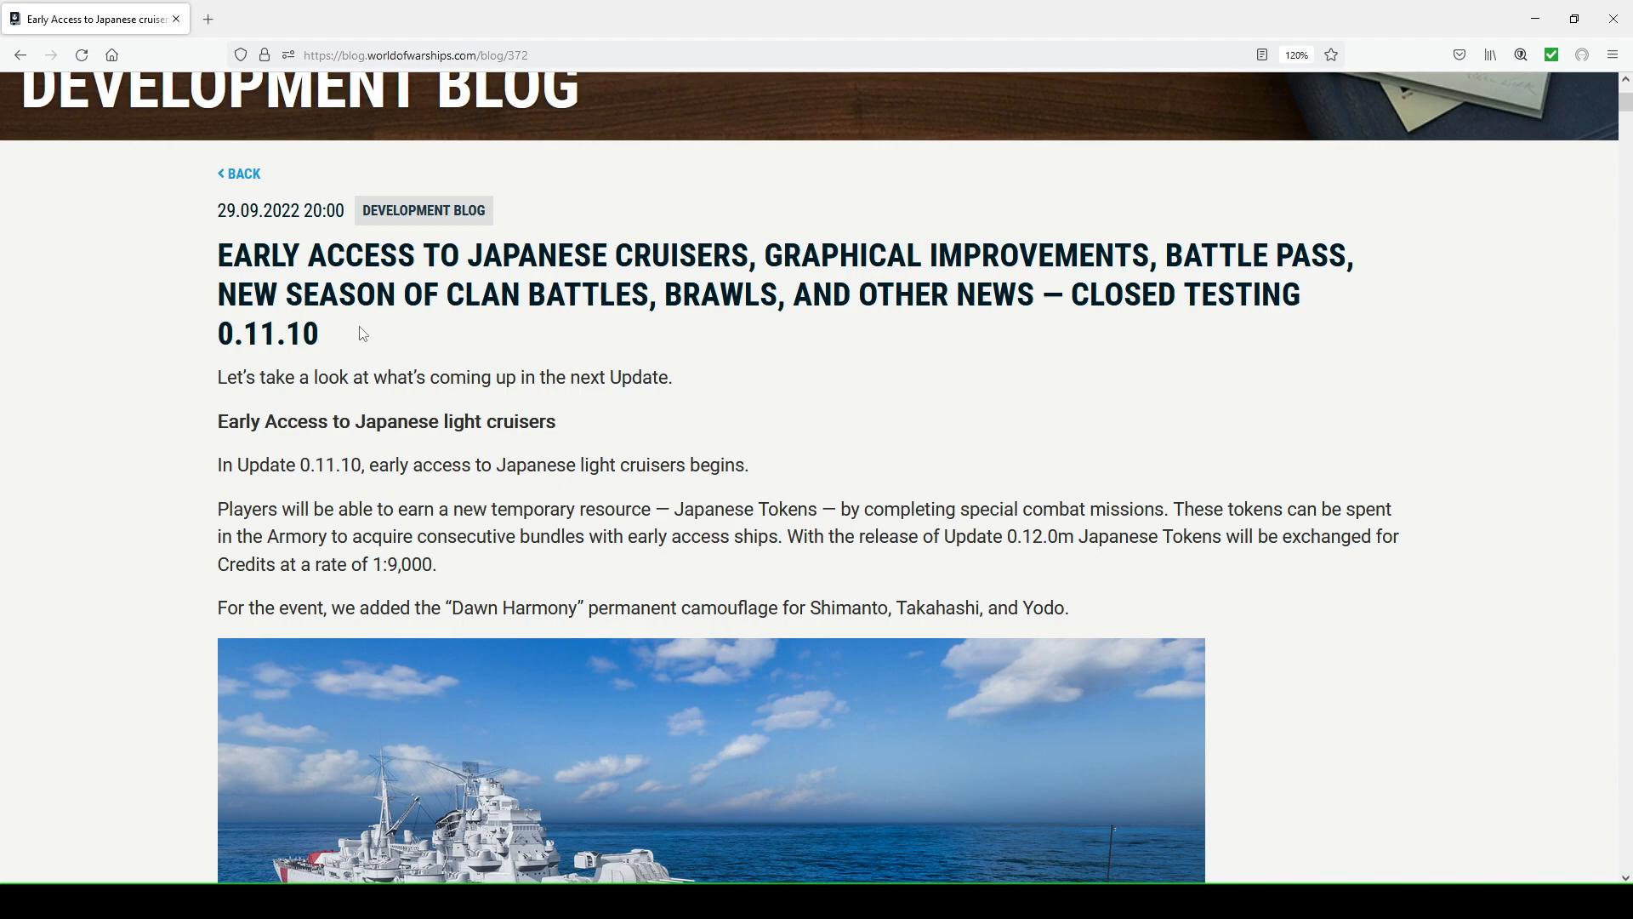
pyautogui.moveTo(510, 322)
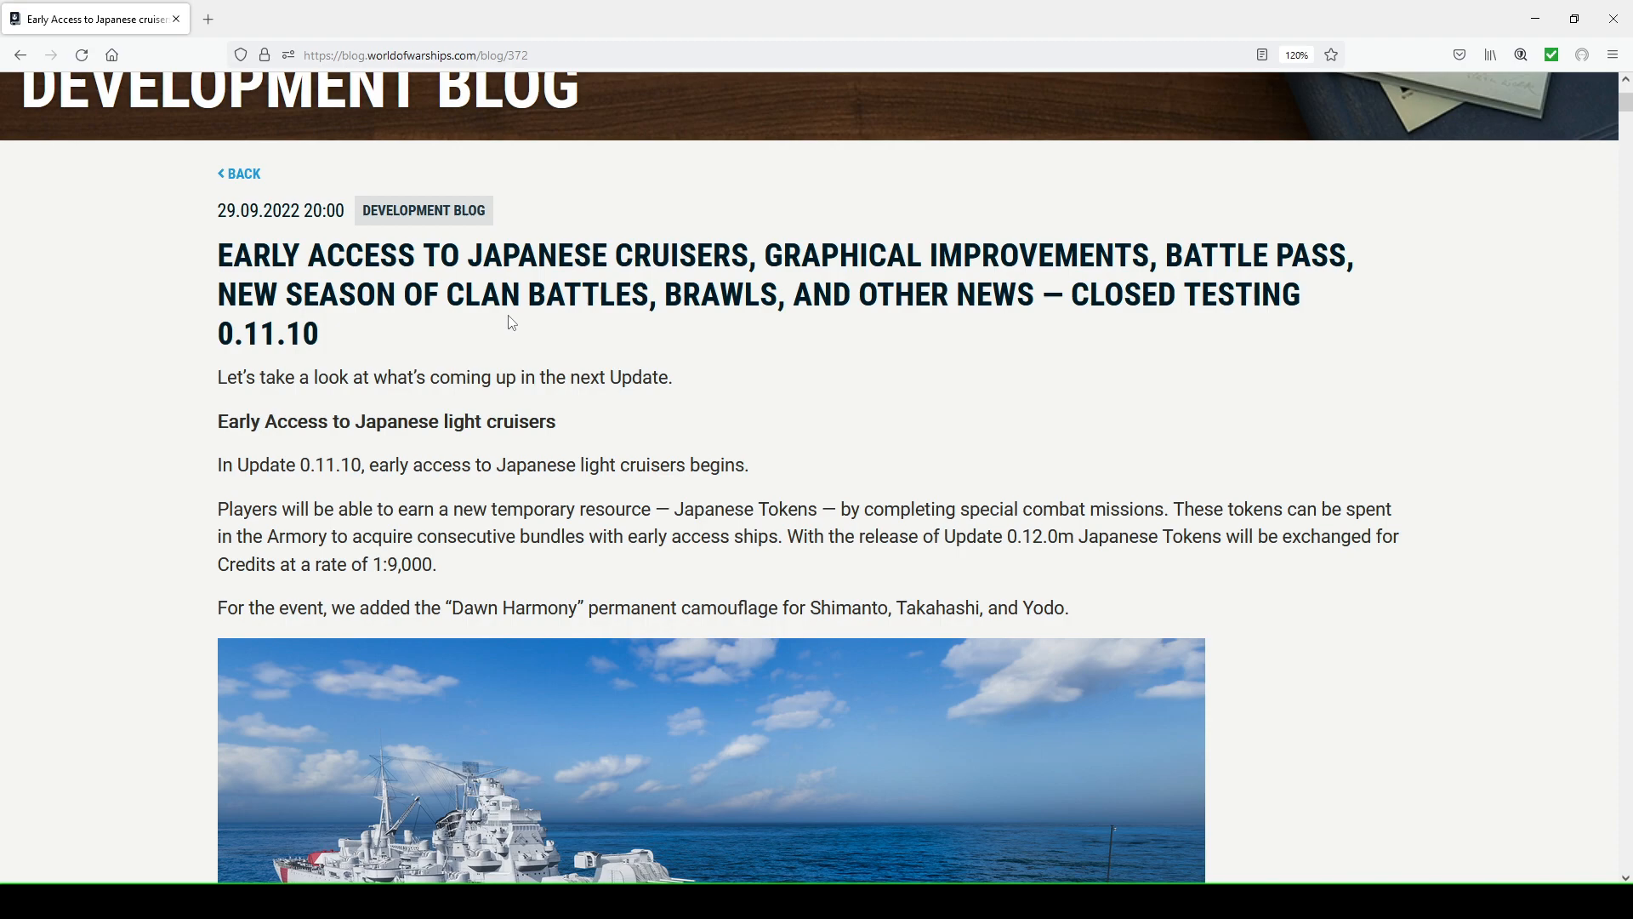
pyautogui.scroll(-3)
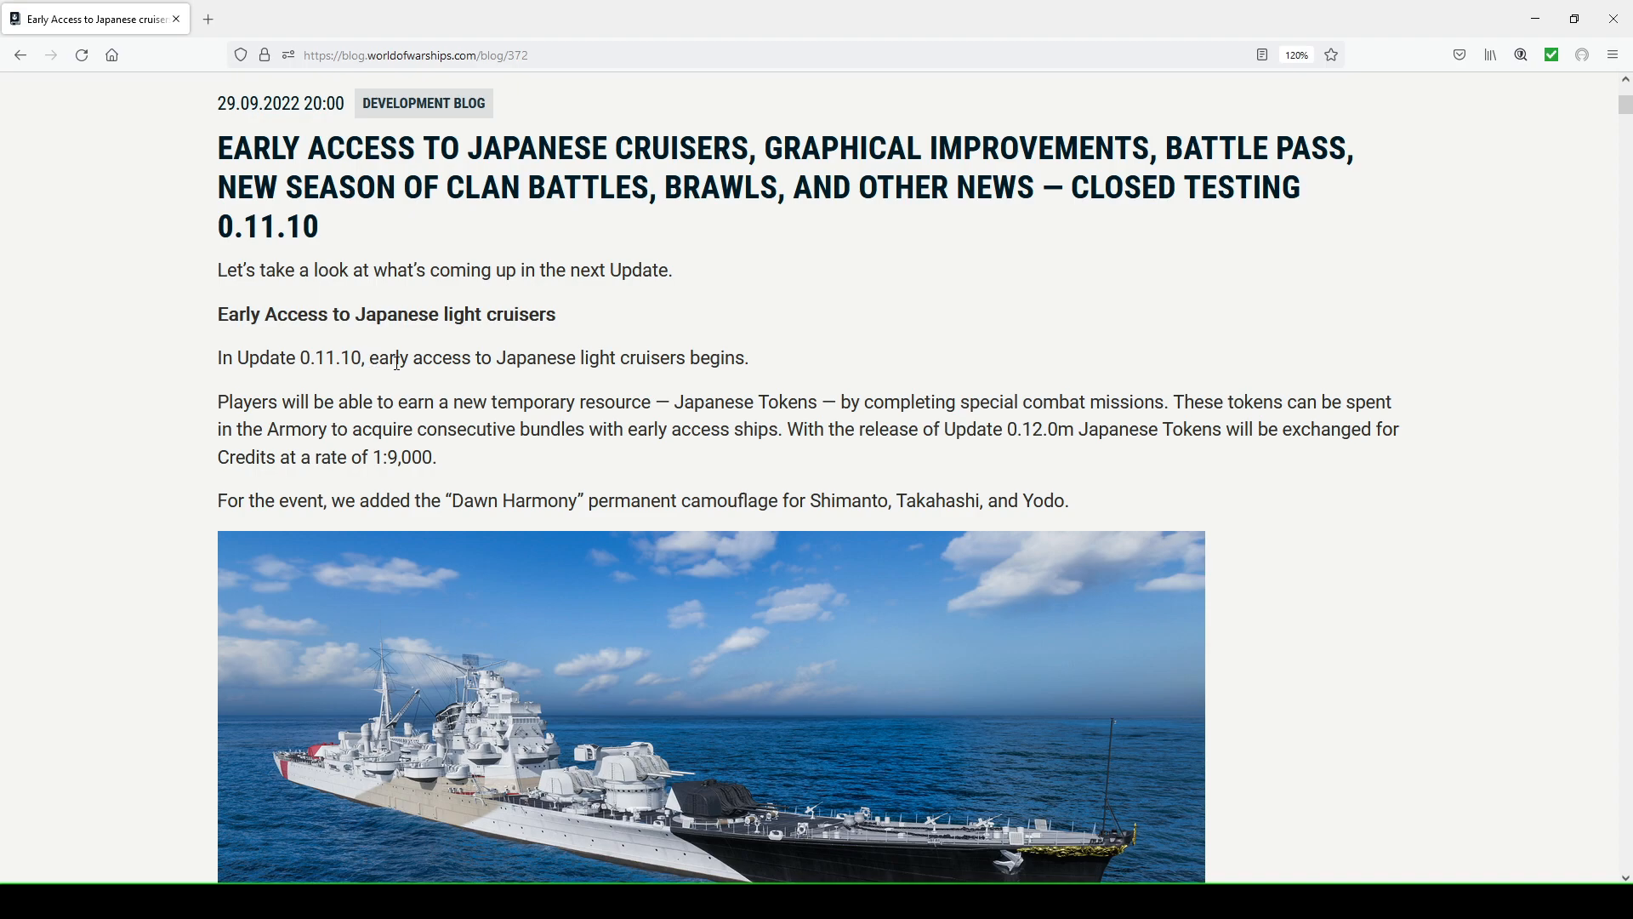
pyautogui.moveTo(614, 386)
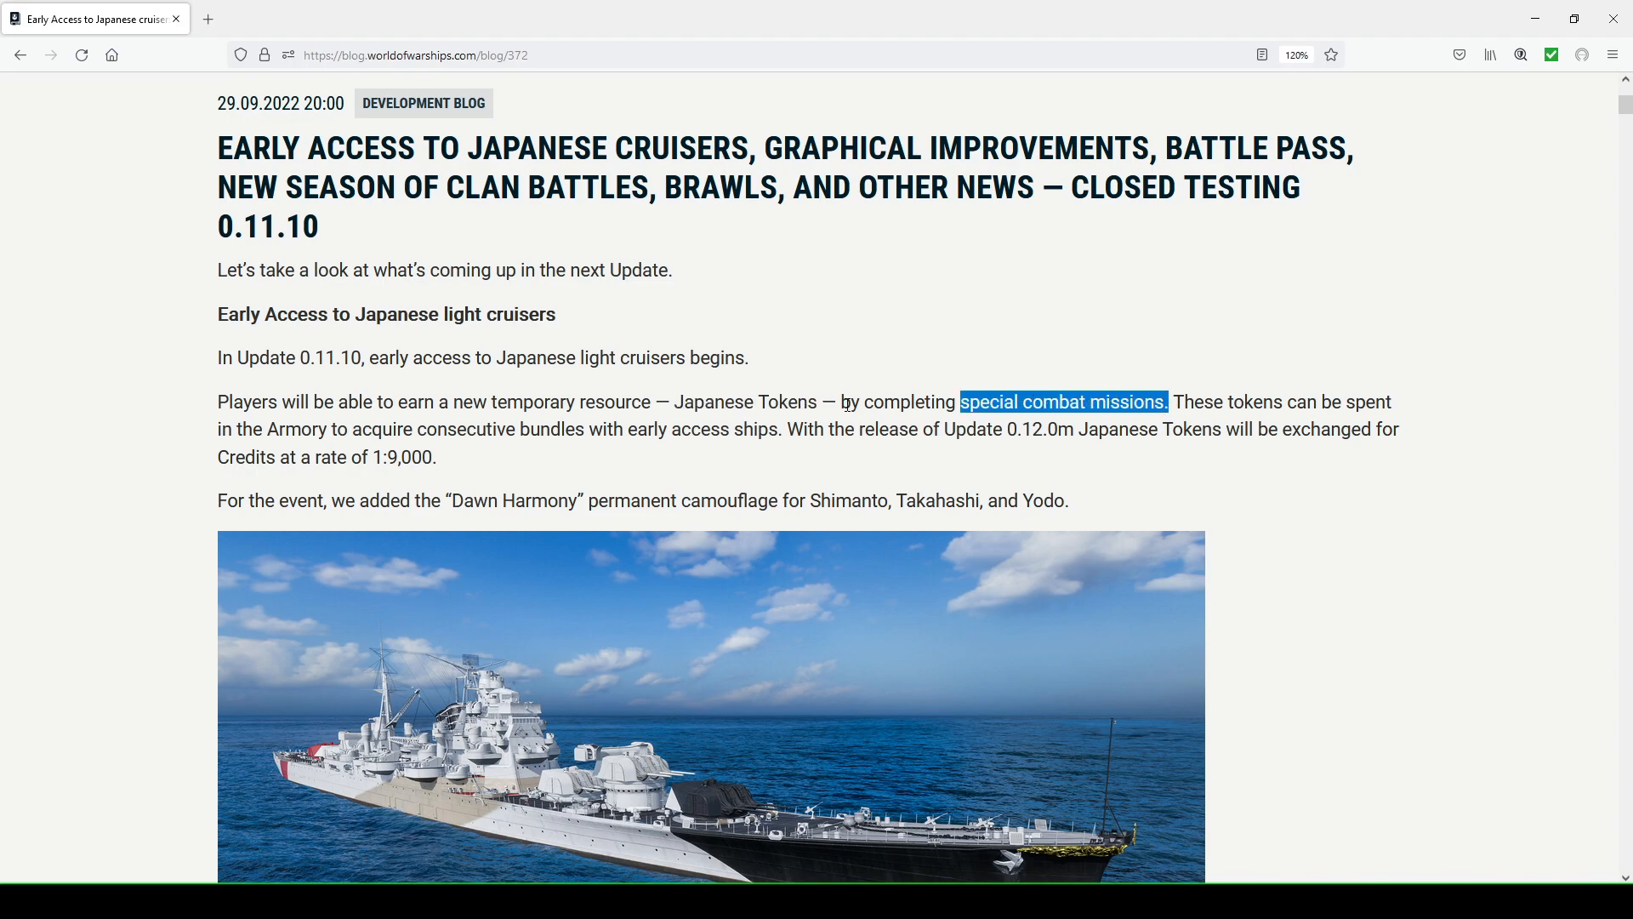
pyautogui.doubleClick(749, 402)
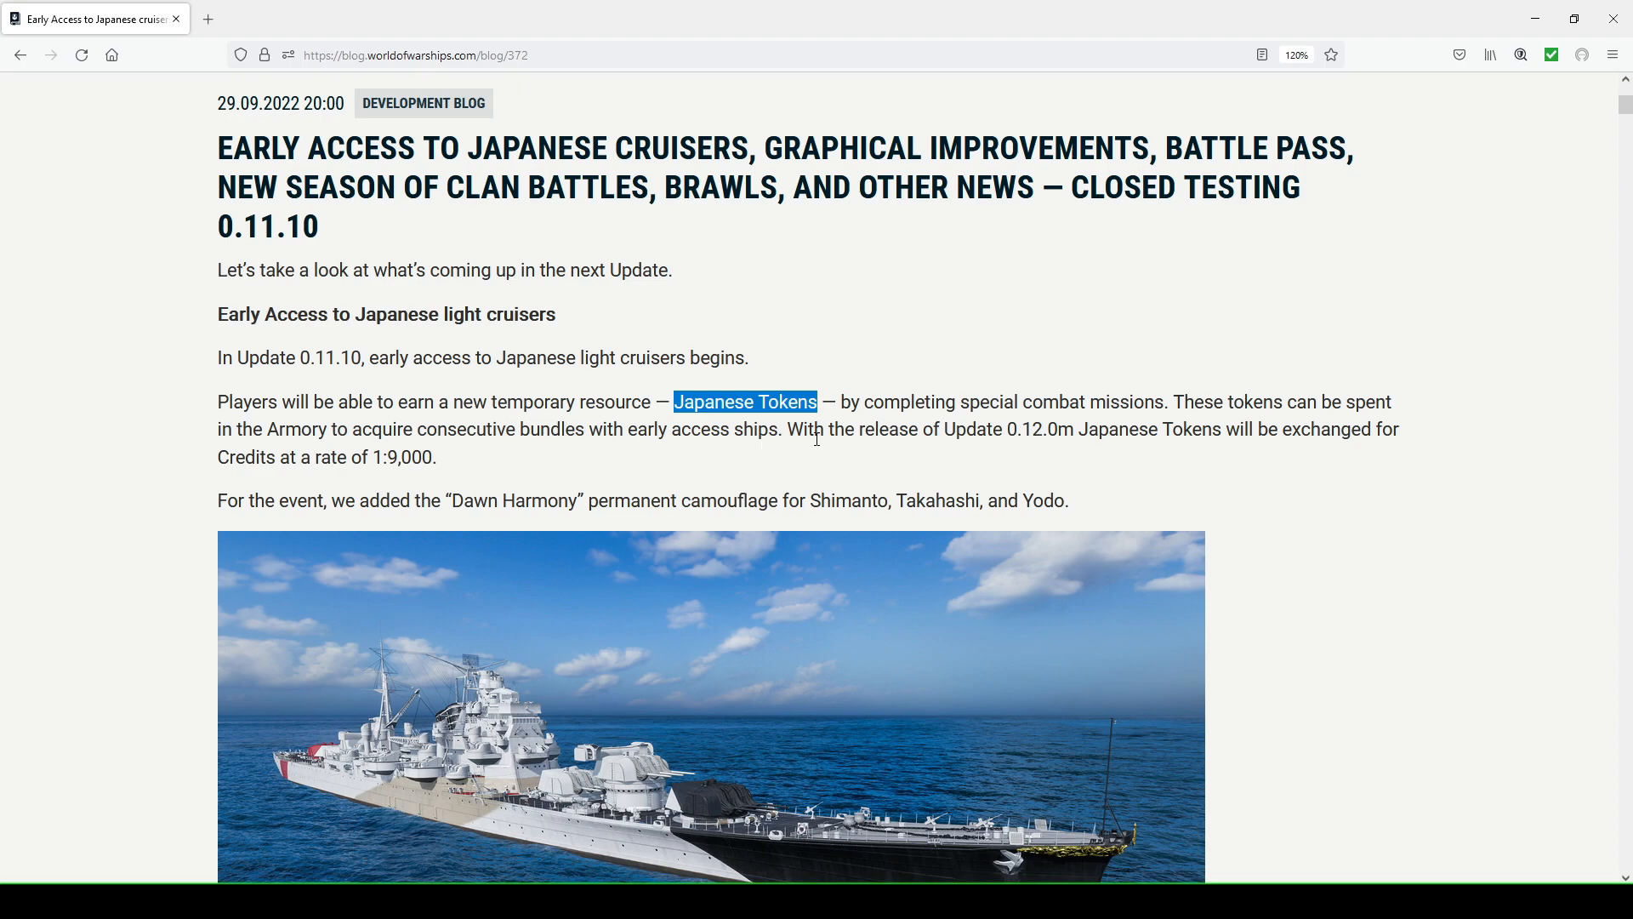
pyautogui.moveTo(822, 437)
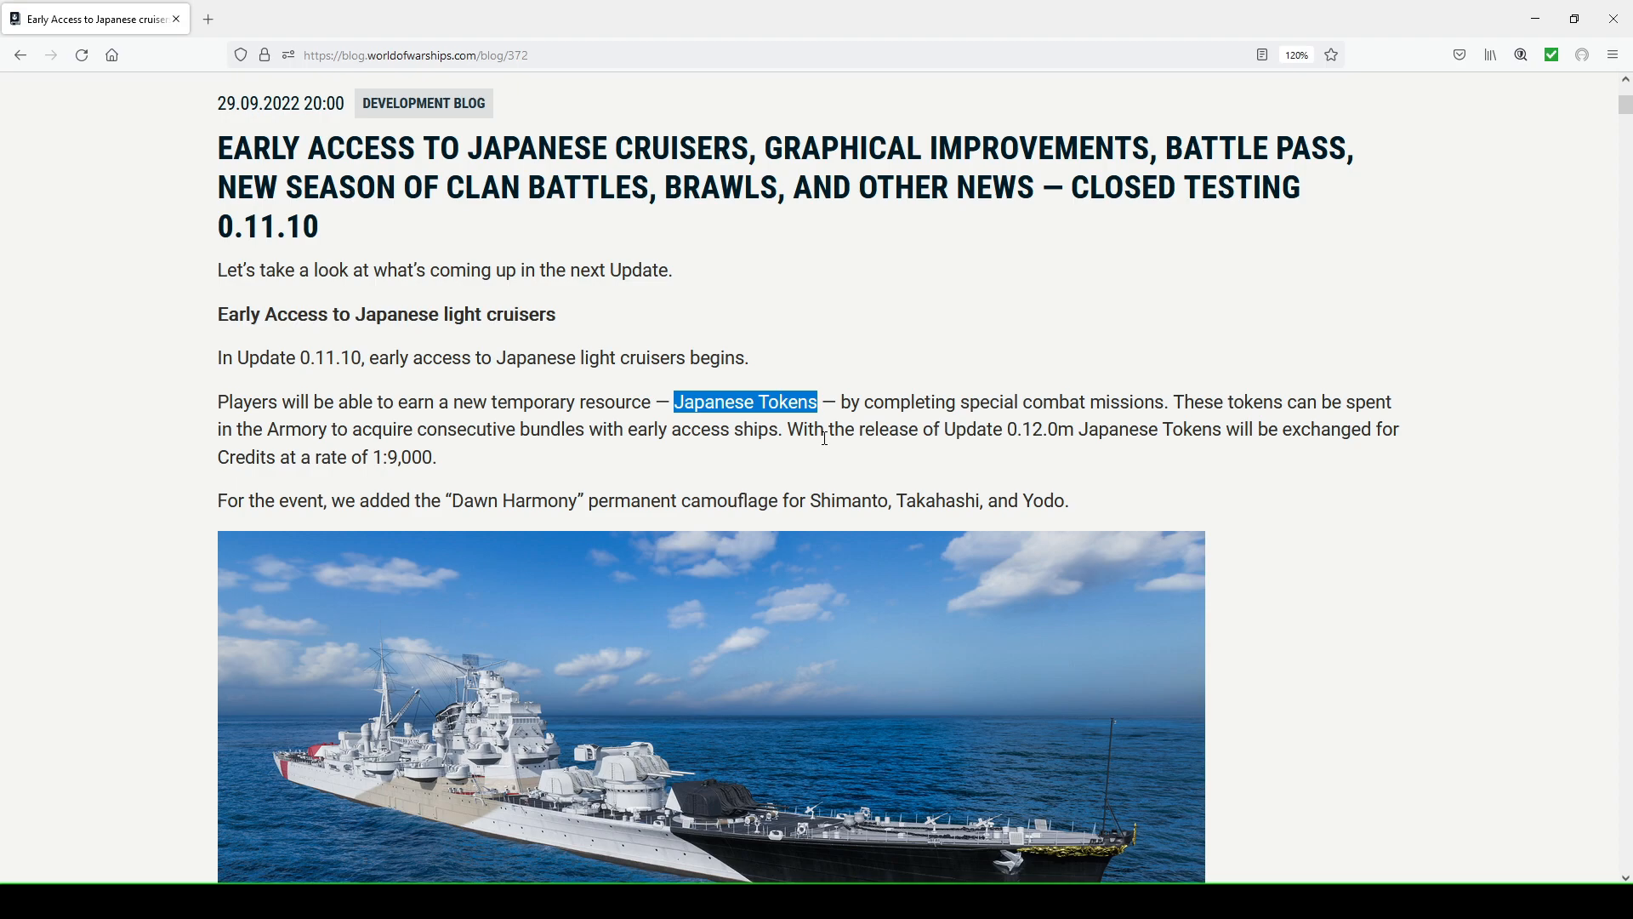
pyautogui.moveTo(629, 429)
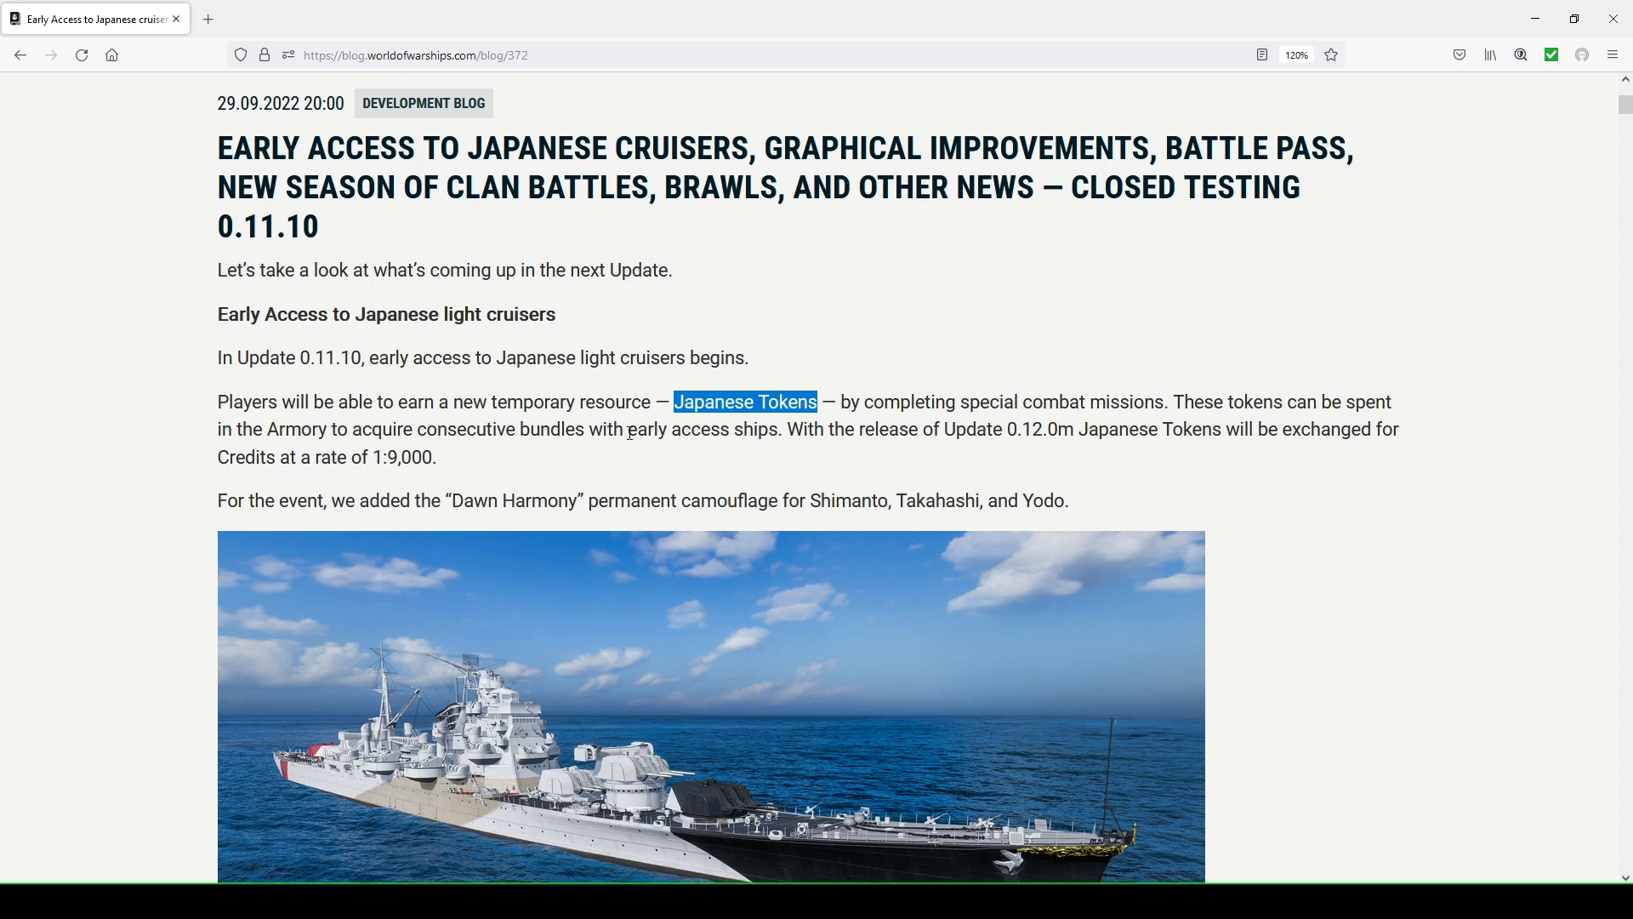
pyautogui.moveTo(1004, 427)
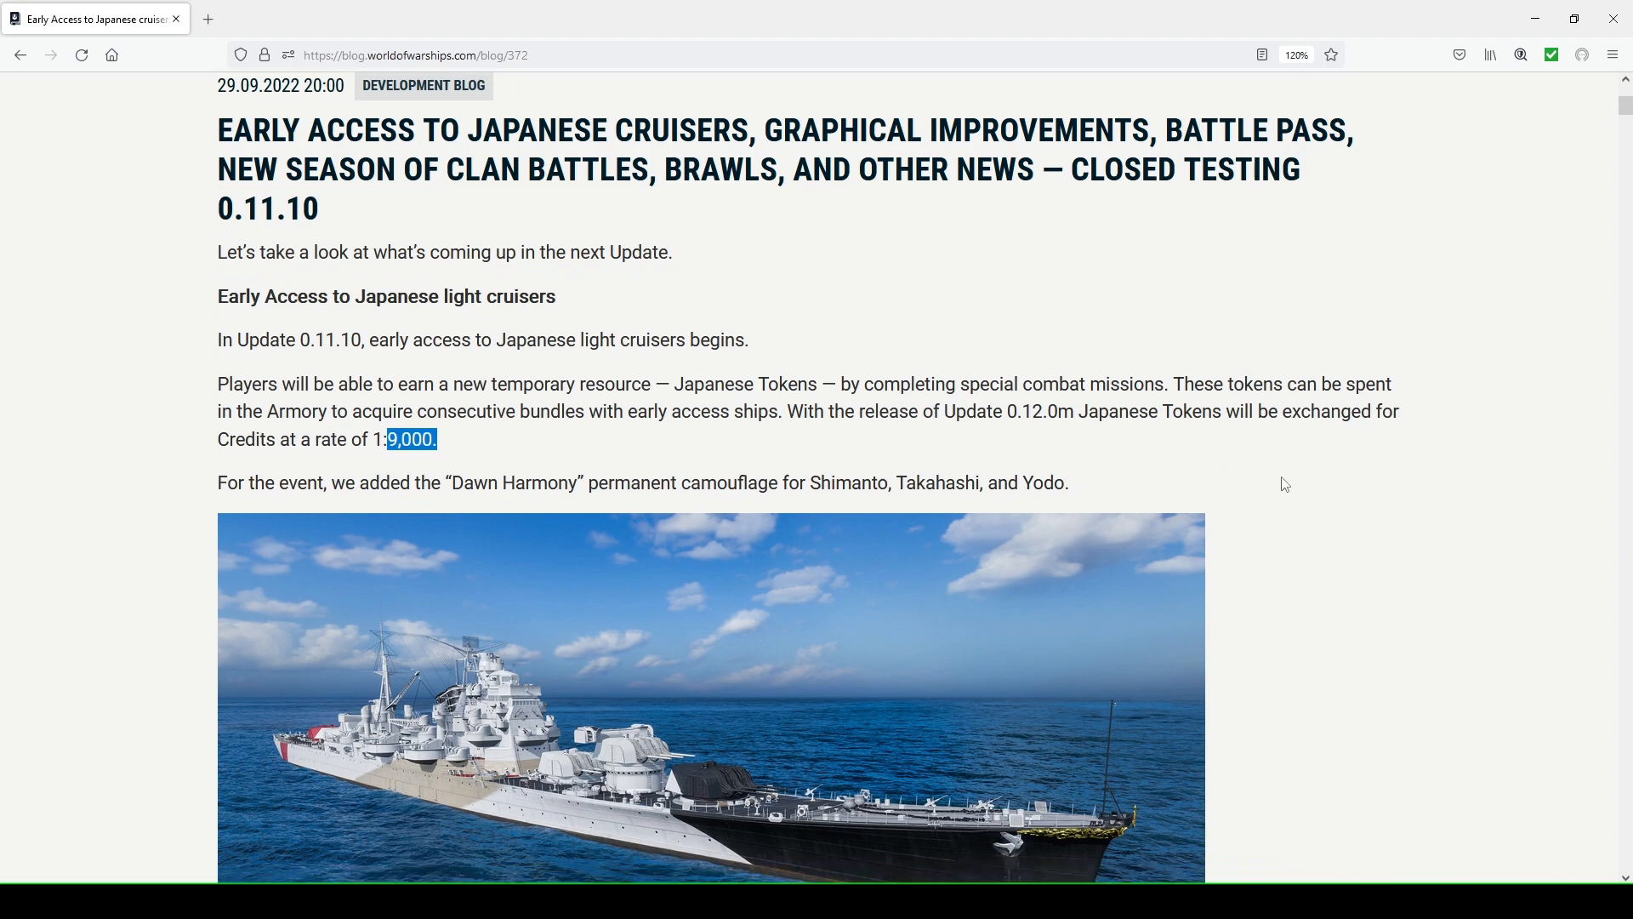
# Continue past the Zipangu port images down to the Graphical Improvements heading
pyautogui.scroll(-3)
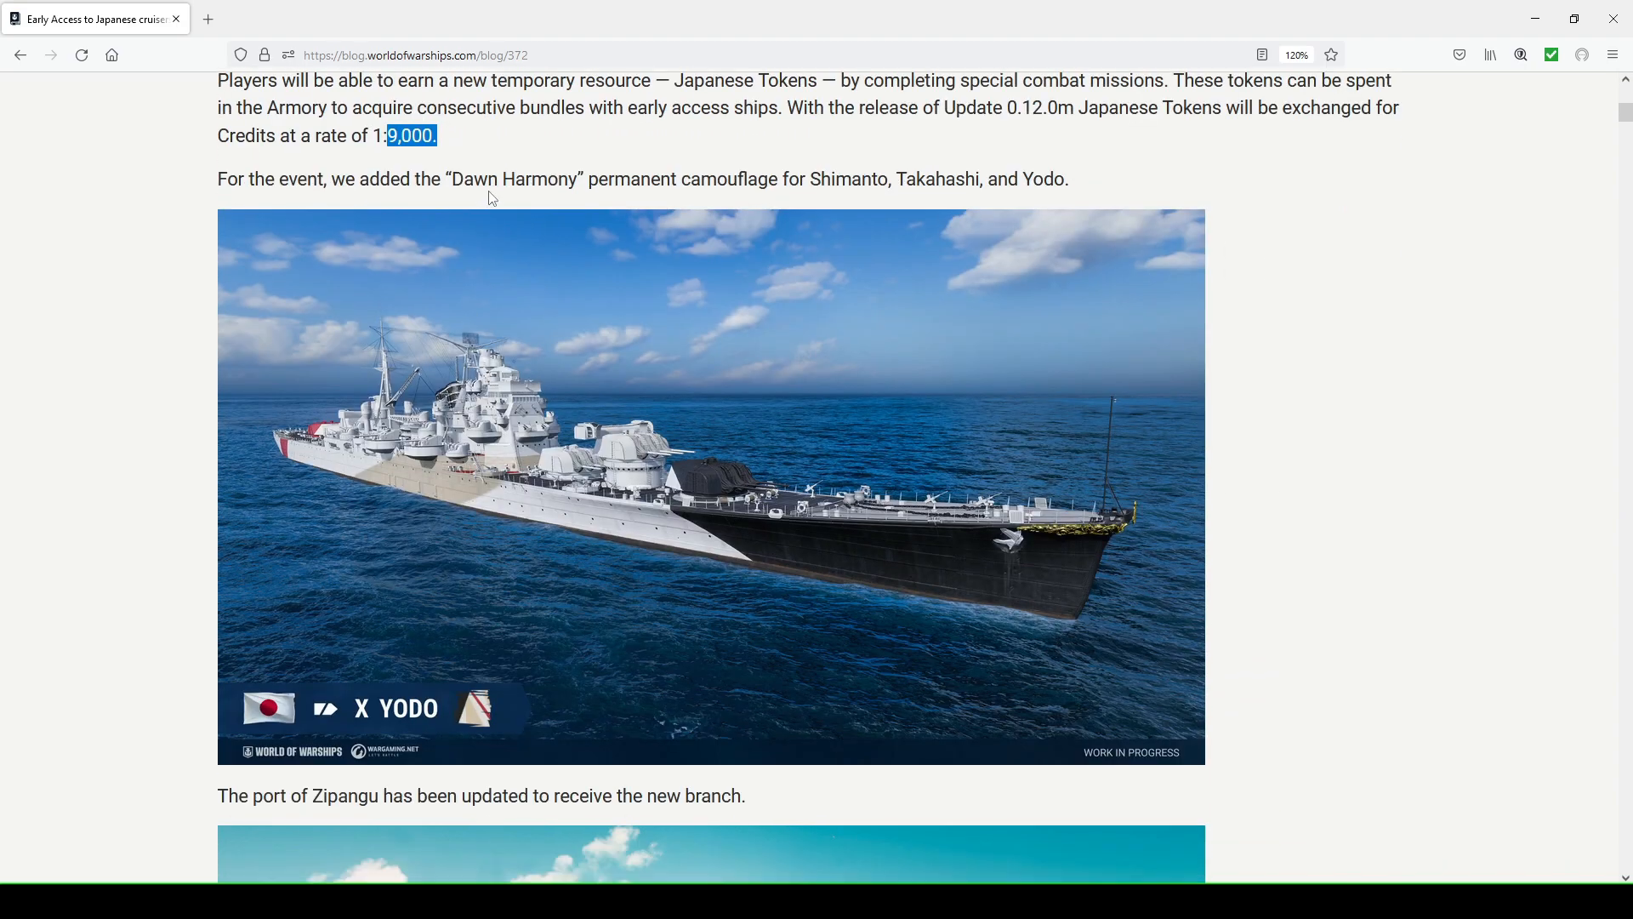
pyautogui.moveTo(839, 199)
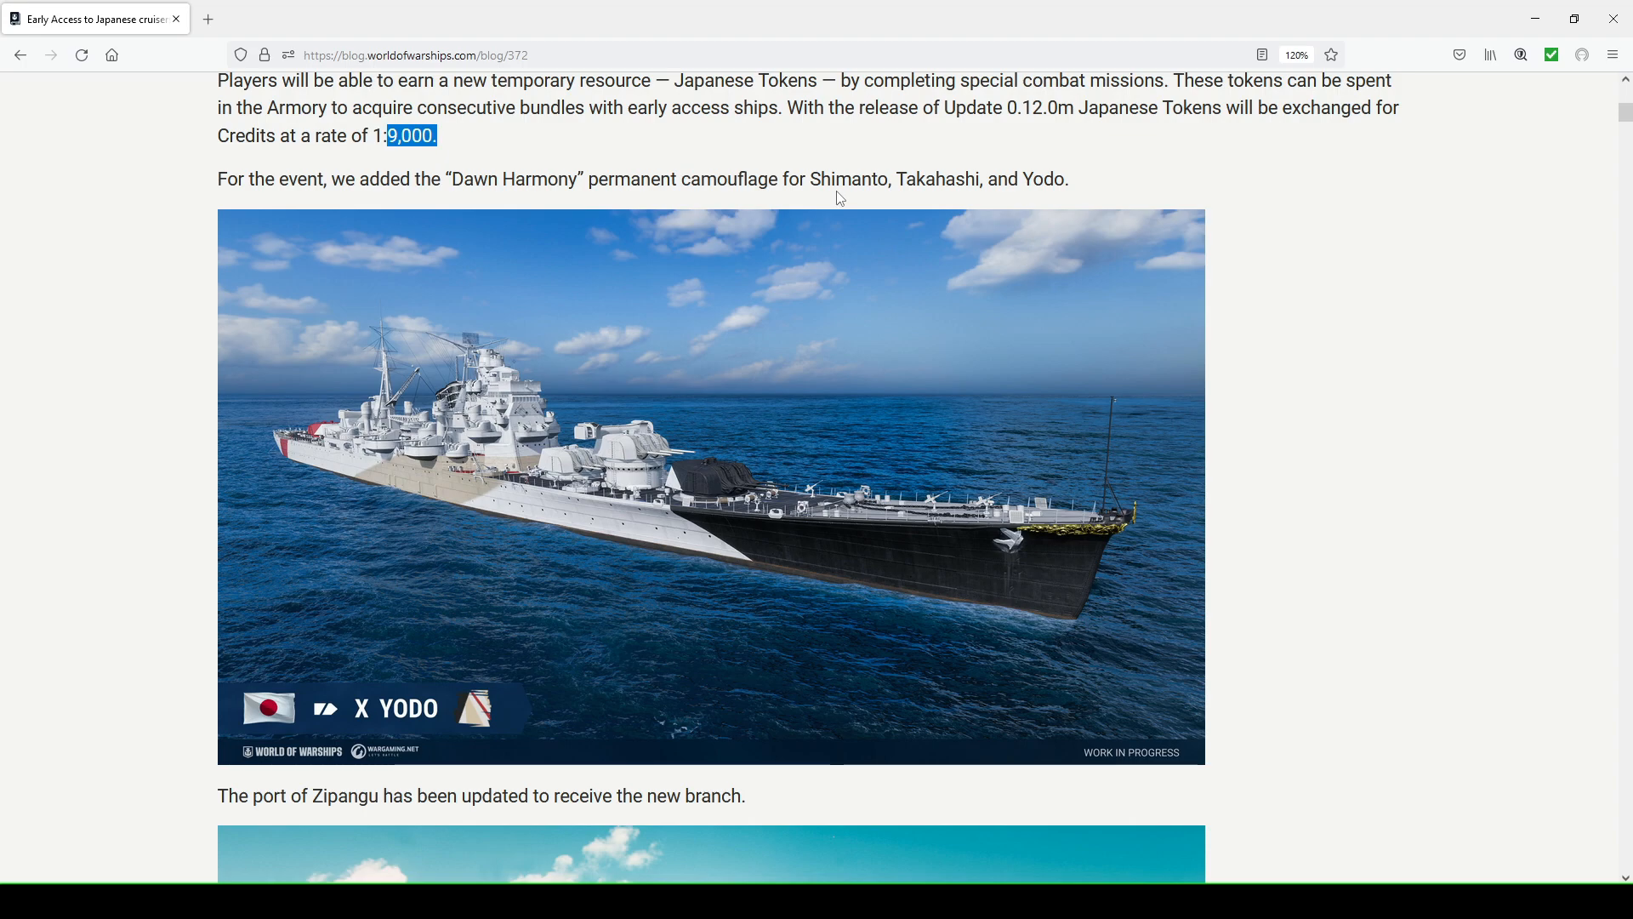
pyautogui.moveTo(1009, 186)
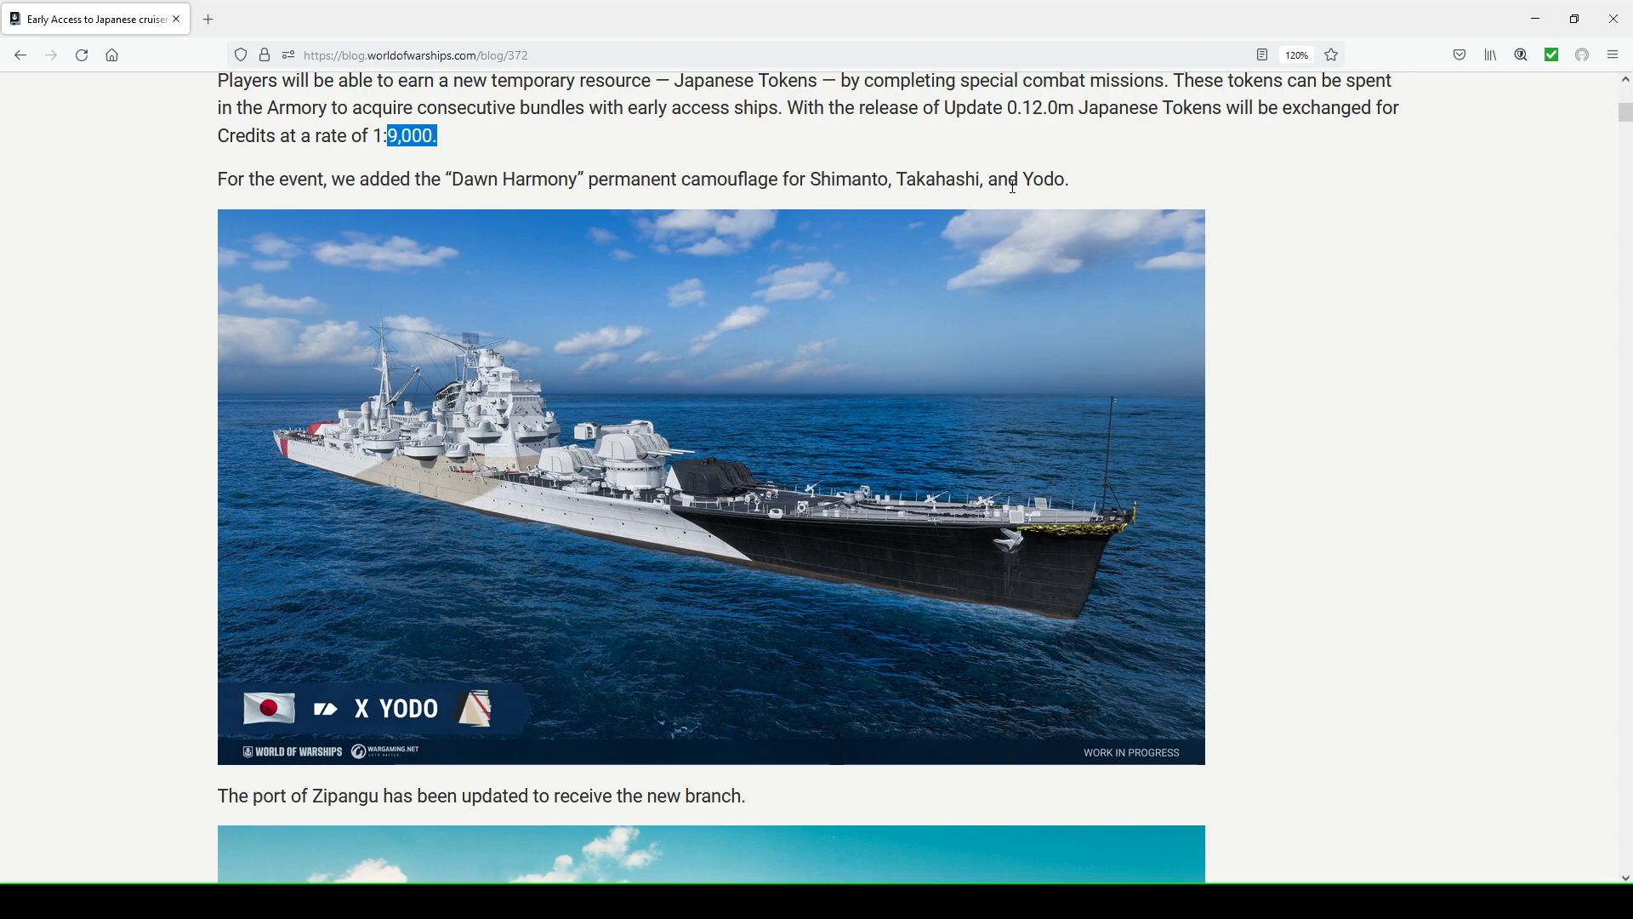
pyautogui.moveTo(786, 548)
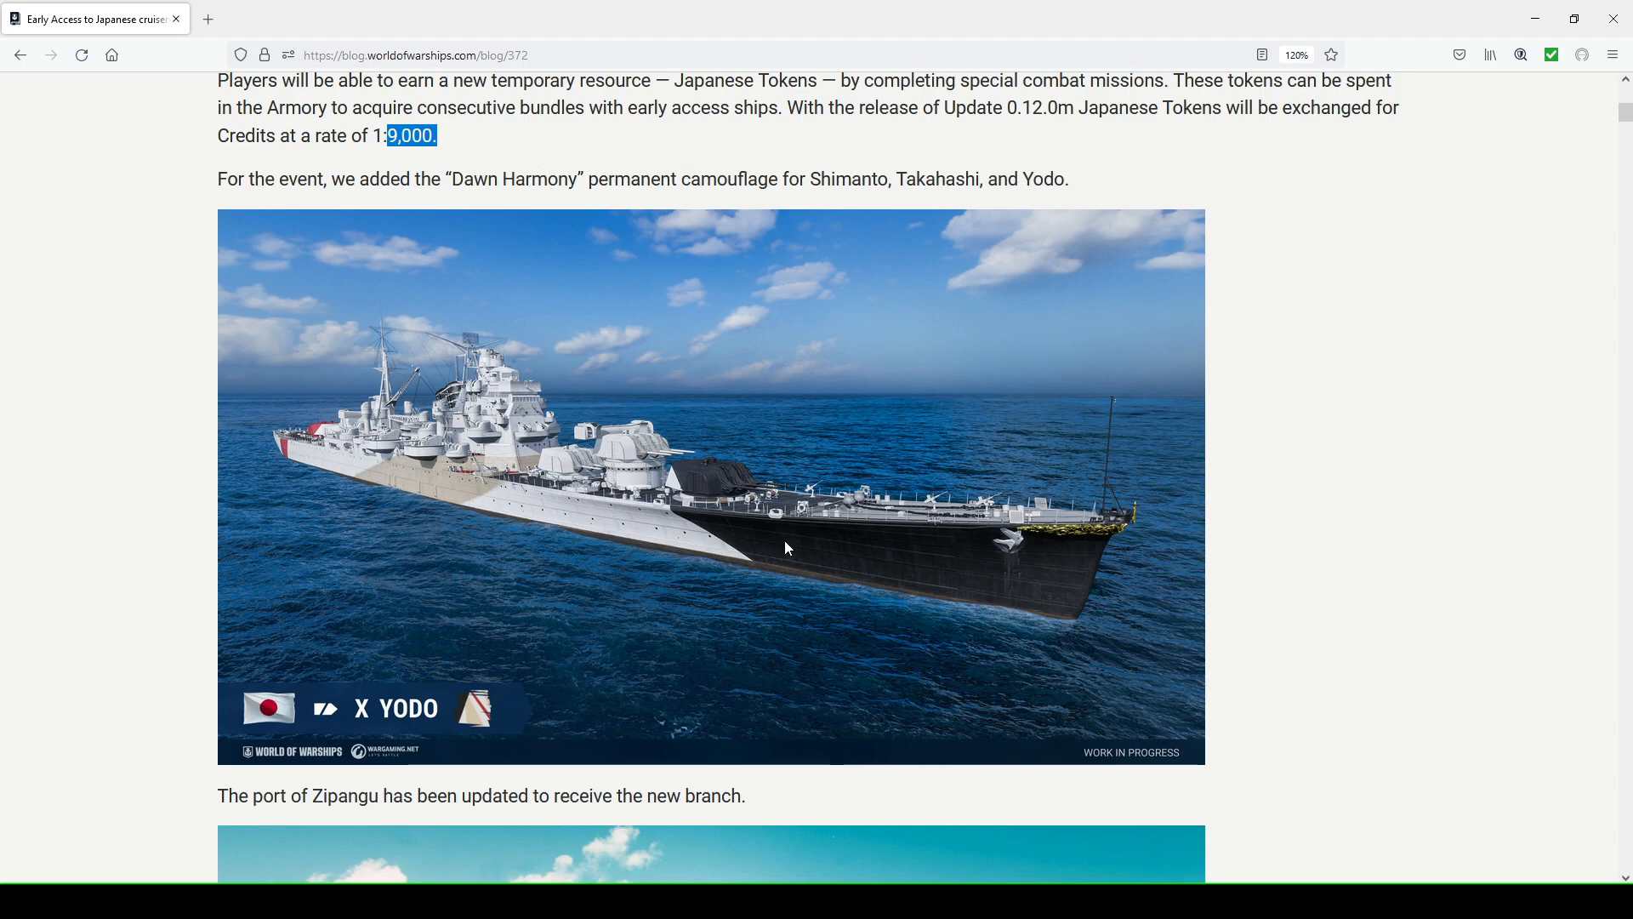
pyautogui.moveTo(499, 472)
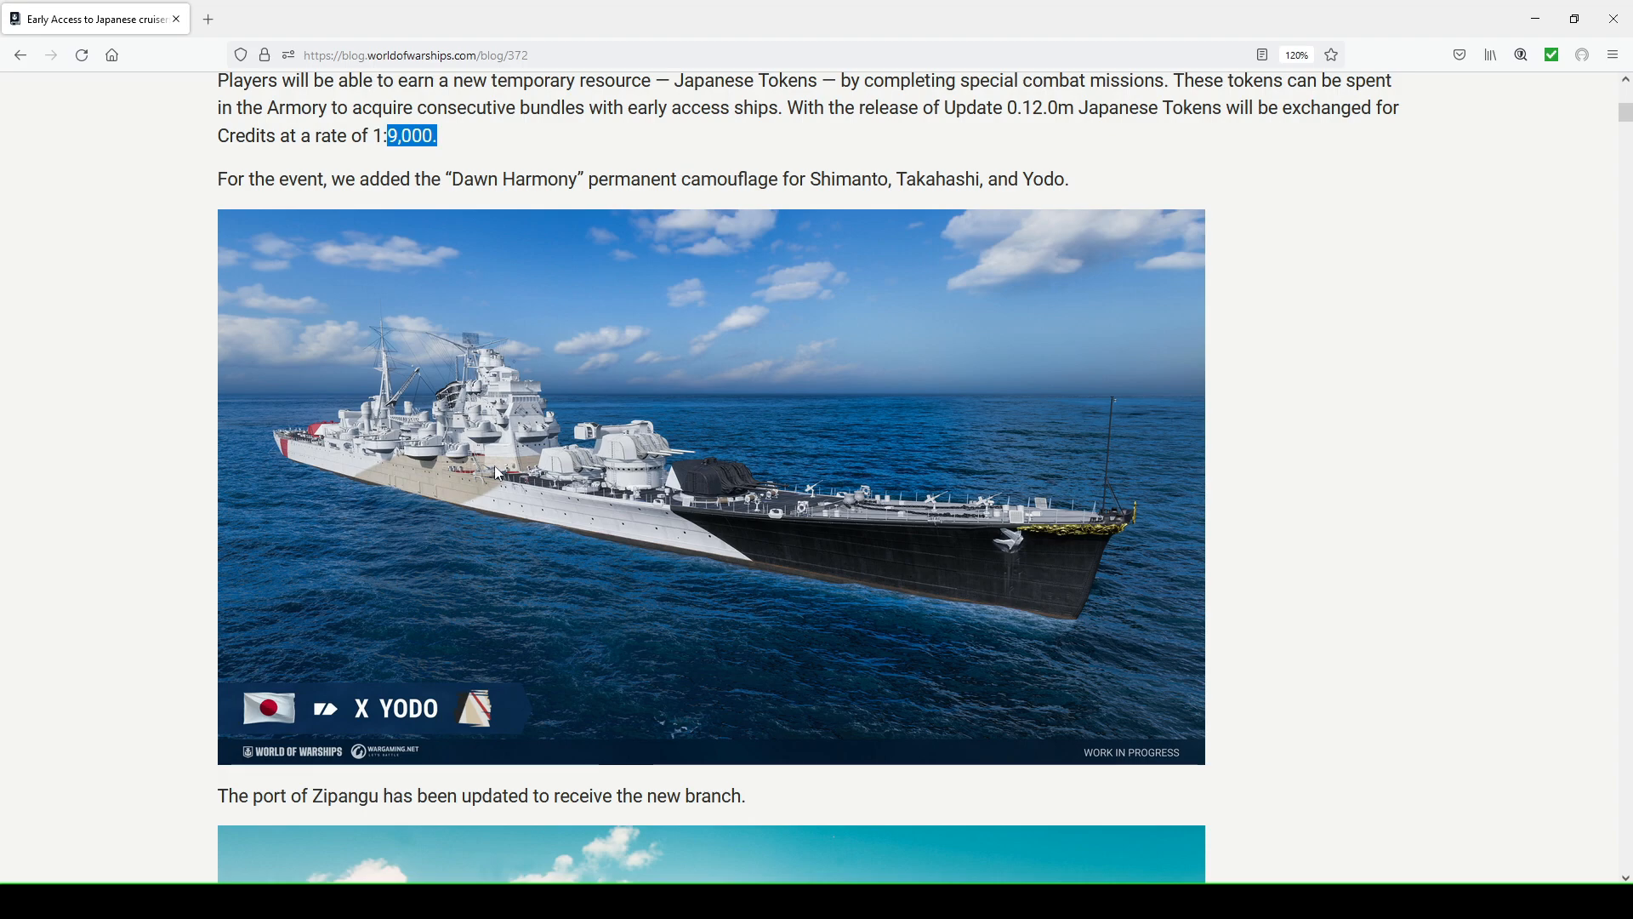
pyautogui.scroll(-3)
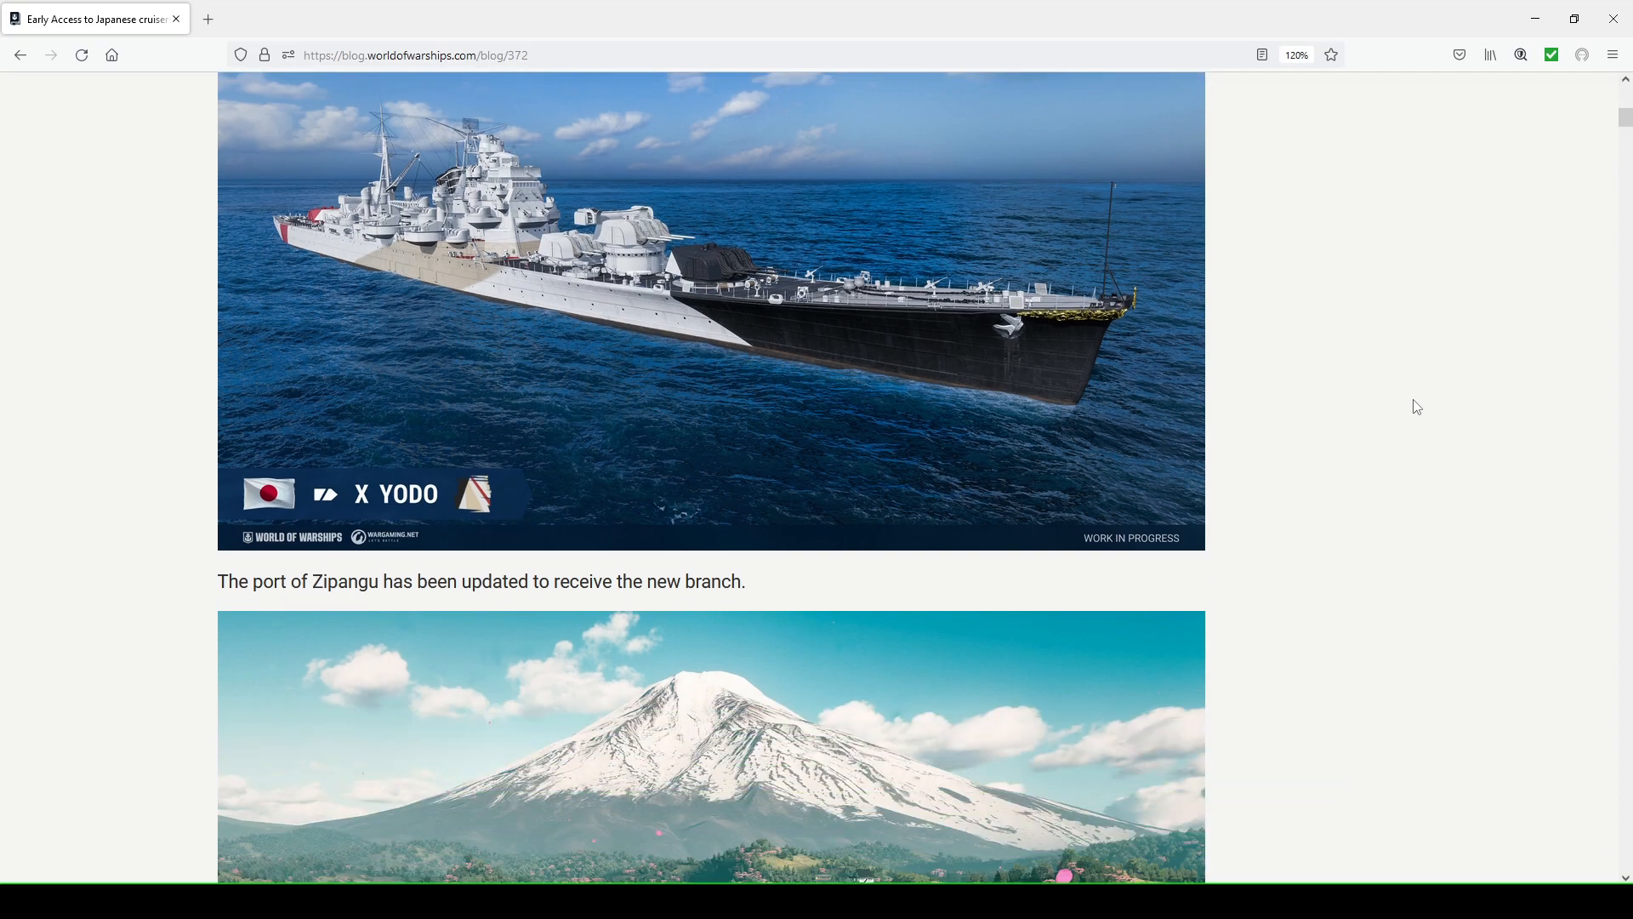
pyautogui.scroll(-3)
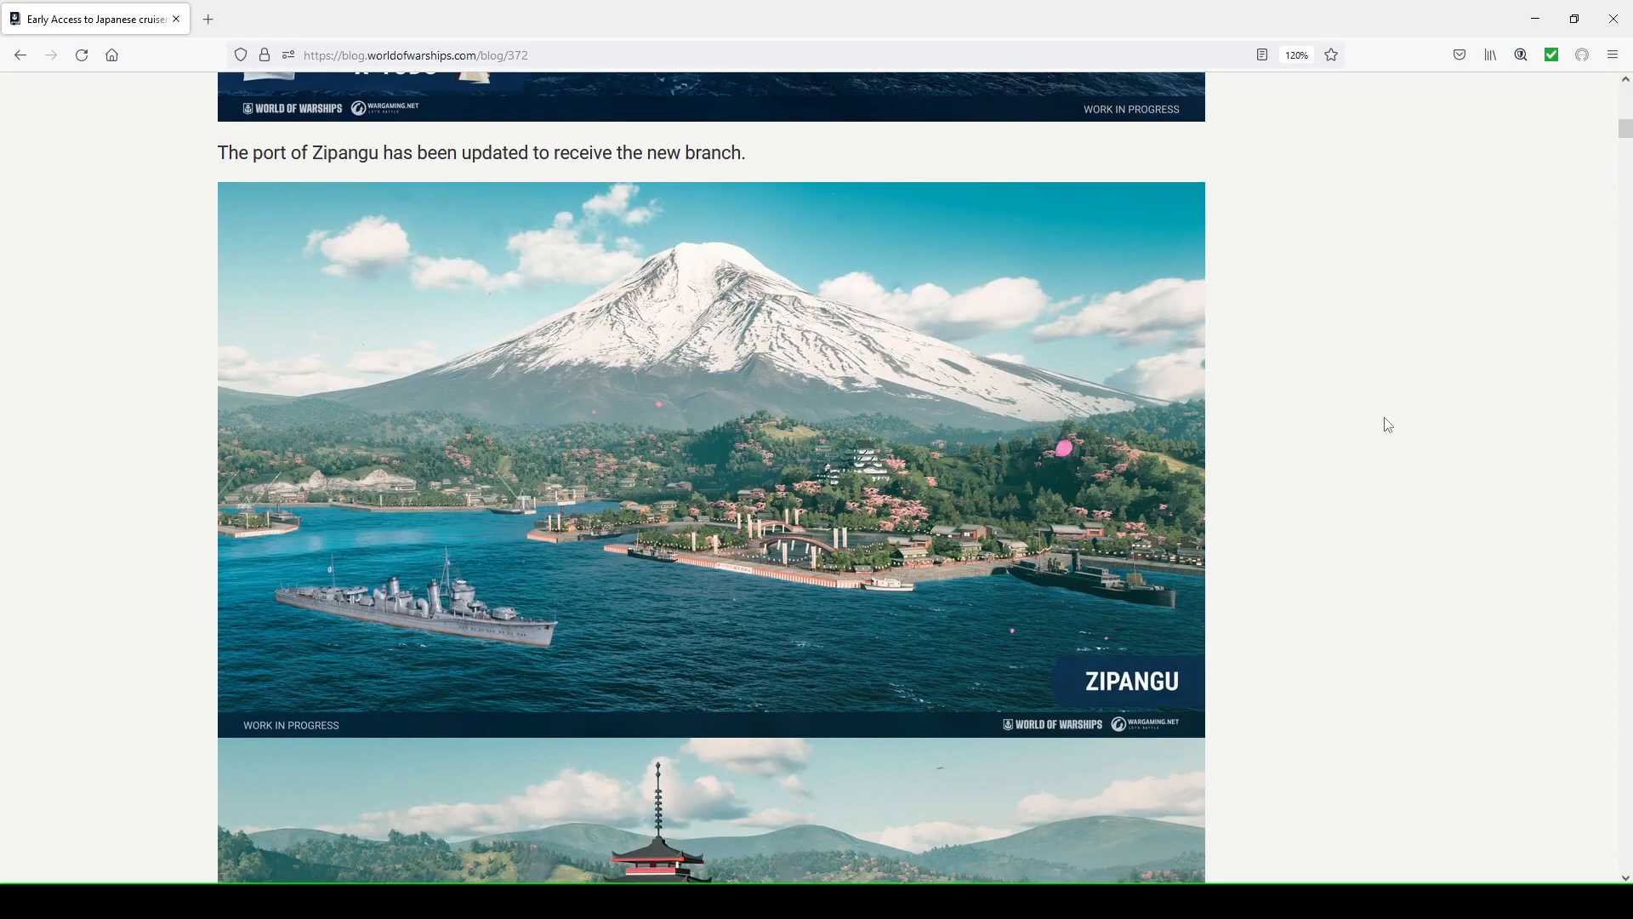
pyautogui.moveTo(1300, 444)
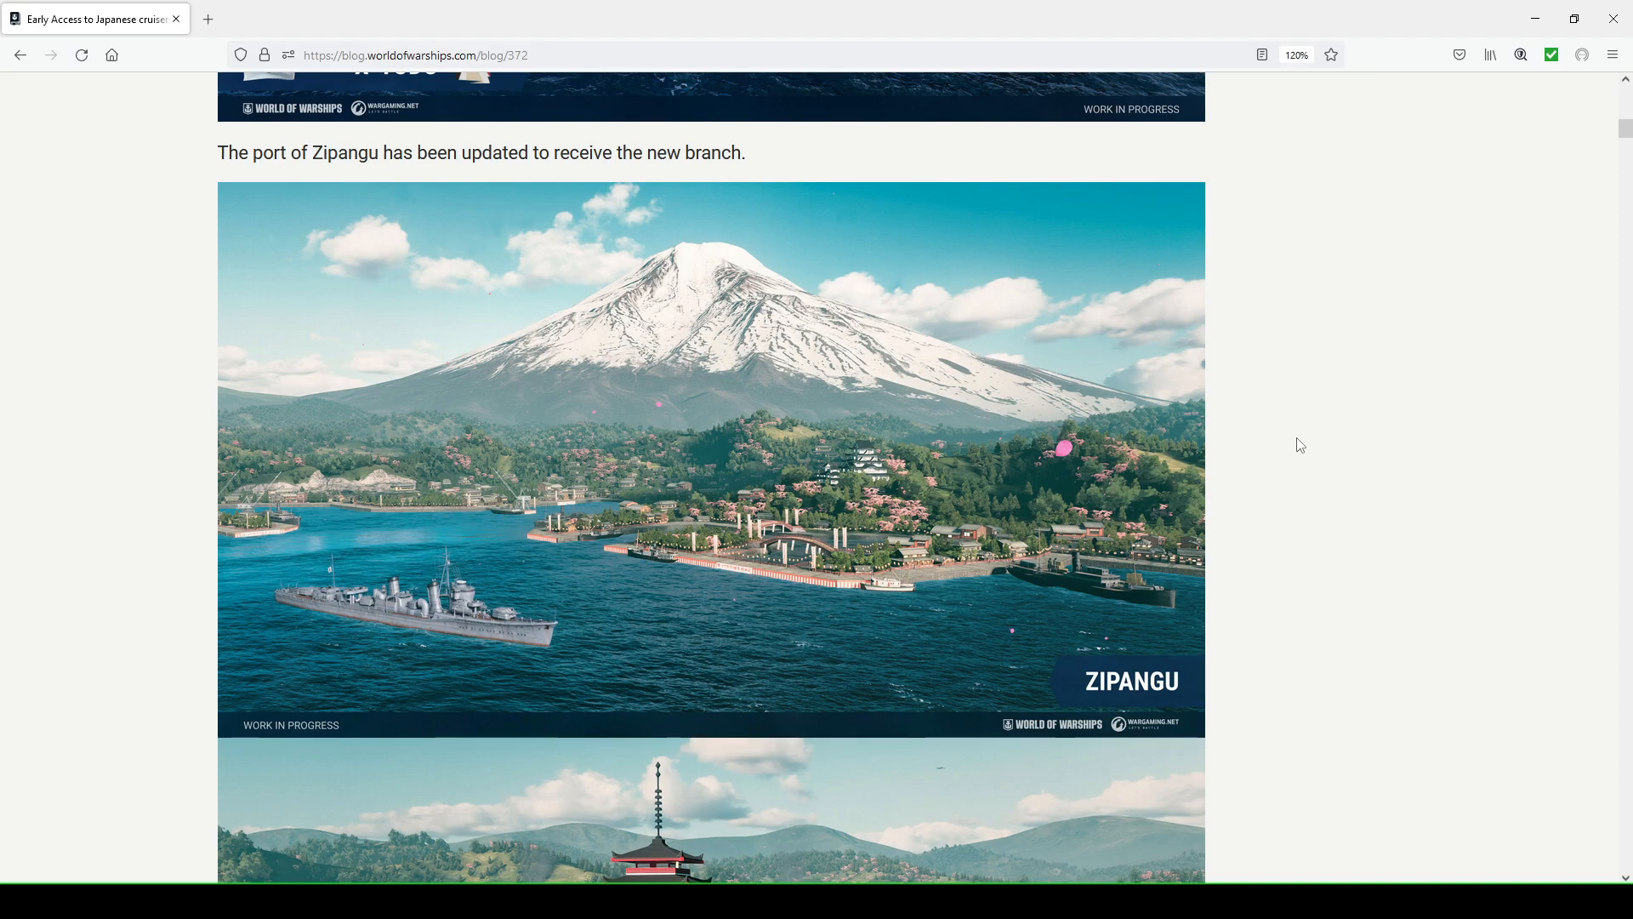
pyautogui.scroll(-3)
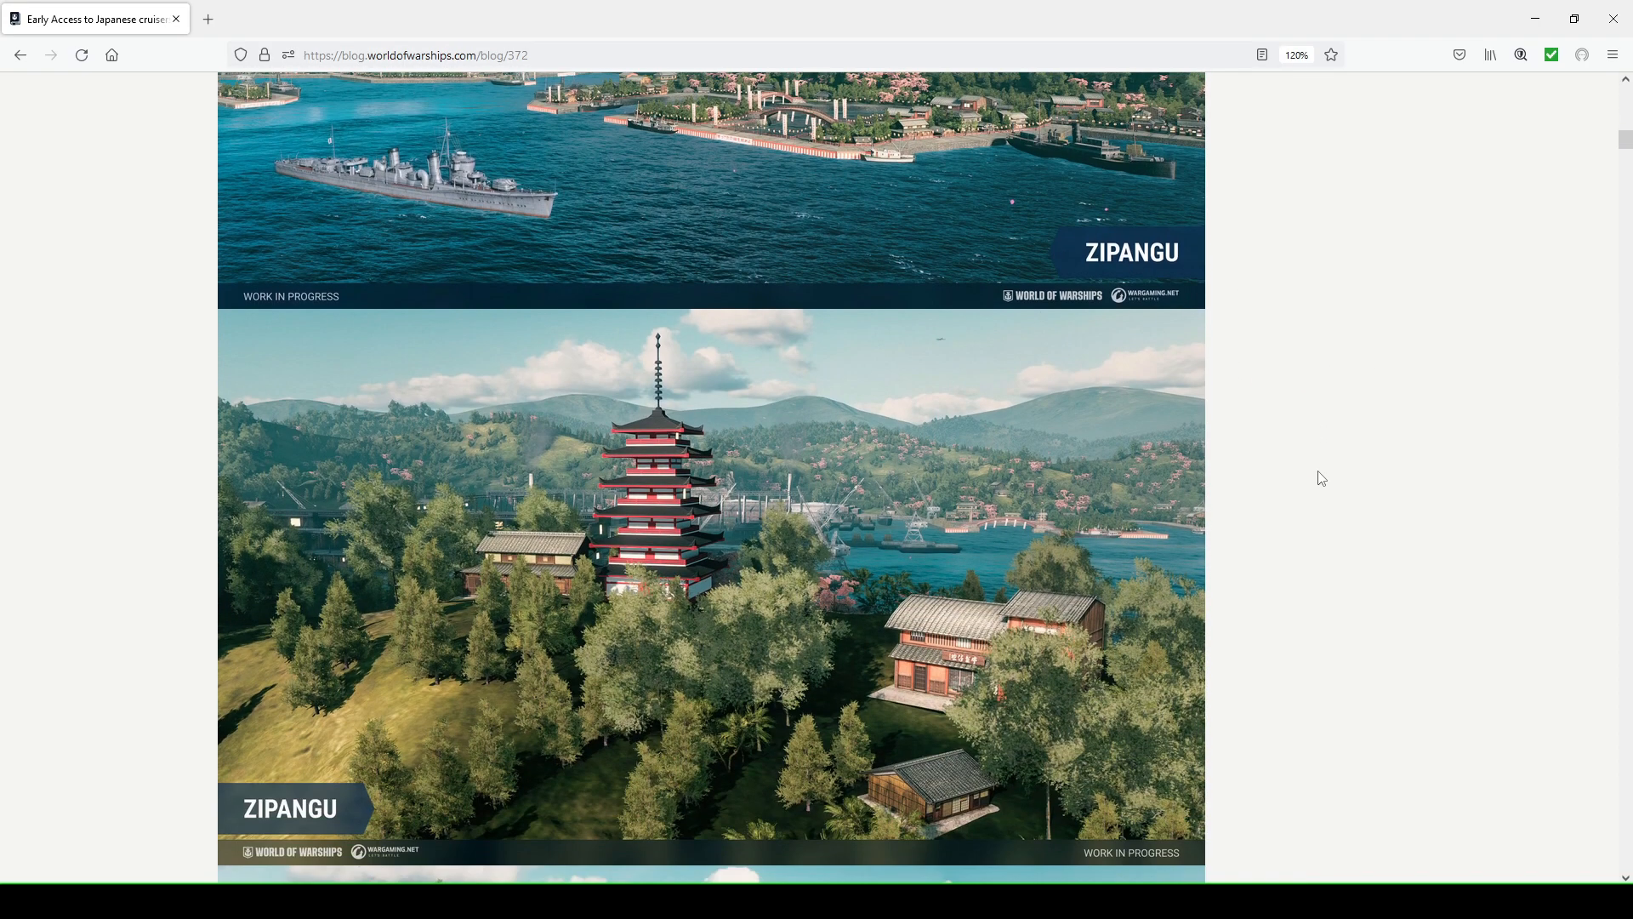
pyautogui.scroll(-3)
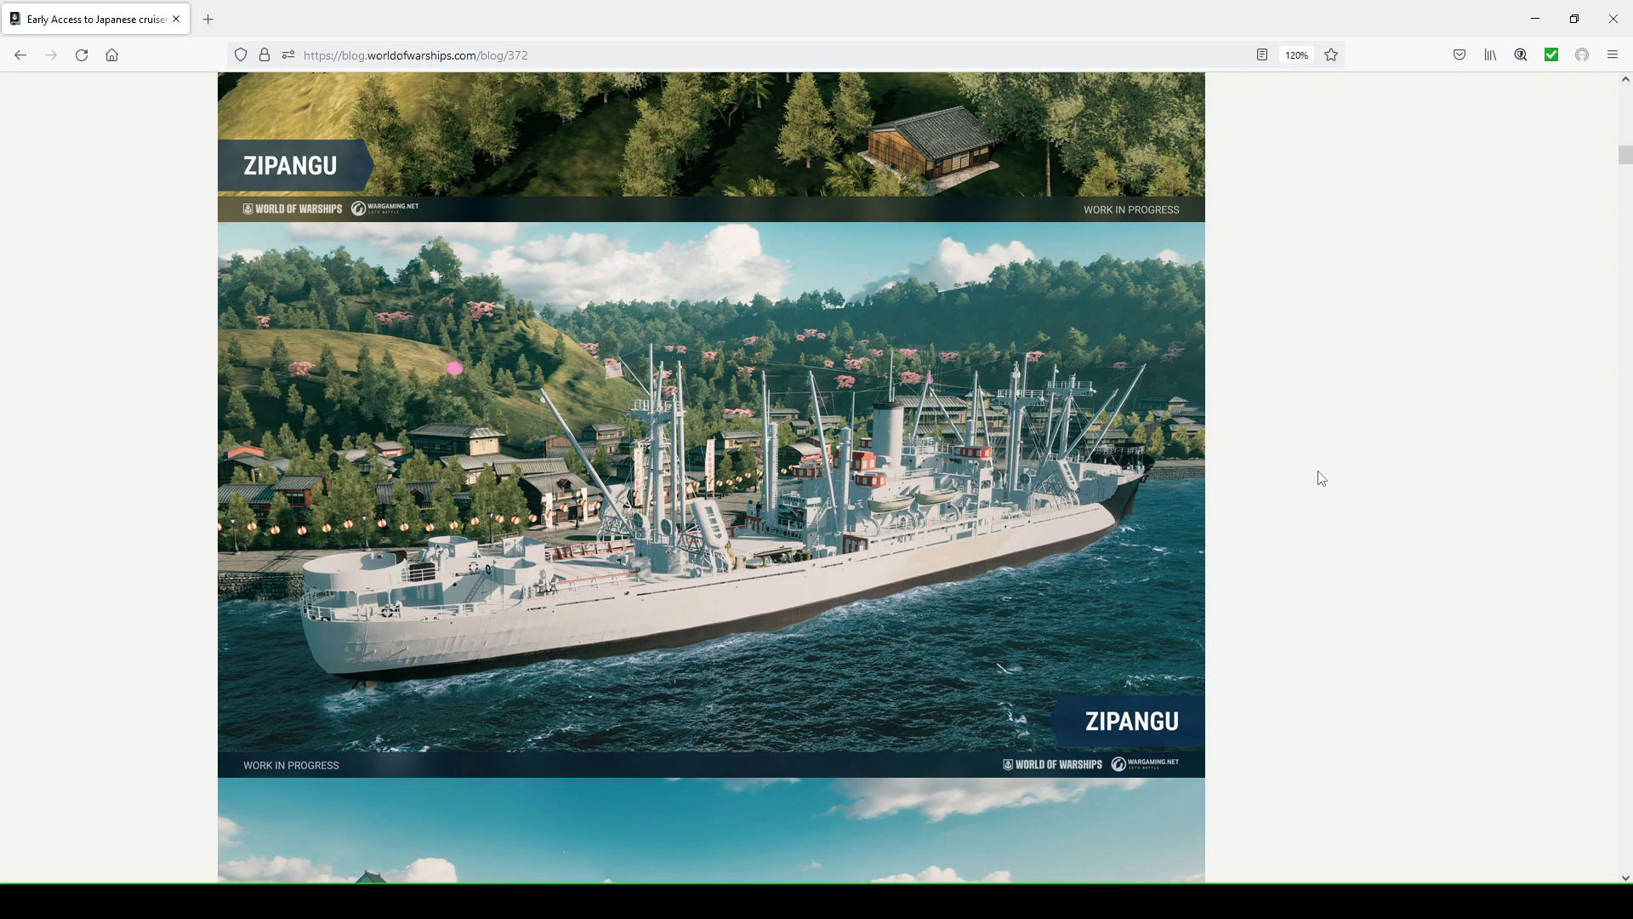
pyautogui.scroll(-3)
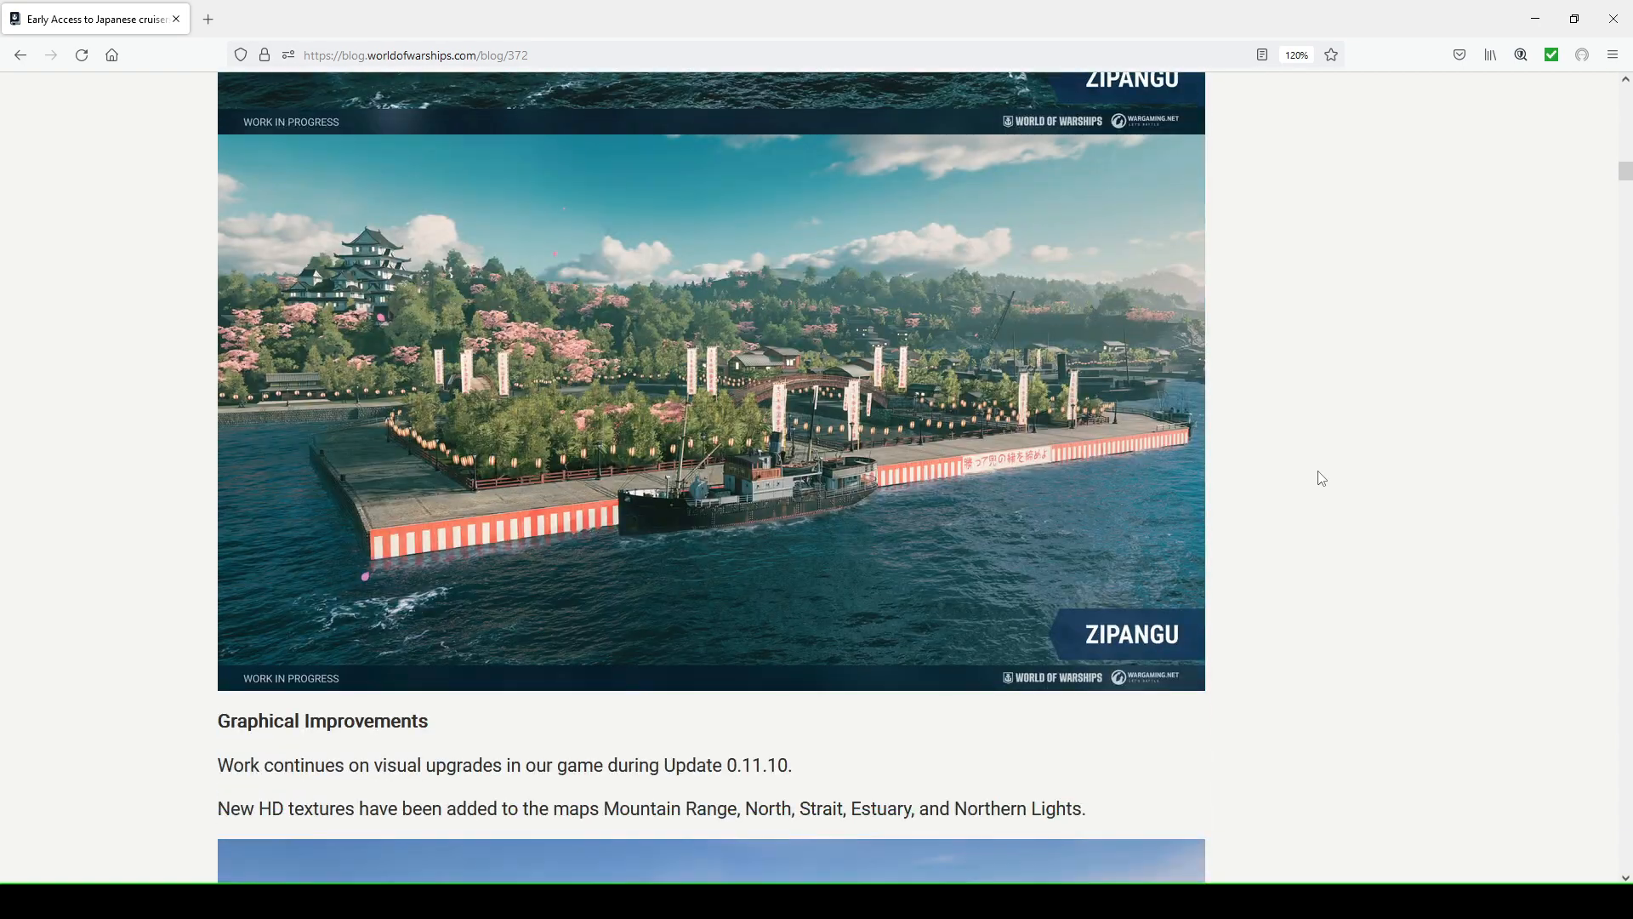
pyautogui.scroll(-3)
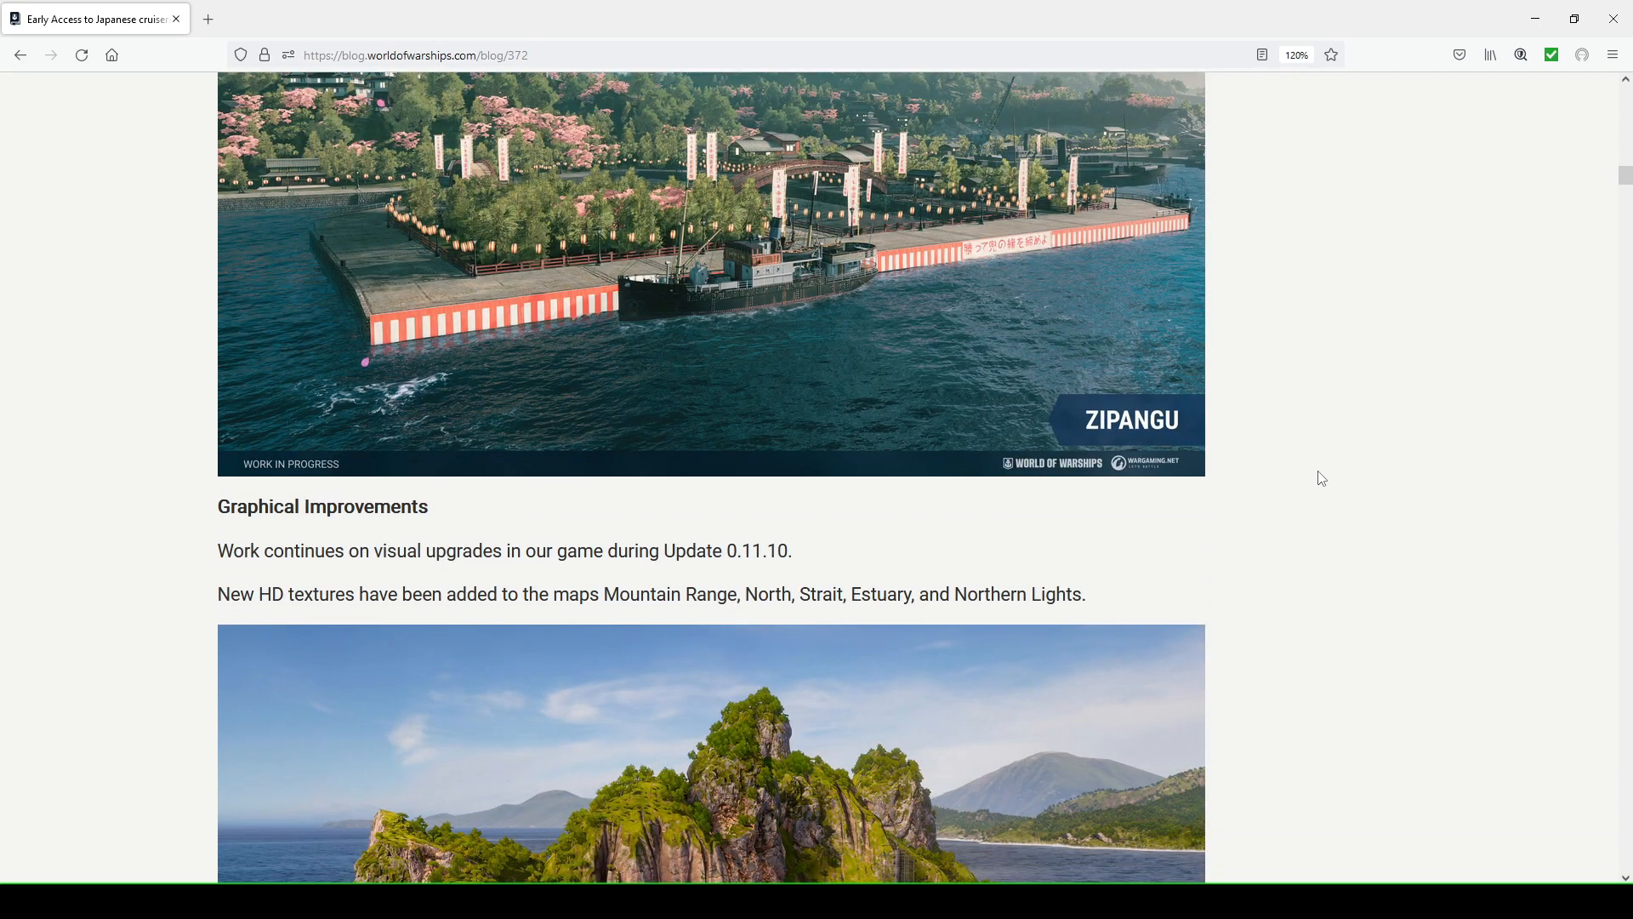
# Clear the selected word 'North' and scroll into the Mountain Range screenshots
pyautogui.scroll(-3)
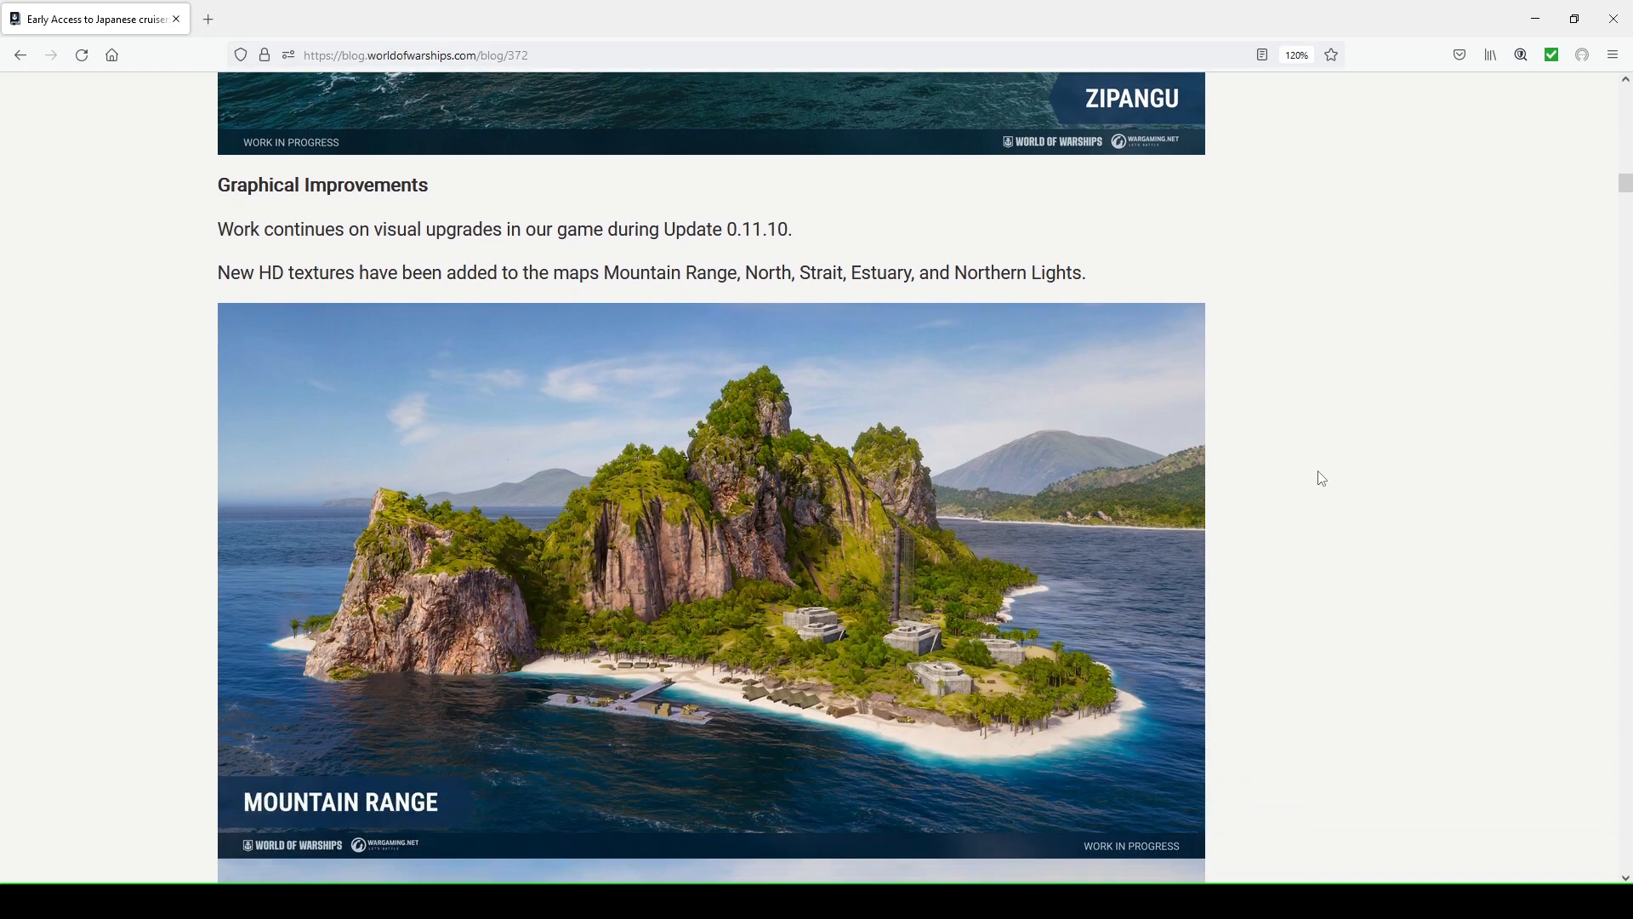
pyautogui.scroll(-3)
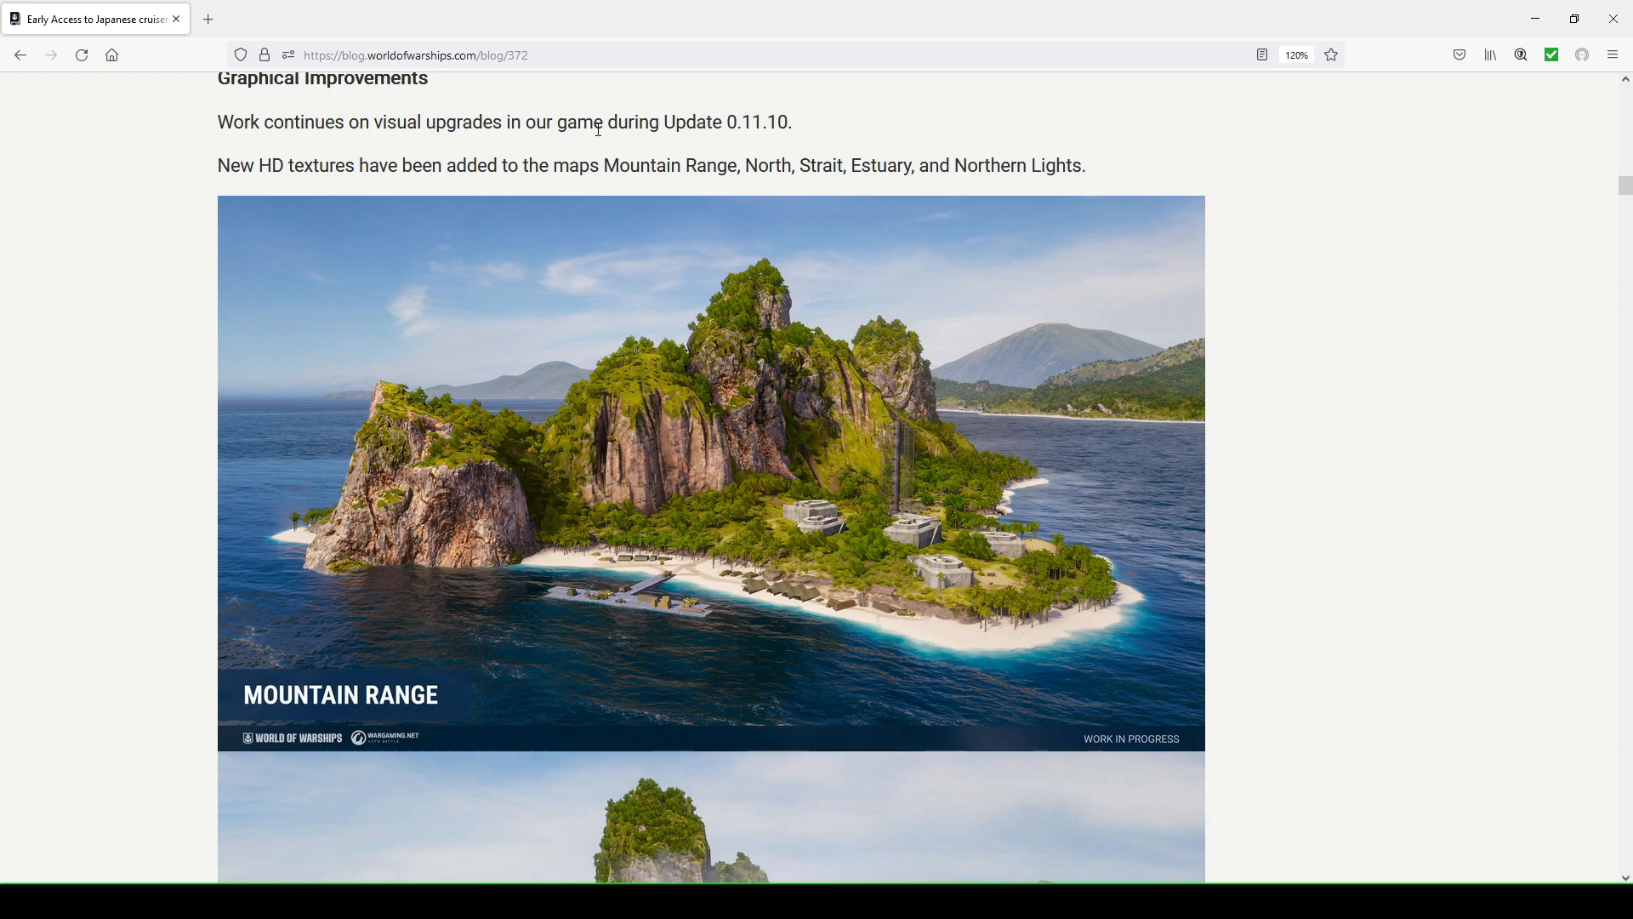
pyautogui.moveTo(699, 122)
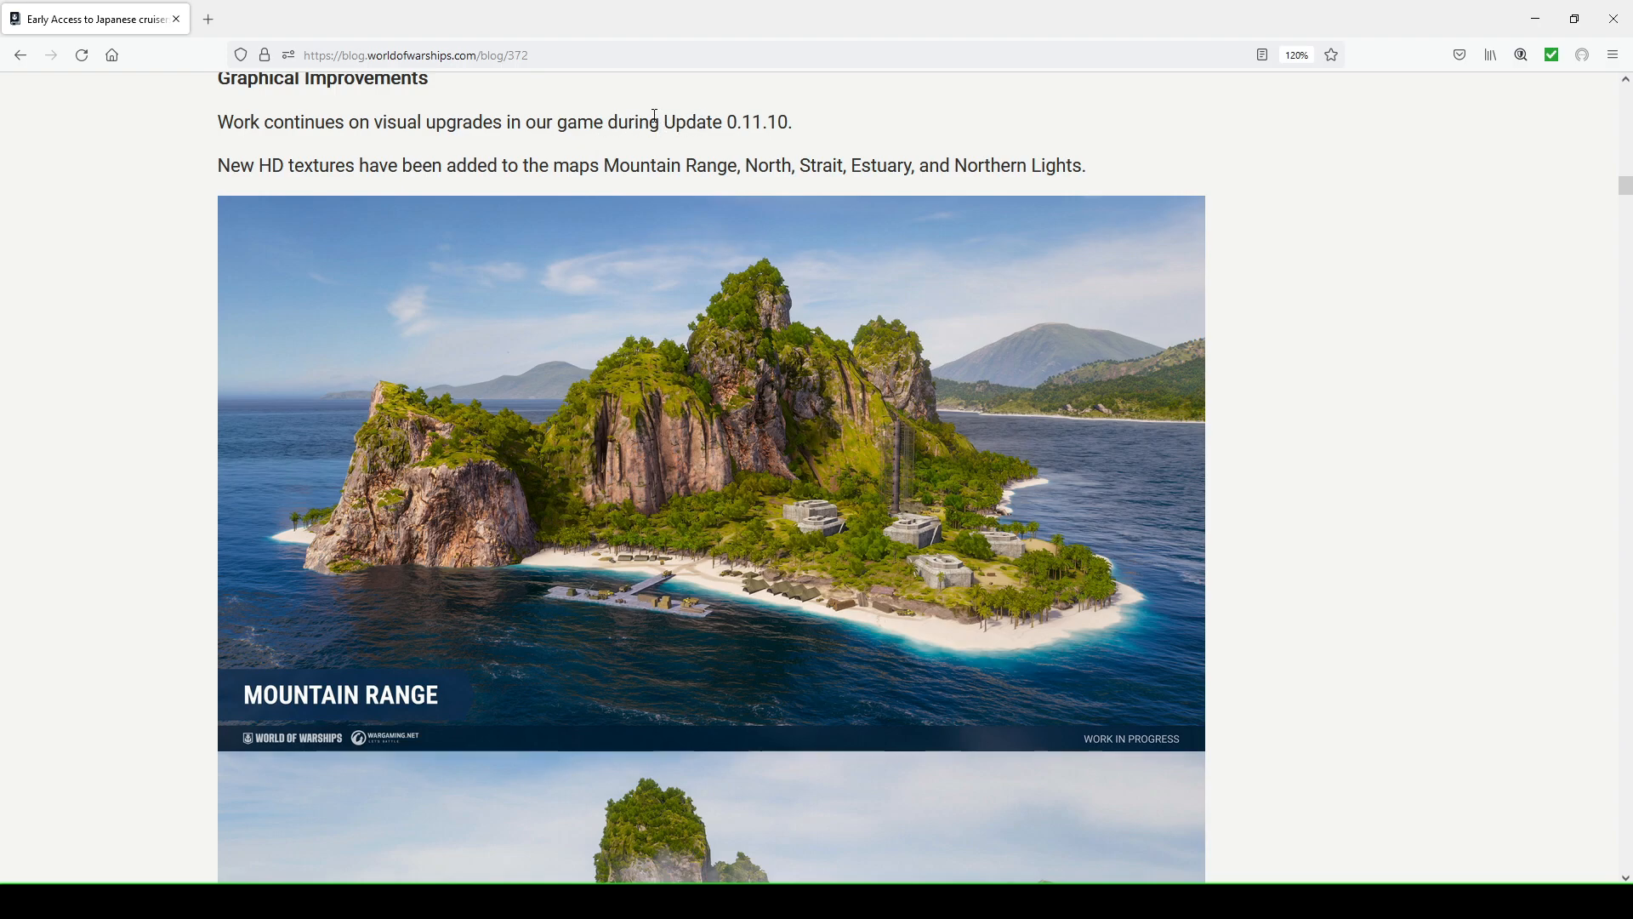
pyautogui.moveTo(733, 165)
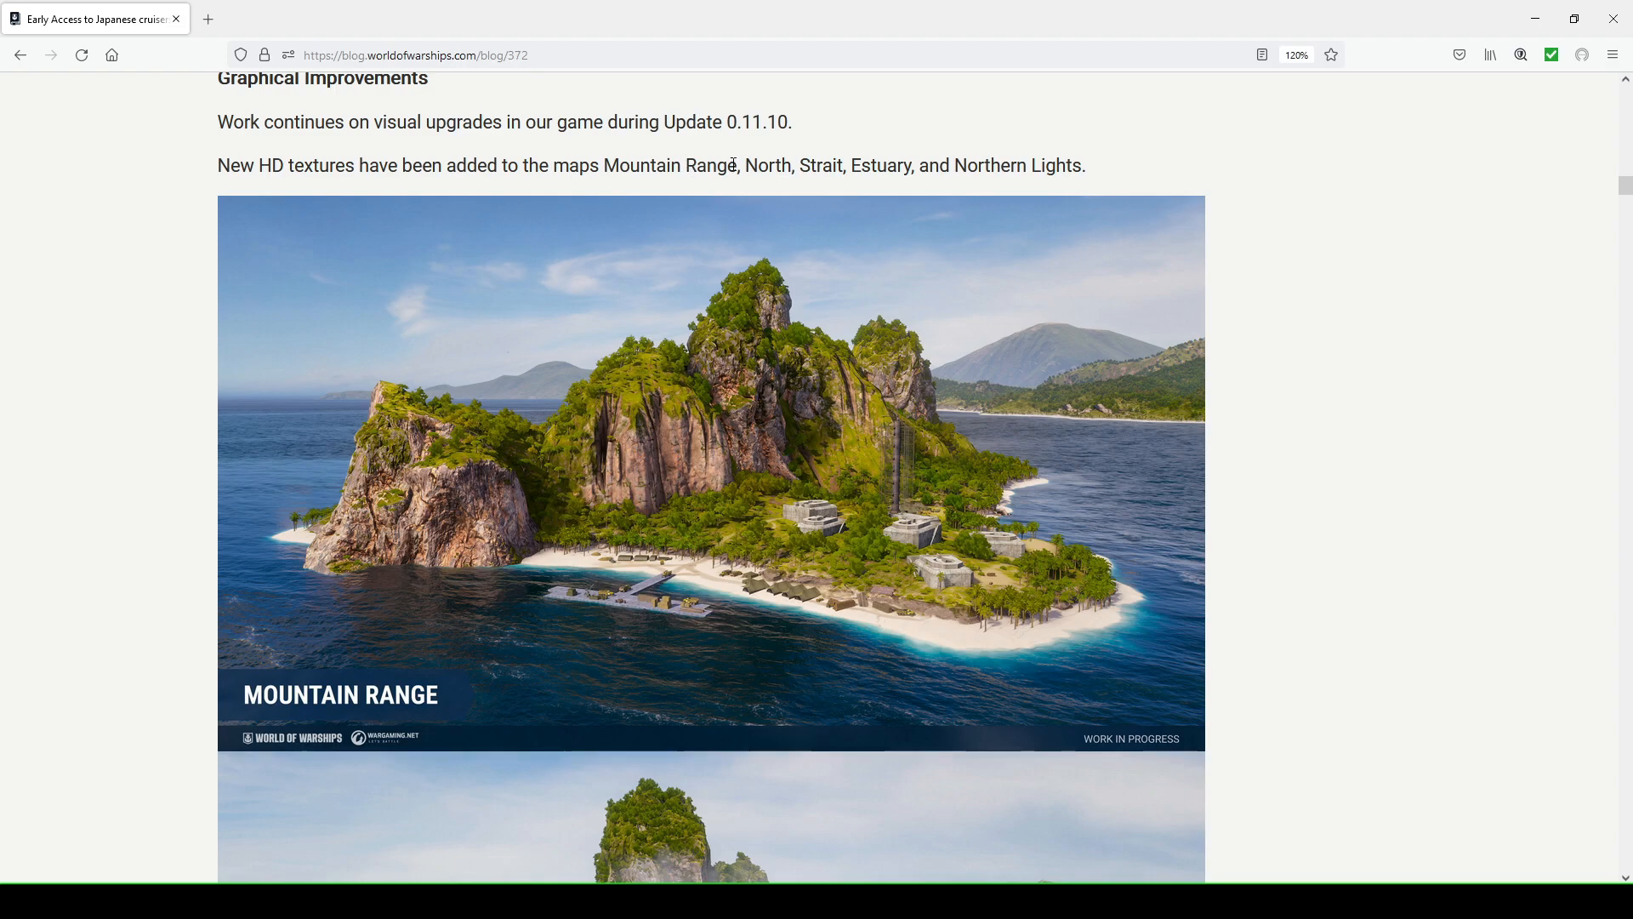
pyautogui.moveTo(1004, 143)
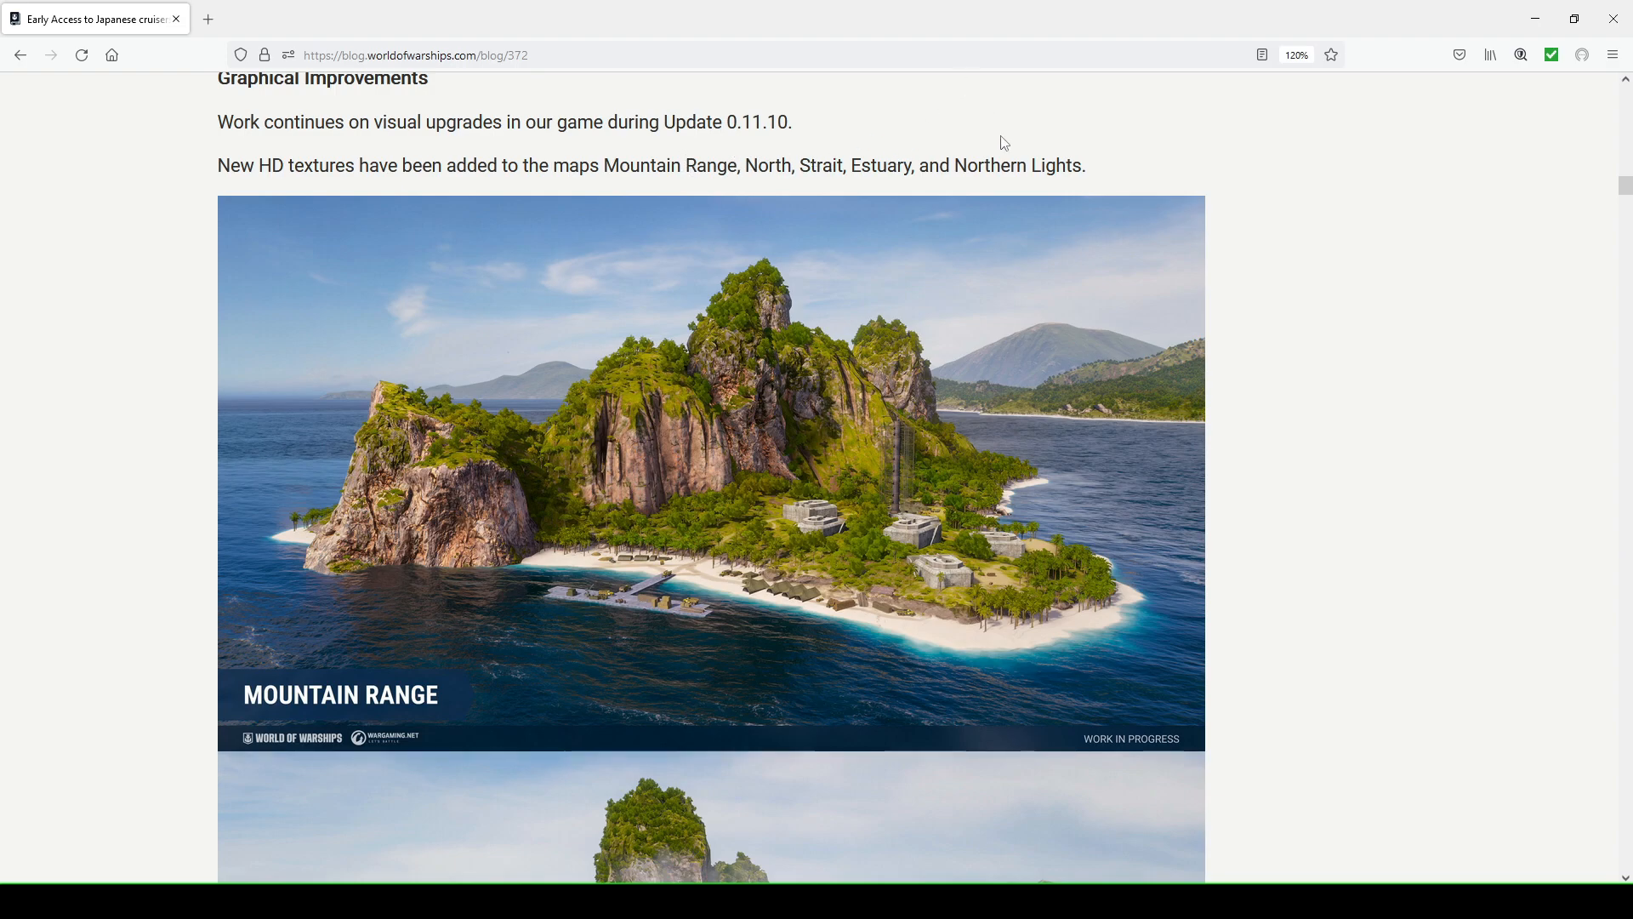
pyautogui.doubleClick(768, 165)
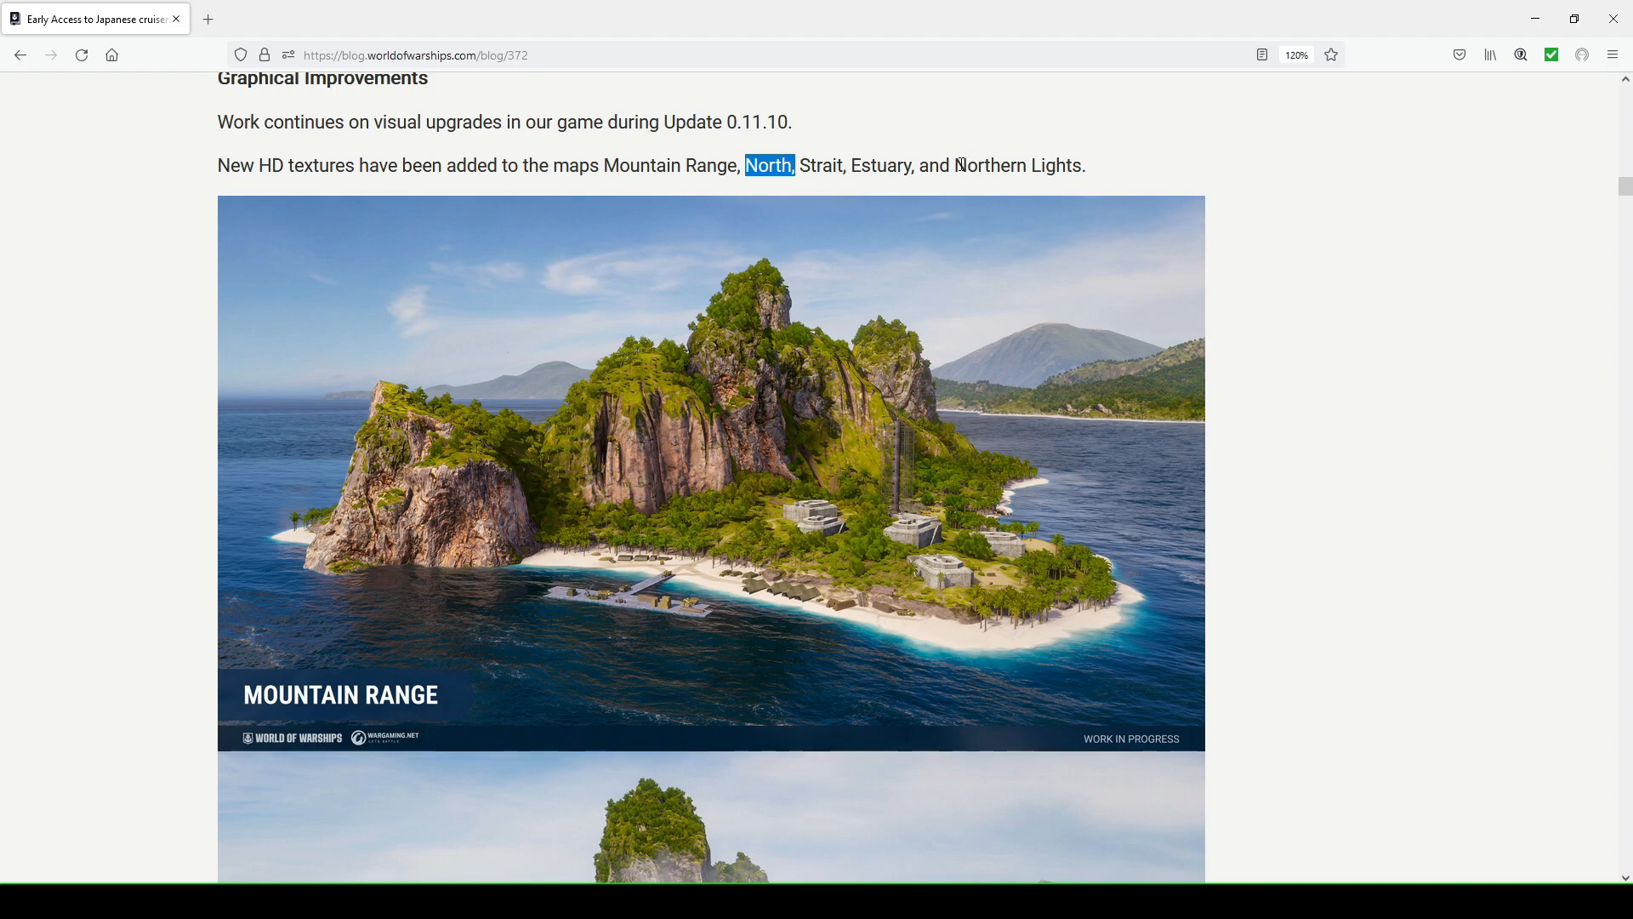
pyautogui.click(1312, 289)
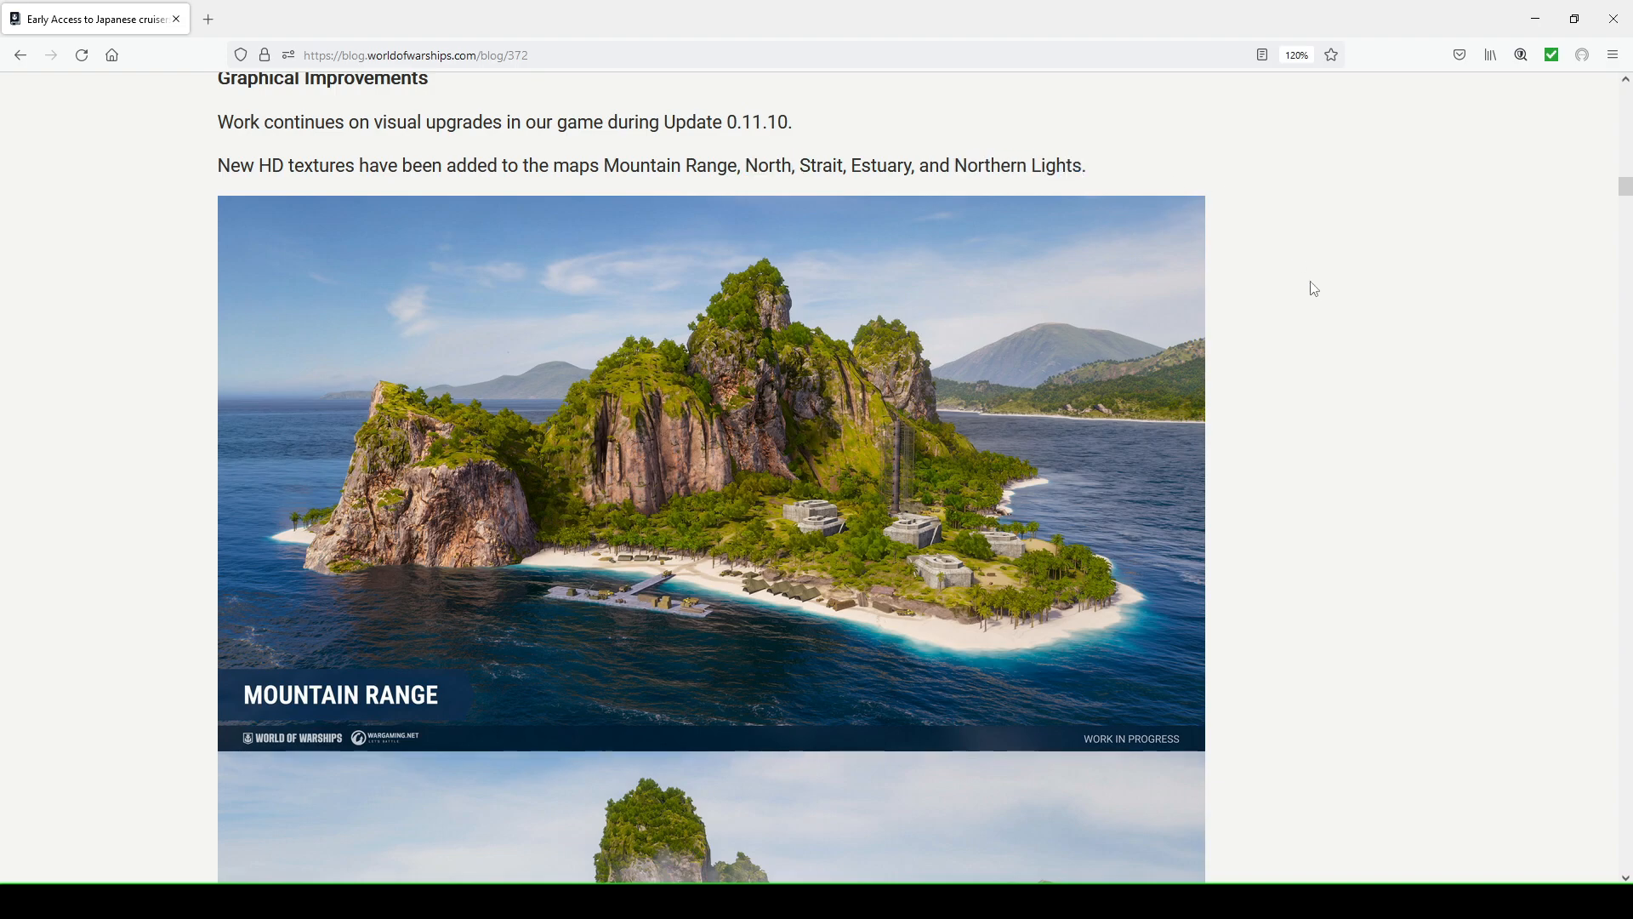
pyautogui.scroll(-3)
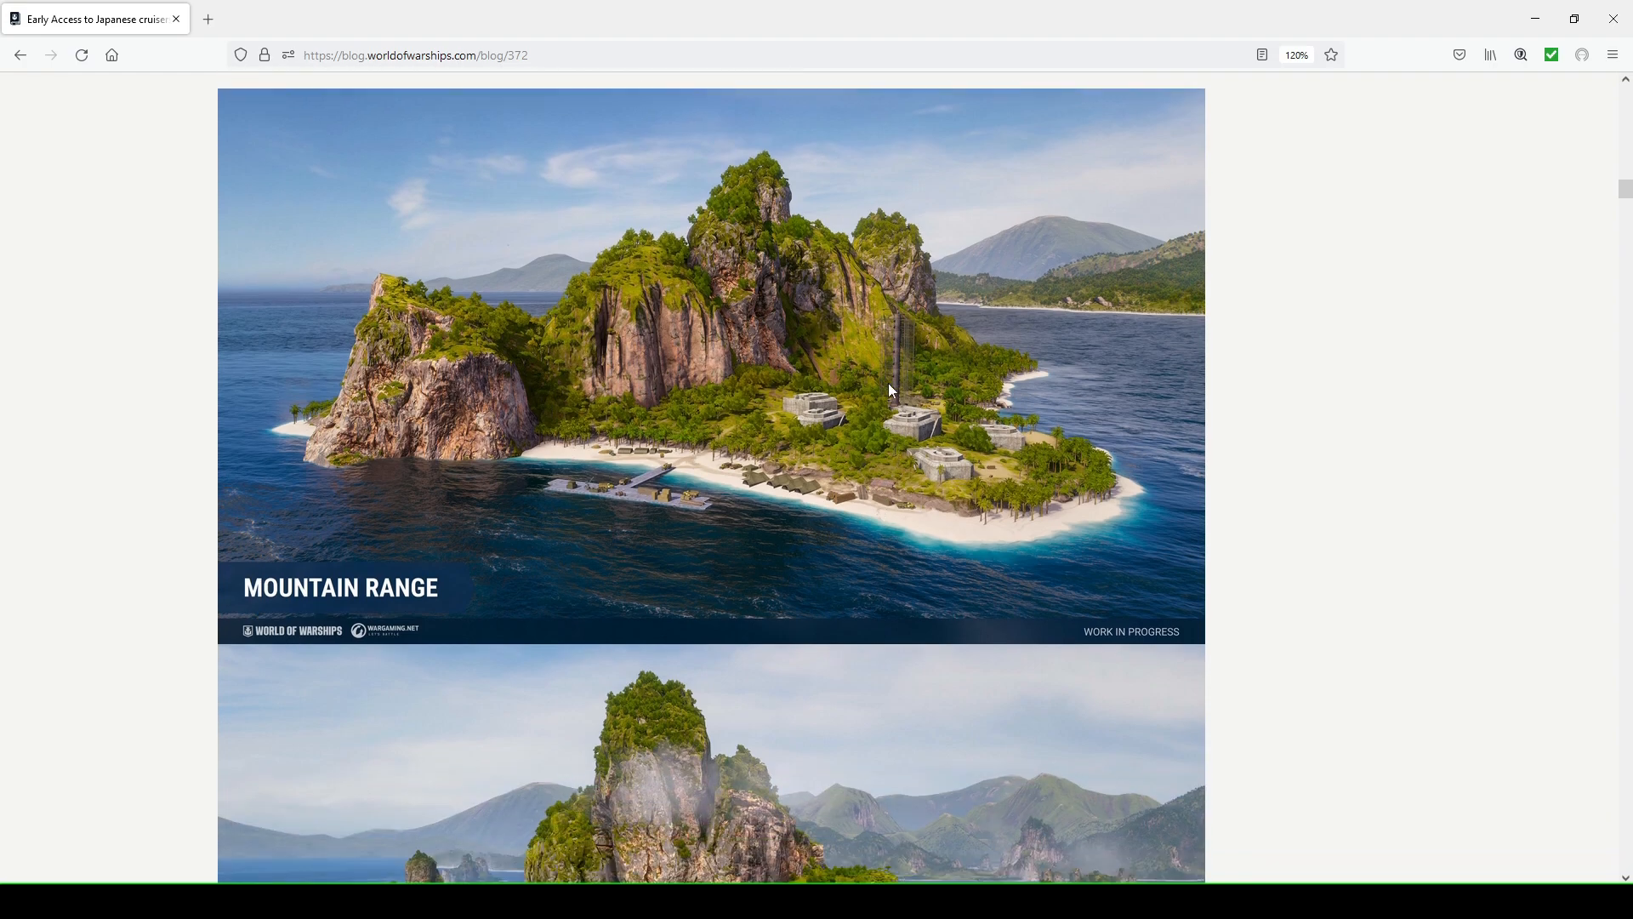
pyautogui.moveTo(755, 458)
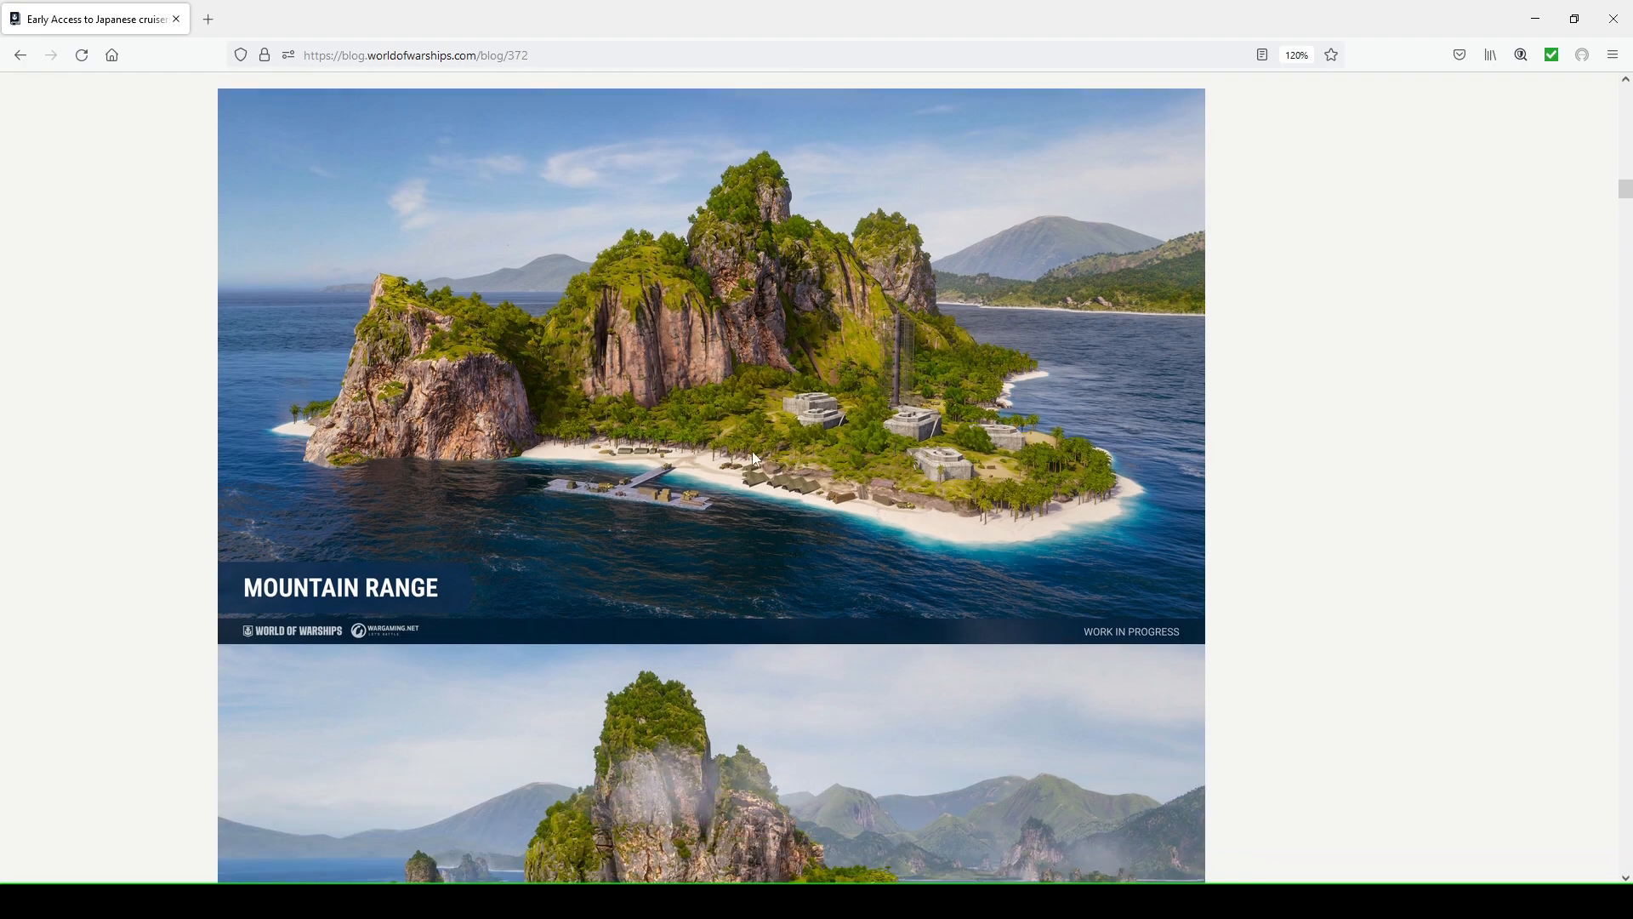
pyautogui.moveTo(893, 448)
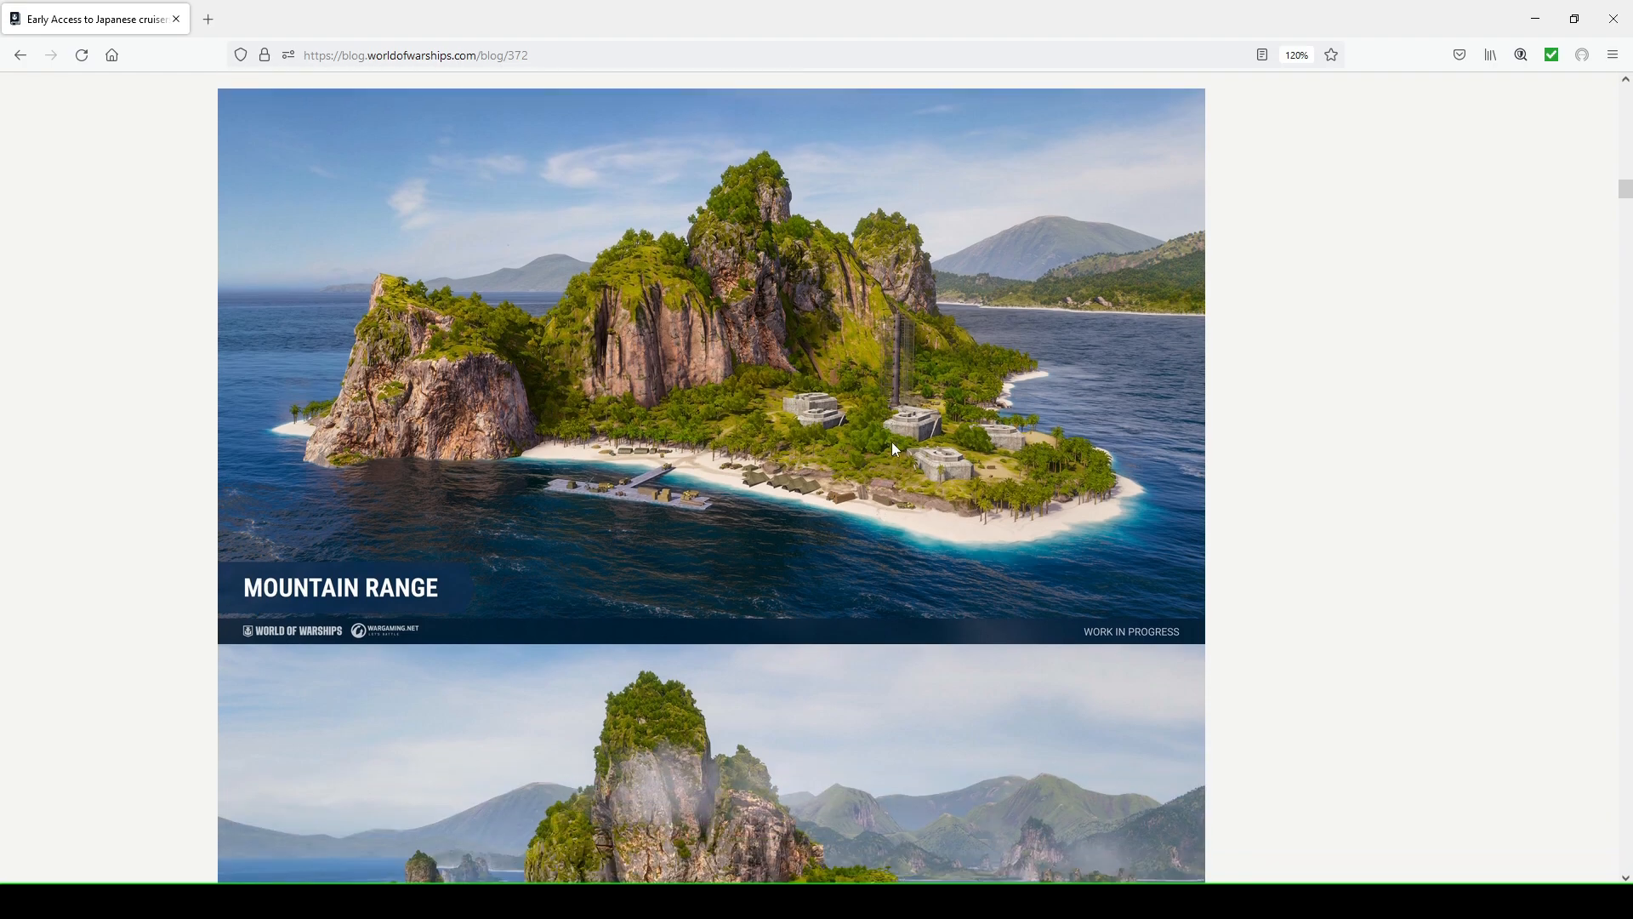
pyautogui.scroll(-3)
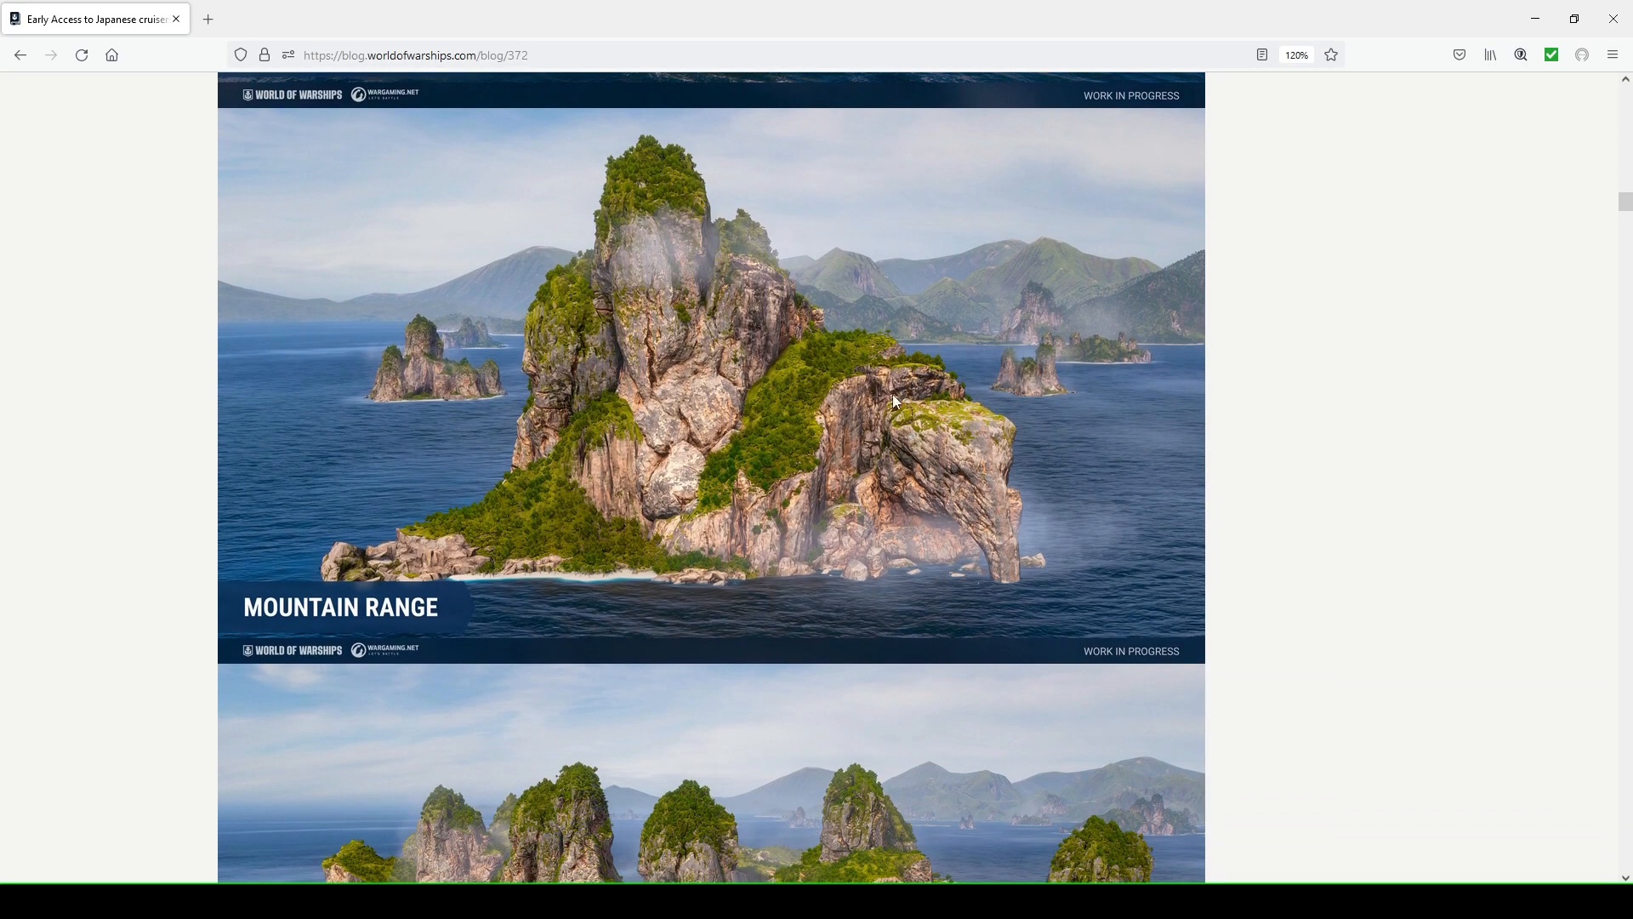
pyautogui.scroll(-3)
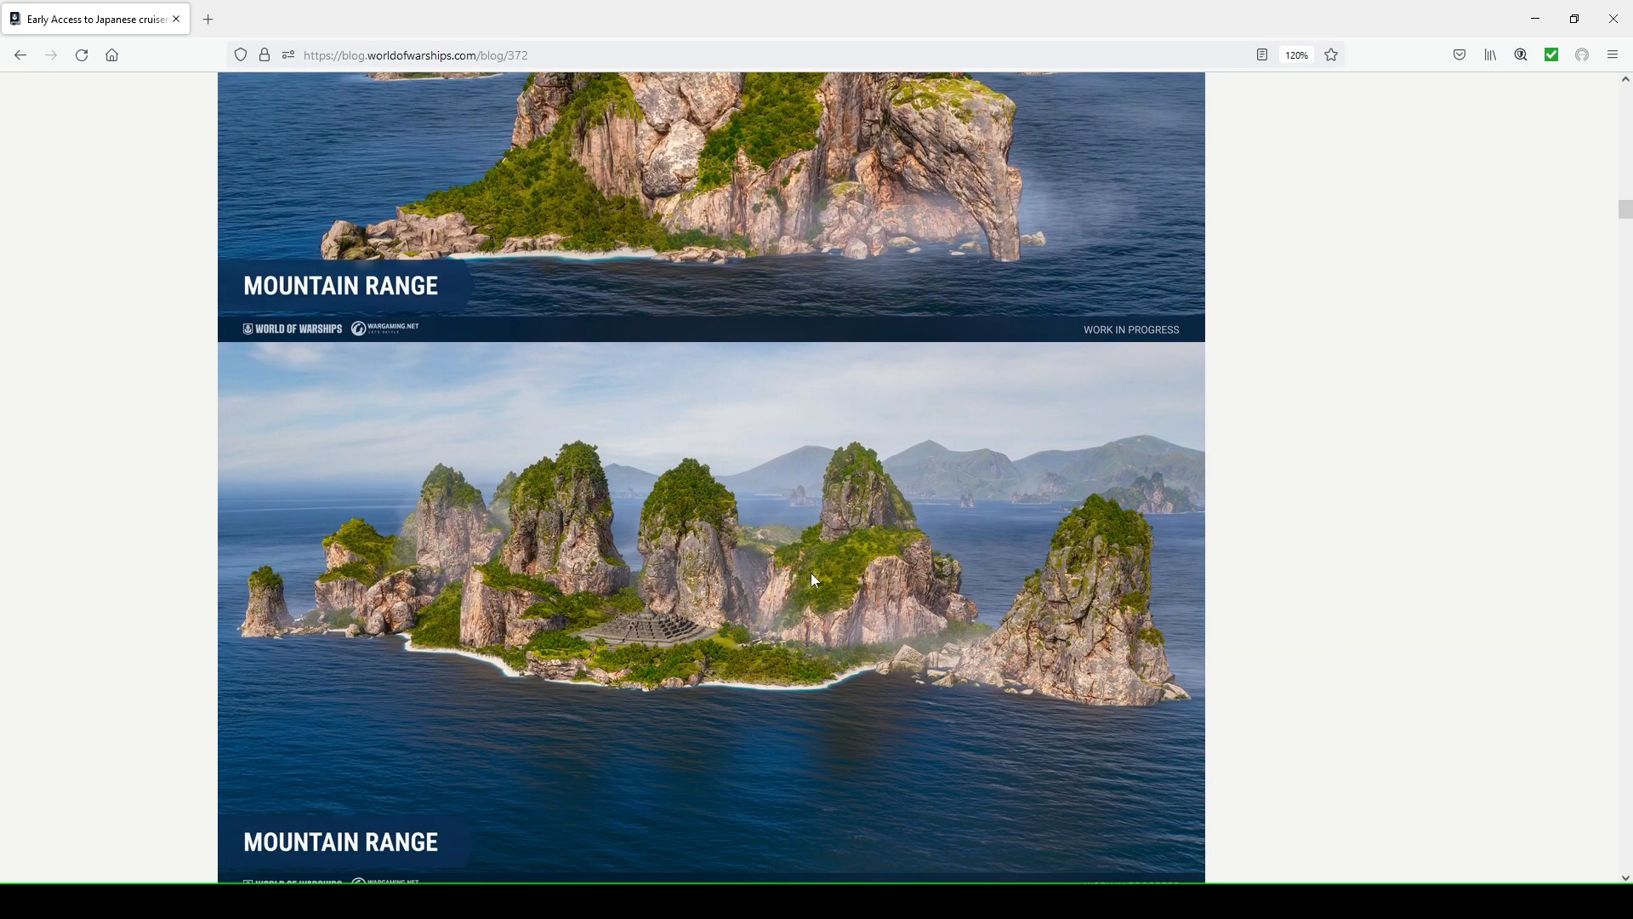
# Scroll on through the reworked Mountain Range images to the two North map scenes
pyautogui.scroll(-3)
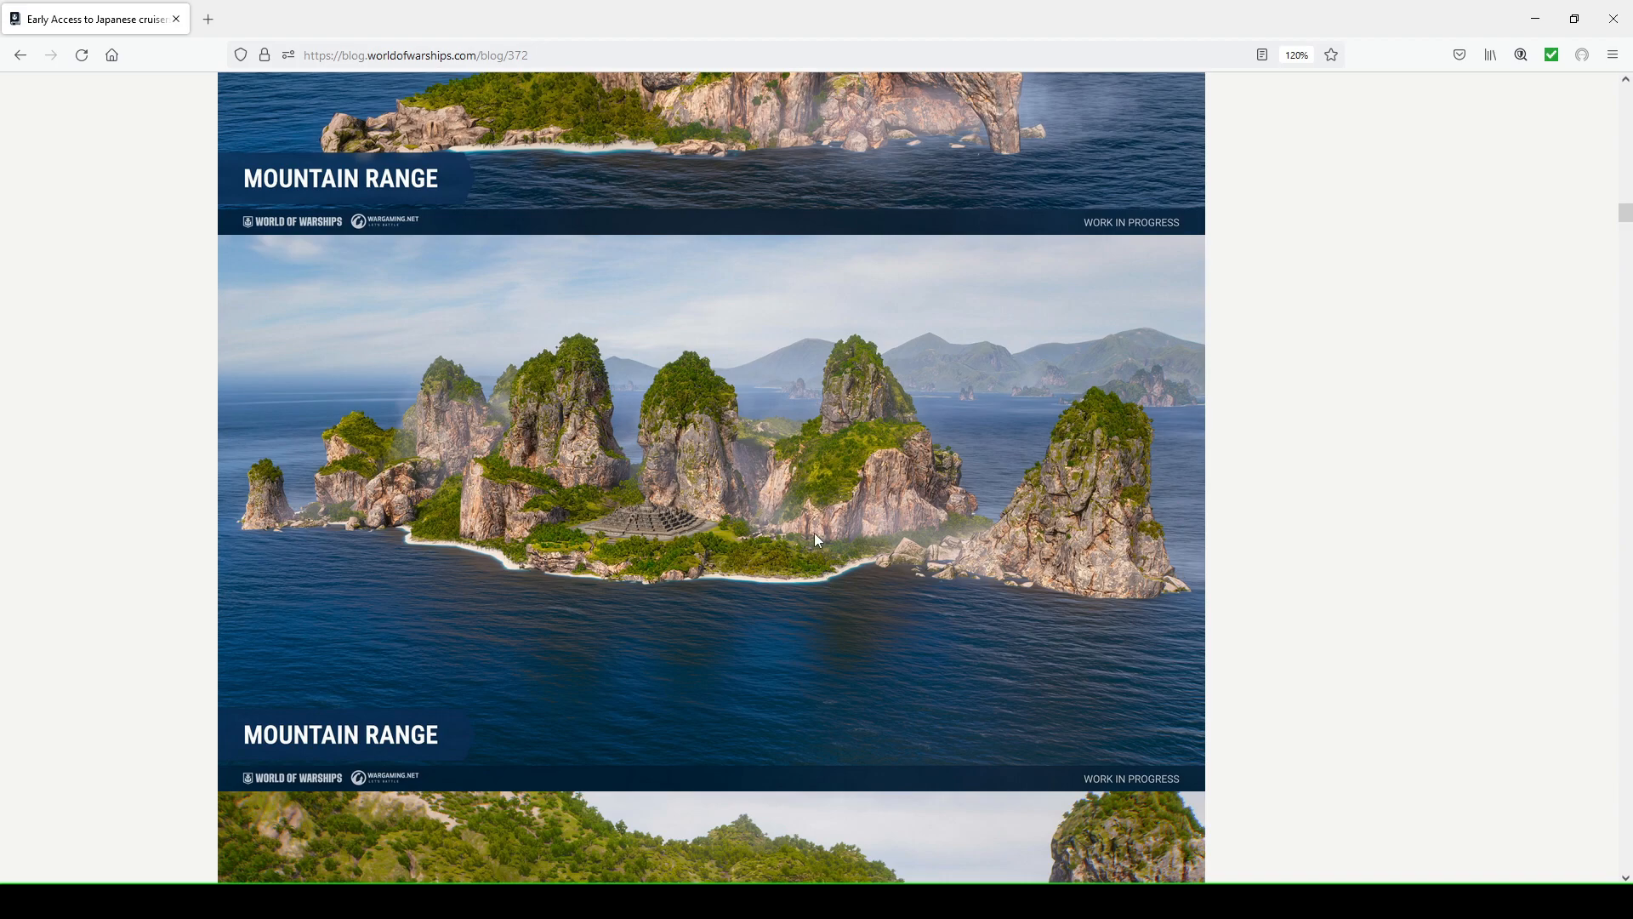
pyautogui.moveTo(788, 478)
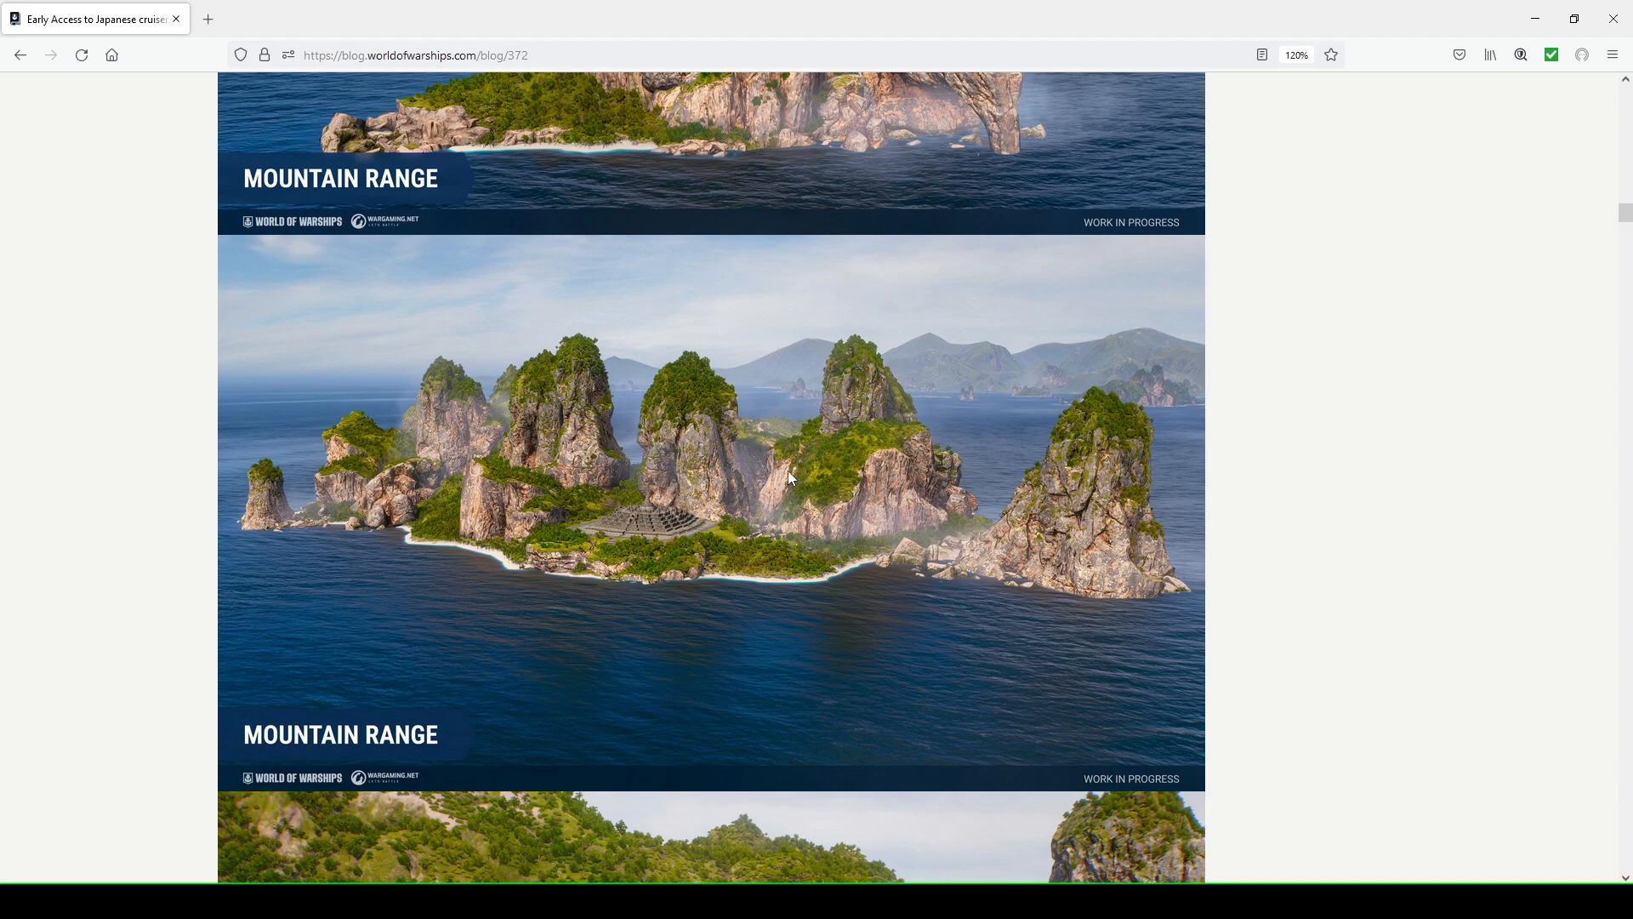
pyautogui.scroll(-3)
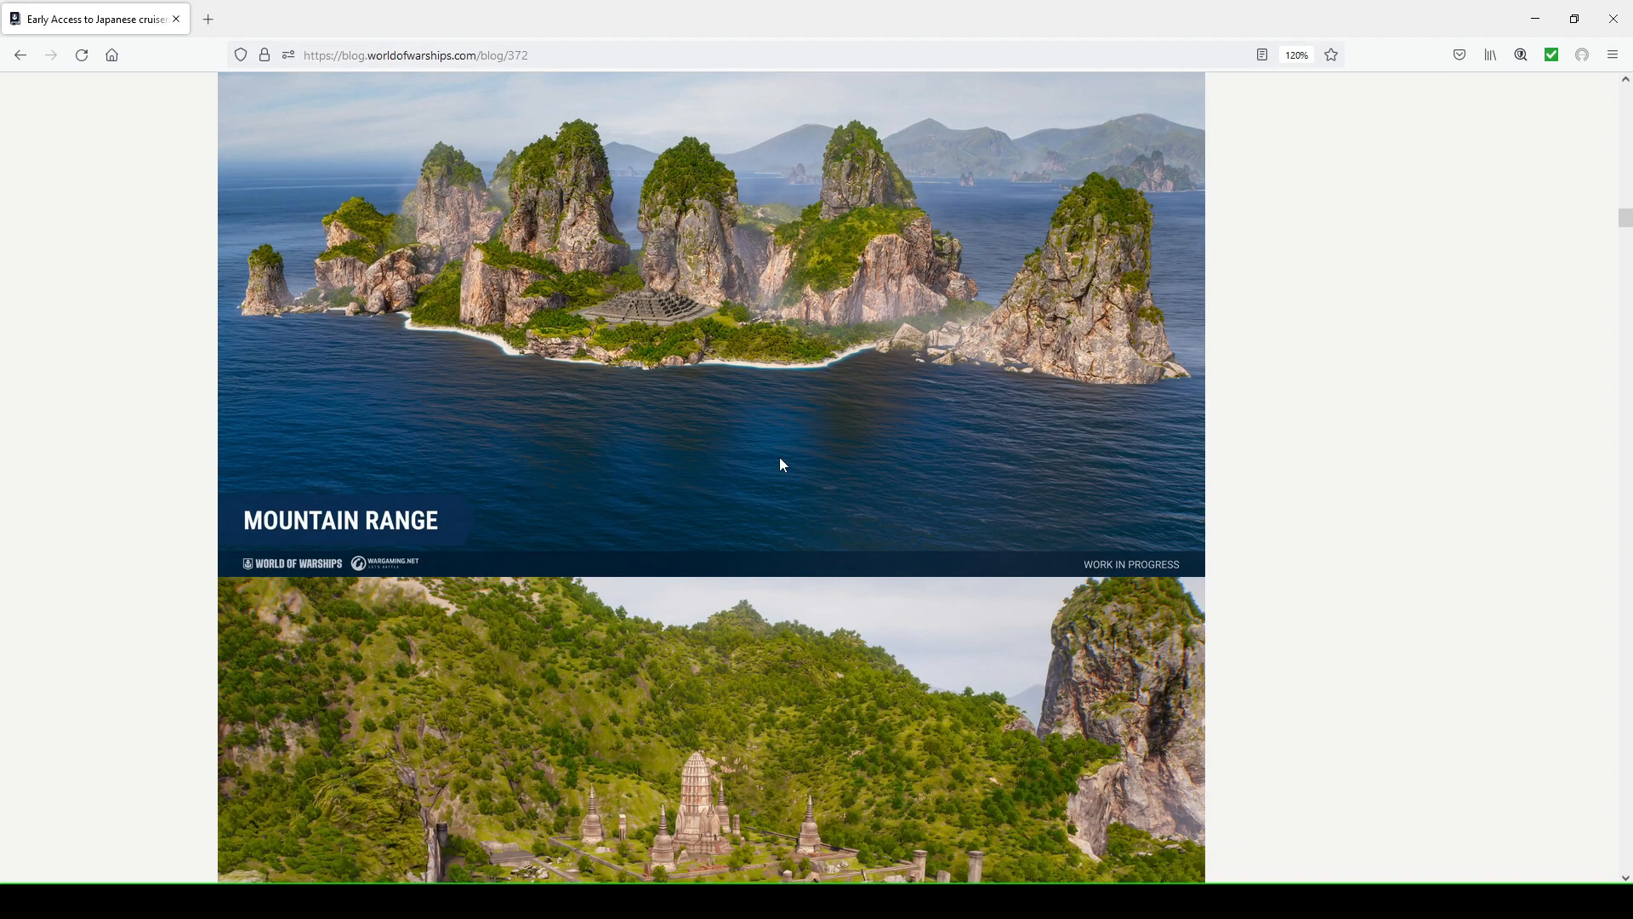
pyautogui.scroll(-3)
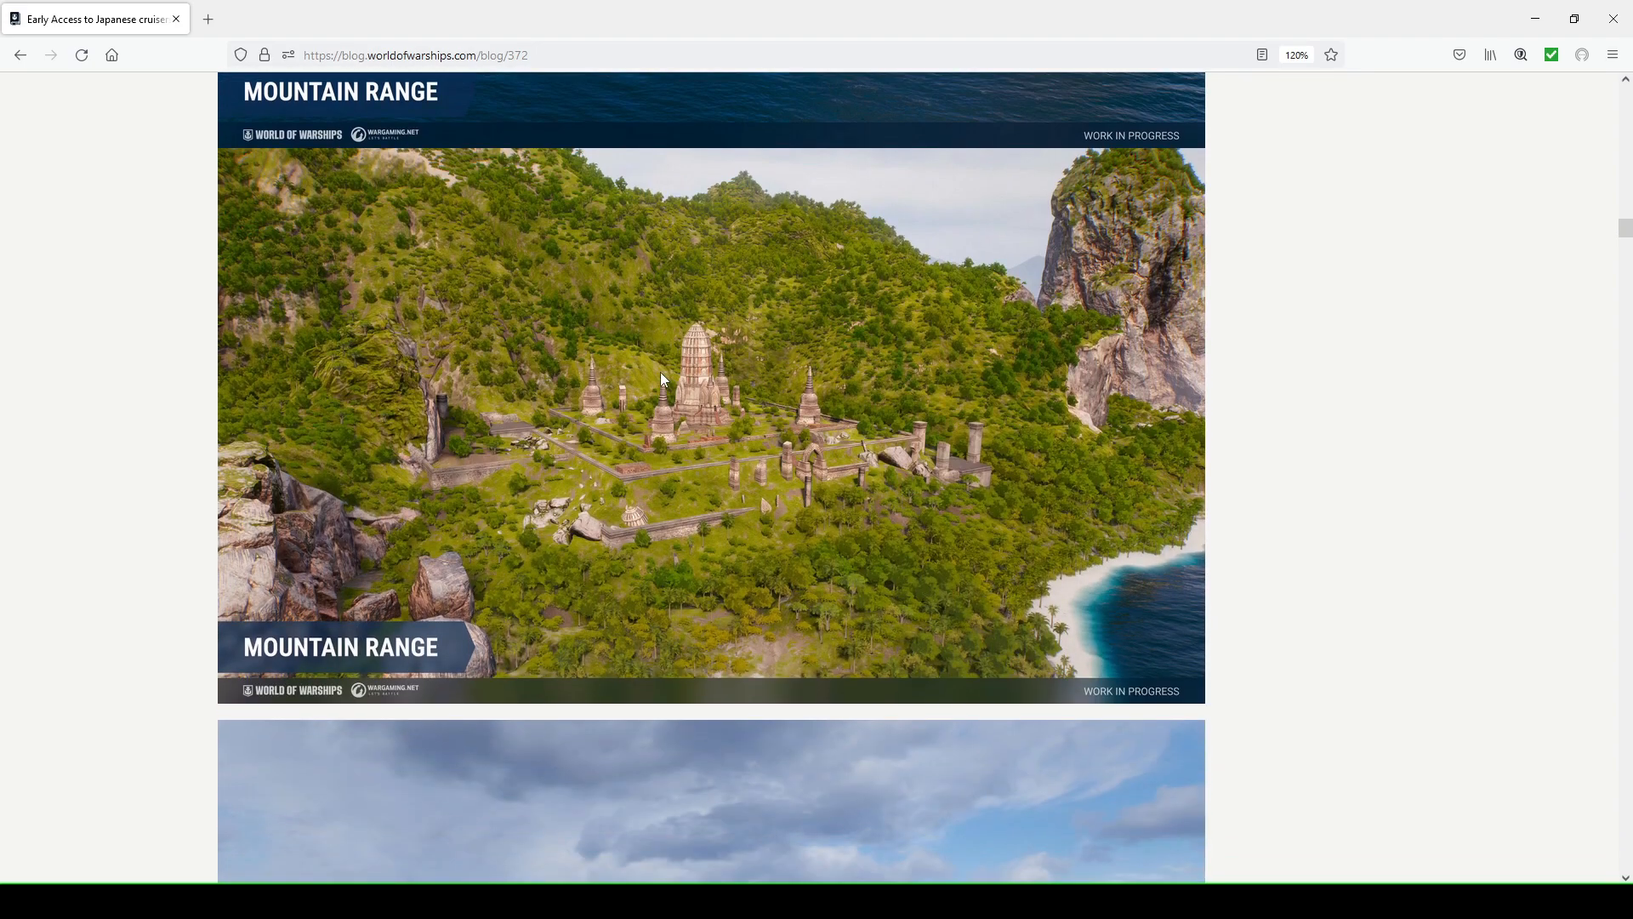
pyautogui.moveTo(664, 365)
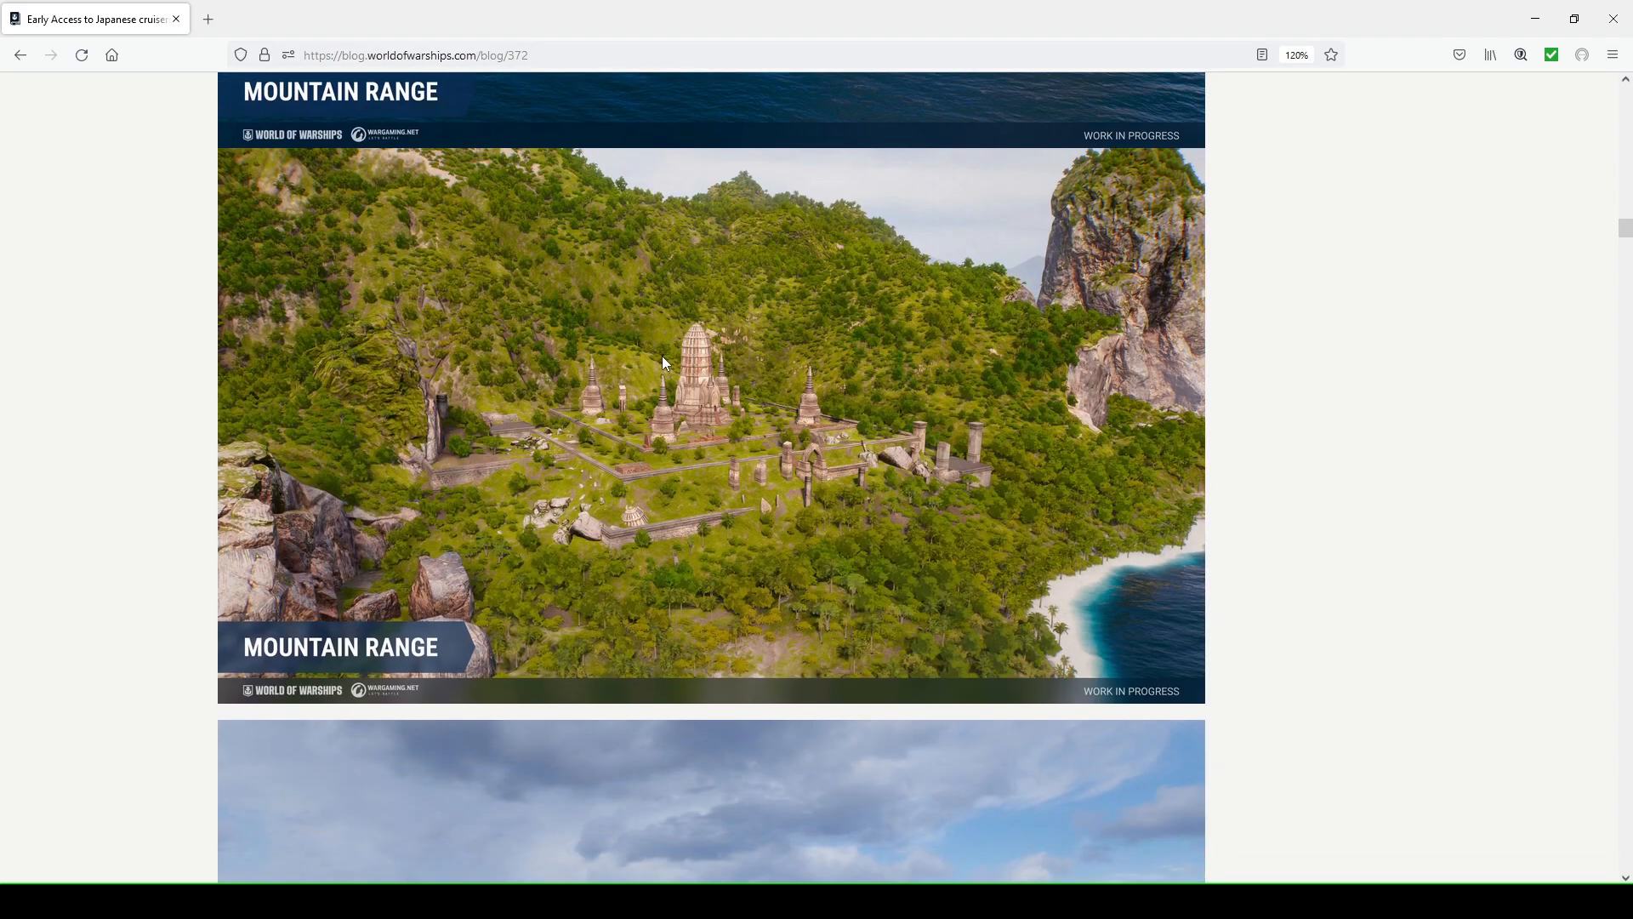
pyautogui.scroll(-3)
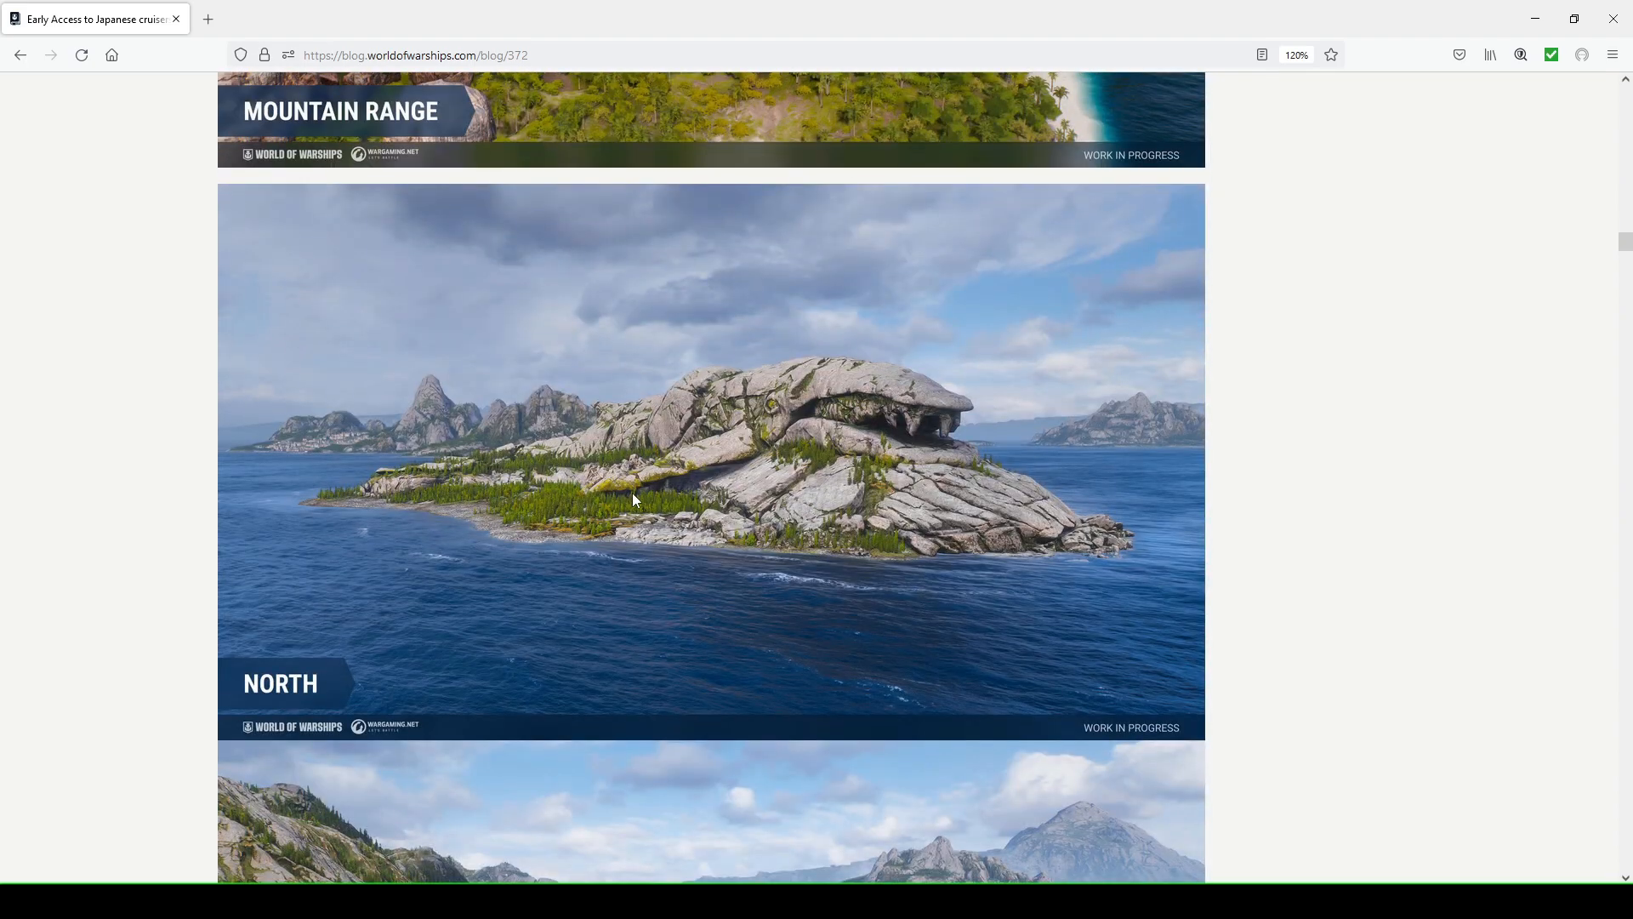
pyautogui.moveTo(890, 412)
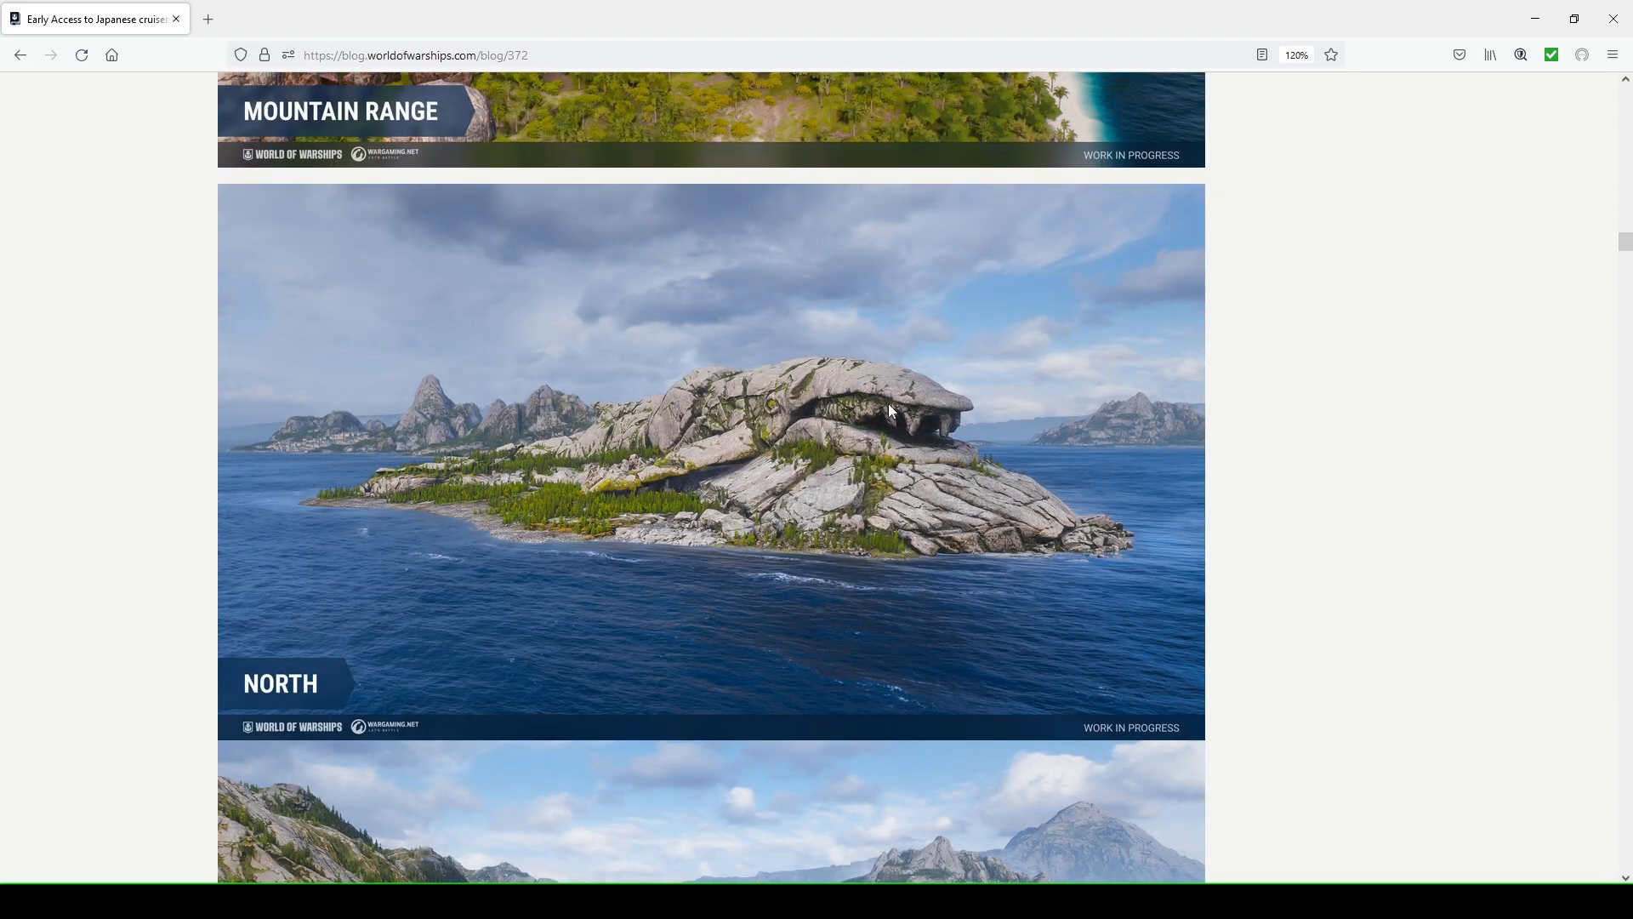
pyautogui.moveTo(829, 425)
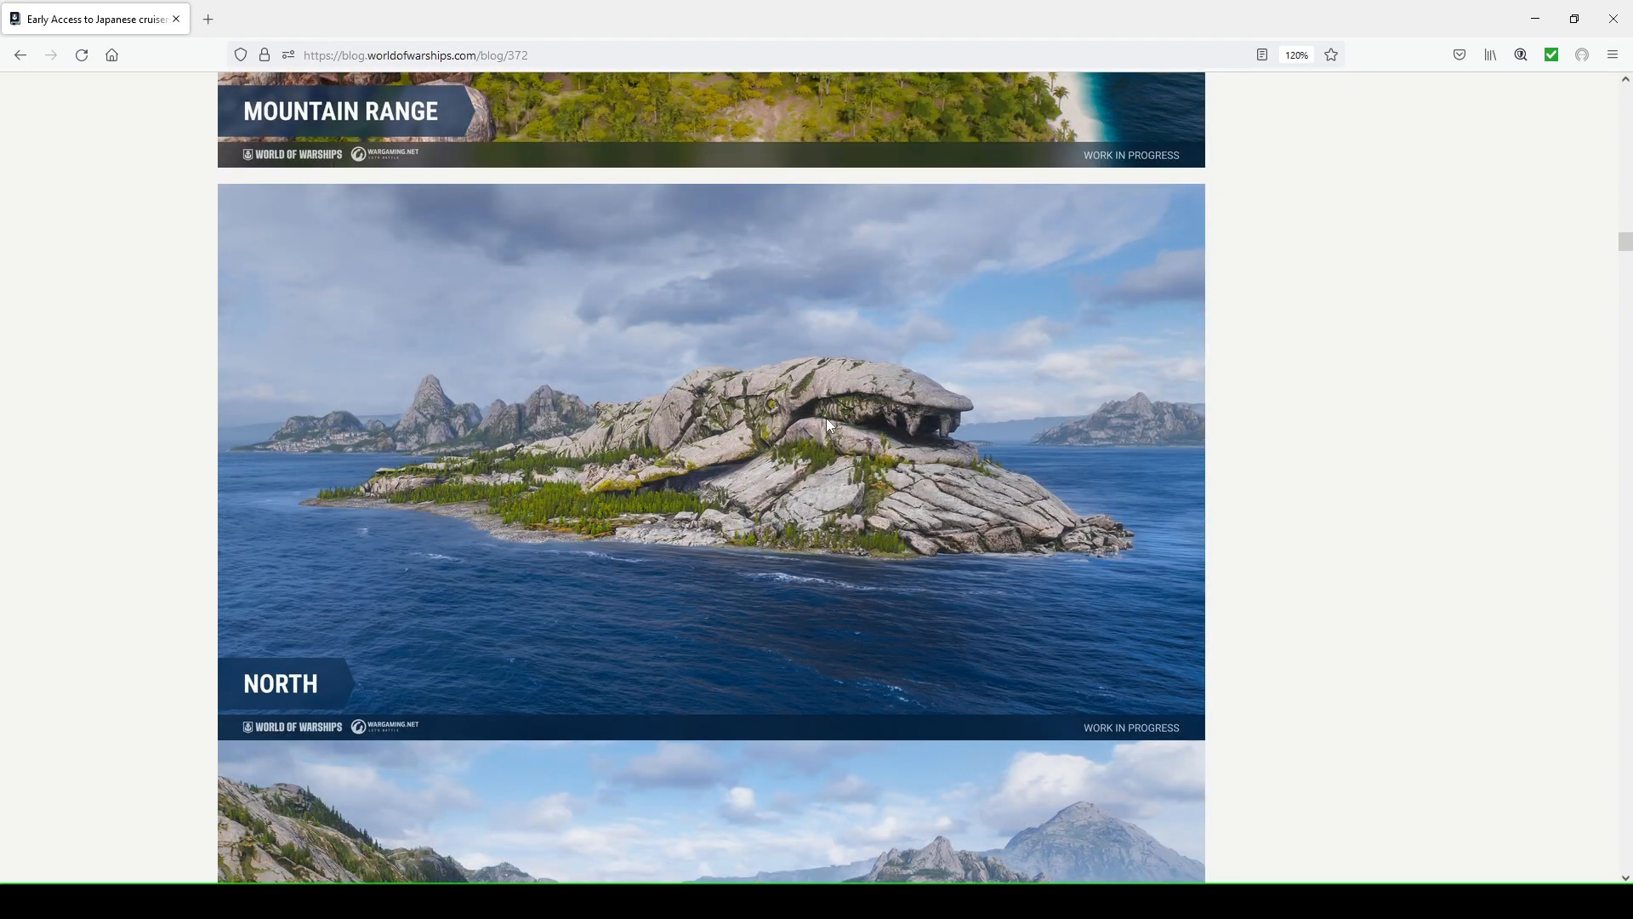
pyautogui.moveTo(713, 412)
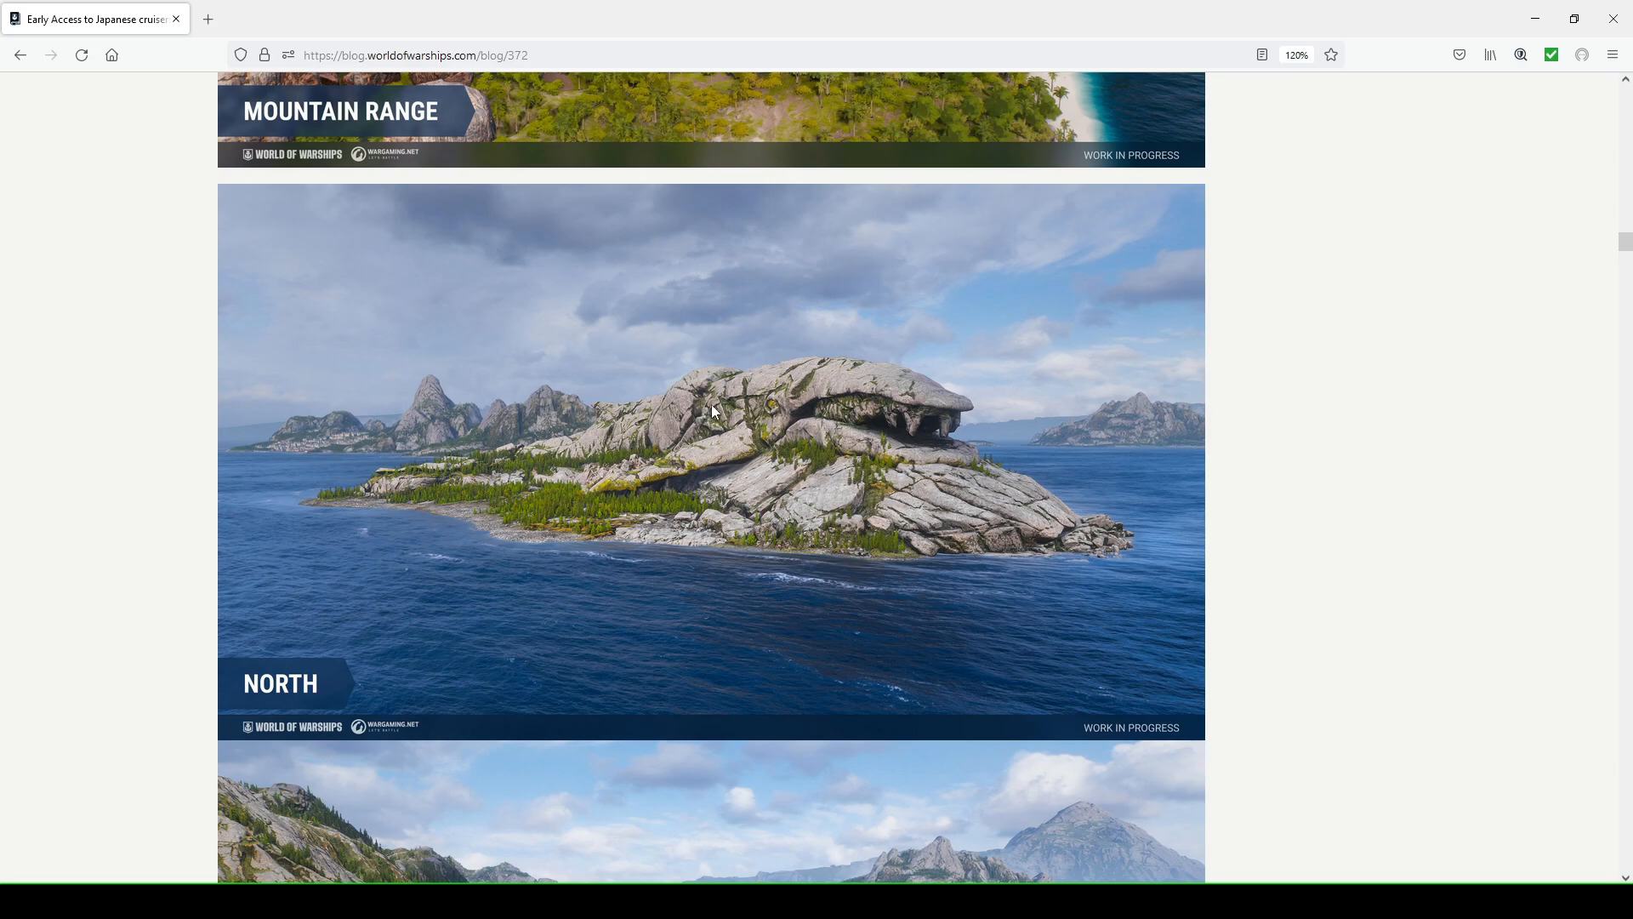
pyautogui.moveTo(737, 417)
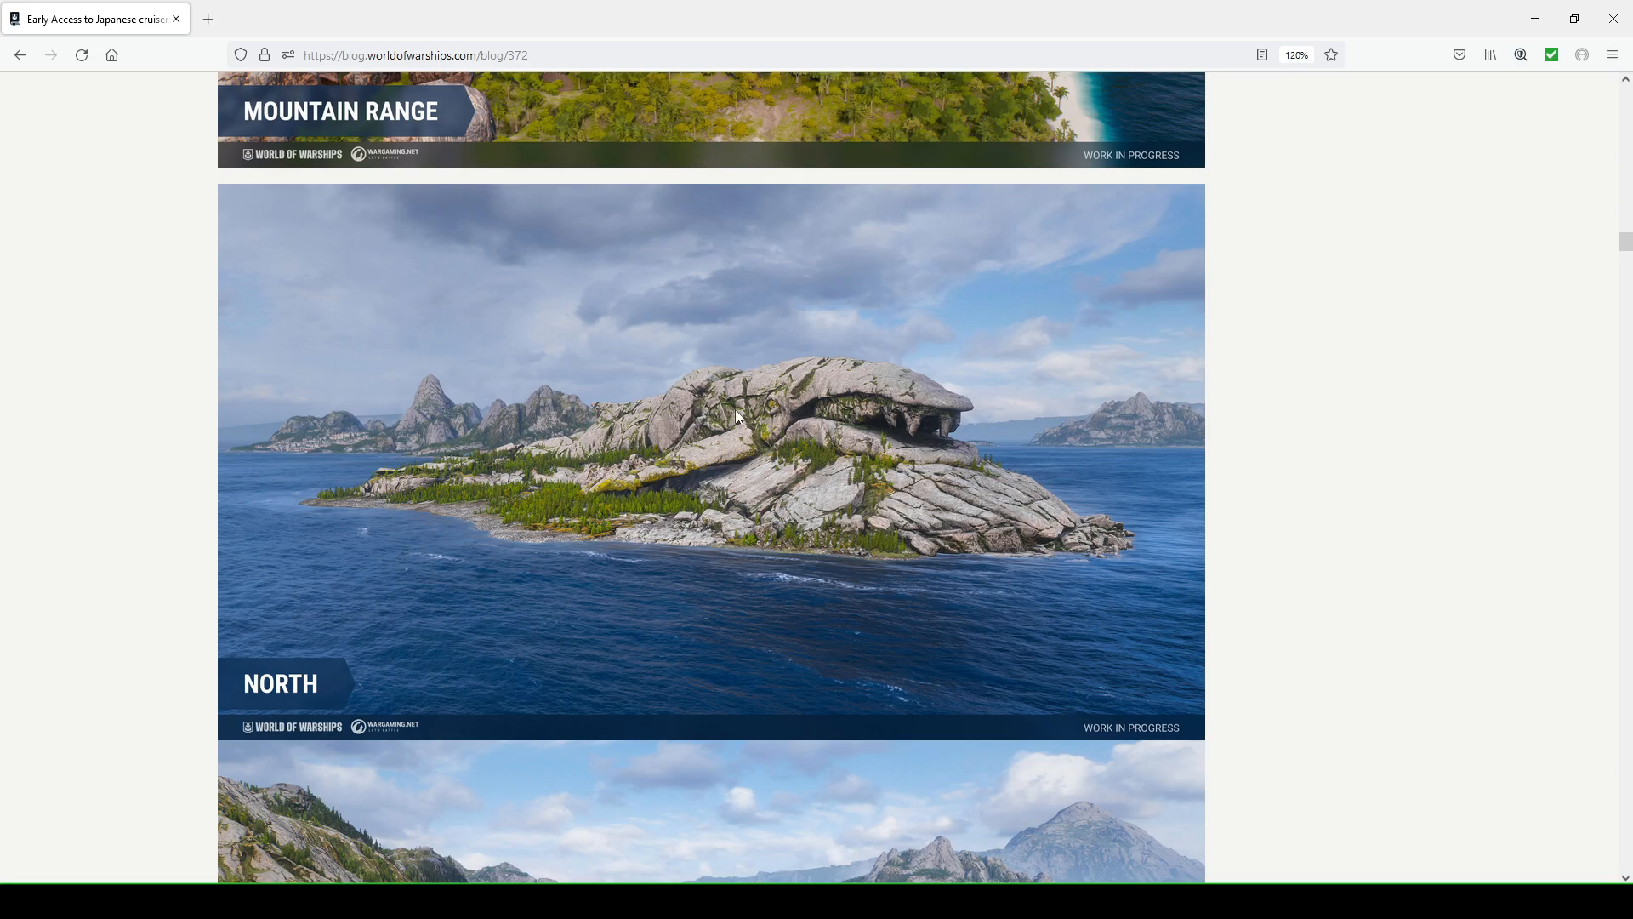
pyautogui.moveTo(444, 490)
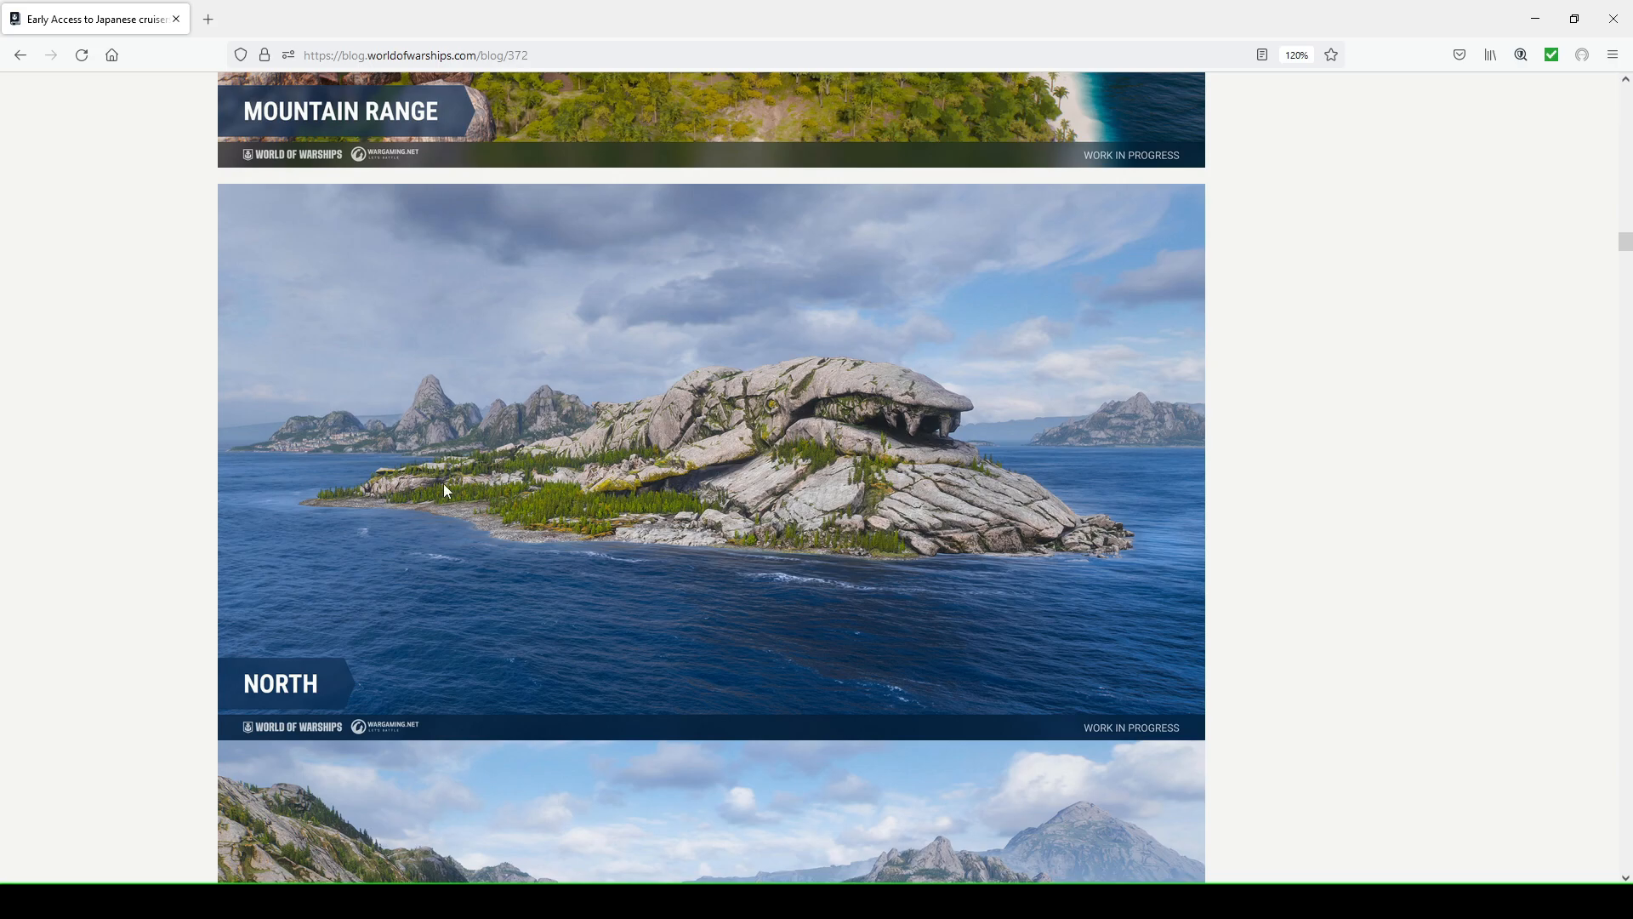
pyautogui.scroll(-3)
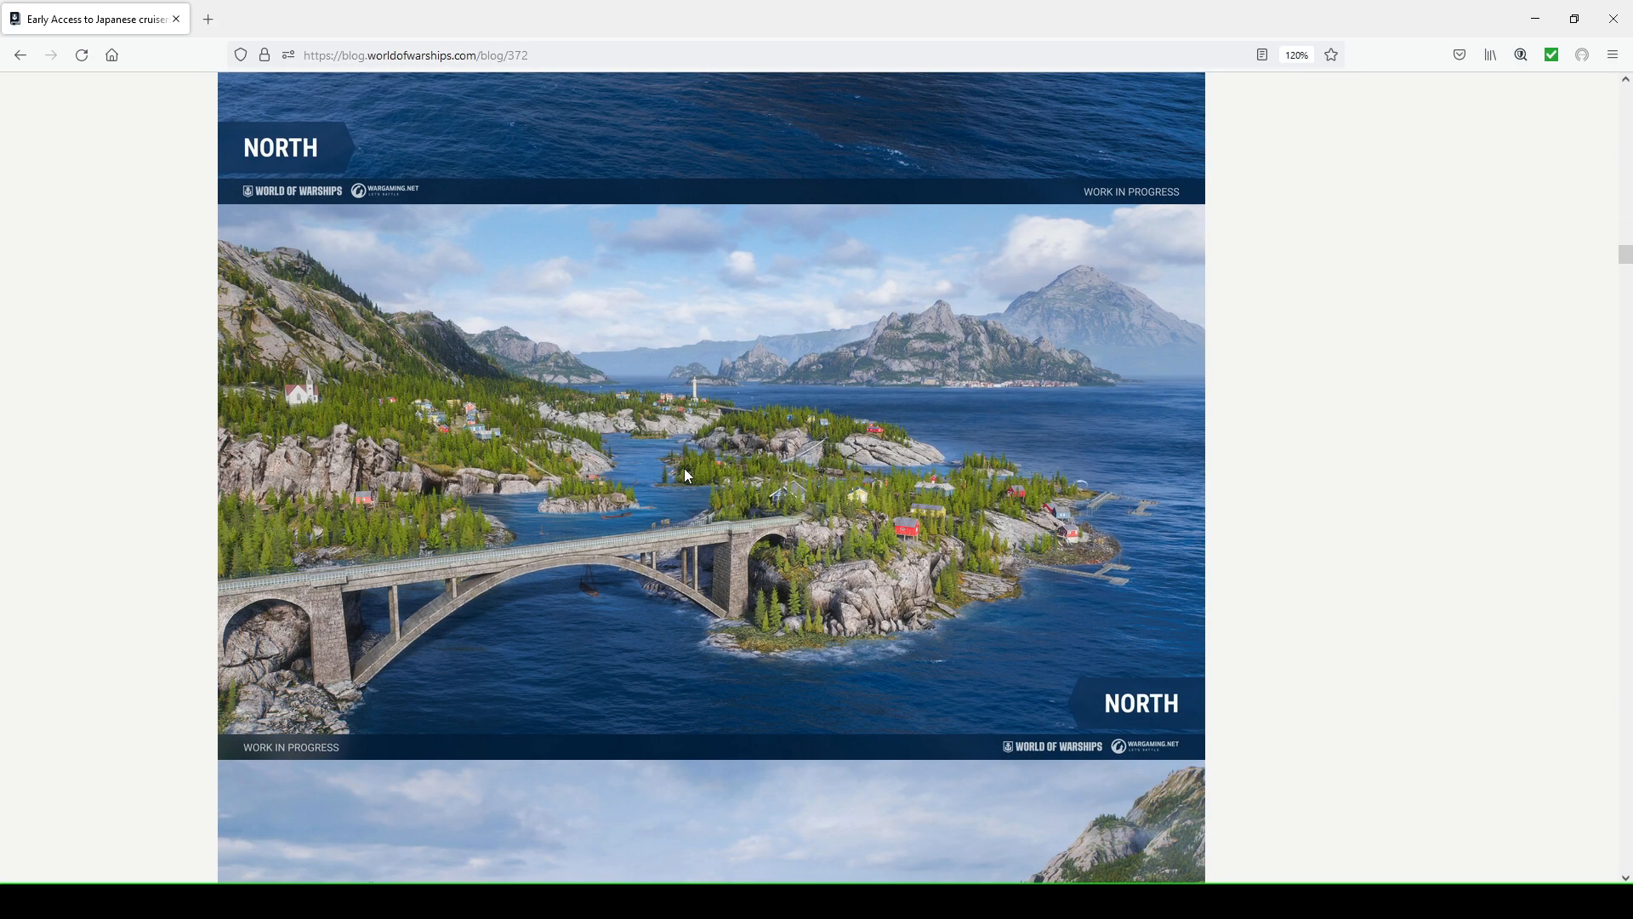
pyautogui.scroll(-3)
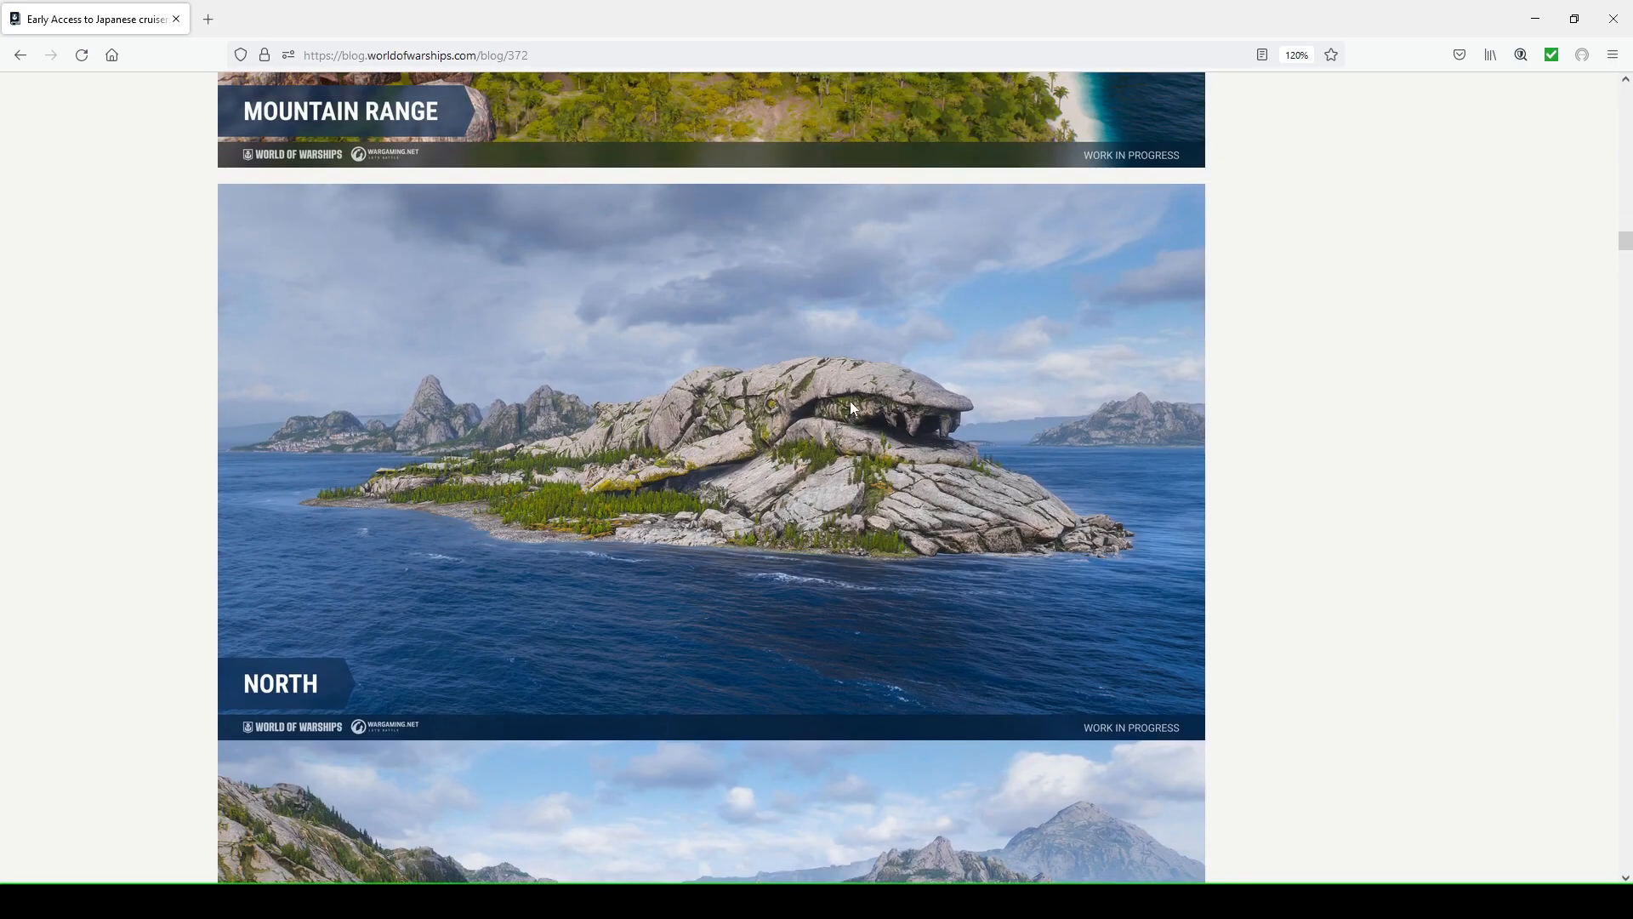
pyautogui.scroll(-3)
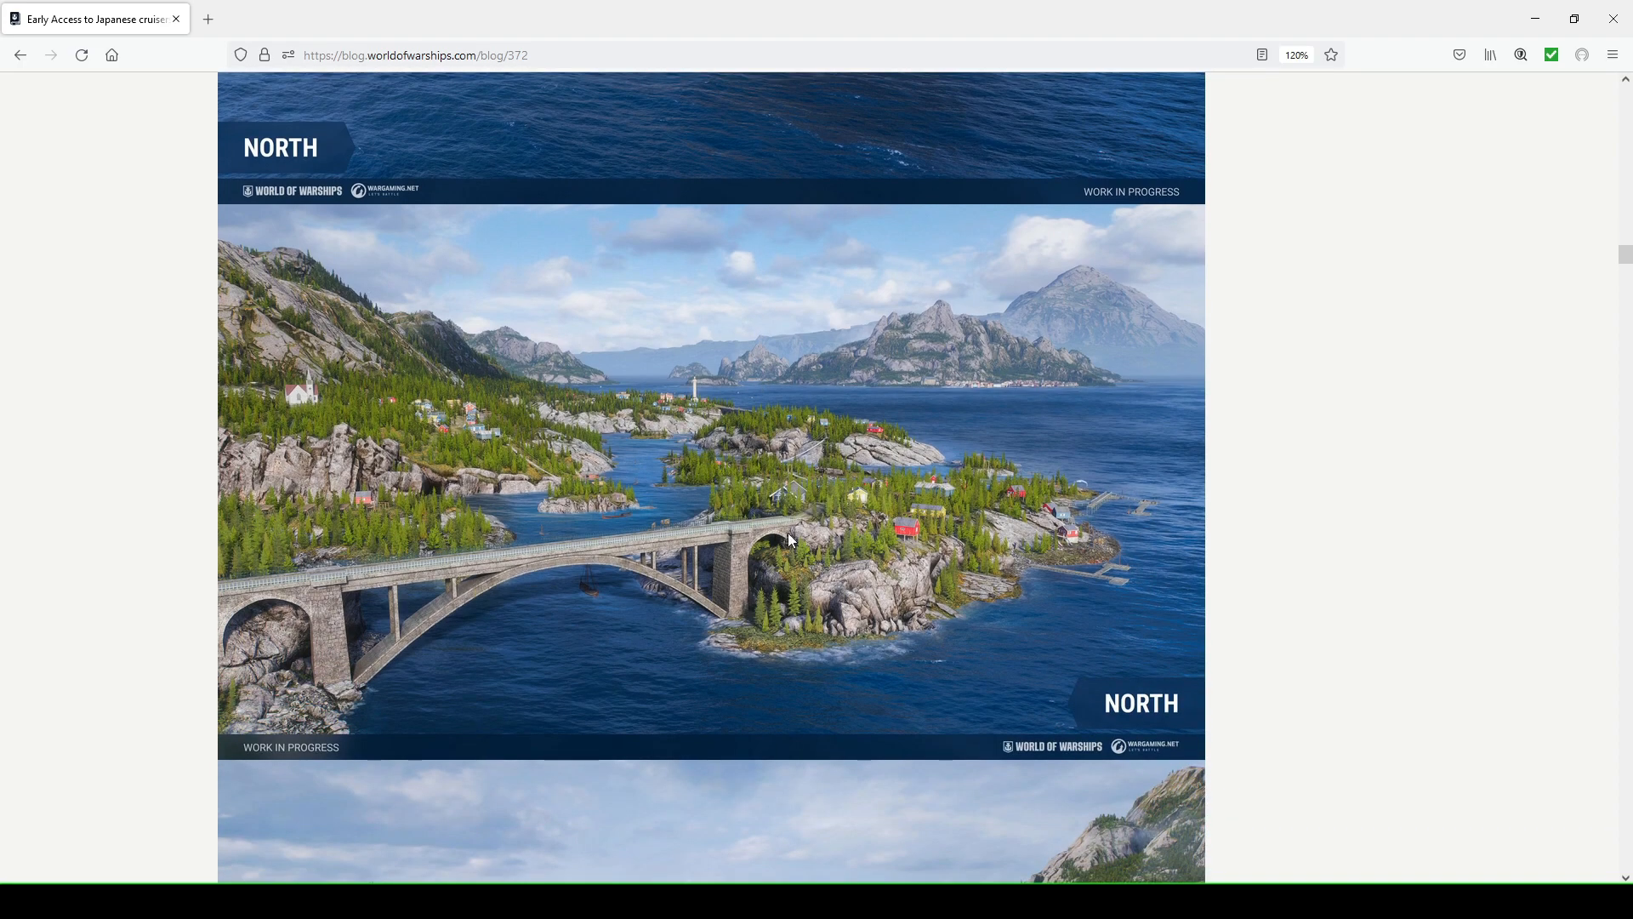
pyautogui.scroll(-3)
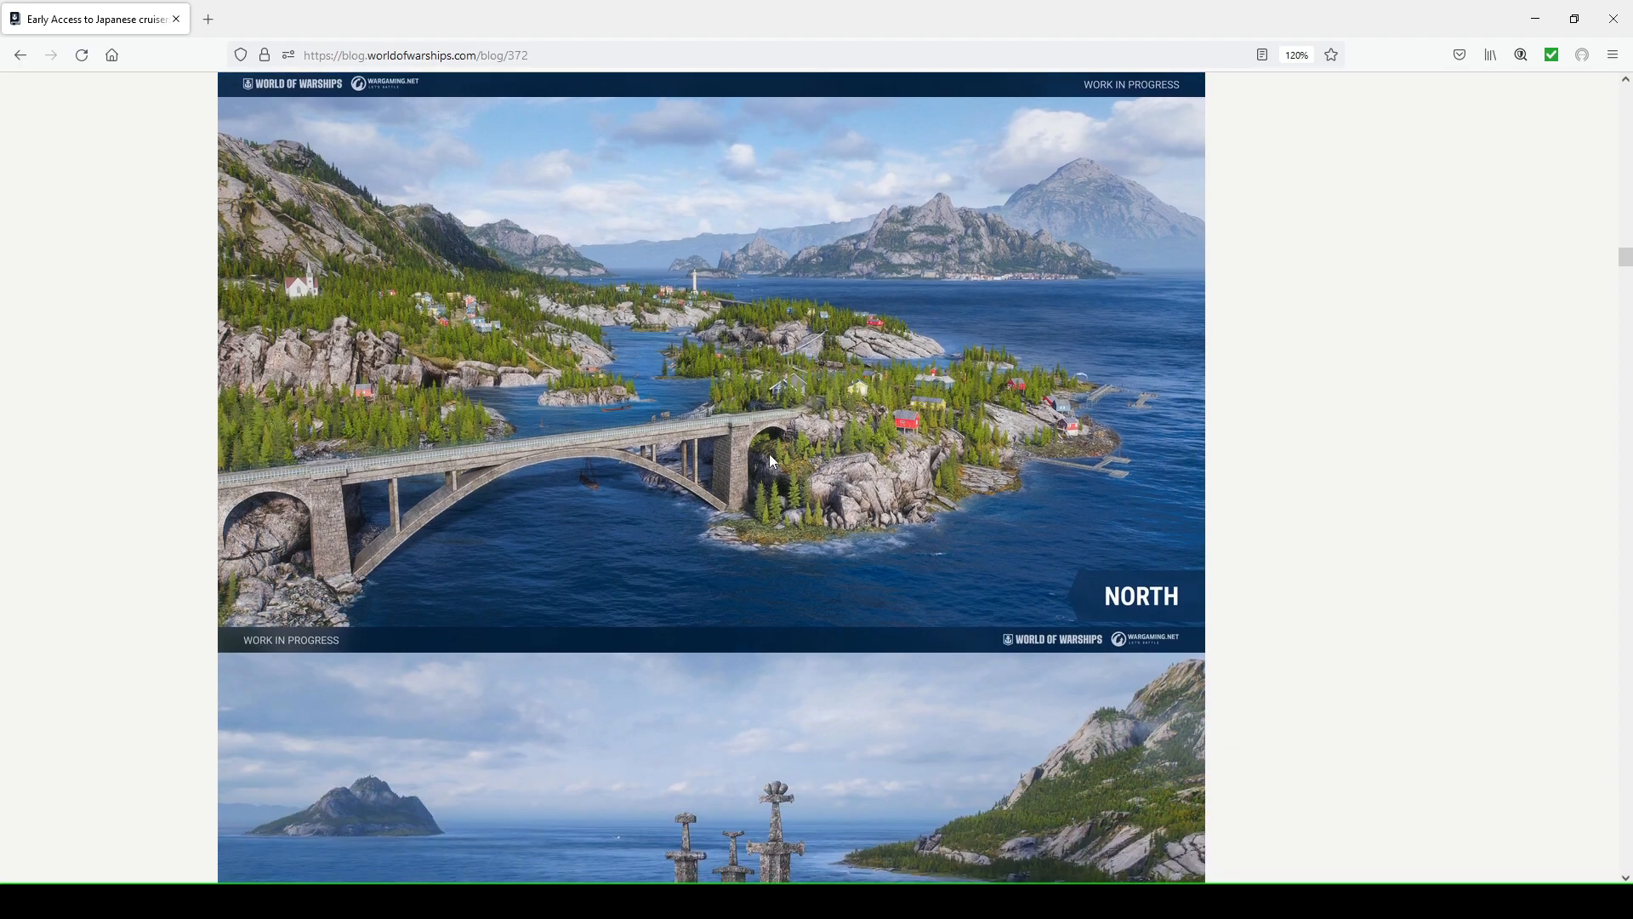
pyautogui.moveTo(492, 233)
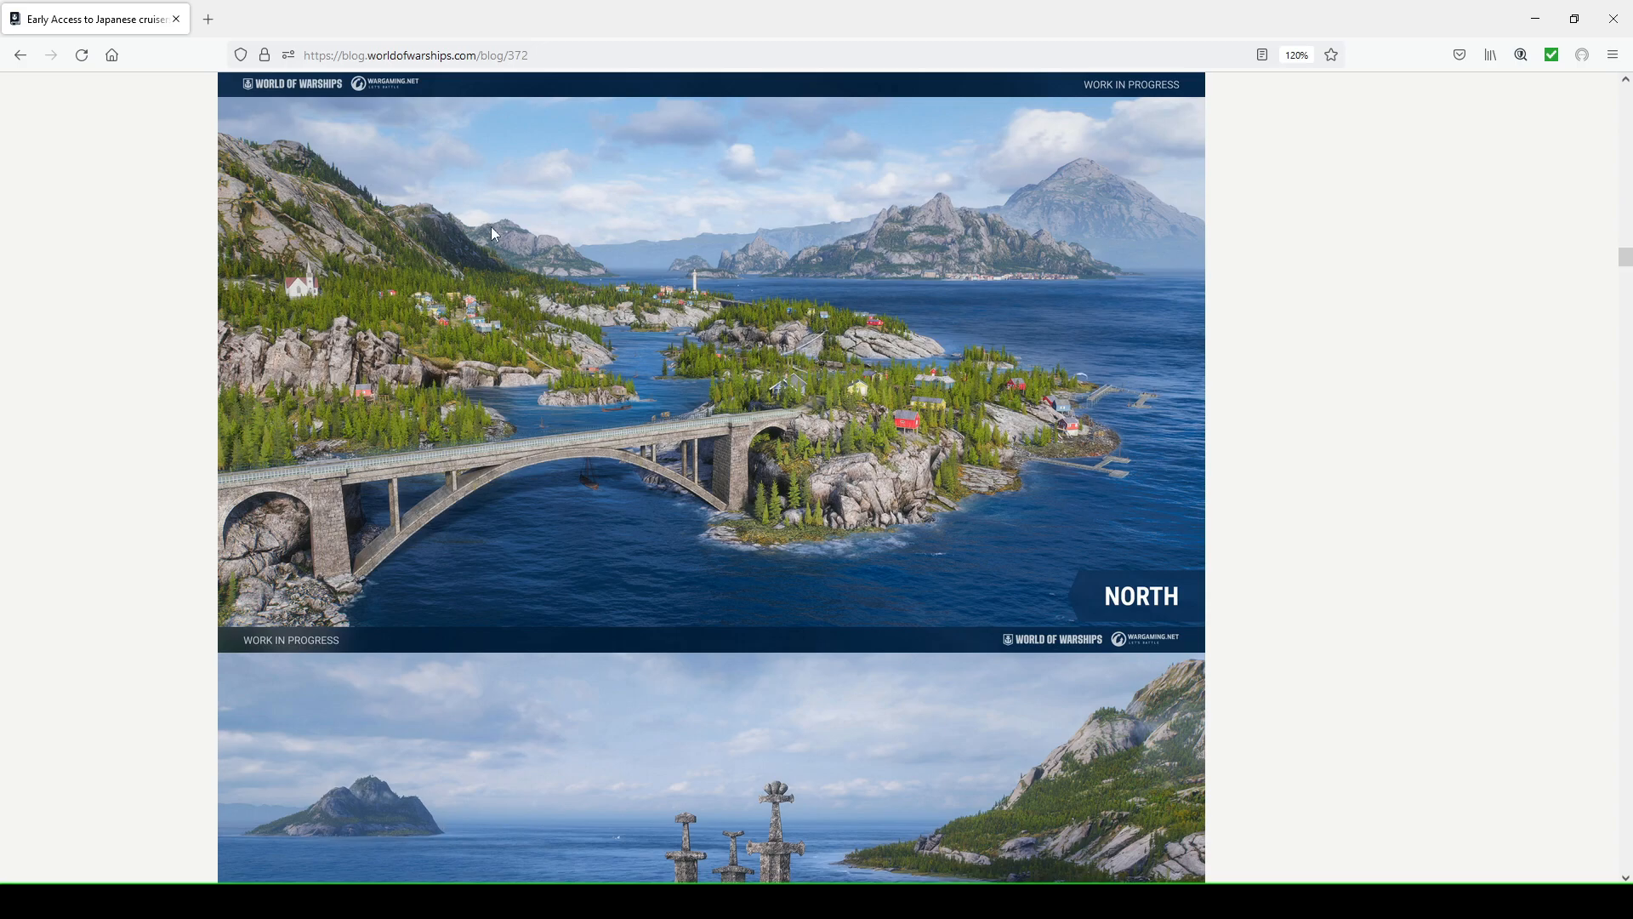
pyautogui.moveTo(497, 352)
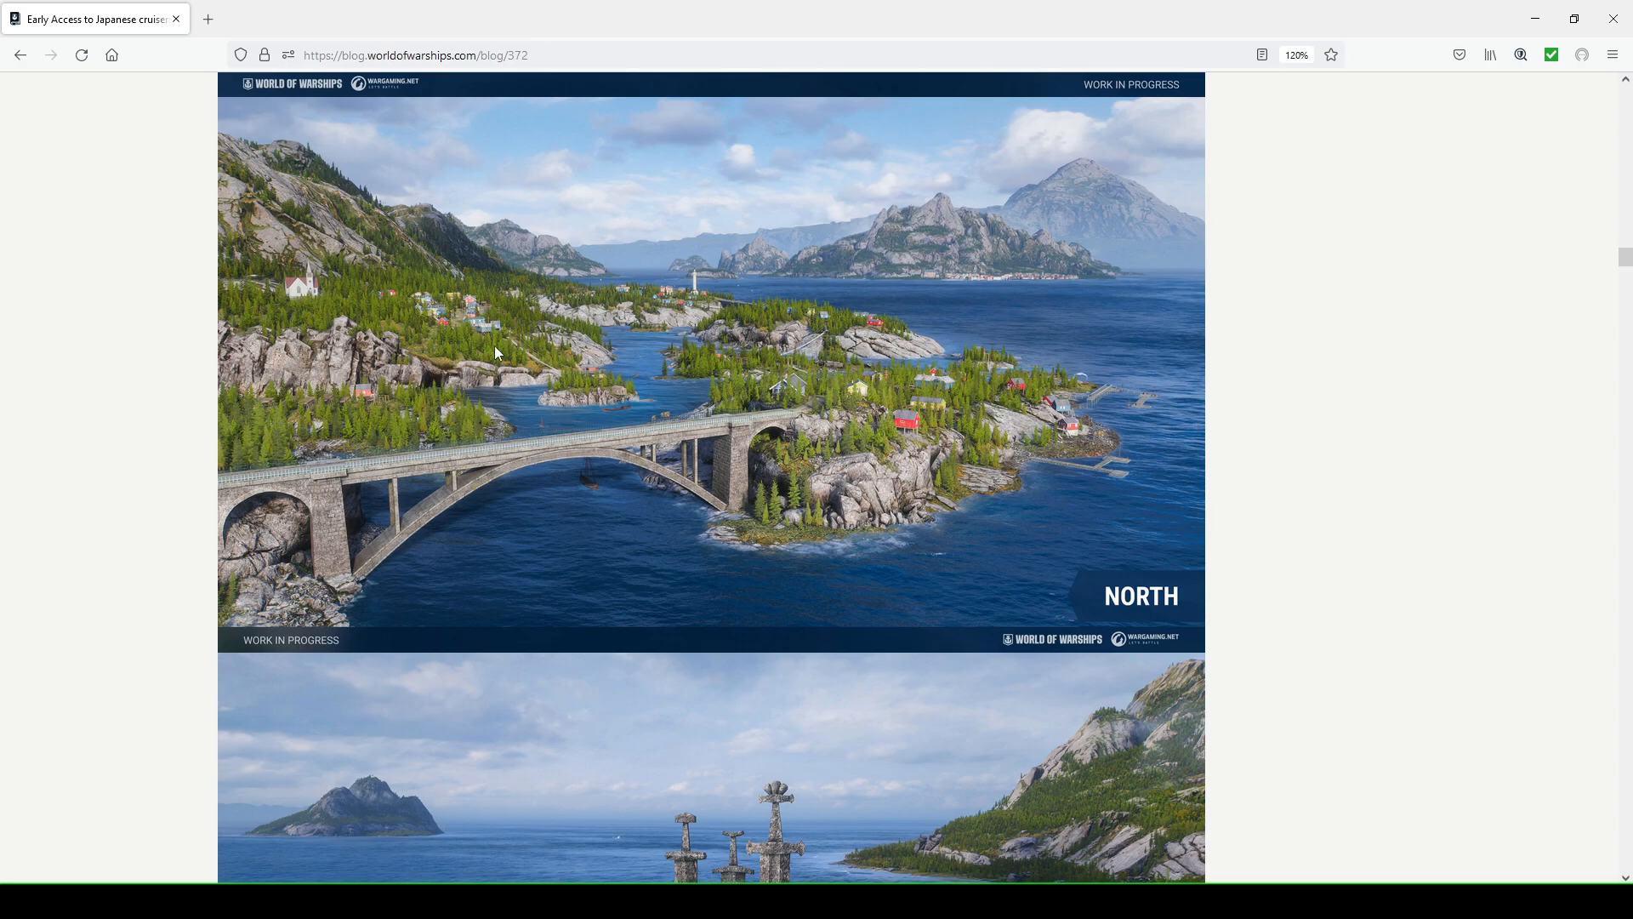
pyautogui.moveTo(310, 544)
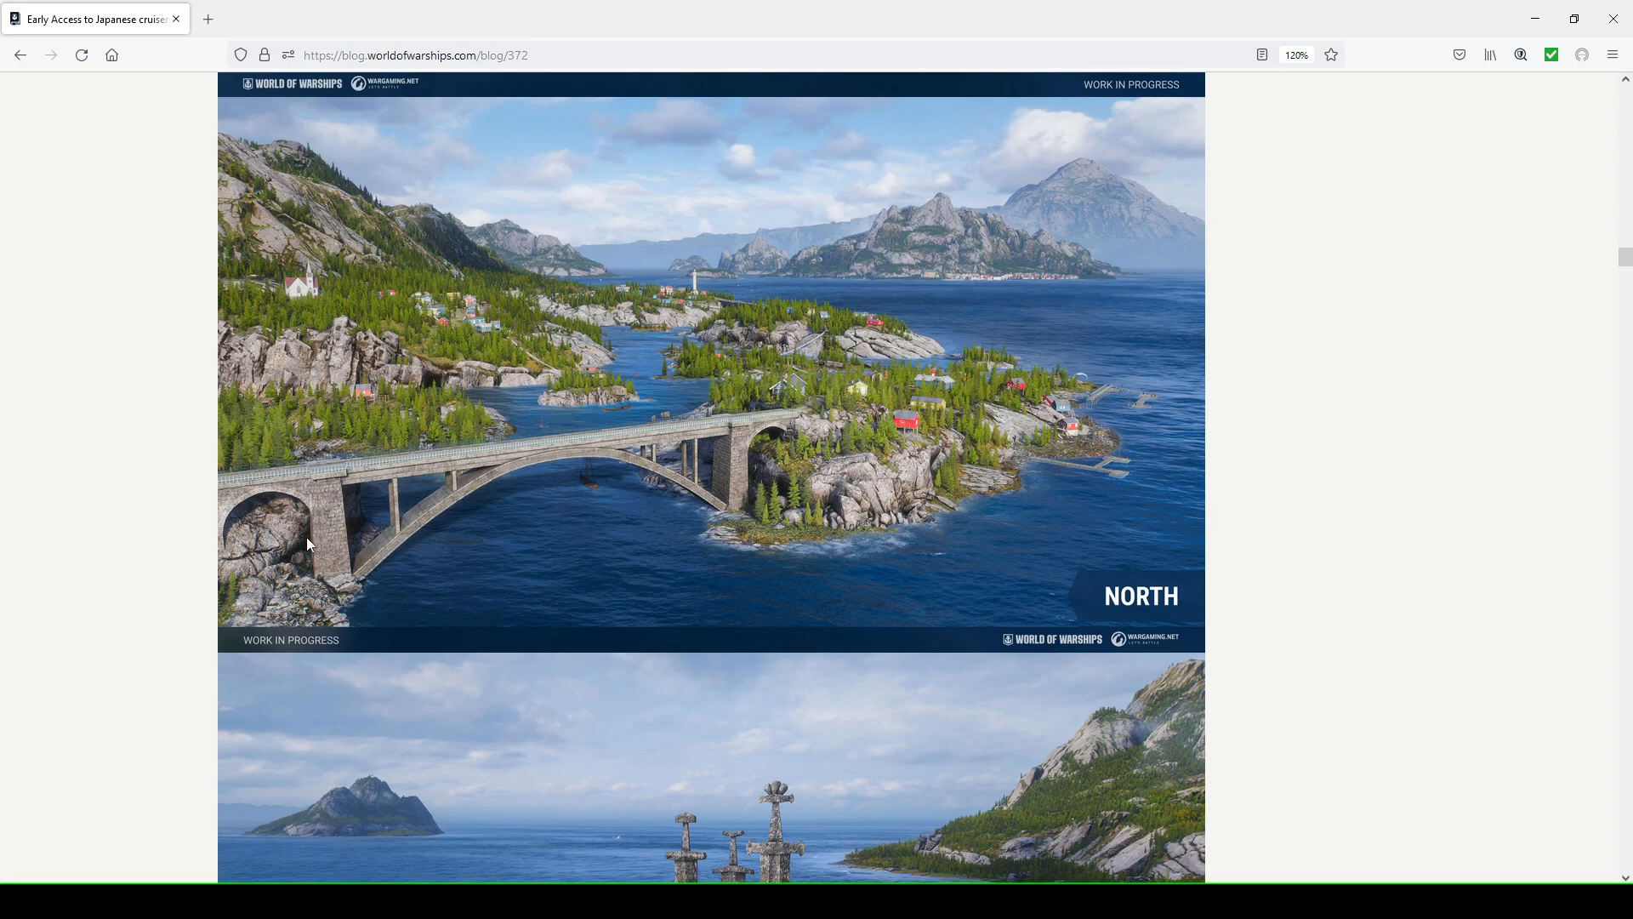
pyautogui.moveTo(910, 427)
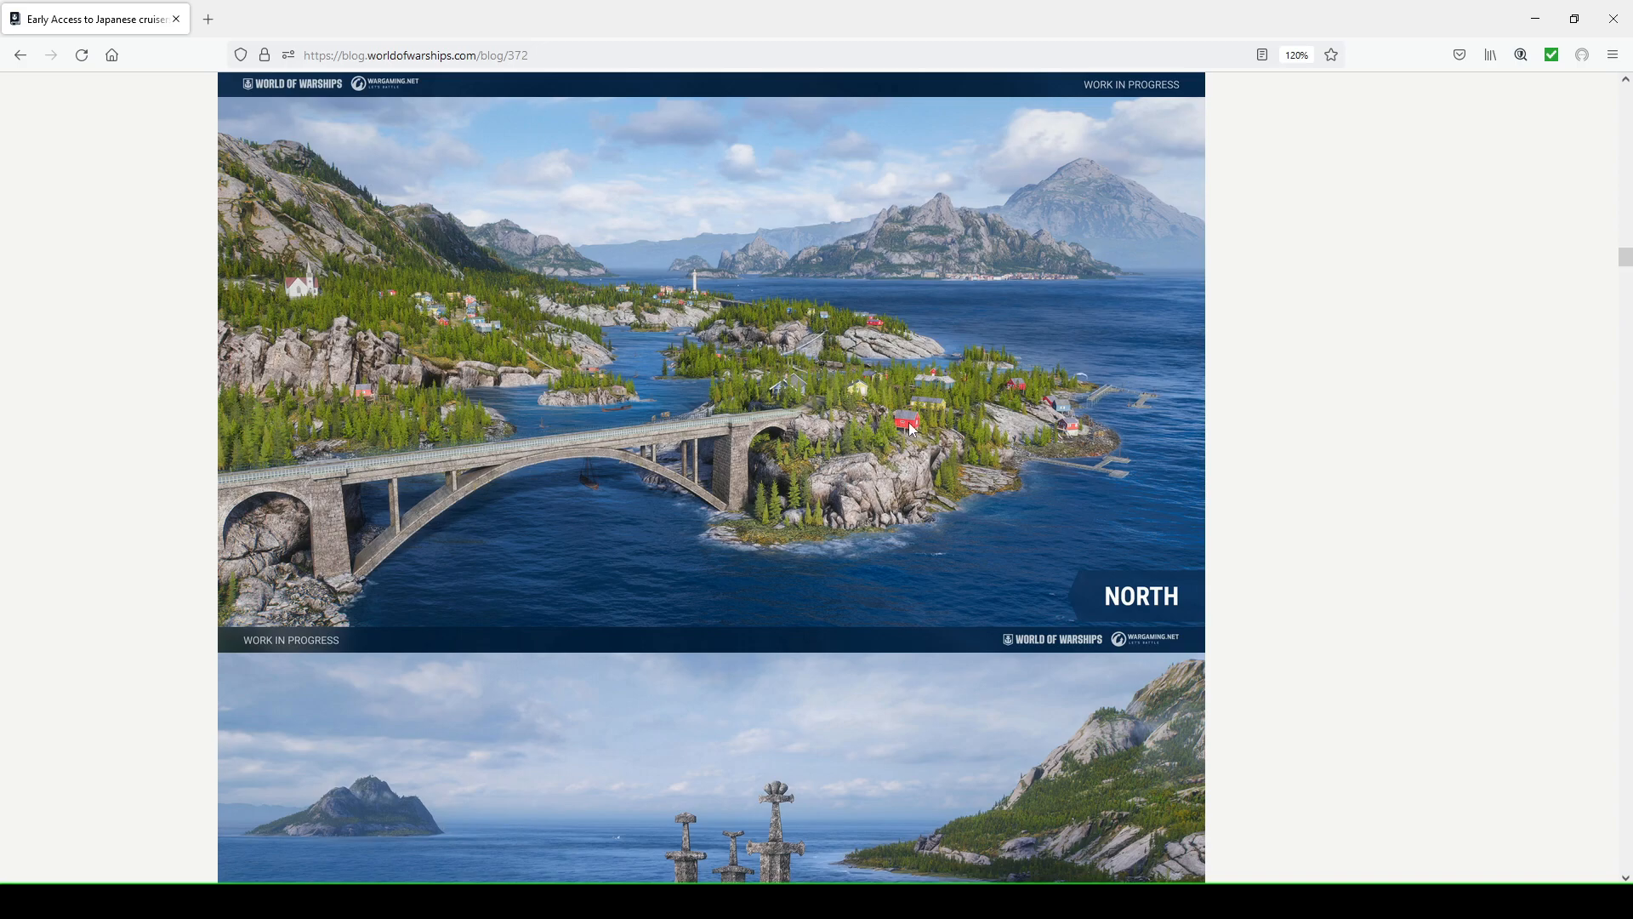
pyautogui.moveTo(856, 376)
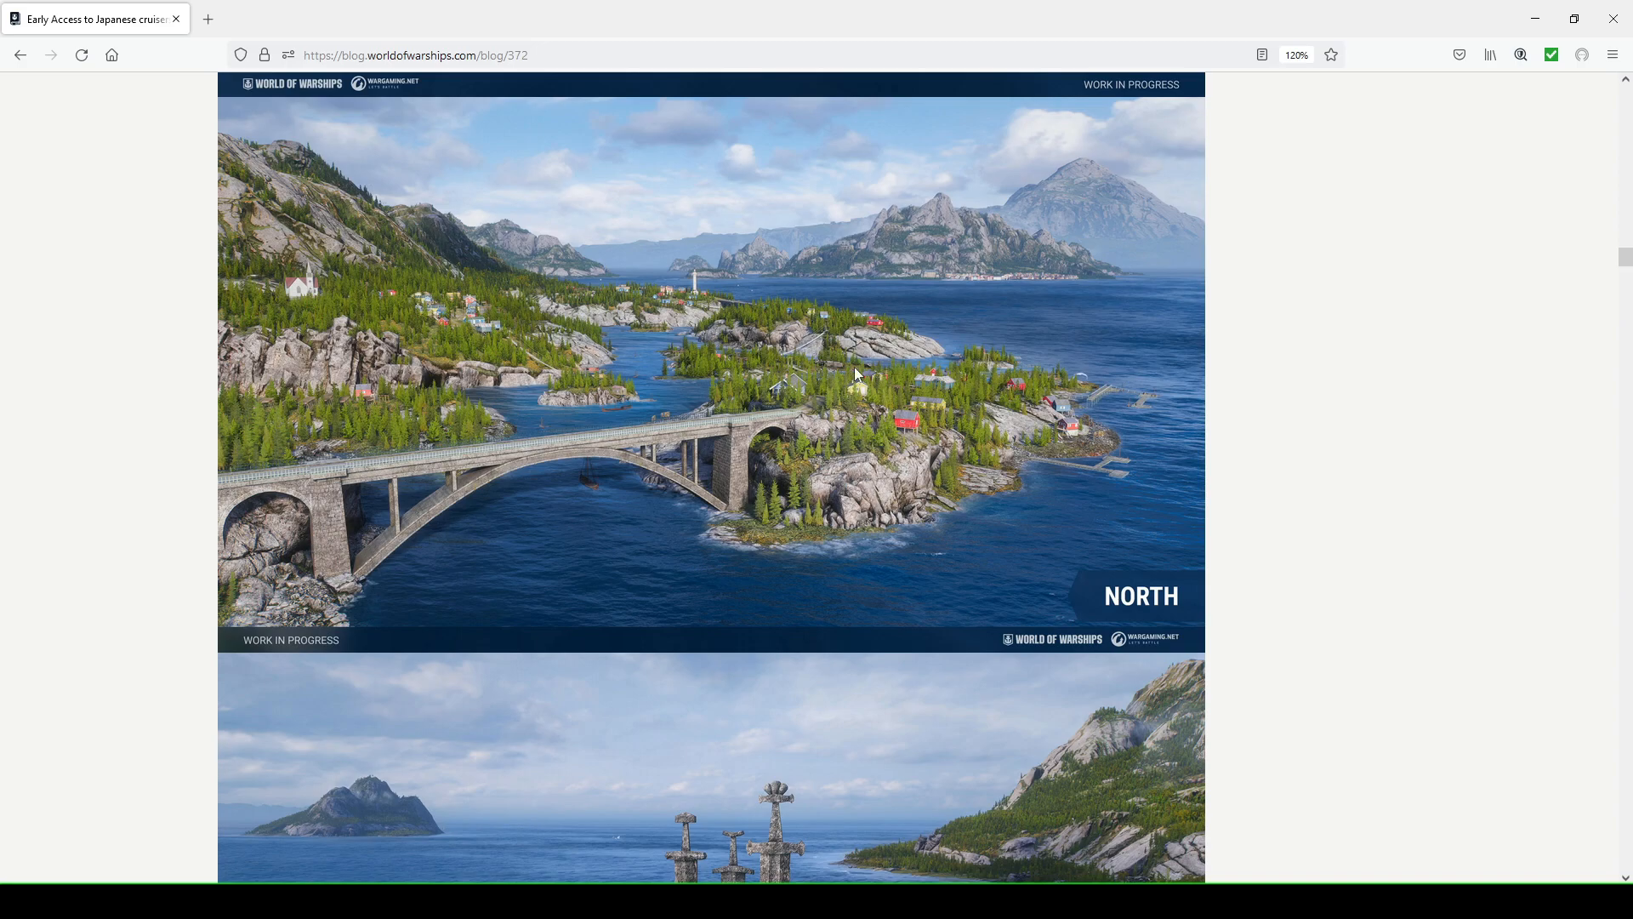
pyautogui.moveTo(865, 378)
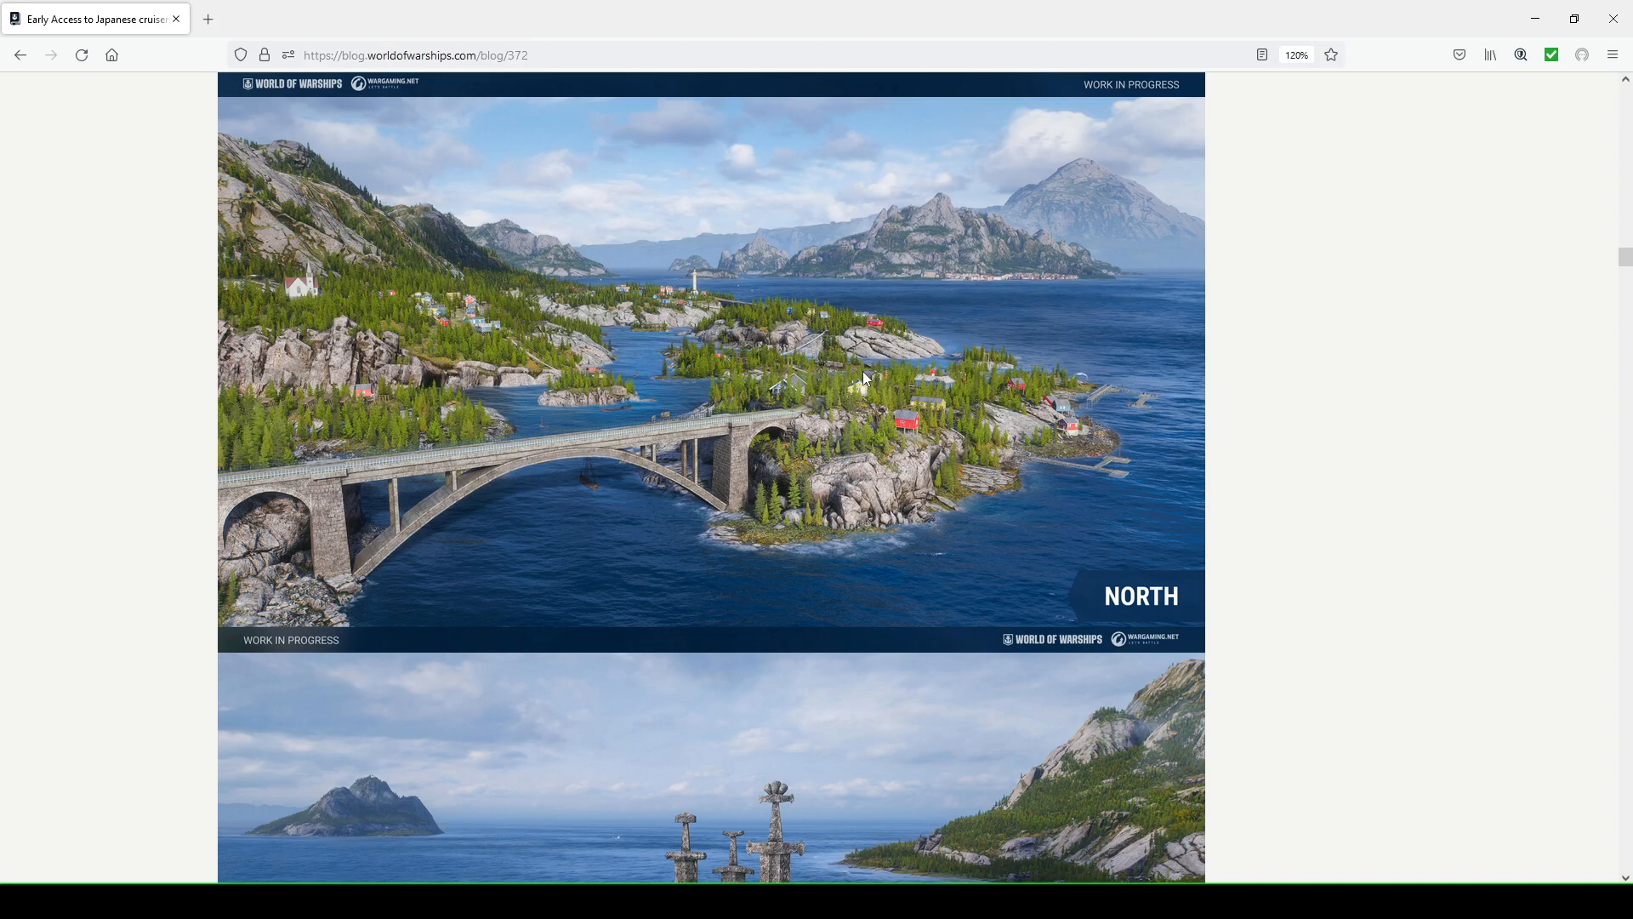
pyautogui.moveTo(1038, 340)
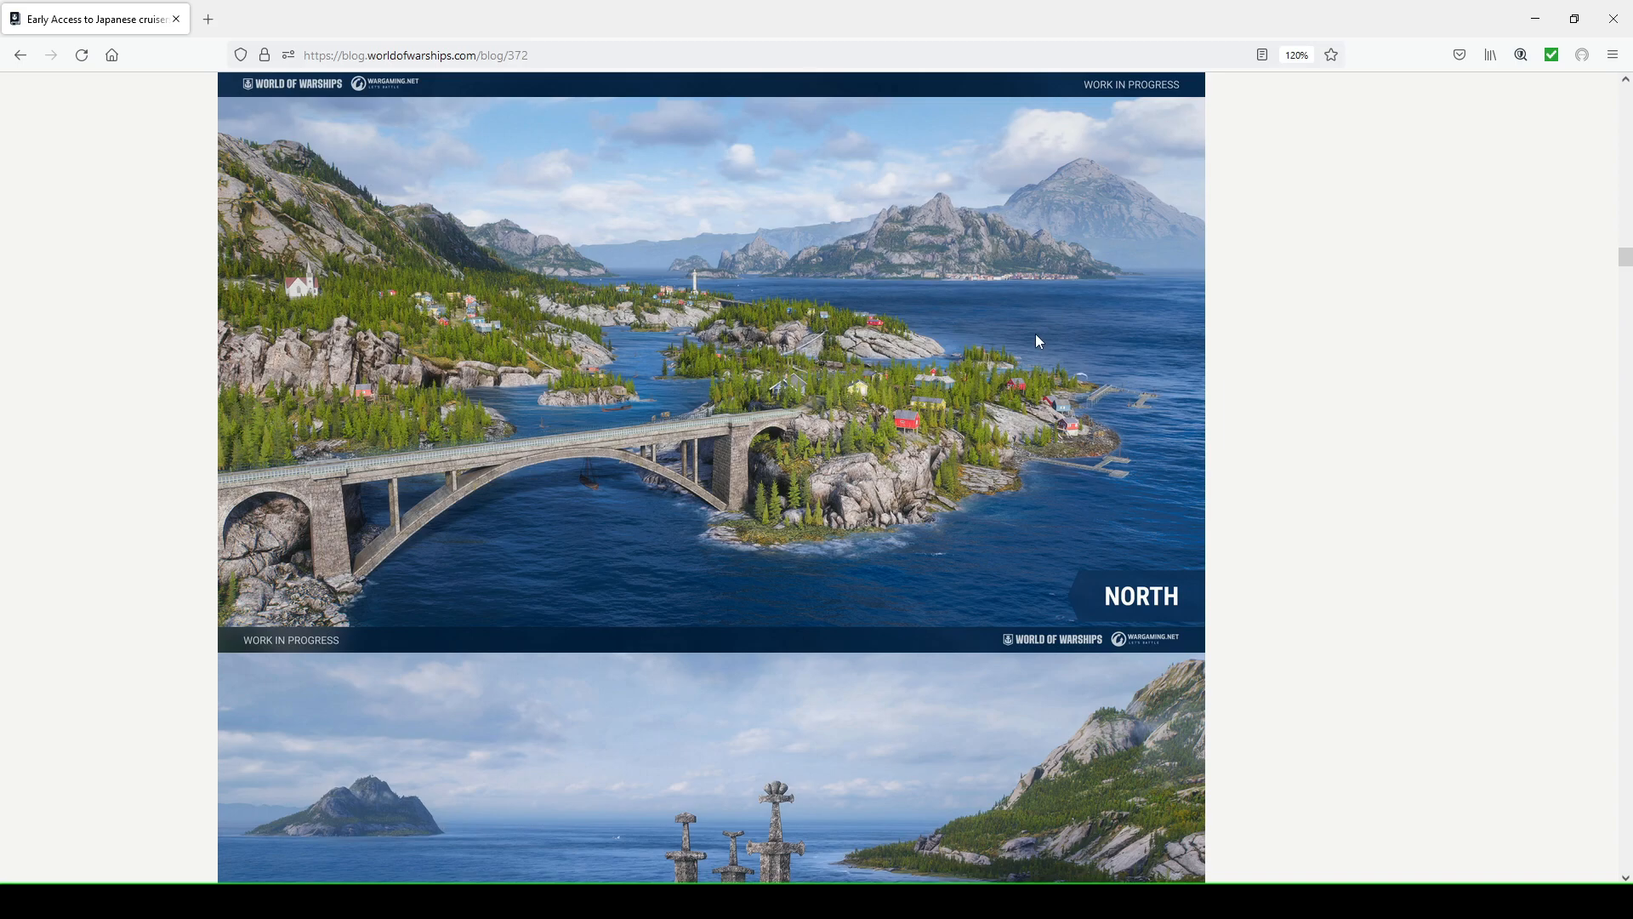
pyautogui.scroll(-3)
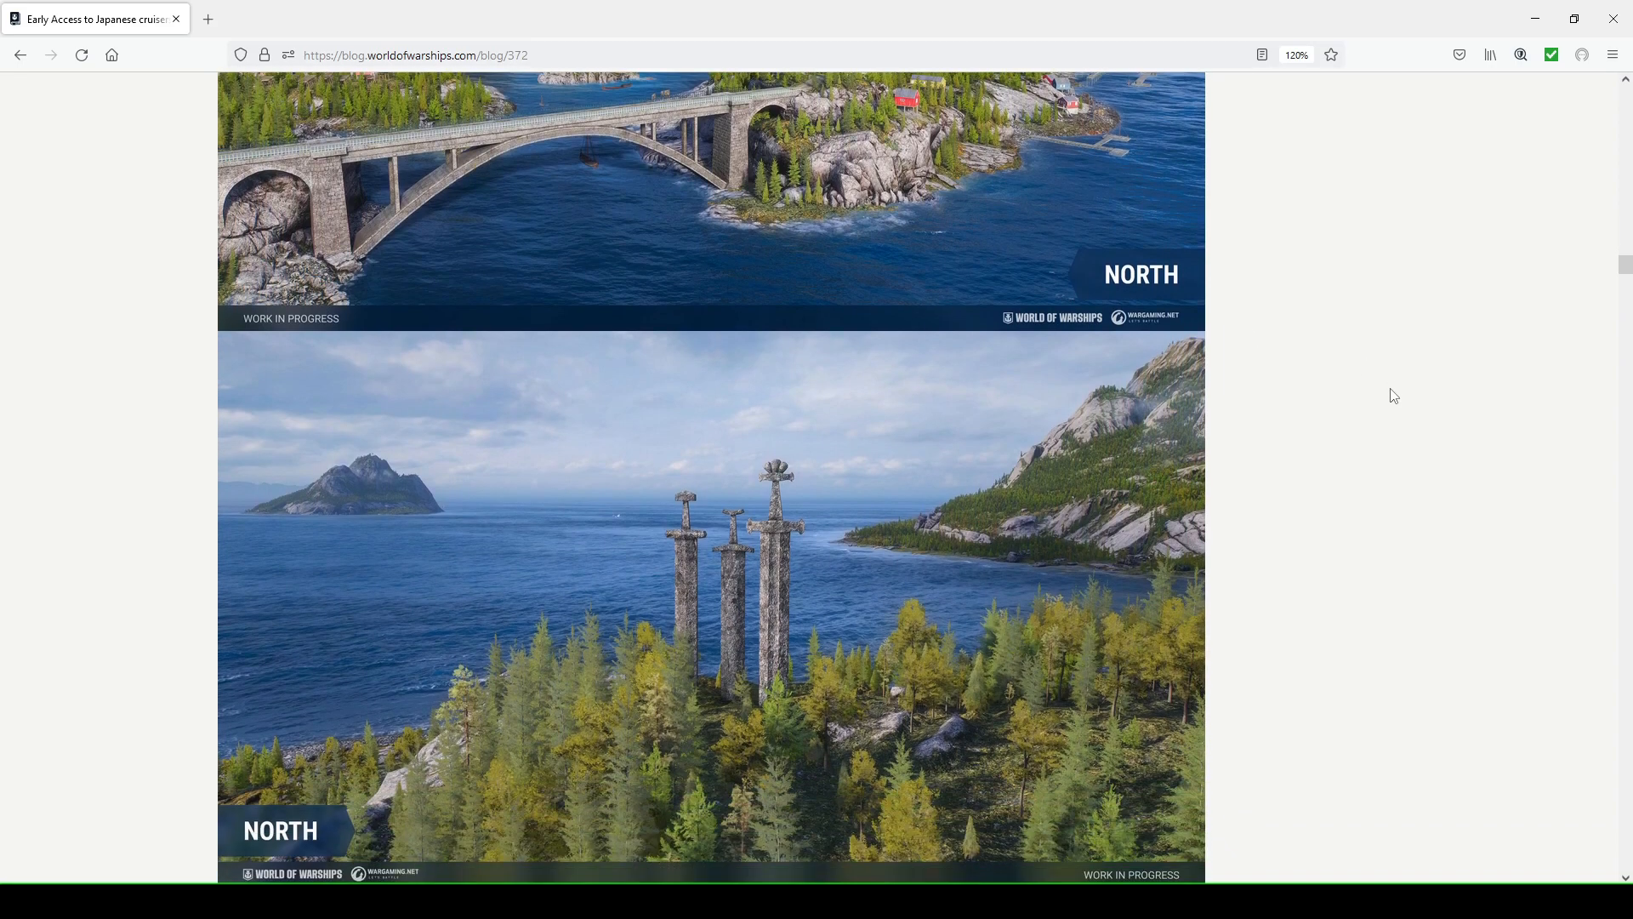
pyautogui.scroll(-3)
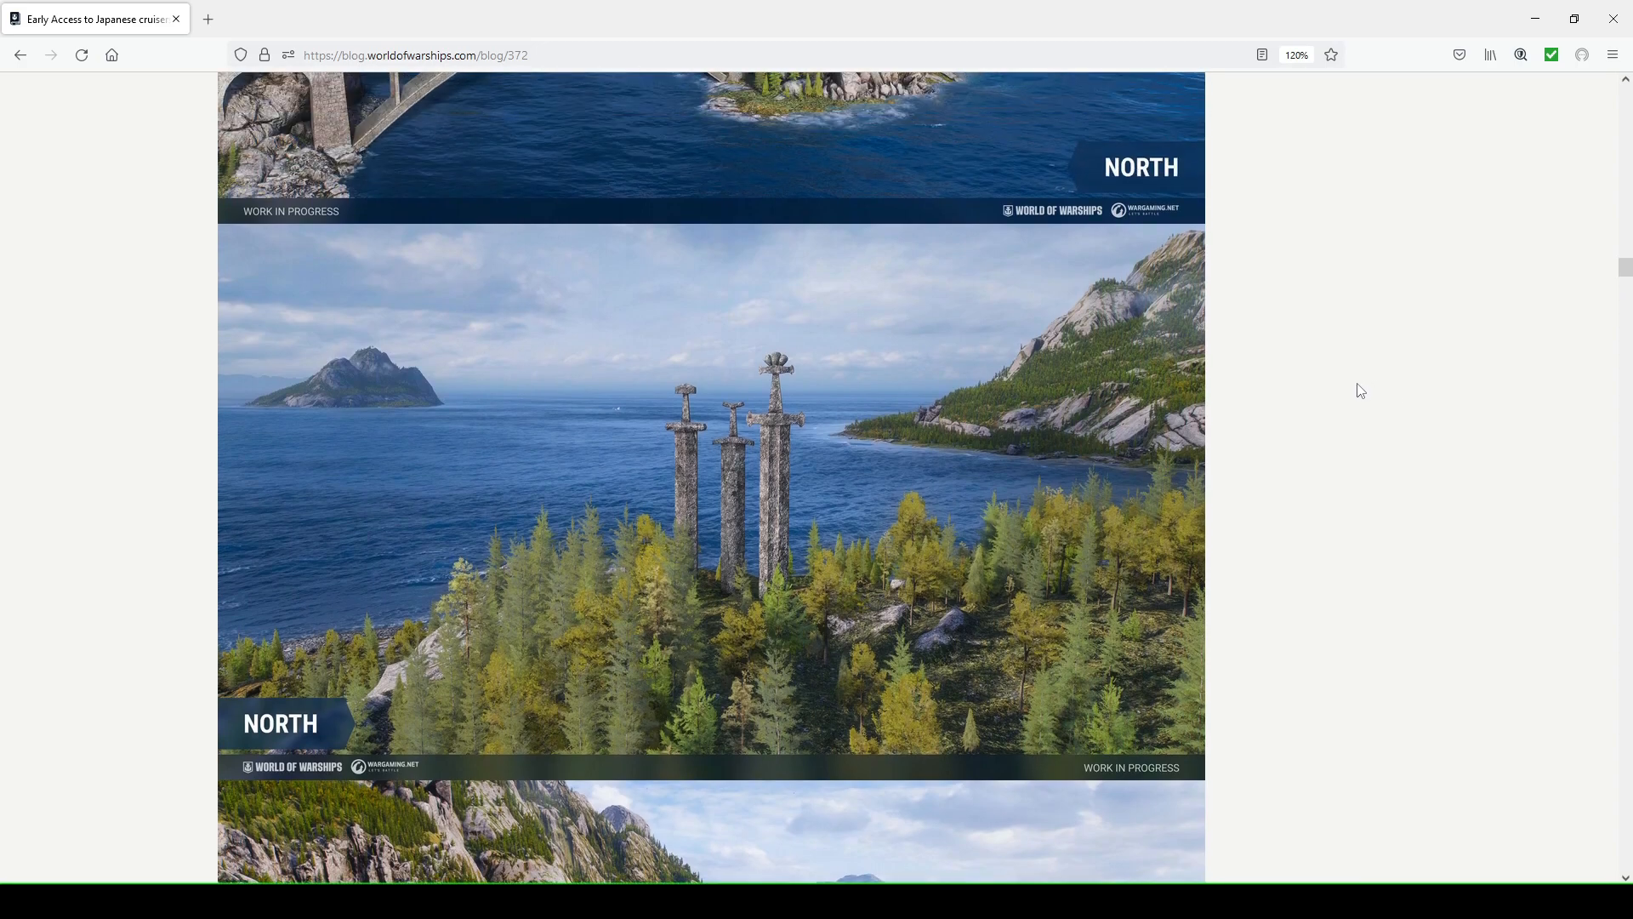
pyautogui.moveTo(768, 444)
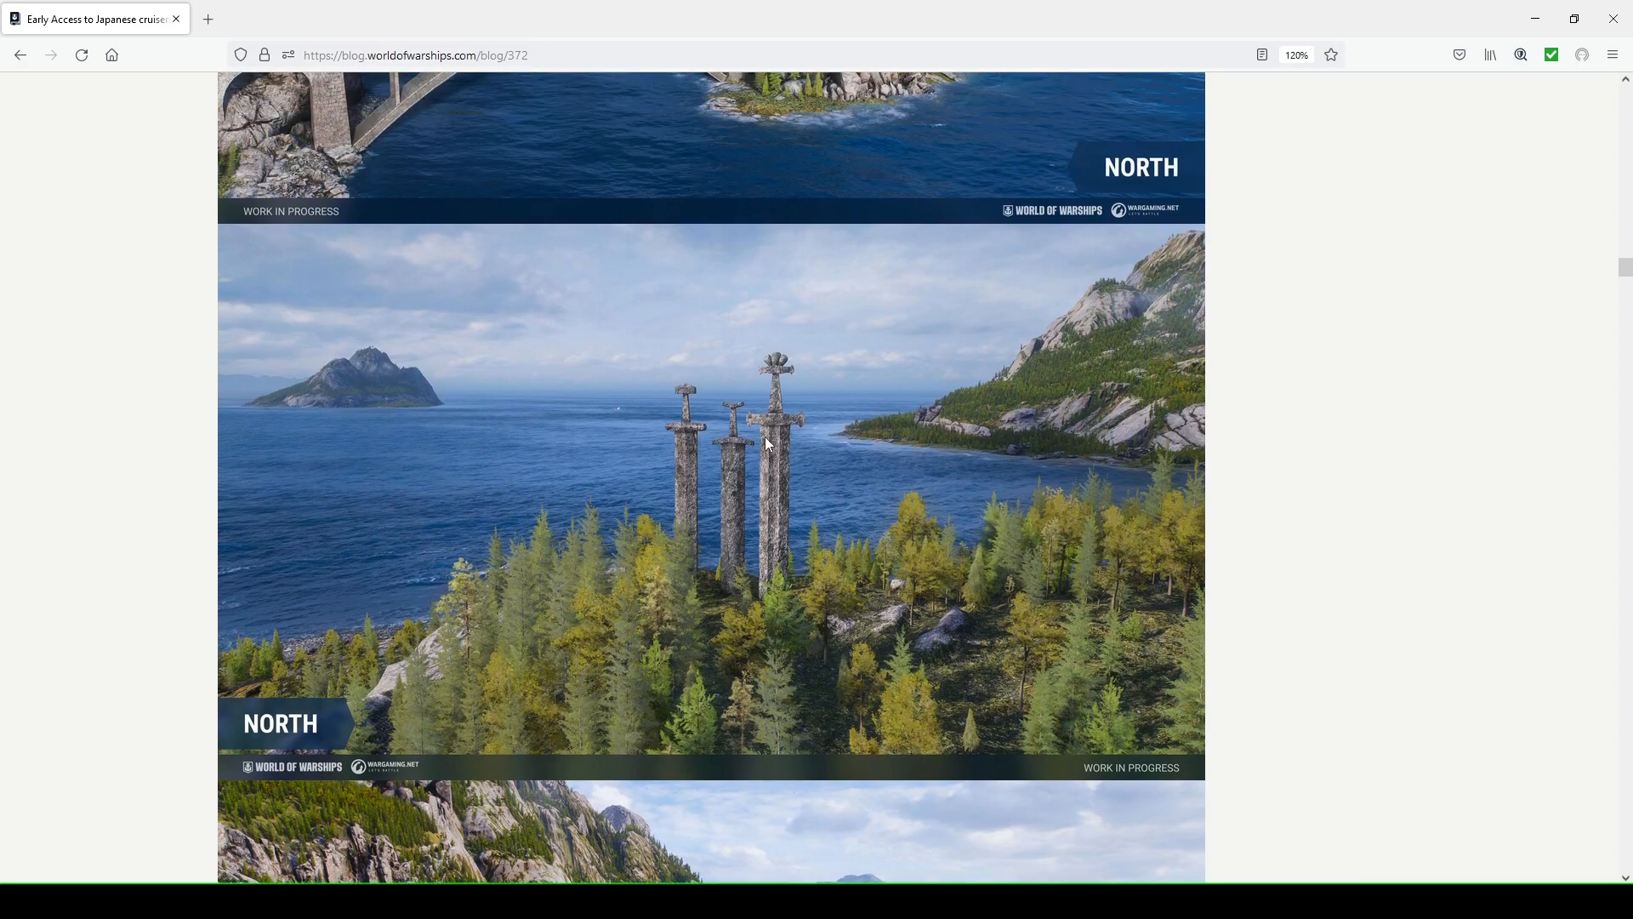
pyautogui.moveTo(762, 378)
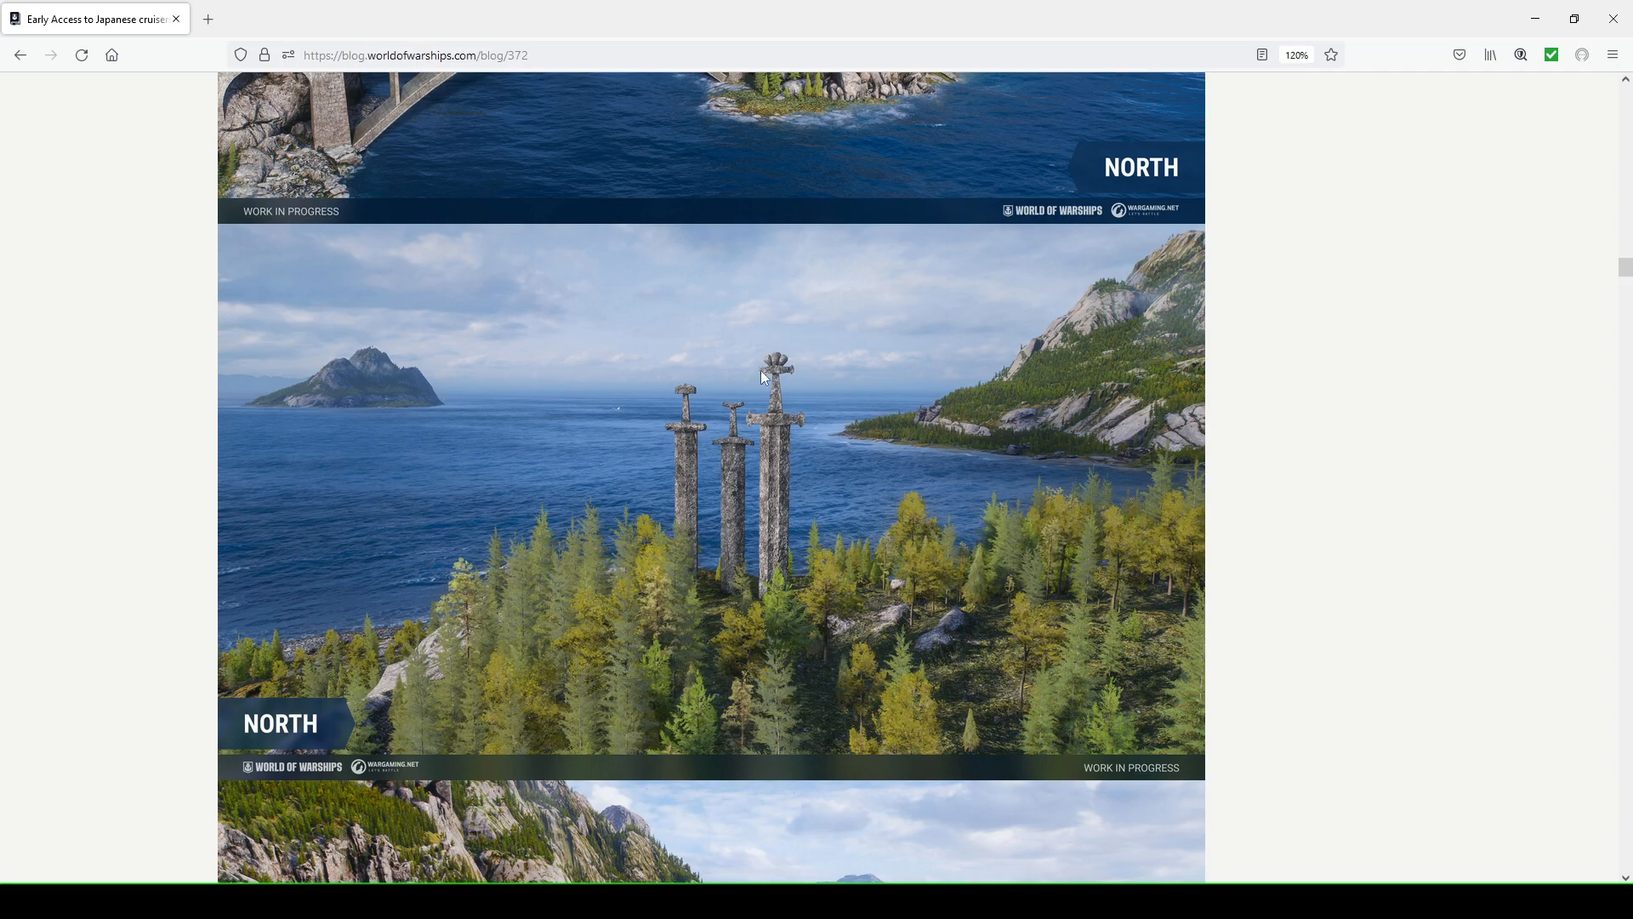
pyautogui.moveTo(839, 471)
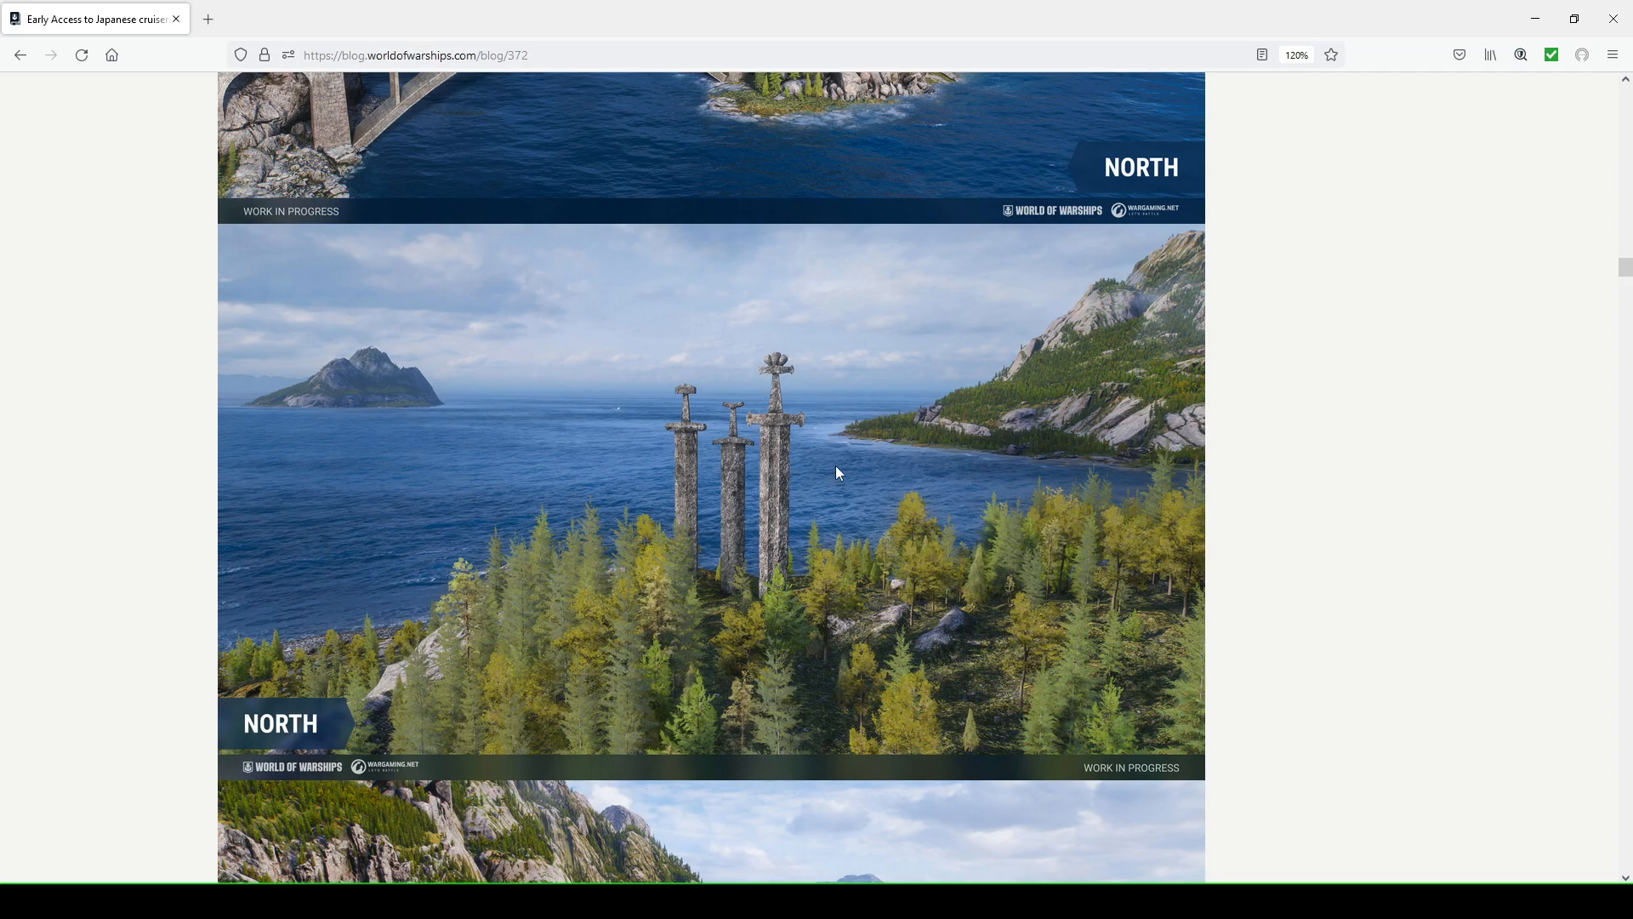
pyautogui.moveTo(824, 461)
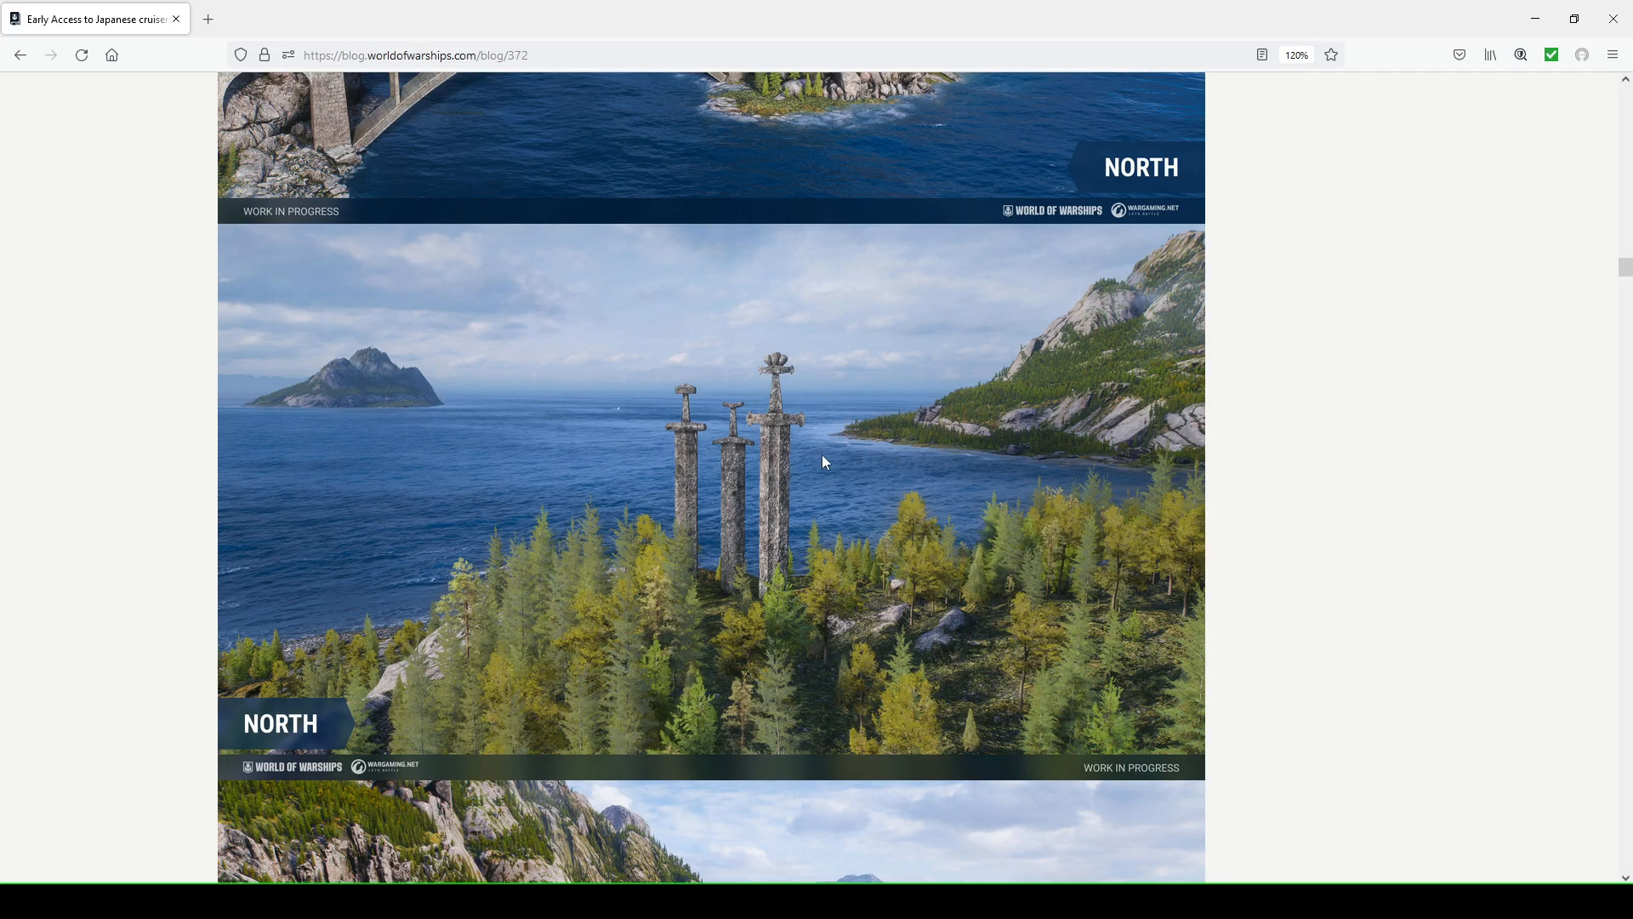
pyautogui.moveTo(765, 386)
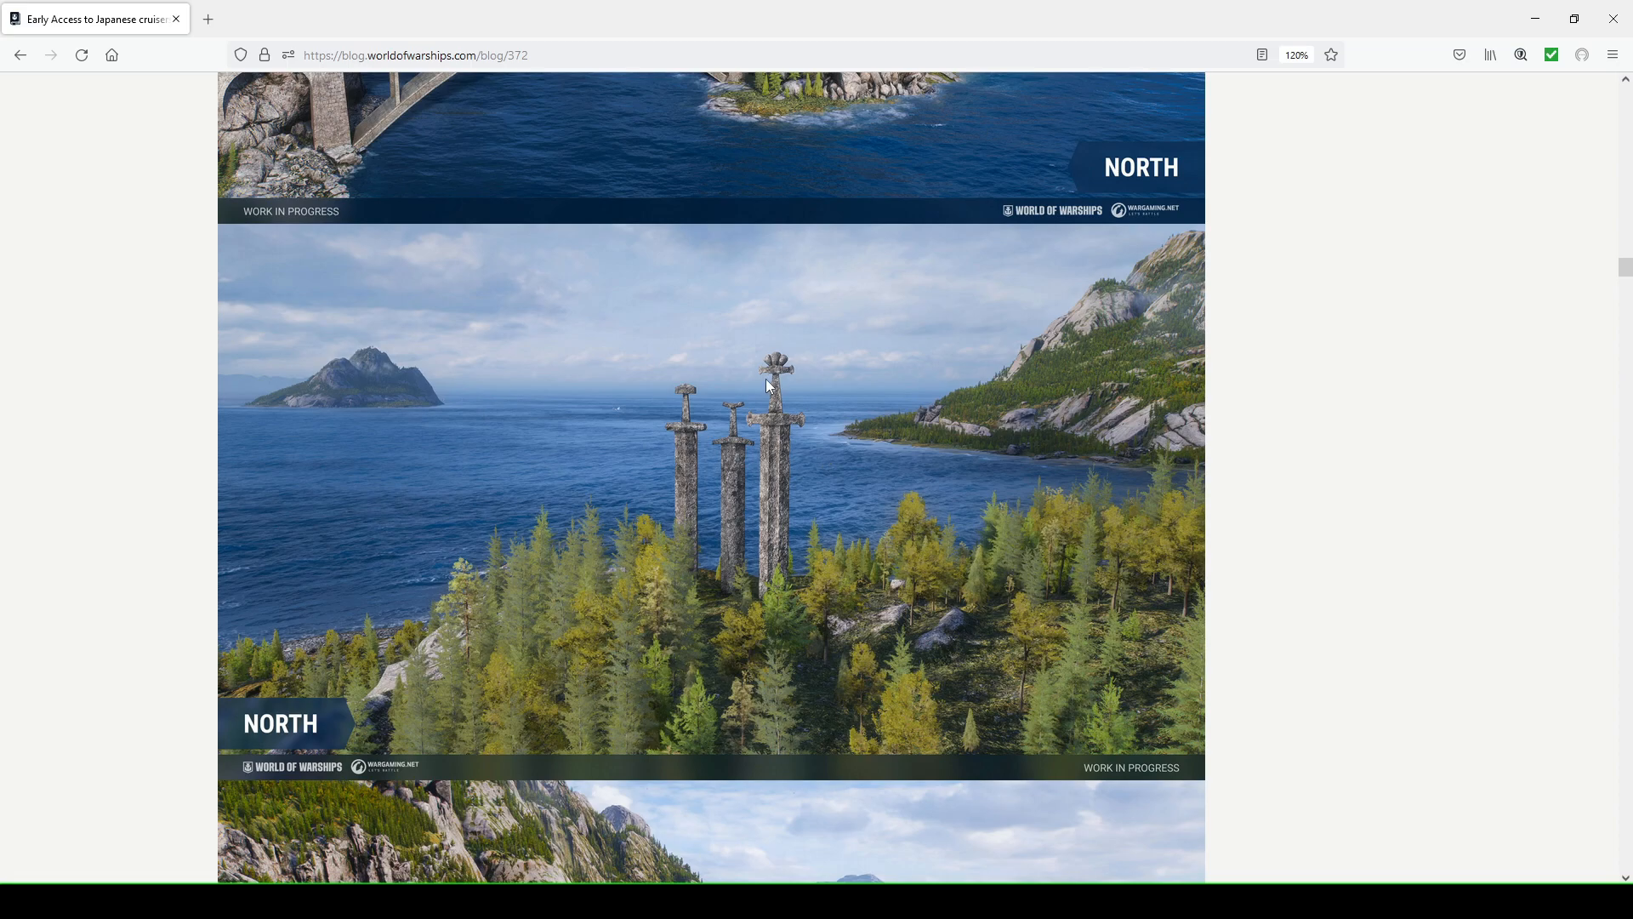
pyautogui.moveTo(840, 503)
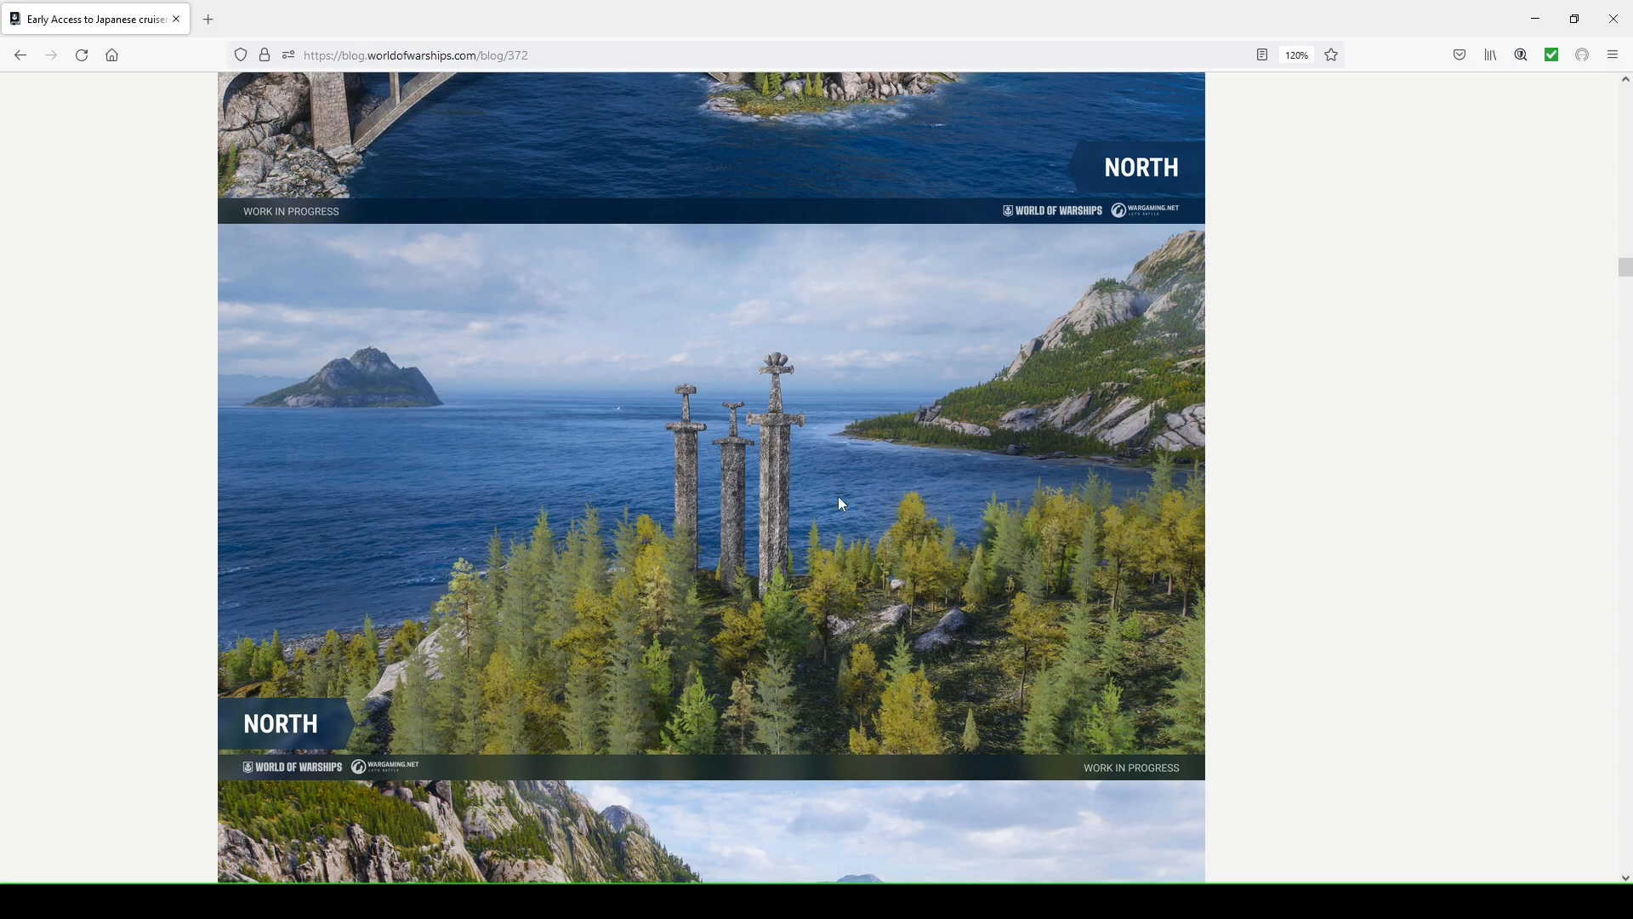
pyautogui.moveTo(841, 493)
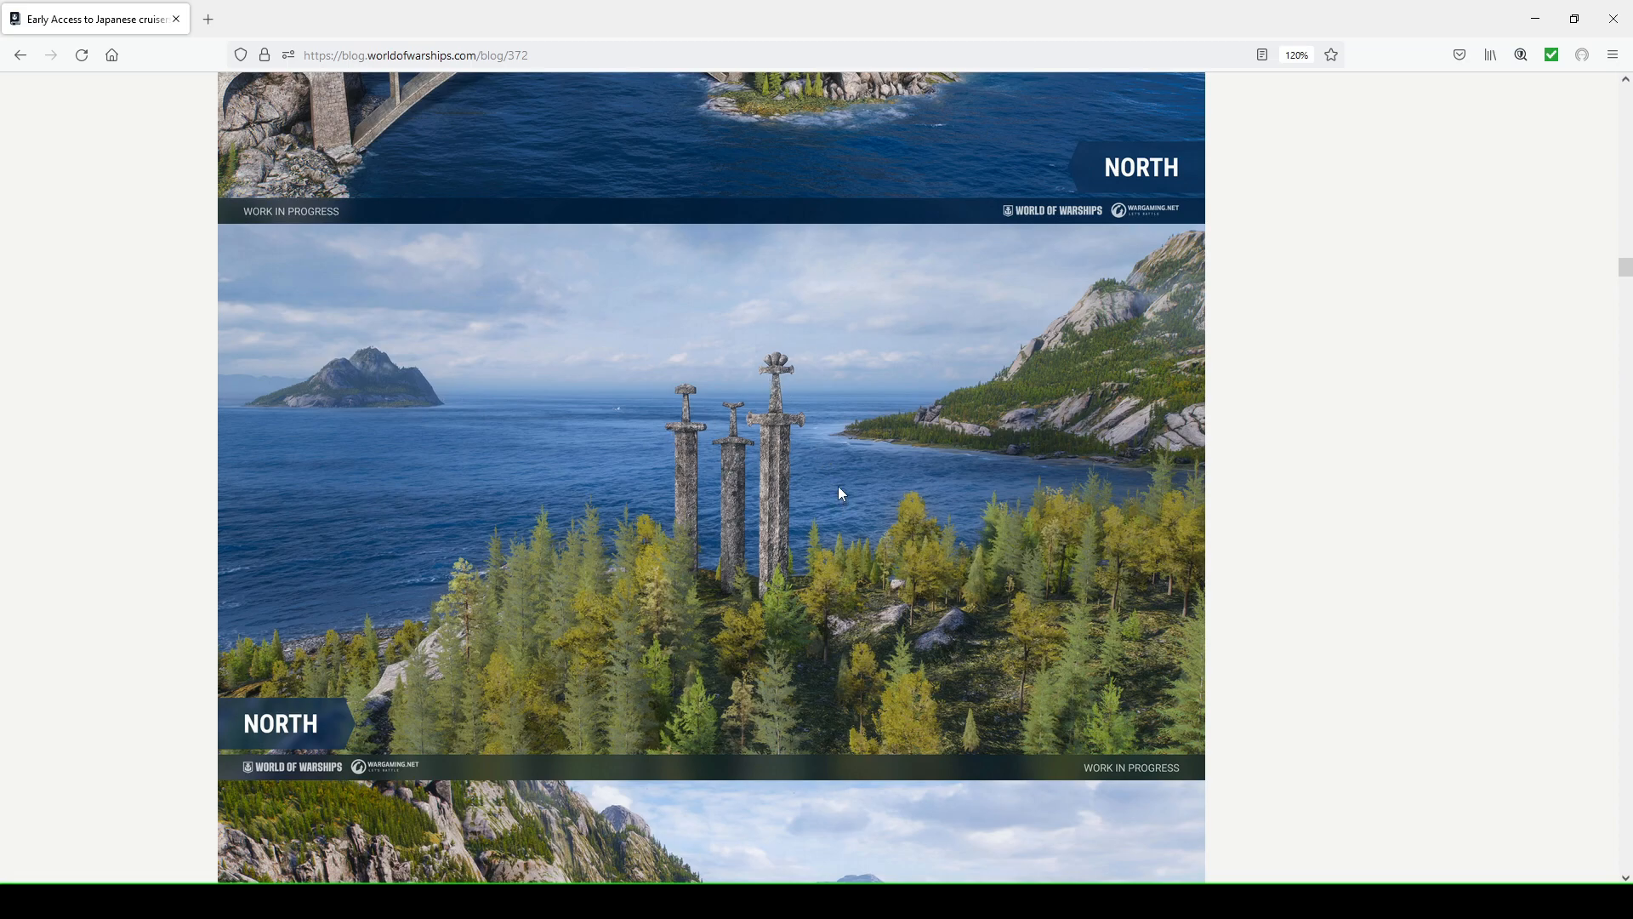
pyautogui.moveTo(842, 481)
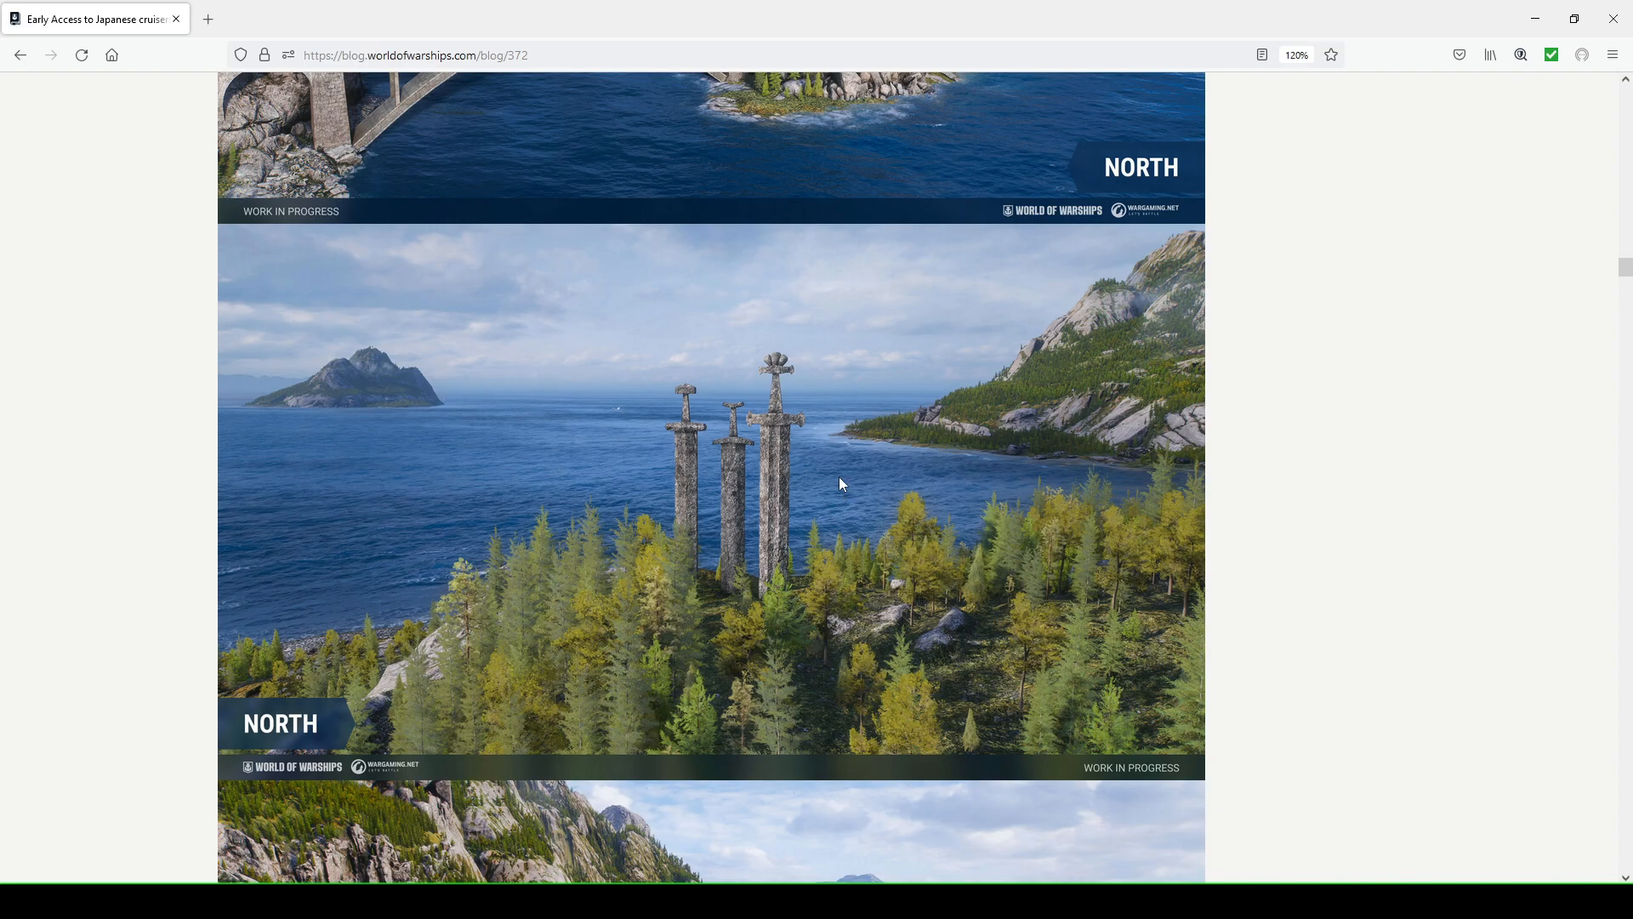
pyautogui.moveTo(786, 471)
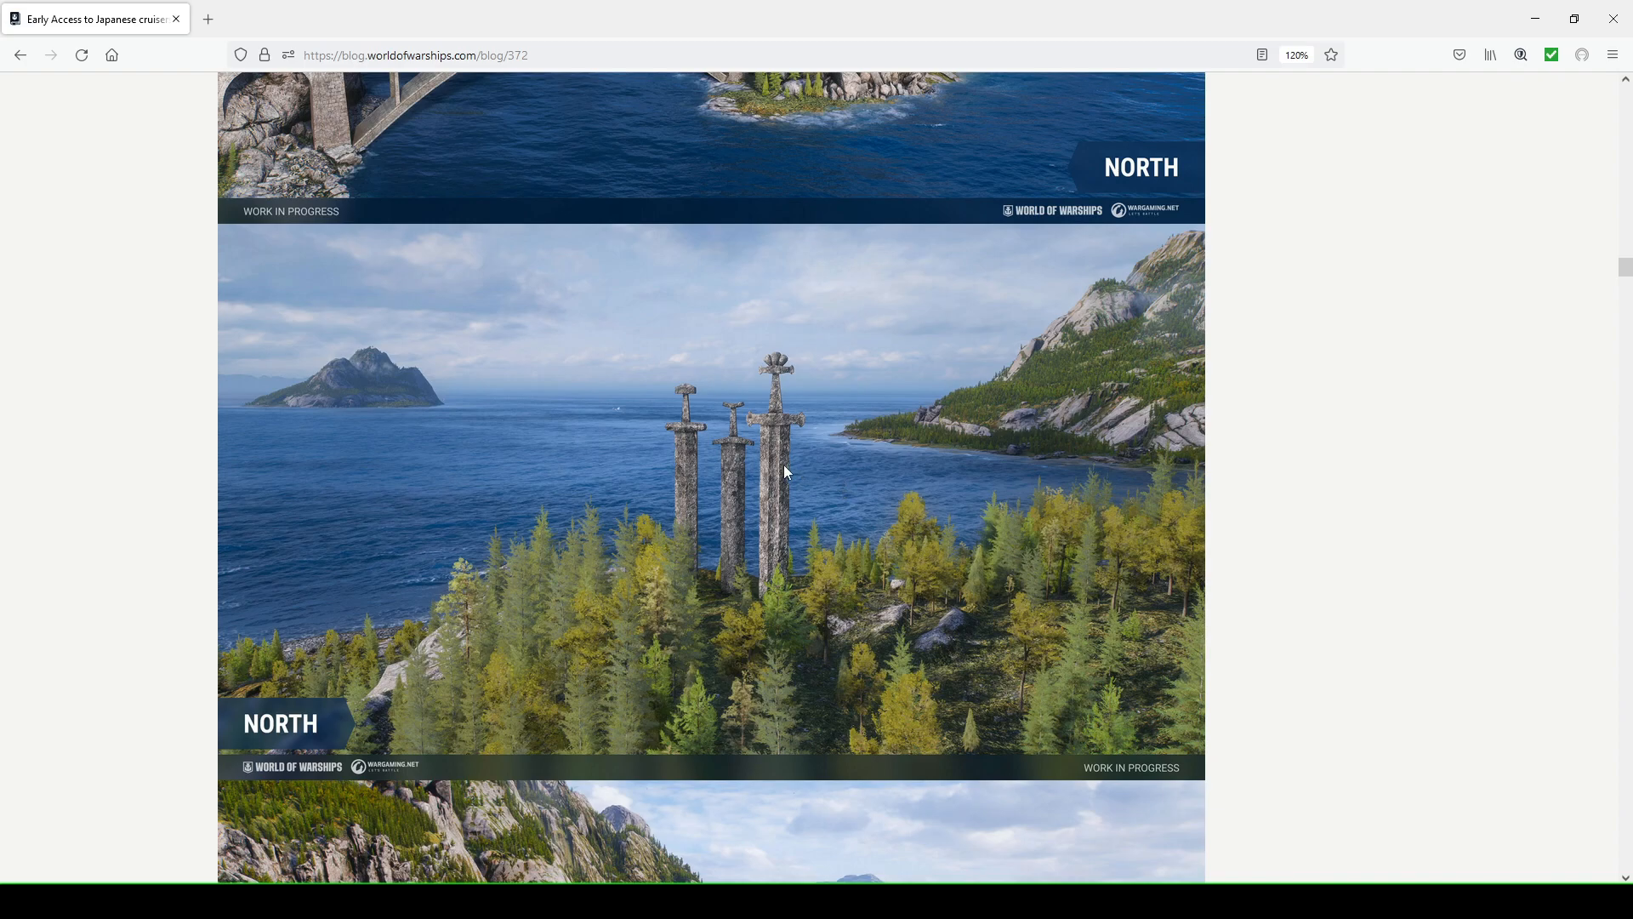
pyautogui.moveTo(793, 553)
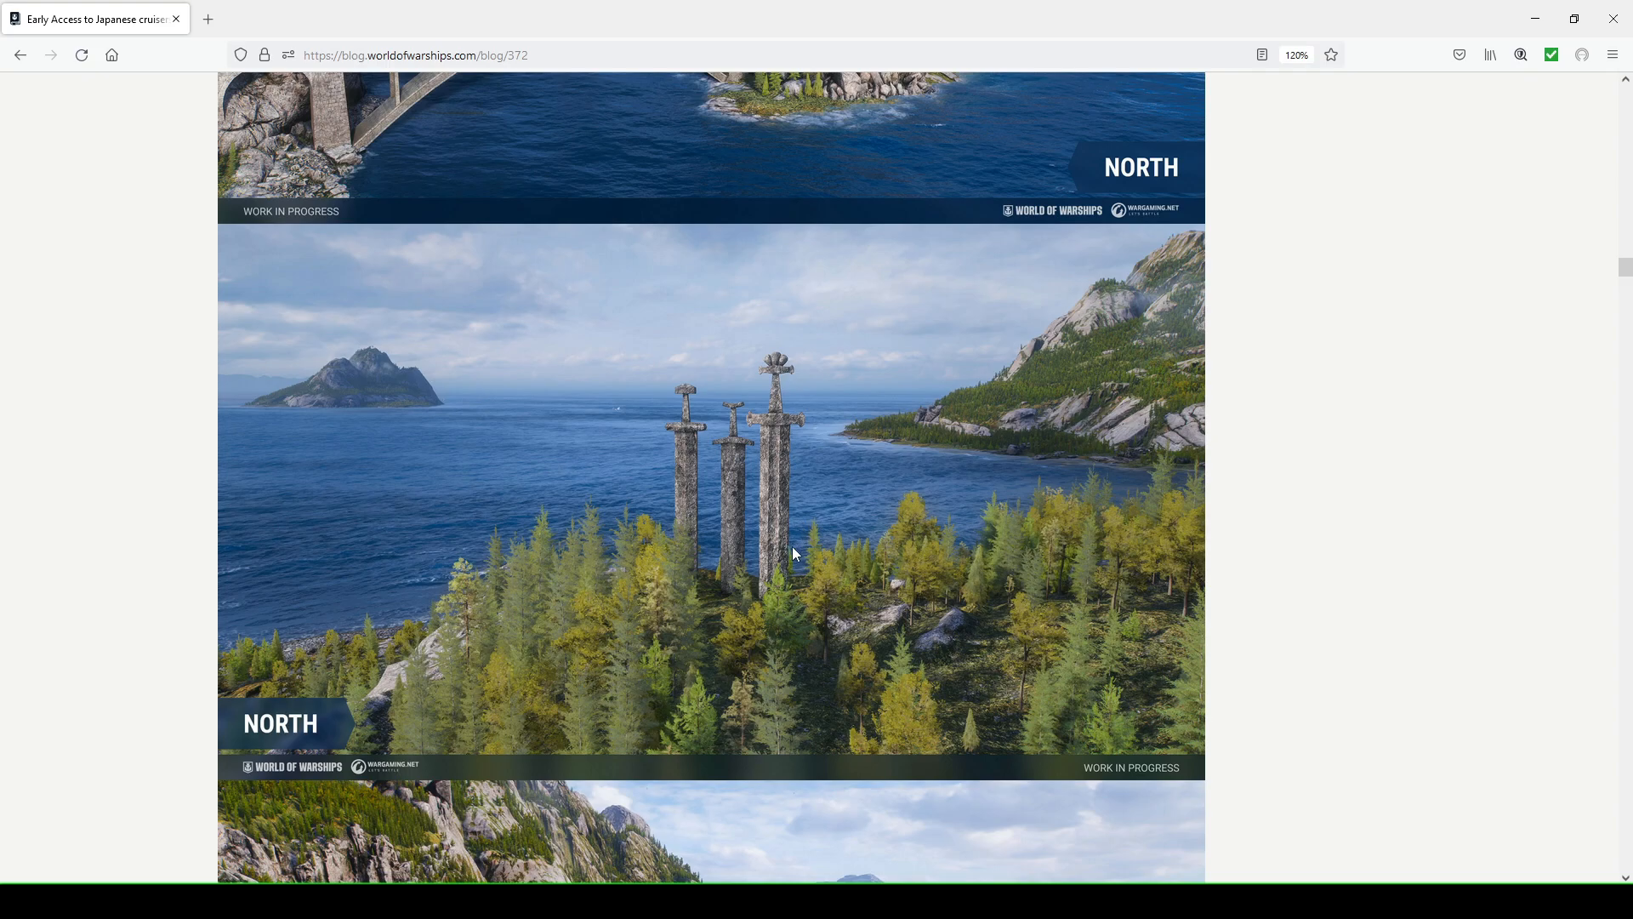
pyautogui.moveTo(767, 558)
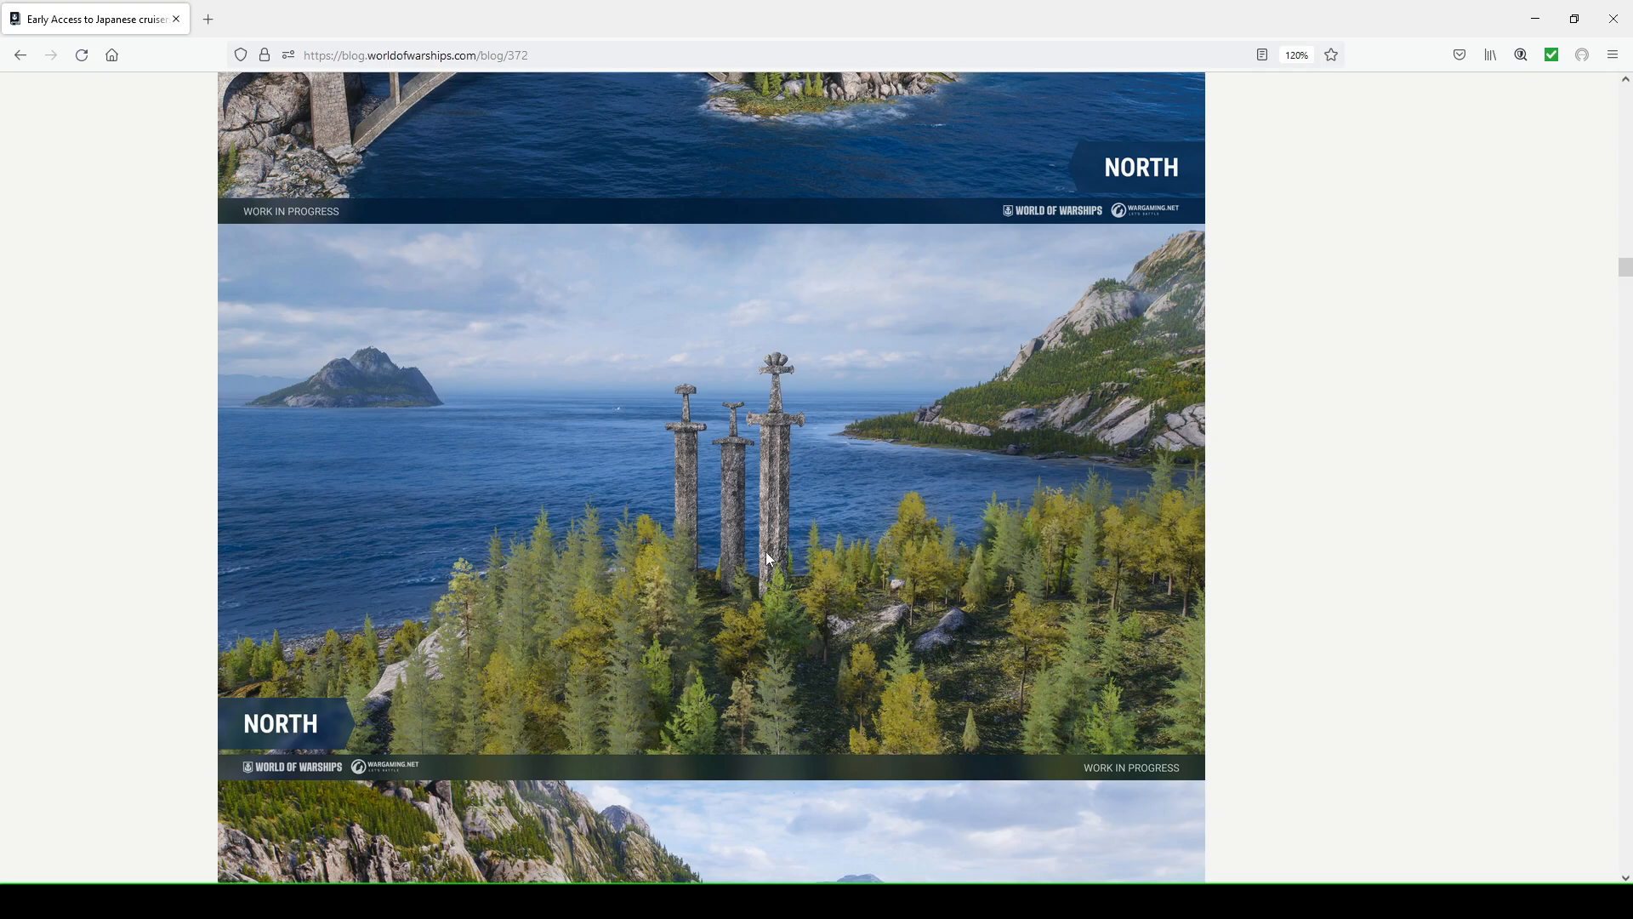
pyautogui.moveTo(819, 575)
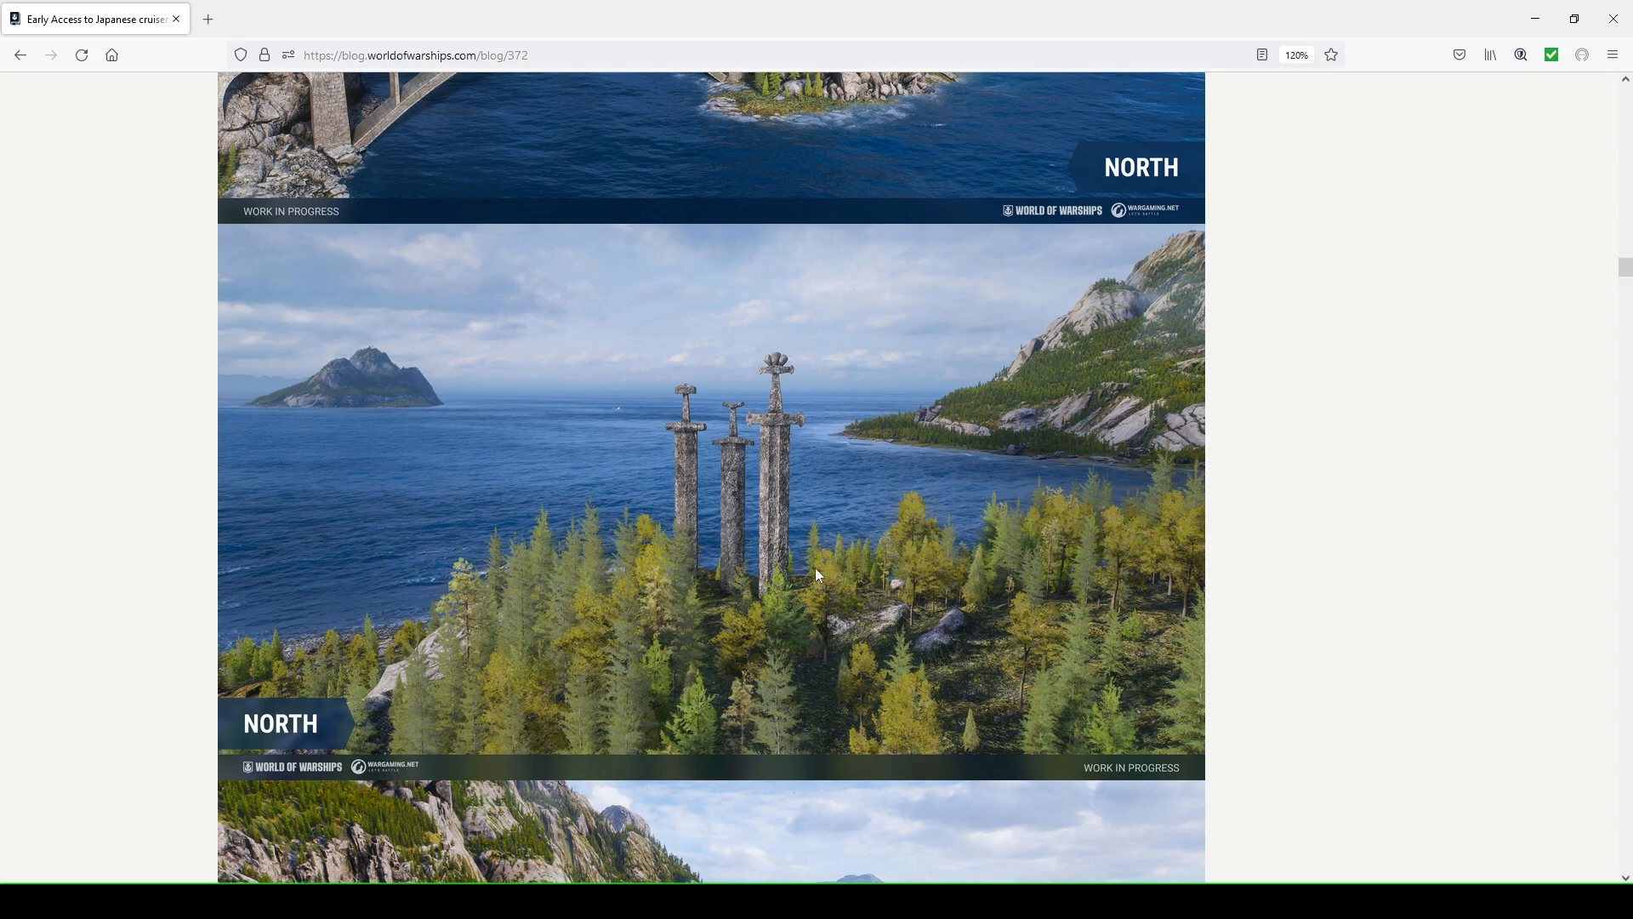
pyautogui.moveTo(747, 420)
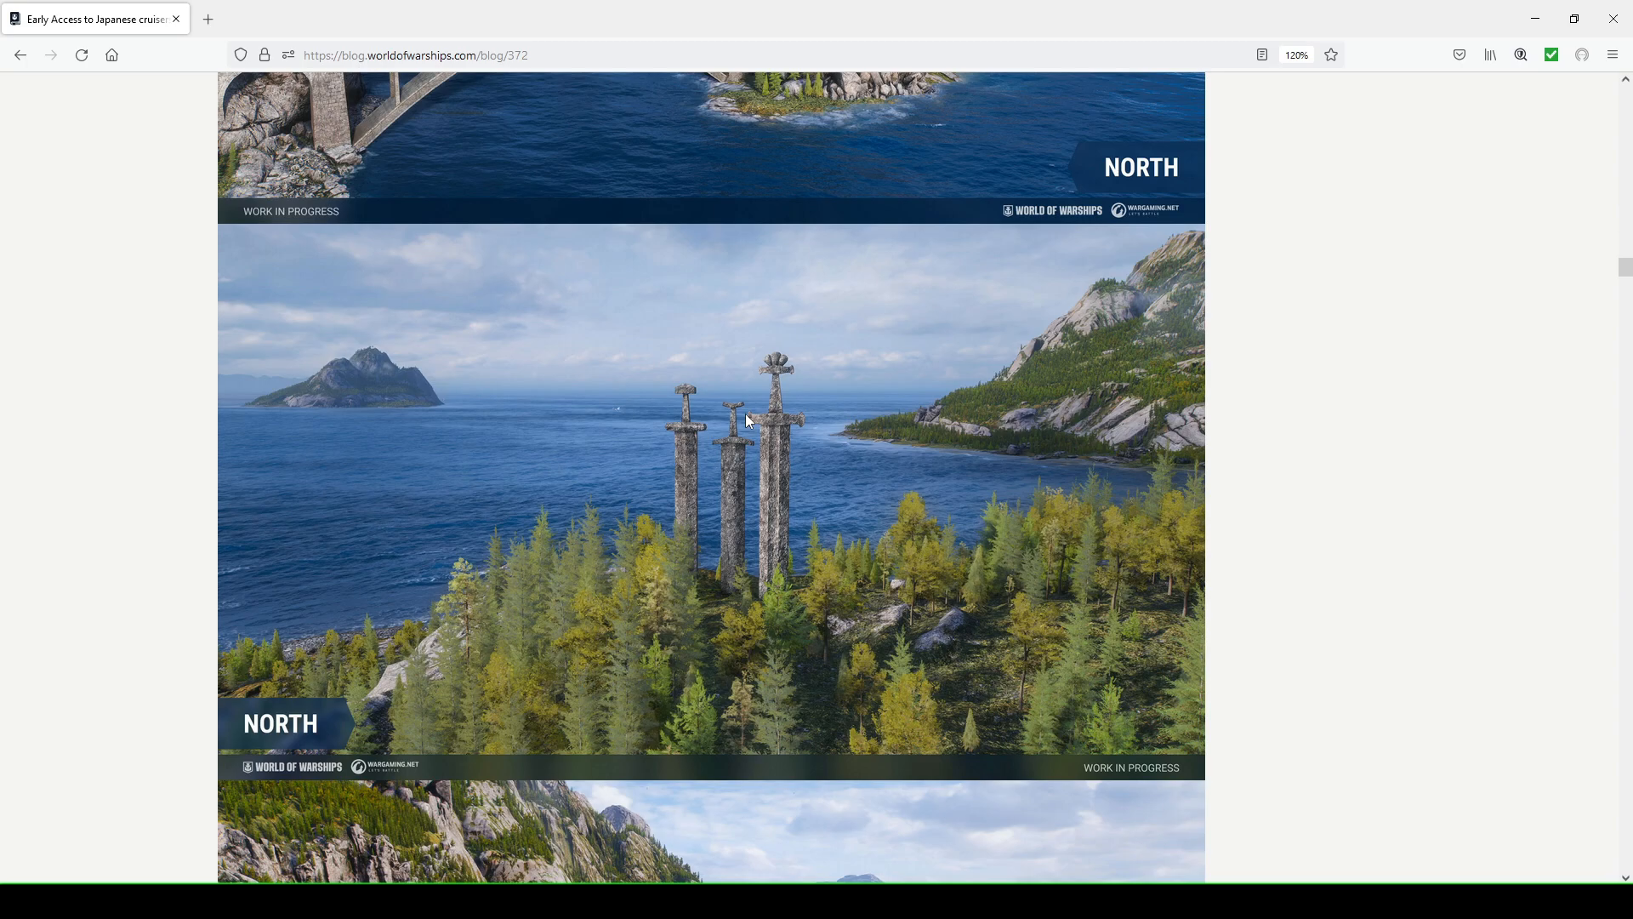
pyautogui.moveTo(635, 429)
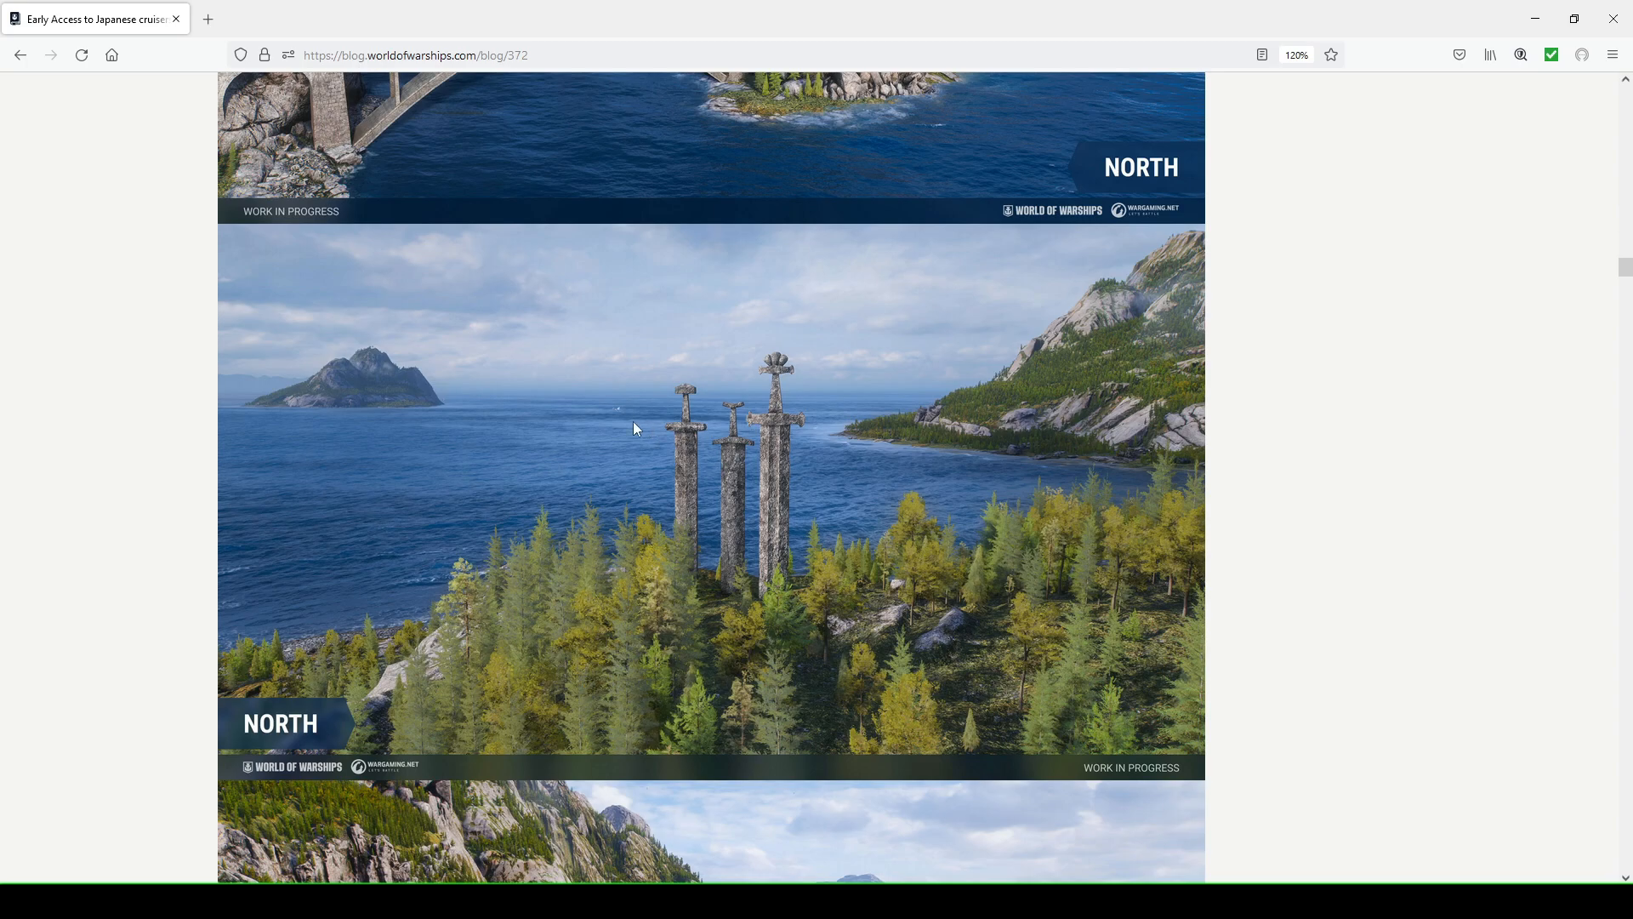
pyautogui.moveTo(817, 514)
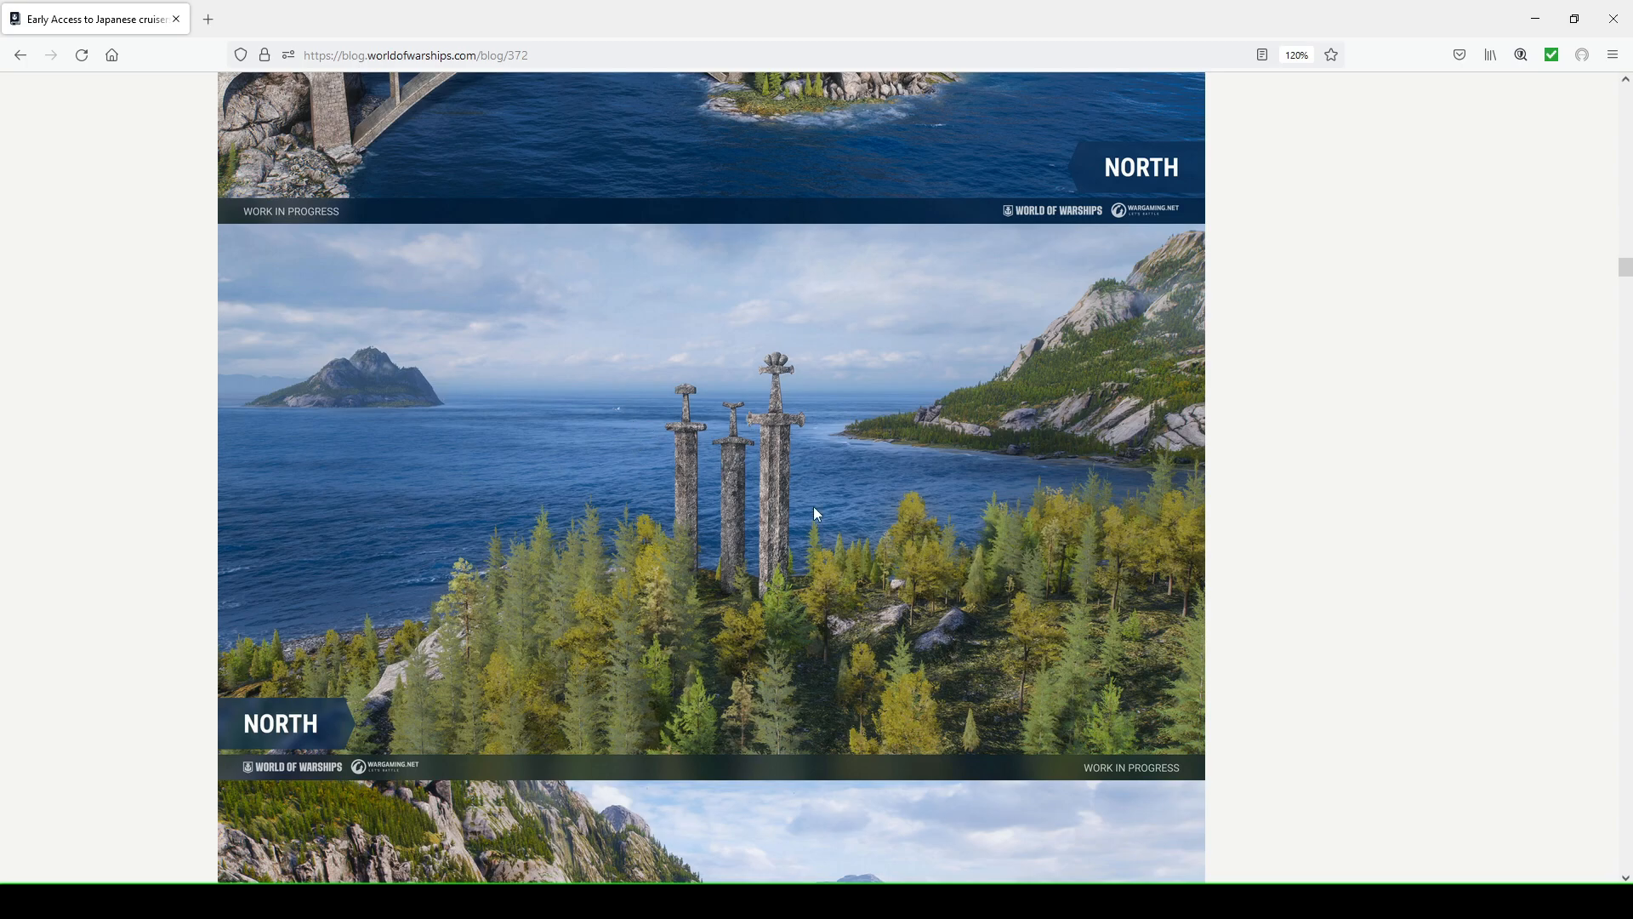
pyautogui.moveTo(794, 453)
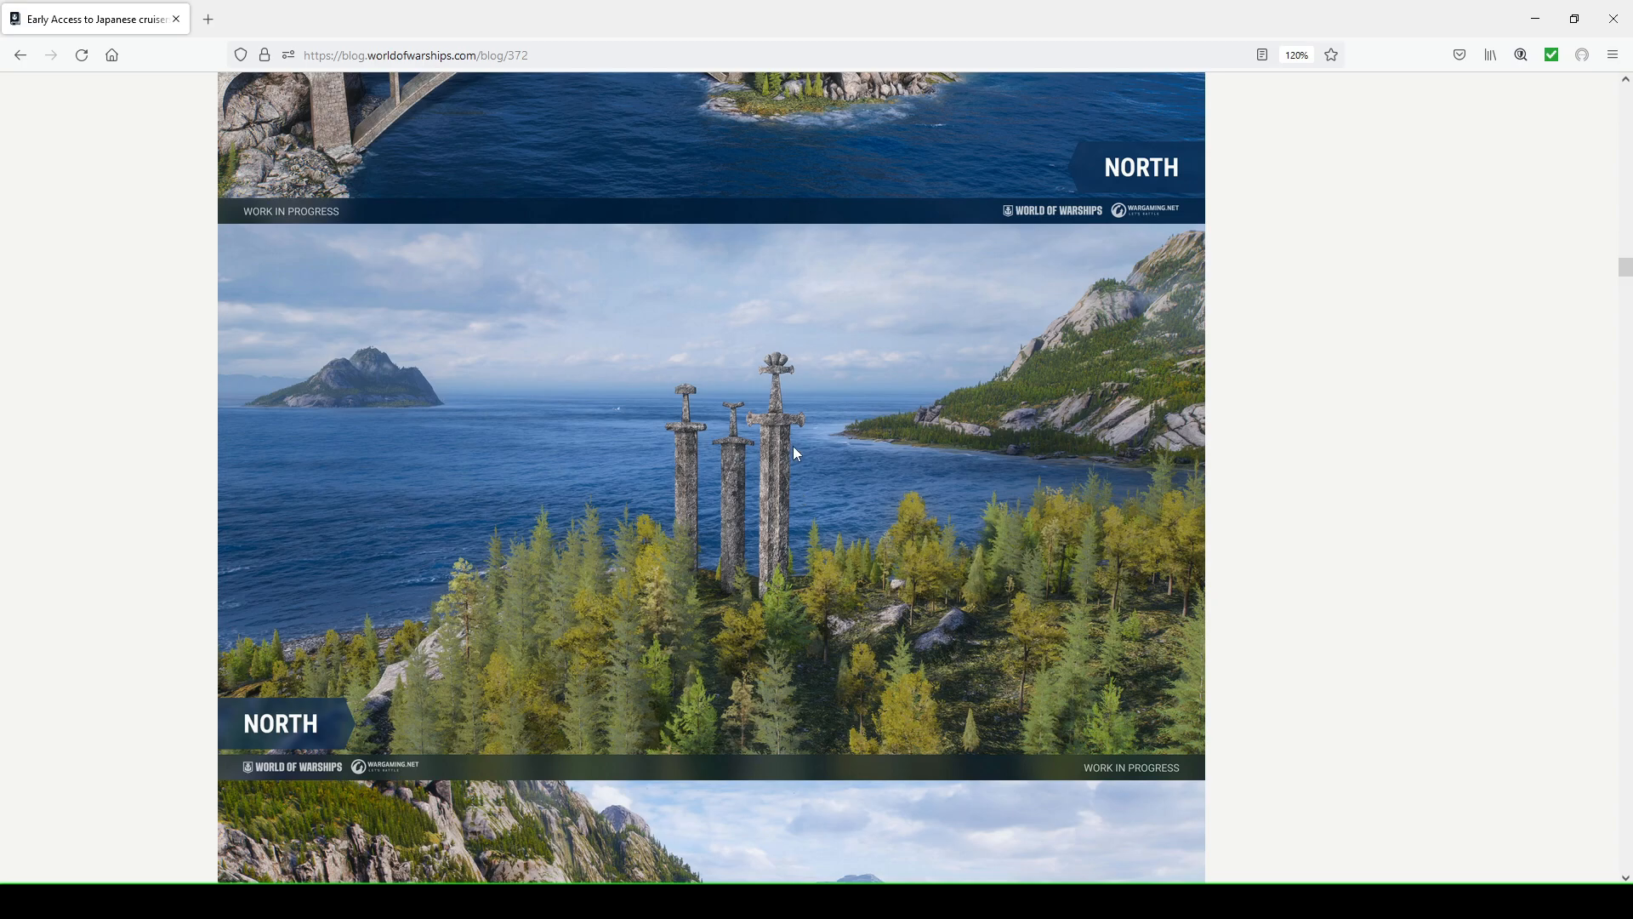
pyautogui.moveTo(803, 432)
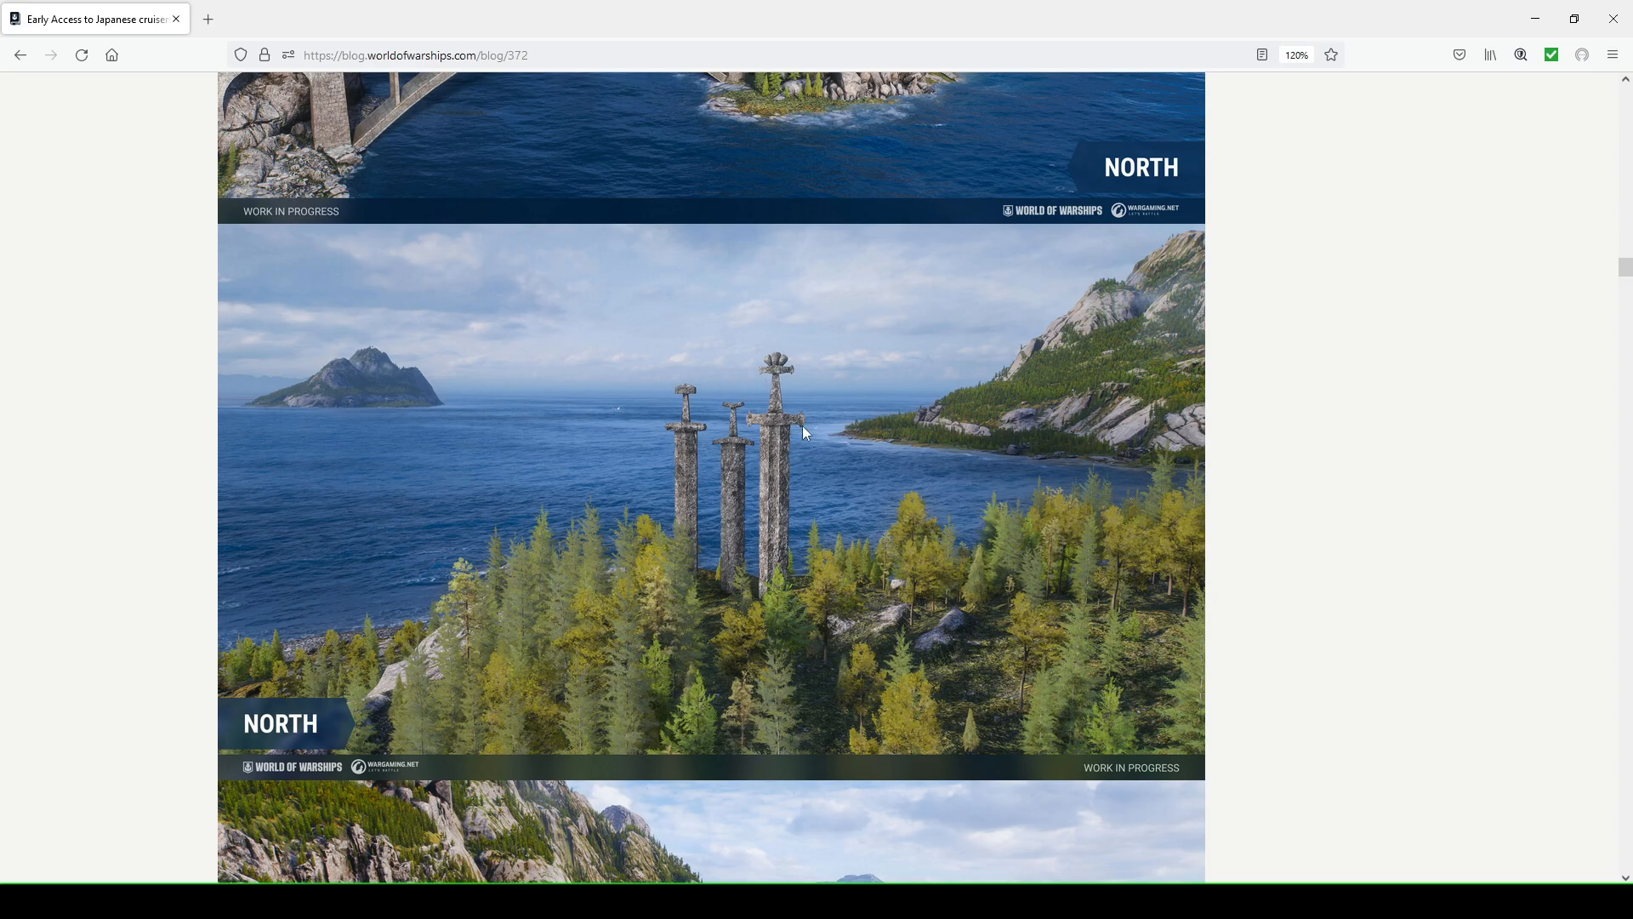
pyautogui.moveTo(704, 446)
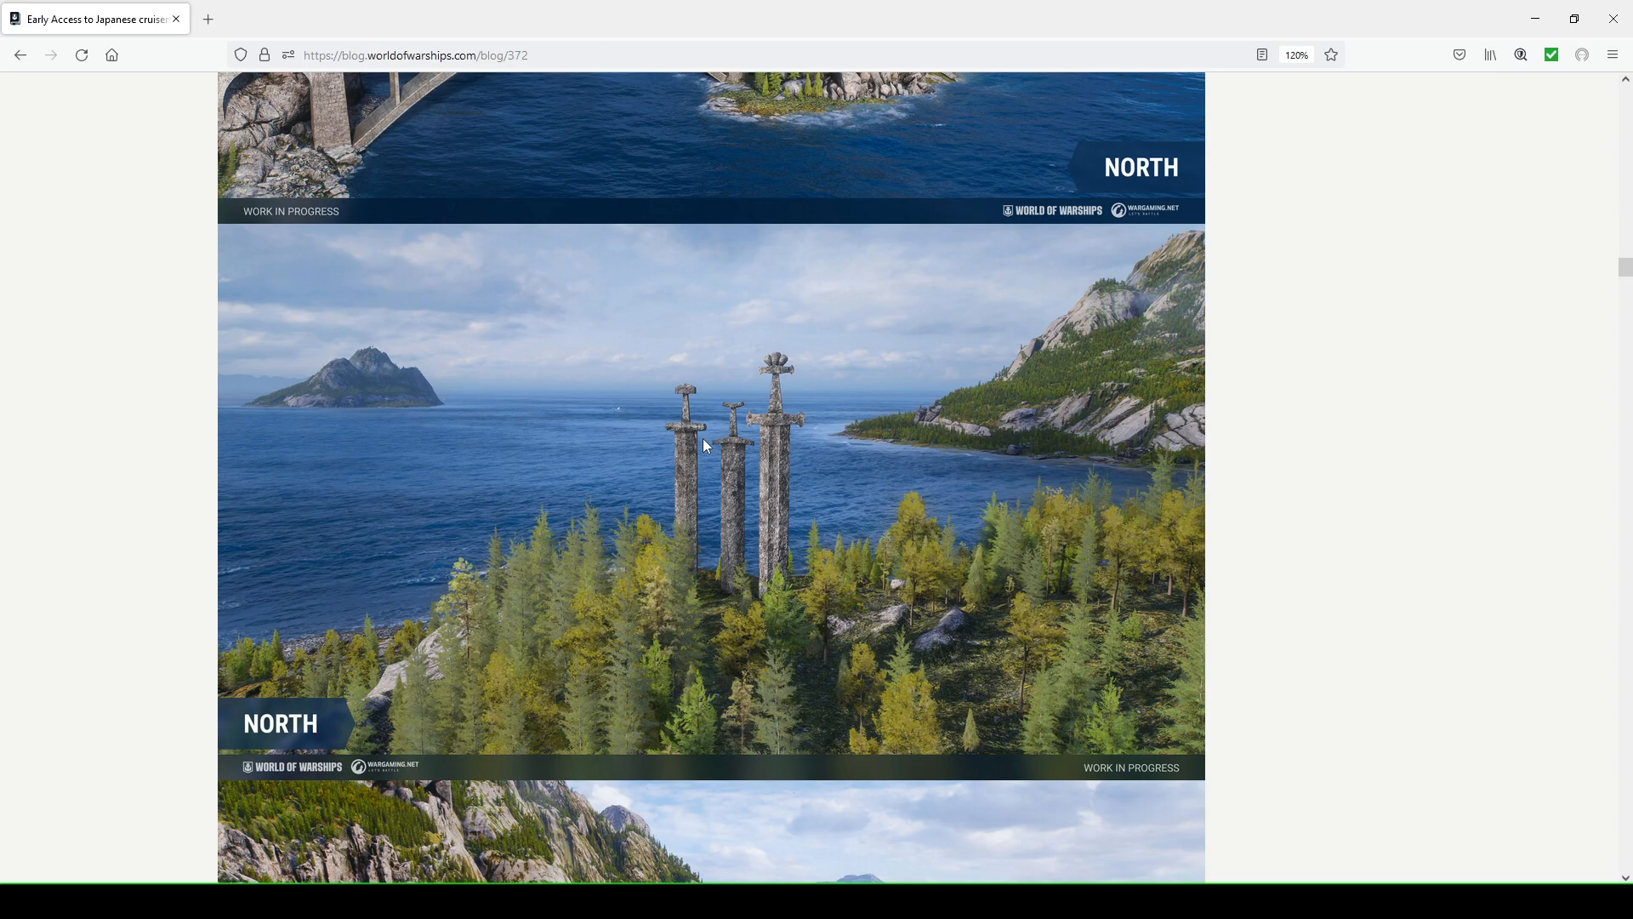
pyautogui.moveTo(778, 443)
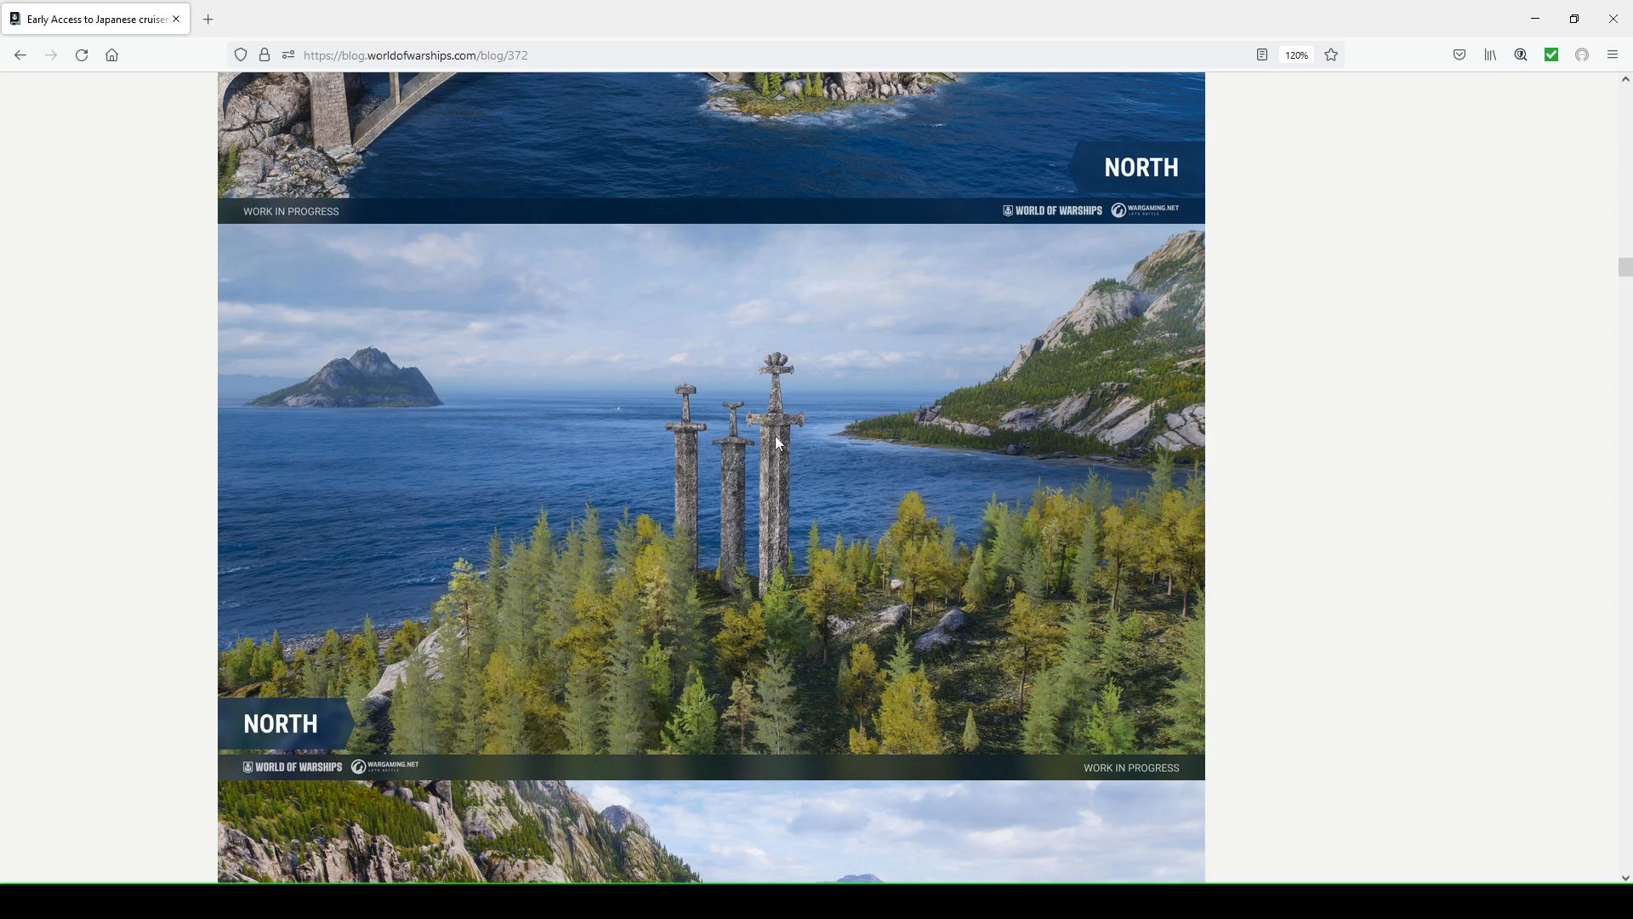
pyautogui.moveTo(745, 573)
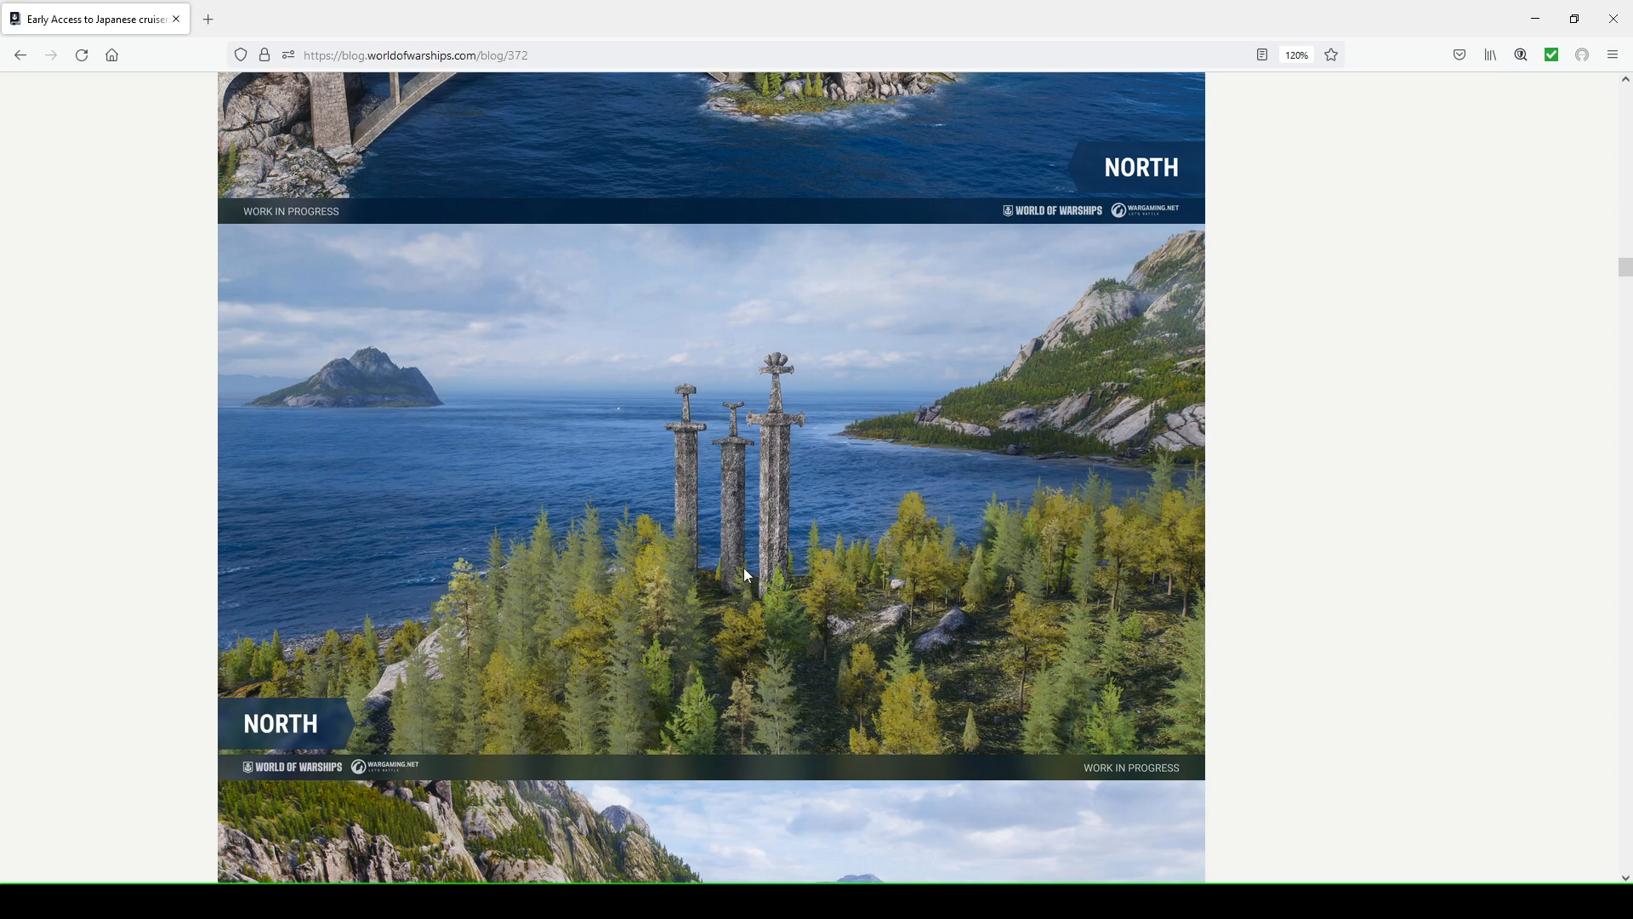
pyautogui.moveTo(764, 584)
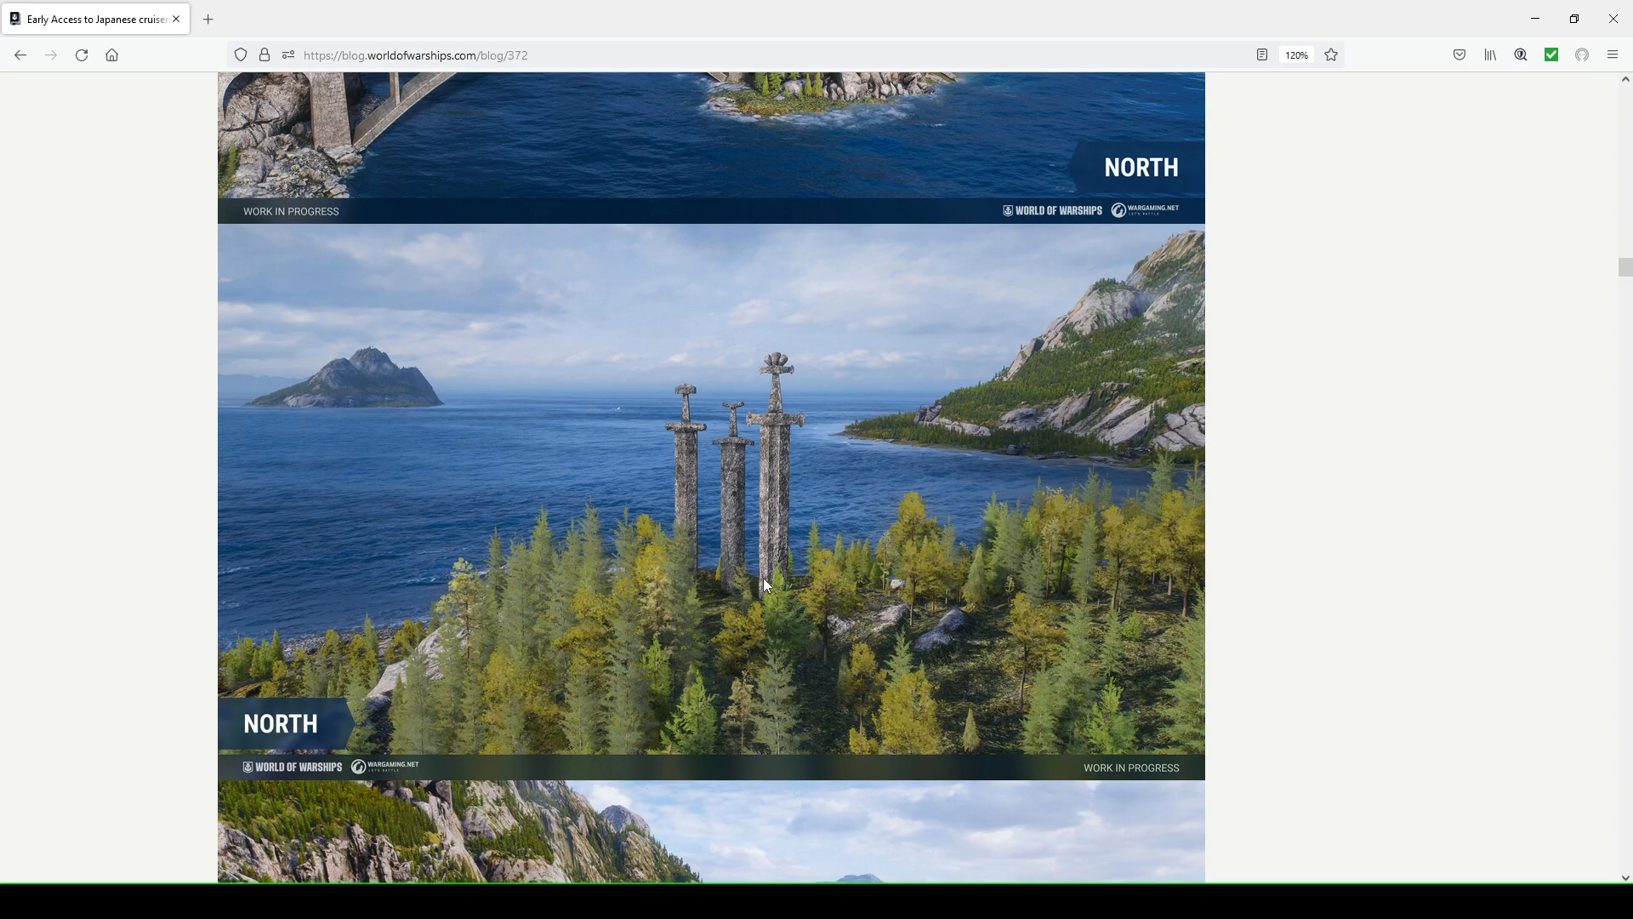
pyautogui.moveTo(763, 566)
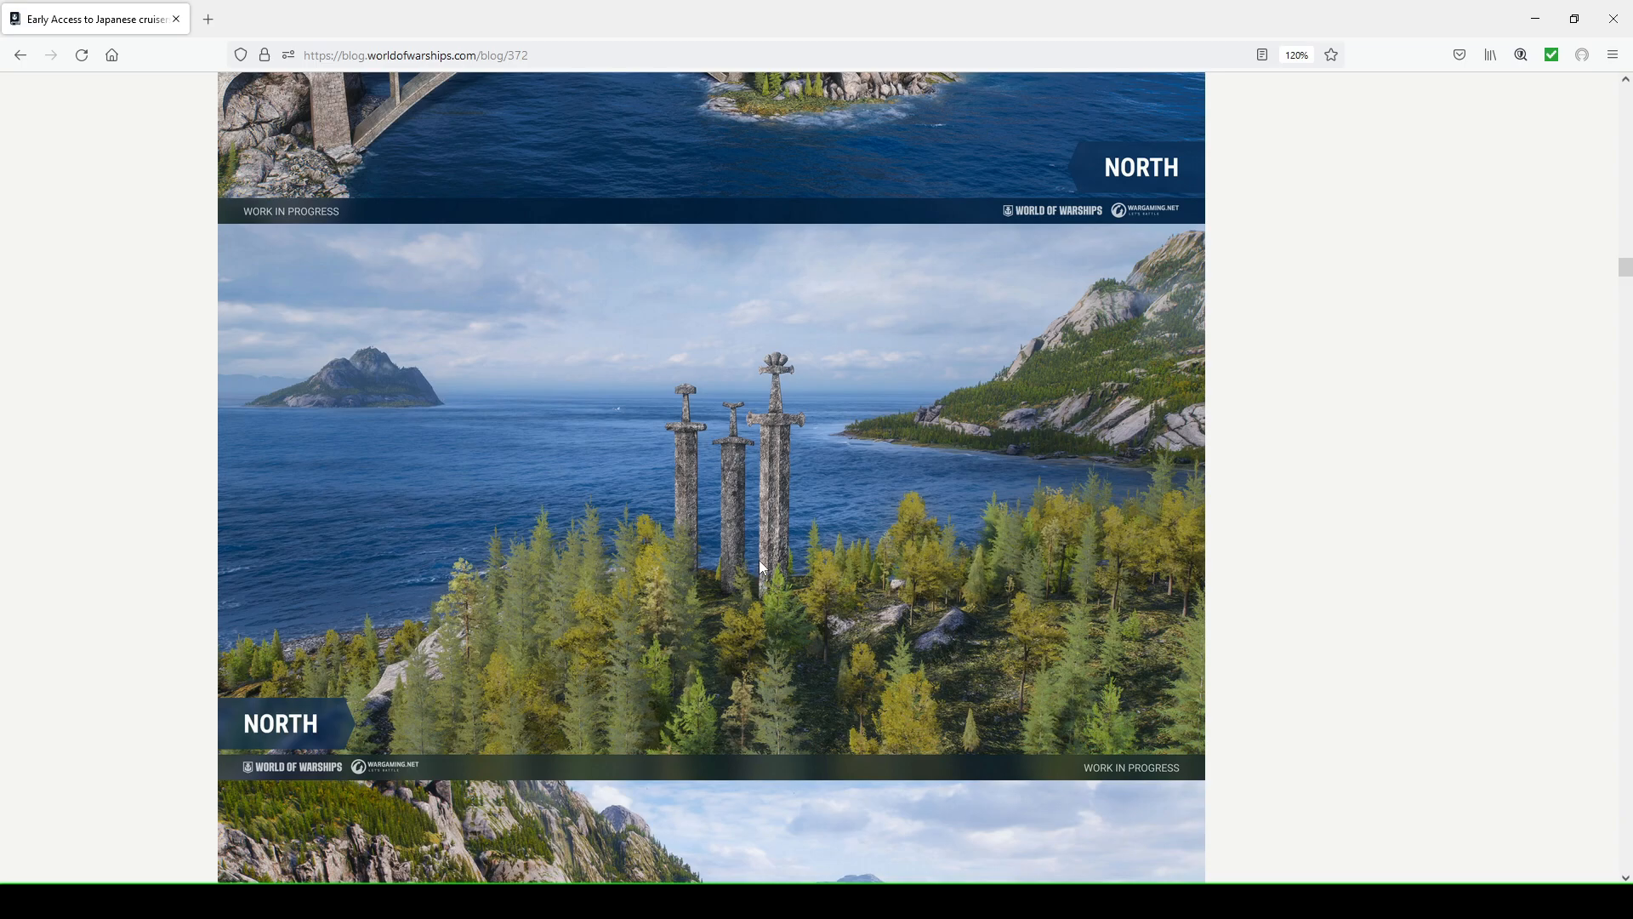
pyautogui.moveTo(759, 563)
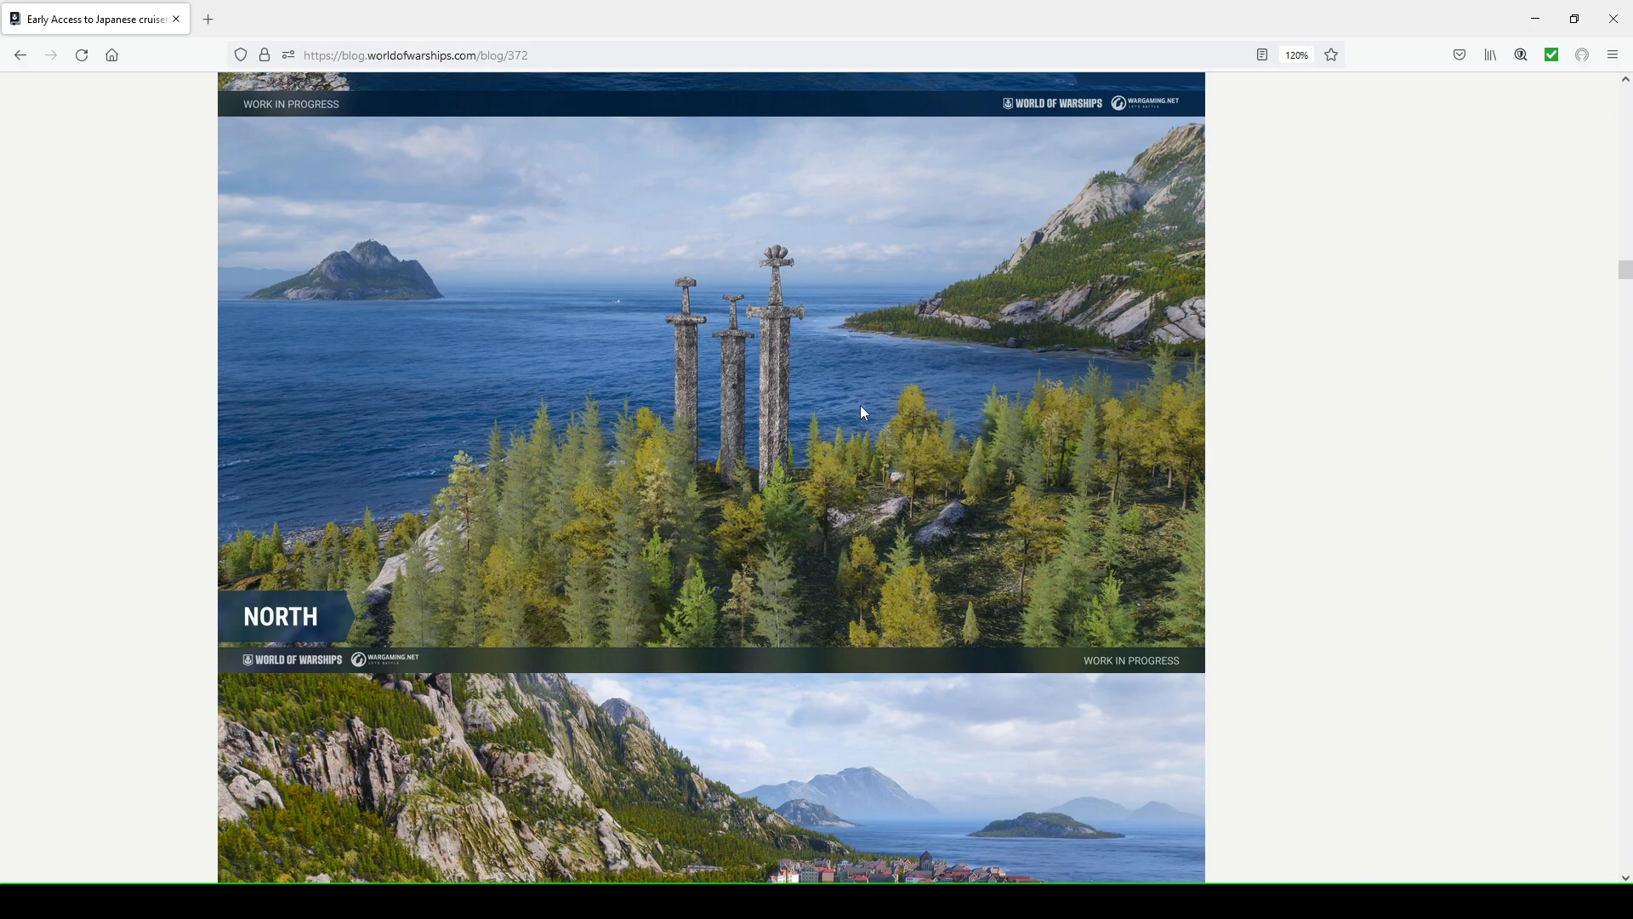
# Scroll past the Estuary and Northern Lights screenshots to the Aurora shader sentence
pyautogui.scroll(-3)
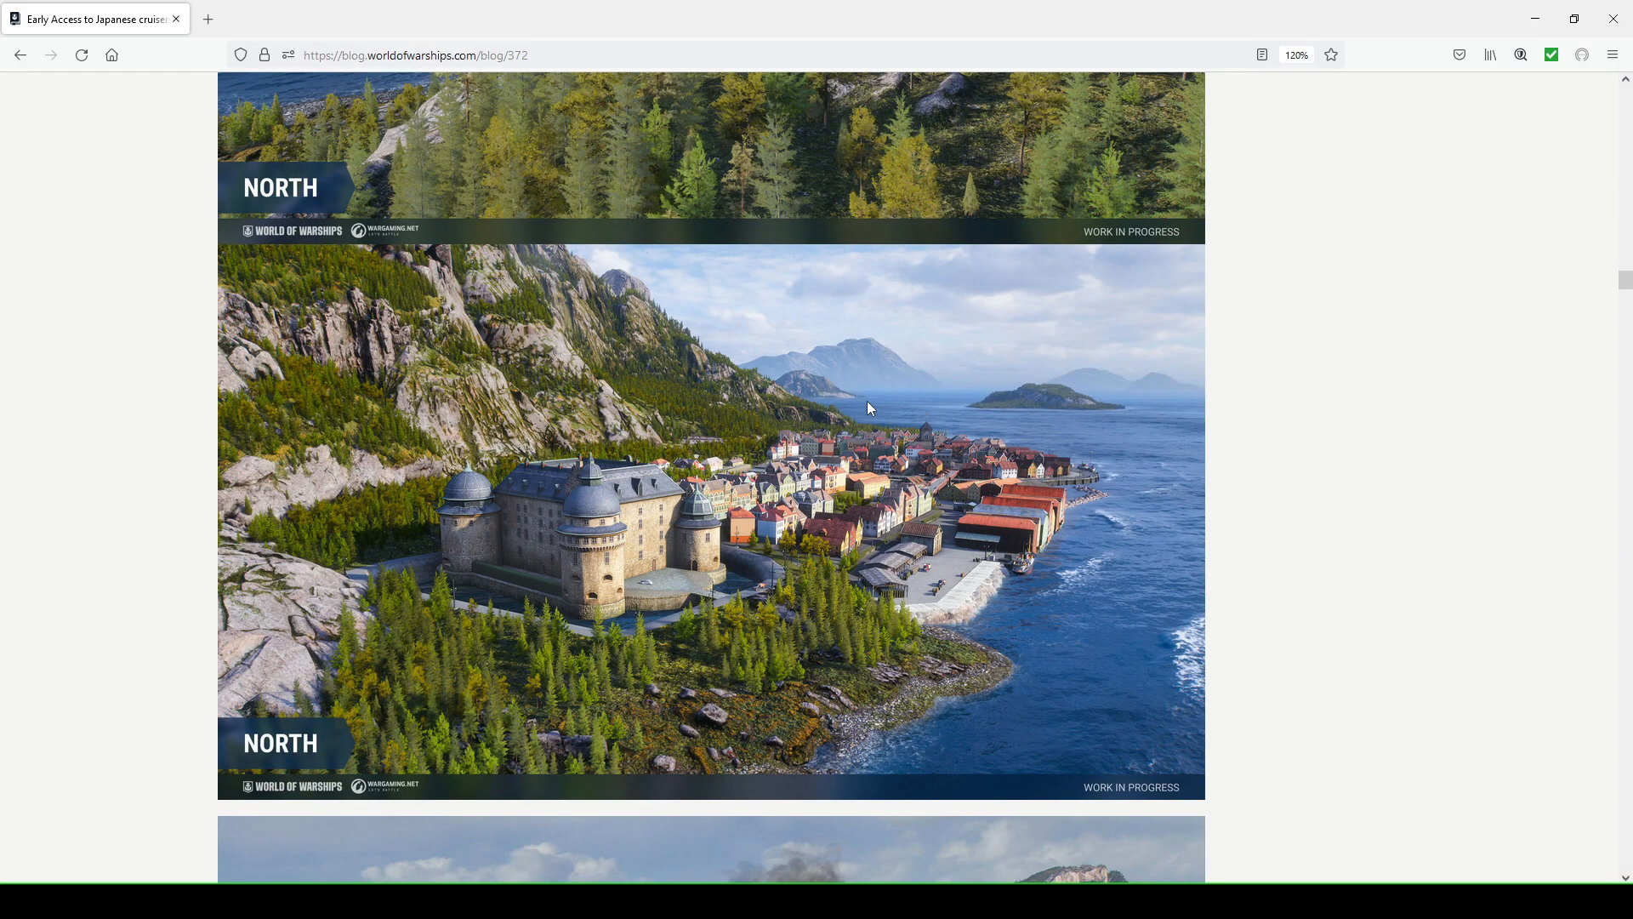
pyautogui.scroll(-3)
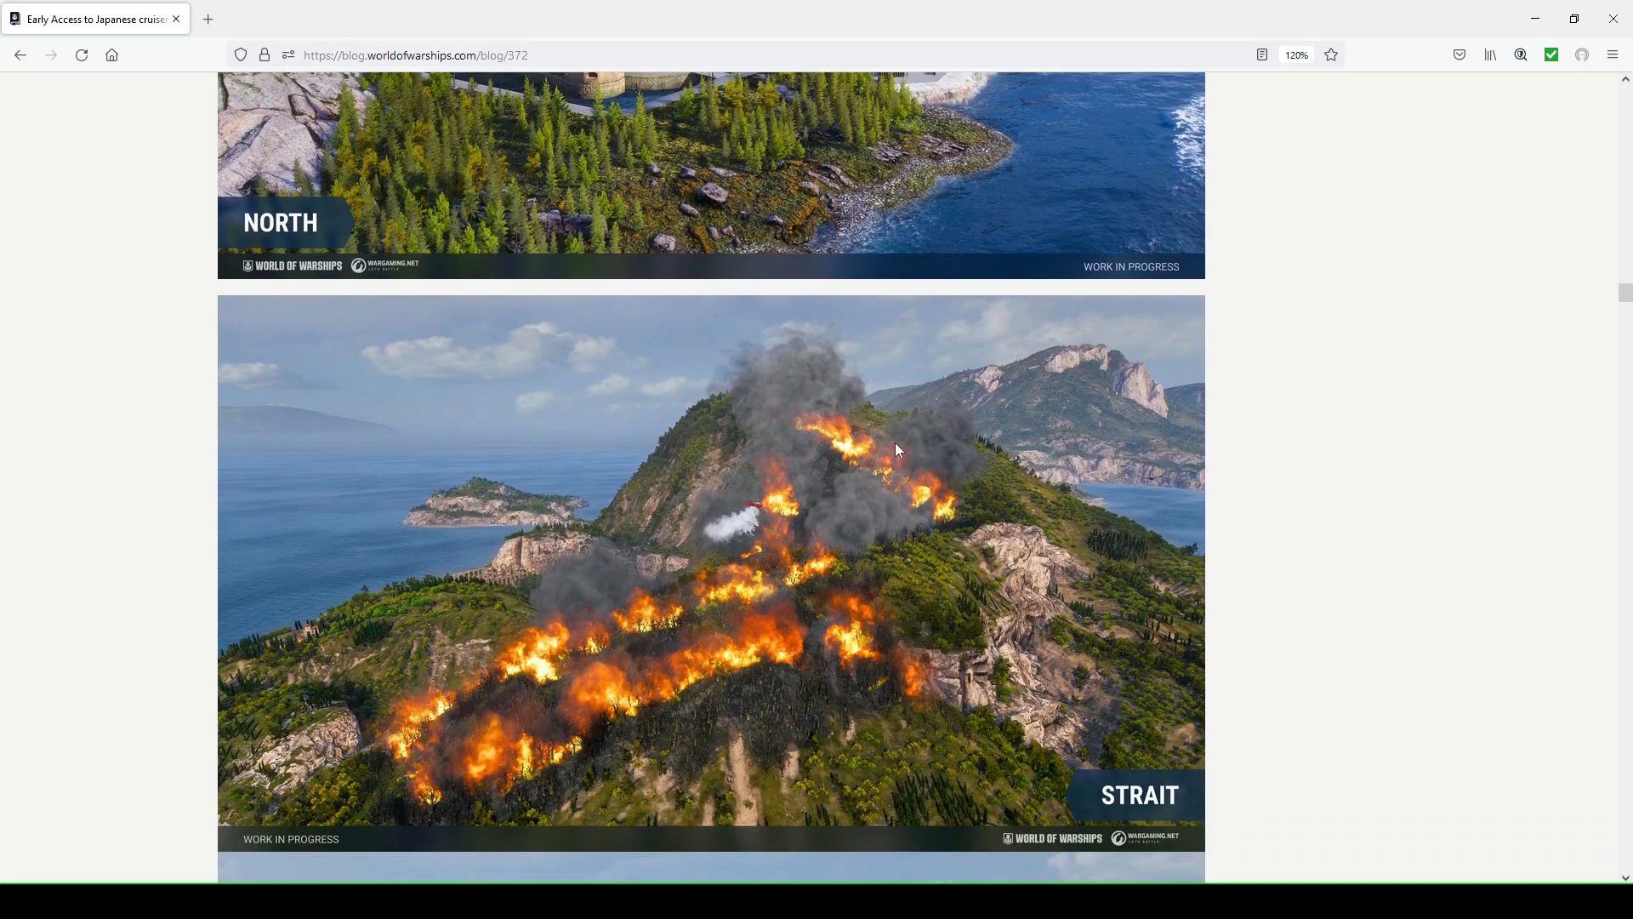
pyautogui.scroll(-3)
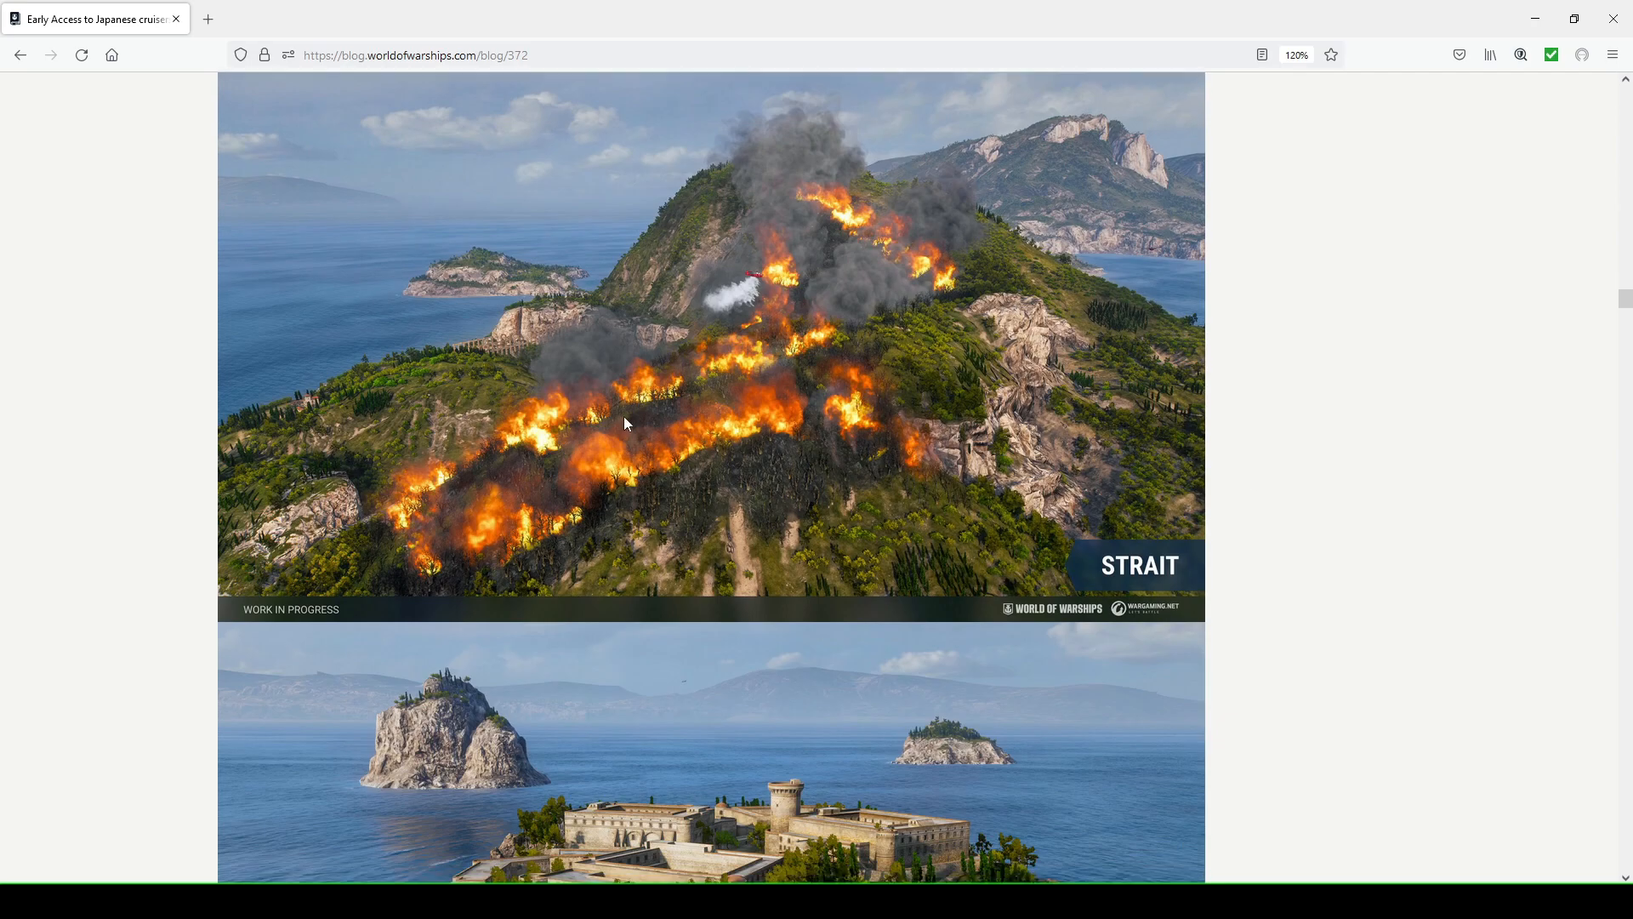
pyautogui.moveTo(1240, 463)
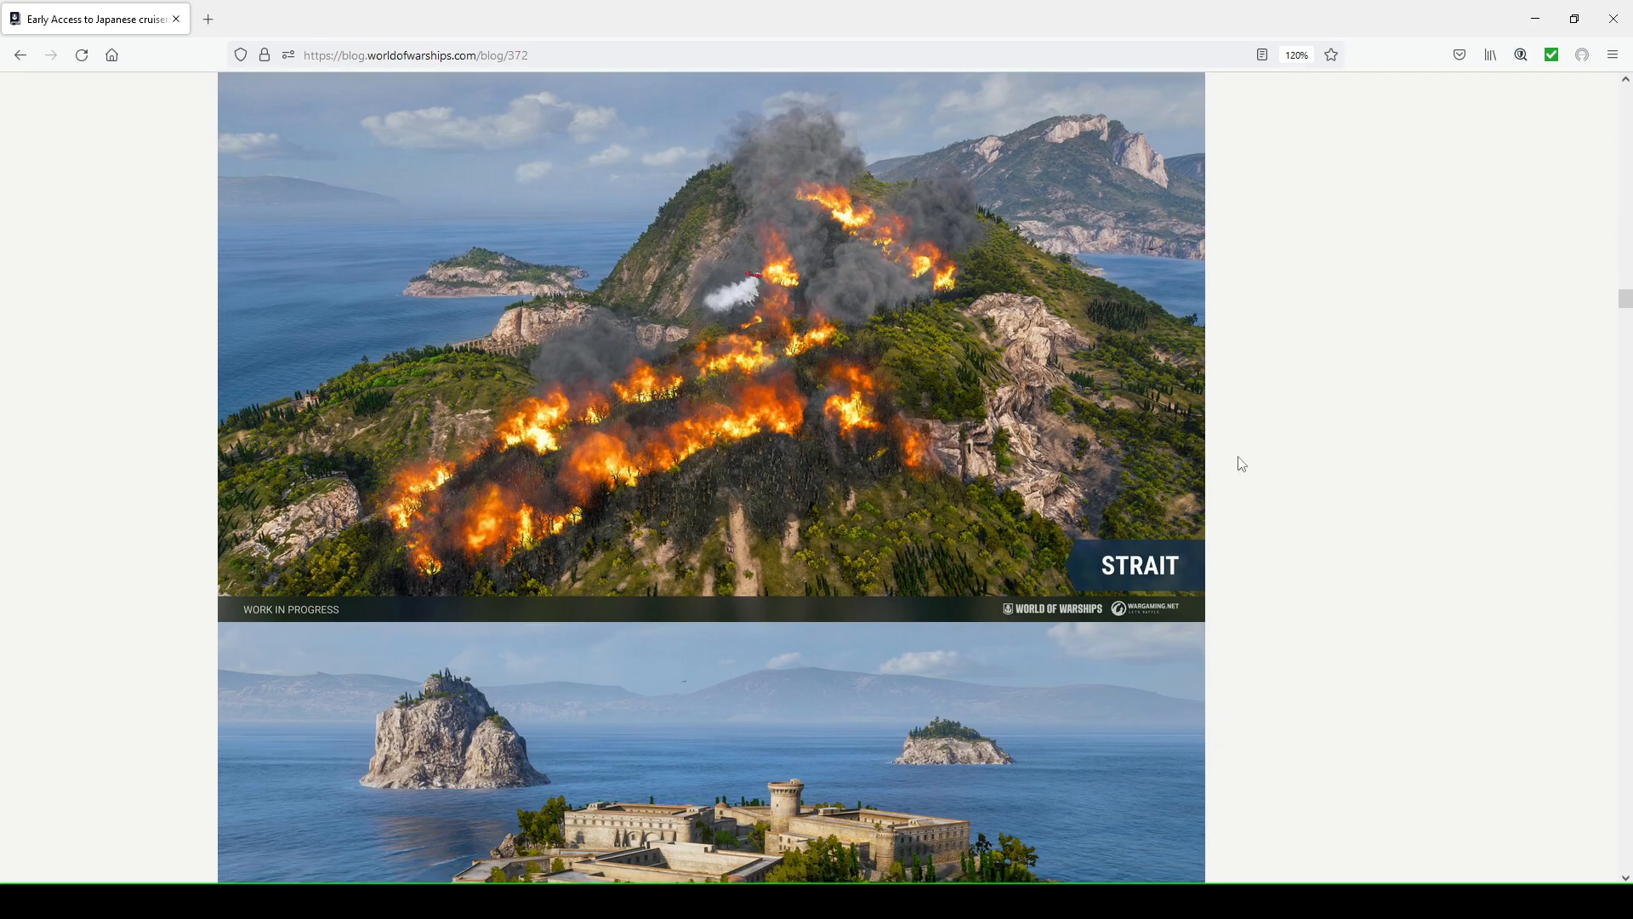
pyautogui.scroll(-3)
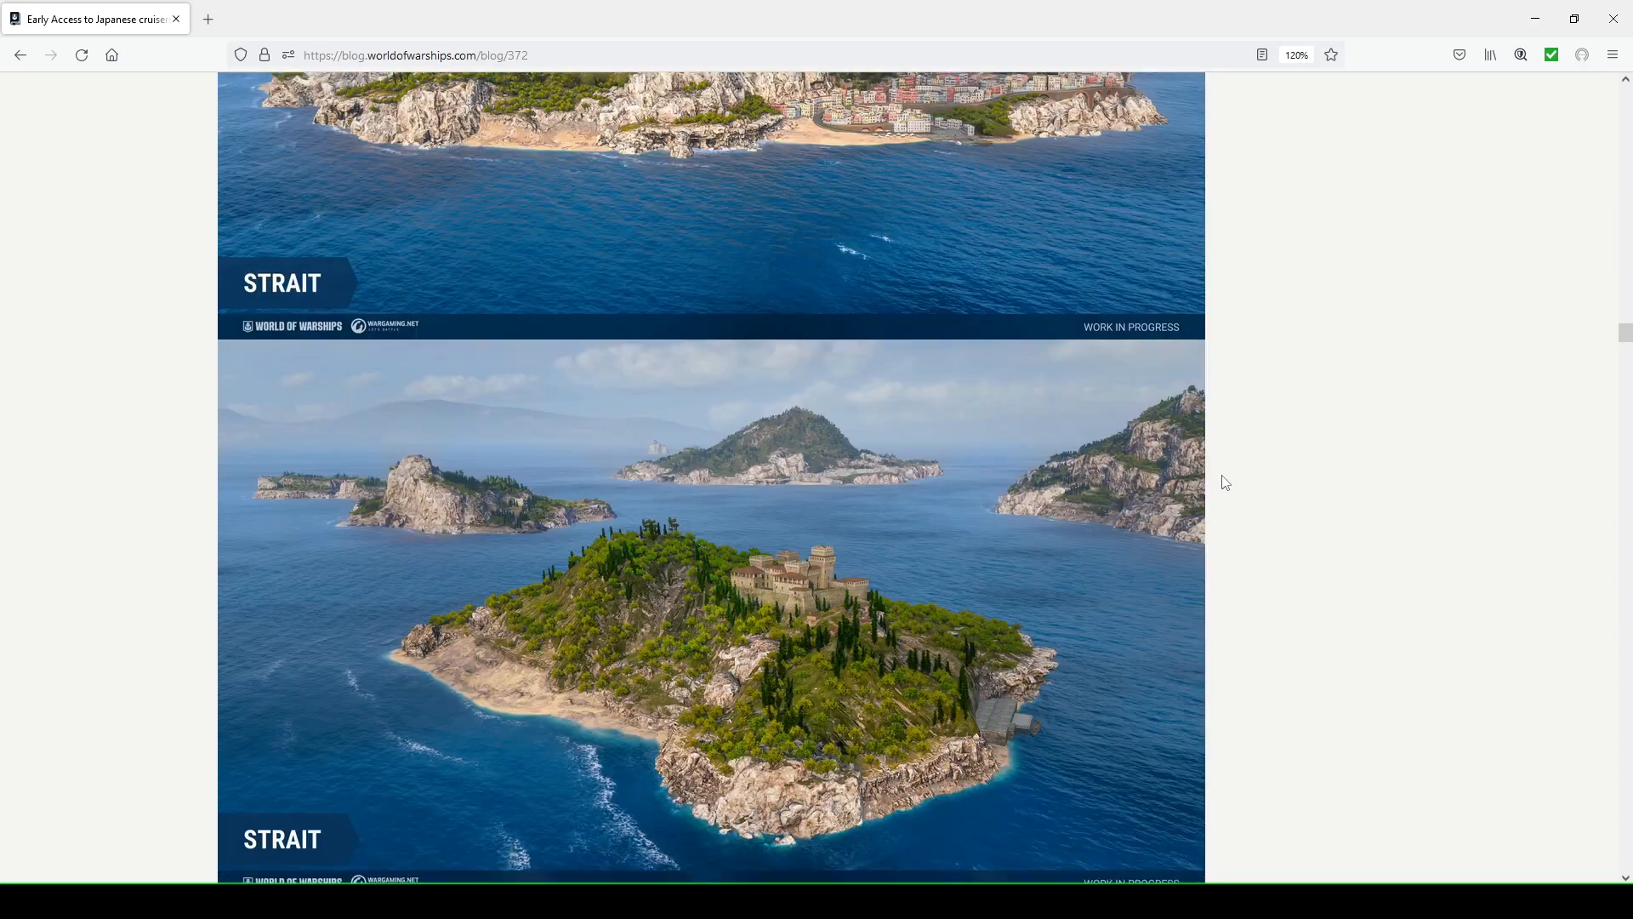
pyautogui.scroll(-3)
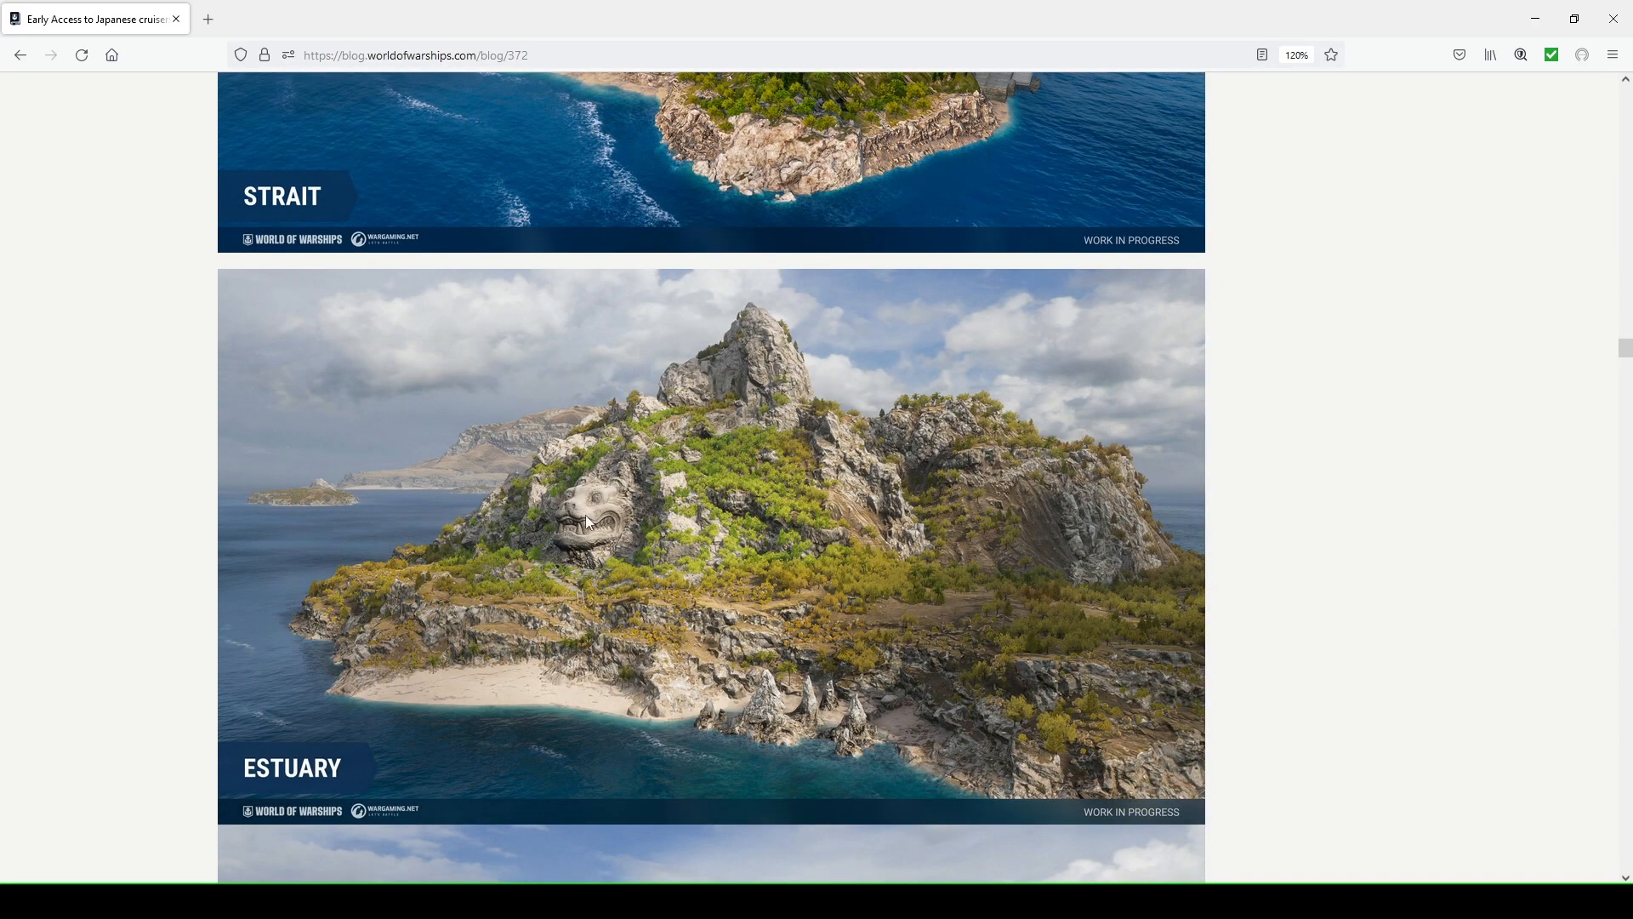
pyautogui.scroll(-3)
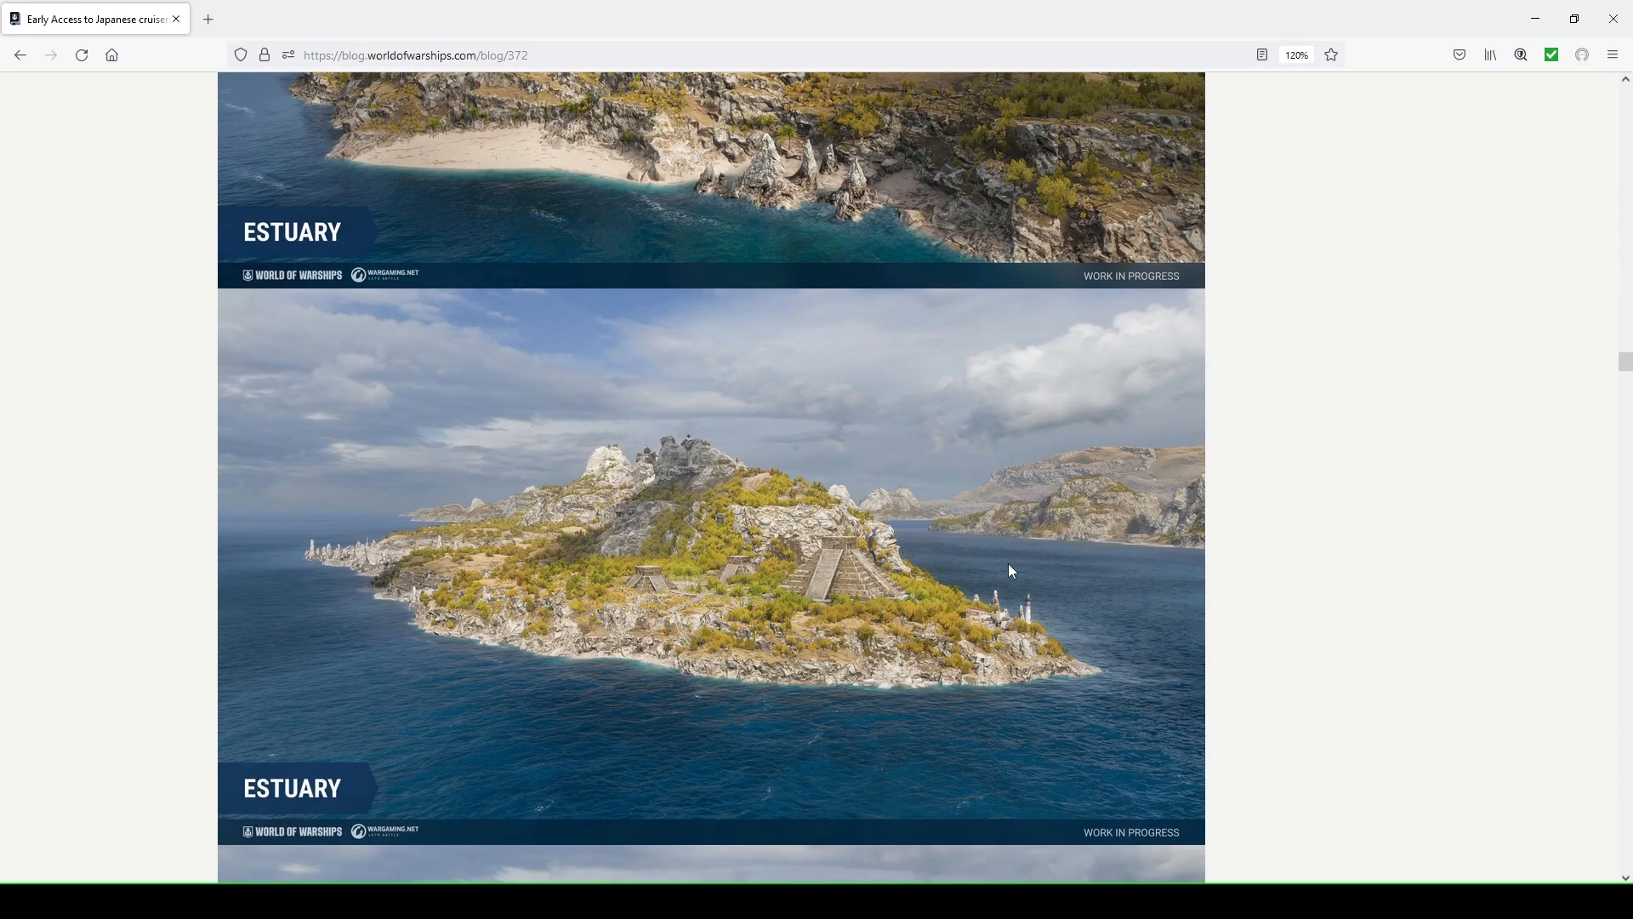
pyautogui.scroll(-3)
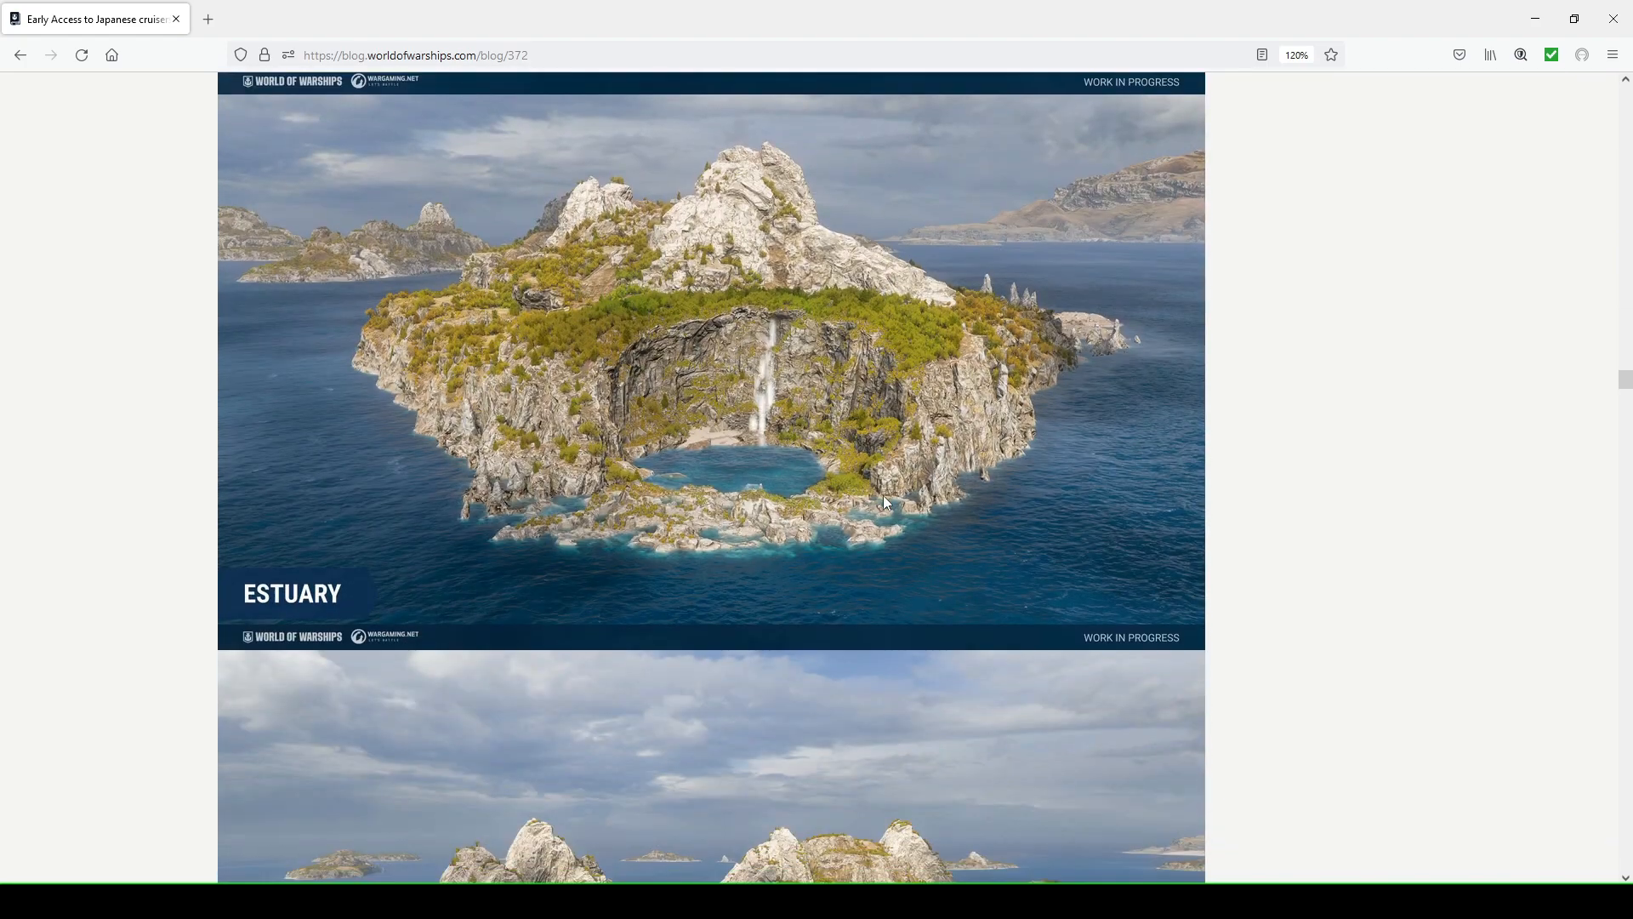
pyautogui.scroll(-3)
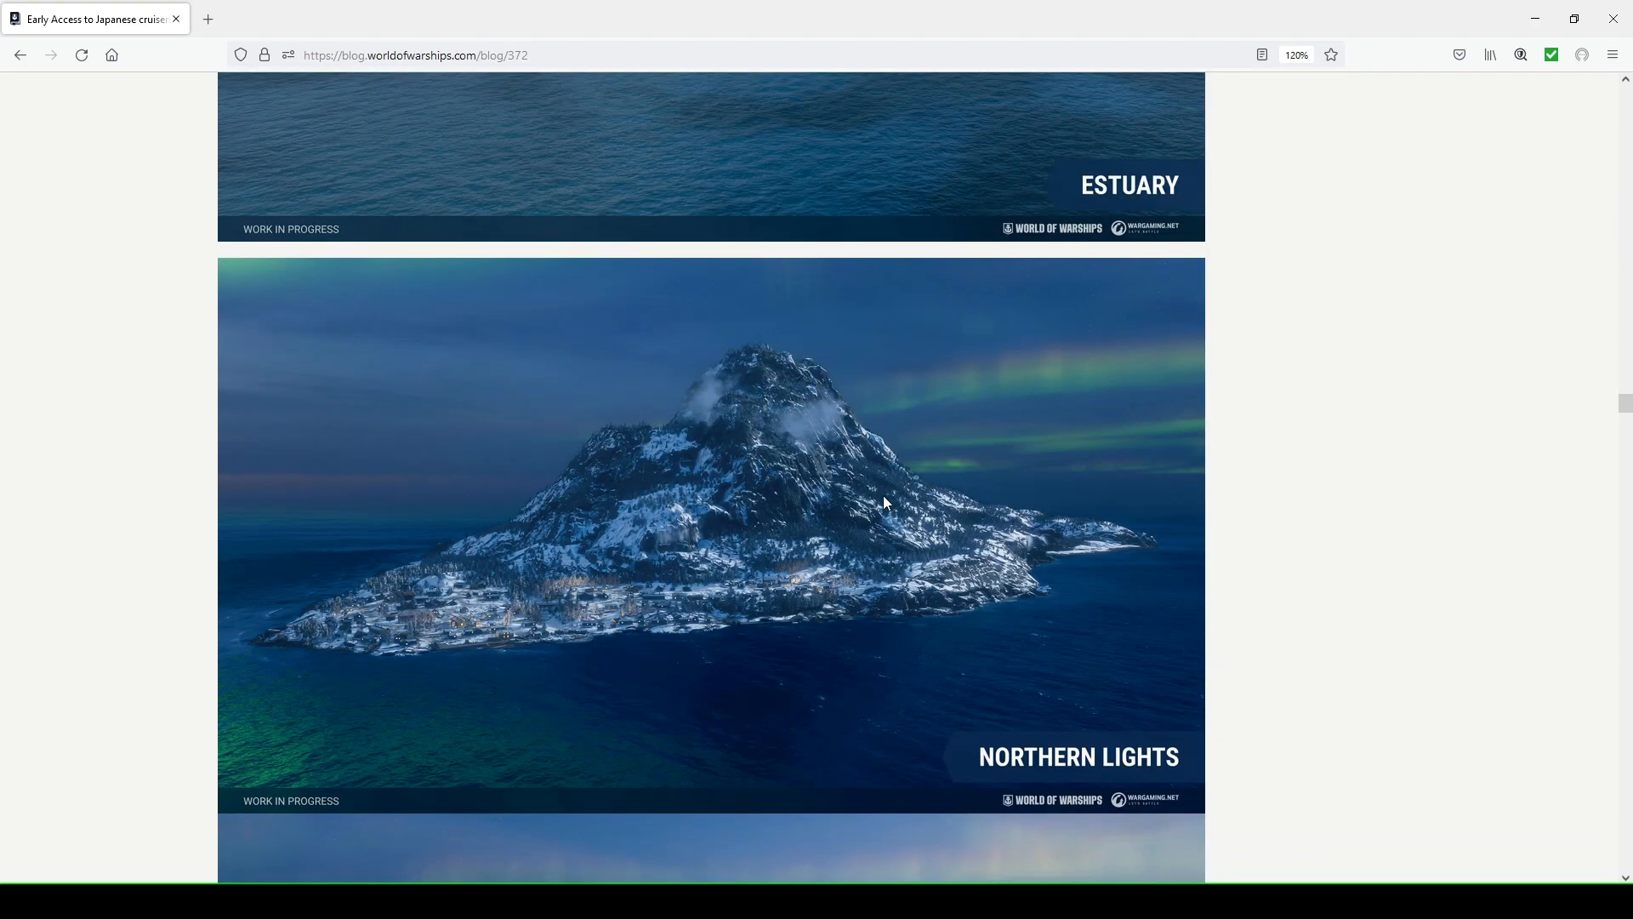
pyautogui.moveTo(919, 495)
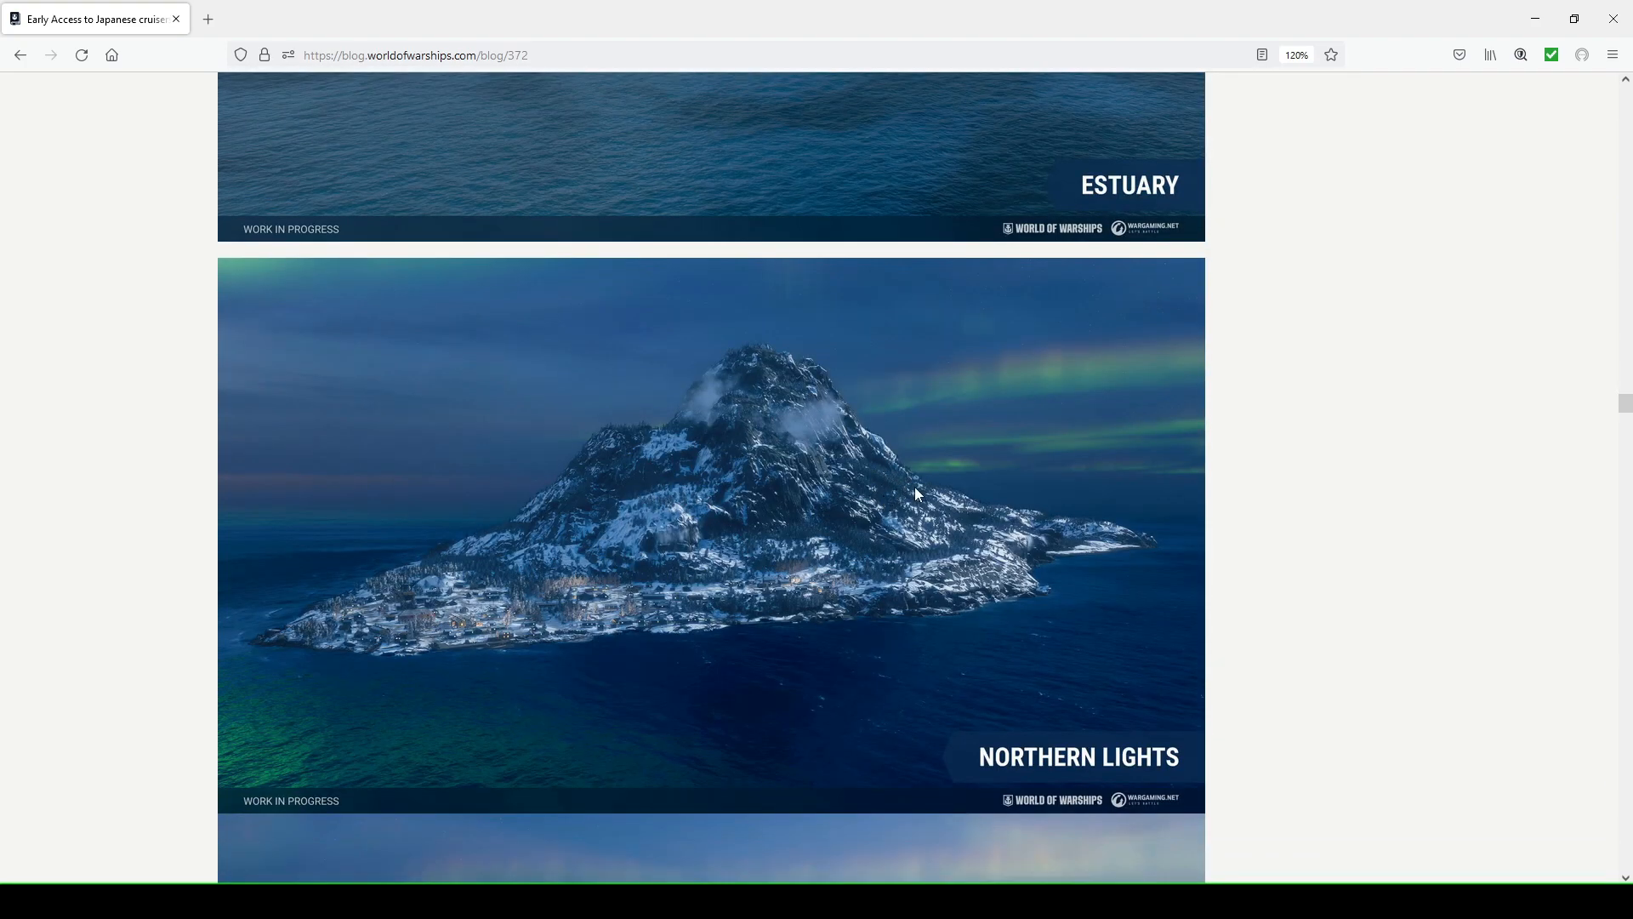
pyautogui.scroll(-3)
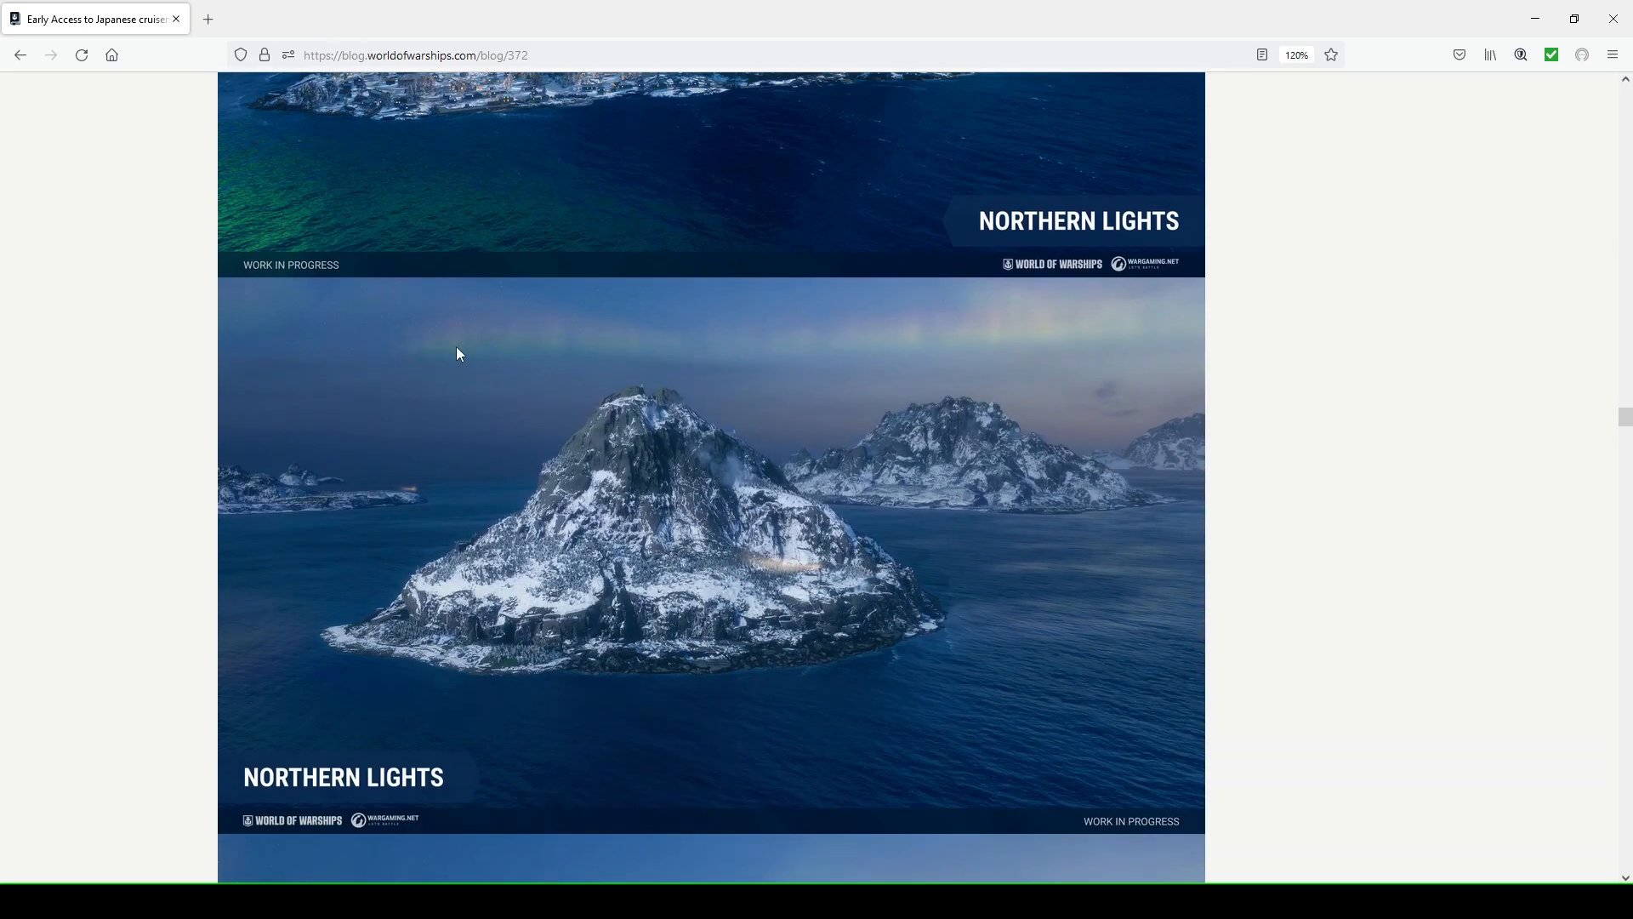
pyautogui.moveTo(904, 345)
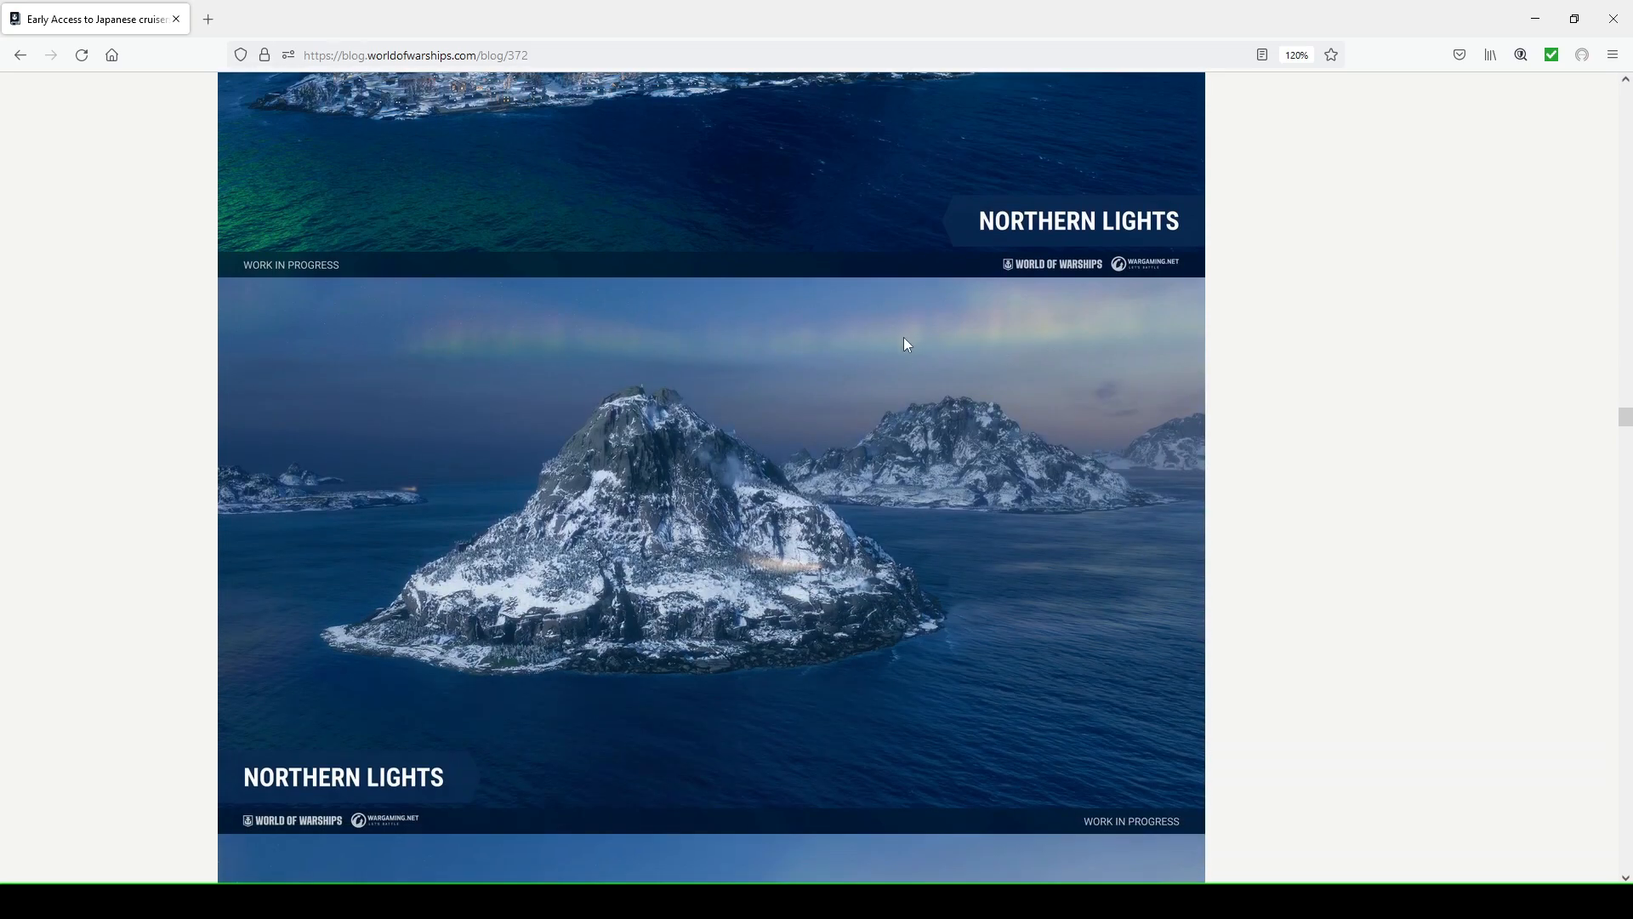
pyautogui.scroll(-3)
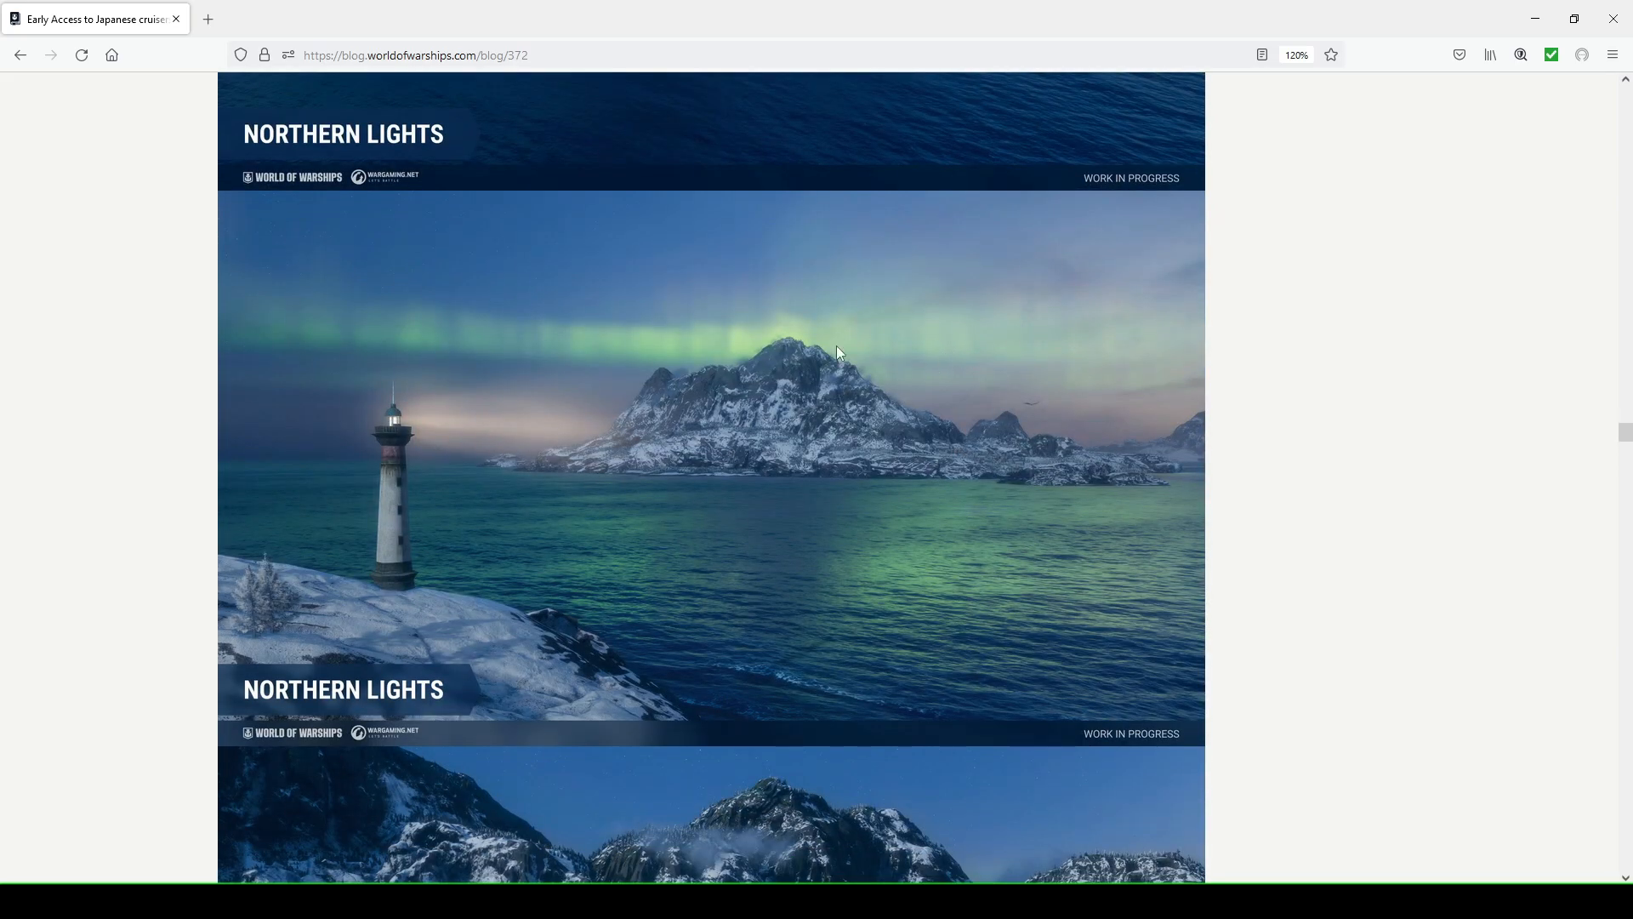
pyautogui.moveTo(462, 337)
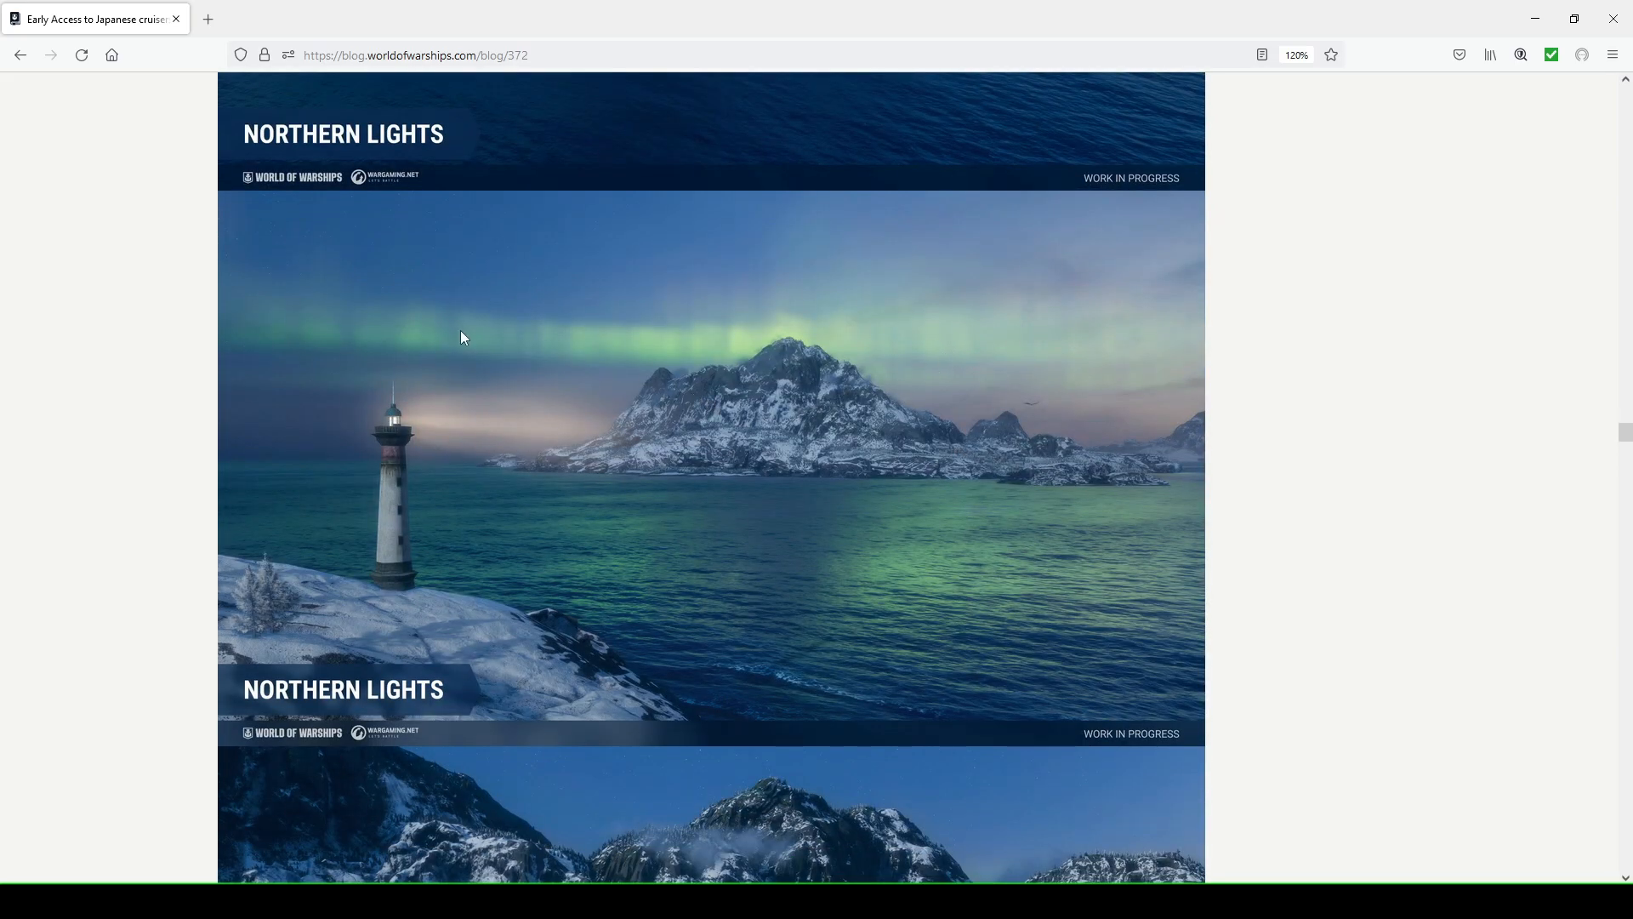
pyautogui.scroll(-3)
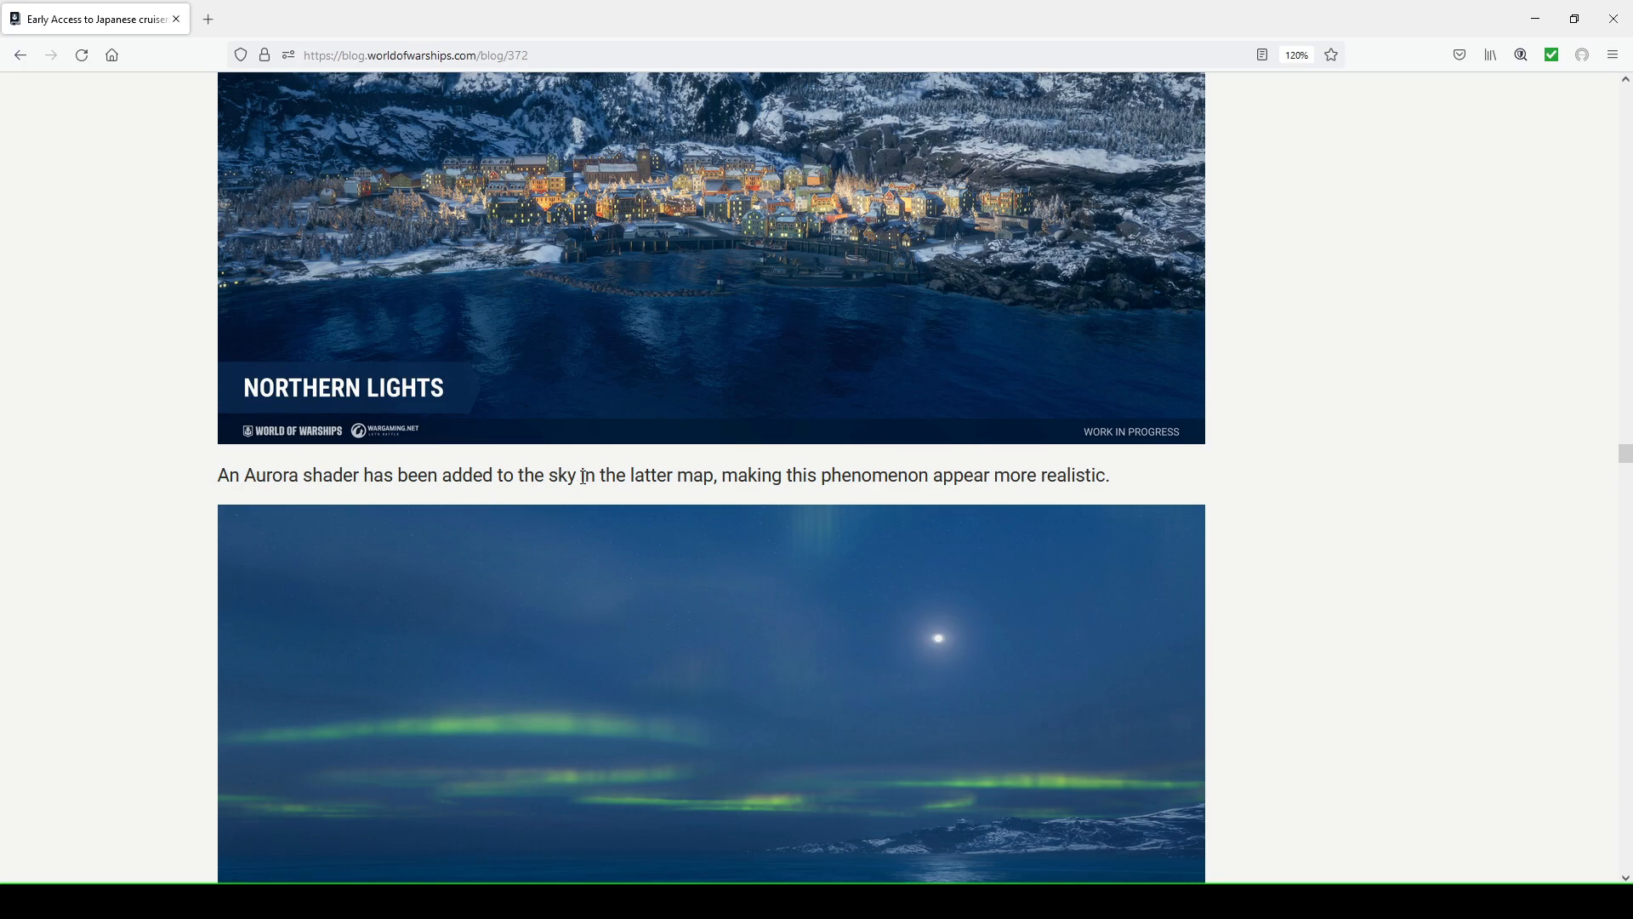
# Scroll past the aurora sky screenshots to the improved vegetation and surf effects paragraph
pyautogui.scroll(-3)
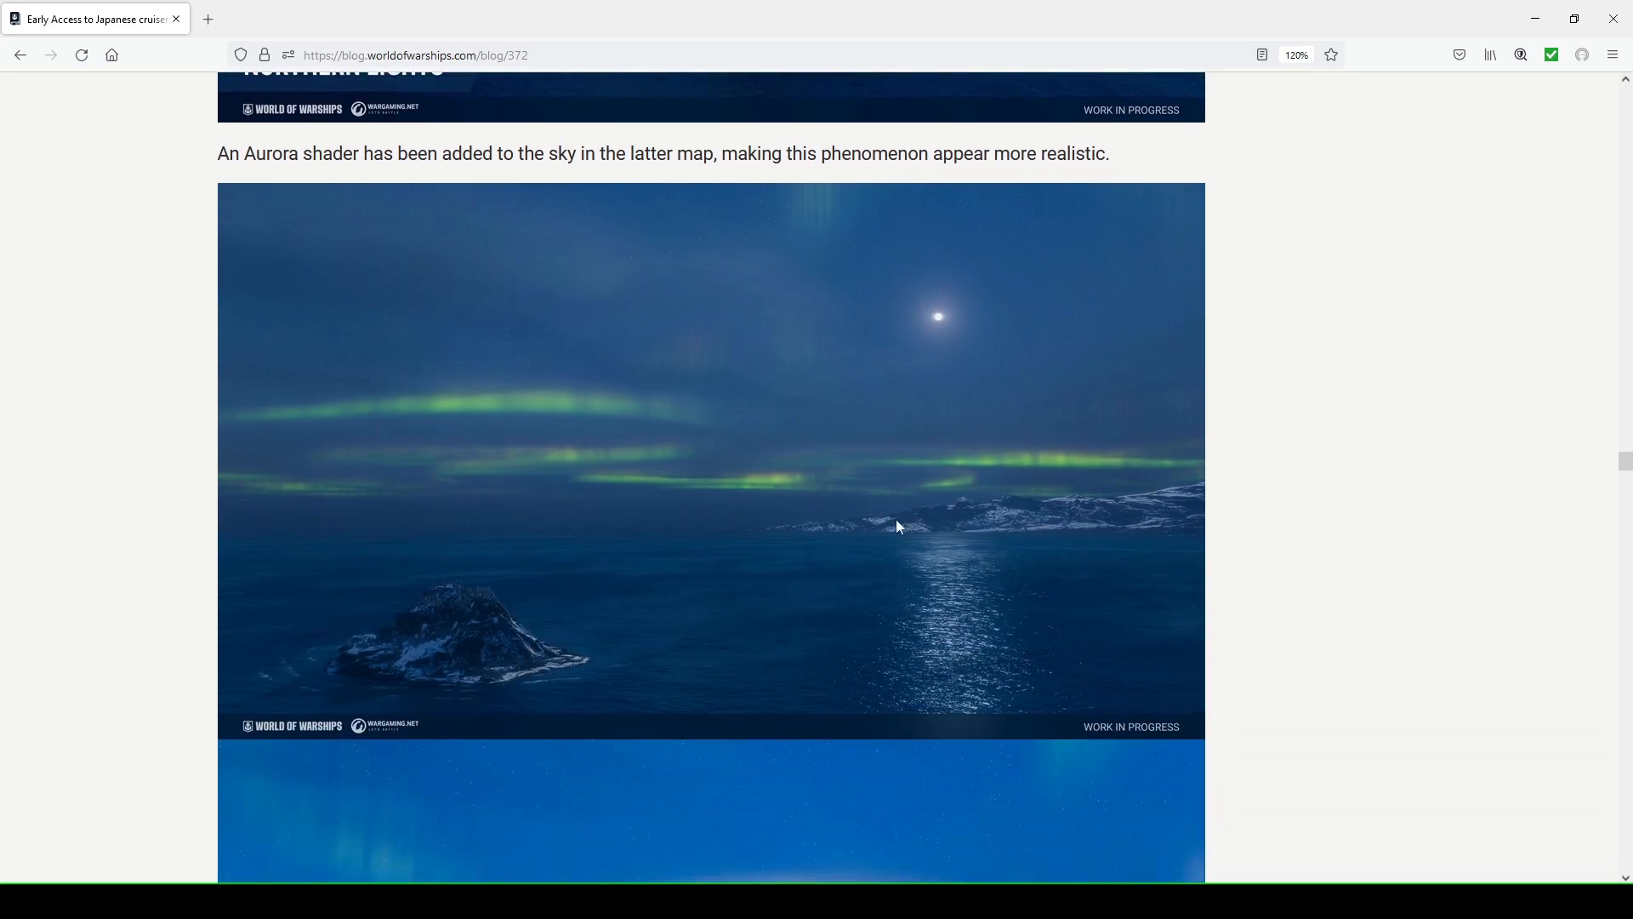
pyautogui.moveTo(435, 435)
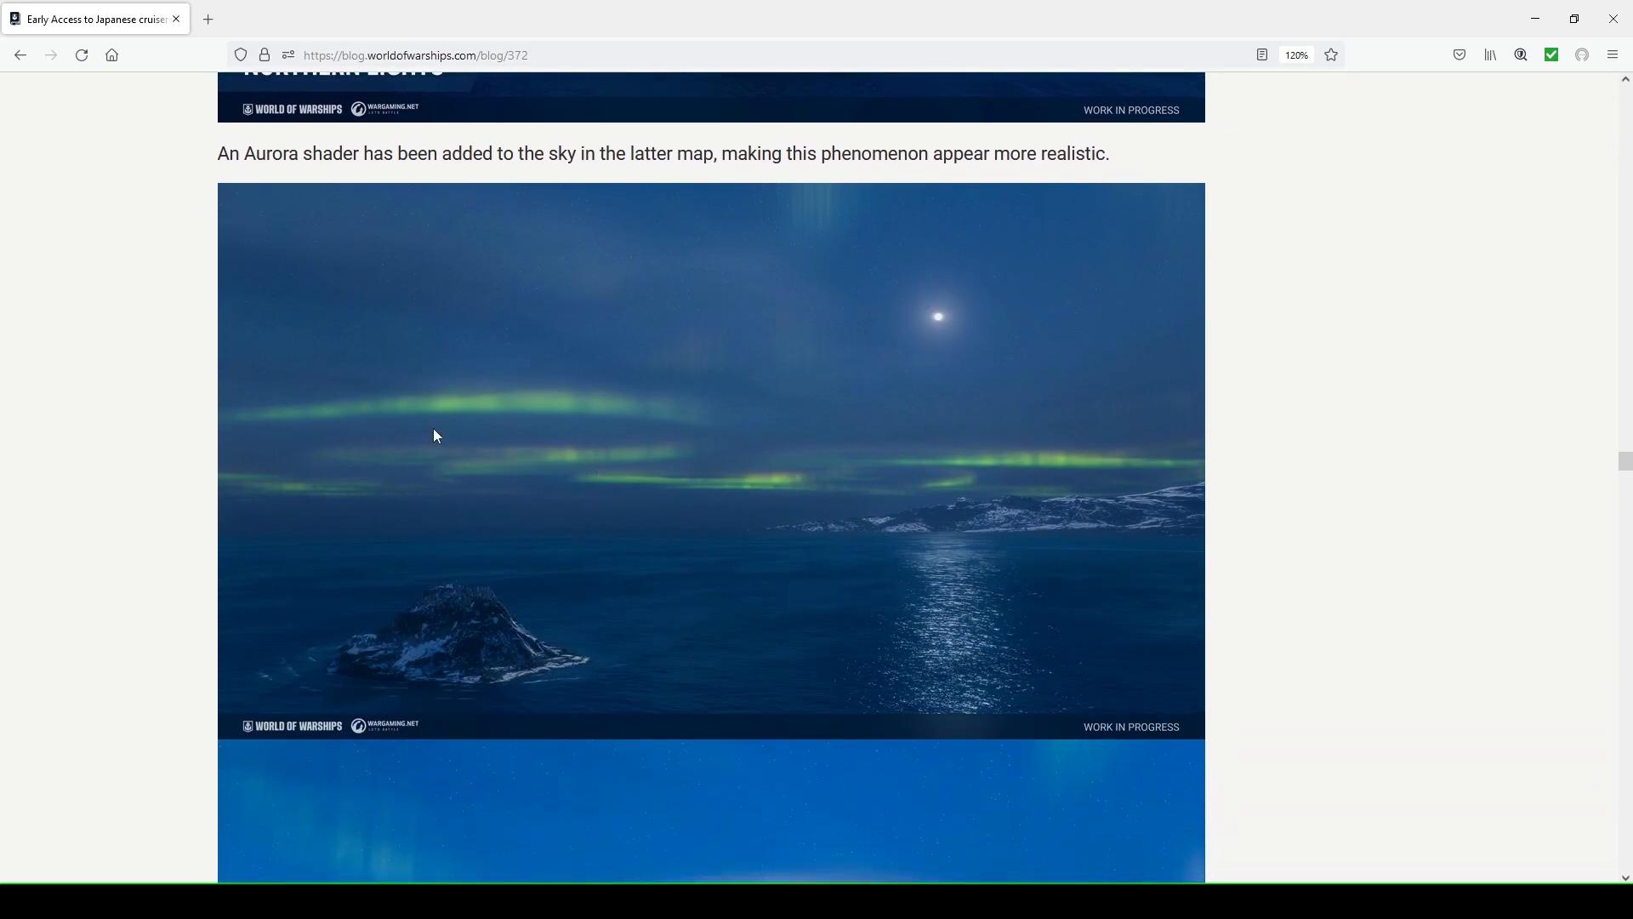
pyautogui.moveTo(860, 466)
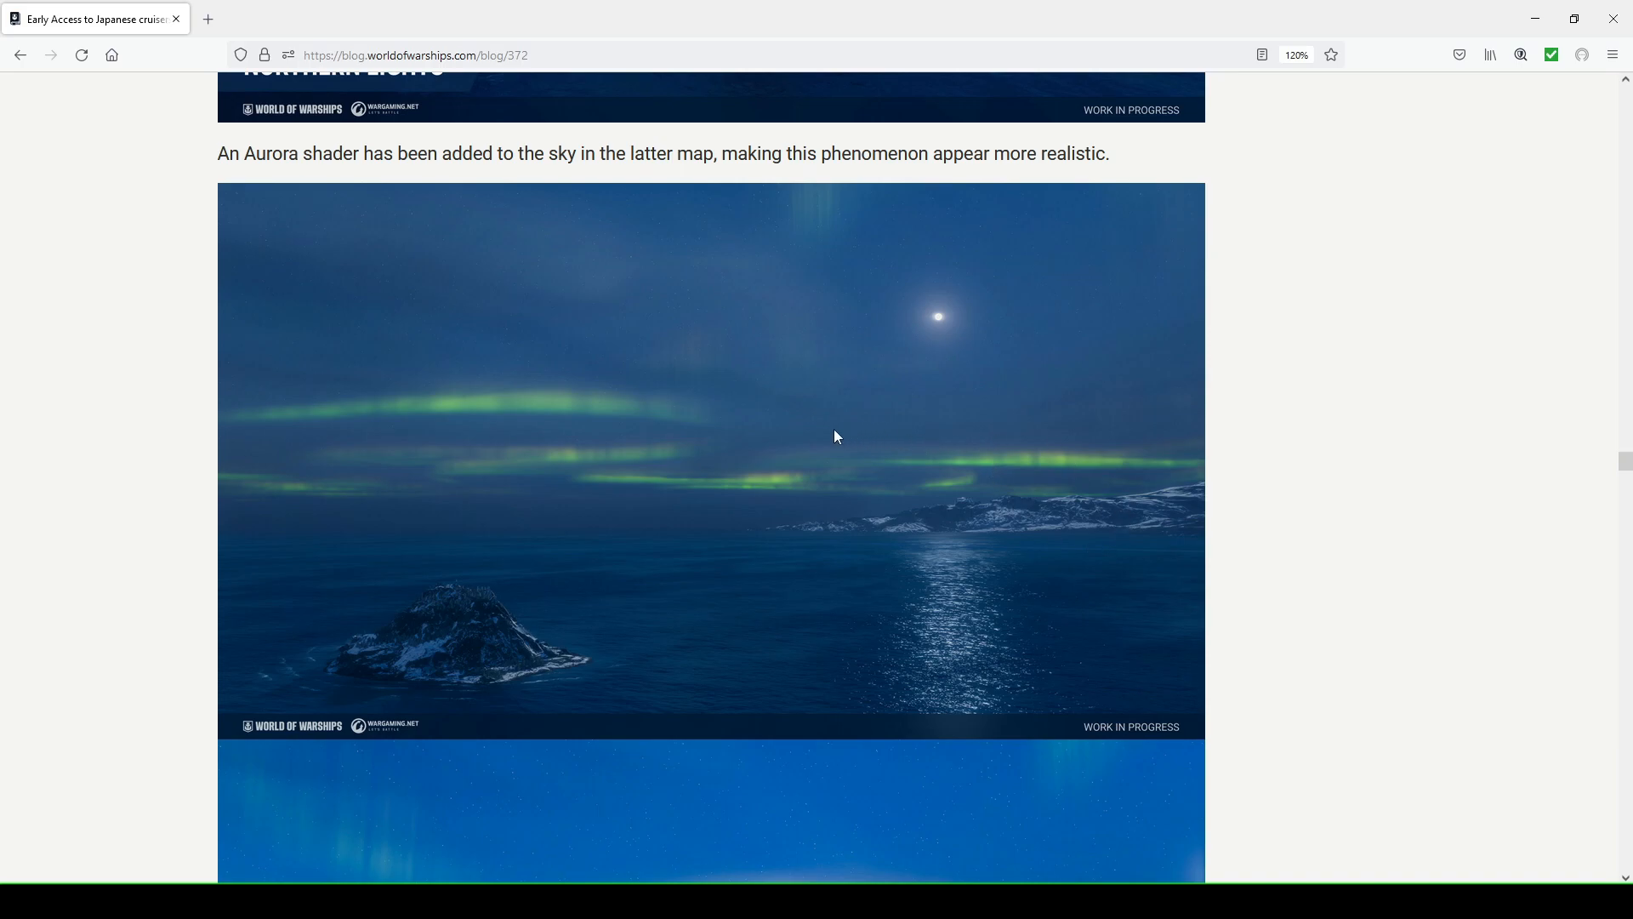
pyautogui.moveTo(849, 428)
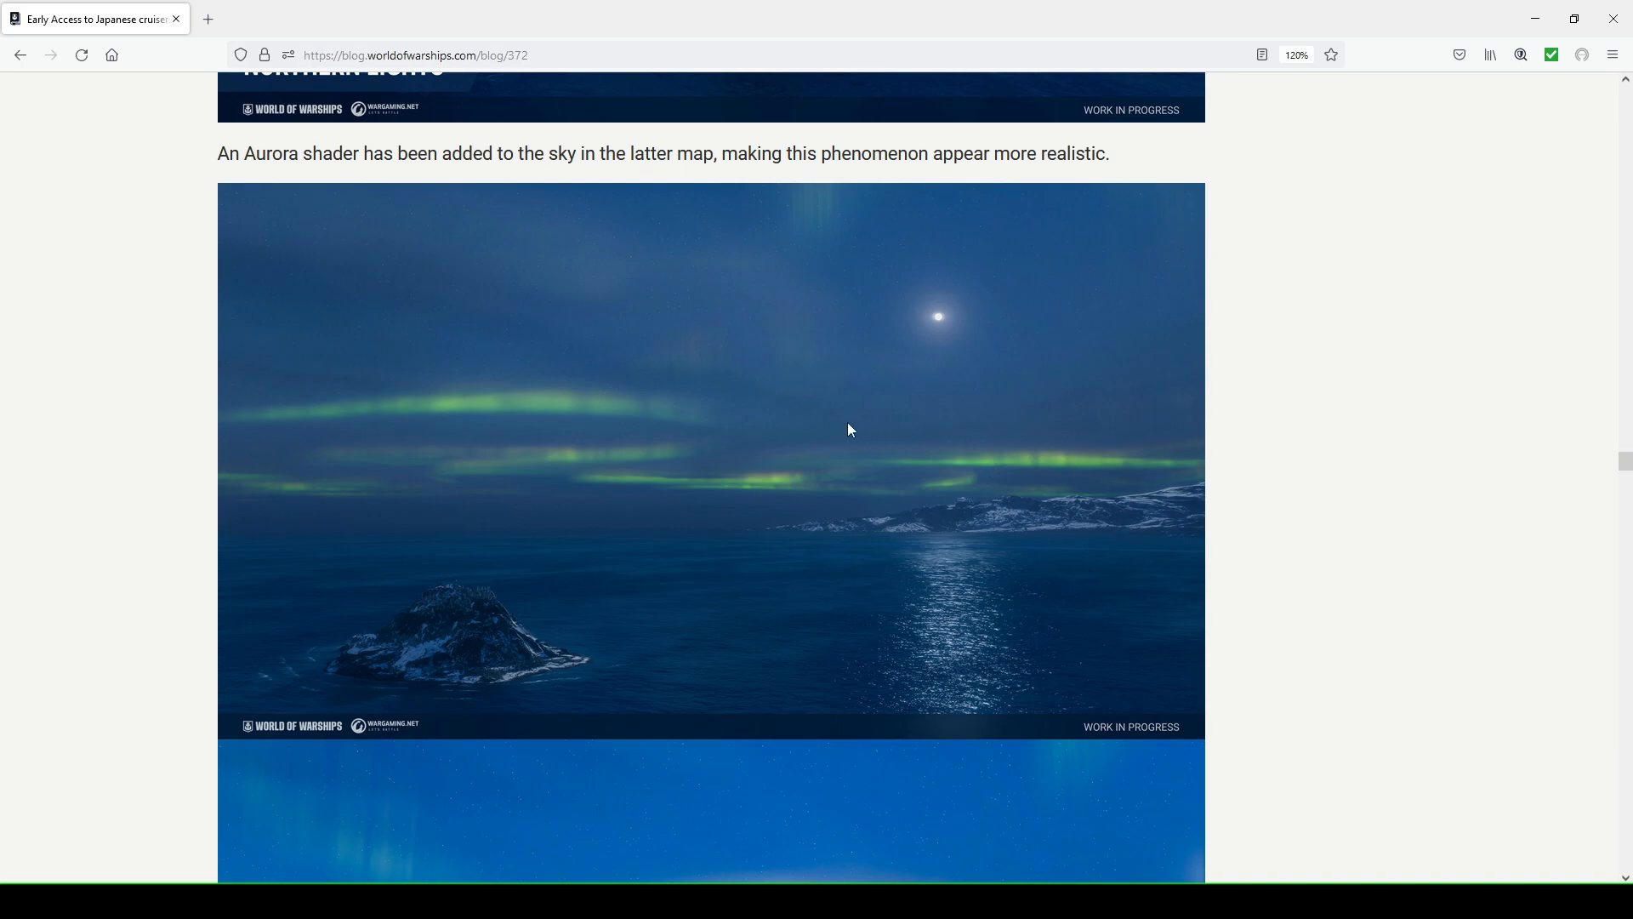
pyautogui.moveTo(771, 439)
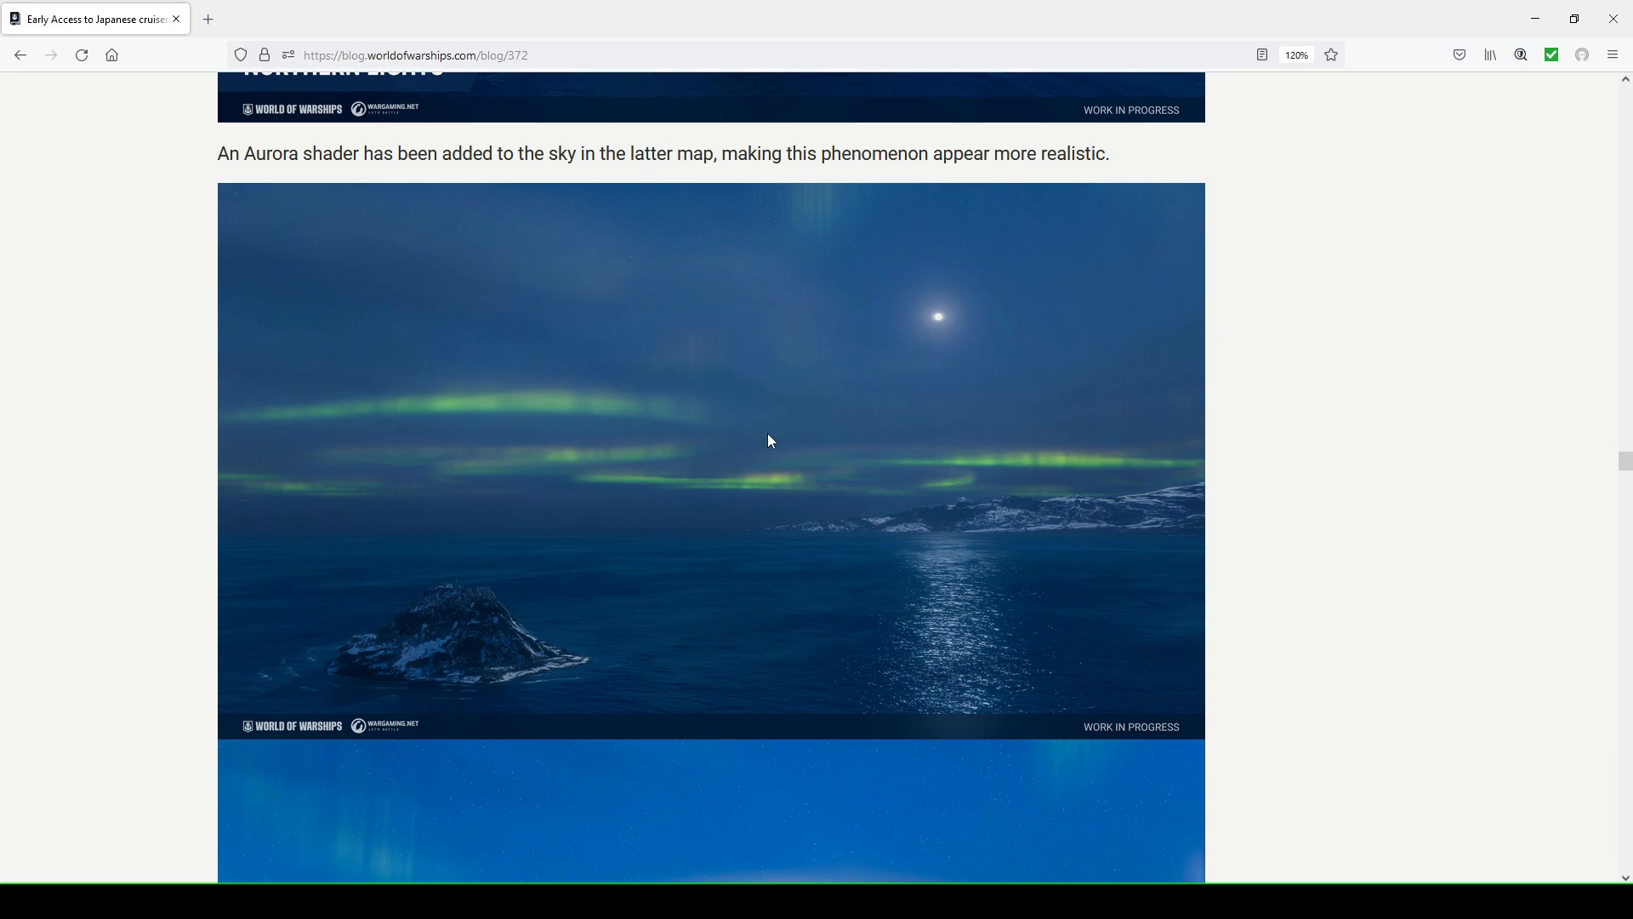
pyautogui.moveTo(594, 433)
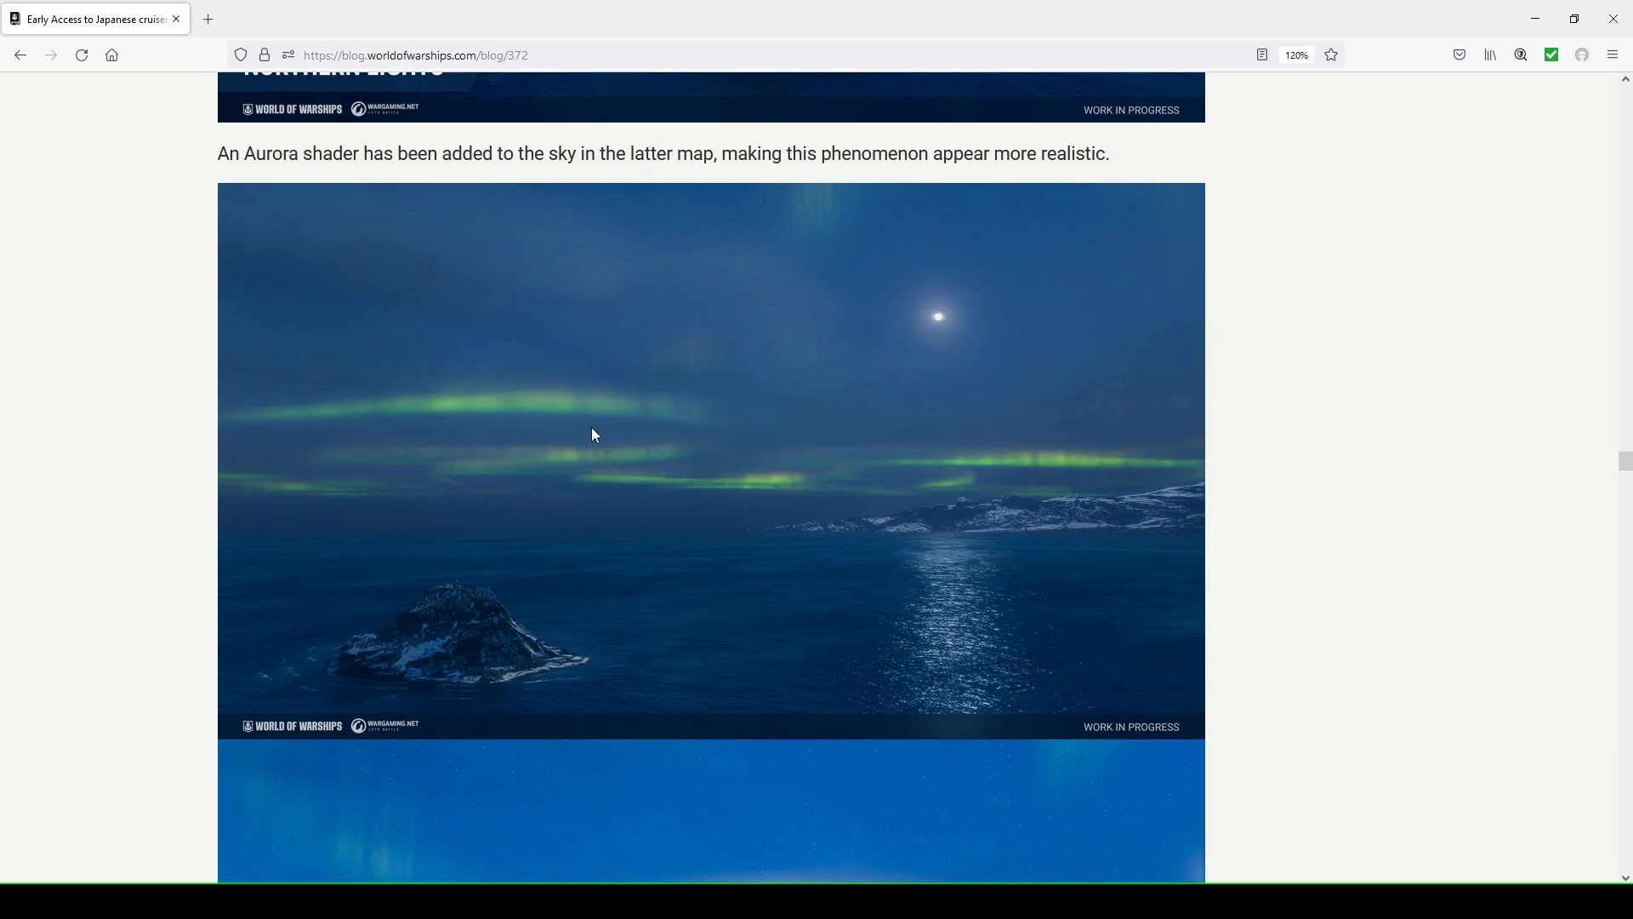
pyautogui.moveTo(893, 439)
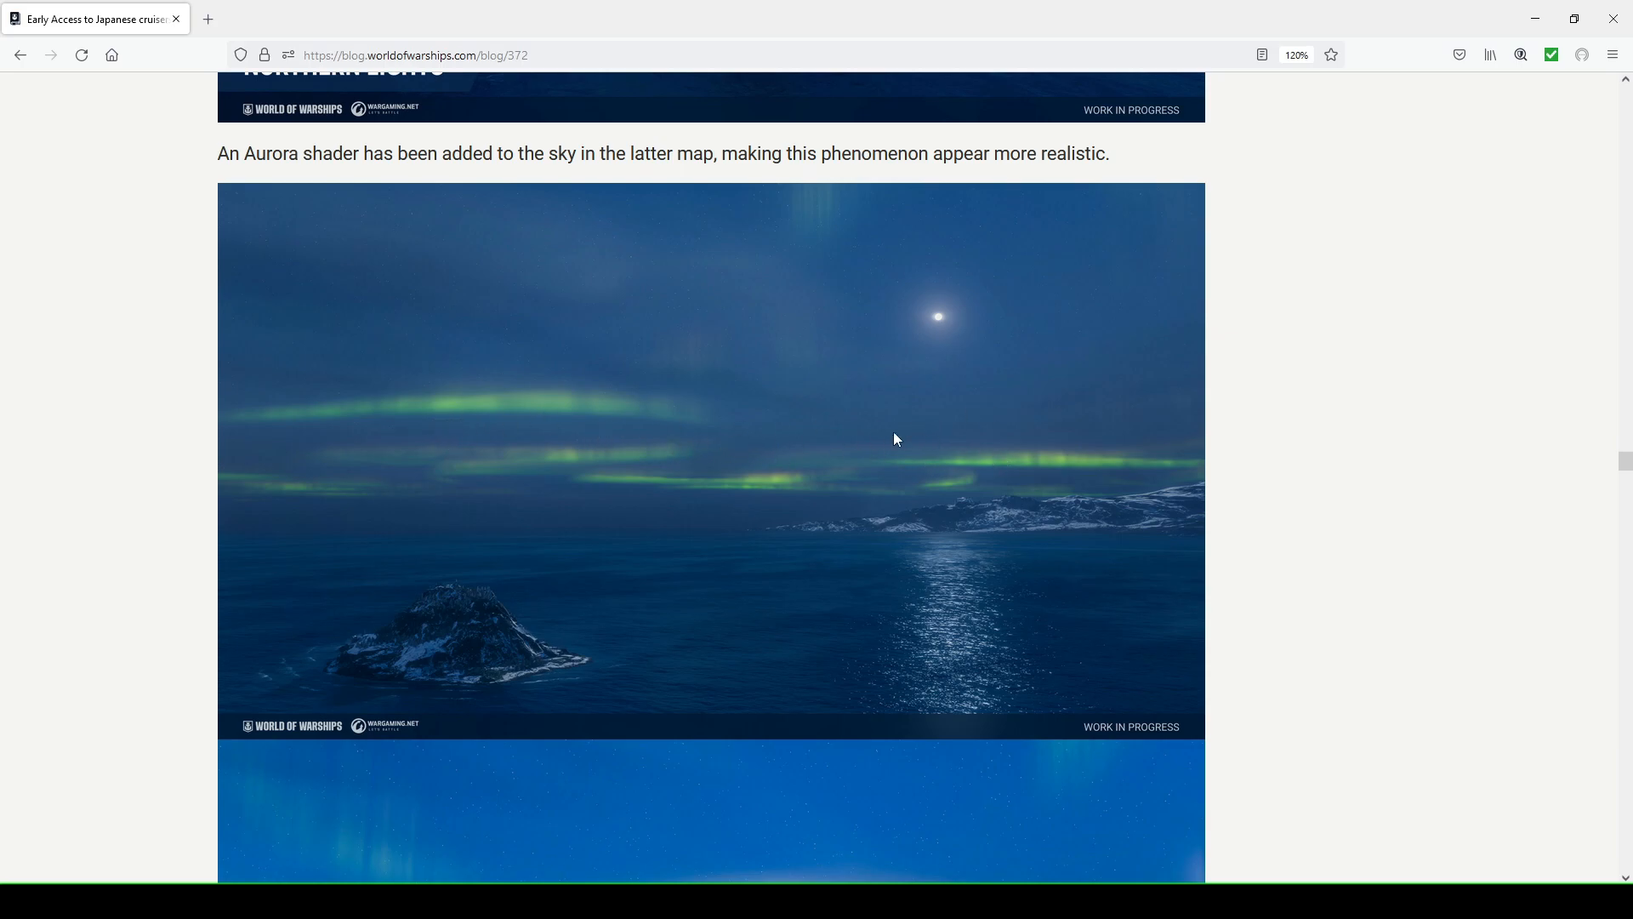
pyautogui.scroll(-3)
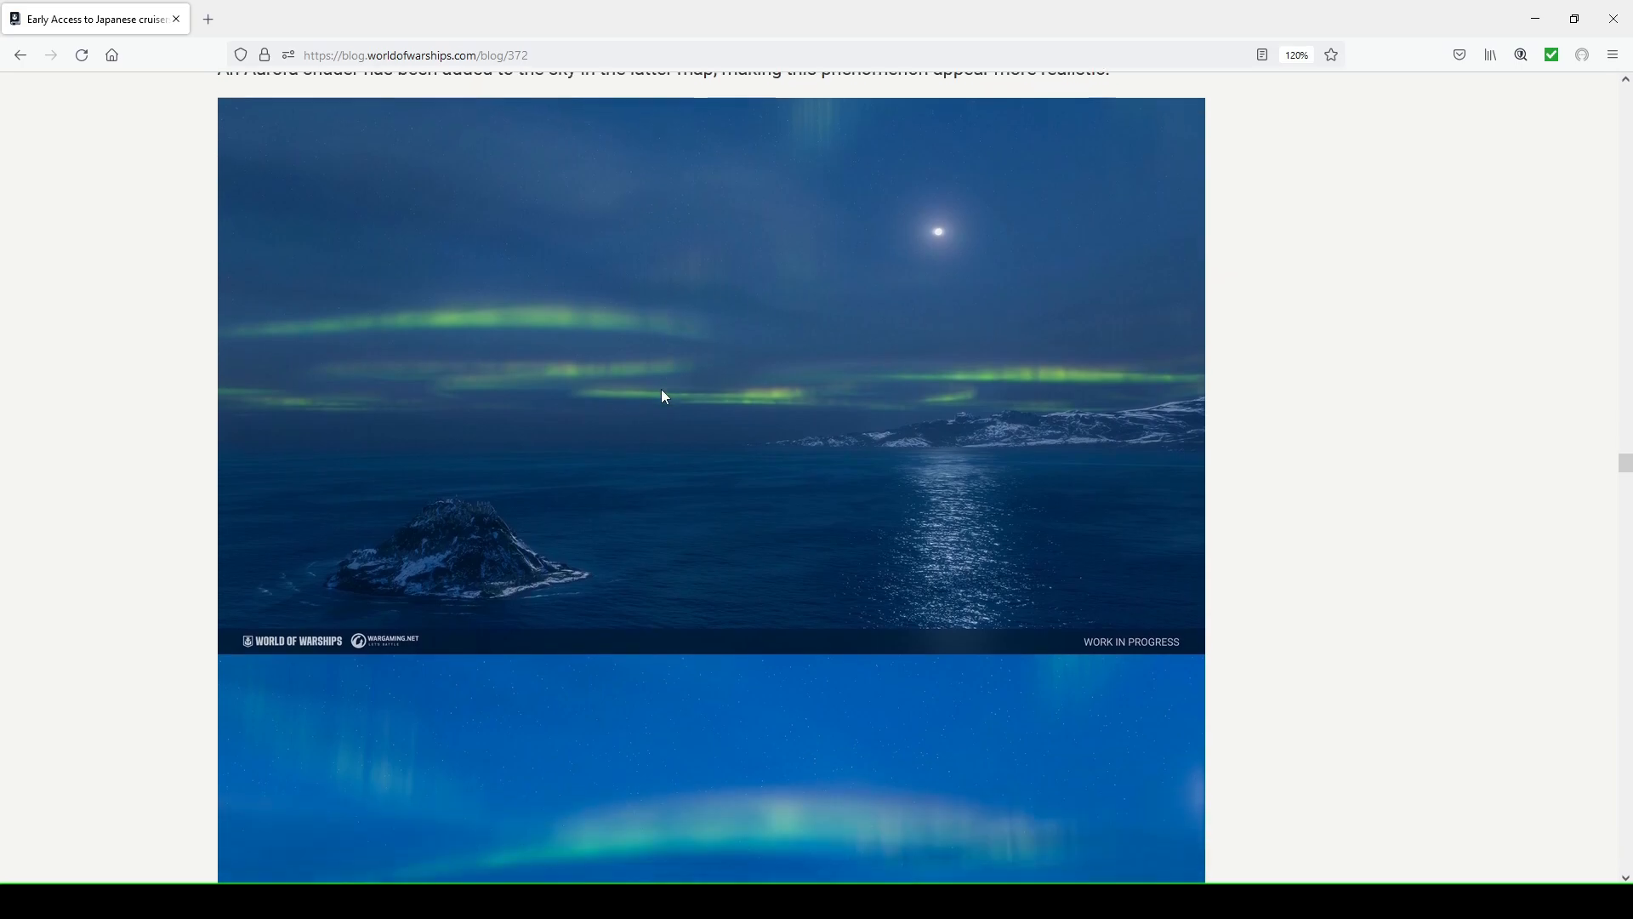
pyautogui.scroll(-3)
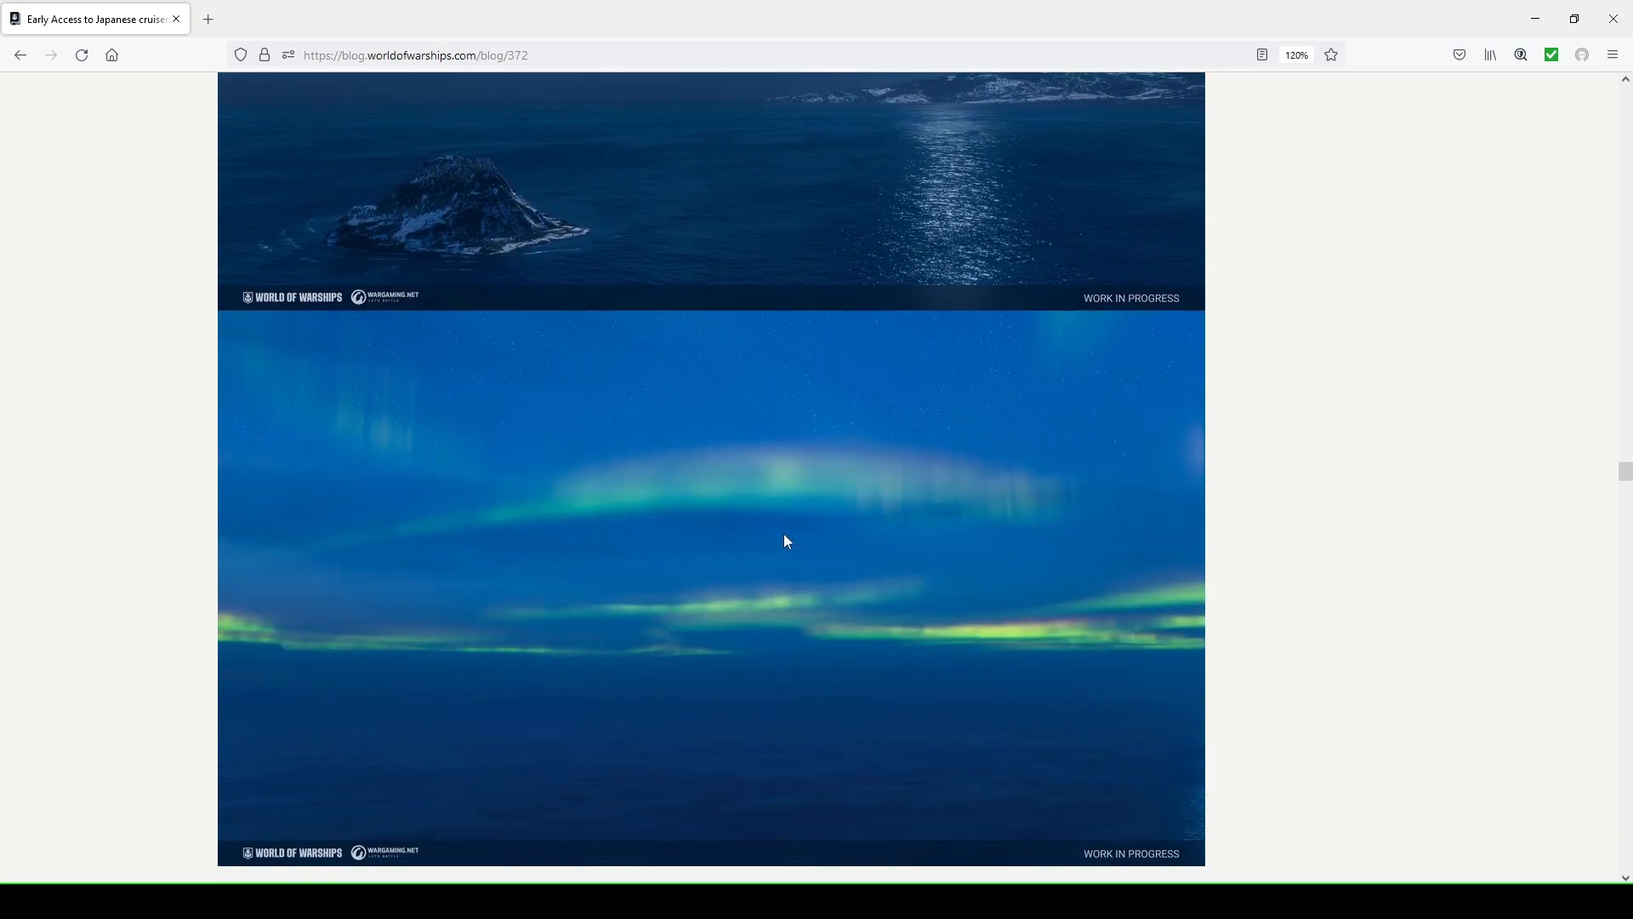
pyautogui.scroll(-3)
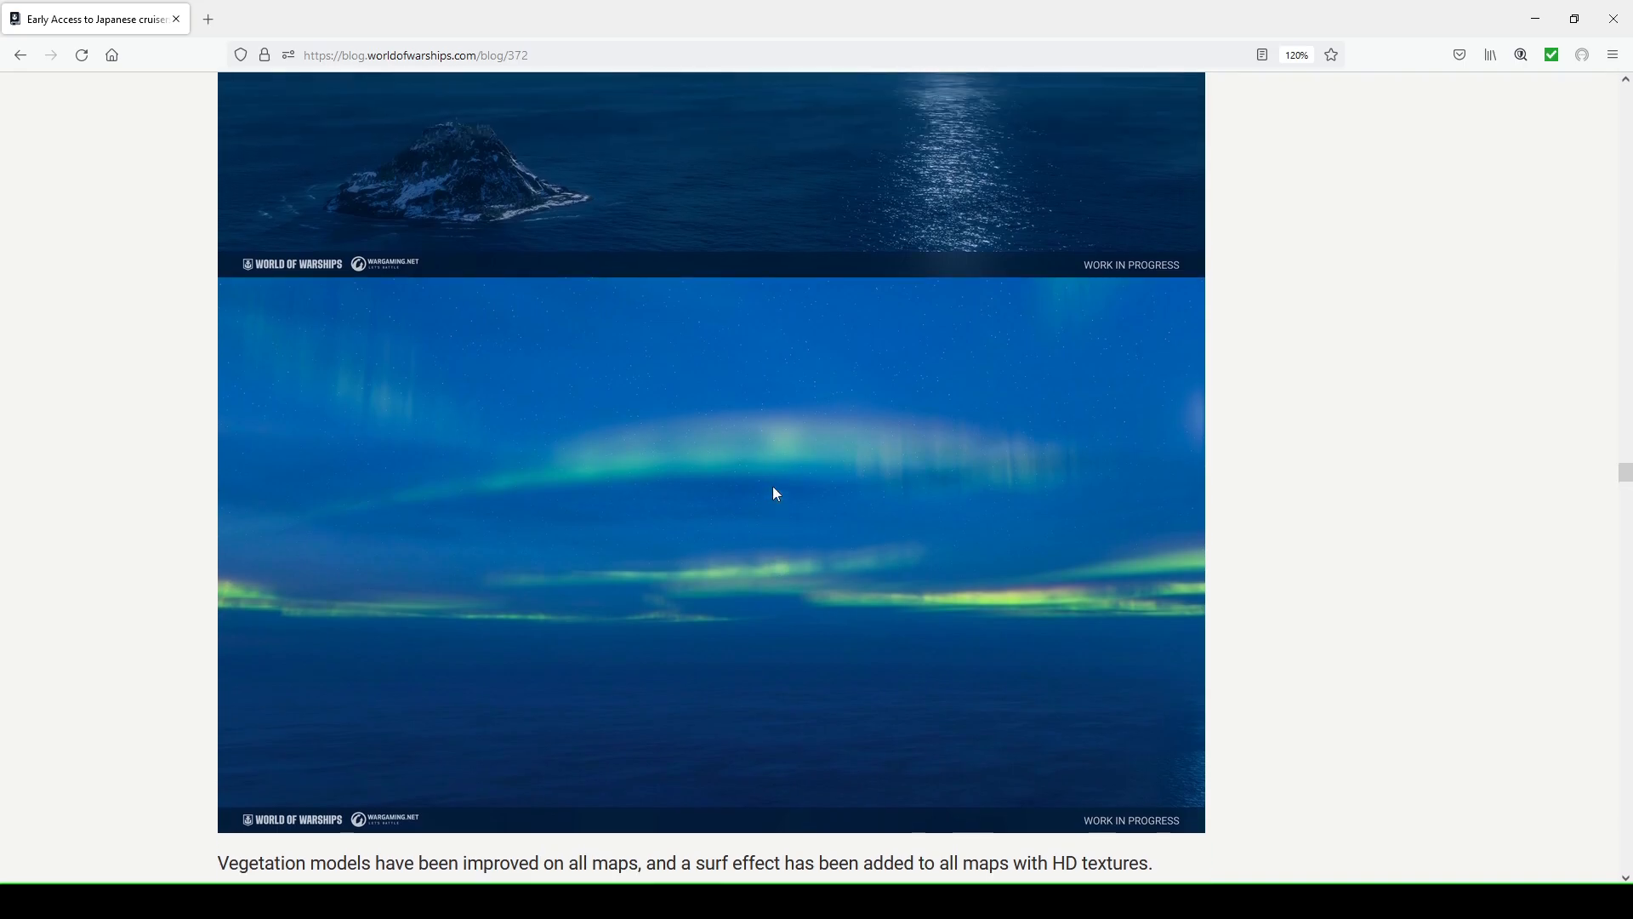
pyautogui.scroll(-3)
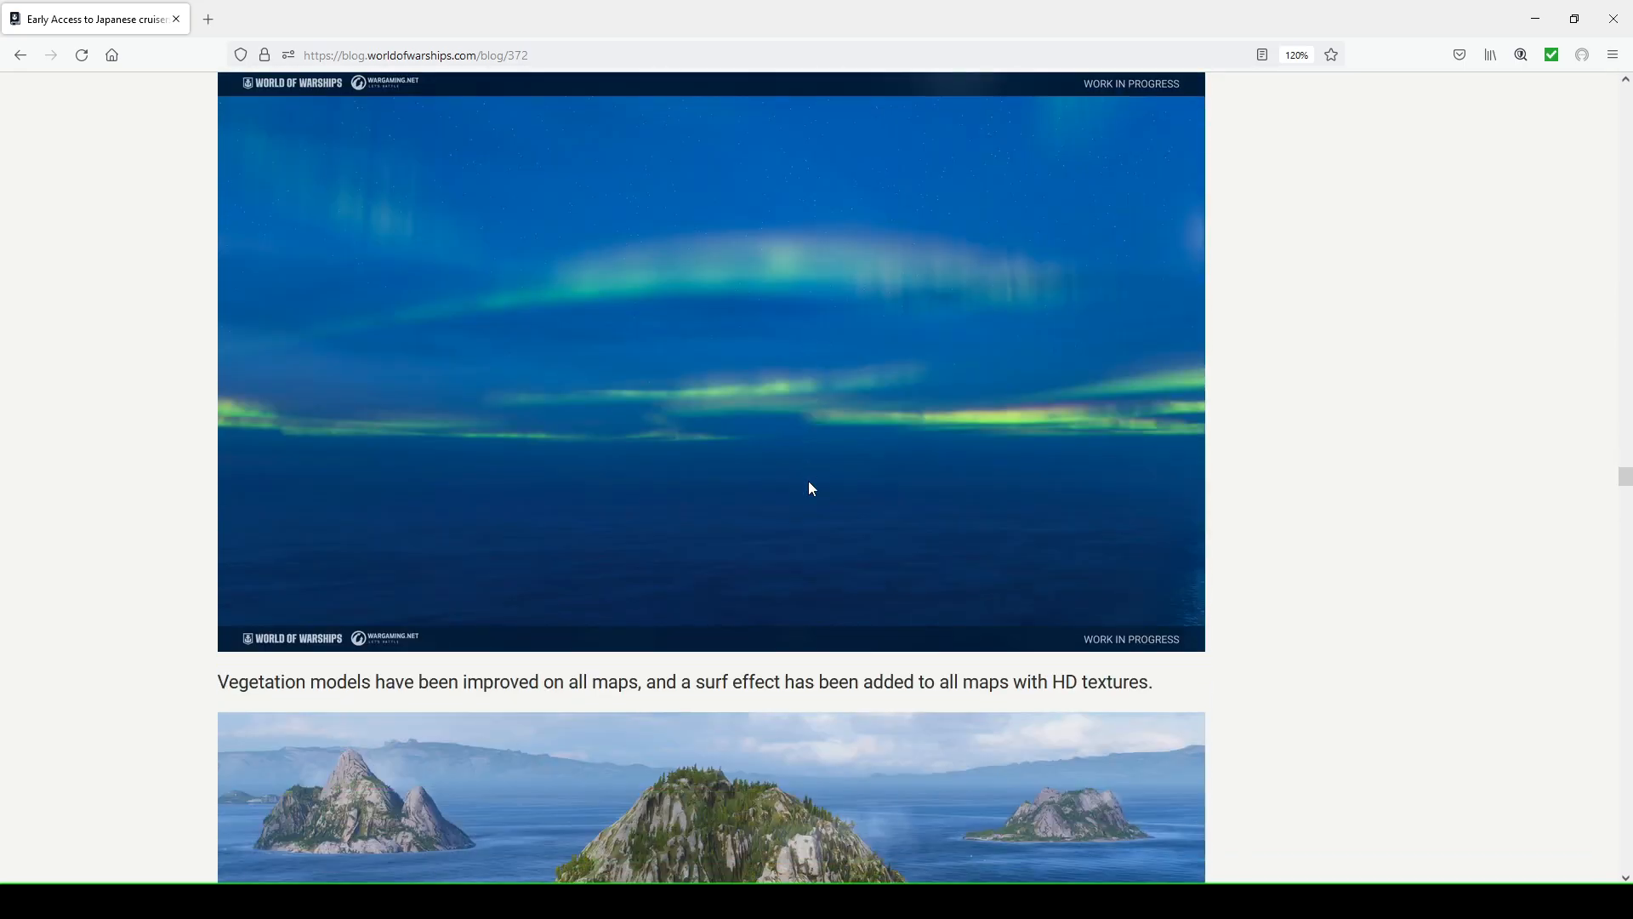
pyautogui.scroll(-3)
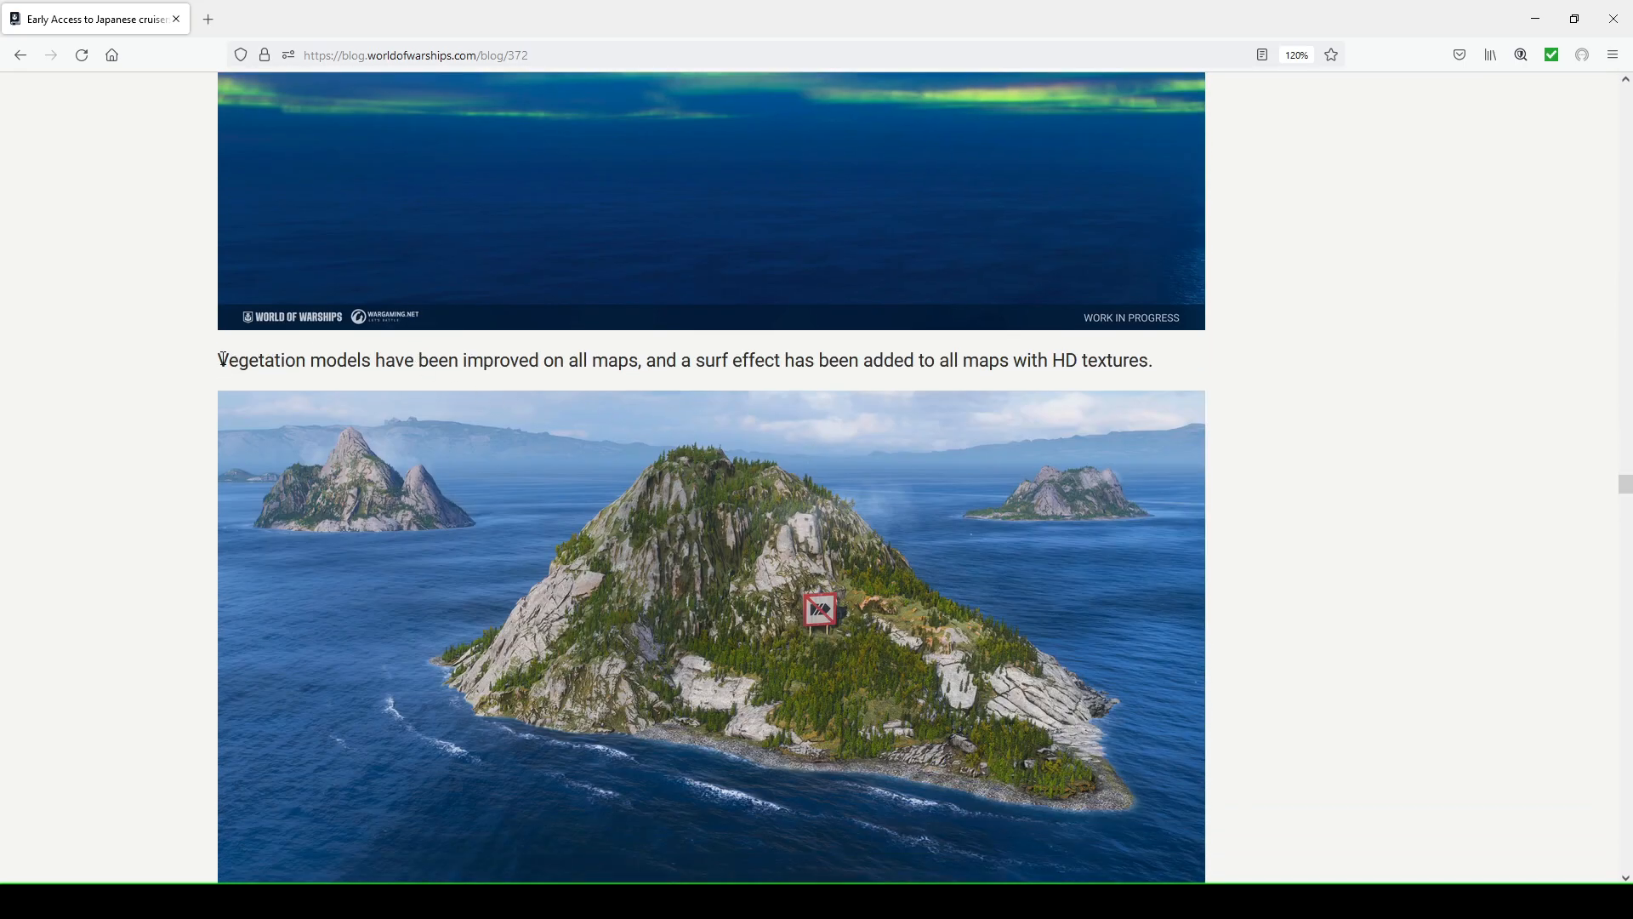
# Highlight the vegetation models sentence and scroll down to the ship wake image
pyautogui.moveTo(220, 359); pyautogui.dragTo(475, 359)
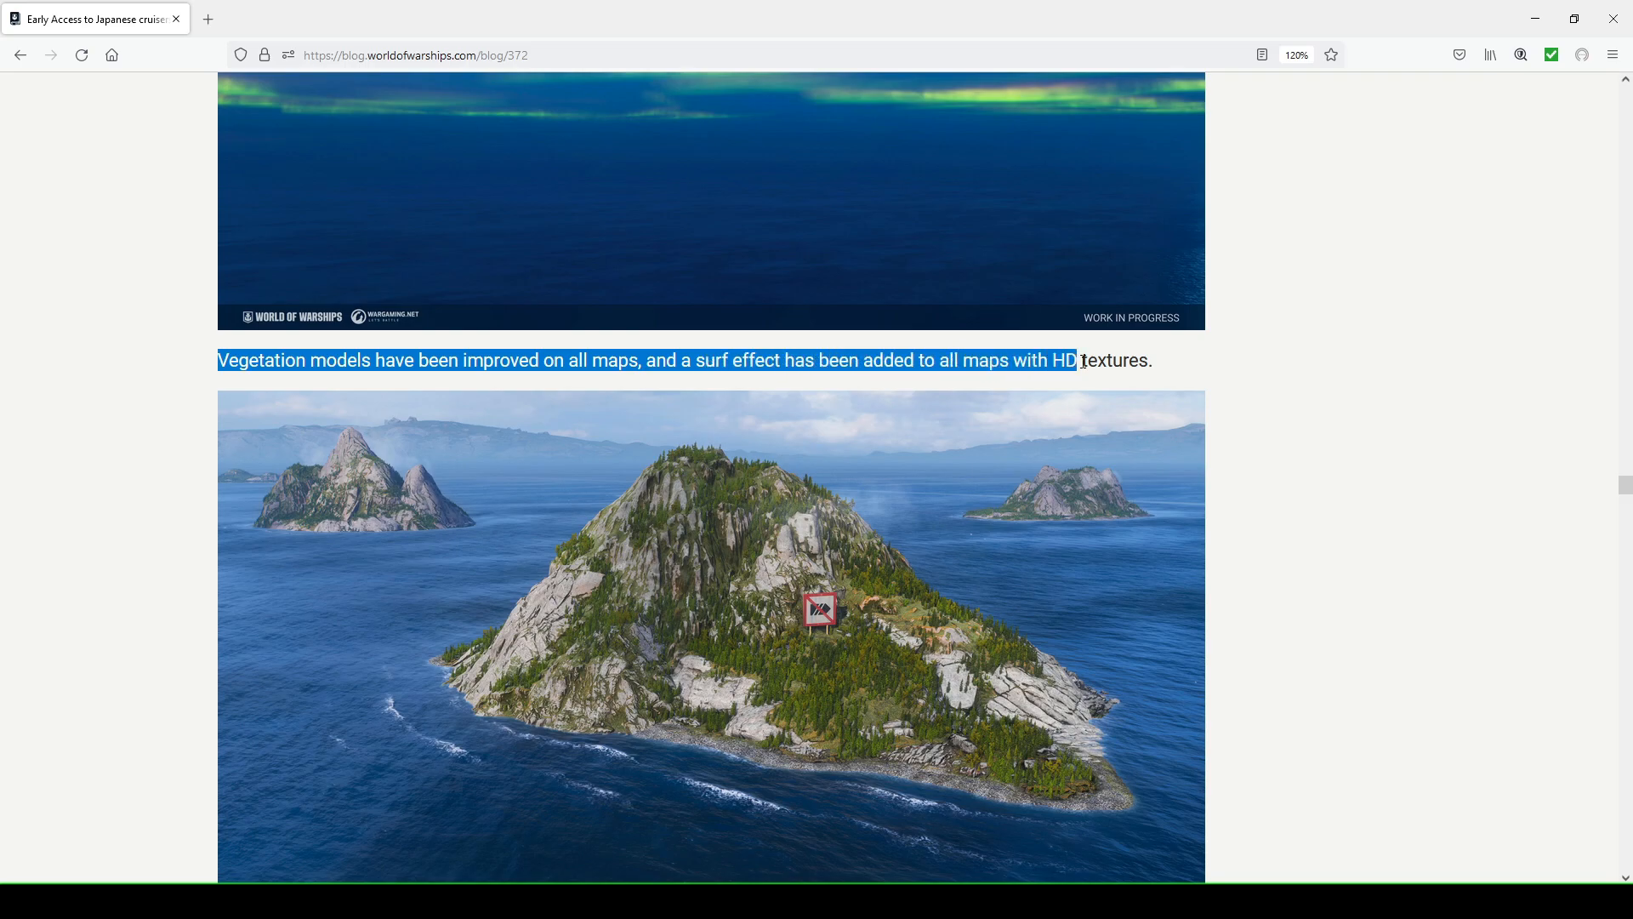
pyautogui.scroll(-3)
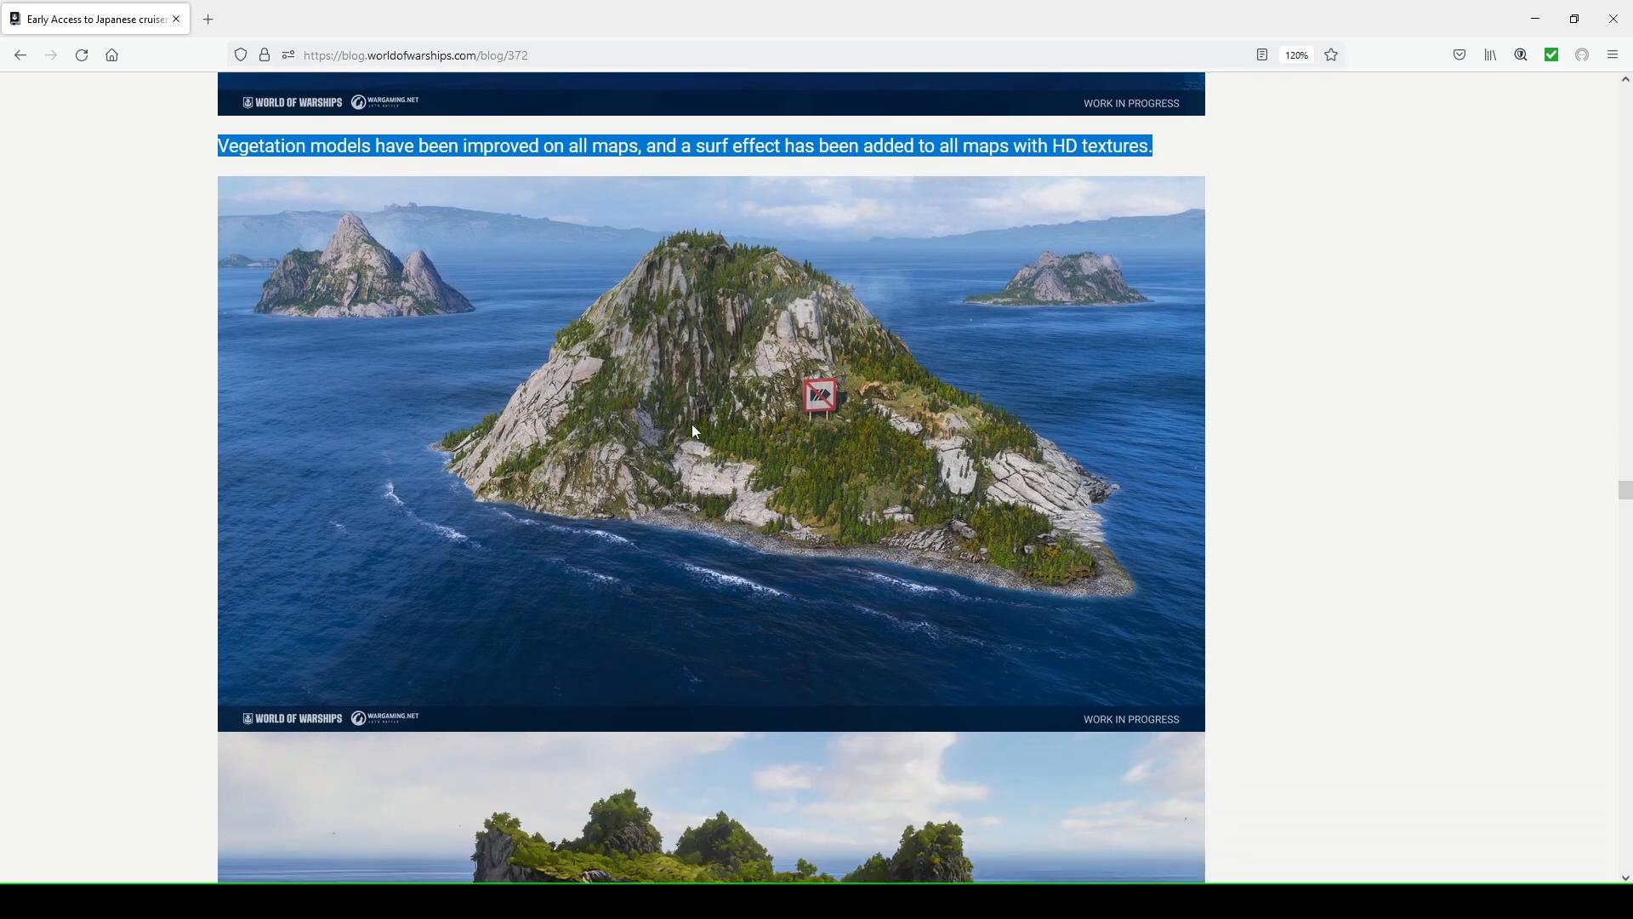
pyautogui.scroll(-3)
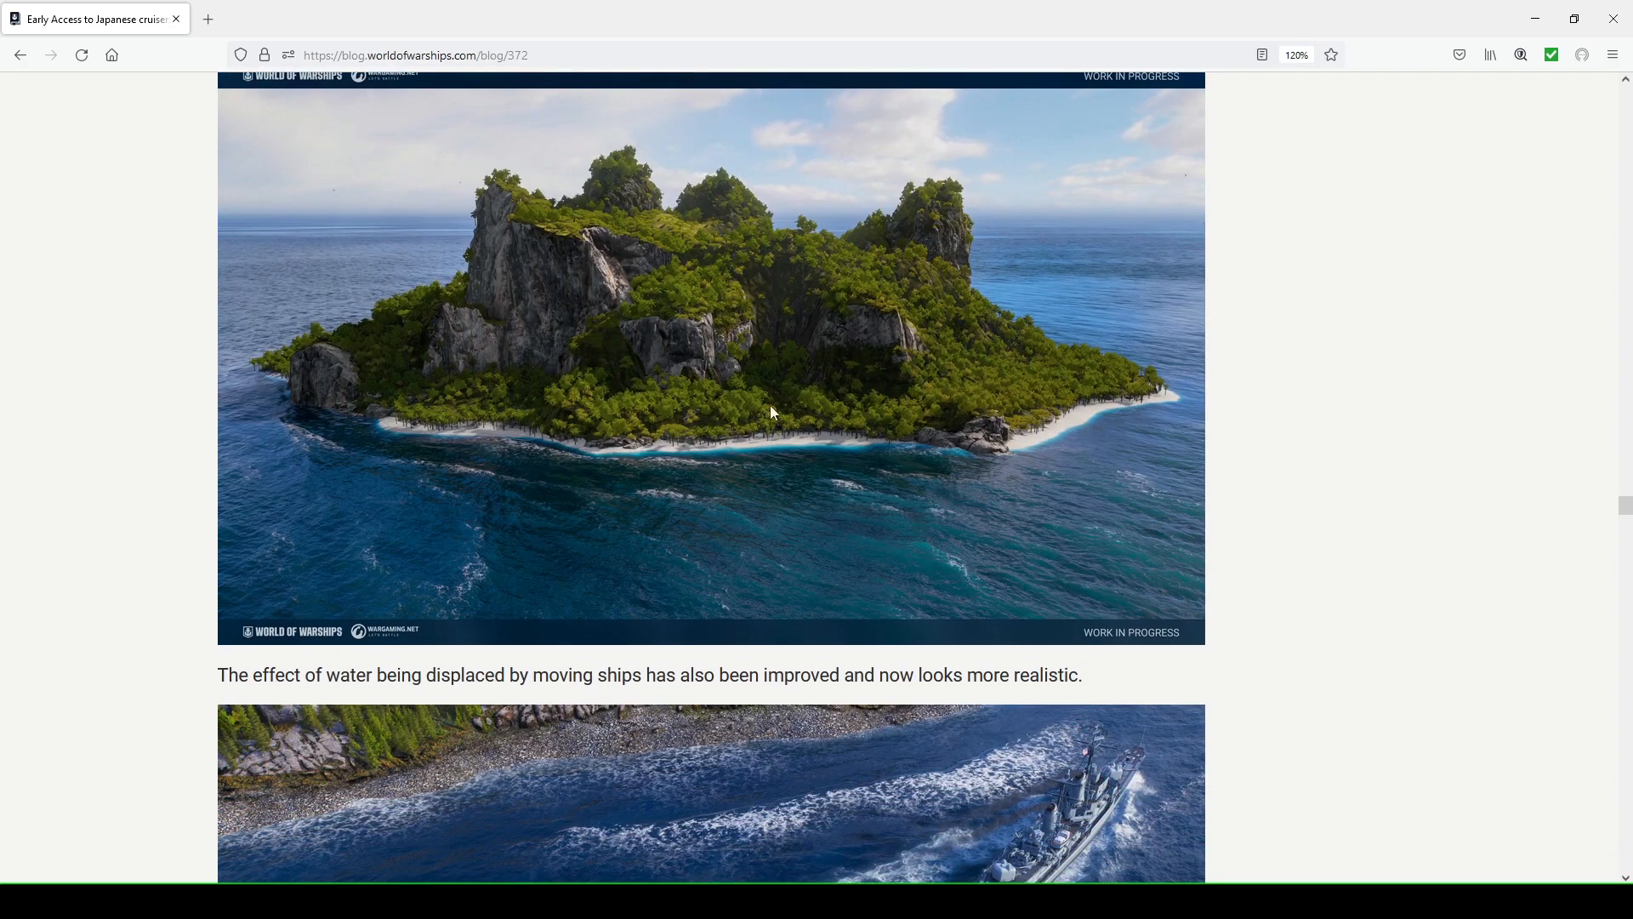
pyautogui.scroll(-3)
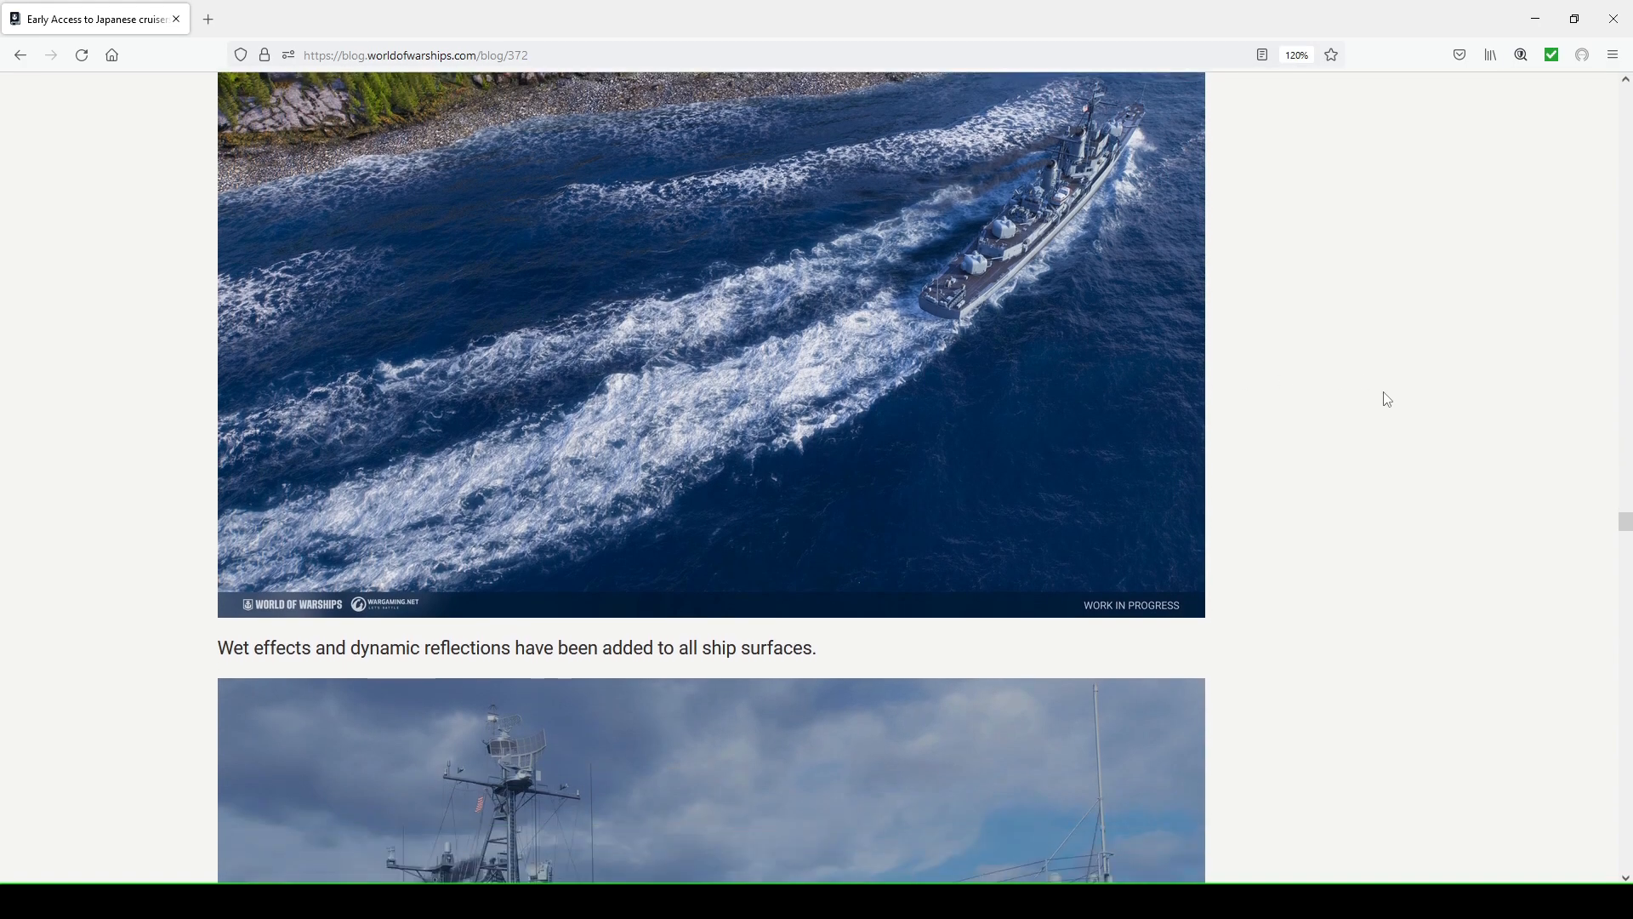
# Reveal the destroyer 931 screenshot showing wet, reflective hull surfaces
pyautogui.scroll(3)
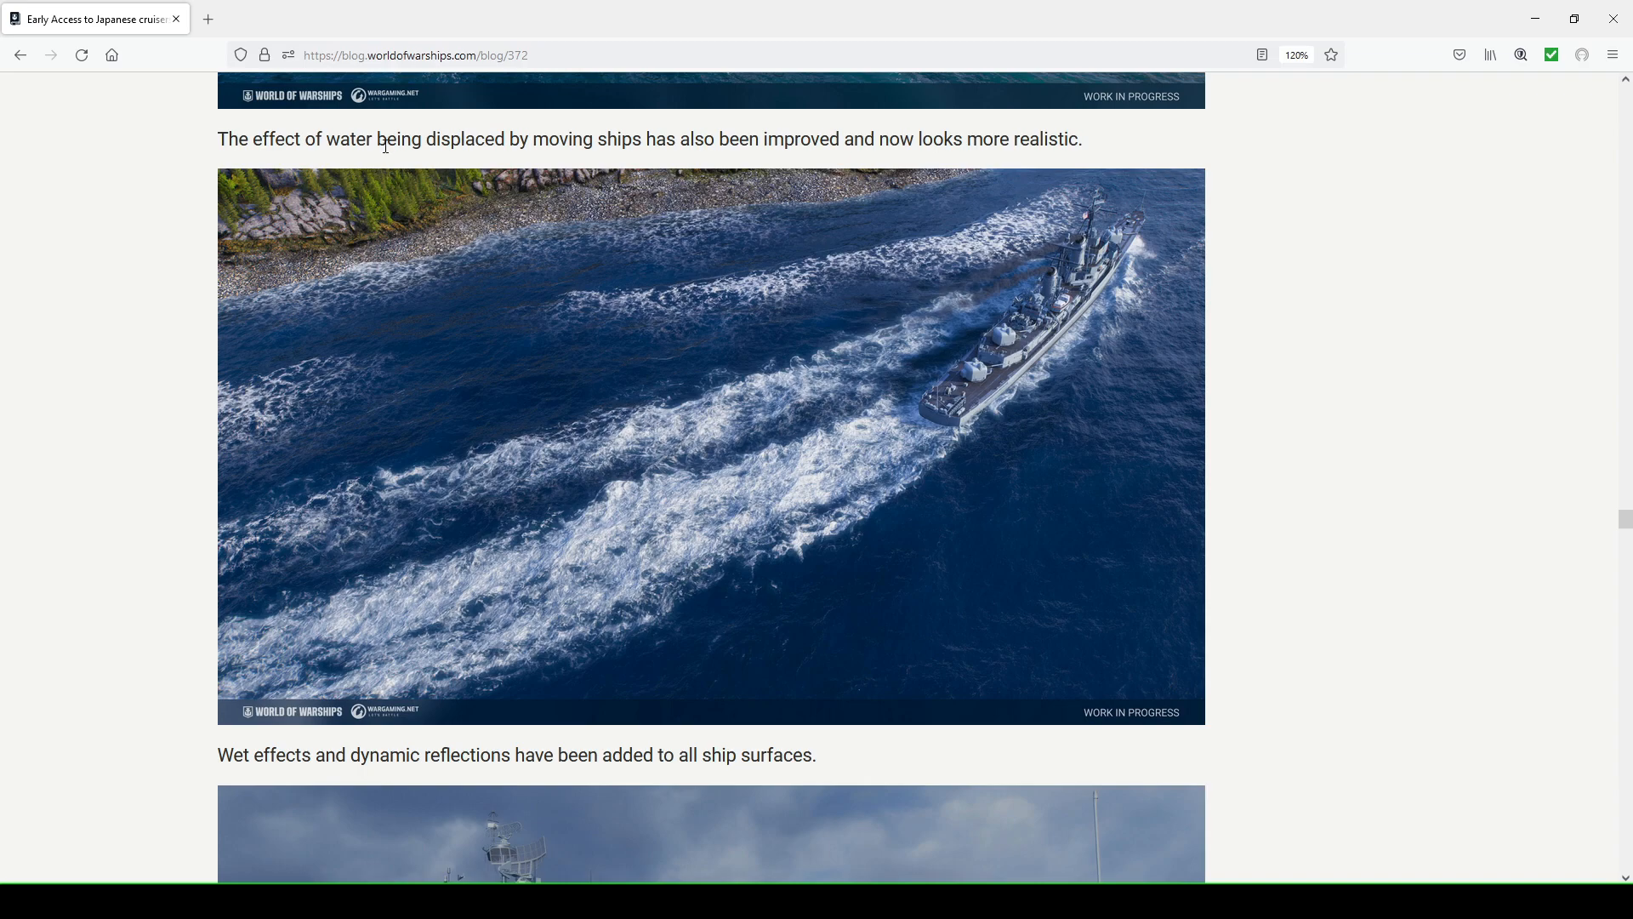
pyautogui.moveTo(874, 141)
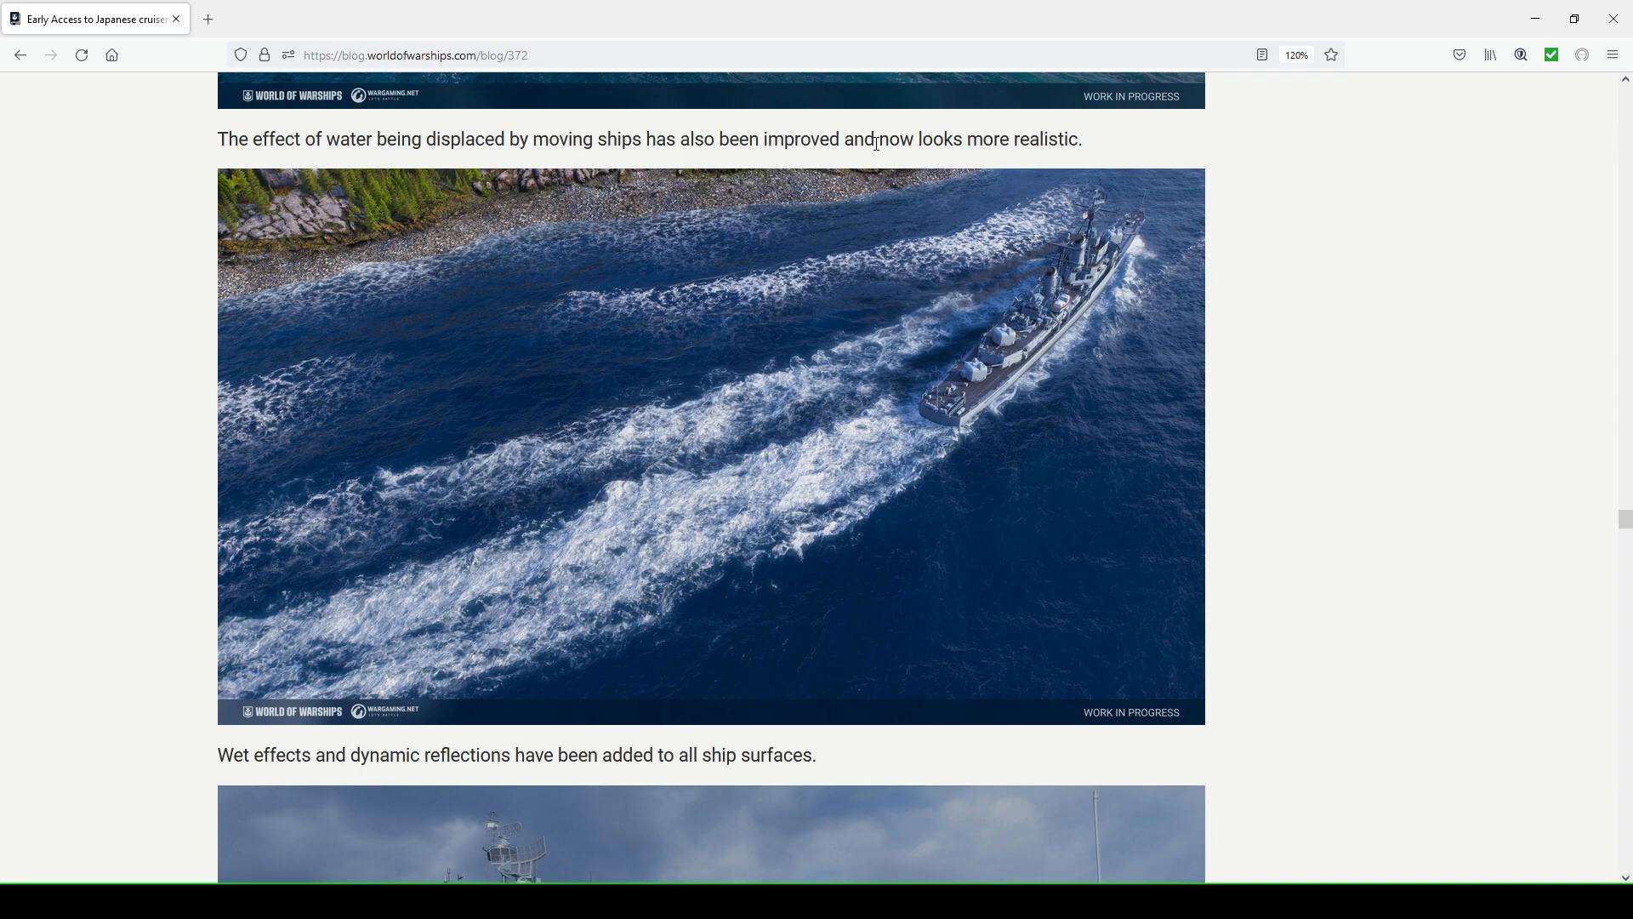
pyautogui.moveTo(1227, 352)
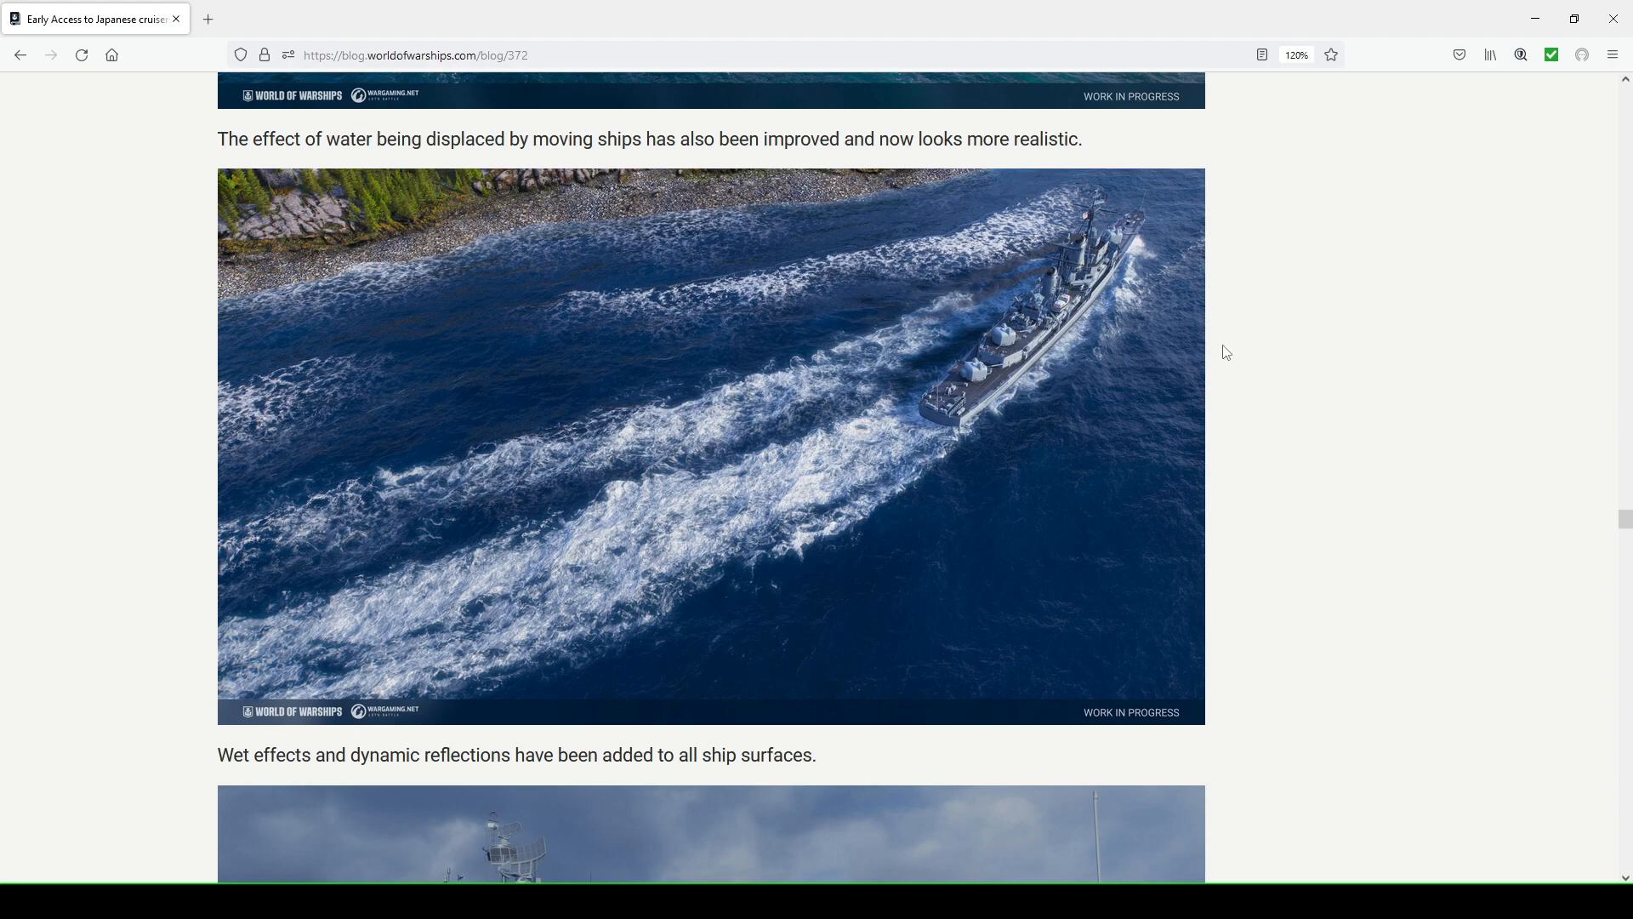
pyautogui.moveTo(1286, 340)
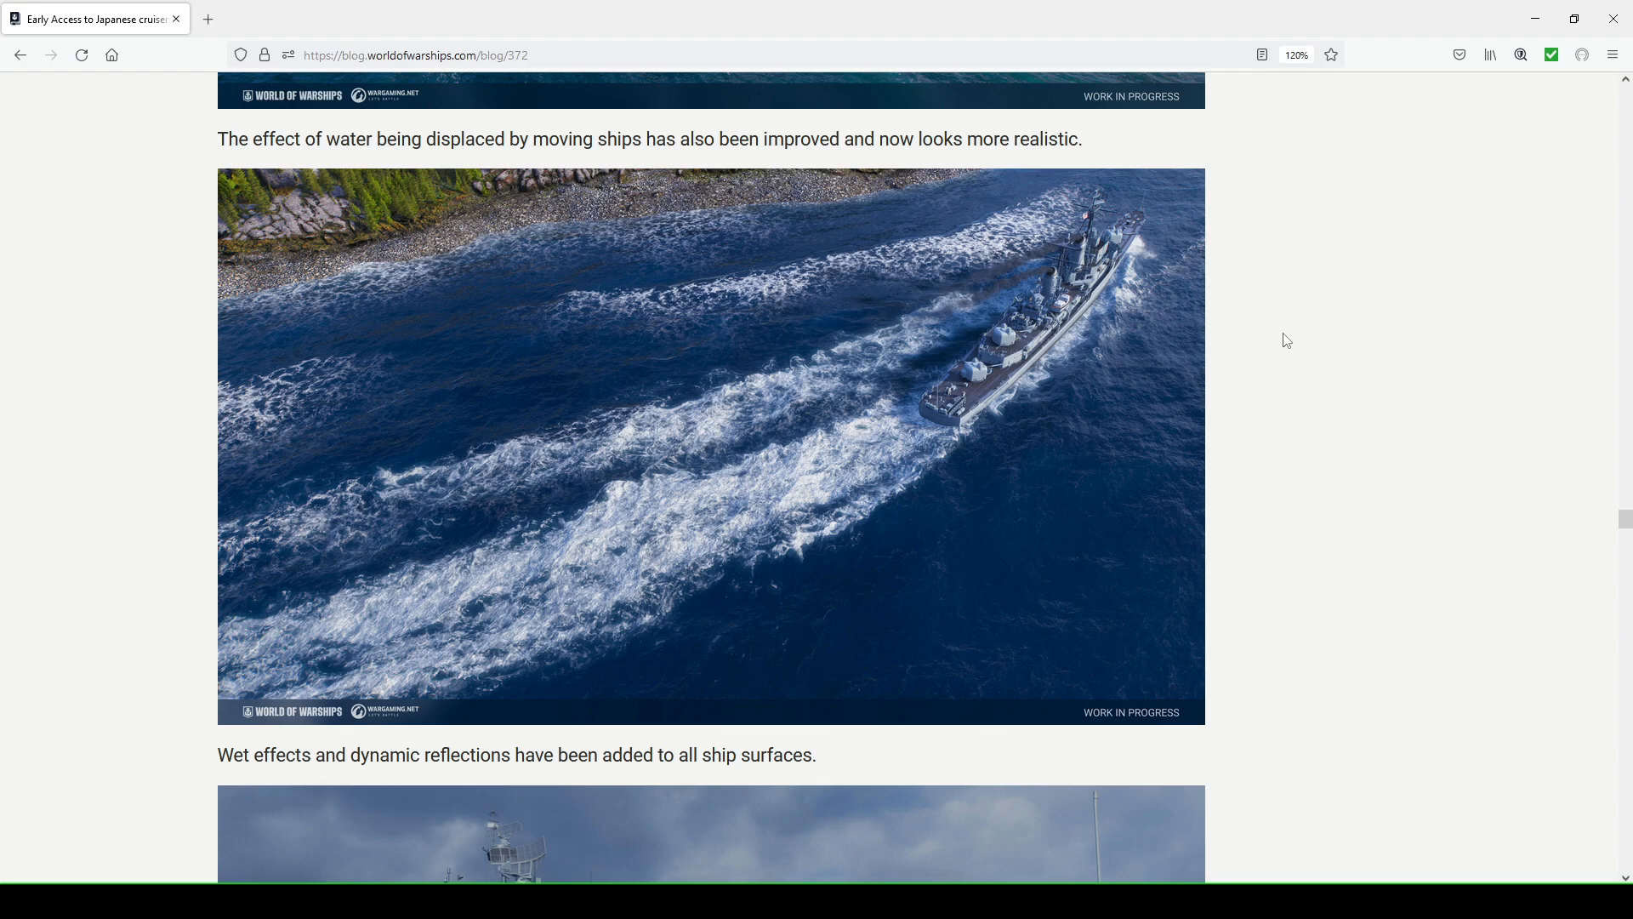
pyautogui.moveTo(1290, 322)
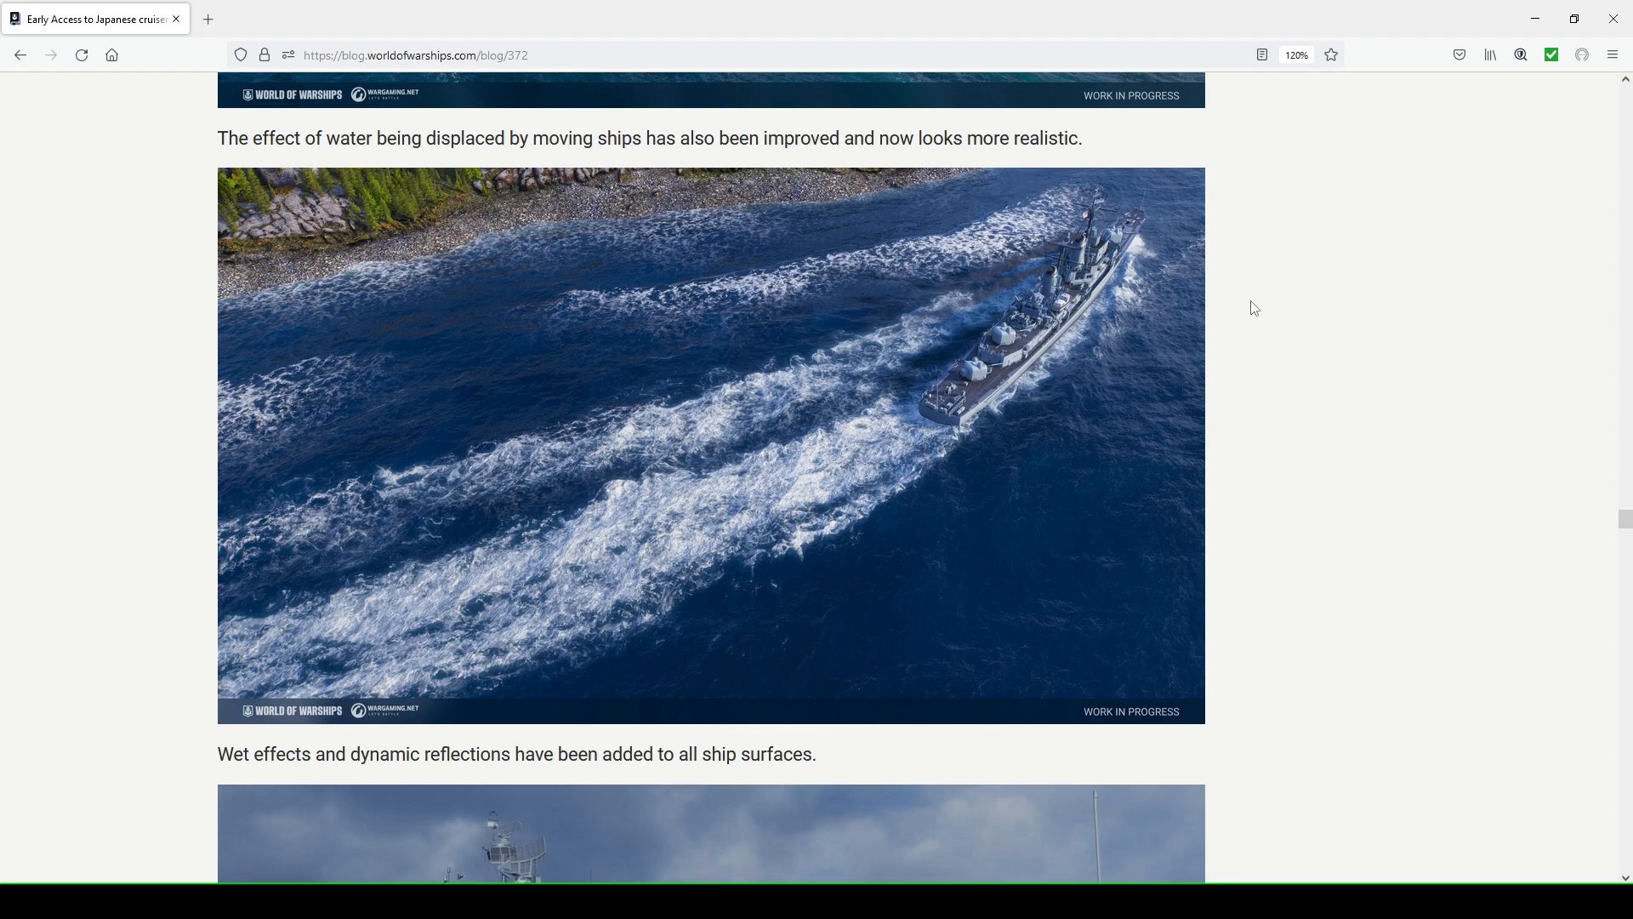
pyautogui.scroll(-3)
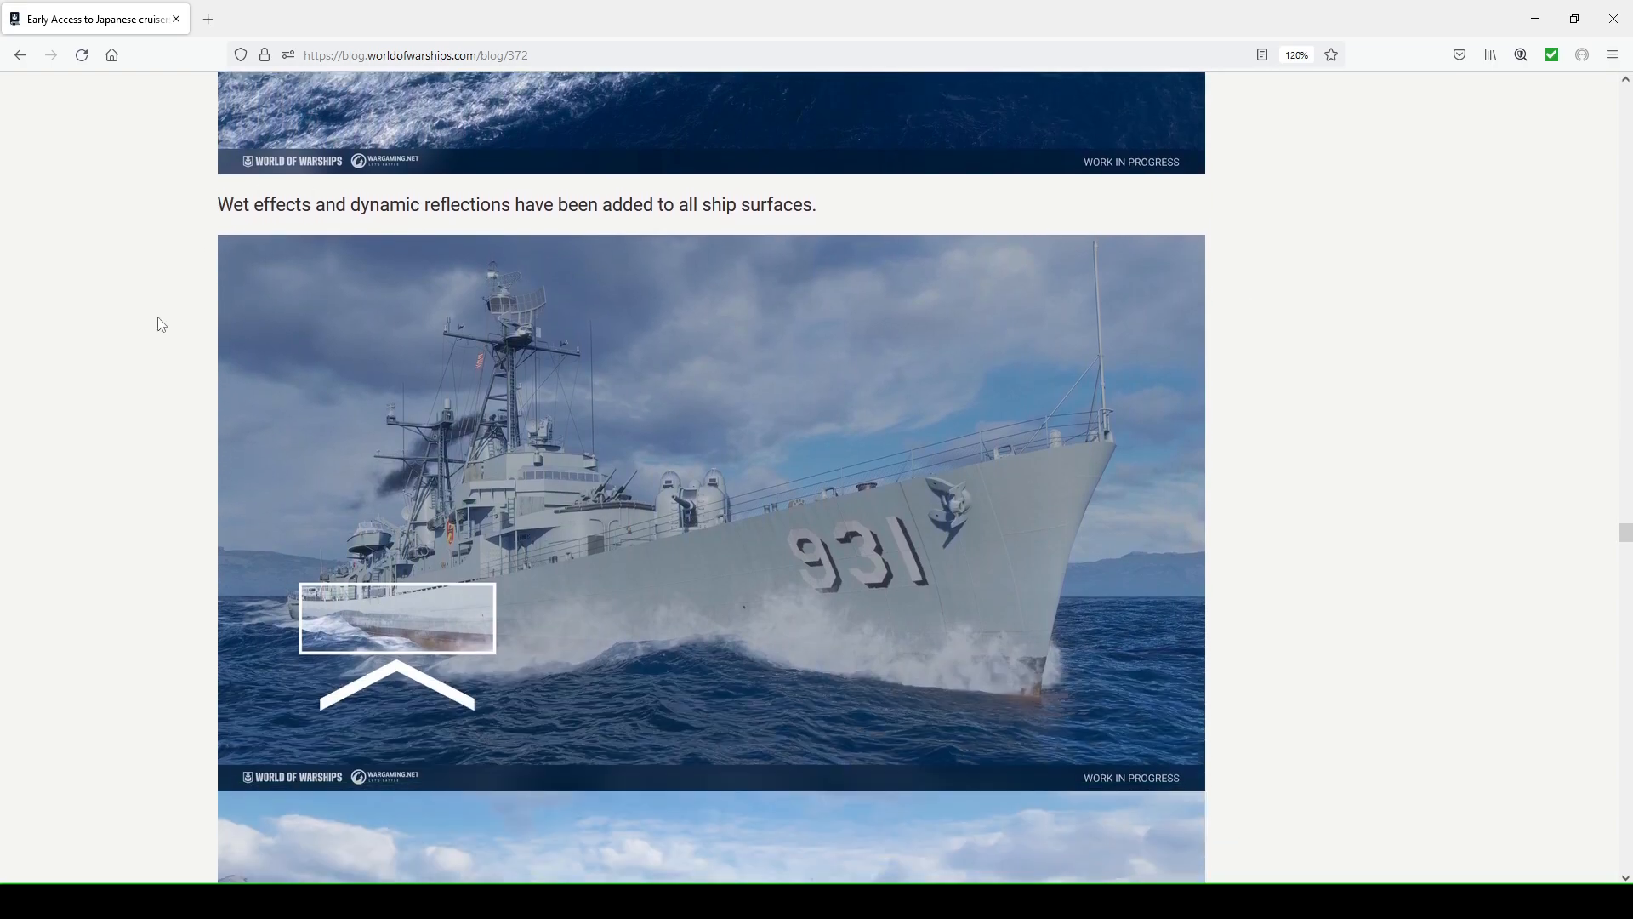
pyautogui.scroll(-3)
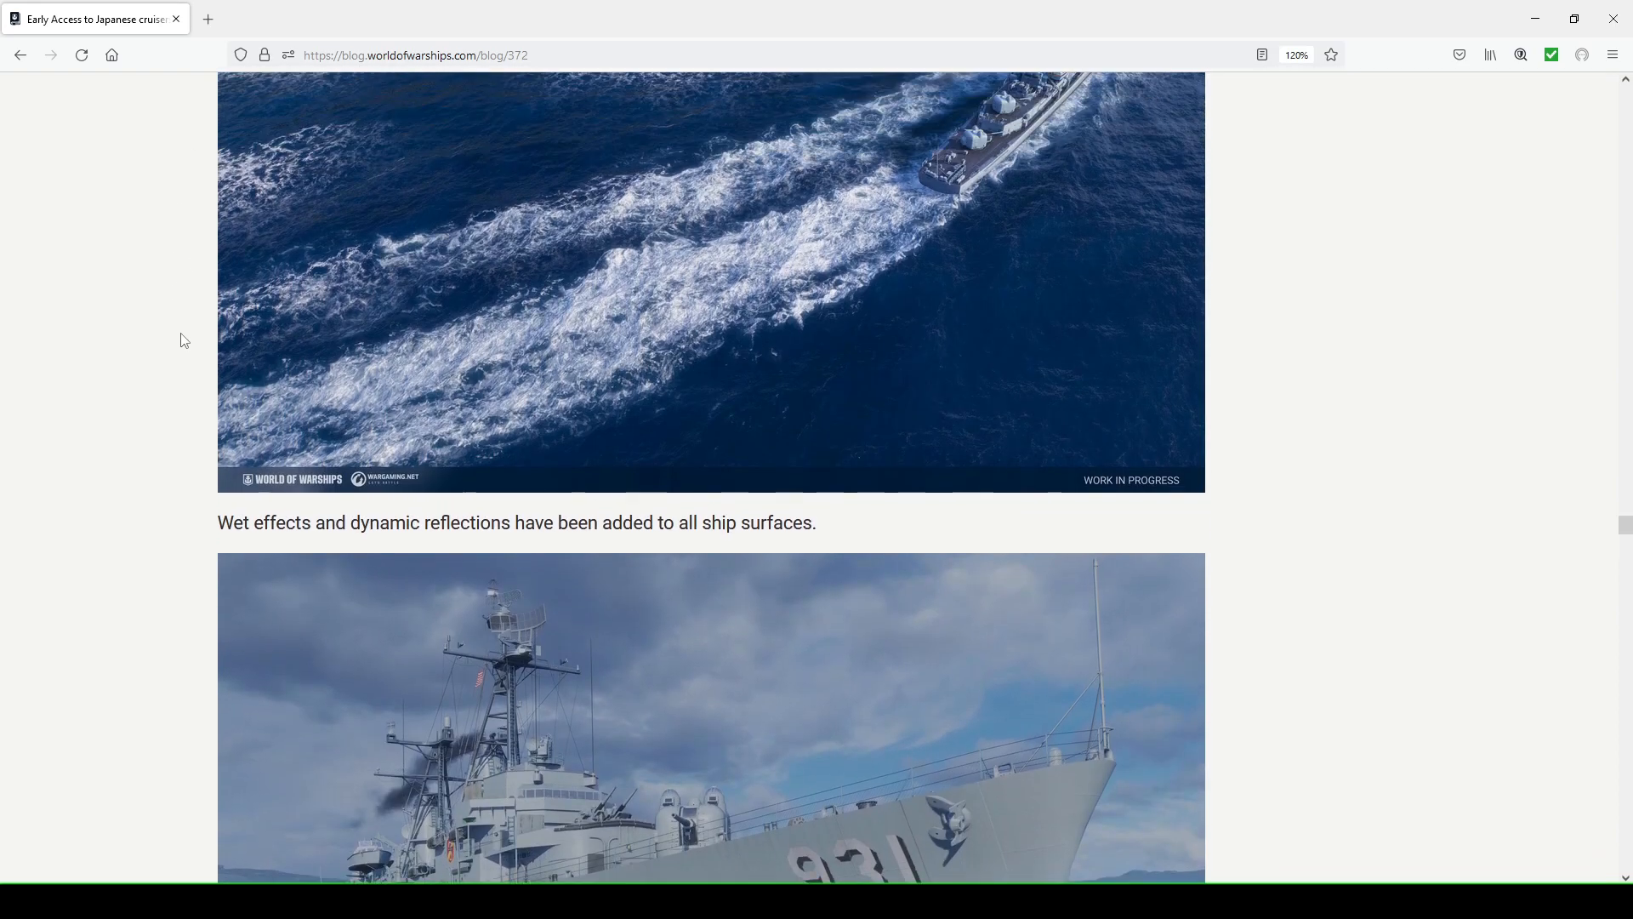
pyautogui.scroll(-3)
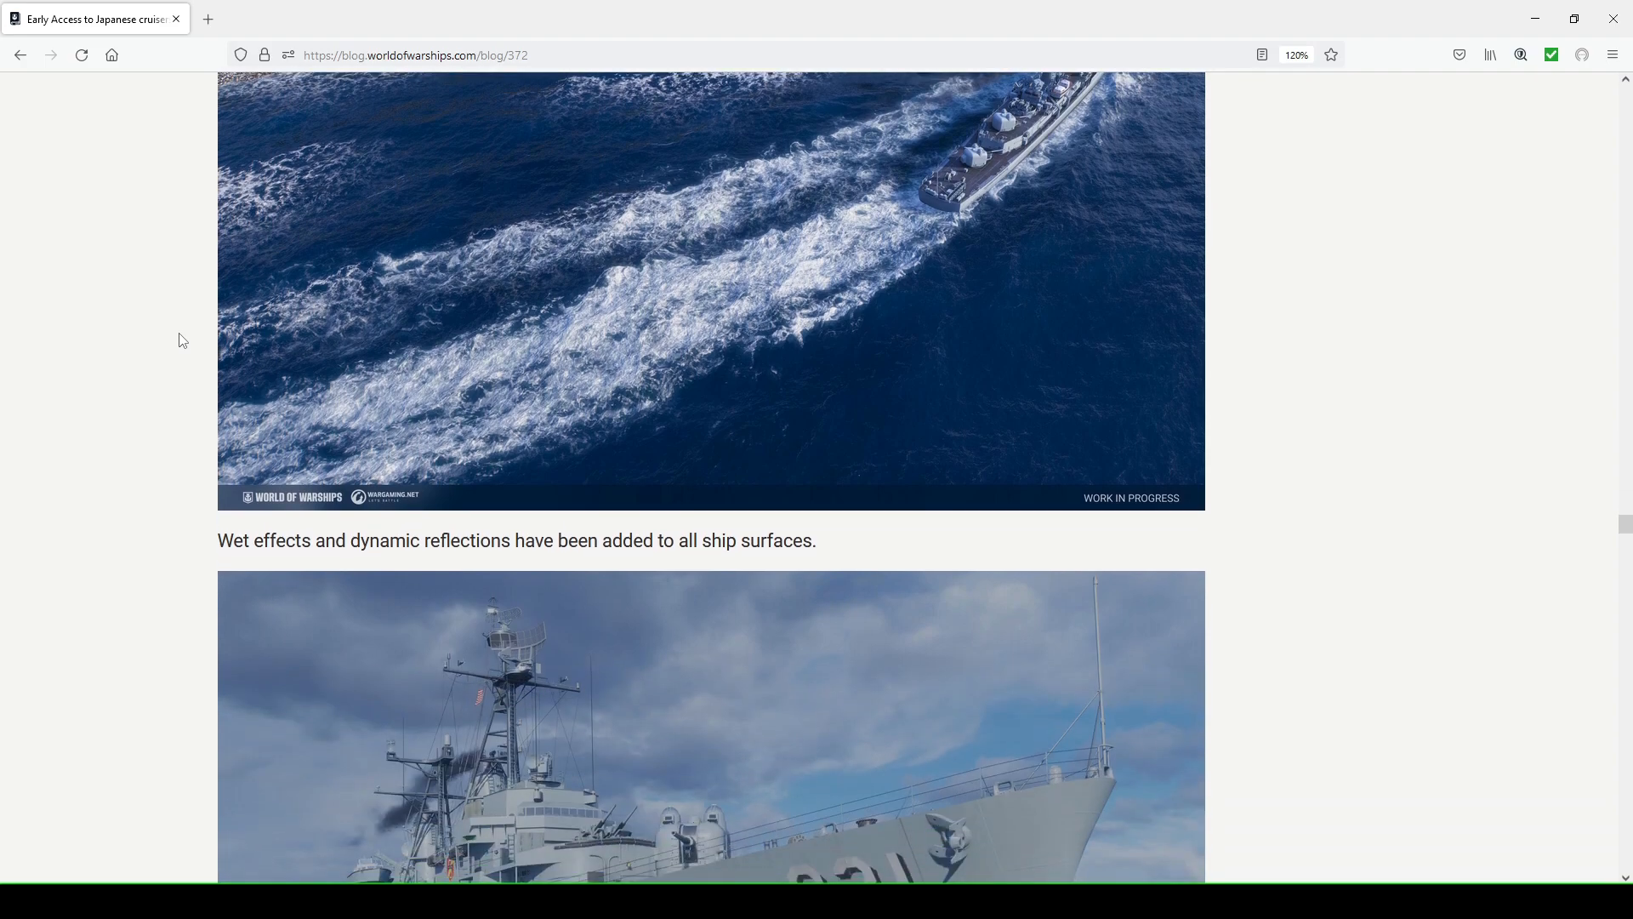
pyautogui.scroll(-3)
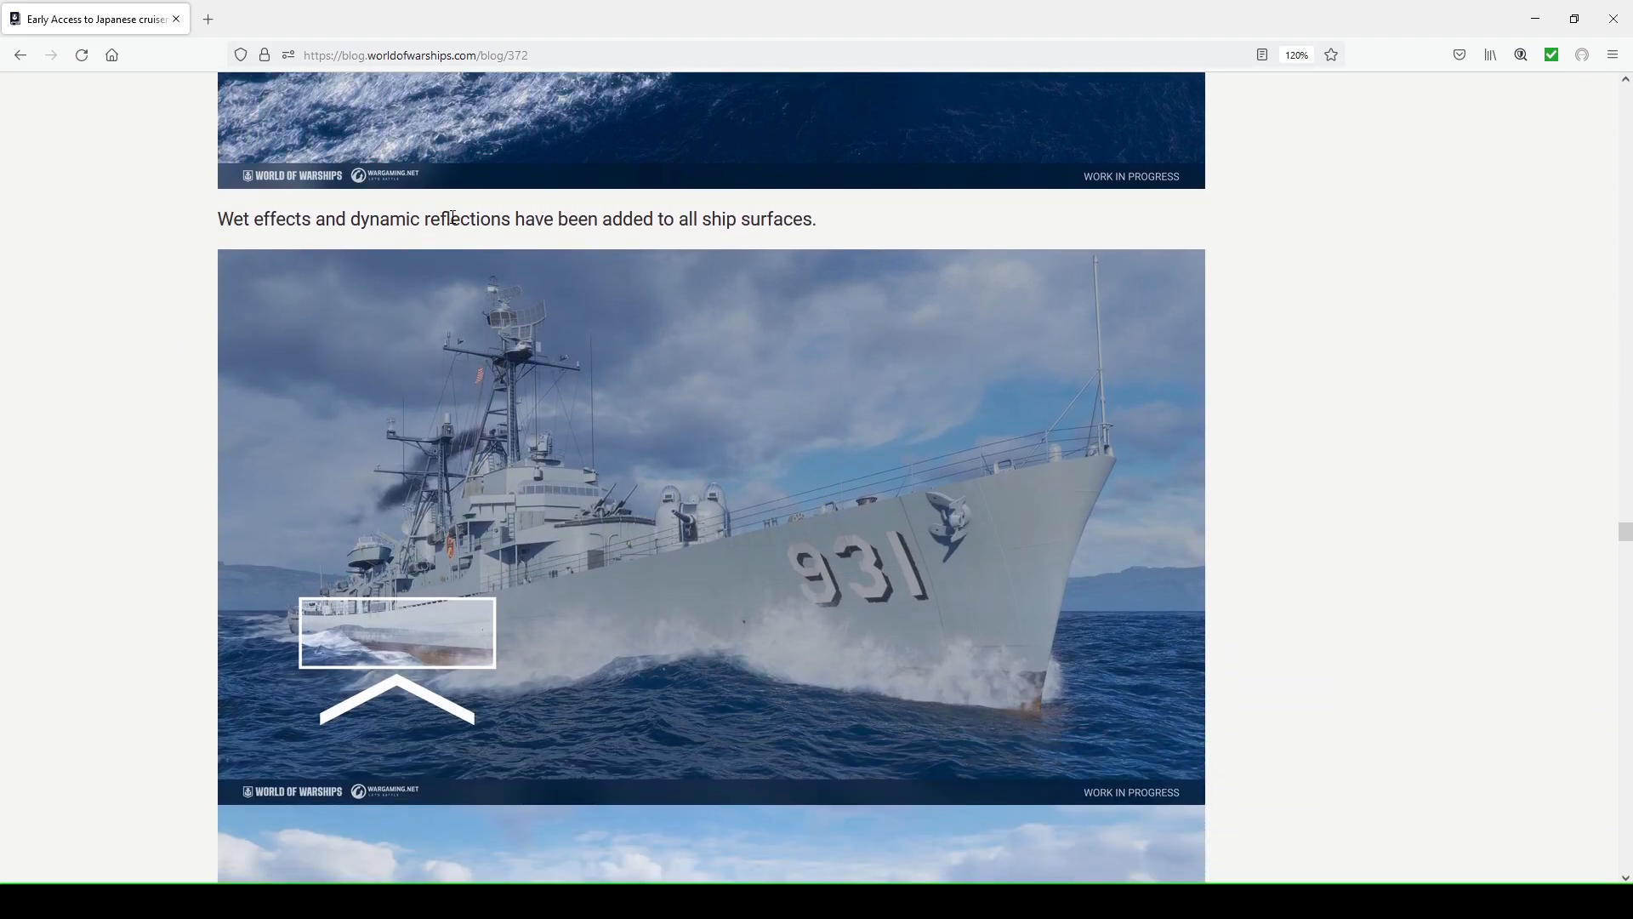
pyautogui.moveTo(883, 233)
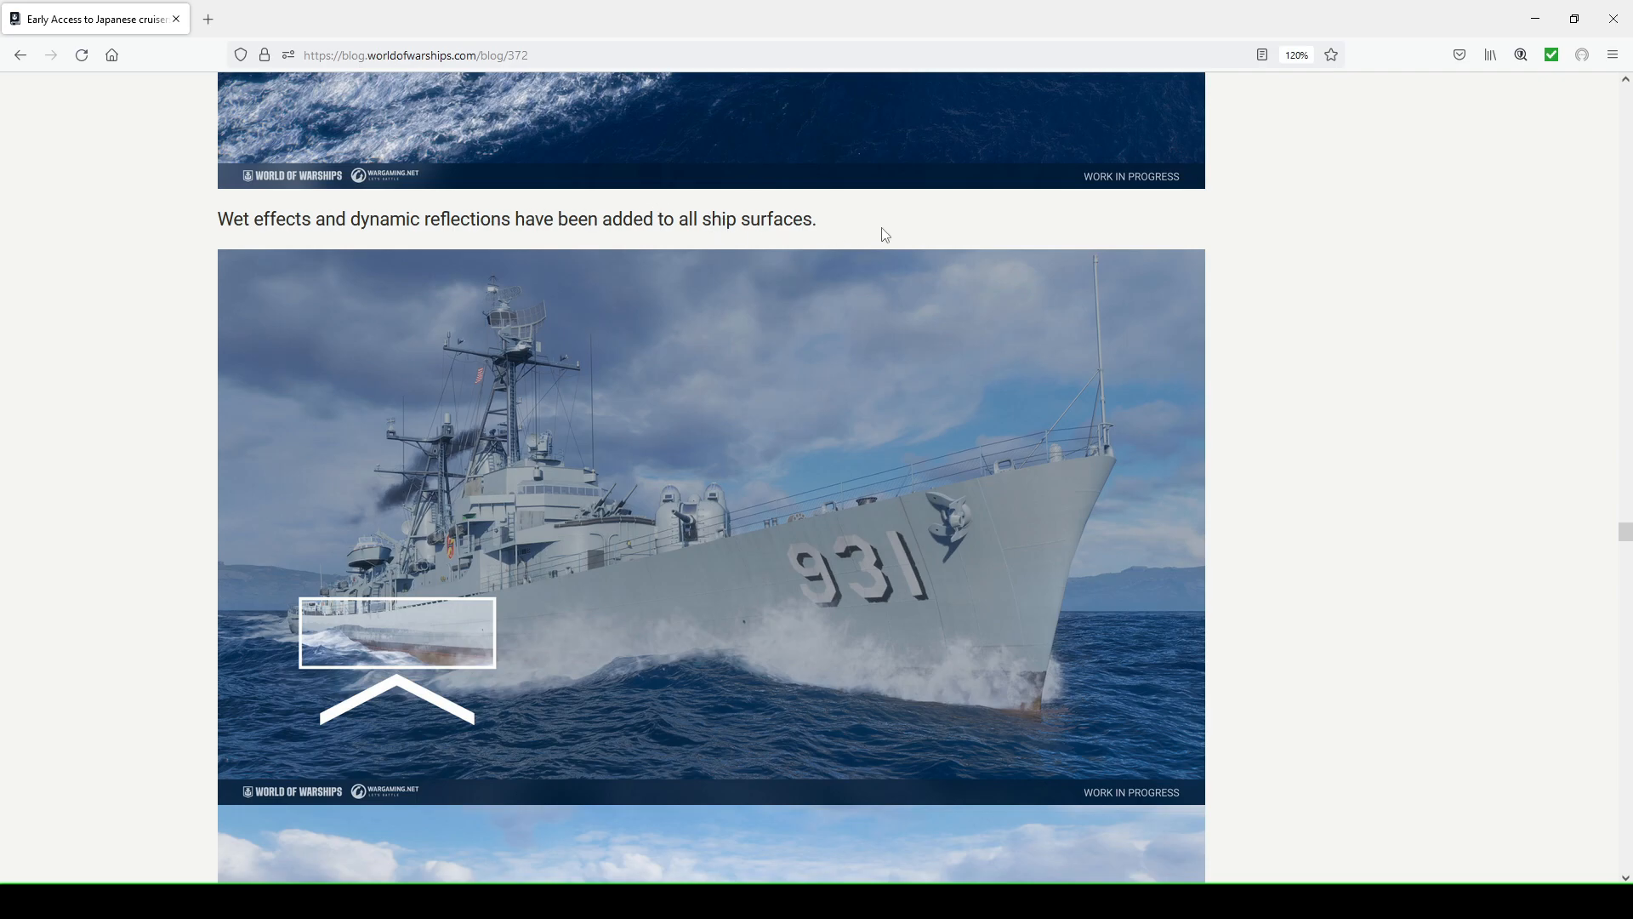
pyautogui.scroll(-3)
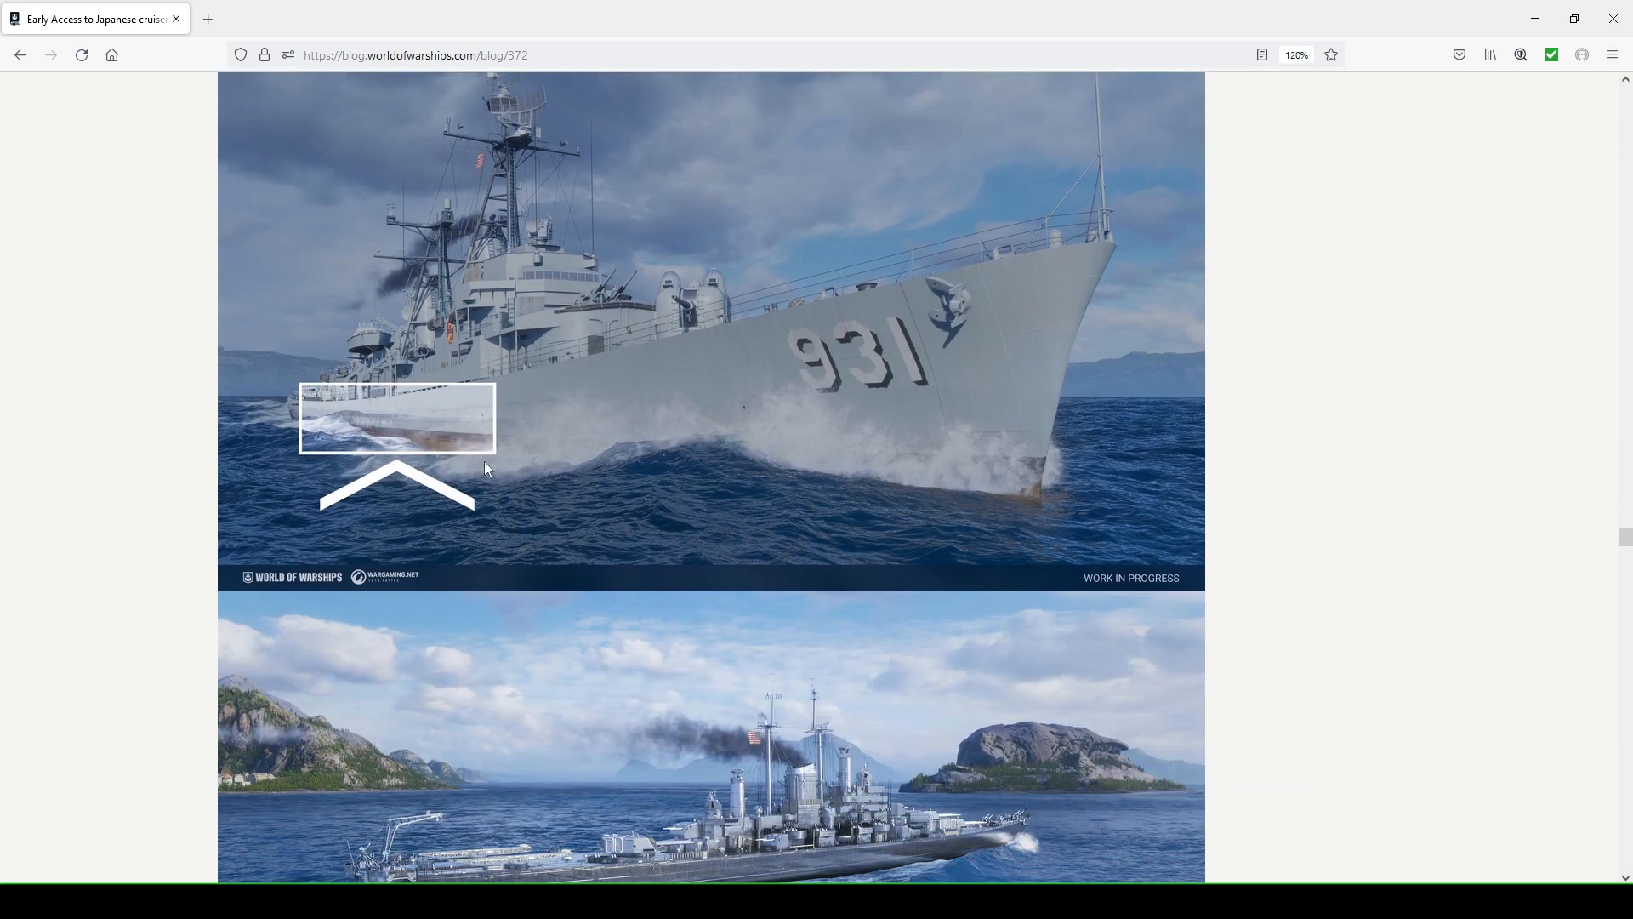
pyautogui.moveTo(339, 427)
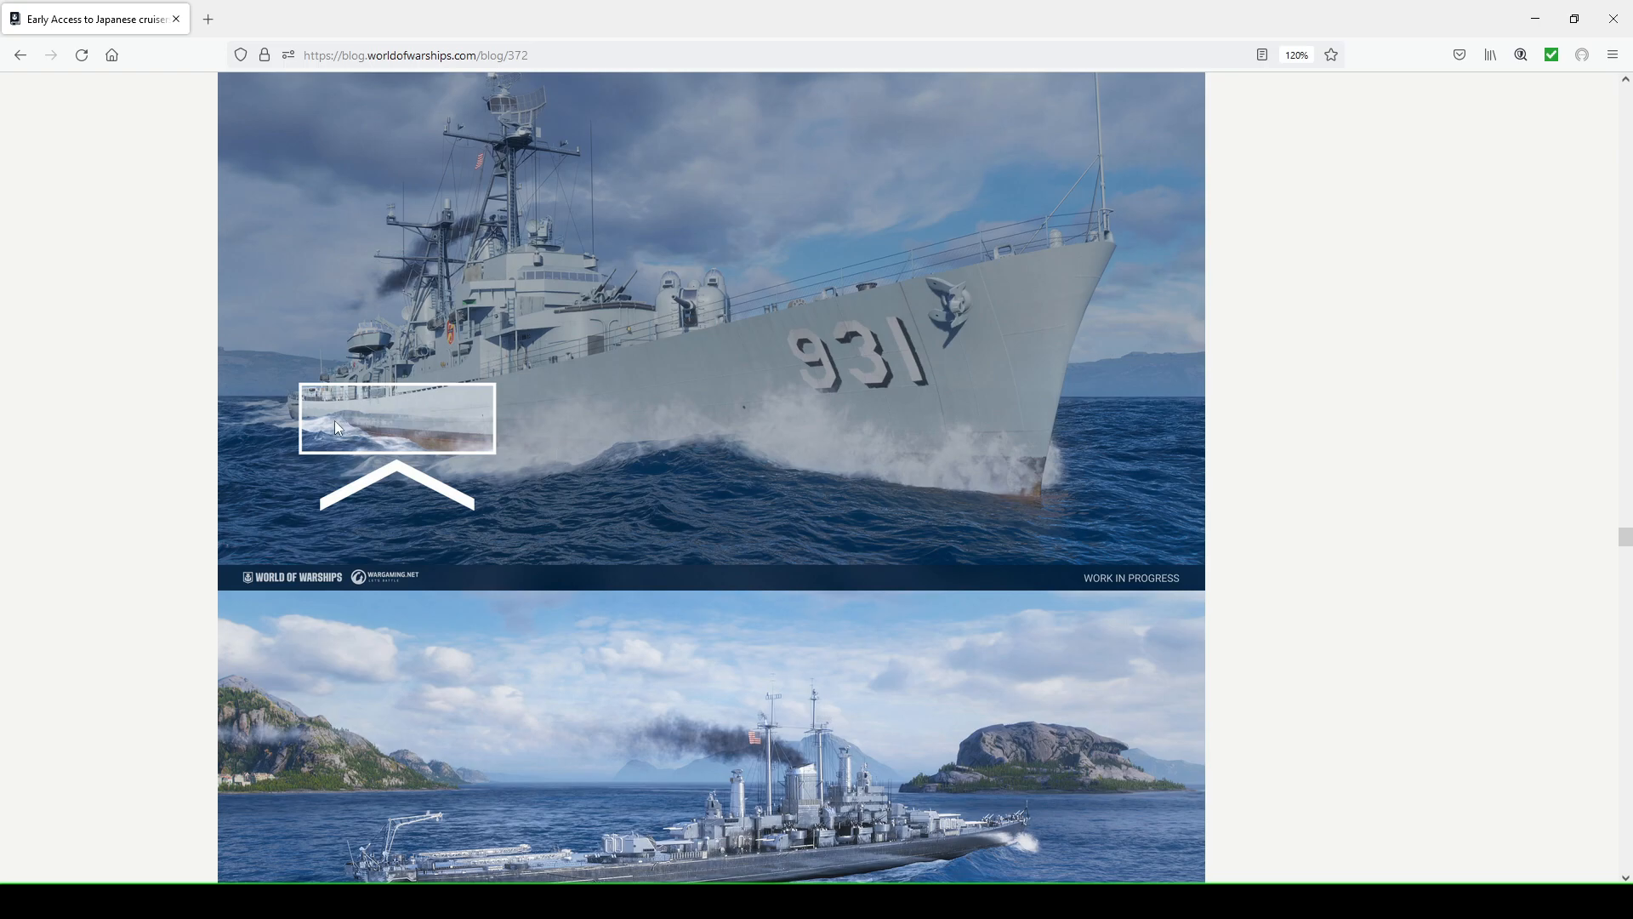
pyautogui.moveTo(432, 426)
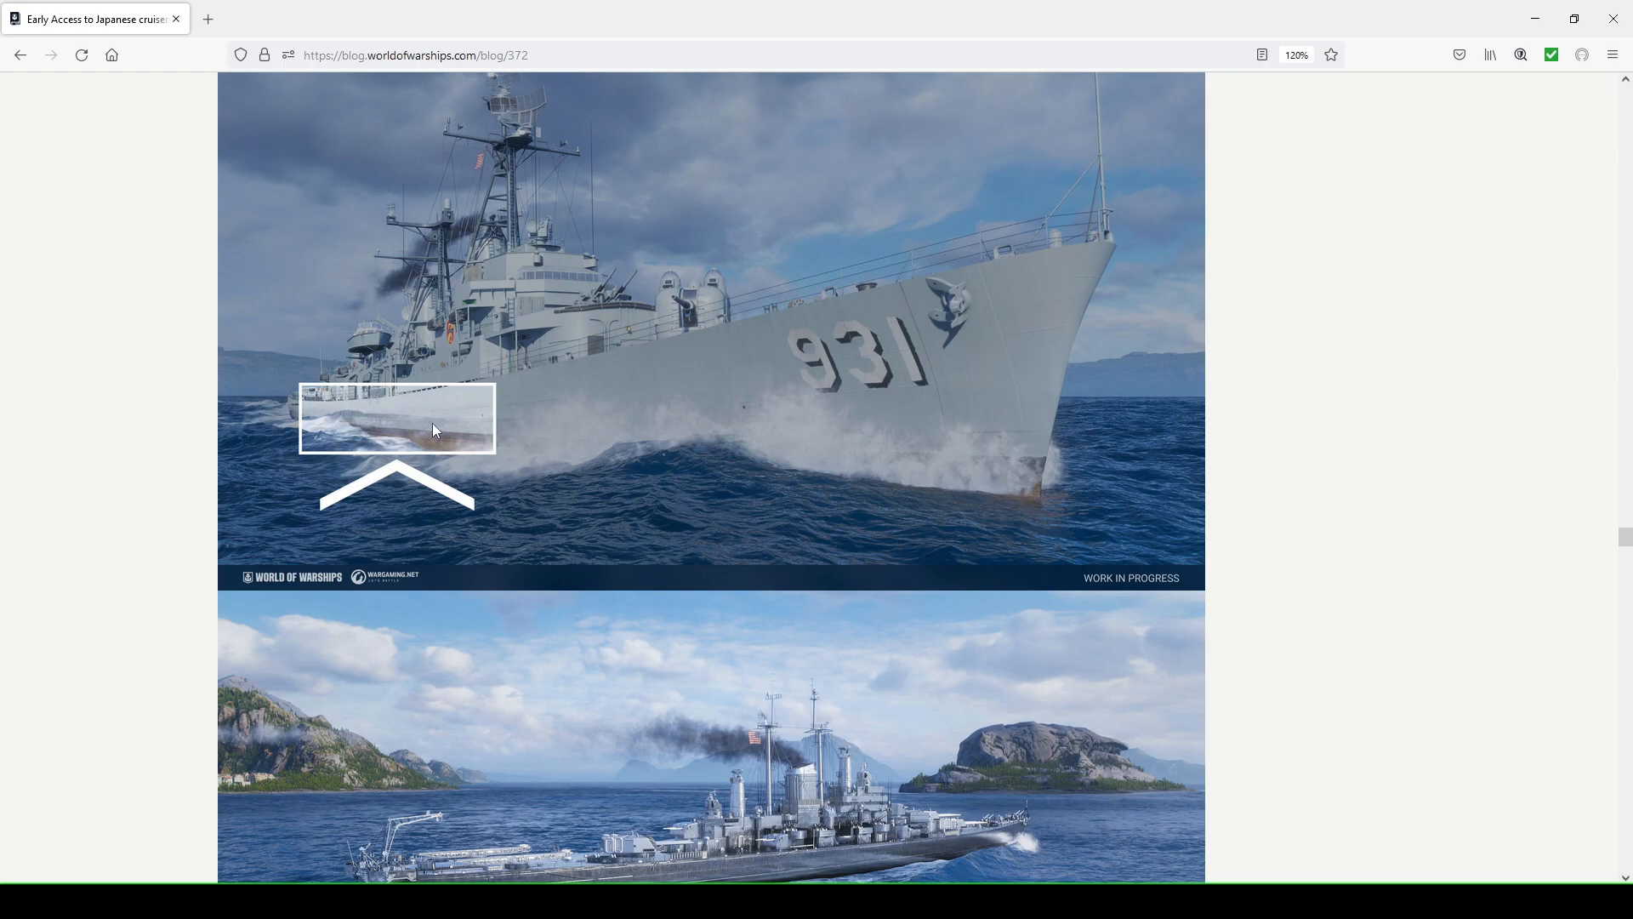
pyautogui.moveTo(417, 430)
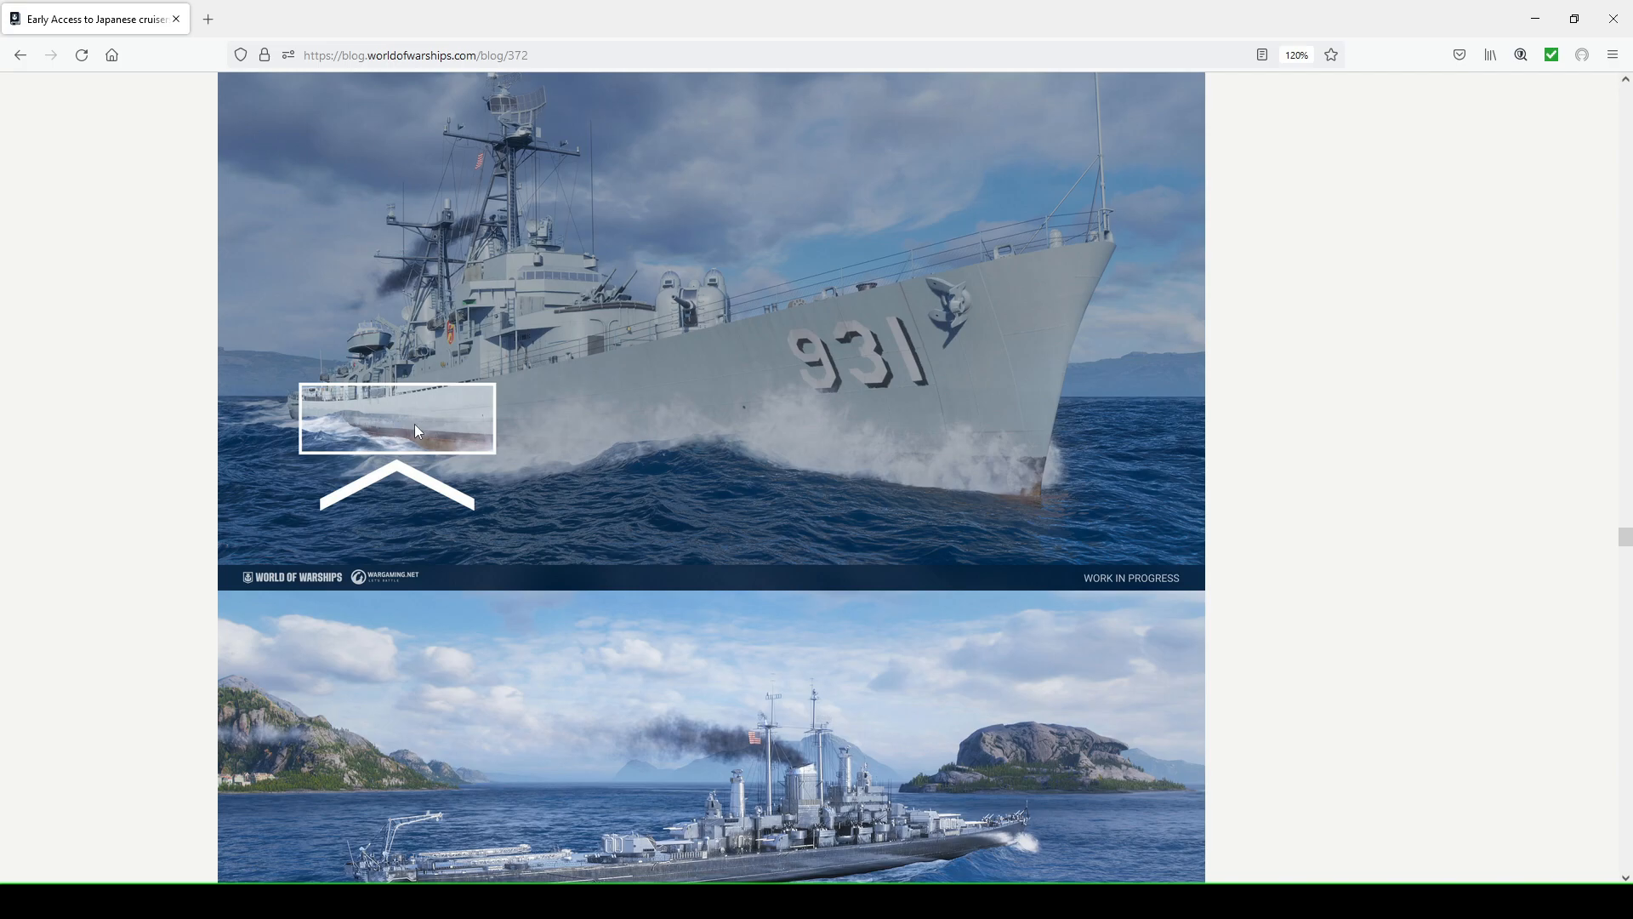
pyautogui.moveTo(373, 428)
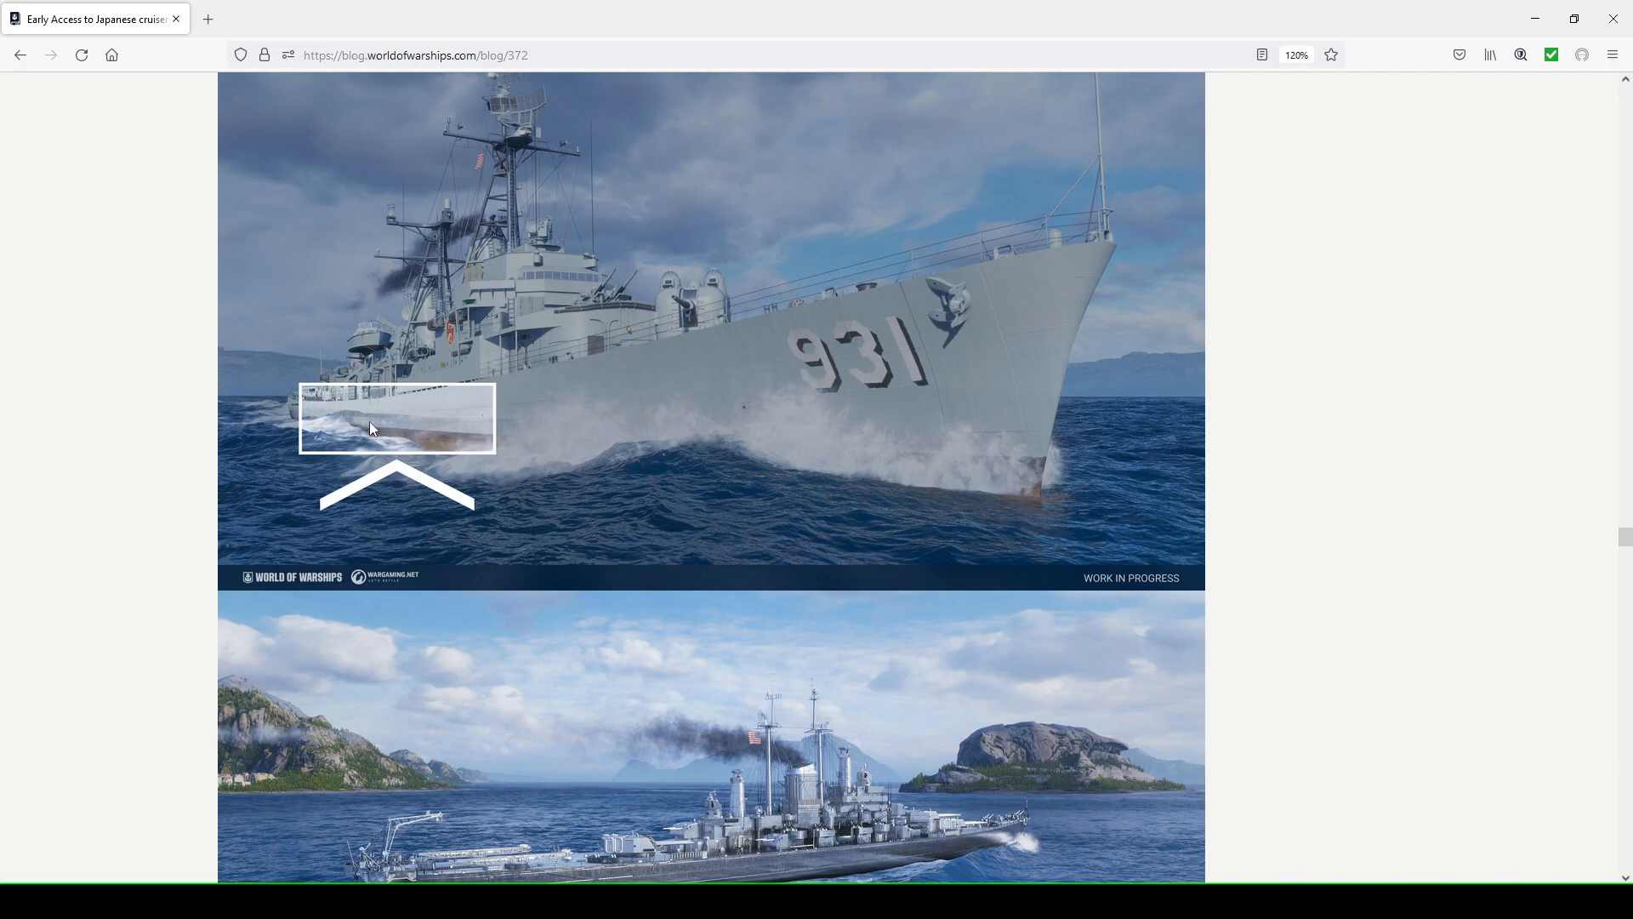
pyautogui.moveTo(371, 422)
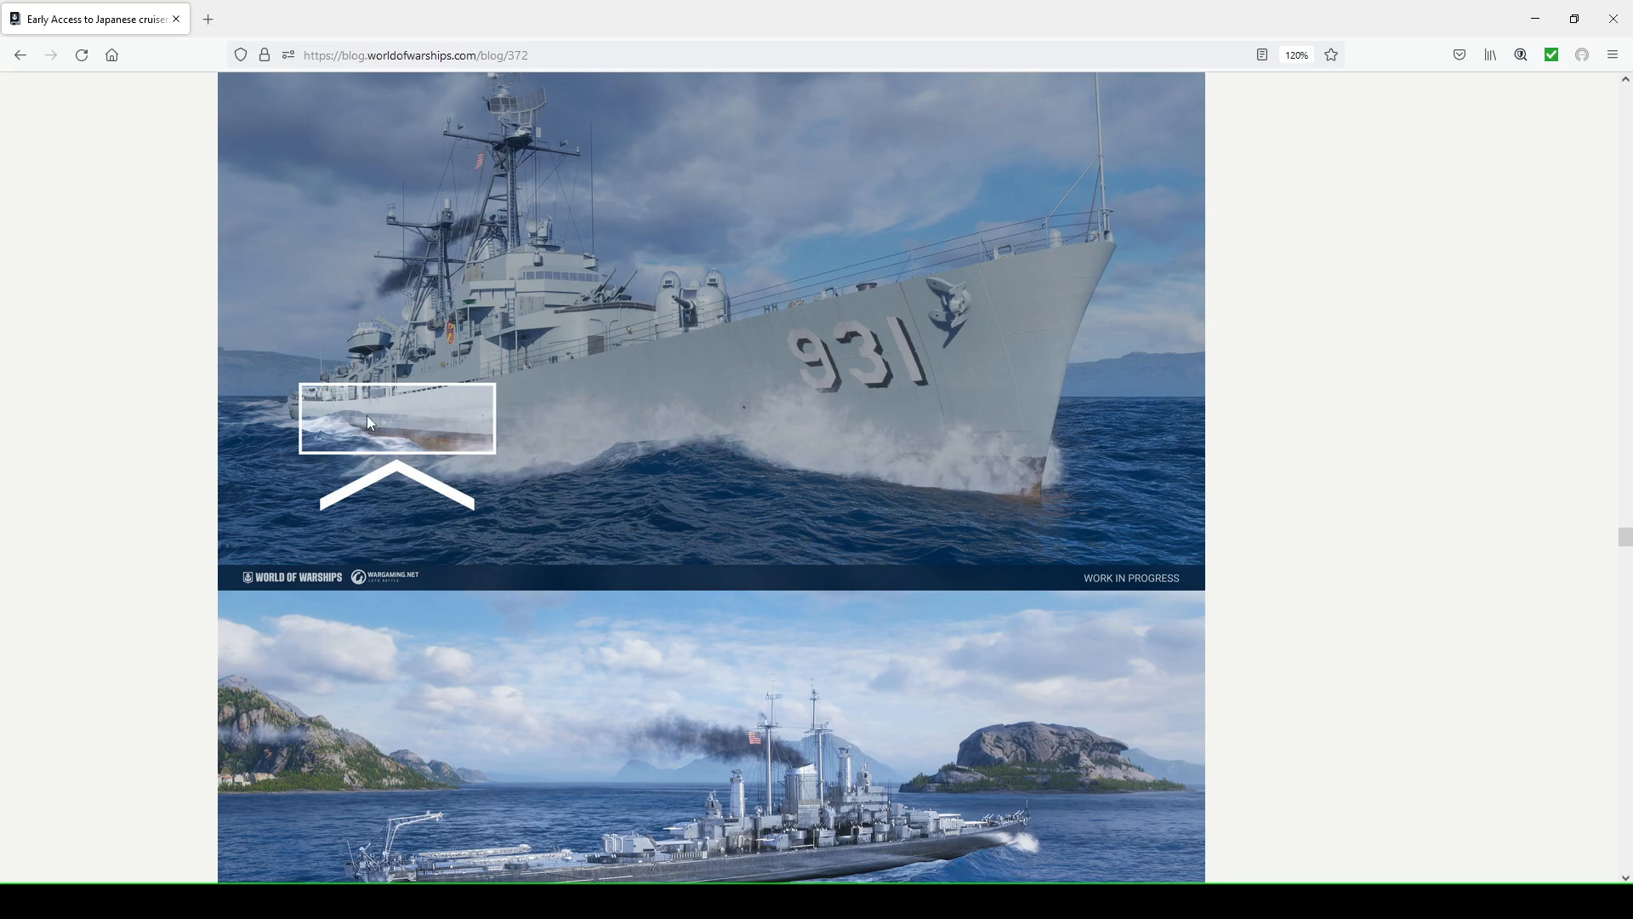
# Scroll past the cruiser render to the Battle Pass heading for Update 0.11.10
pyautogui.scroll(-3)
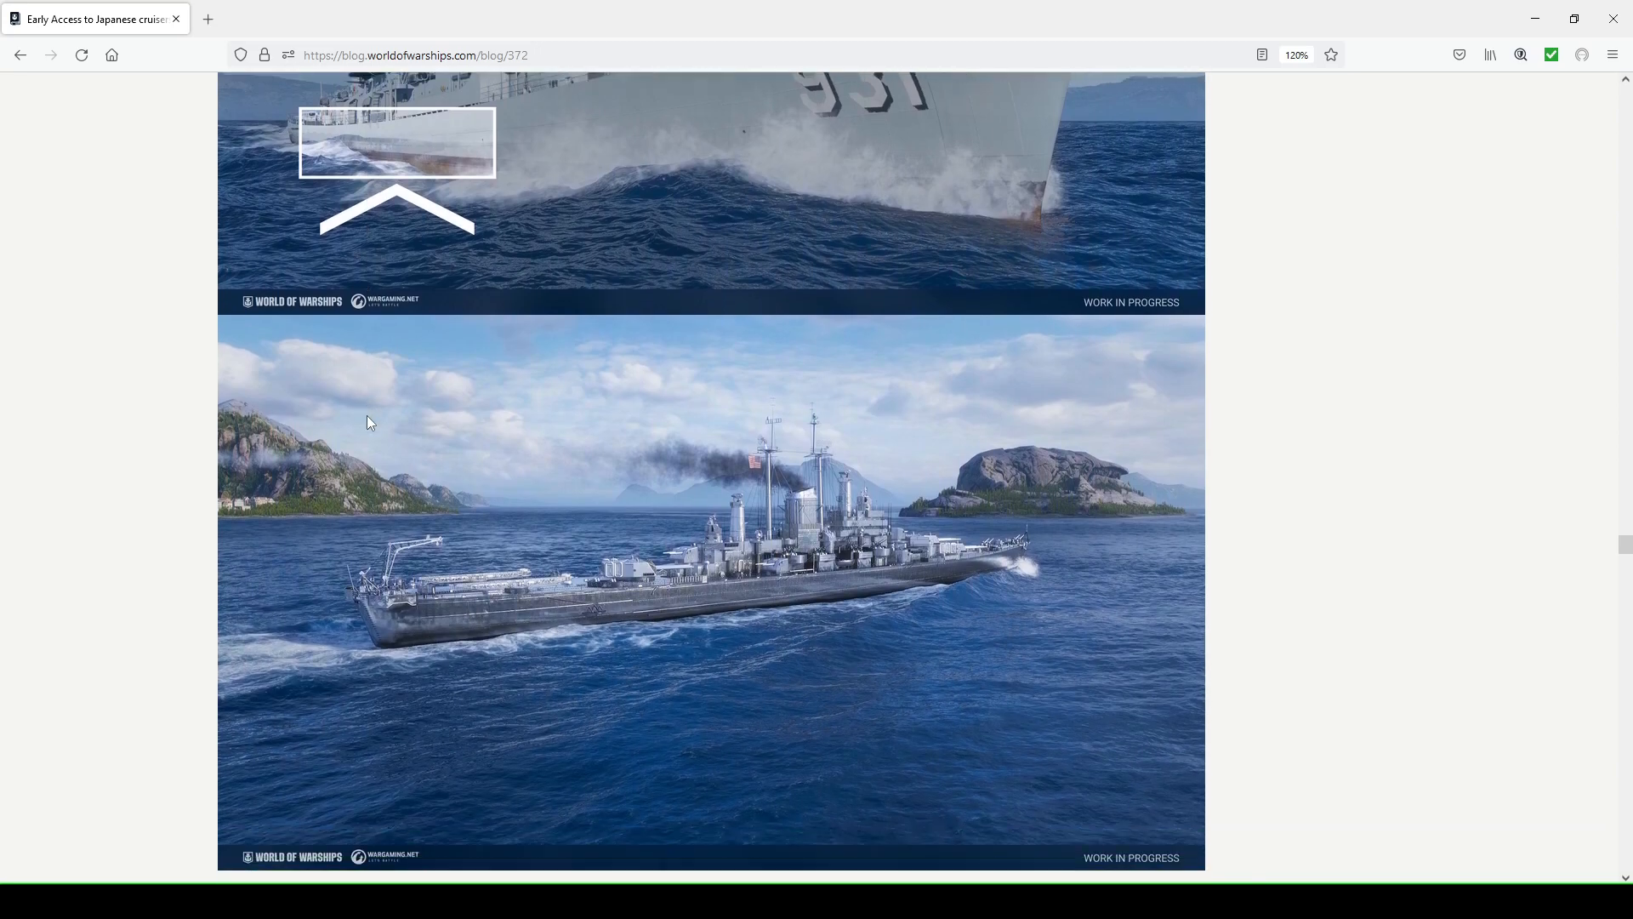
pyautogui.scroll(-3)
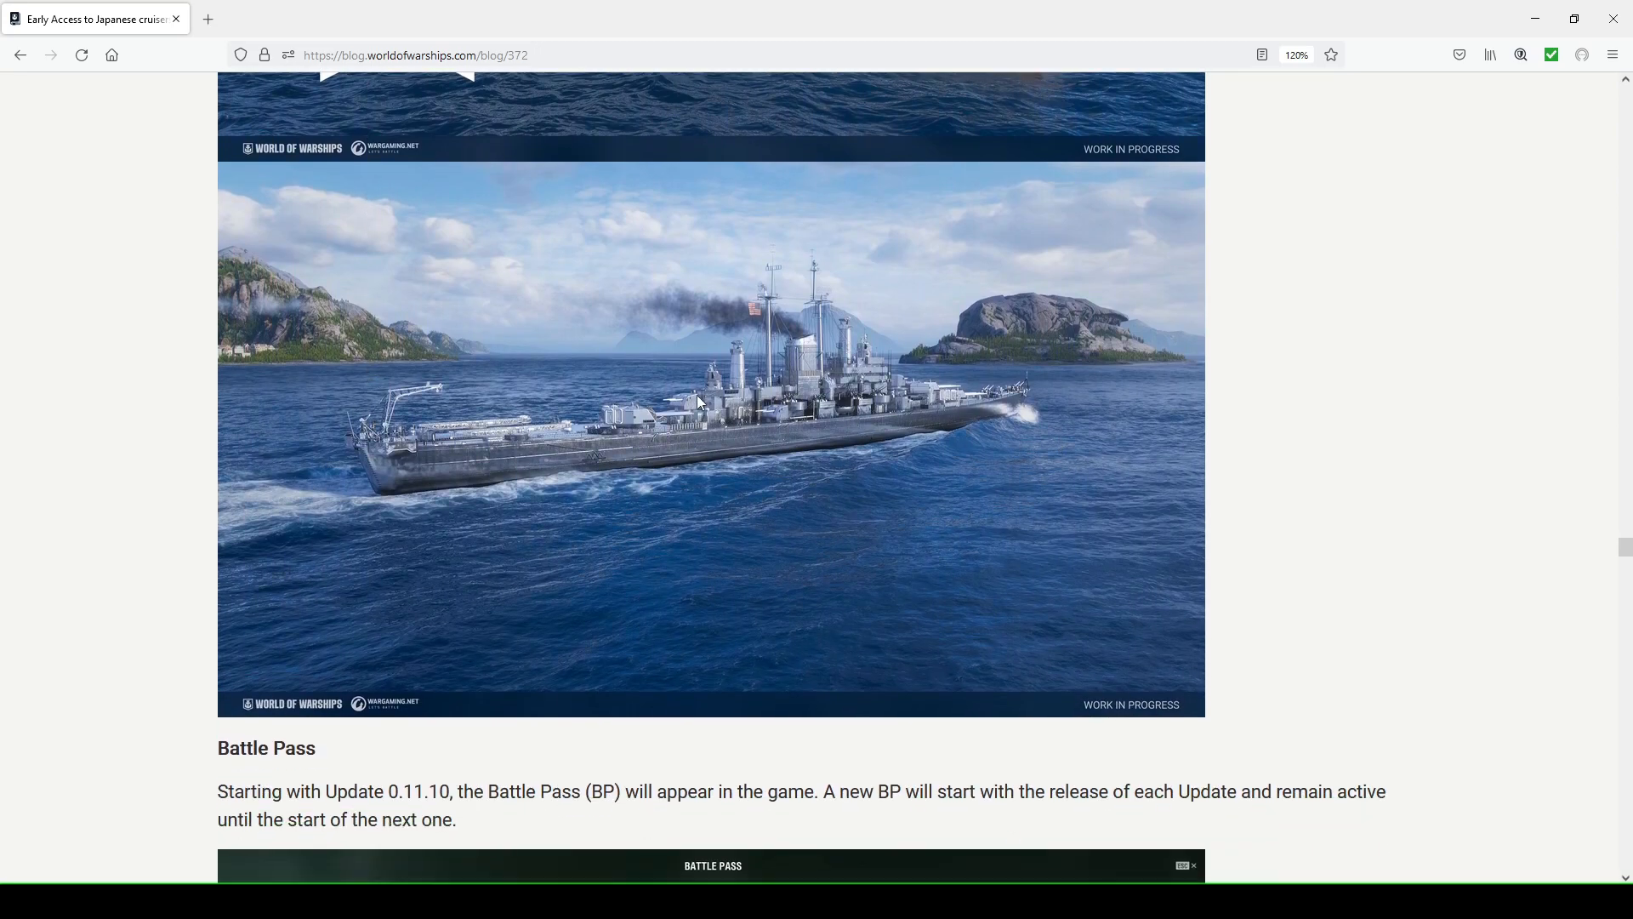
pyautogui.moveTo(480, 456)
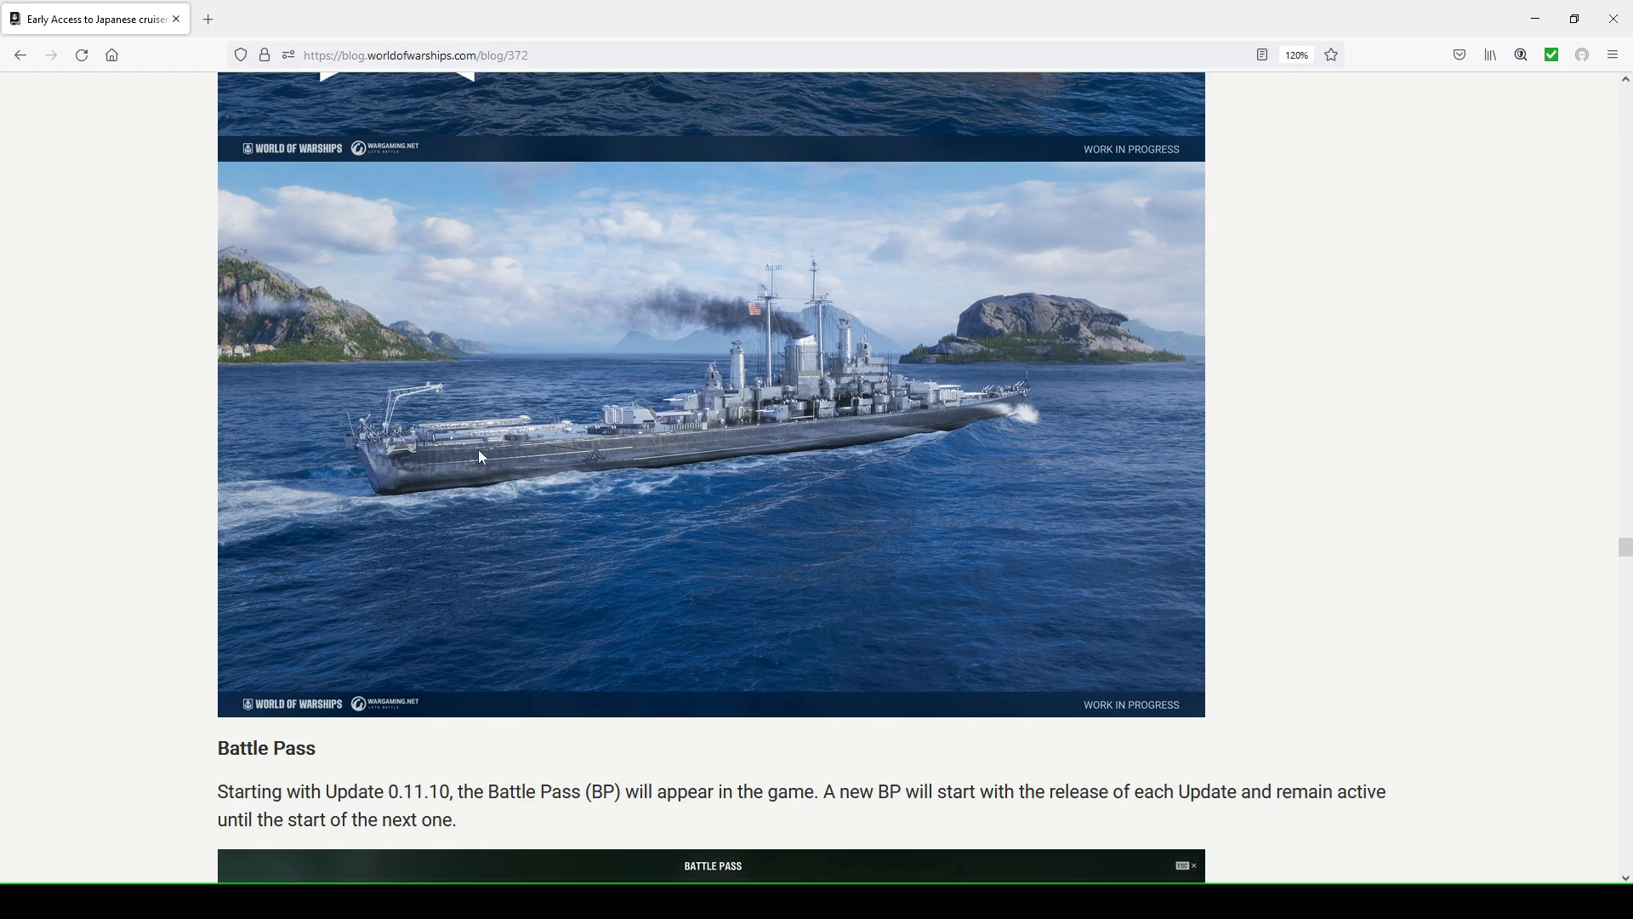
pyautogui.moveTo(977, 410)
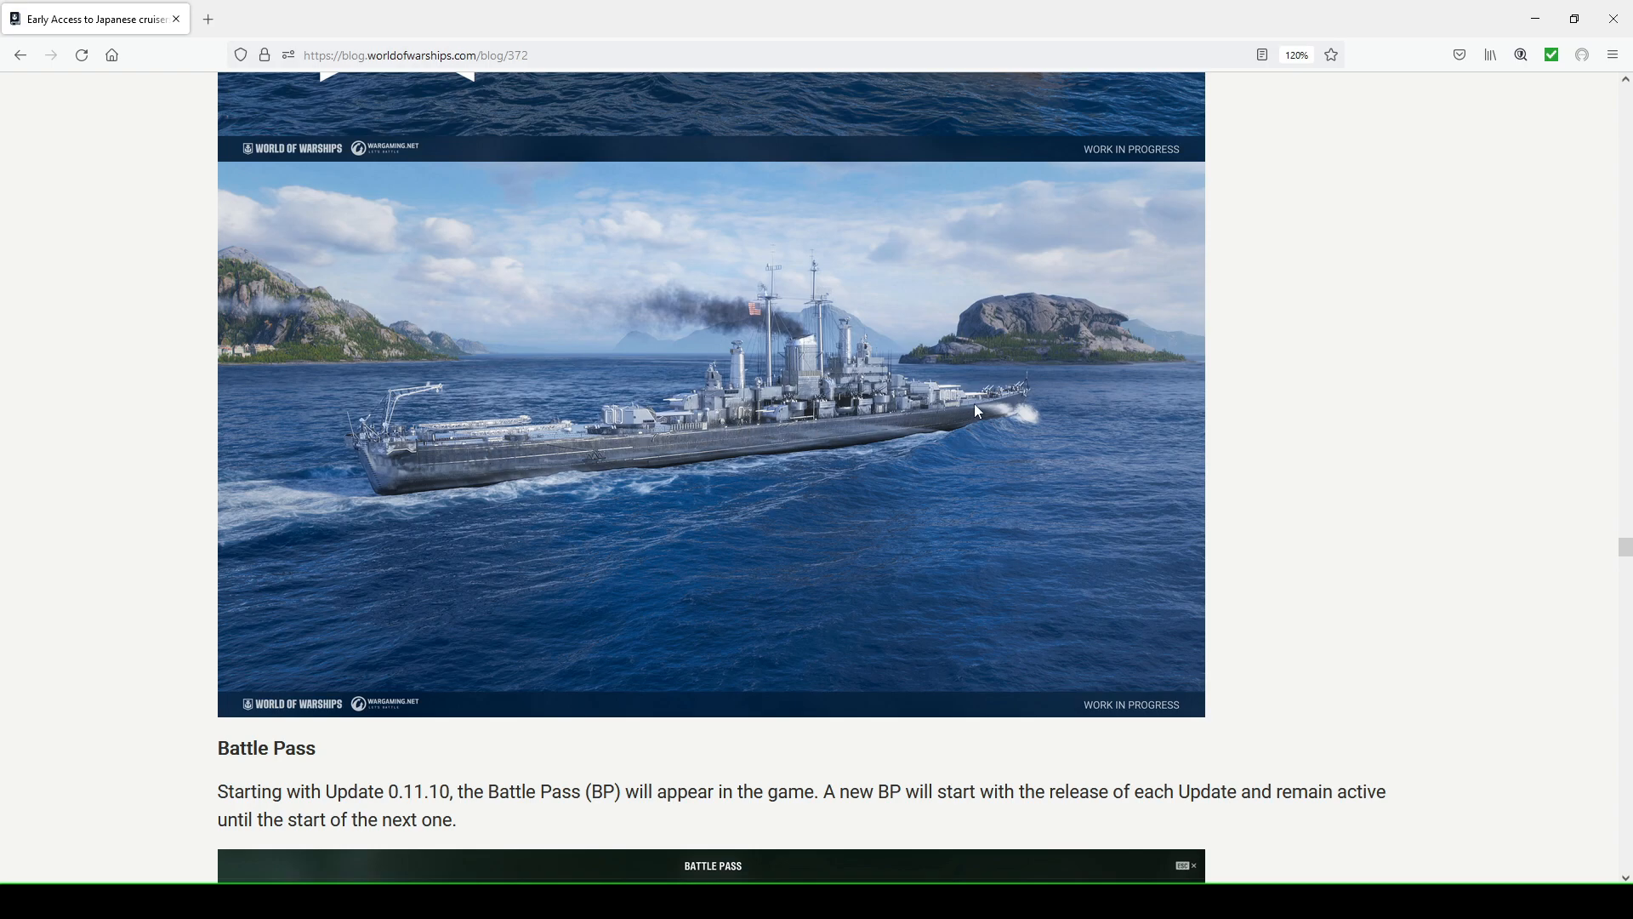
pyautogui.moveTo(866, 415)
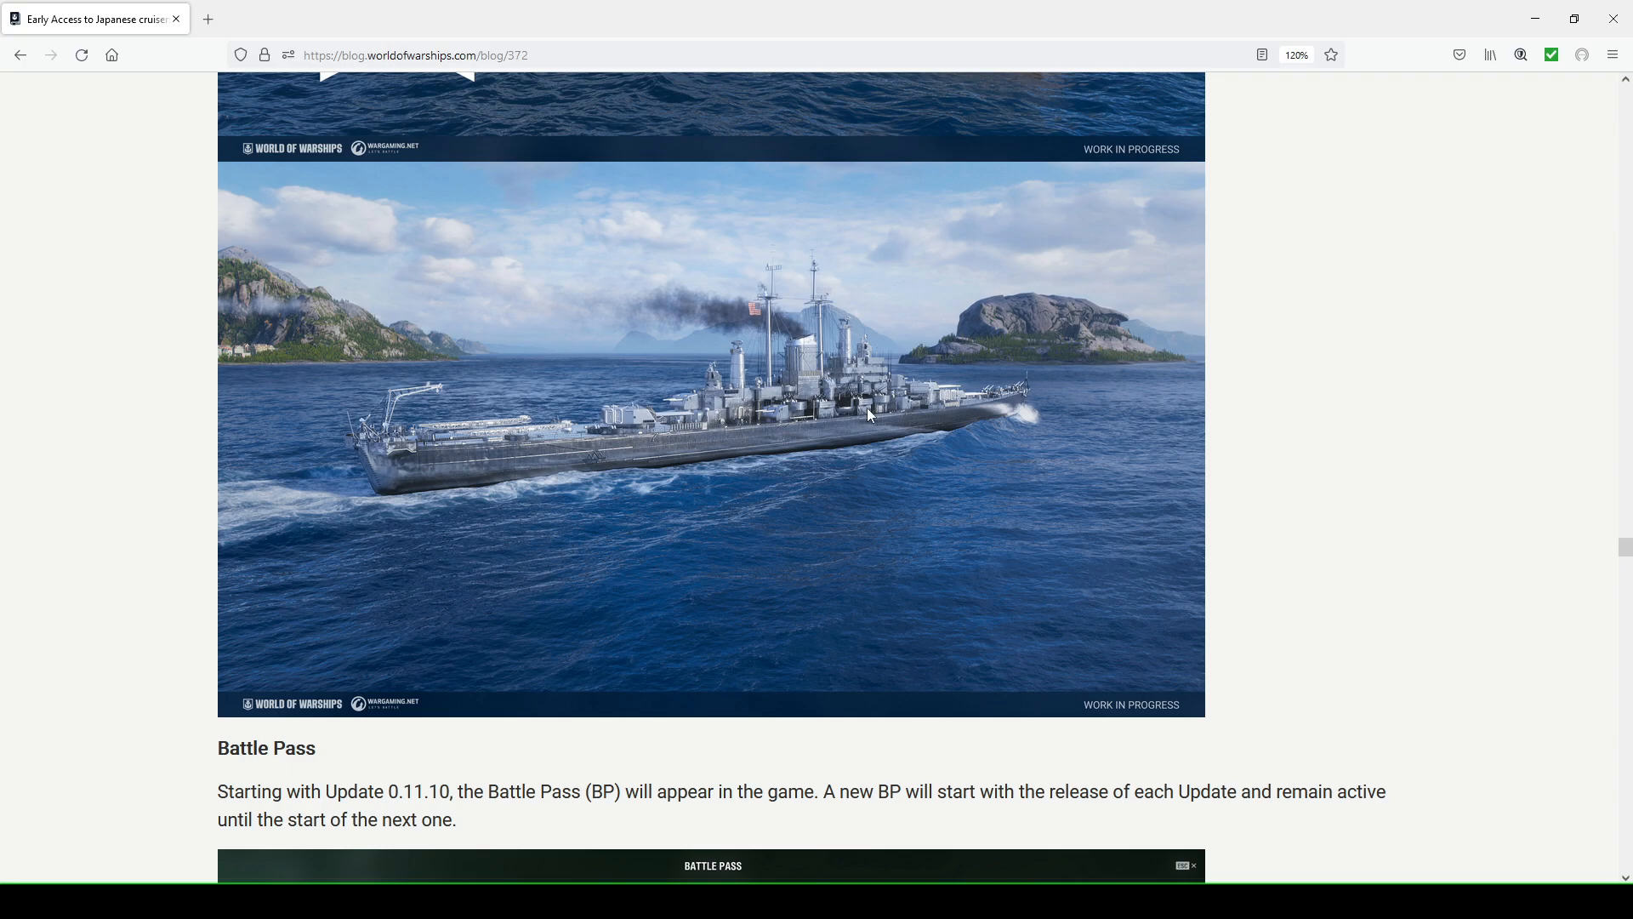
pyautogui.moveTo(967, 463)
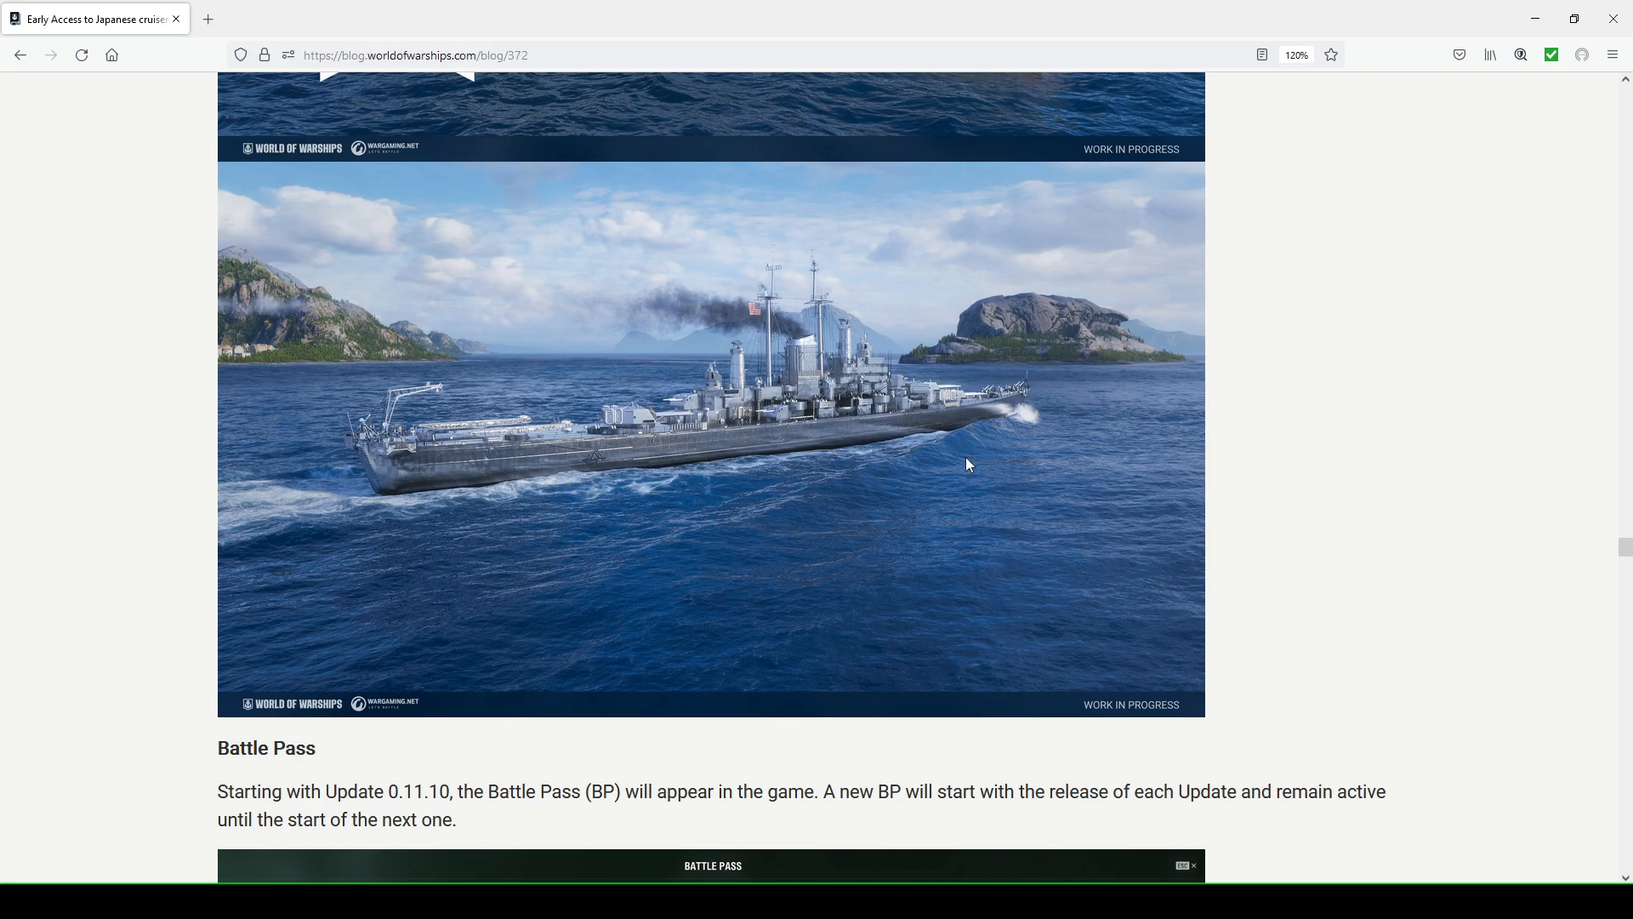
pyautogui.scroll(-3)
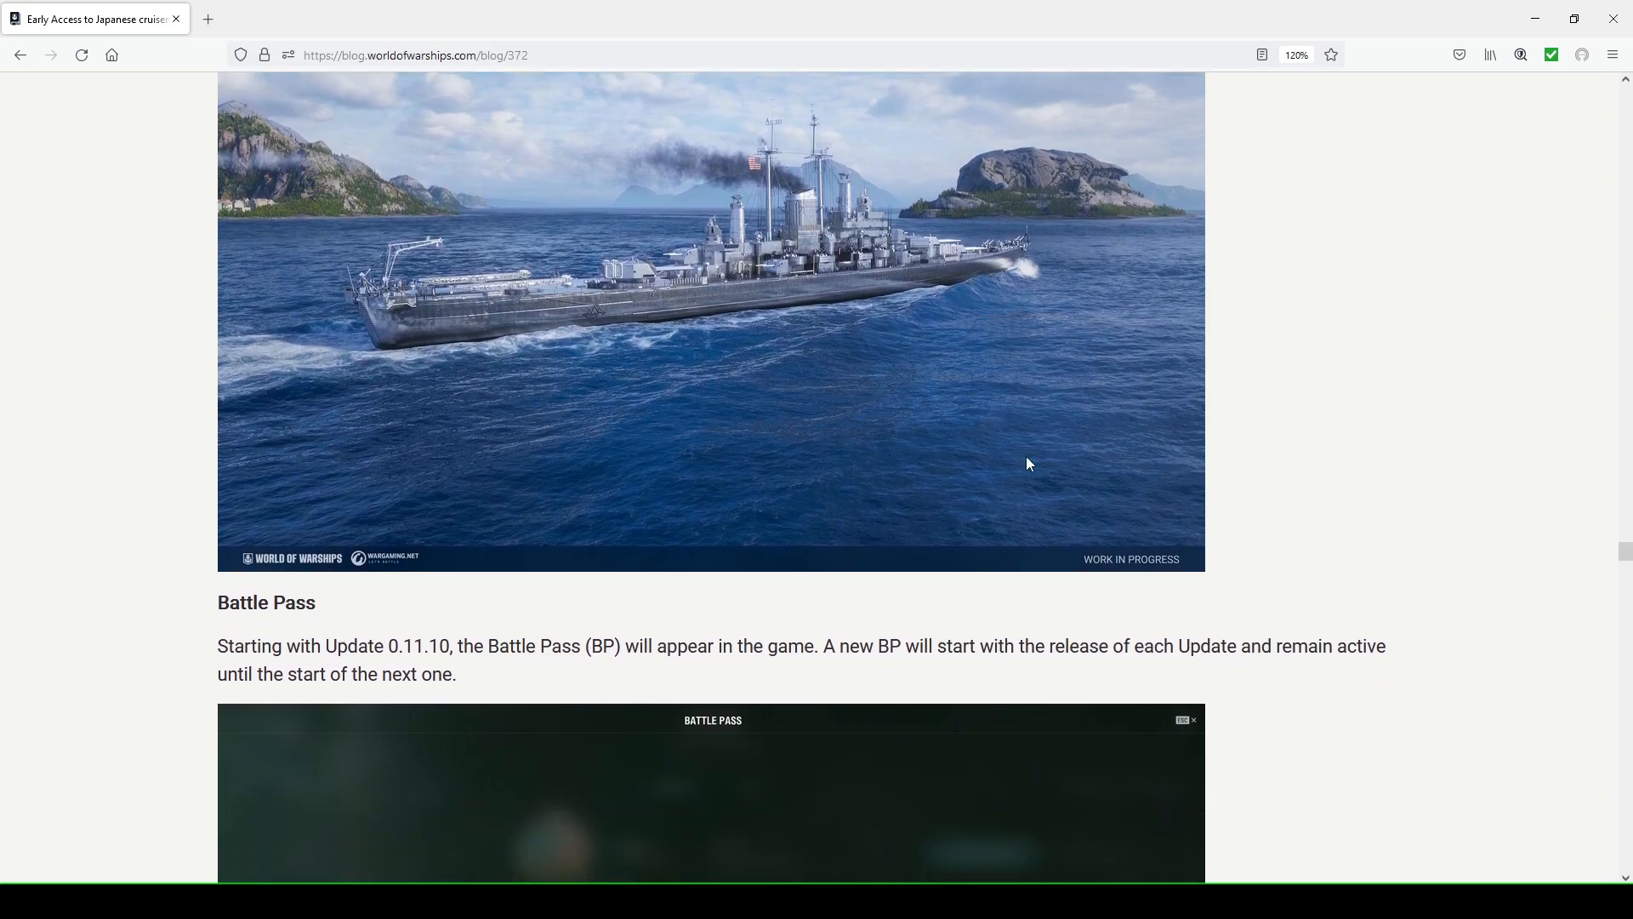
# Scroll past the first Battle Pass screenshot to the progress levels and reward chains paragraphs
pyautogui.scroll(-3)
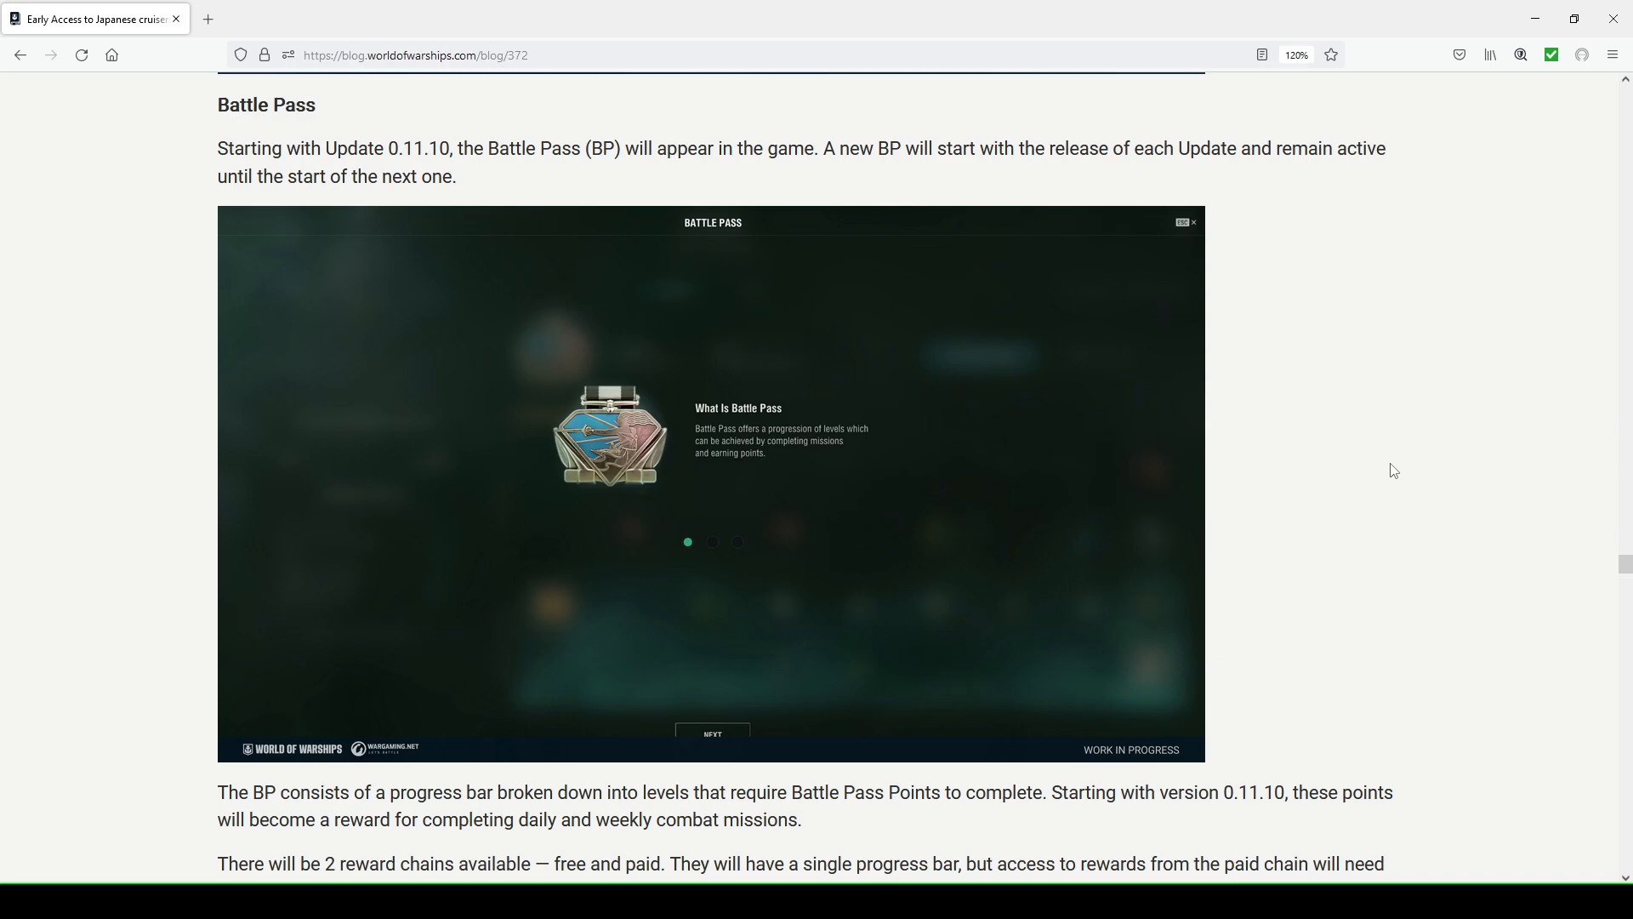
pyautogui.moveTo(1352, 408)
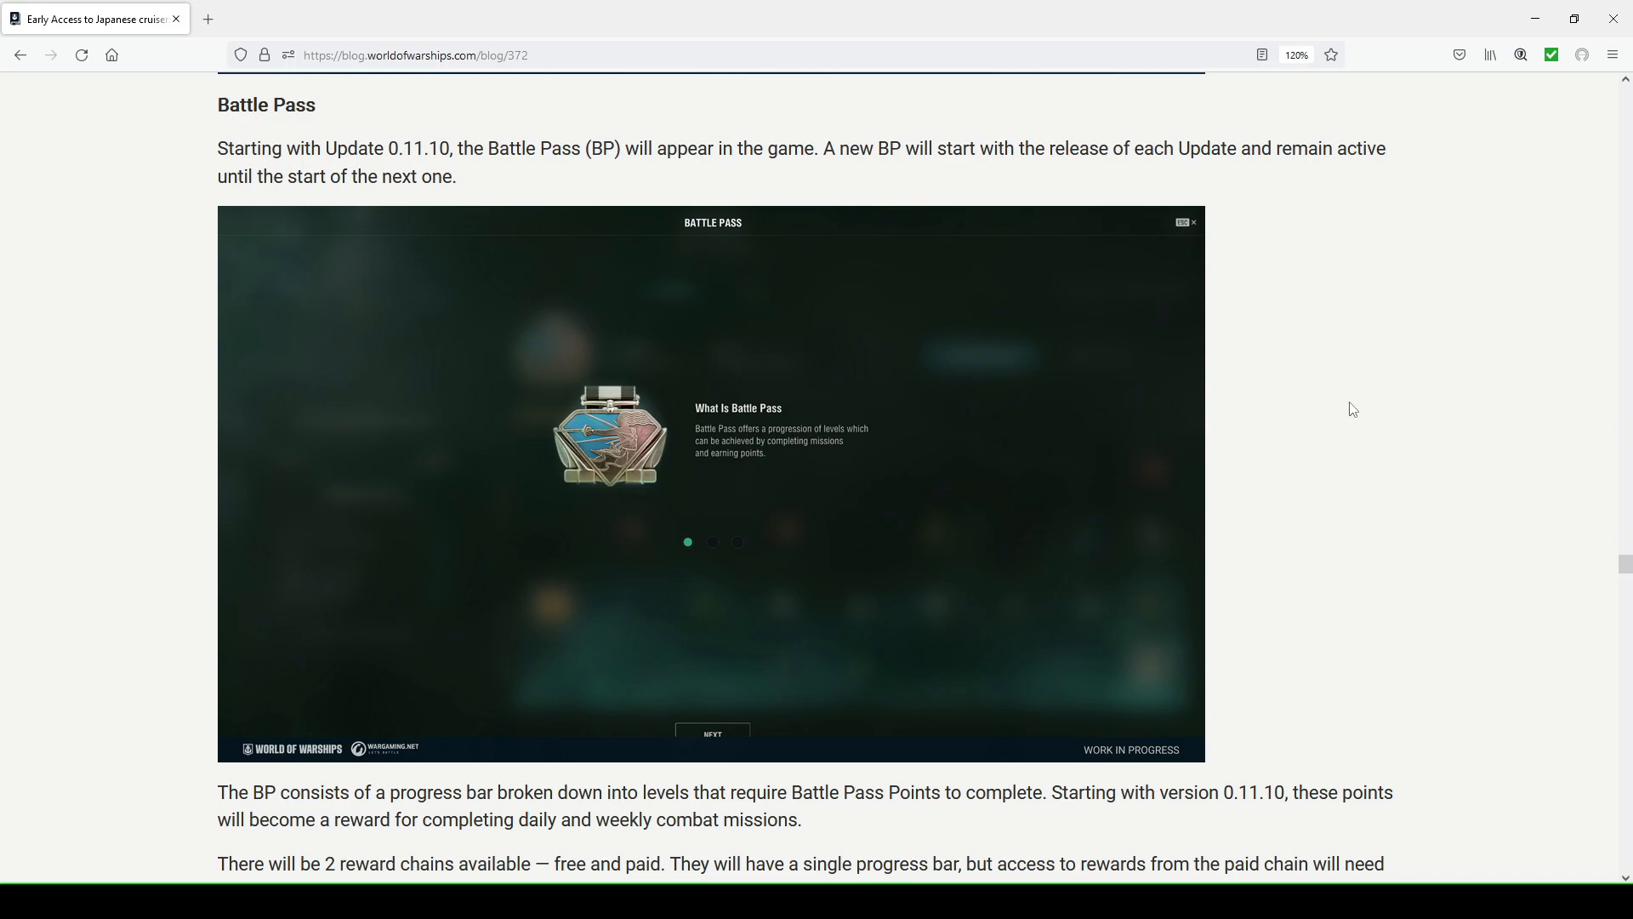
pyautogui.moveTo(598, 143)
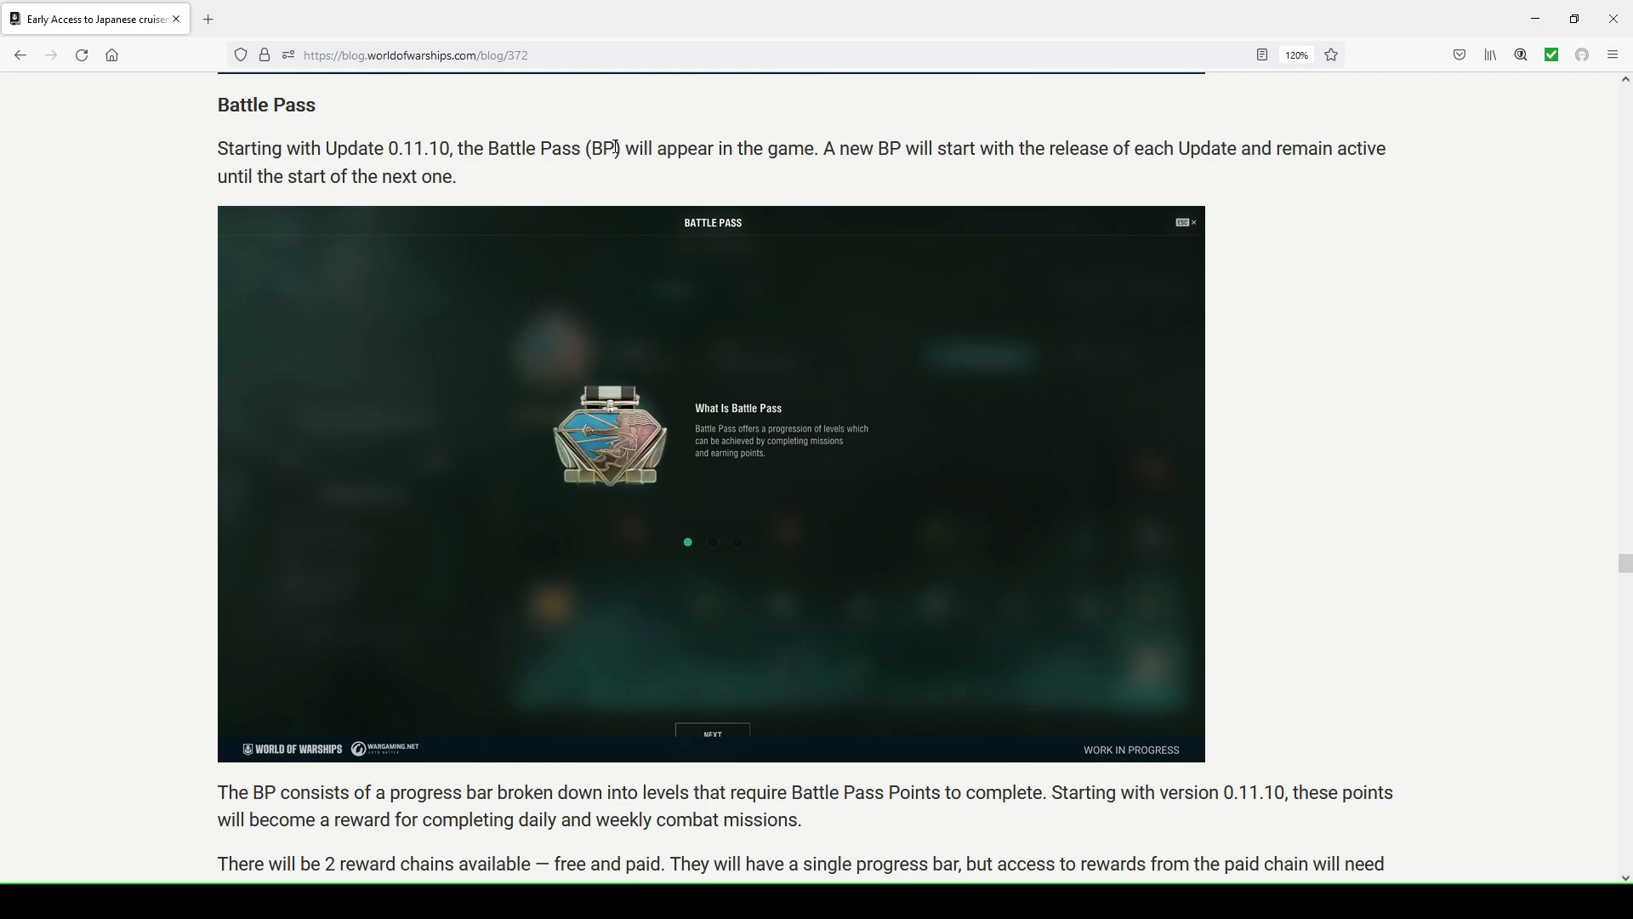
pyautogui.moveTo(726, 372)
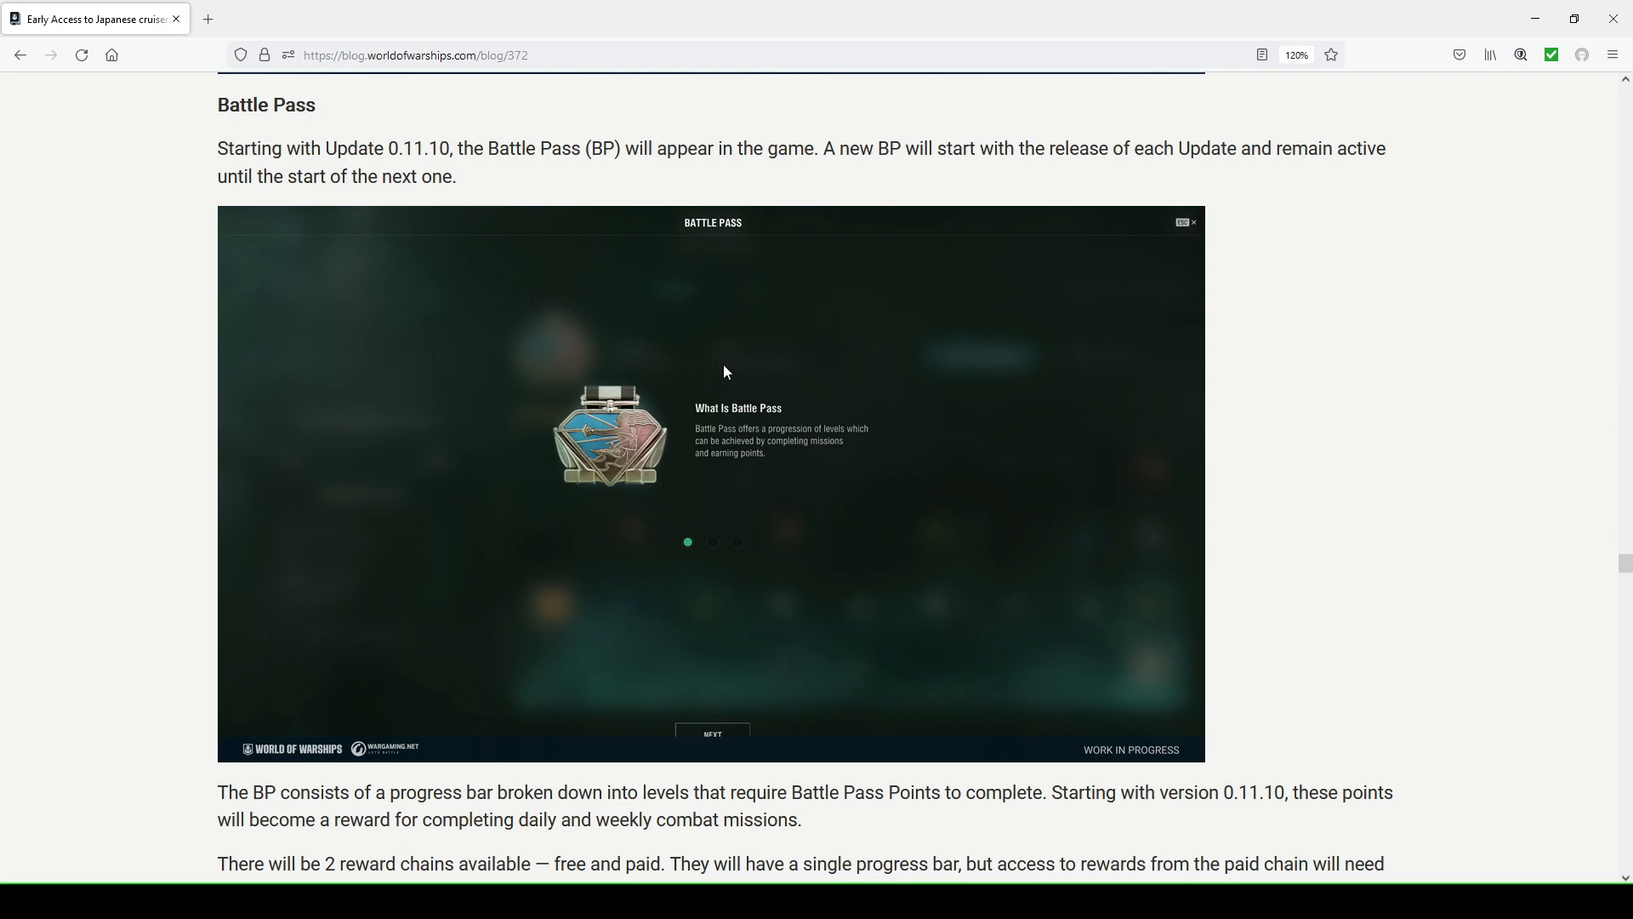
pyautogui.scroll(-3)
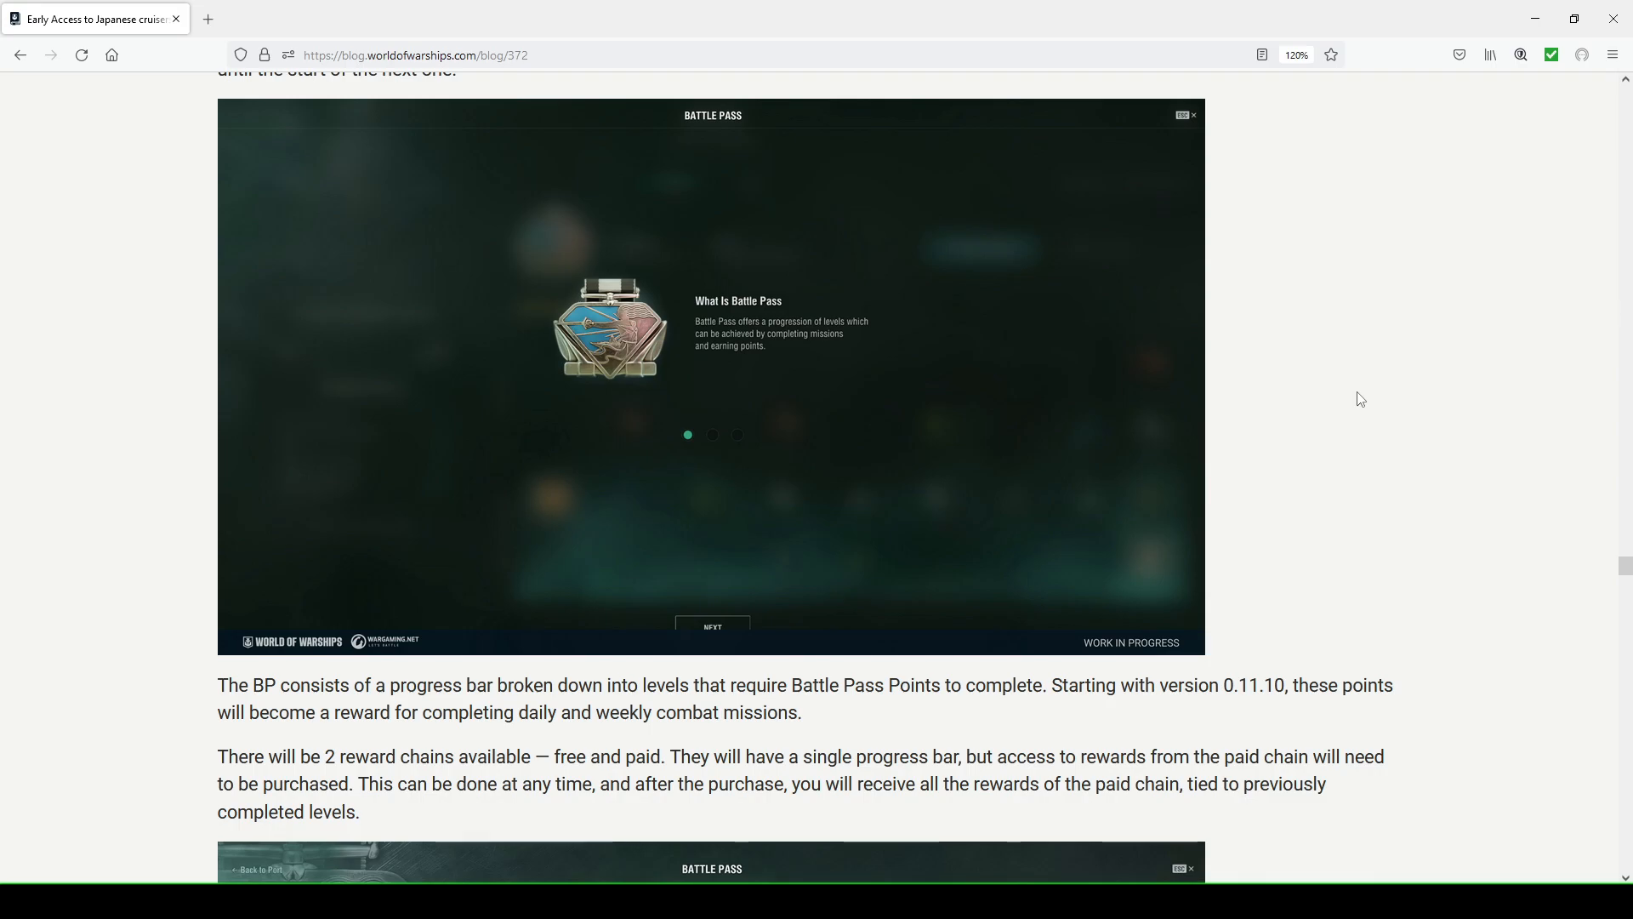
pyautogui.moveTo(717, 443)
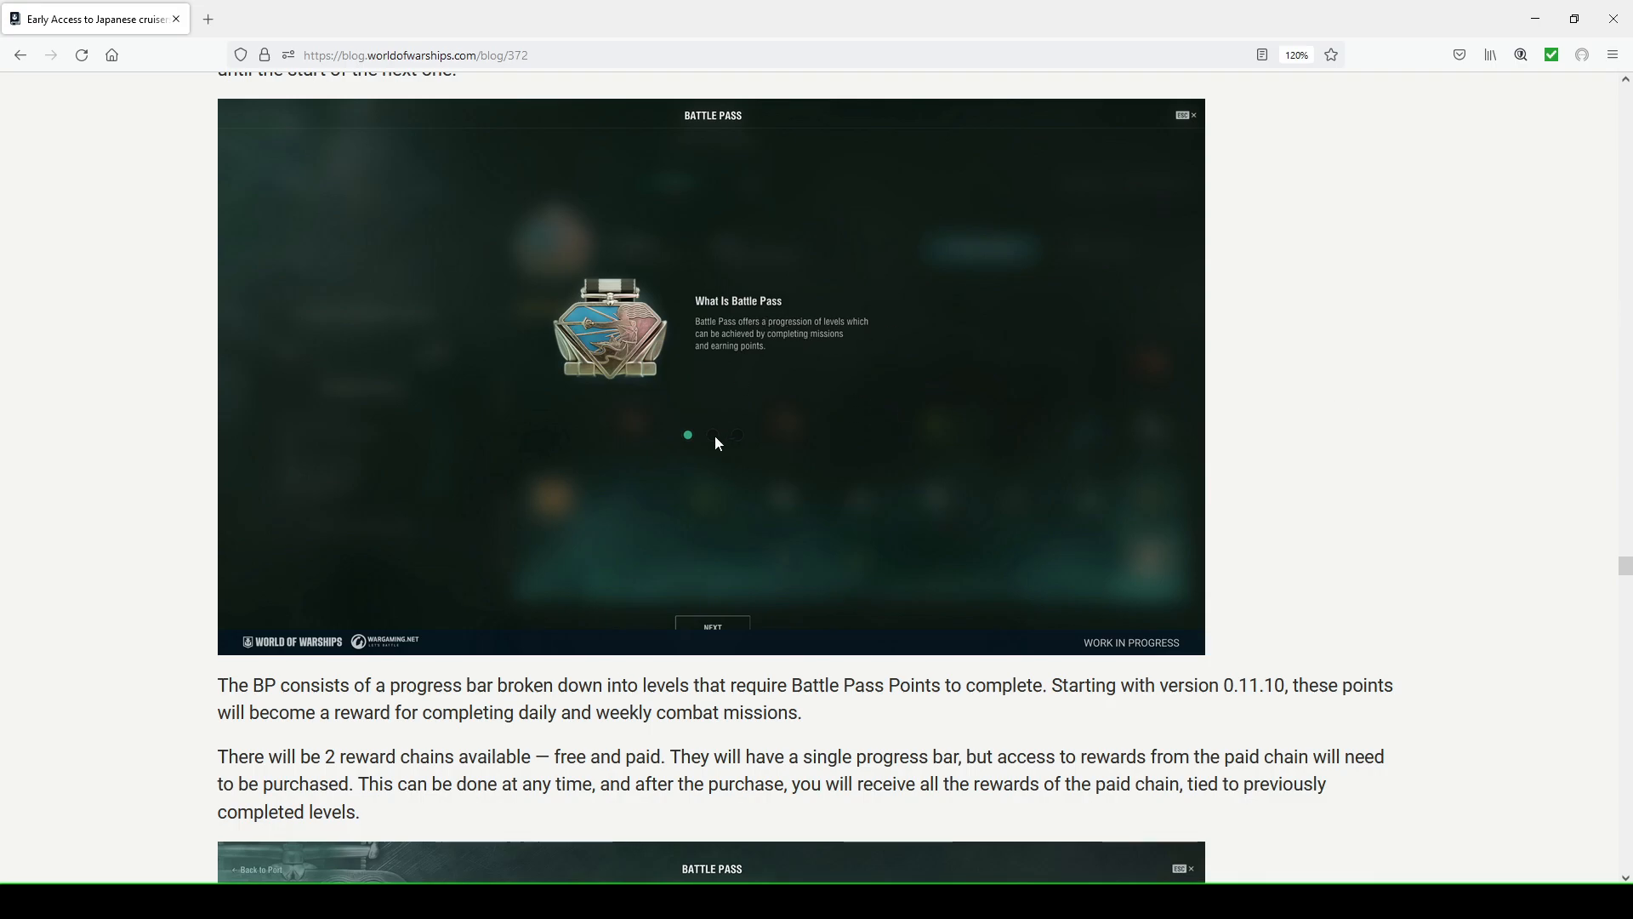
pyautogui.moveTo(776, 332)
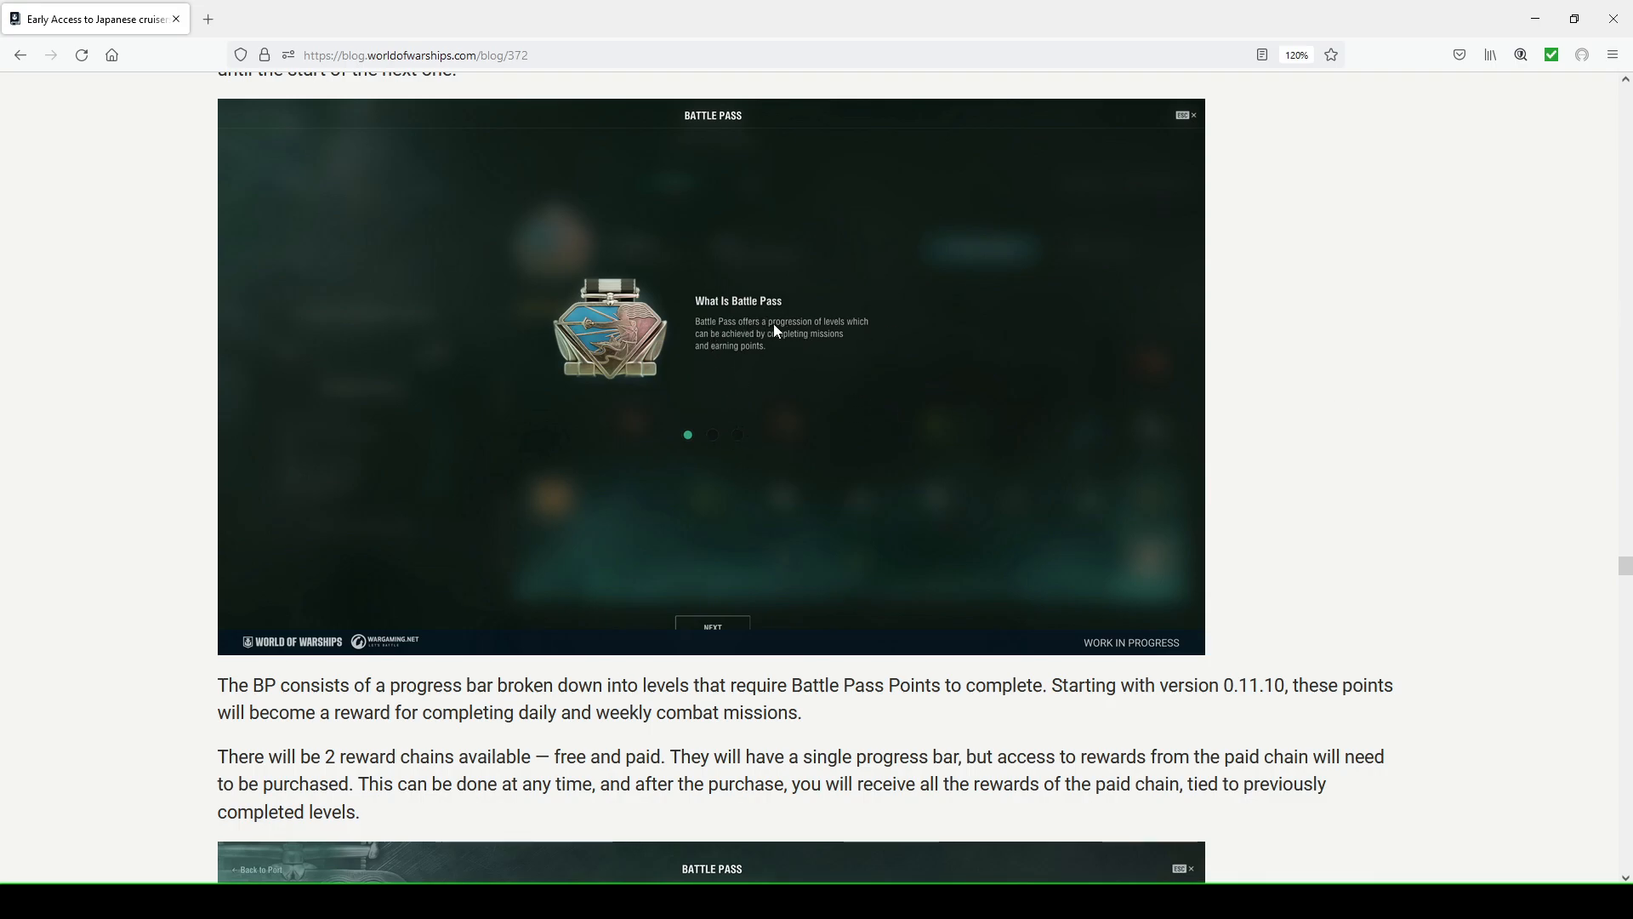
pyautogui.moveTo(783, 334)
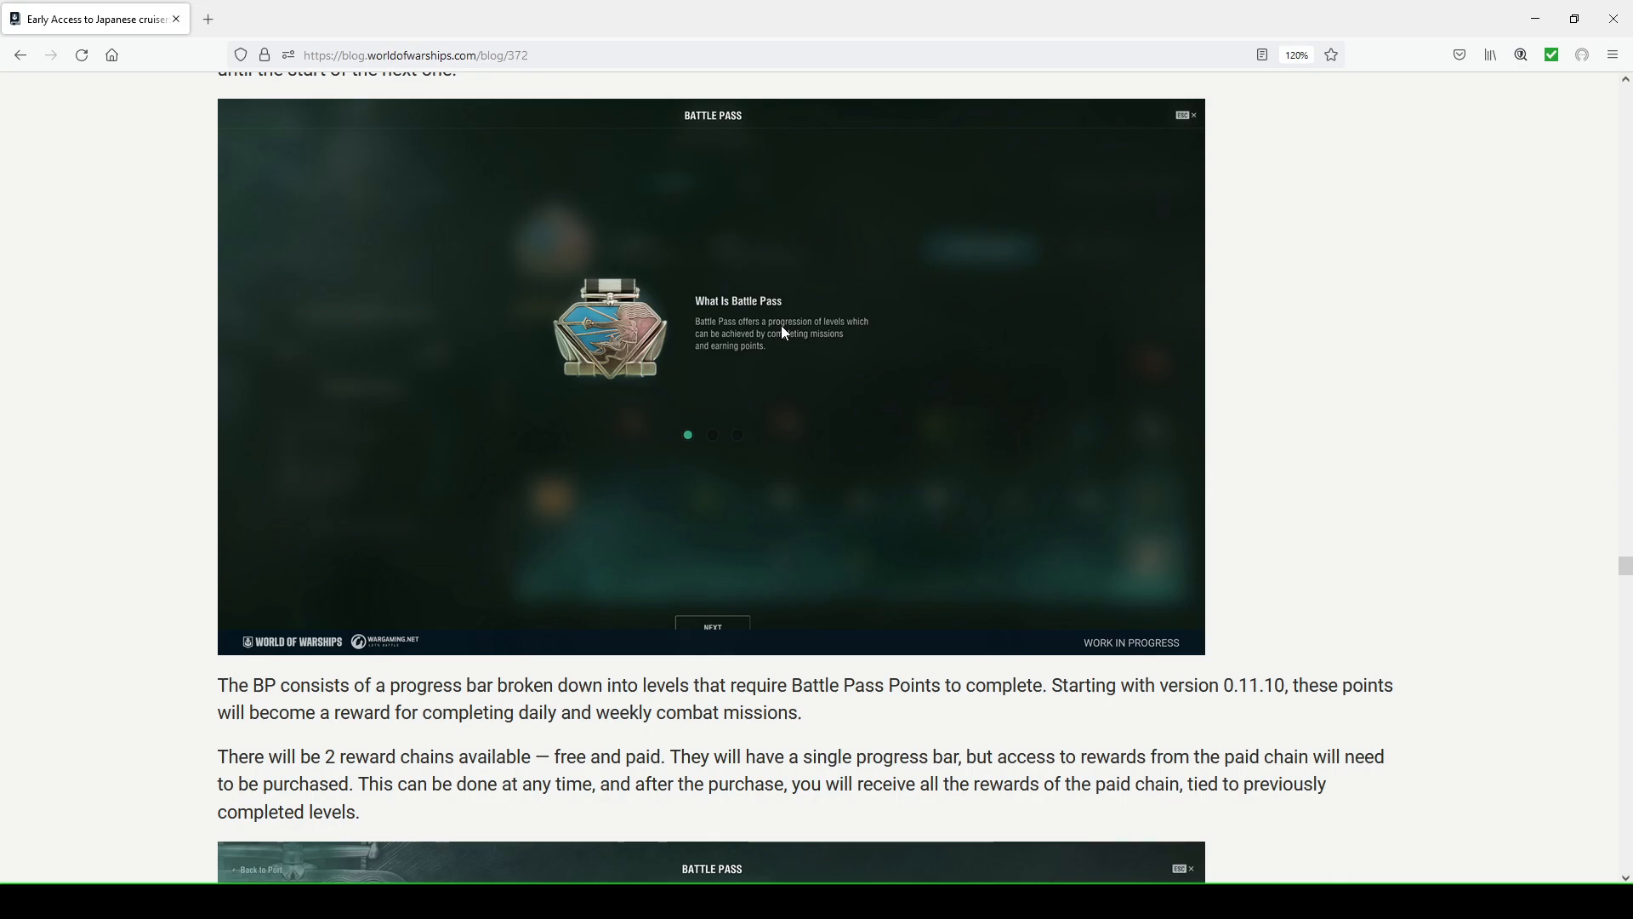
pyautogui.moveTo(745, 346)
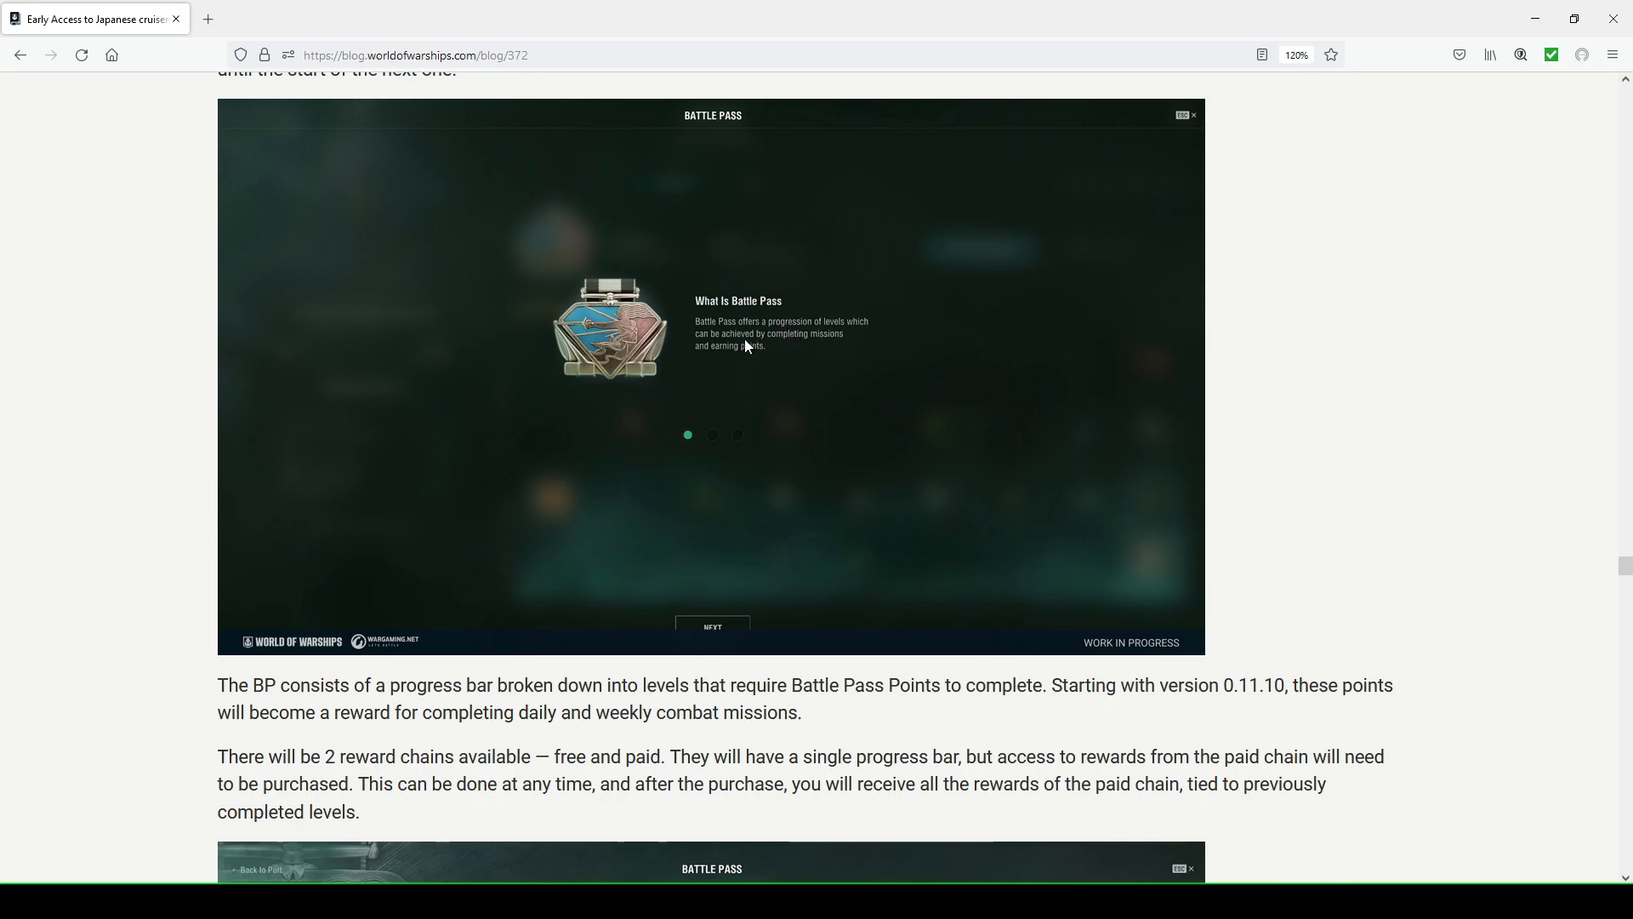
pyautogui.scroll(-3)
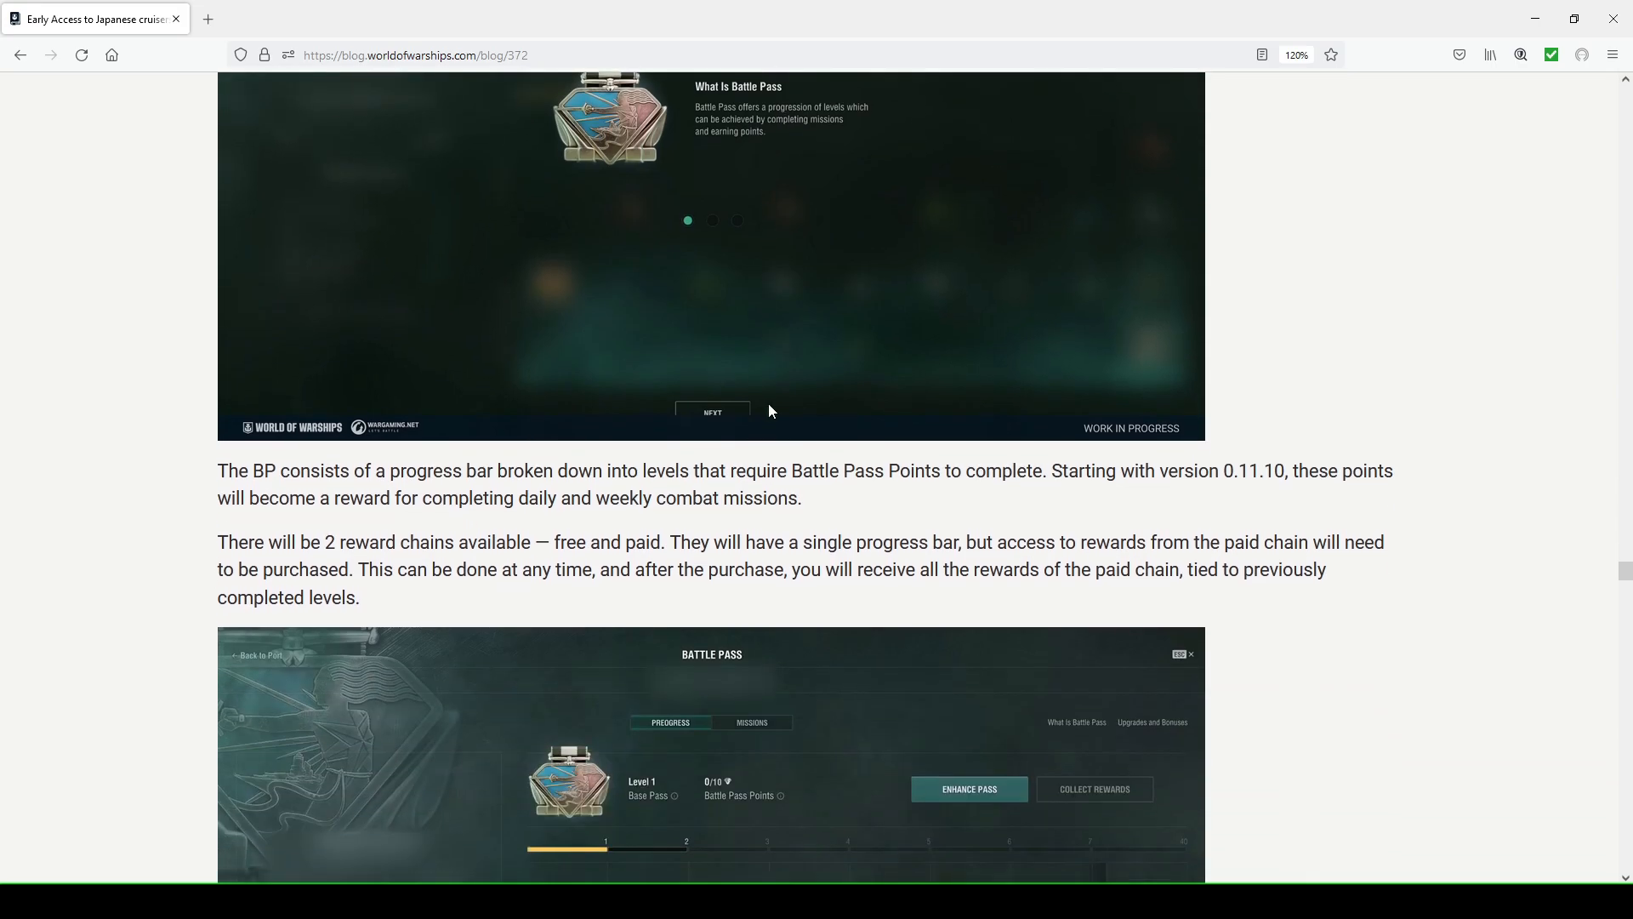
# Show the free and paid reward chains paragraph with the reward grid screenshot, deselecting the phrase
pyautogui.scroll(-3)
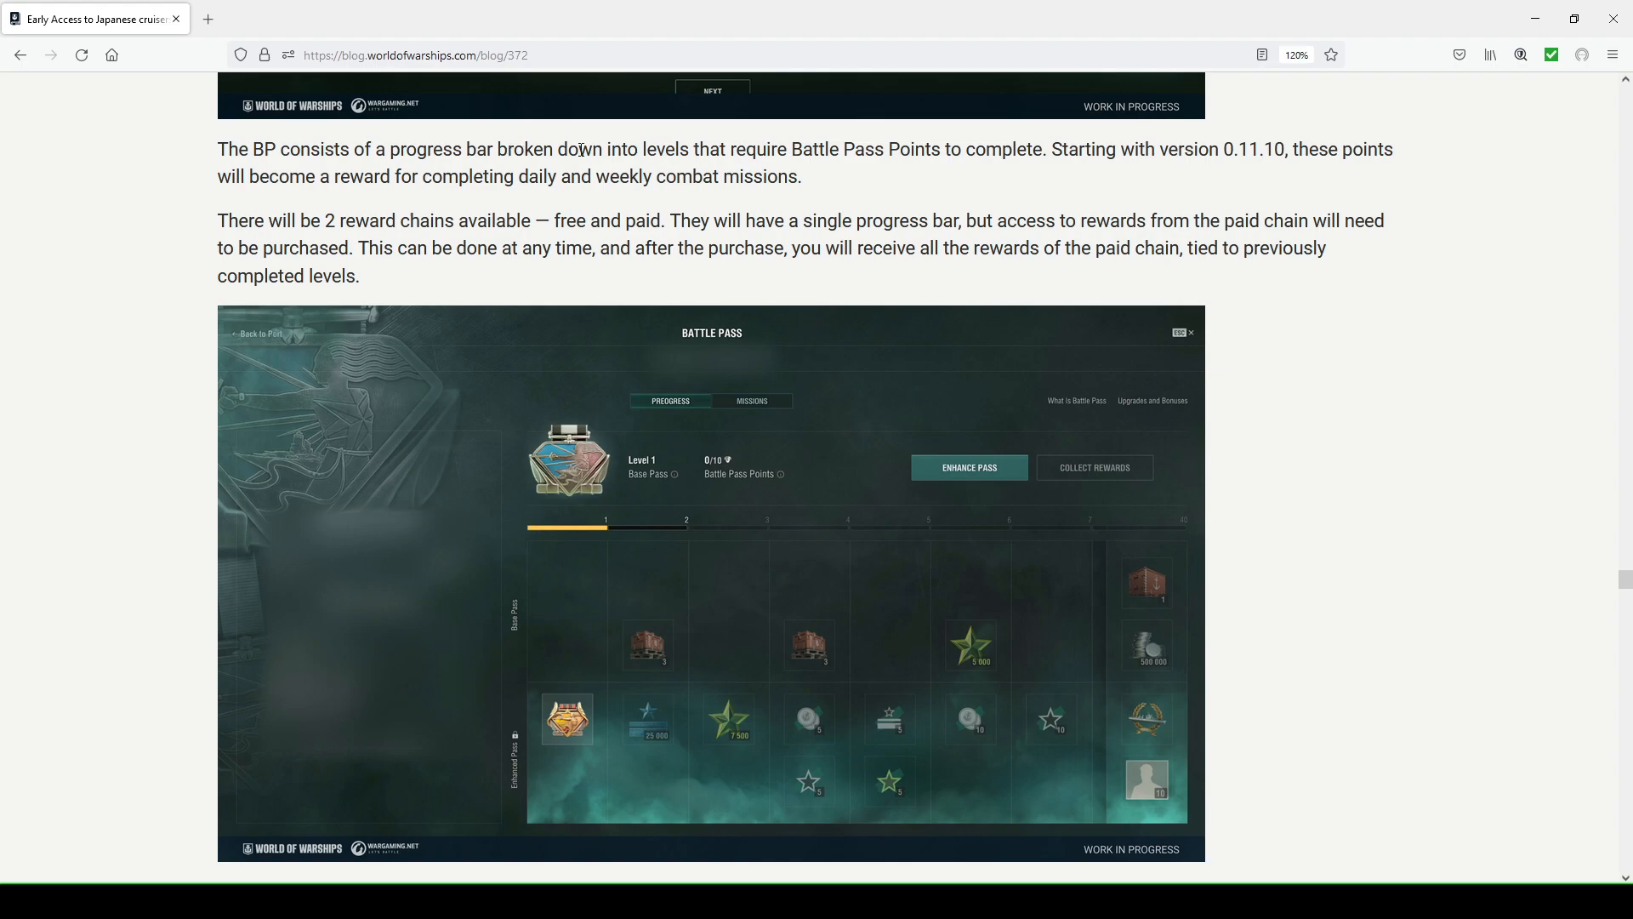
pyautogui.moveTo(1085, 531)
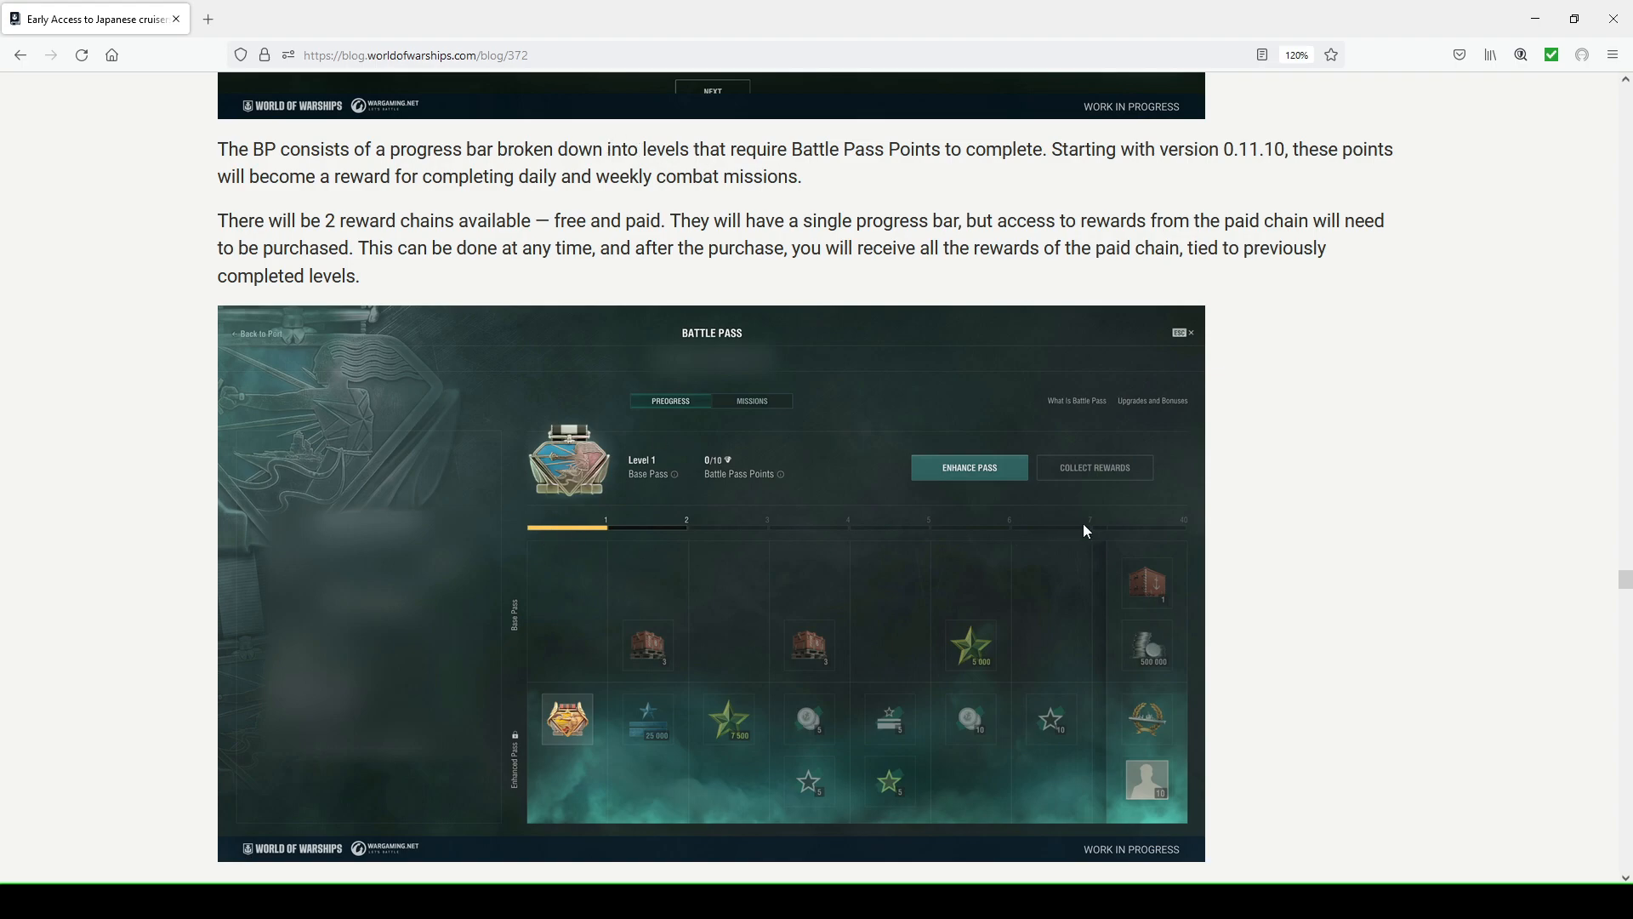
pyautogui.moveTo(852, 160)
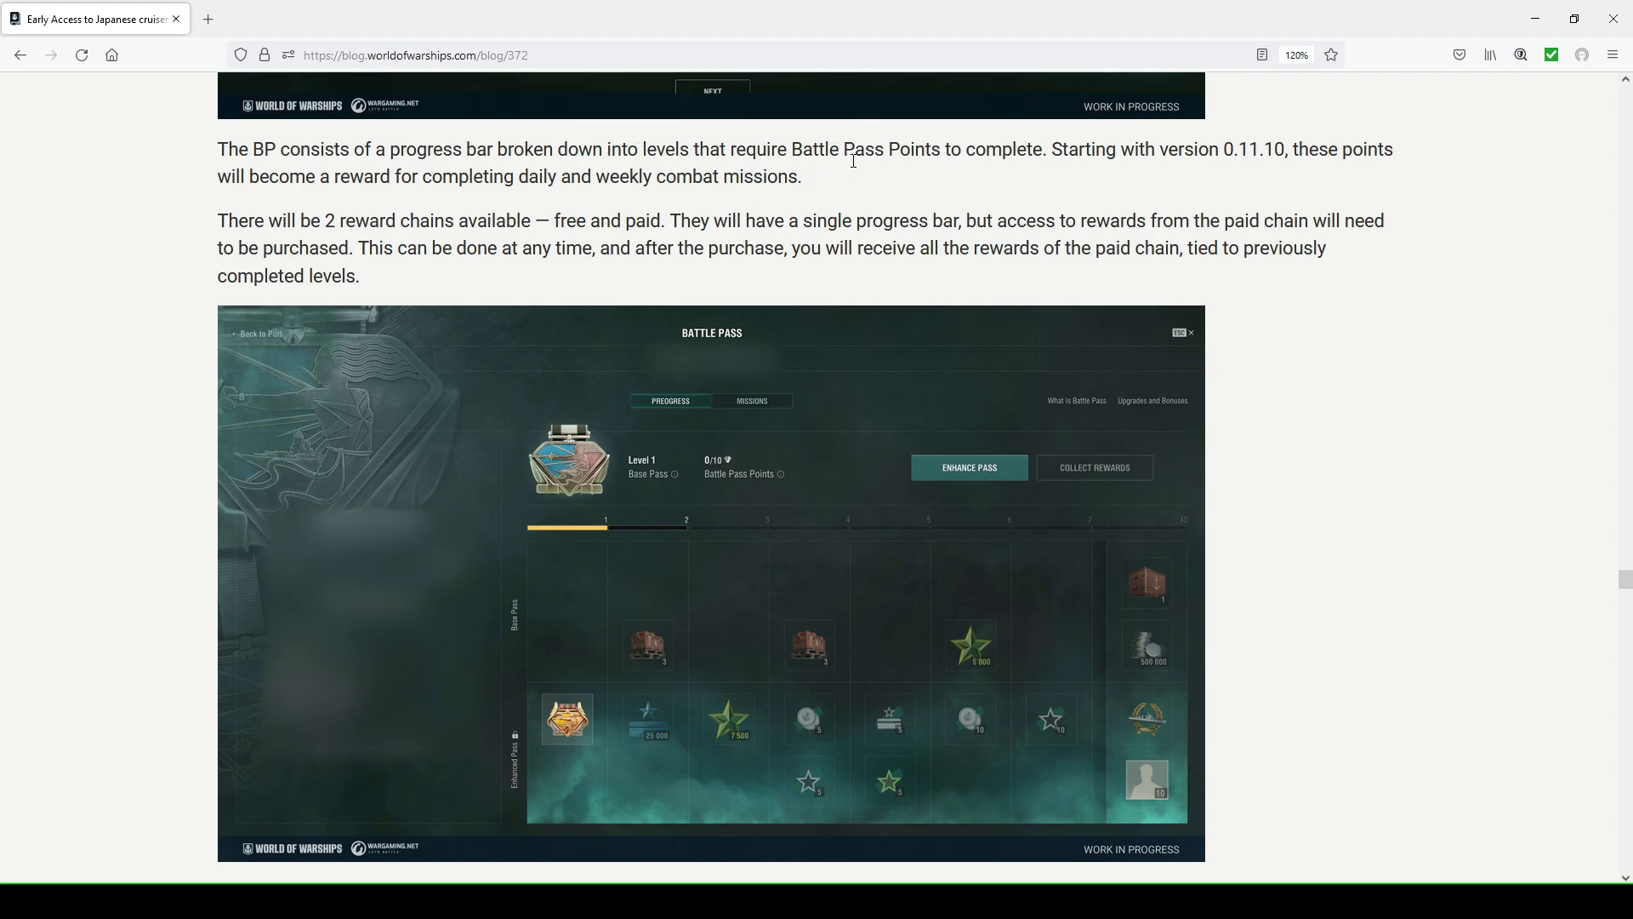
pyautogui.moveTo(1008, 190)
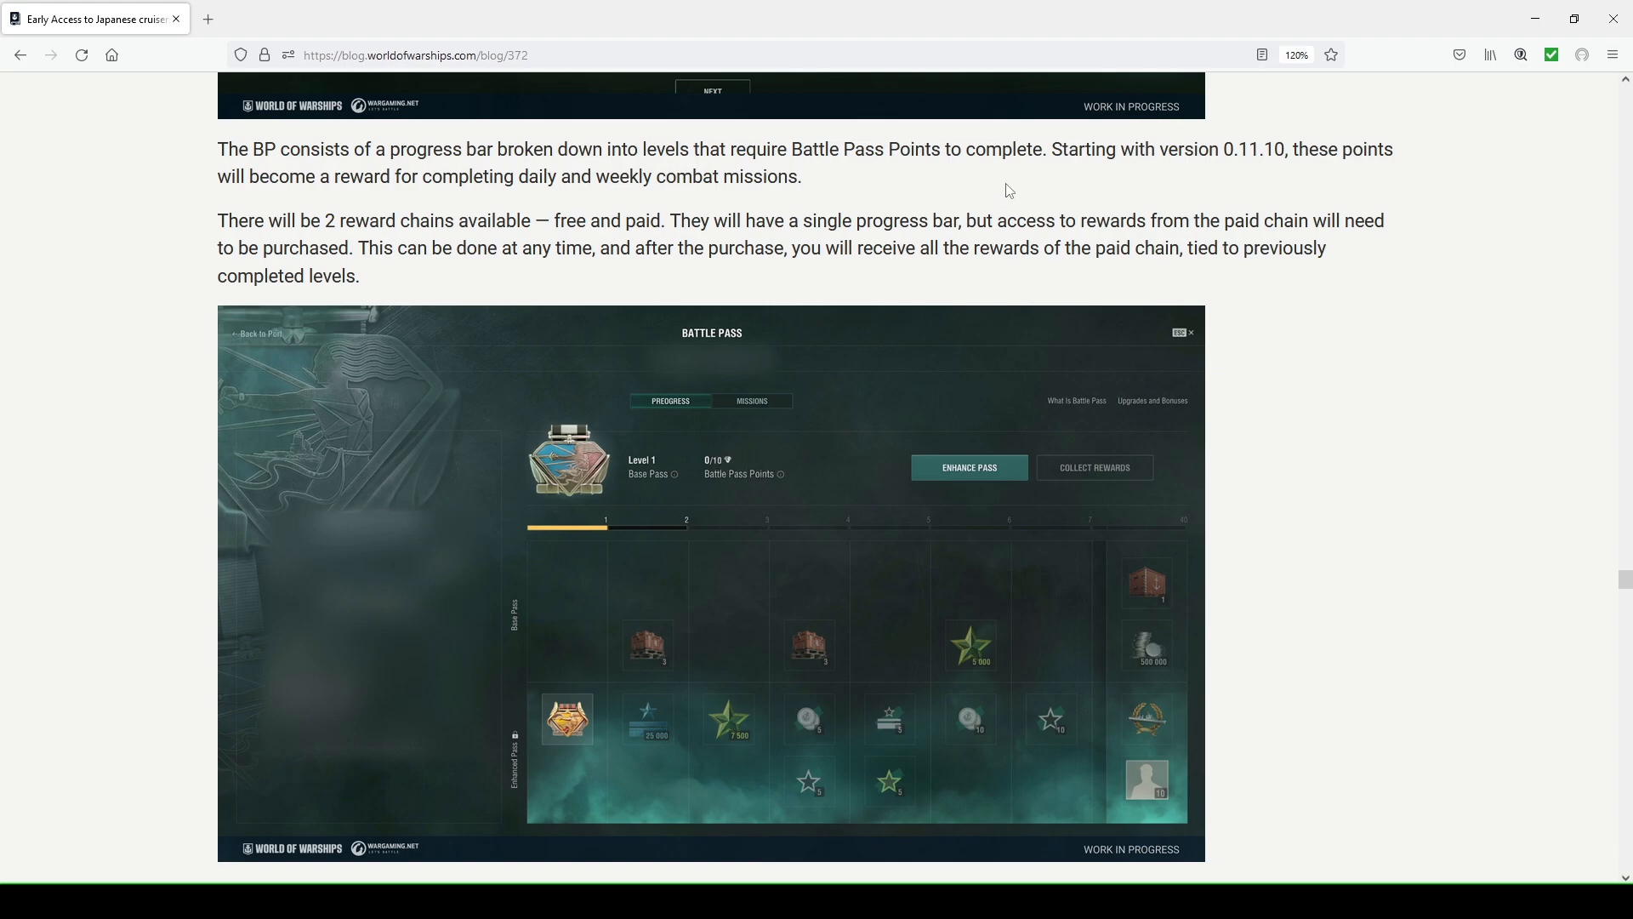
pyautogui.moveTo(253, 186)
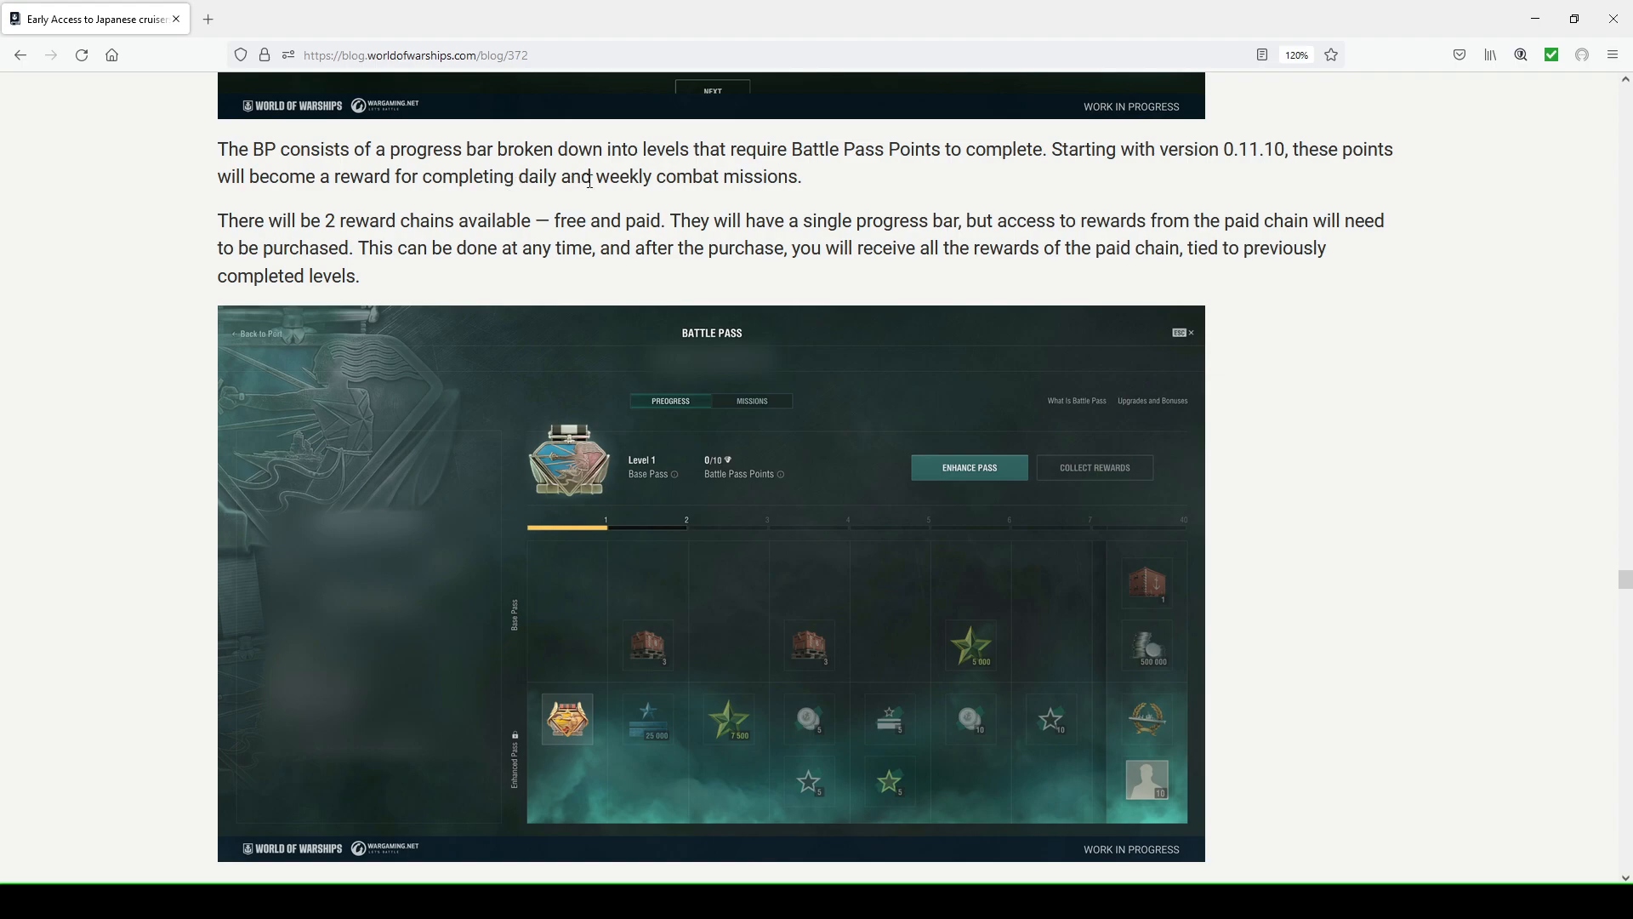
pyautogui.scroll(-3)
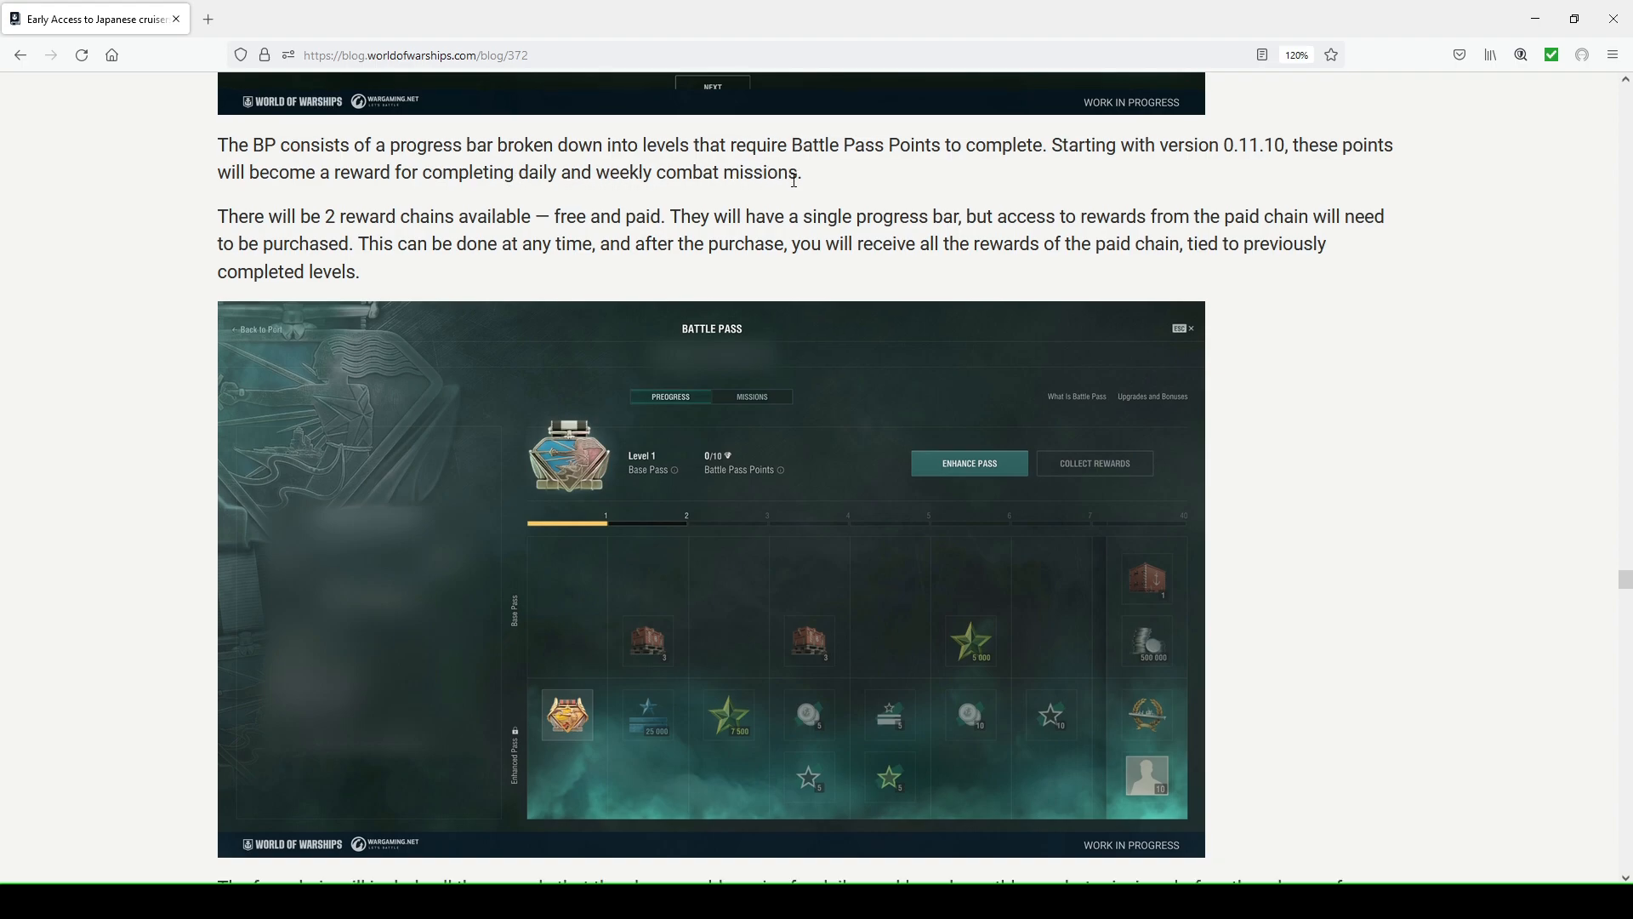
pyautogui.scroll(3)
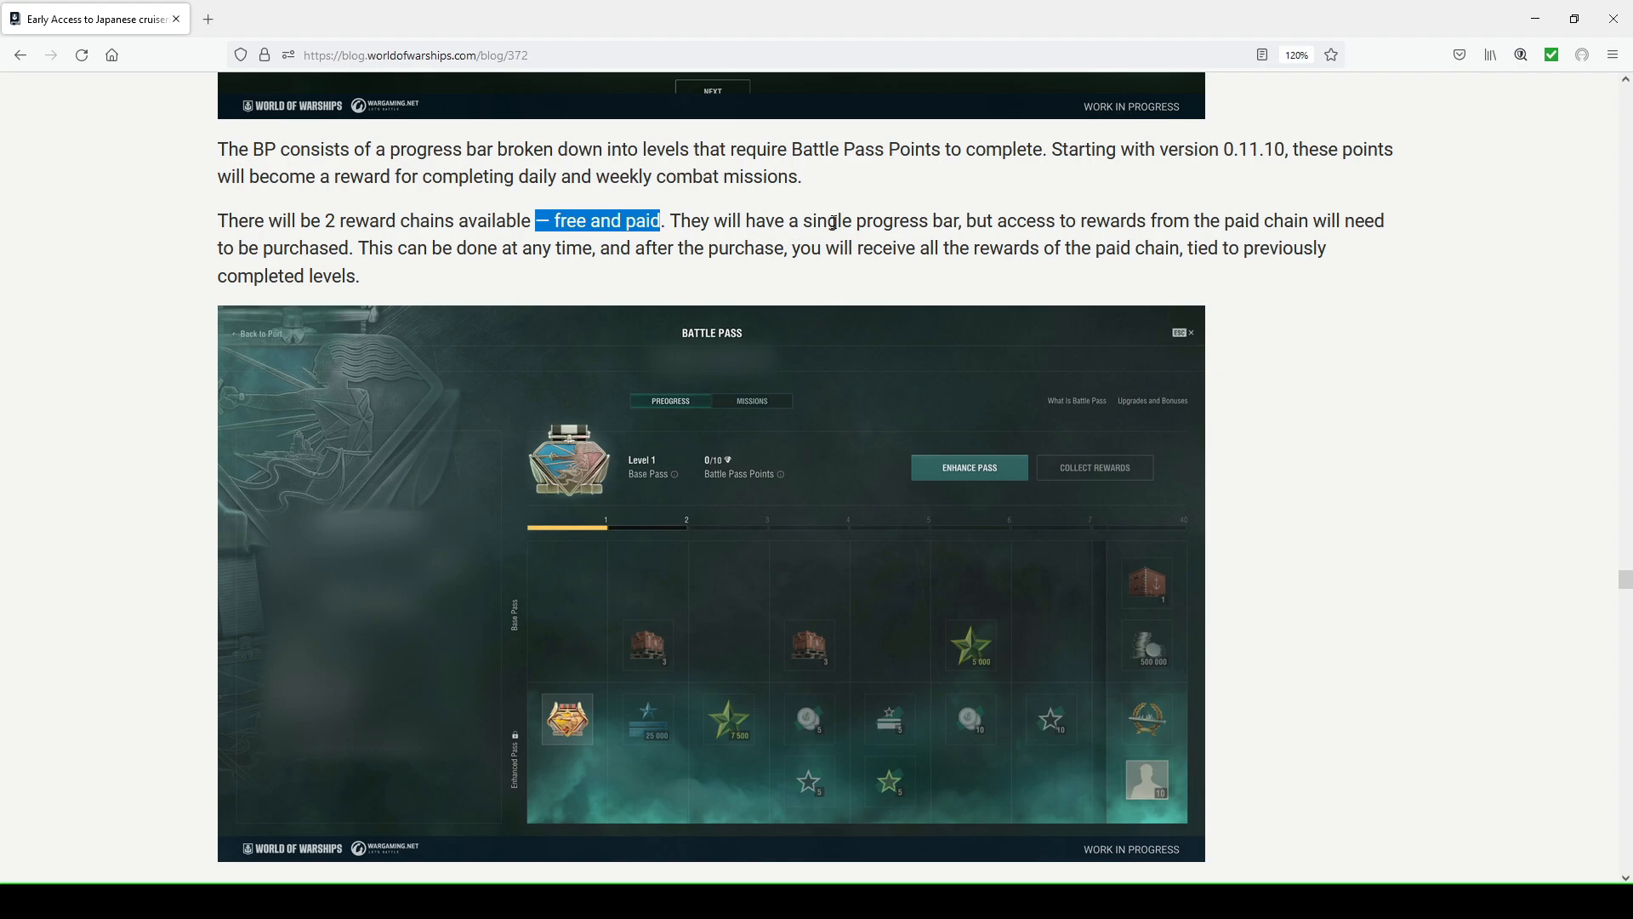
pyautogui.moveTo(624, 532)
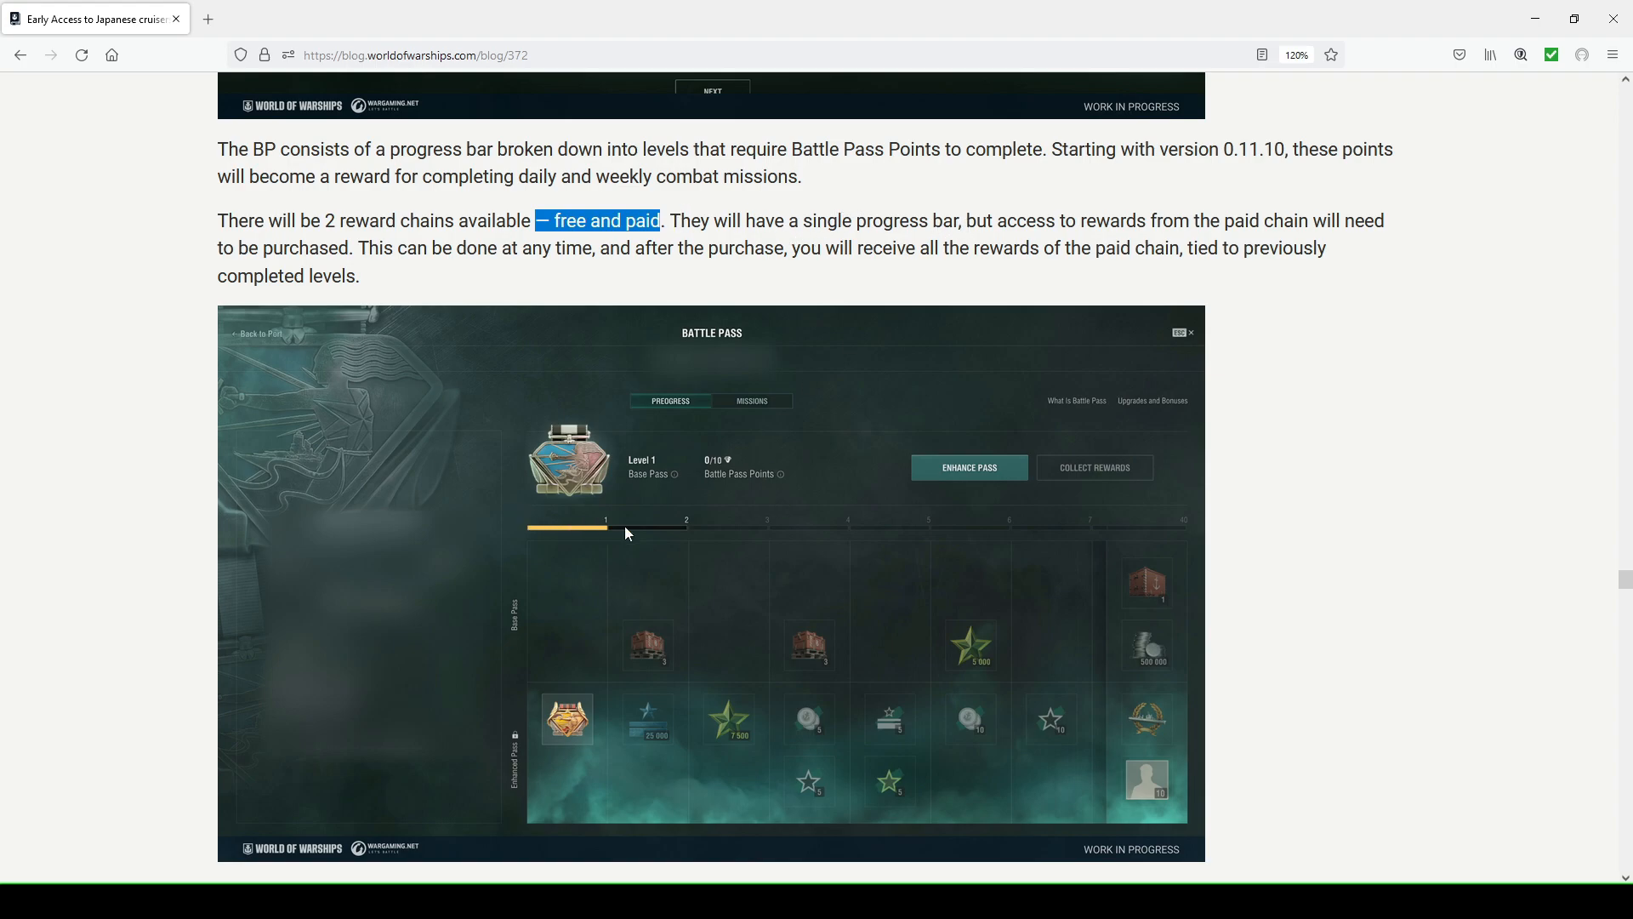
pyautogui.click(1254, 220)
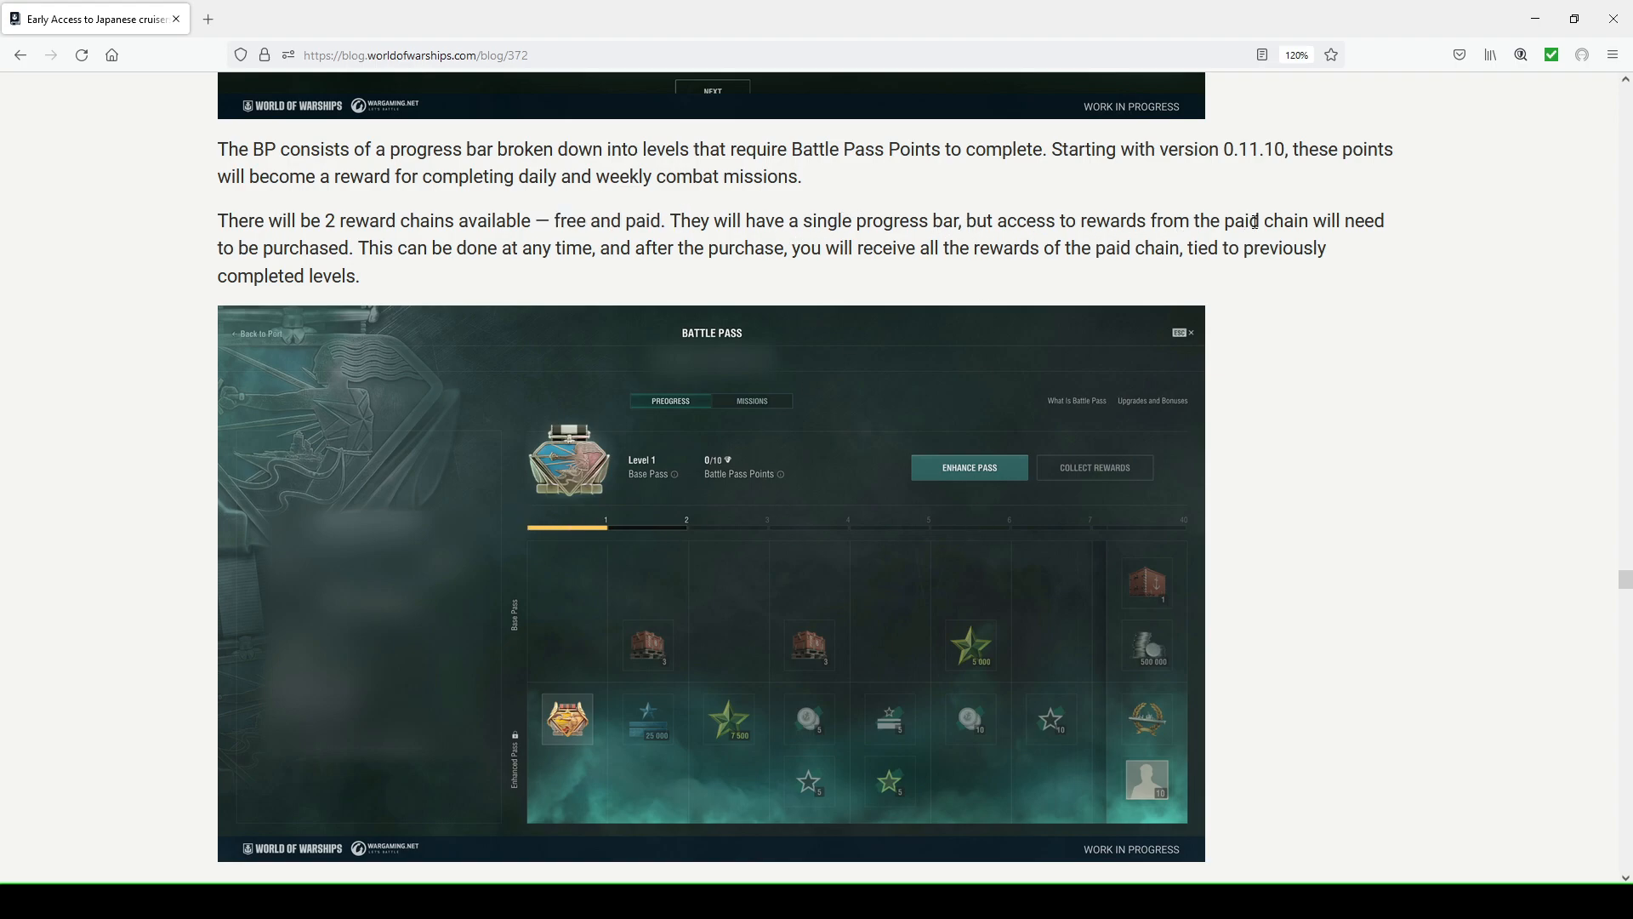
pyautogui.moveTo(349, 269)
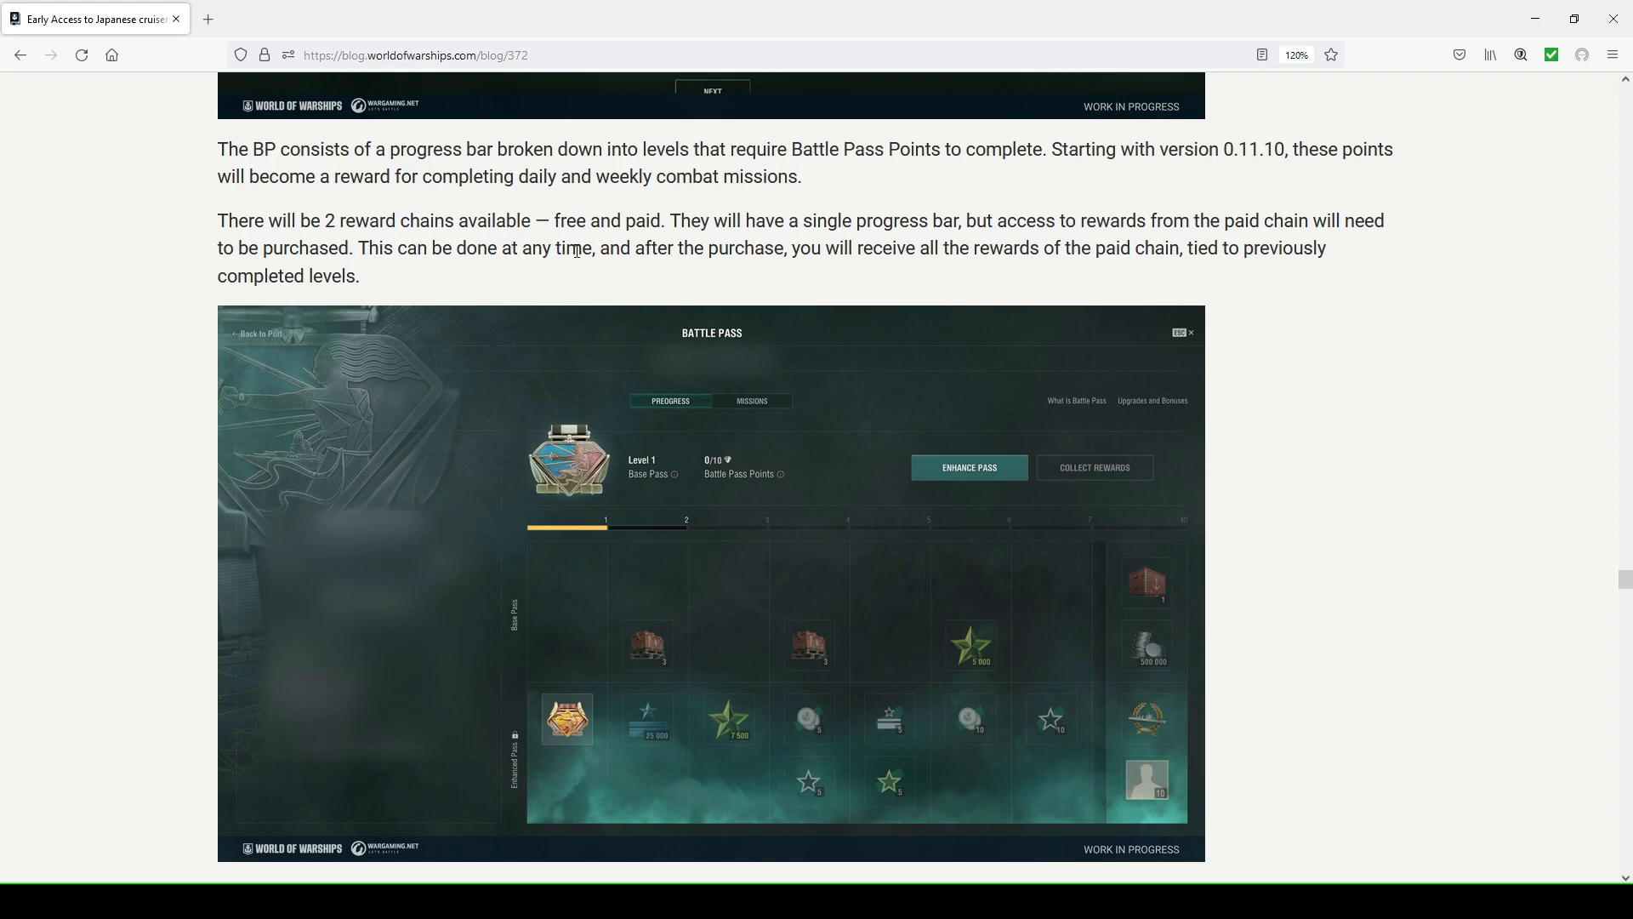
pyautogui.moveTo(867, 253)
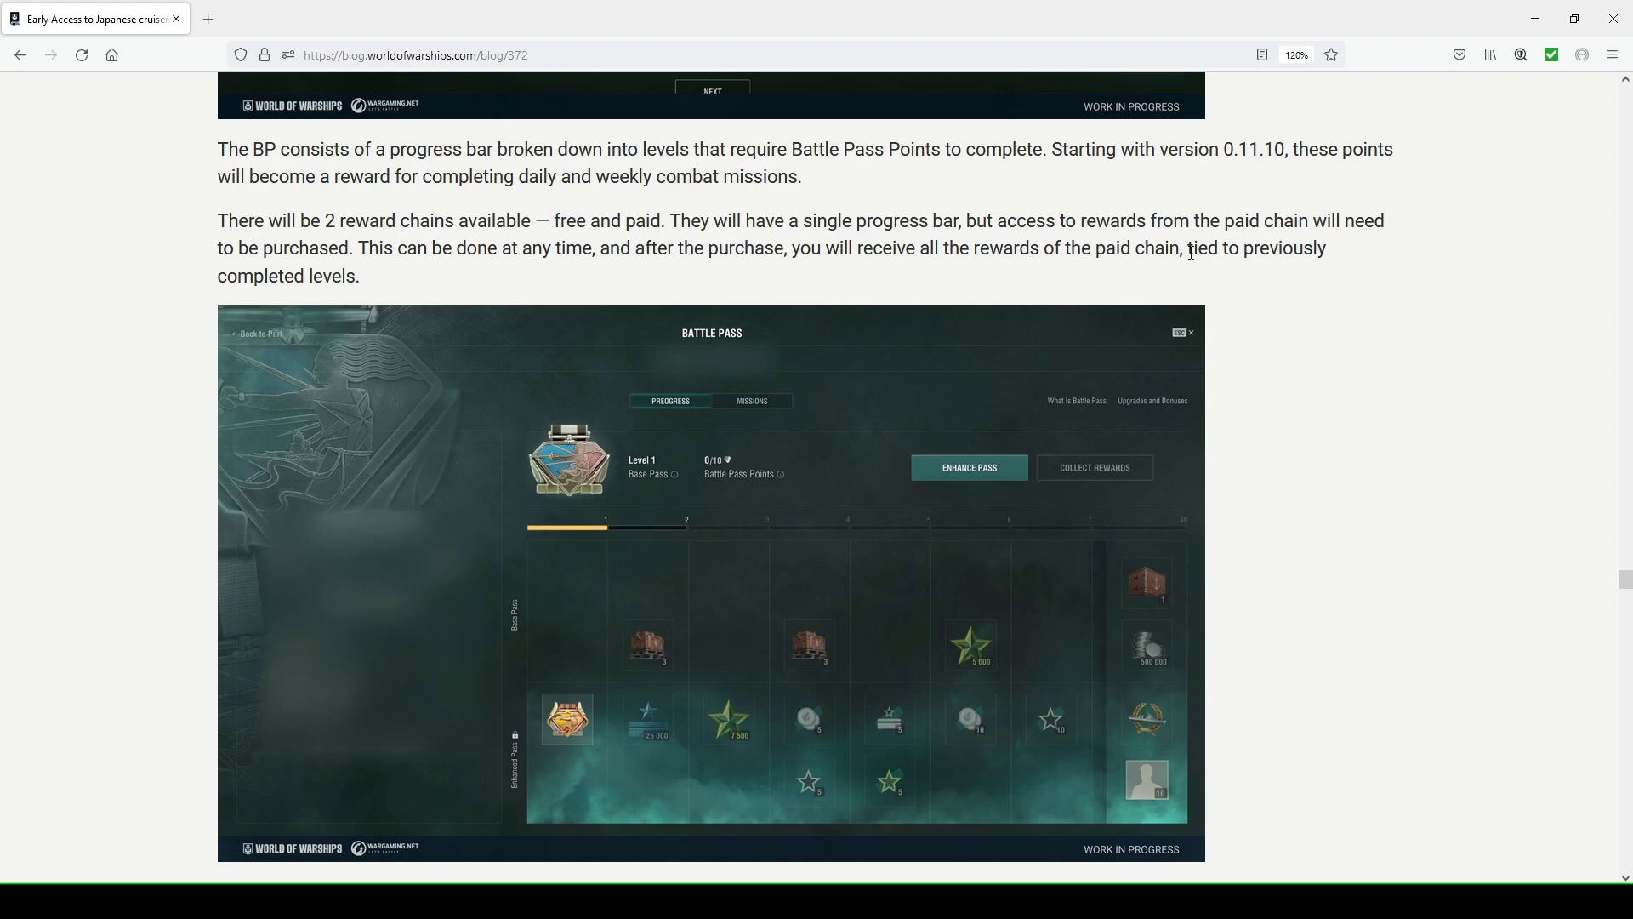
pyautogui.scroll(-3)
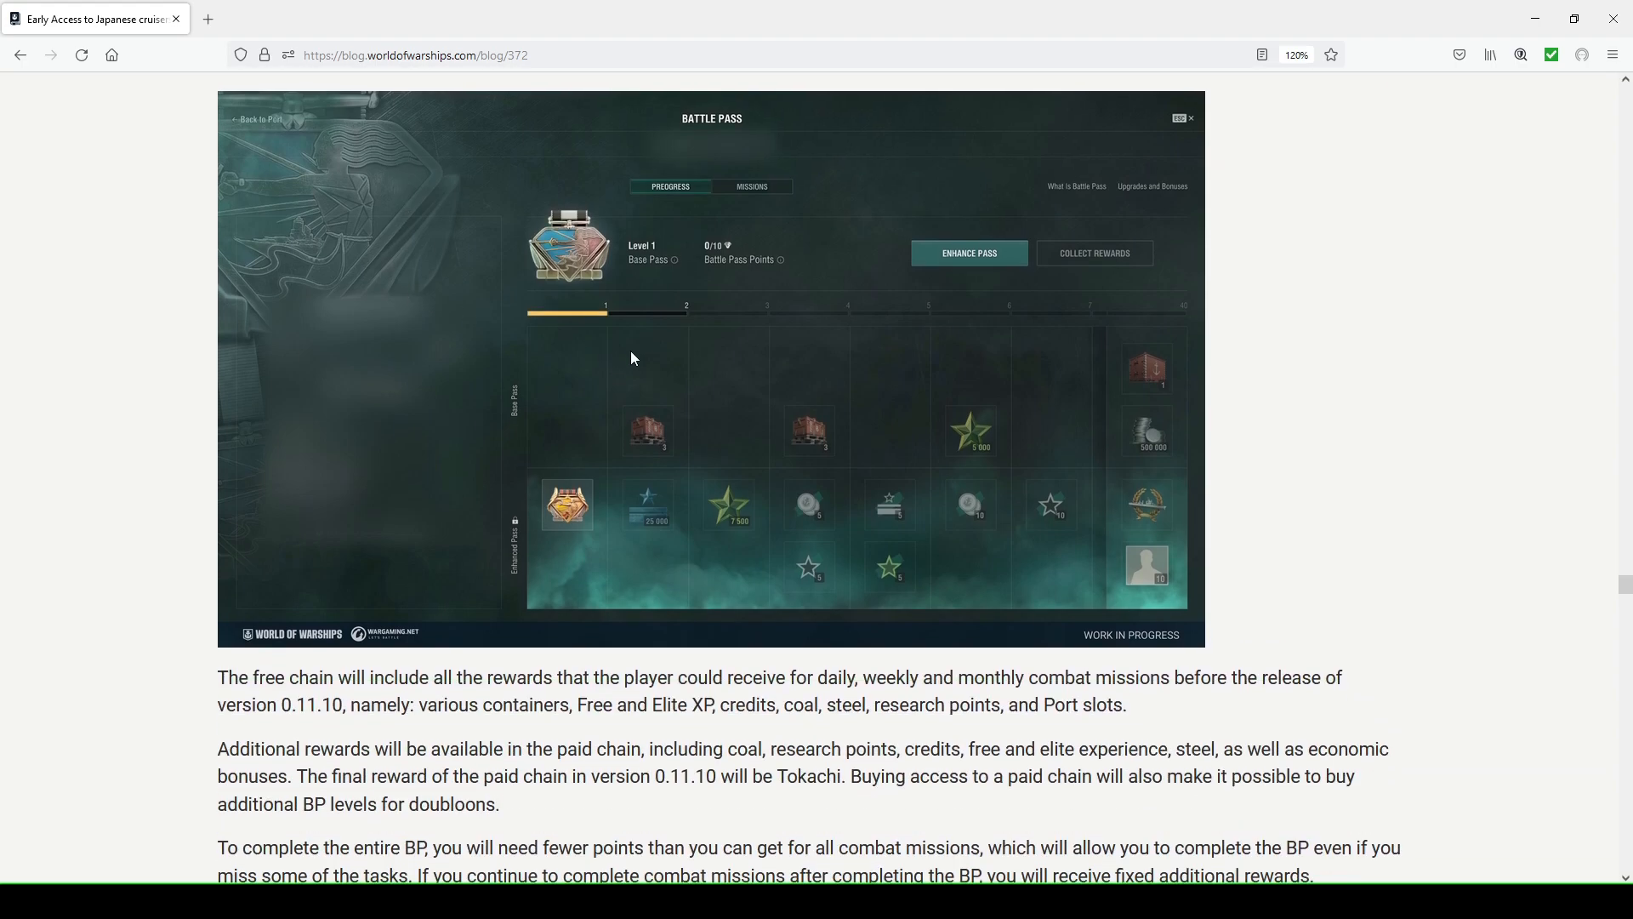
pyautogui.scroll(3)
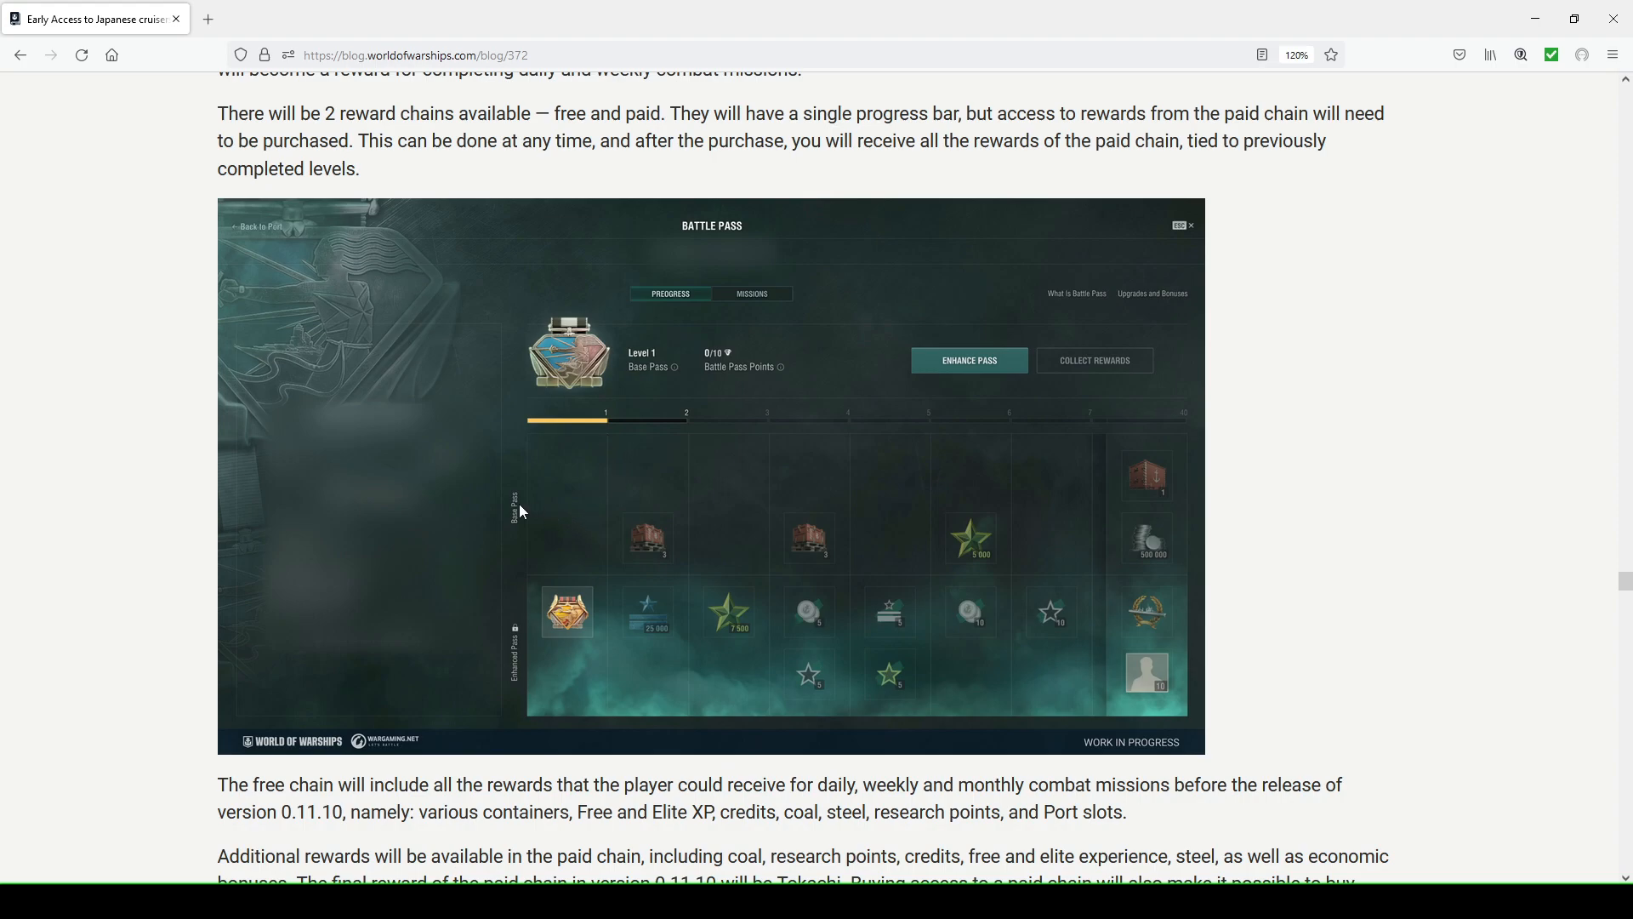
pyautogui.moveTo(678, 519)
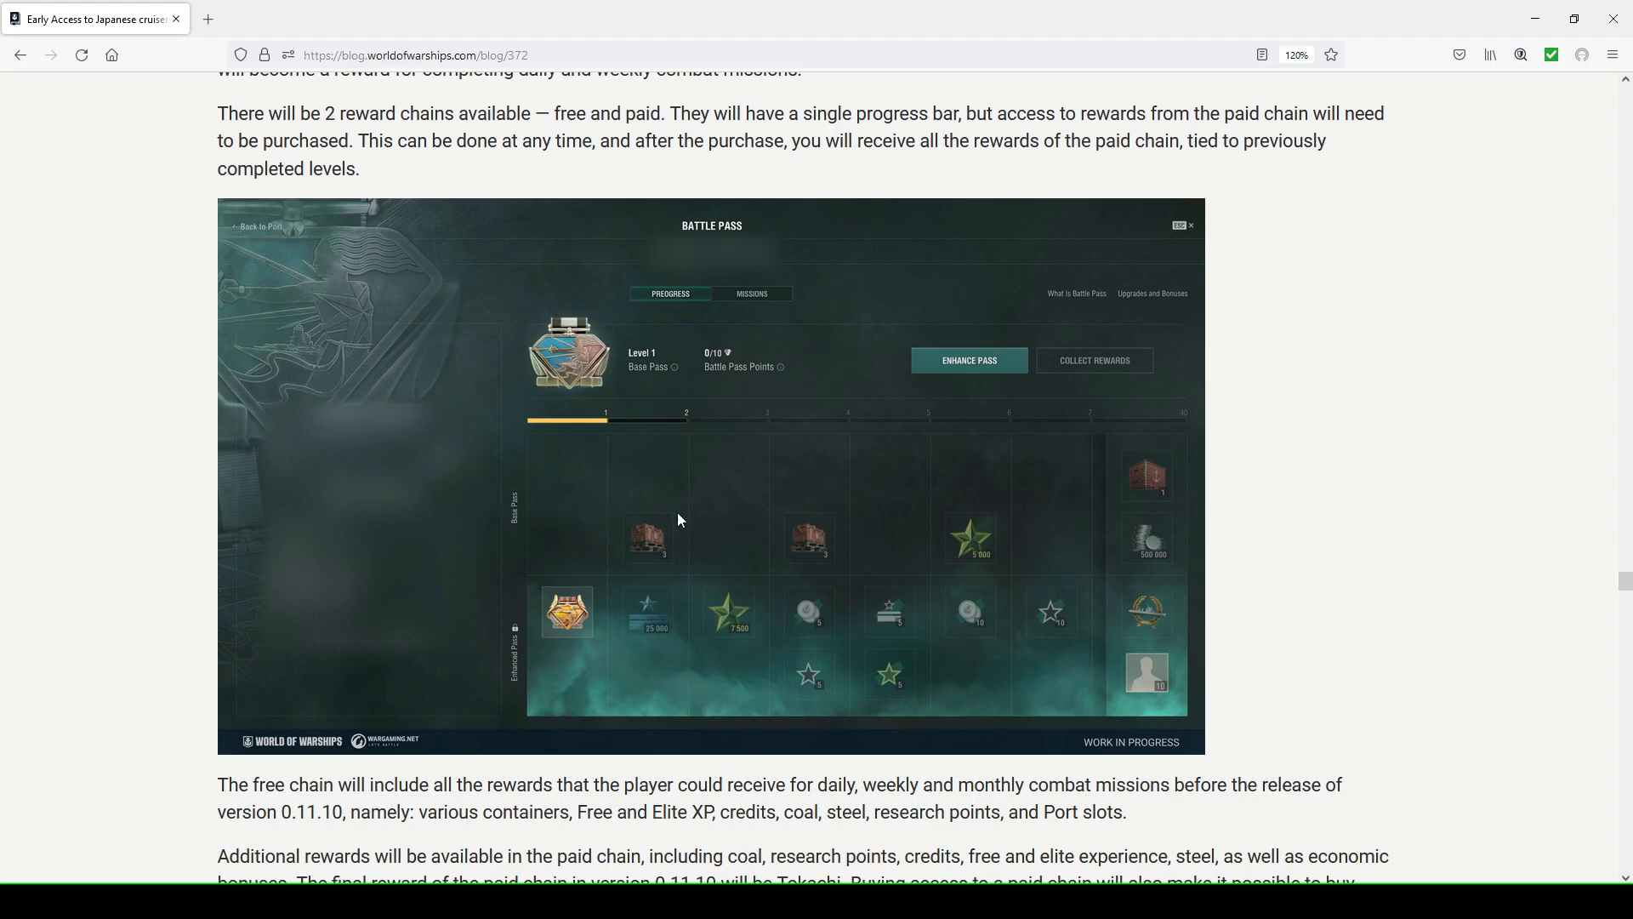
pyautogui.moveTo(999, 490)
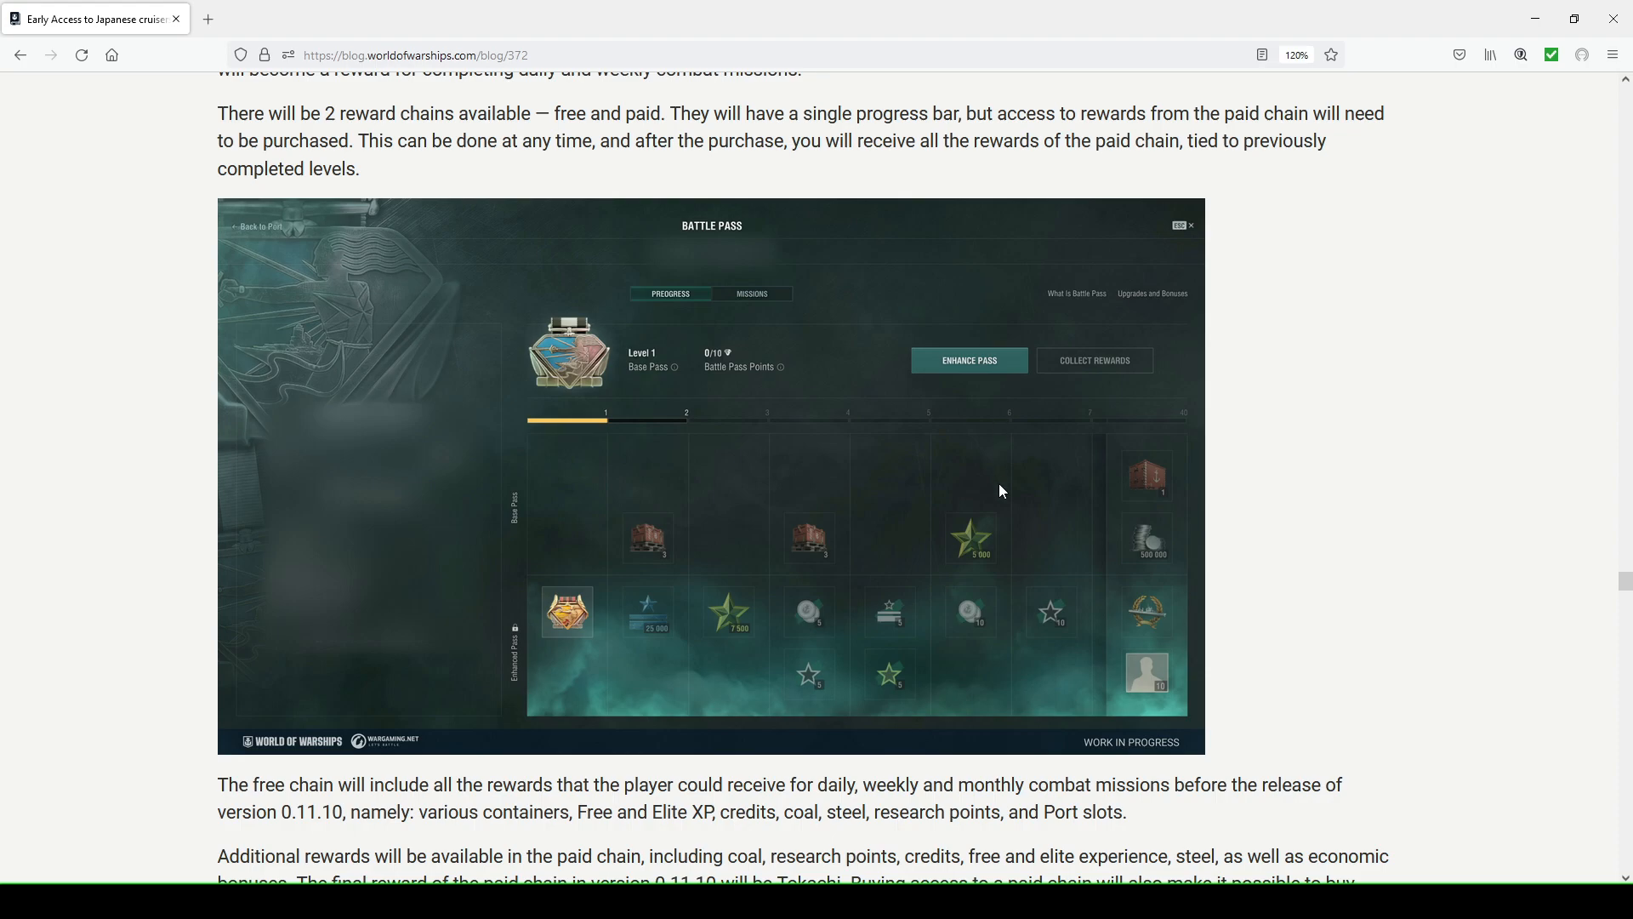
pyautogui.moveTo(549, 654)
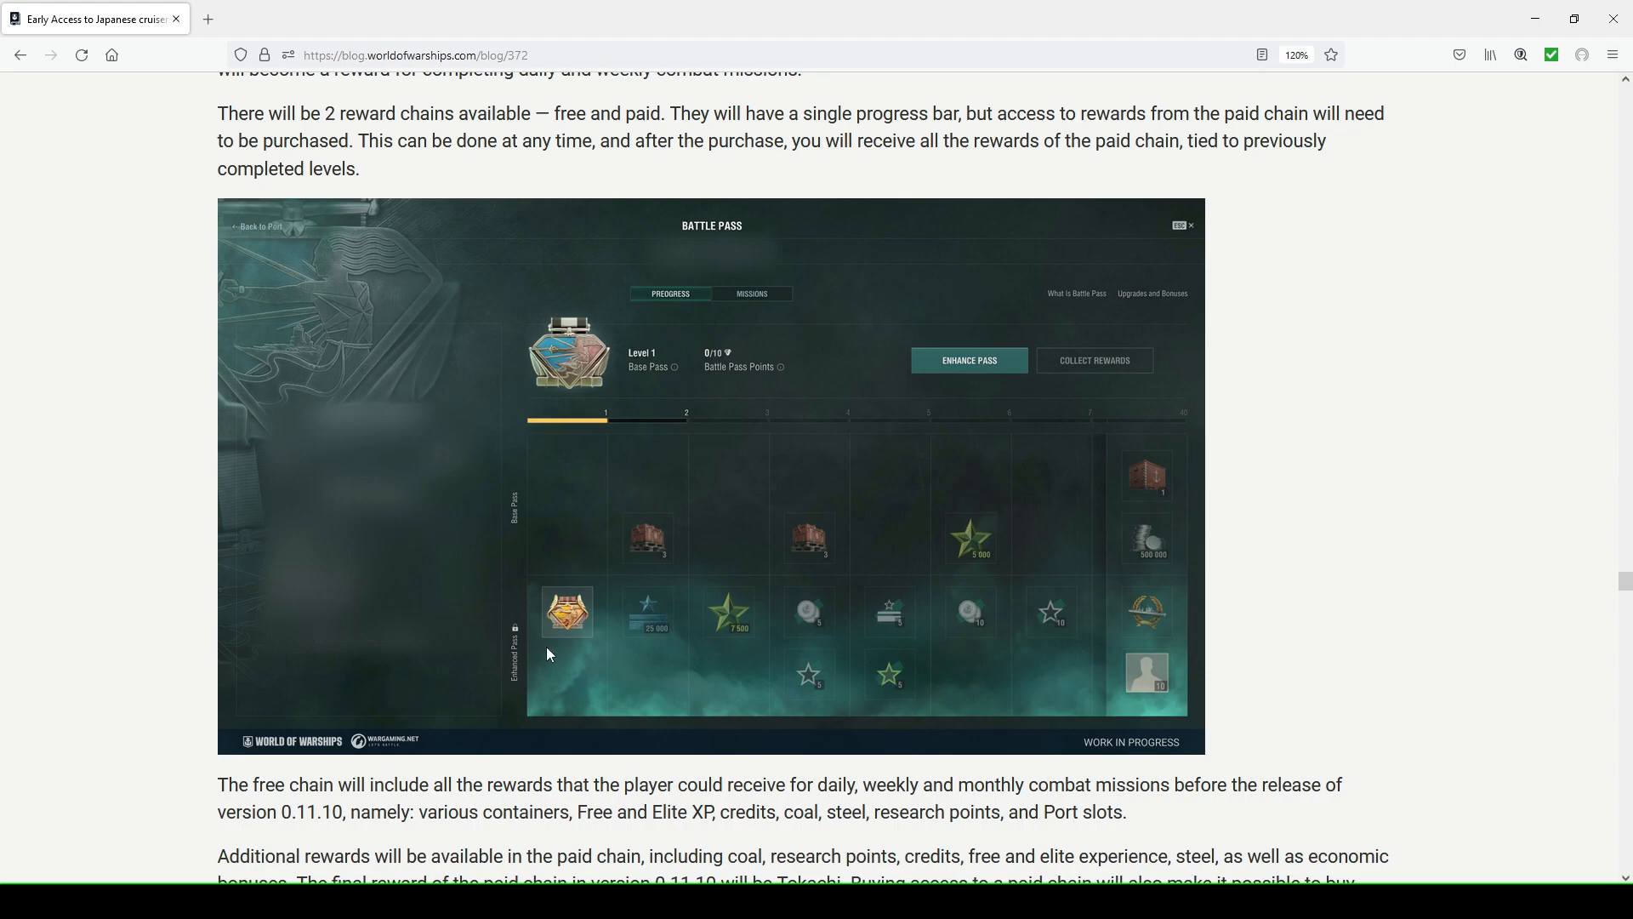
pyautogui.moveTo(526, 646)
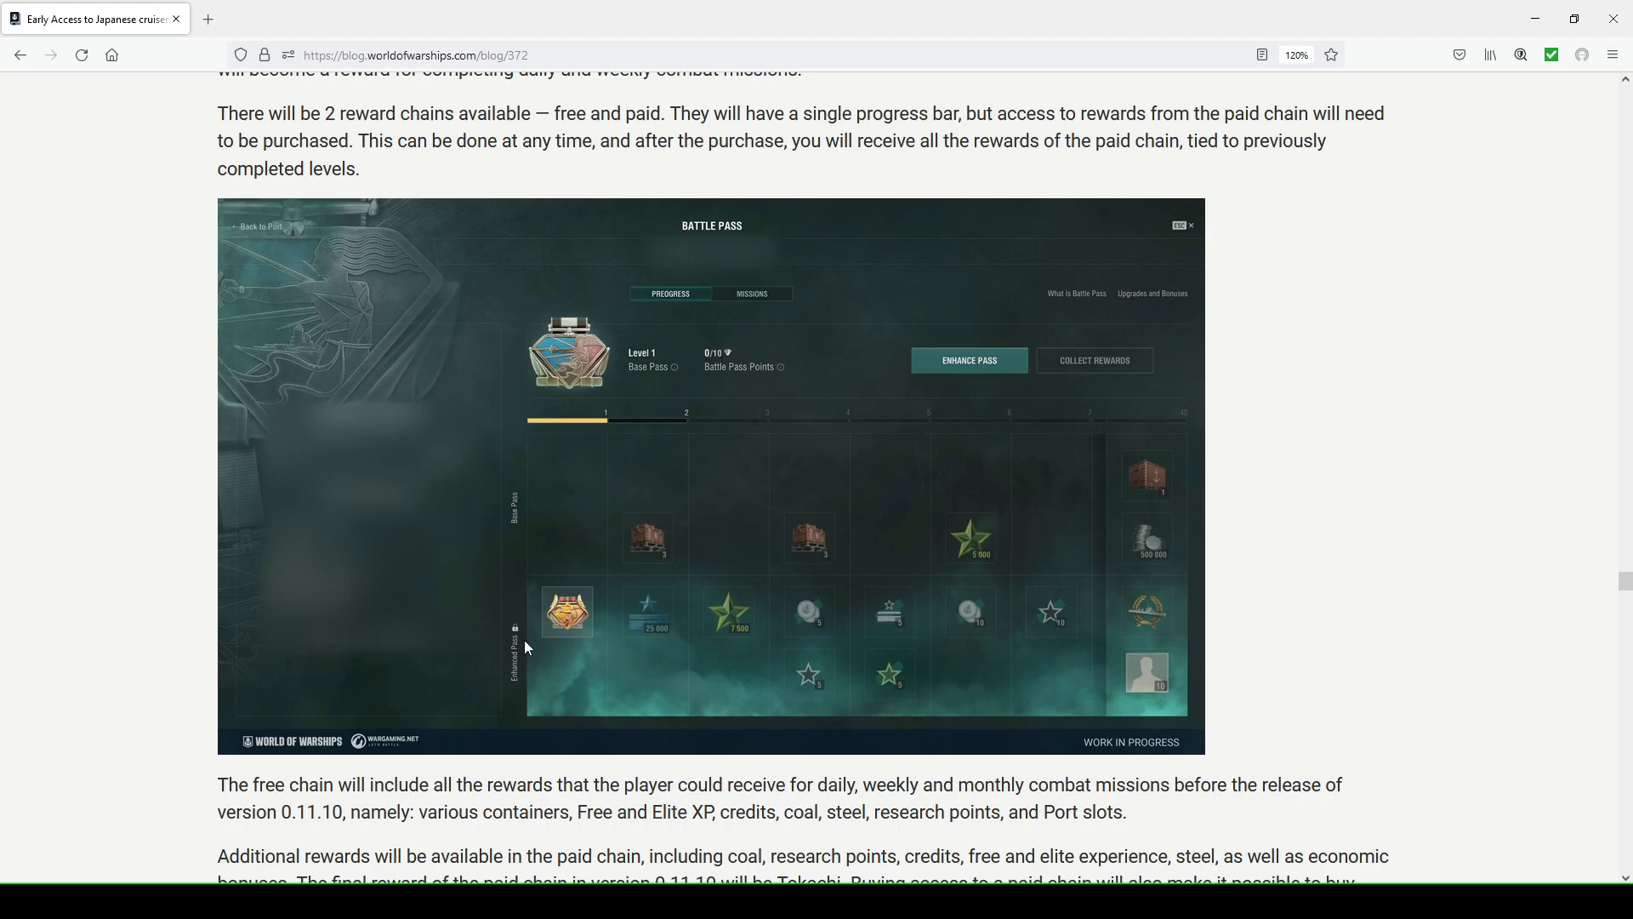
pyautogui.moveTo(1021, 392)
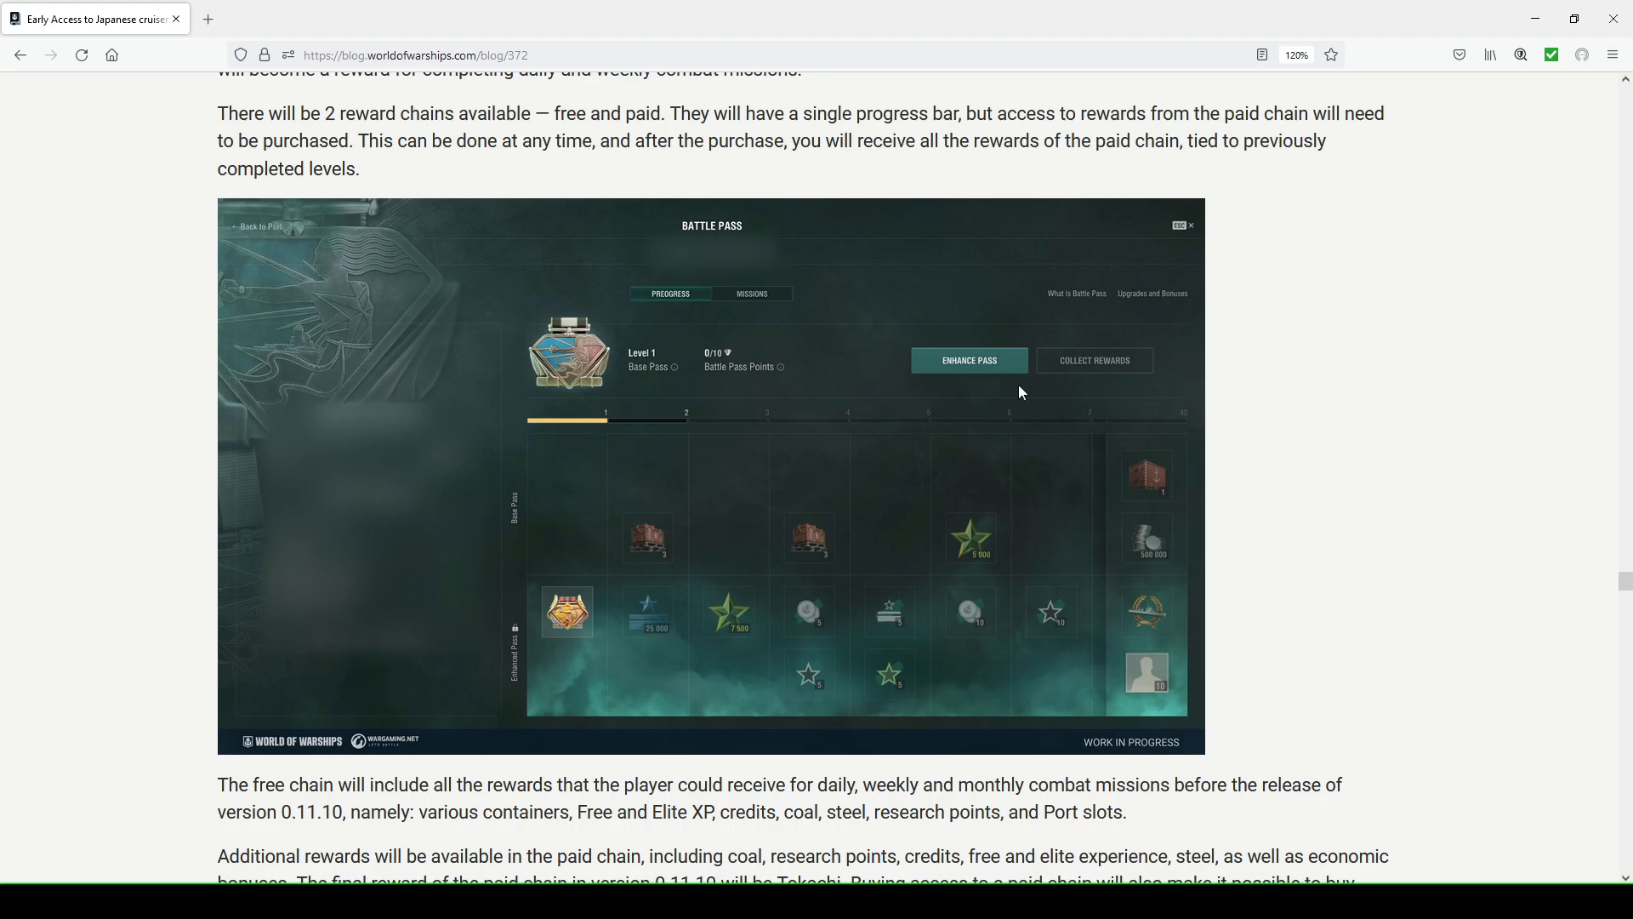
pyautogui.moveTo(642, 630)
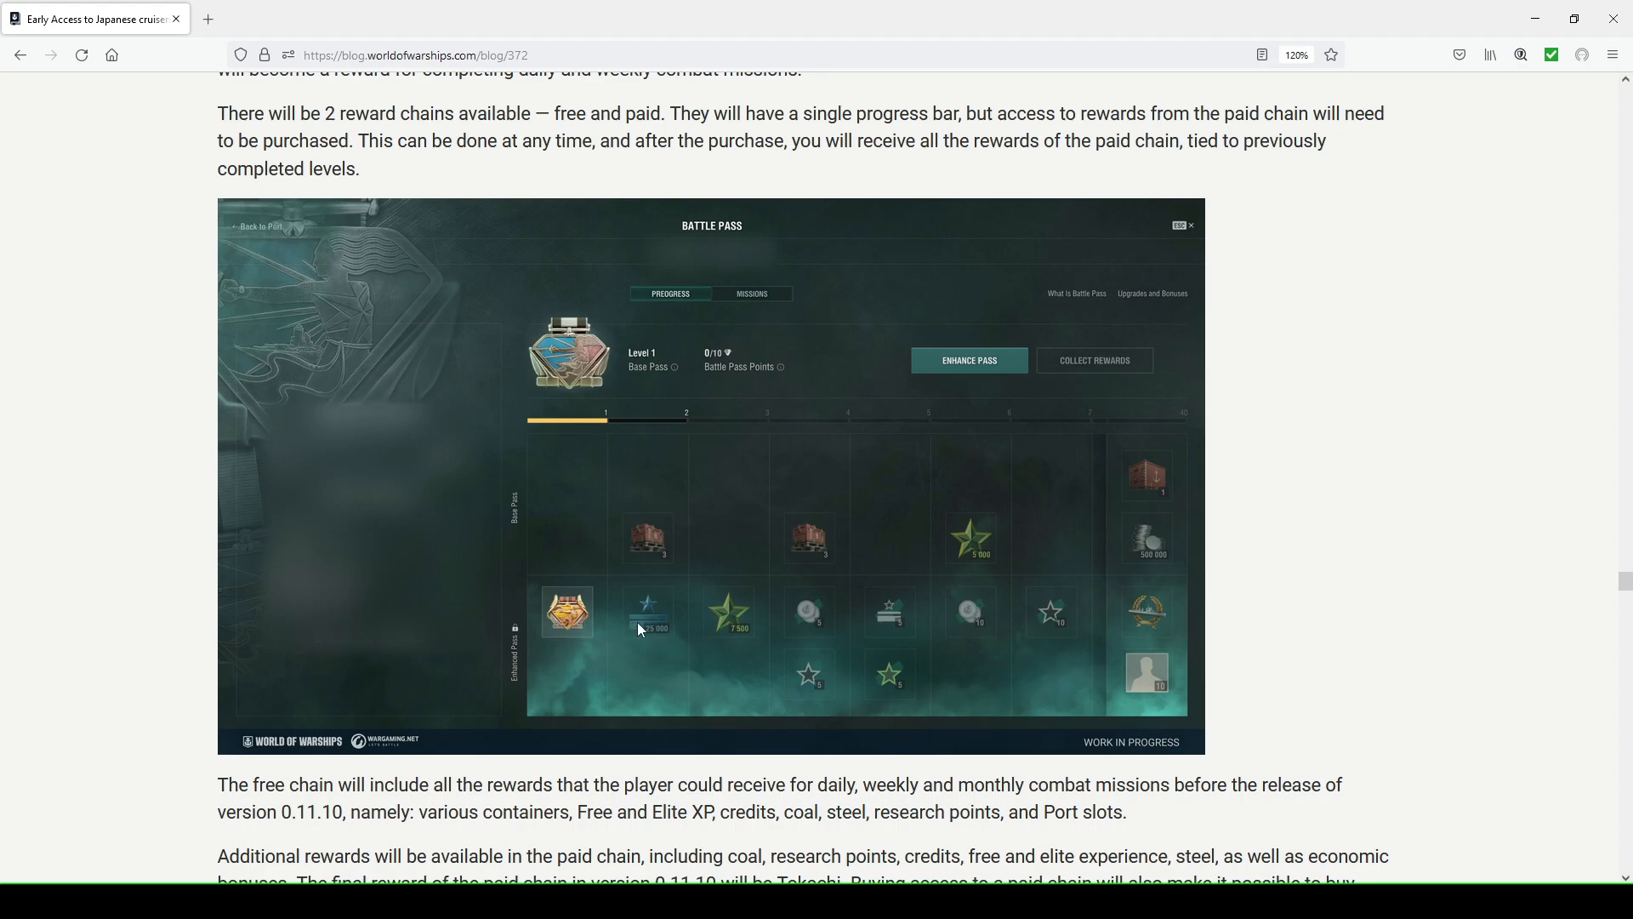
pyautogui.moveTo(889, 635)
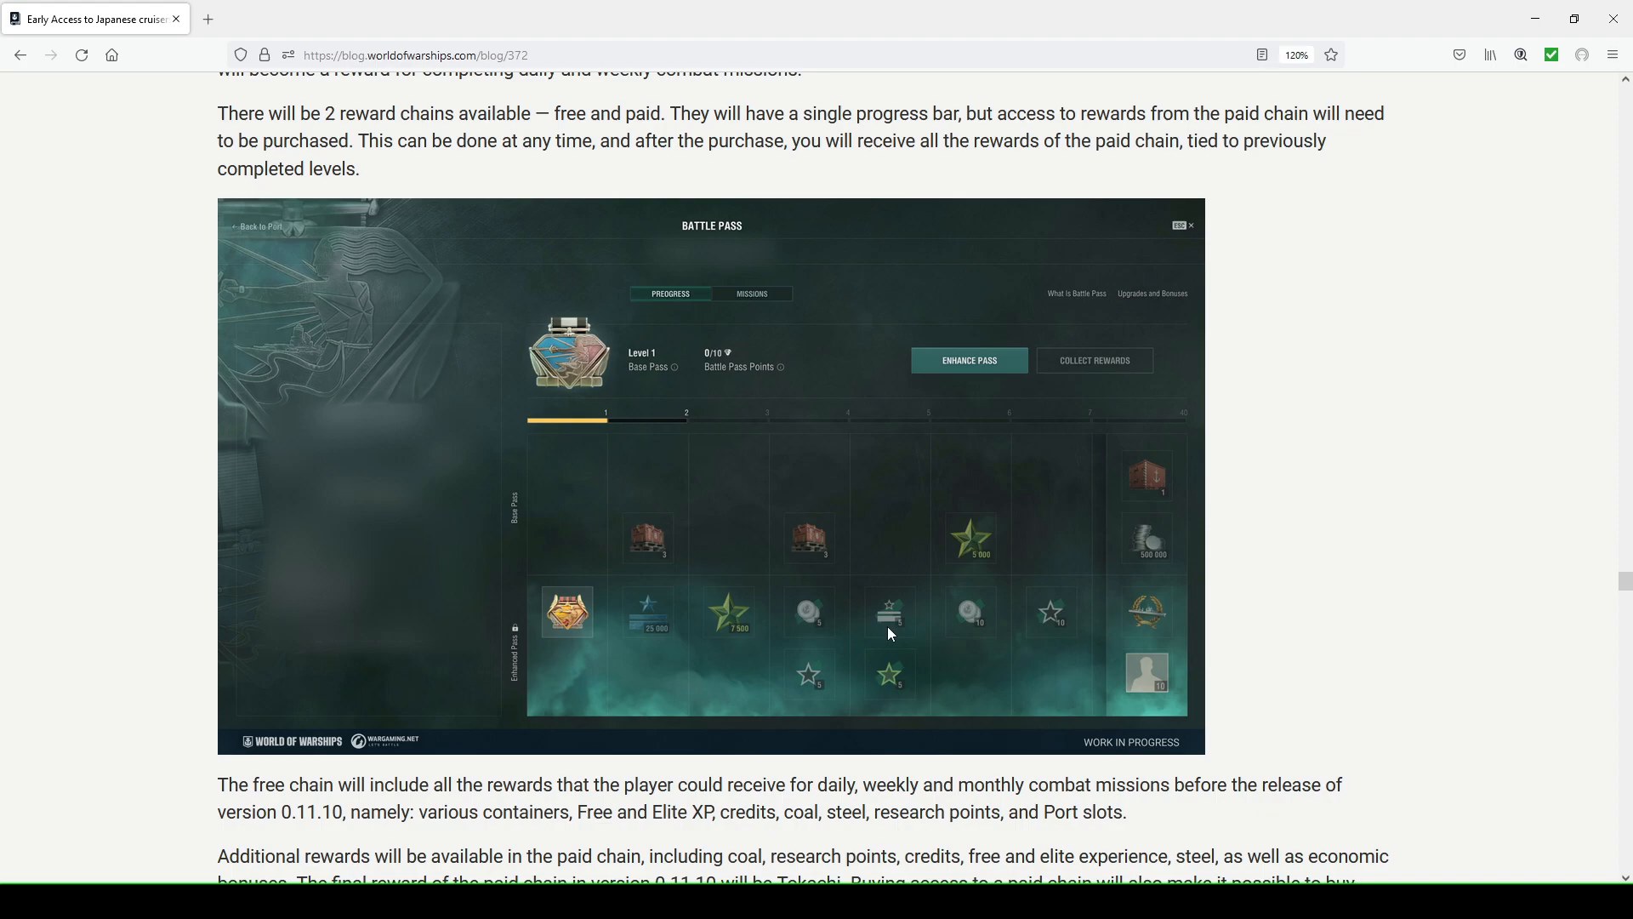
pyautogui.scroll(-3)
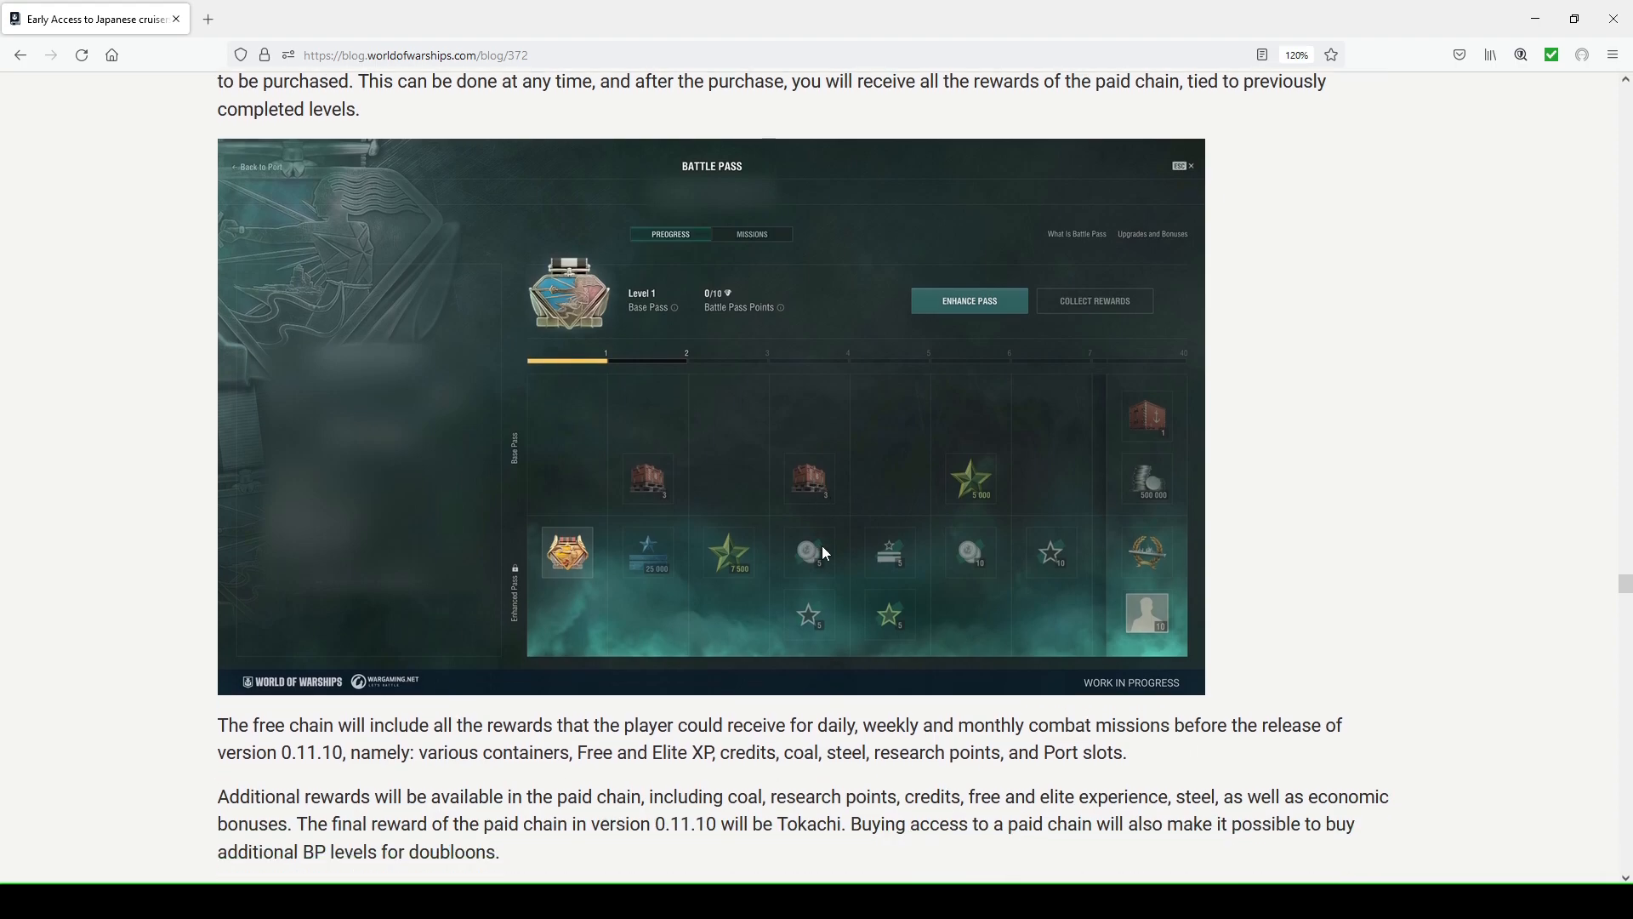
pyautogui.scroll(3)
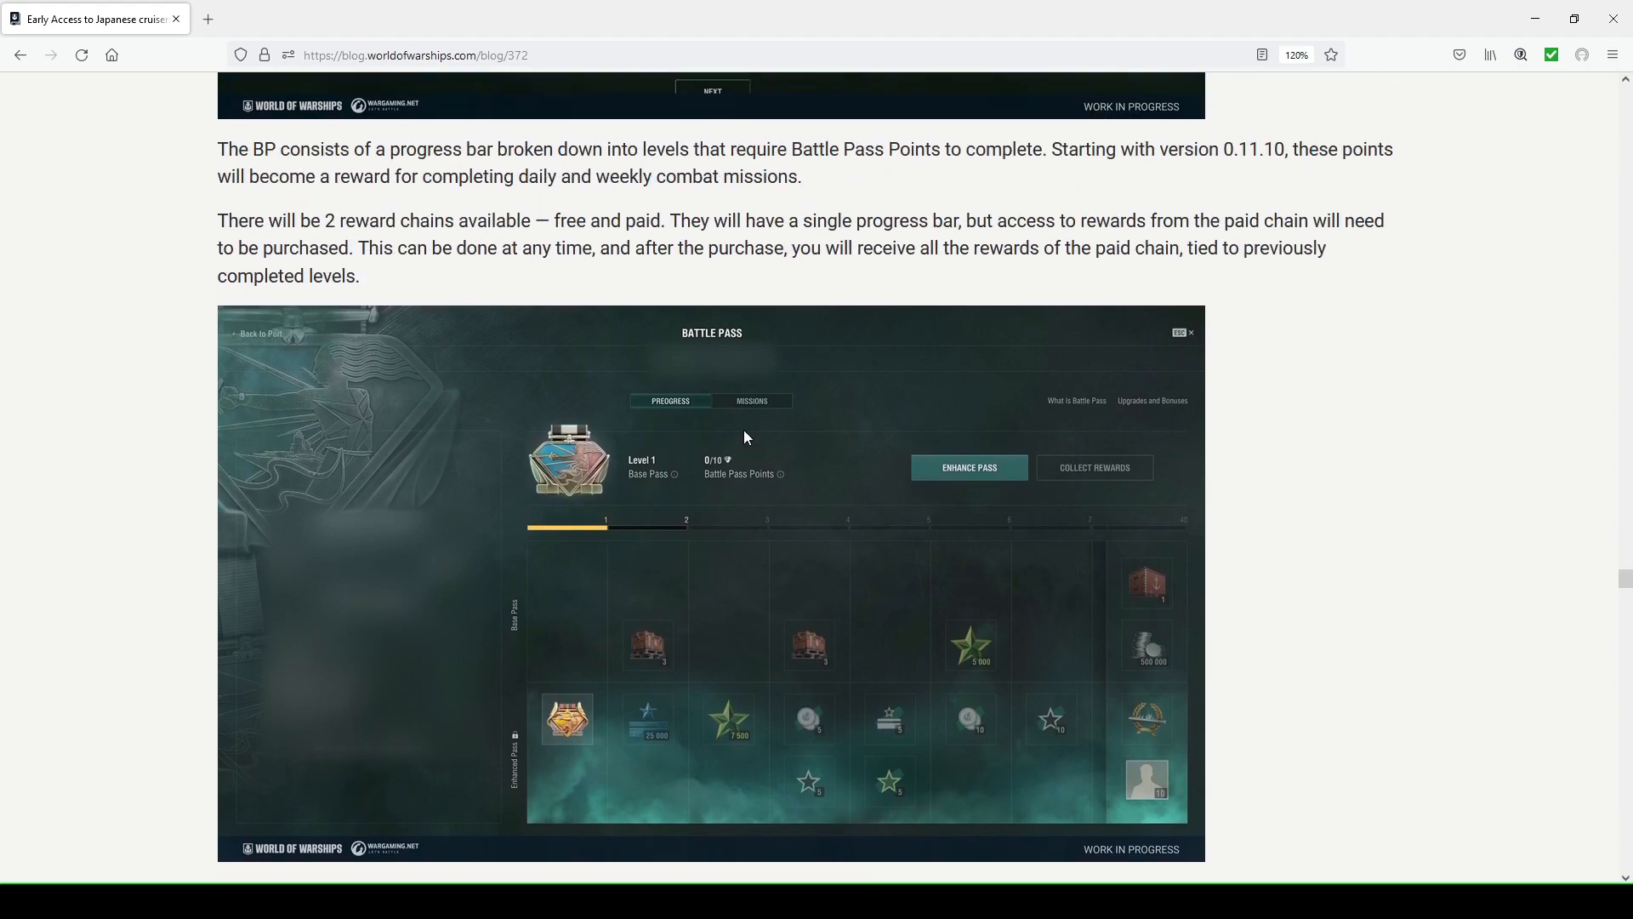
pyautogui.moveTo(285, 470)
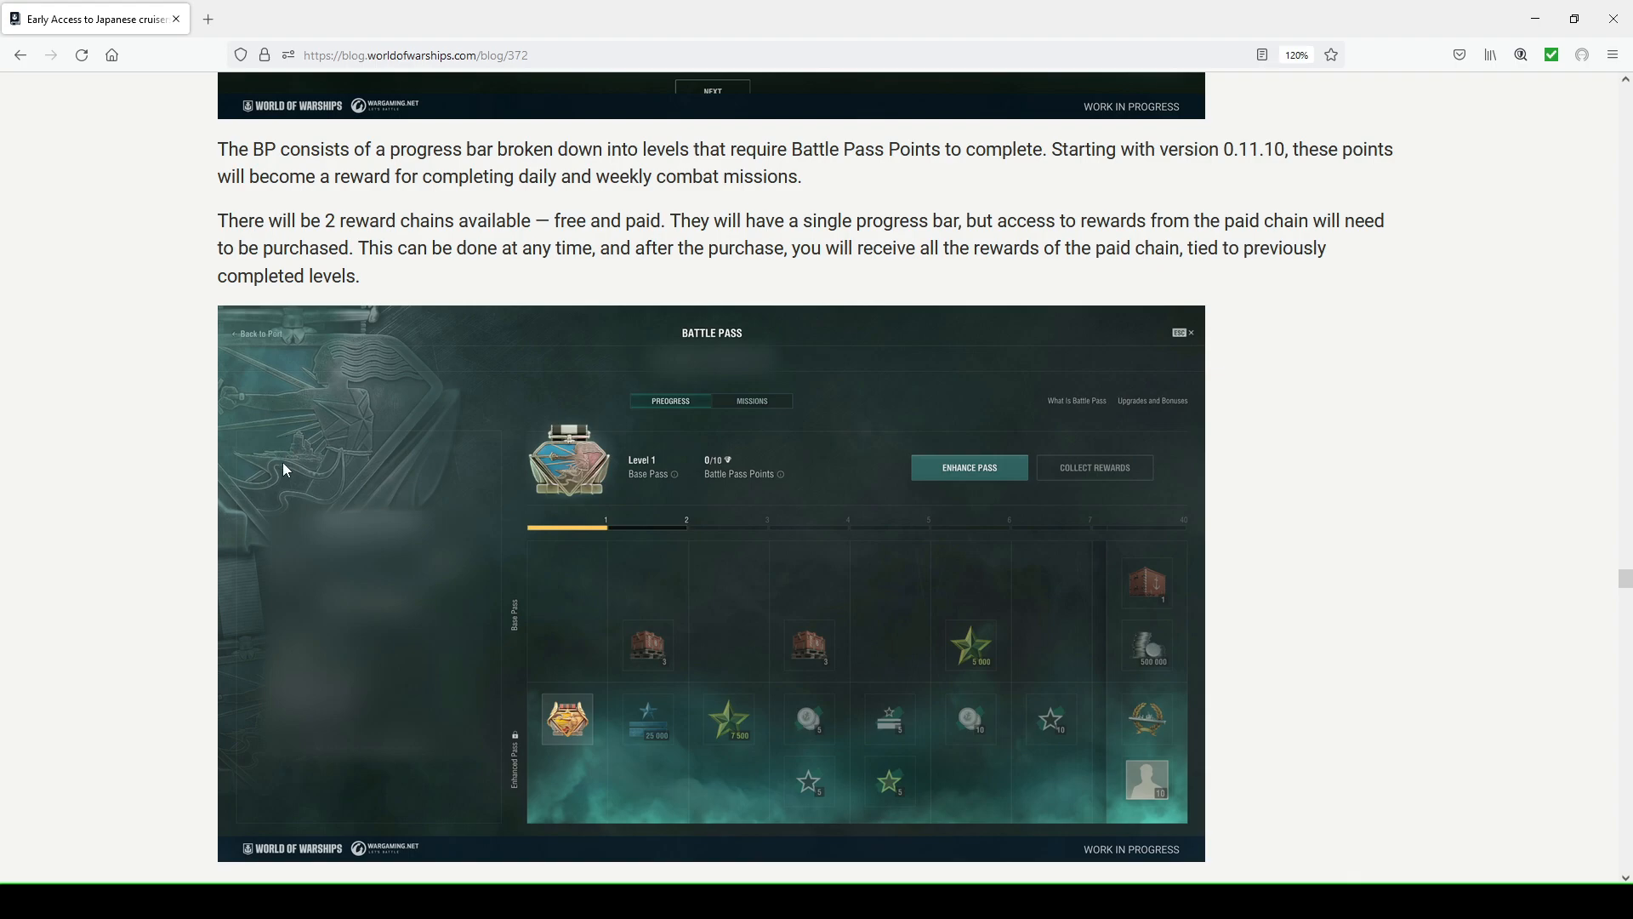
pyautogui.scroll(-3)
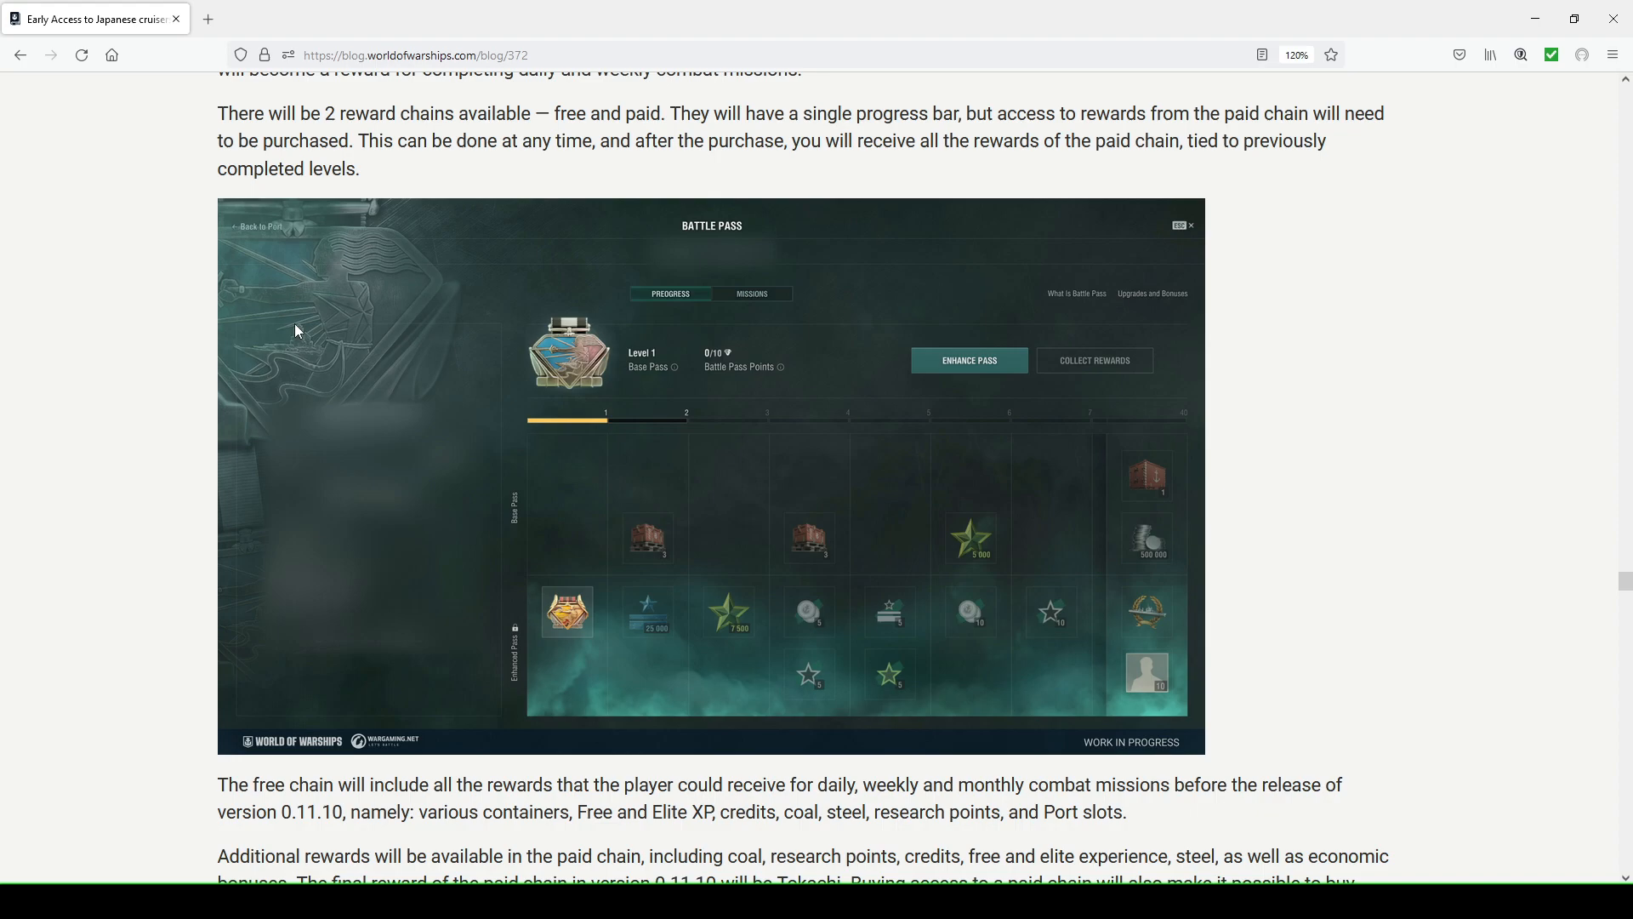
pyautogui.moveTo(265, 255)
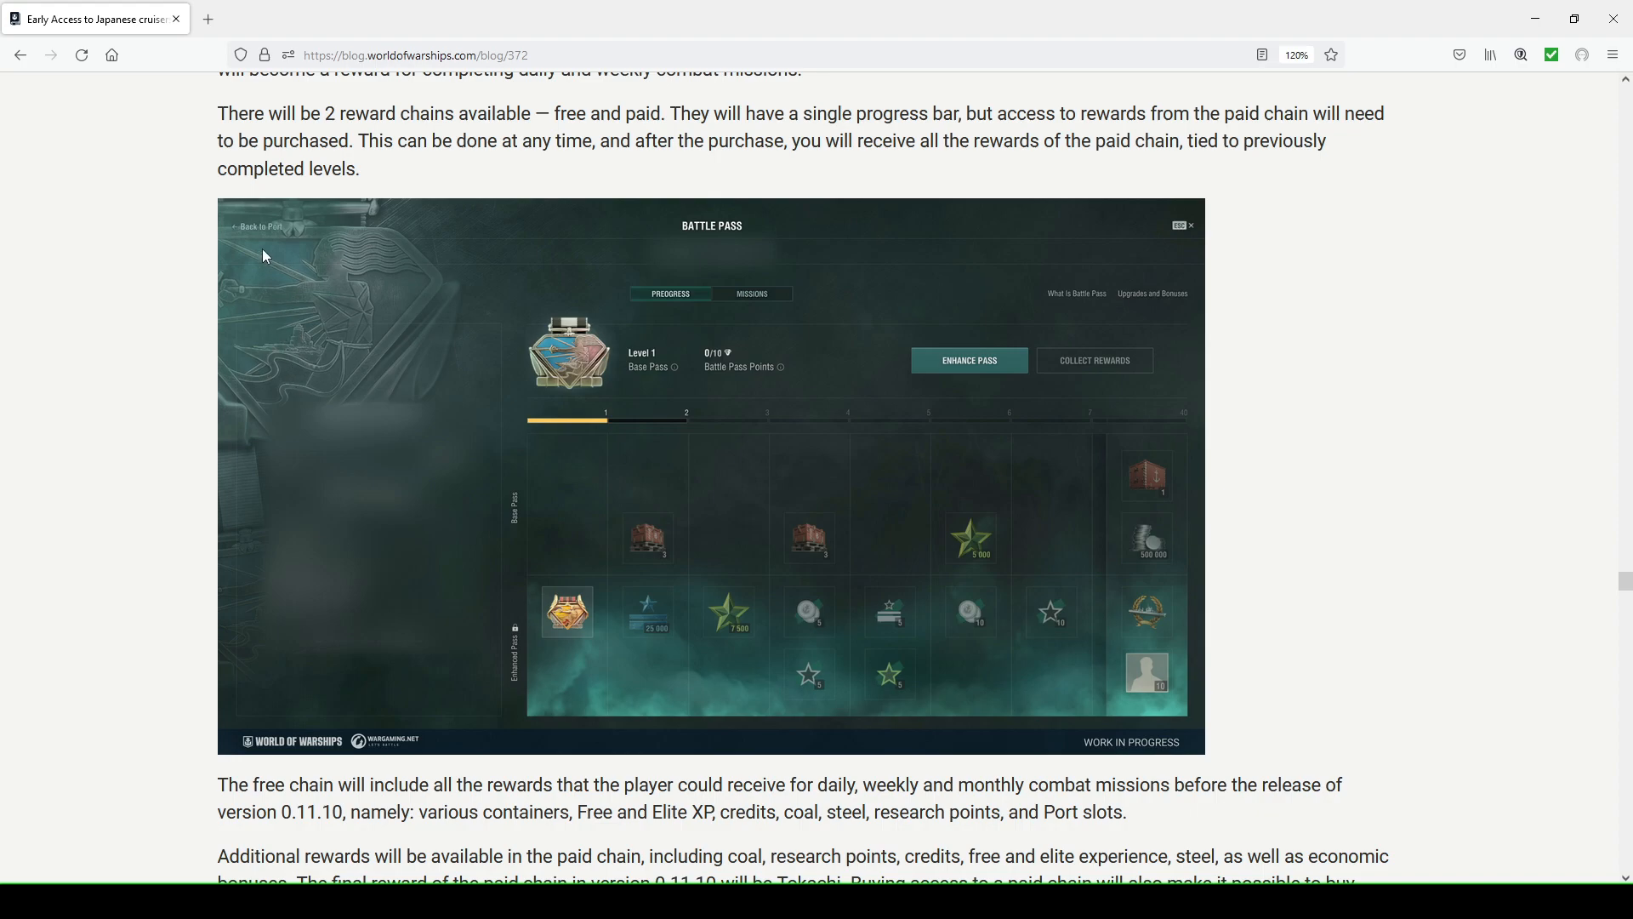
pyautogui.moveTo(720, 233)
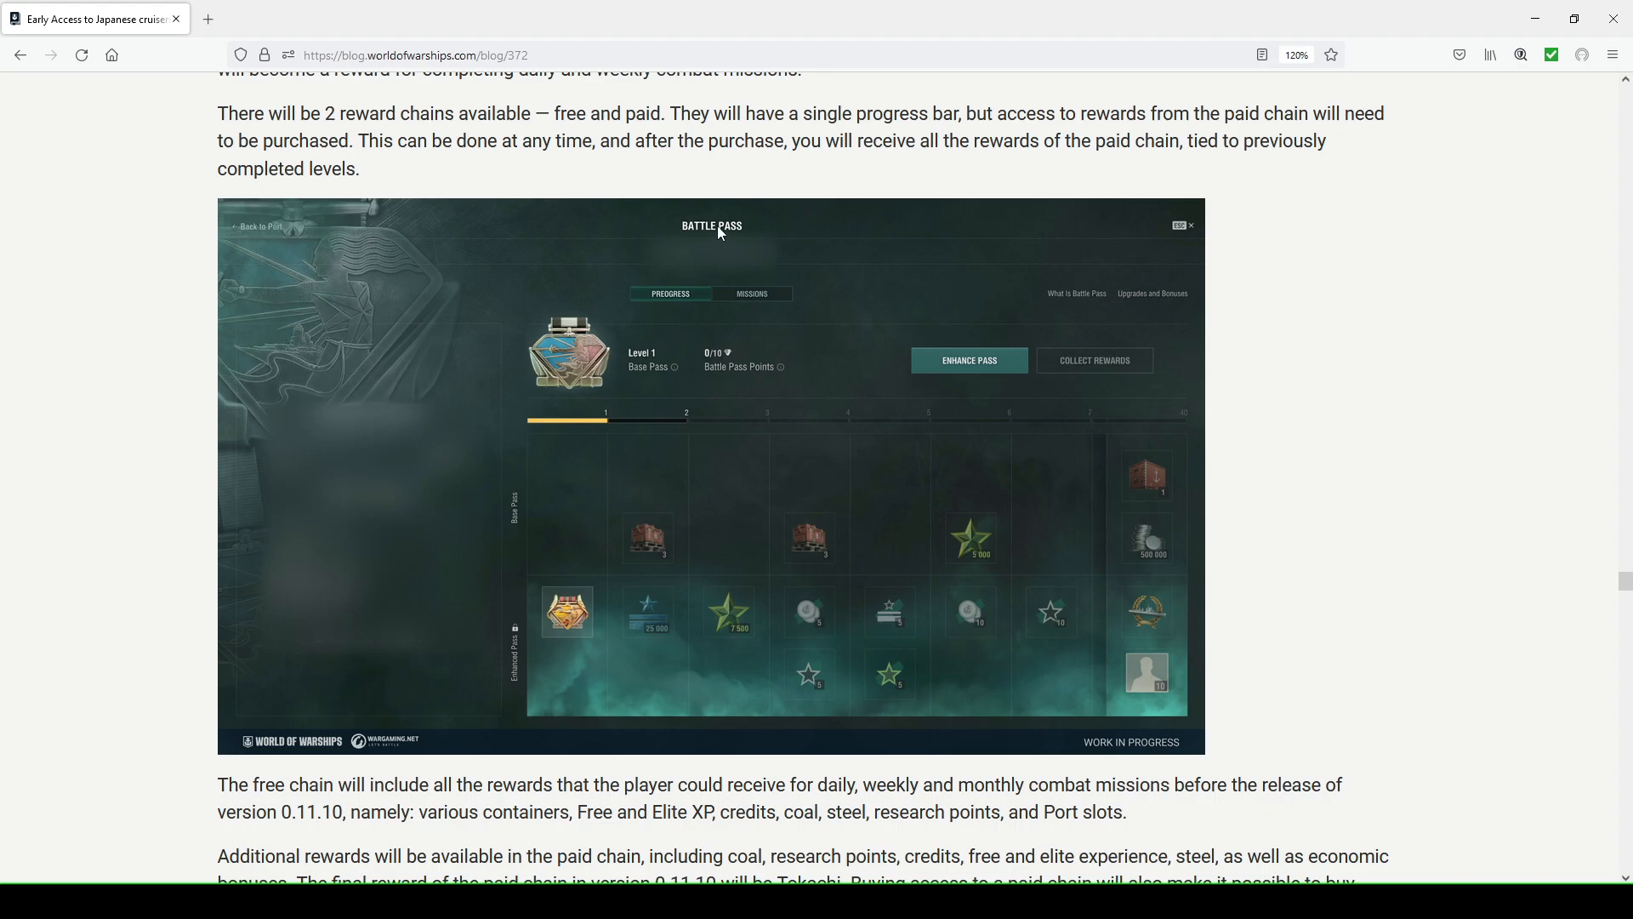
pyautogui.moveTo(701, 323)
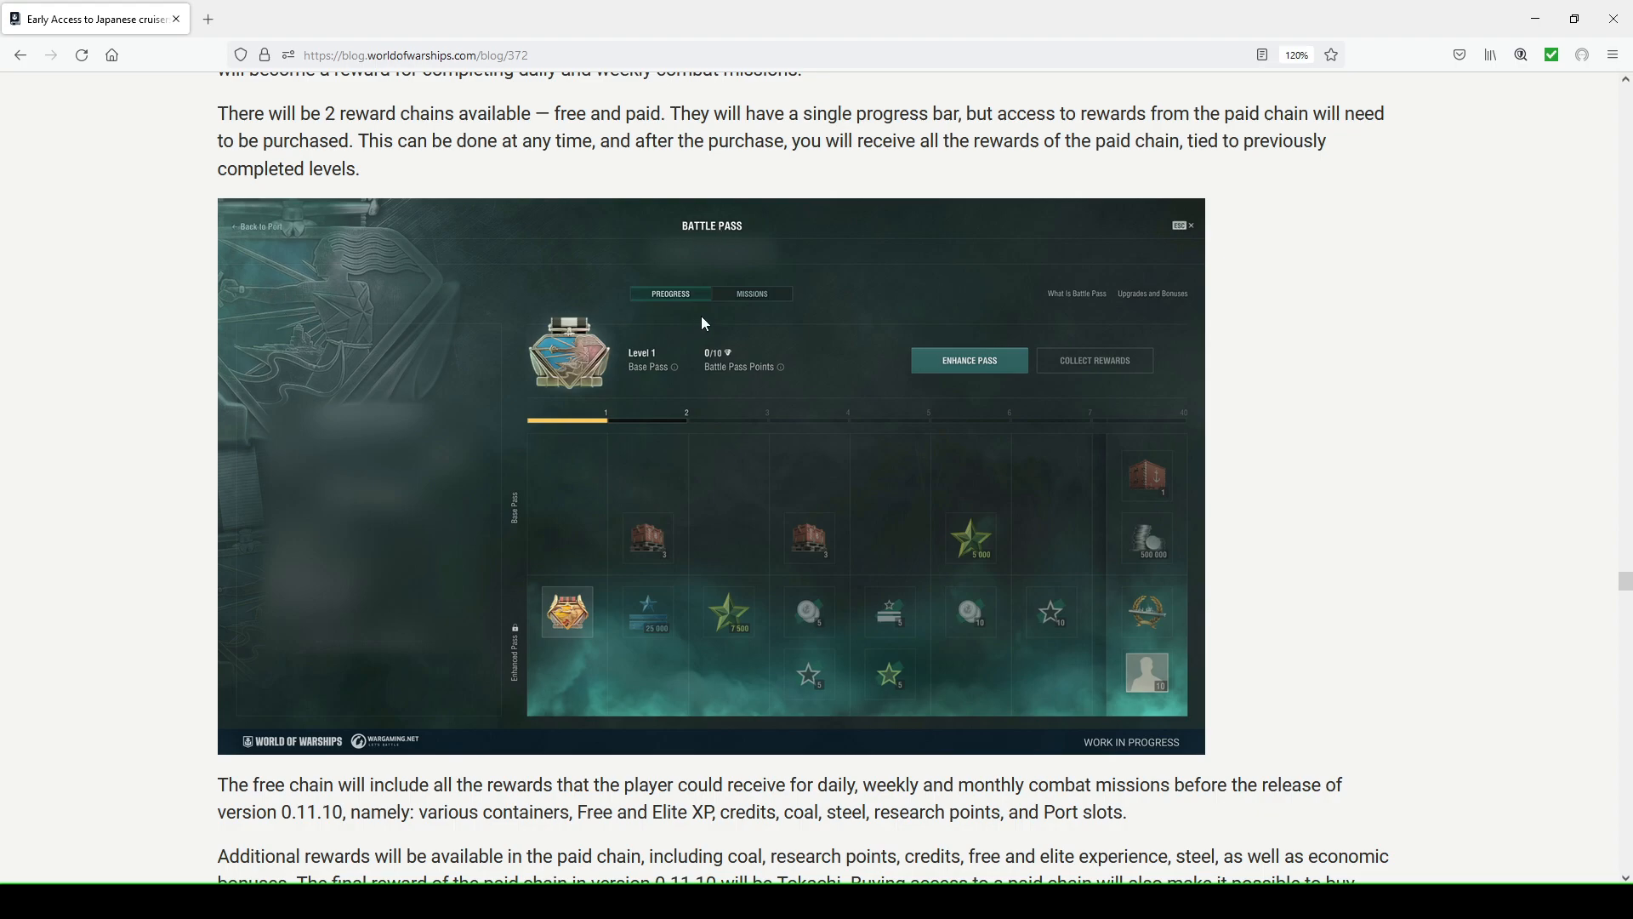
pyautogui.moveTo(665, 306)
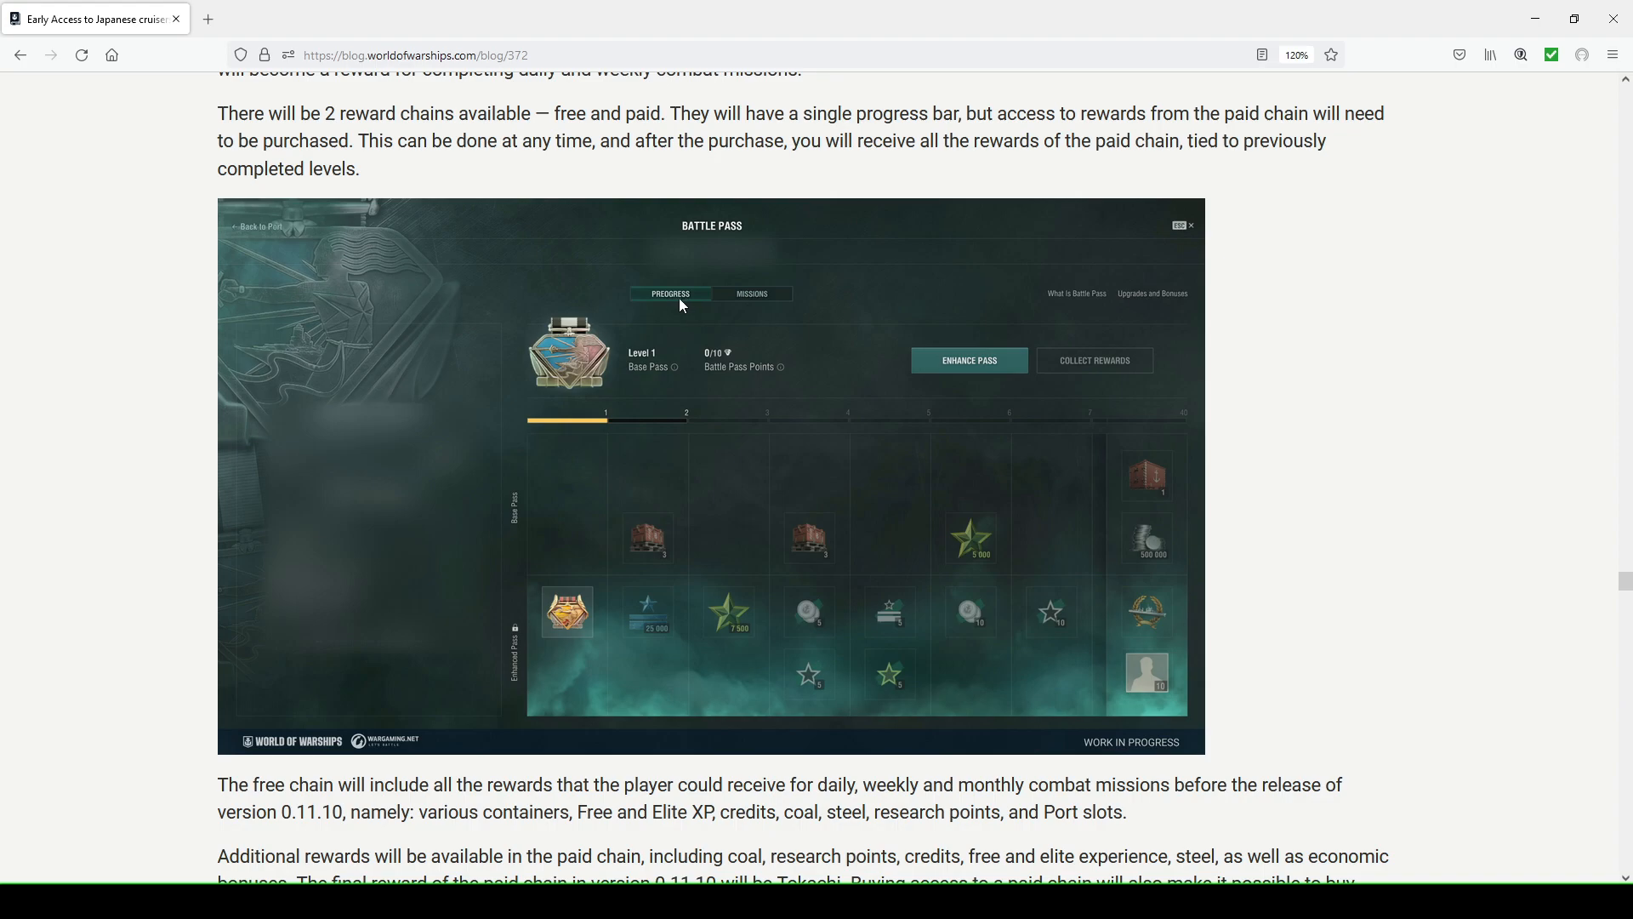
pyautogui.moveTo(670, 302)
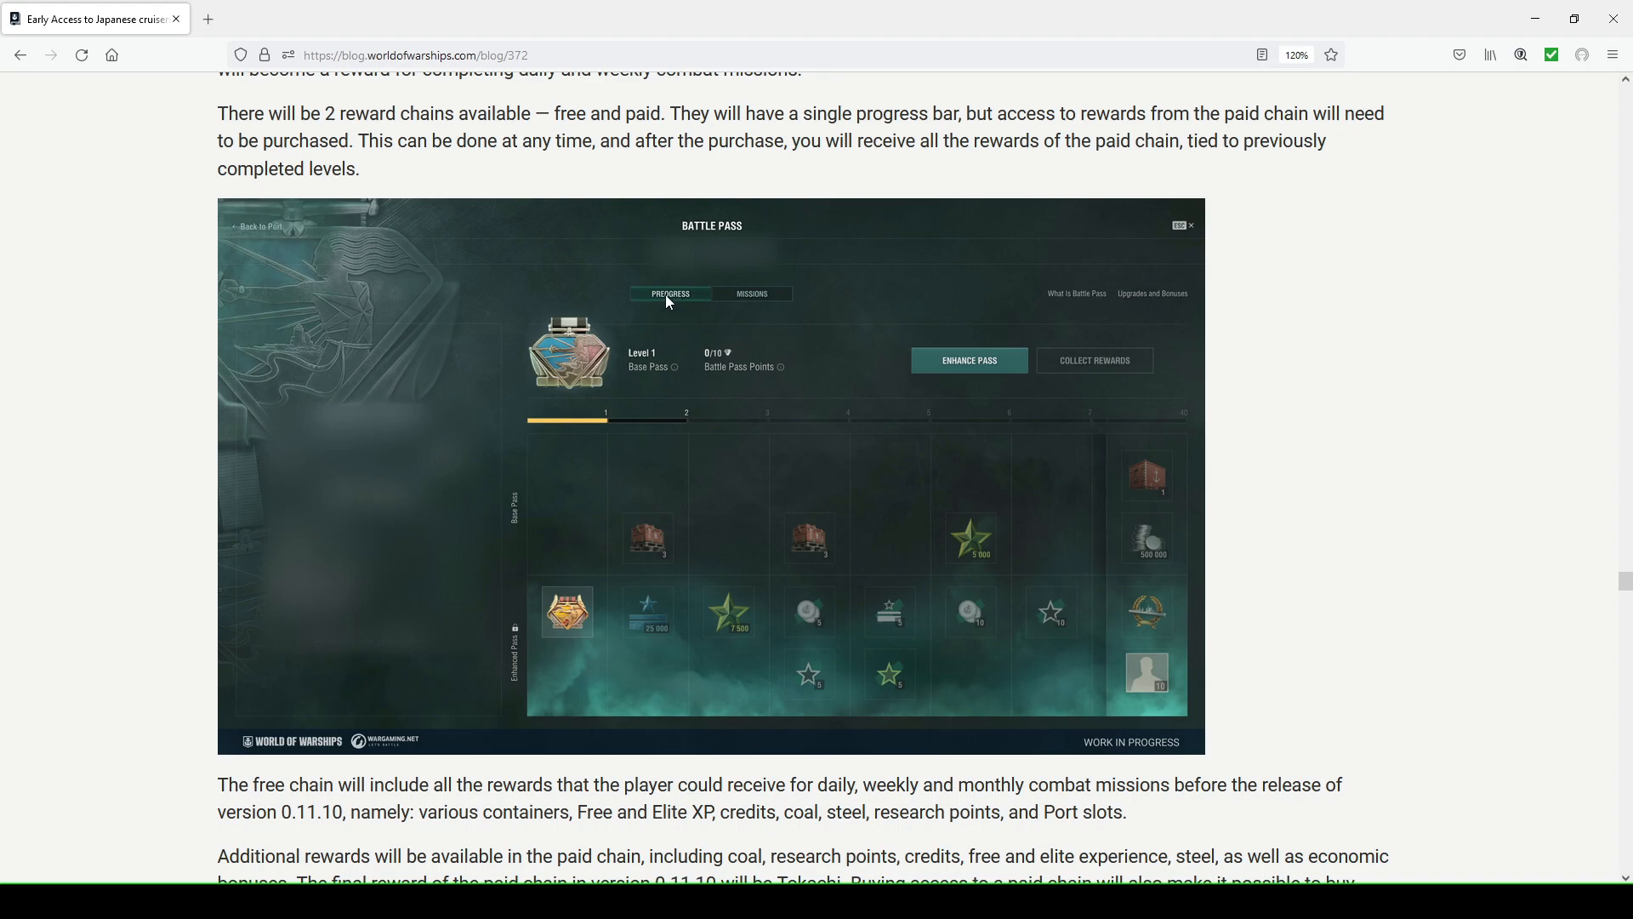
pyautogui.moveTo(763, 303)
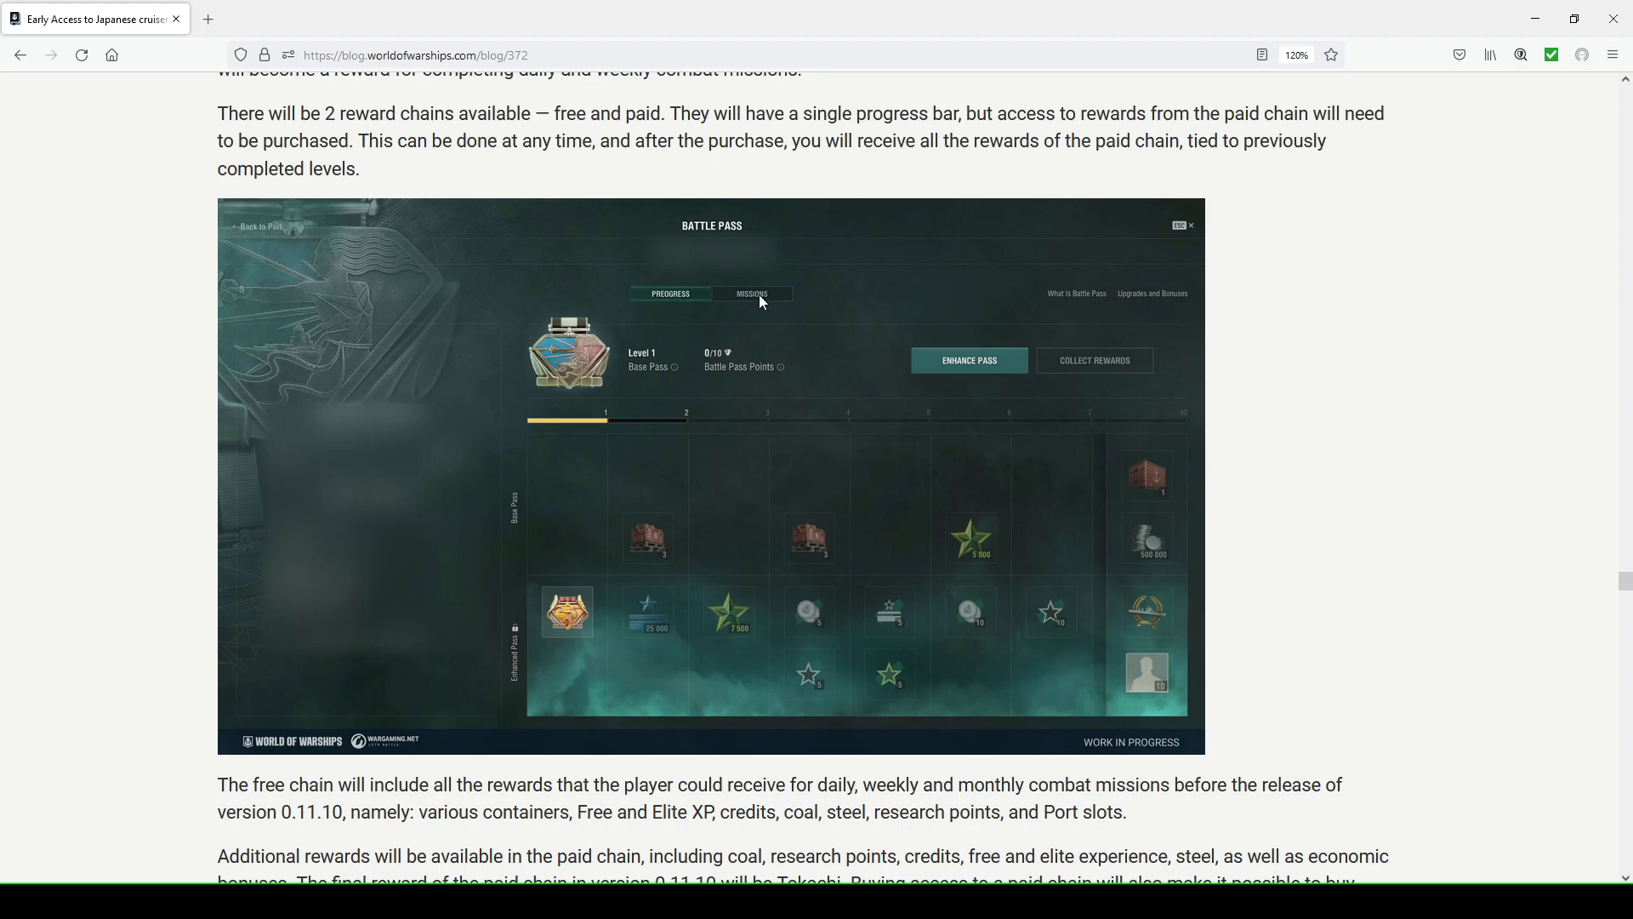
pyautogui.moveTo(1111, 308)
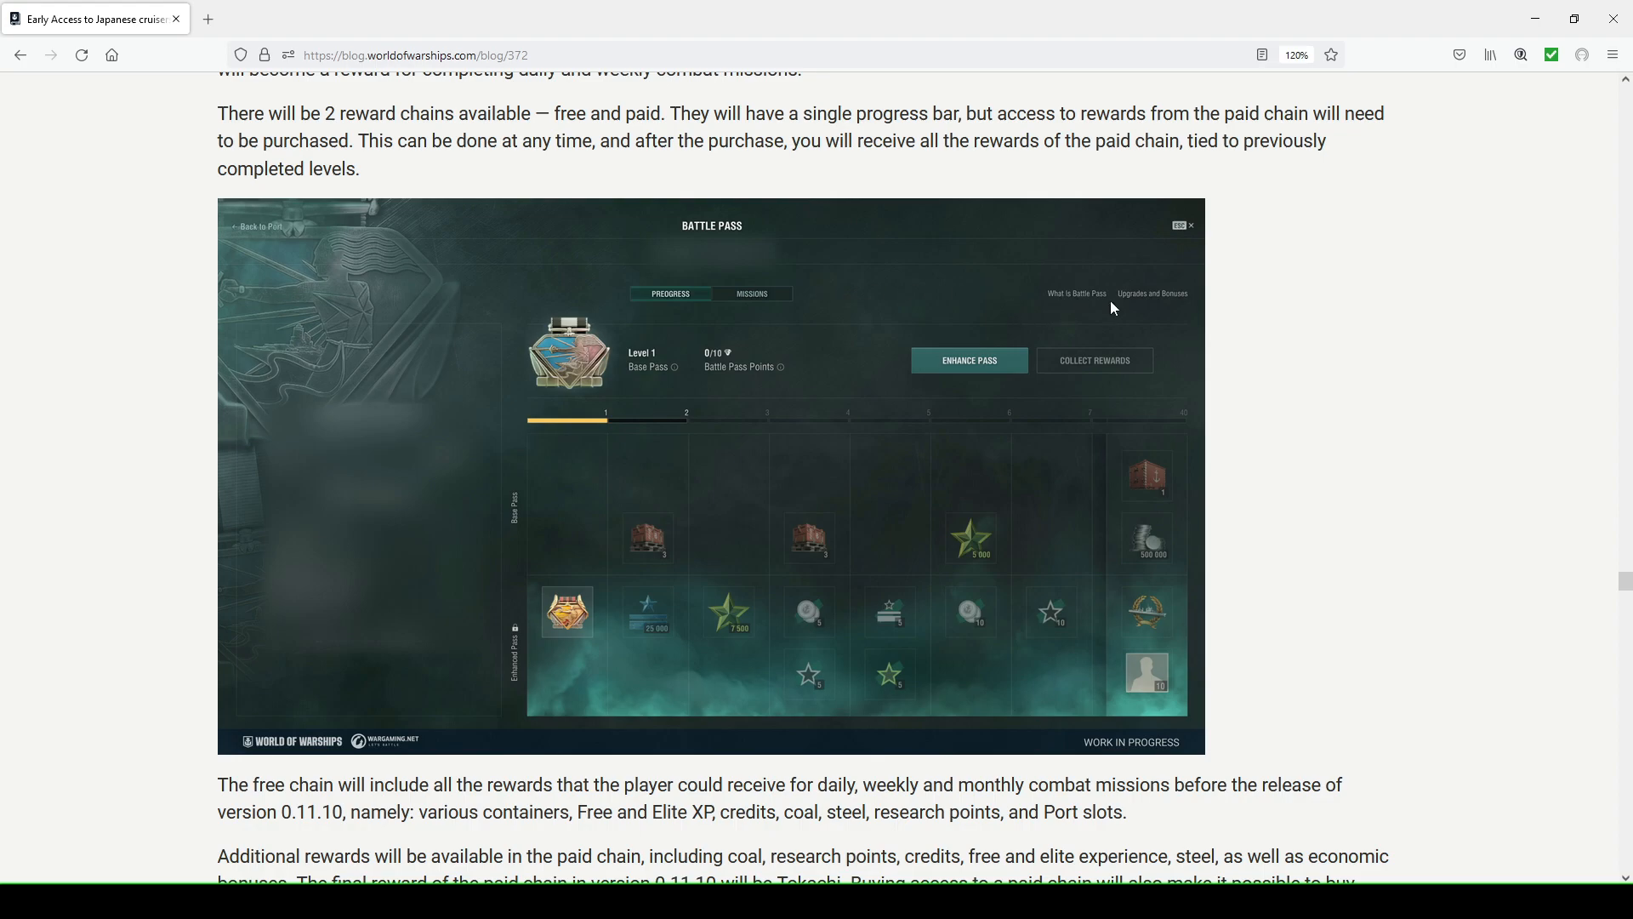
pyautogui.moveTo(586, 368)
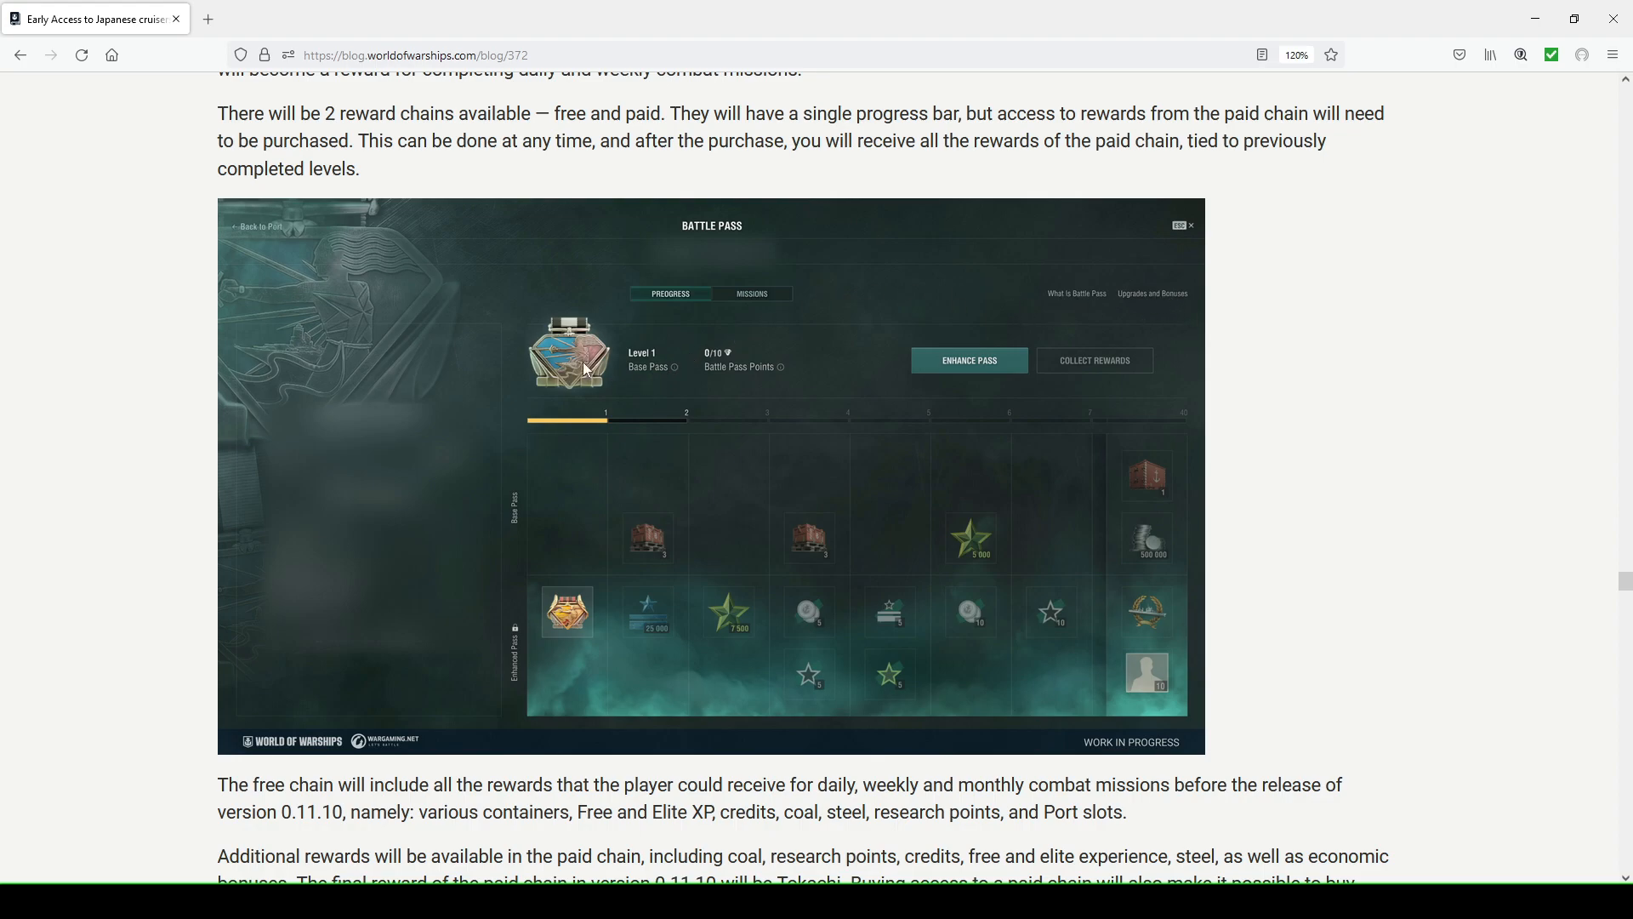
pyautogui.moveTo(677, 373)
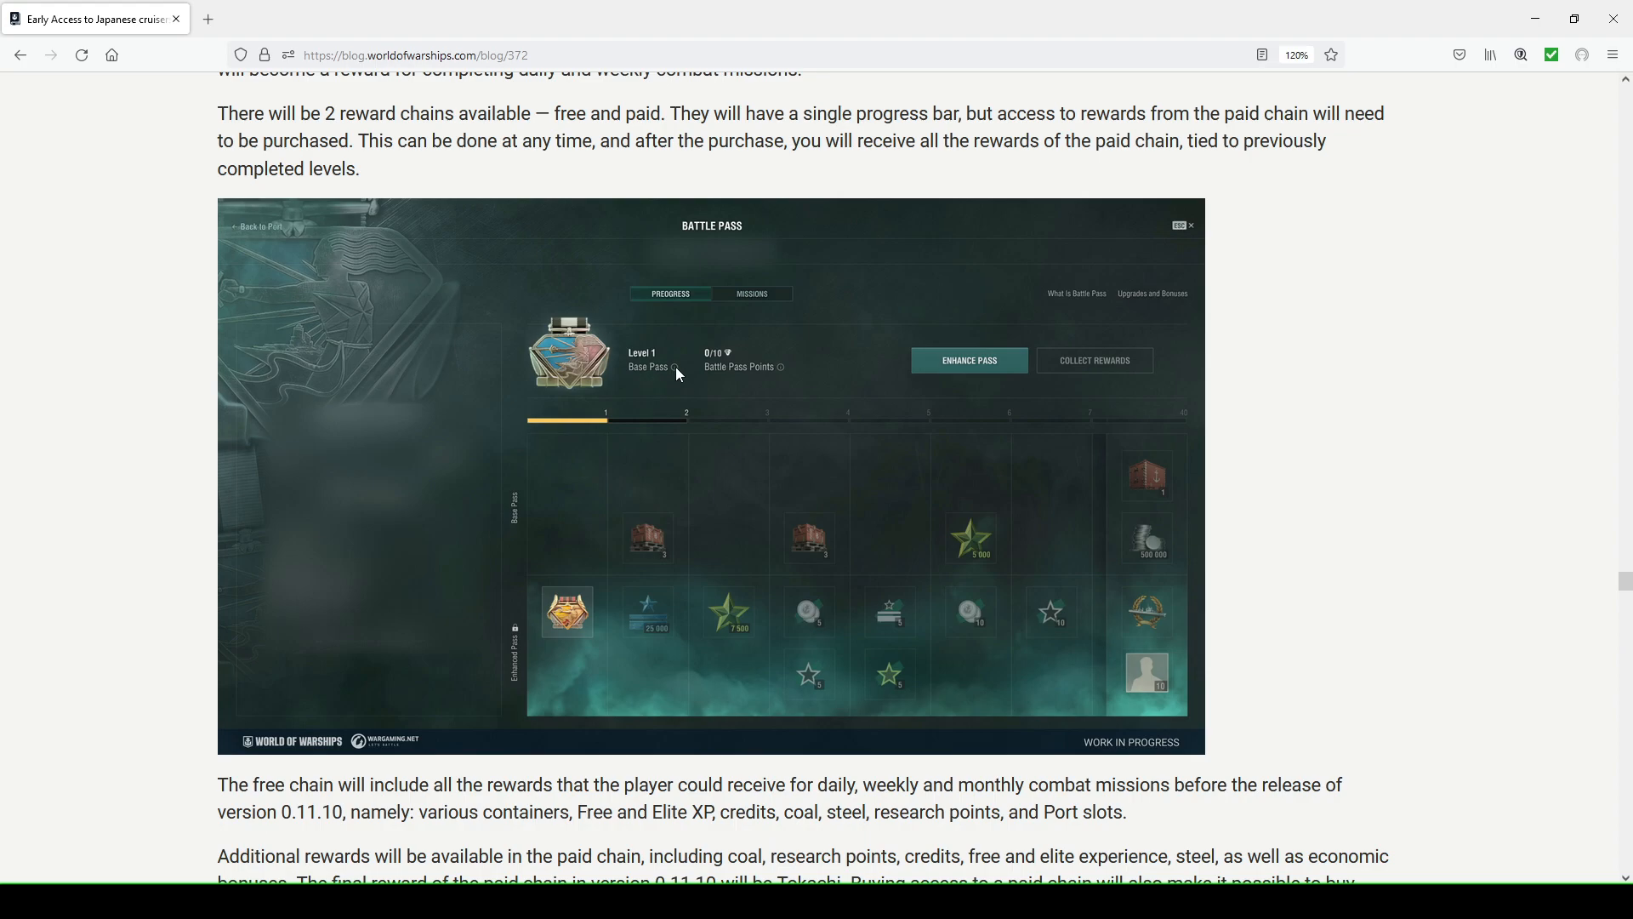
pyautogui.moveTo(730, 361)
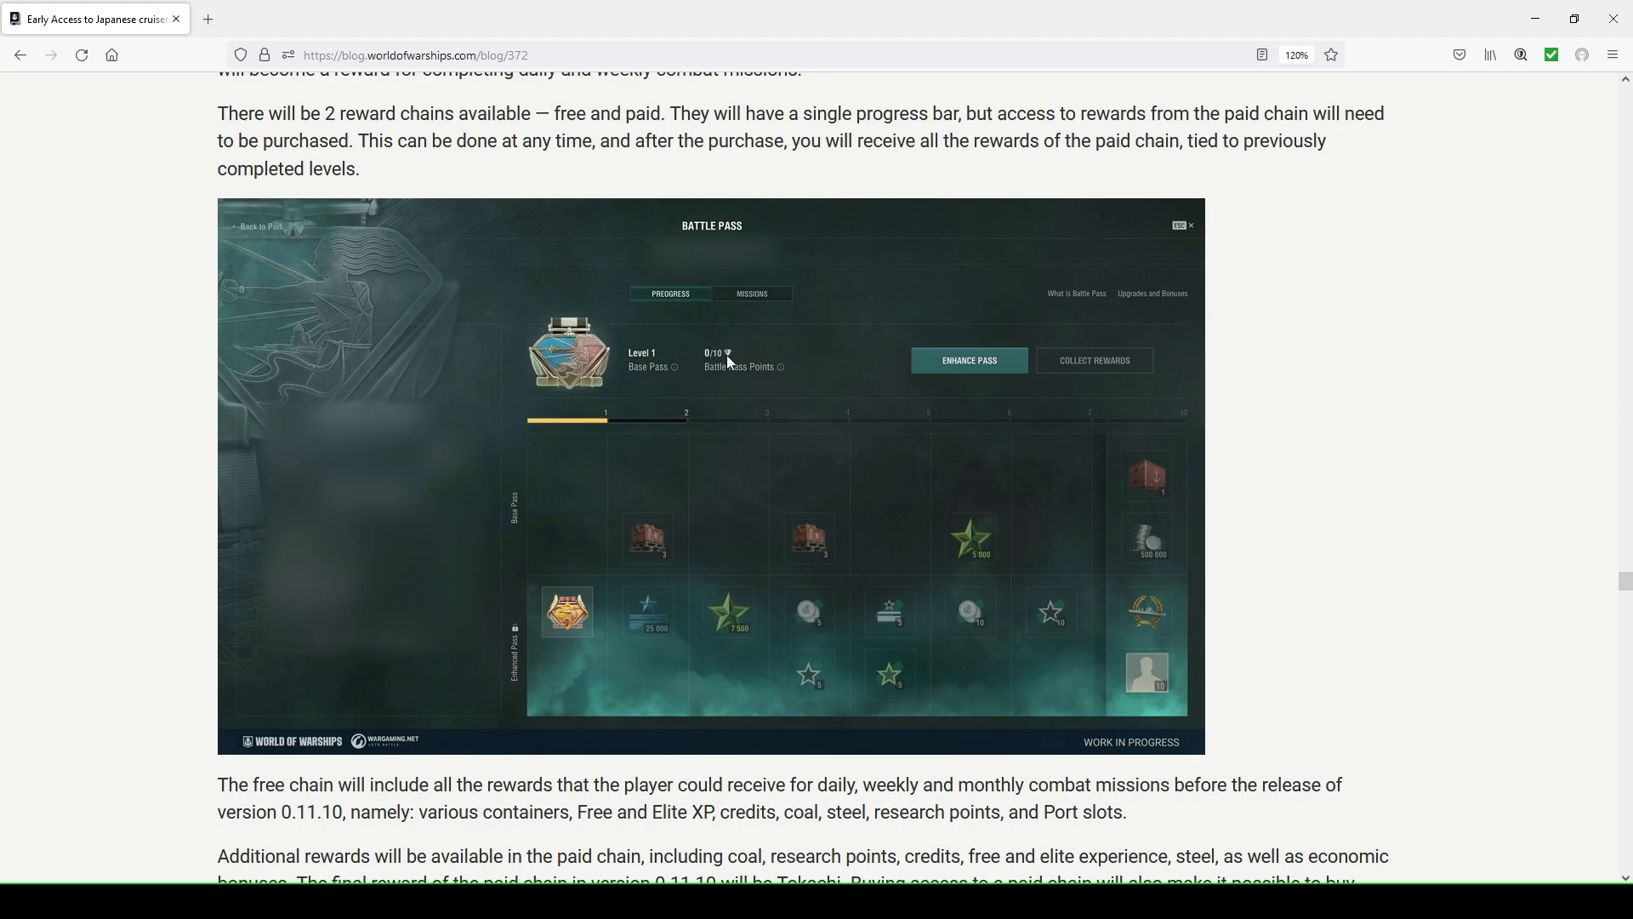
pyautogui.moveTo(783, 378)
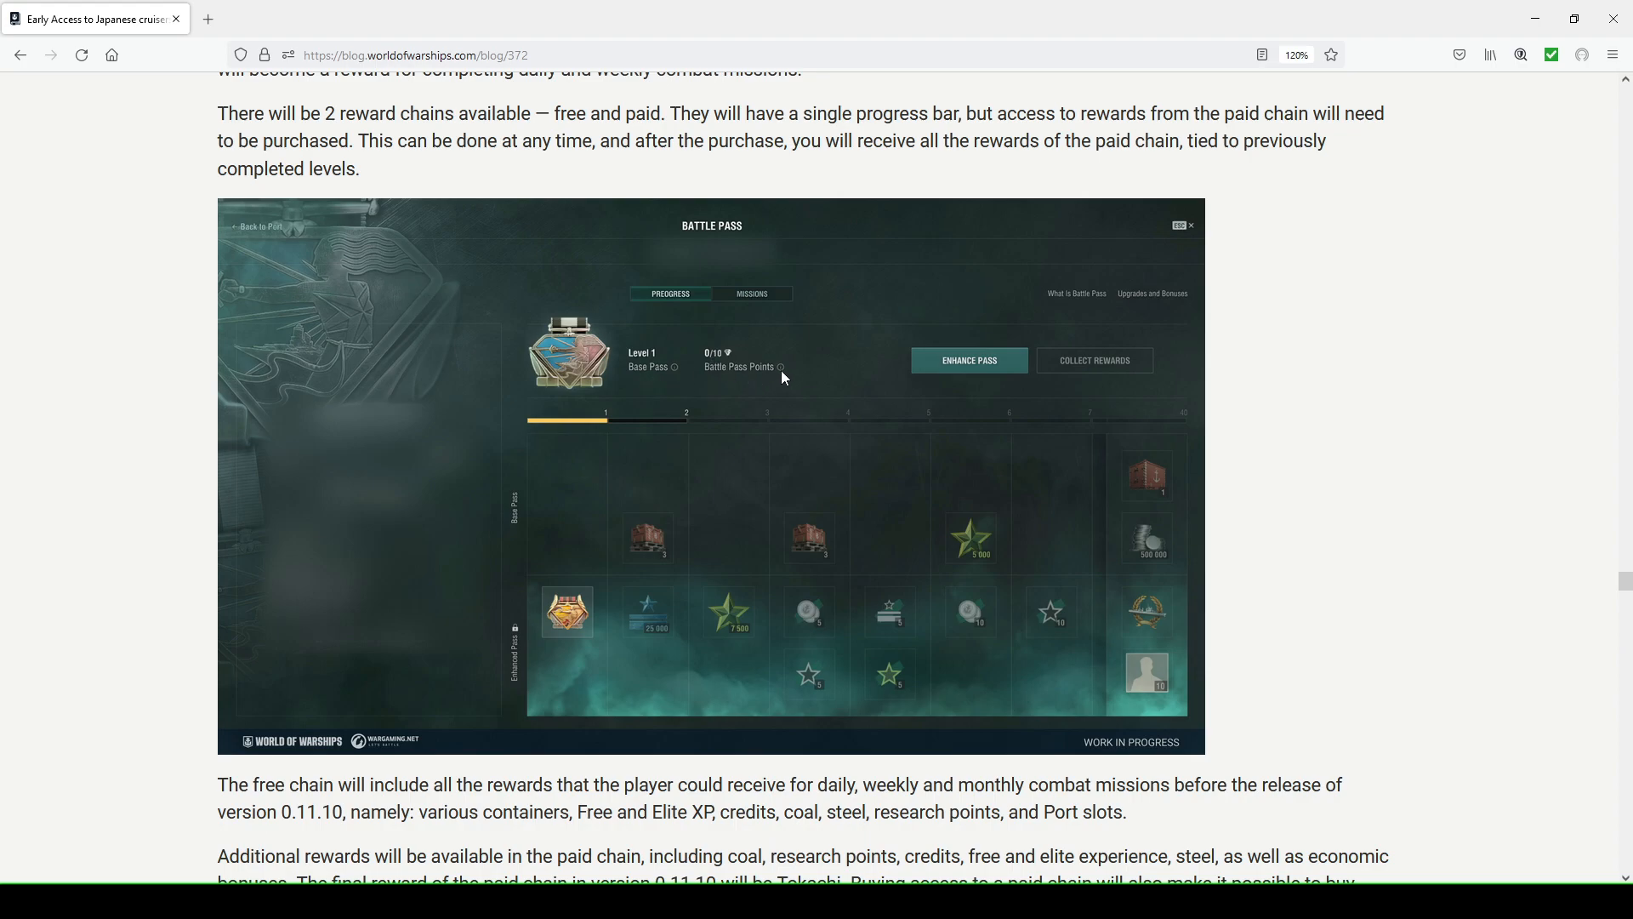
pyautogui.moveTo(730, 368)
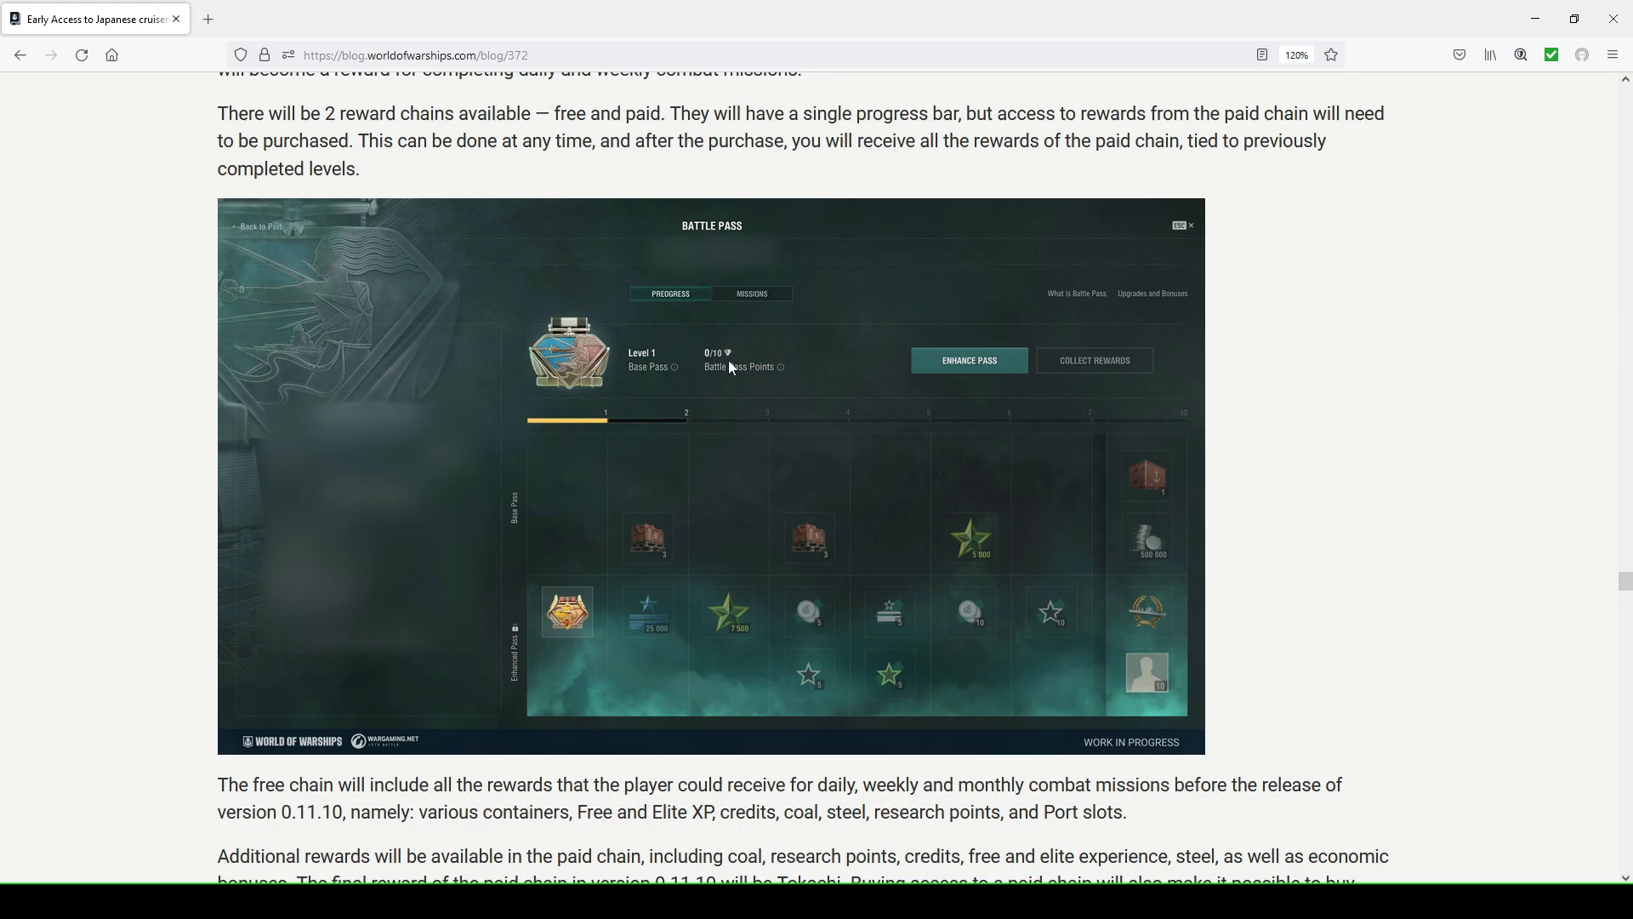
pyautogui.moveTo(864, 378)
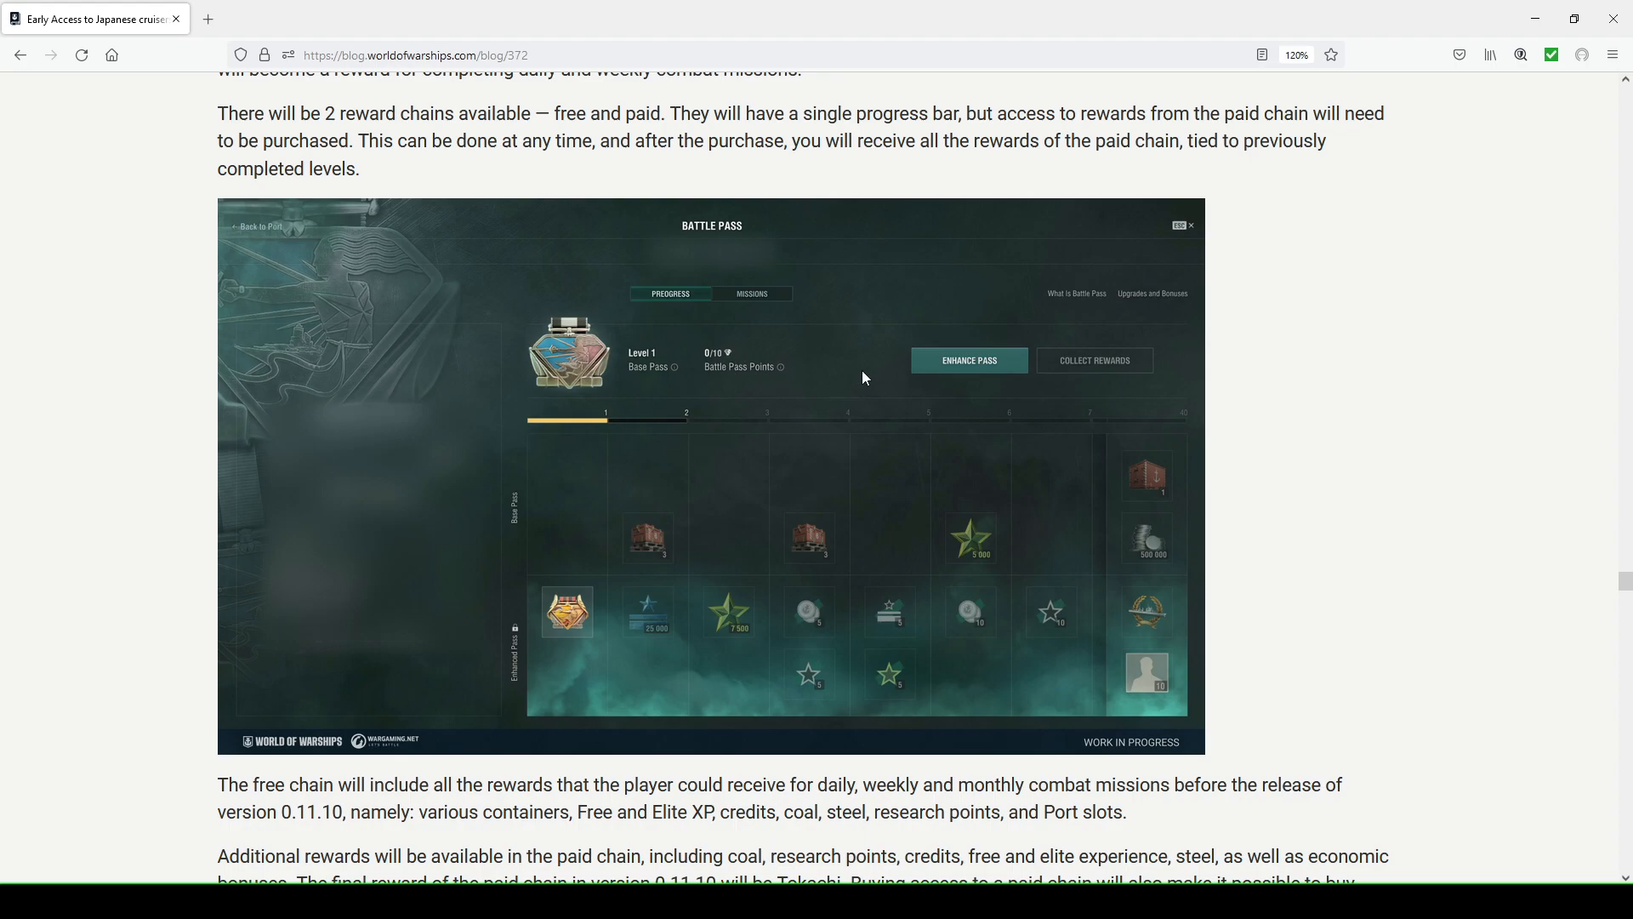
pyautogui.moveTo(1067, 369)
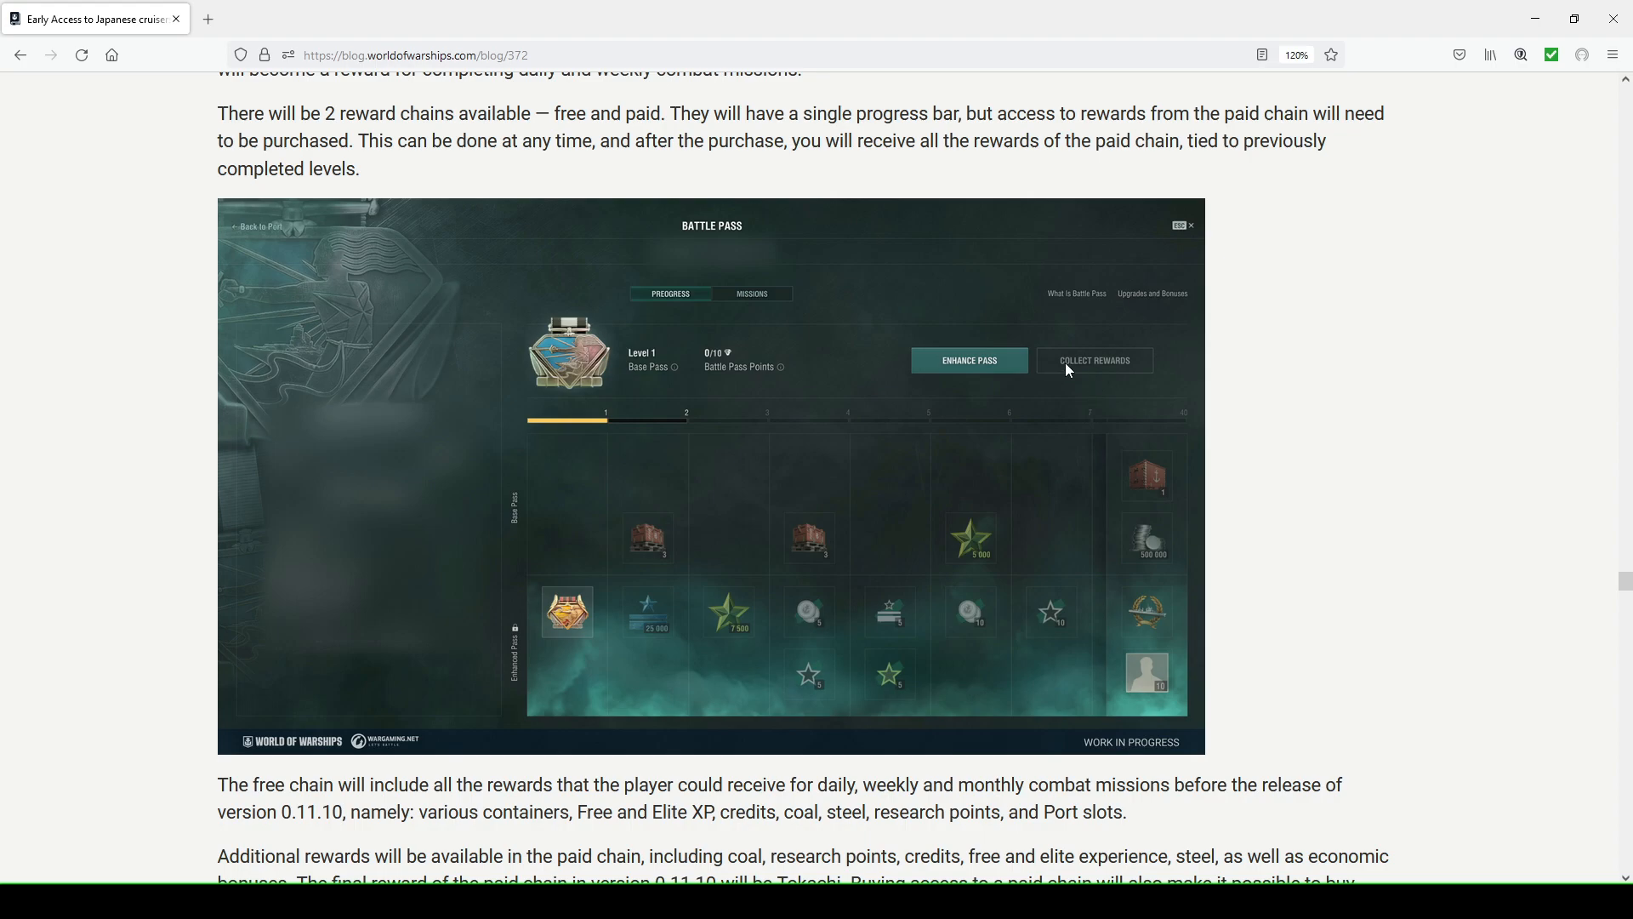
pyautogui.moveTo(670, 393)
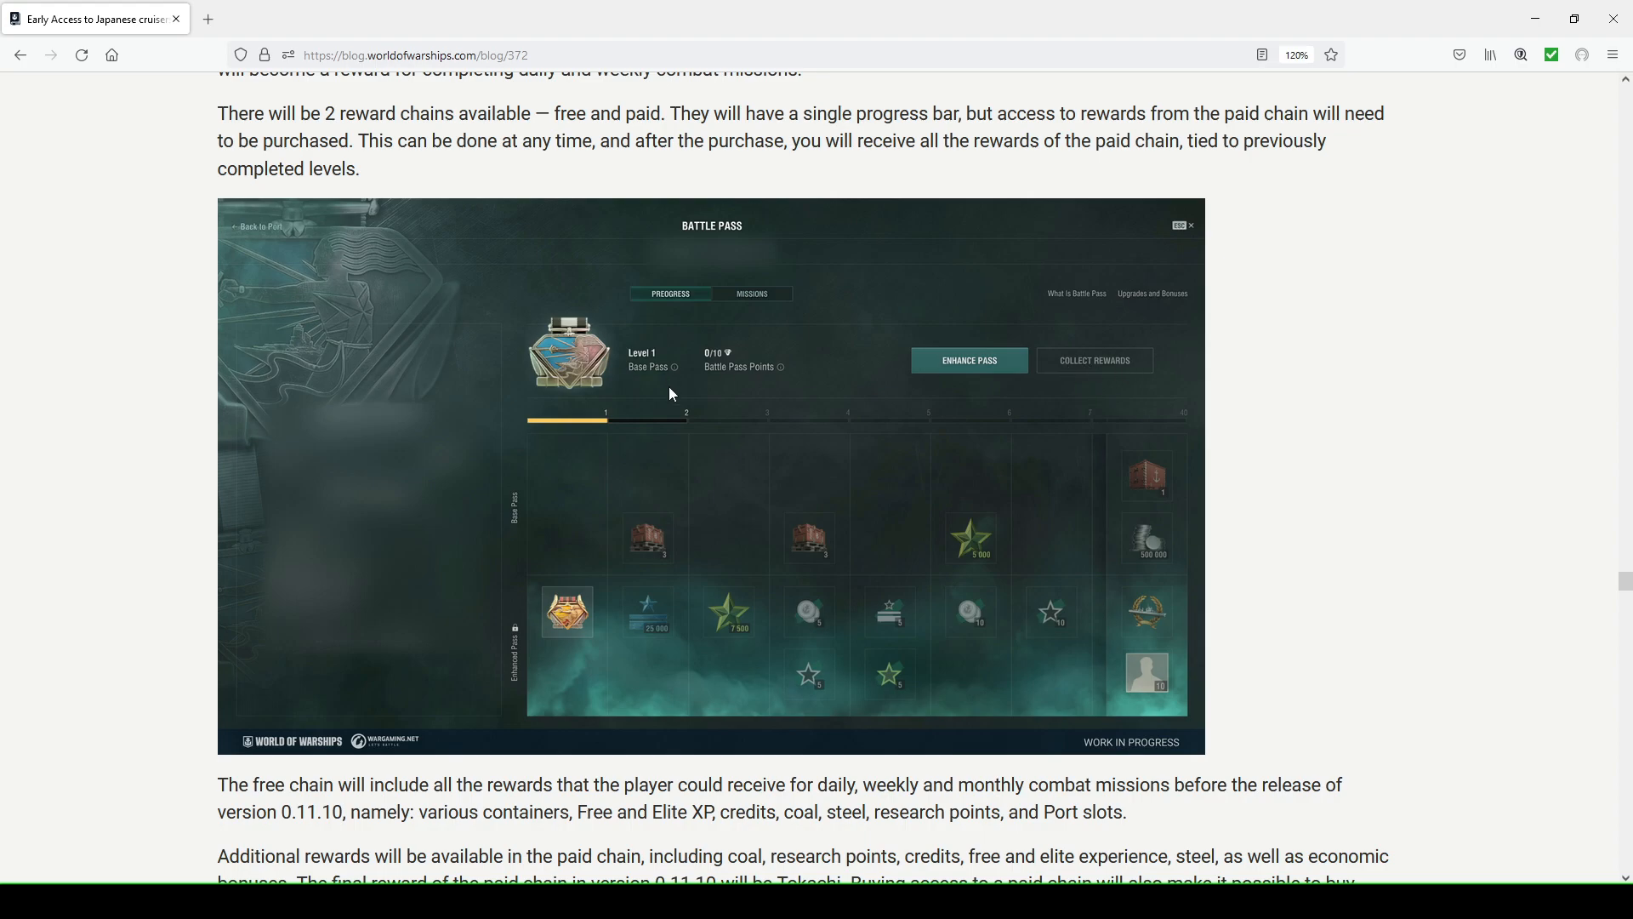
pyautogui.moveTo(601, 426)
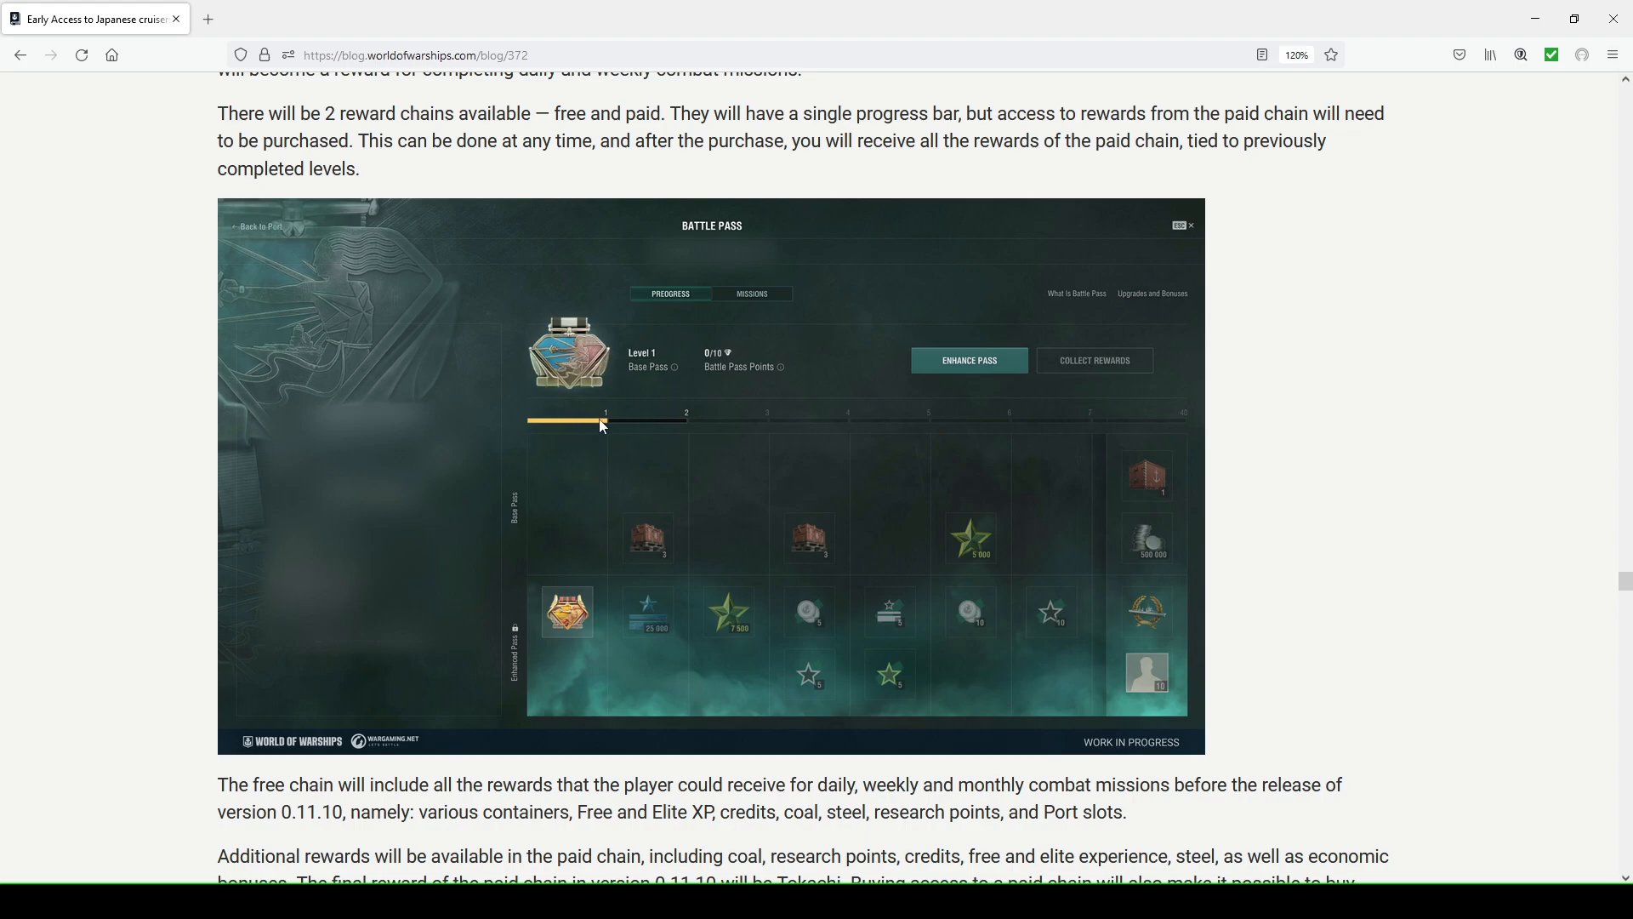
pyautogui.moveTo(1186, 425)
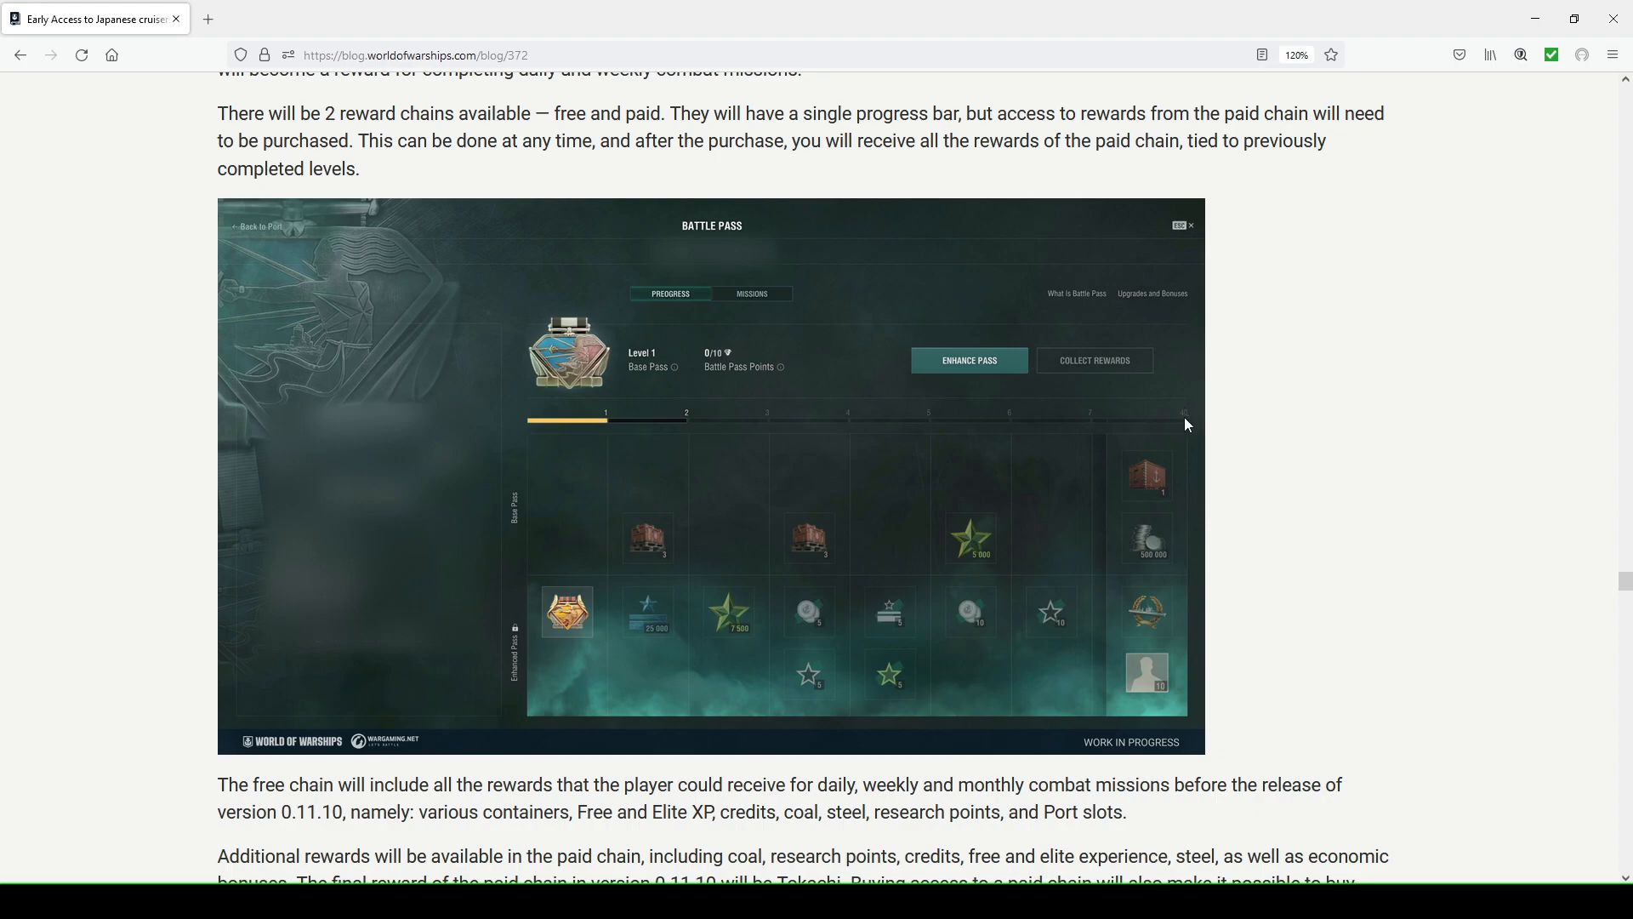
pyautogui.moveTo(675, 546)
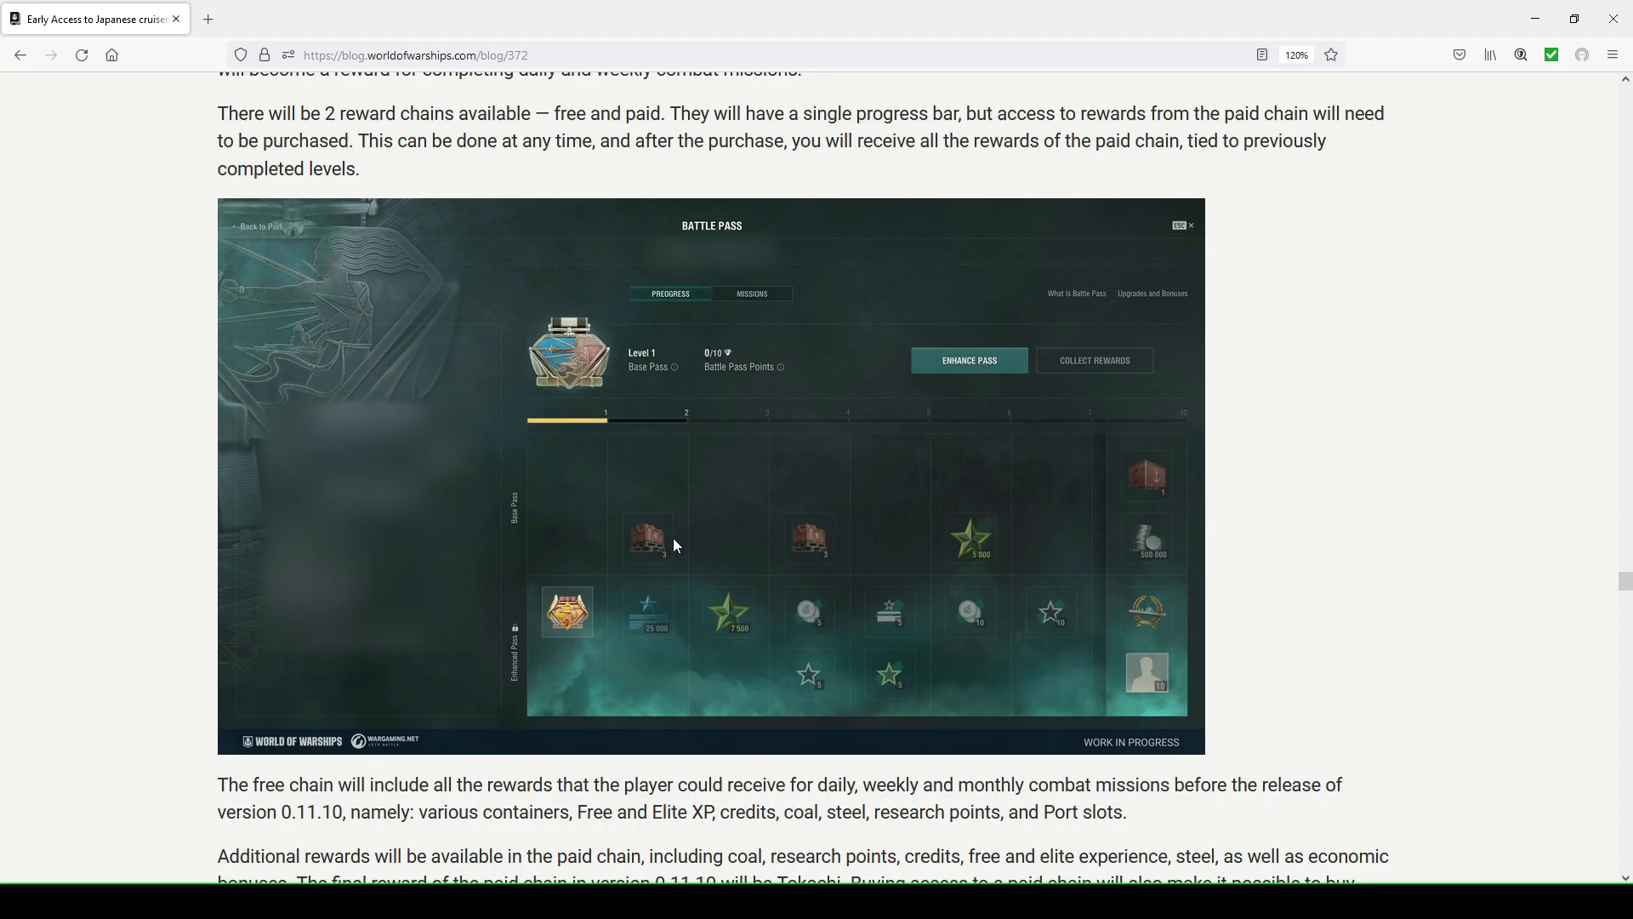
pyautogui.moveTo(648, 560)
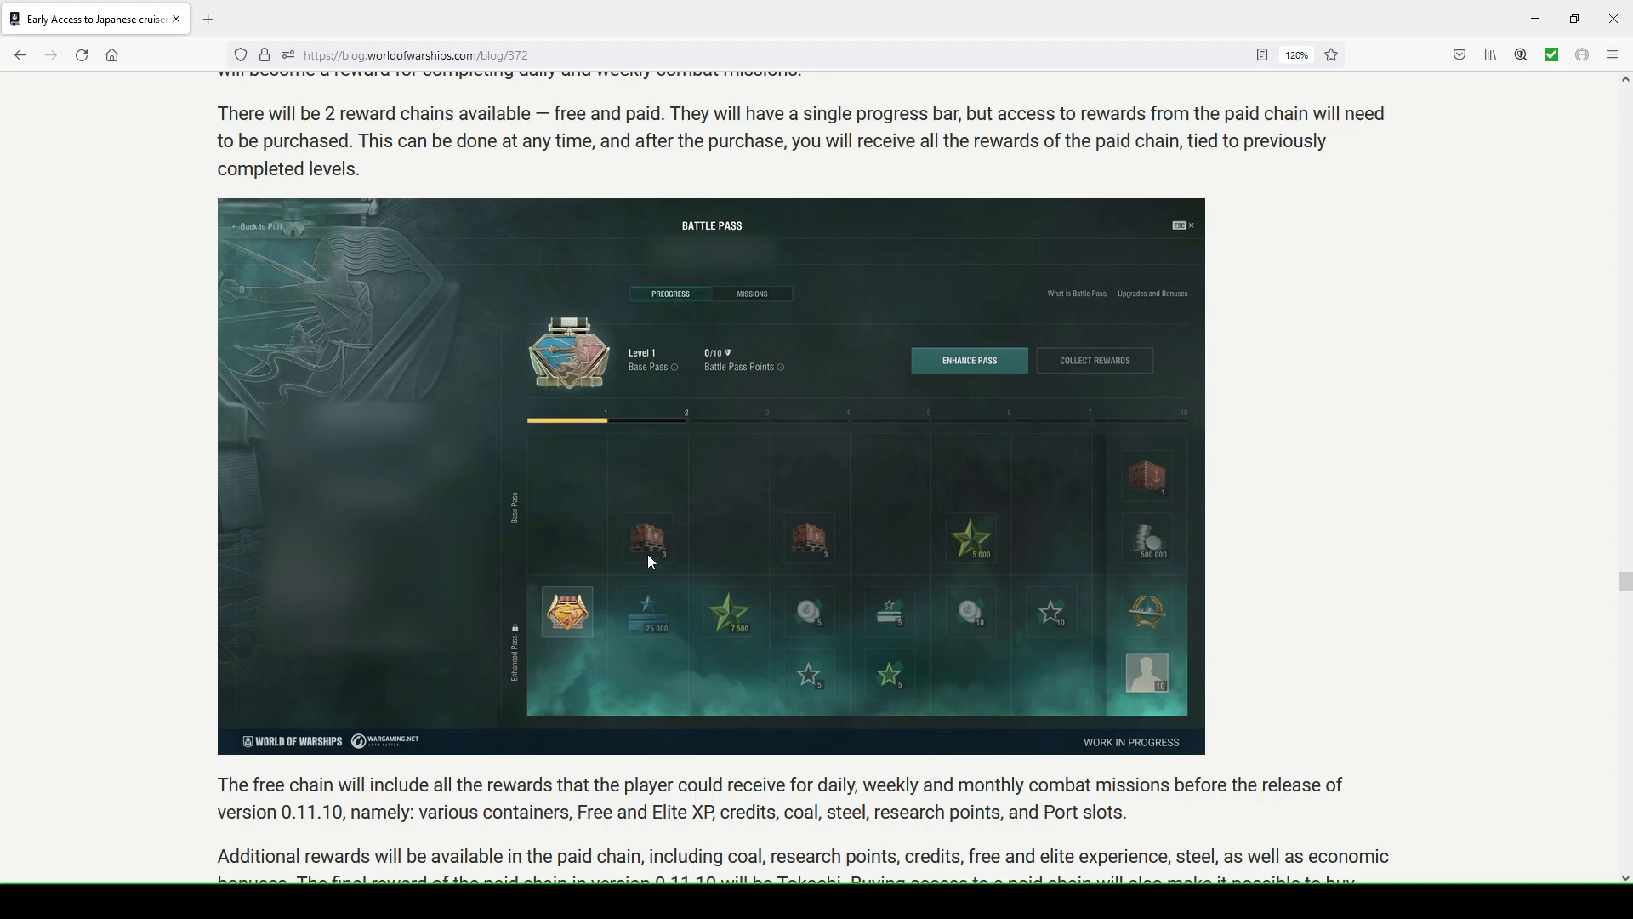
pyautogui.moveTo(644, 546)
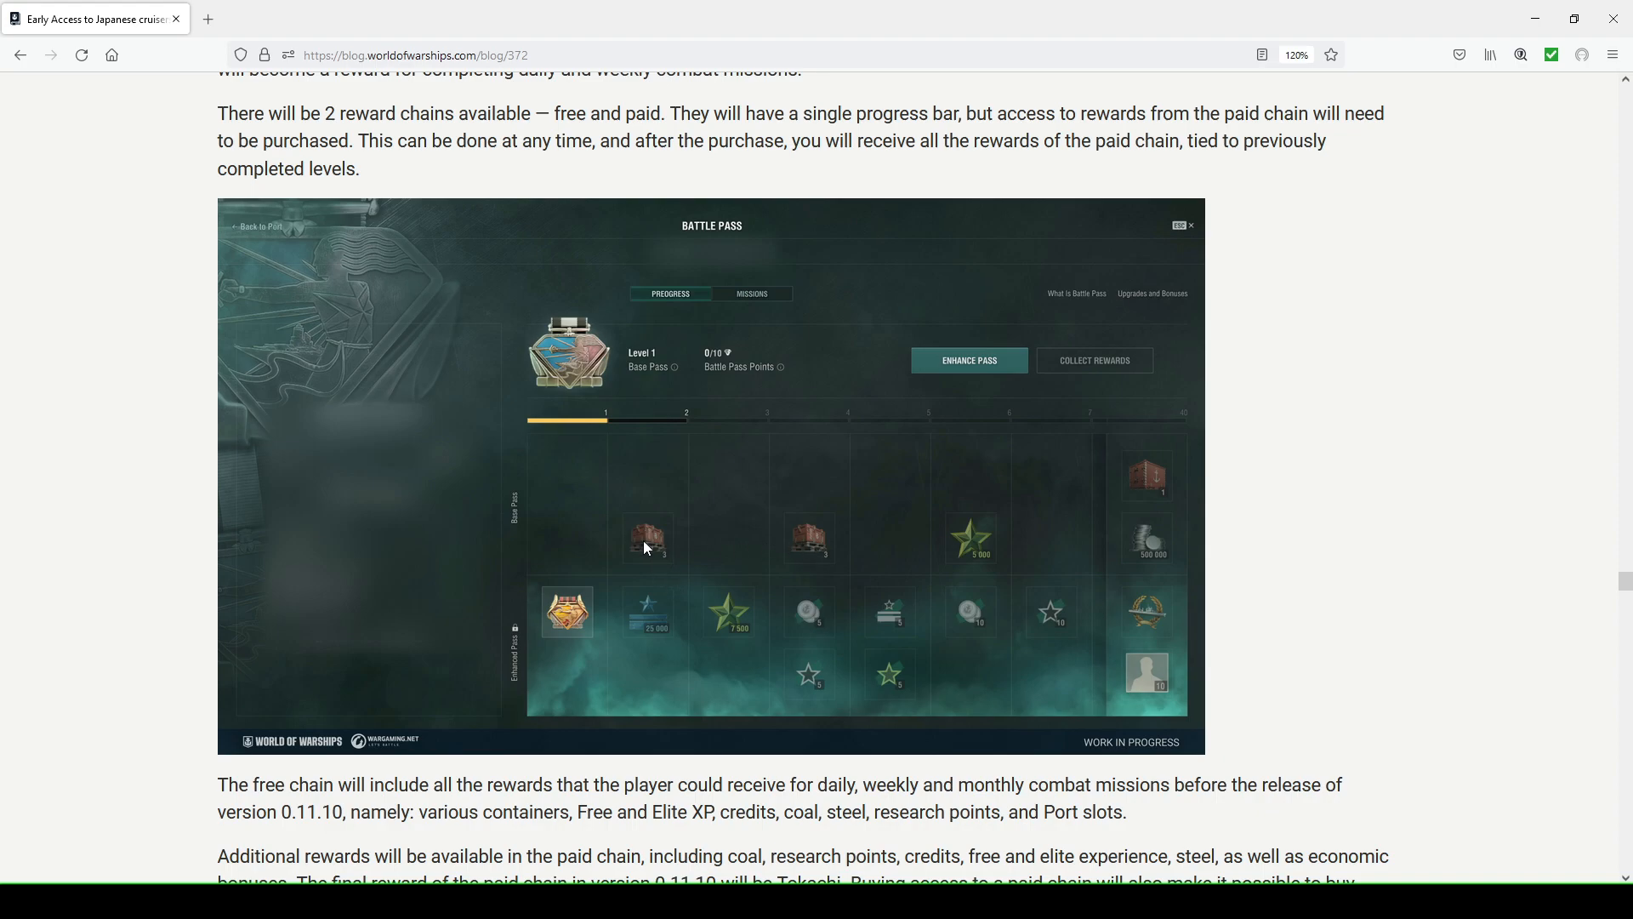
pyautogui.moveTo(815, 544)
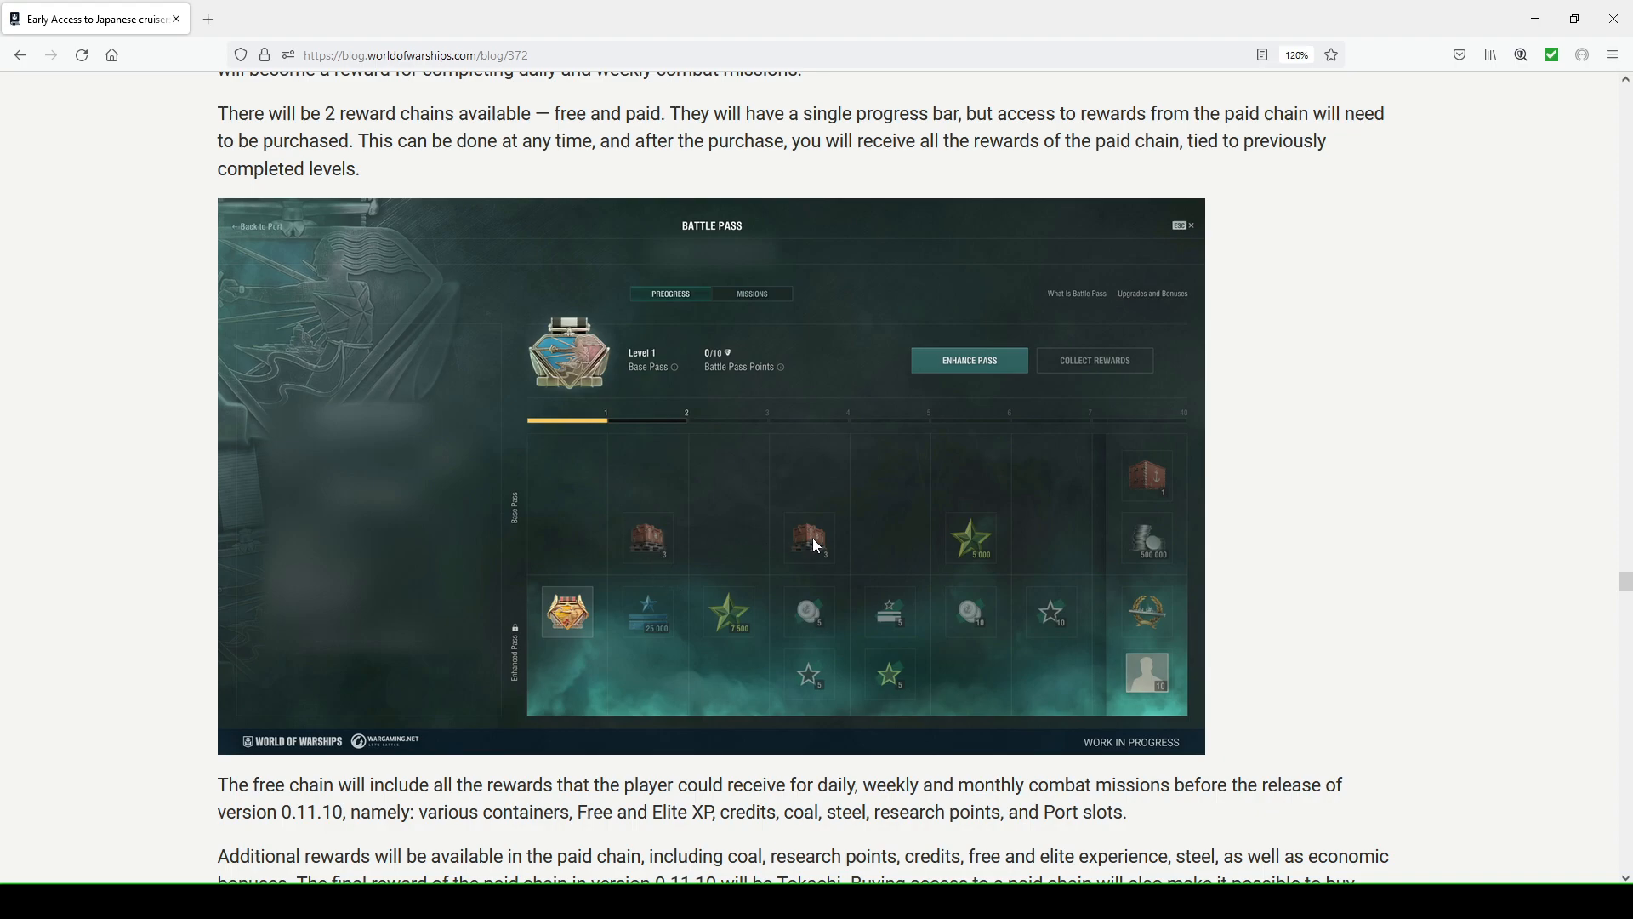
pyautogui.moveTo(795, 546)
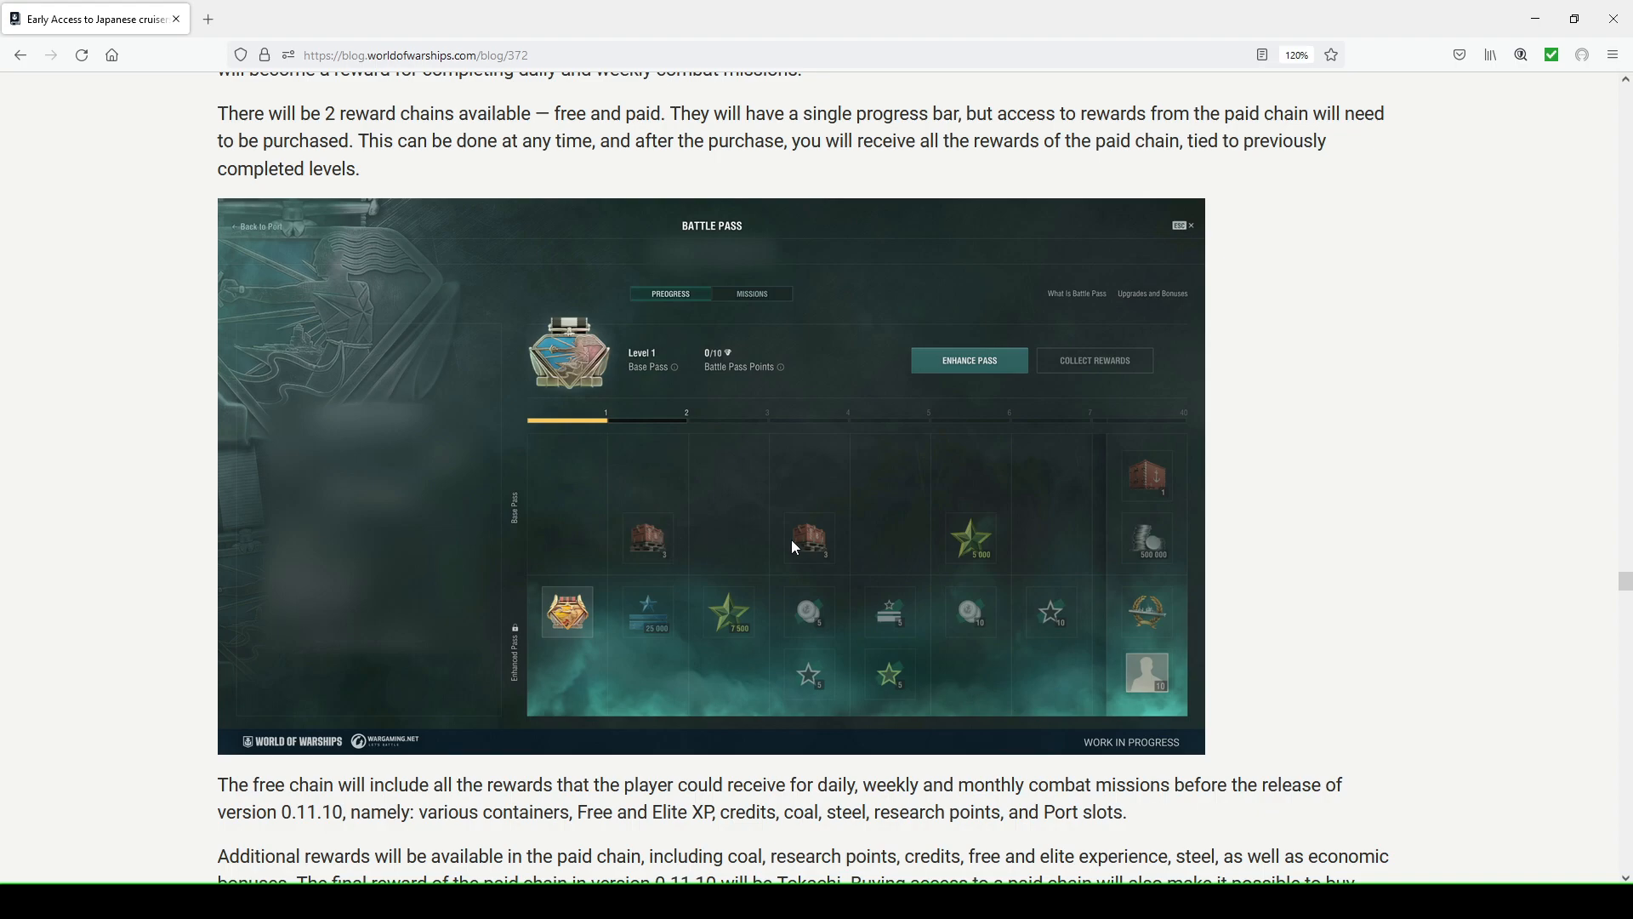
pyautogui.moveTo(818, 543)
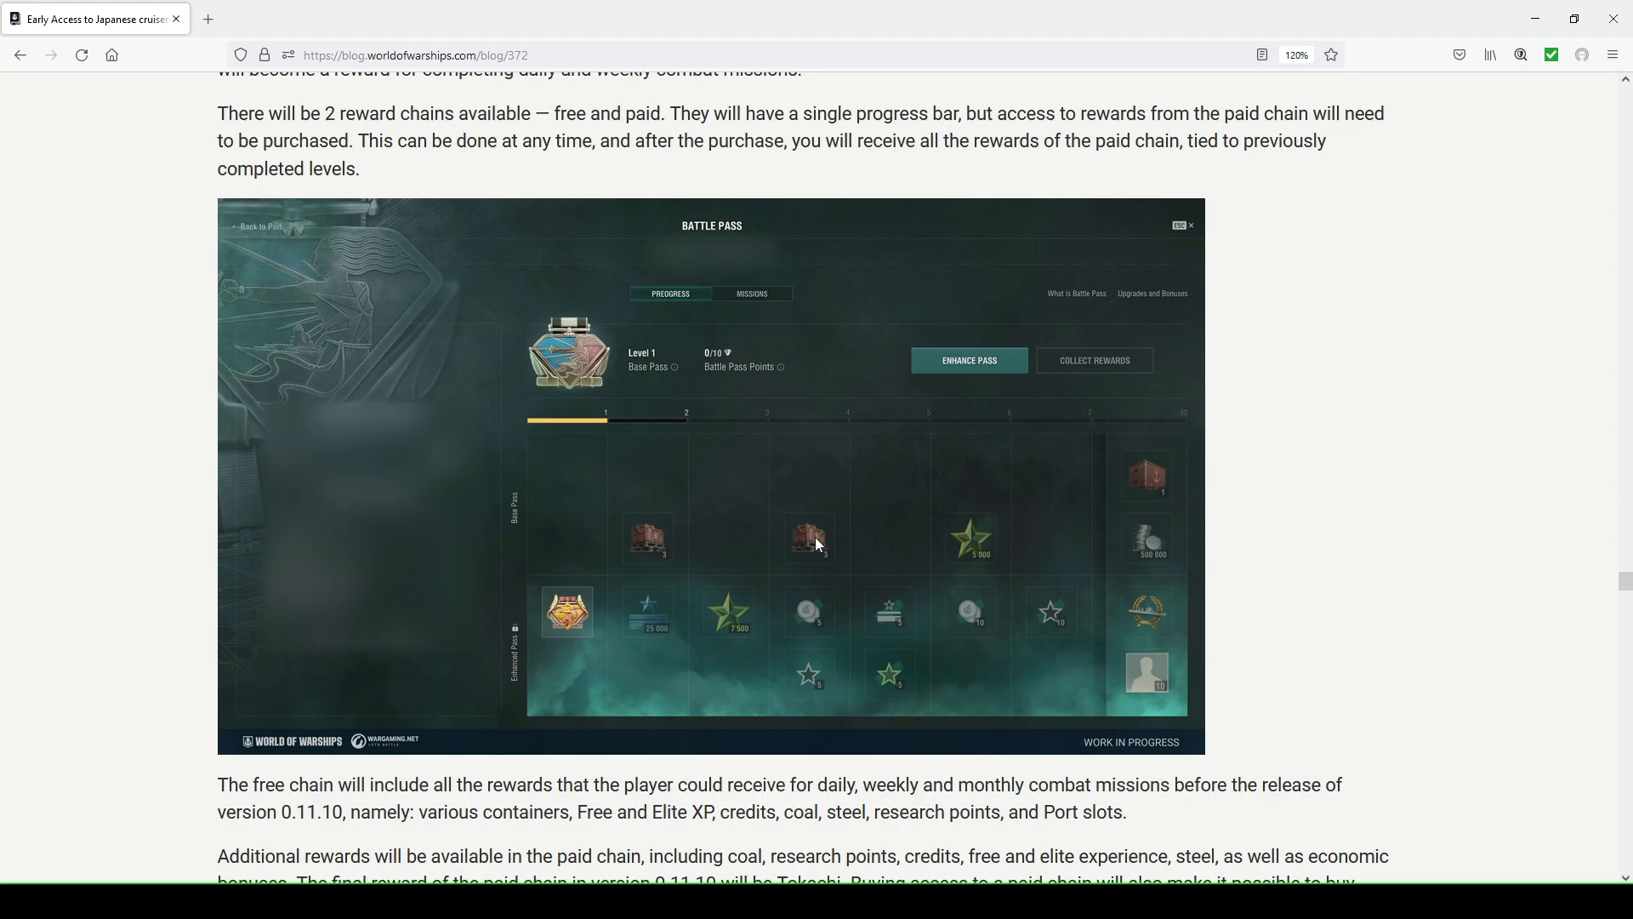
pyautogui.moveTo(784, 509)
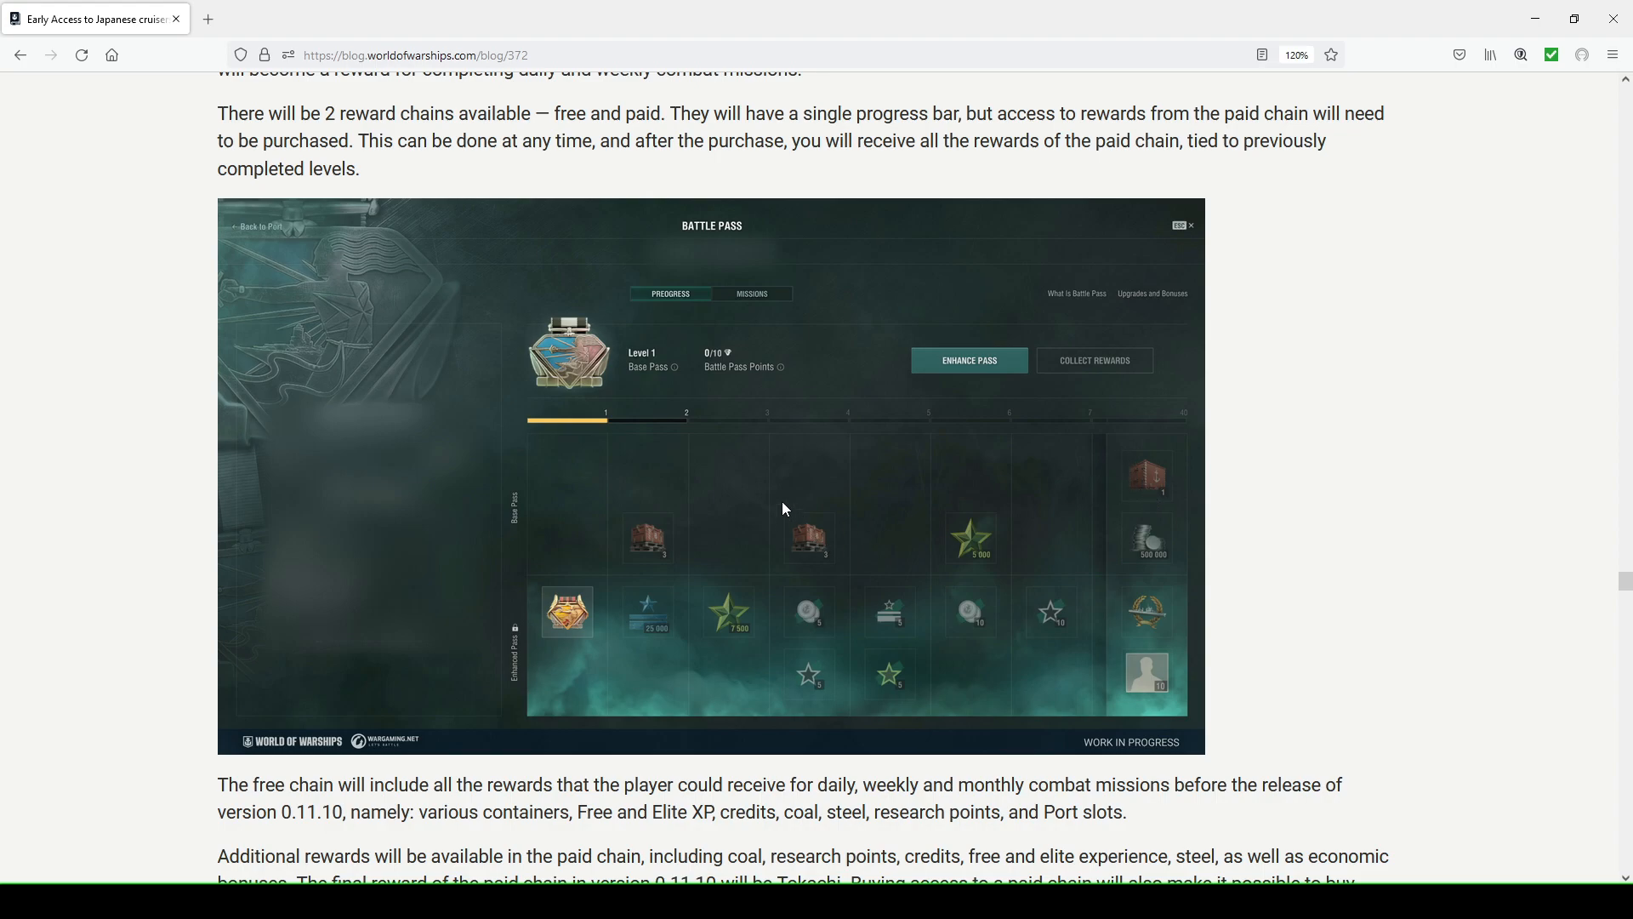
pyautogui.moveTo(827, 552)
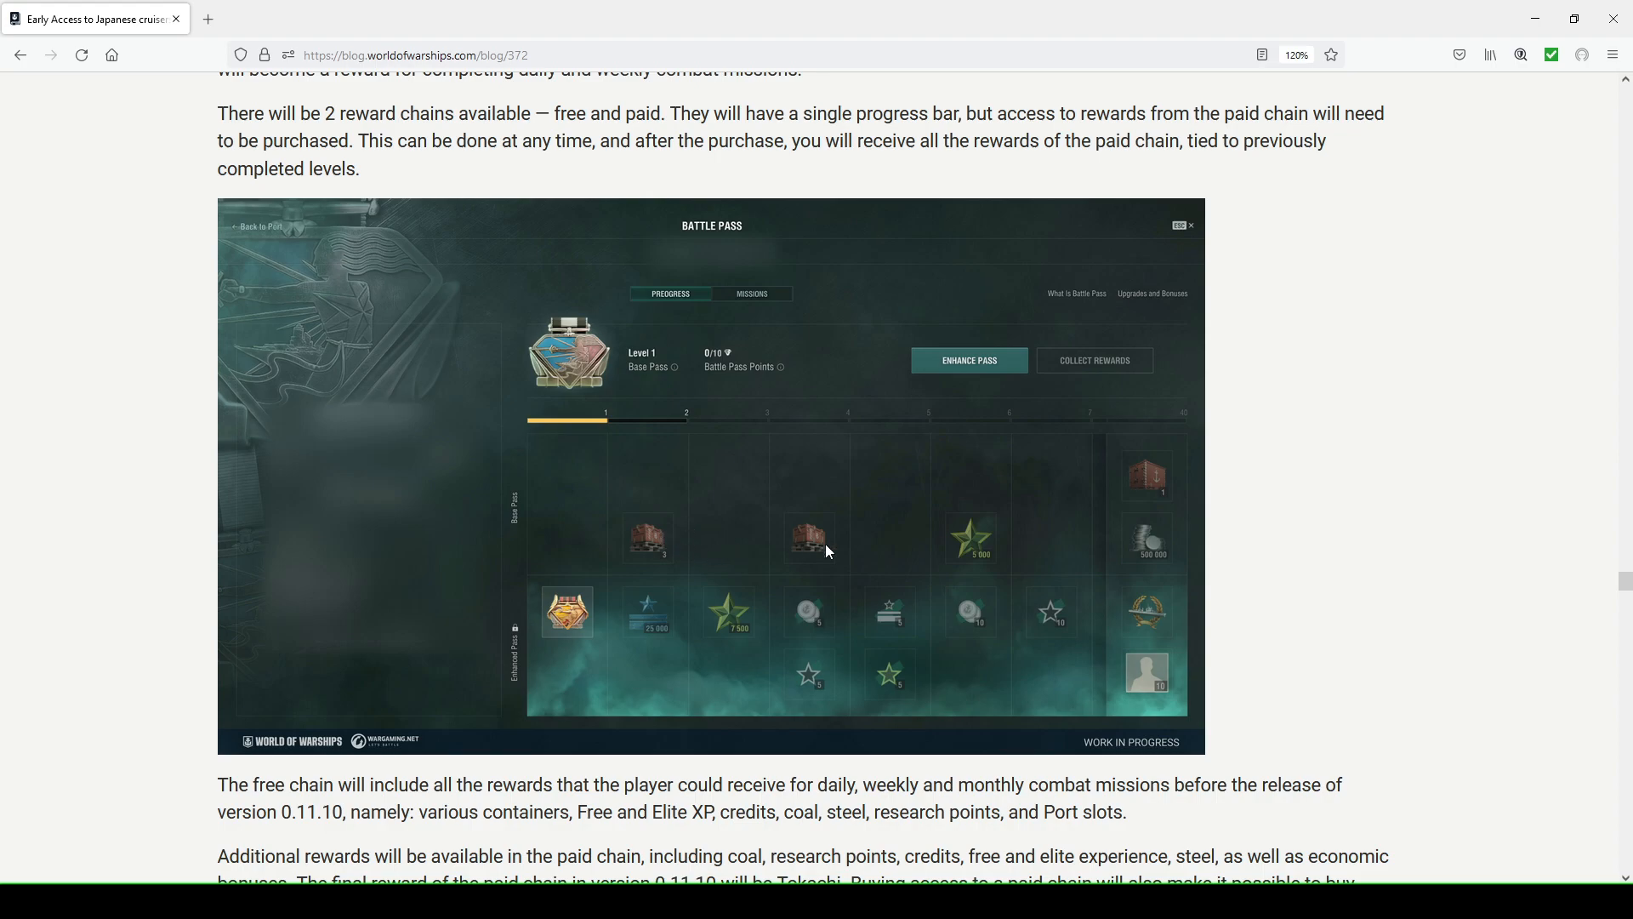
pyautogui.moveTo(677, 544)
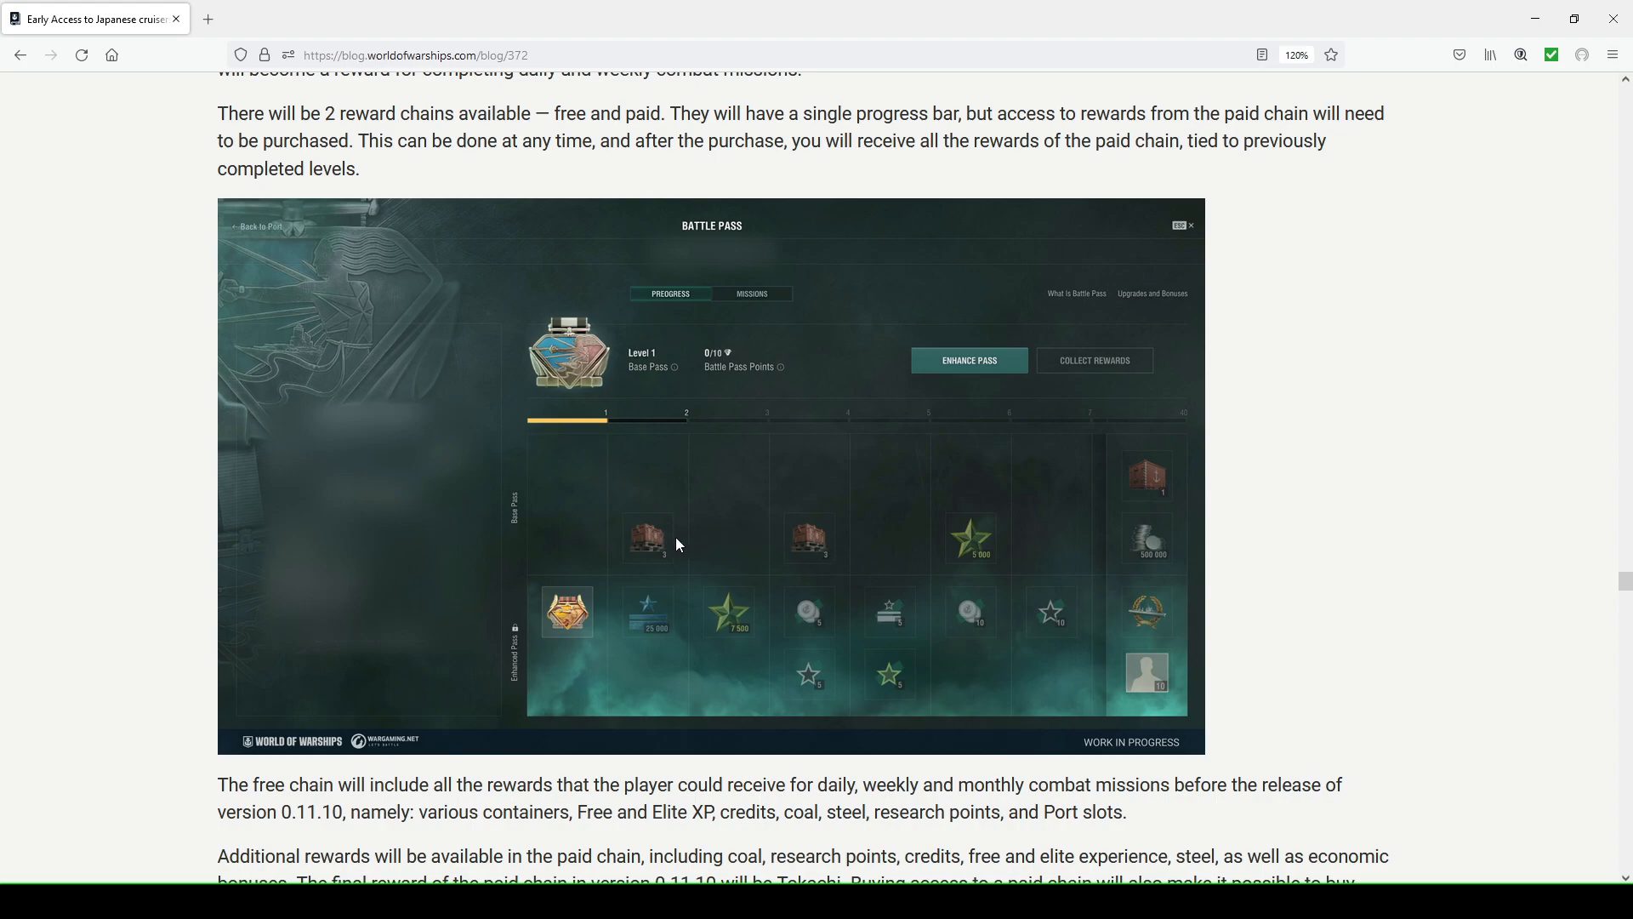
pyautogui.moveTo(844, 551)
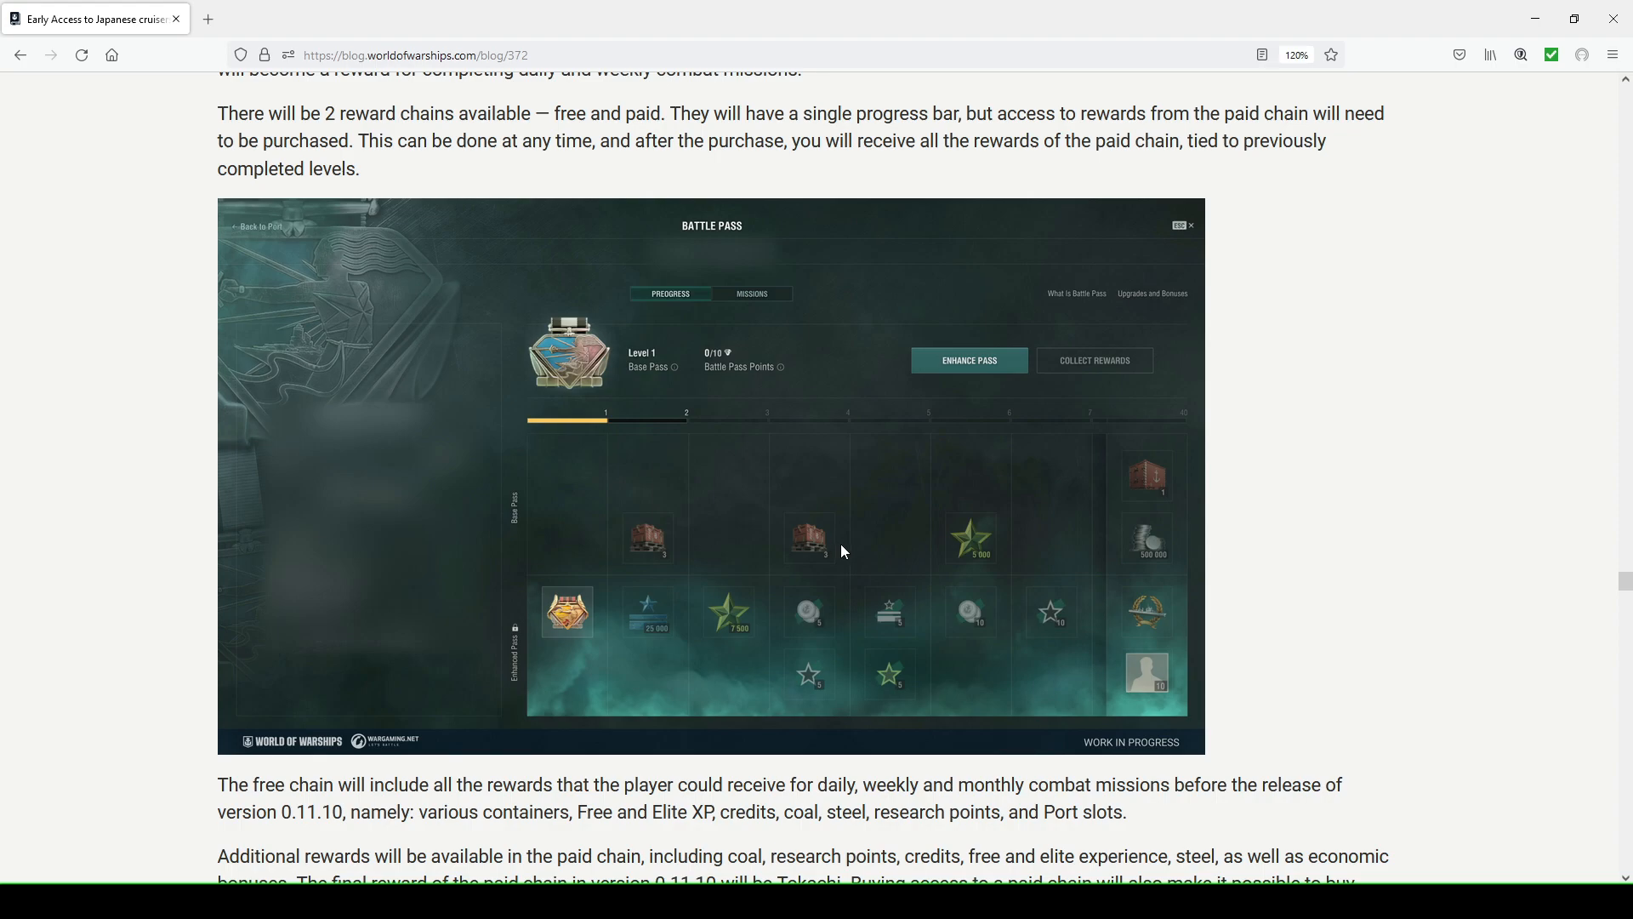
pyautogui.moveTo(1102, 537)
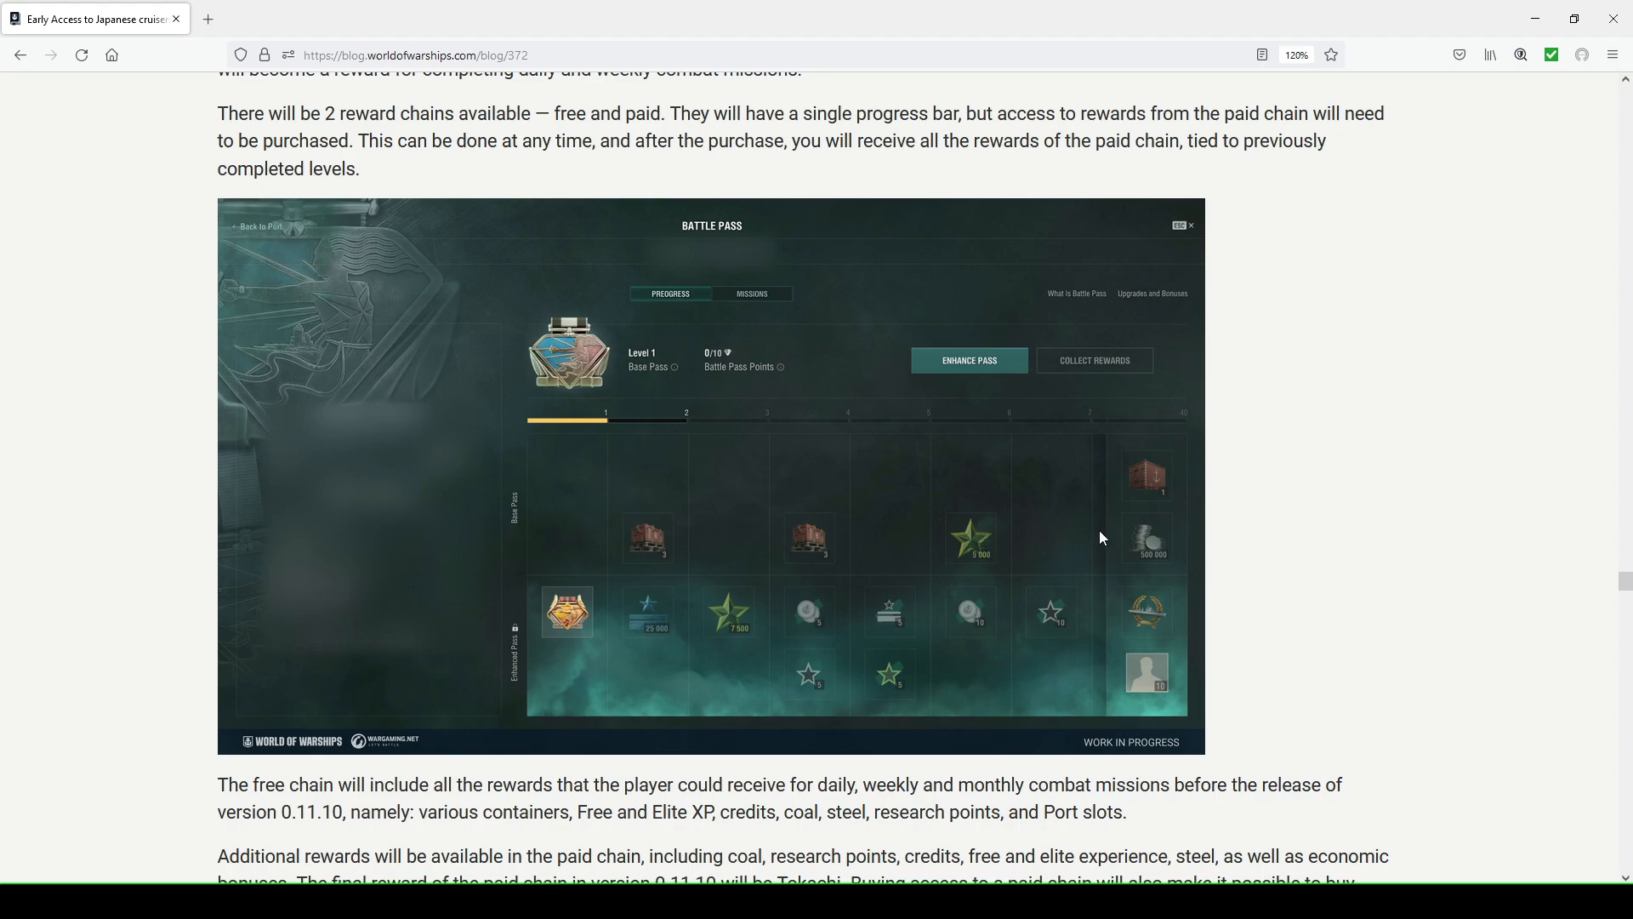
pyautogui.moveTo(1167, 489)
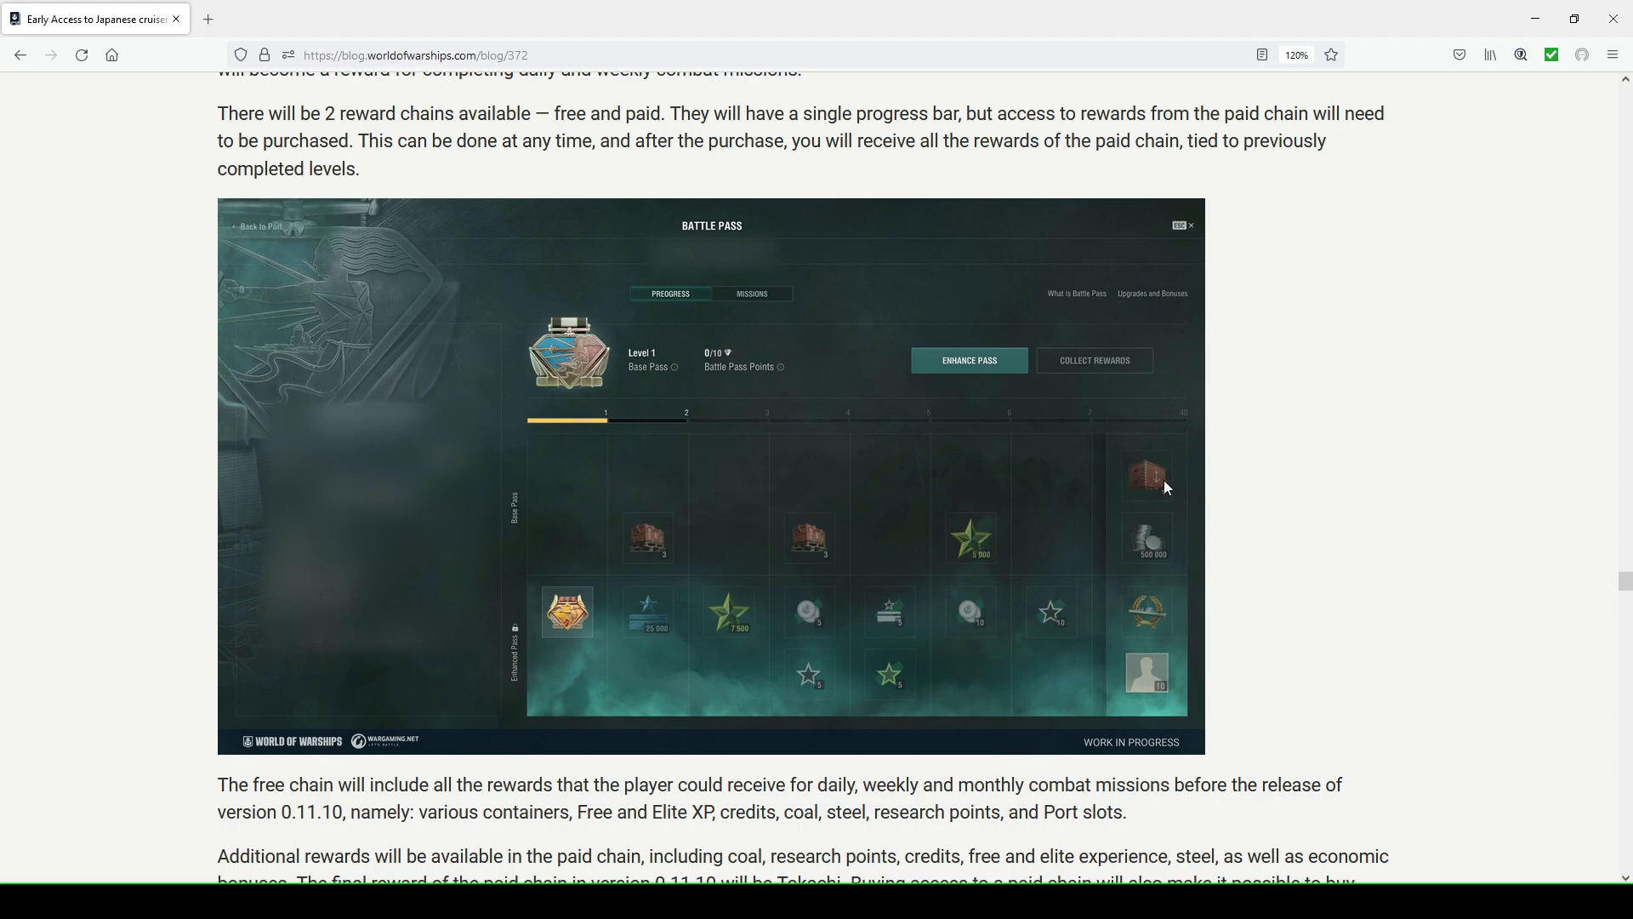
pyautogui.moveTo(1167, 554)
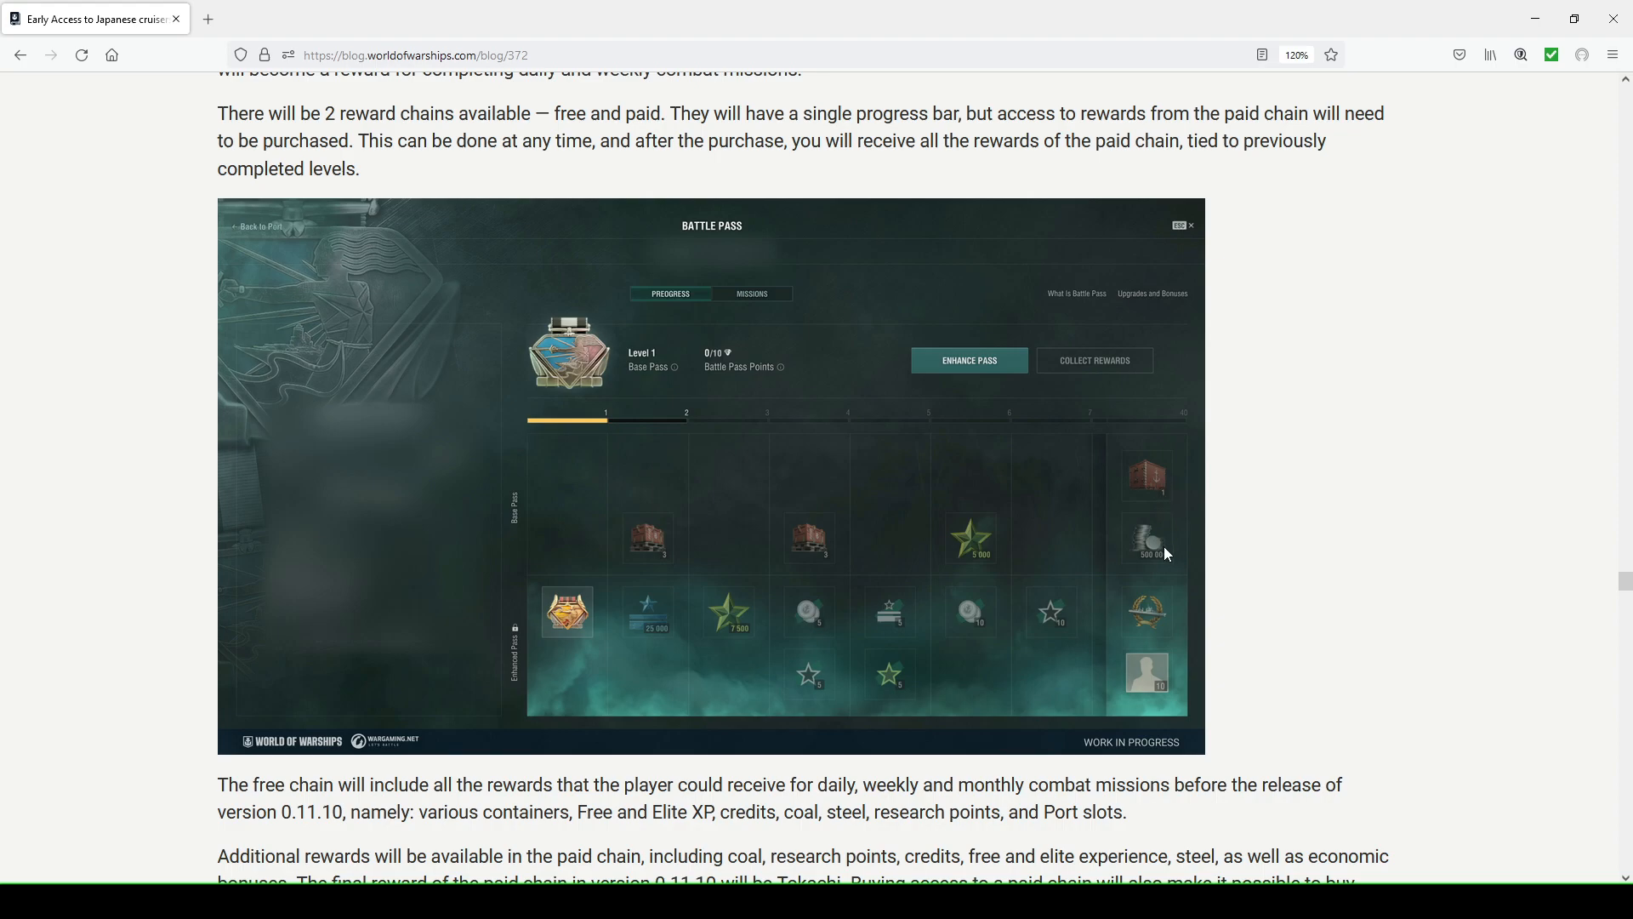
pyautogui.moveTo(1158, 551)
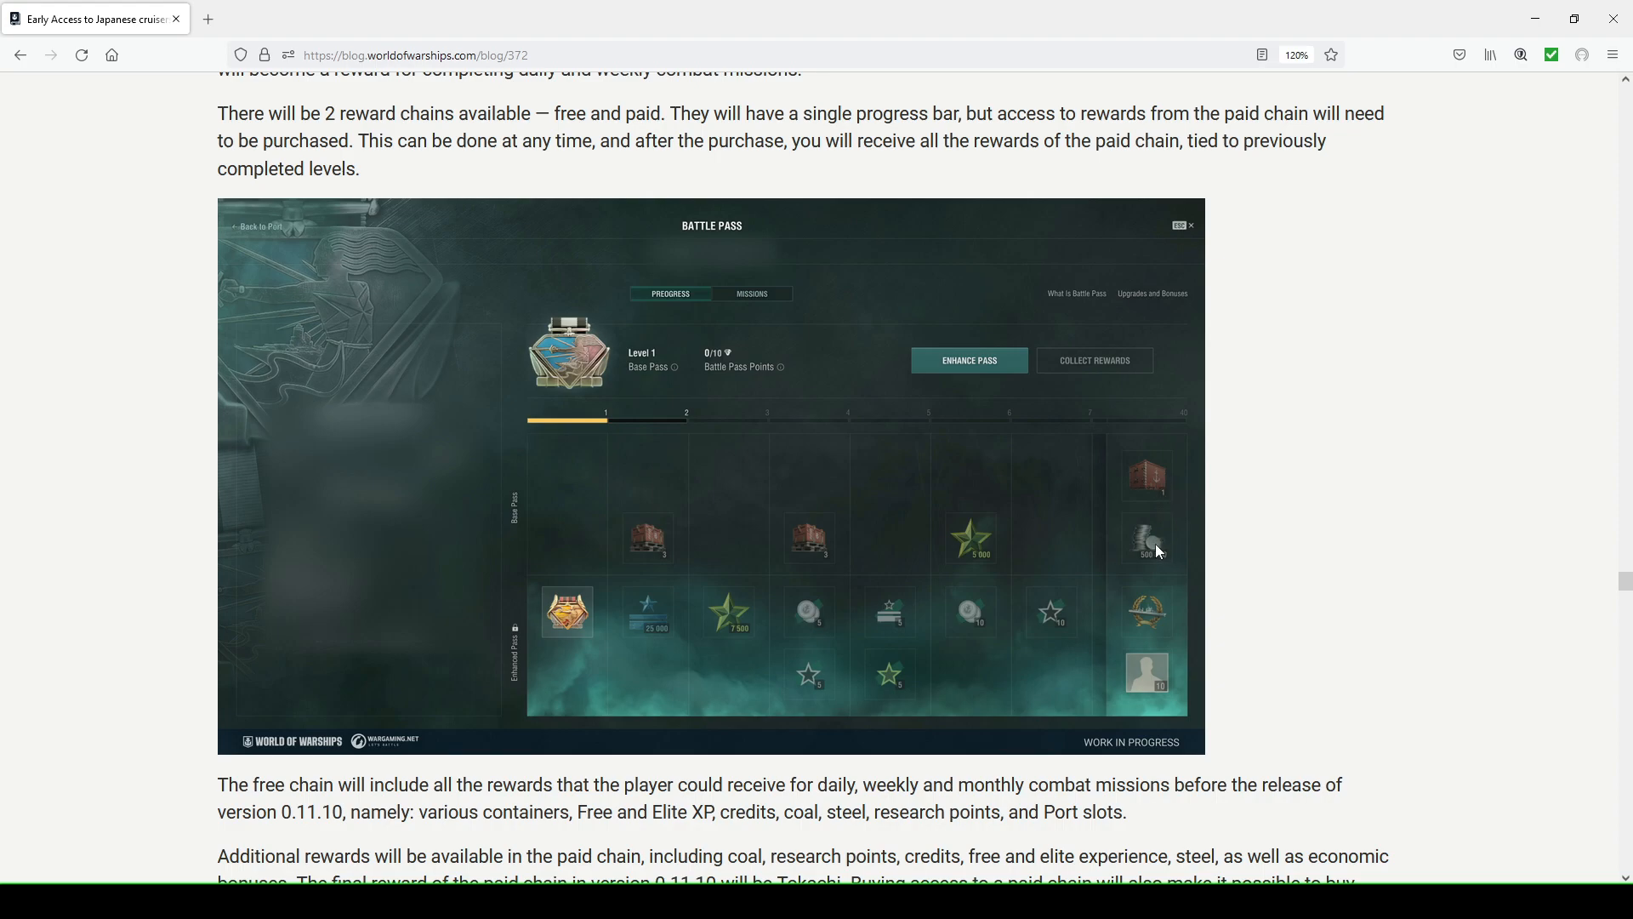
pyautogui.moveTo(1154, 482)
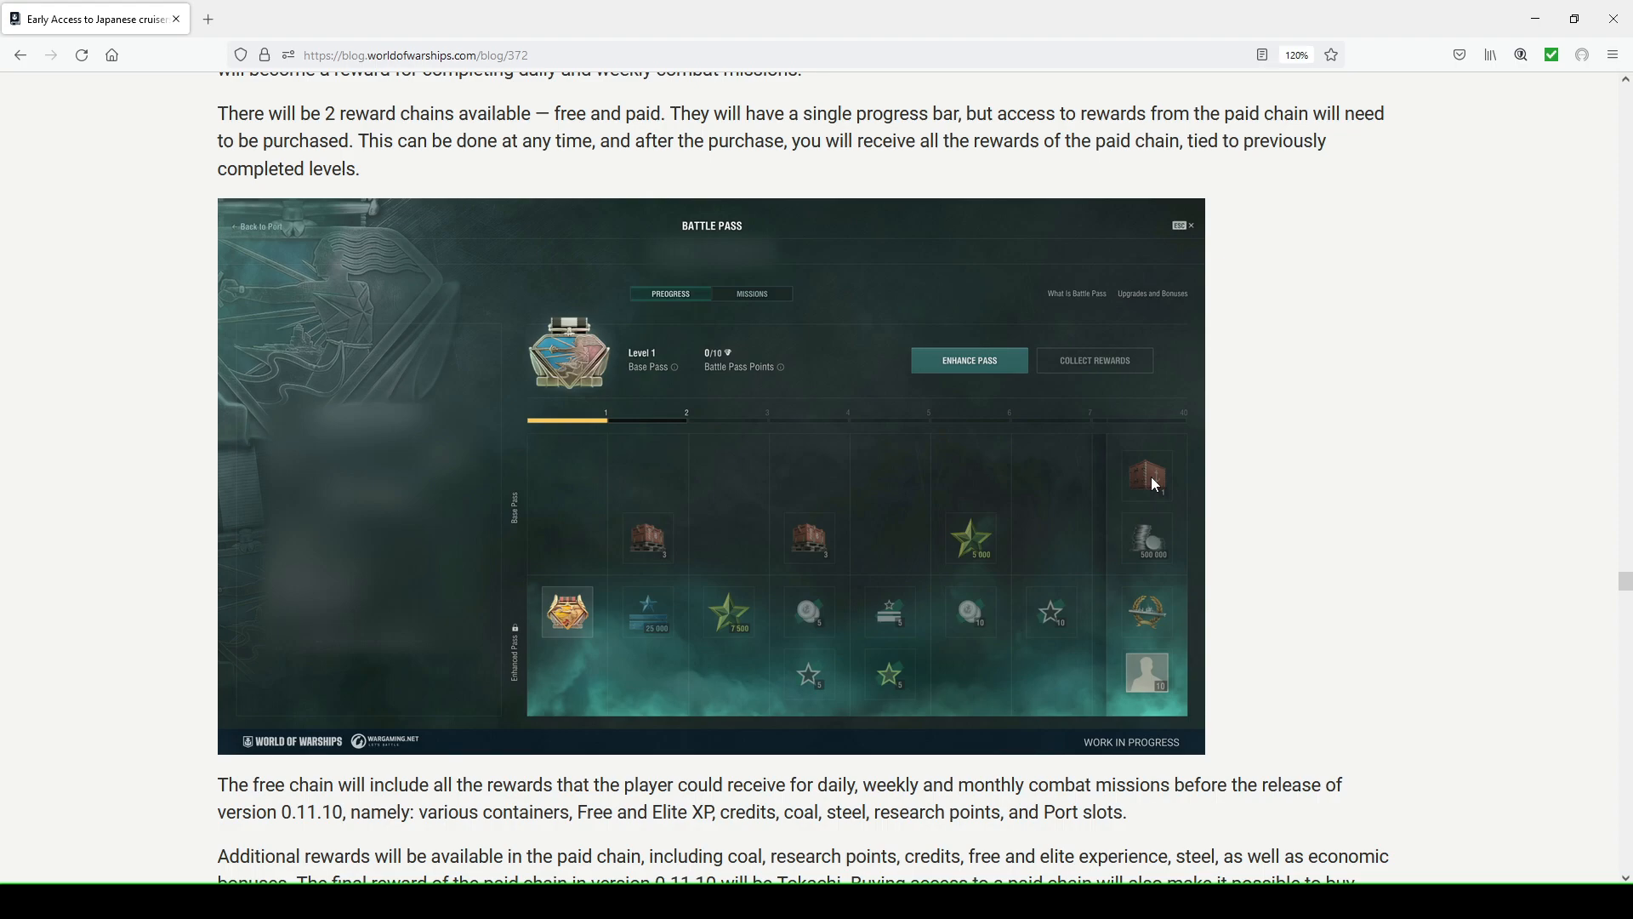
pyautogui.moveTo(1094, 420)
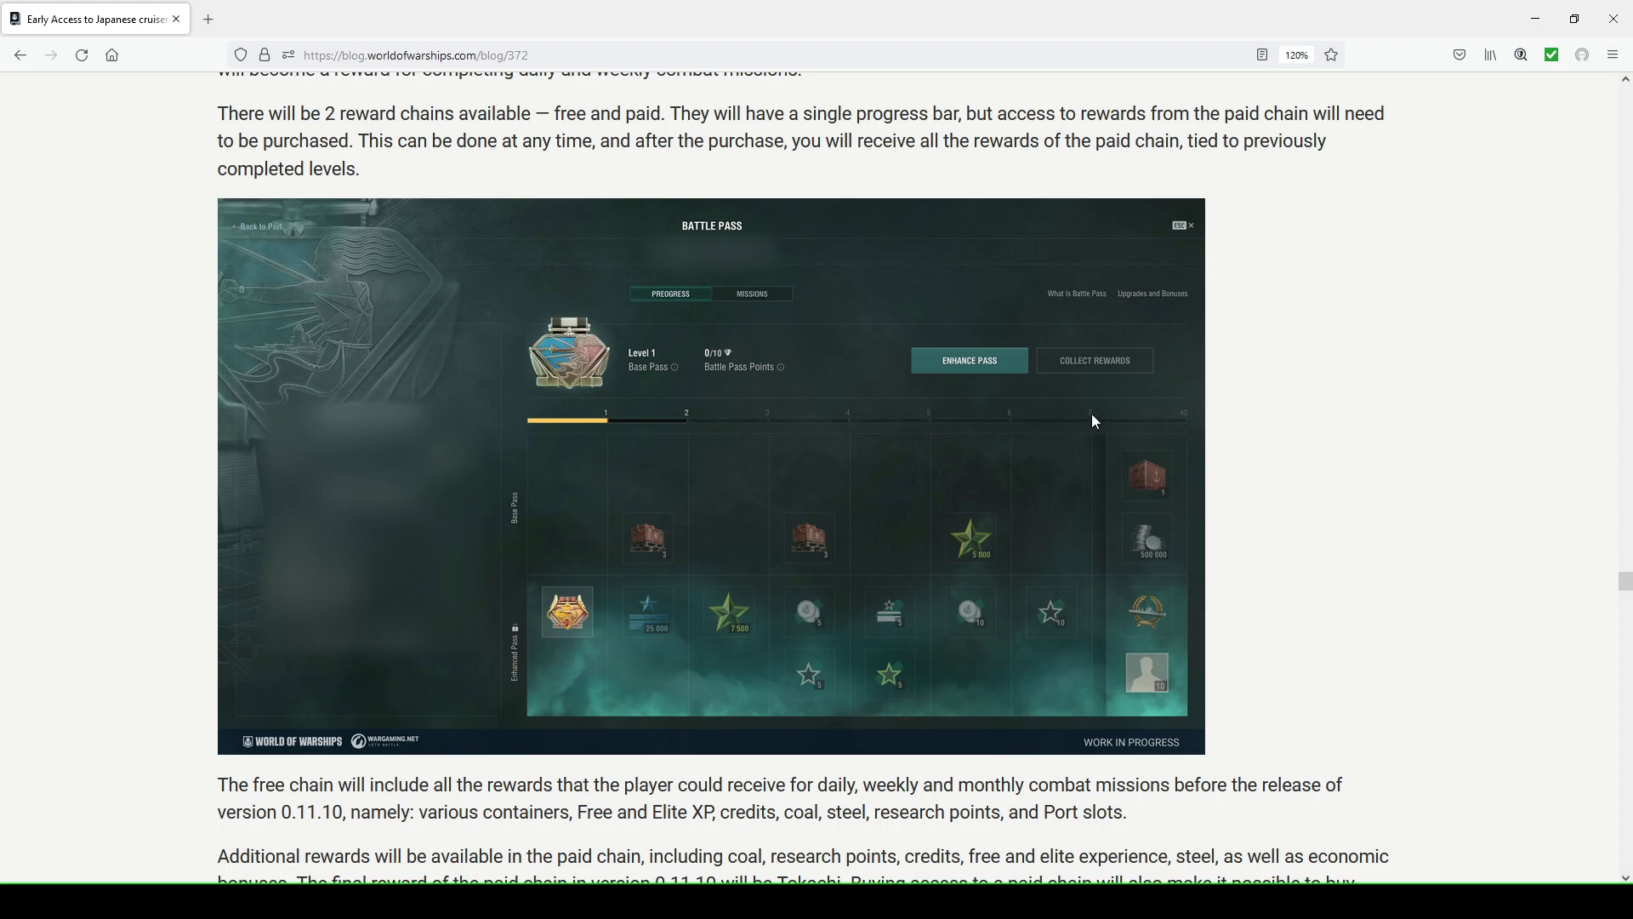
pyautogui.moveTo(1105, 477)
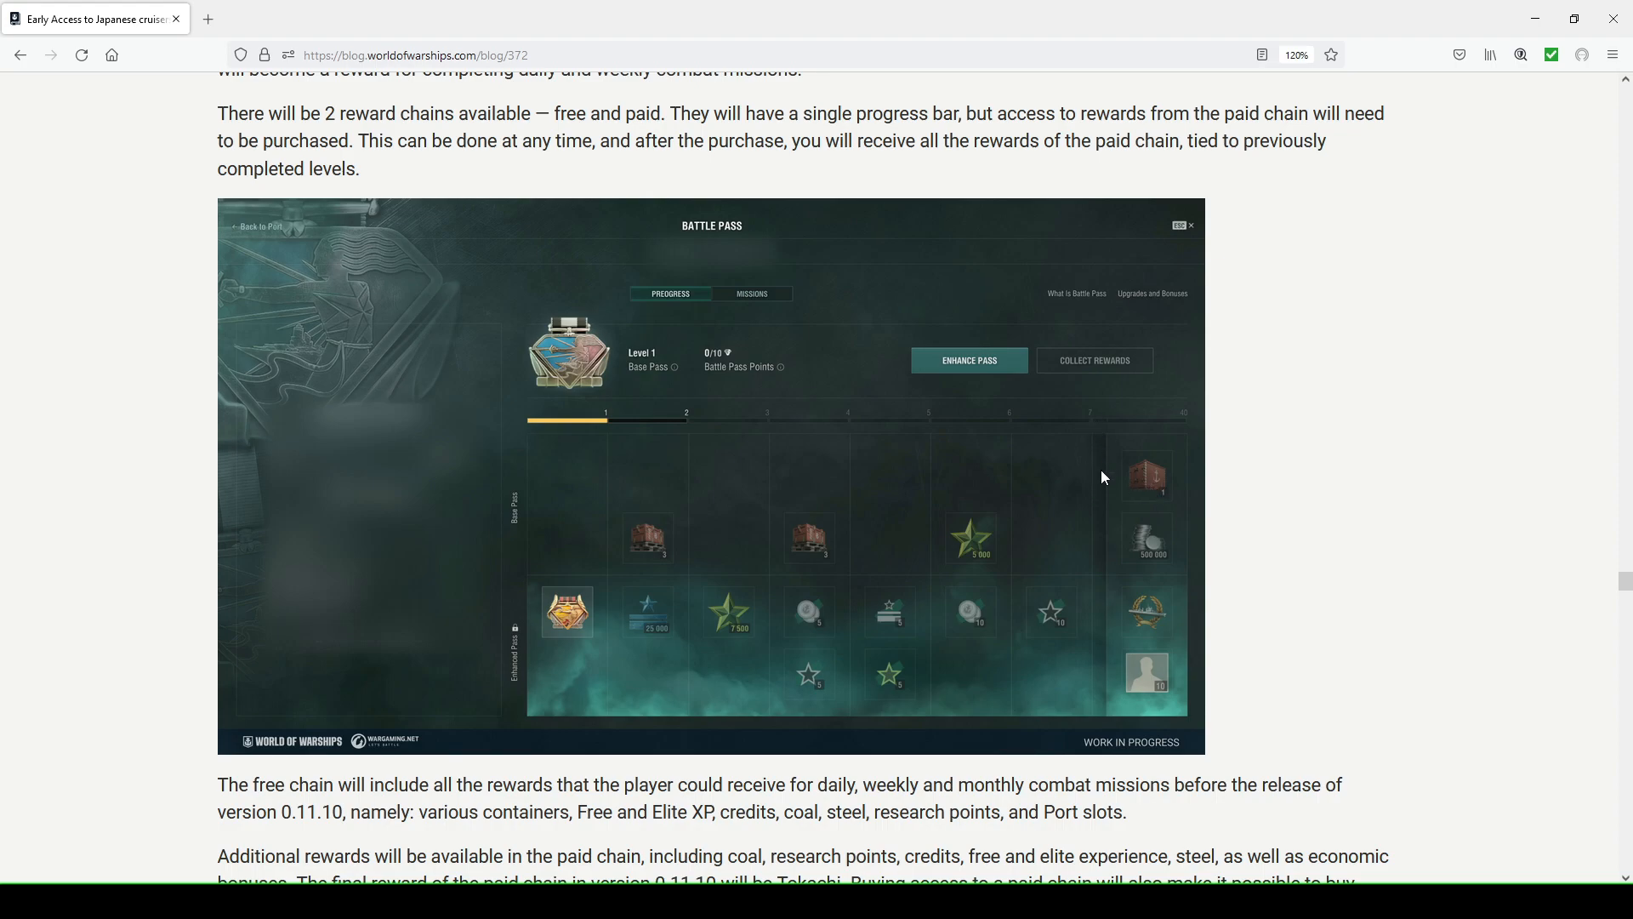
pyautogui.moveTo(1094, 487)
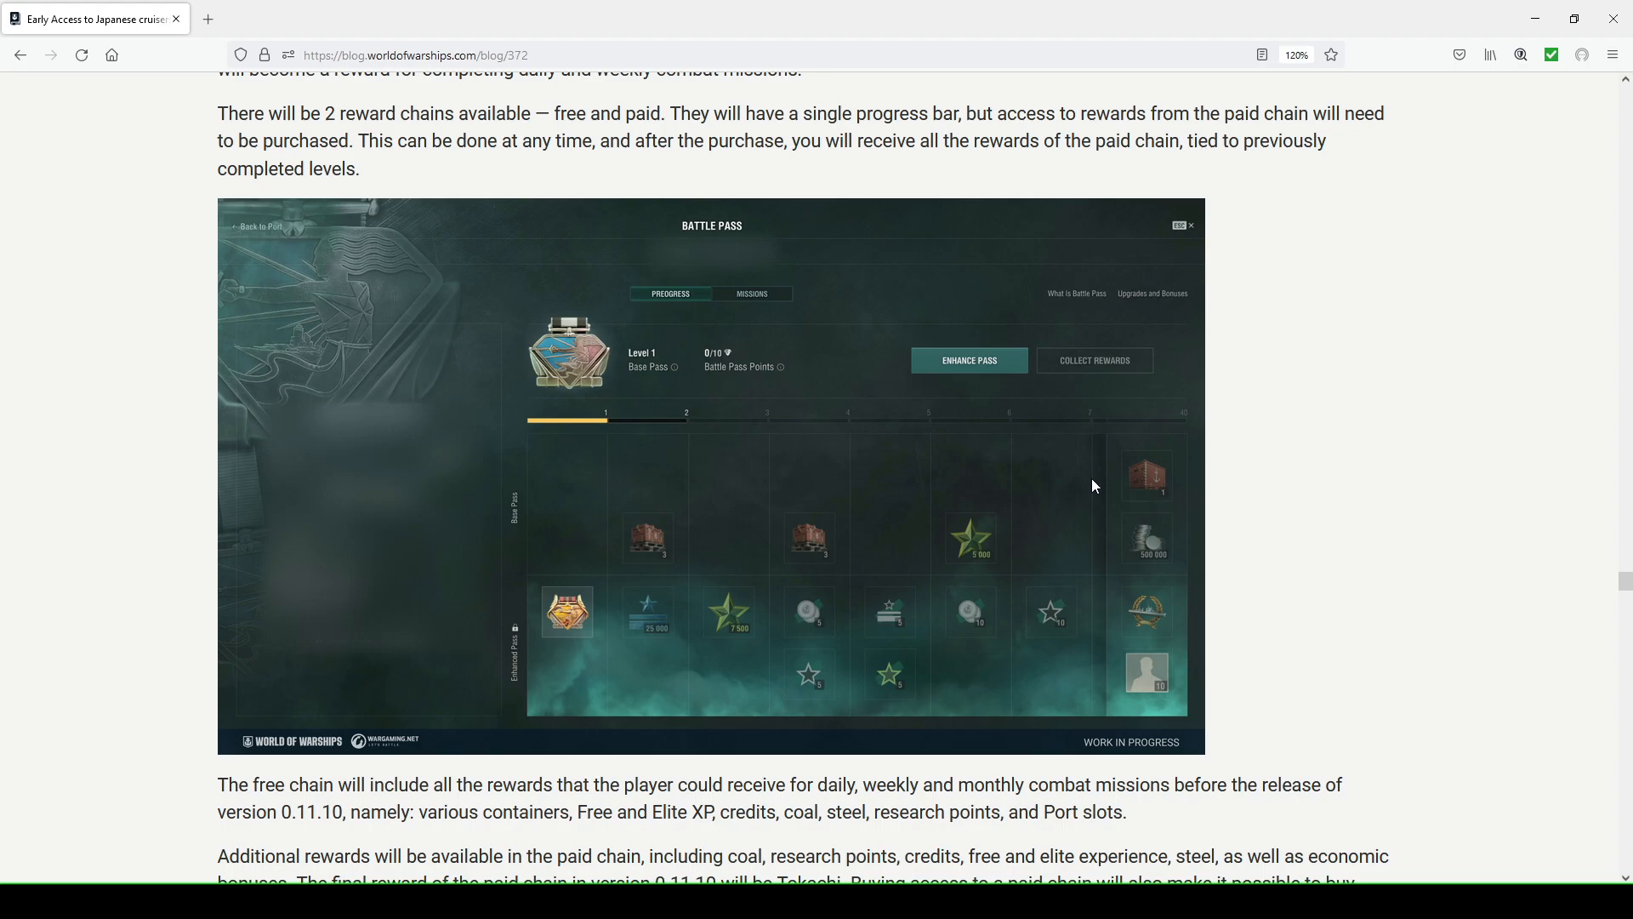
pyautogui.moveTo(1091, 481)
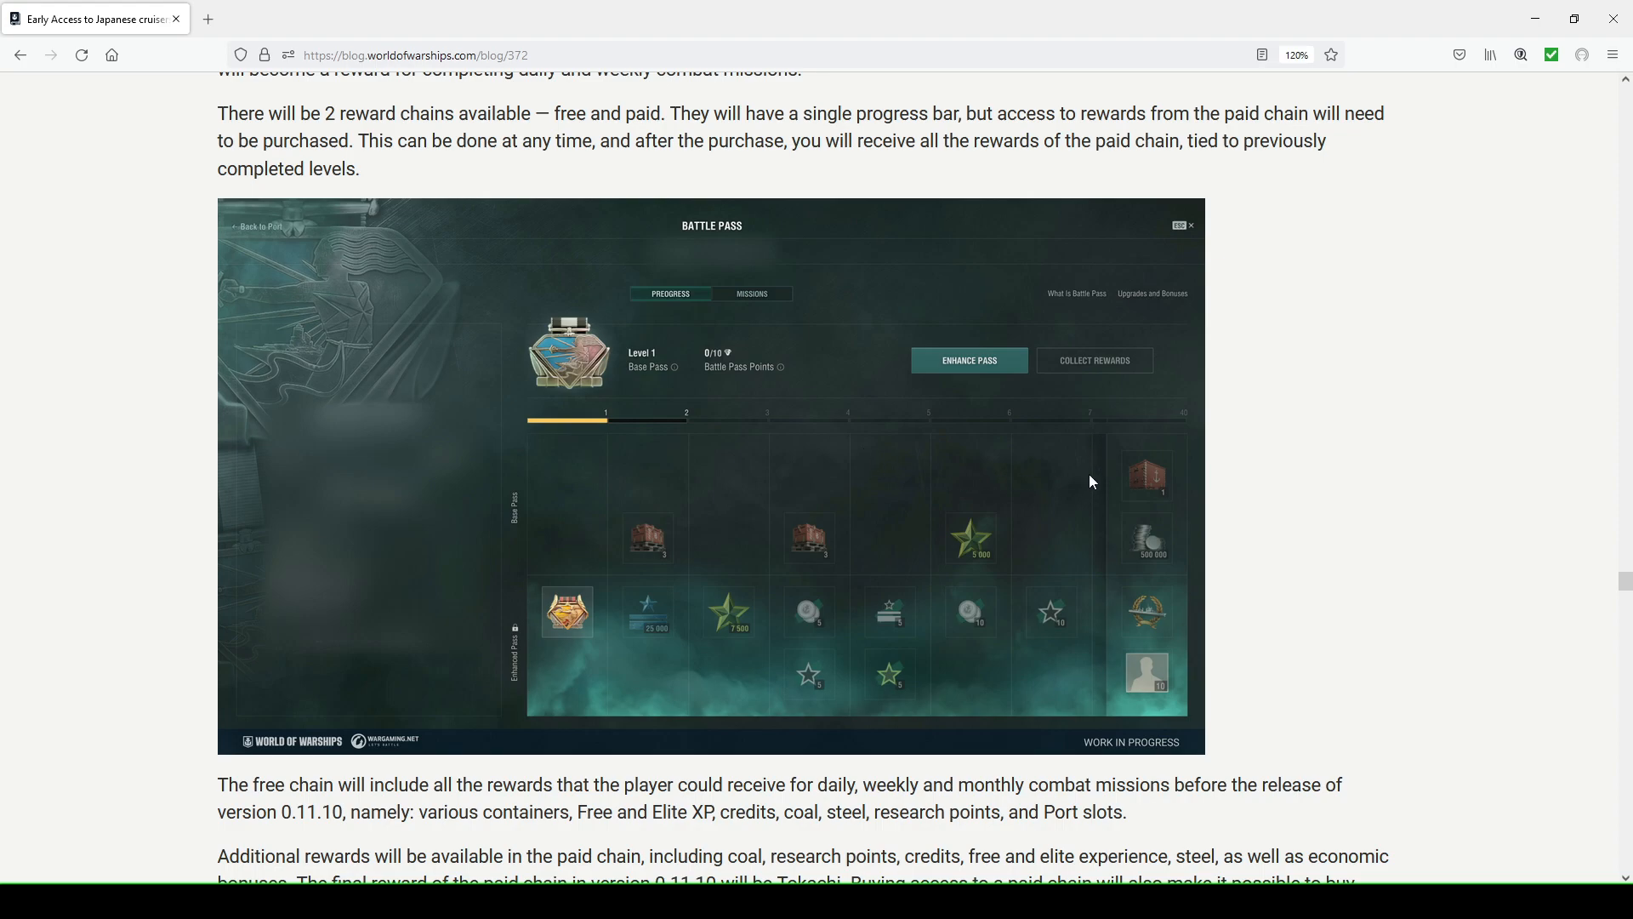
pyautogui.moveTo(540, 667)
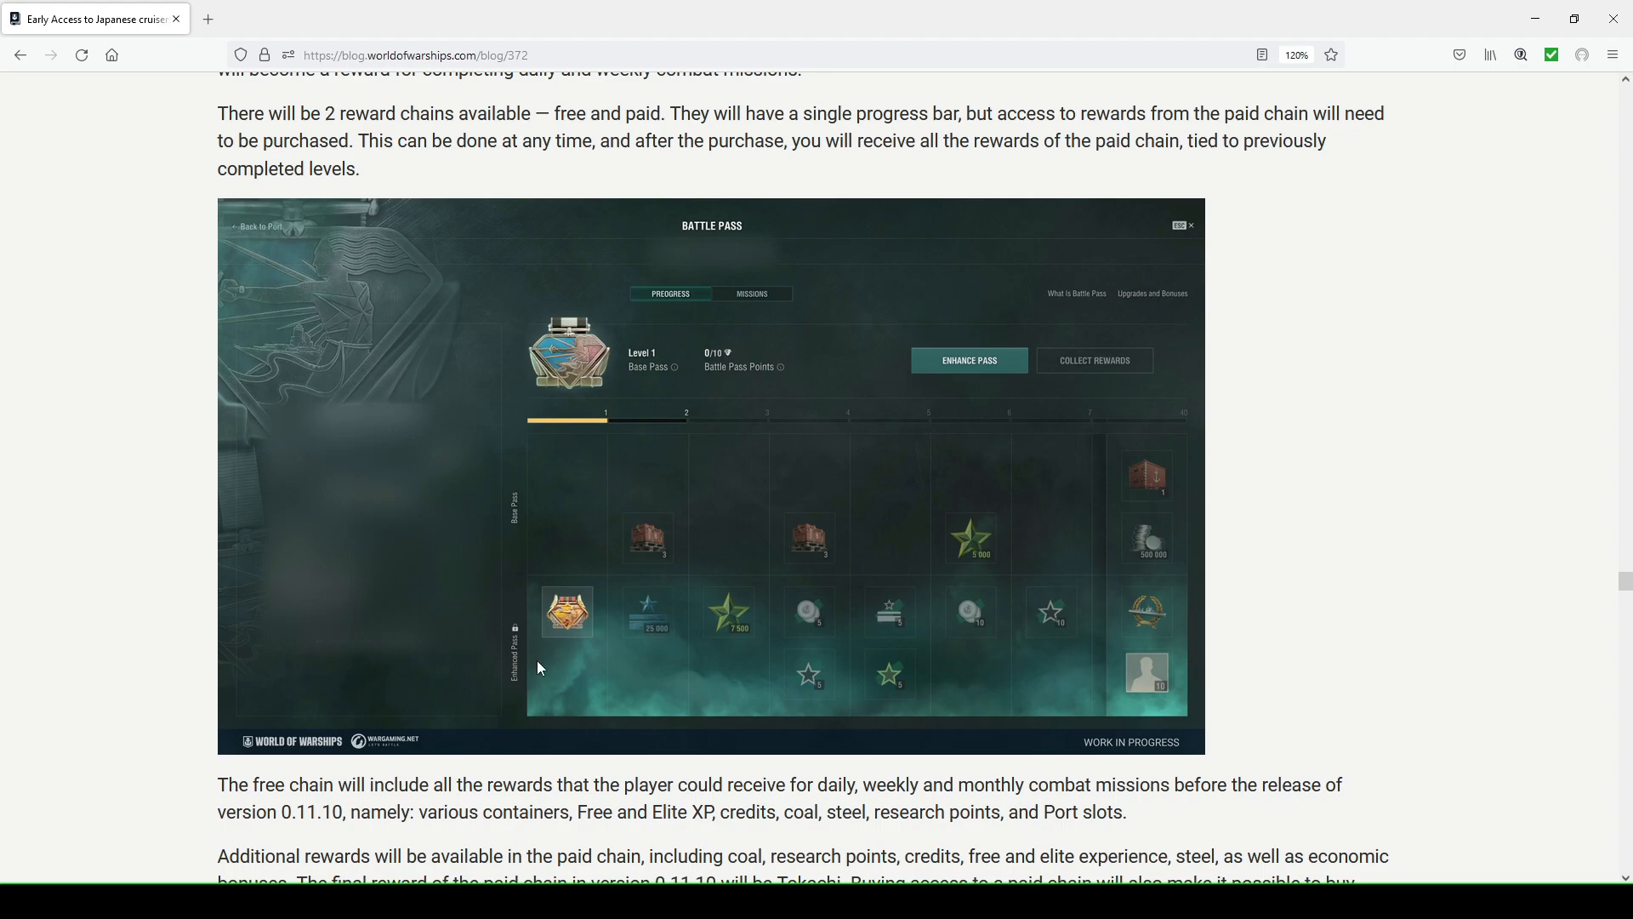
pyautogui.moveTo(659, 635)
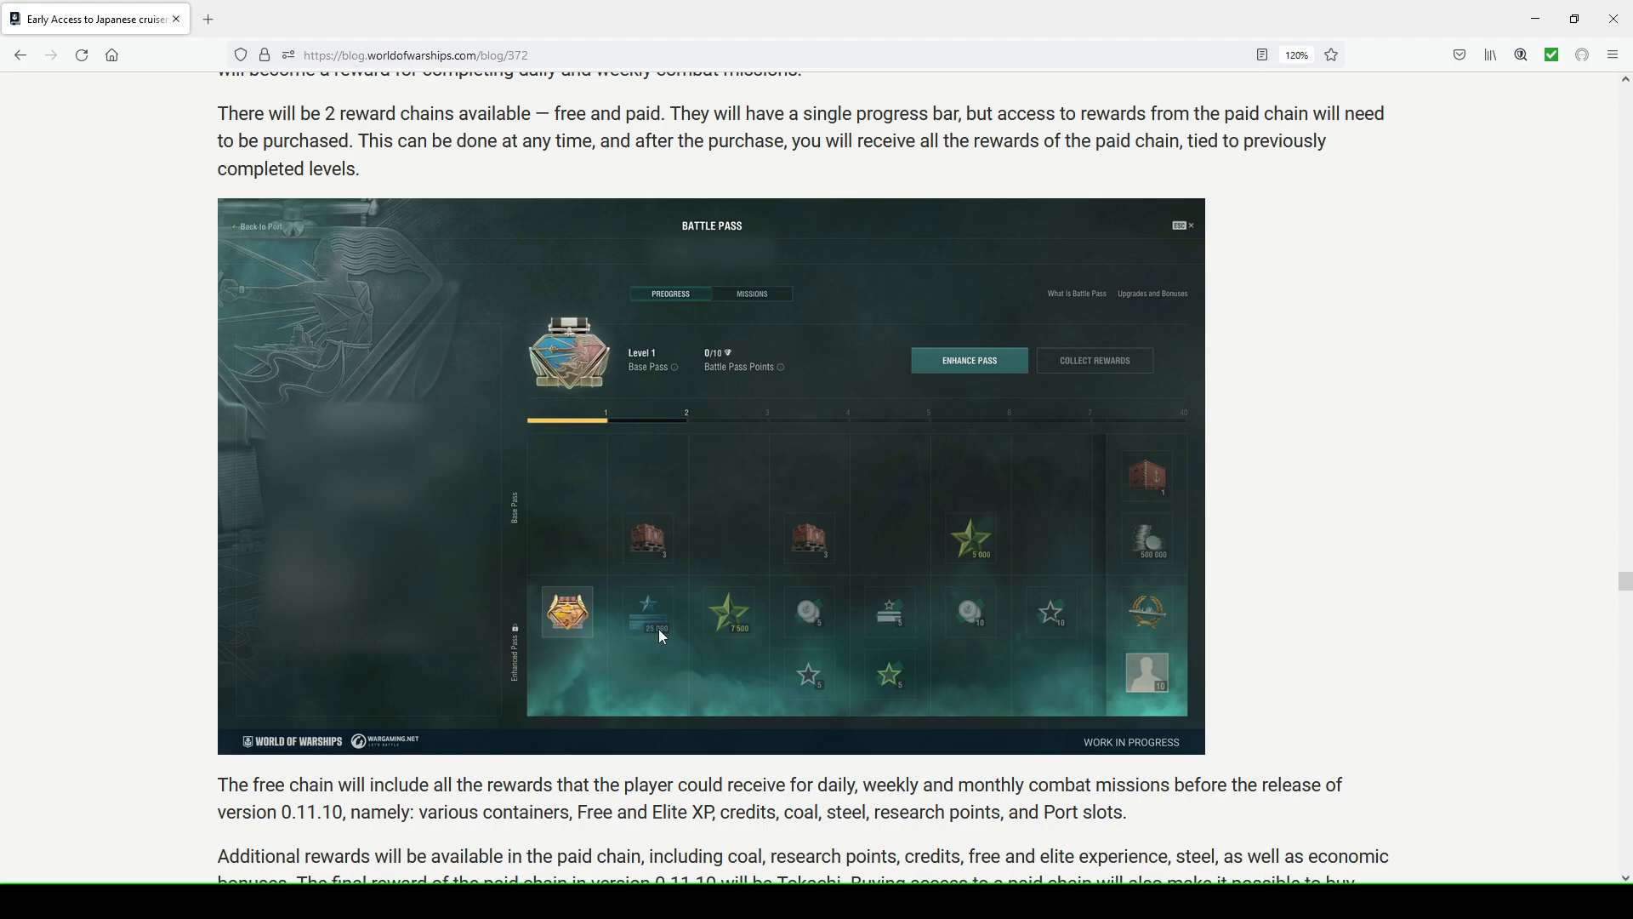
pyautogui.moveTo(926, 538)
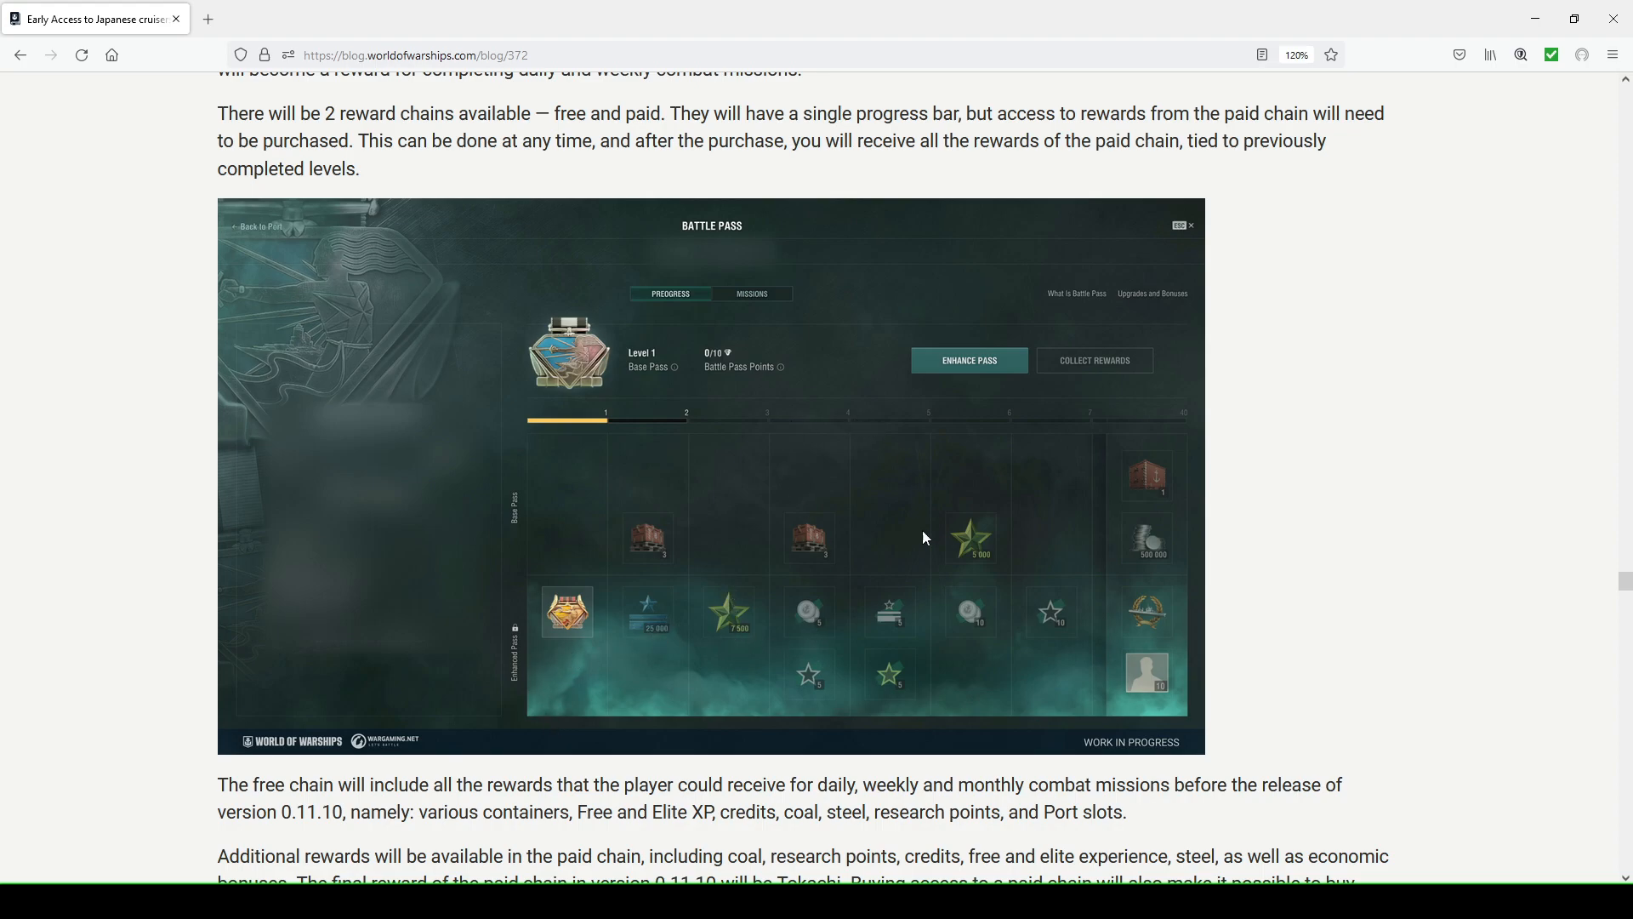
pyautogui.moveTo(898, 665)
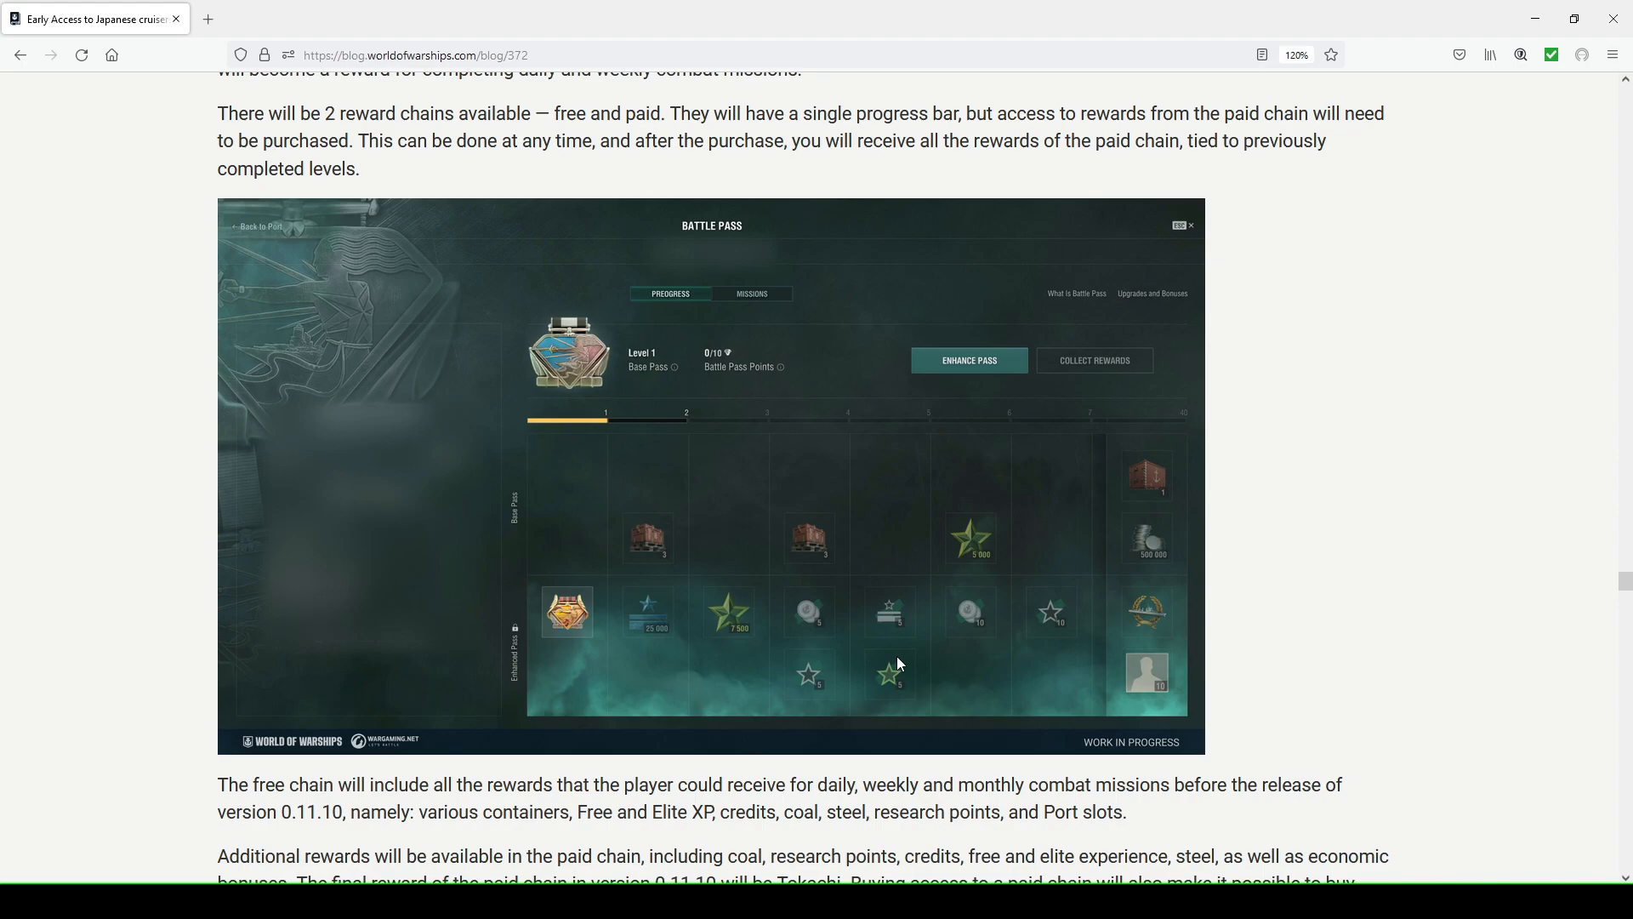
pyautogui.moveTo(852, 633)
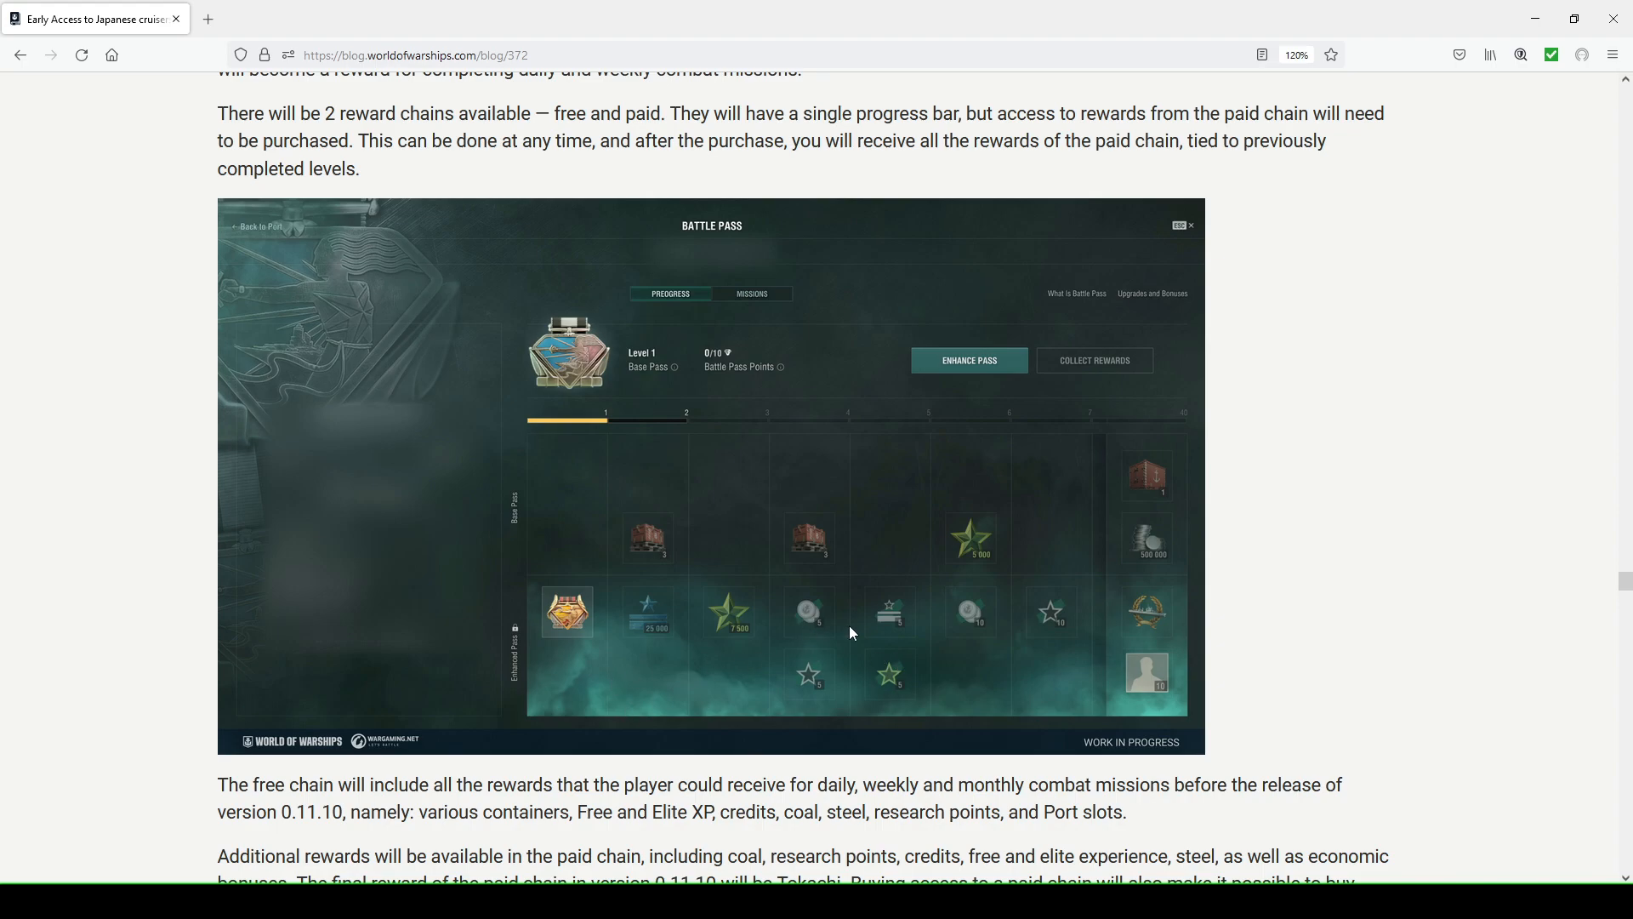
pyautogui.moveTo(1081, 642)
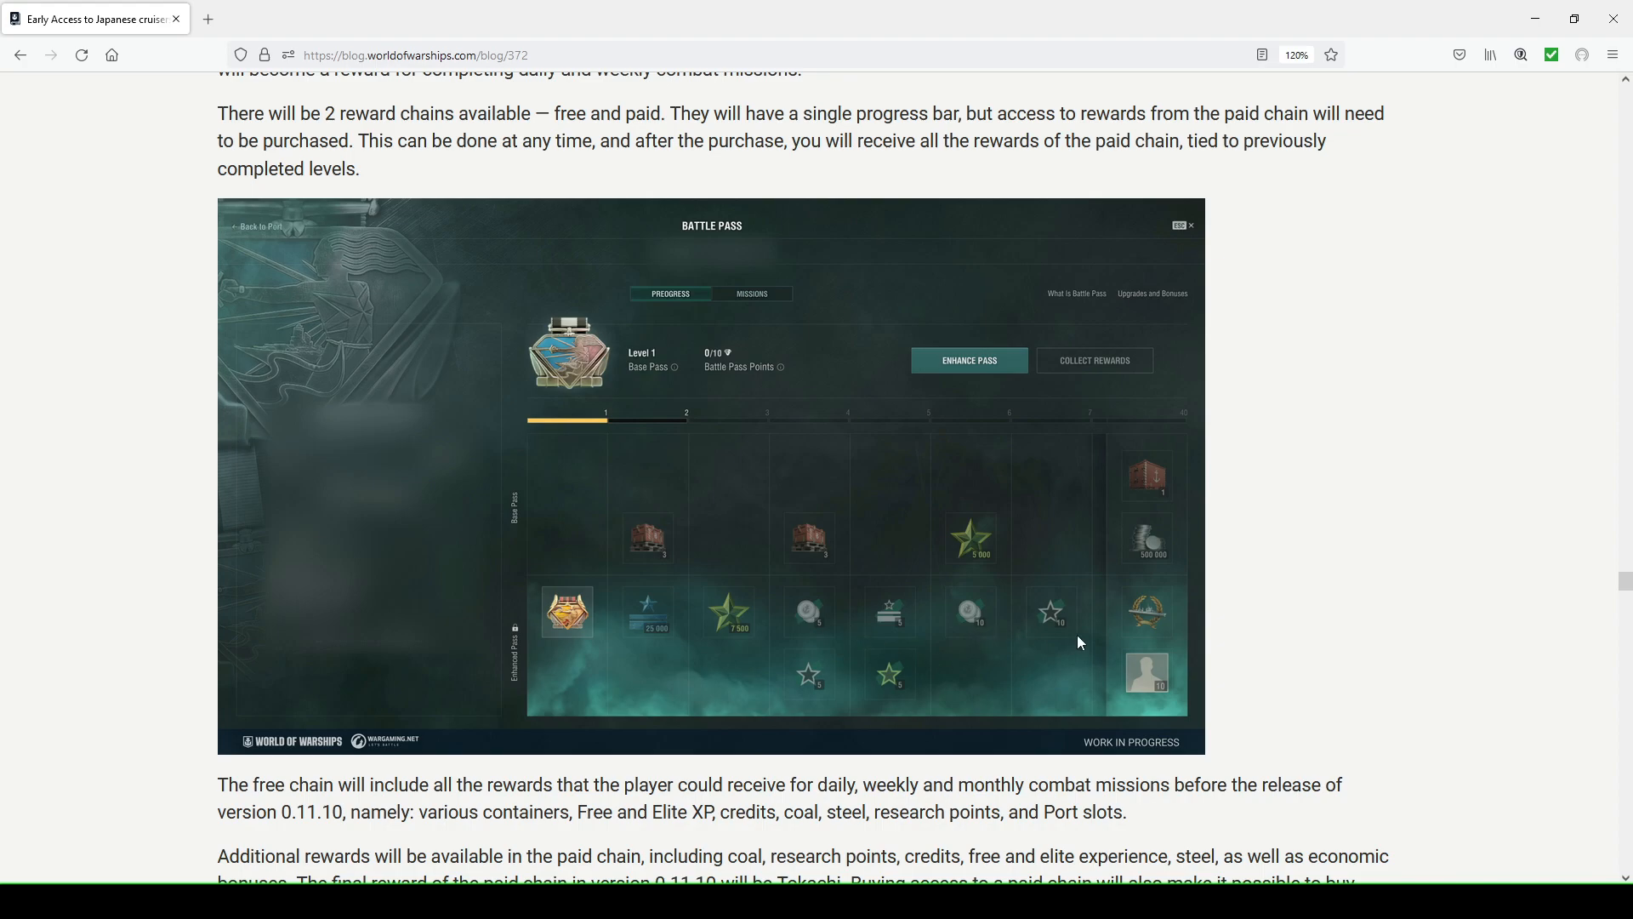
pyautogui.moveTo(1153, 623)
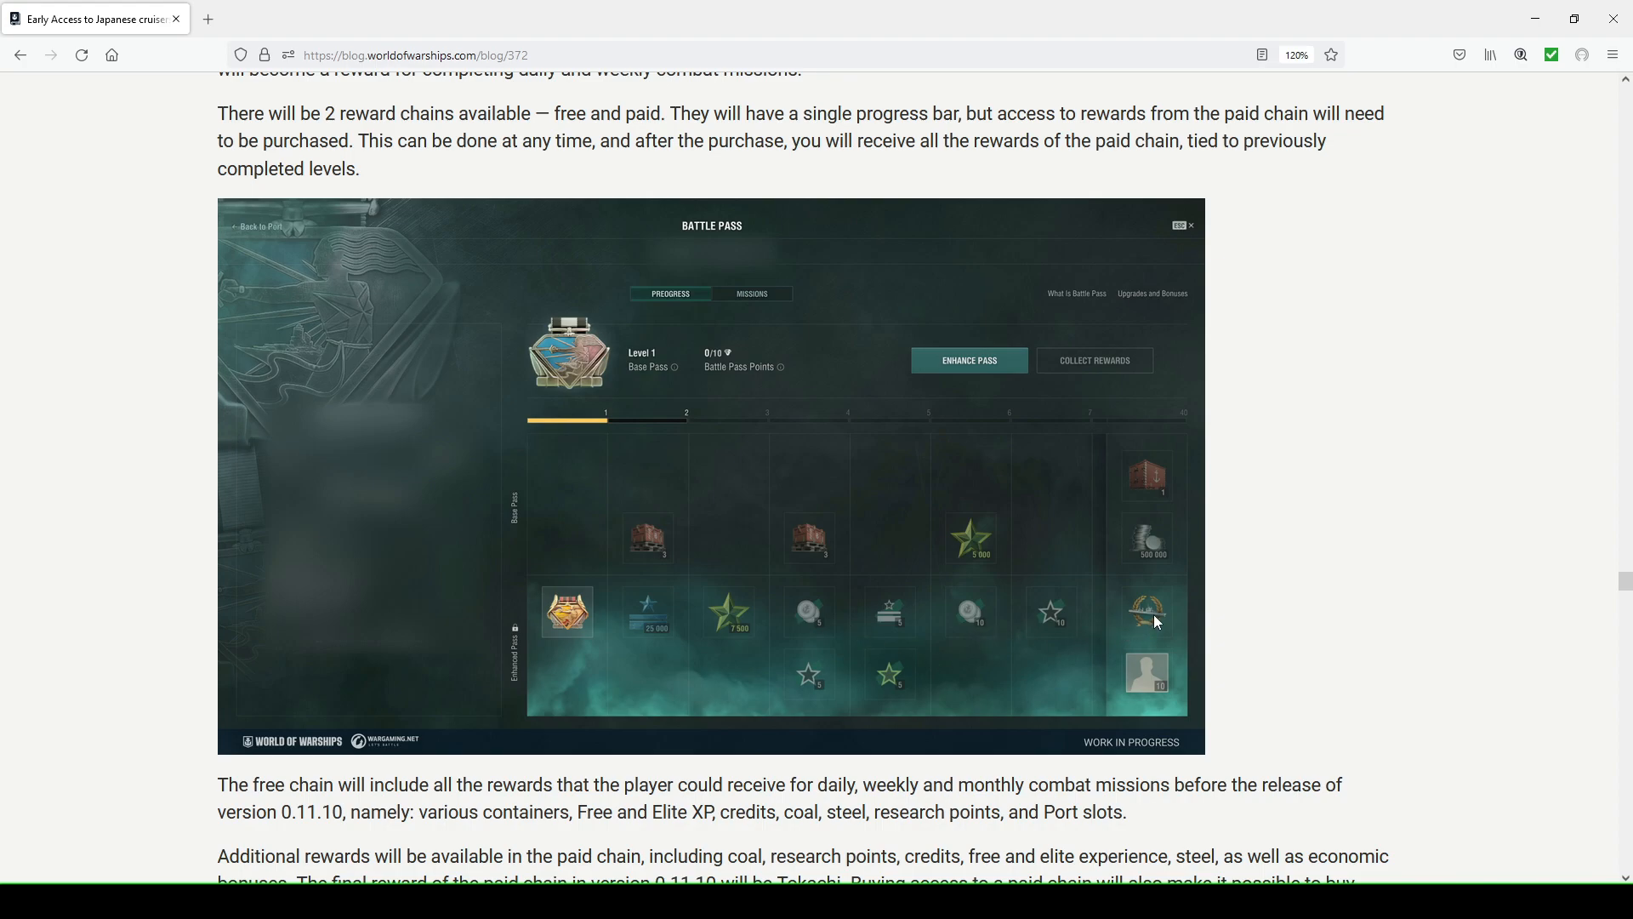
pyautogui.moveTo(1143, 682)
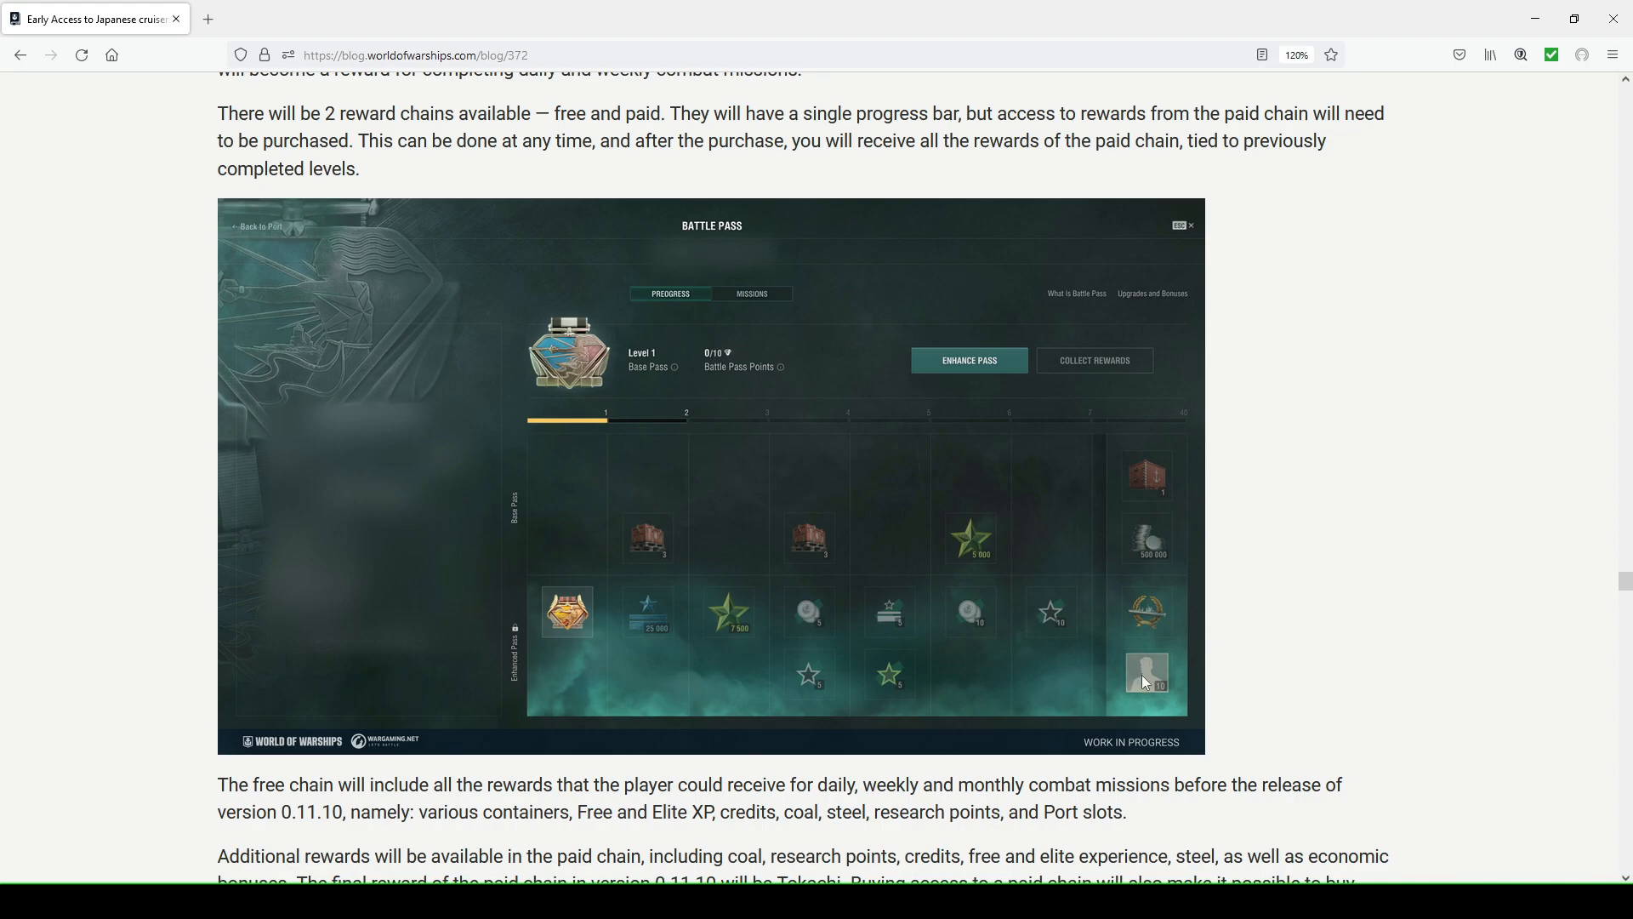
pyautogui.moveTo(1108, 636)
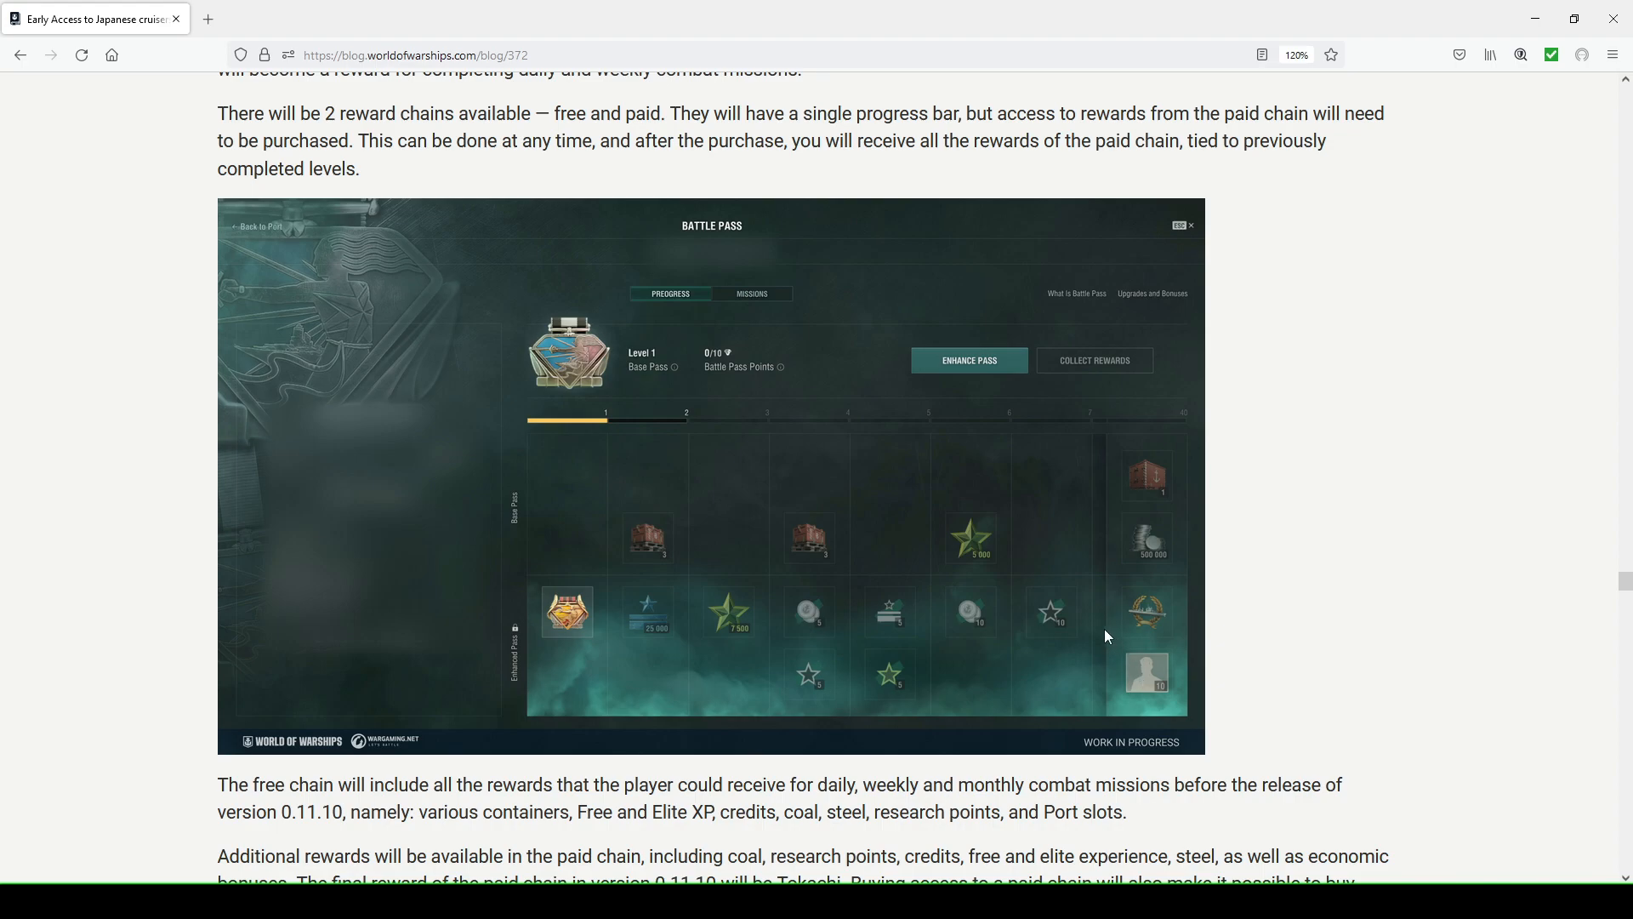
pyautogui.moveTo(1103, 602)
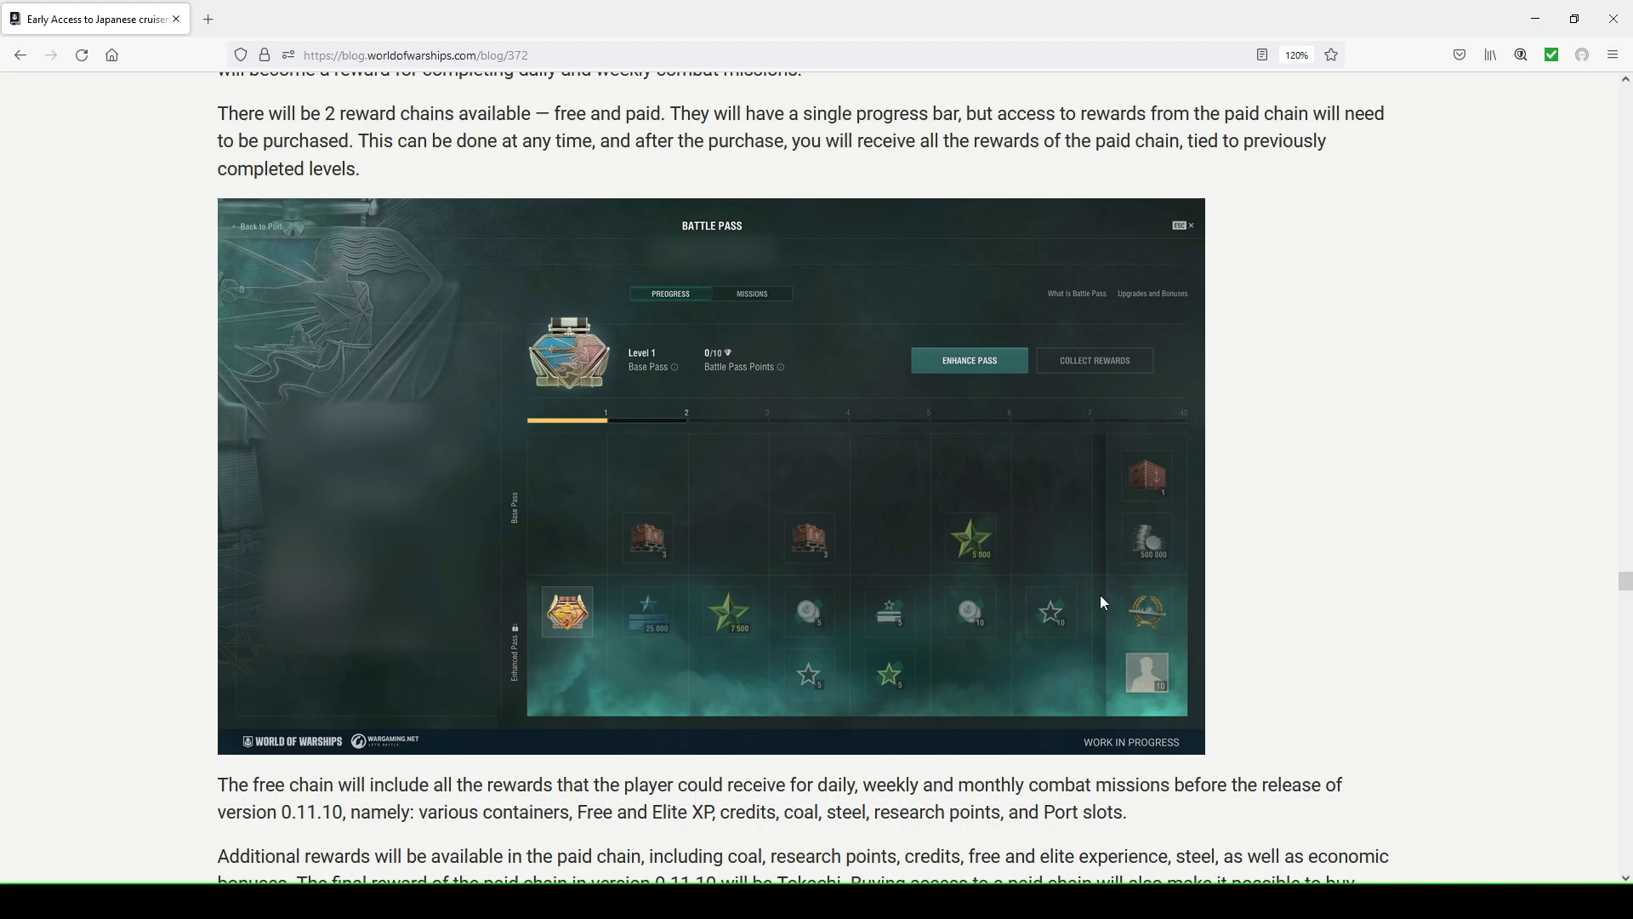
pyautogui.moveTo(1096, 614)
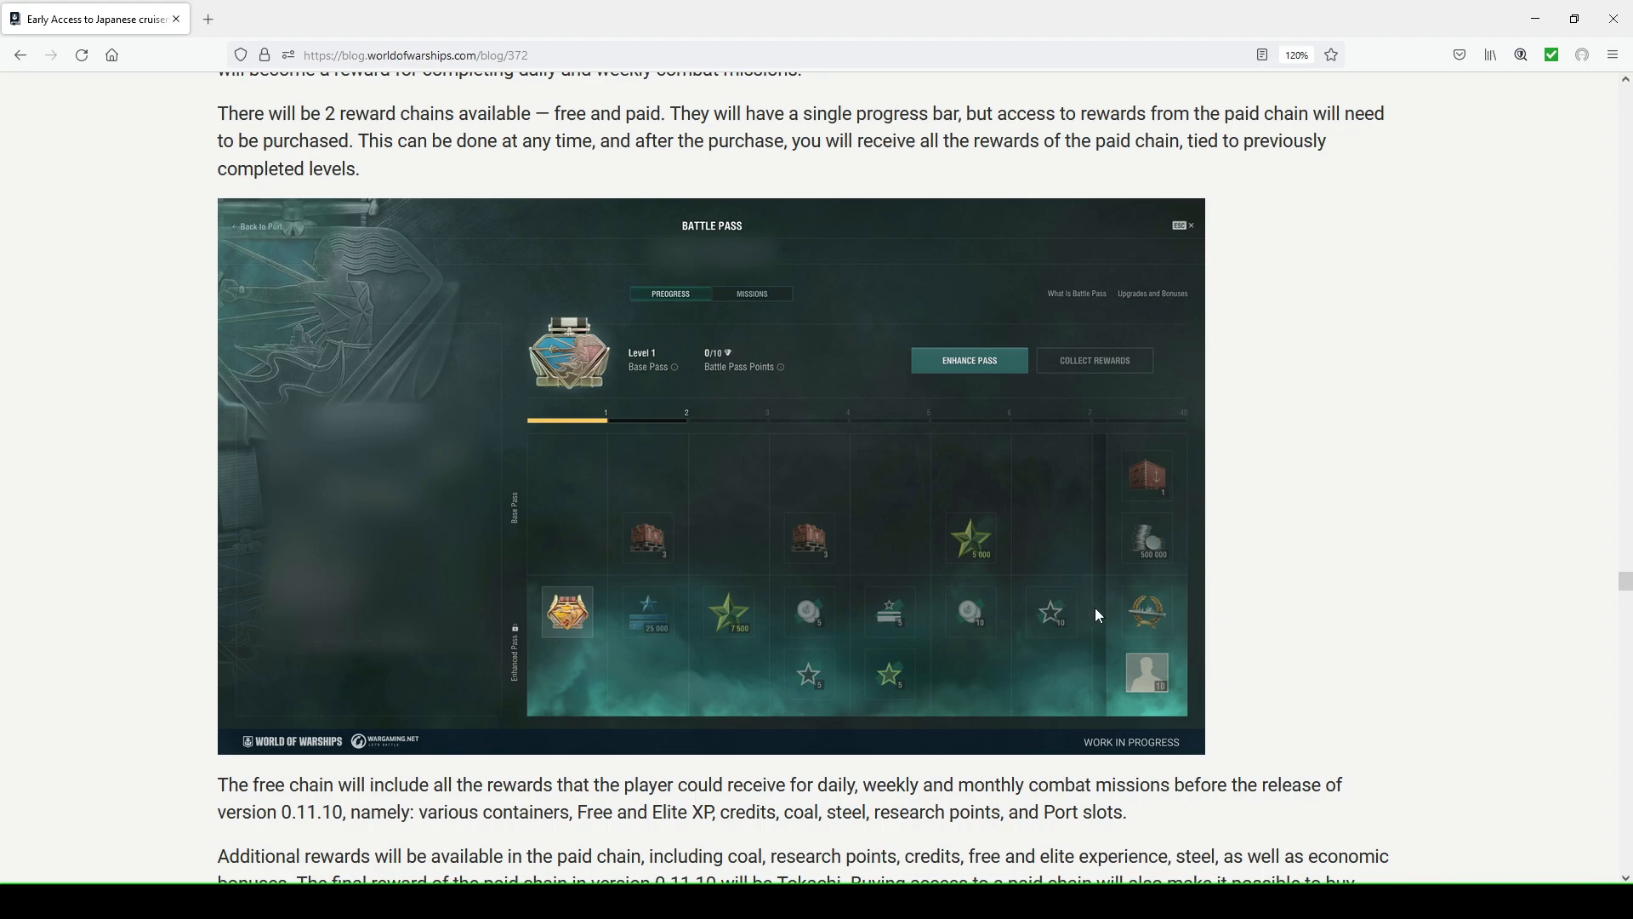
pyautogui.moveTo(1094, 606)
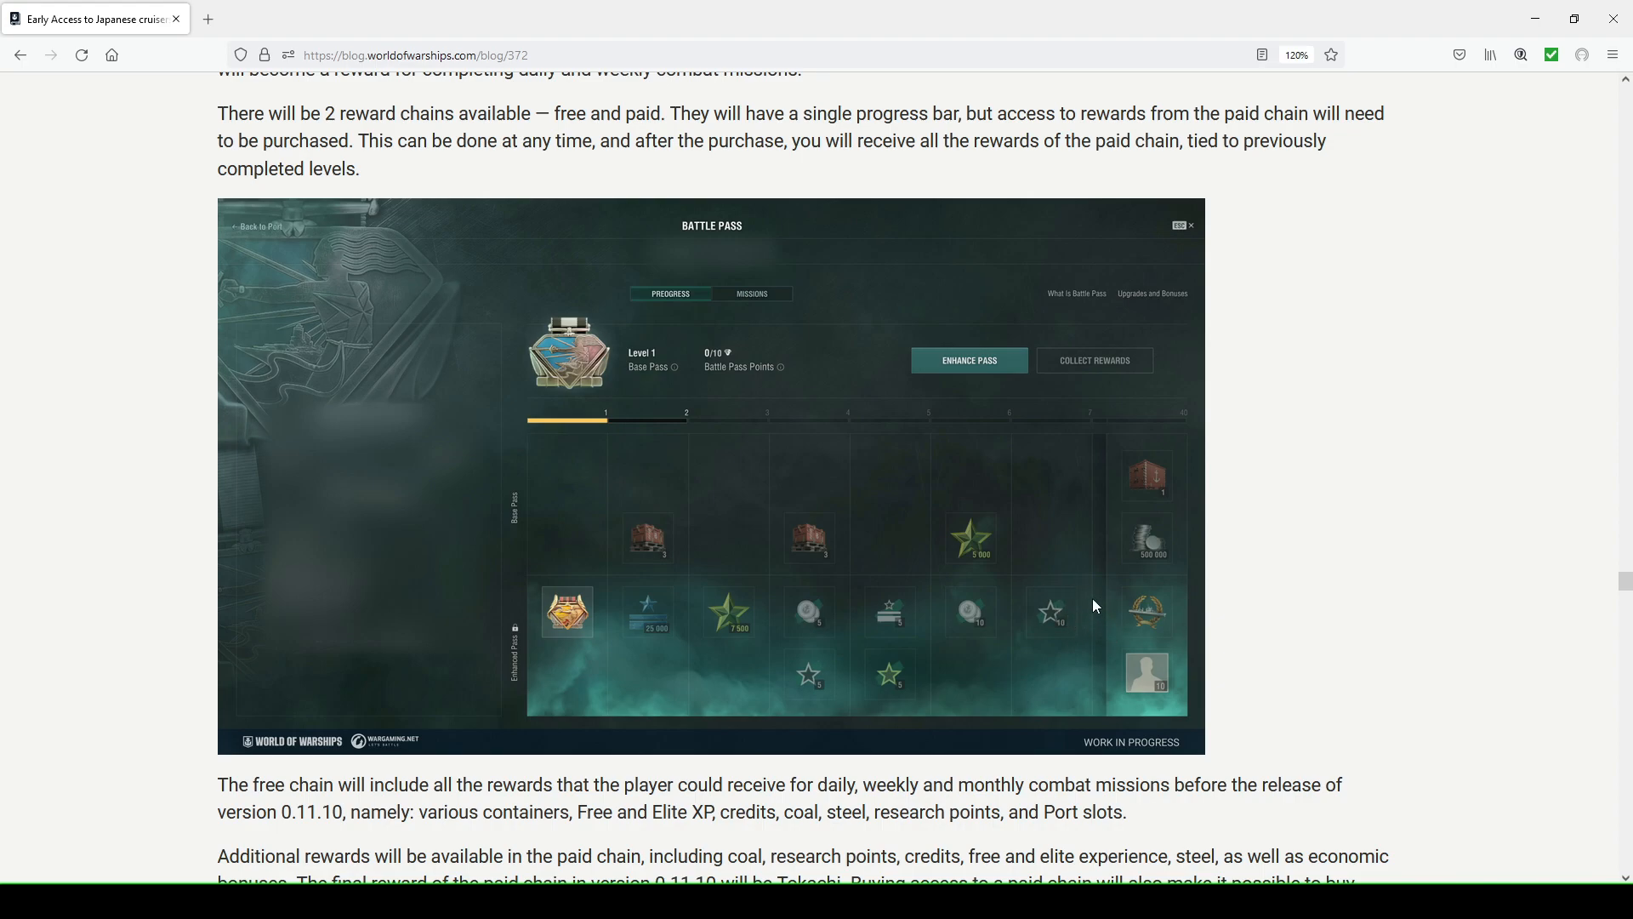
pyautogui.moveTo(958, 446)
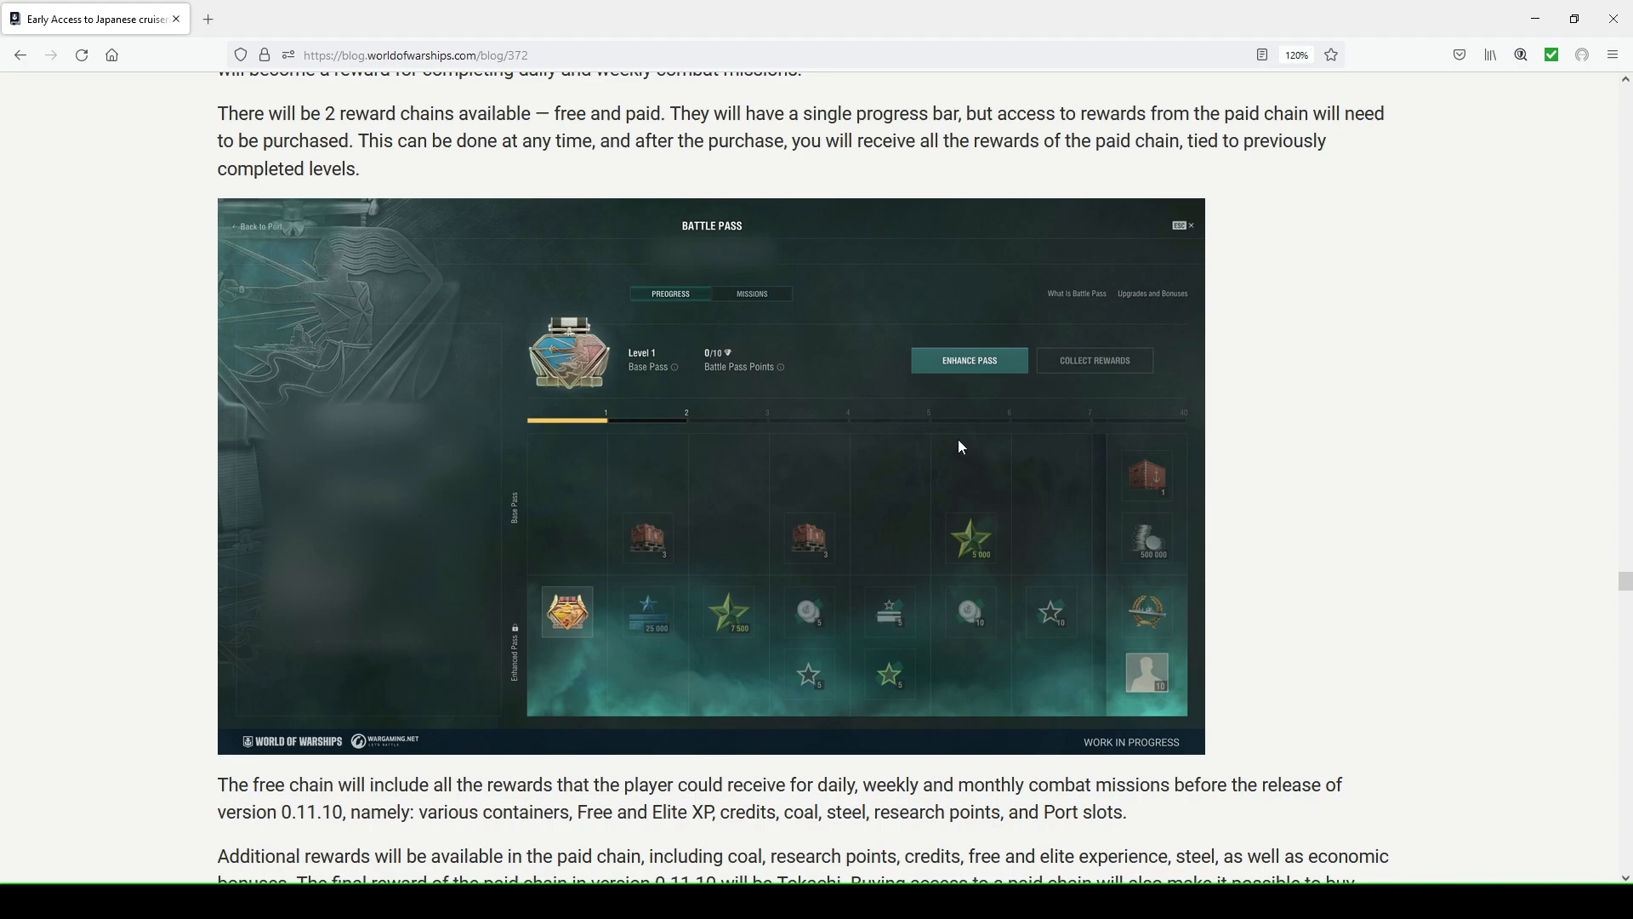
# Select the sentence 'Additional rewards will be available in the paid chain' below the reward grid
pyautogui.scroll(-3)
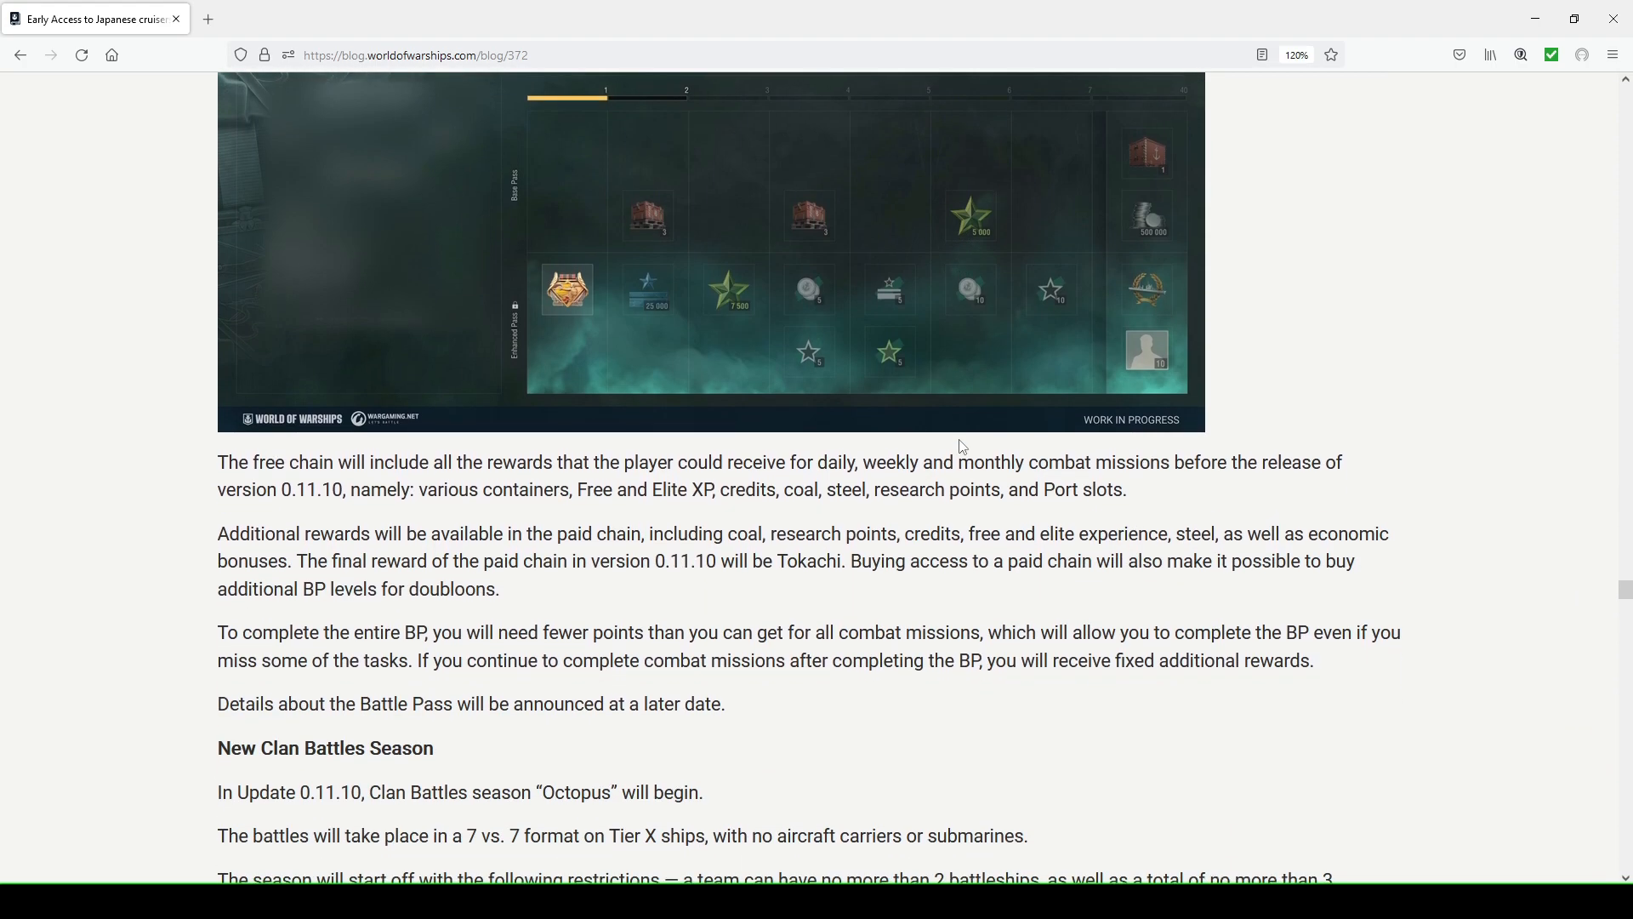
pyautogui.scroll(-3)
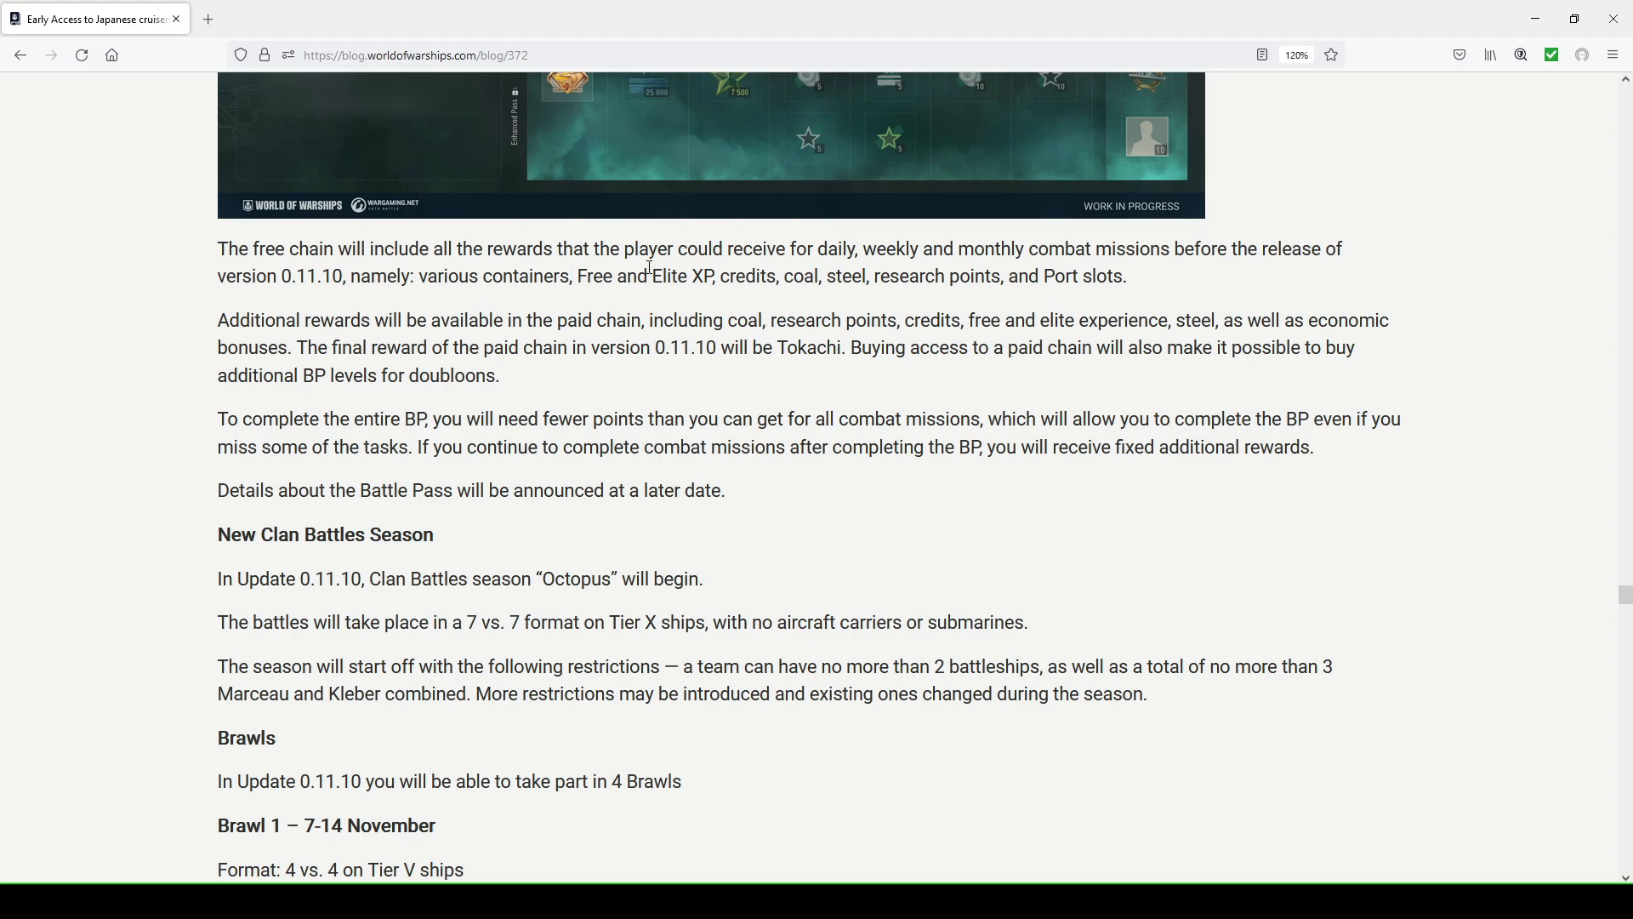
pyautogui.moveTo(378, 303)
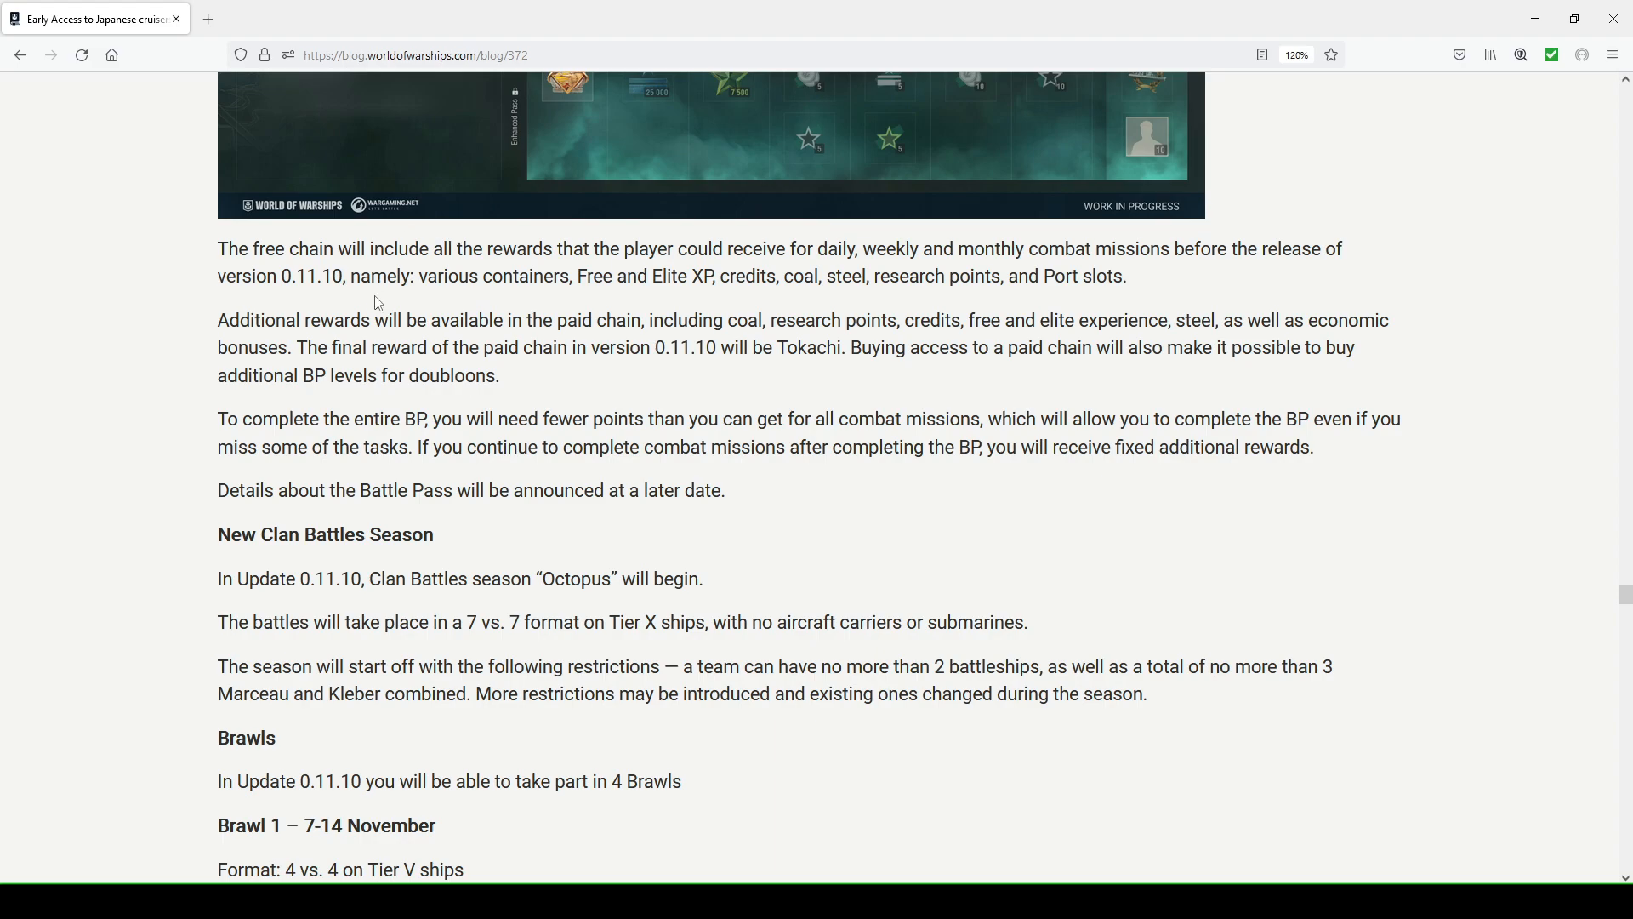
pyautogui.moveTo(582, 303)
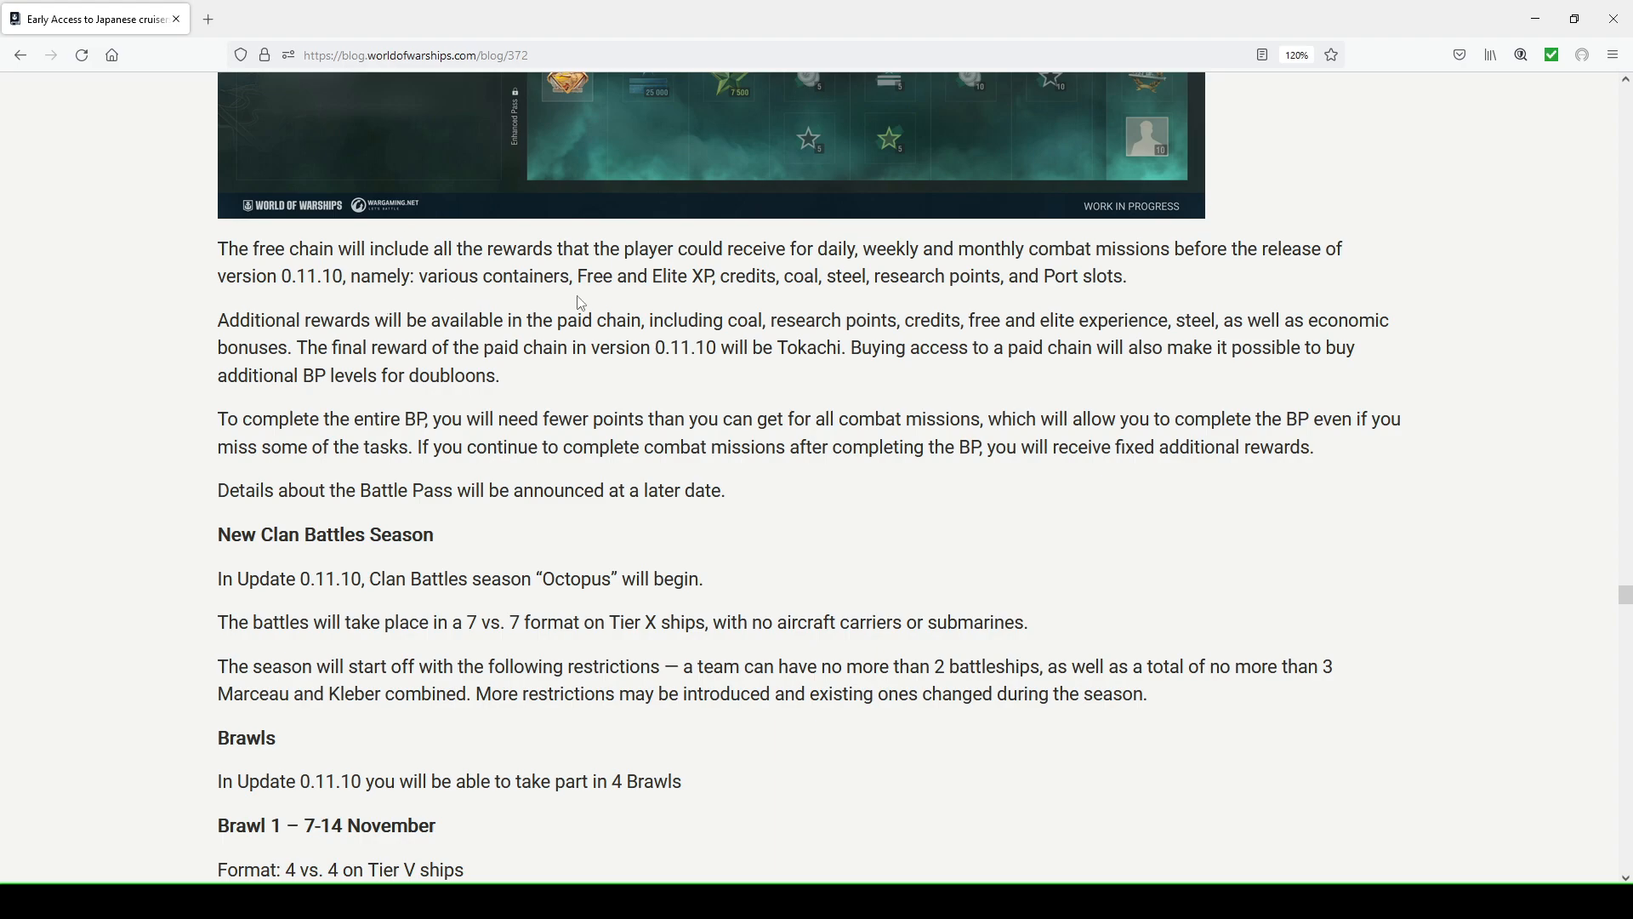
pyautogui.moveTo(725, 287)
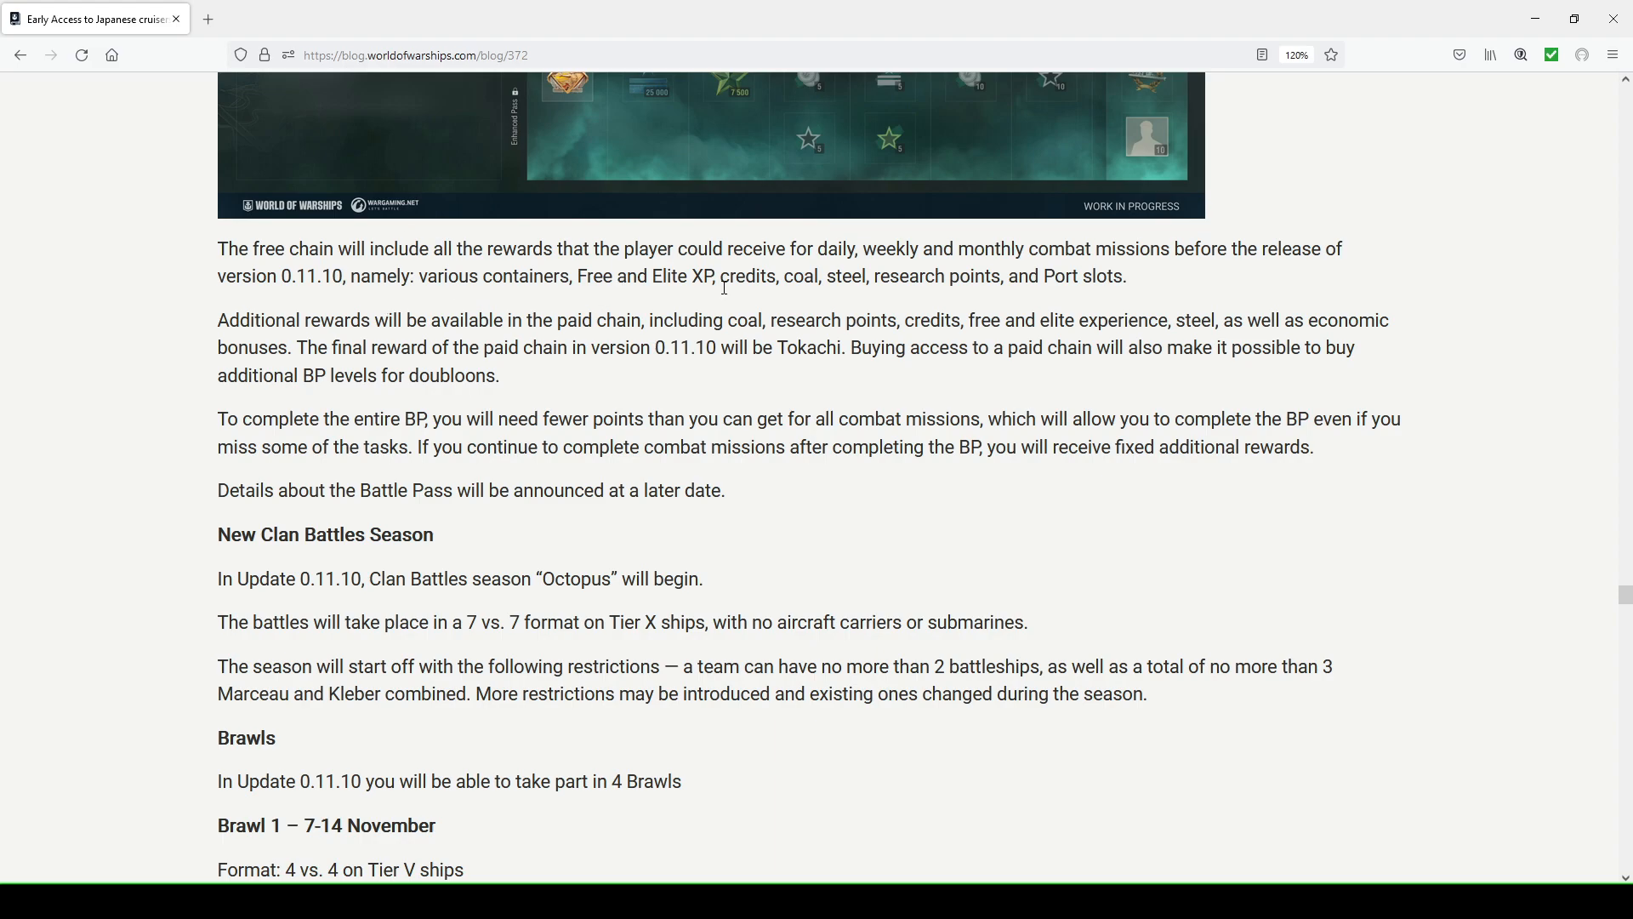
pyautogui.moveTo(903, 294)
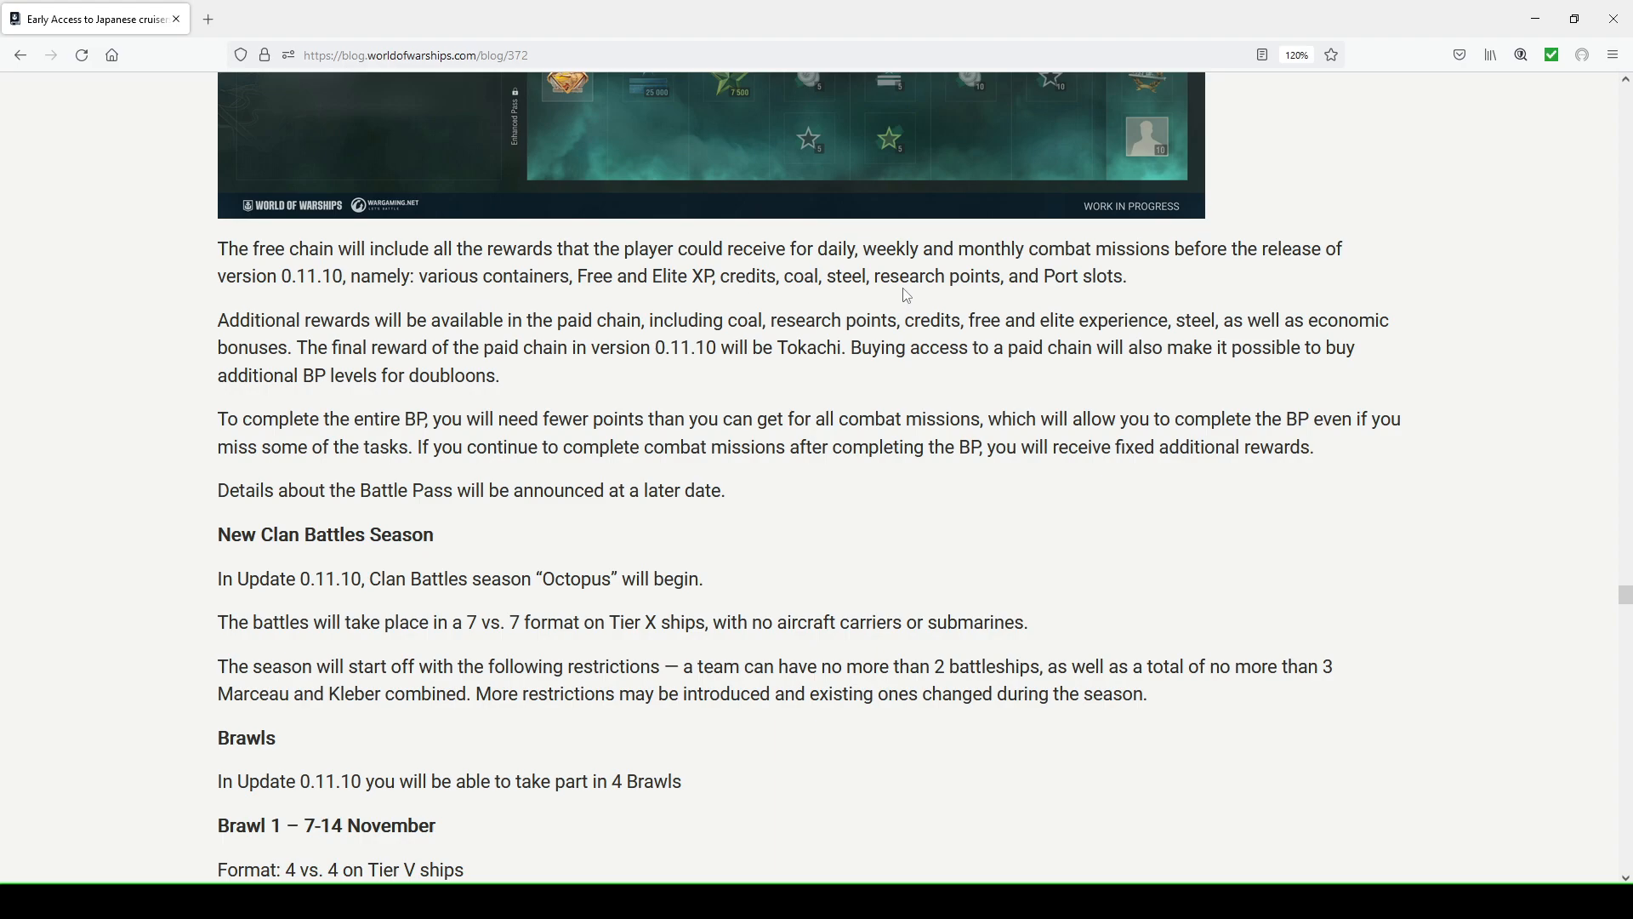
pyautogui.moveTo(374, 333)
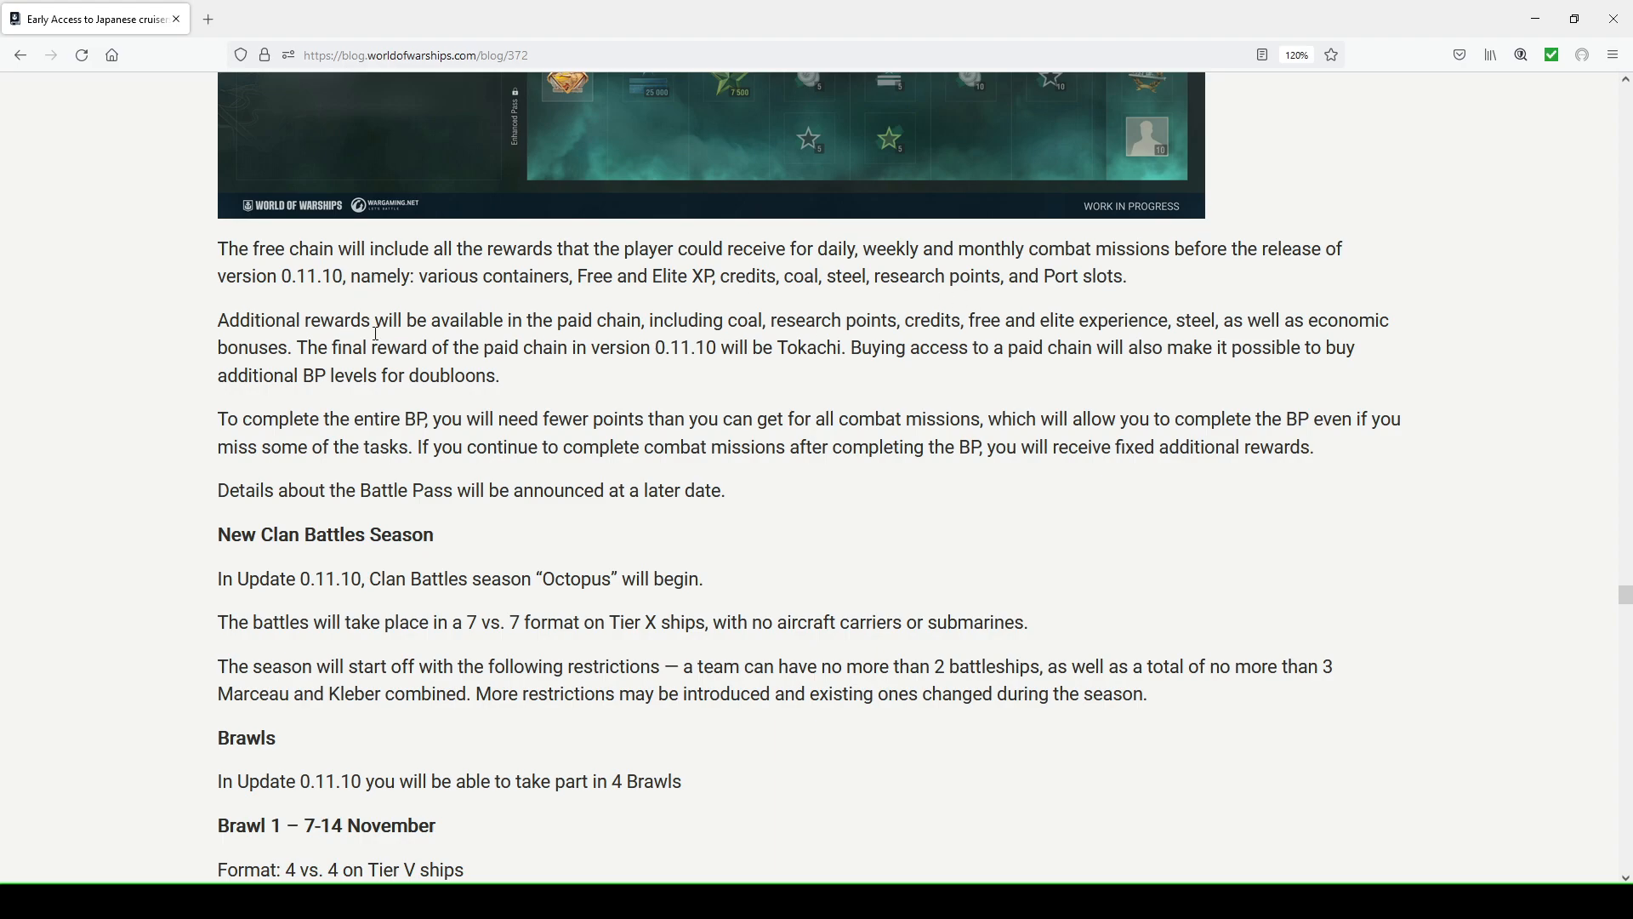
pyautogui.doubleClick(594, 320)
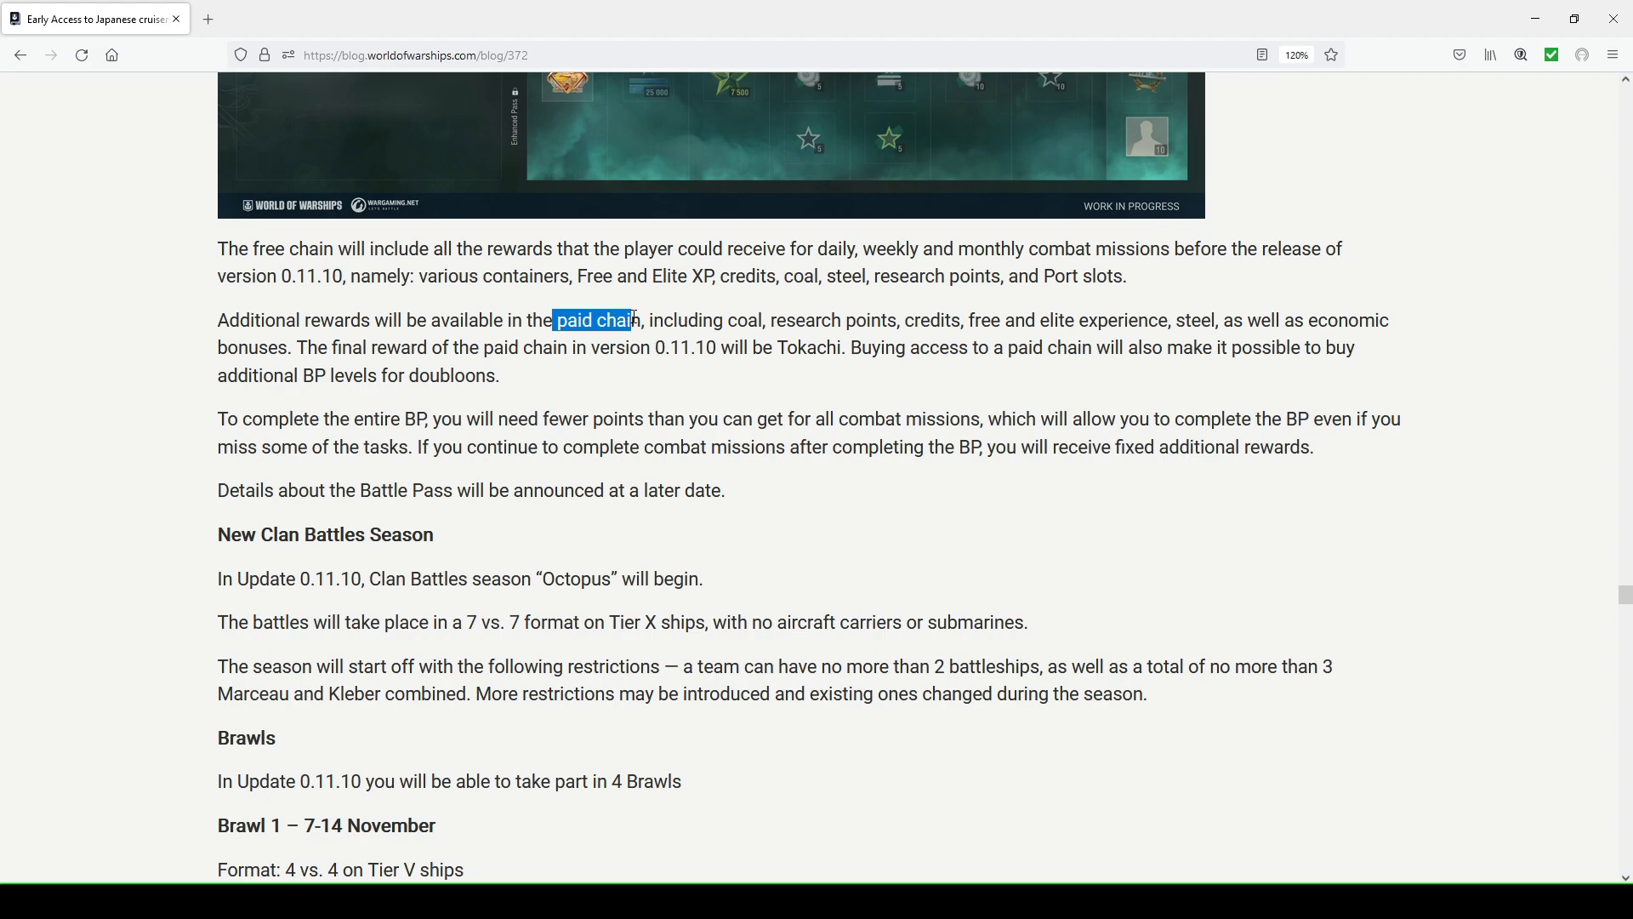
pyautogui.moveTo(897, 318)
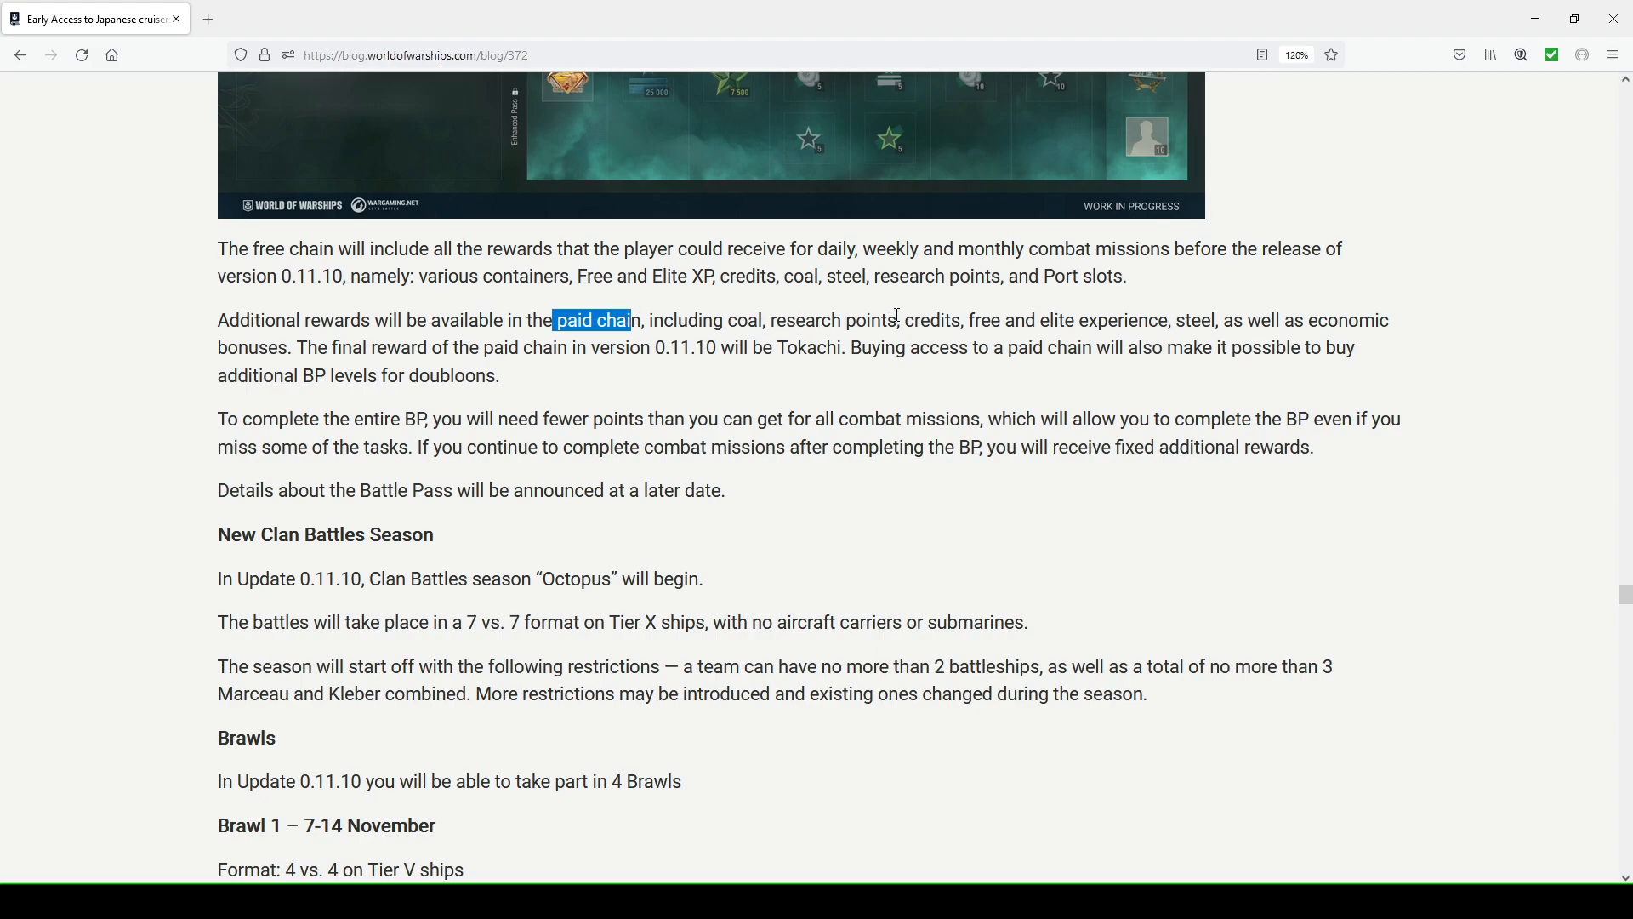
pyautogui.moveTo(1169, 319)
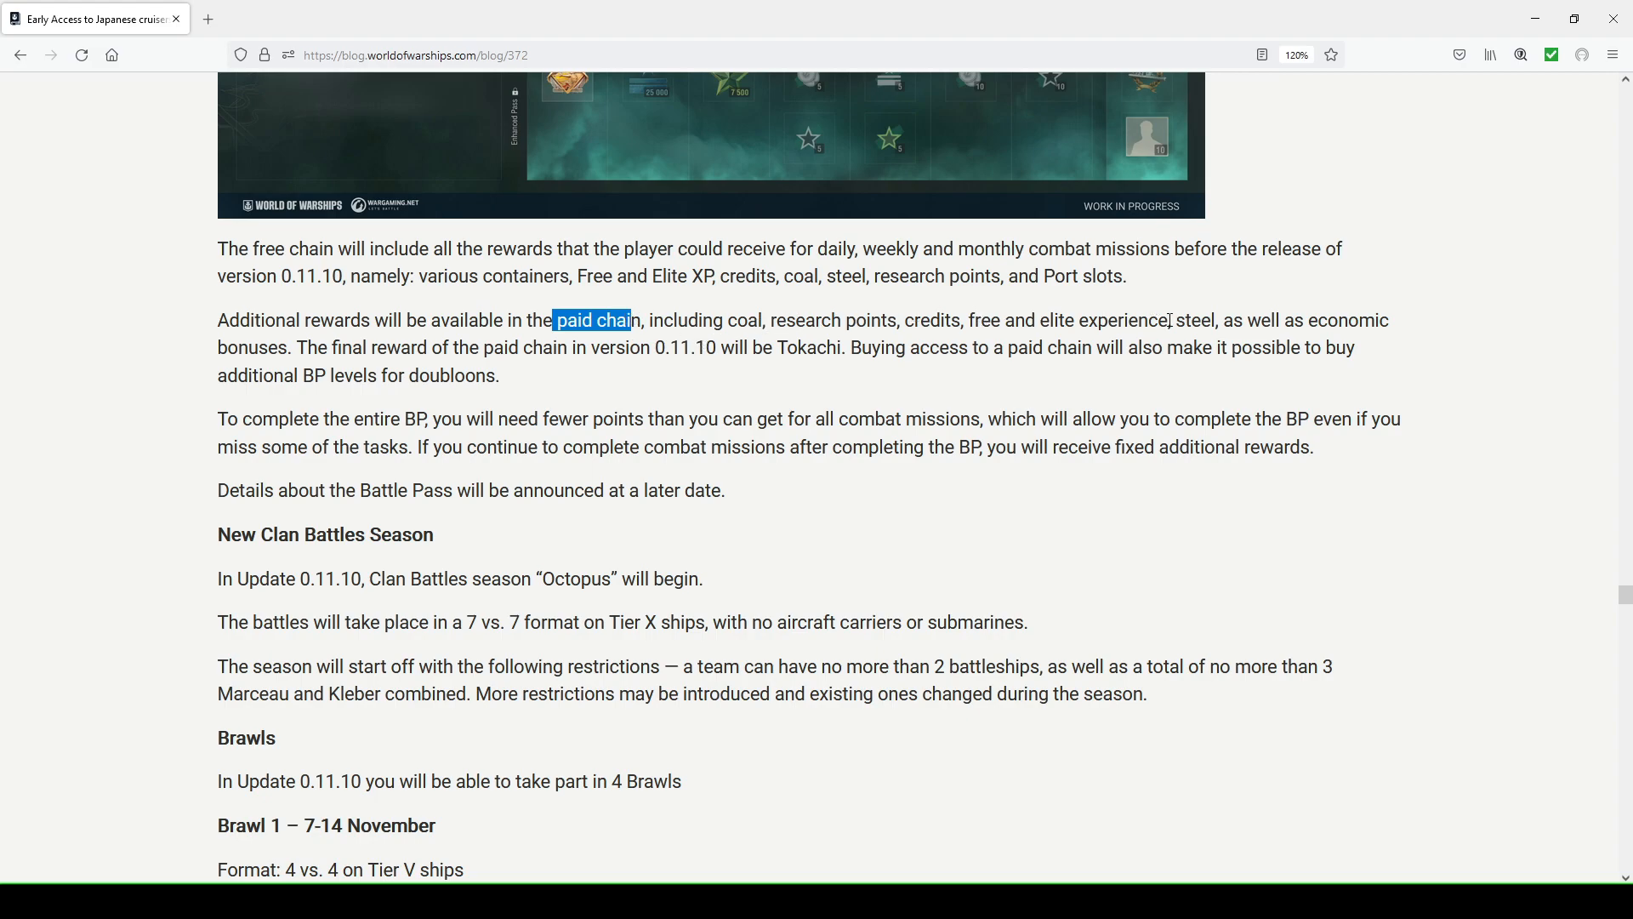
pyautogui.scroll(3)
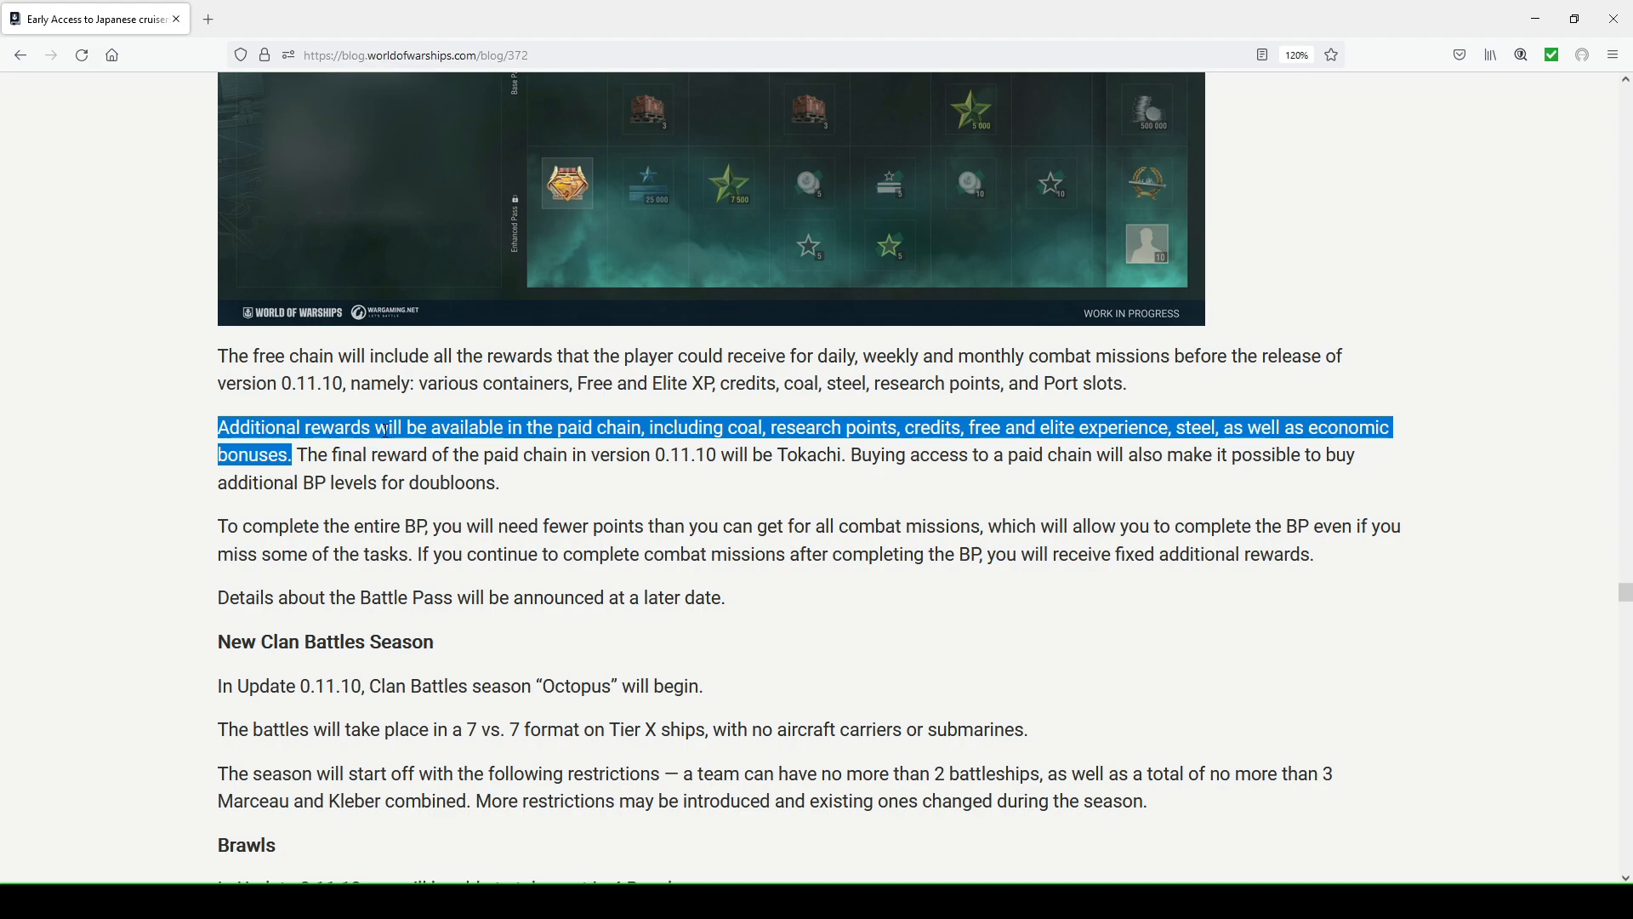
pyautogui.moveTo(602, 405)
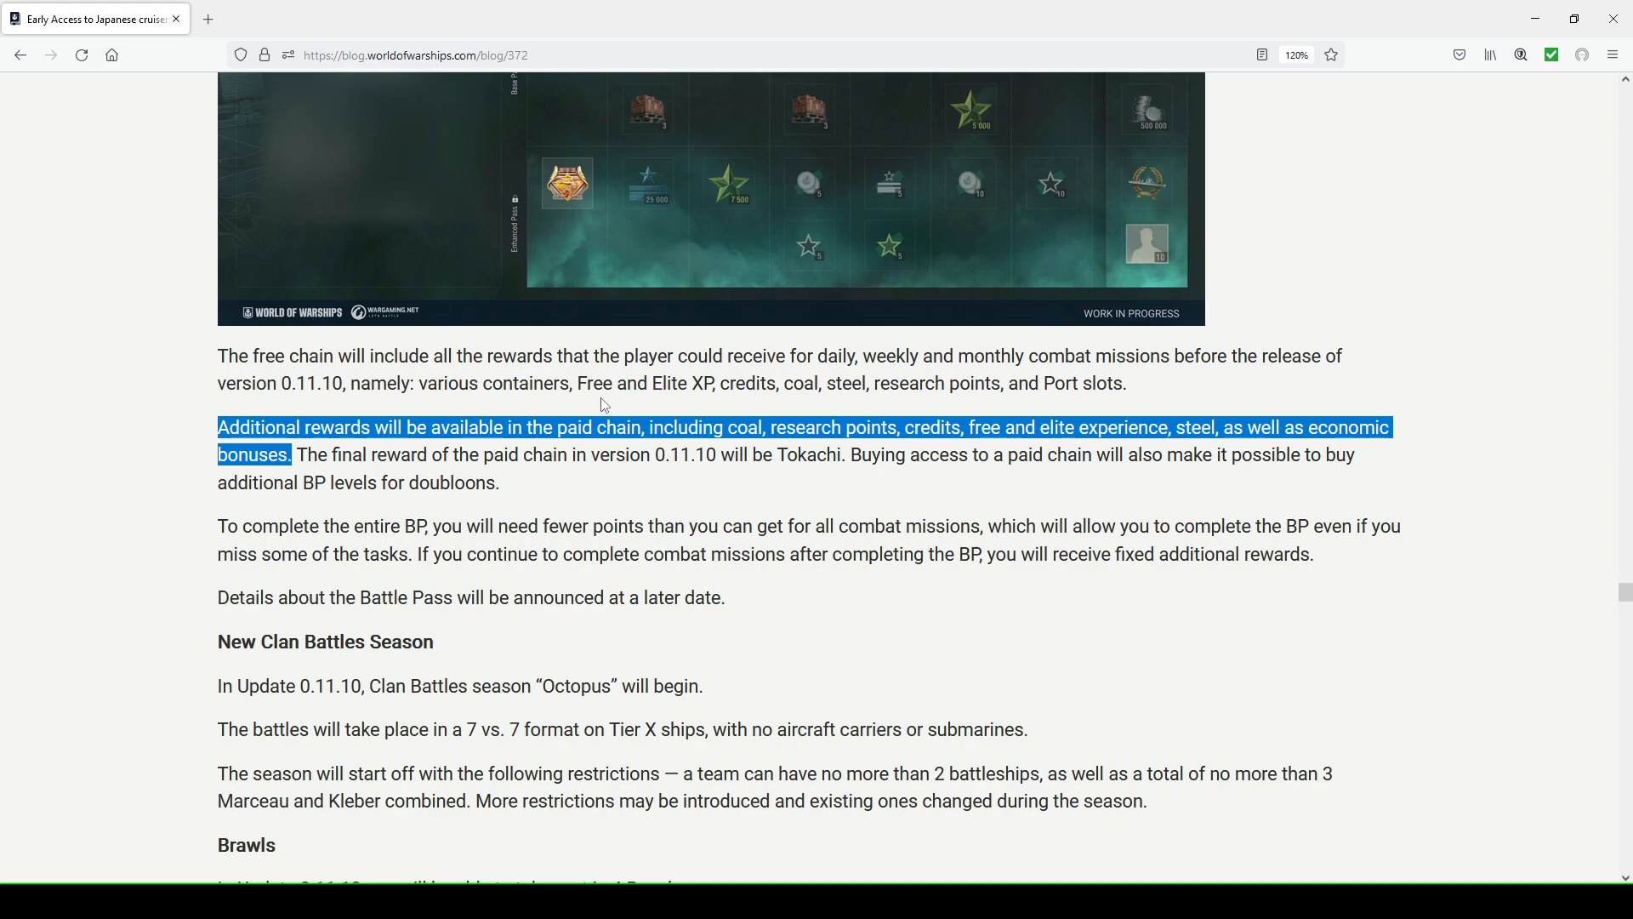
pyautogui.moveTo(608, 481)
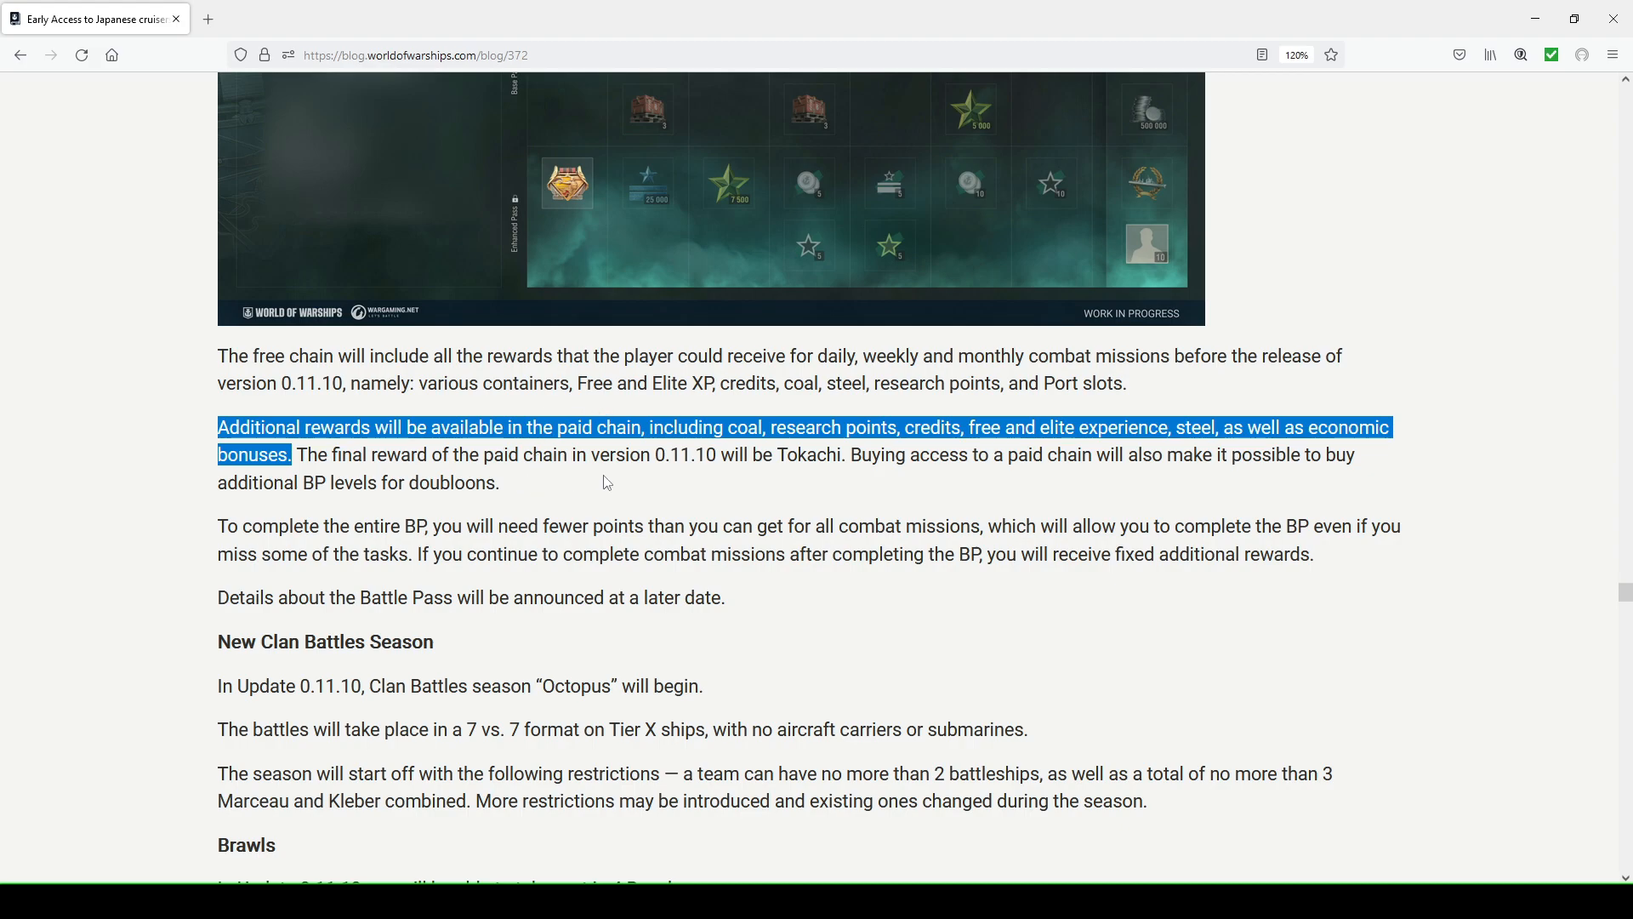
# Highlight the word 'Tokachi', the paid chain's final reward, in the Battle Pass paragraph
pyautogui.click(778, 457)
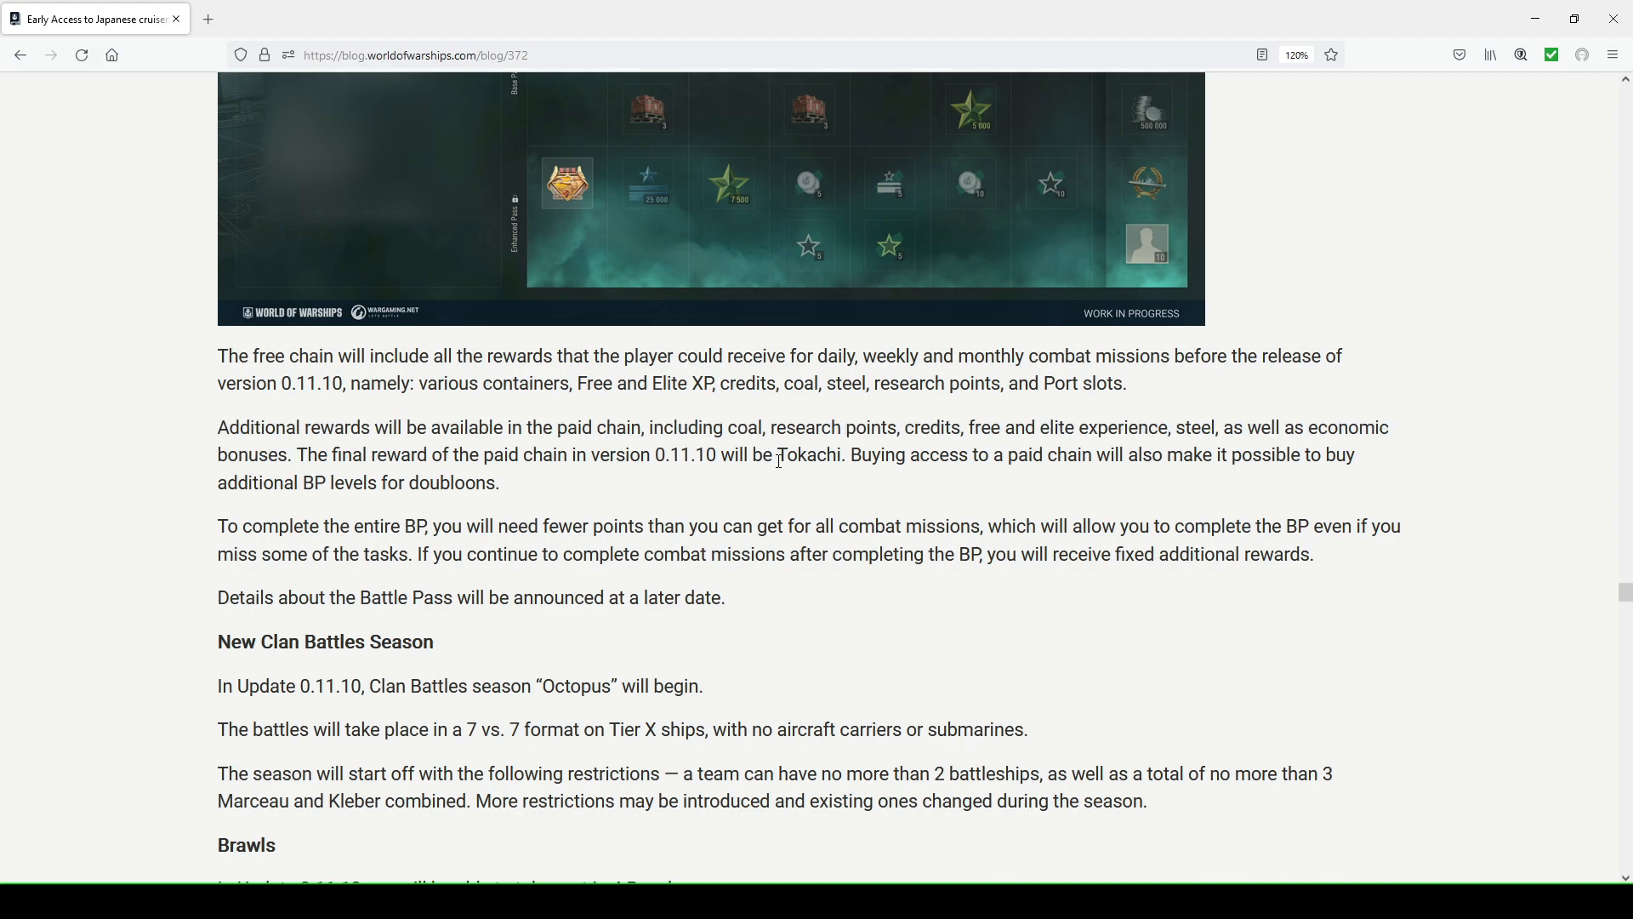
pyautogui.doubleClick(806, 454)
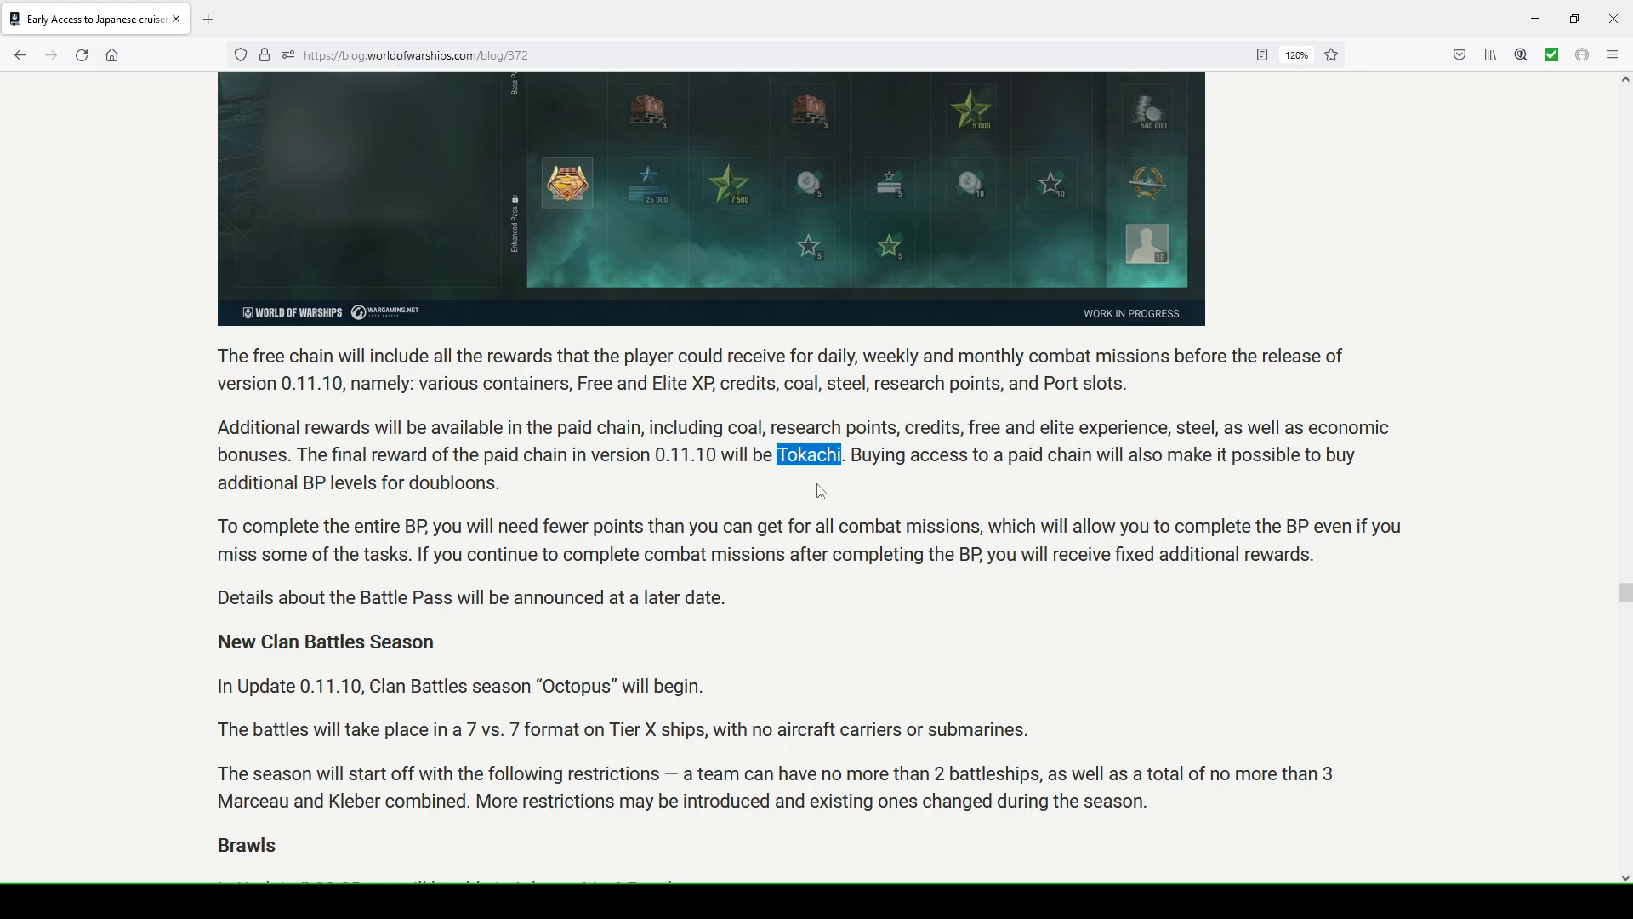
pyautogui.moveTo(1127, 151)
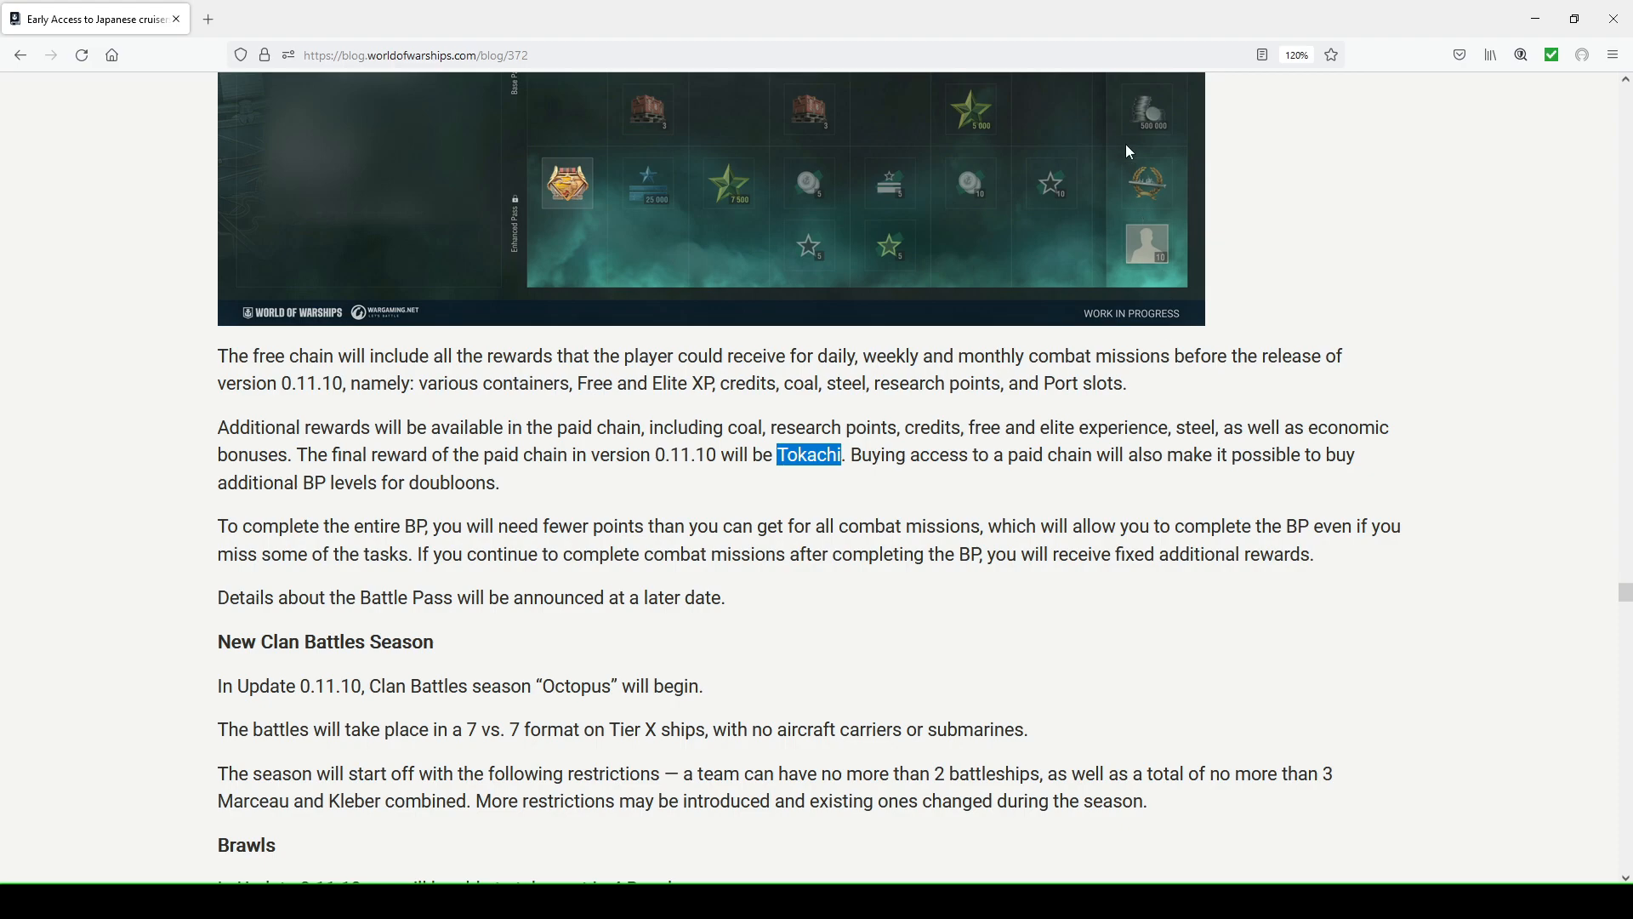
pyautogui.moveTo(700, 456)
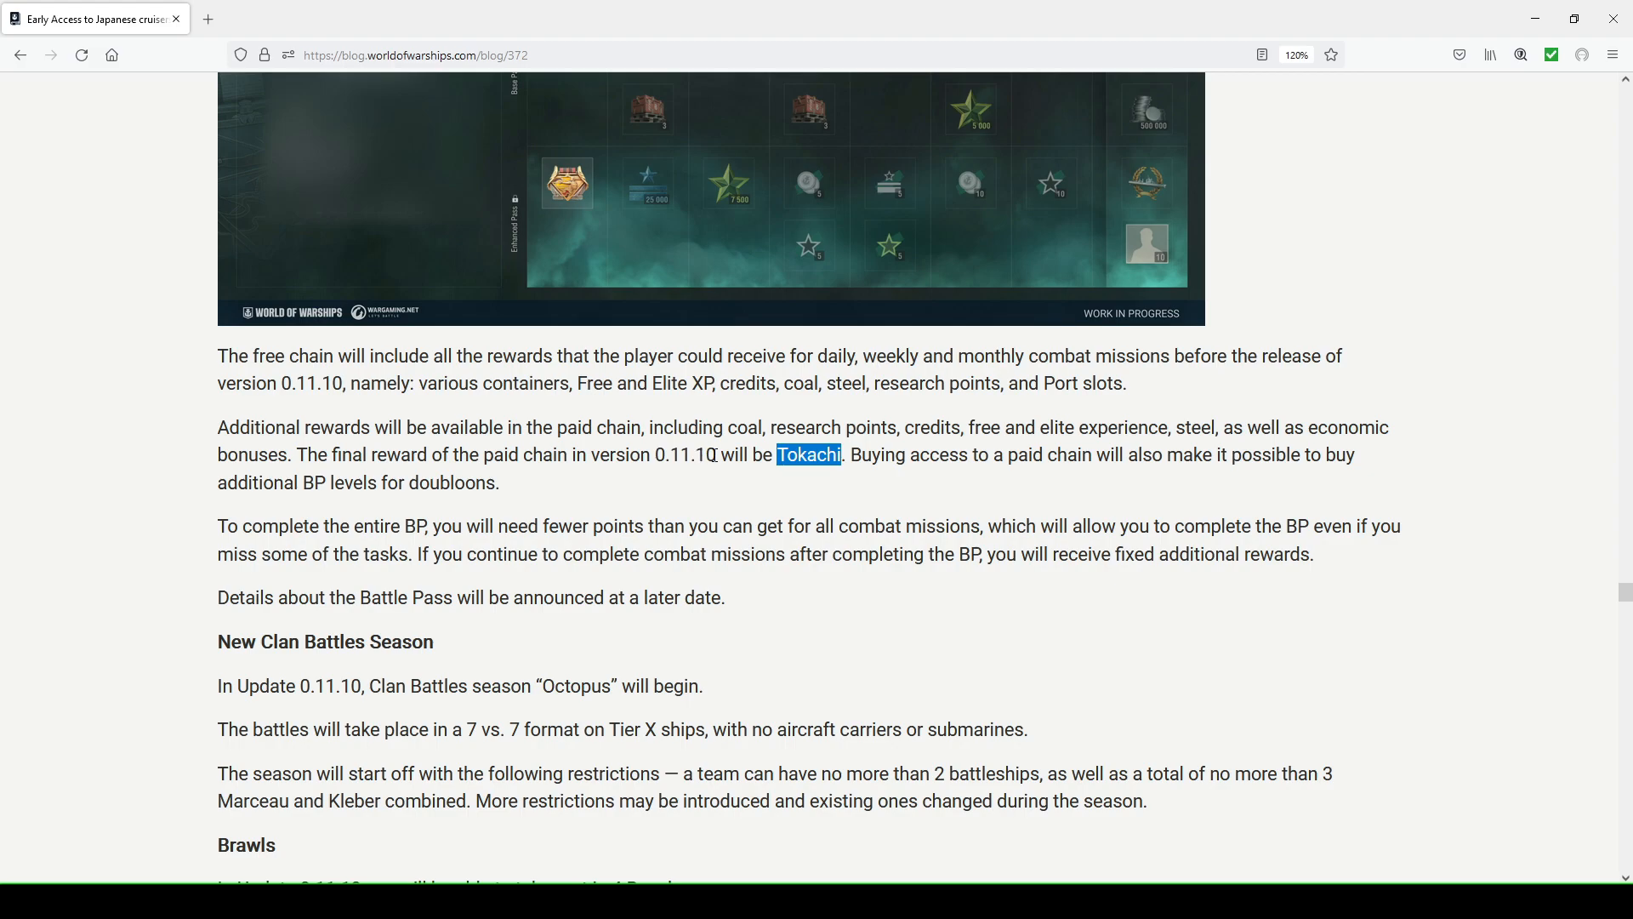
pyautogui.moveTo(1157, 191)
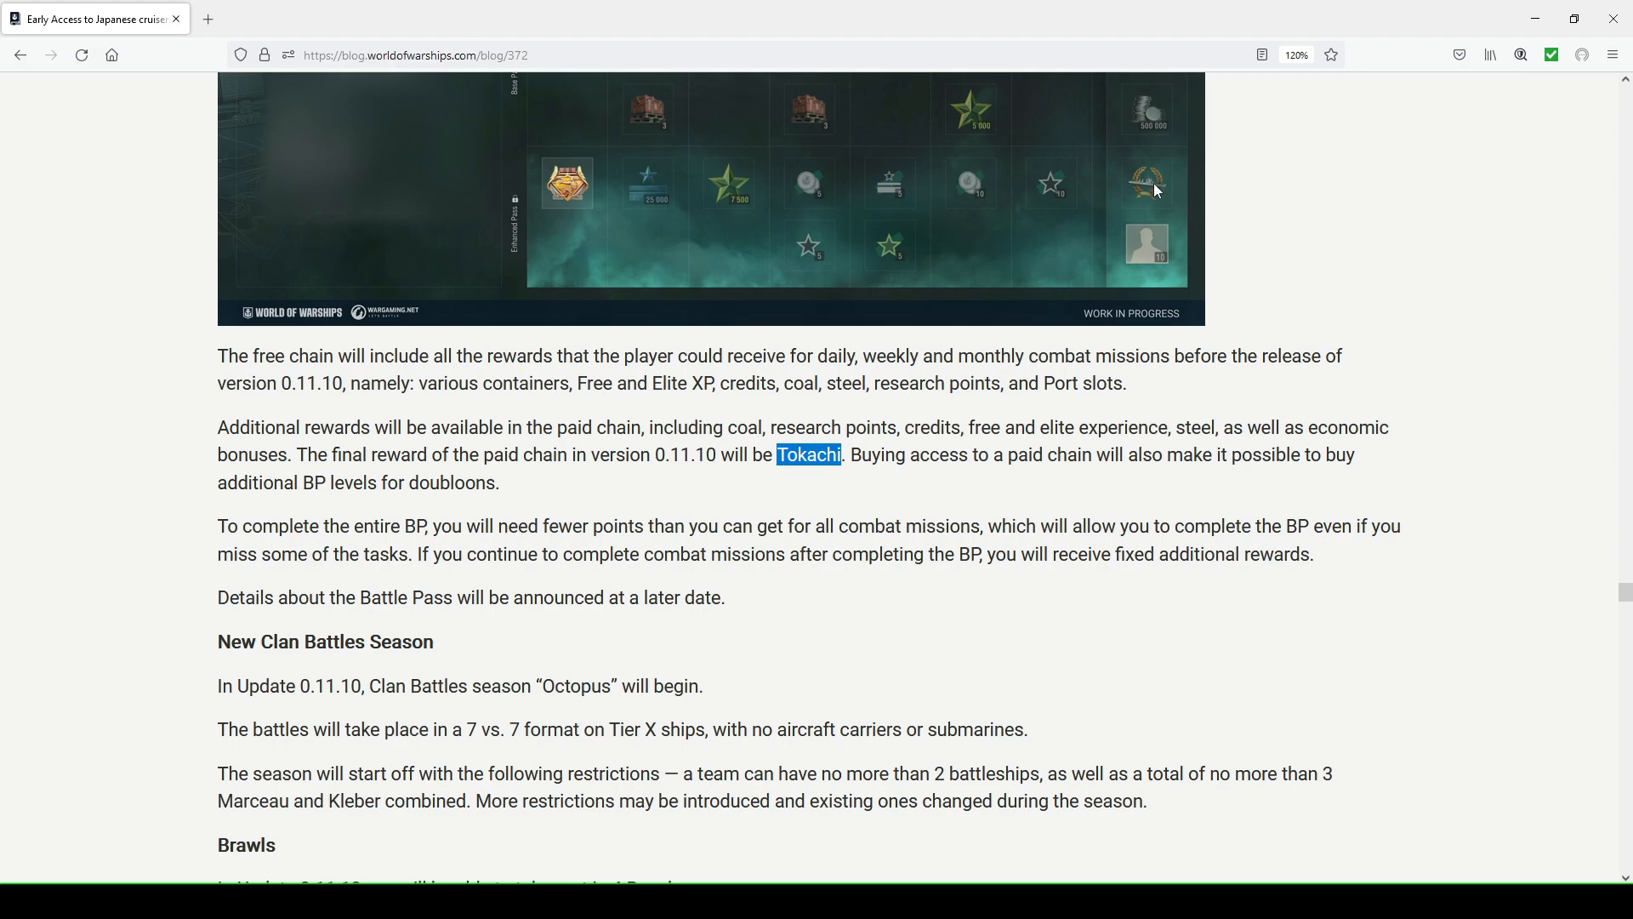
pyautogui.moveTo(883, 382)
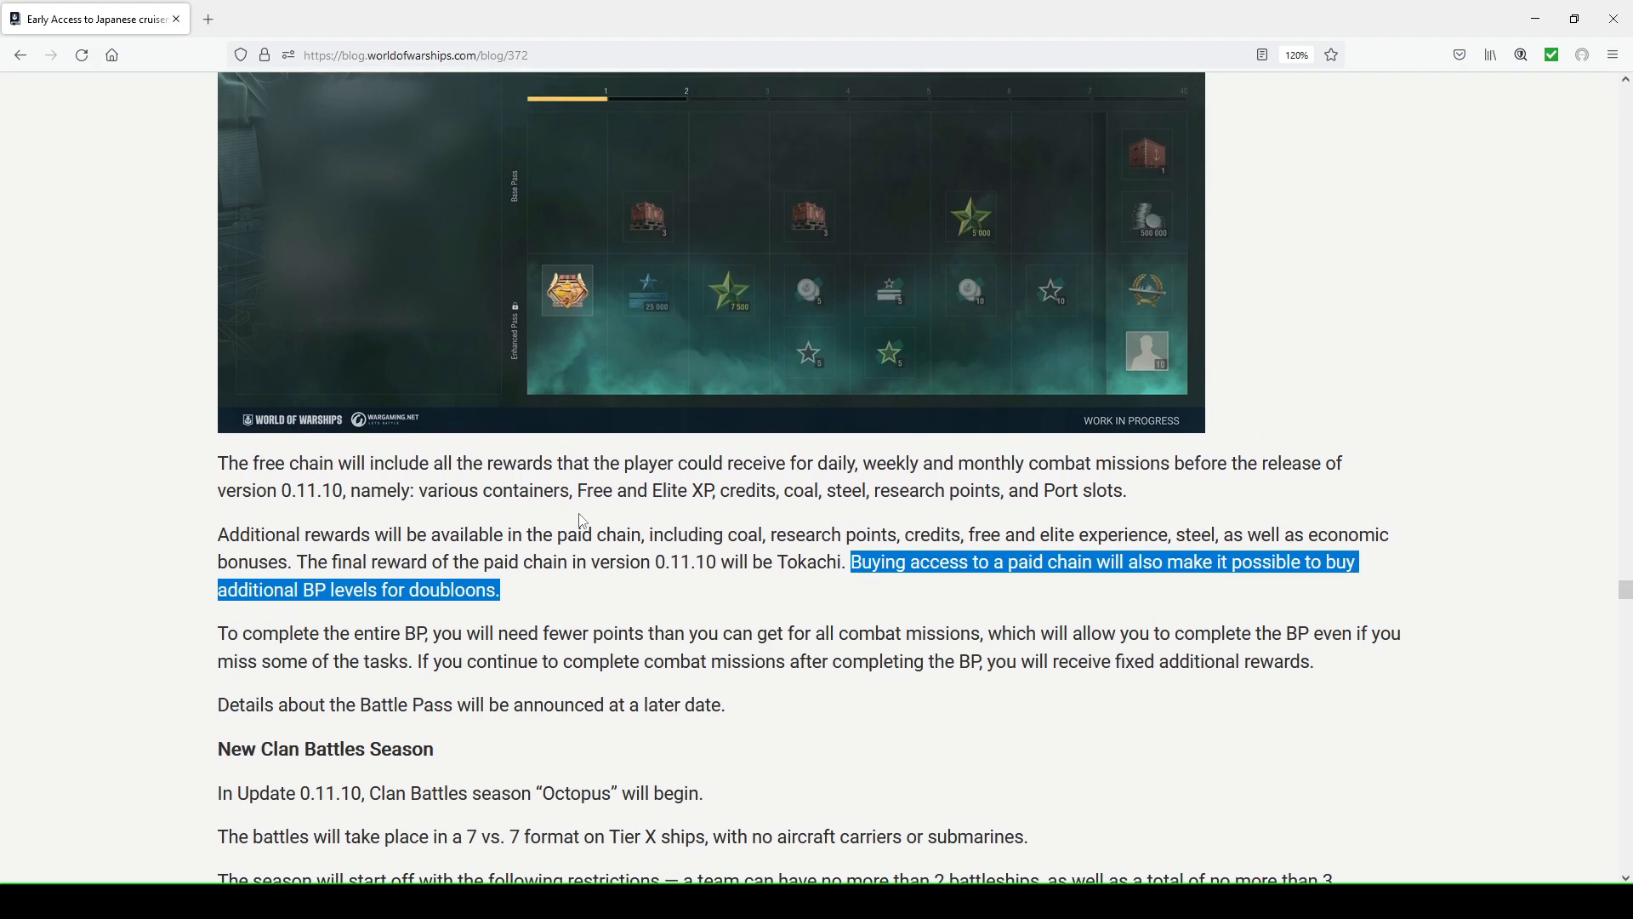
pyautogui.moveTo(586, 526)
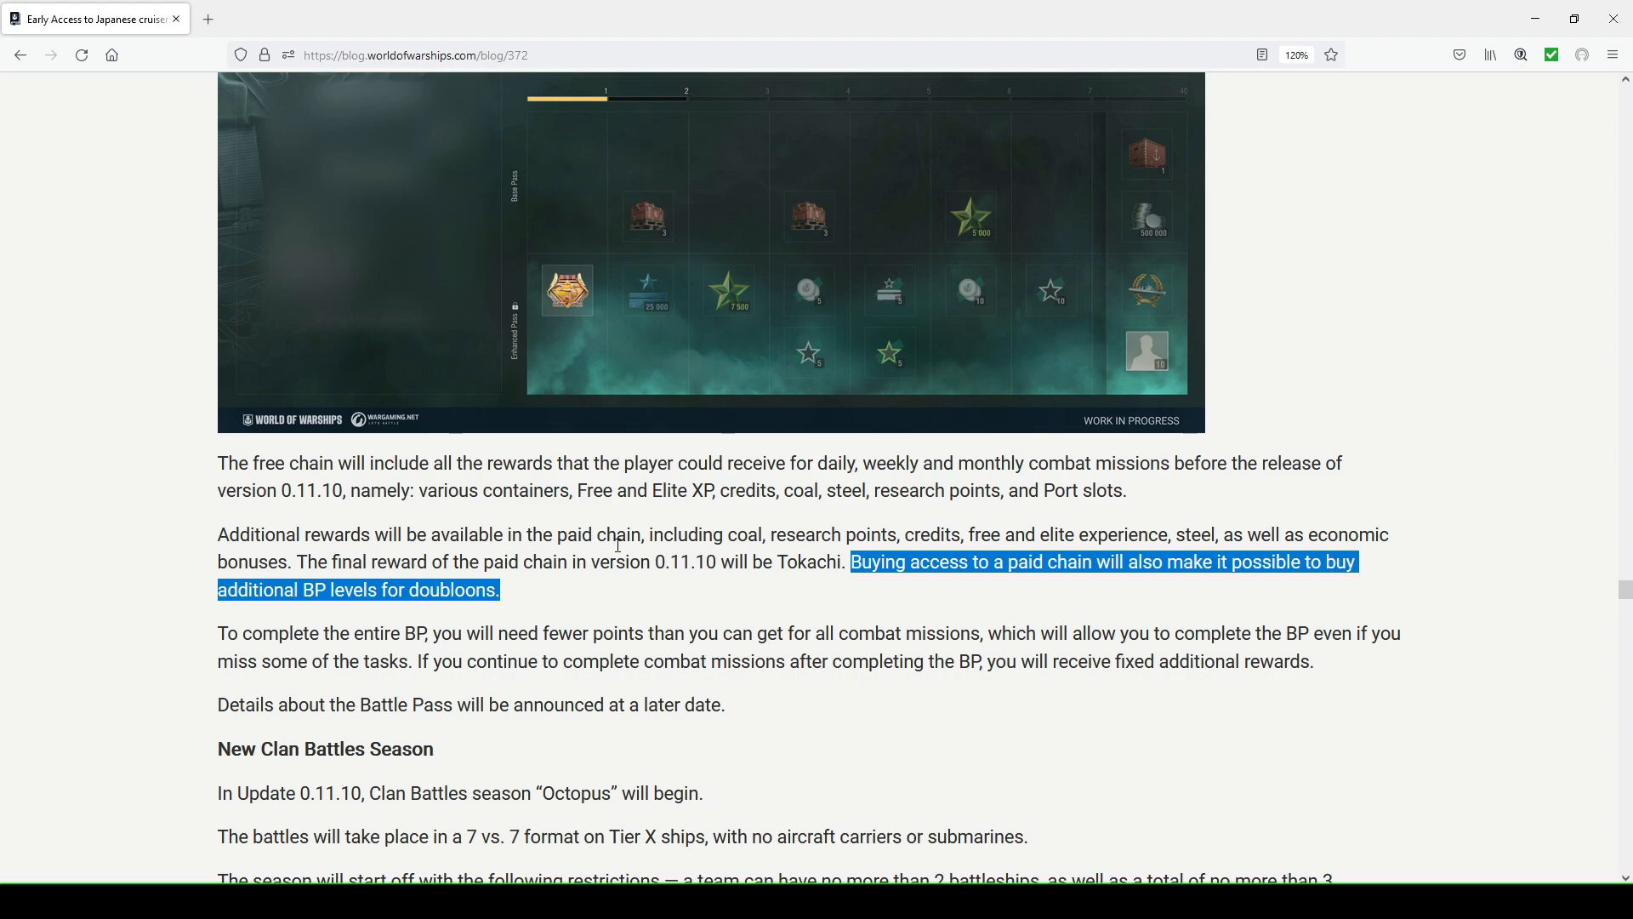
# Scroll the Battle Pass paragraph to the sentence about buying extra BP levels for doubloons
pyautogui.scroll(3)
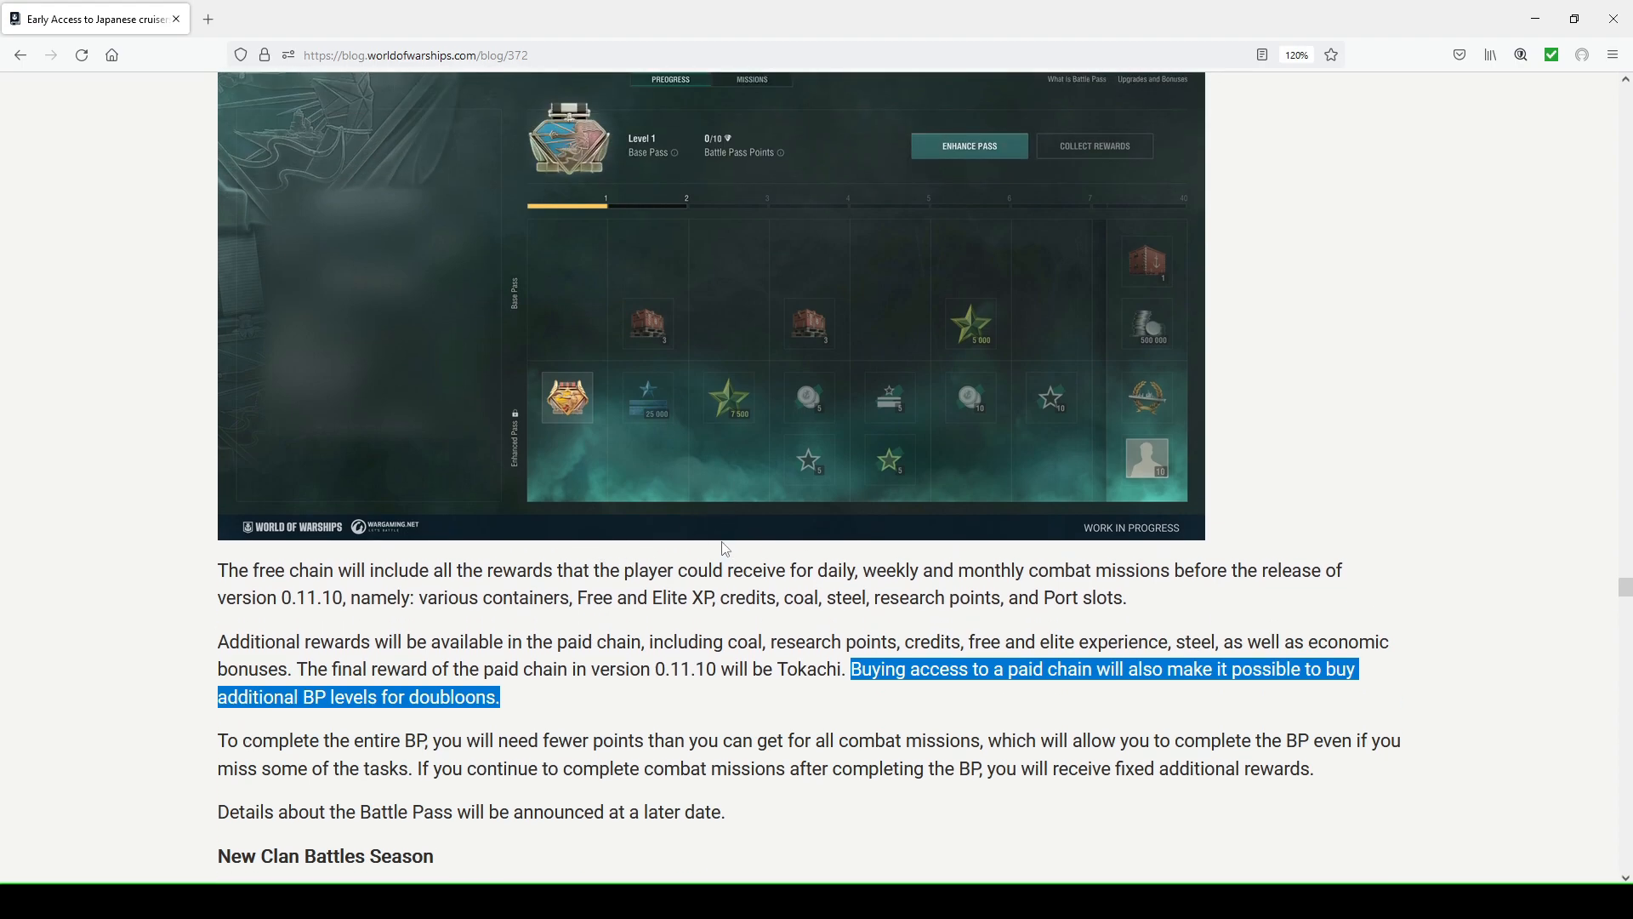
pyautogui.moveTo(535, 458)
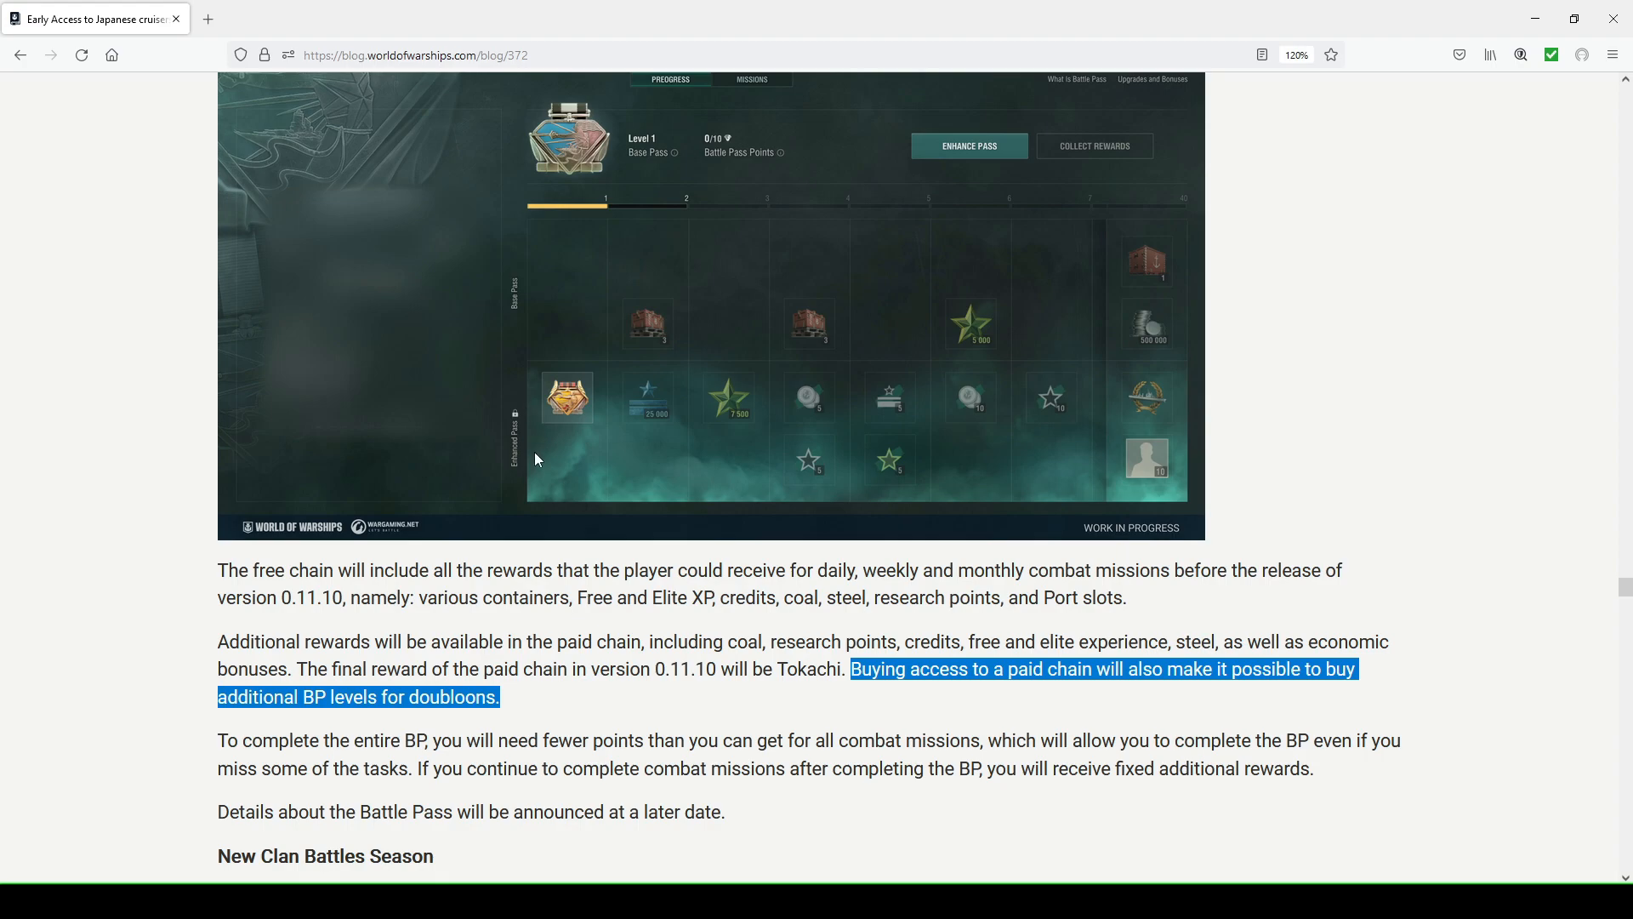
pyautogui.moveTo(735, 412)
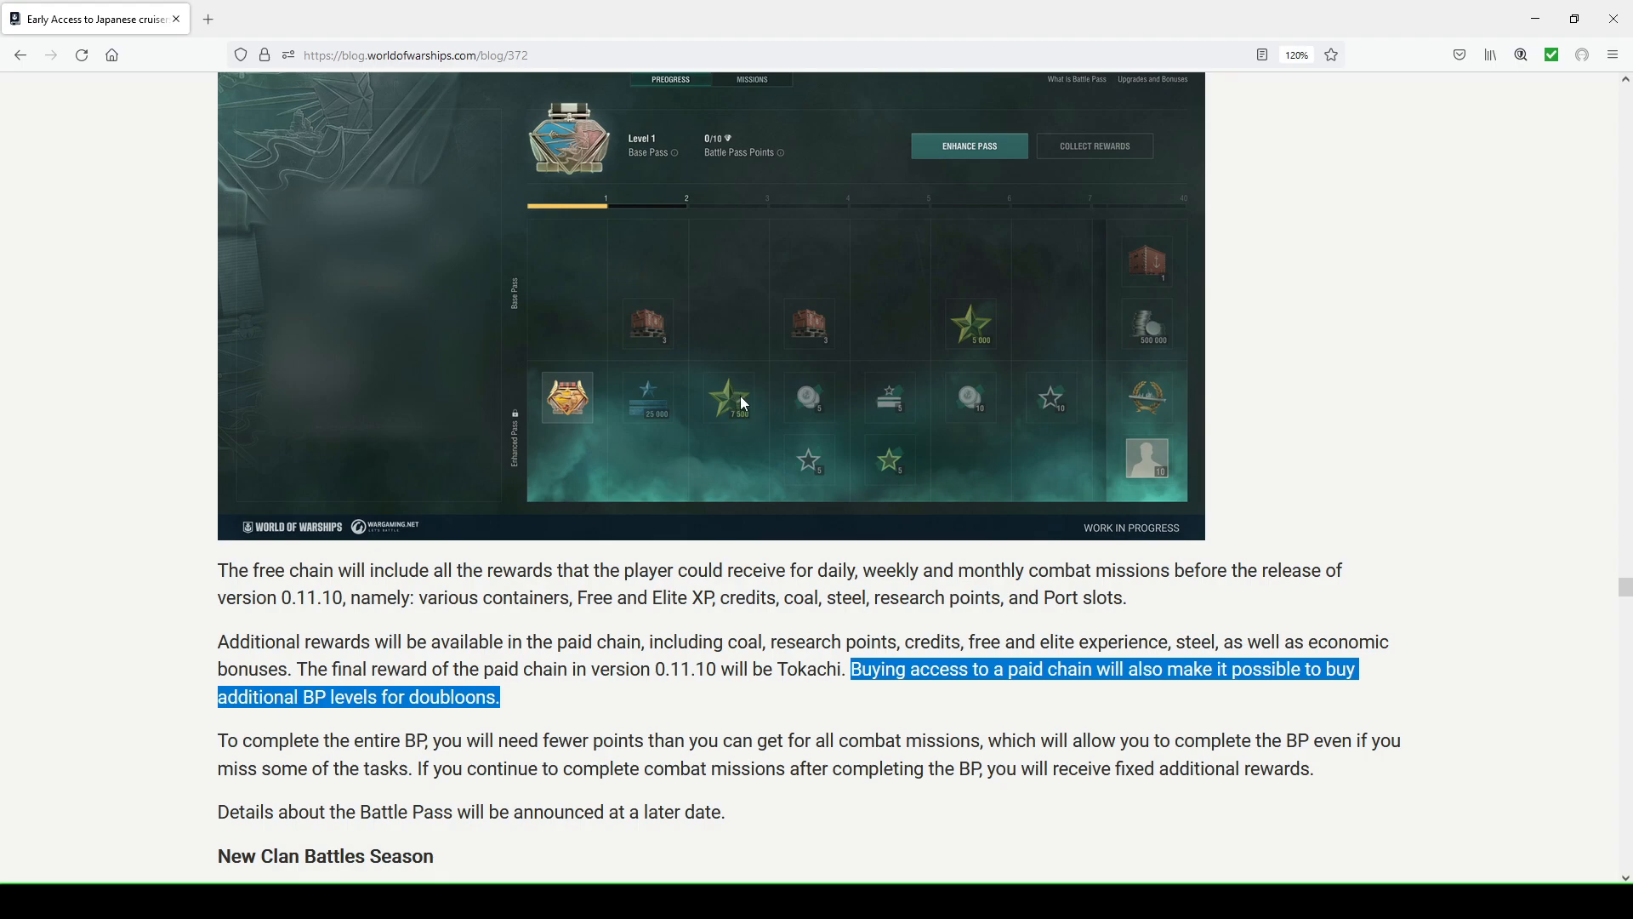
pyautogui.moveTo(745, 421)
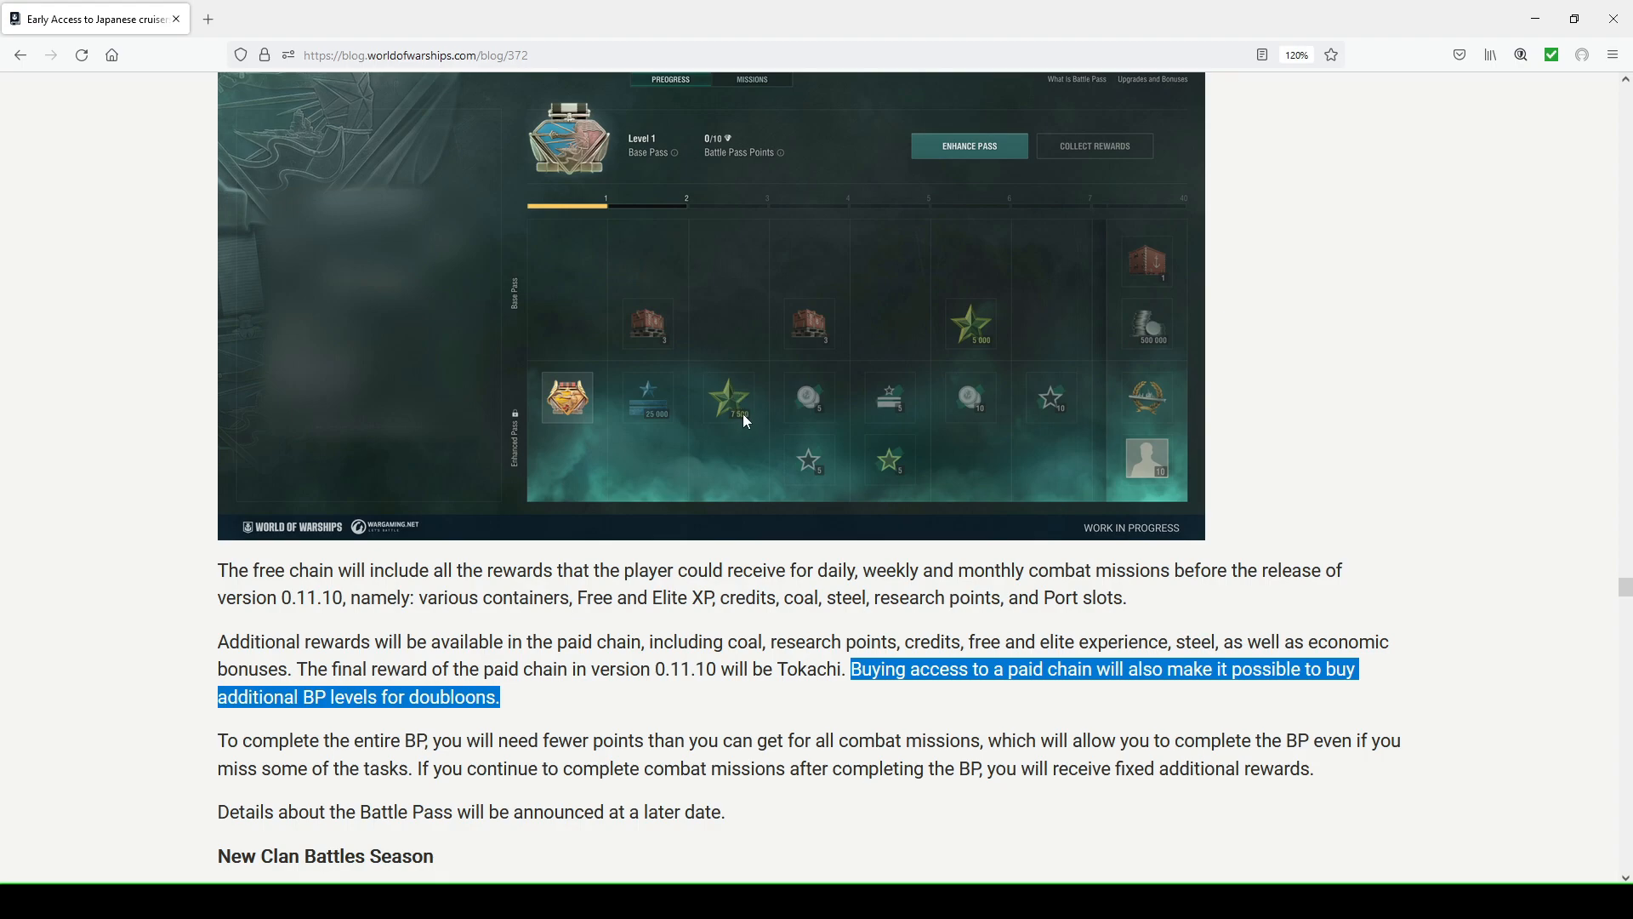
pyautogui.moveTo(738, 427)
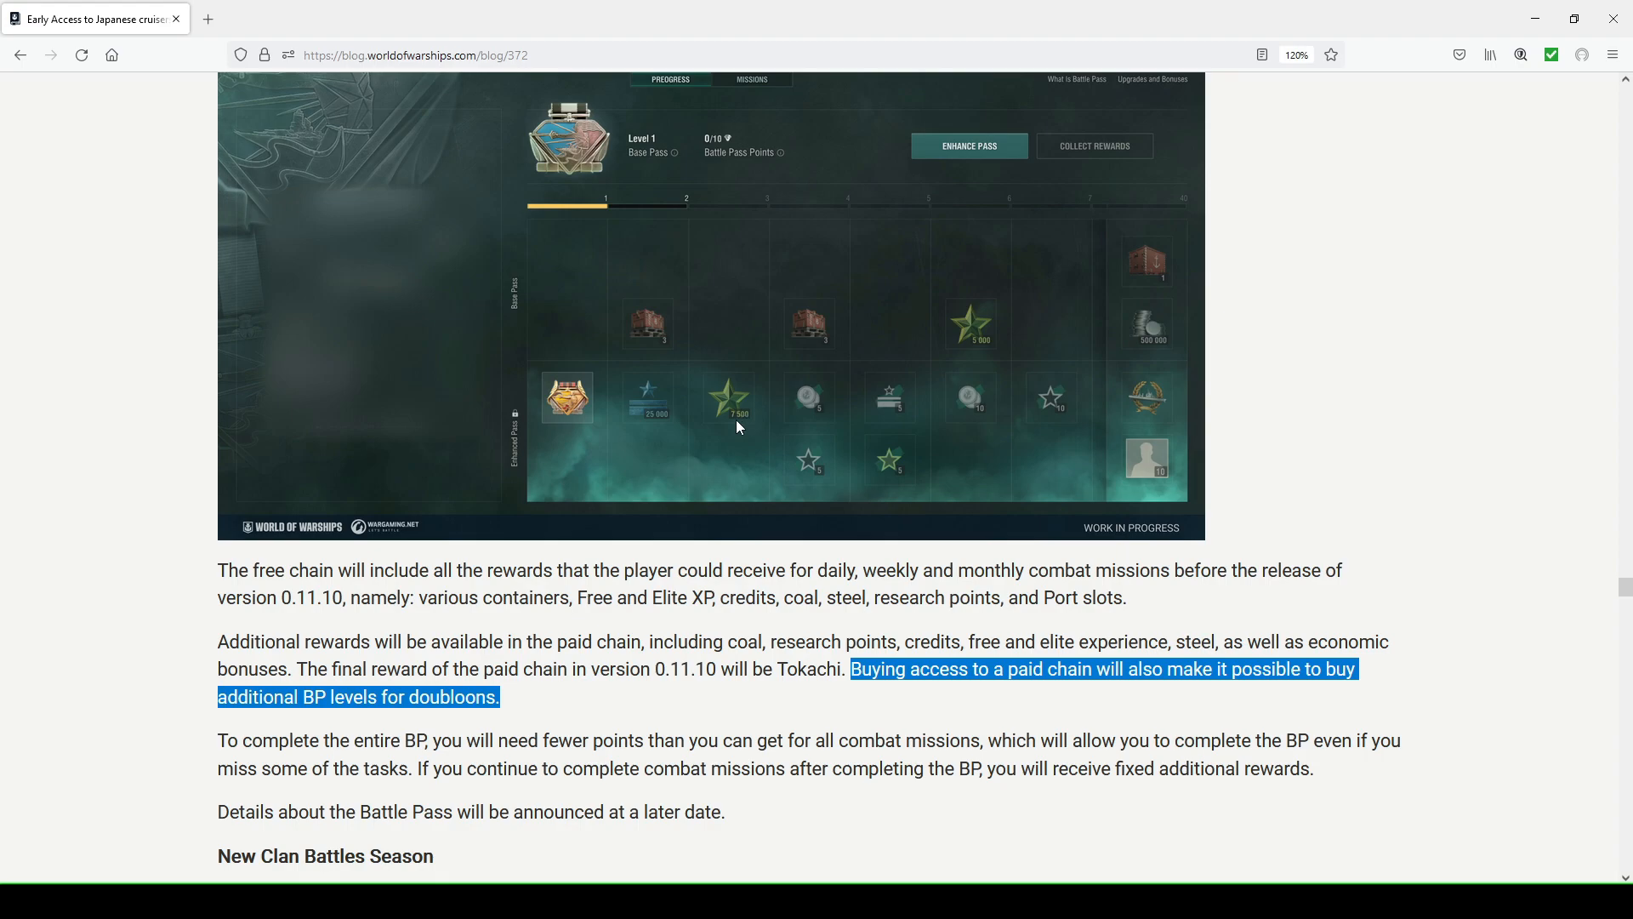
pyautogui.moveTo(827, 456)
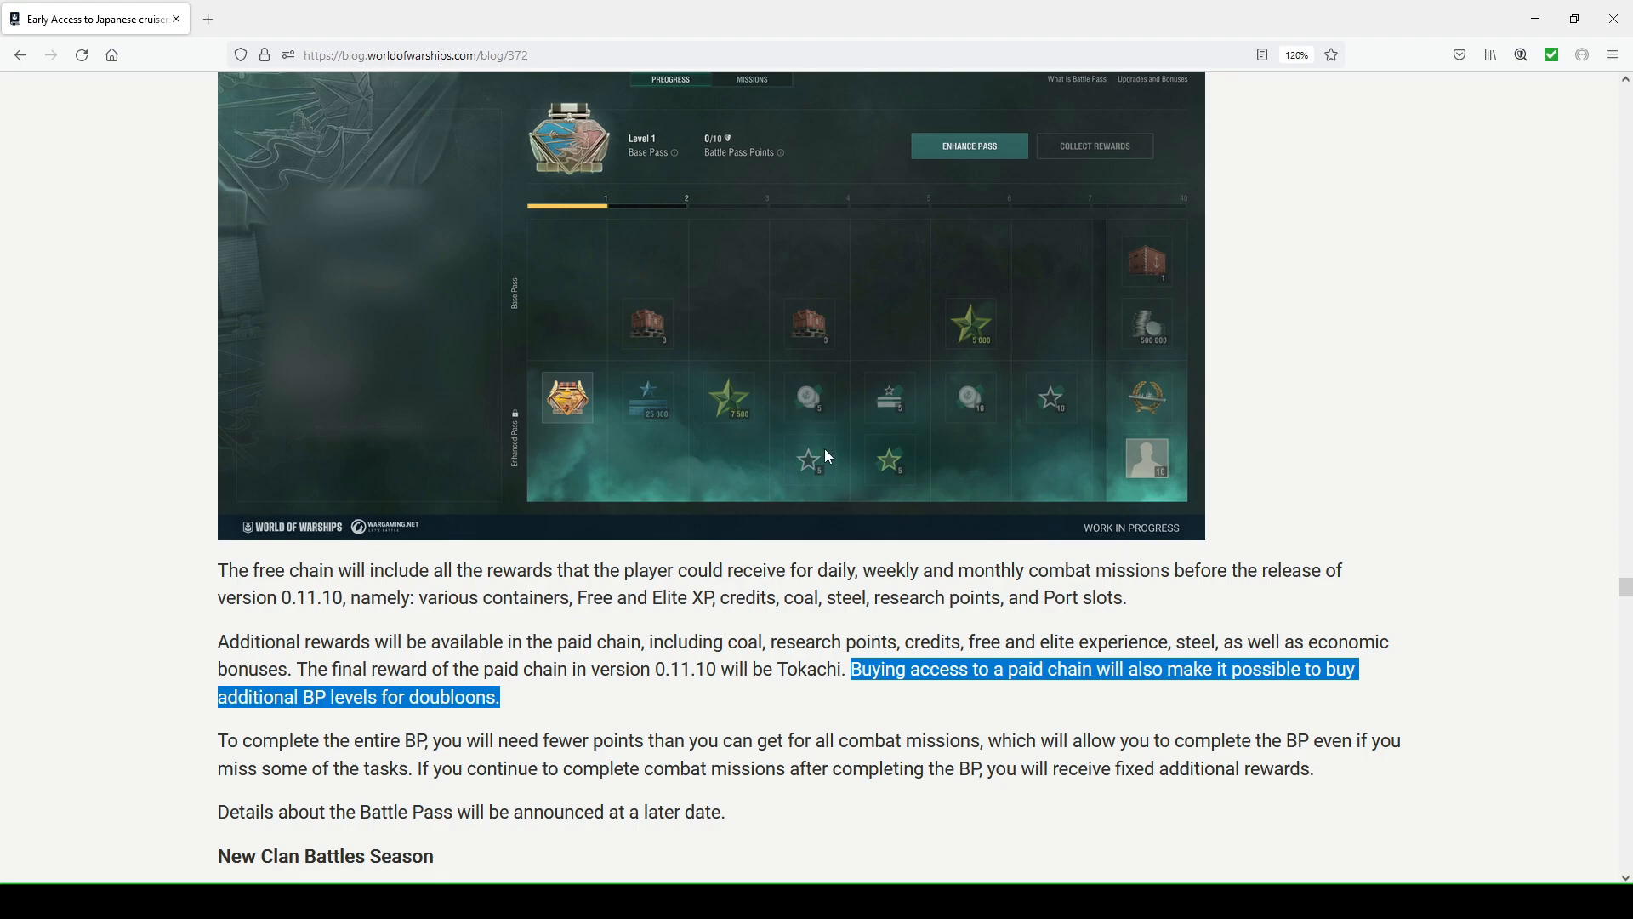
pyautogui.moveTo(822, 463)
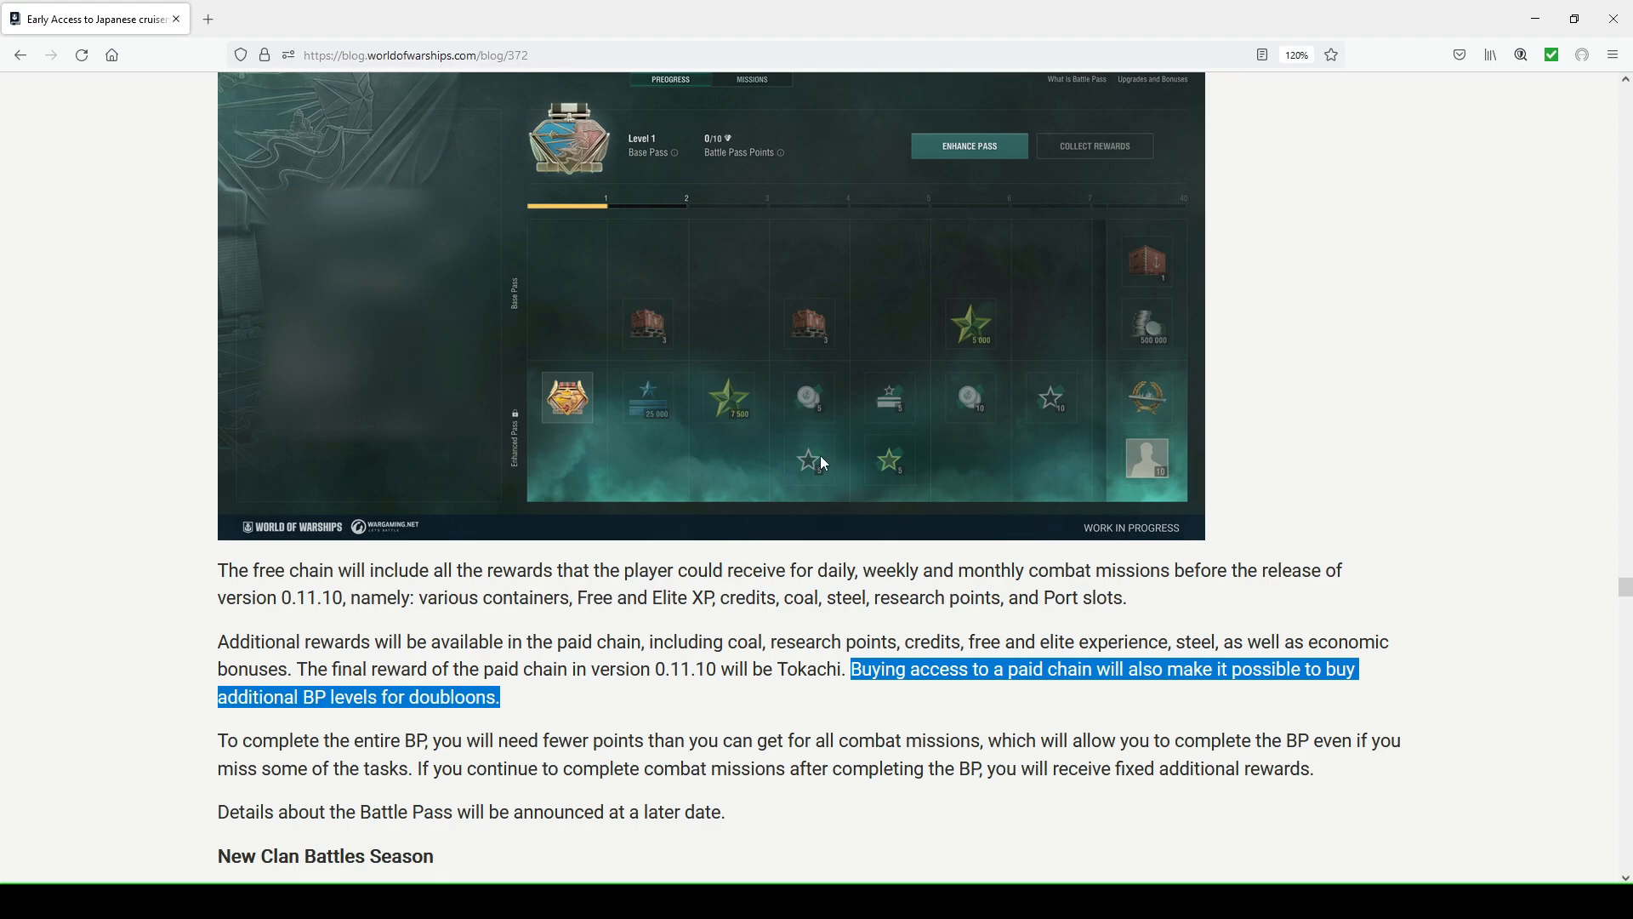
pyautogui.moveTo(862, 411)
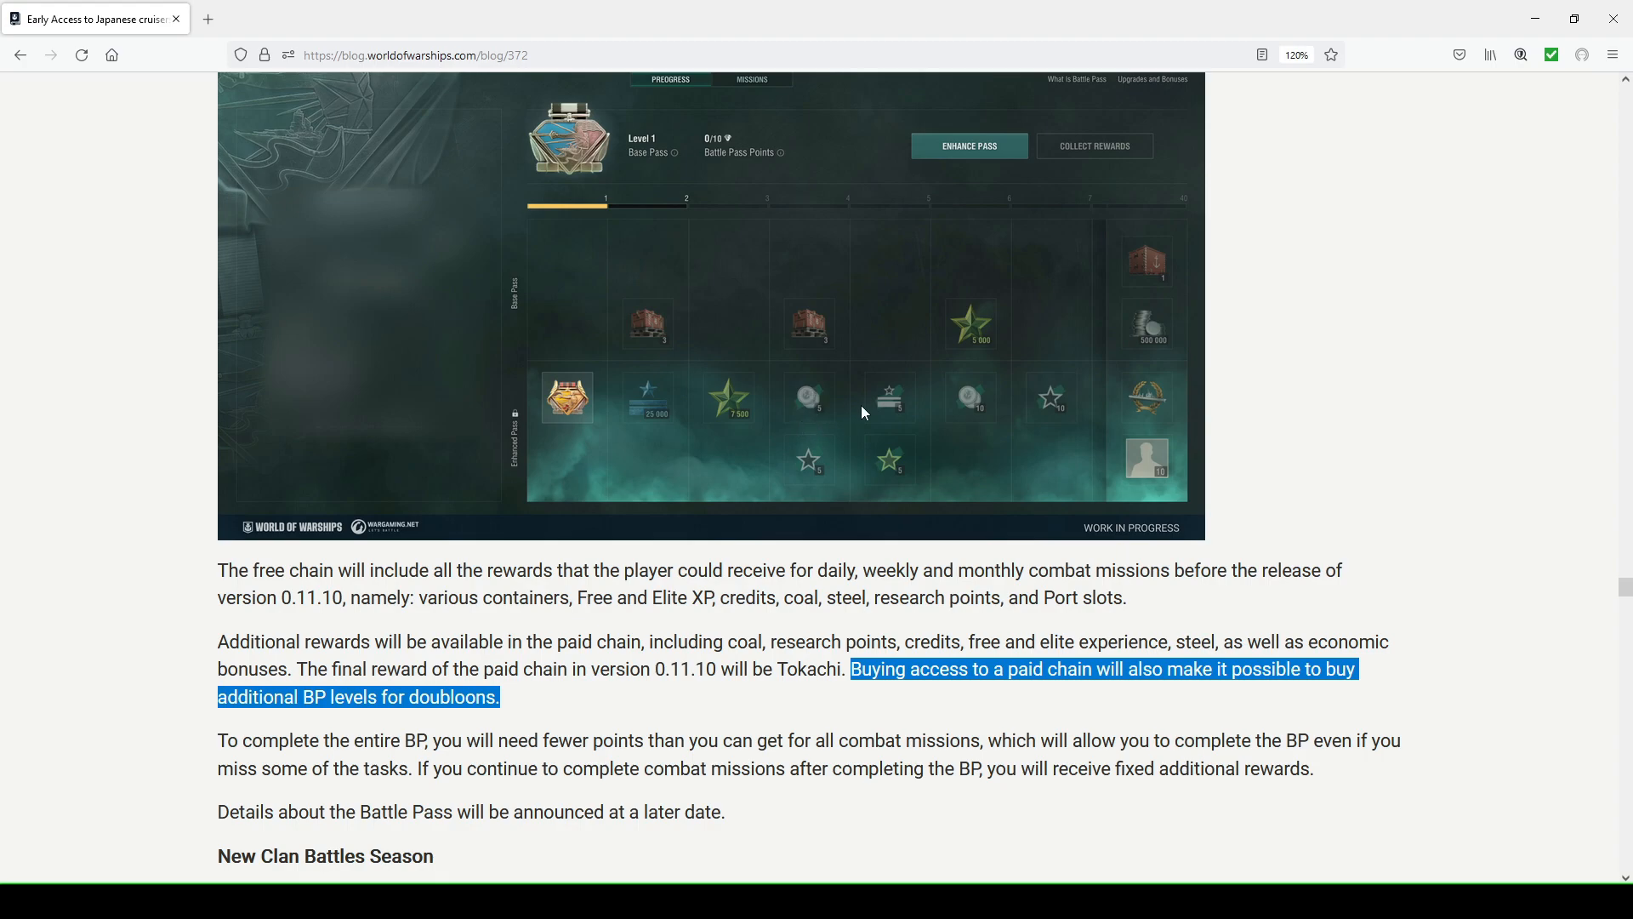
pyautogui.moveTo(958, 415)
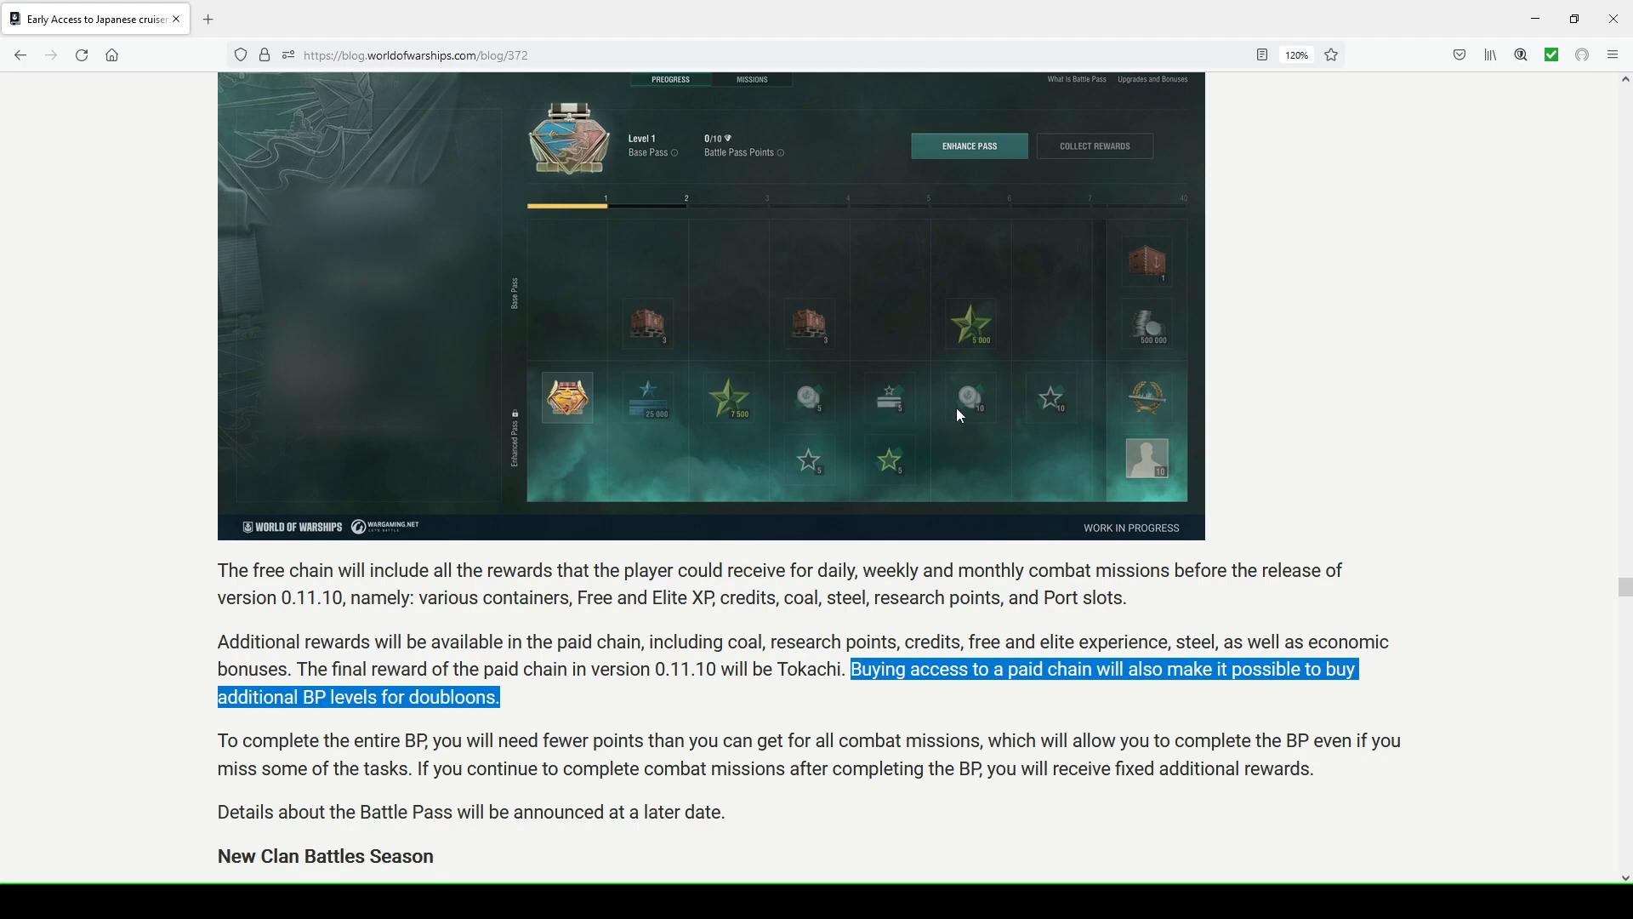
pyautogui.moveTo(781, 427)
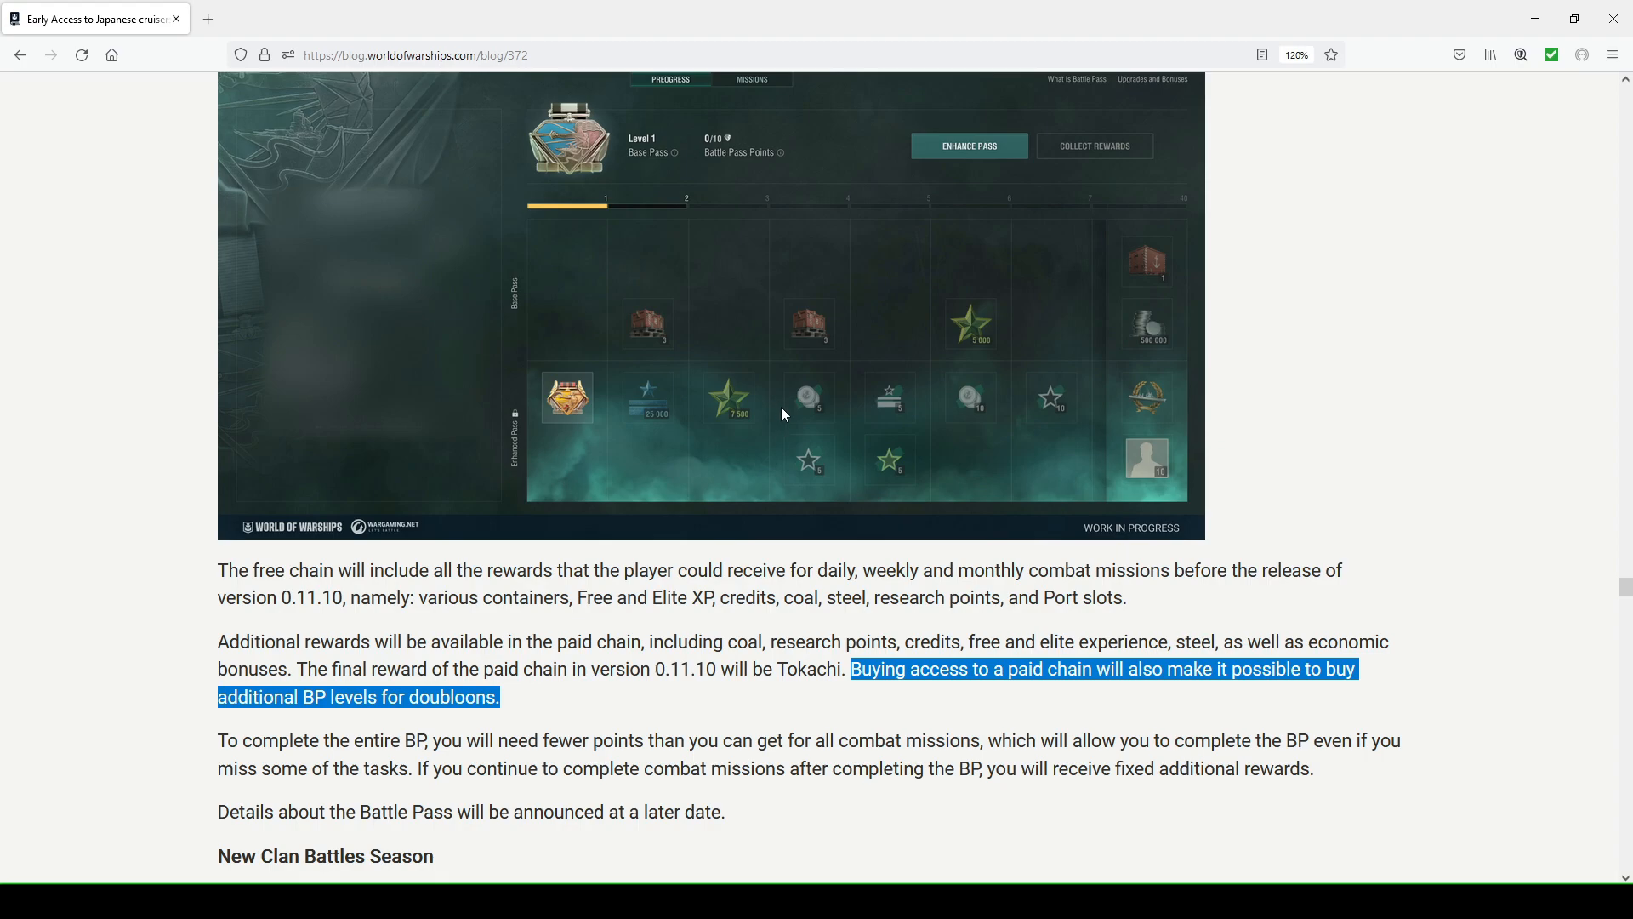
pyautogui.moveTo(978, 412)
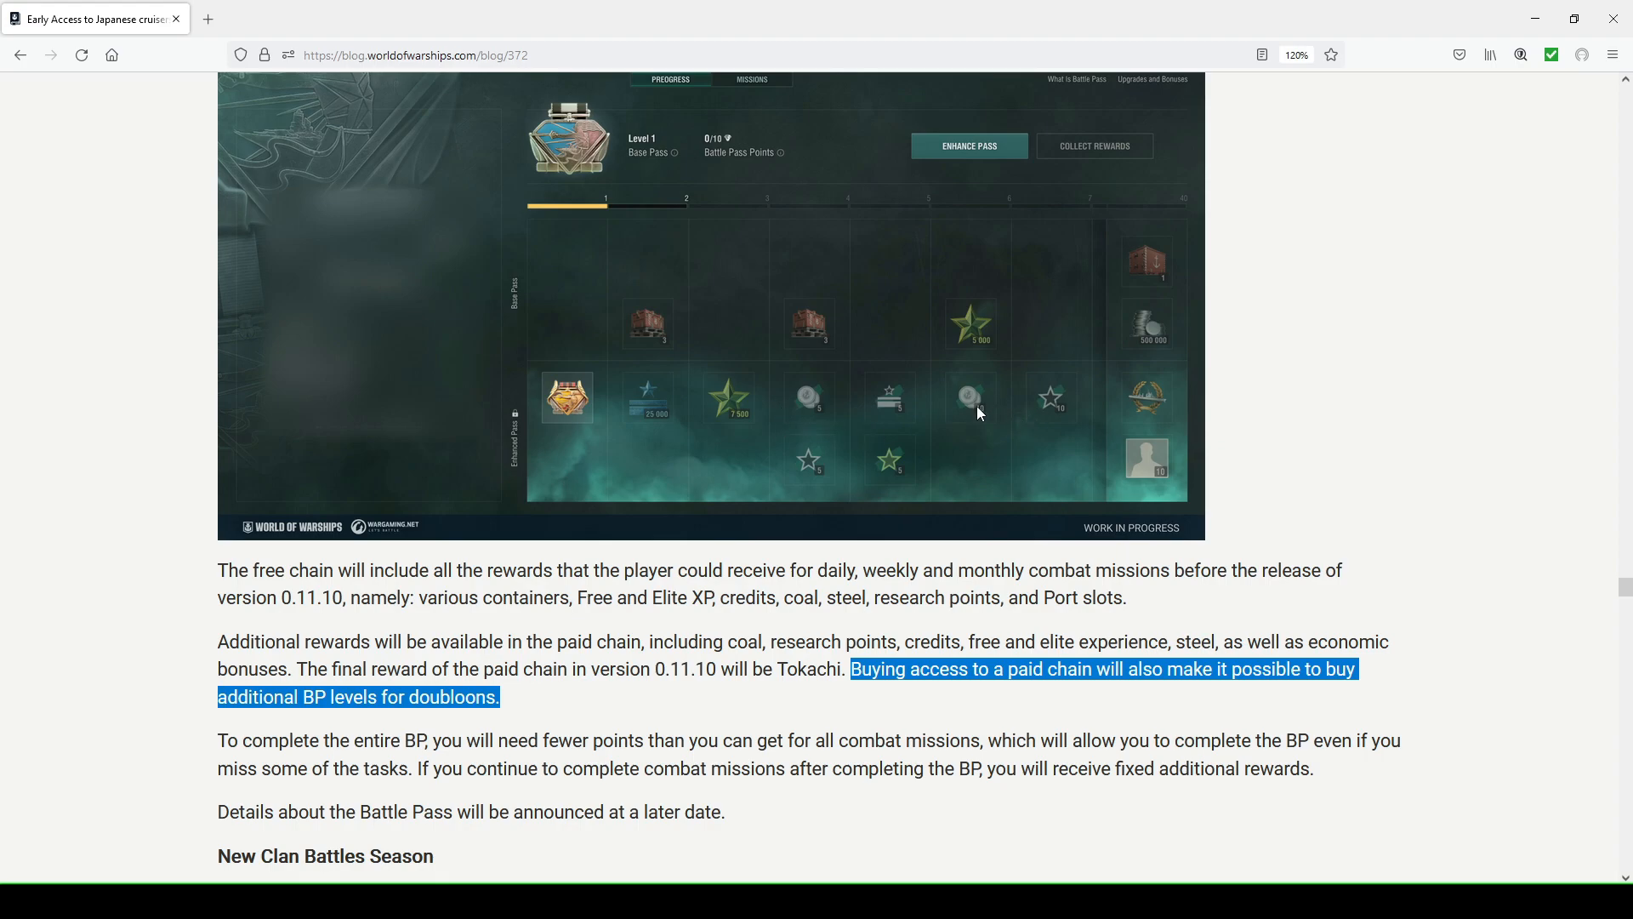
pyautogui.moveTo(980, 419)
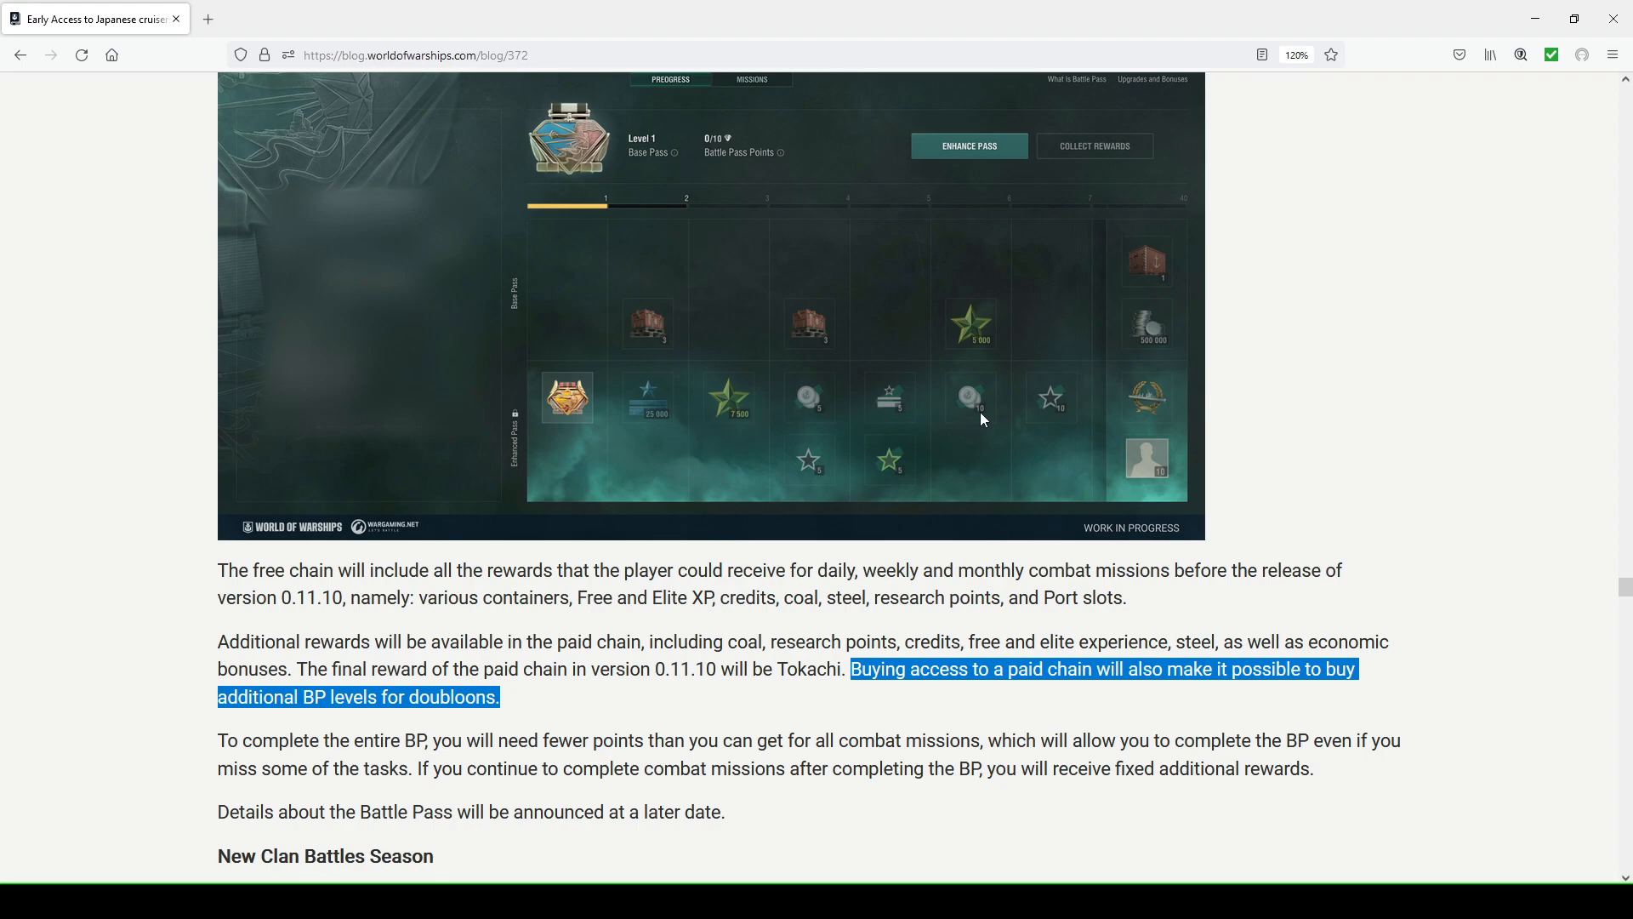
pyautogui.moveTo(924, 404)
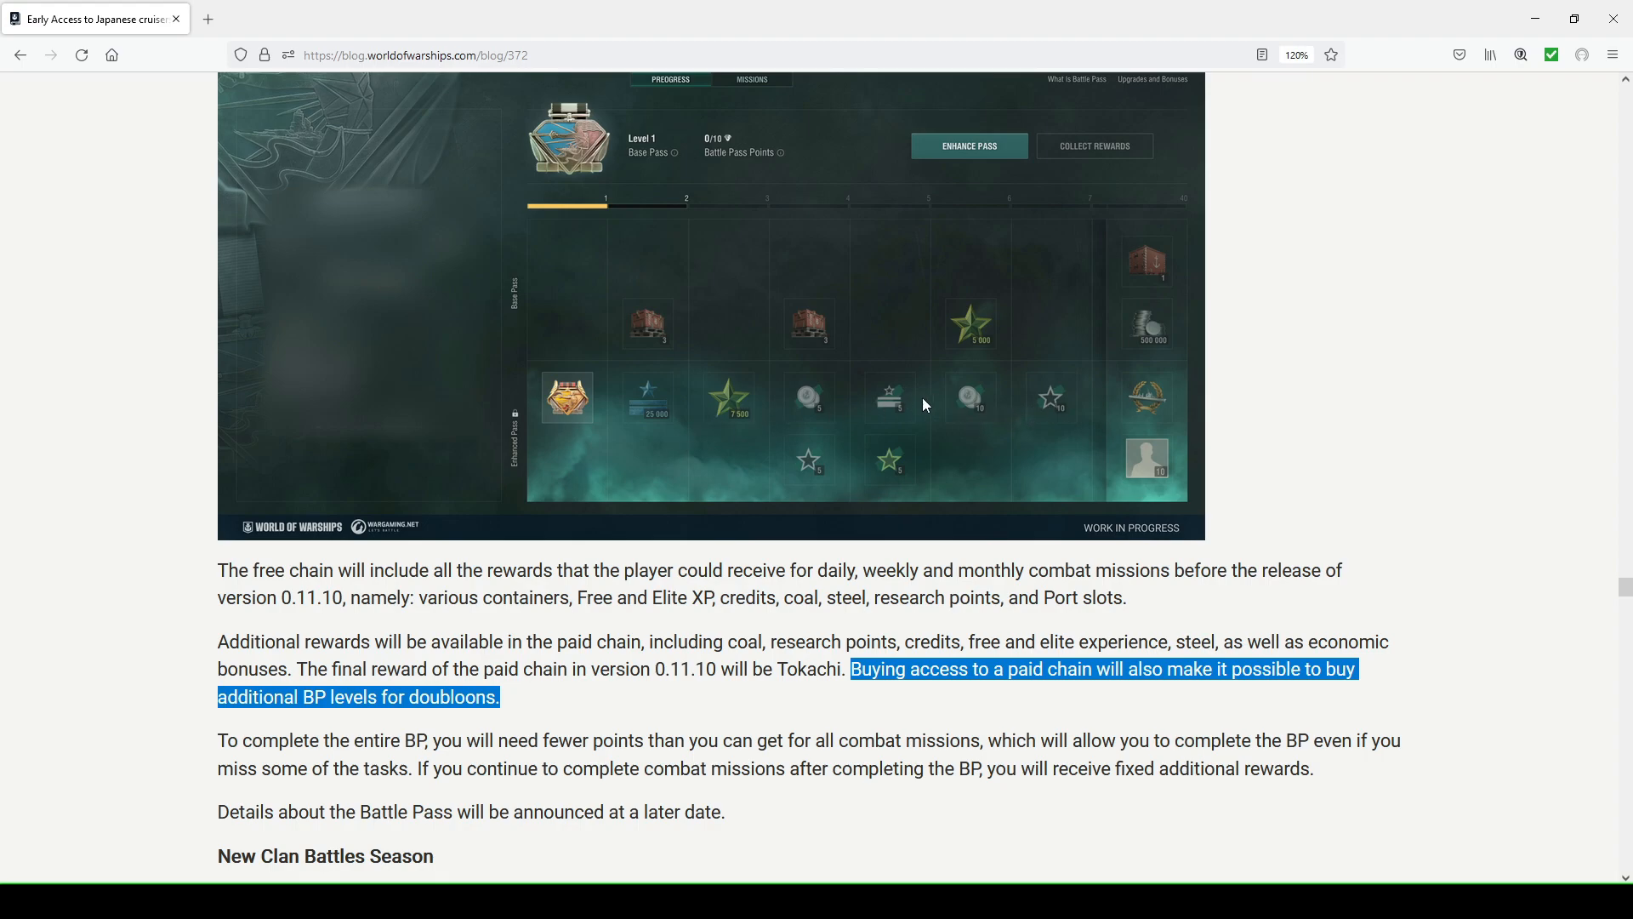
pyautogui.moveTo(1000, 699)
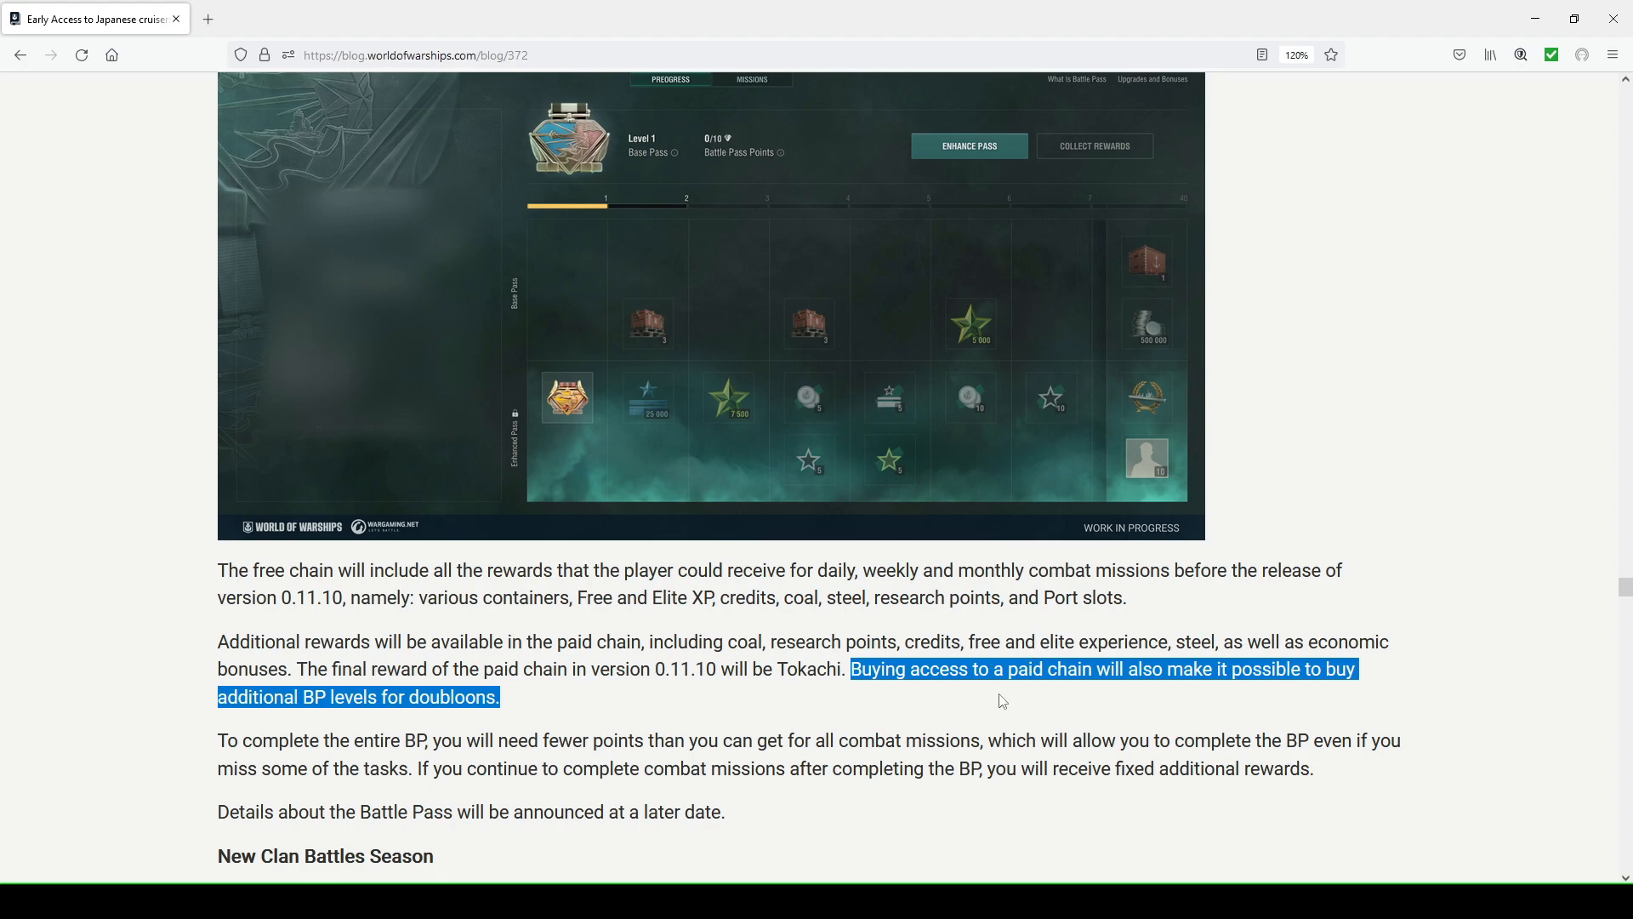
pyautogui.moveTo(812, 448)
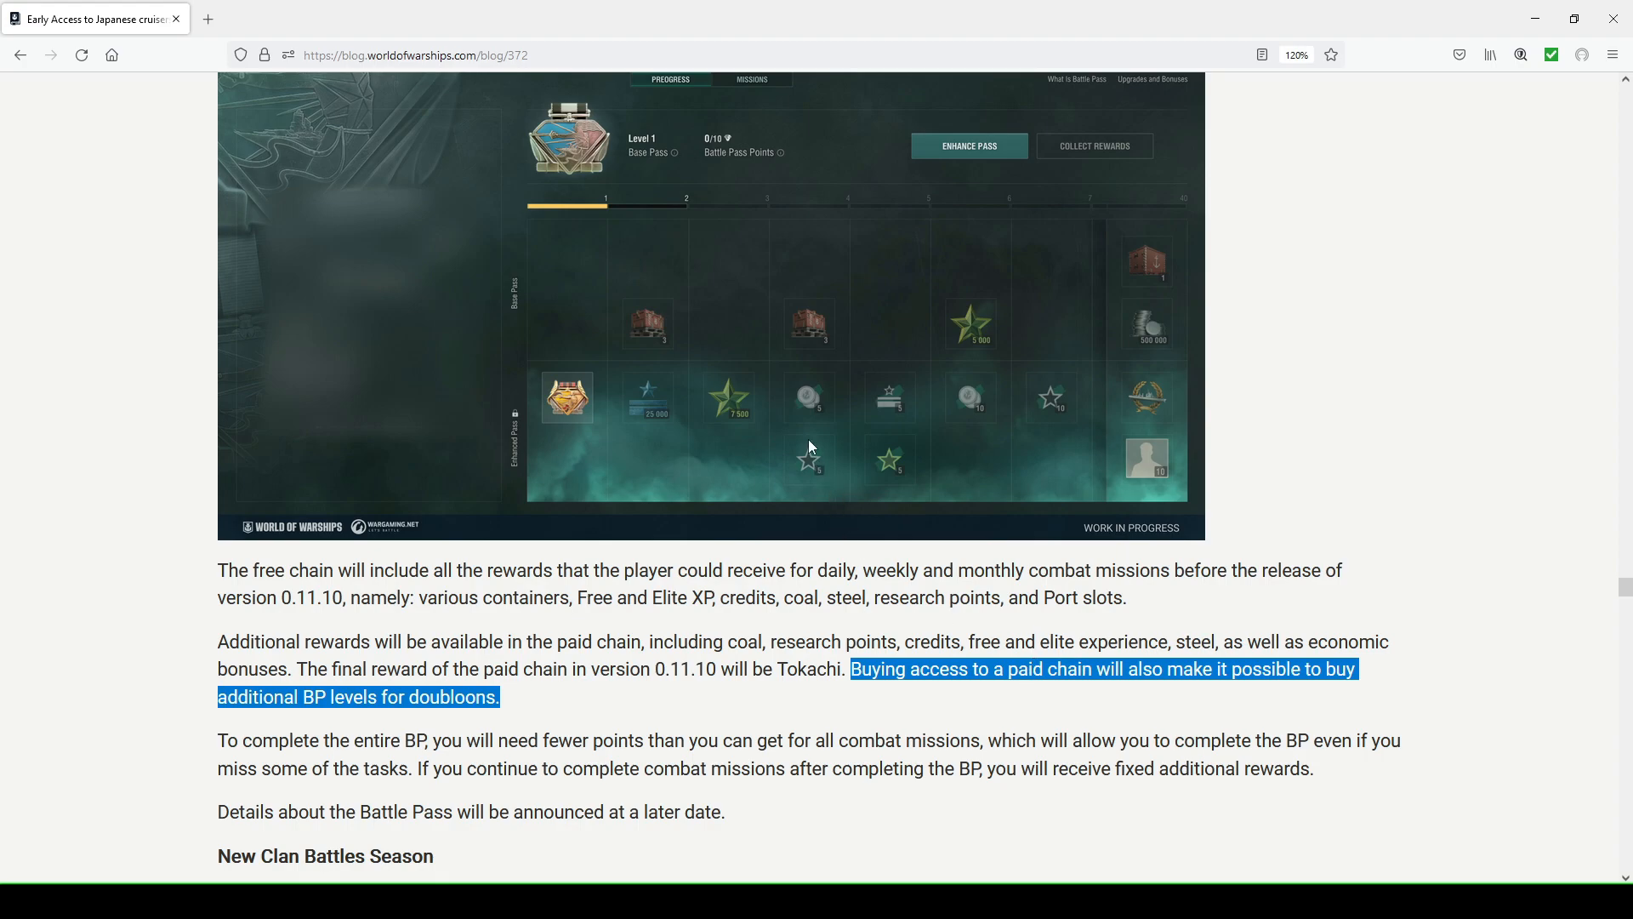
pyautogui.moveTo(815, 444)
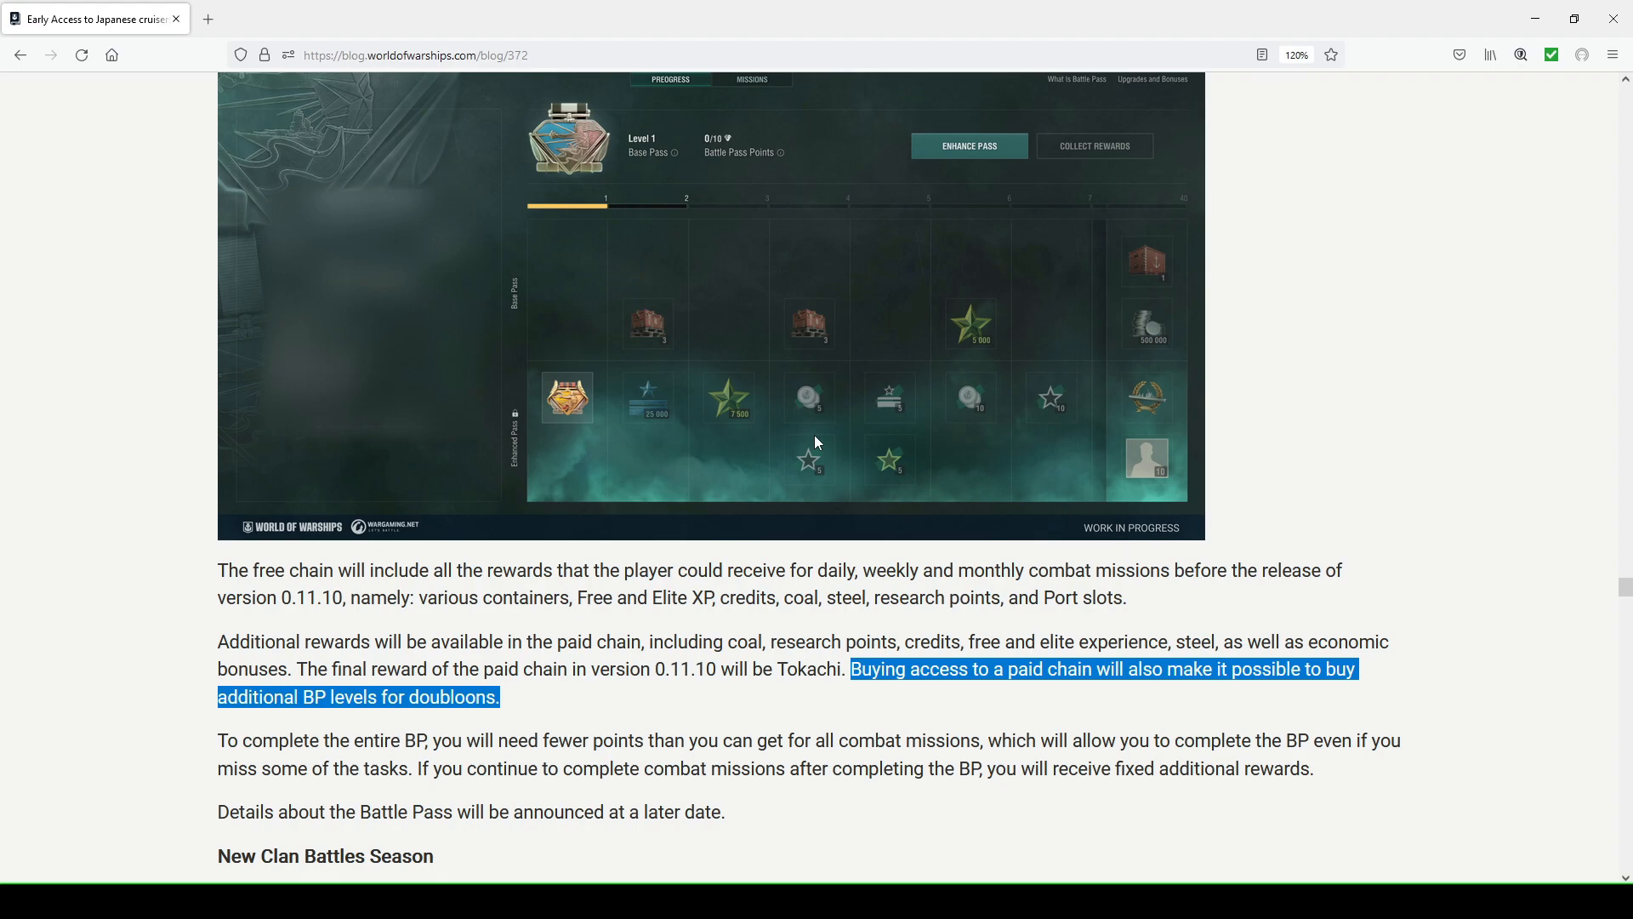
pyautogui.scroll(3)
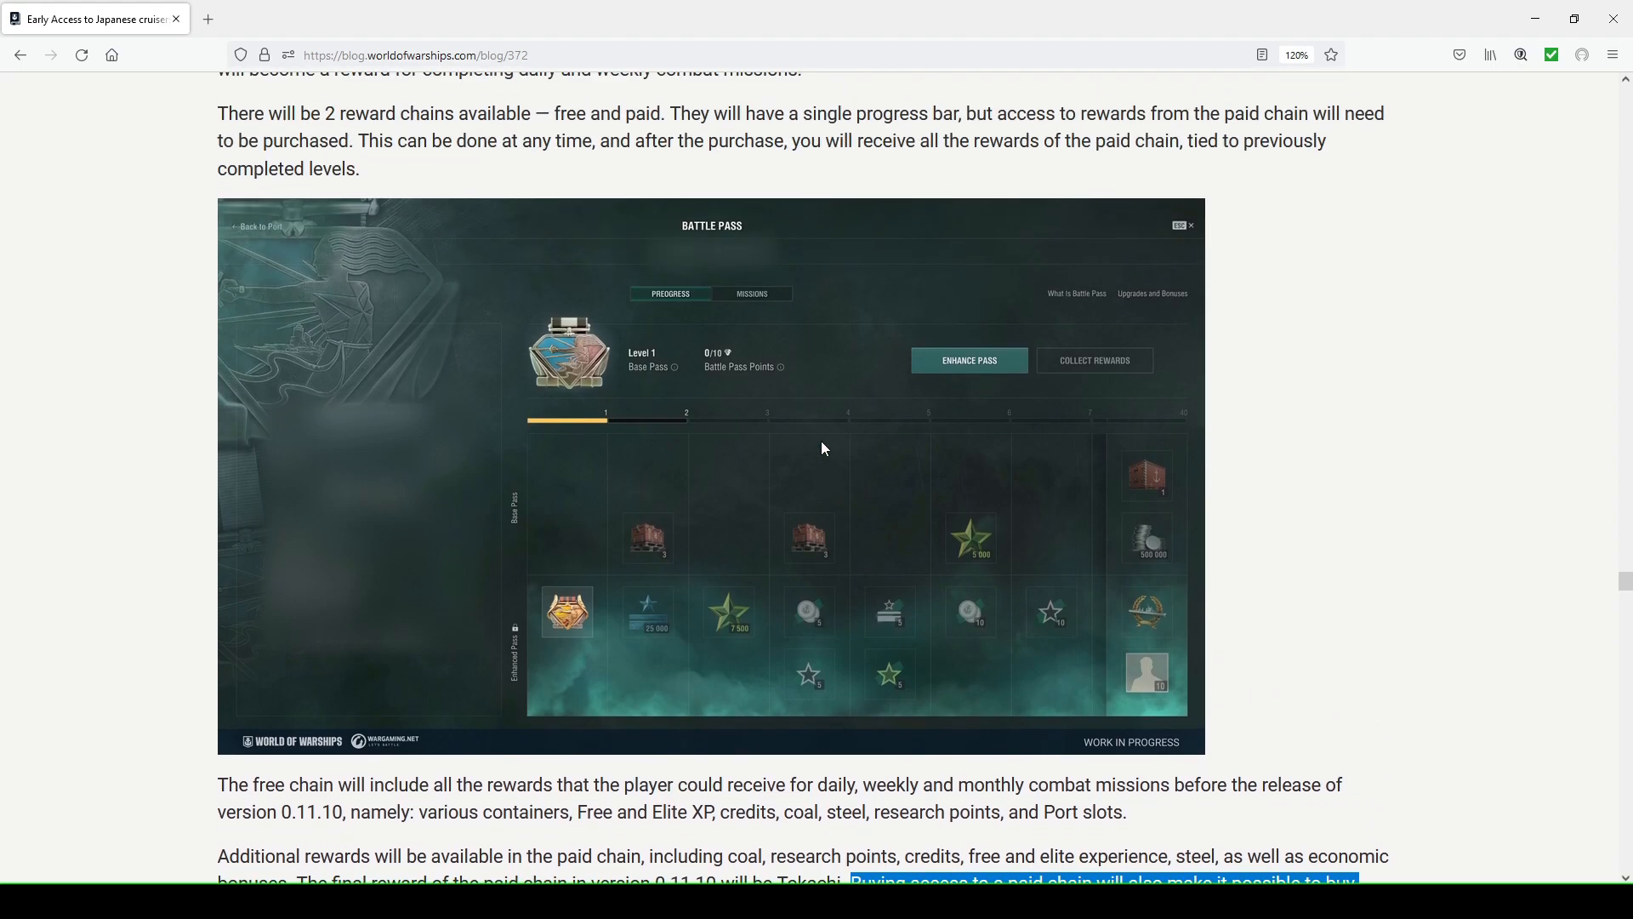
pyautogui.scroll(-3)
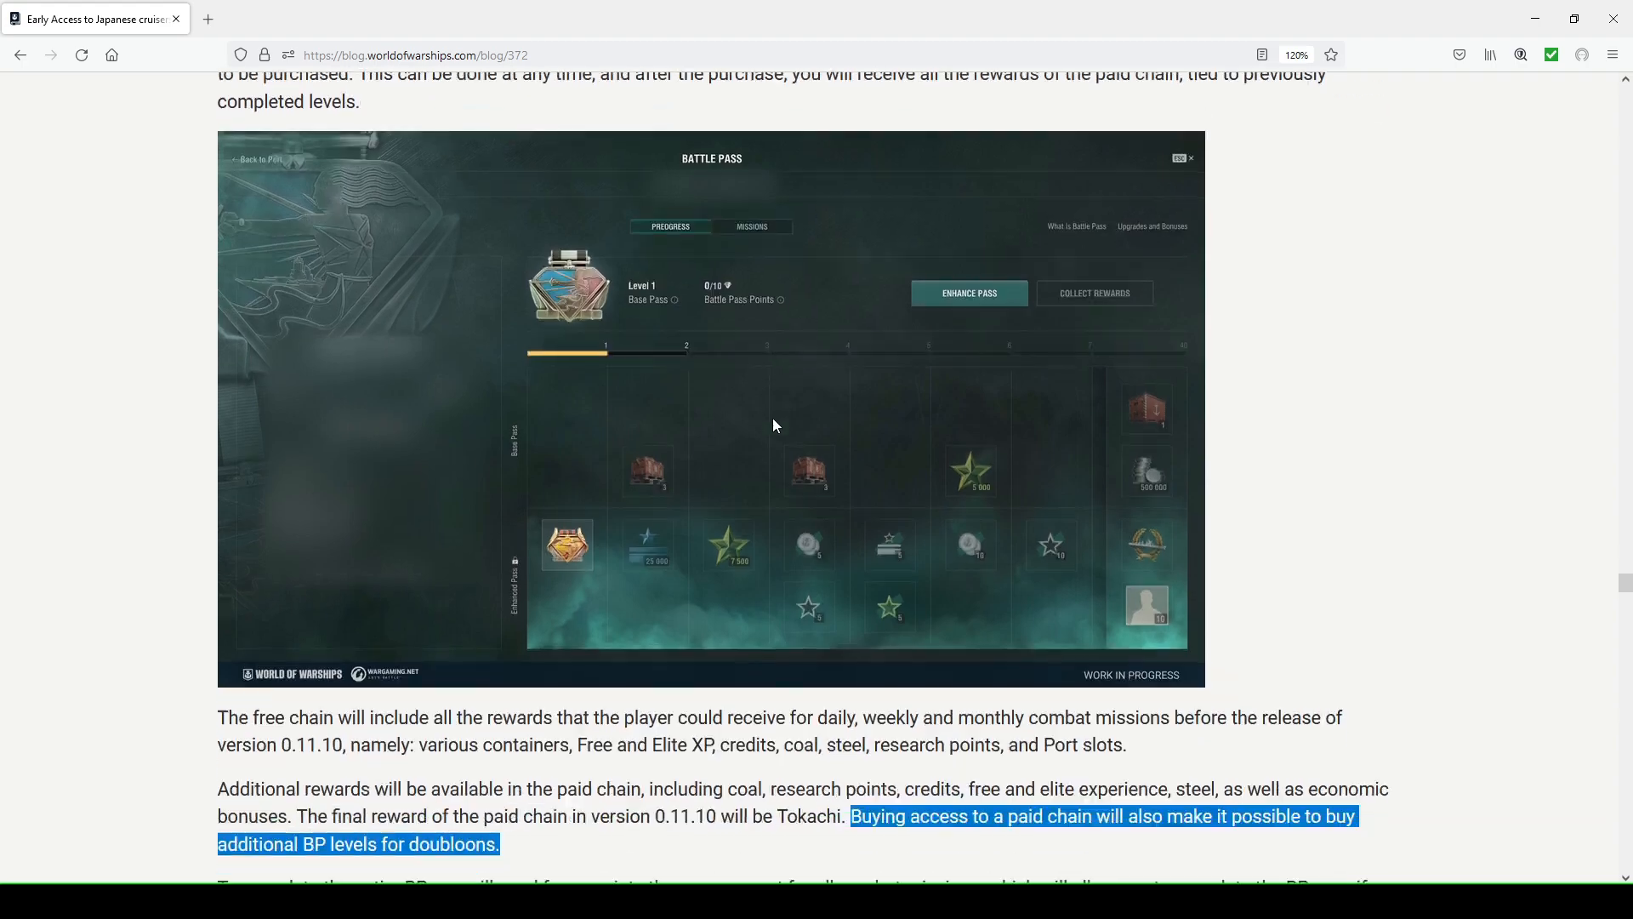
pyautogui.scroll(-3)
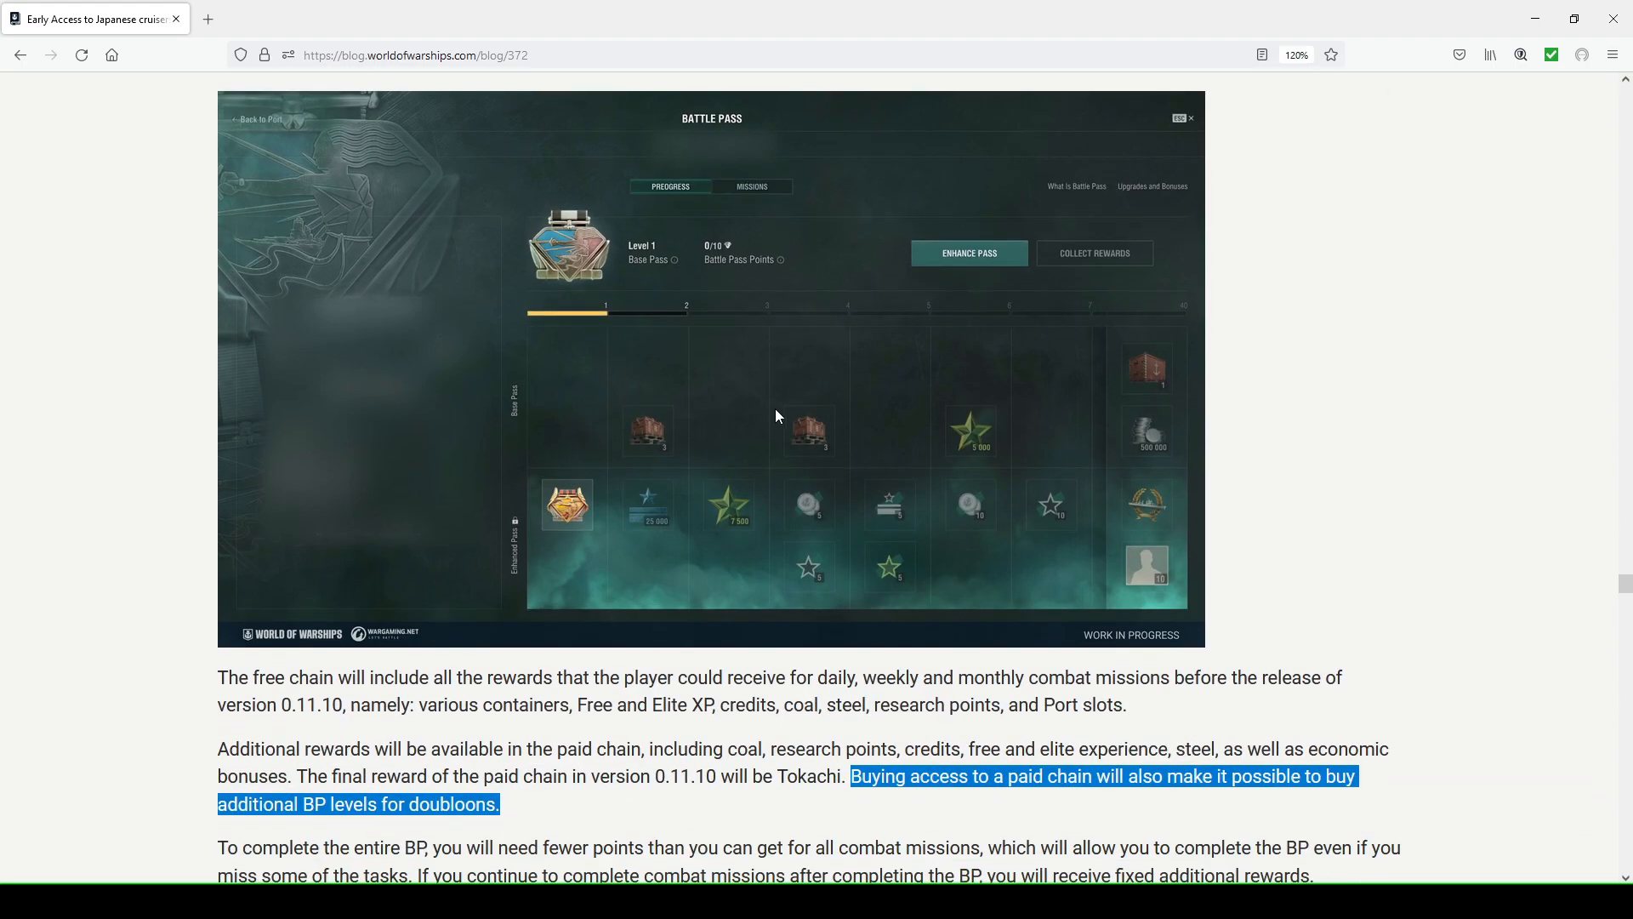
pyautogui.scroll(-3)
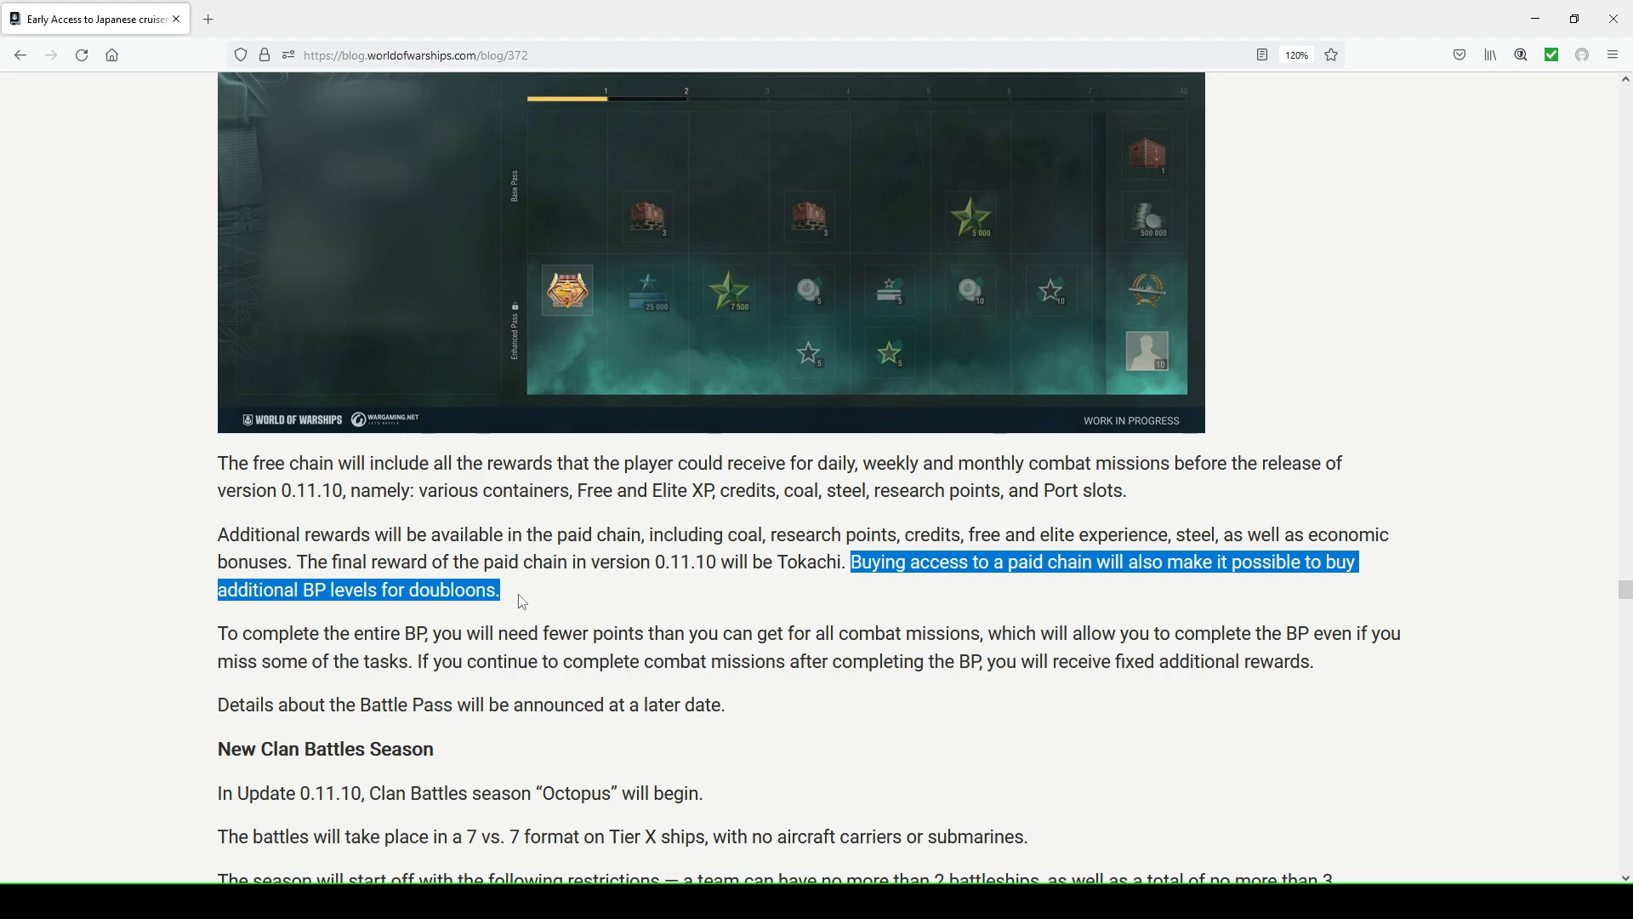
pyautogui.moveTo(442, 642)
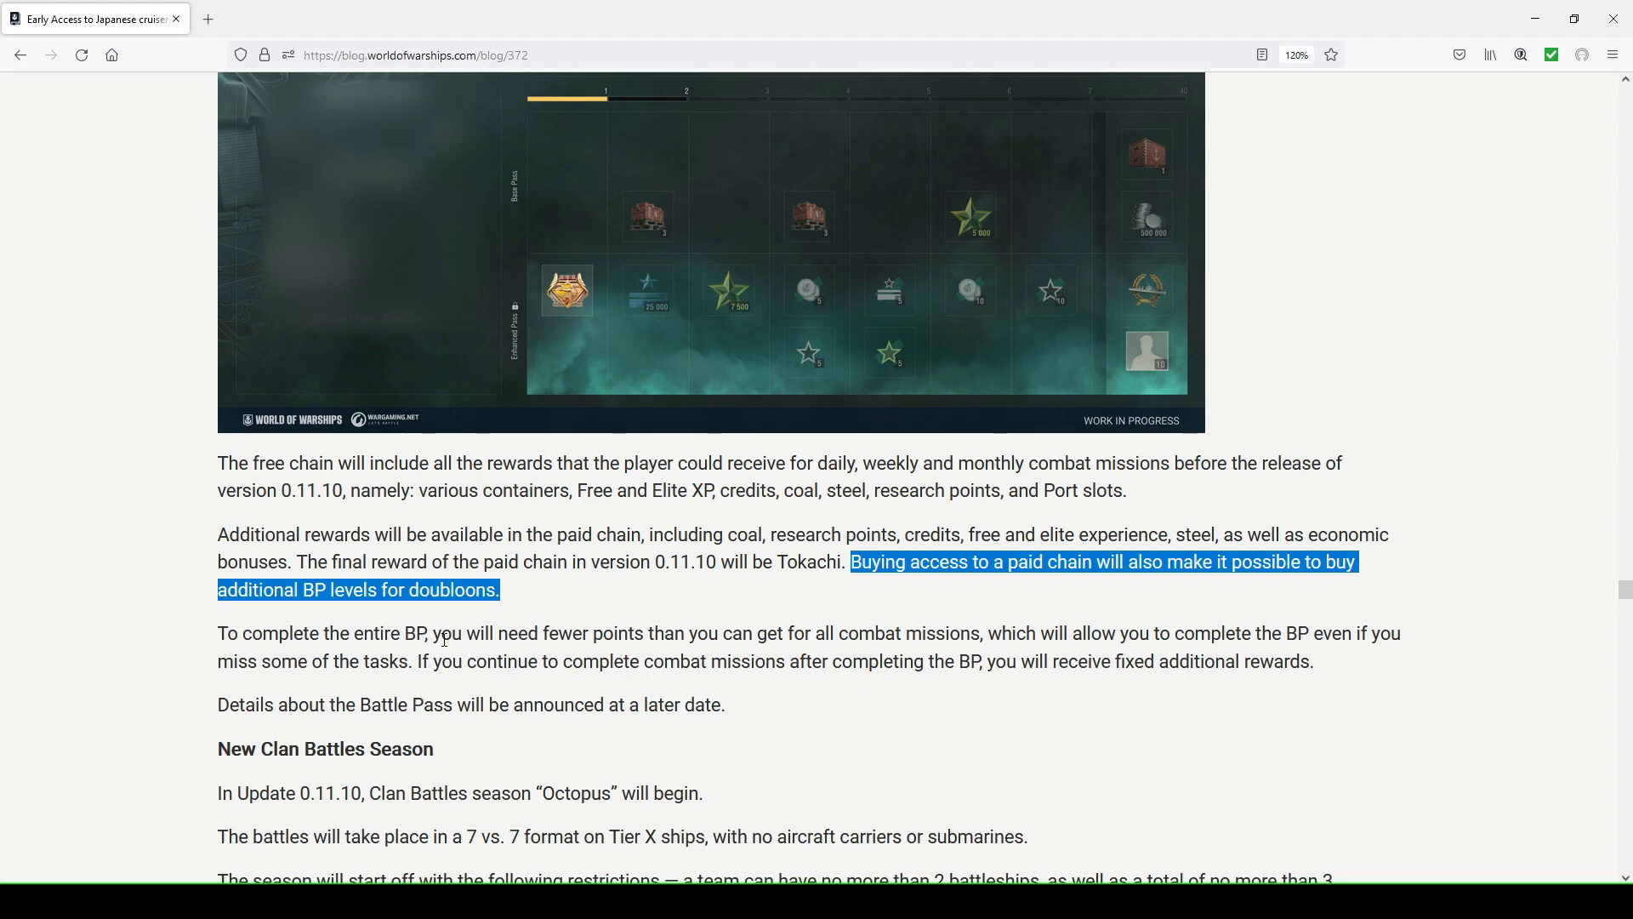
pyautogui.moveTo(1115, 643)
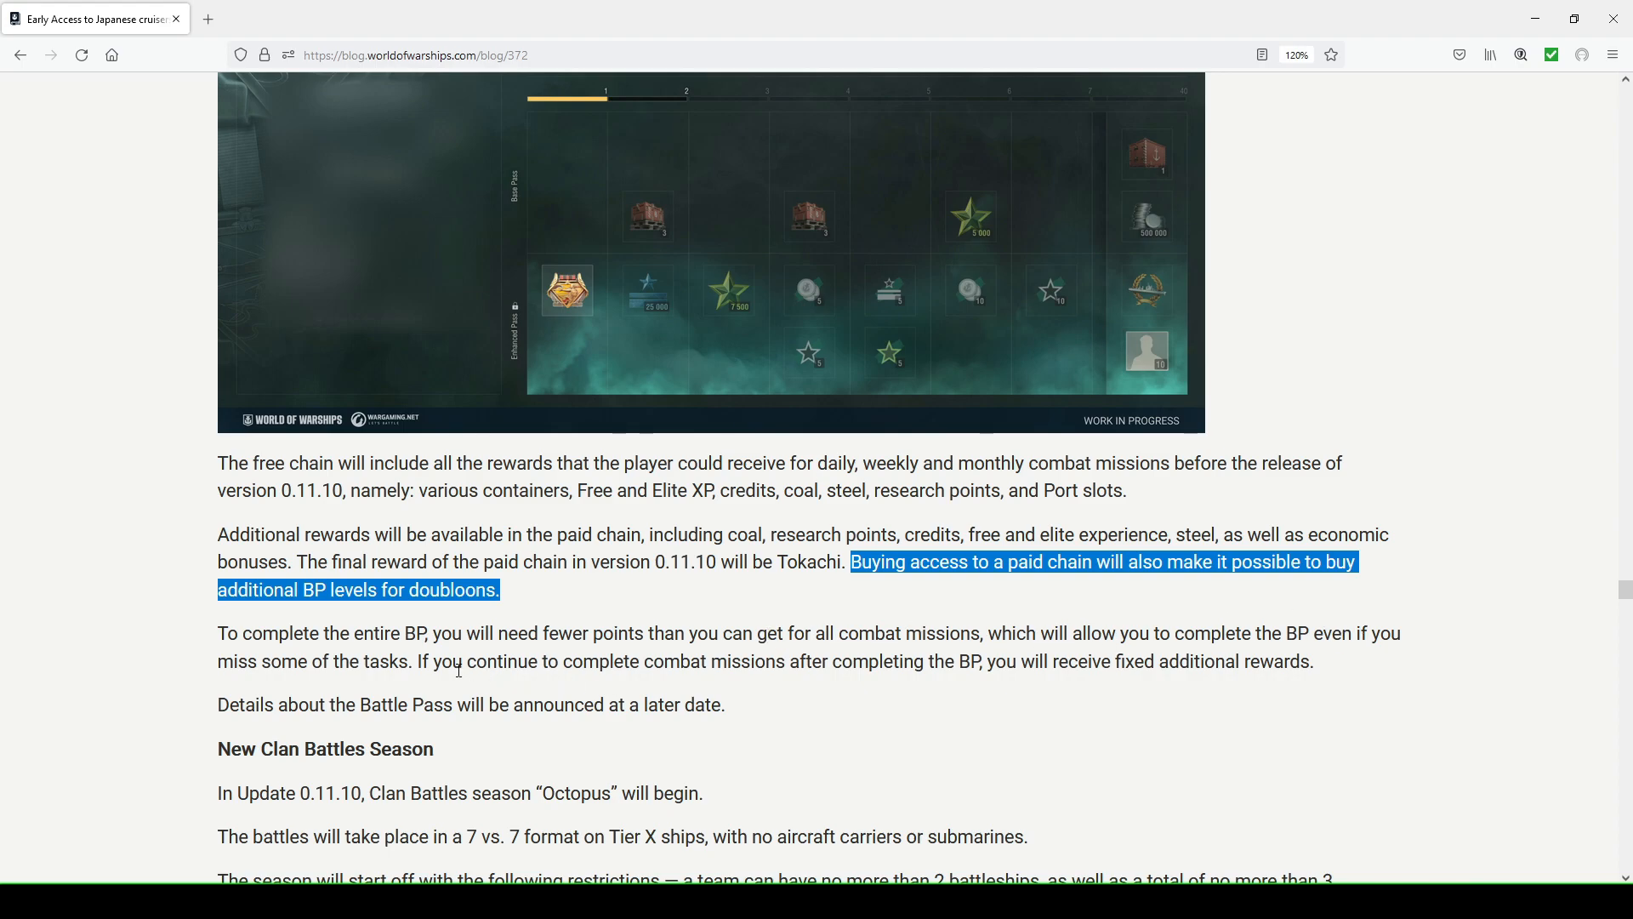
# Clear the doubloons highlight and bring the 'receive fixed additional rewards' line into view
pyautogui.click(458, 660)
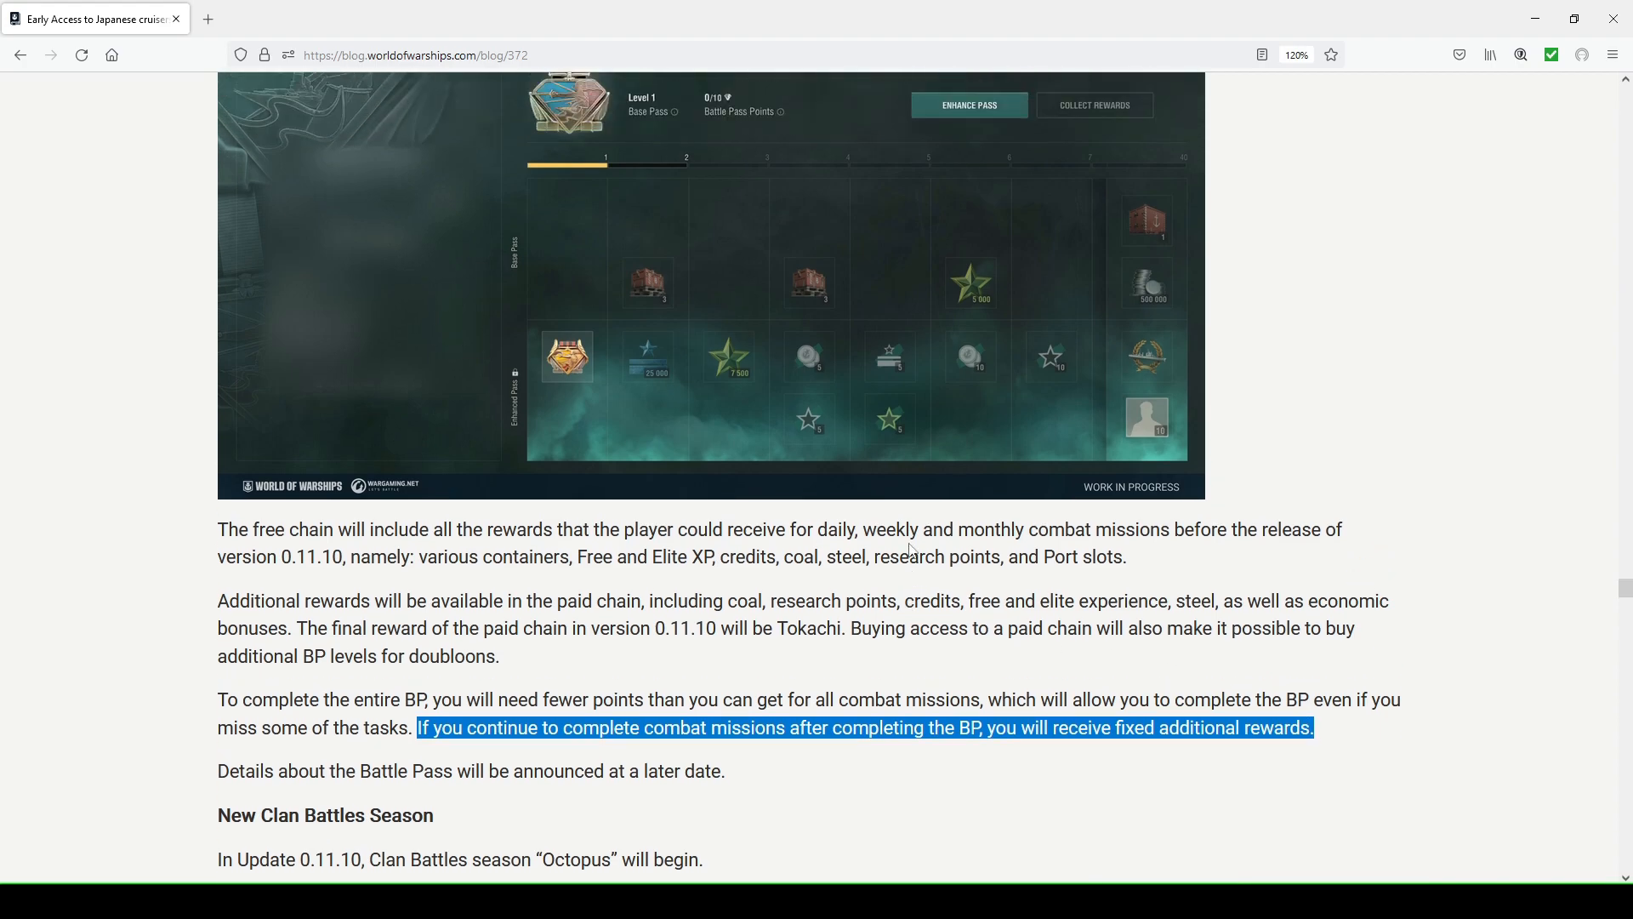
pyautogui.scroll(3)
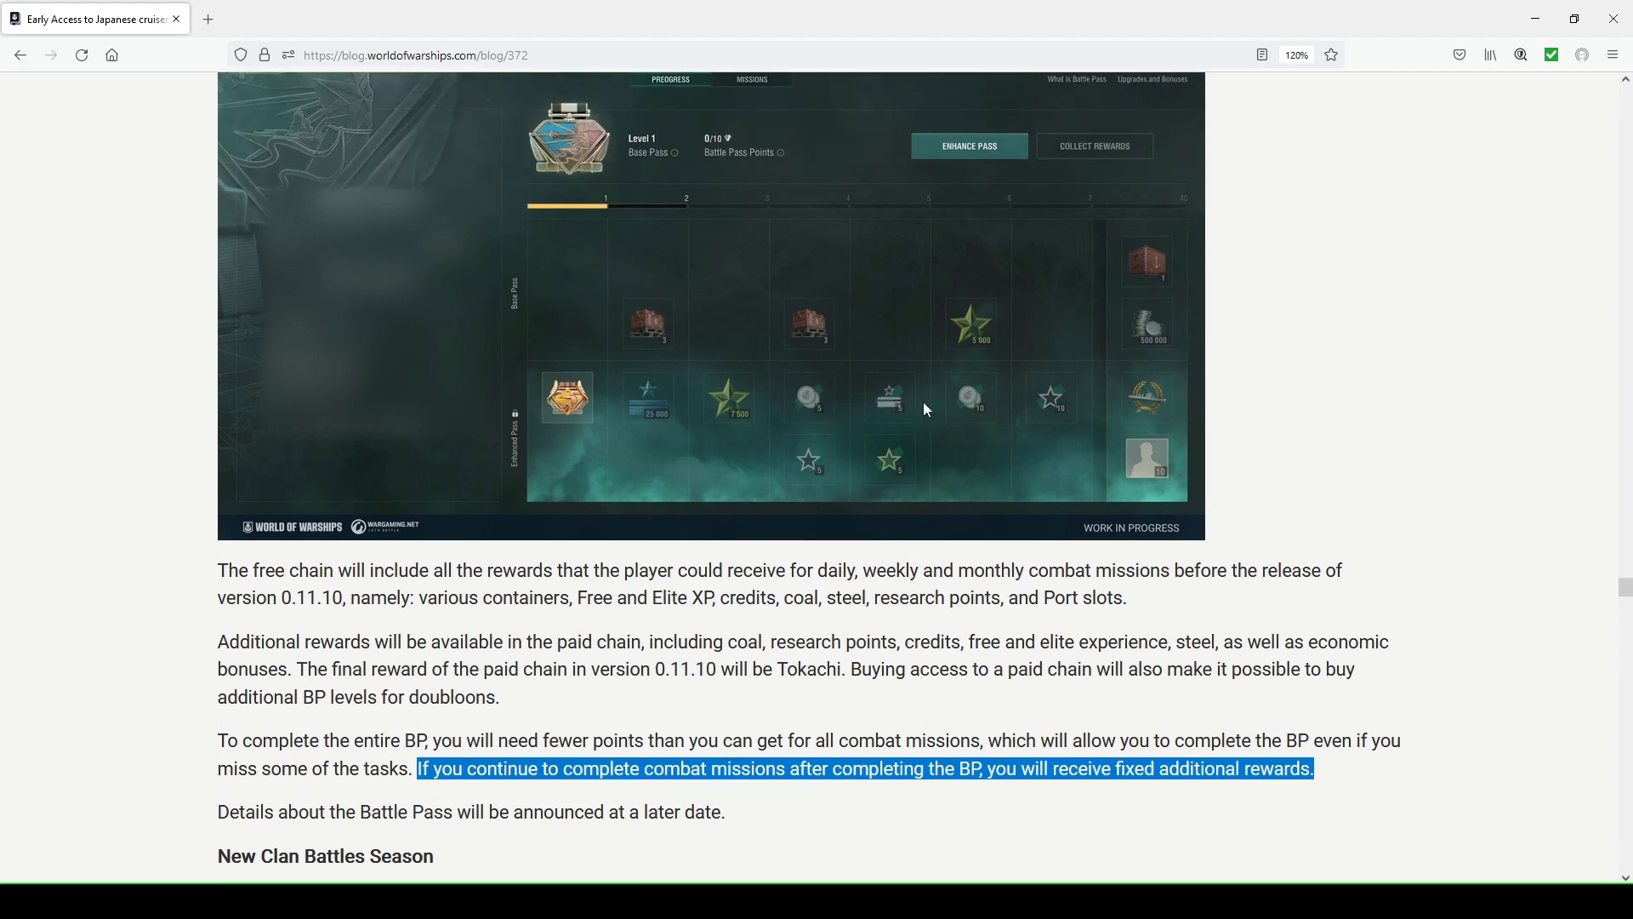
pyautogui.moveTo(911, 410)
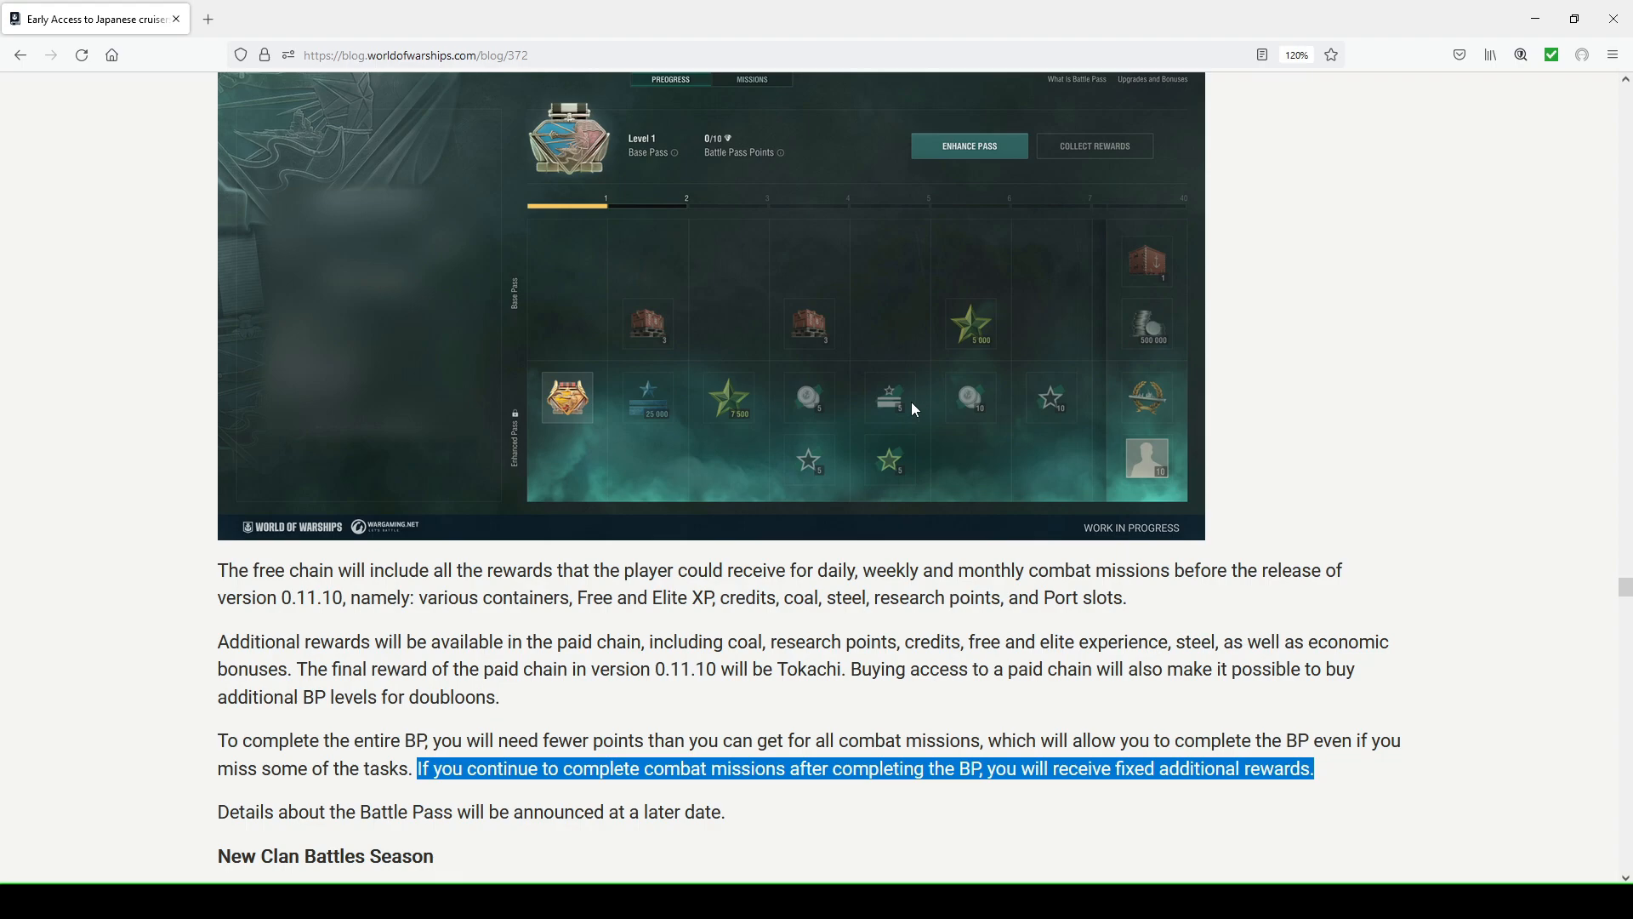
pyautogui.moveTo(1070, 407)
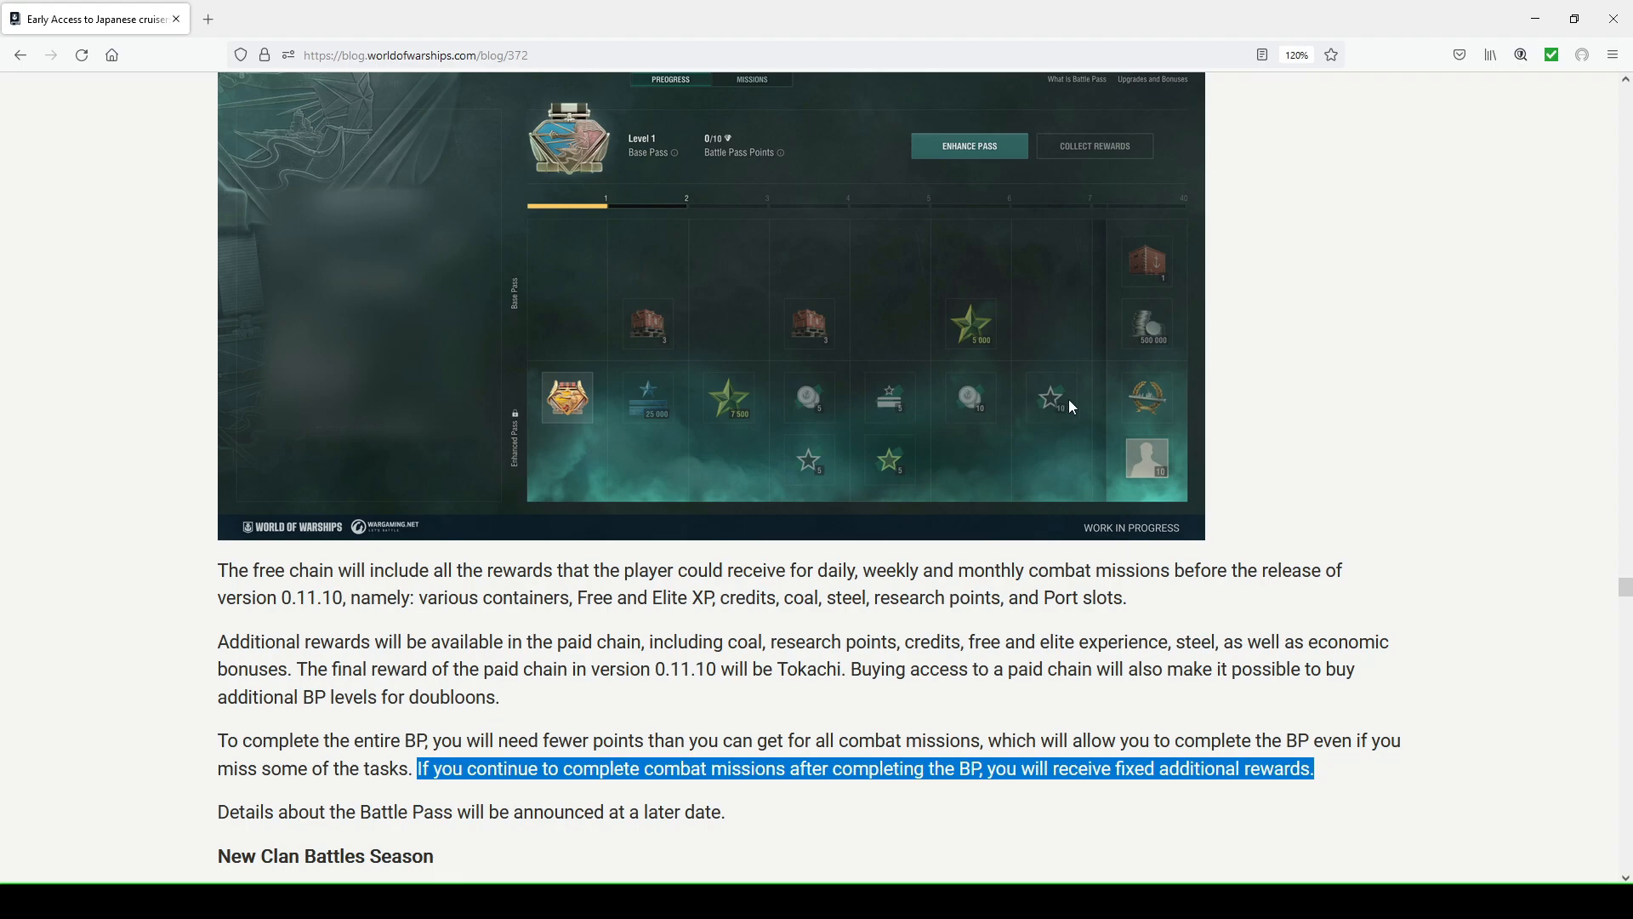
pyautogui.scroll(3)
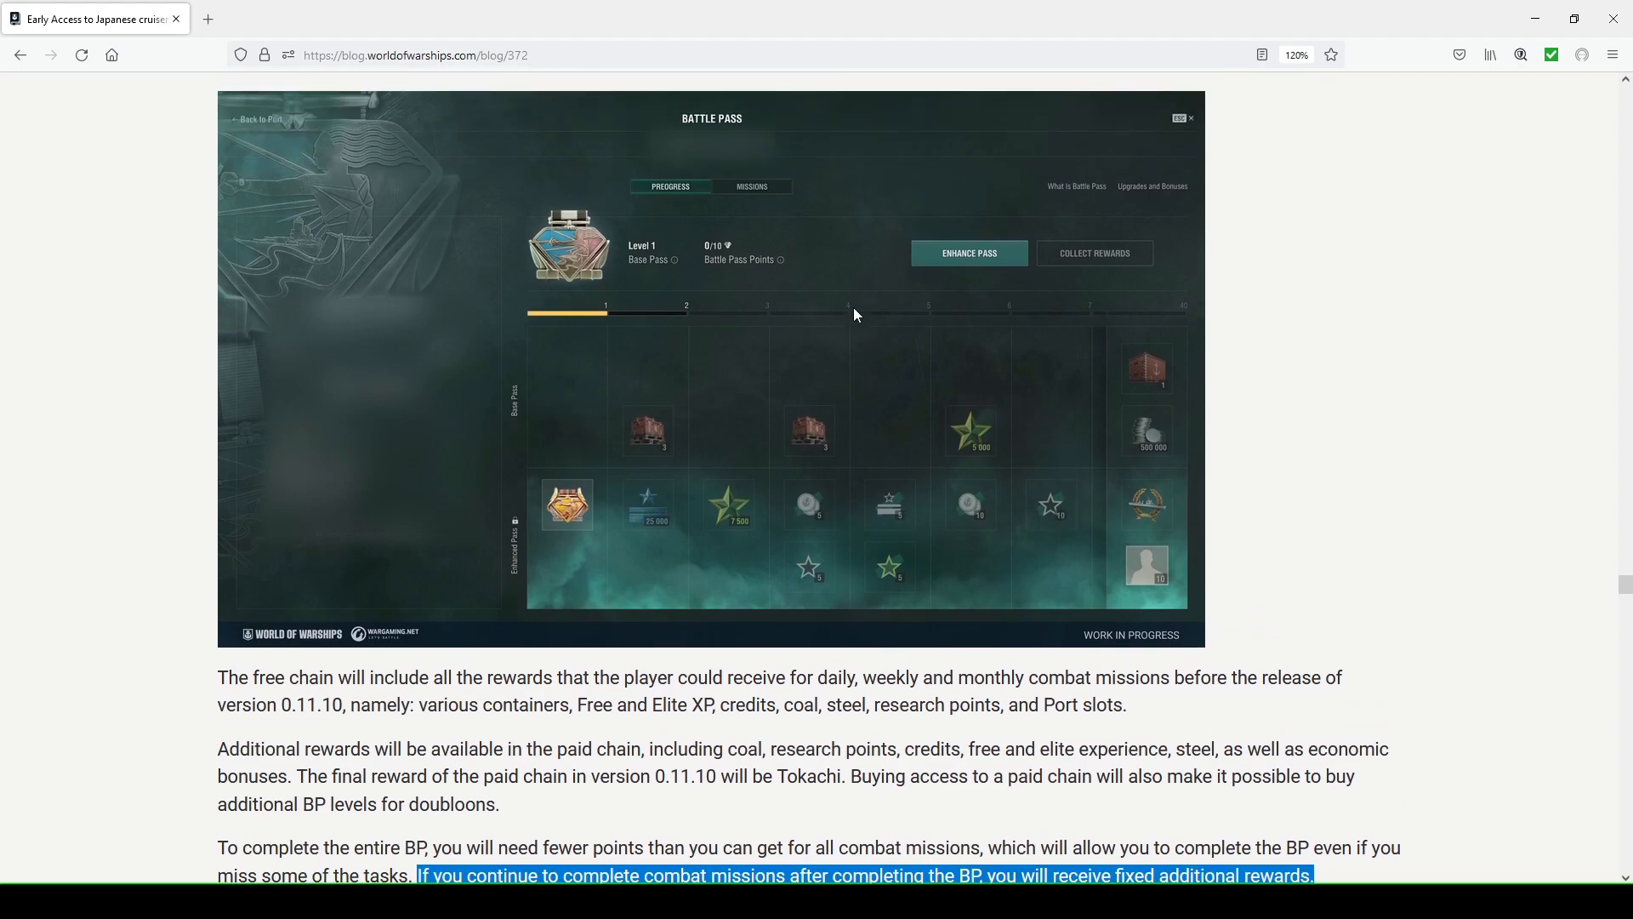
pyautogui.moveTo(761, 277)
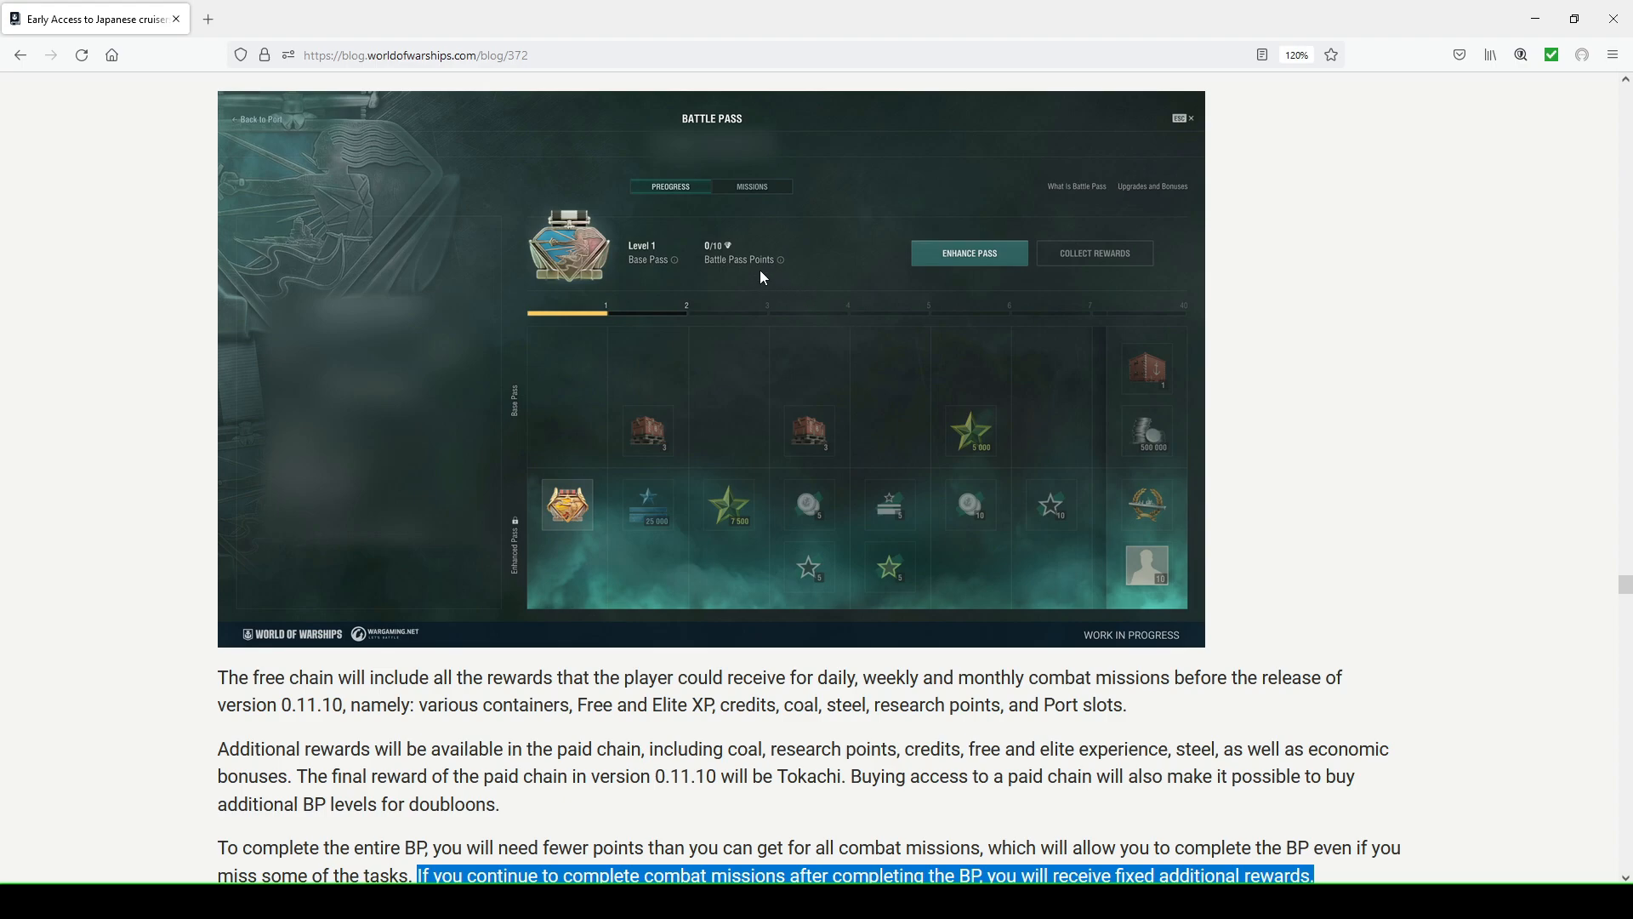
pyautogui.moveTo(743, 187)
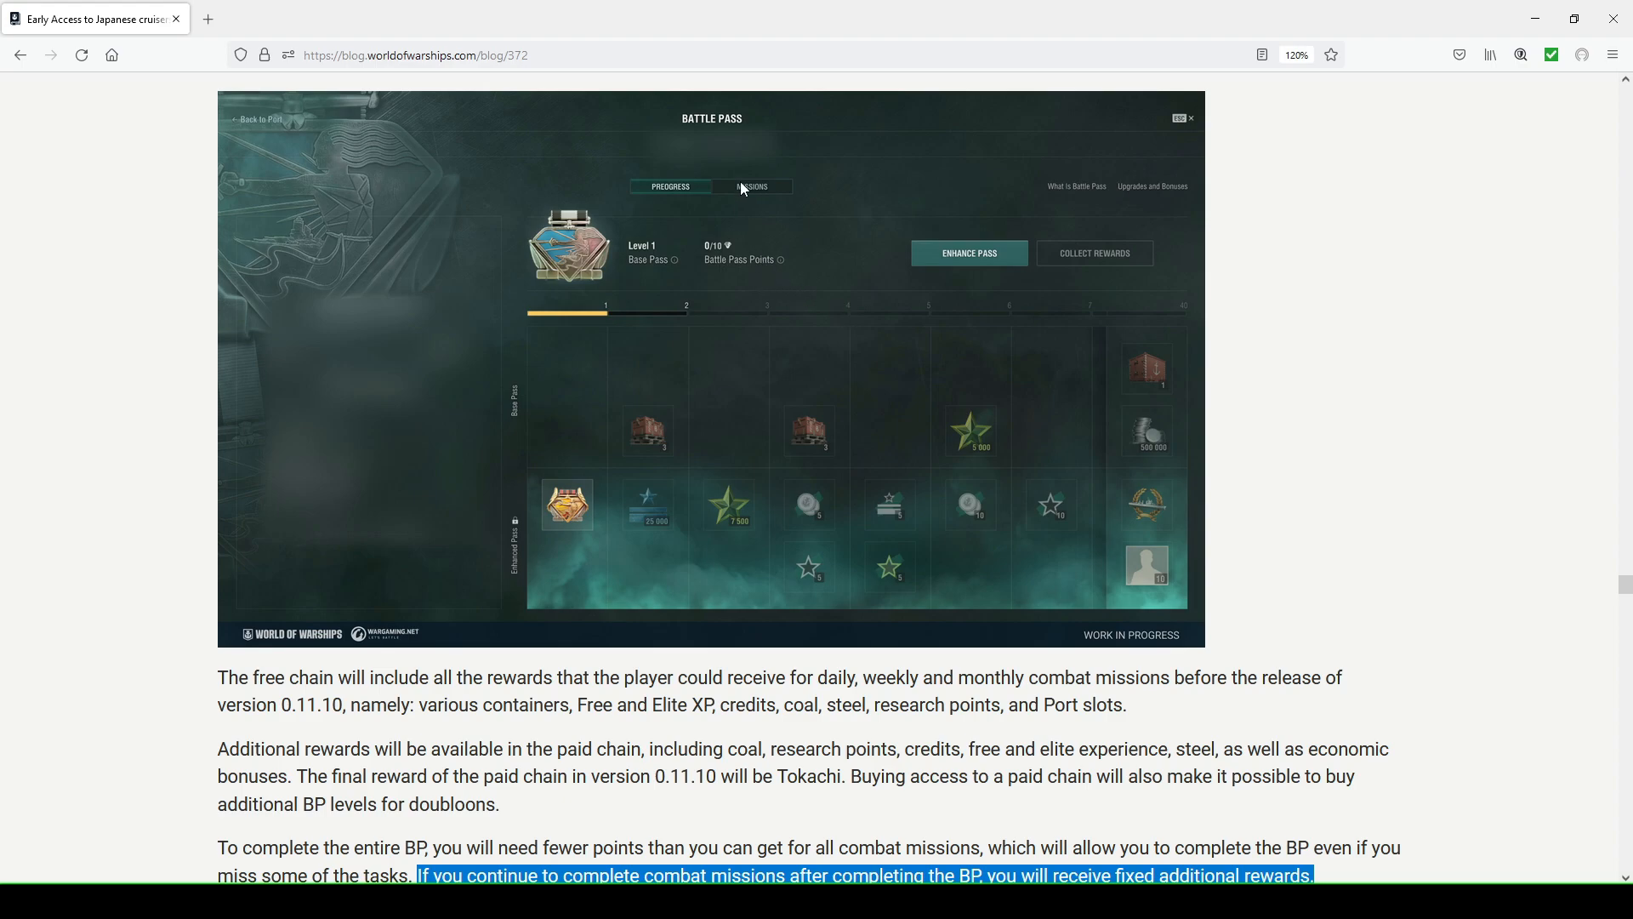
pyautogui.scroll(-3)
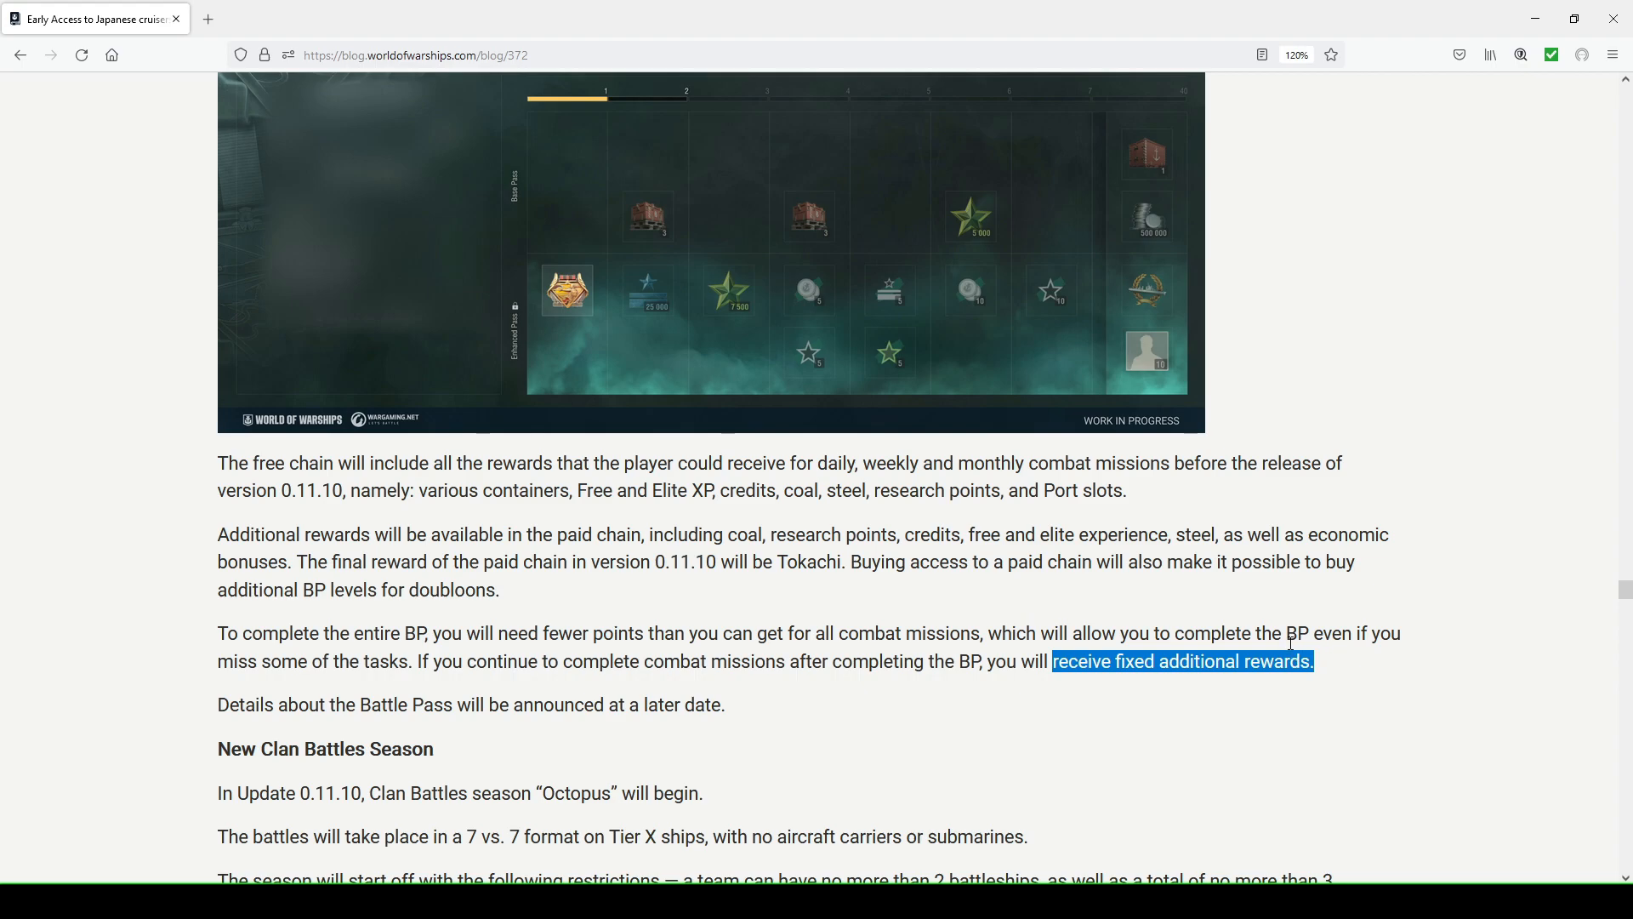
pyautogui.moveTo(843, 318)
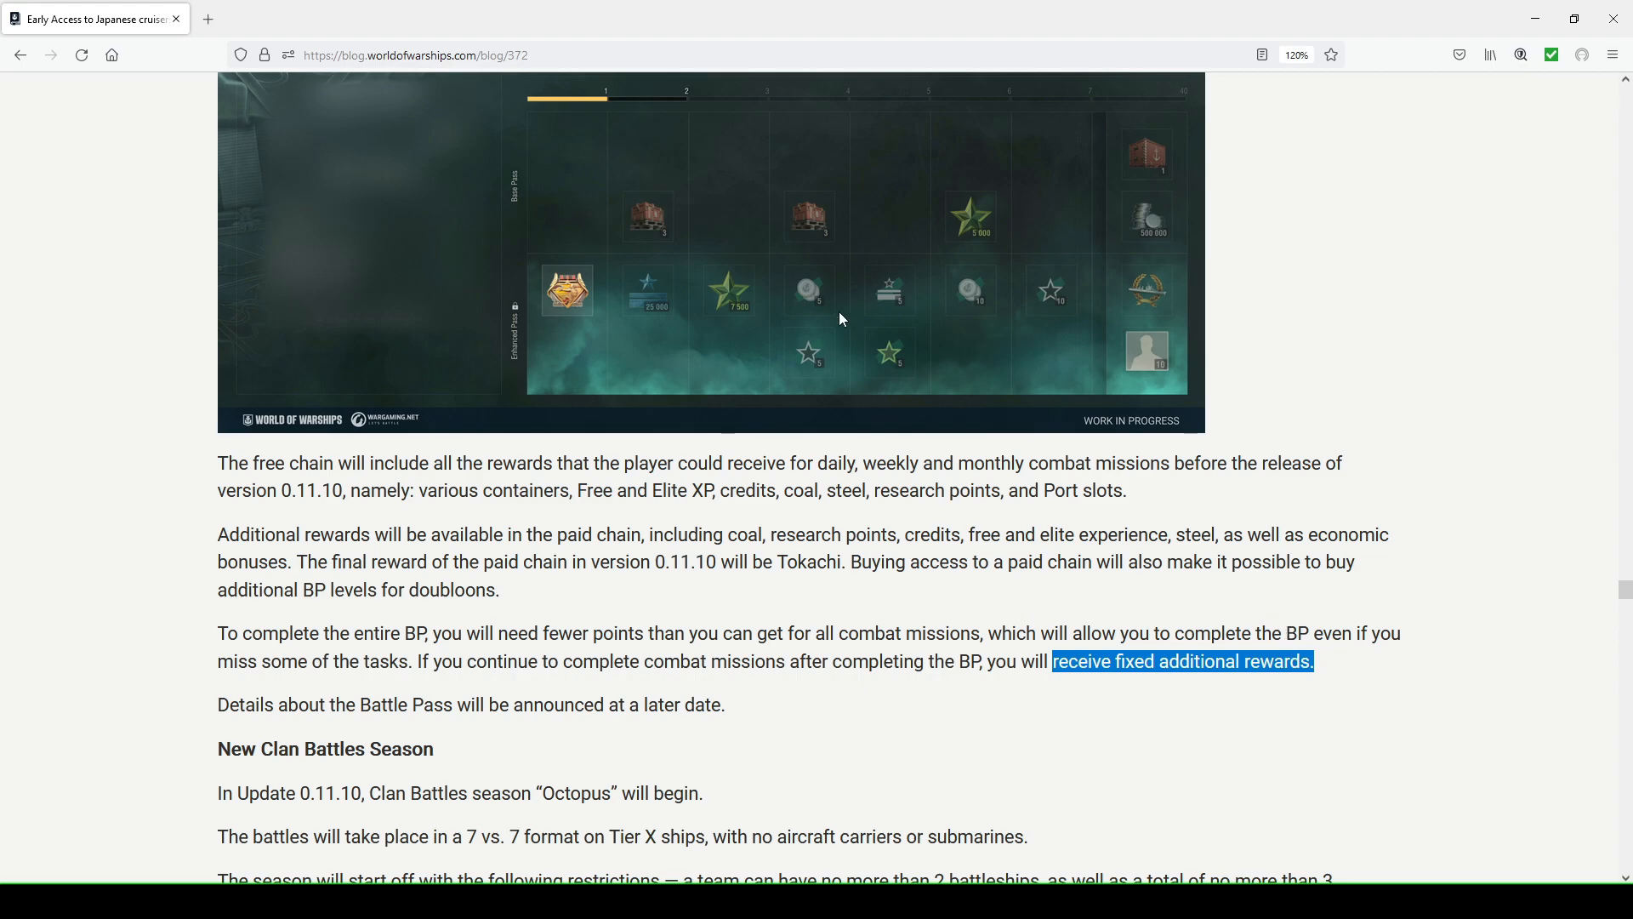
pyautogui.moveTo(795, 313)
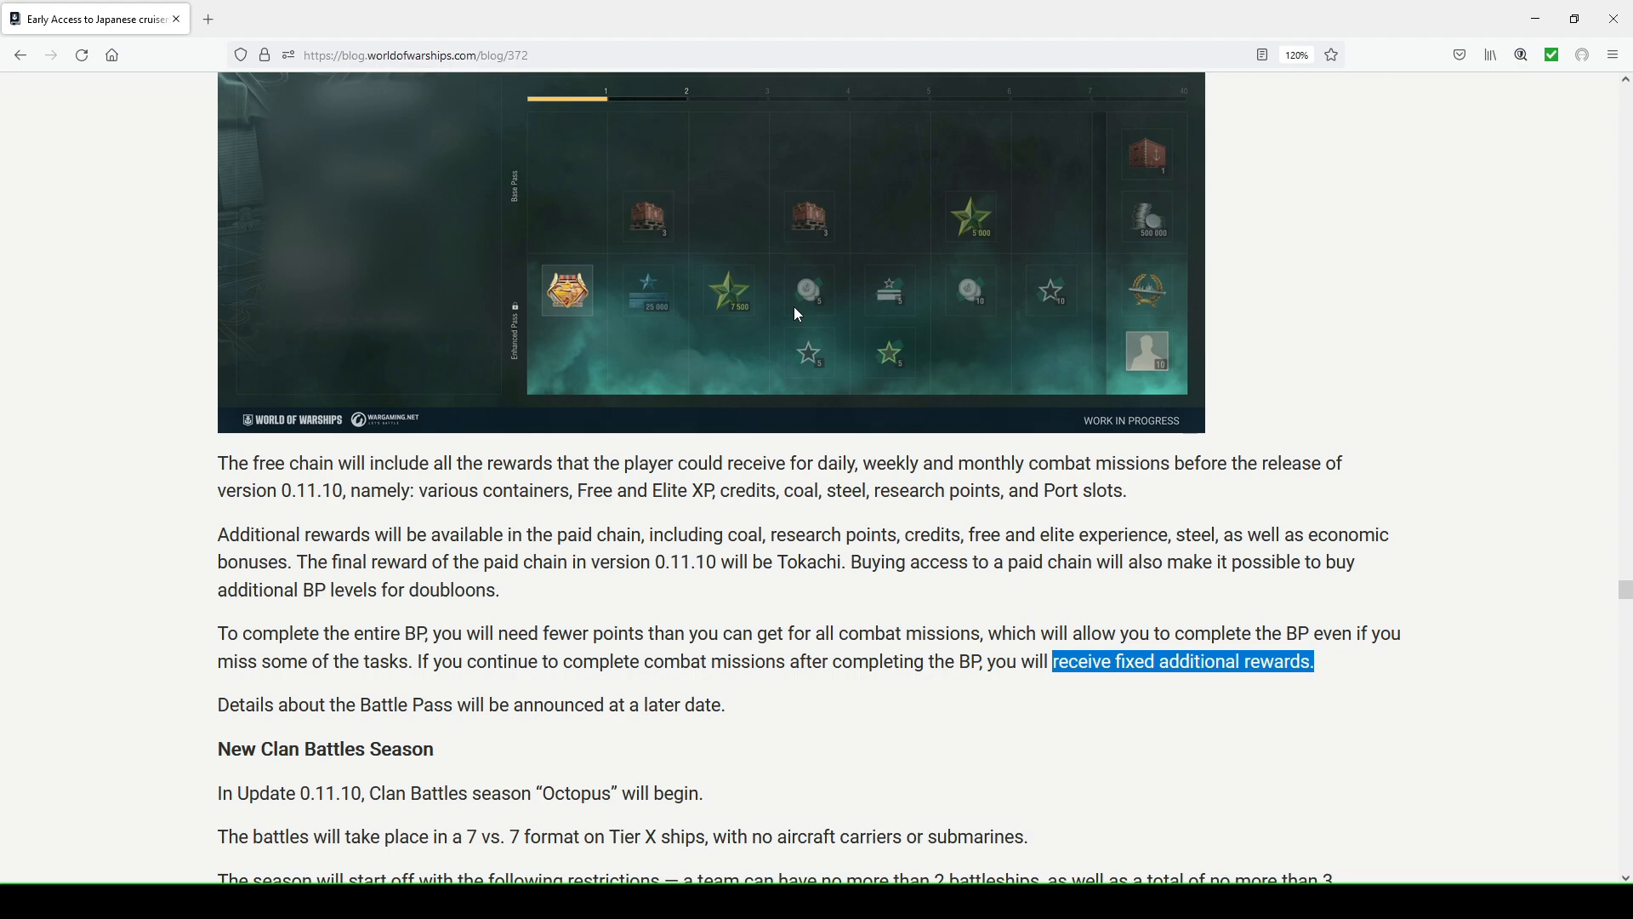
pyautogui.moveTo(721, 350)
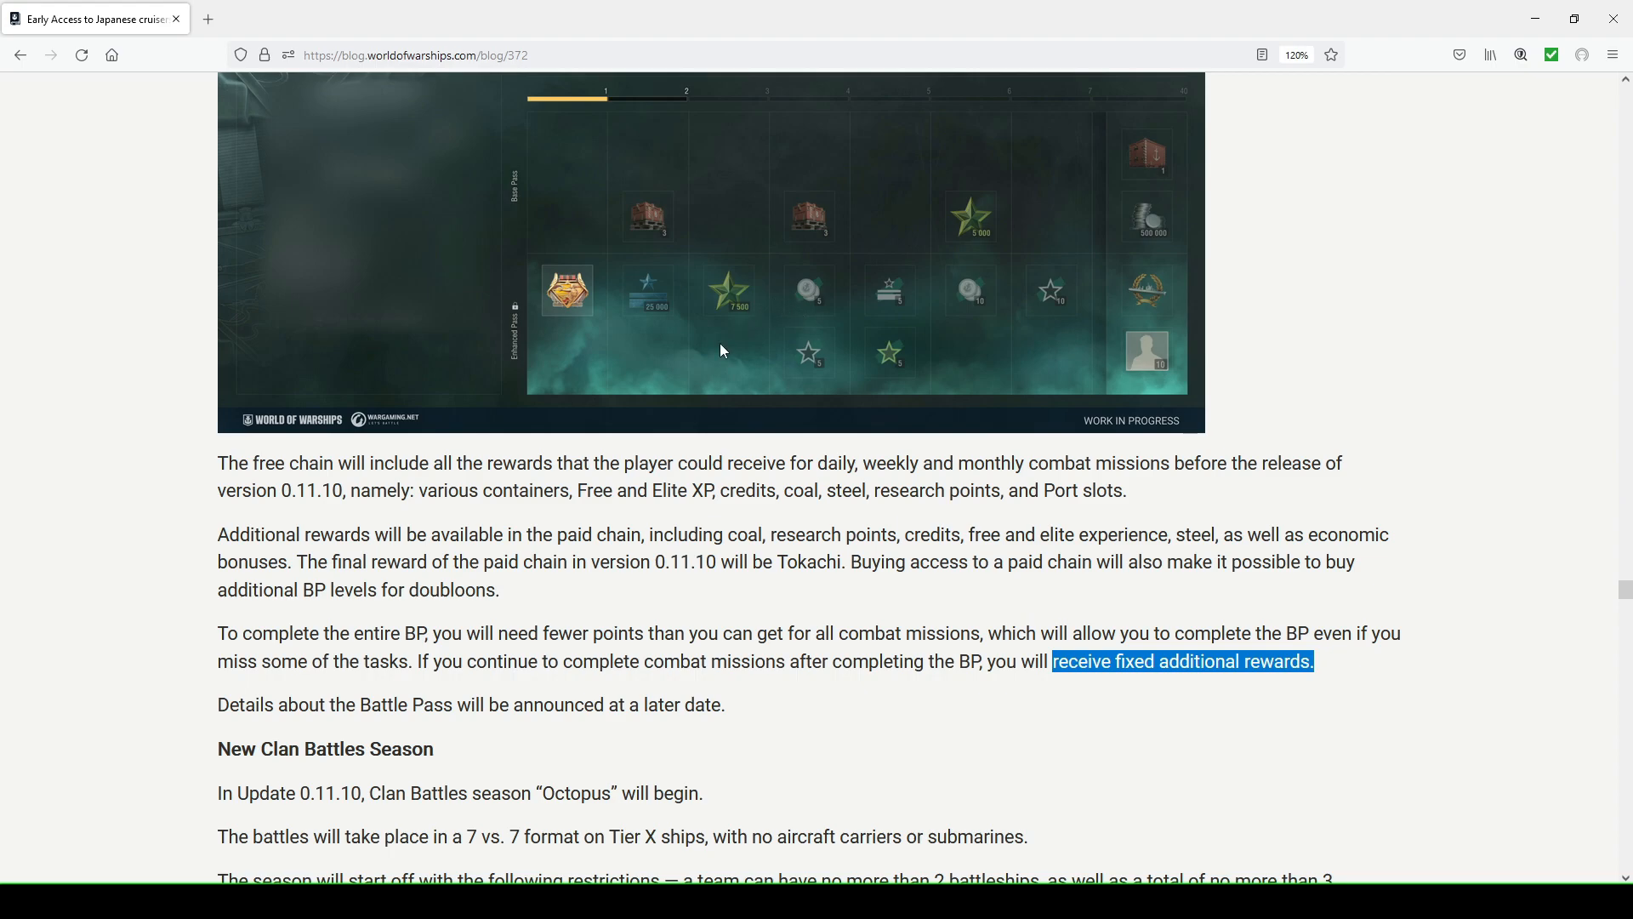
pyautogui.moveTo(342, 725)
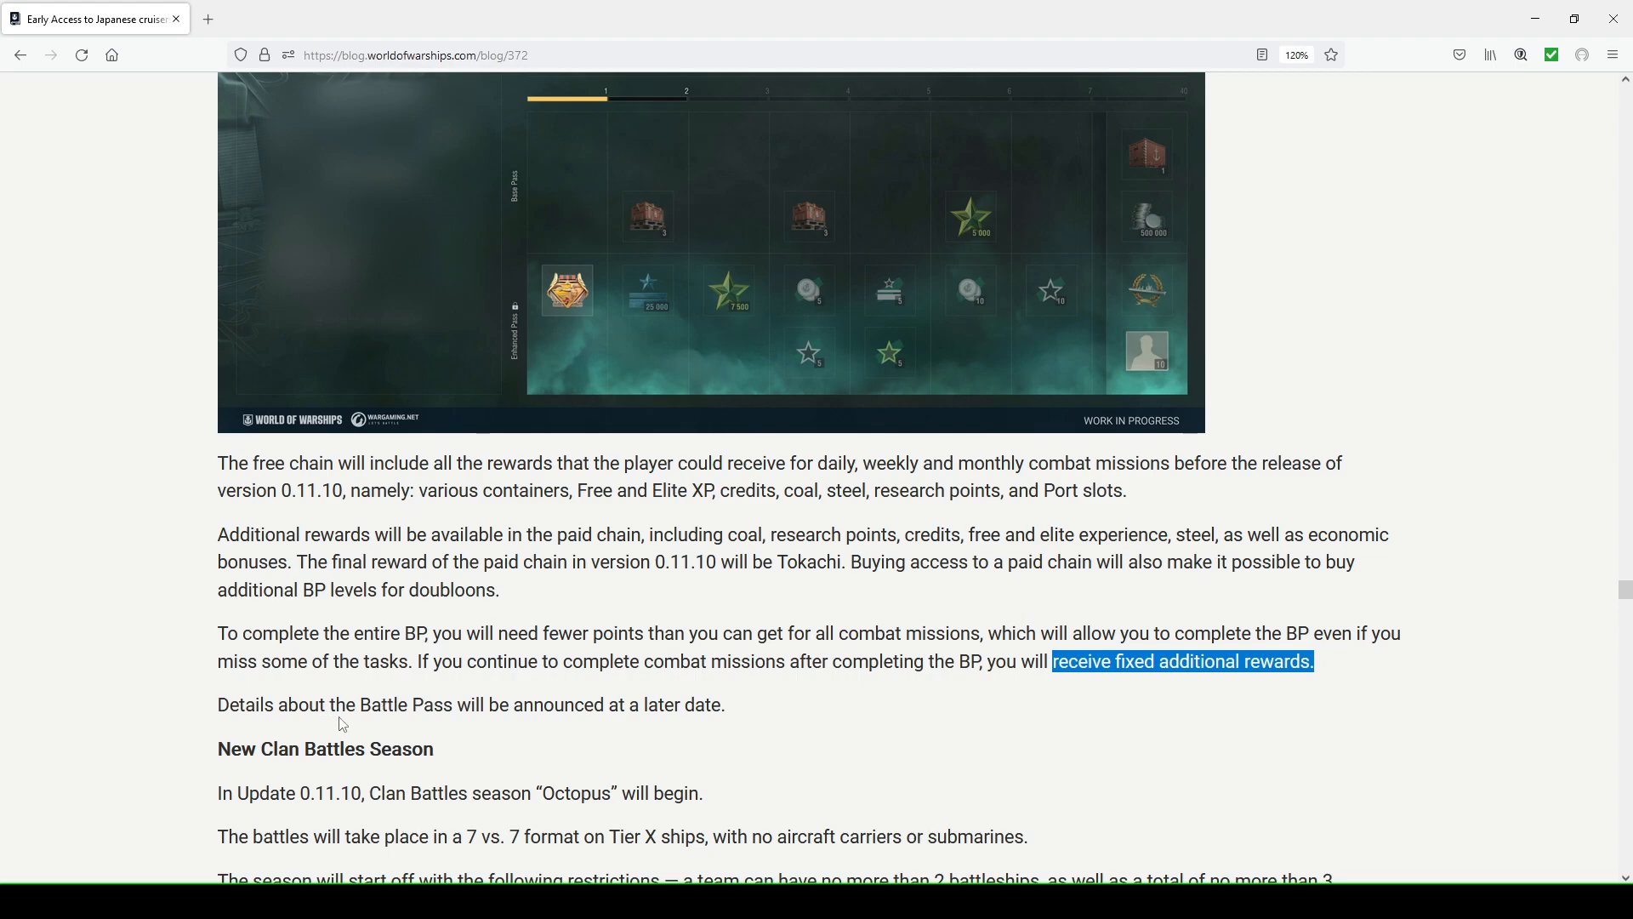
pyautogui.moveTo(420, 702)
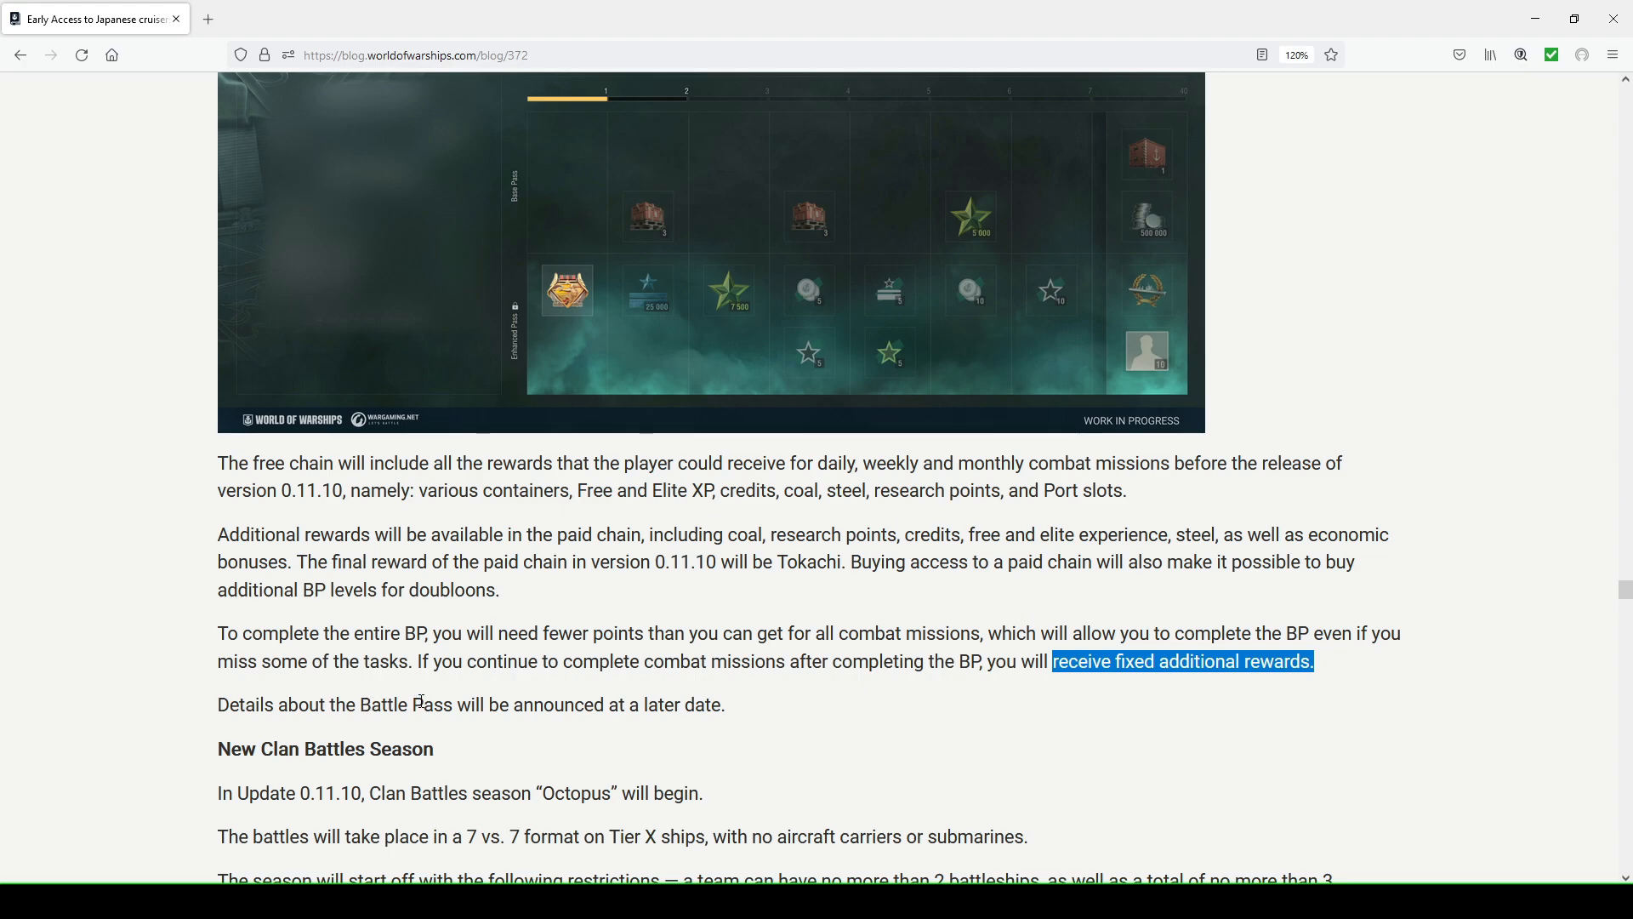
# Scroll back and forth around the Battle Pass screenshot and reward chain paragraphs
pyautogui.scroll(3)
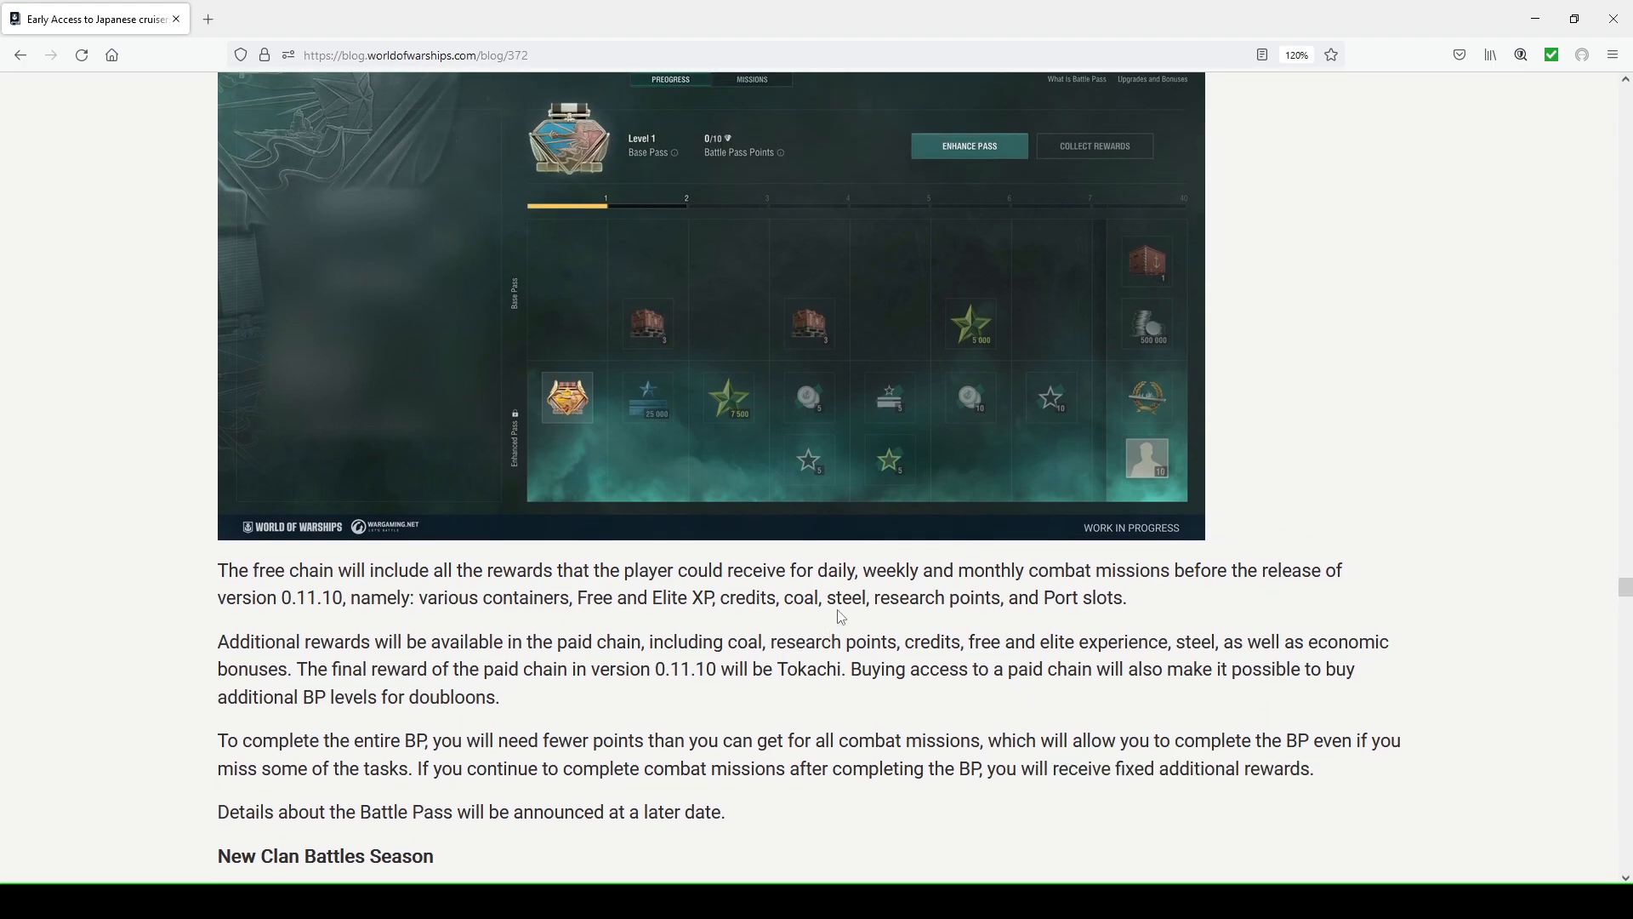
pyautogui.scroll(3)
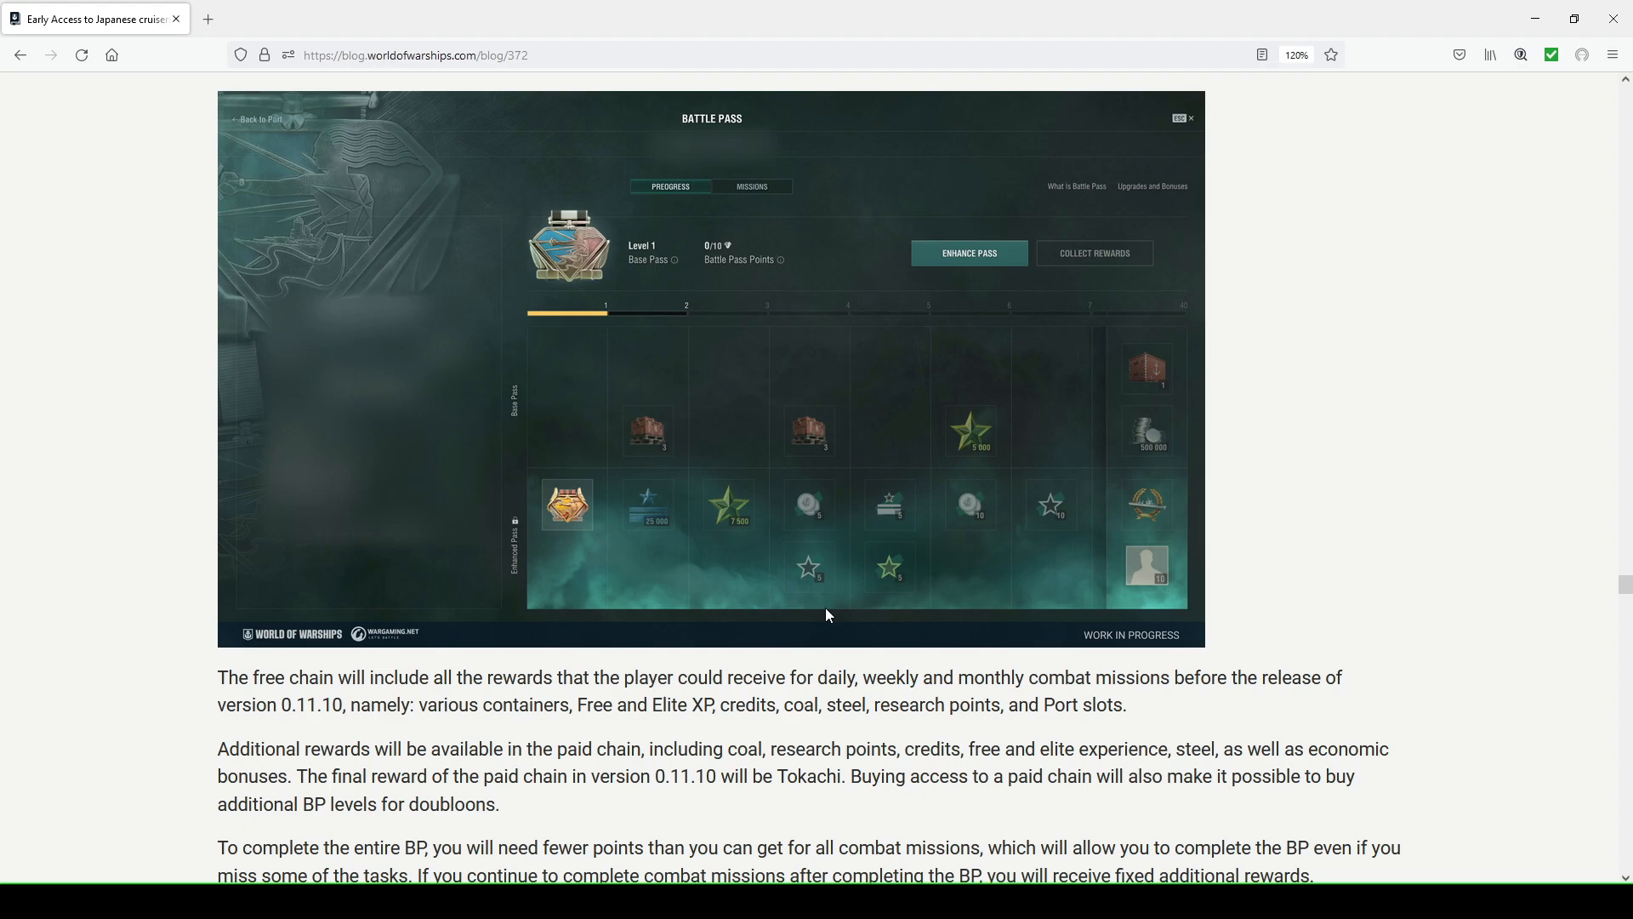
pyautogui.moveTo(786, 480)
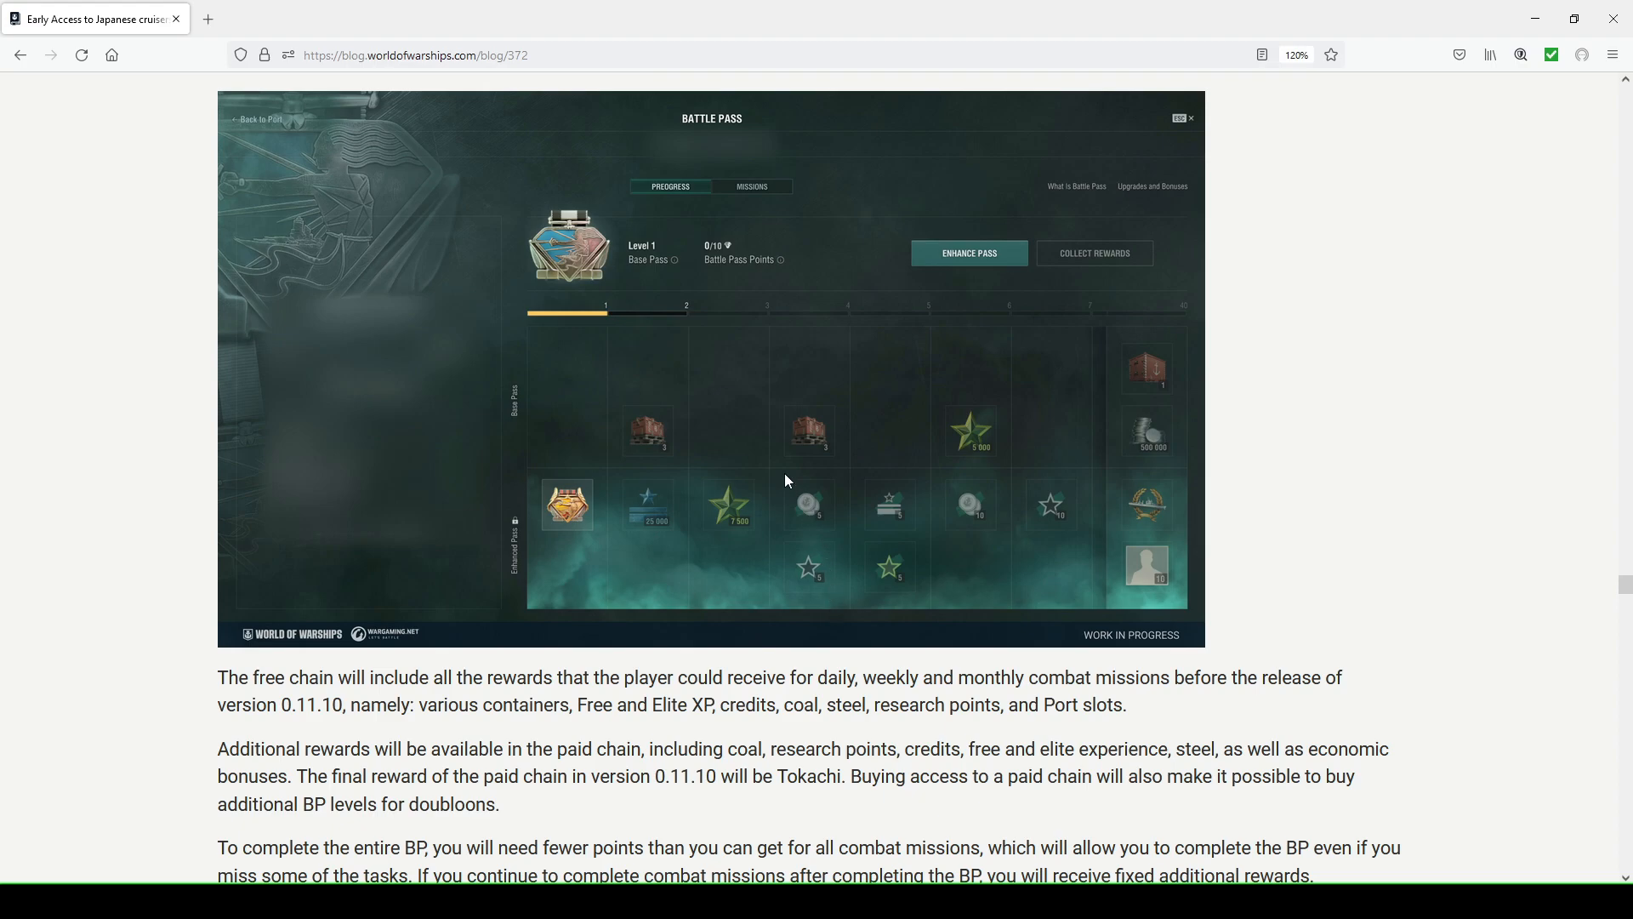
pyautogui.moveTo(791, 471)
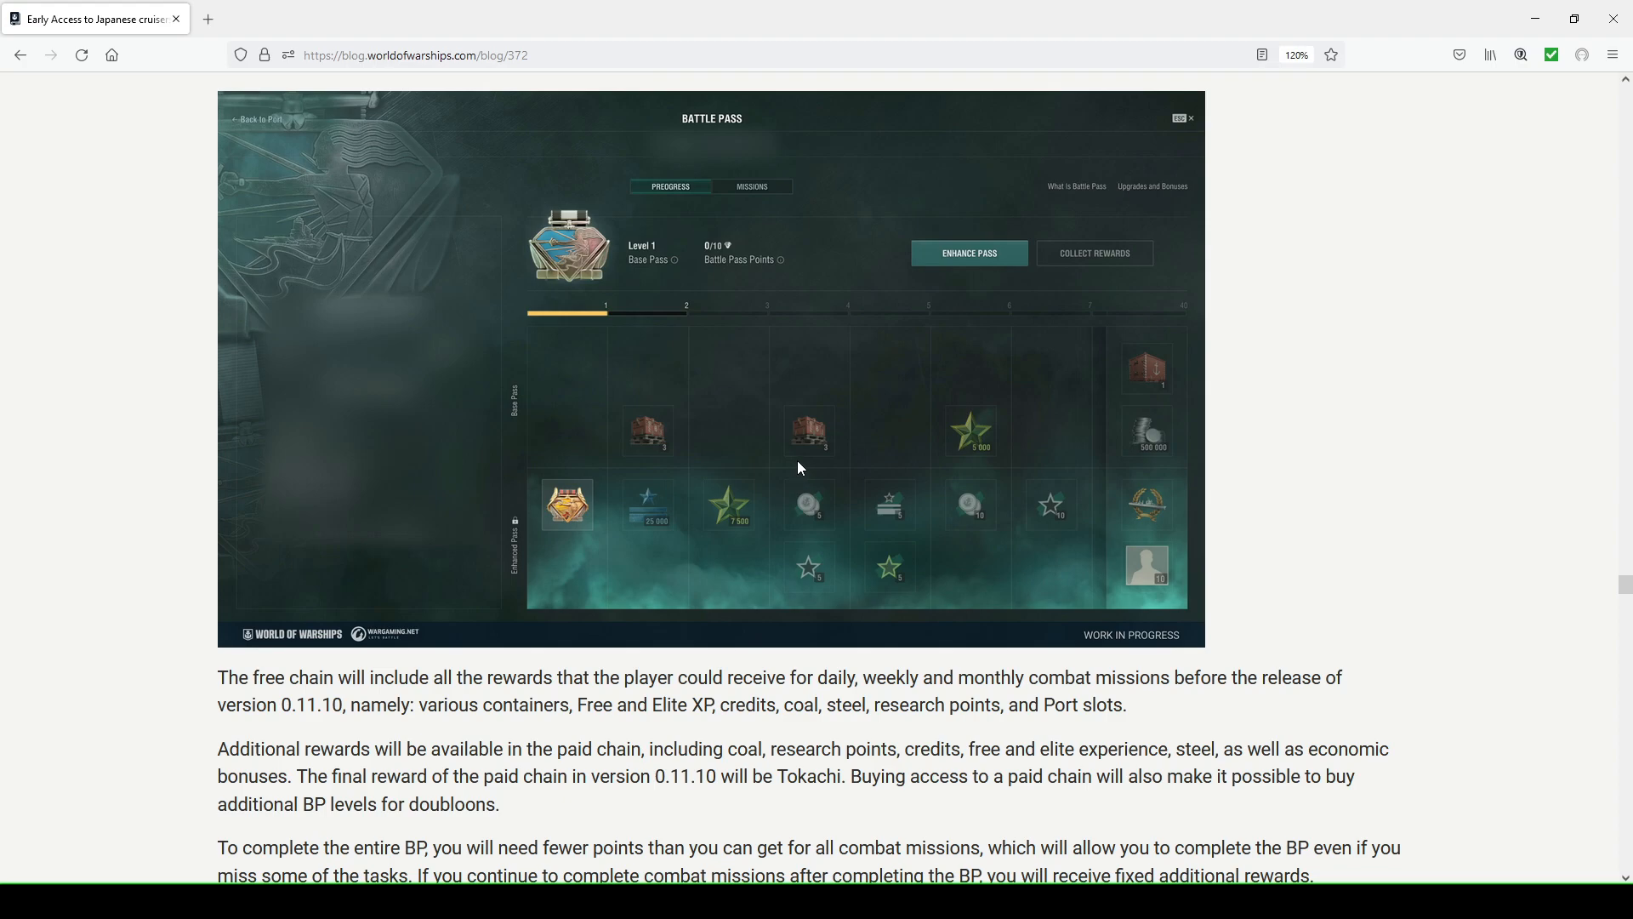
pyautogui.moveTo(805, 461)
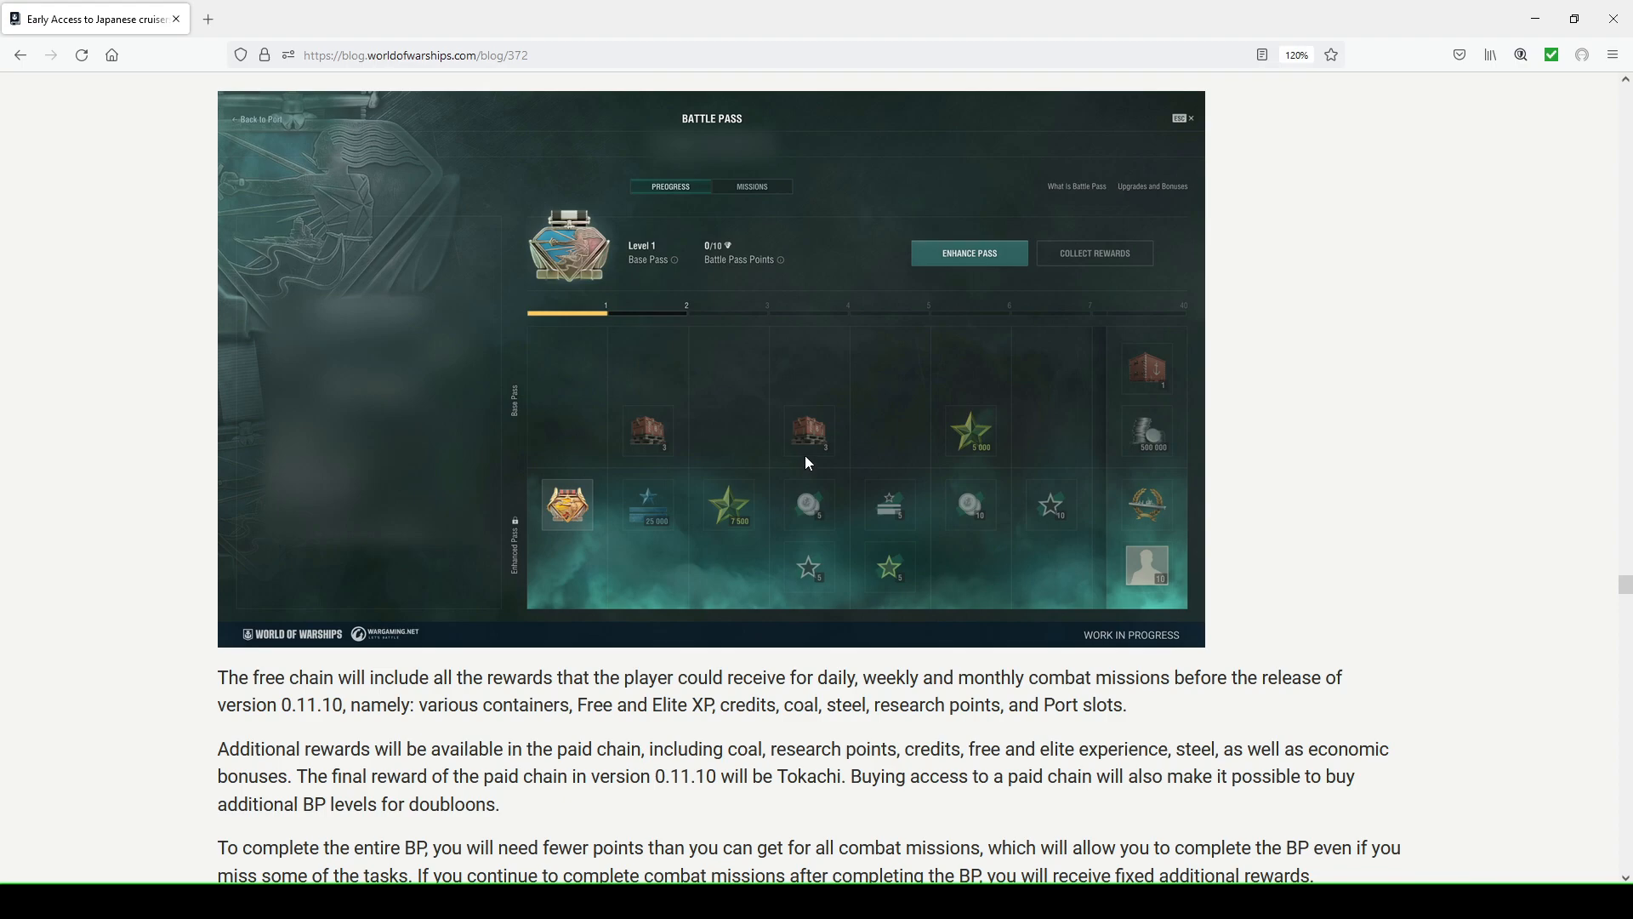
pyautogui.moveTo(533, 570)
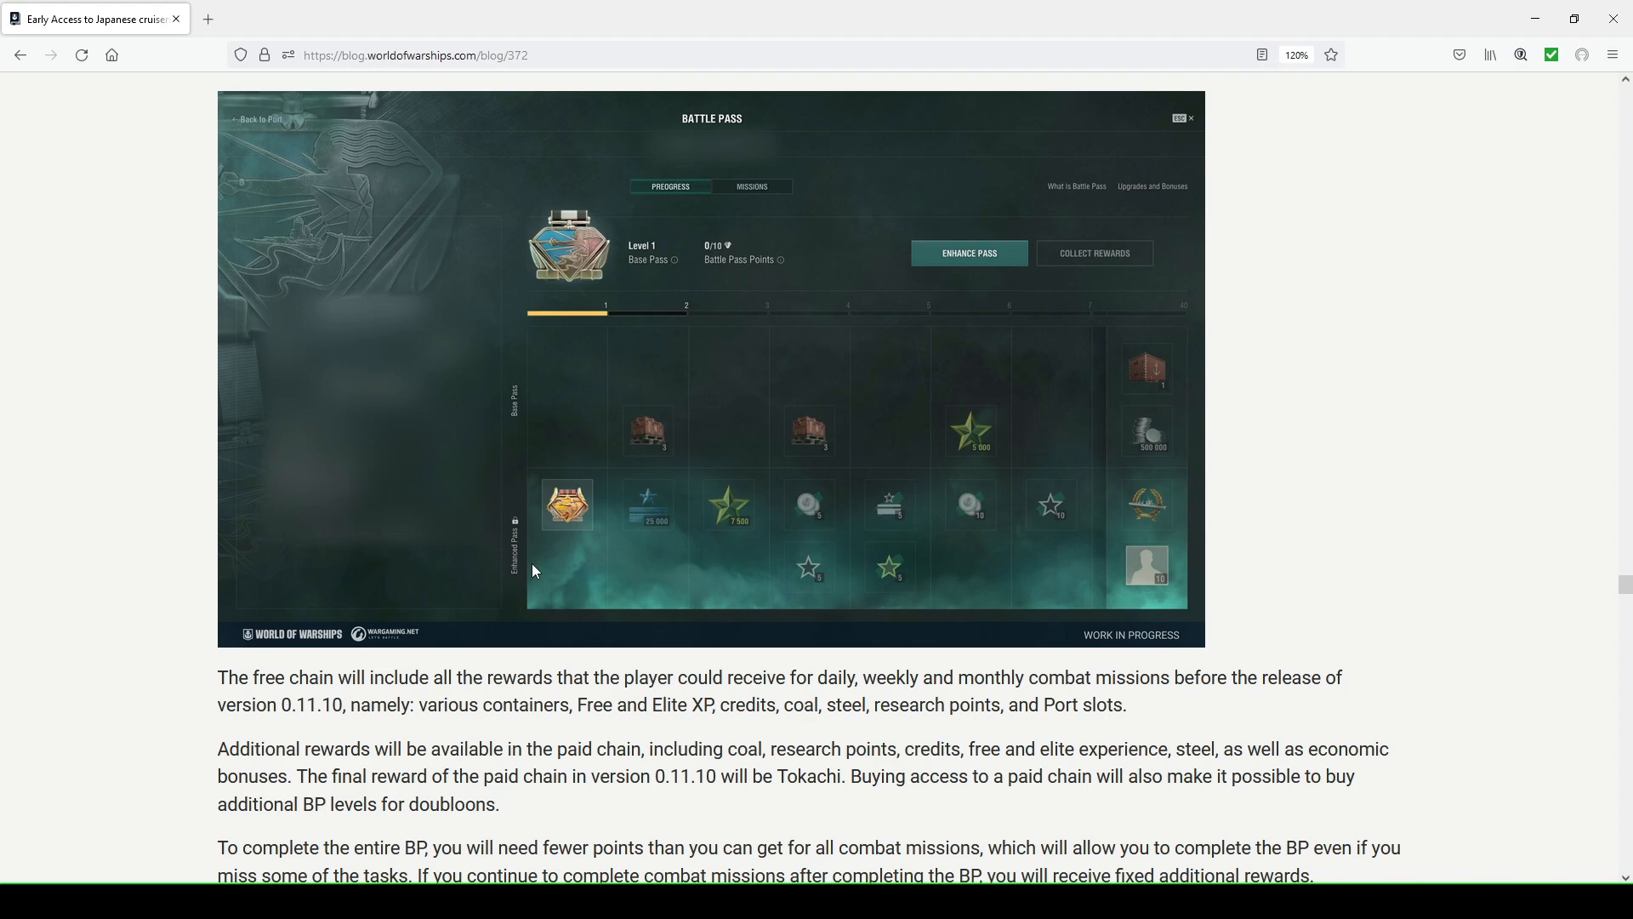
pyautogui.moveTo(655, 552)
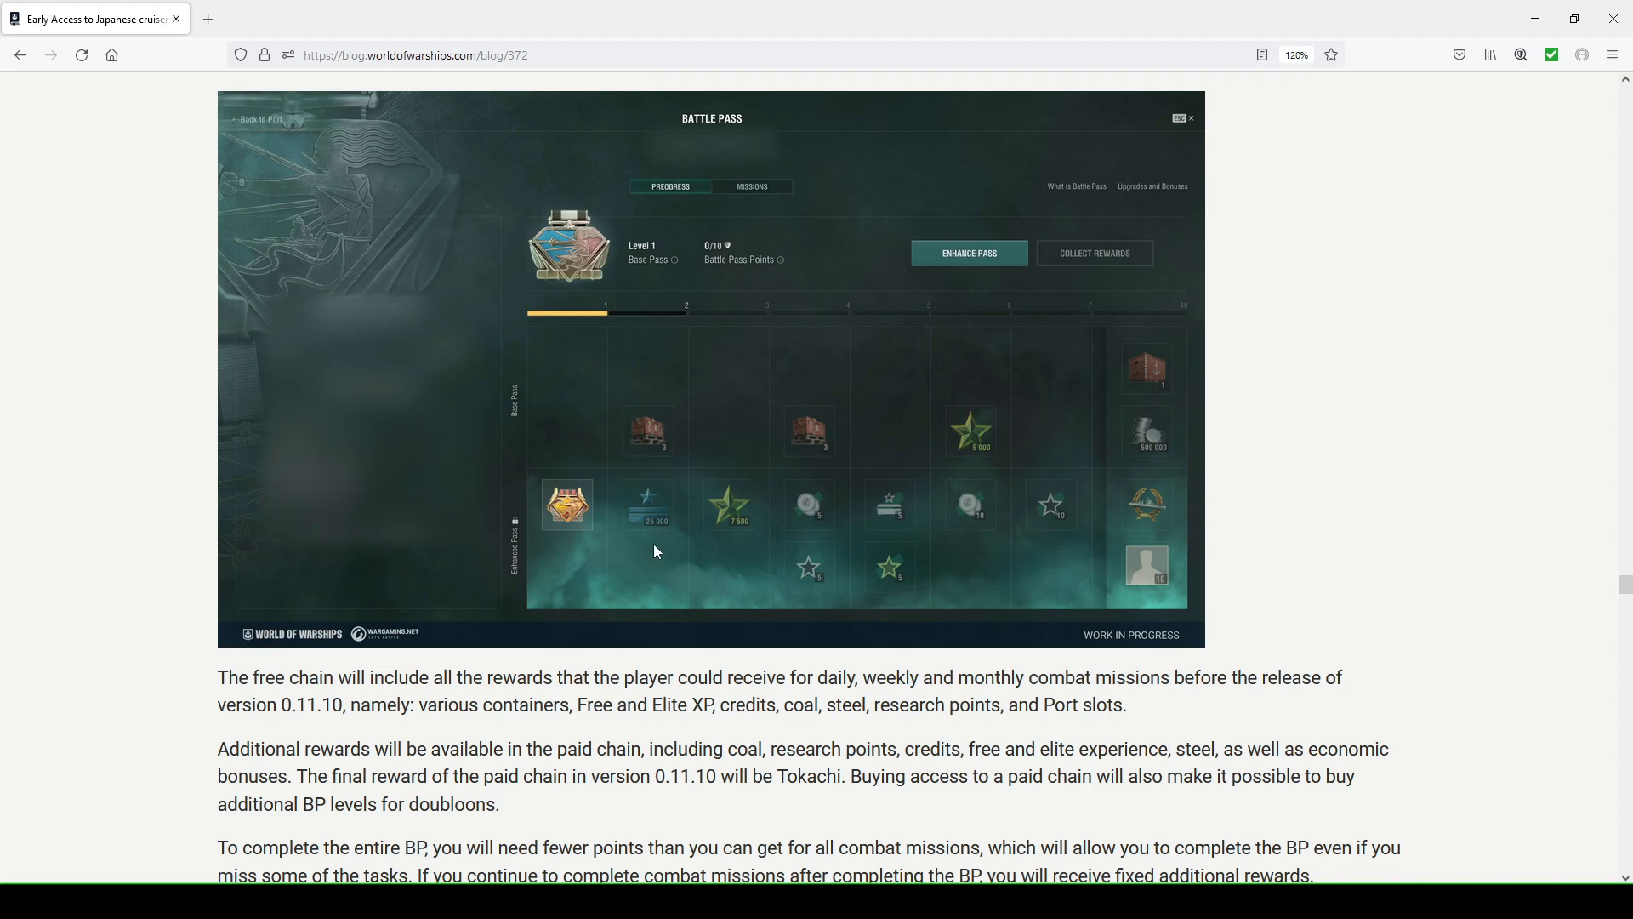
pyautogui.moveTo(833, 546)
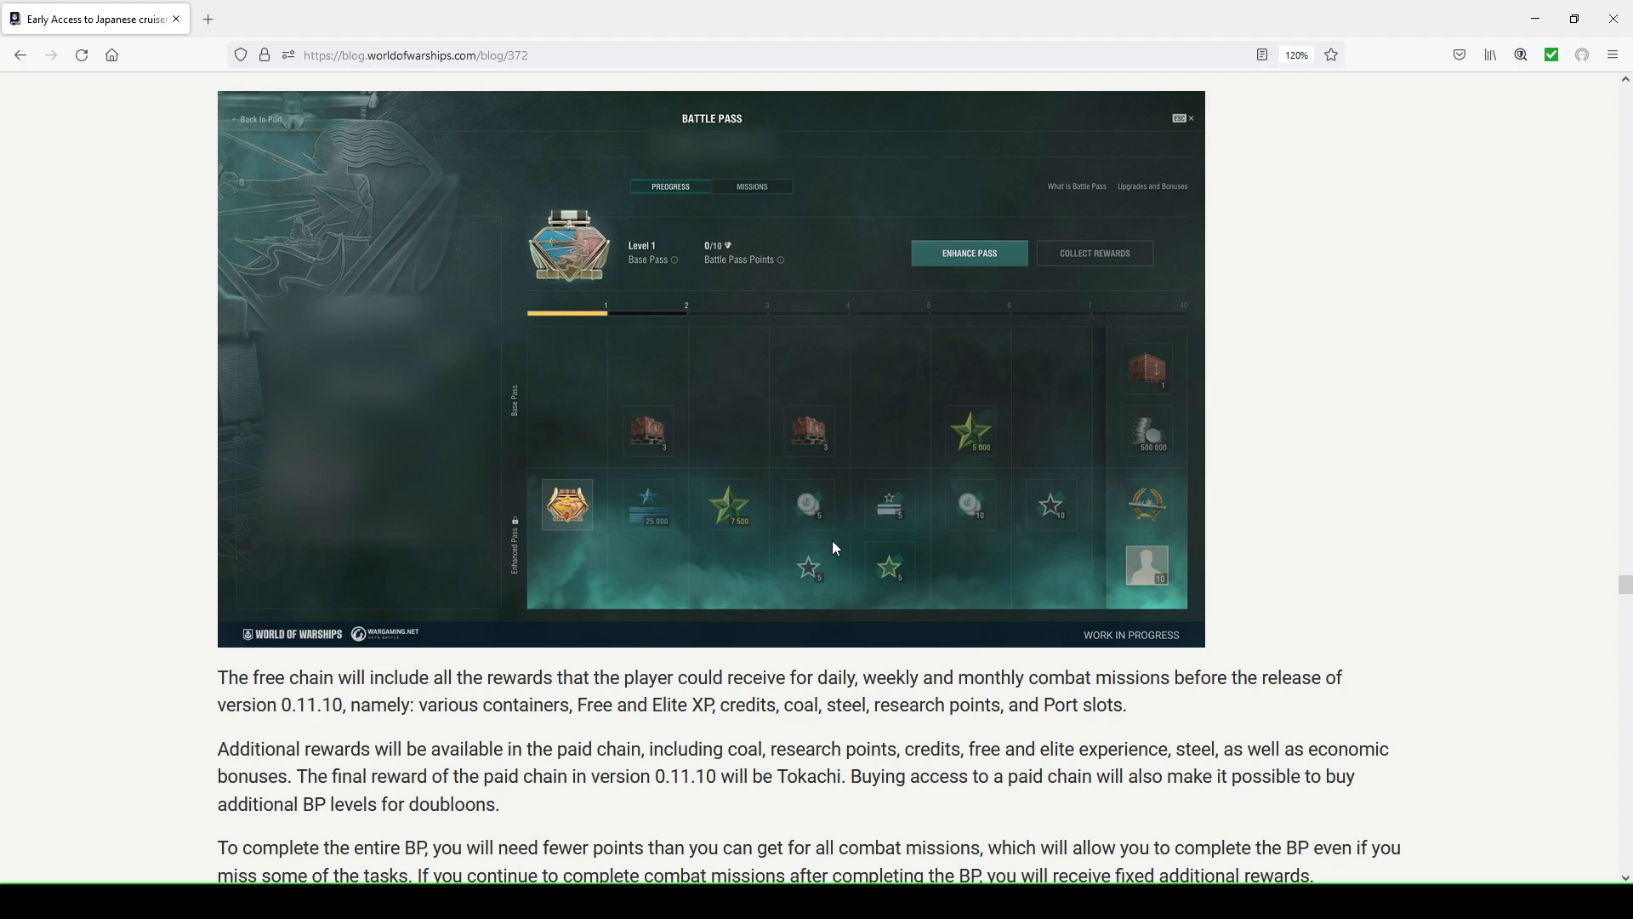
pyautogui.moveTo(832, 546)
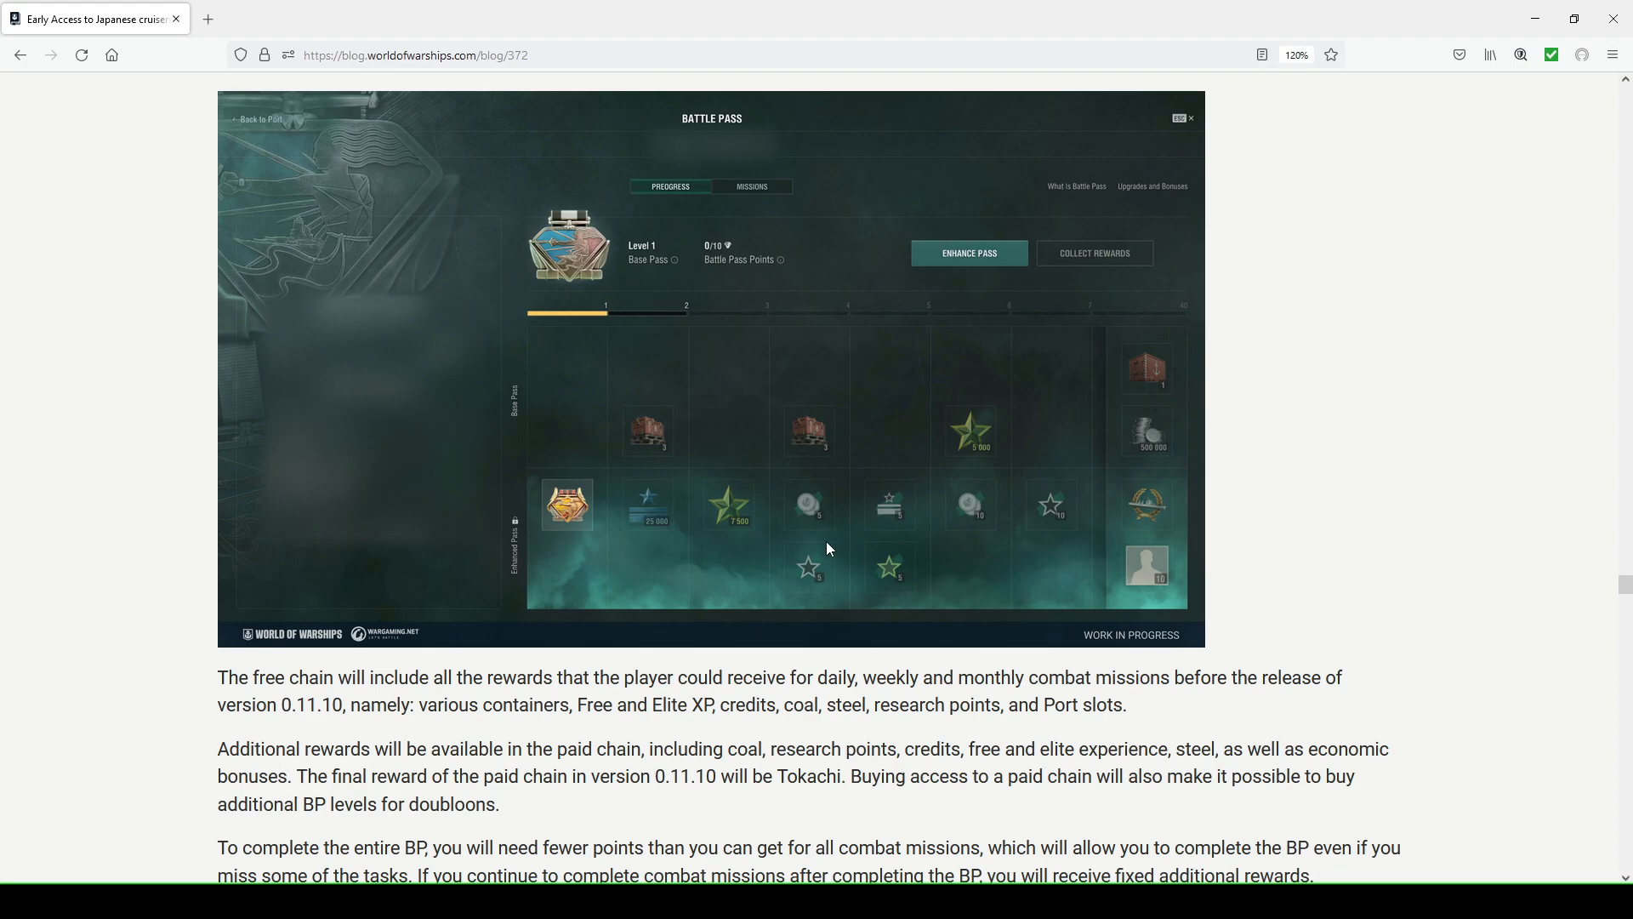
pyautogui.moveTo(822, 543)
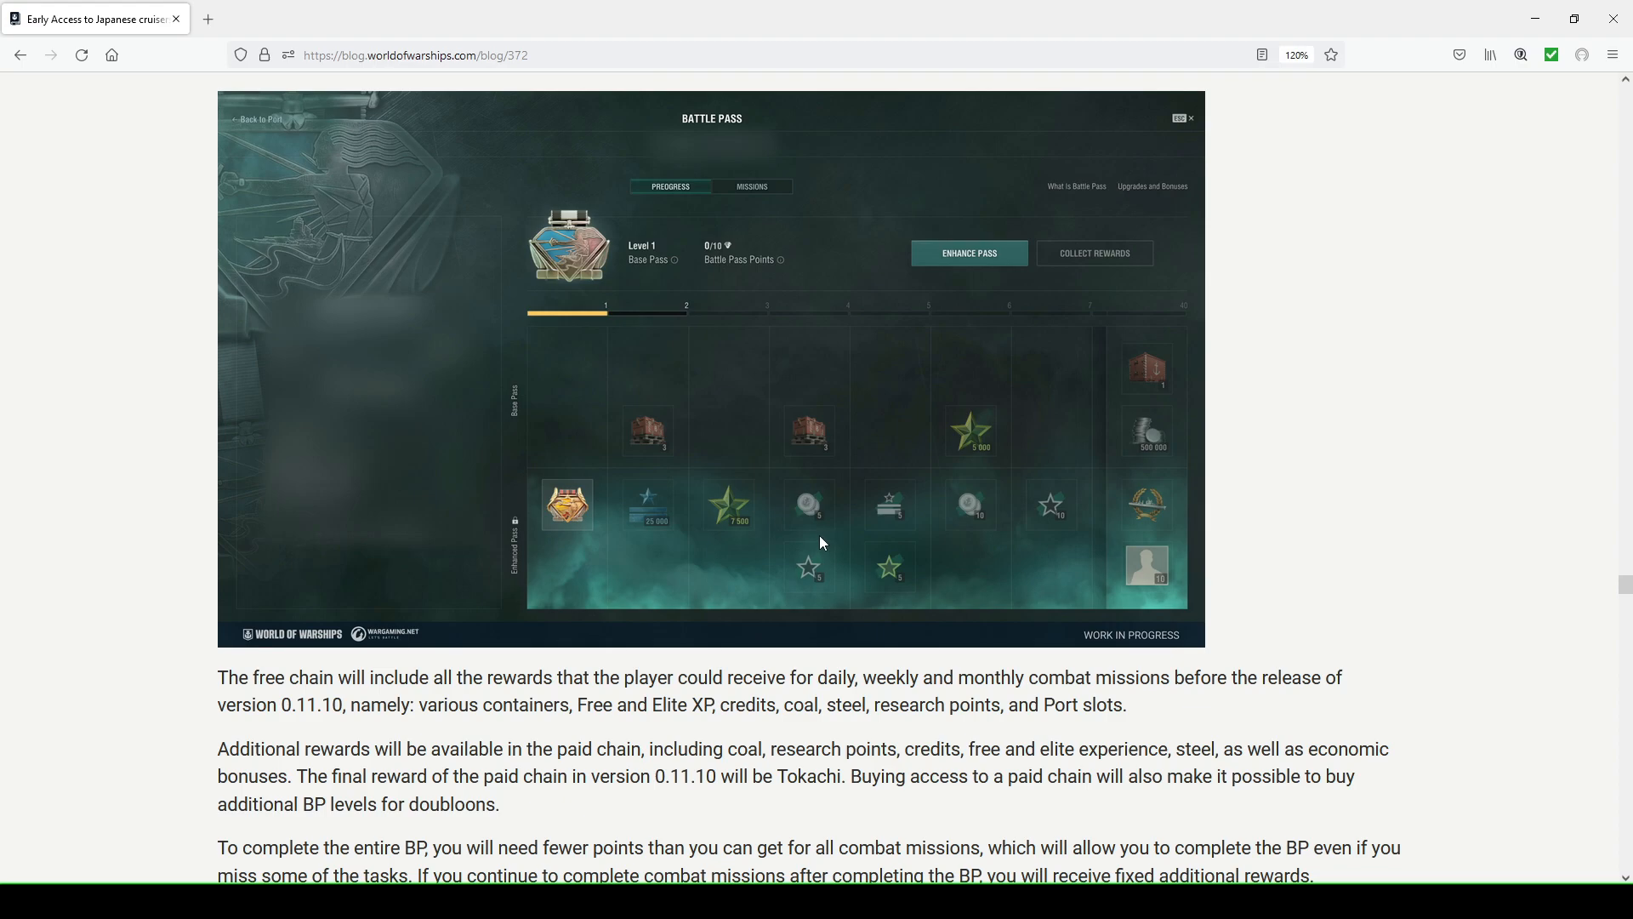
pyautogui.scroll(3)
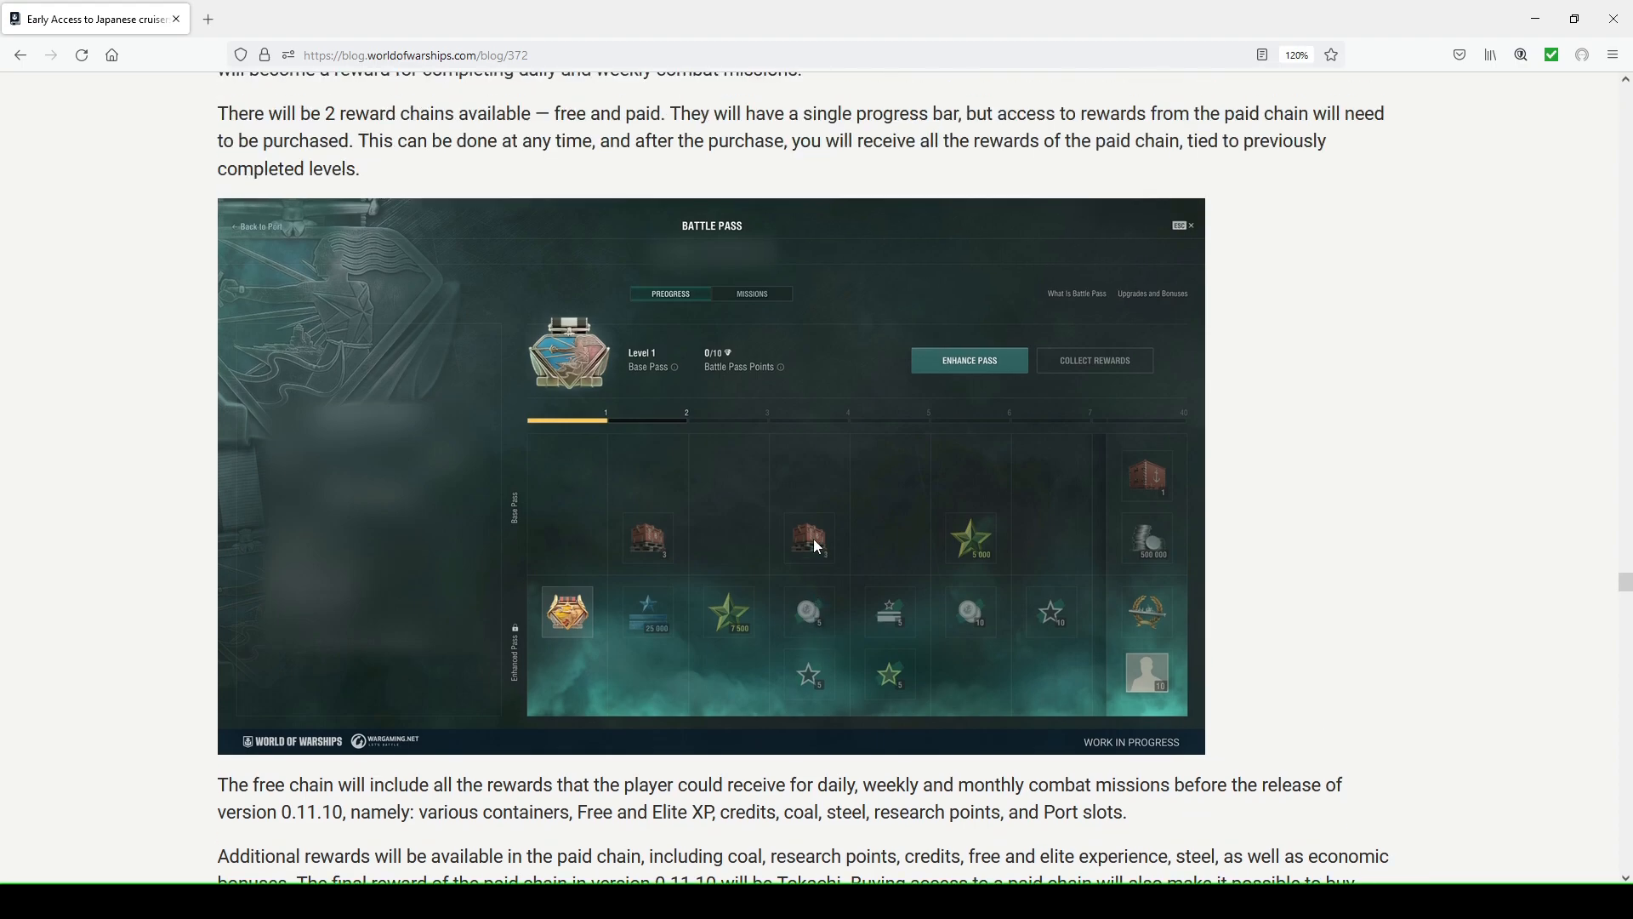
pyautogui.scroll(-3)
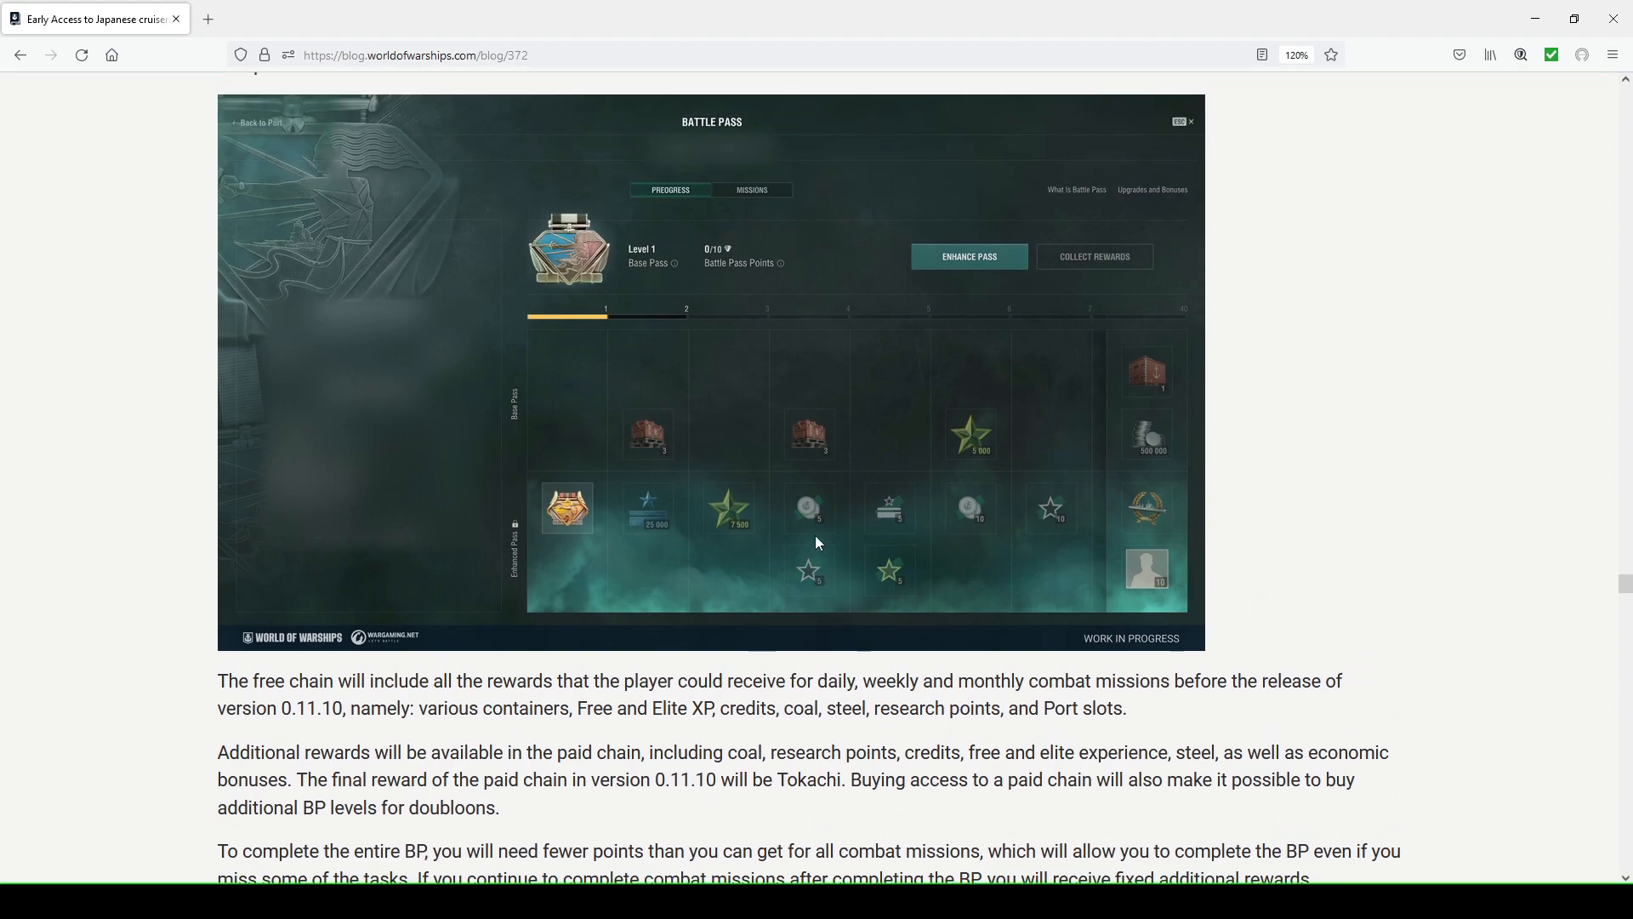
pyautogui.scroll(3)
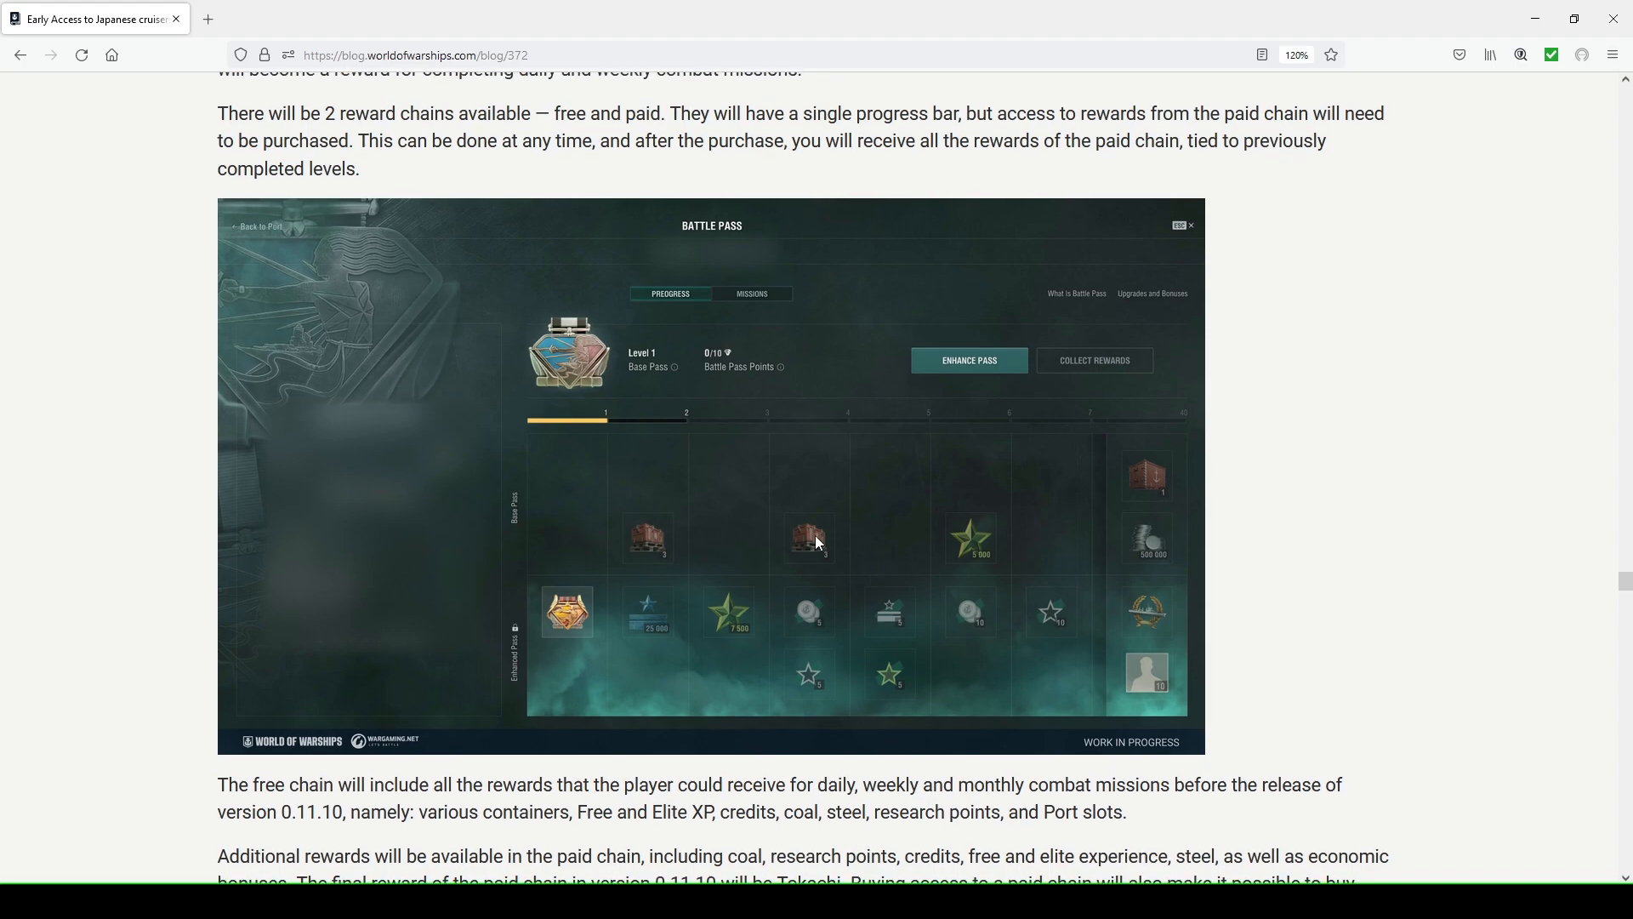
pyautogui.moveTo(1273, 457)
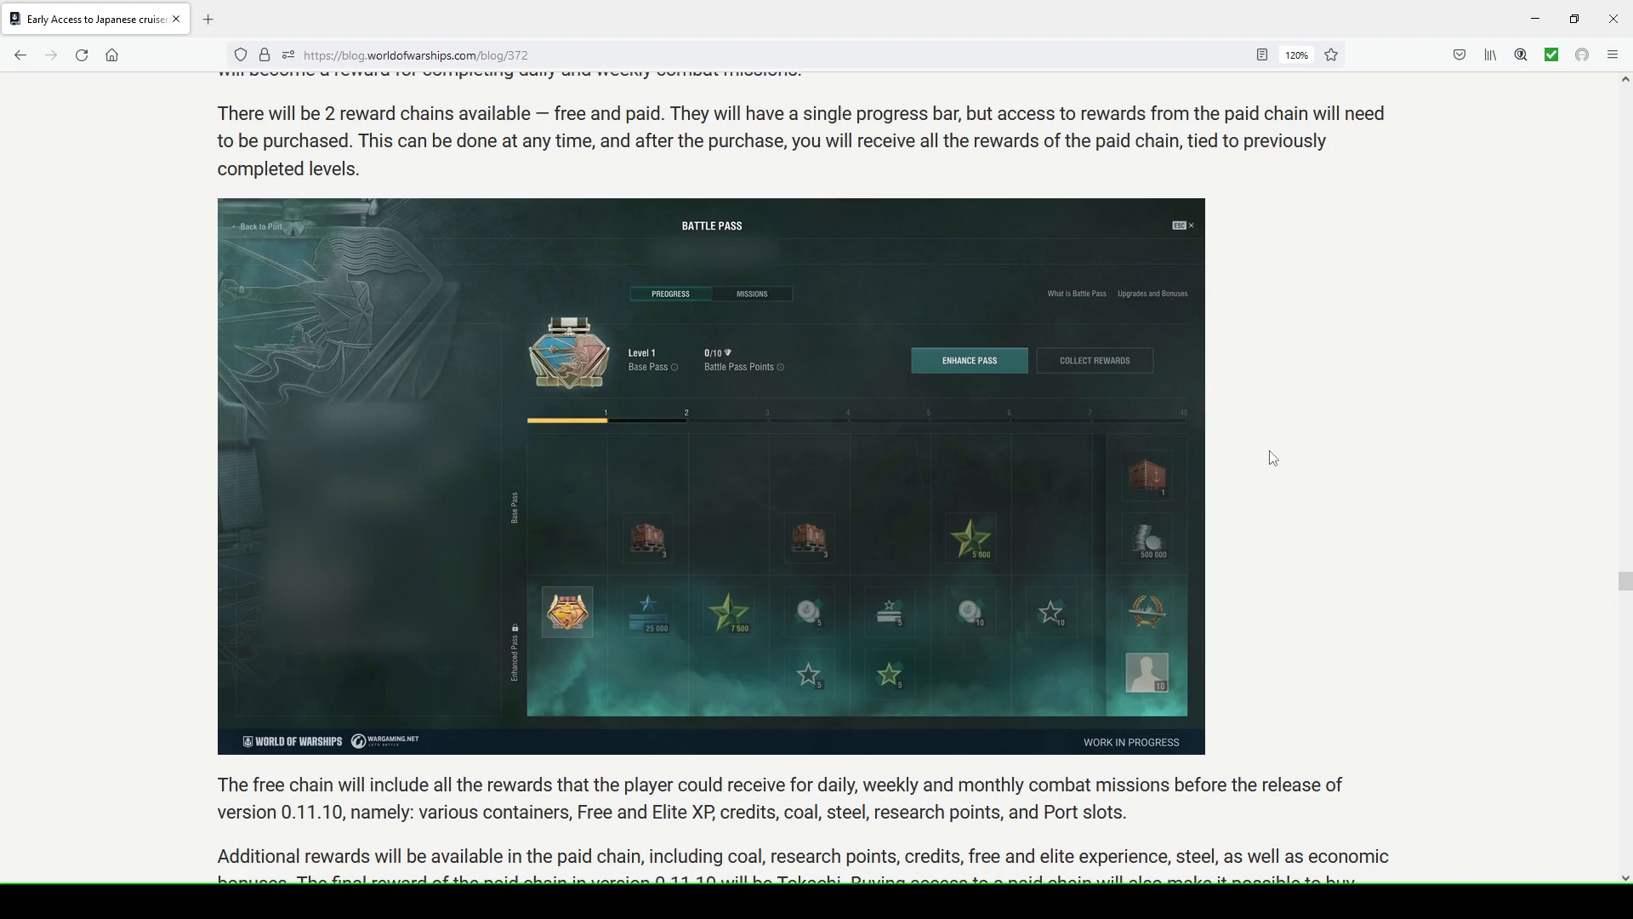
pyautogui.scroll(-3)
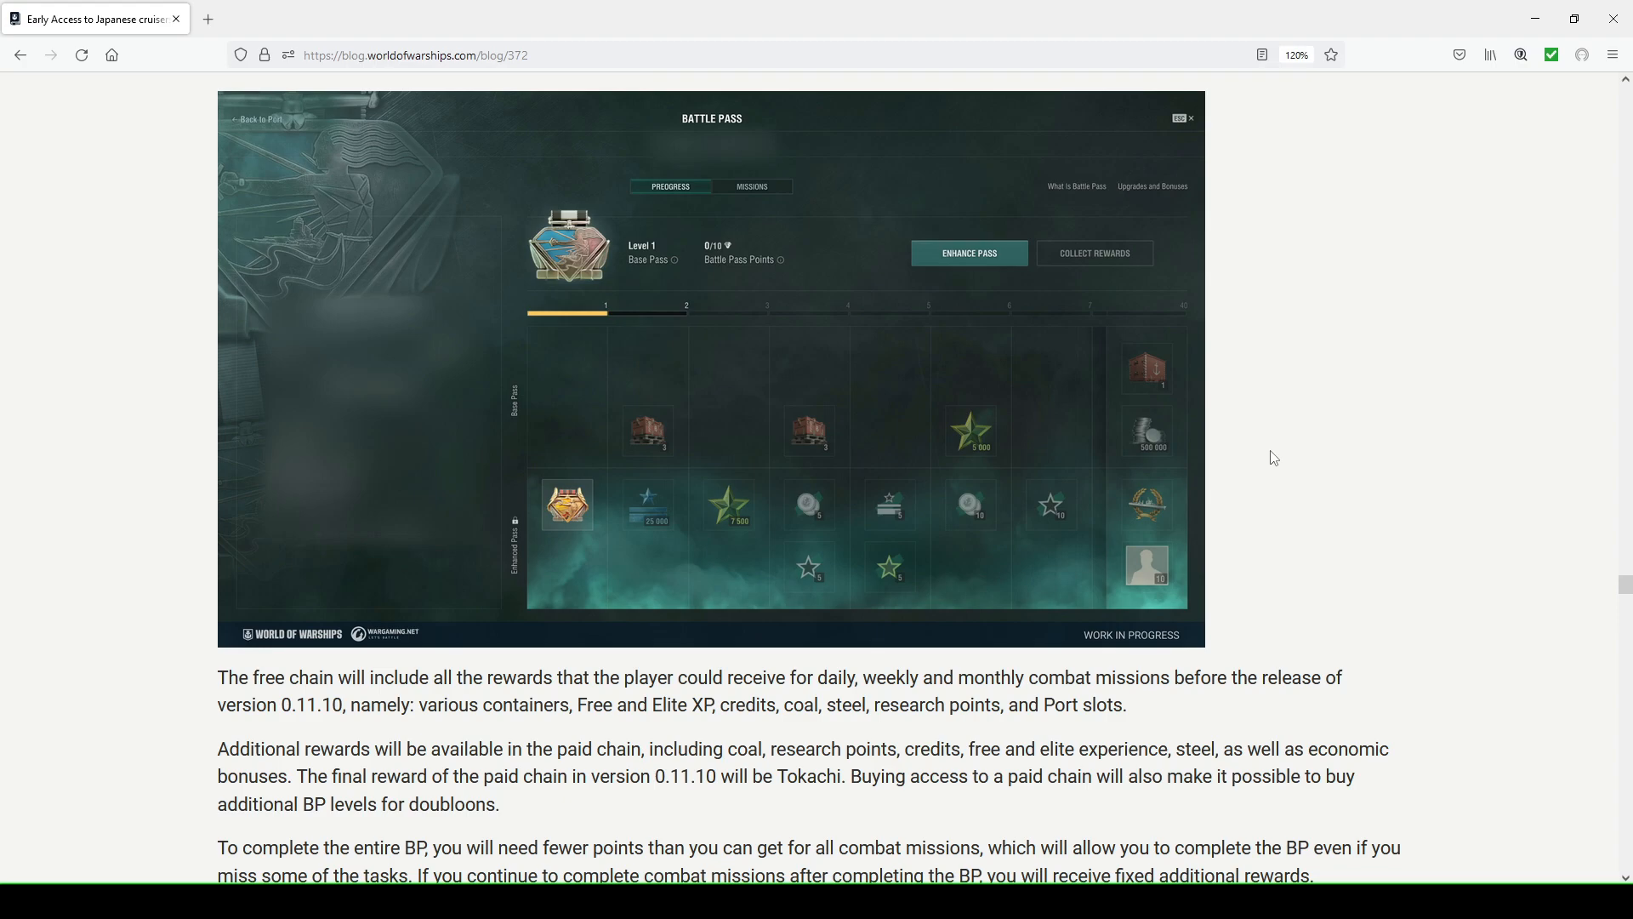
pyautogui.moveTo(1268, 434)
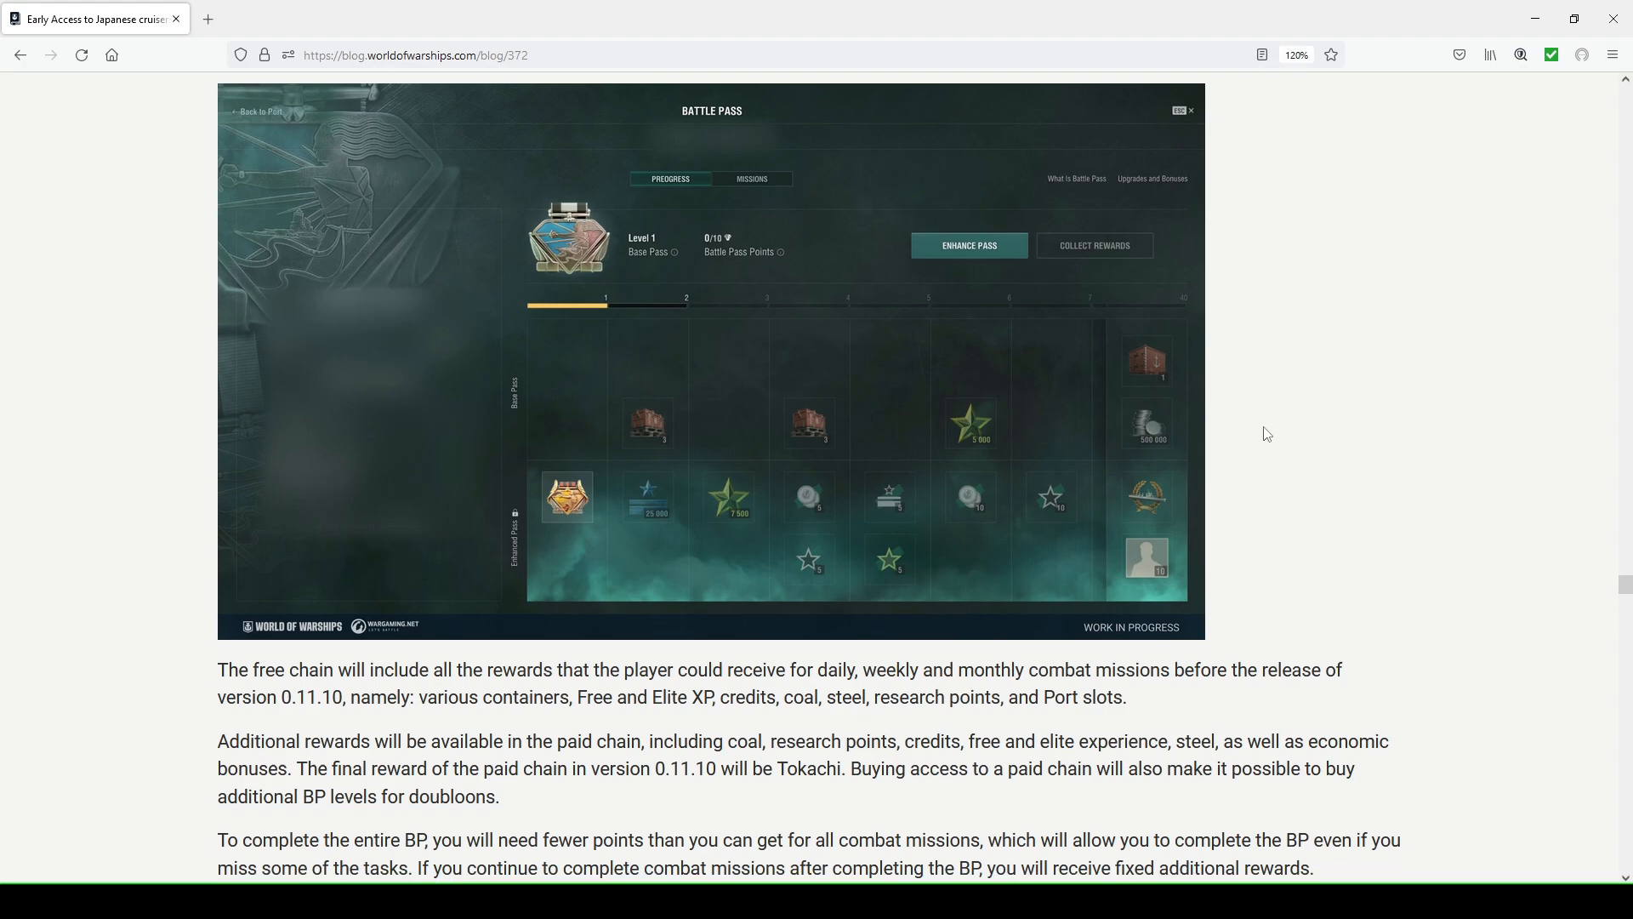
# Scroll down to the New Clan Battles Season heading and the Brawls section
pyautogui.scroll(-3)
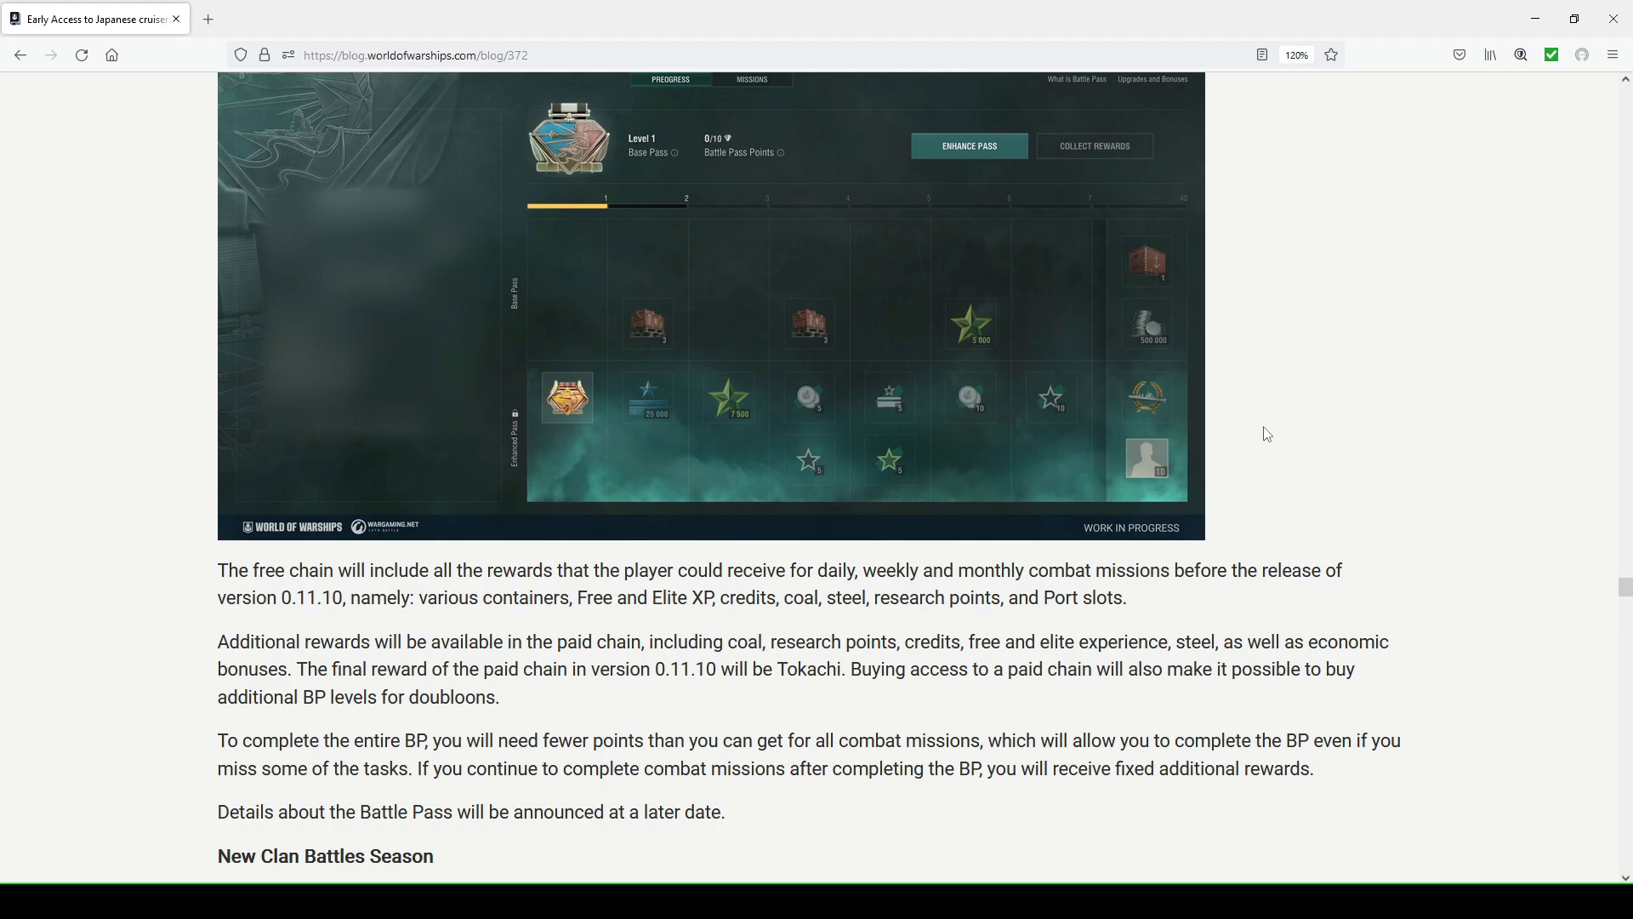
pyautogui.scroll(-3)
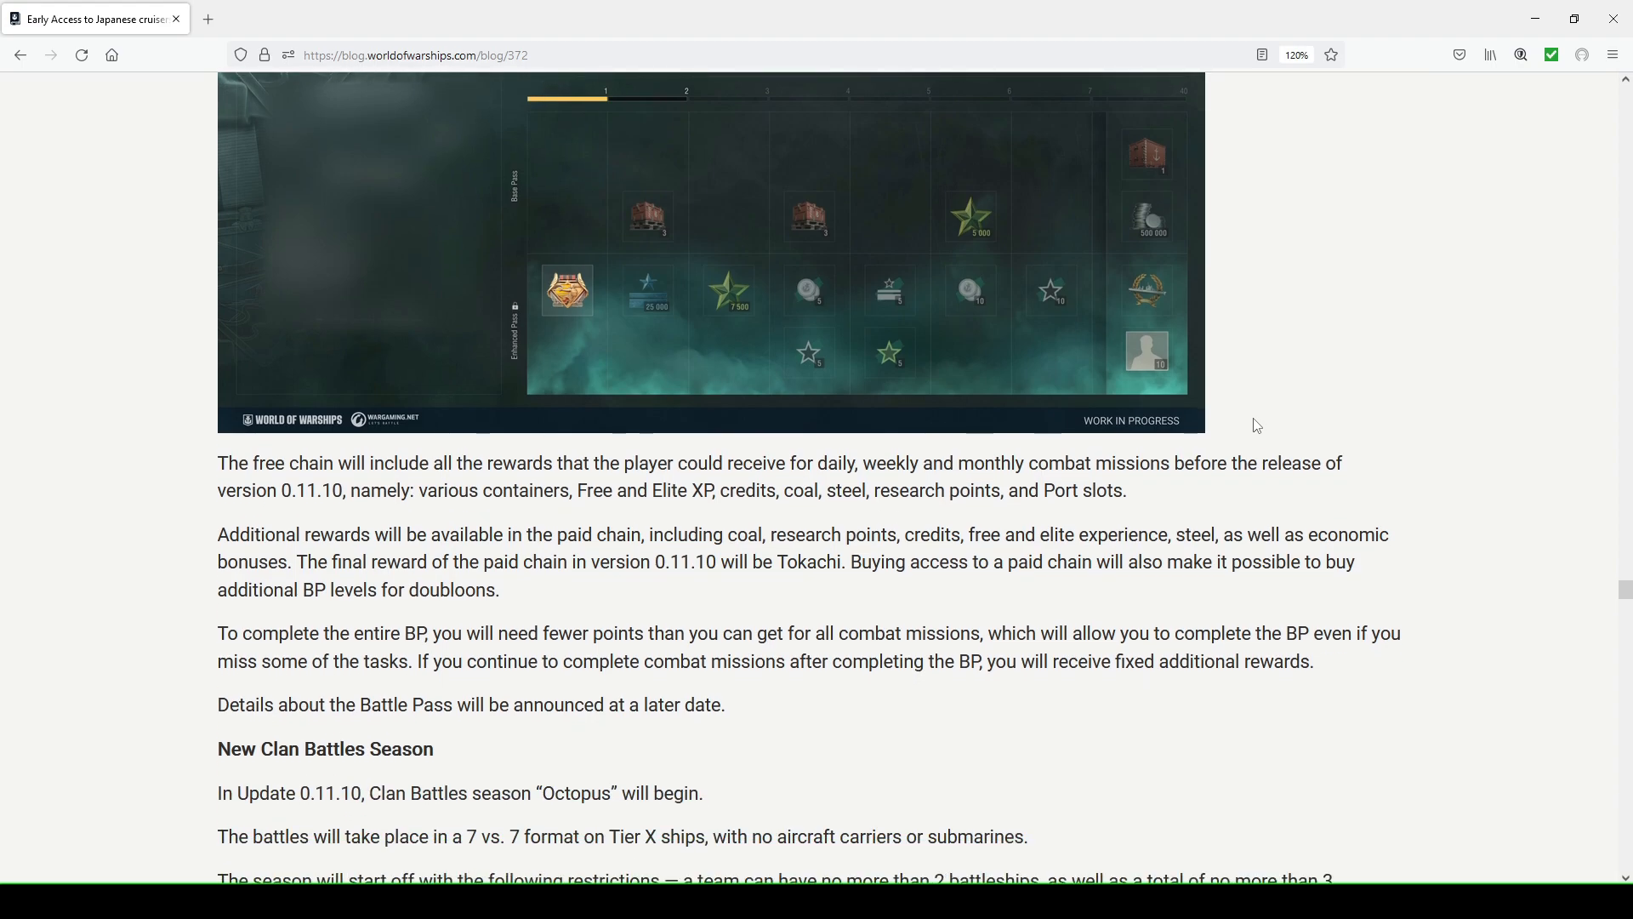
pyautogui.scroll(-3)
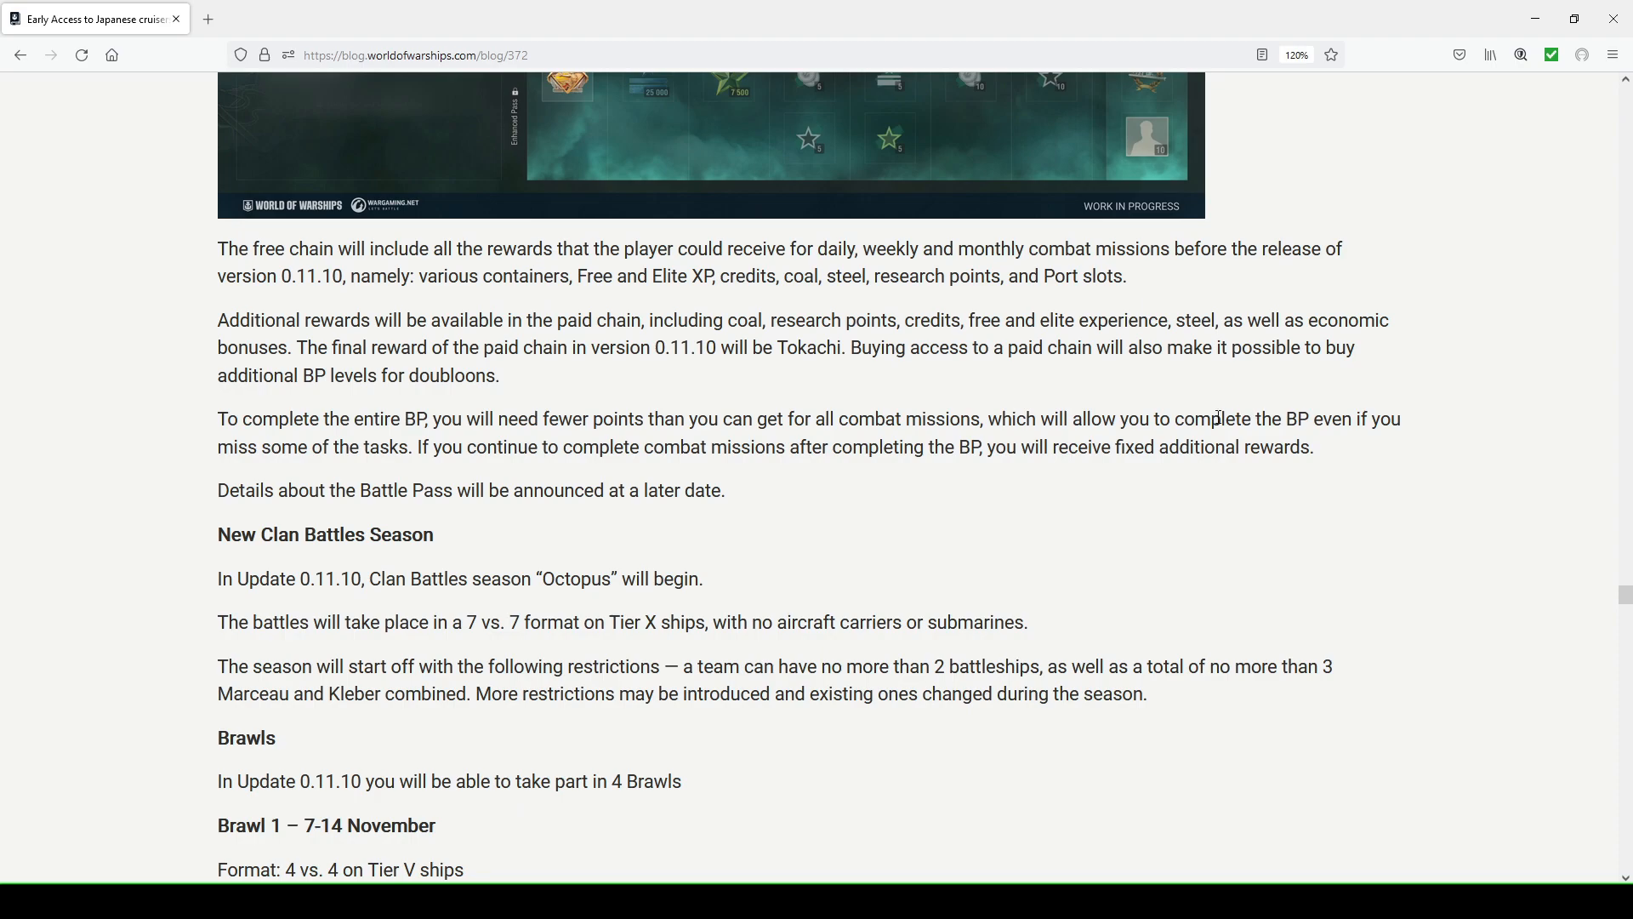
# Highlight 'Tier X' and then 'aircraft carriers' in the Clan Battles rules sentence
pyautogui.scroll(-3)
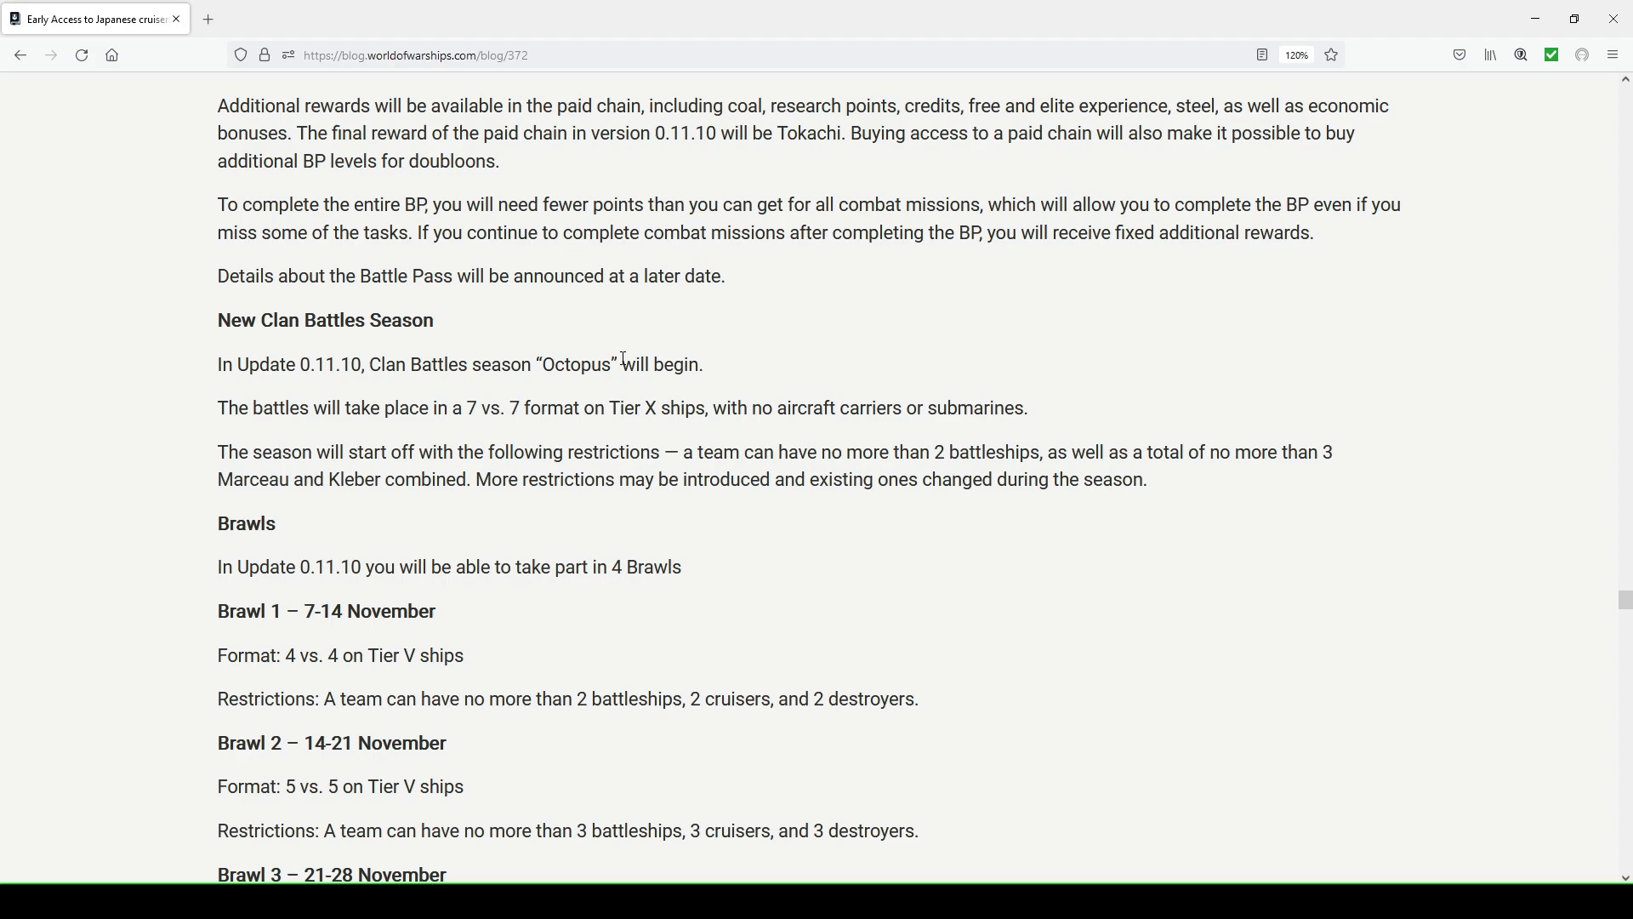
pyautogui.doubleClick(634, 406)
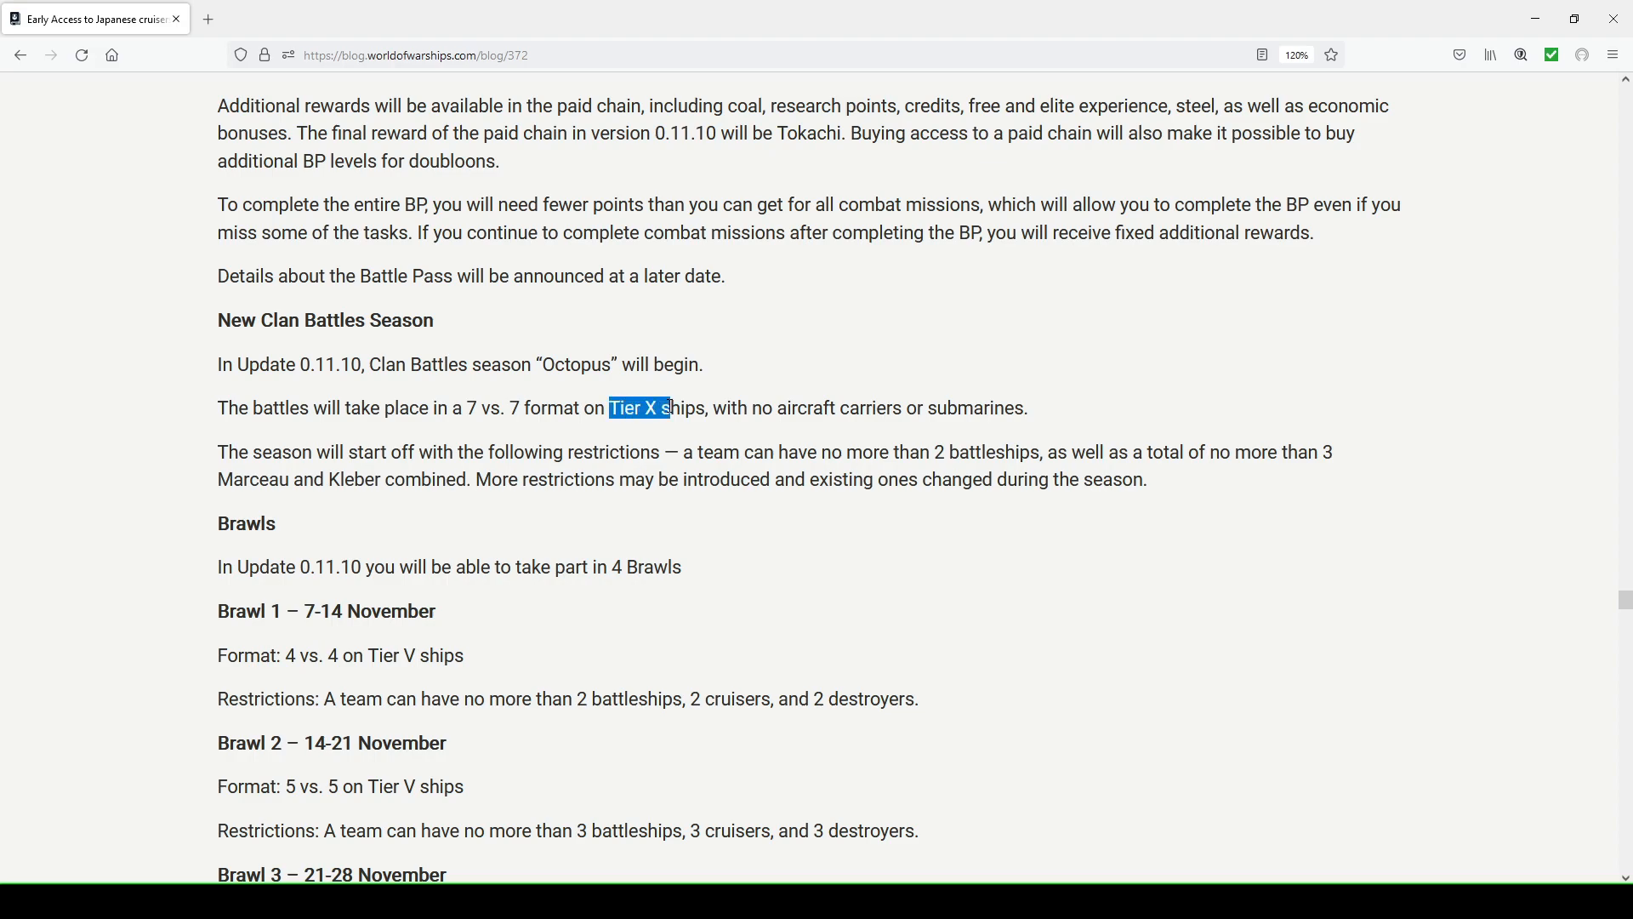
pyautogui.click(723, 406)
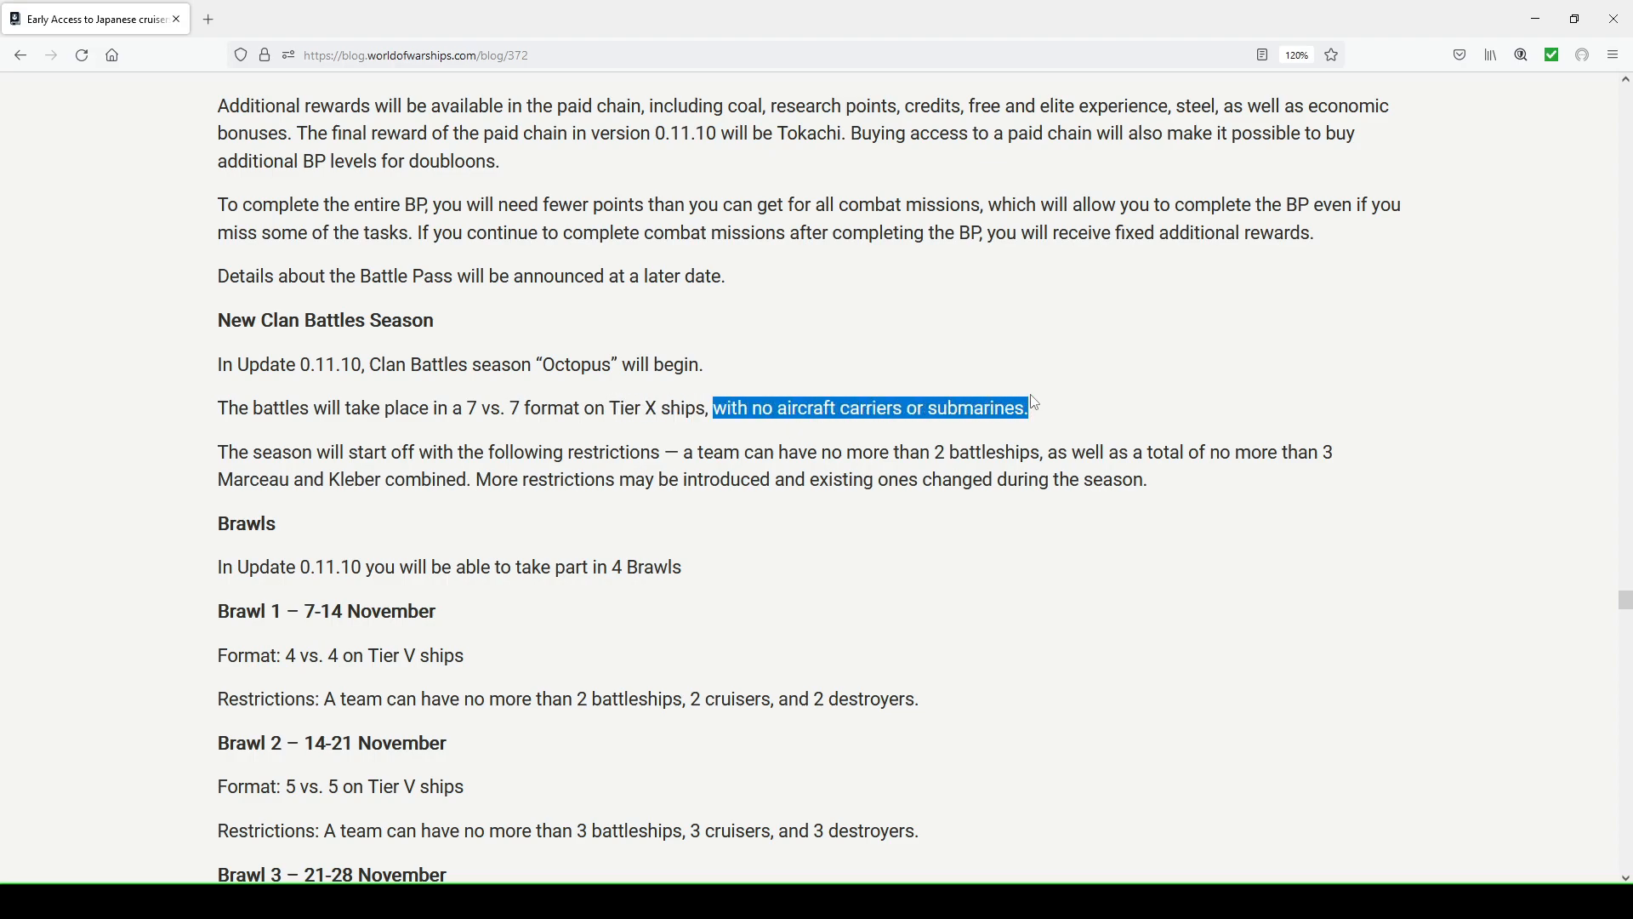
pyautogui.moveTo(810, 407)
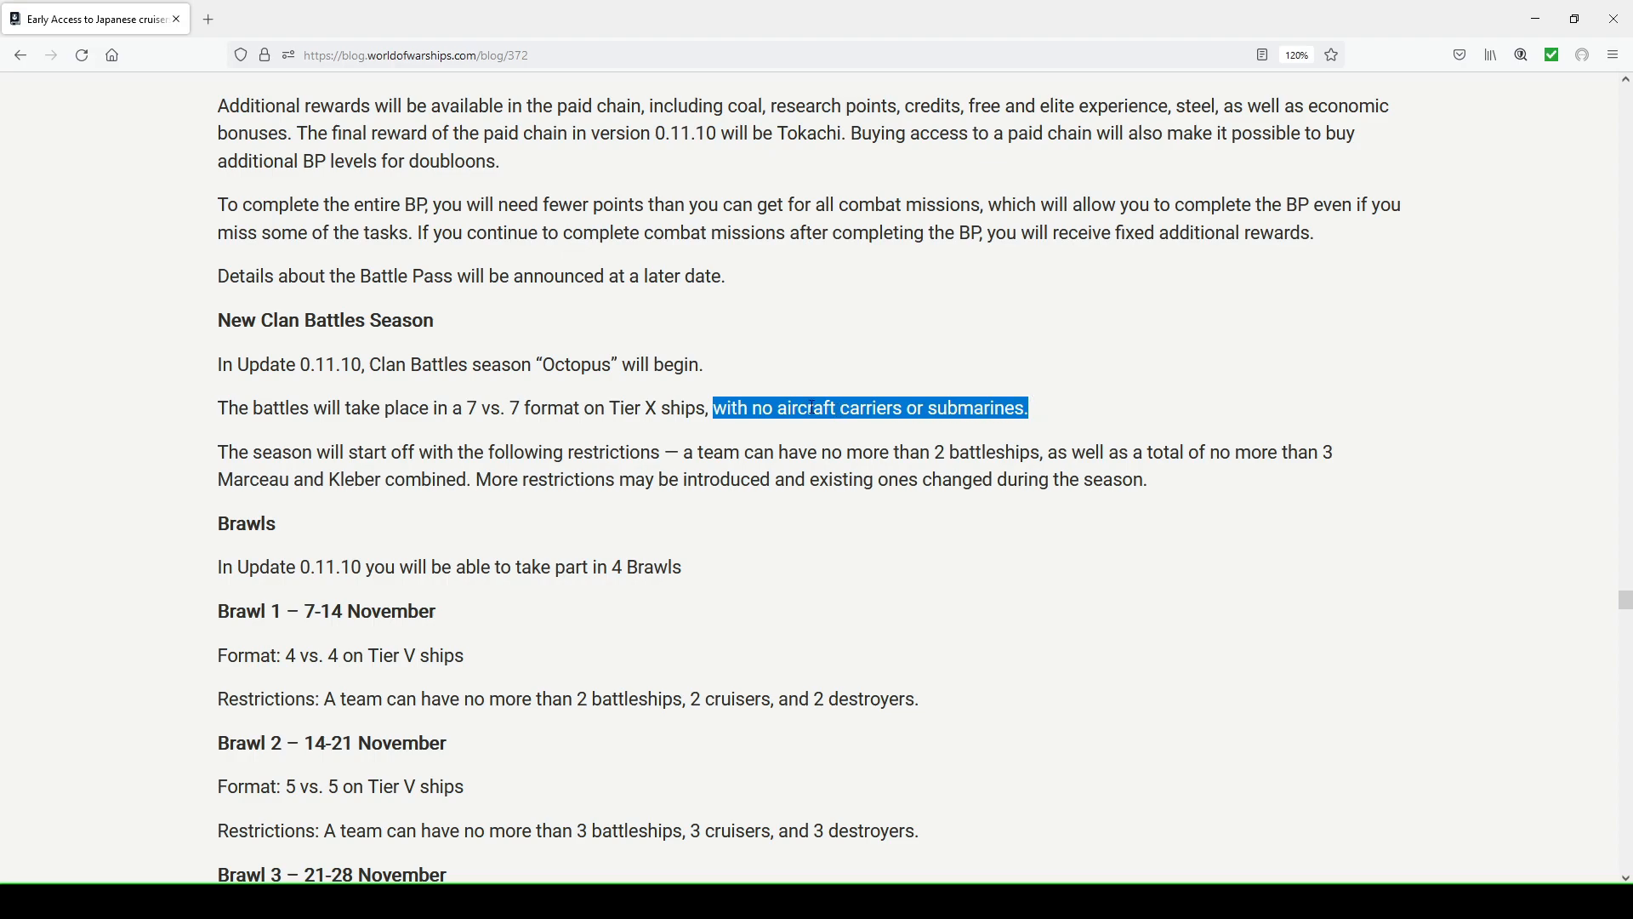
pyautogui.doubleClick(822, 407)
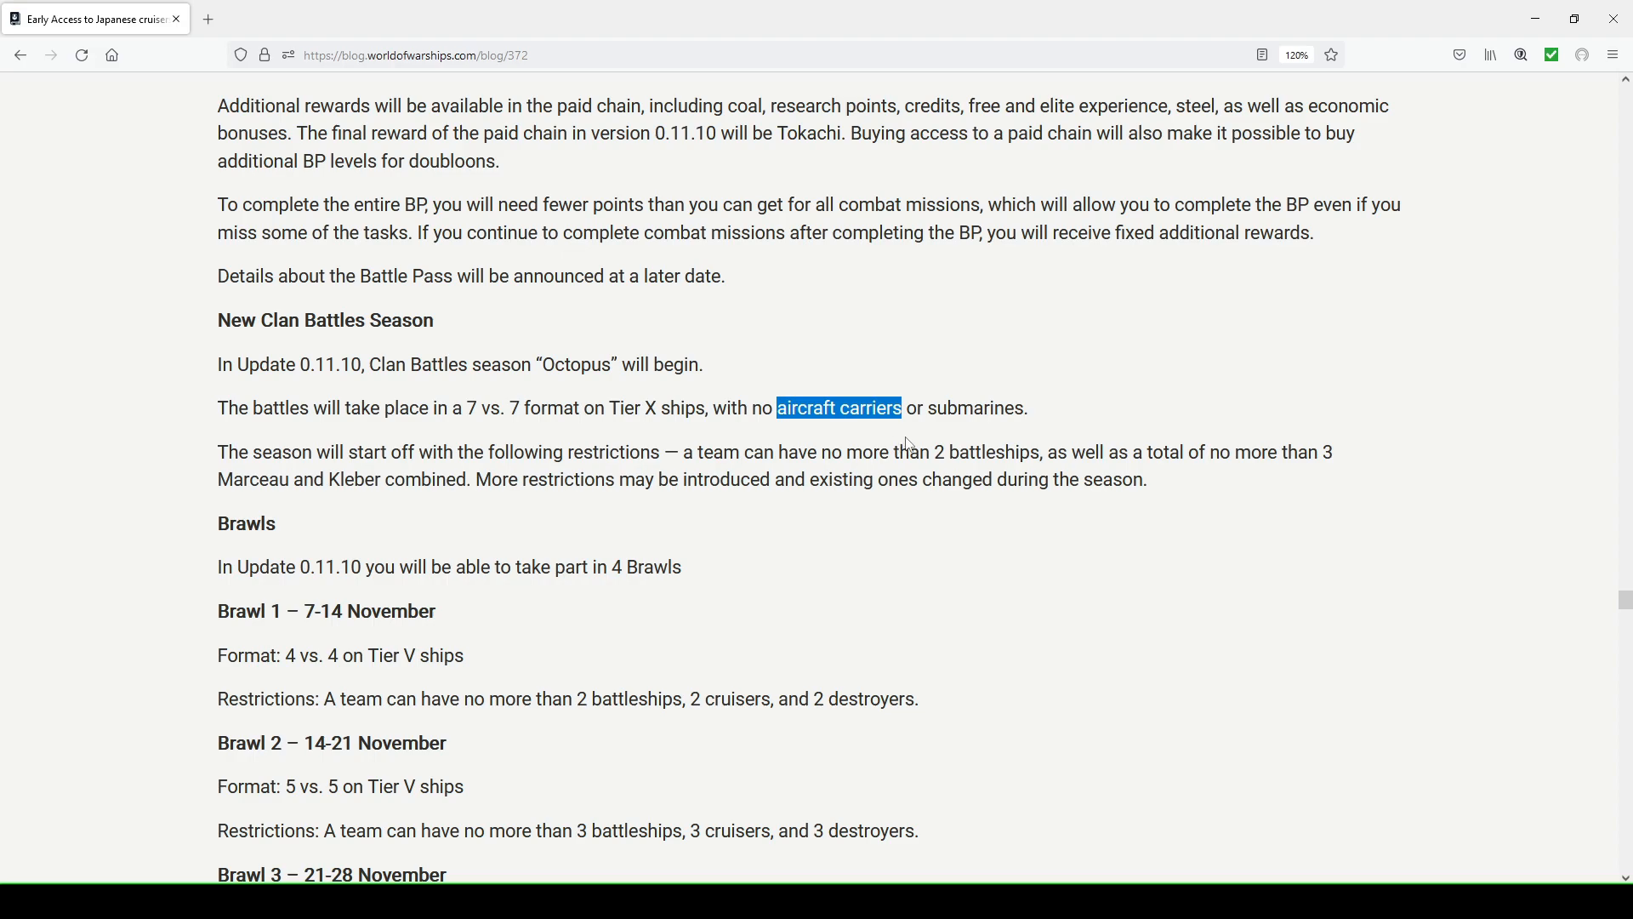
pyautogui.moveTo(893, 430)
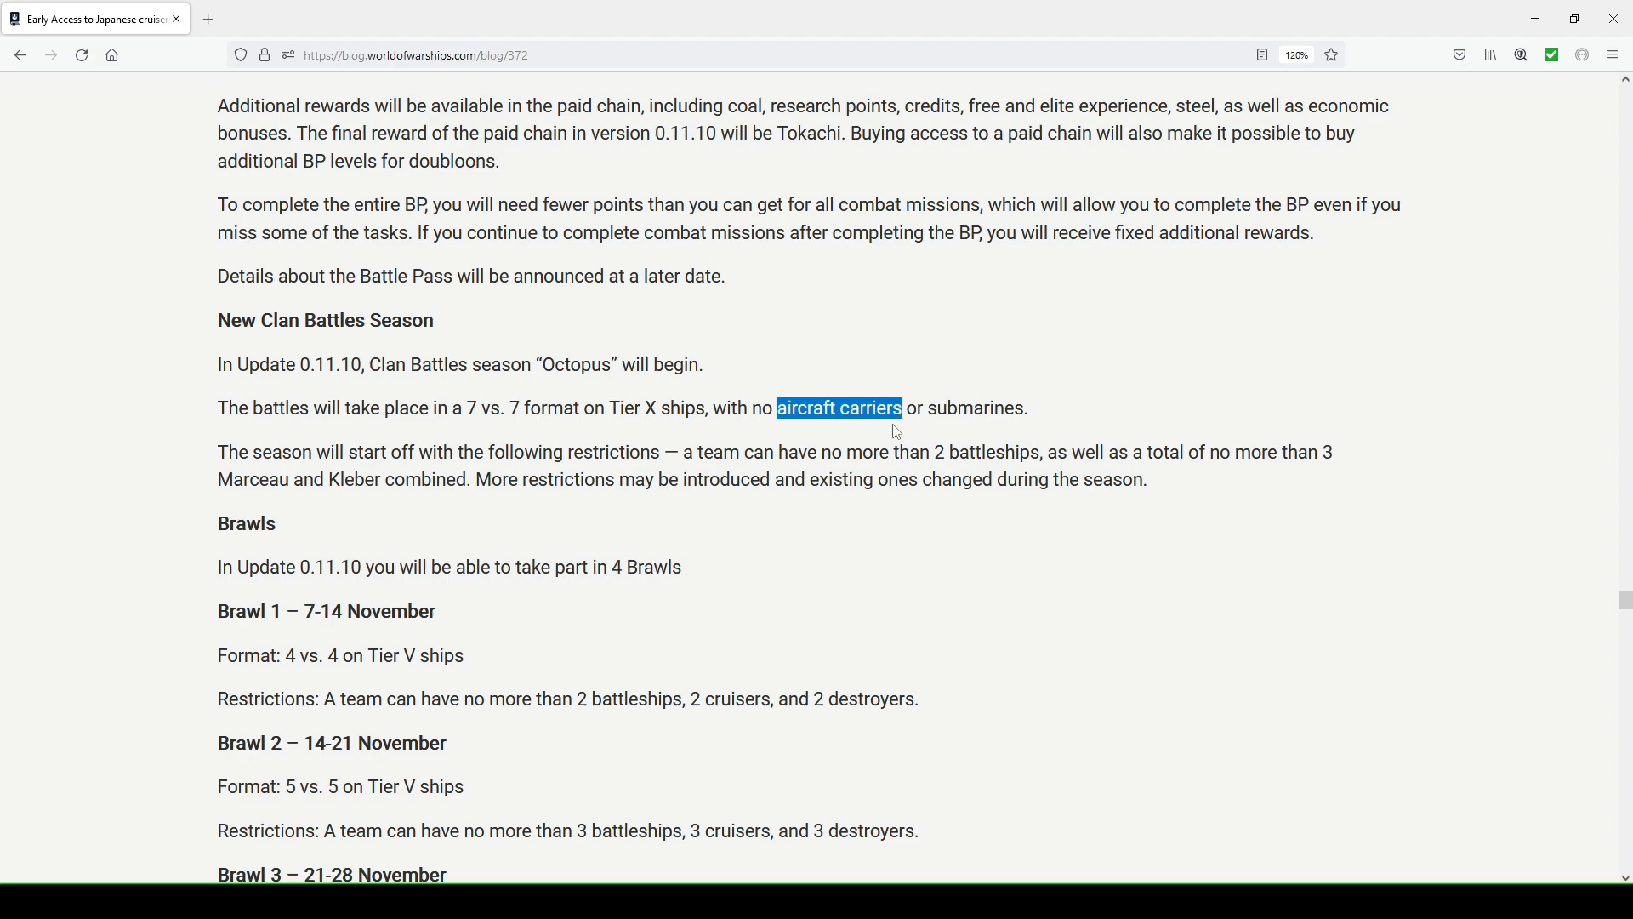
# Highlight the 'no aircraft carriers or submarines' restriction, then clear the selection
pyautogui.click(909, 407)
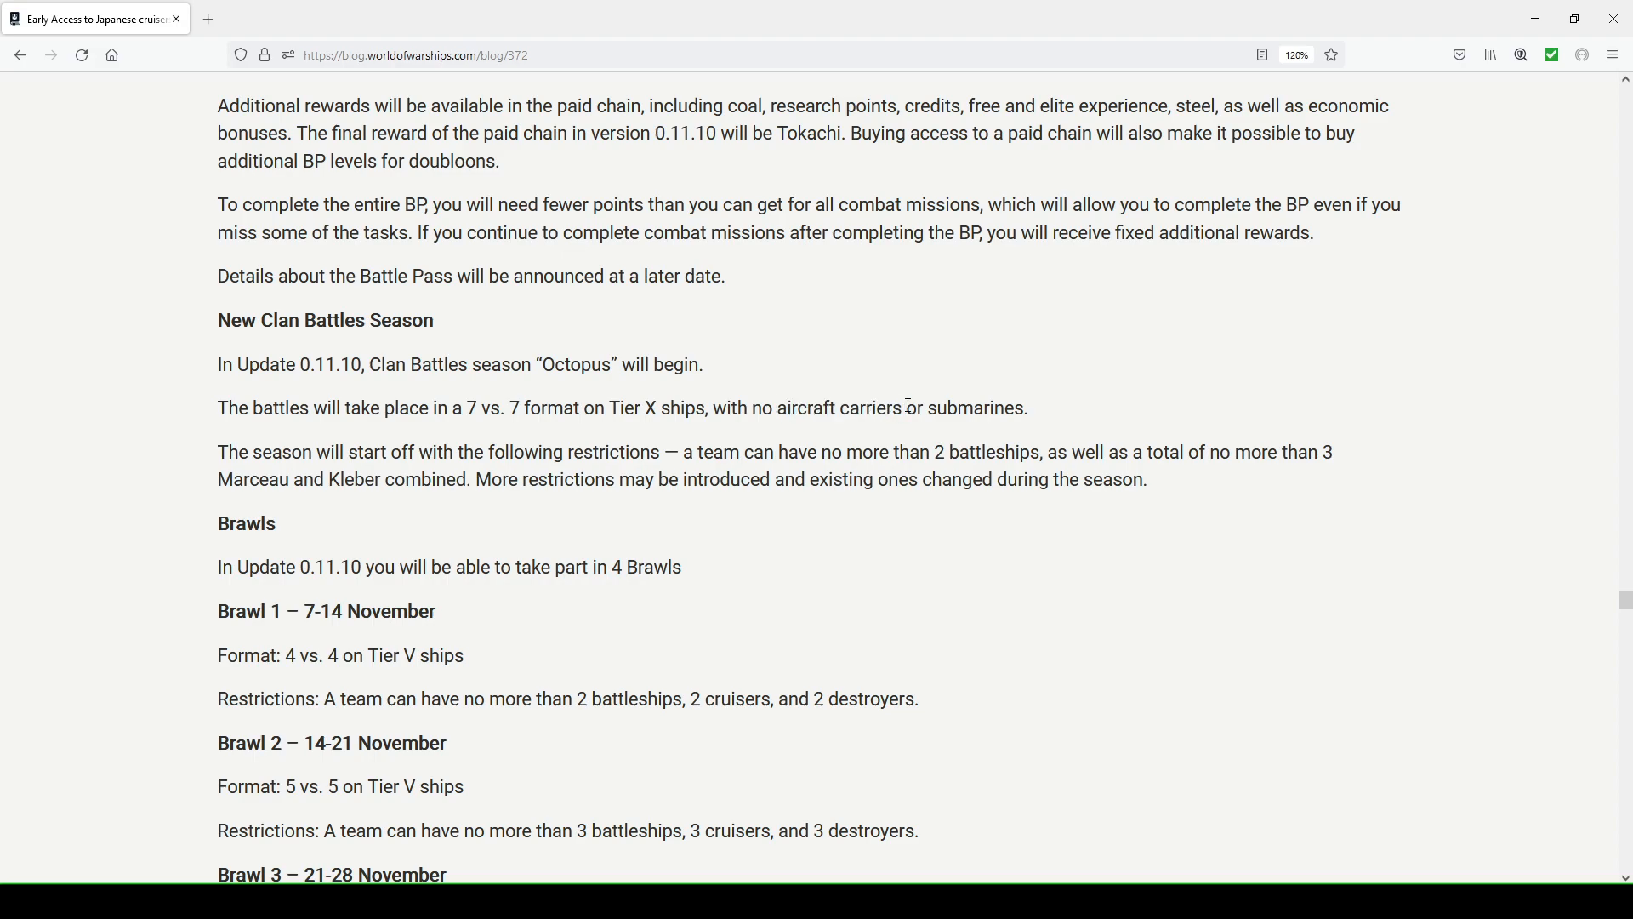
pyautogui.doubleClick(839, 406)
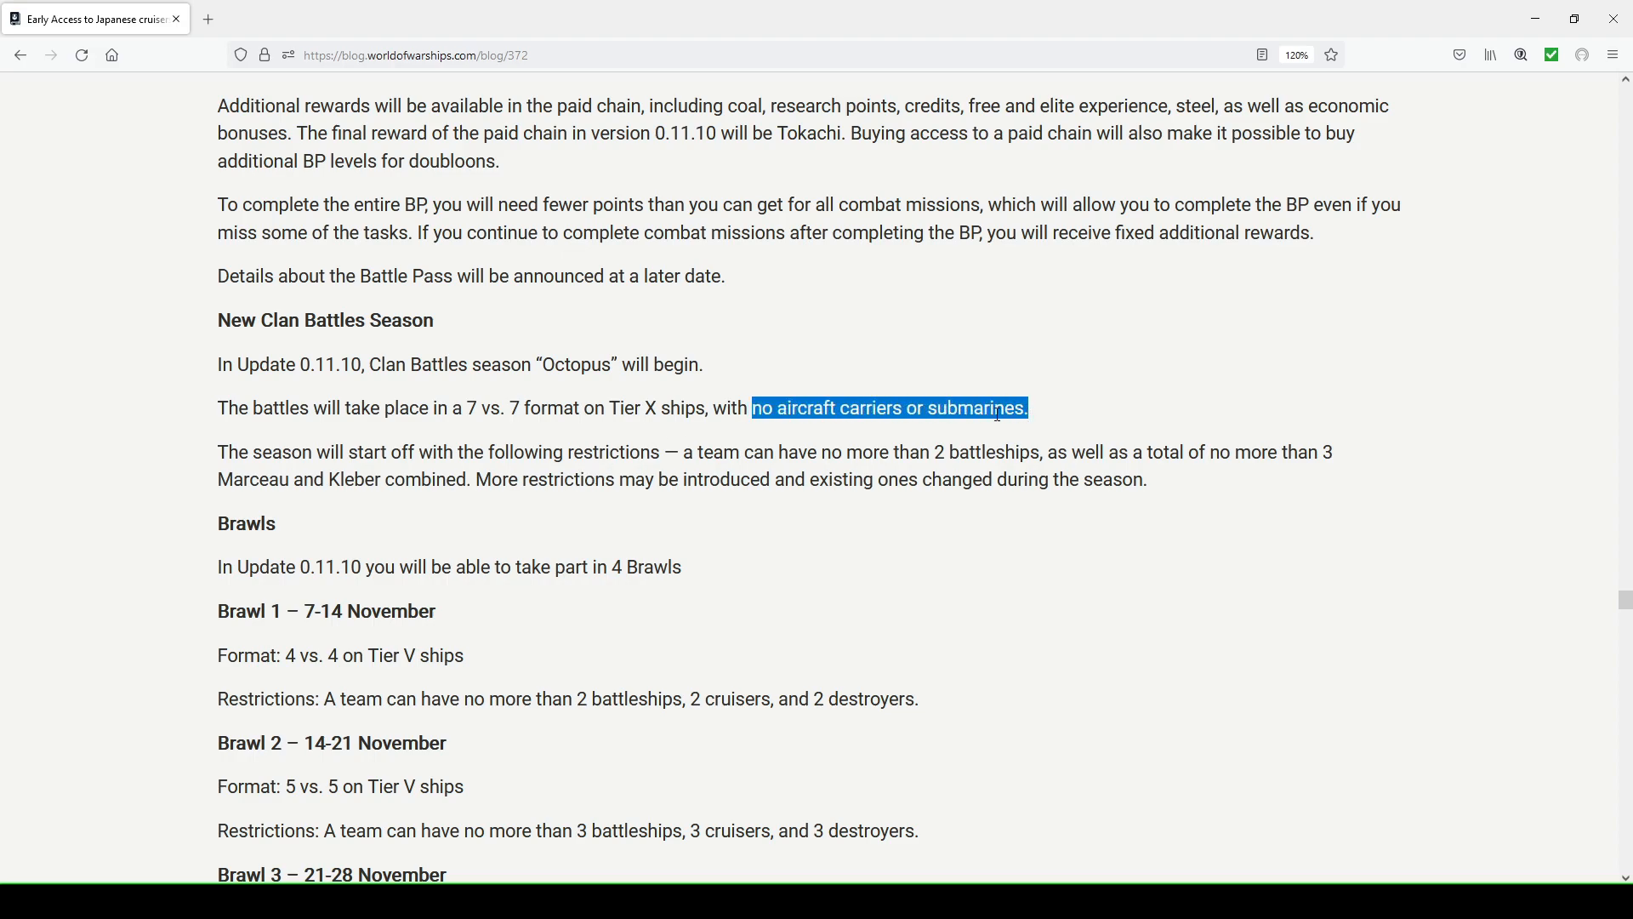
pyautogui.doubleClick(854, 407)
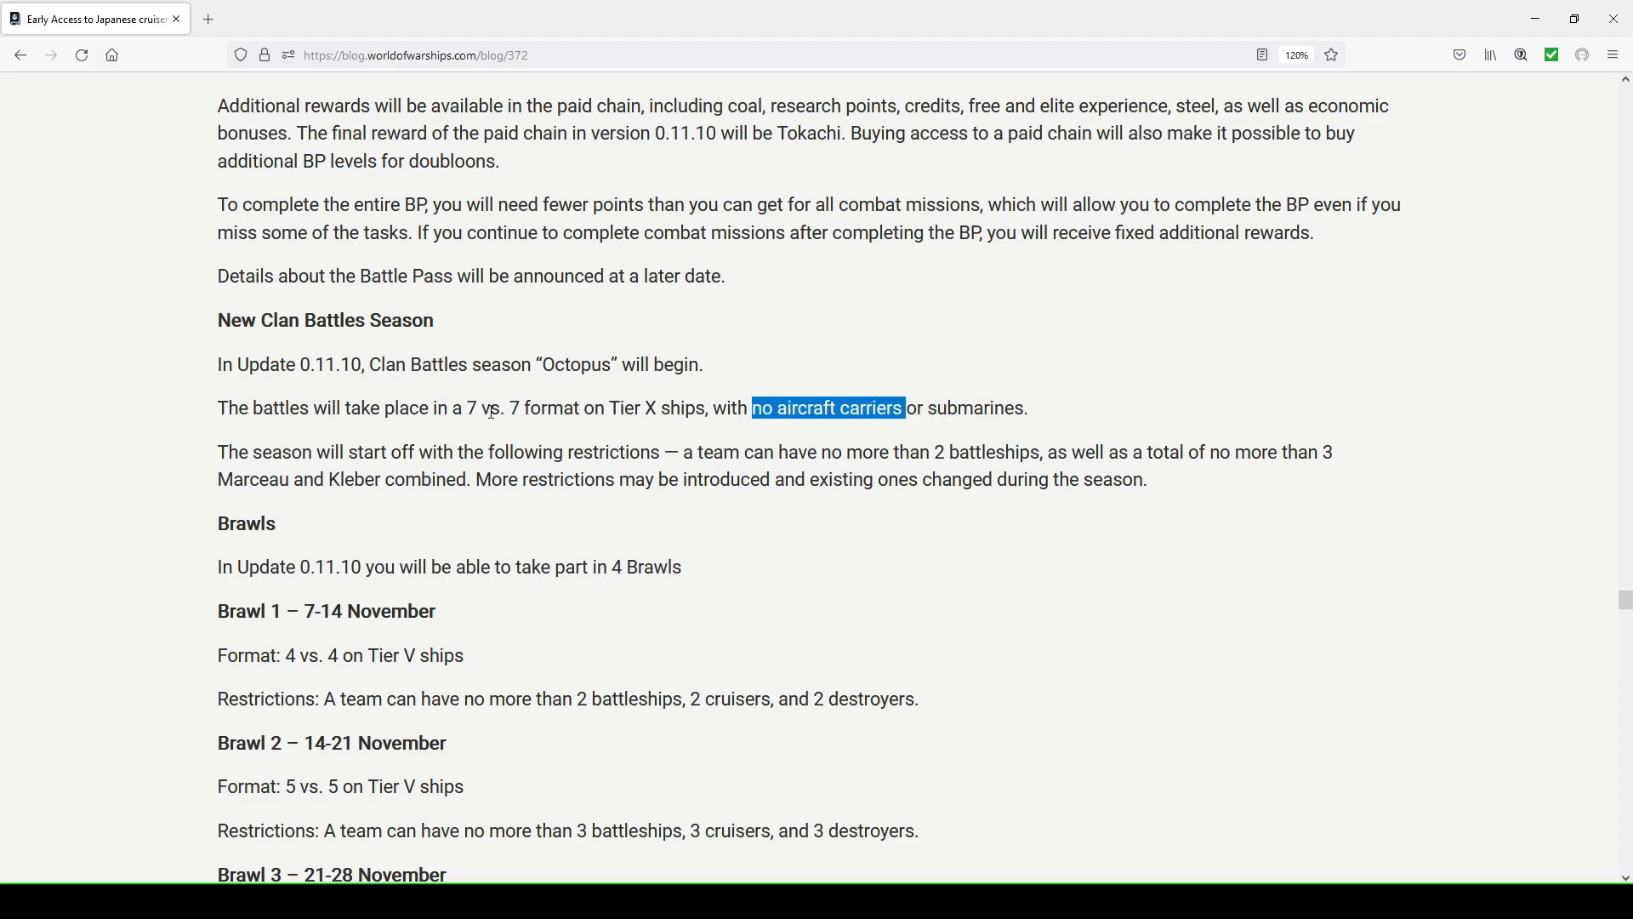
pyautogui.click(440, 477)
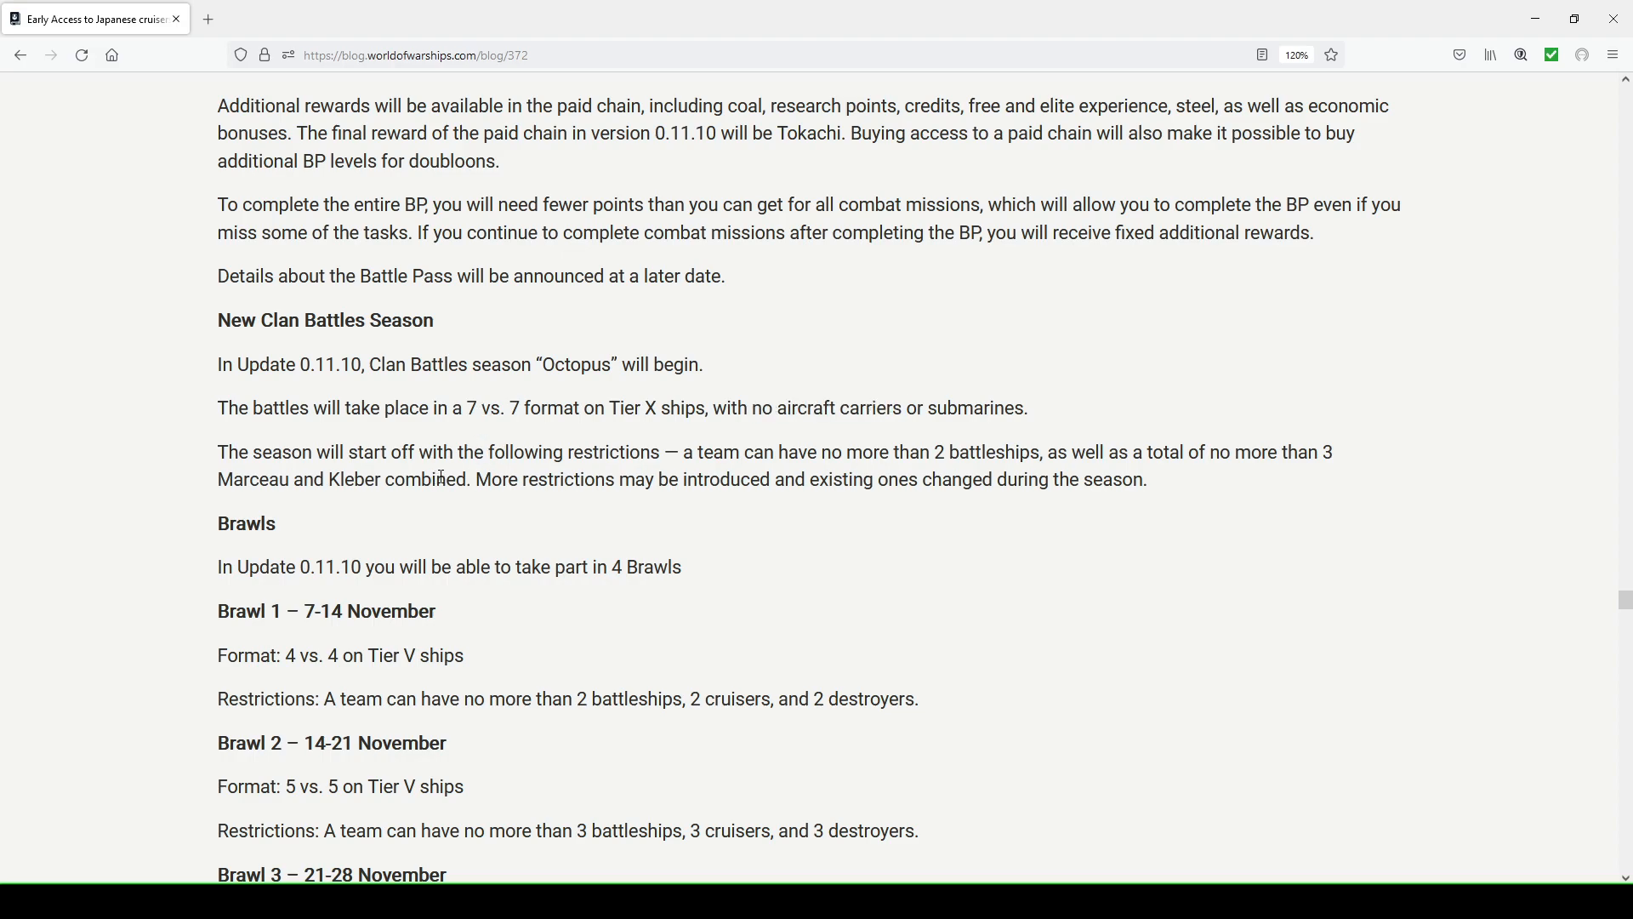
pyautogui.moveTo(898, 443)
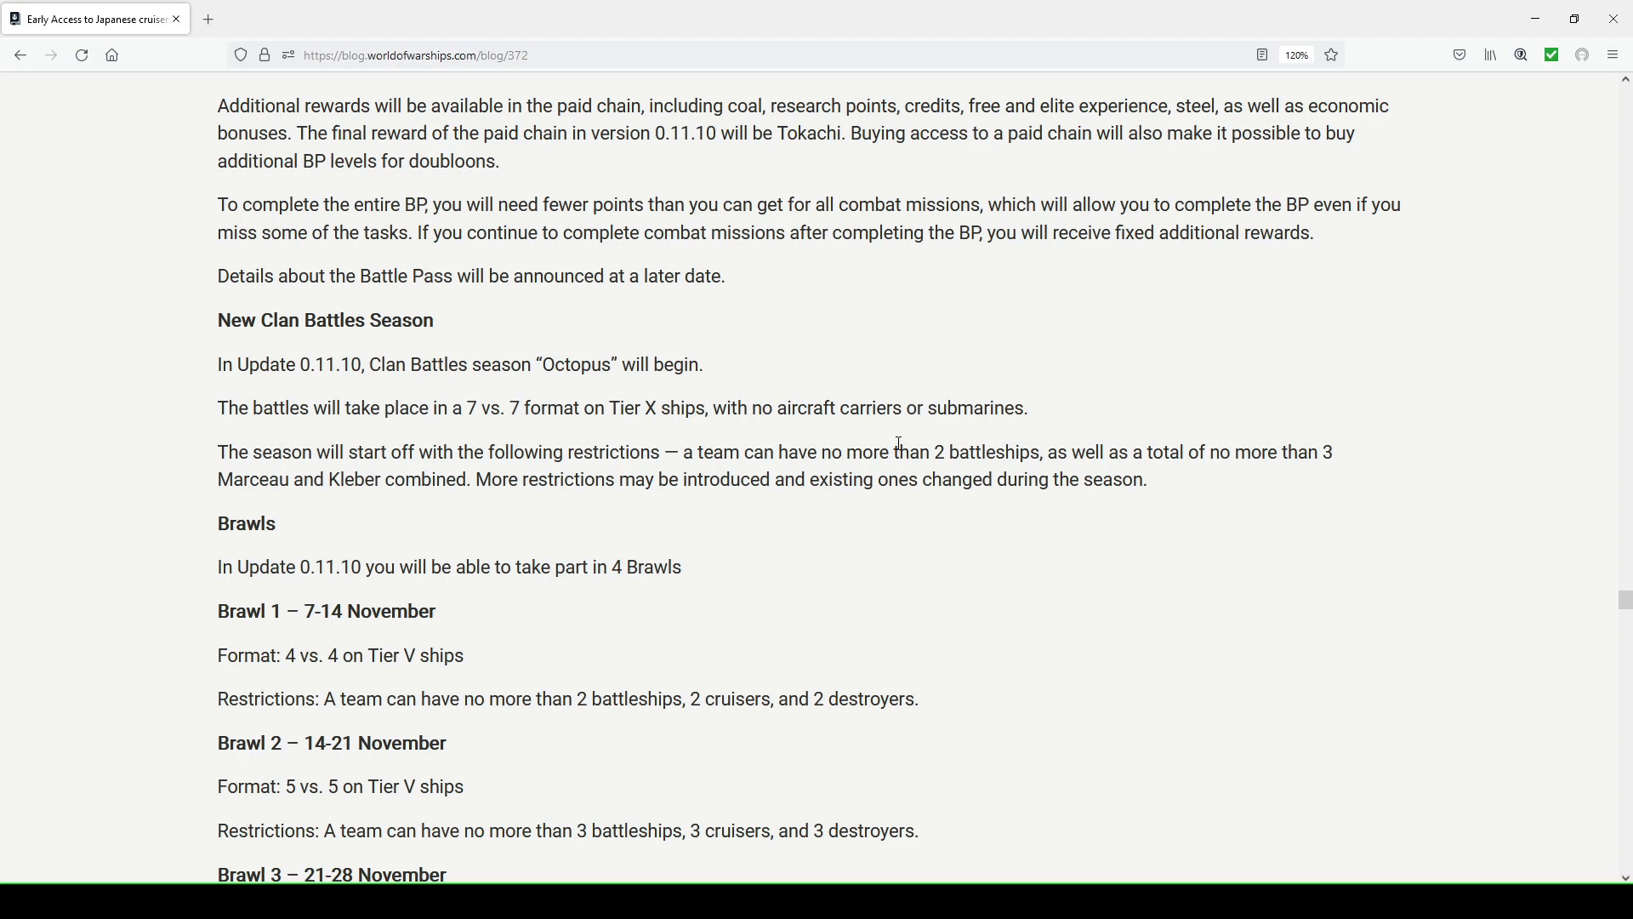
pyautogui.moveTo(474, 524)
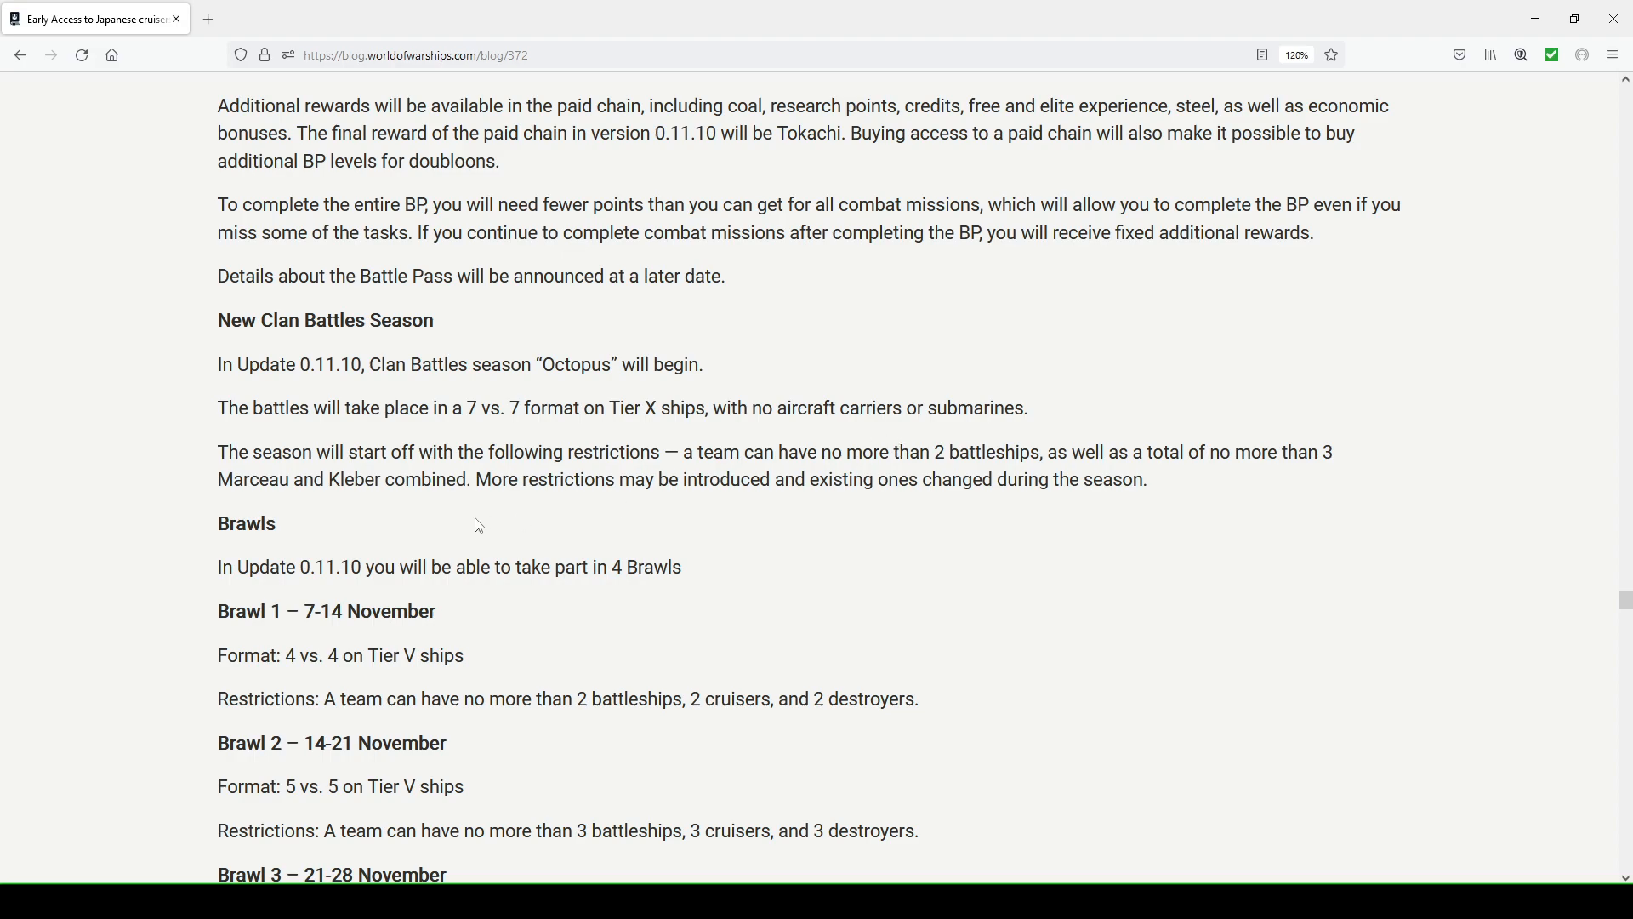
pyautogui.moveTo(422, 500)
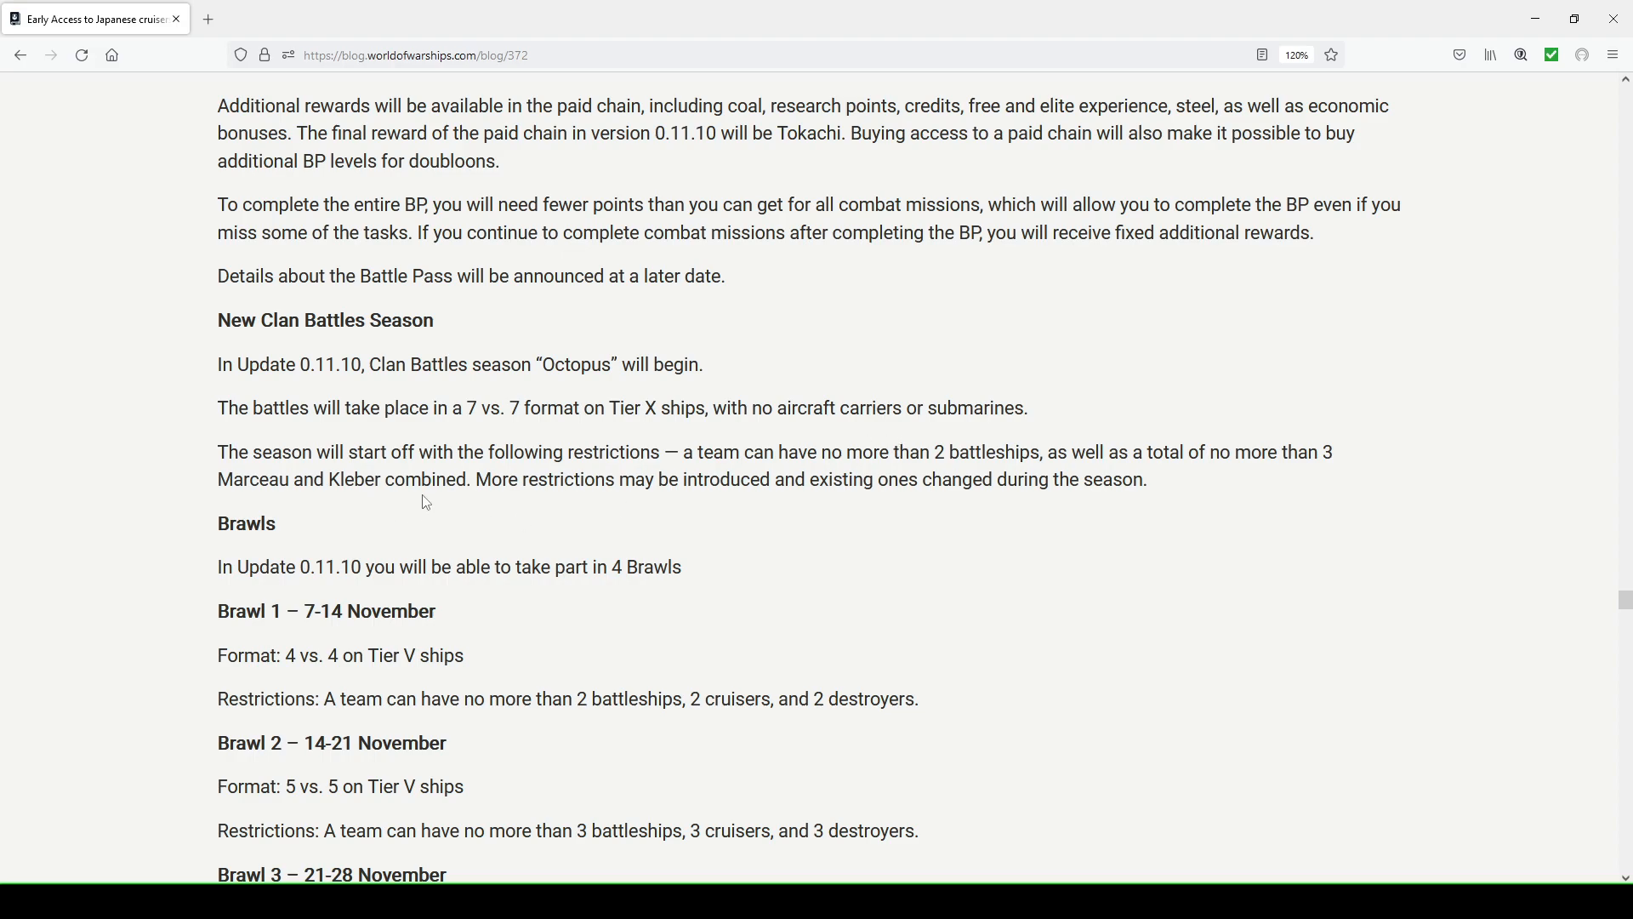
pyautogui.moveTo(776, 499)
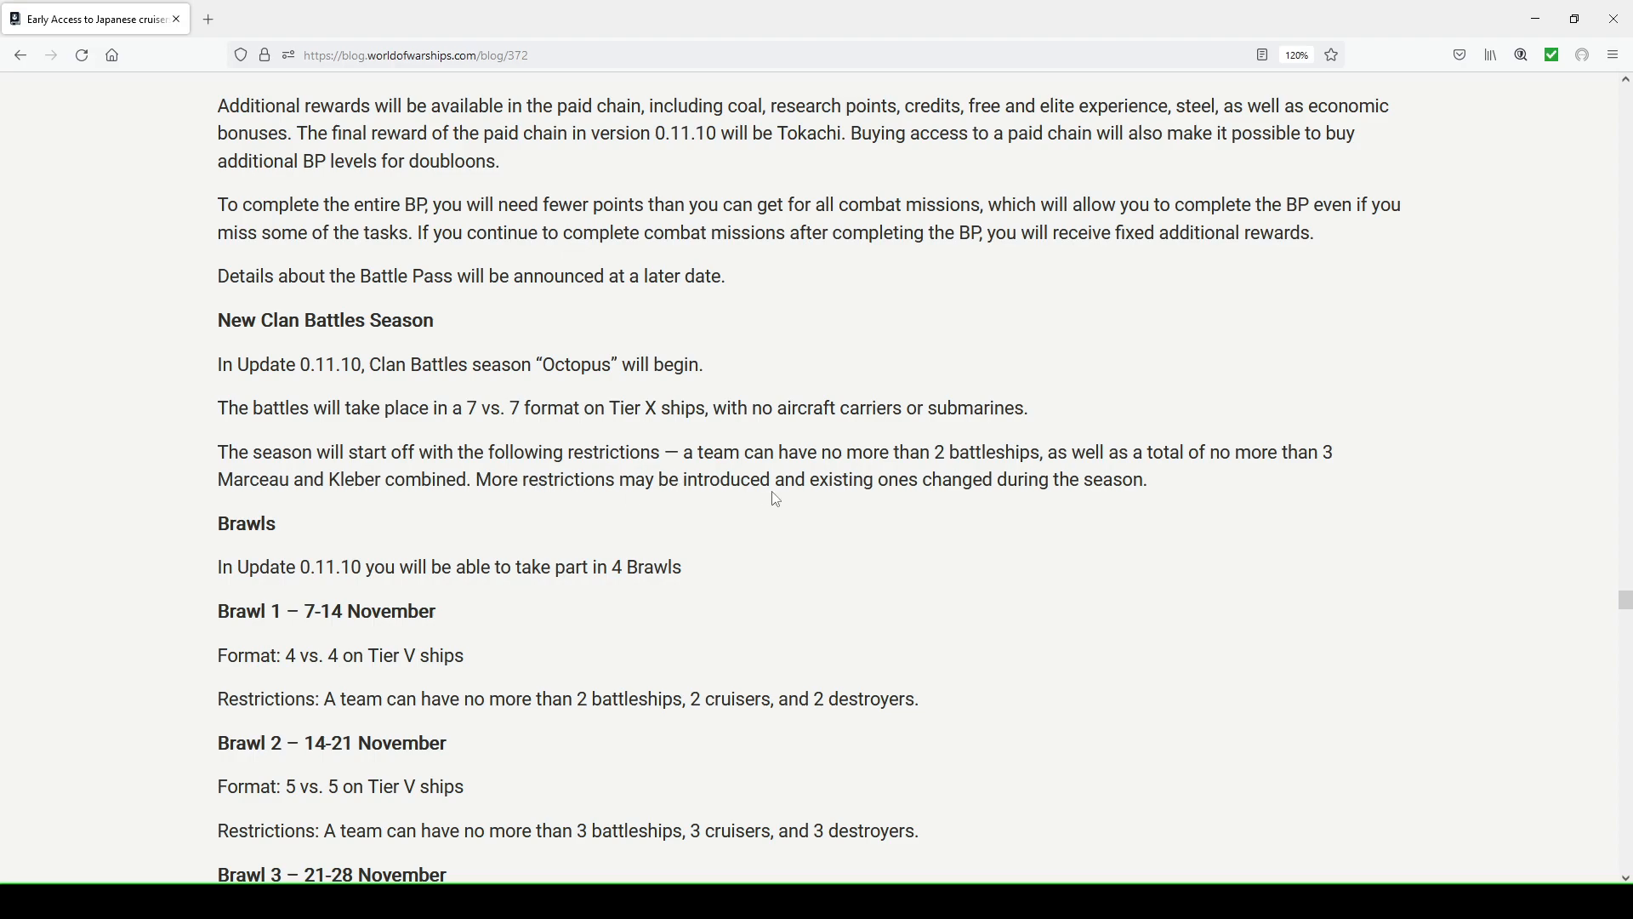
pyautogui.moveTo(1125, 469)
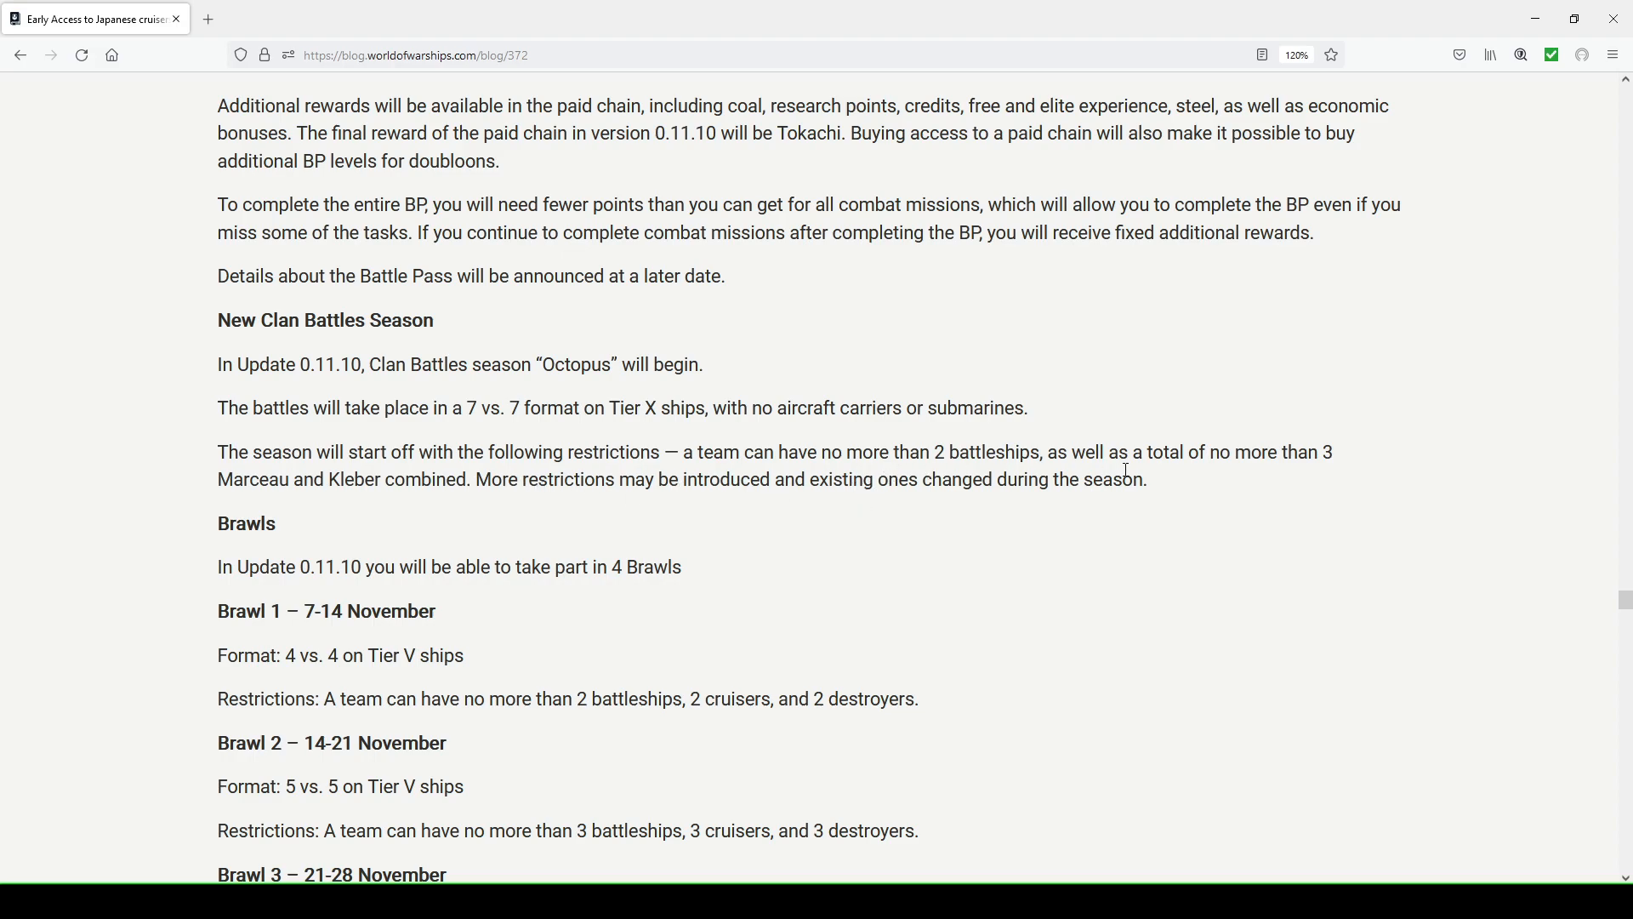
pyautogui.moveTo(936, 458)
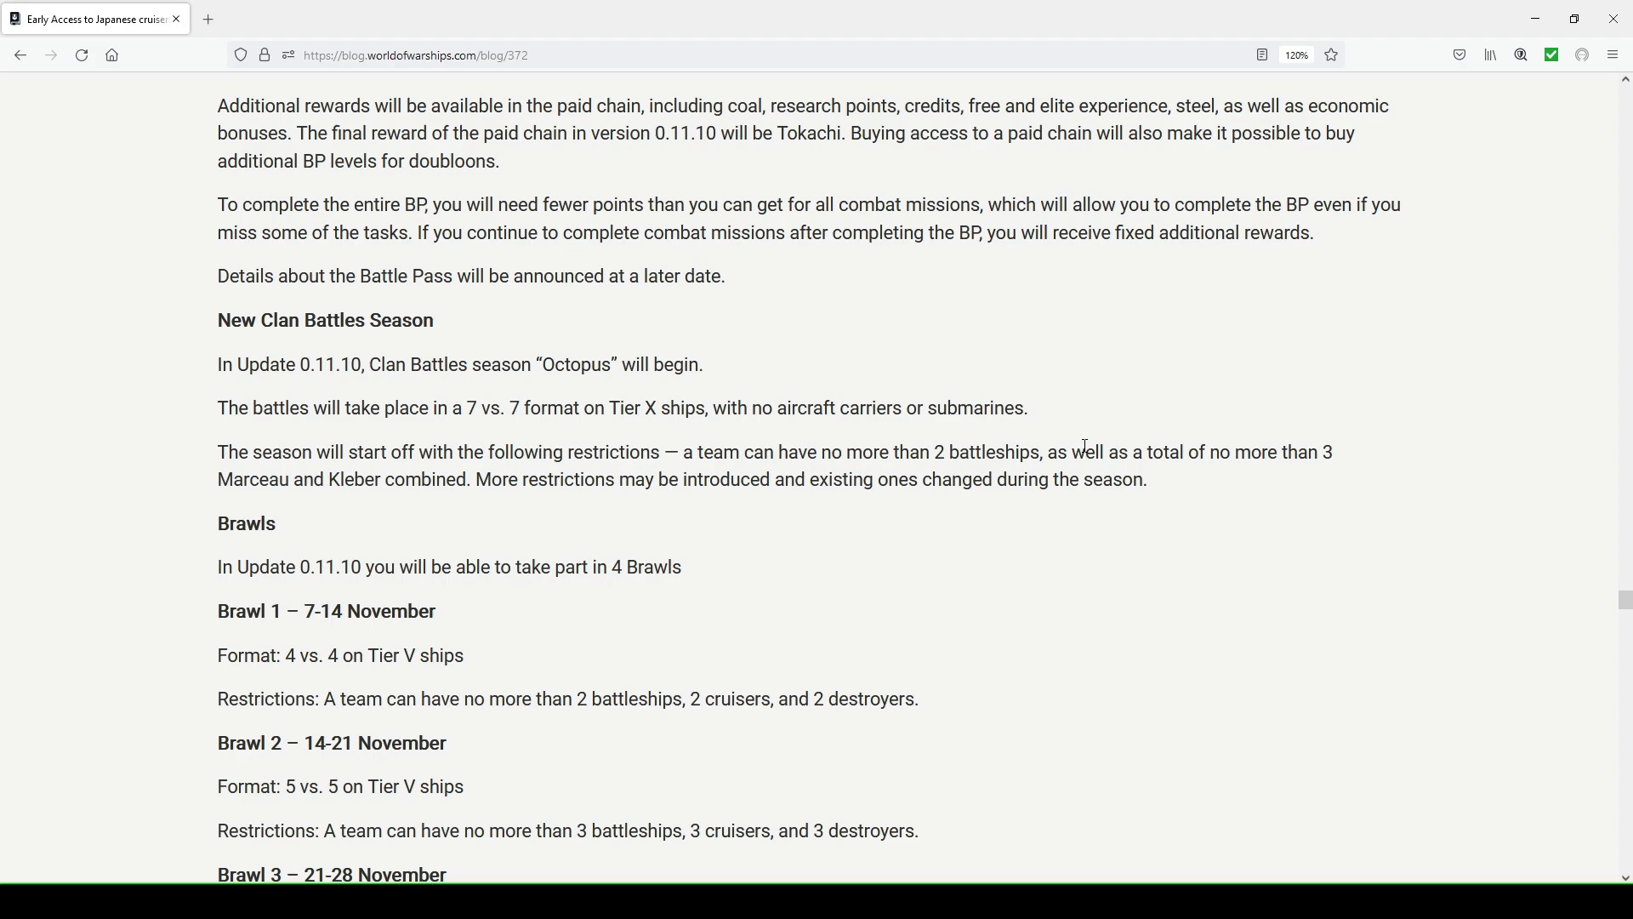
pyautogui.moveTo(670, 473)
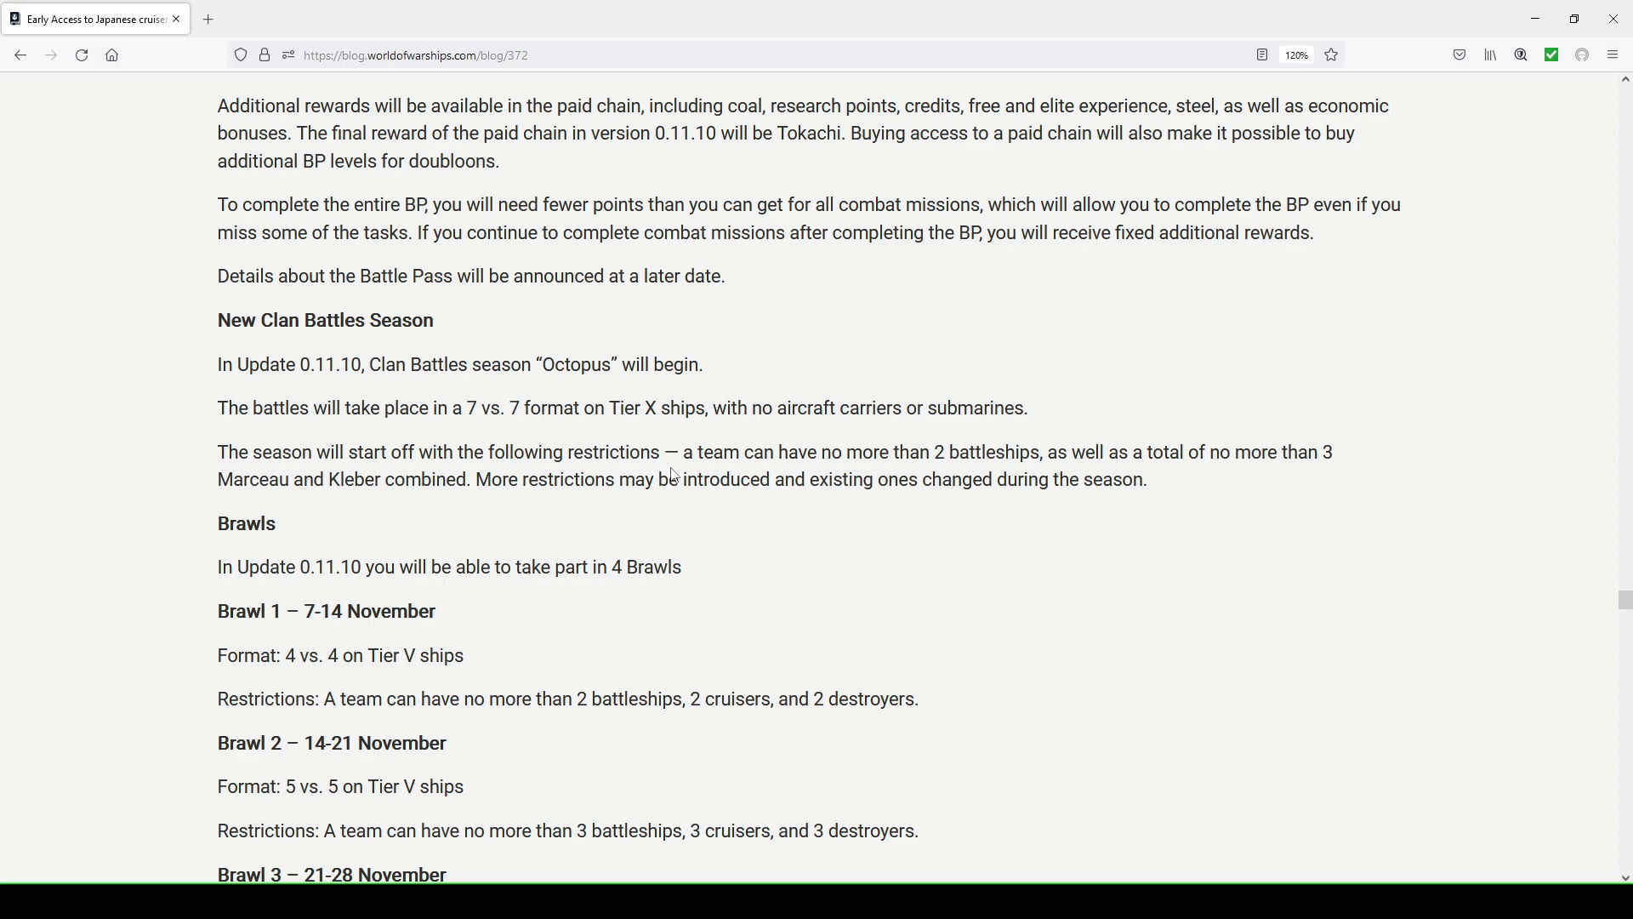
# Scroll through the four Brawls' formats down to the Black Friday heading
pyautogui.scroll(-3)
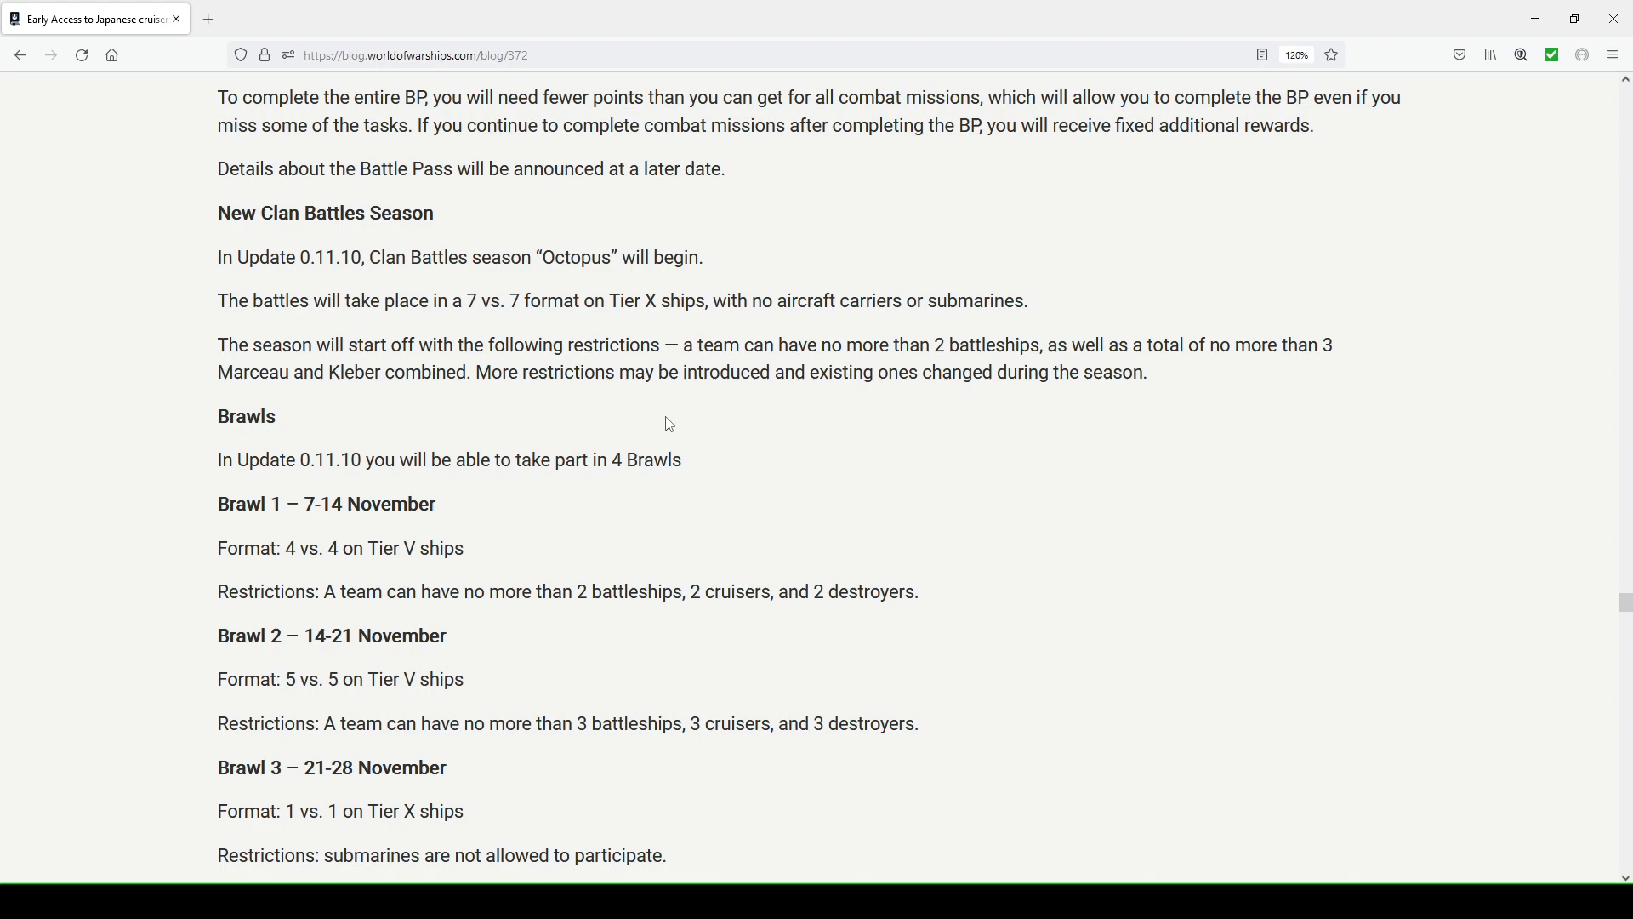
pyautogui.moveTo(585, 400)
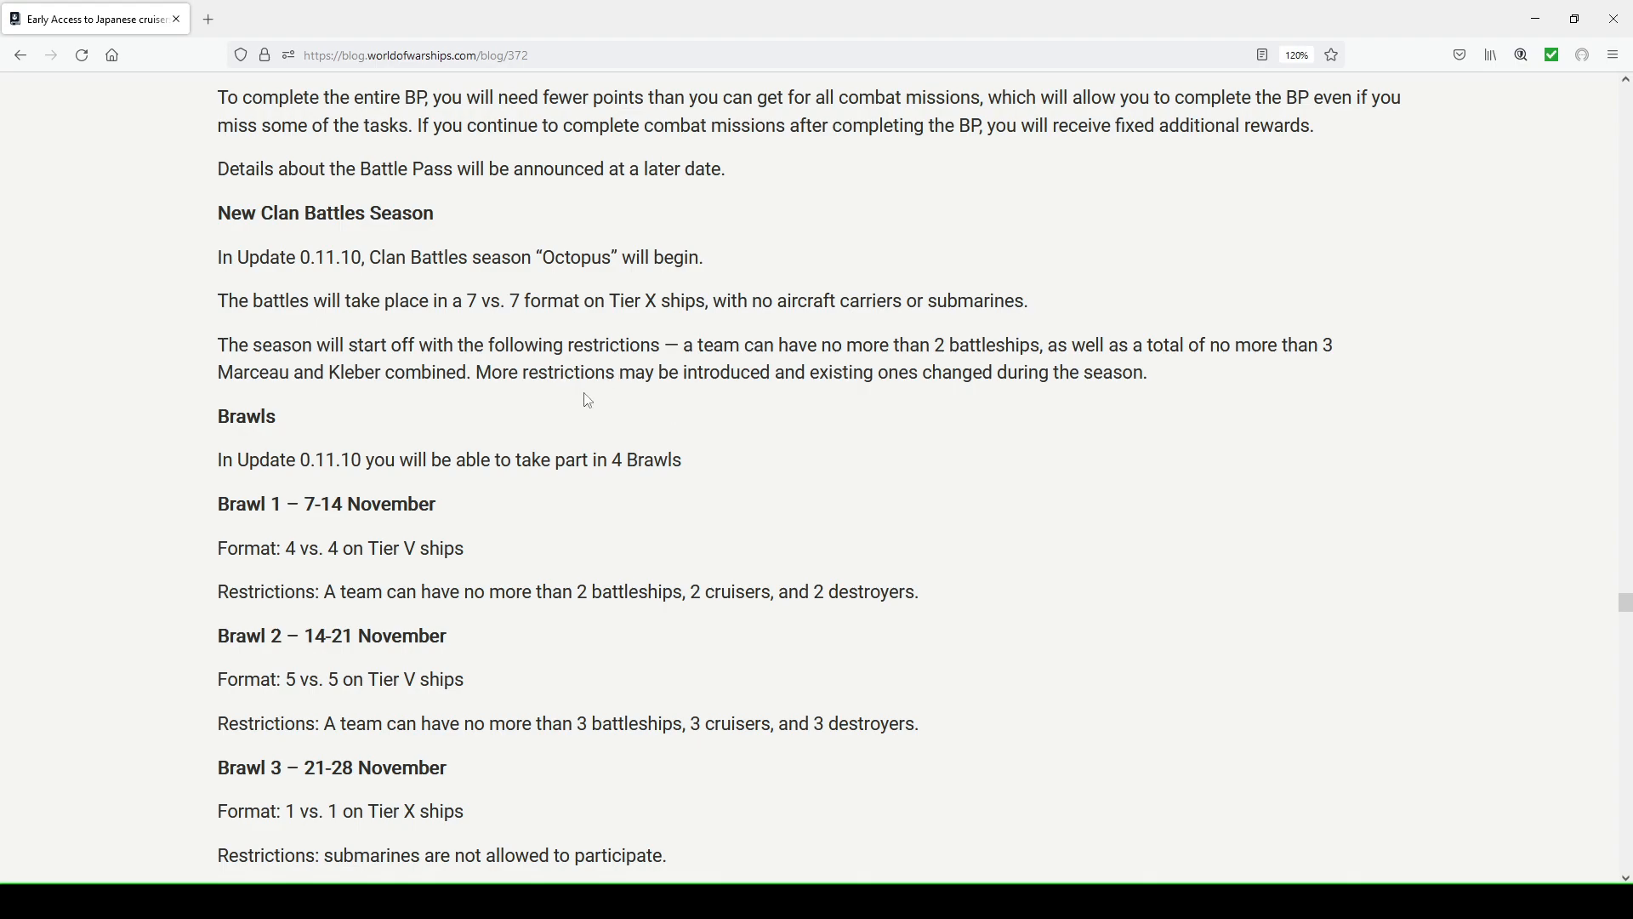
pyautogui.scroll(-3)
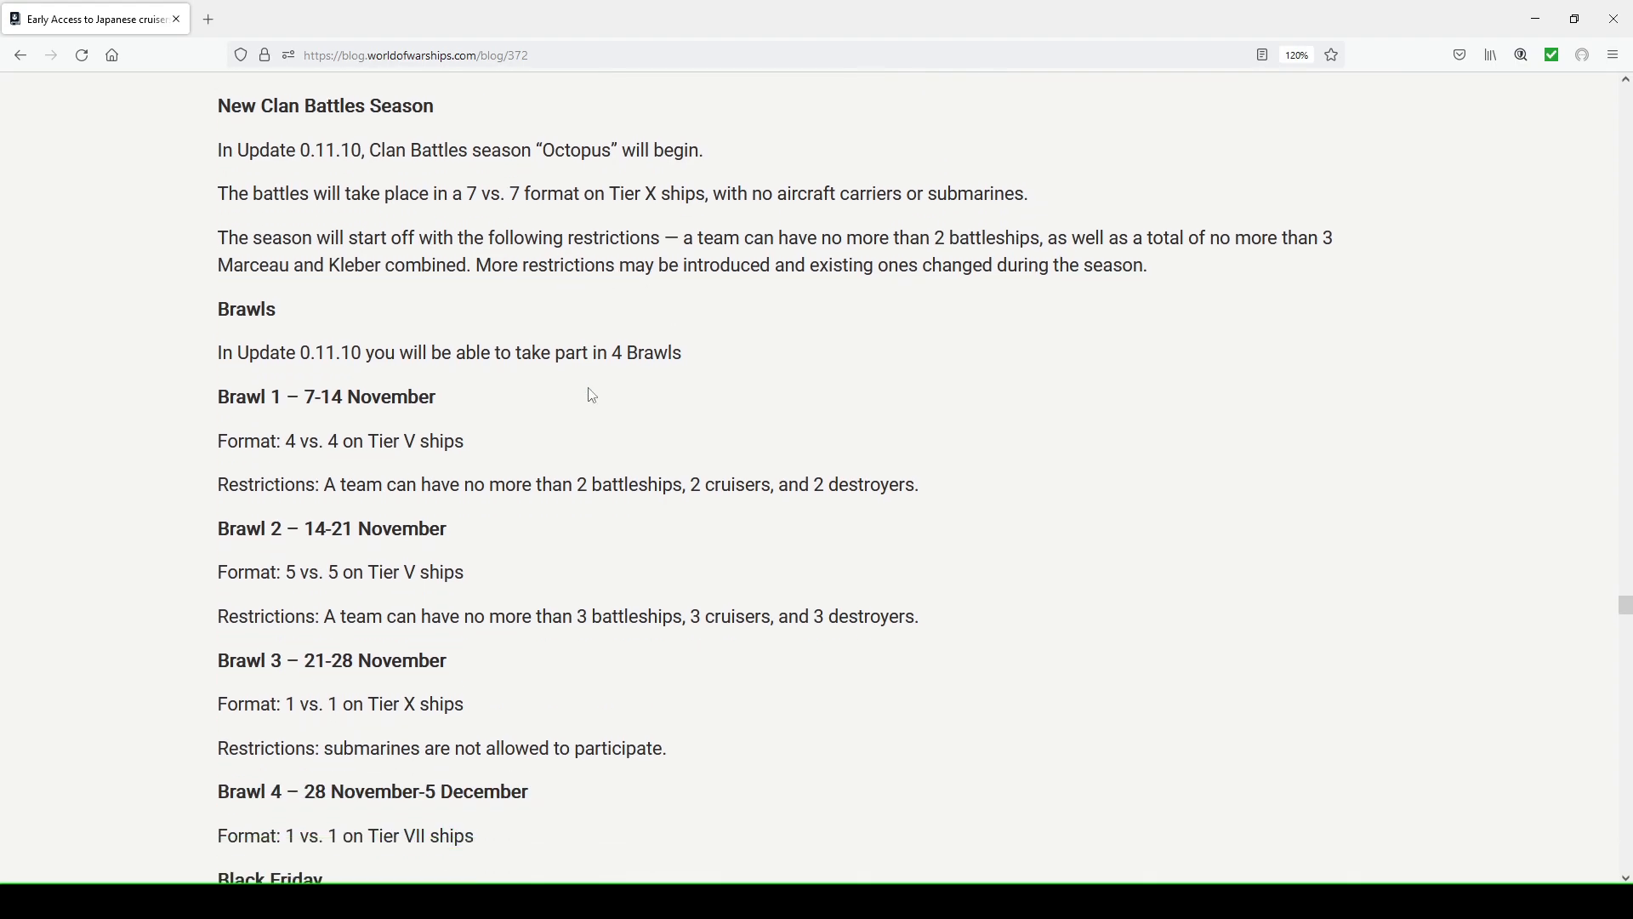
pyautogui.scroll(-3)
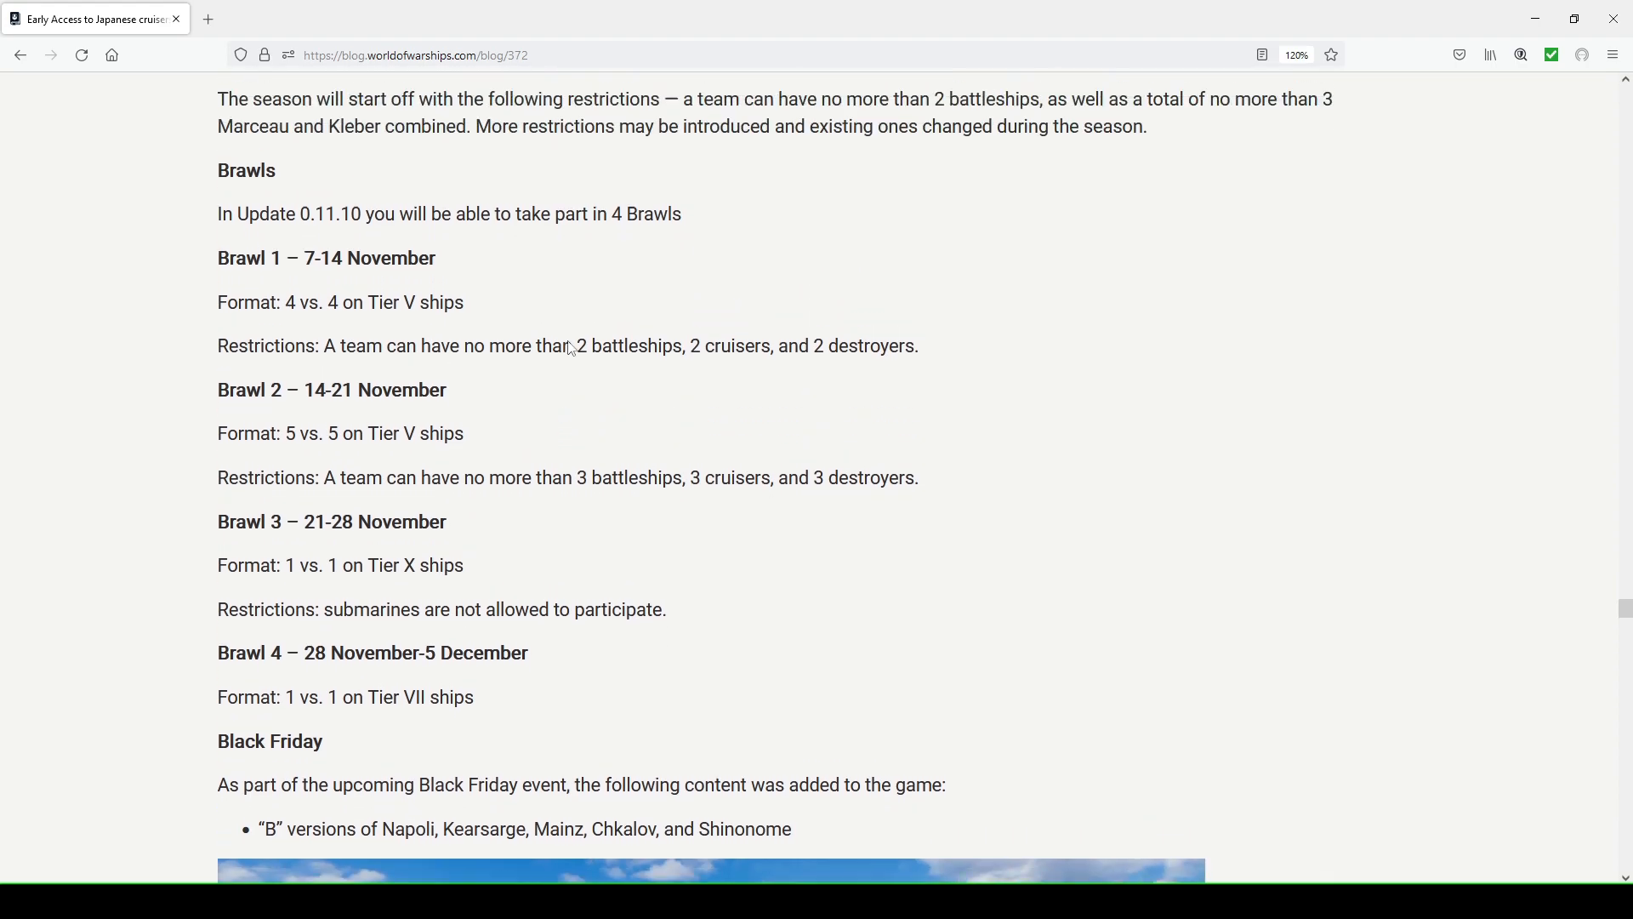
pyautogui.scroll(3)
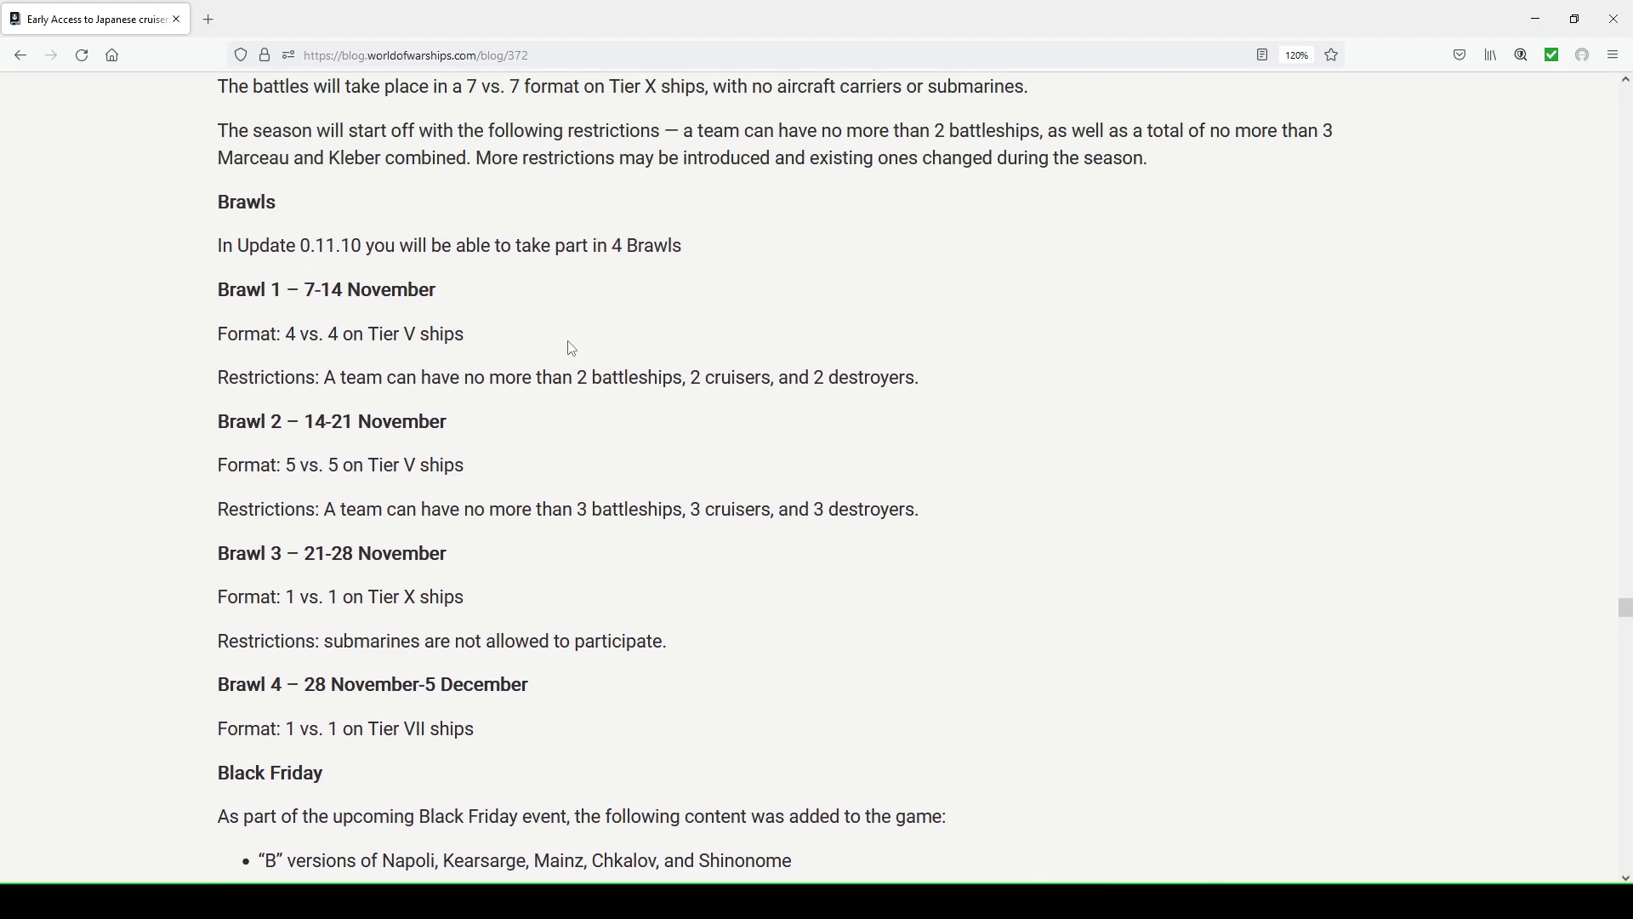
pyautogui.moveTo(480, 342)
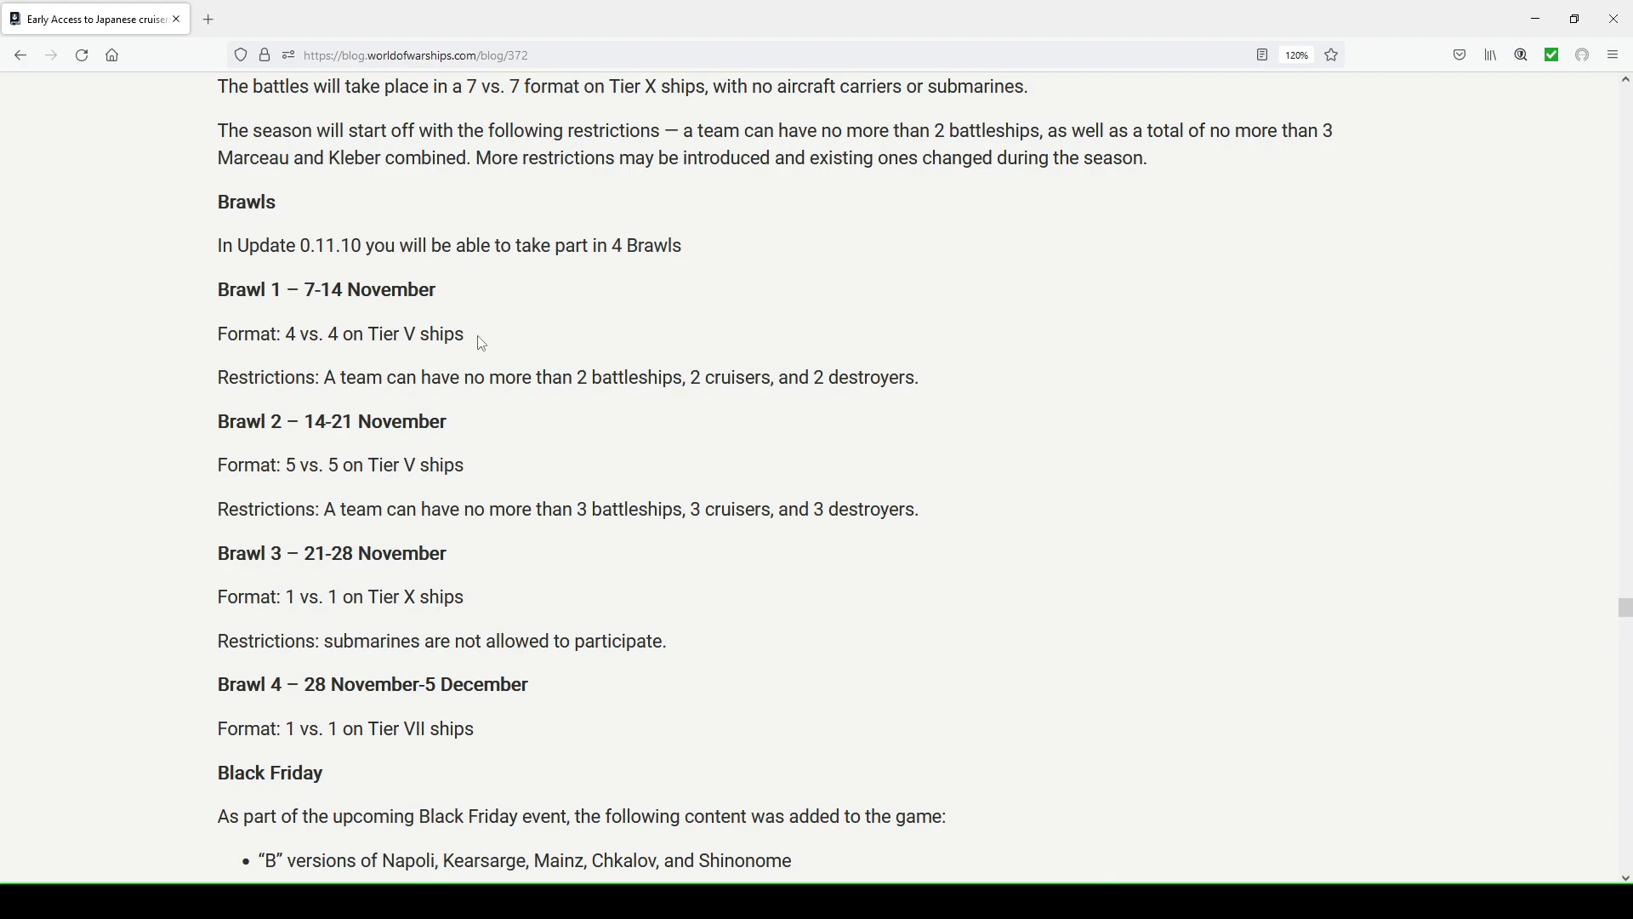
pyautogui.moveTo(904, 340)
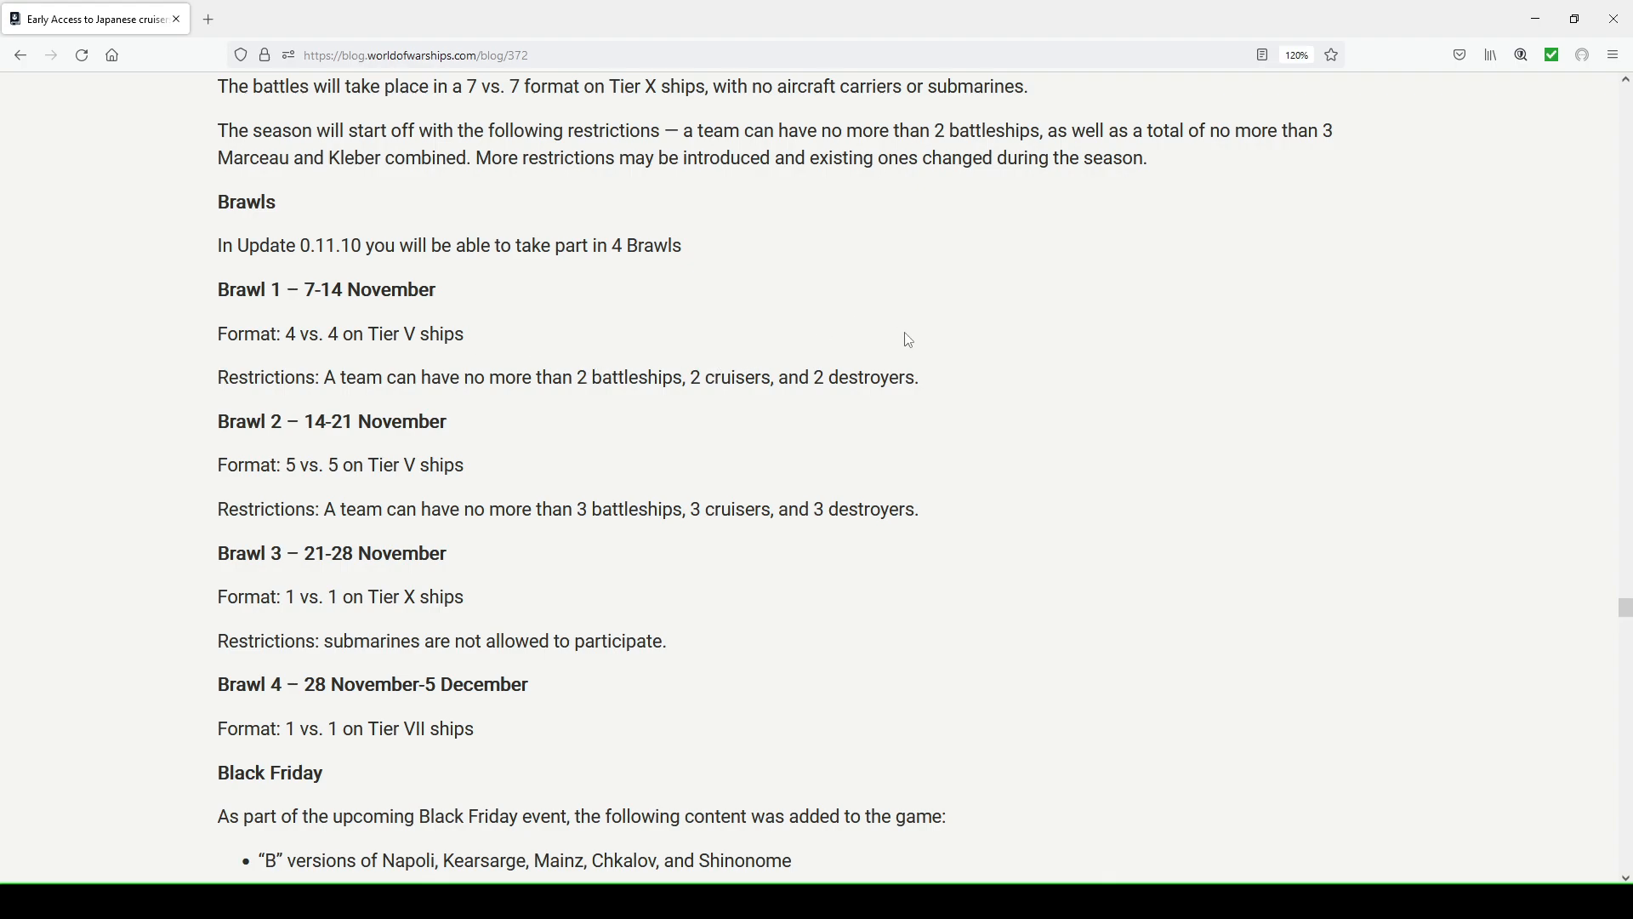
pyautogui.moveTo(299, 471)
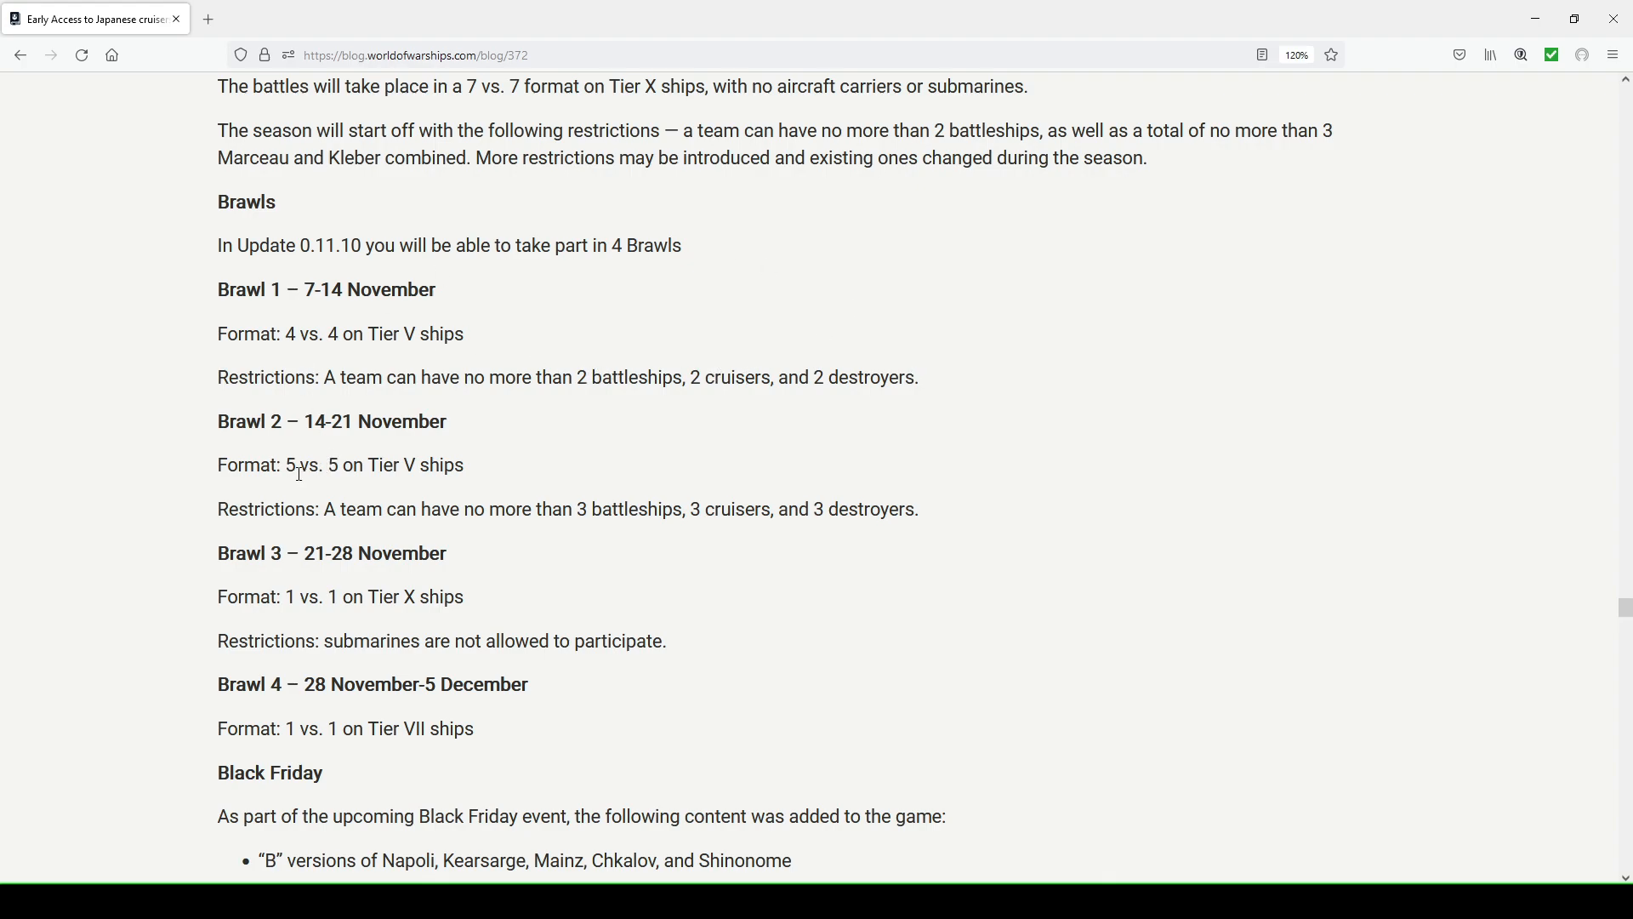
pyautogui.moveTo(461, 464)
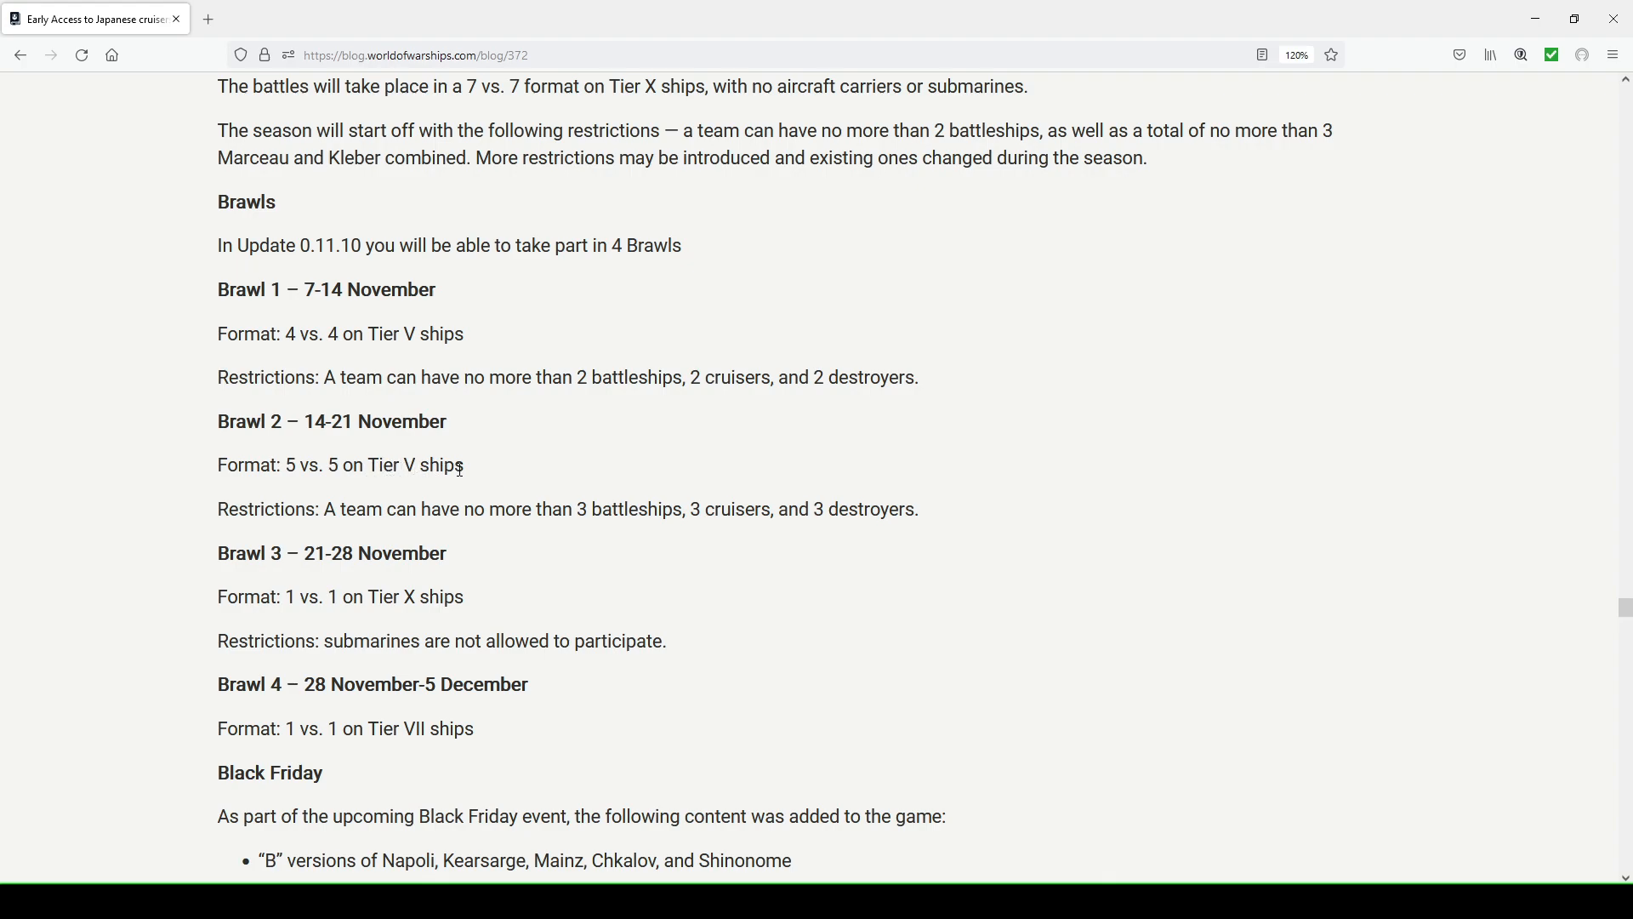
pyautogui.moveTo(813, 453)
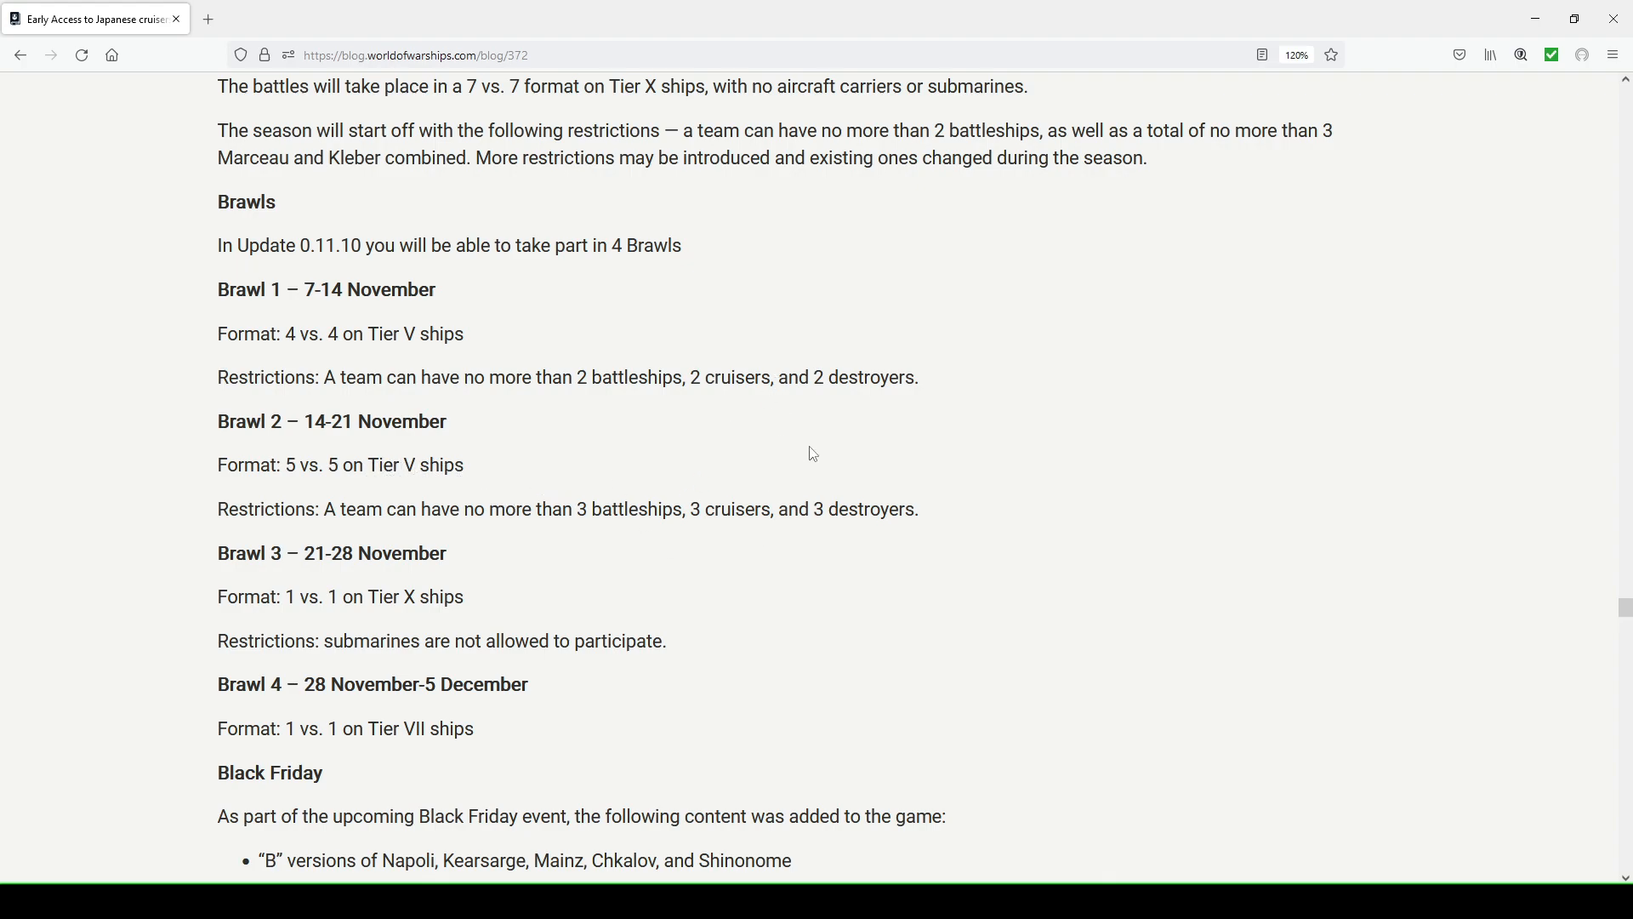
pyautogui.moveTo(880, 504)
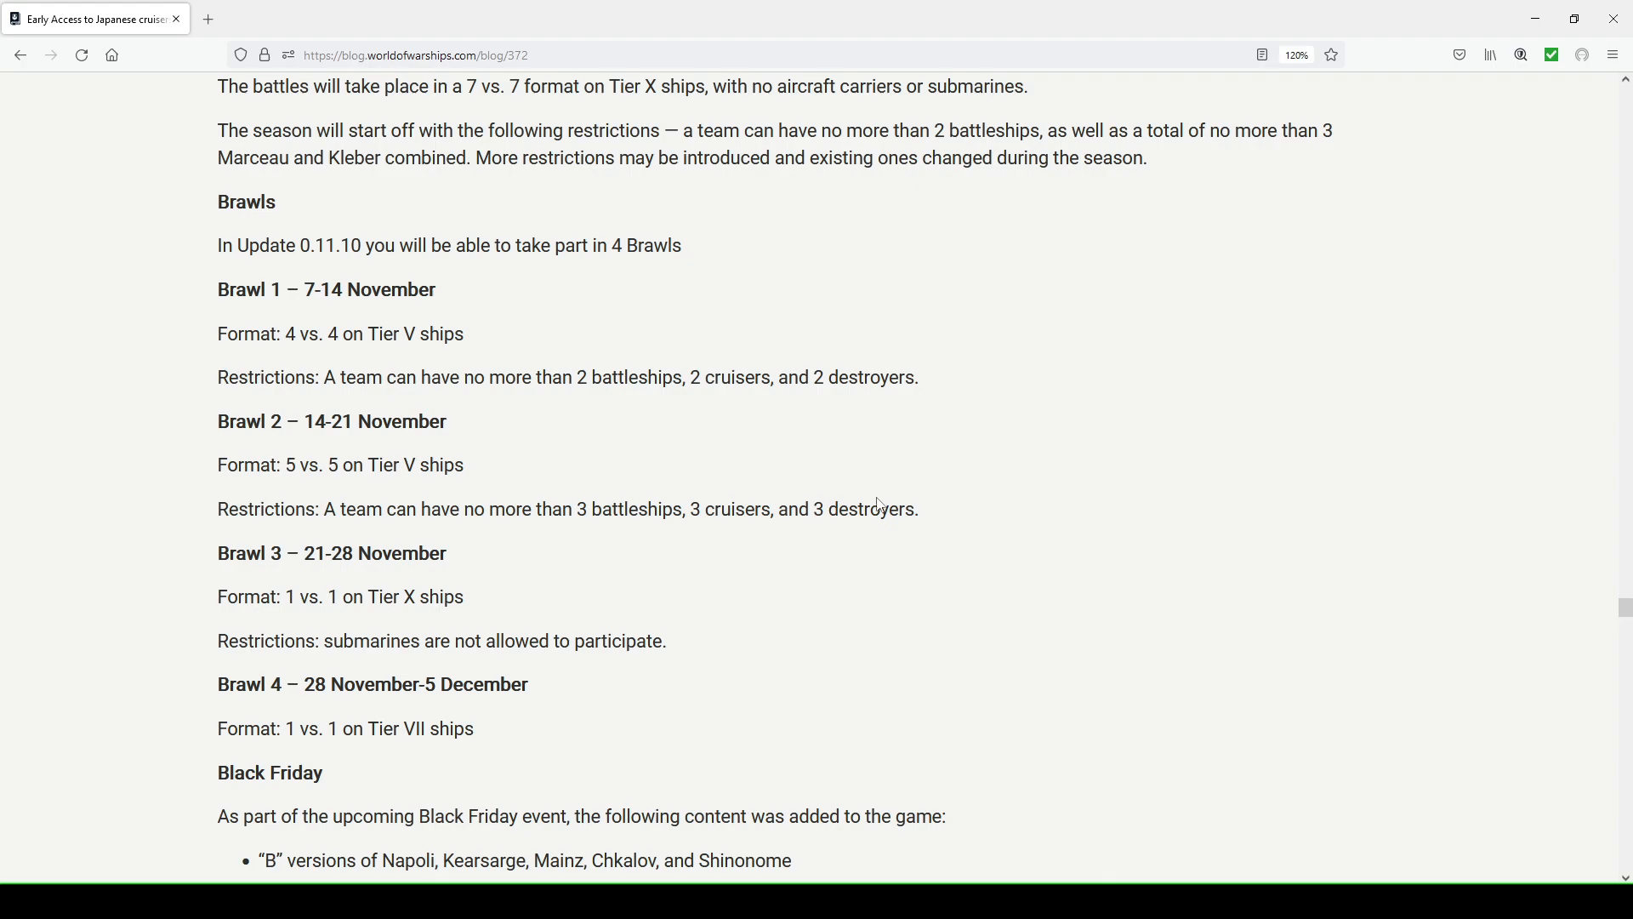
pyautogui.moveTo(667, 500)
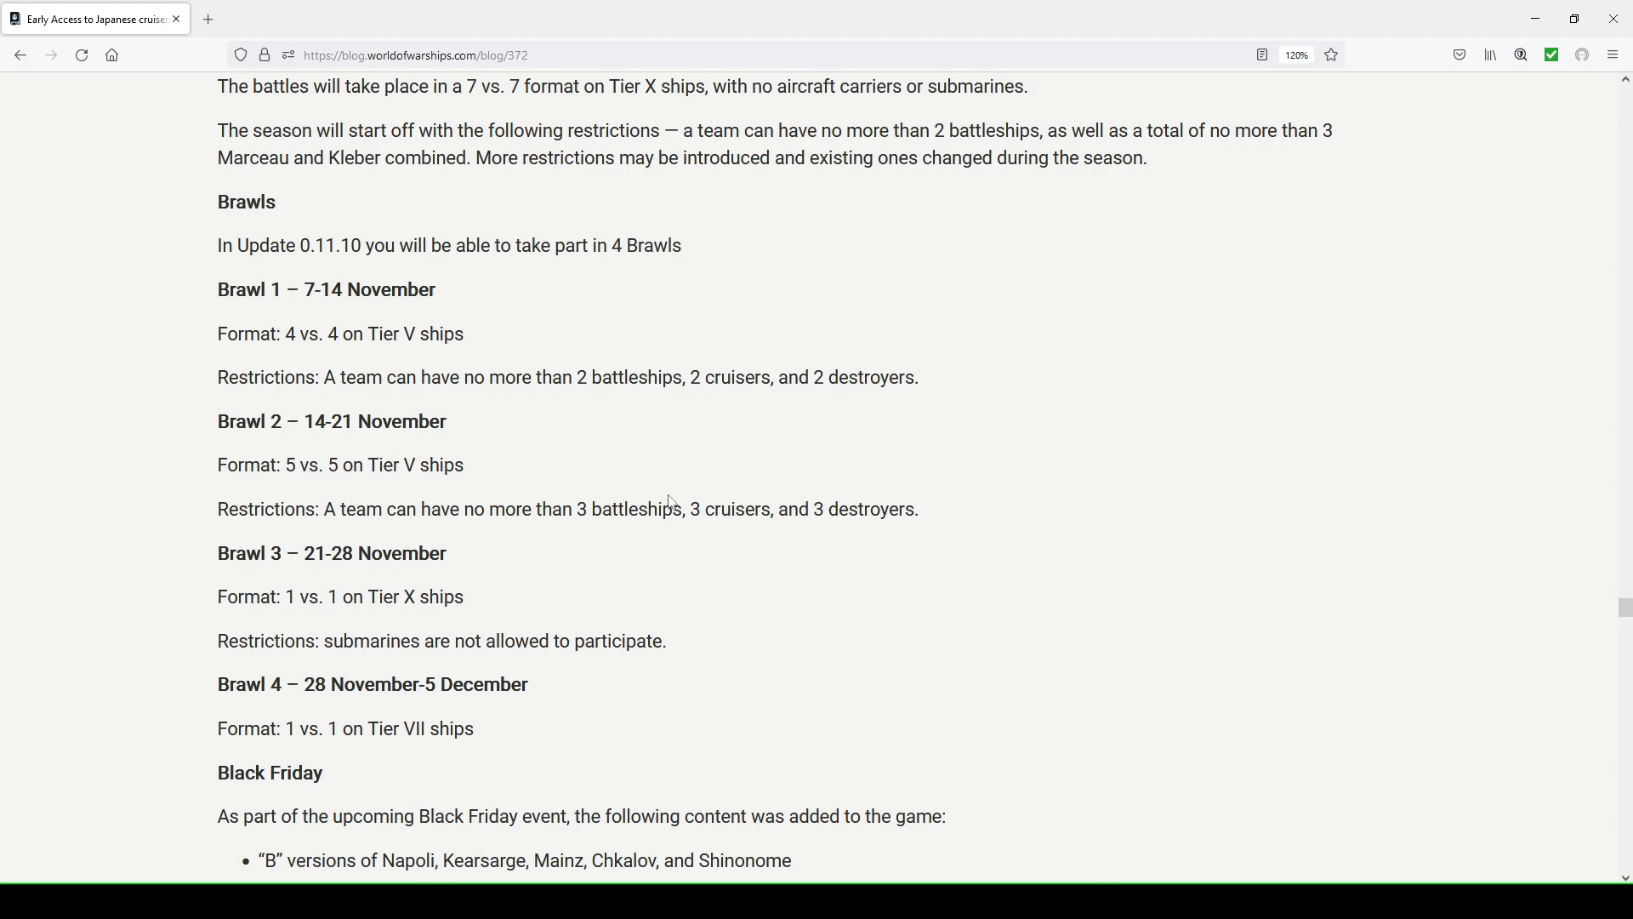
pyautogui.moveTo(456, 354)
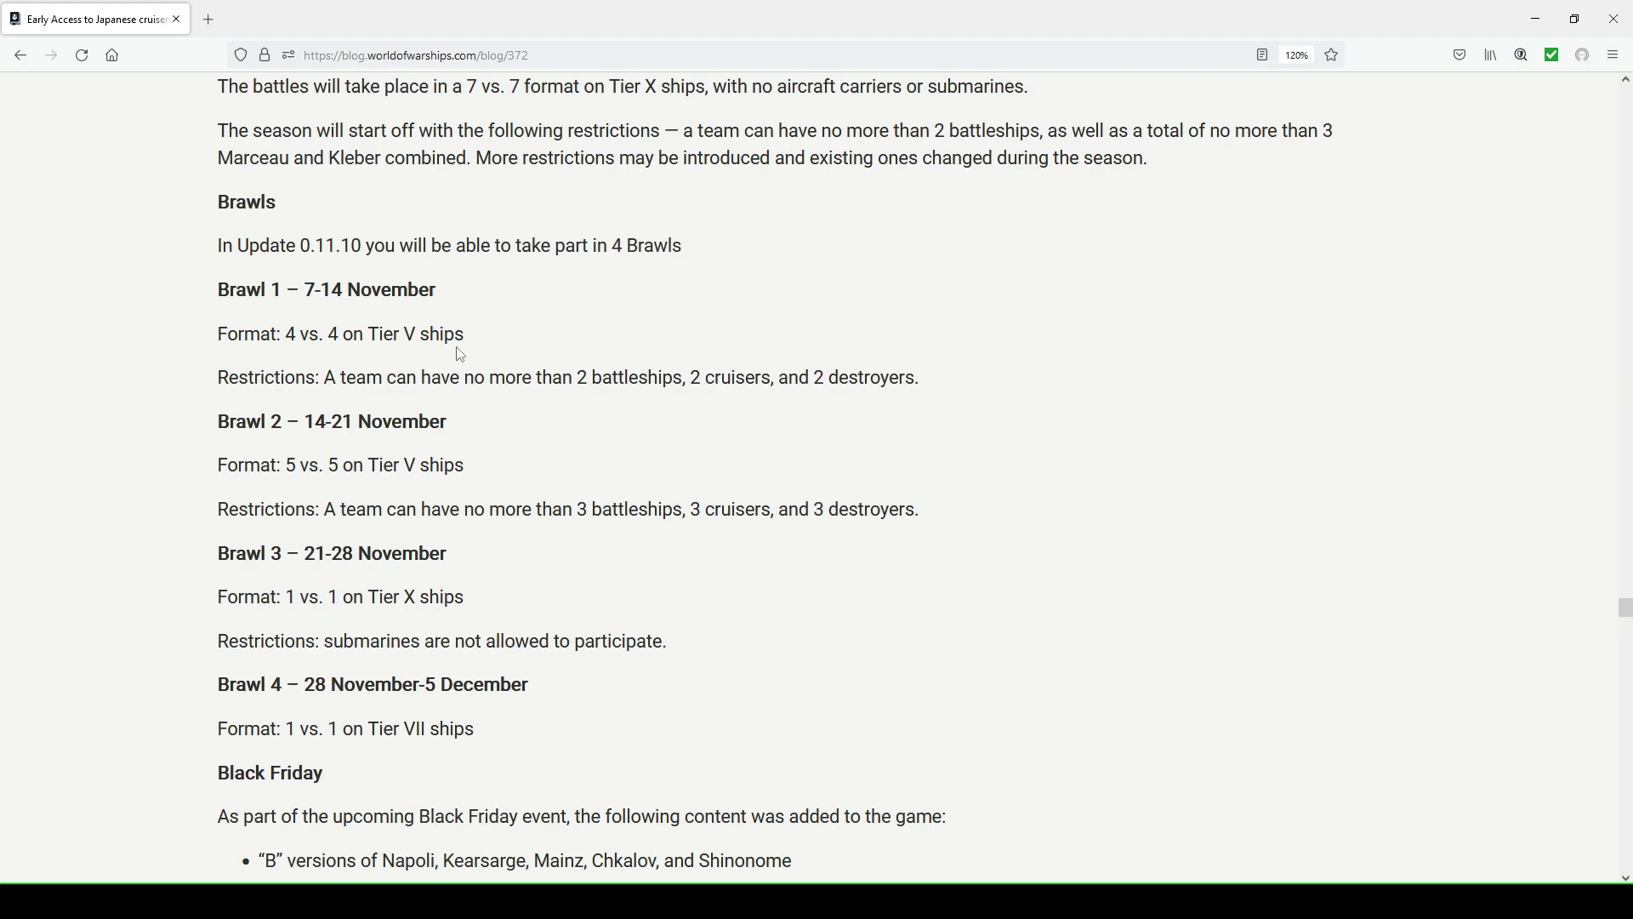
pyautogui.moveTo(558, 367)
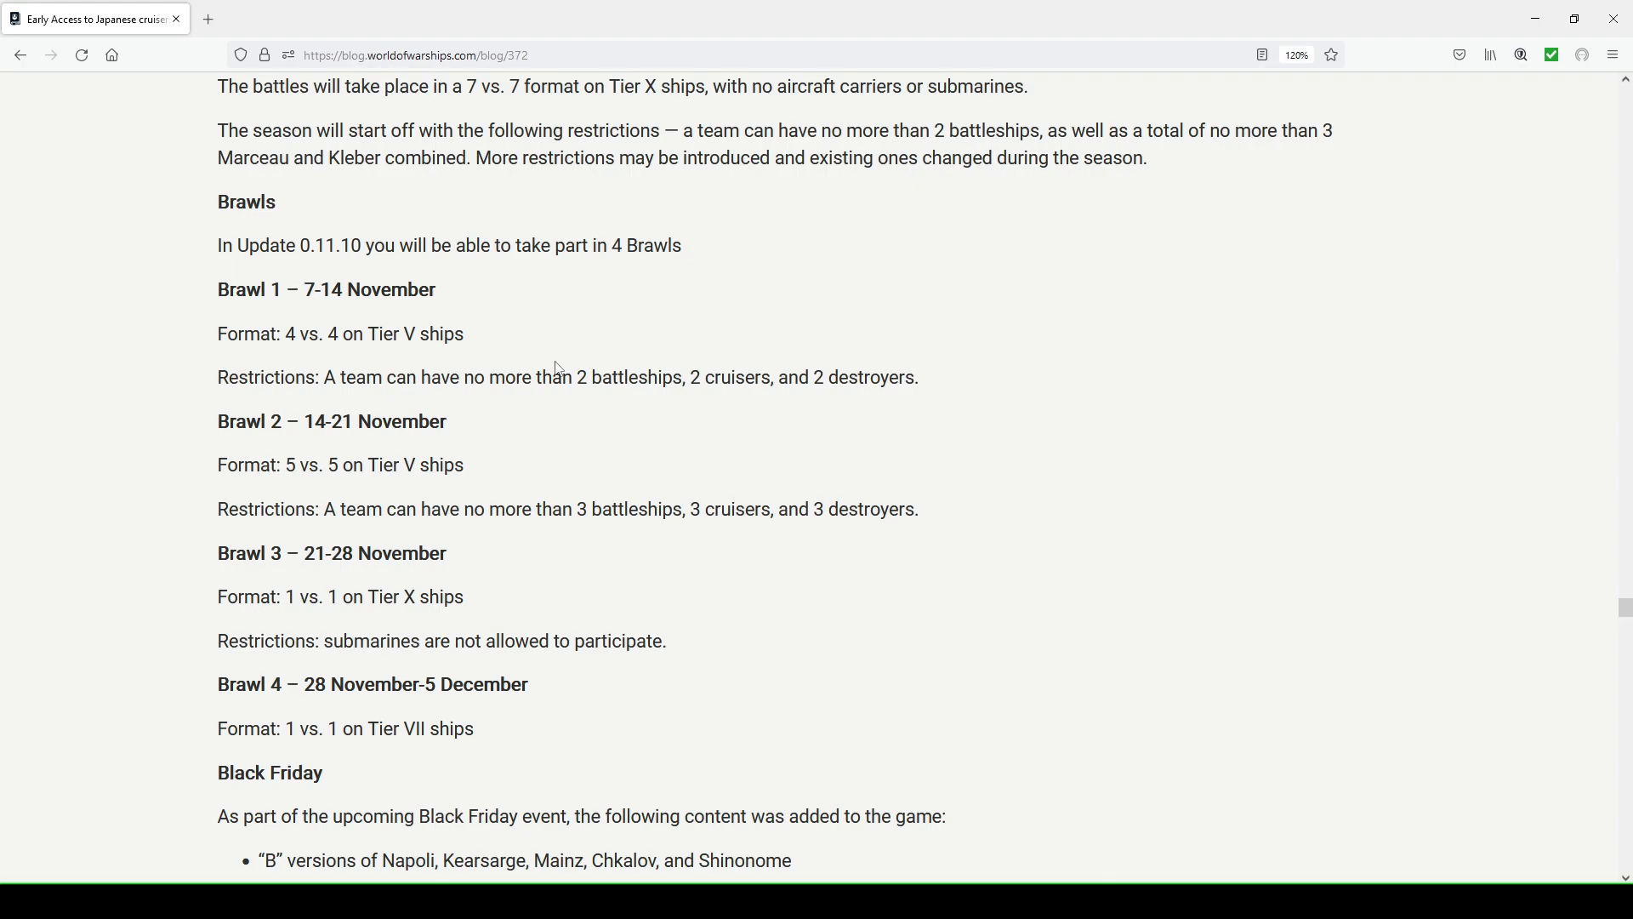
pyautogui.moveTo(422, 354)
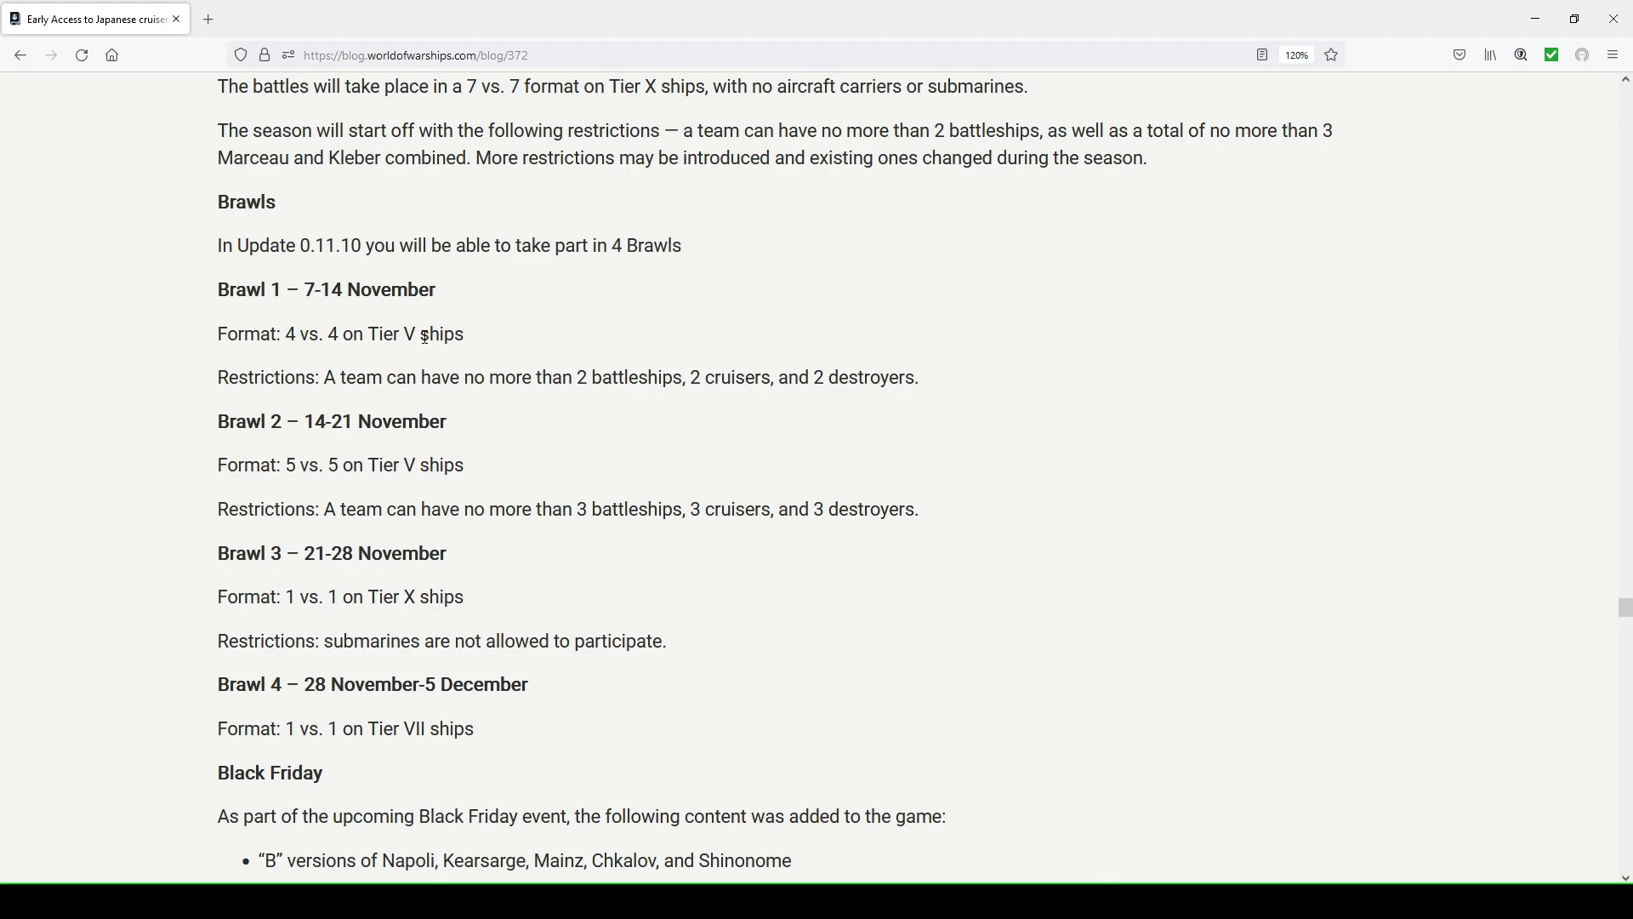
pyautogui.scroll(-3)
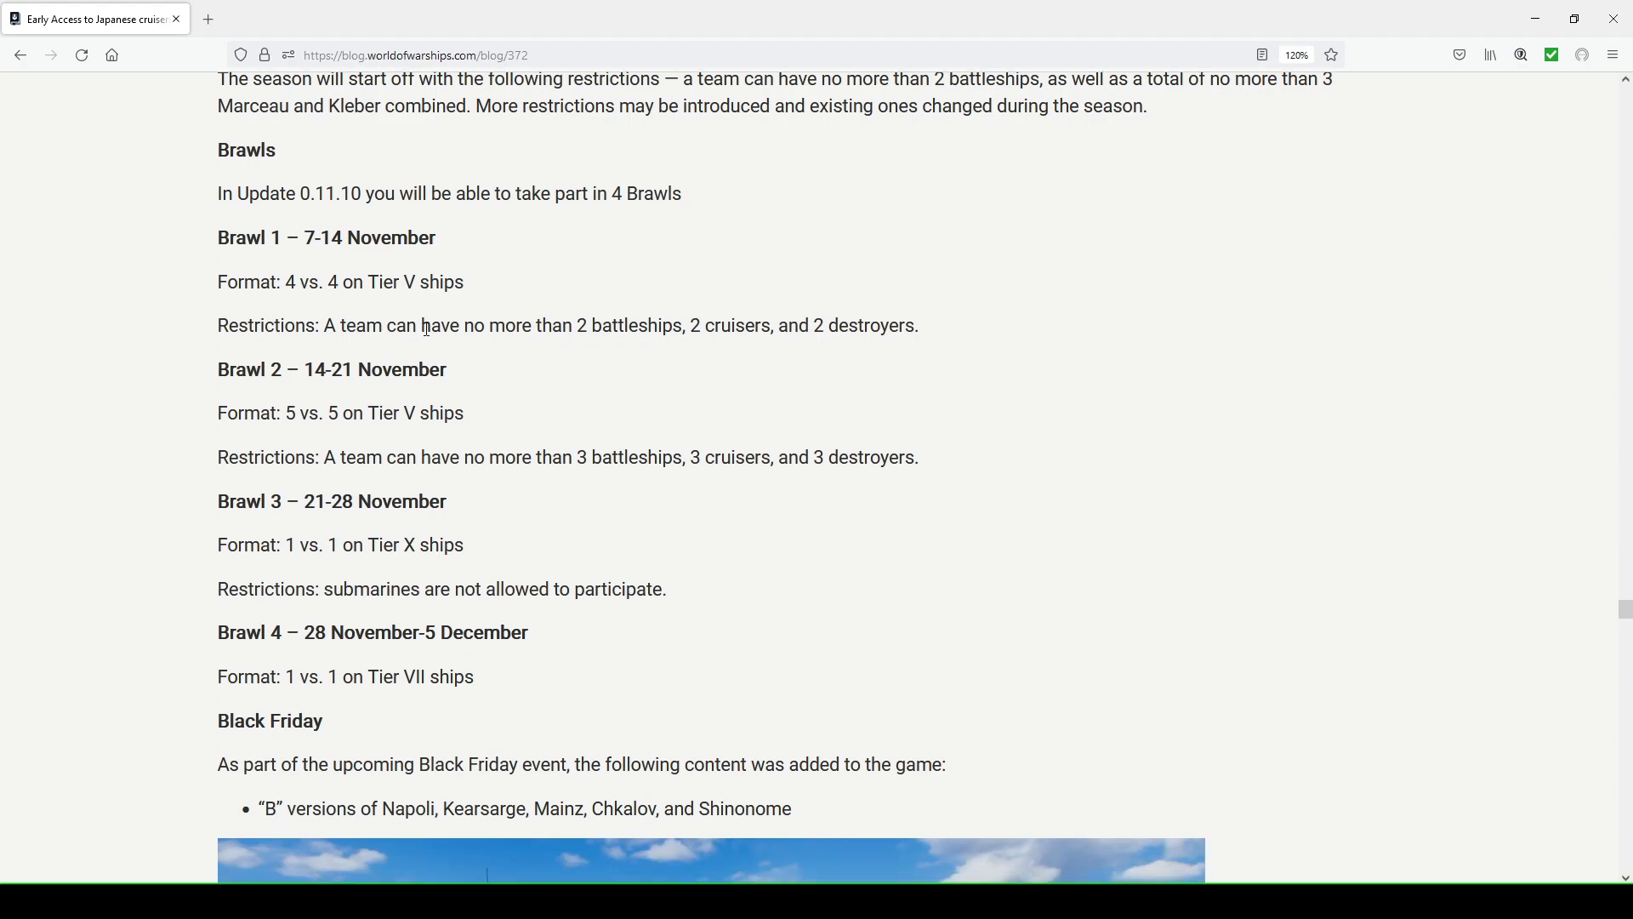
# Scroll past Brawl 4 to the Black Friday ship list and the Napoli B render
pyautogui.scroll(-3)
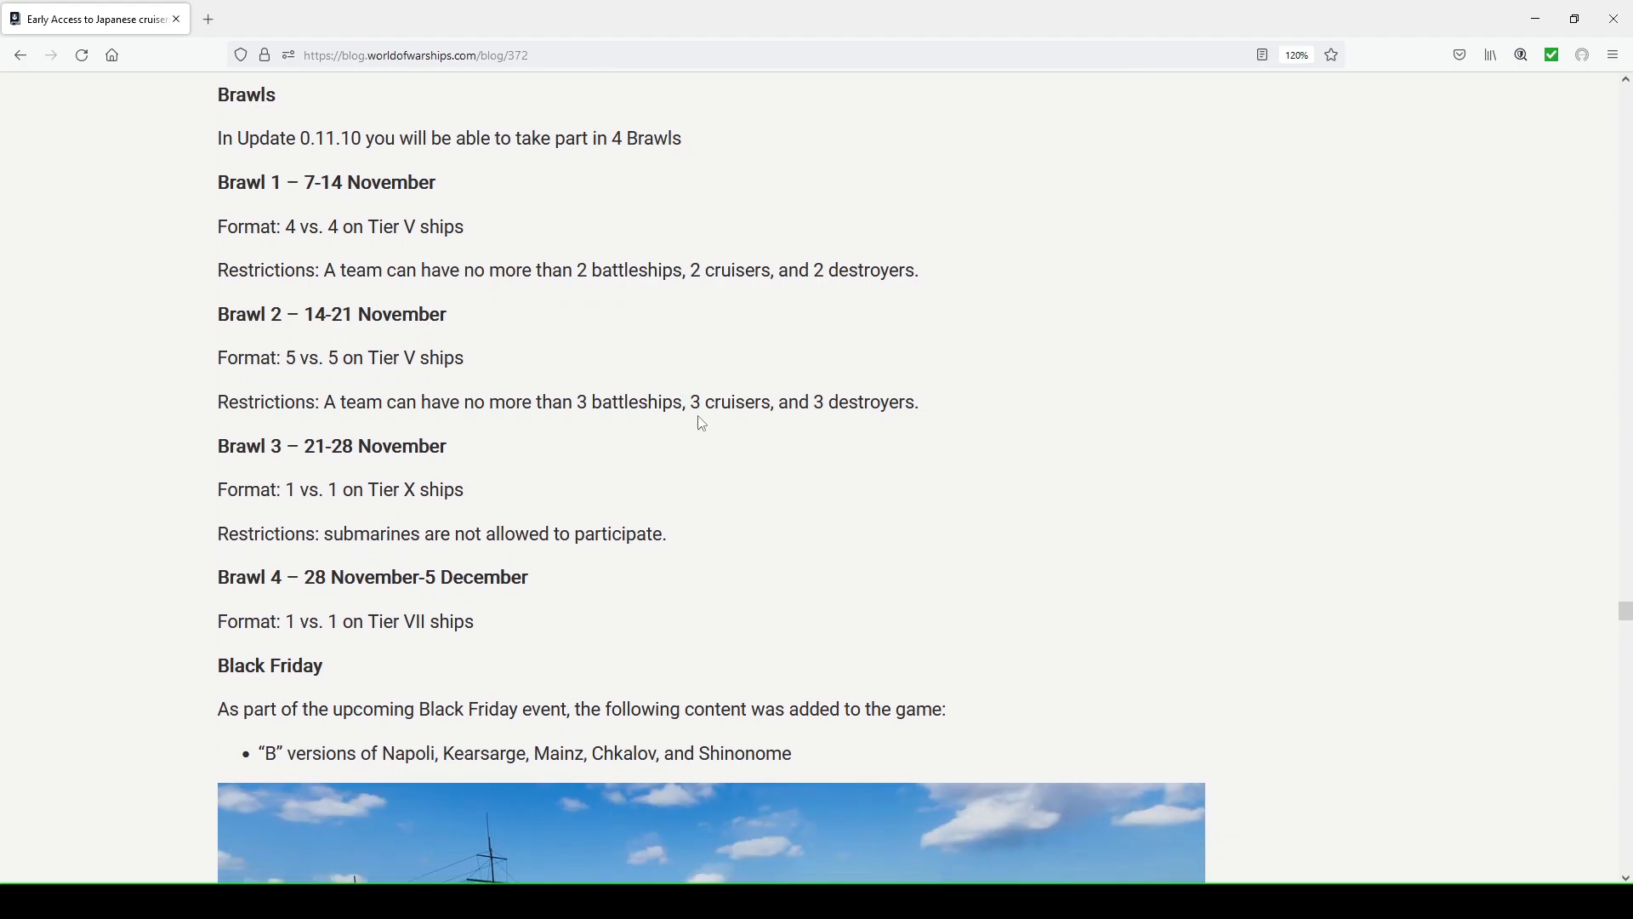
pyautogui.scroll(-3)
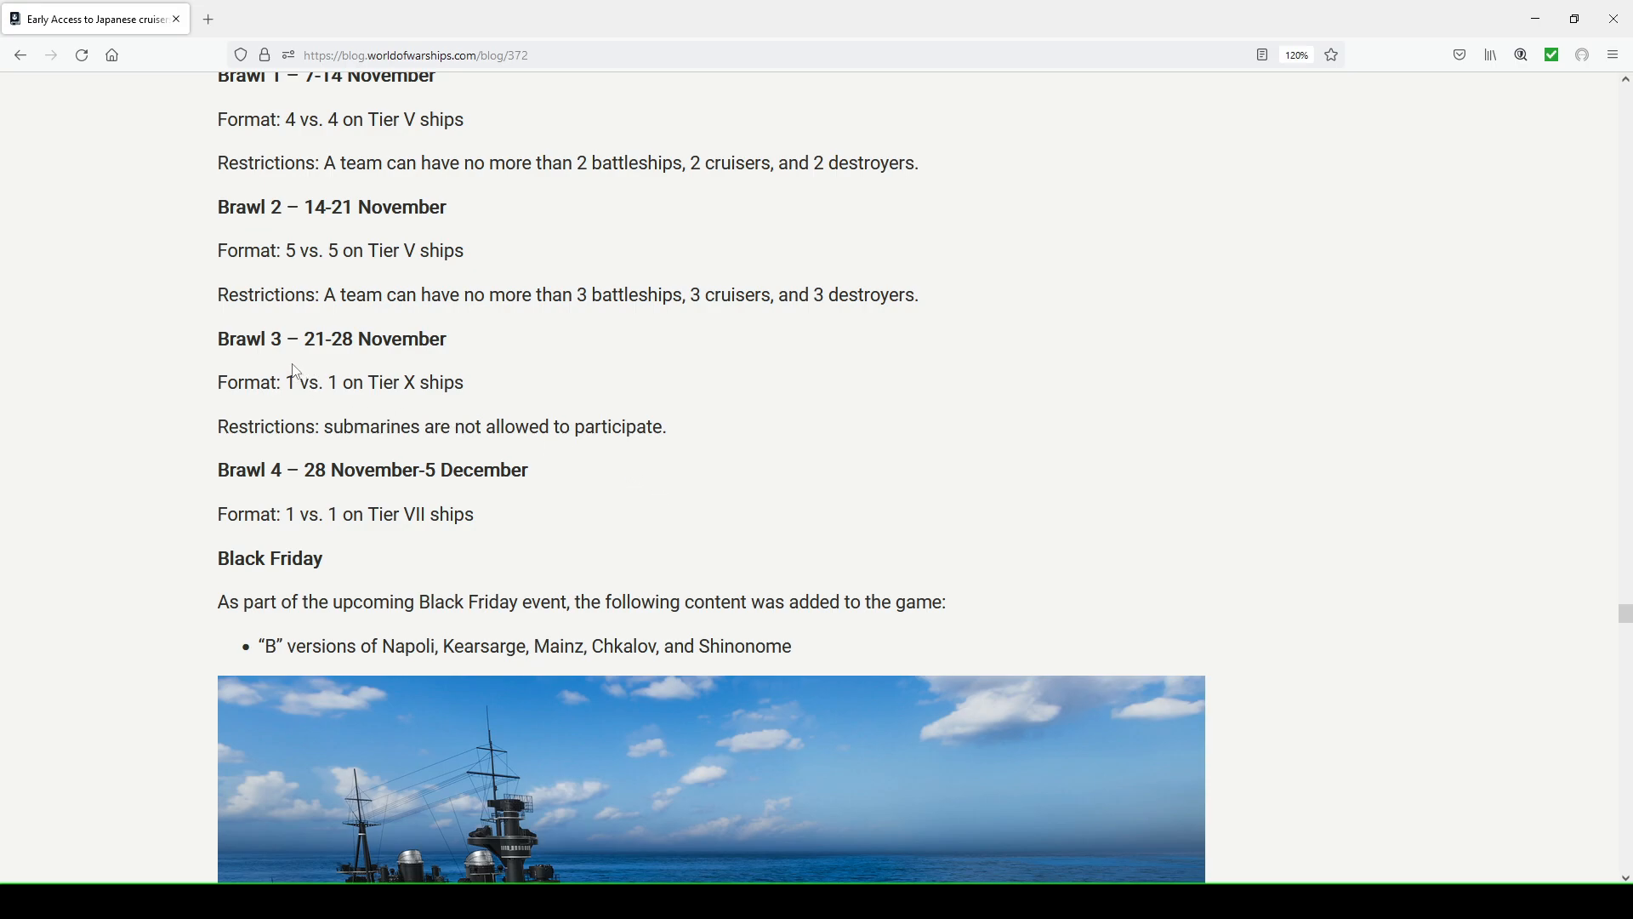
pyautogui.moveTo(531, 497)
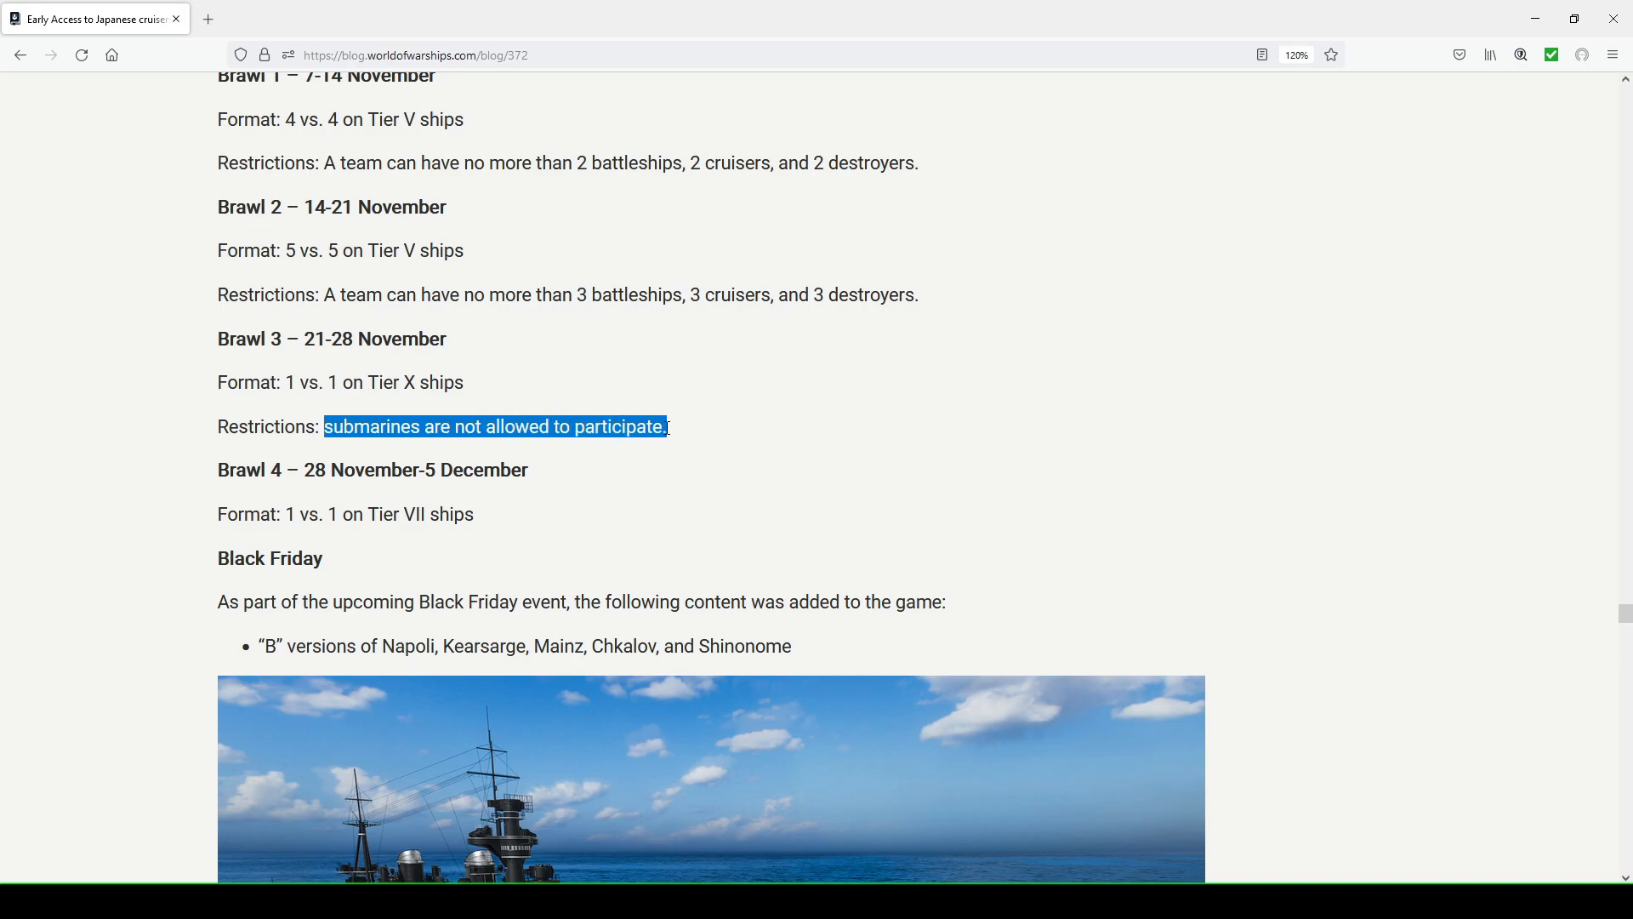
pyautogui.scroll(-3)
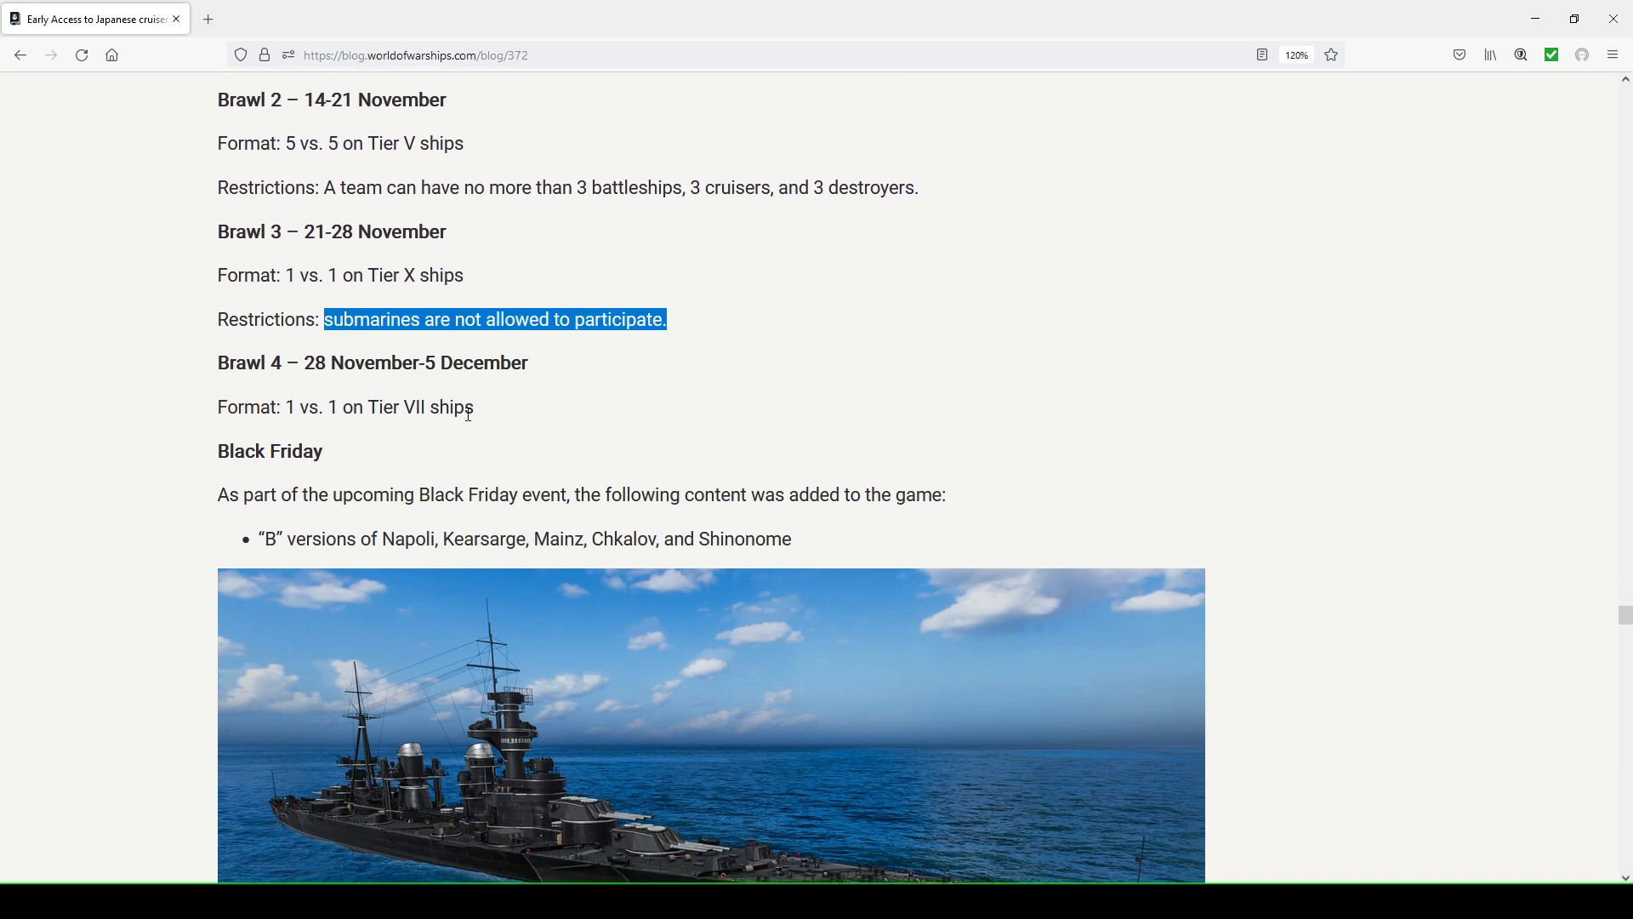
pyautogui.moveTo(296, 407)
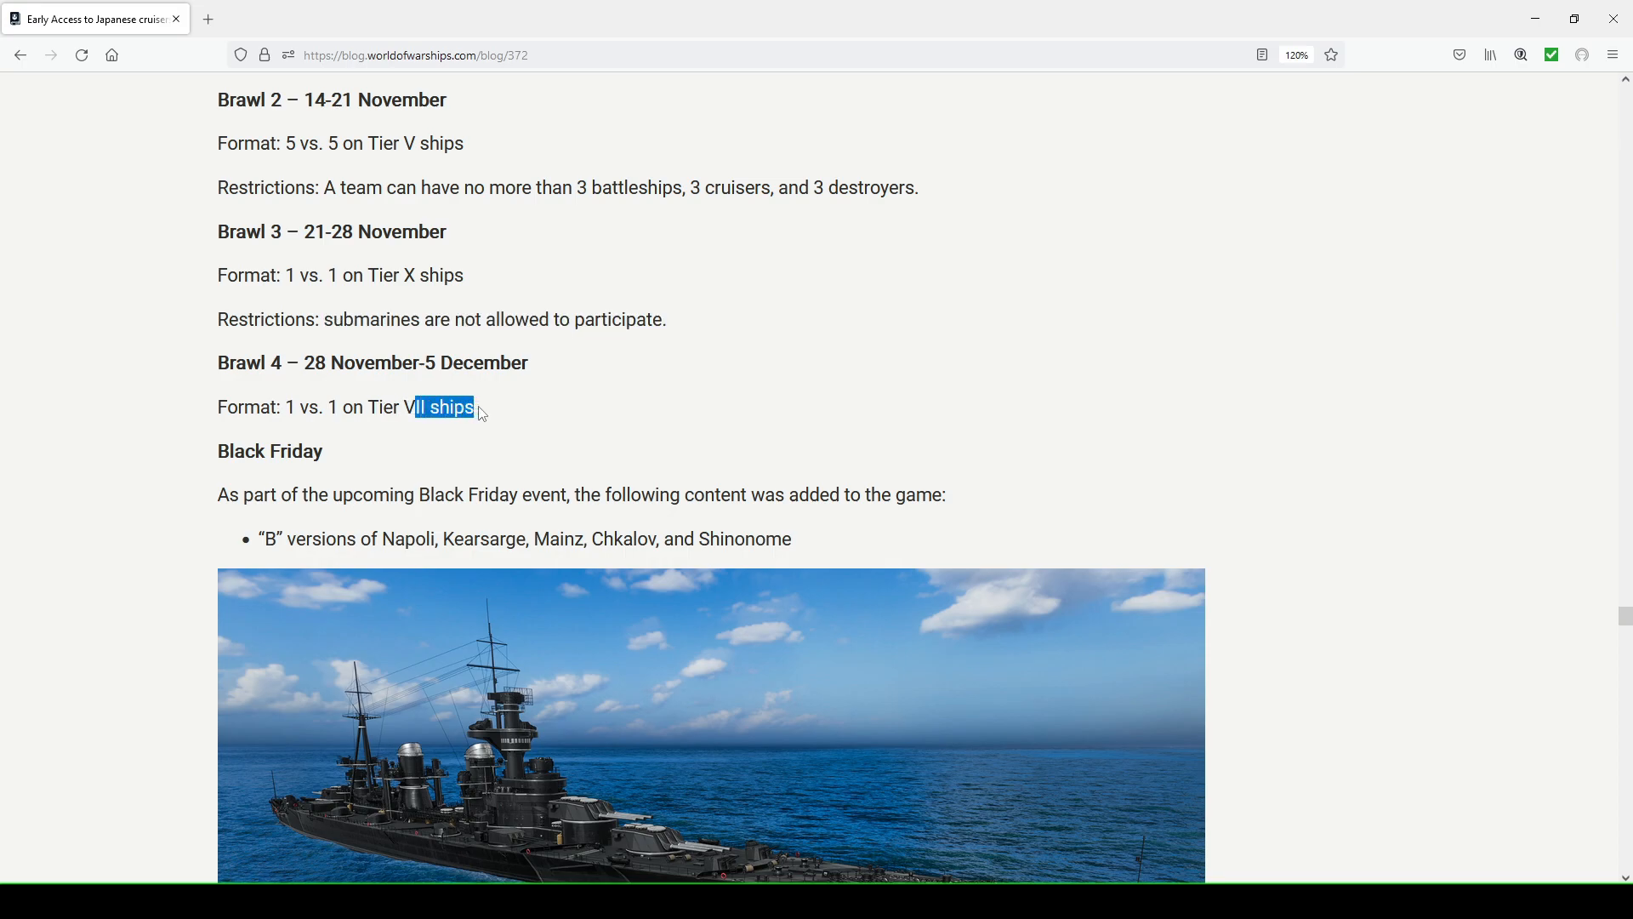
pyautogui.scroll(-3)
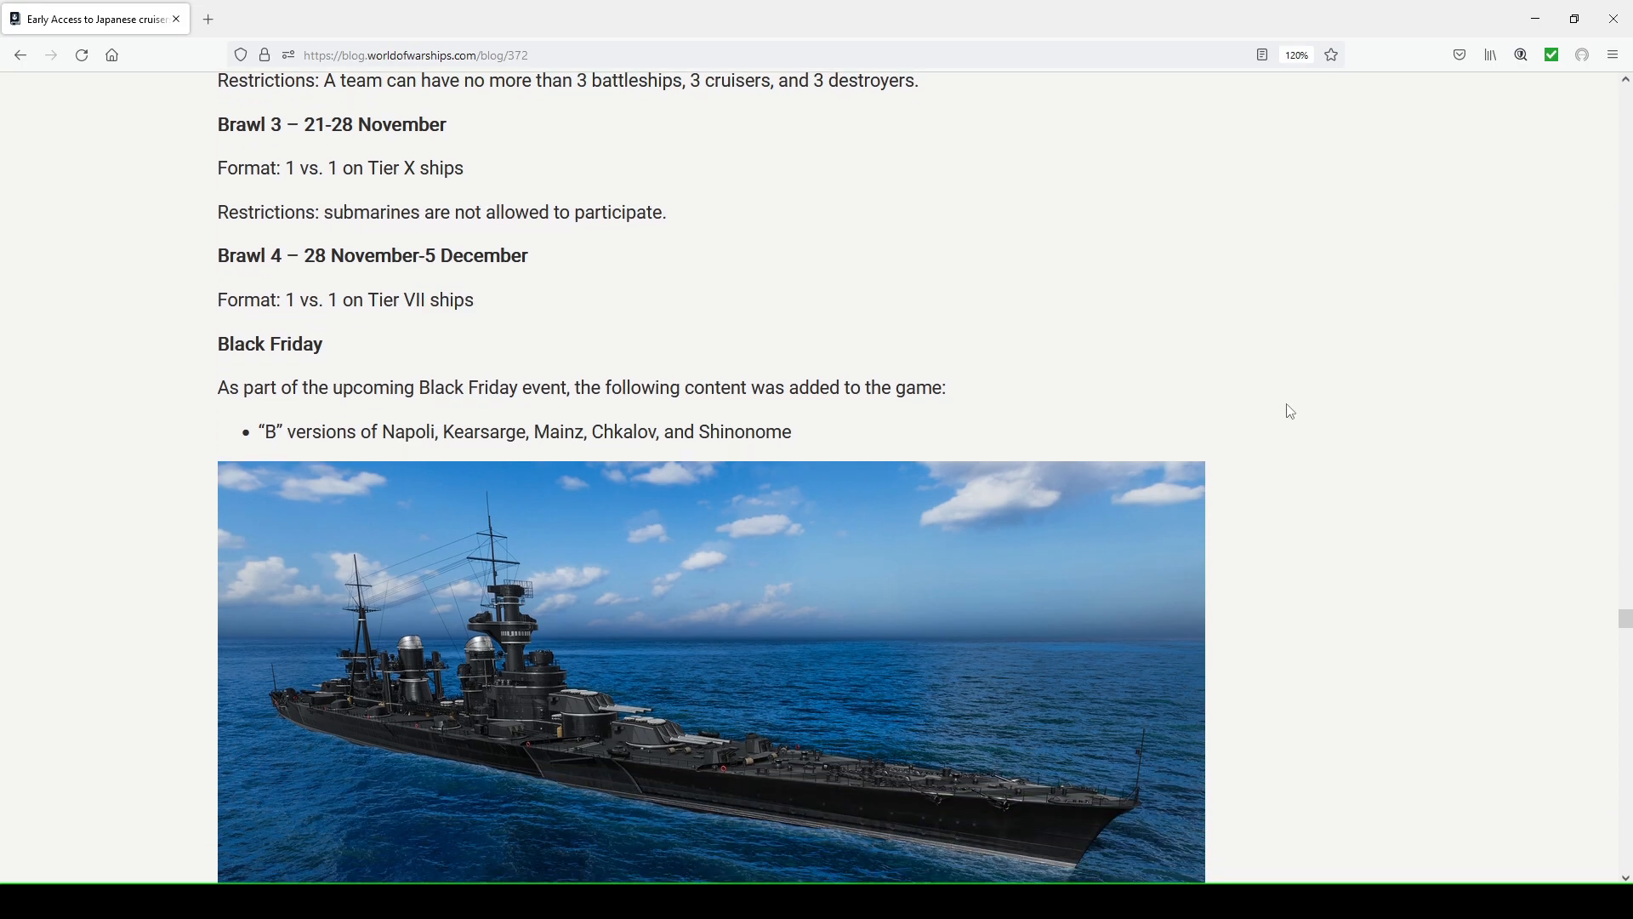
pyautogui.scroll(-3)
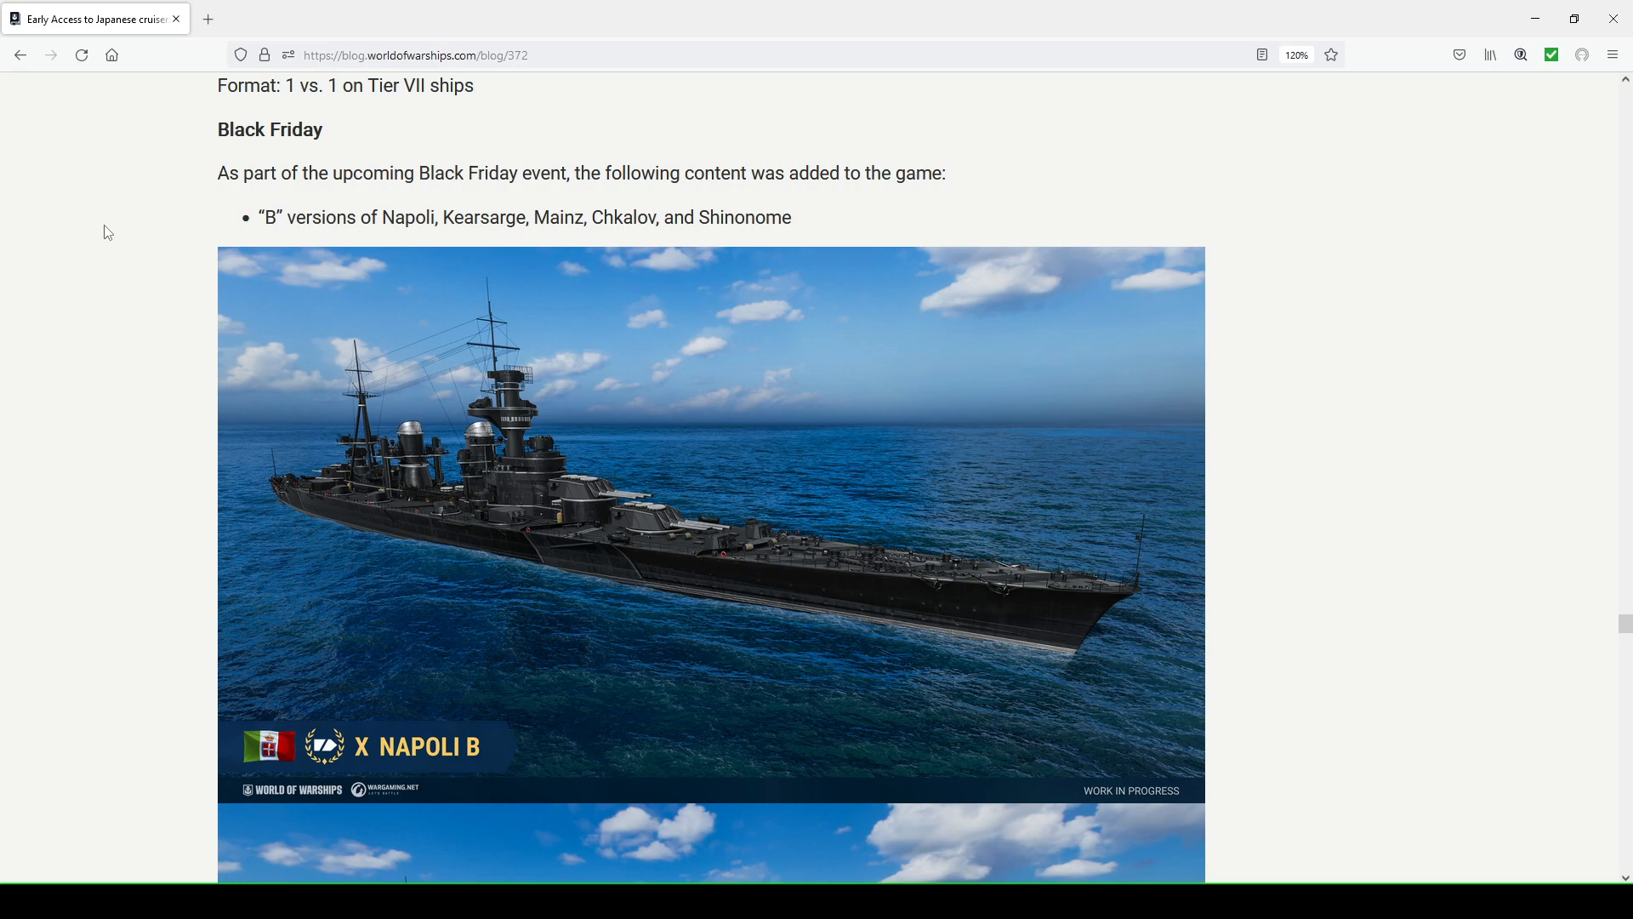
pyautogui.moveTo(511, 621)
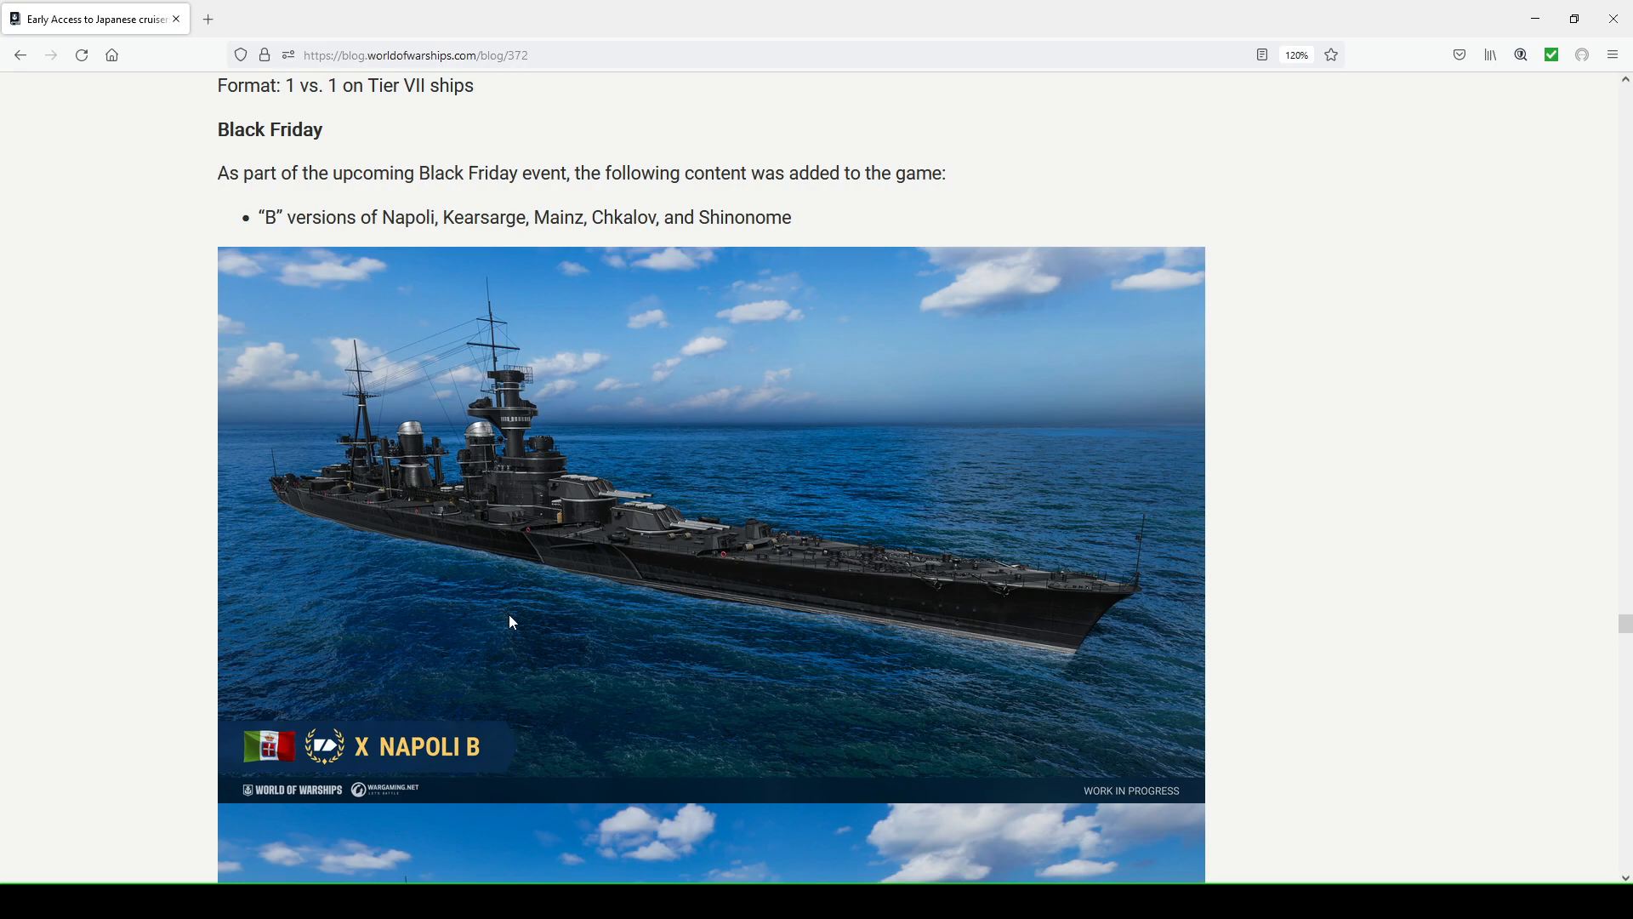
pyautogui.moveTo(398, 224)
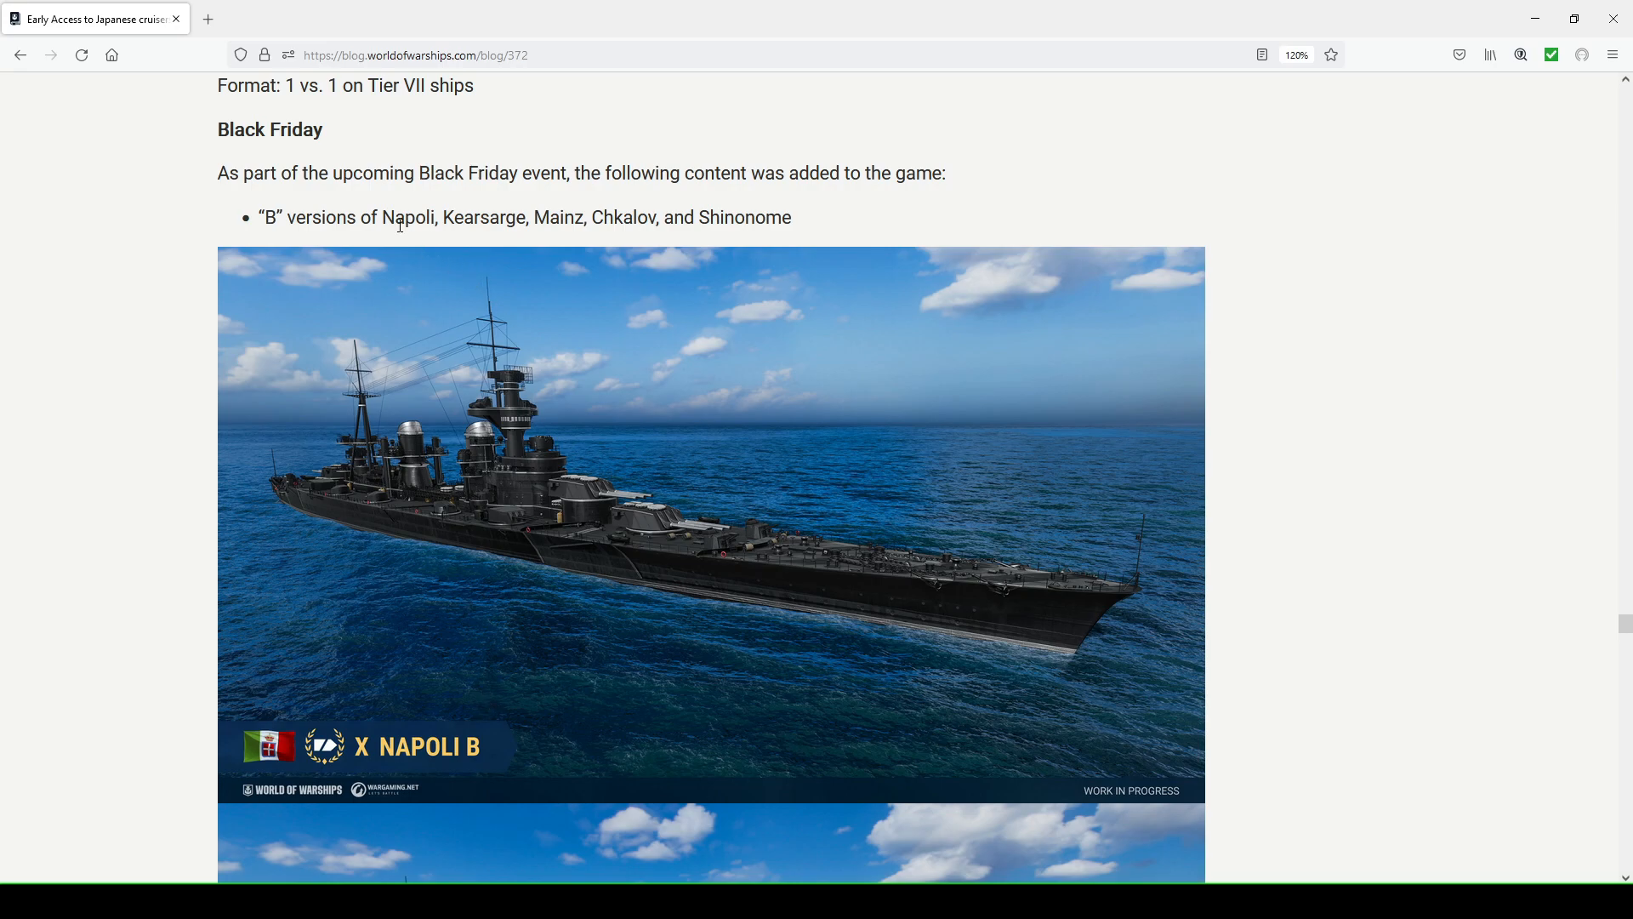
pyautogui.moveTo(485, 220)
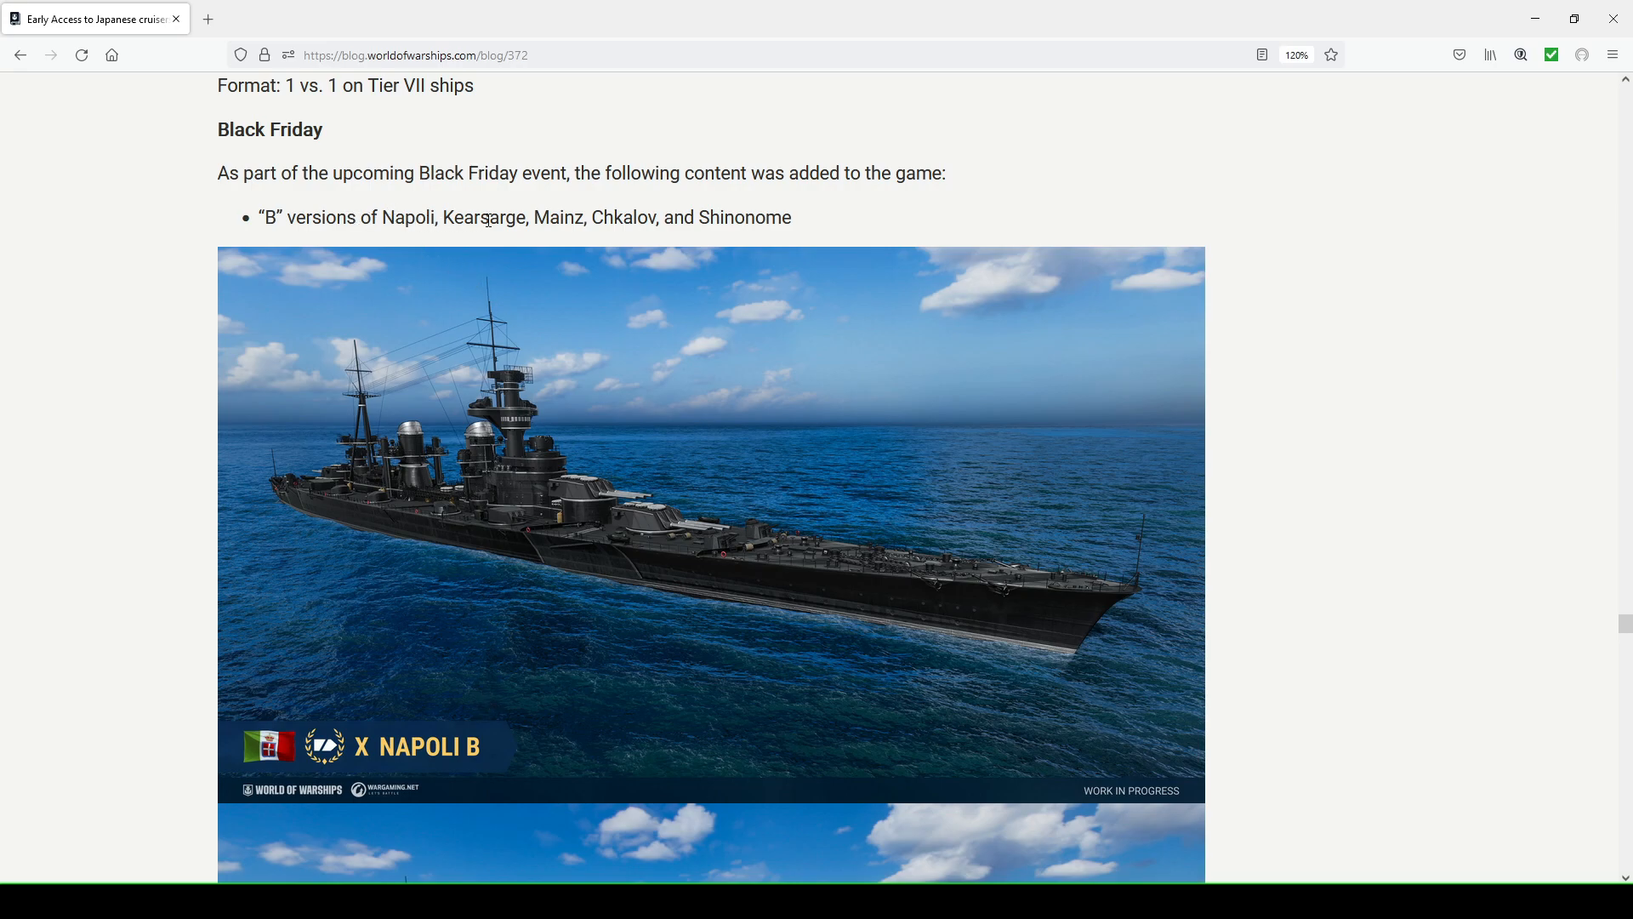
pyautogui.scroll(-3)
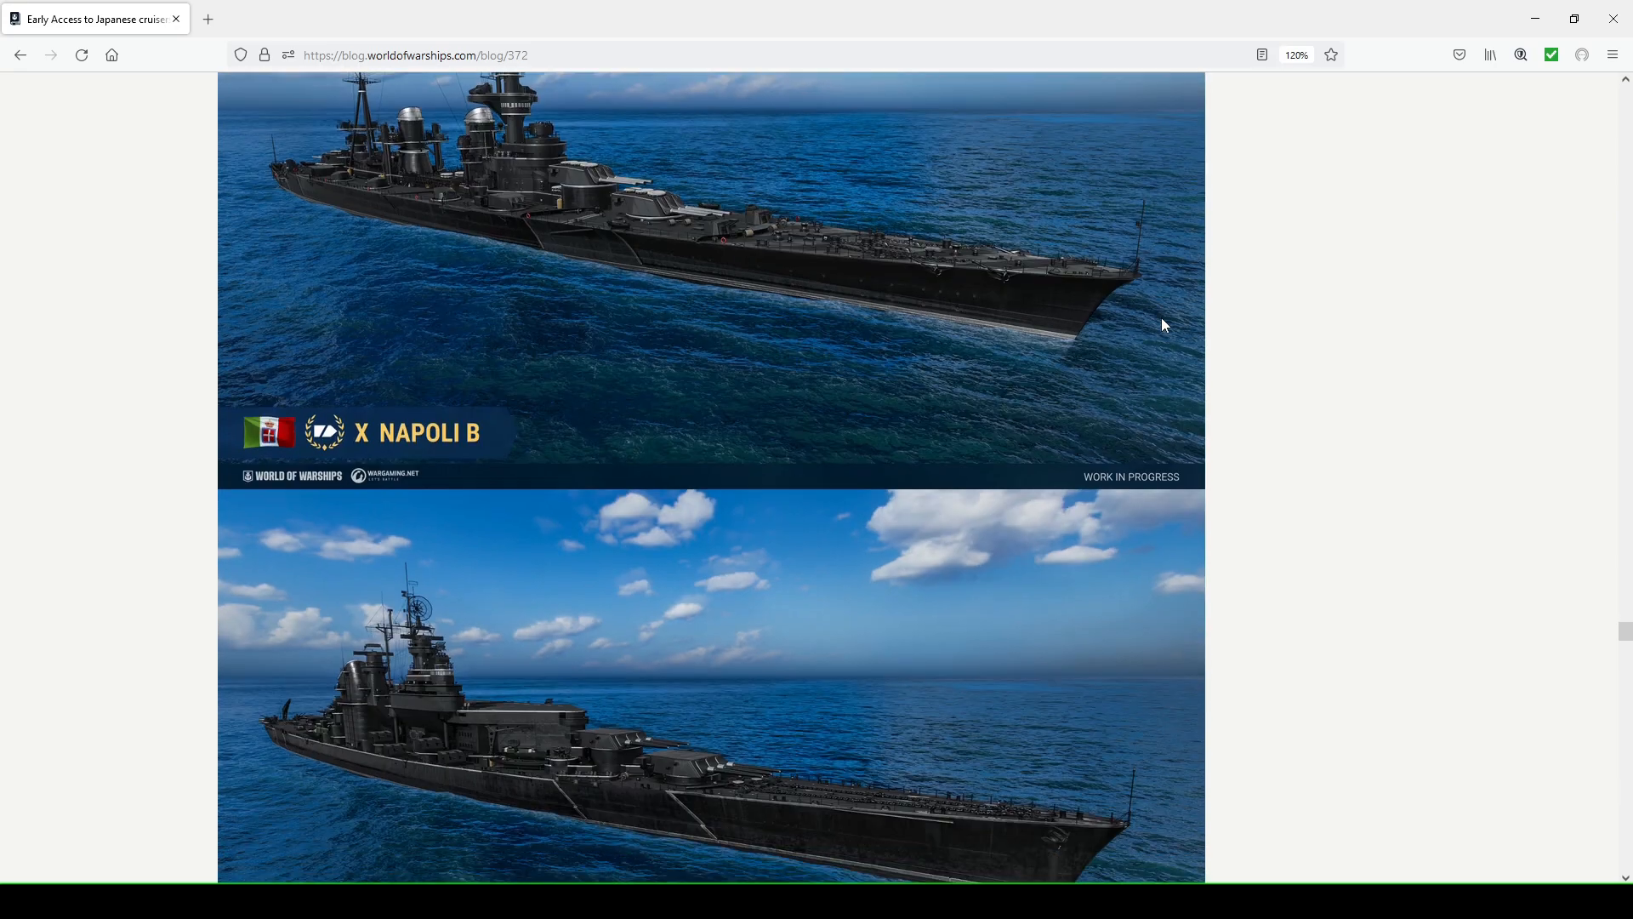
# Scroll past Shinonome B and the themed flags emblem grid
pyautogui.scroll(-3)
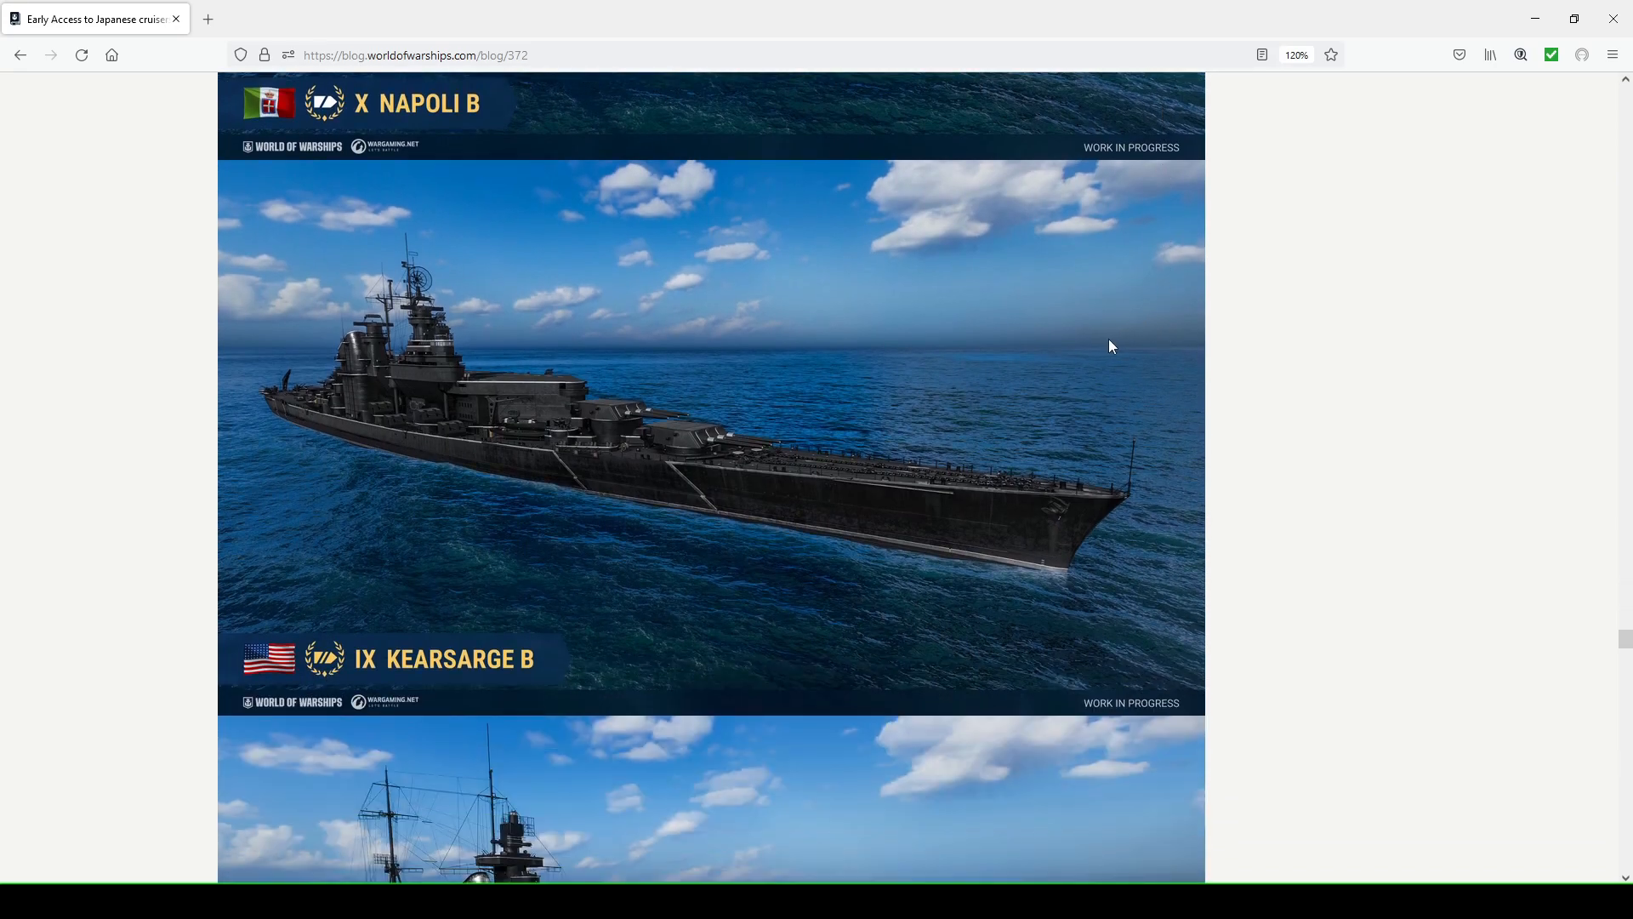
pyautogui.scroll(-3)
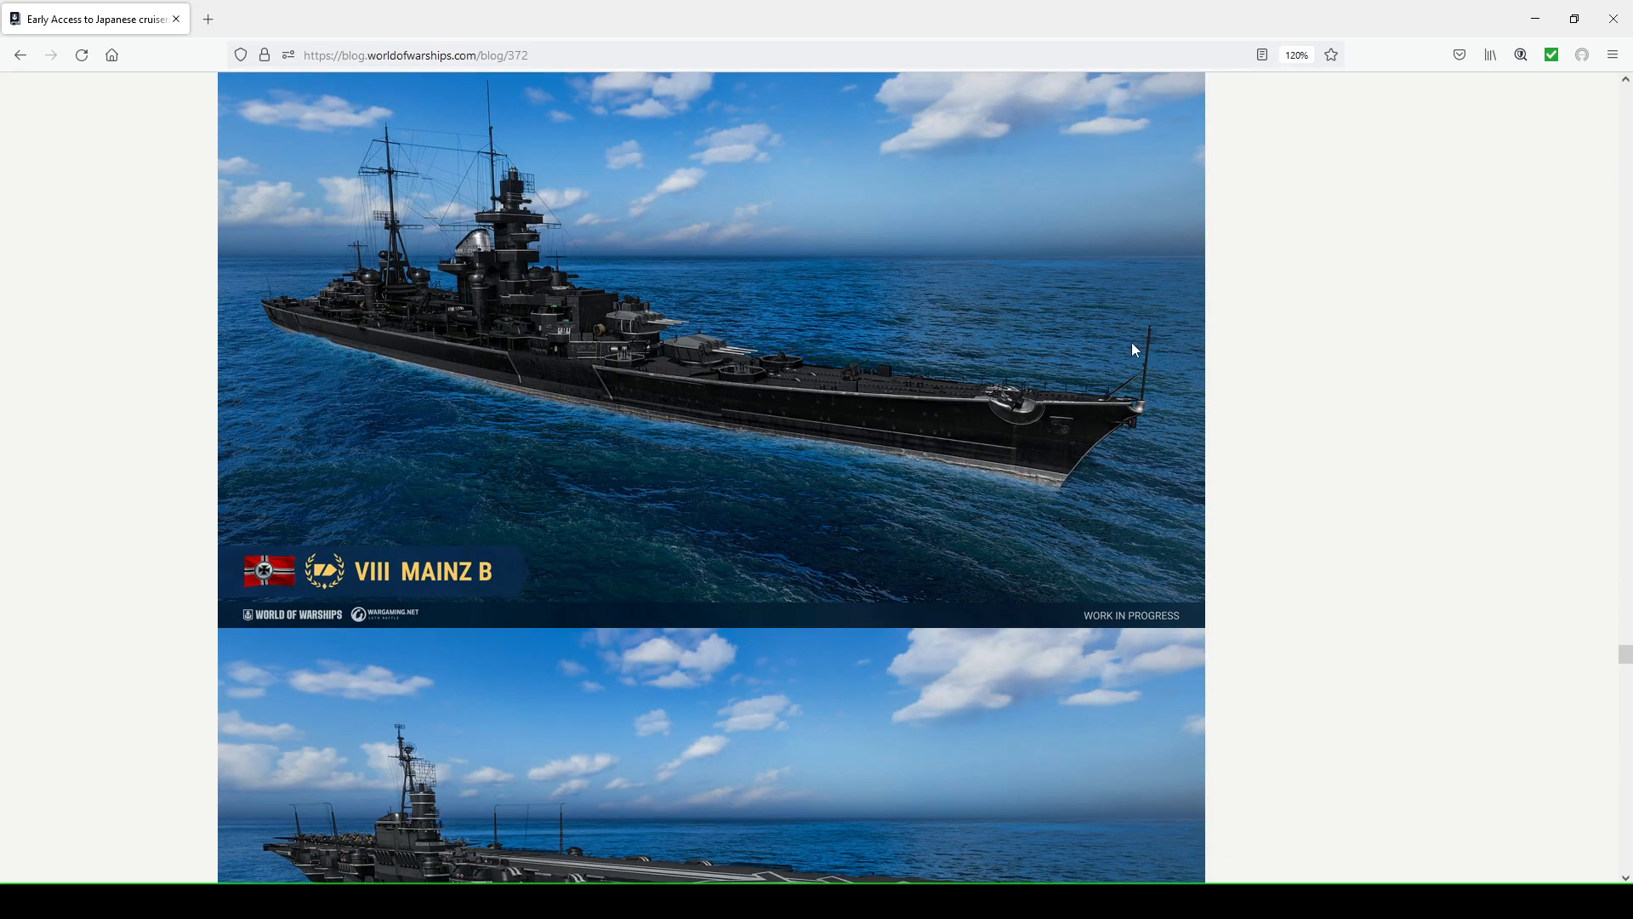
pyautogui.scroll(-3)
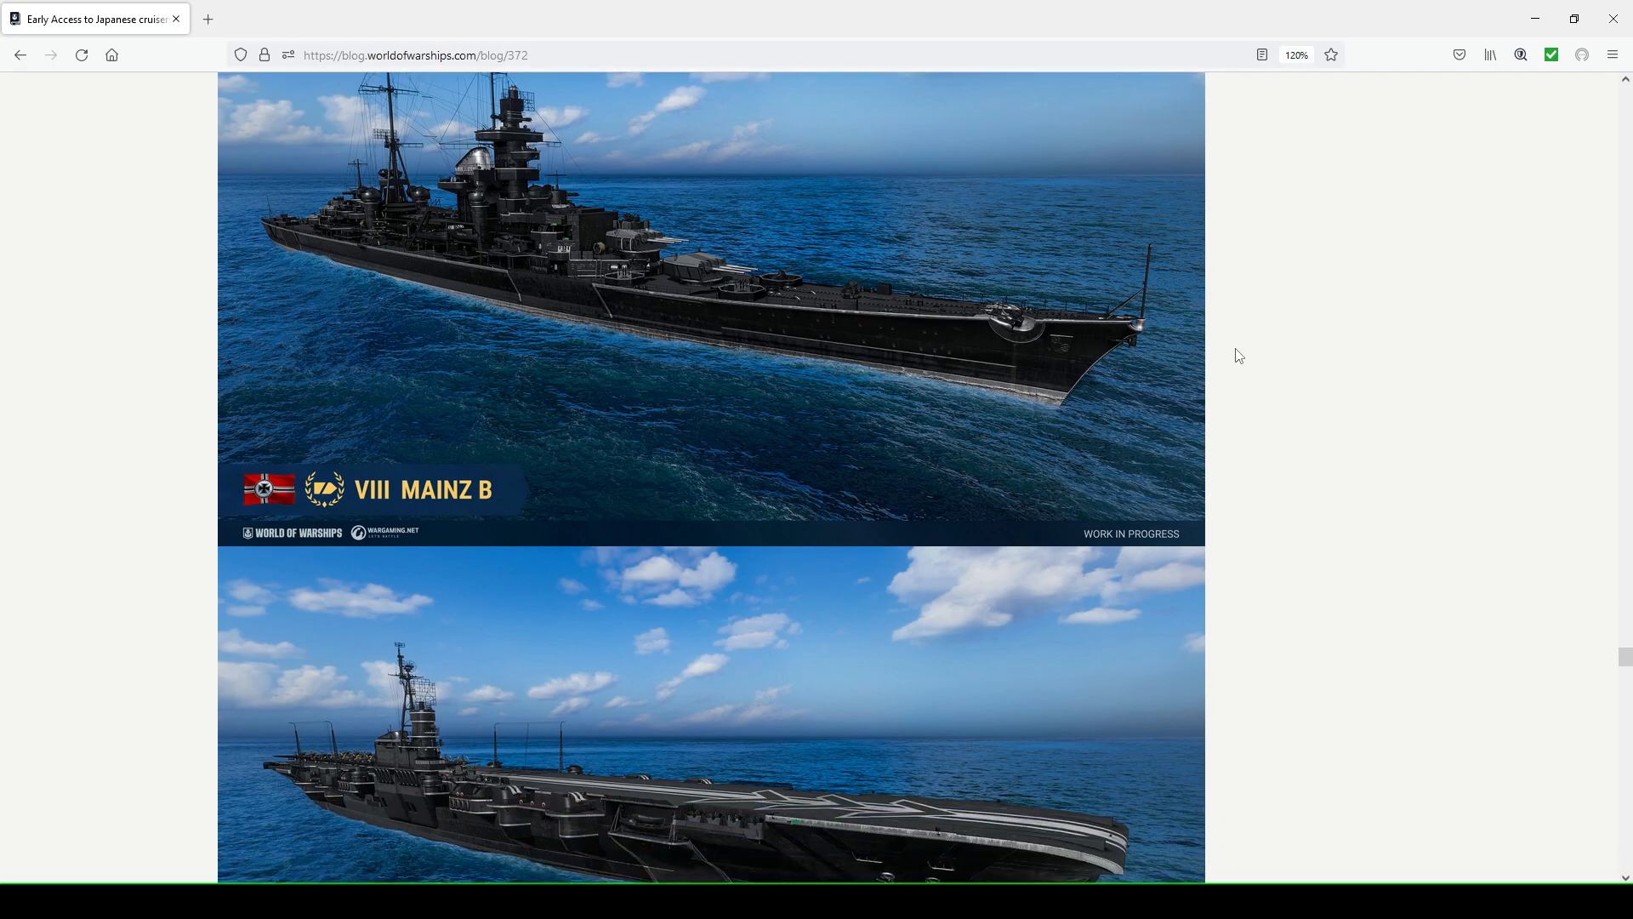
pyautogui.scroll(-3)
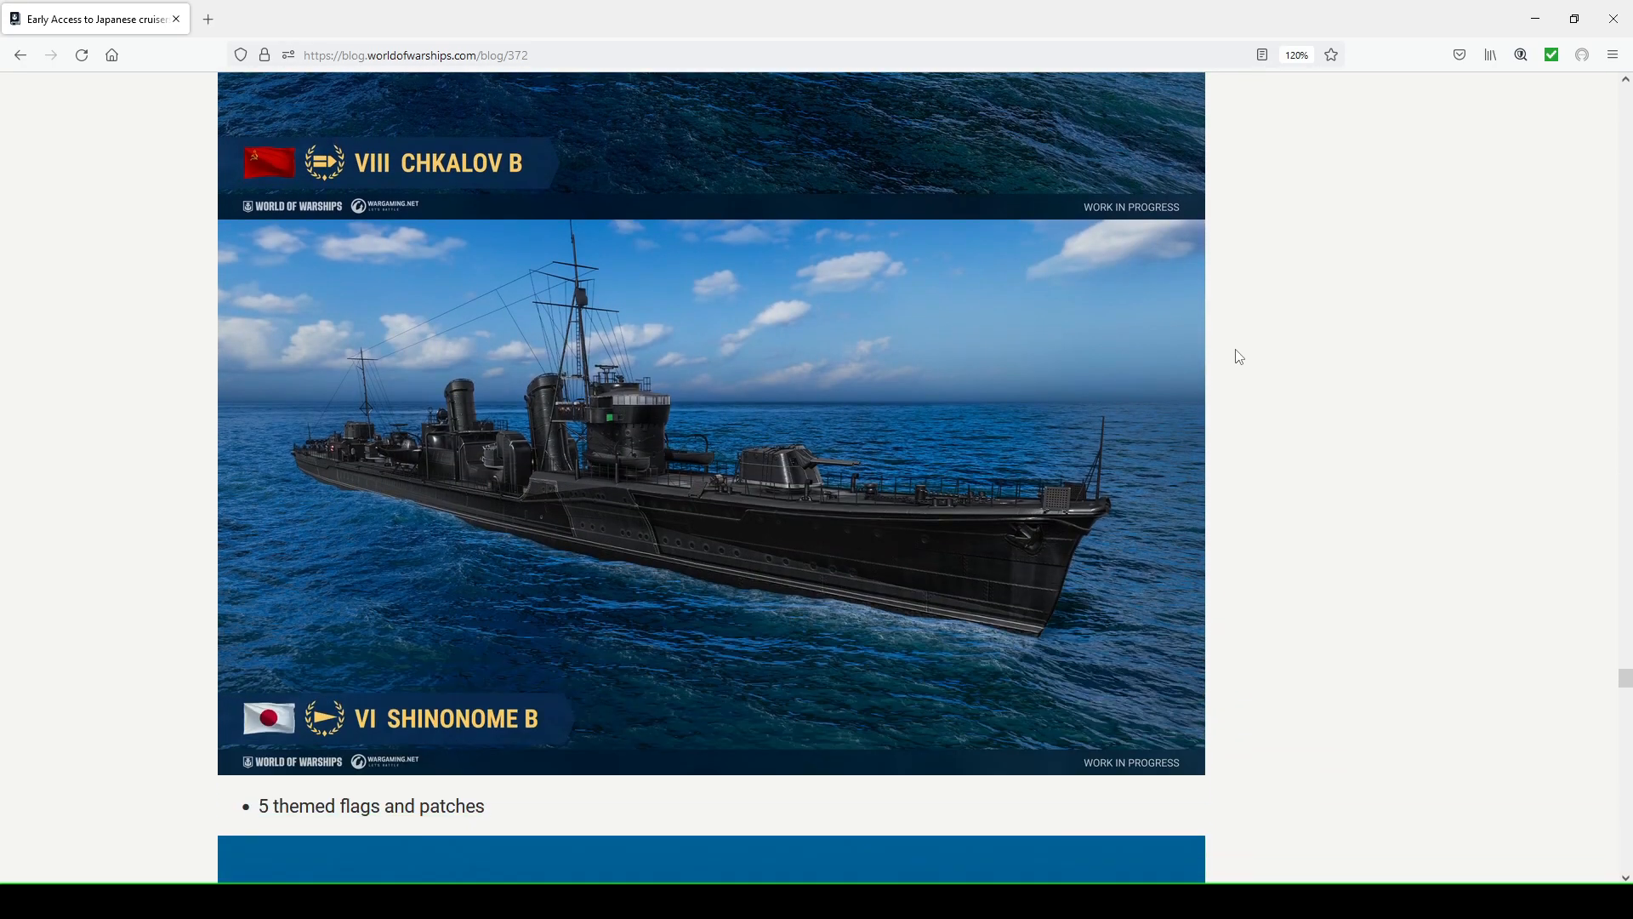
pyautogui.moveTo(541, 582)
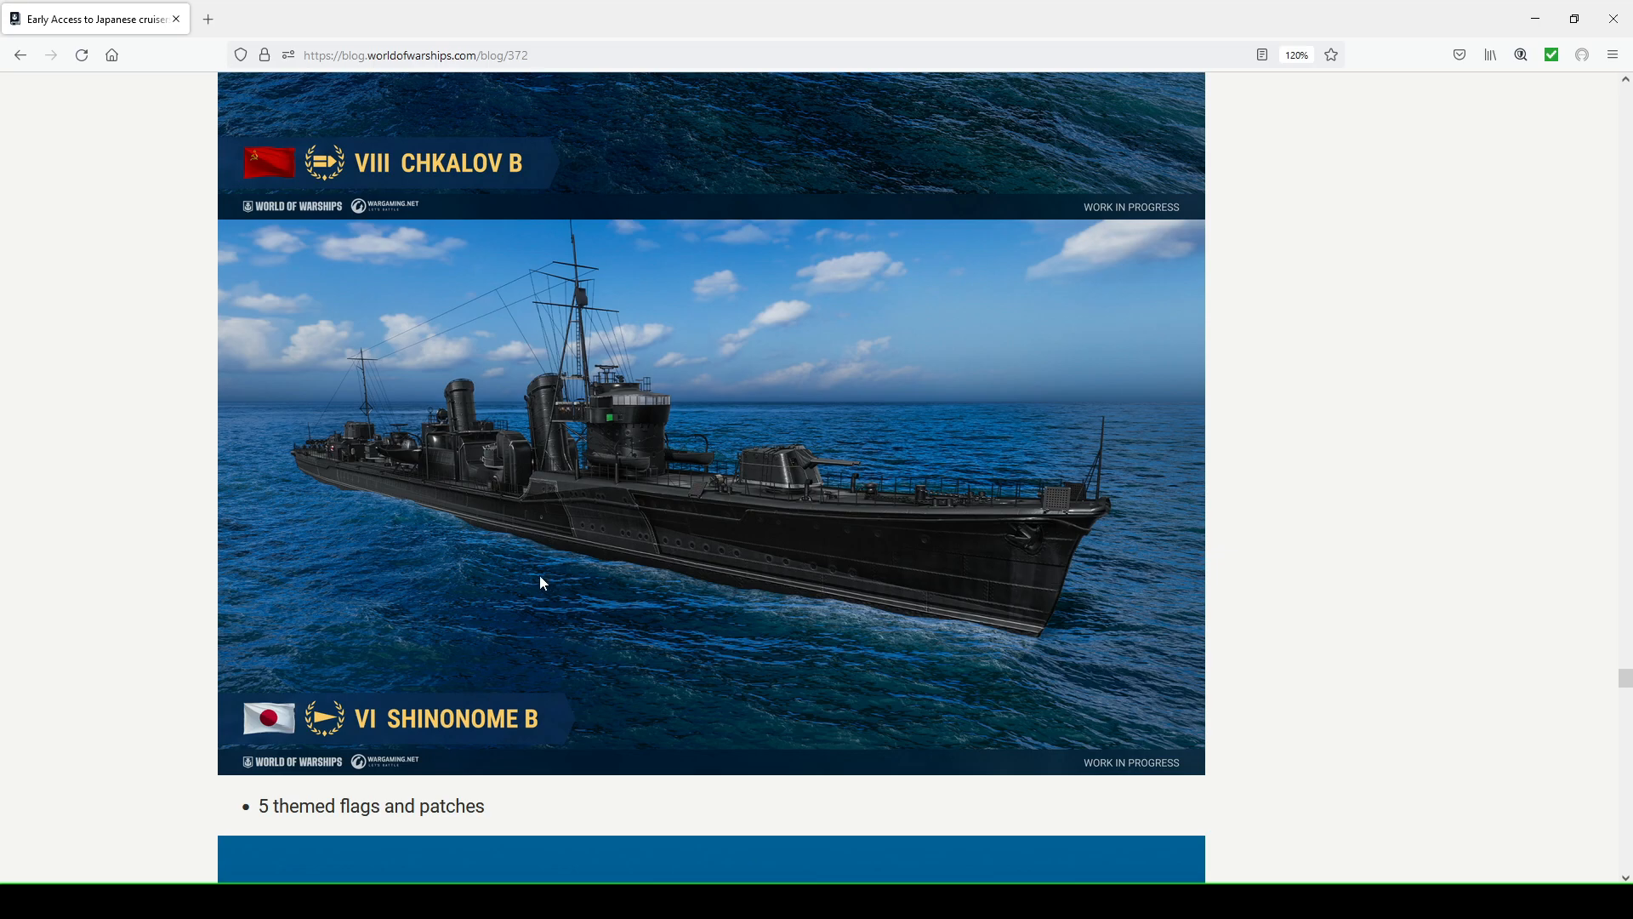
pyautogui.moveTo(536, 582)
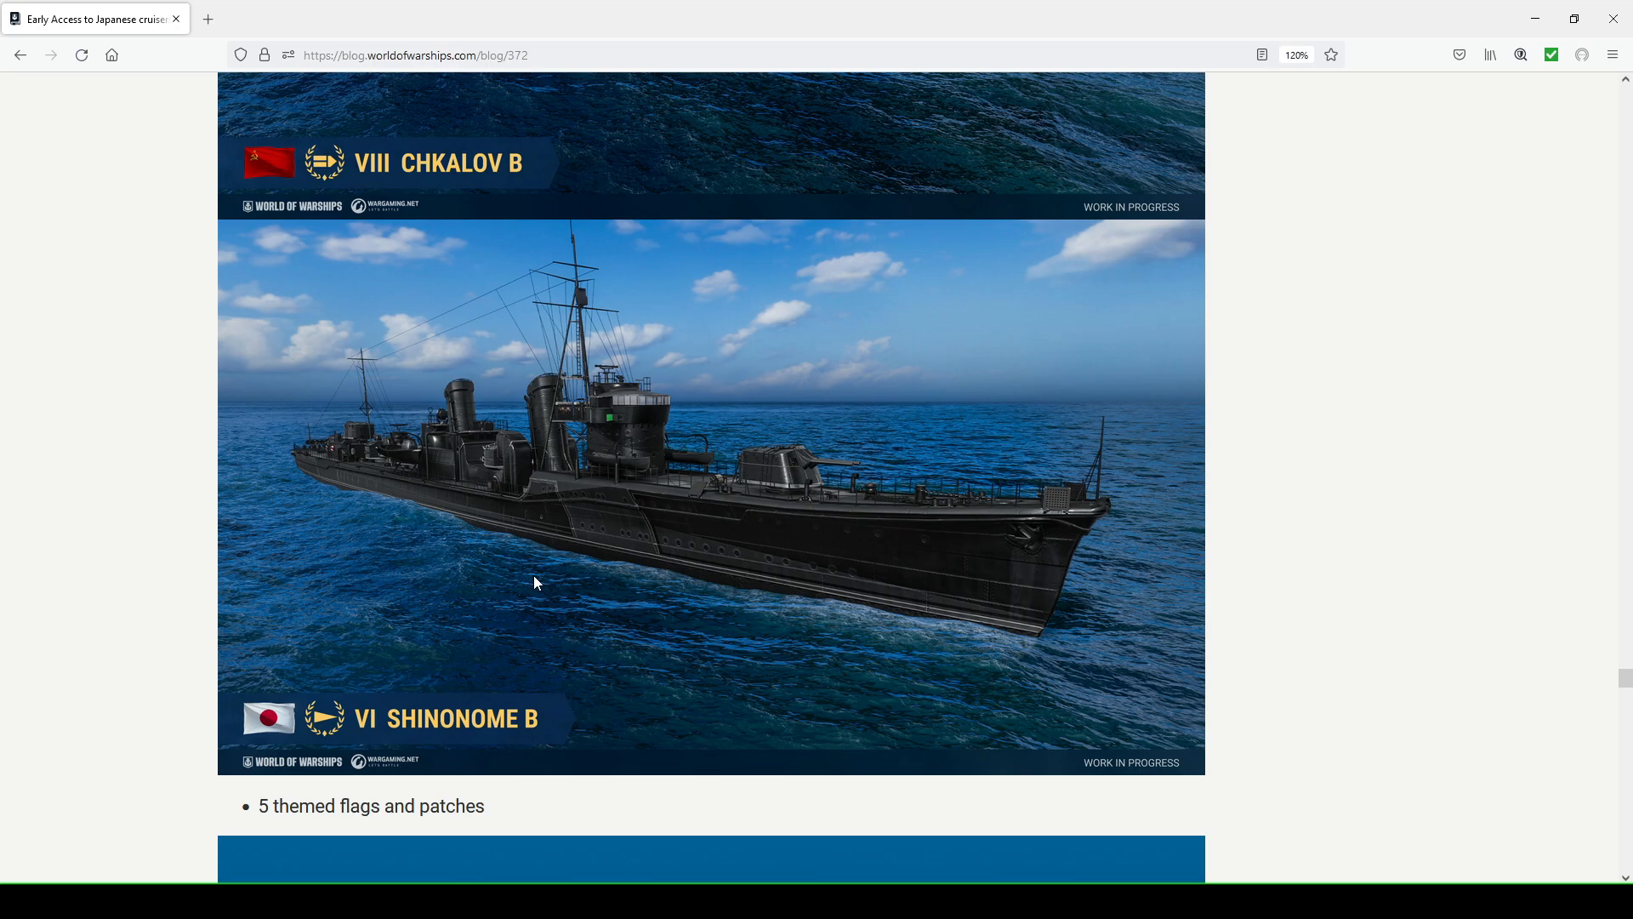
pyautogui.moveTo(439, 466)
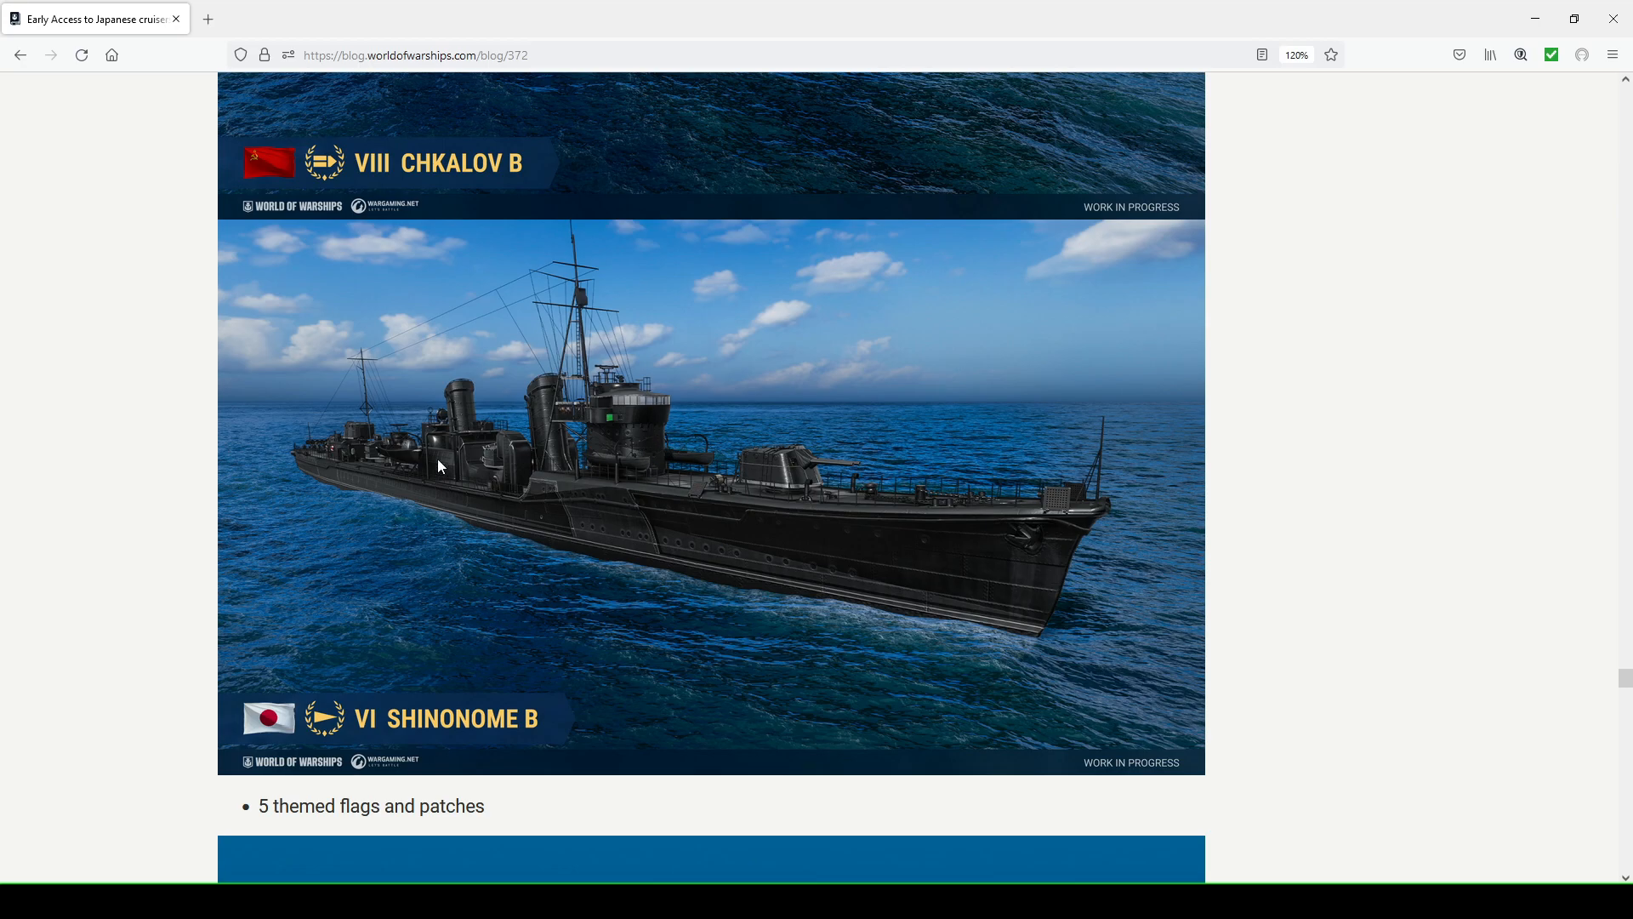
pyautogui.moveTo(849, 500)
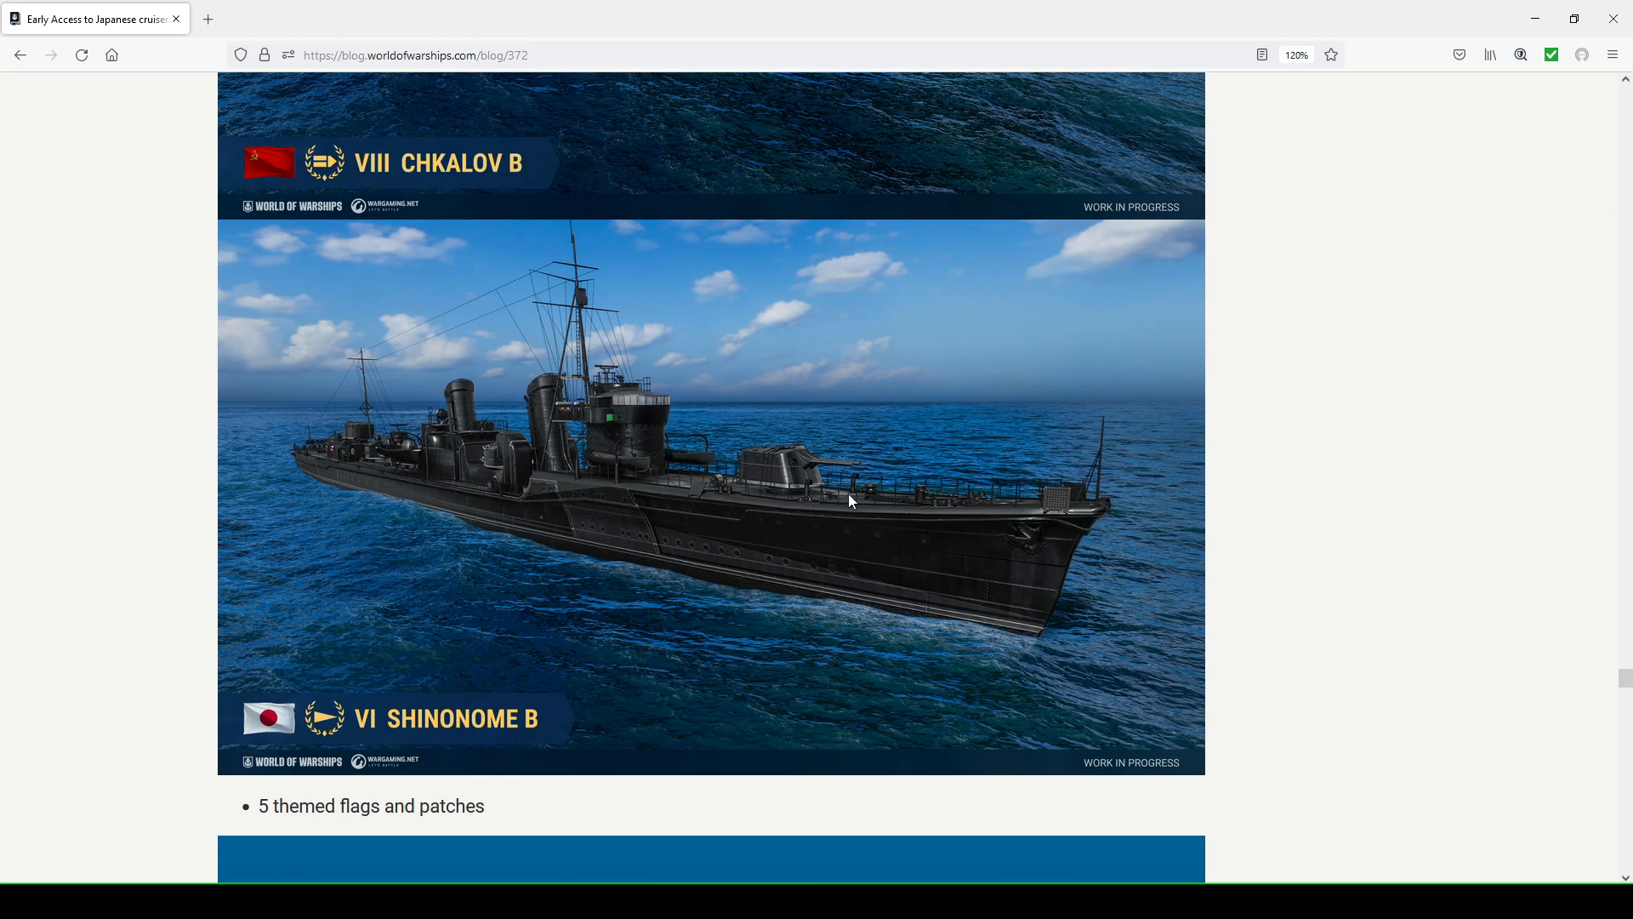
pyautogui.moveTo(369, 659)
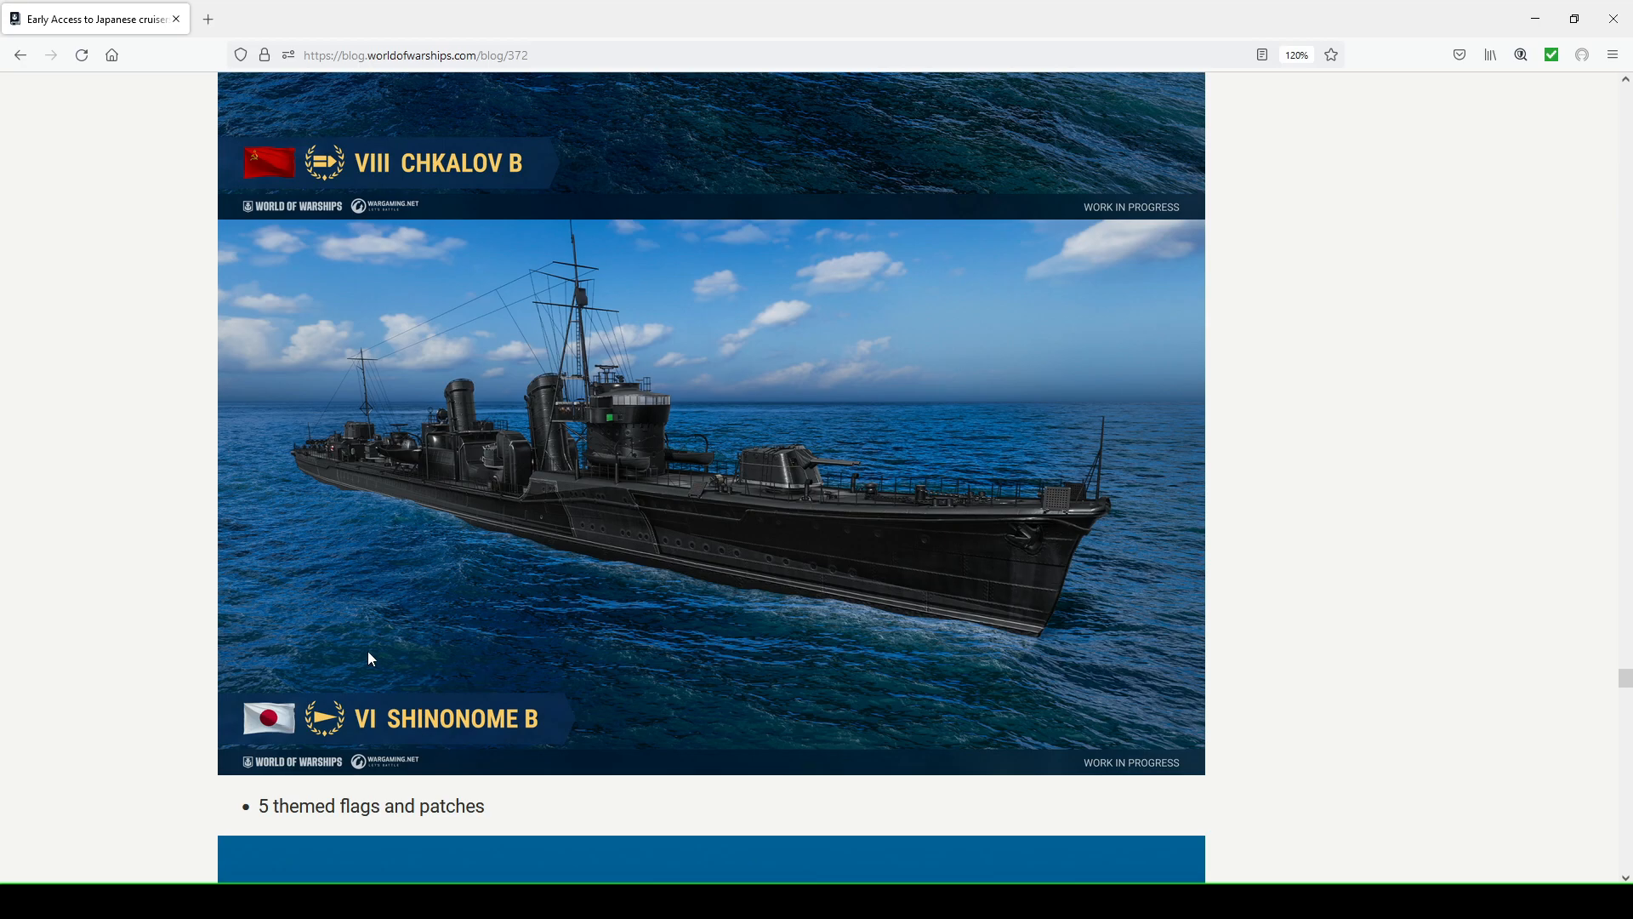
# Scroll down to the '2 types of Black Friday 2022 containers' bullet and its image
pyautogui.scroll(-3)
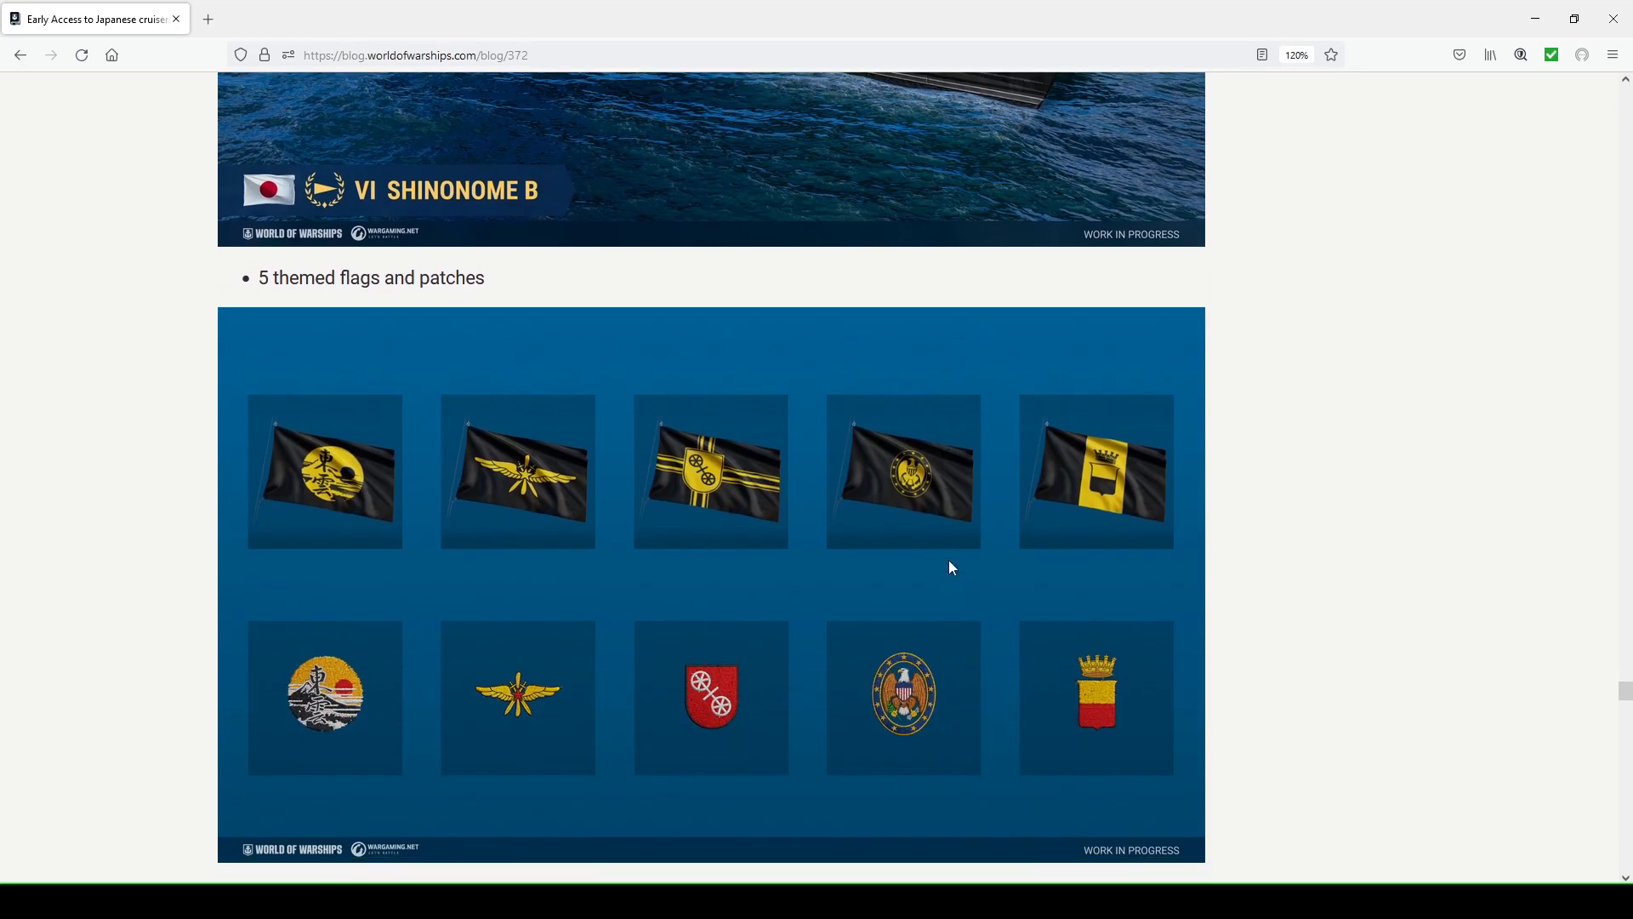
pyautogui.scroll(-3)
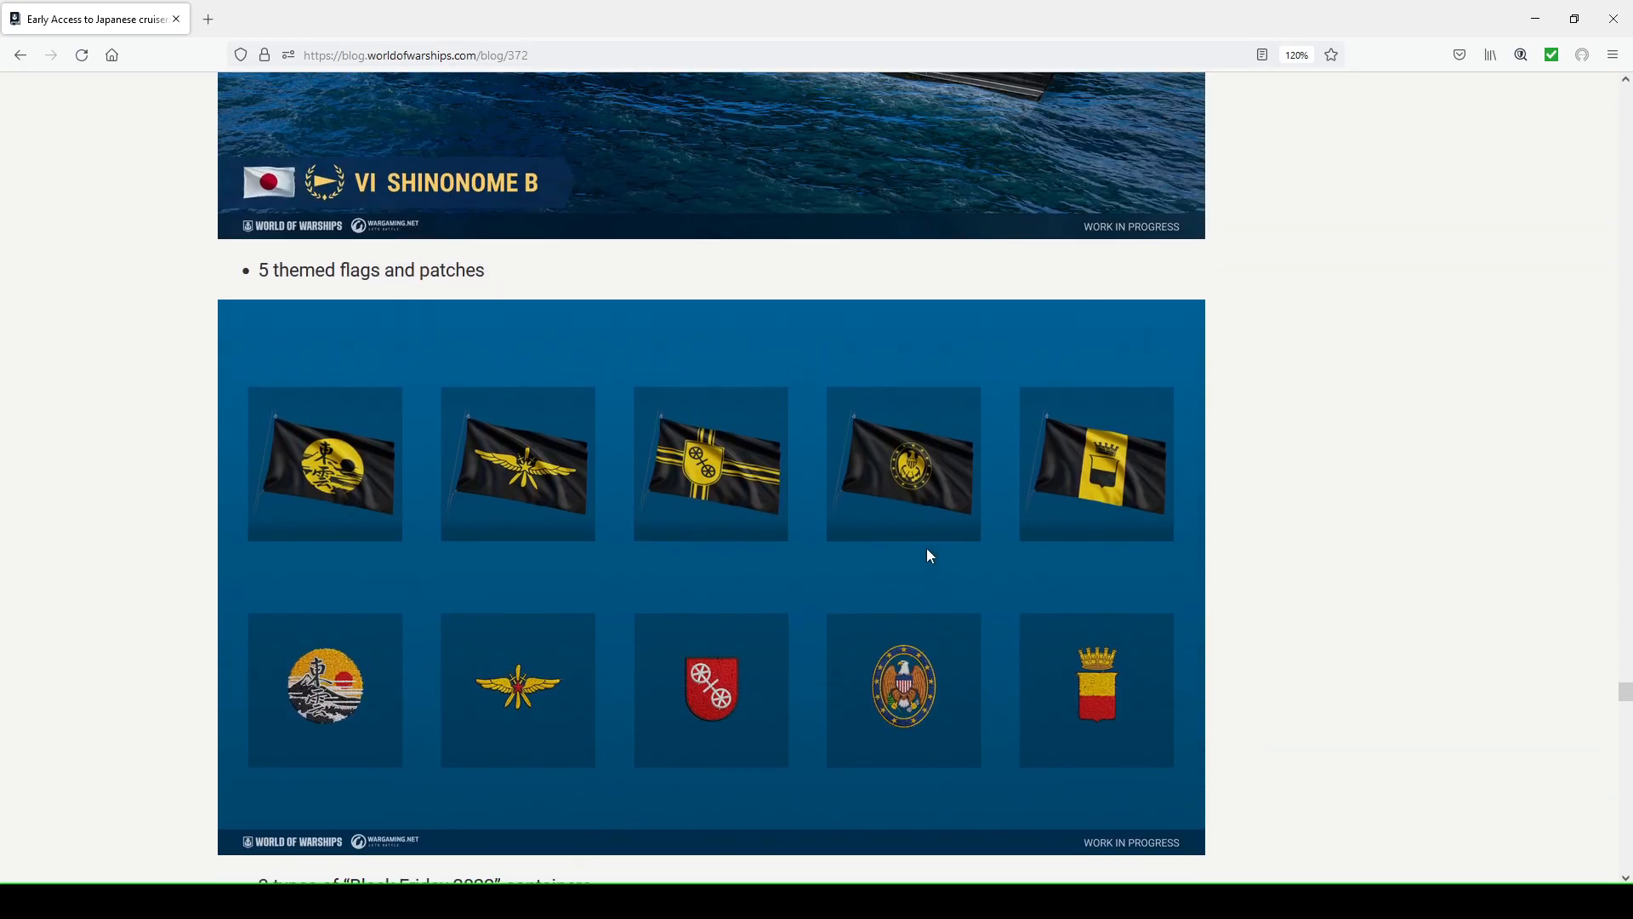
pyautogui.scroll(-3)
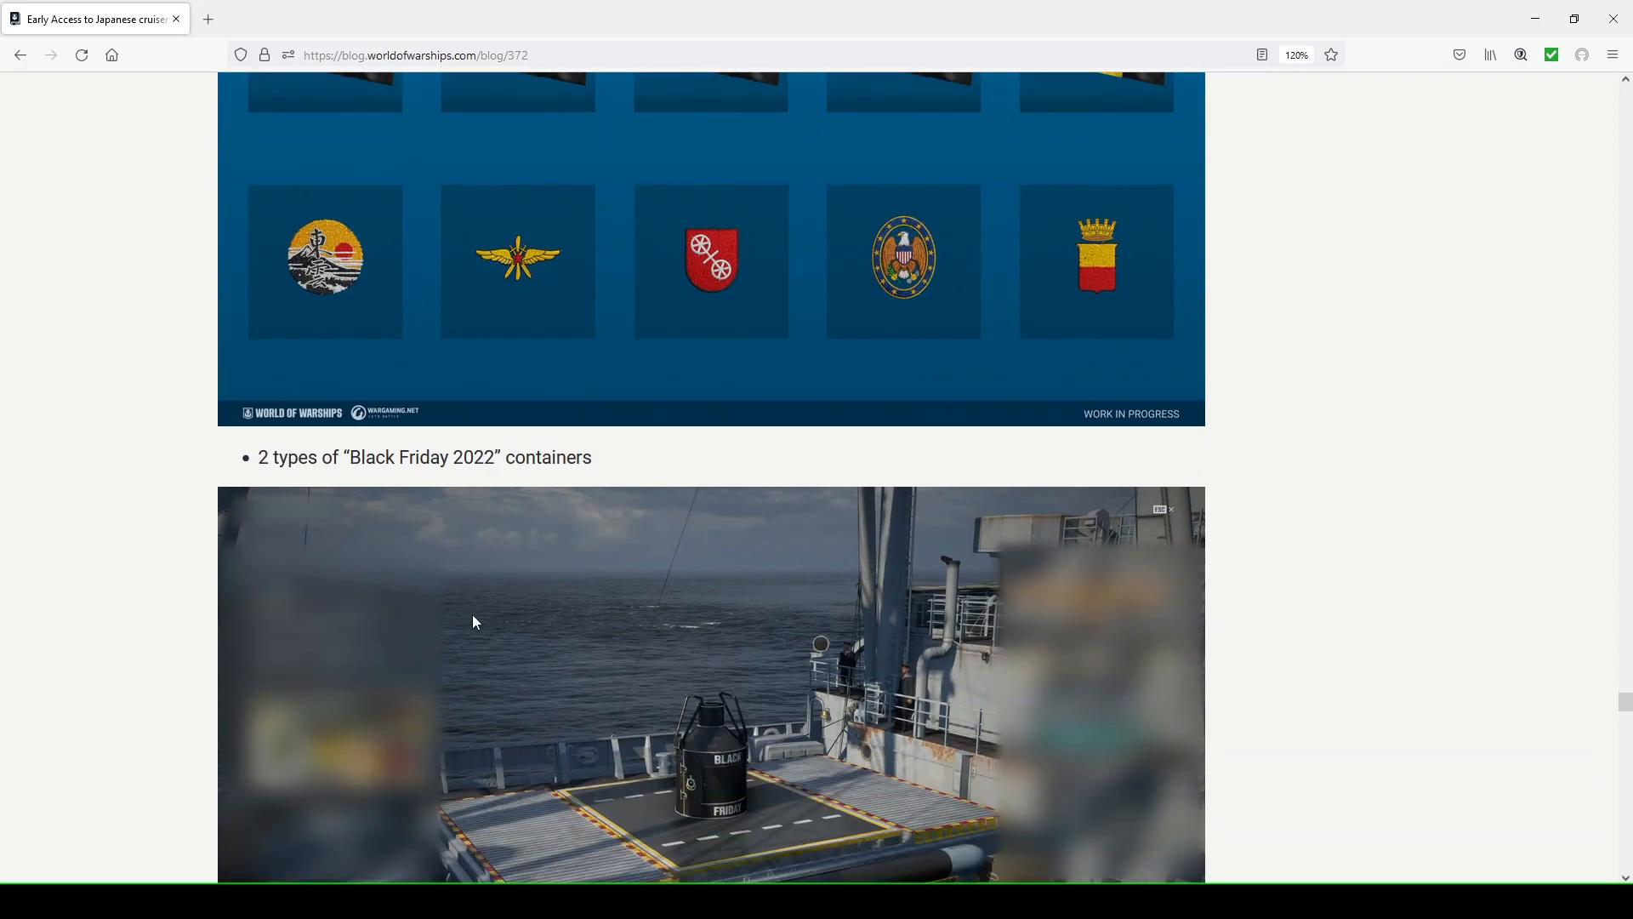
# Scroll through the two Black Friday container screenshots
pyautogui.scroll(-3)
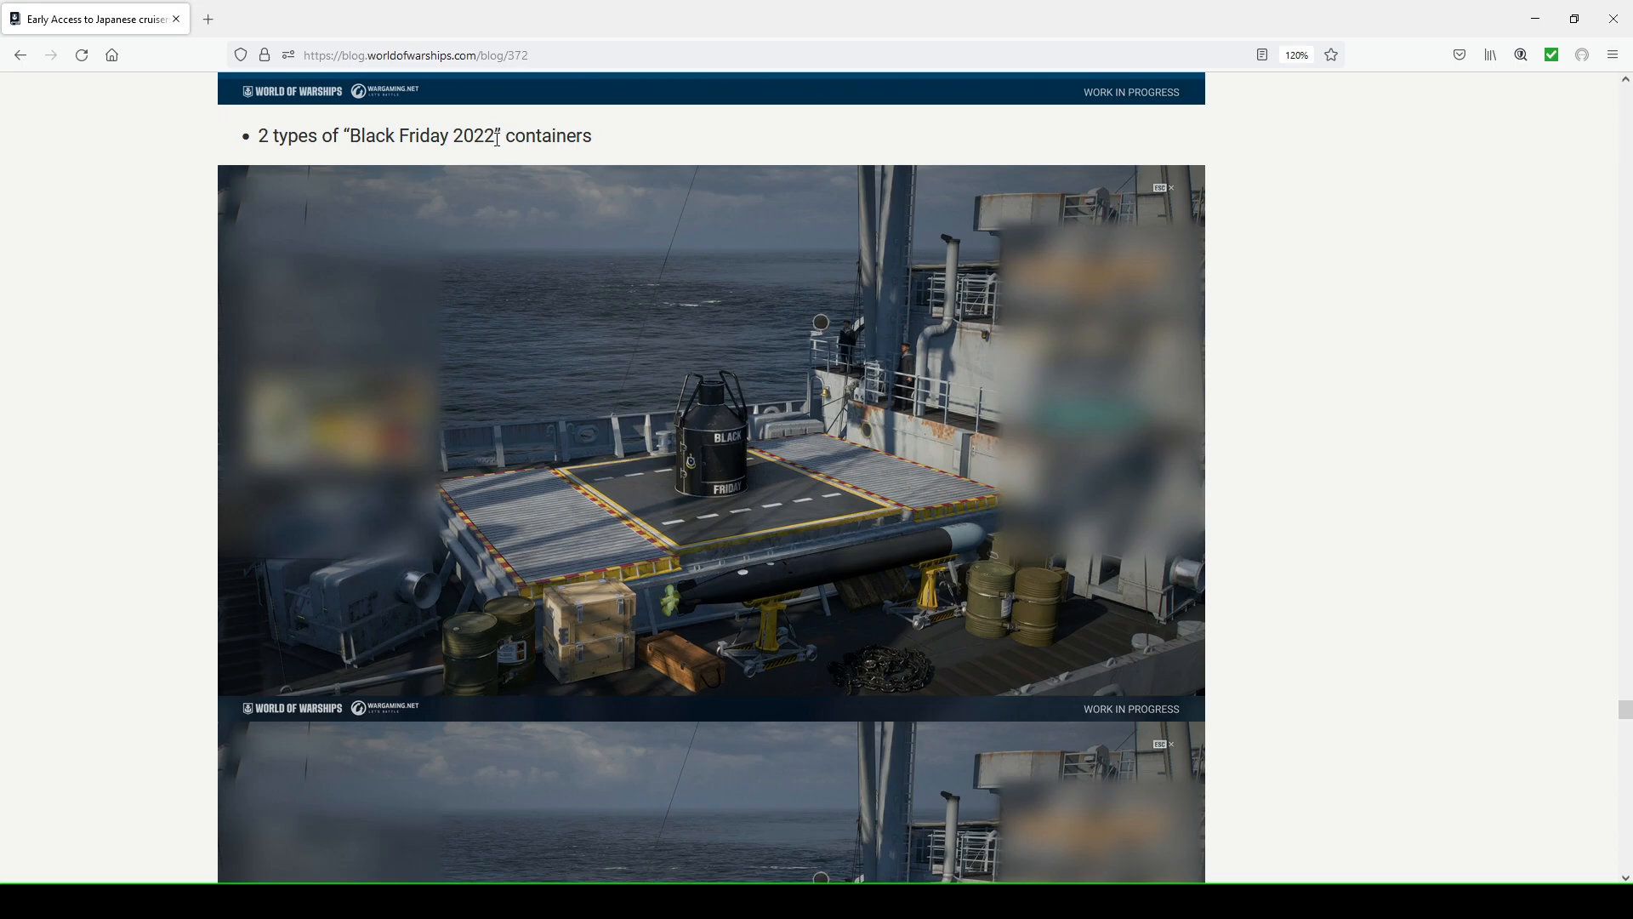
pyautogui.moveTo(453, 170)
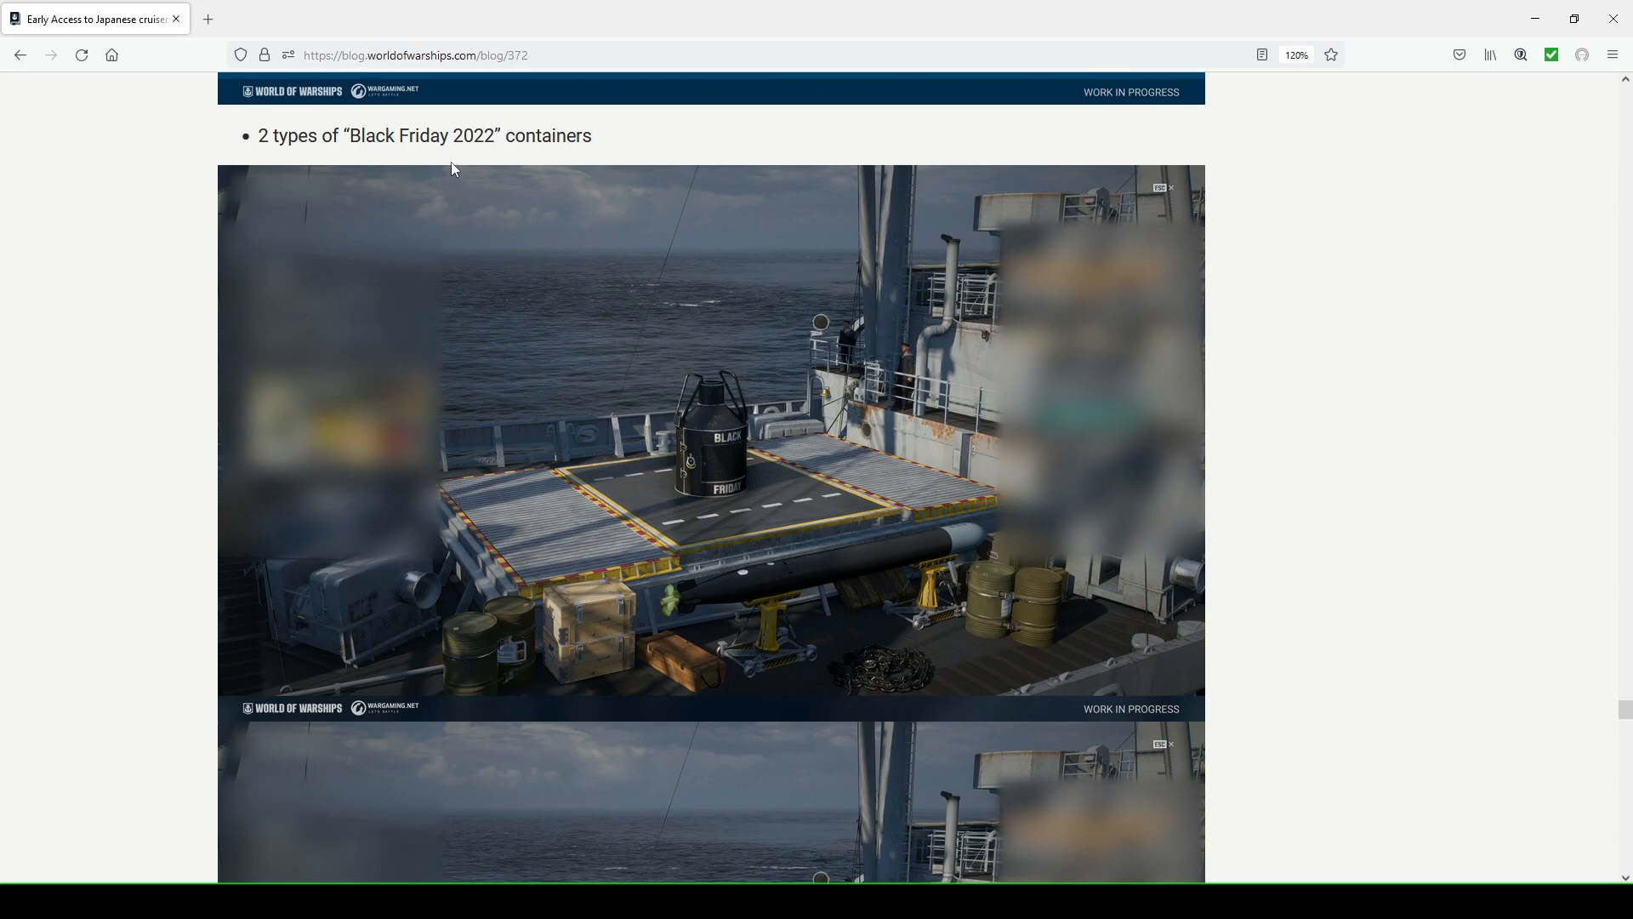
pyautogui.moveTo(801, 303)
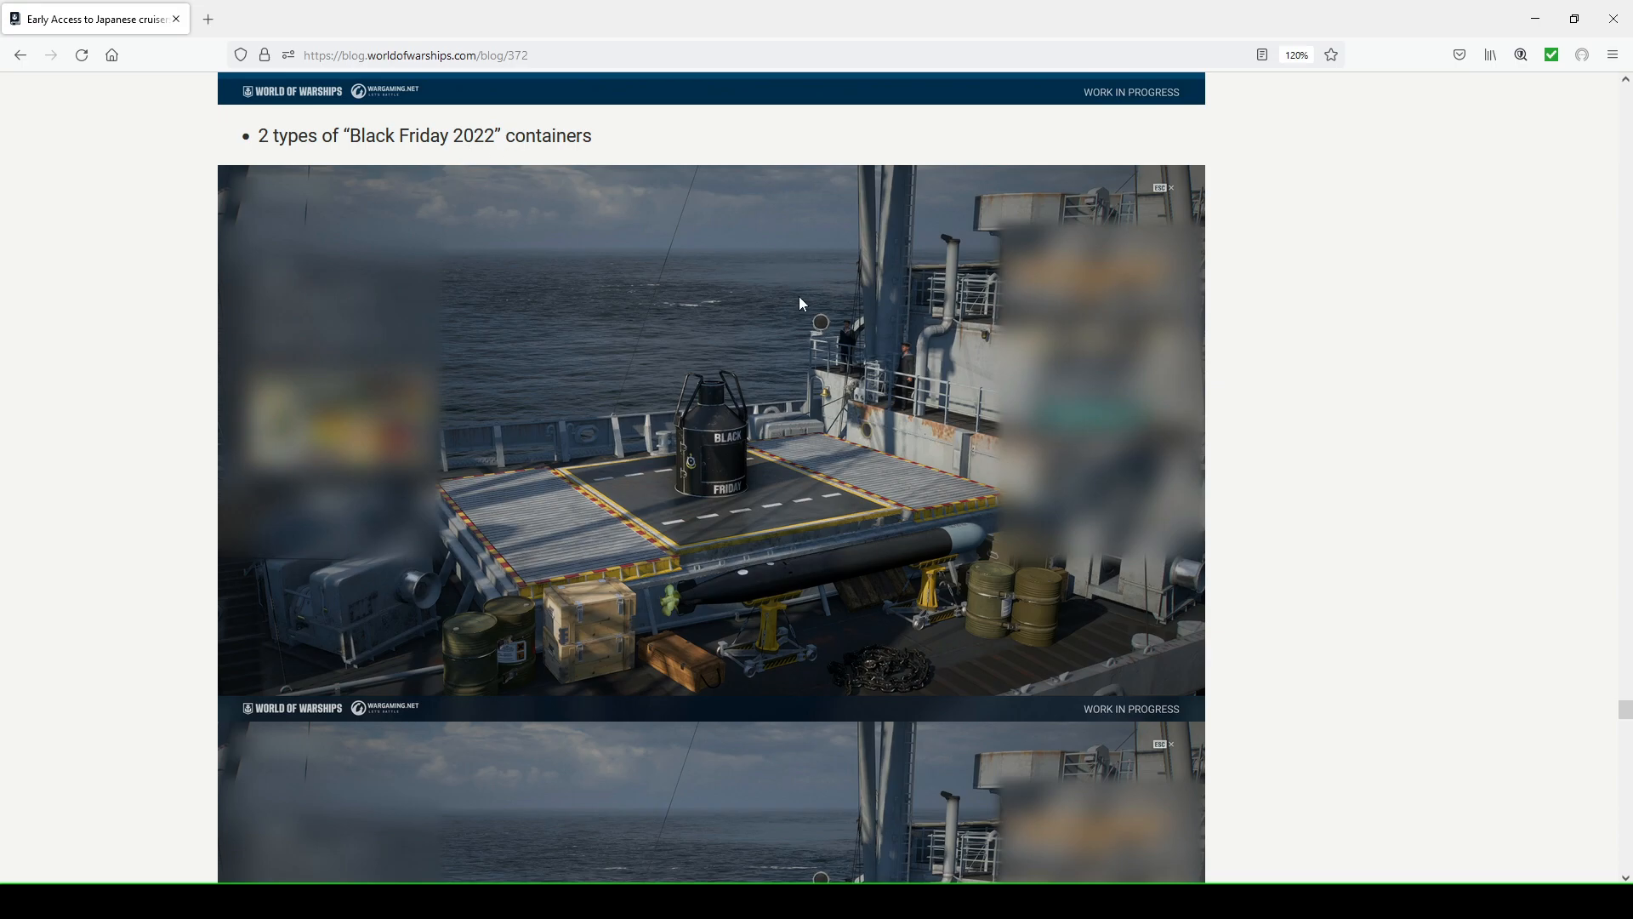
pyautogui.scroll(-3)
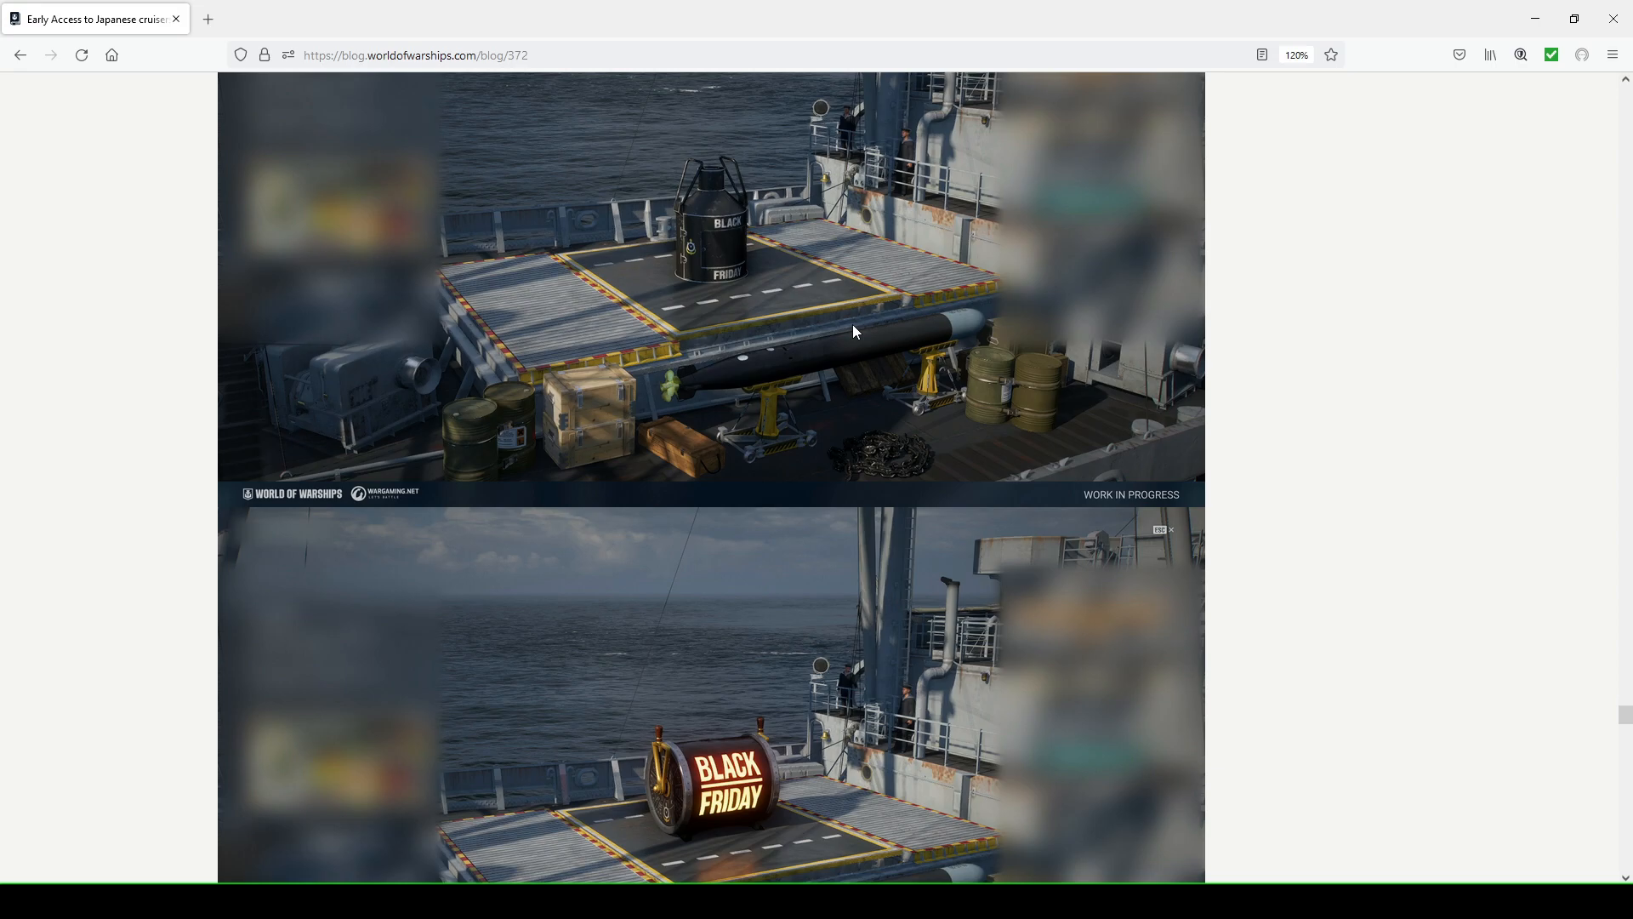
pyautogui.moveTo(865, 269)
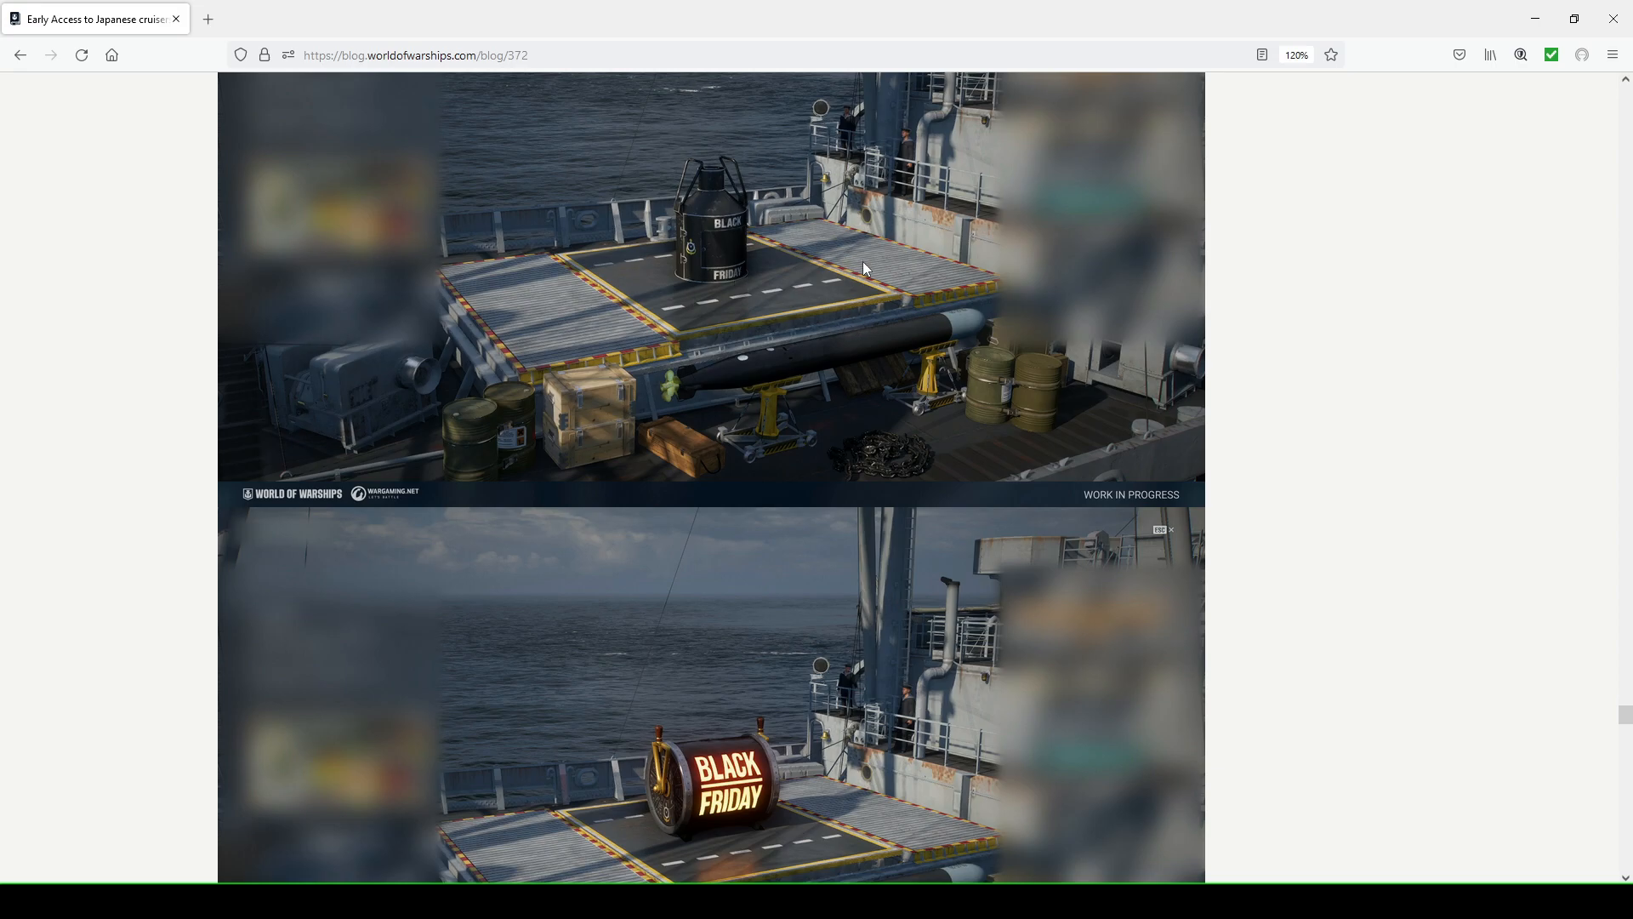
pyautogui.scroll(-3)
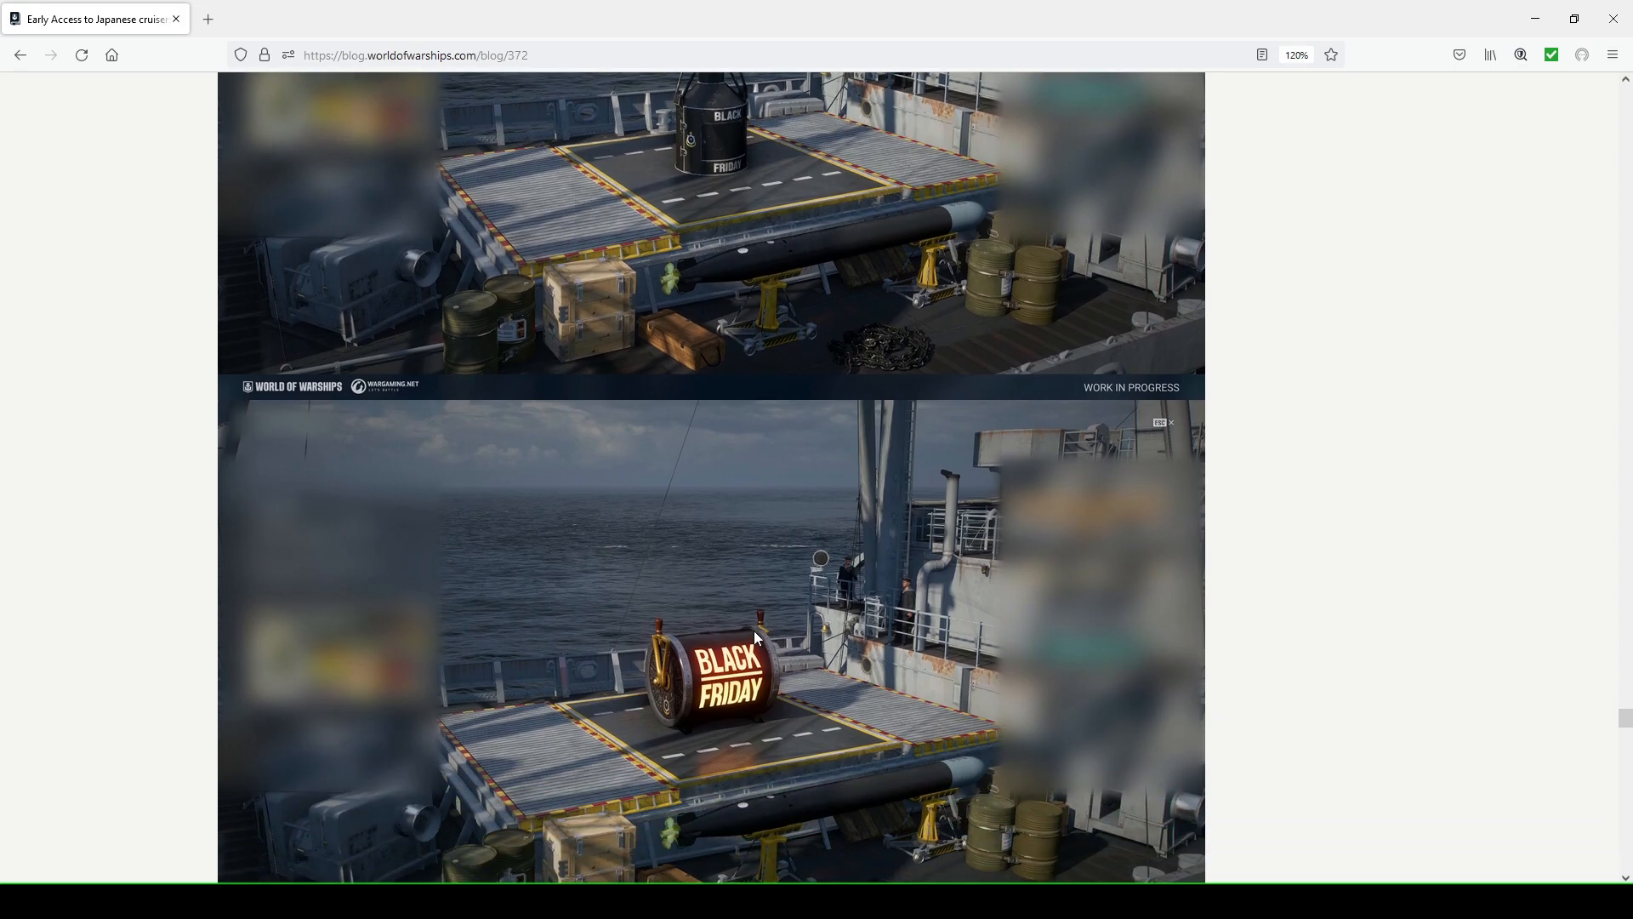
pyautogui.moveTo(756, 619)
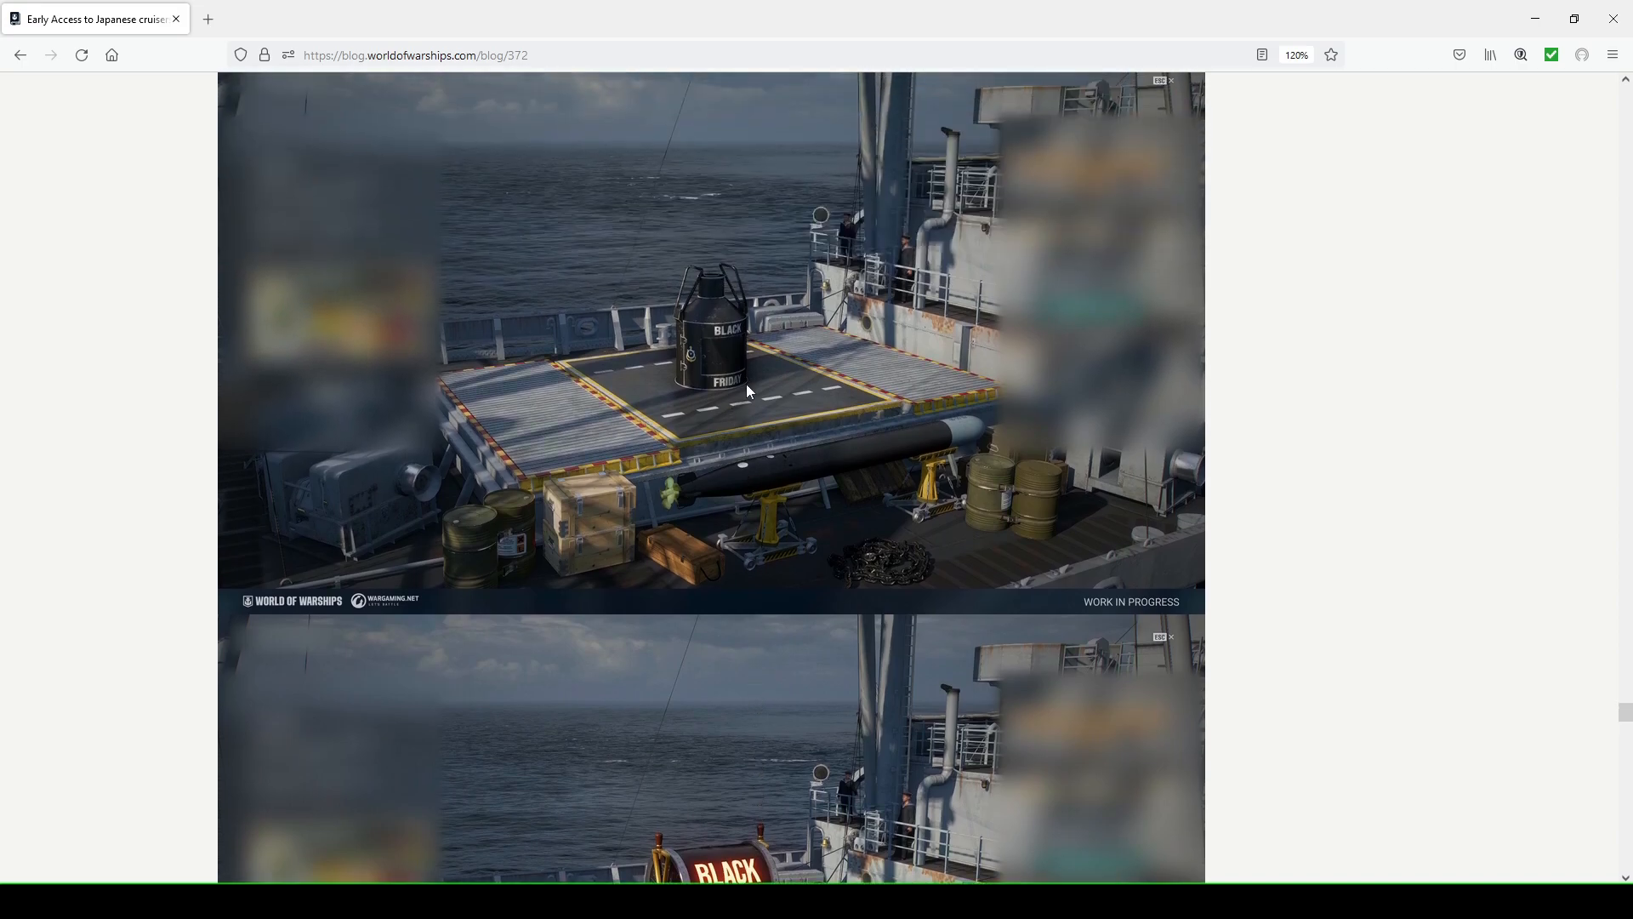
pyautogui.scroll(-3)
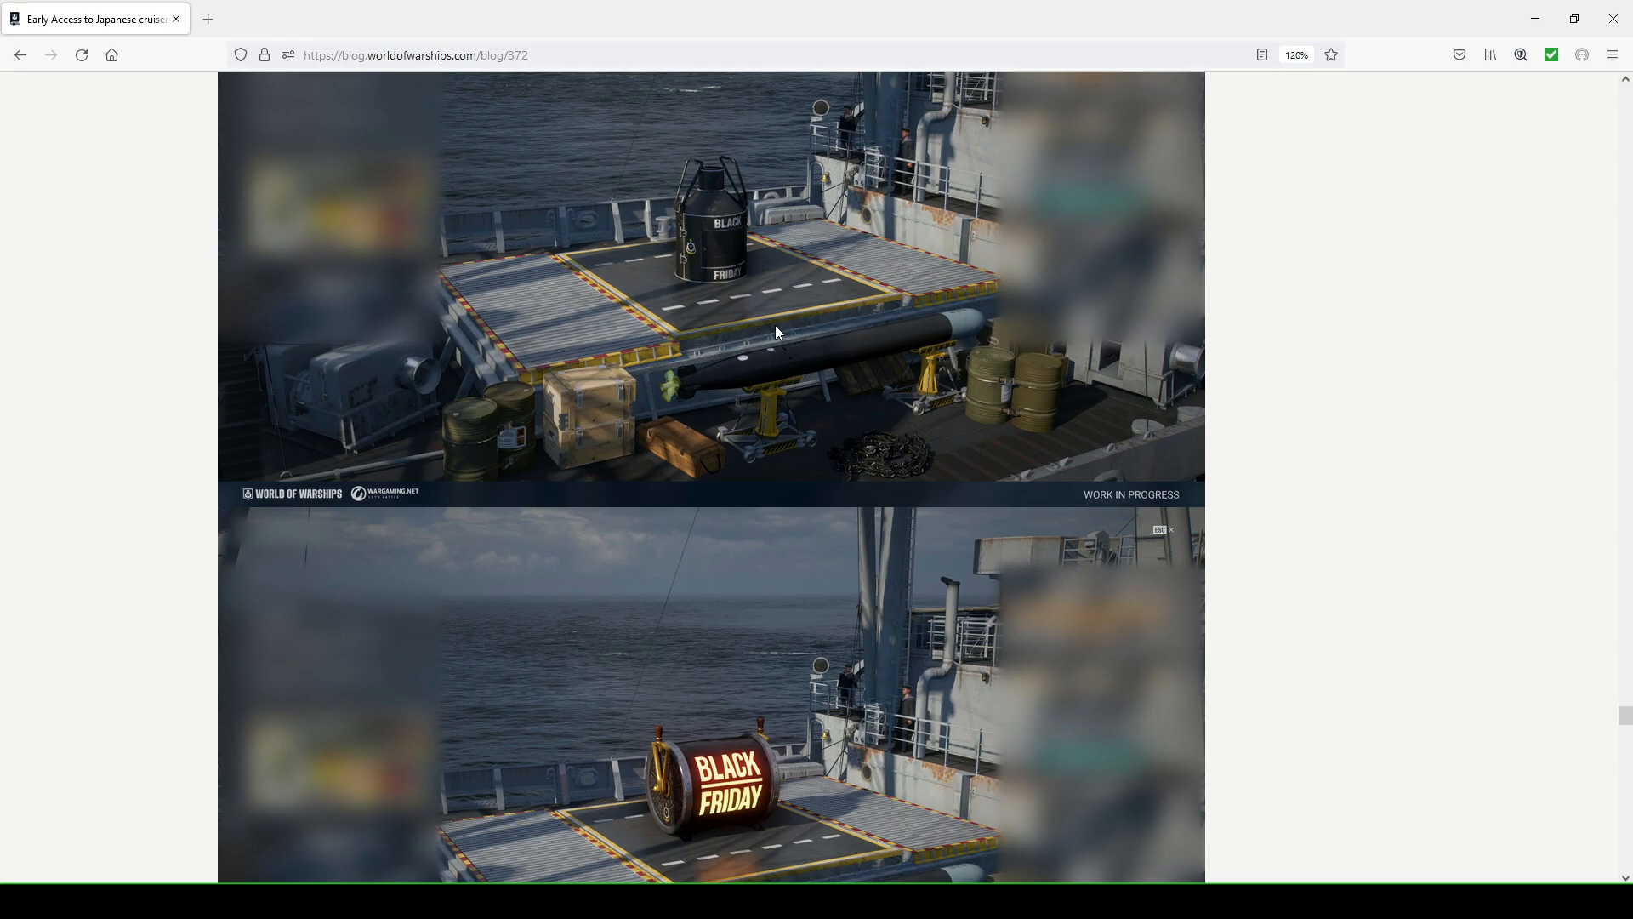
pyautogui.scroll(-3)
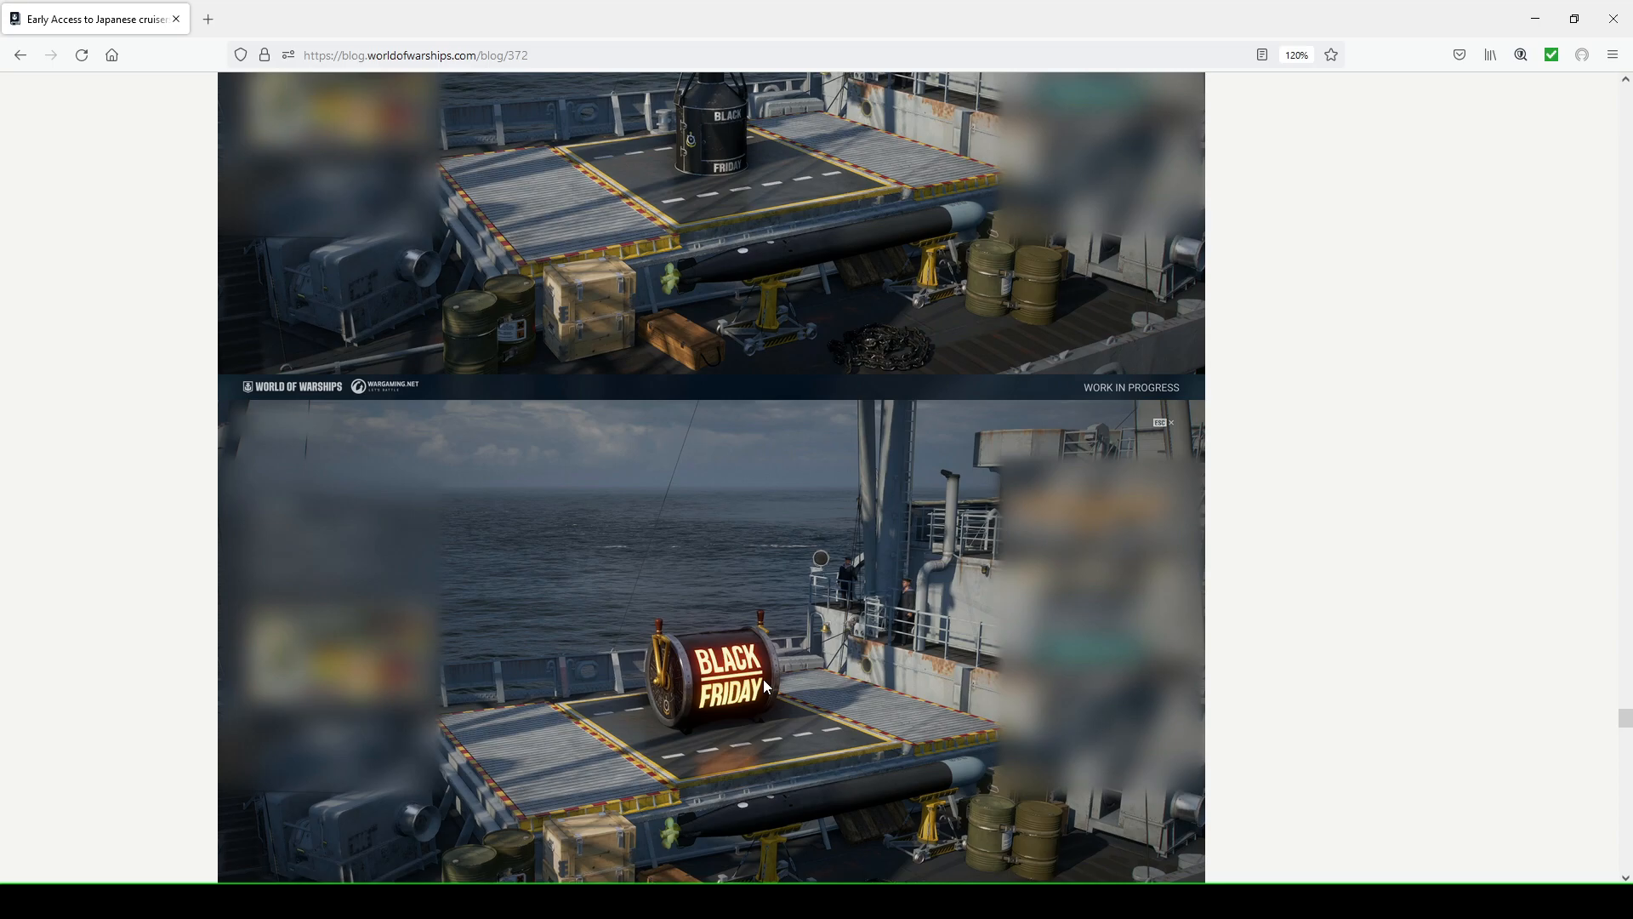
pyautogui.moveTo(859, 686)
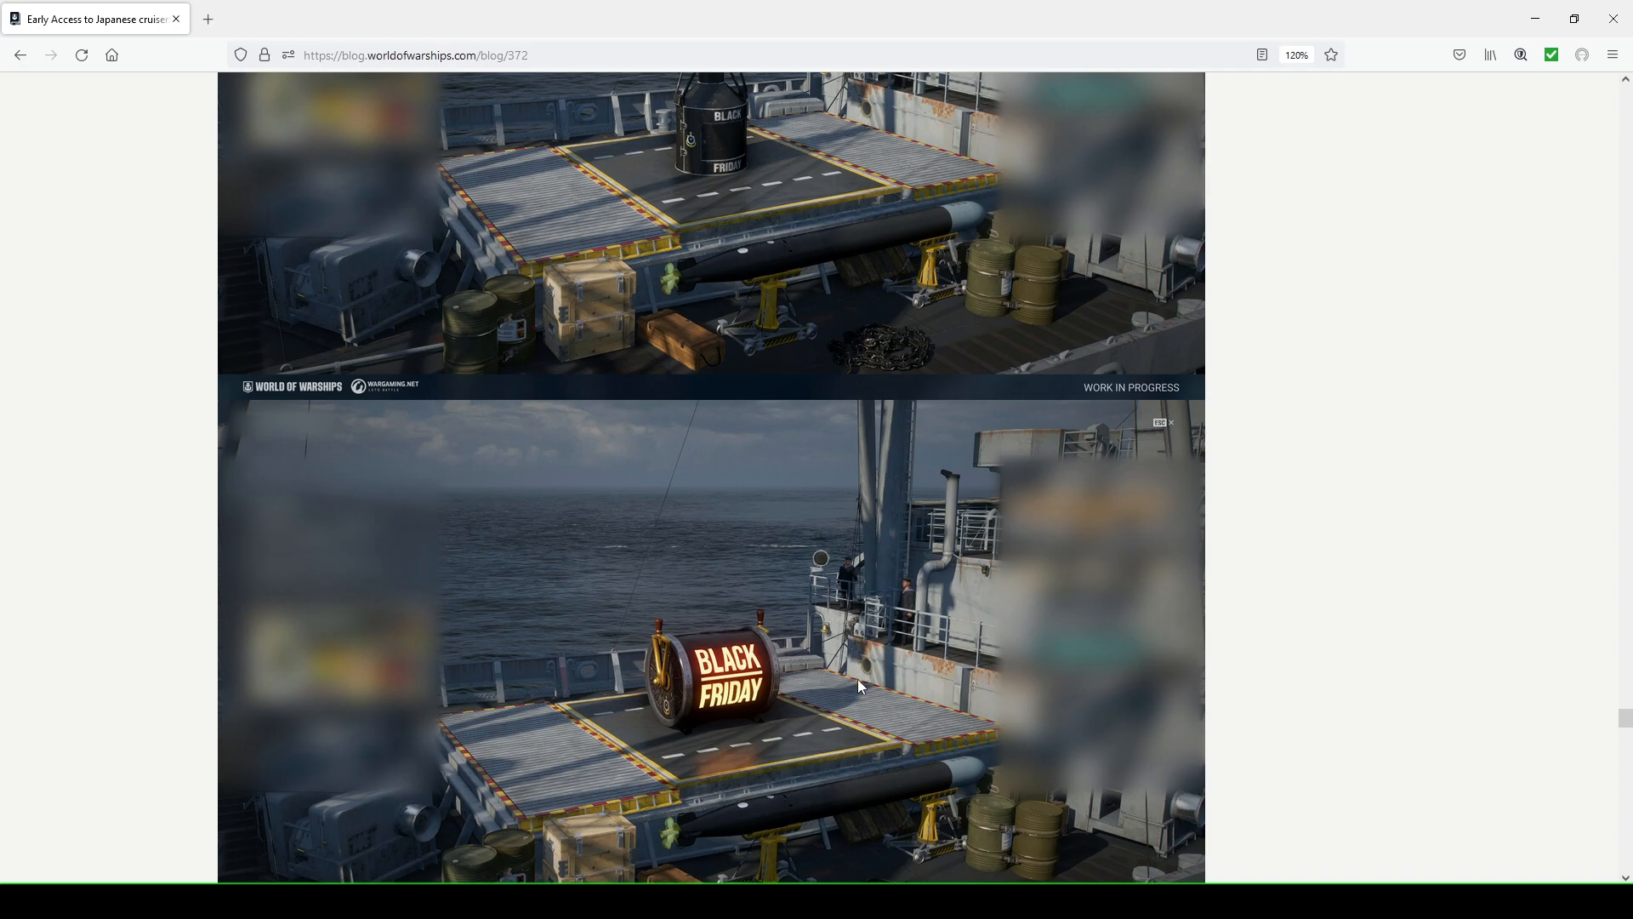
pyautogui.scroll(-3)
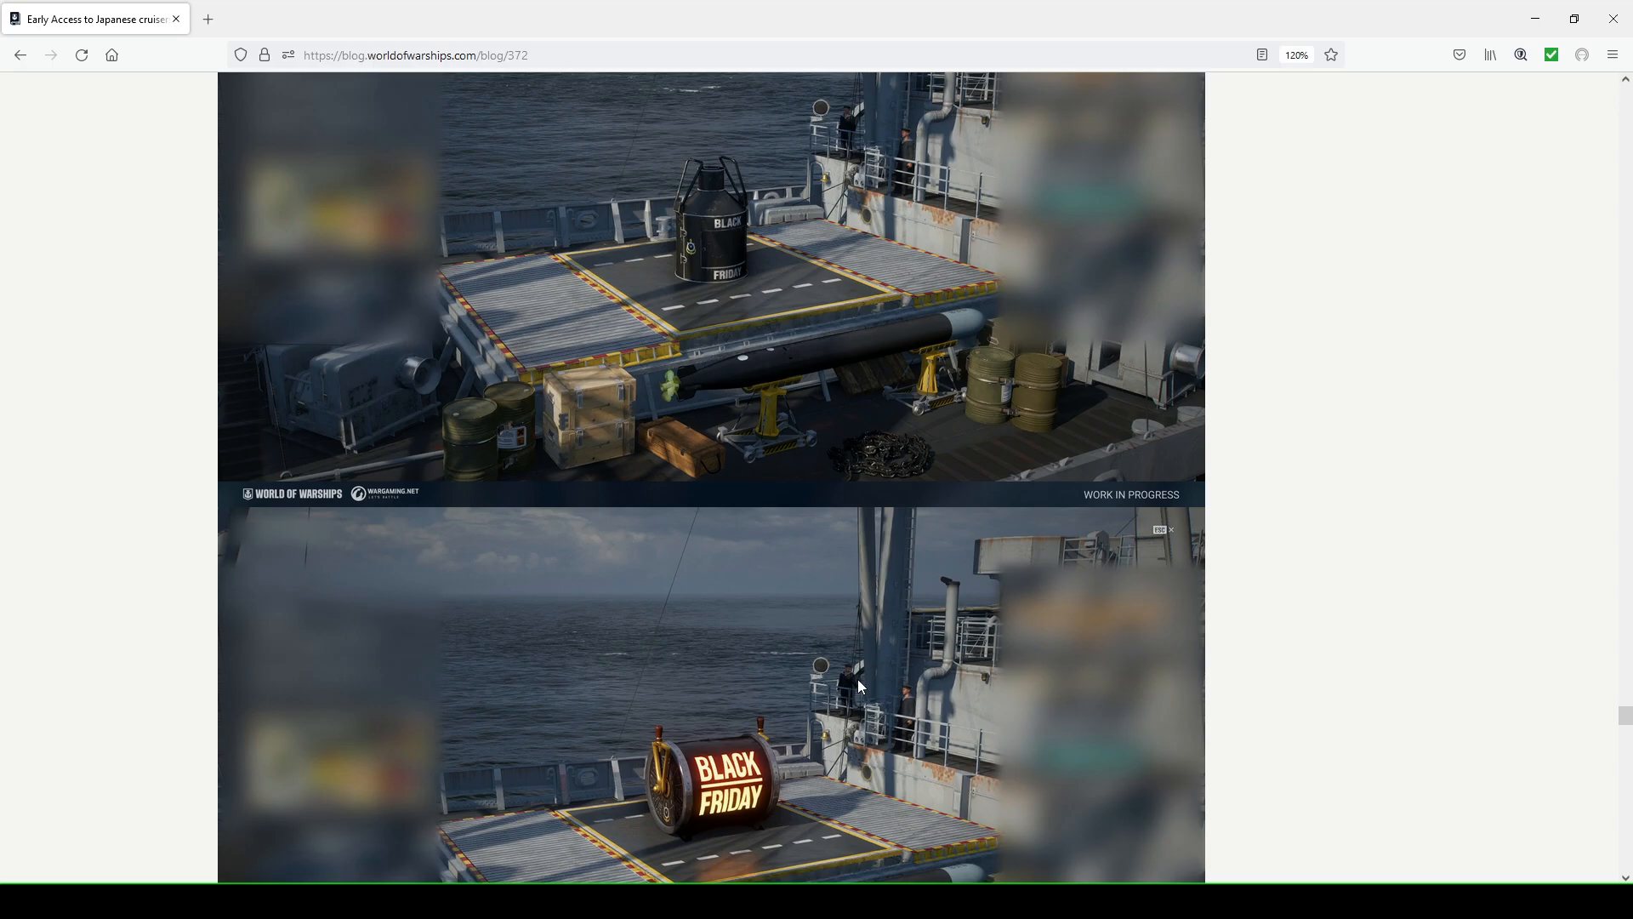
pyautogui.moveTo(706, 225)
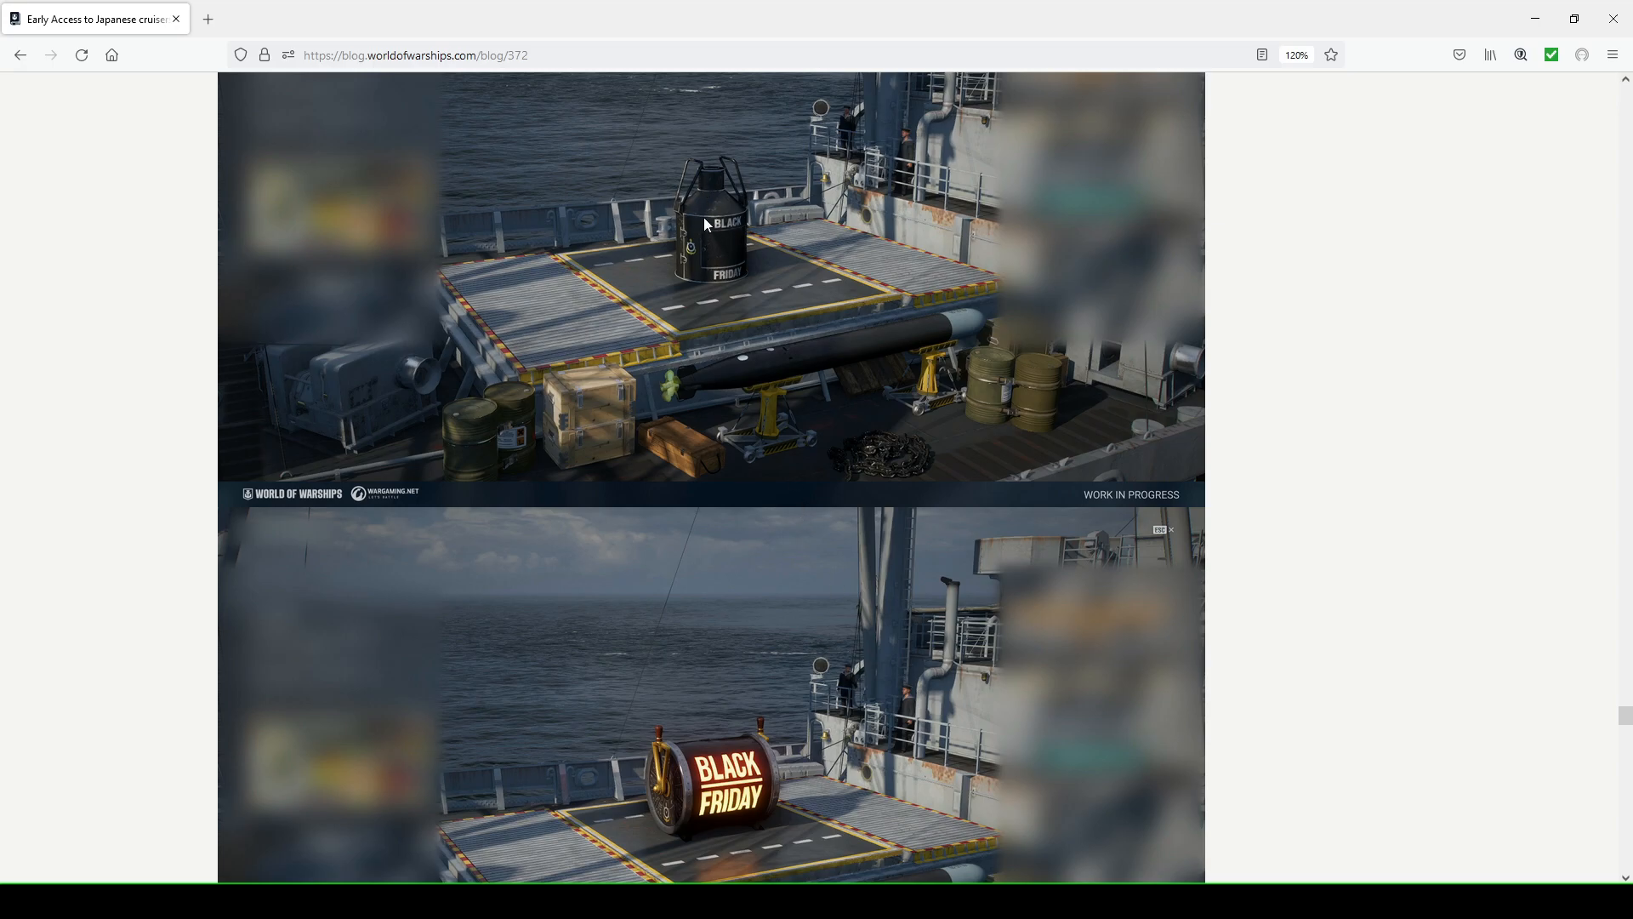
pyautogui.moveTo(725, 249)
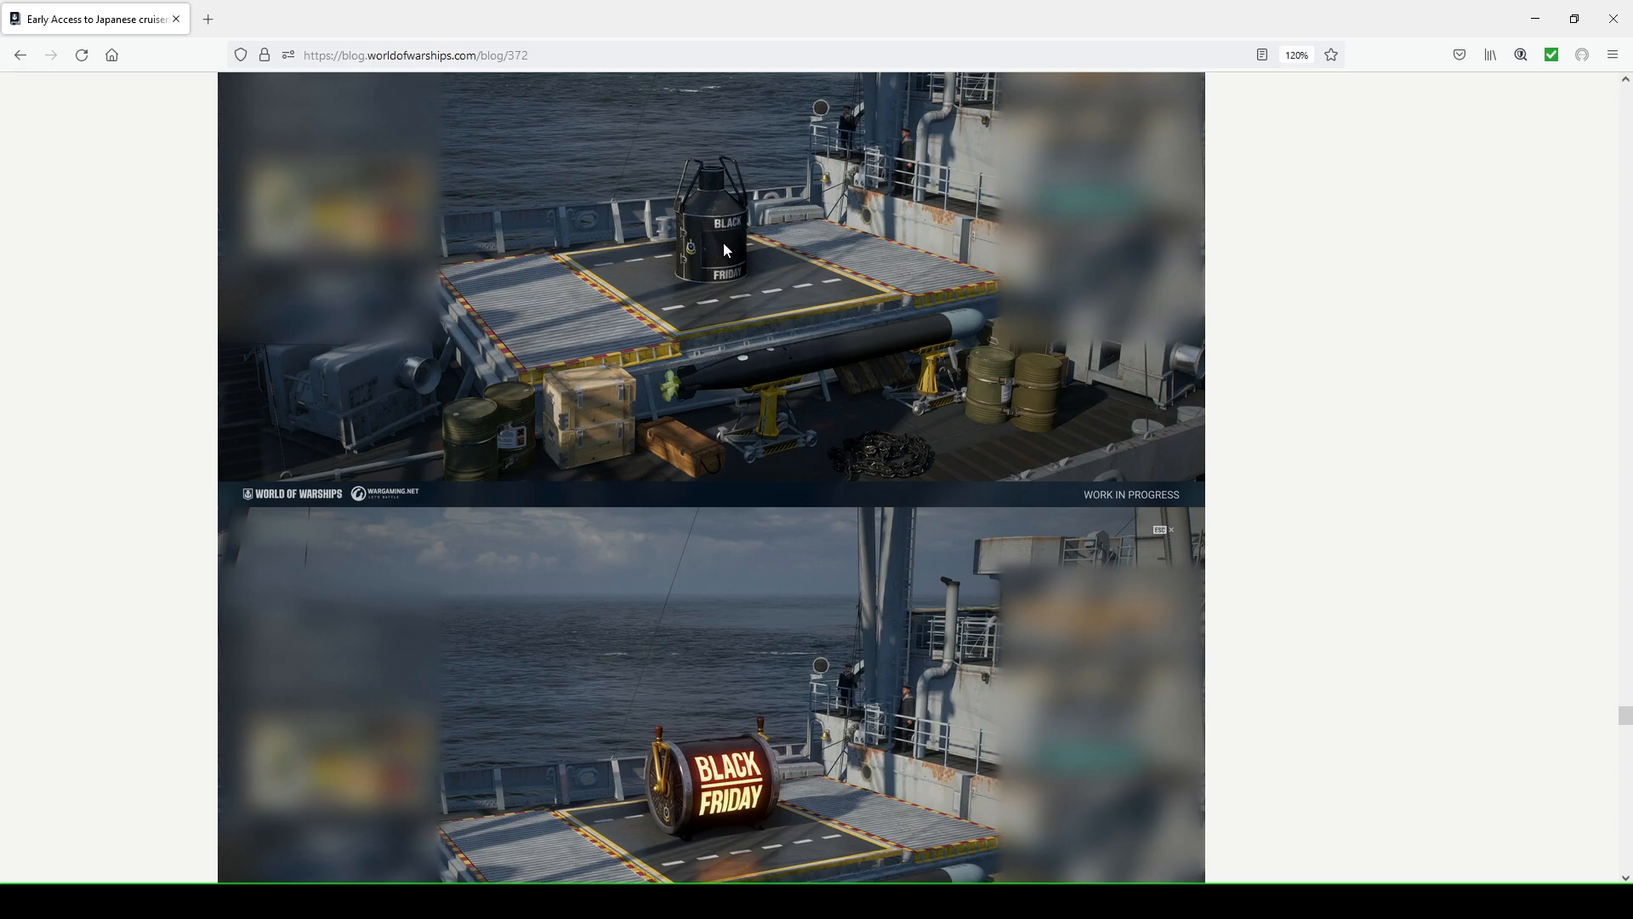
pyautogui.moveTo(730, 230)
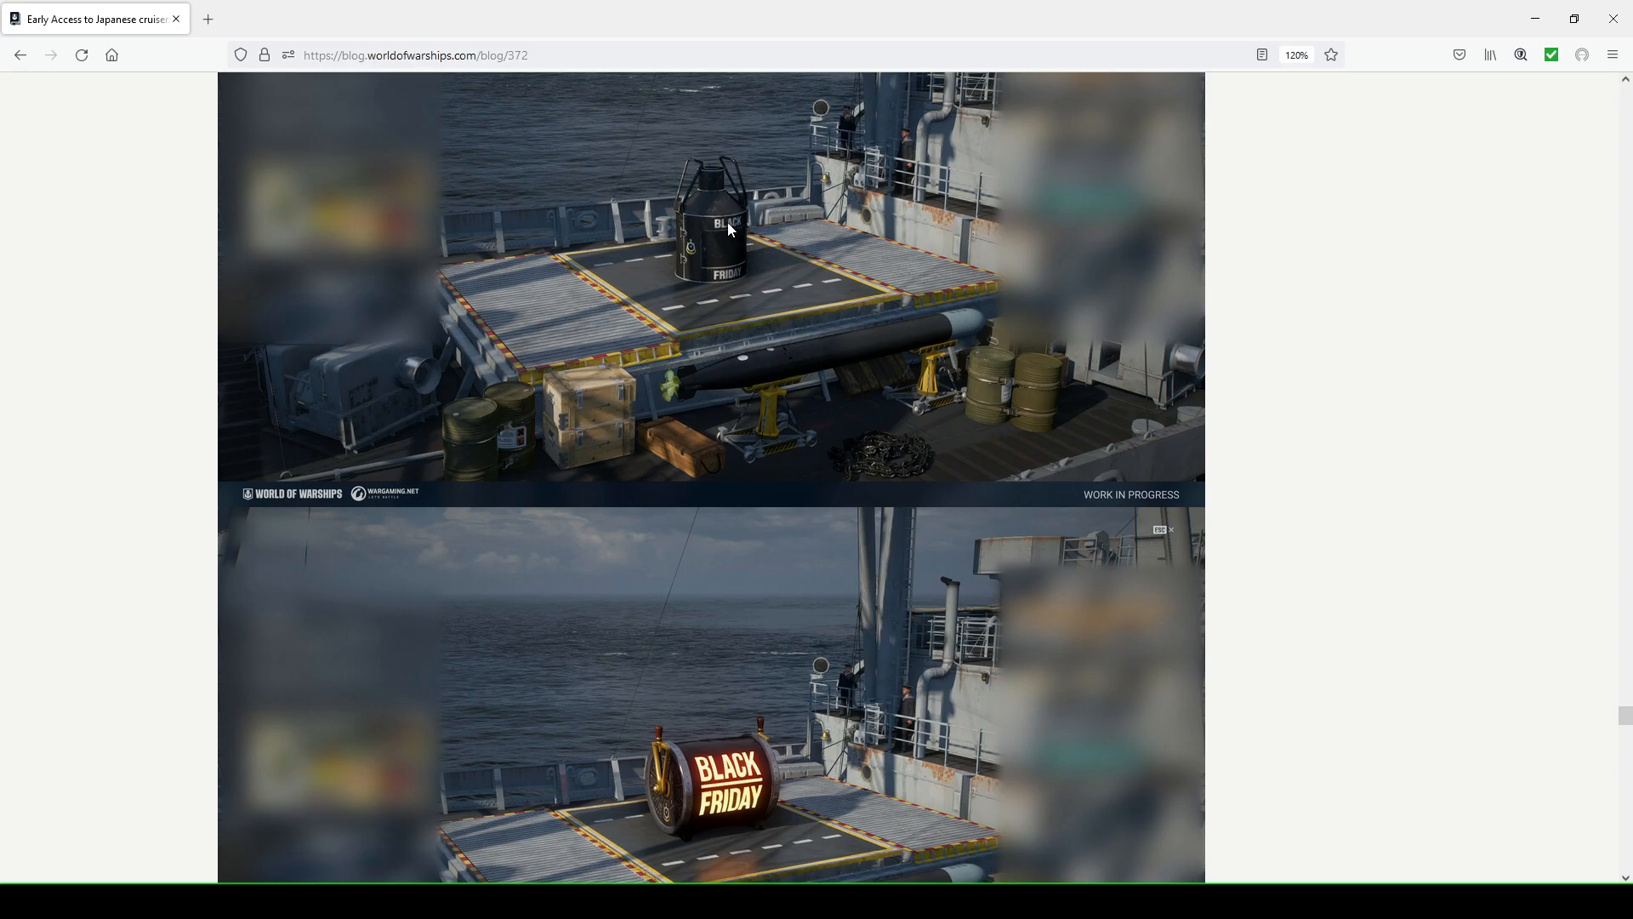
# Scroll past the Black Friday deck screenshots to the Naval base port update note
pyautogui.scroll(-3)
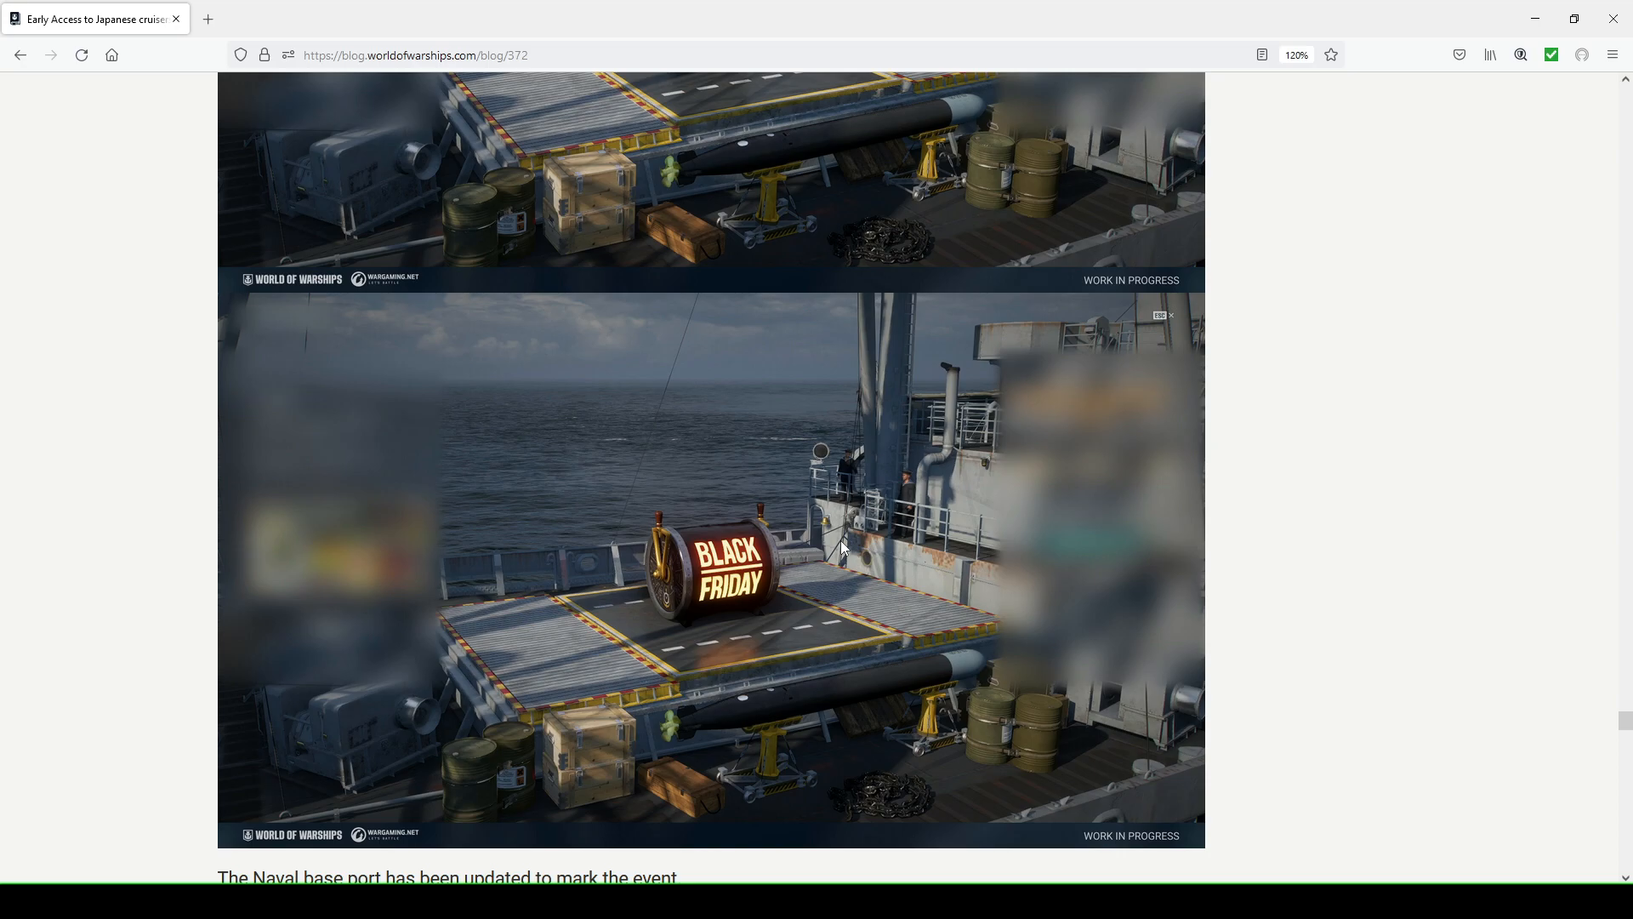
pyautogui.scroll(-3)
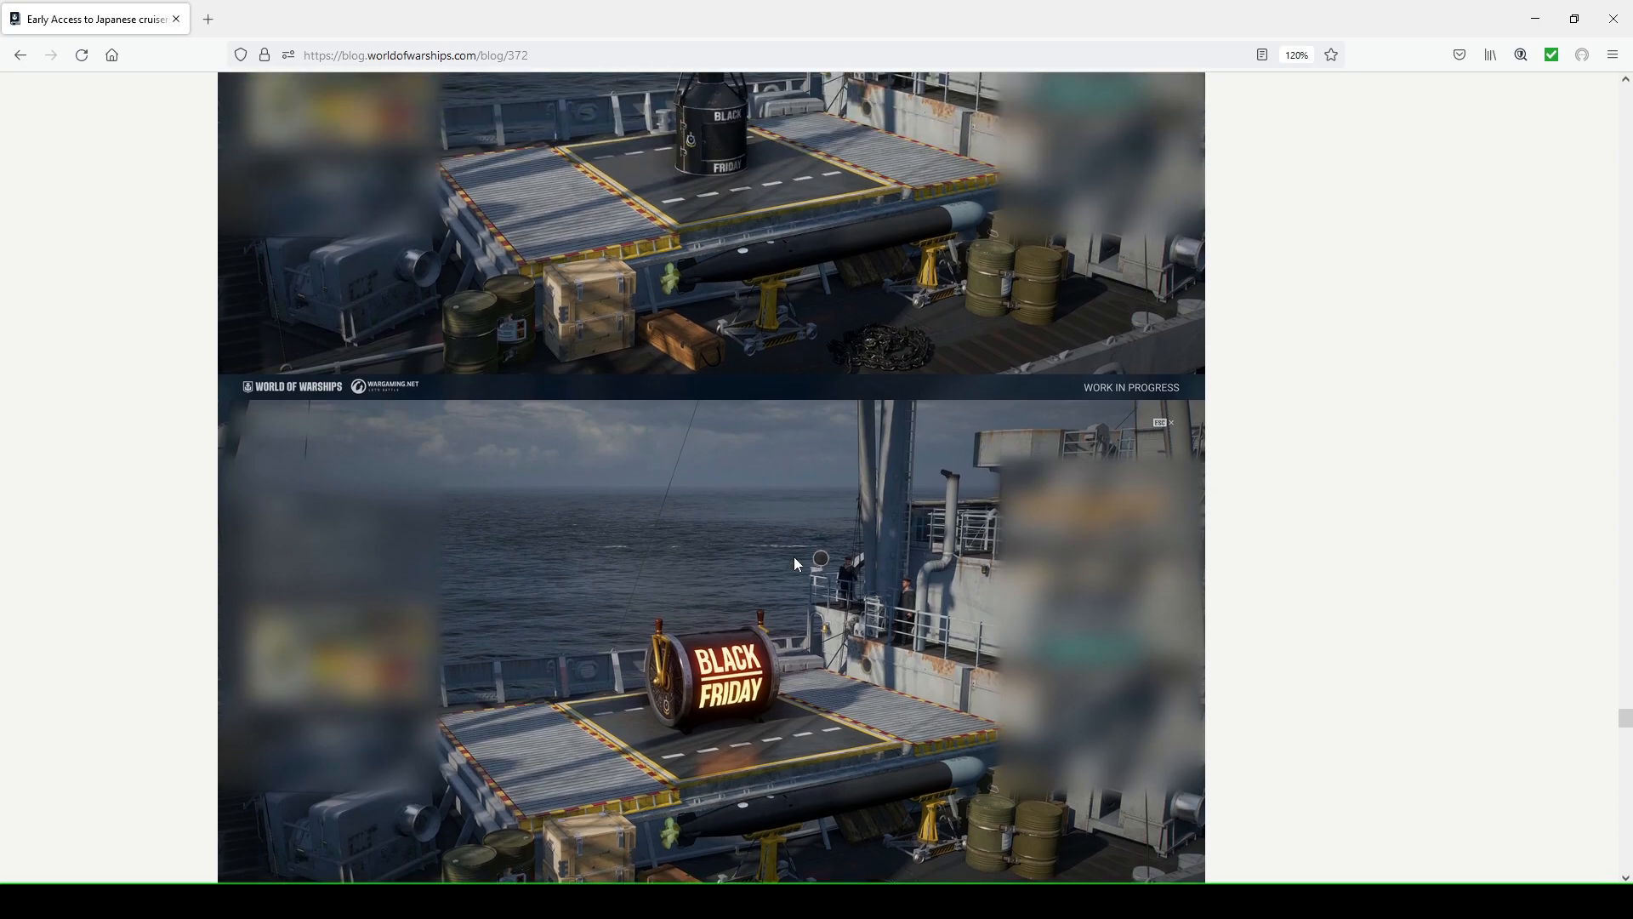
pyautogui.moveTo(757, 630)
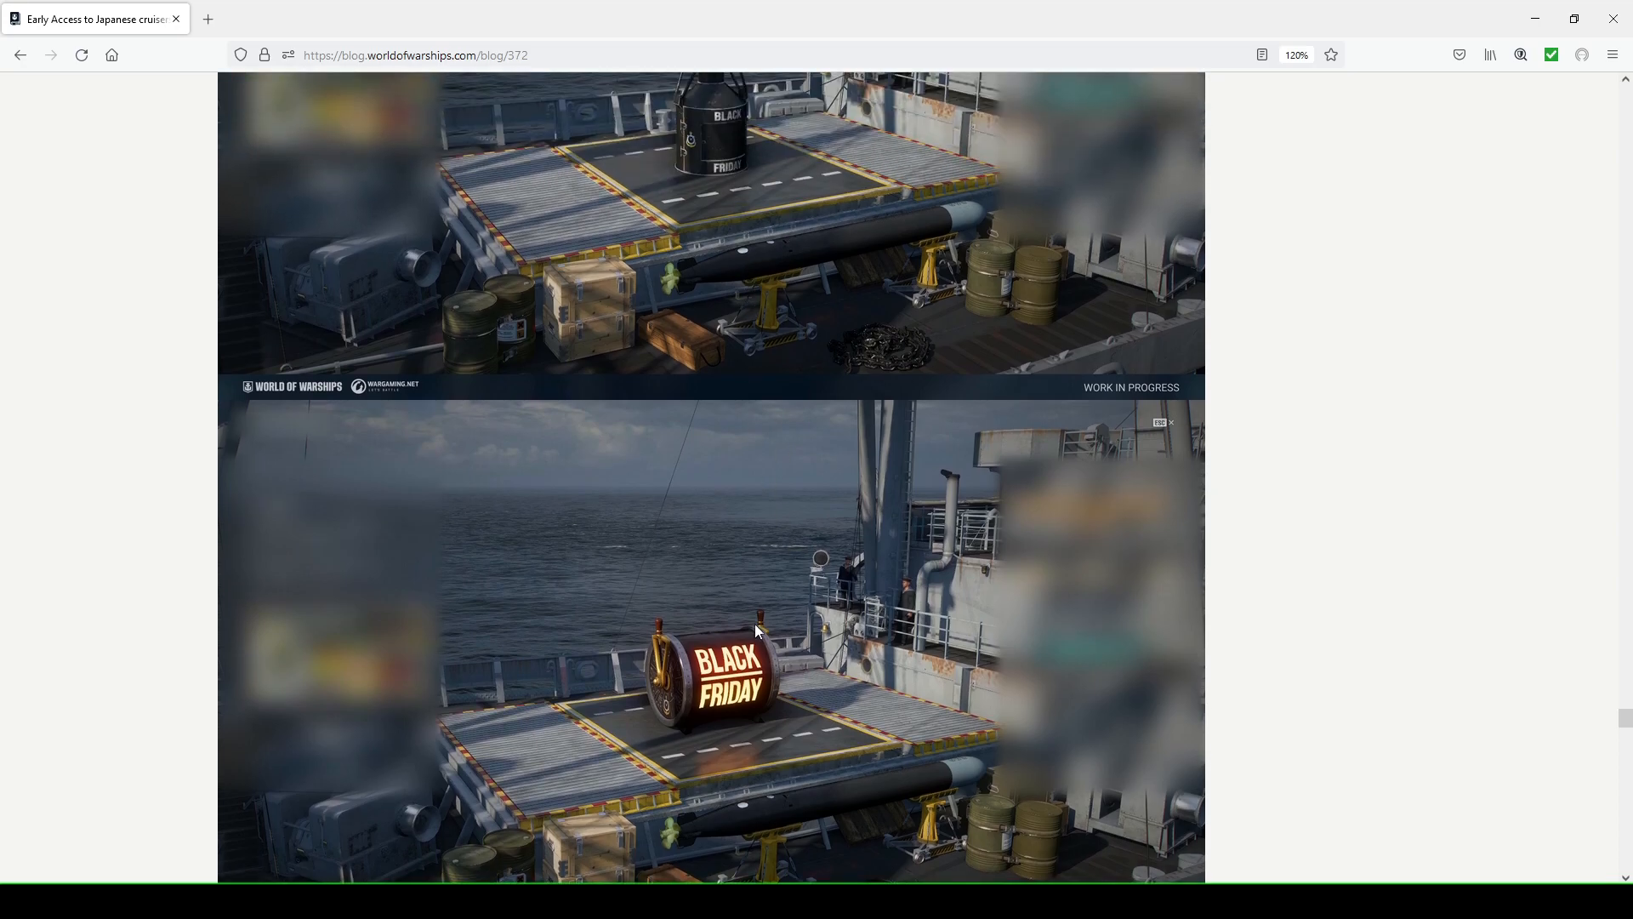
pyautogui.scroll(-3)
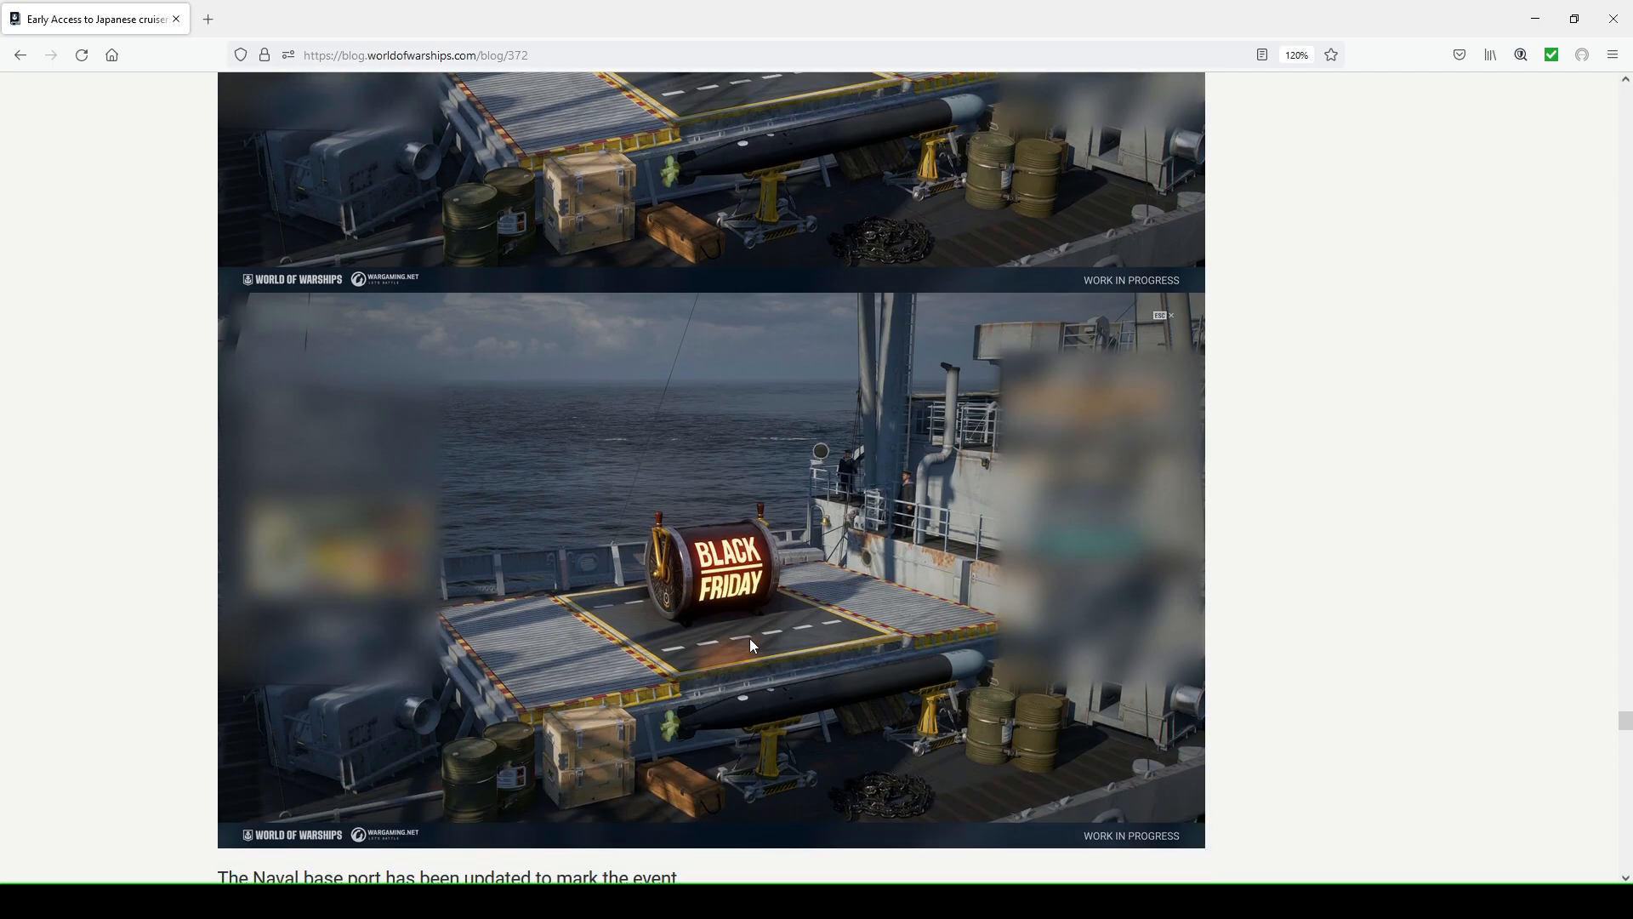
pyautogui.moveTo(794, 545)
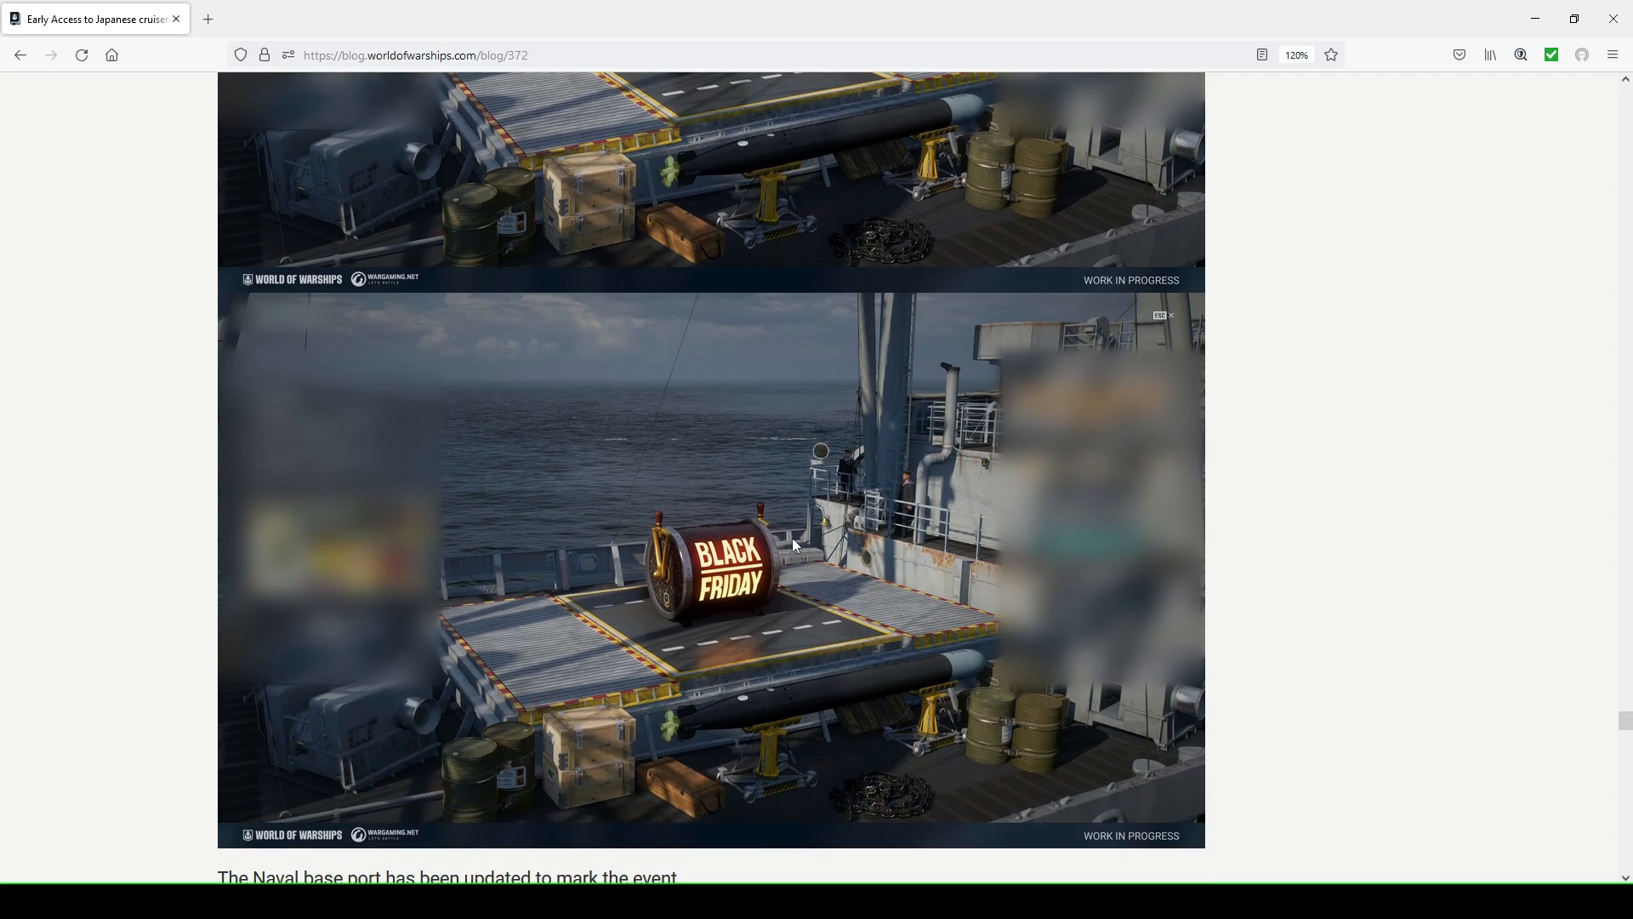
pyautogui.moveTo(745, 510)
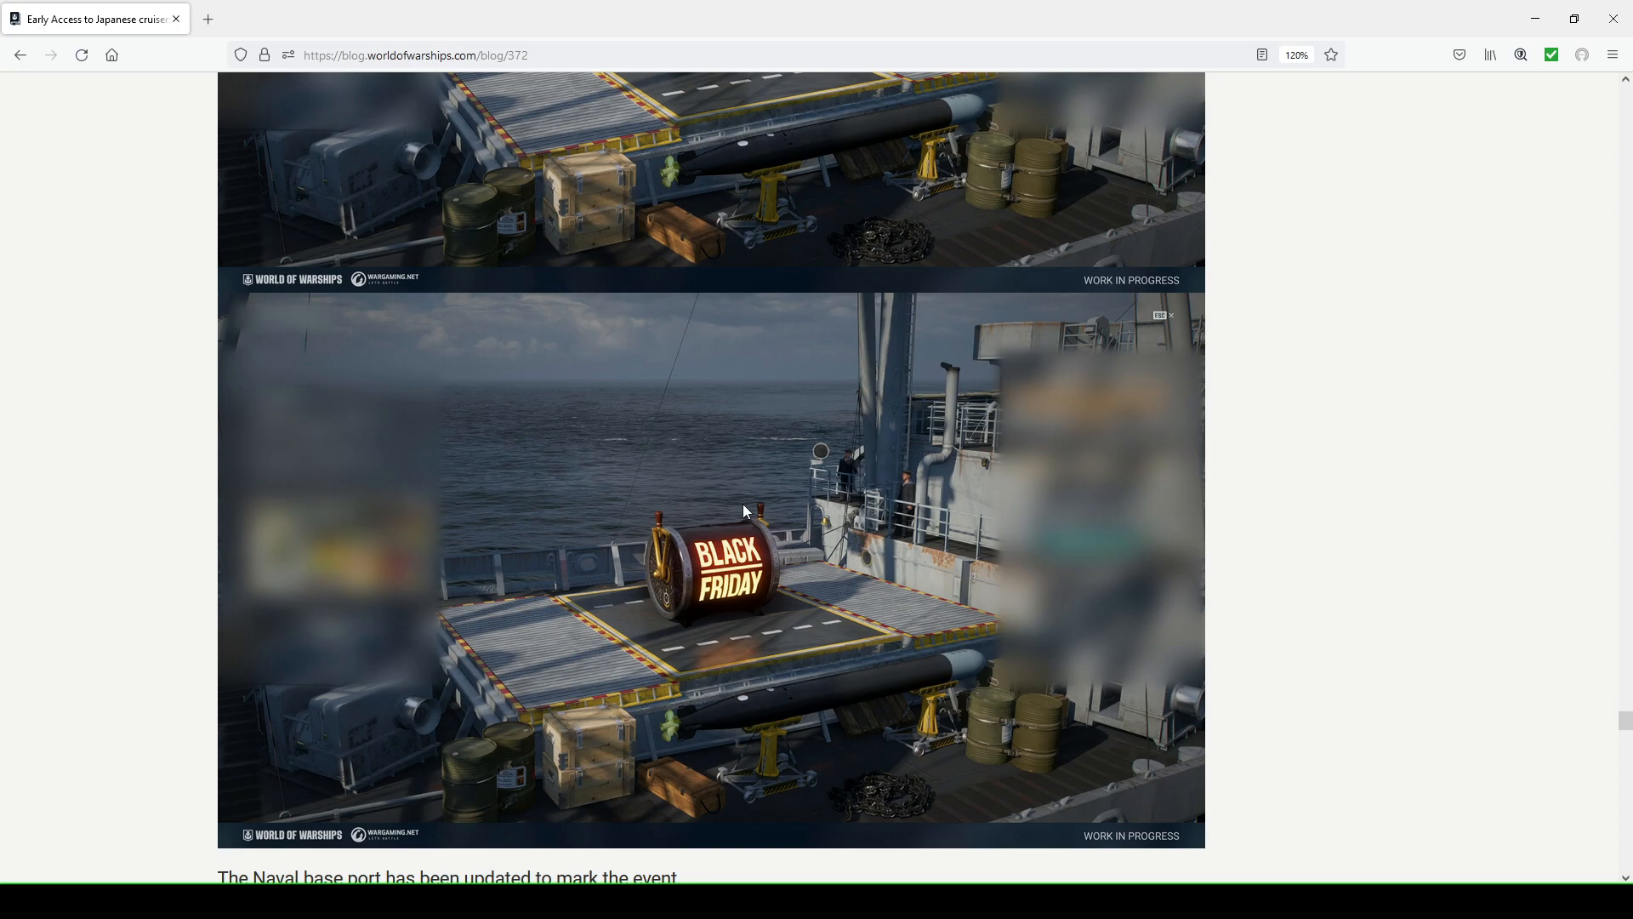
pyautogui.scroll(-3)
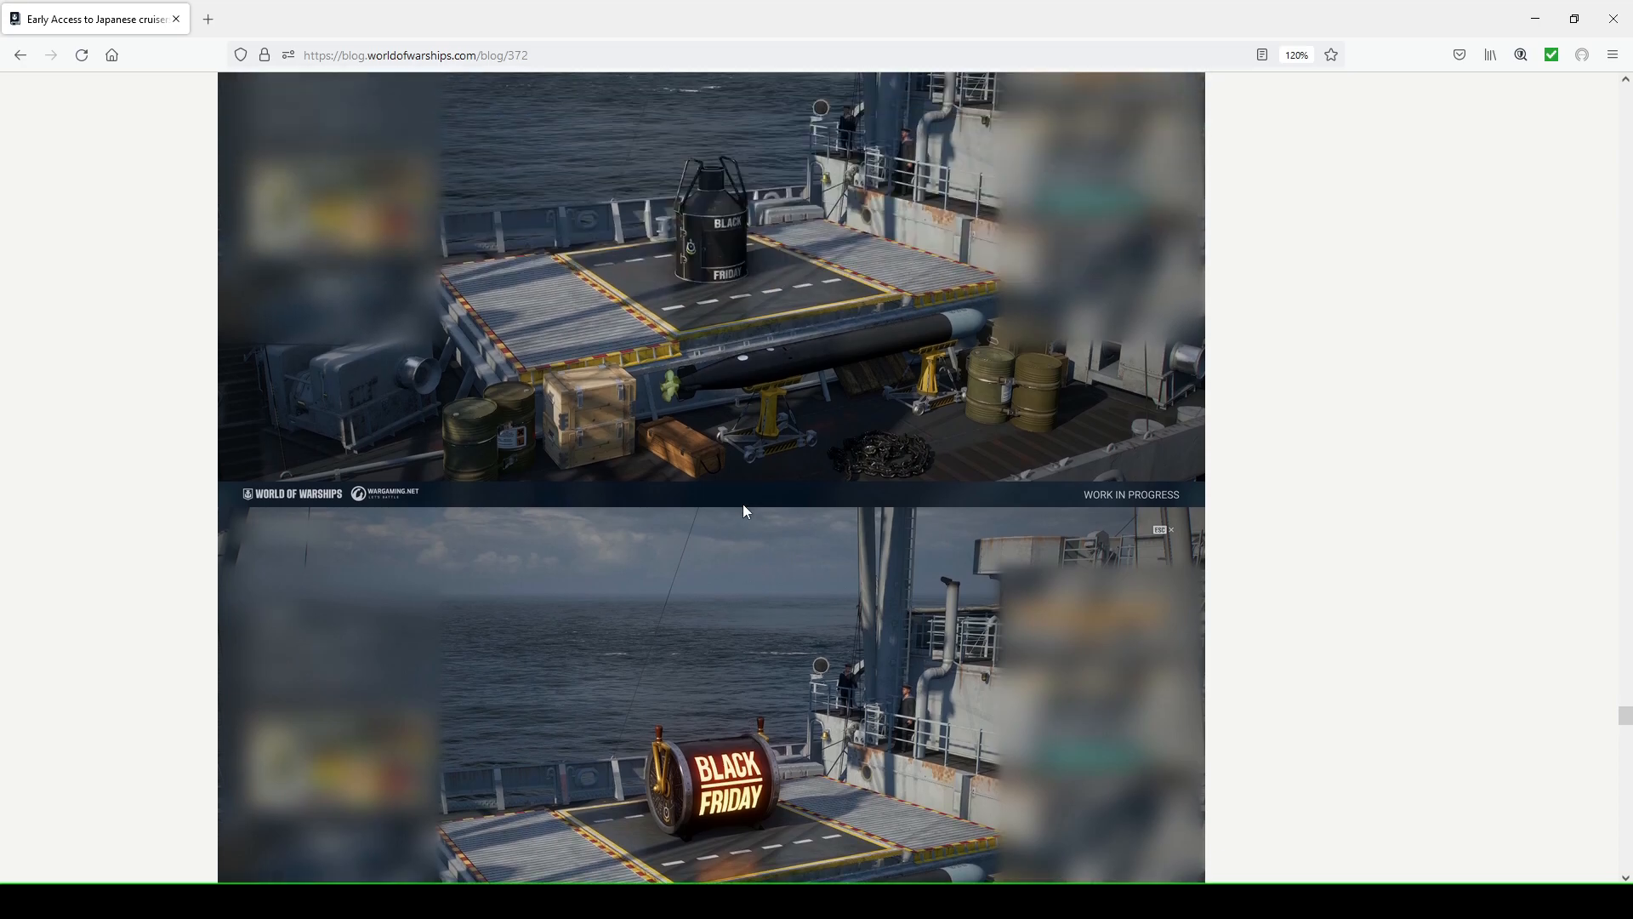
pyautogui.scroll(-3)
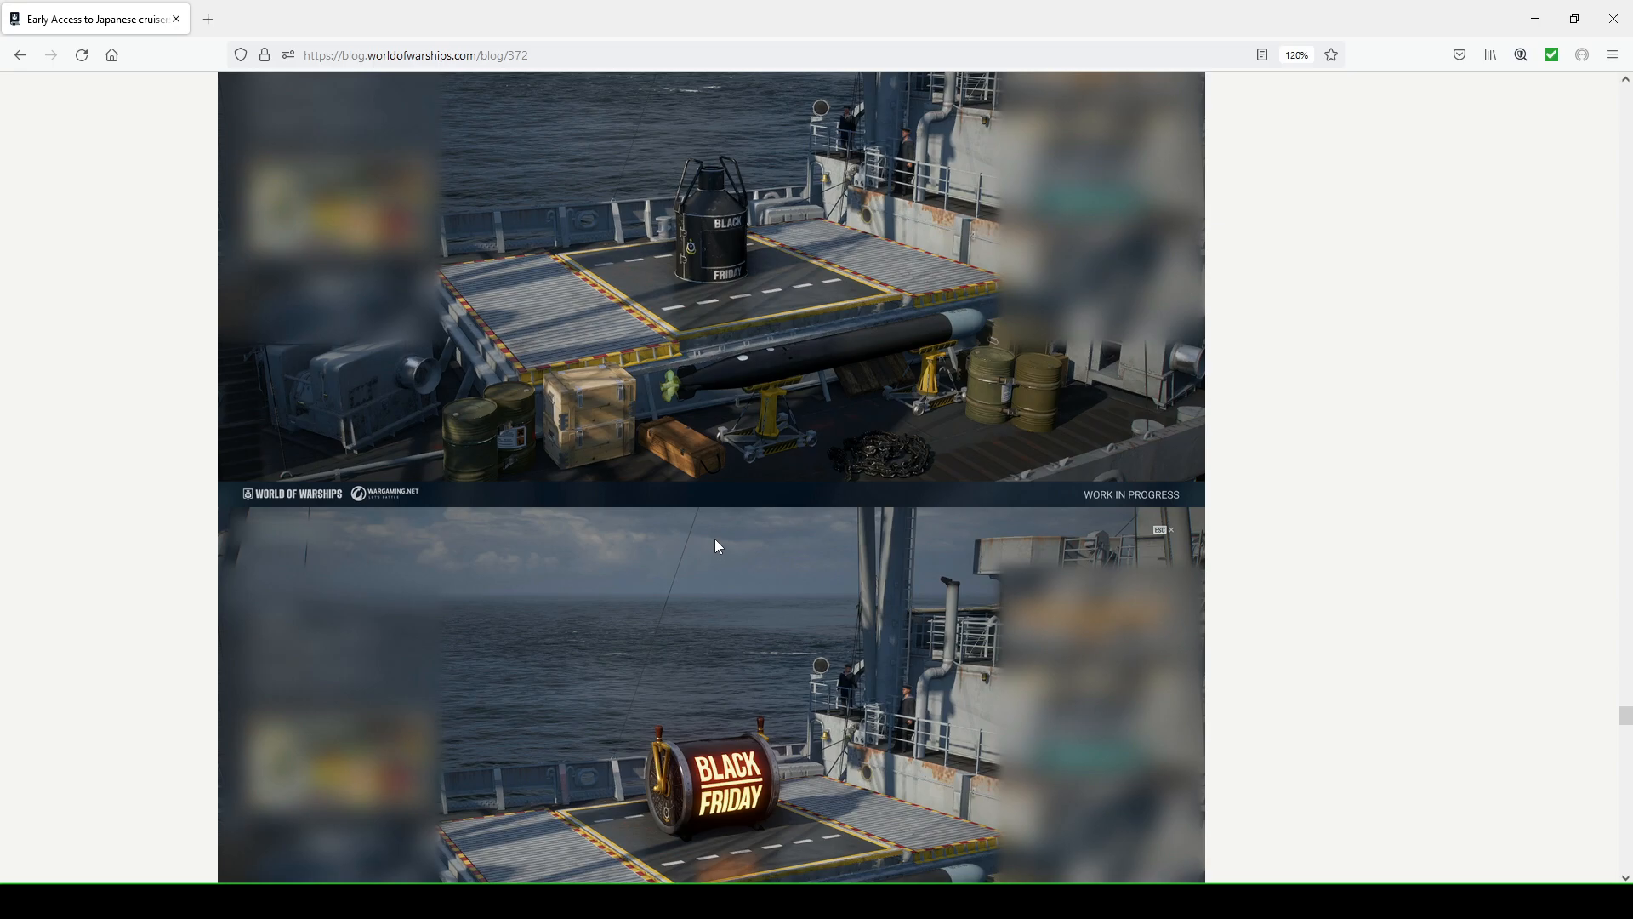
pyautogui.scroll(-3)
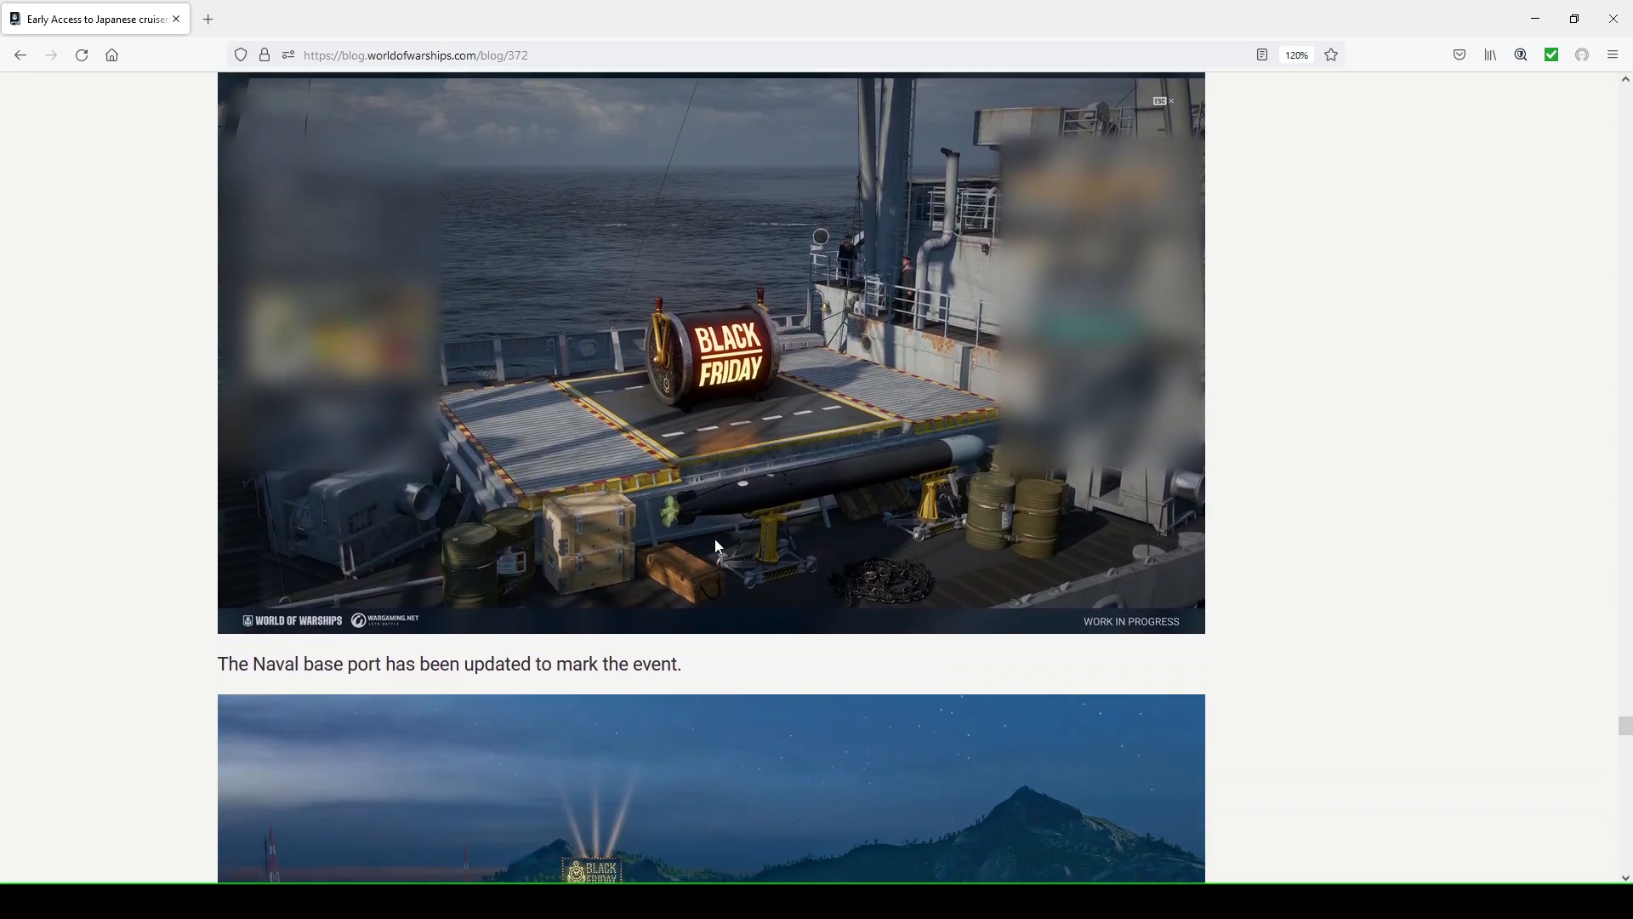
# Scroll past the Naval Base images to Other changes and the Reconnaissance in Battle achievement
pyautogui.scroll(-3)
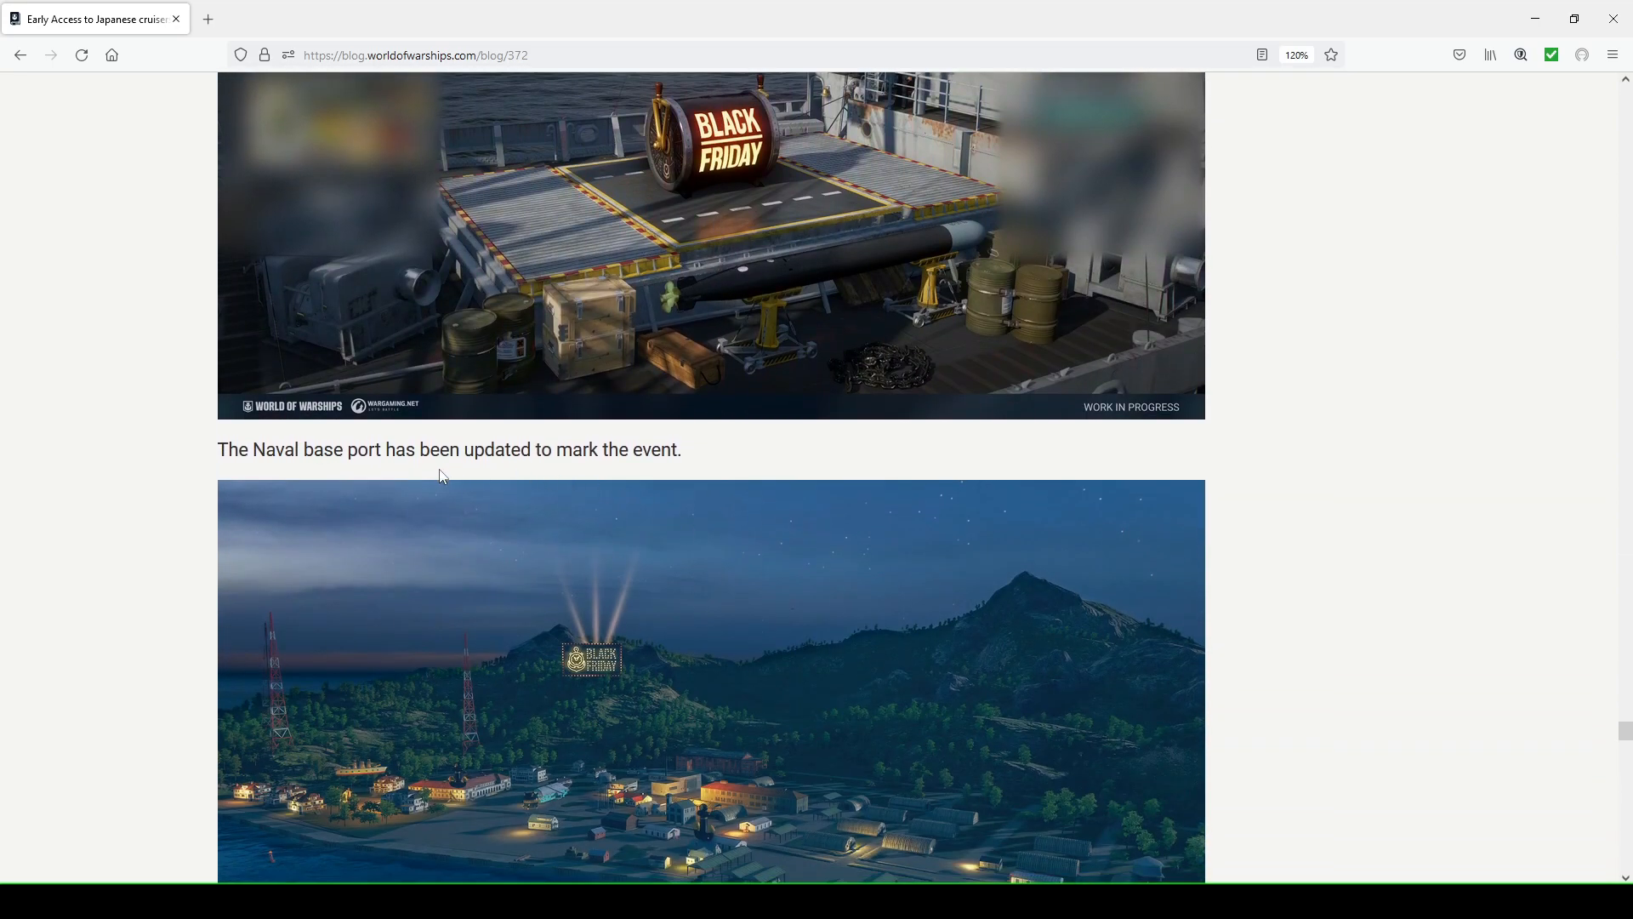
pyautogui.scroll(-3)
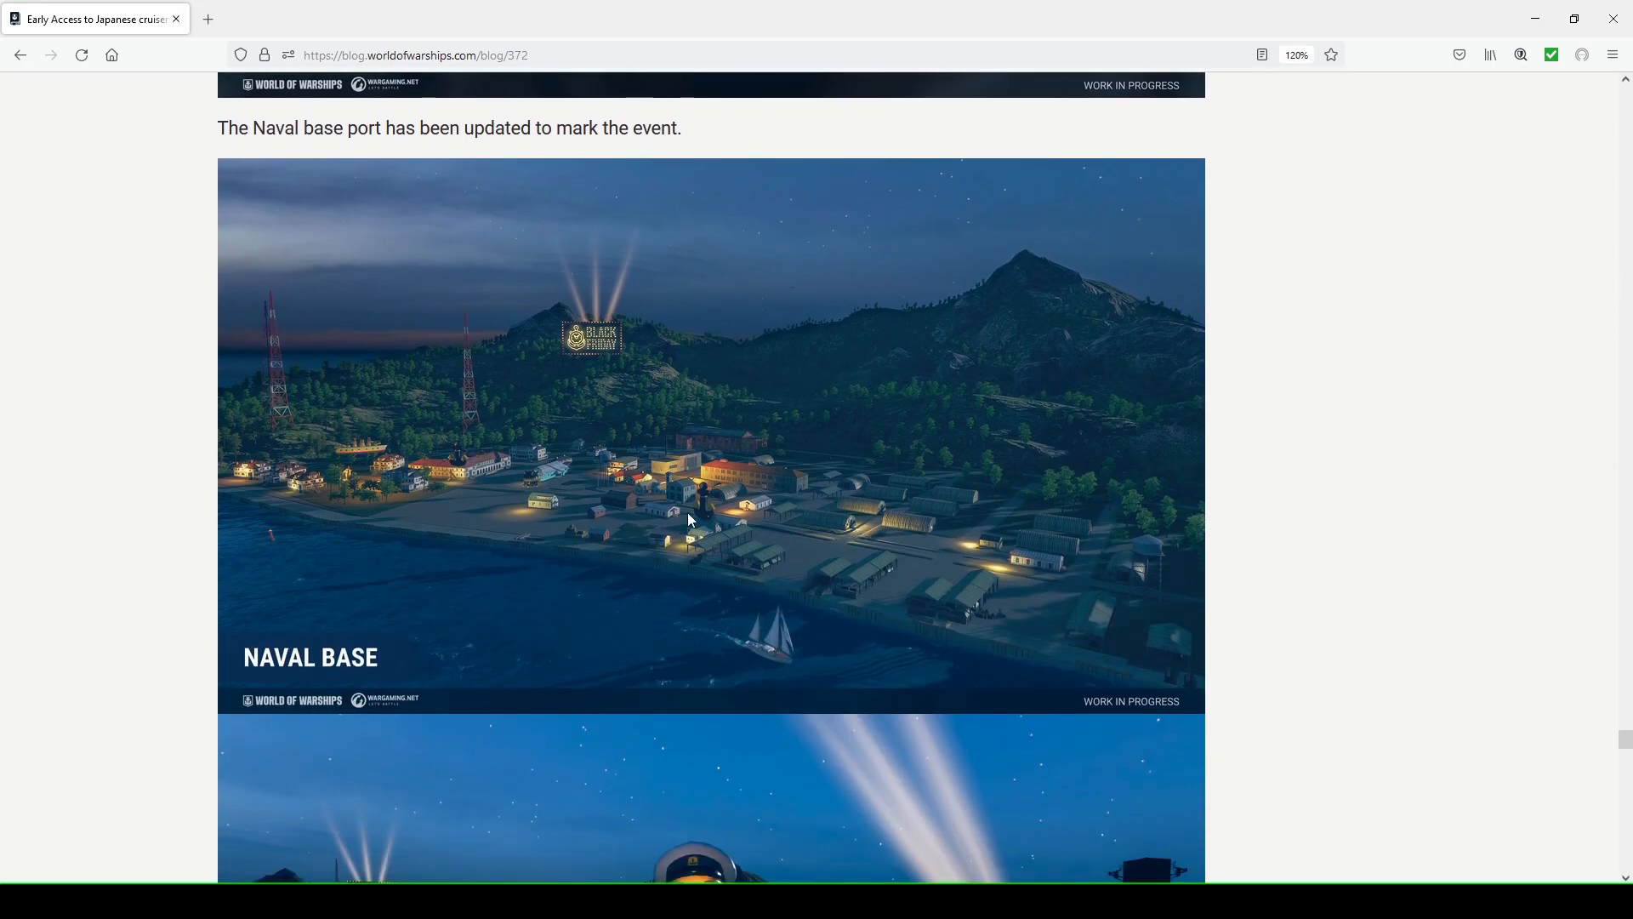
pyautogui.scroll(-3)
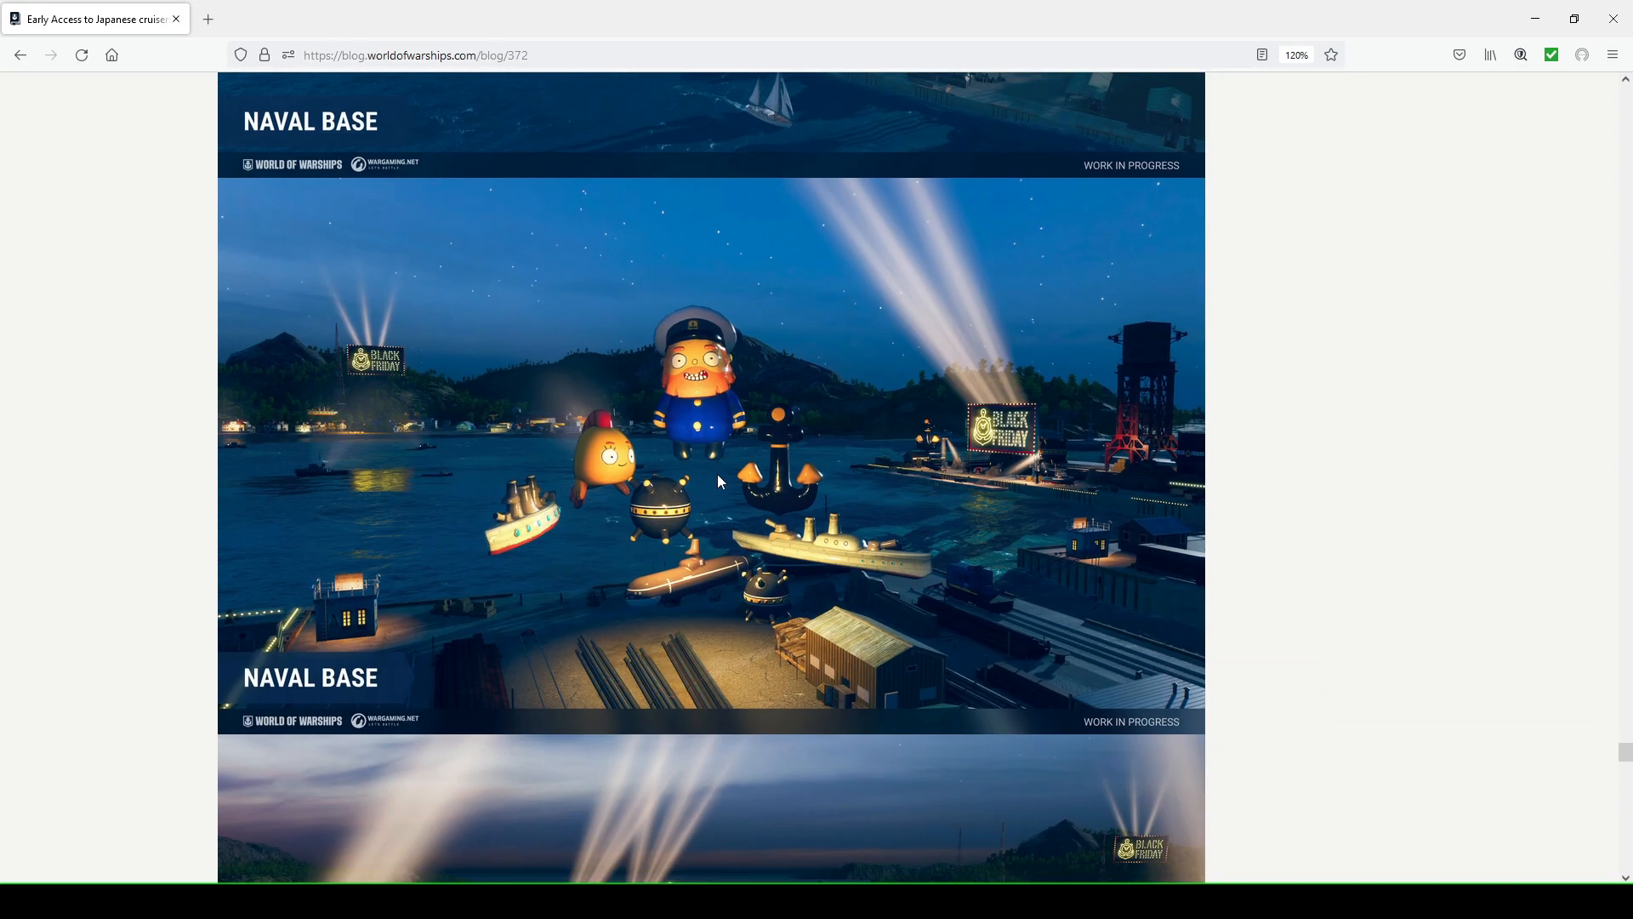
pyautogui.scroll(-3)
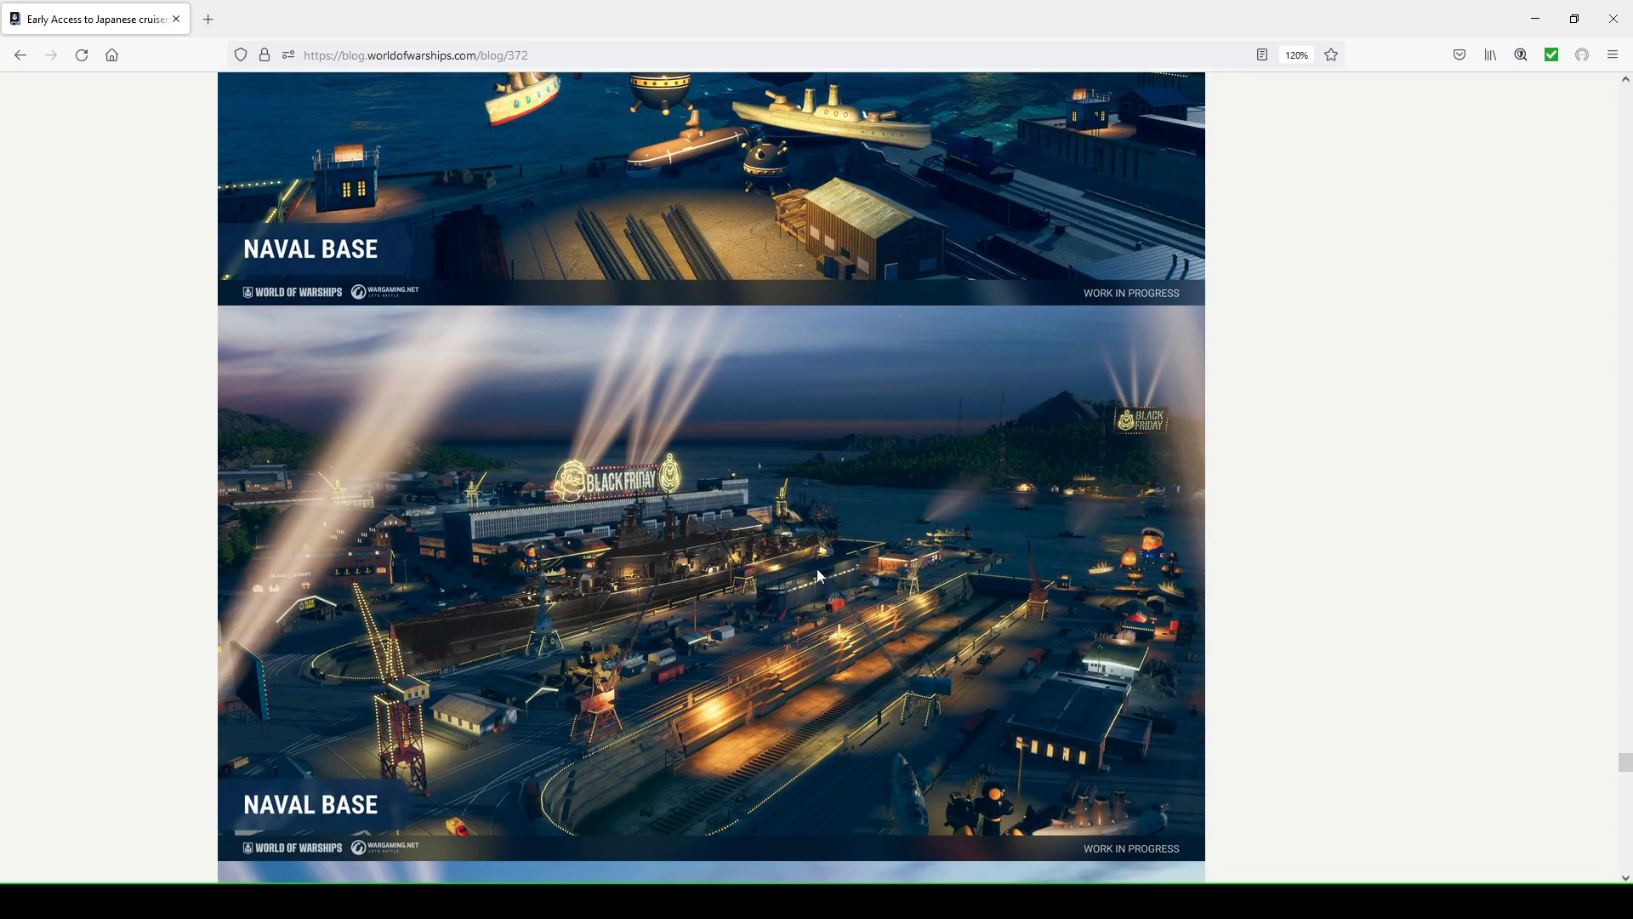
pyautogui.scroll(-3)
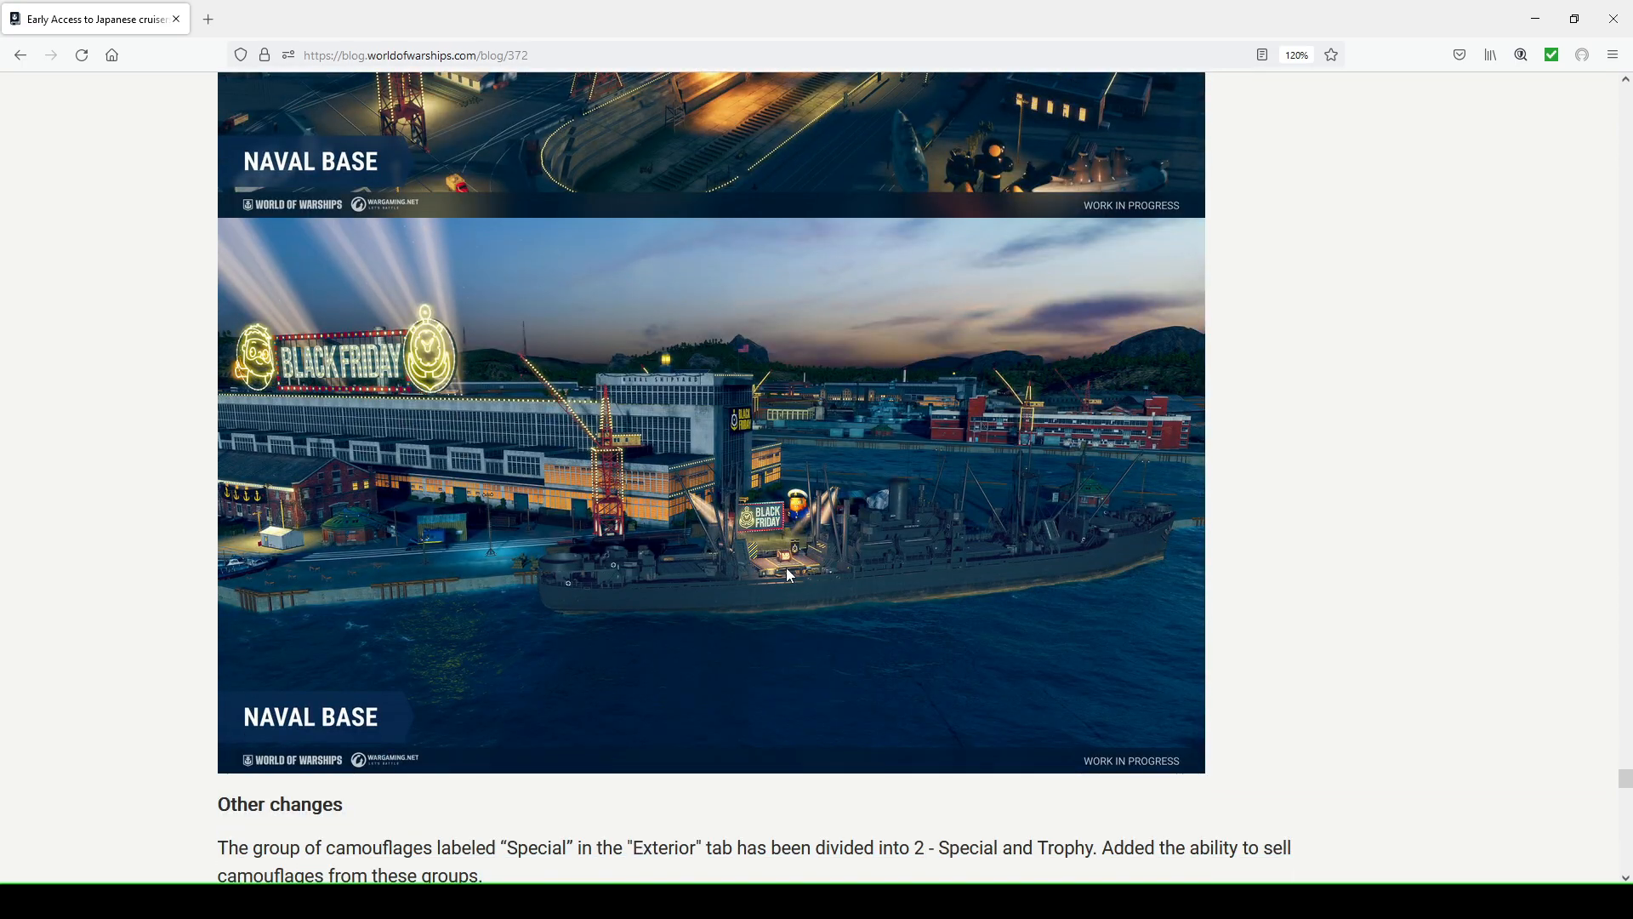
pyautogui.scroll(-3)
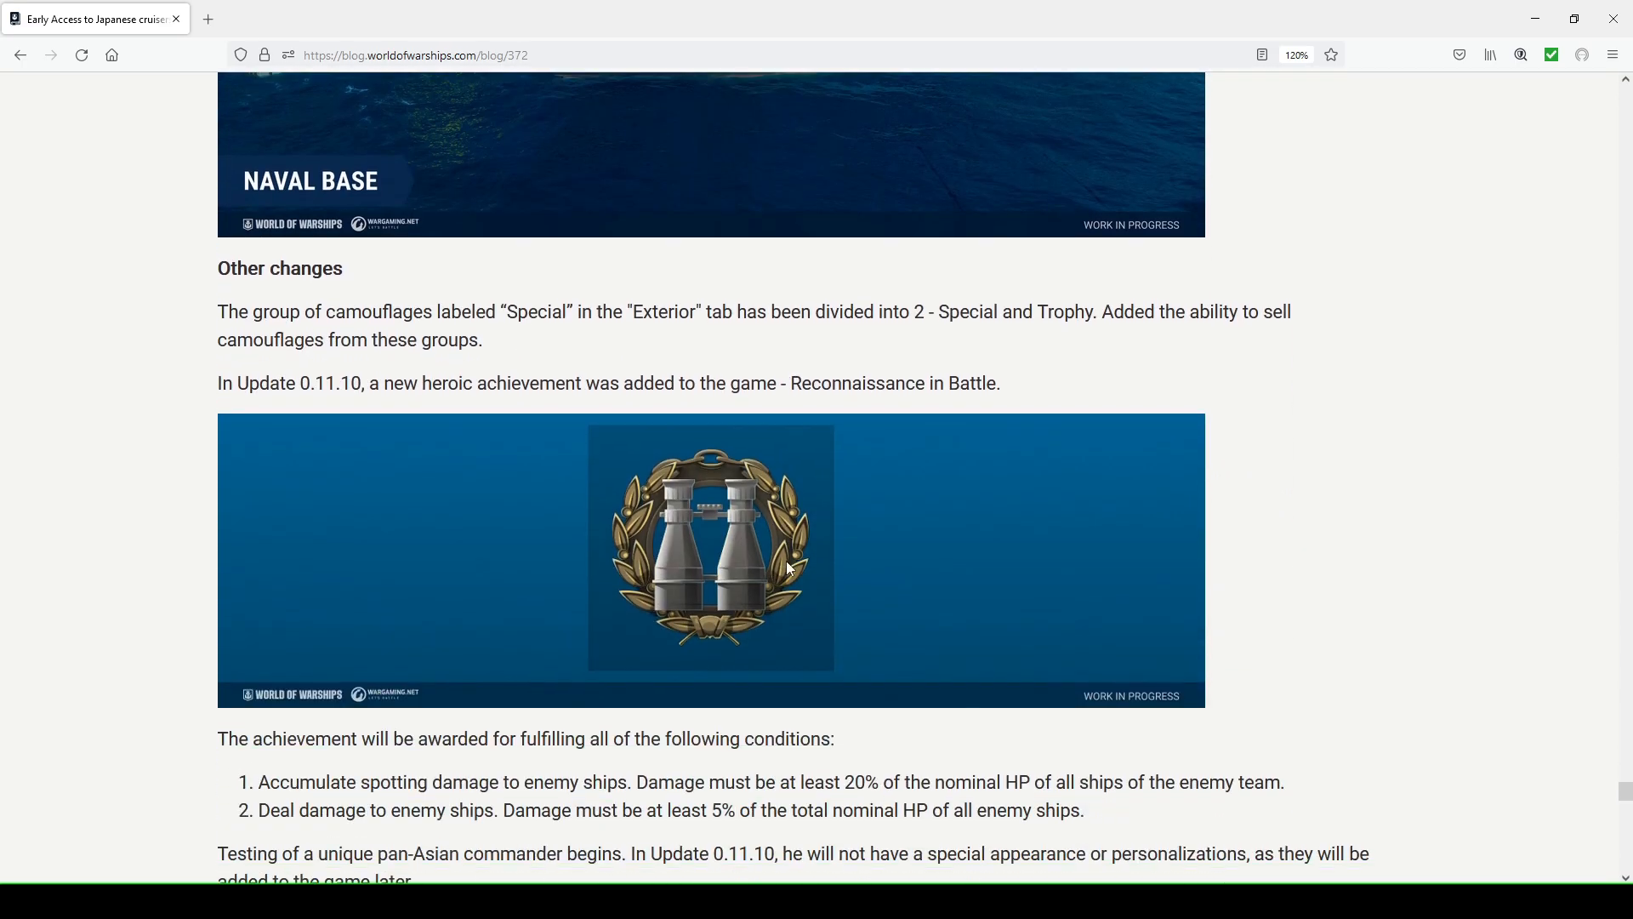
pyautogui.moveTo(163, 336)
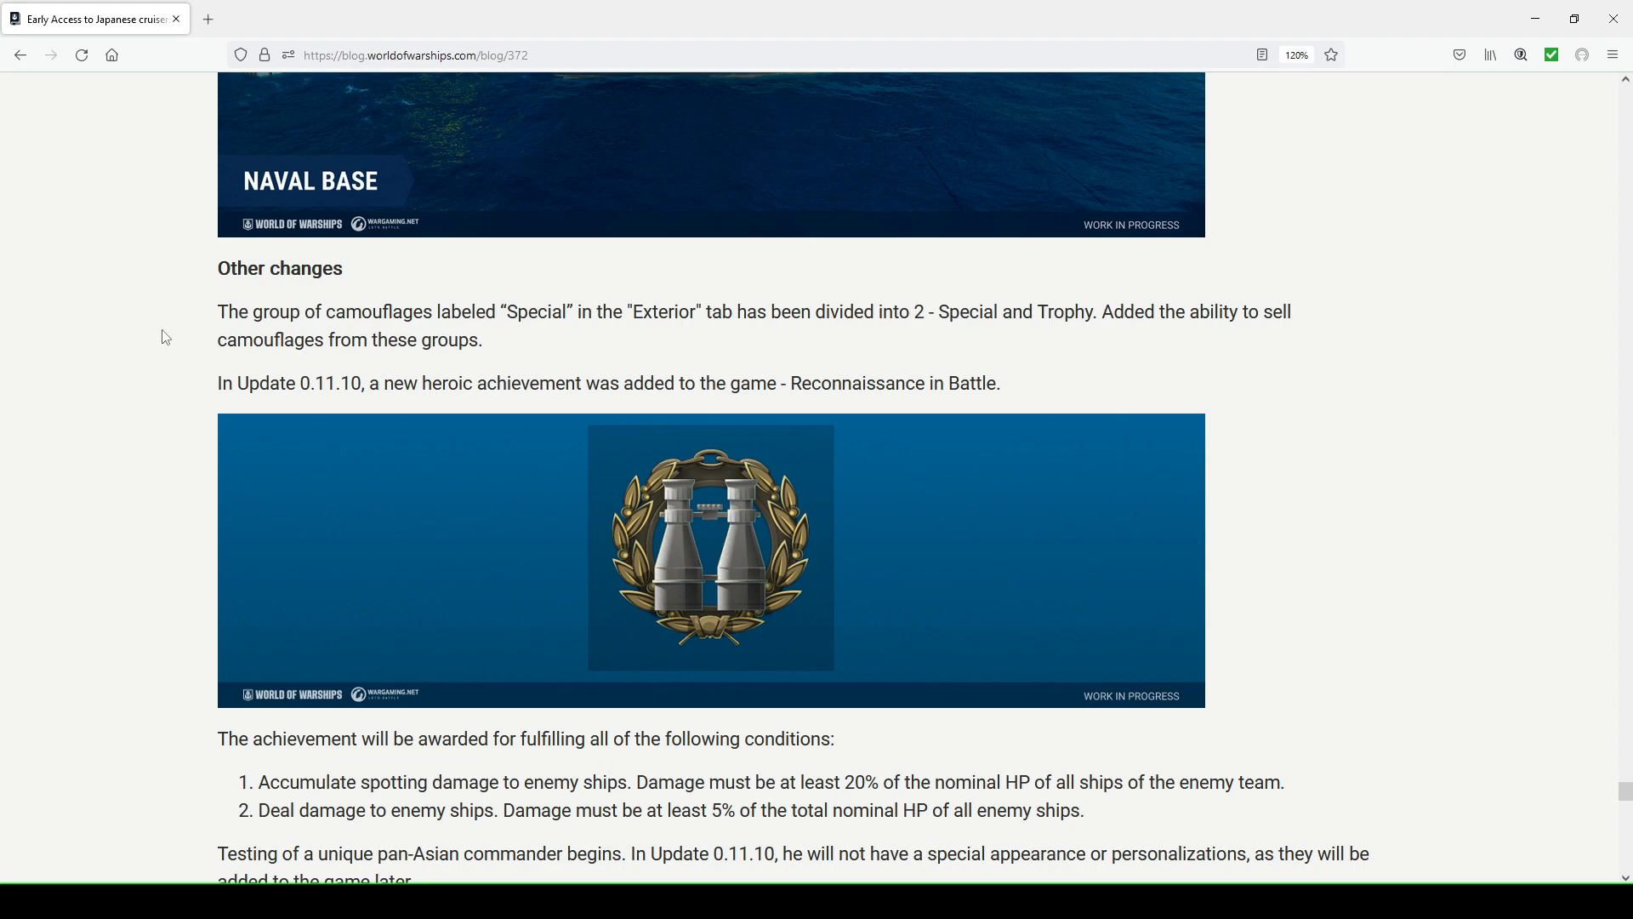
pyautogui.moveTo(925, 340)
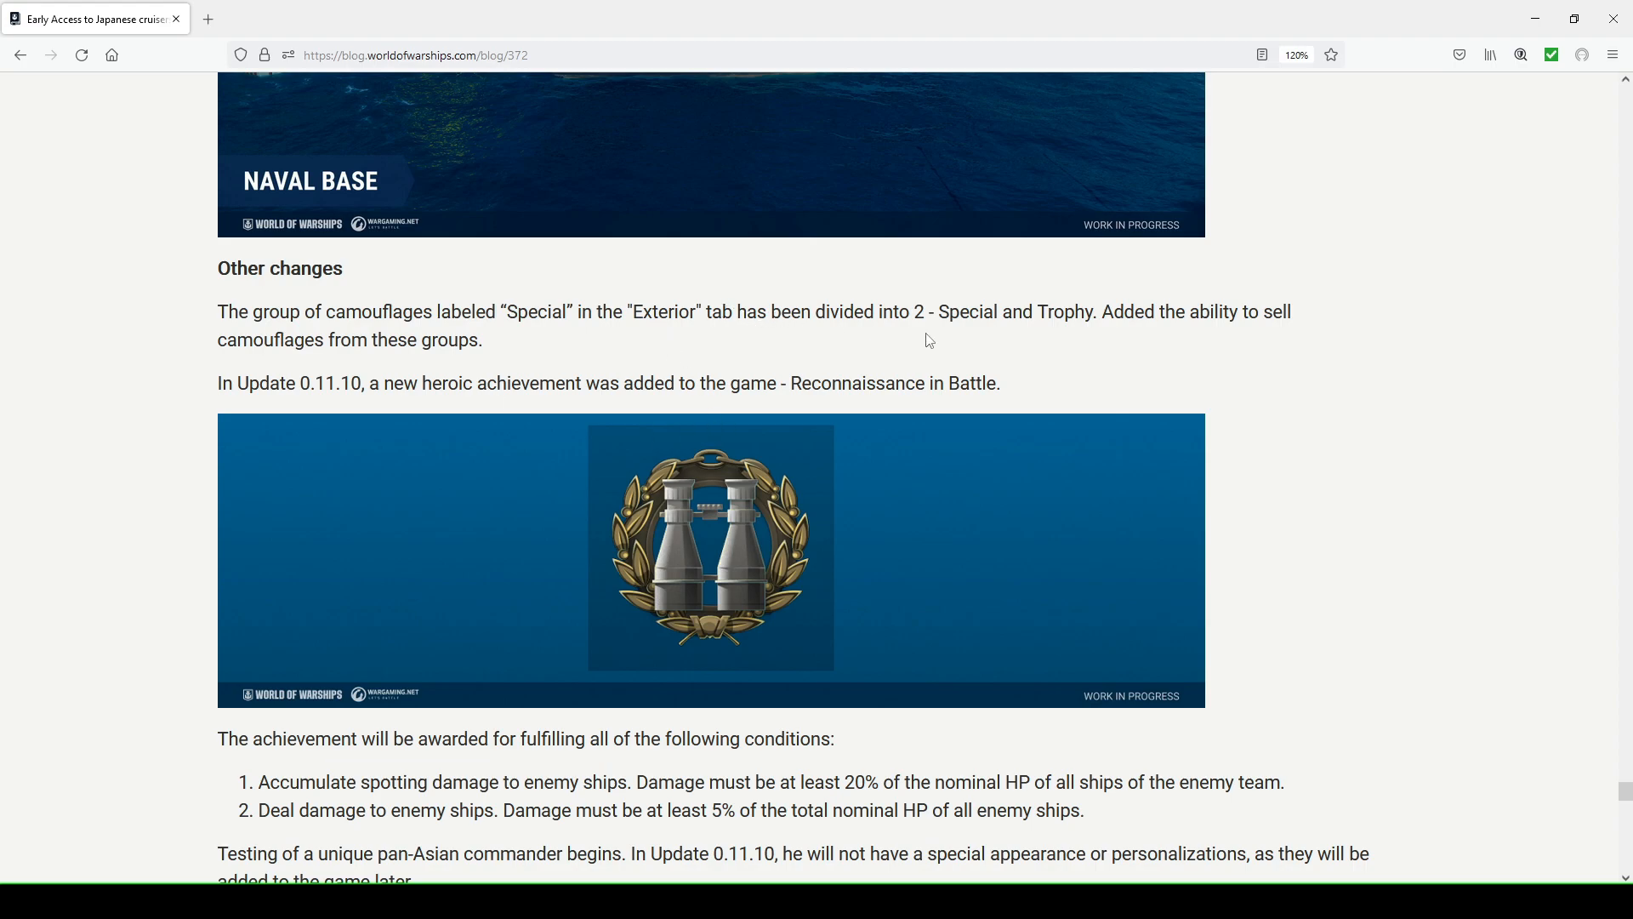
pyautogui.moveTo(941, 304)
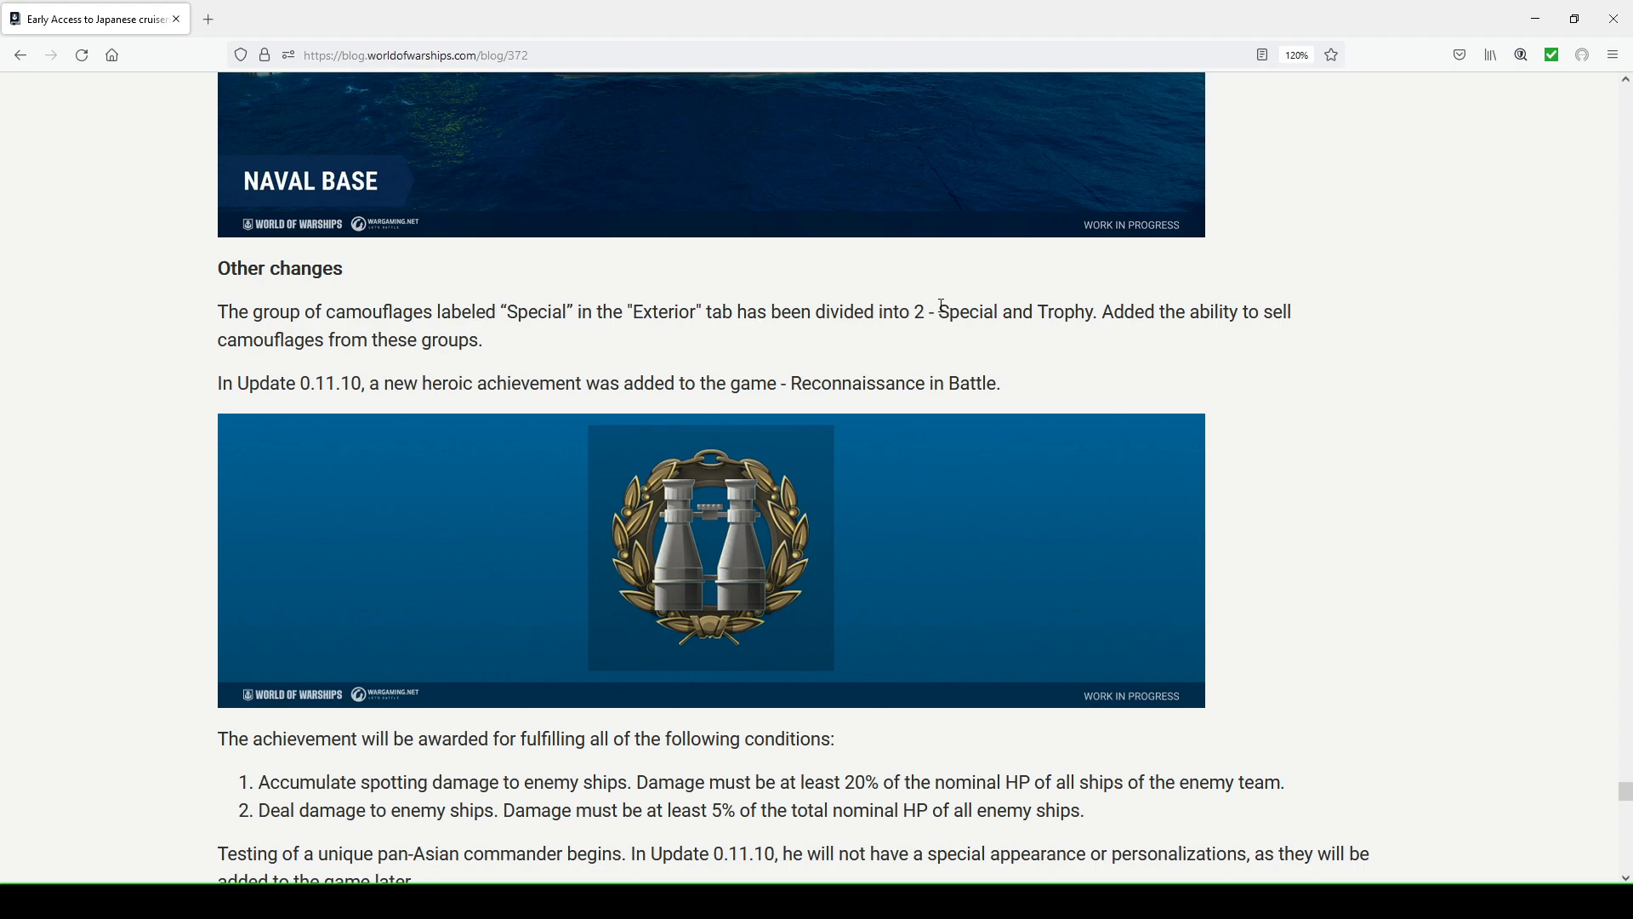
pyautogui.moveTo(1105, 313)
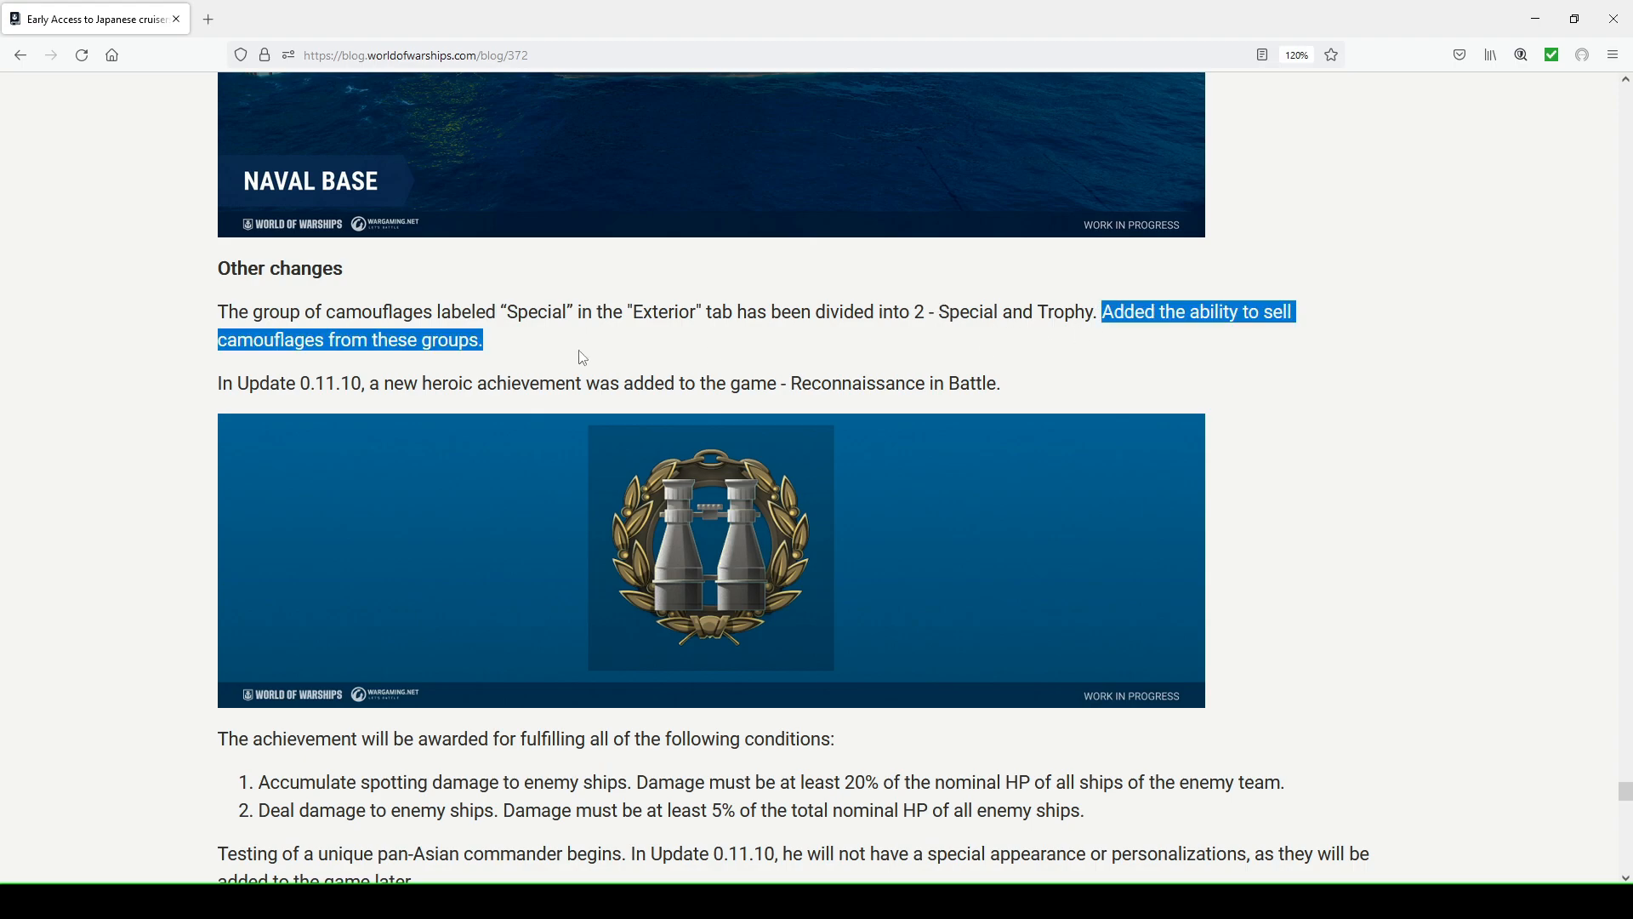
pyautogui.moveTo(842, 343)
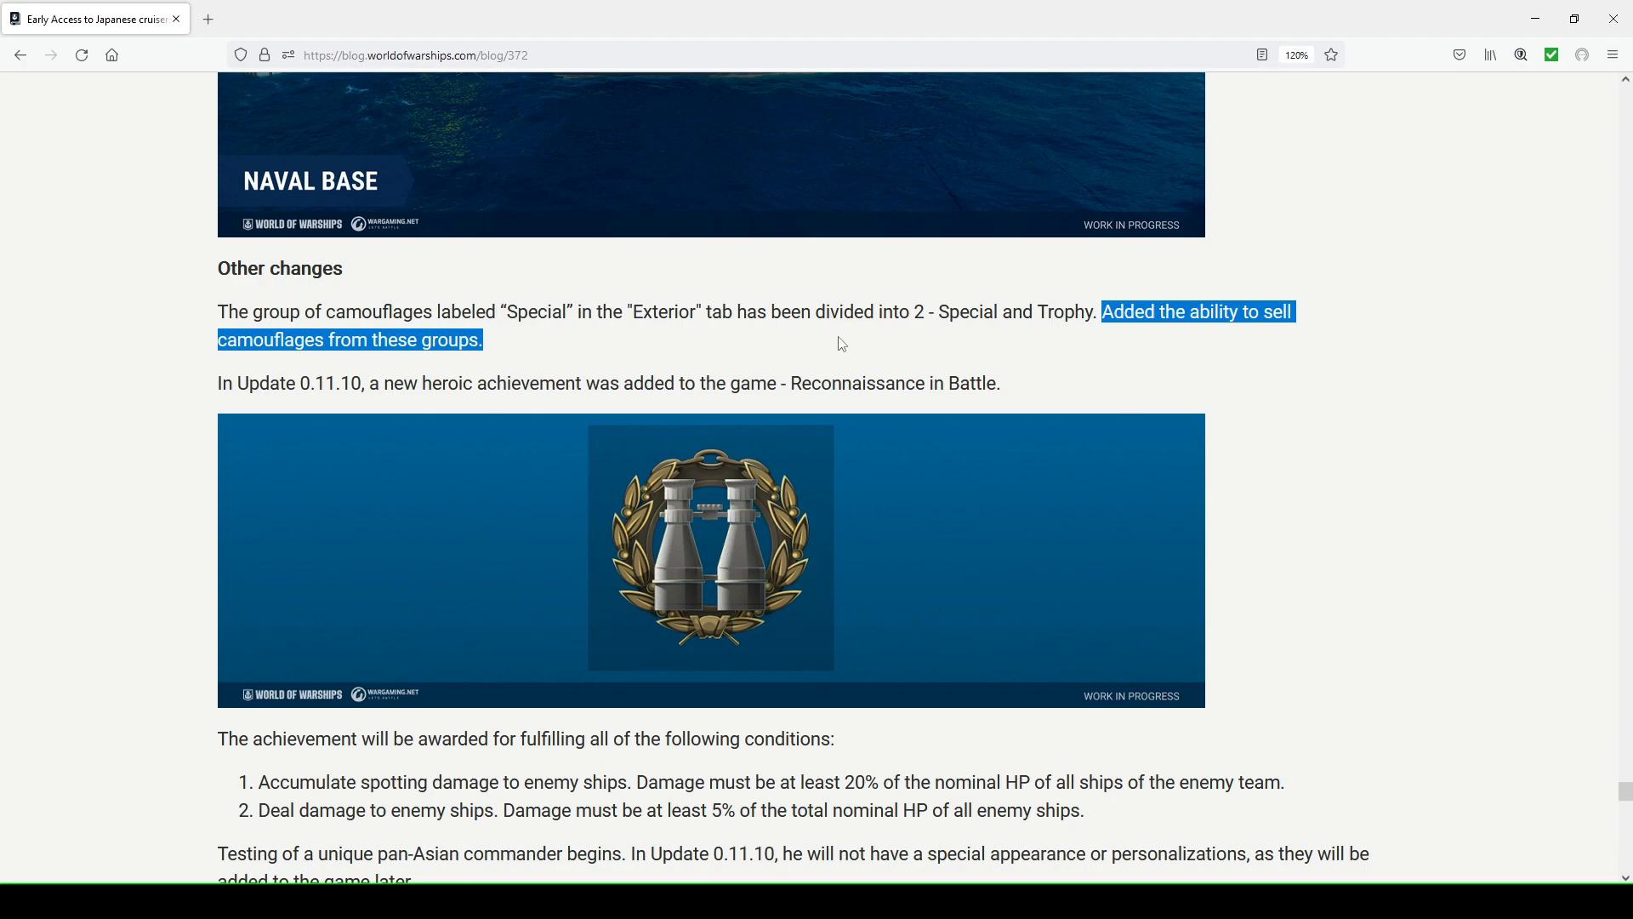
# Clear and re-highlight the sentence about selling Special and Trophy camouflages
pyautogui.click(572, 311)
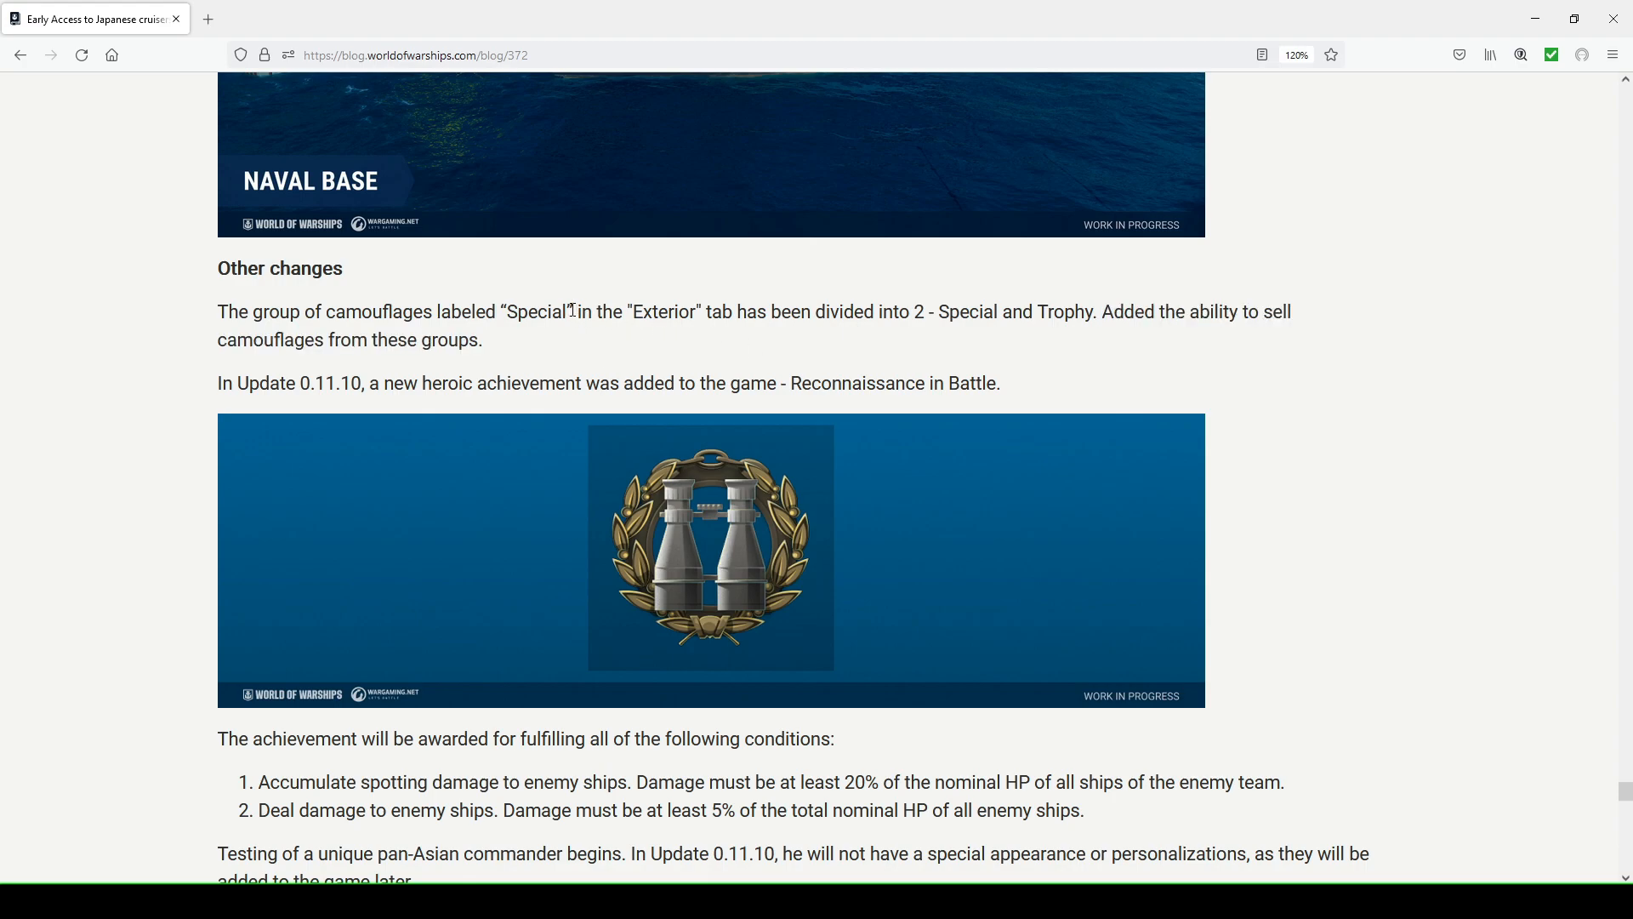
pyautogui.doubleClick(536, 312)
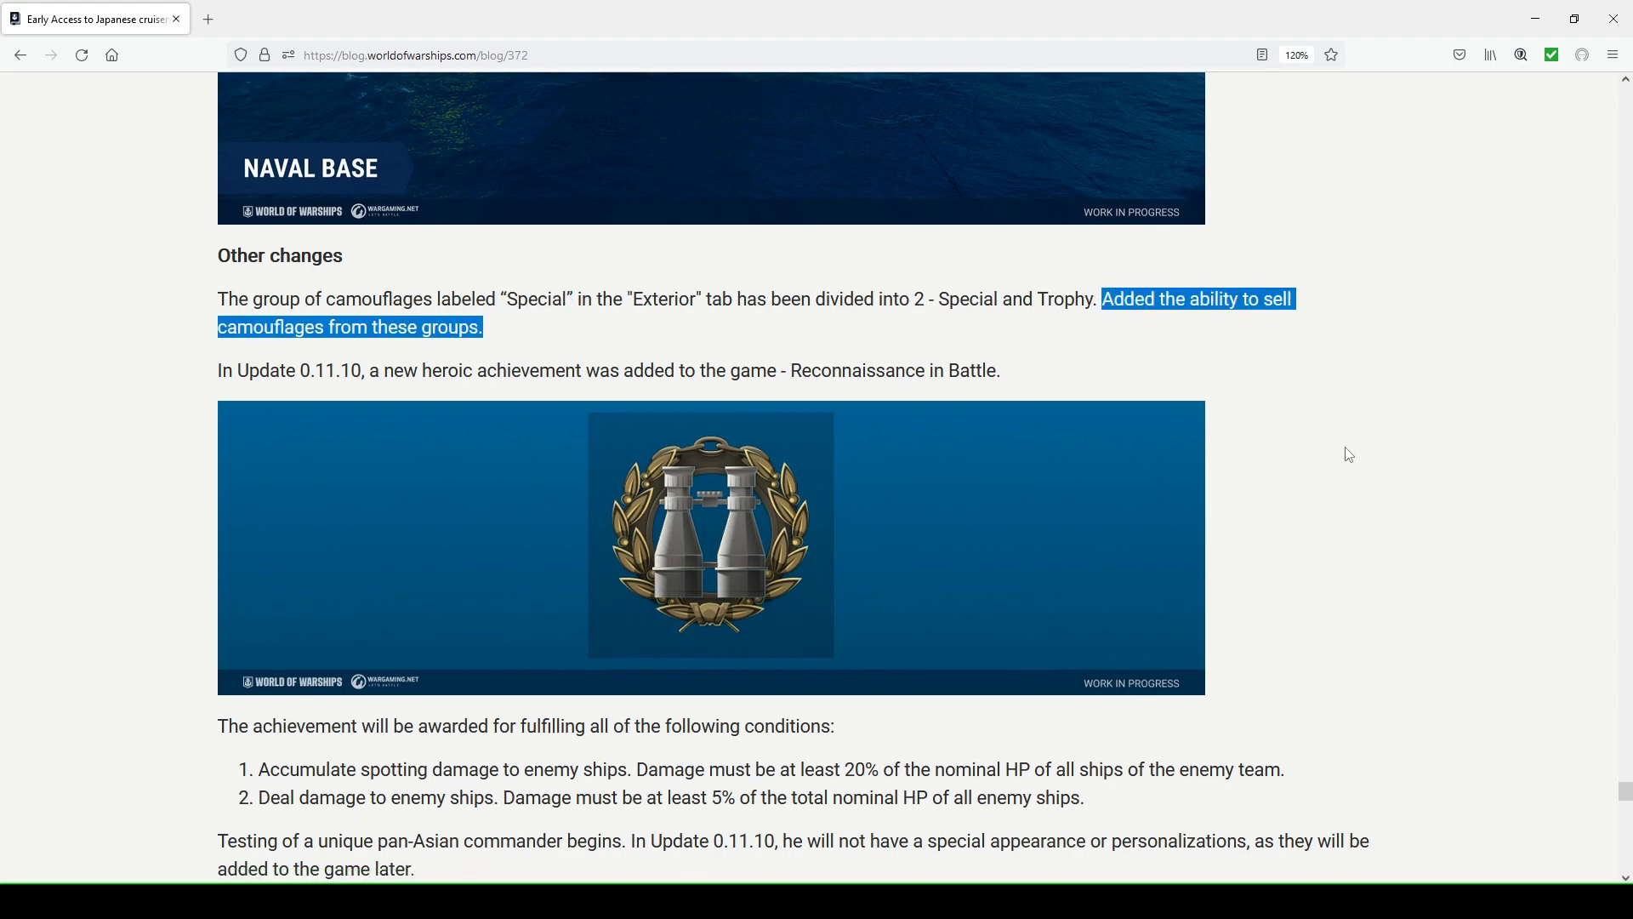
# Mark and clear the Reconnaissance in Battle name and spotting damage condition, ending with no highlight
pyautogui.scroll(-3)
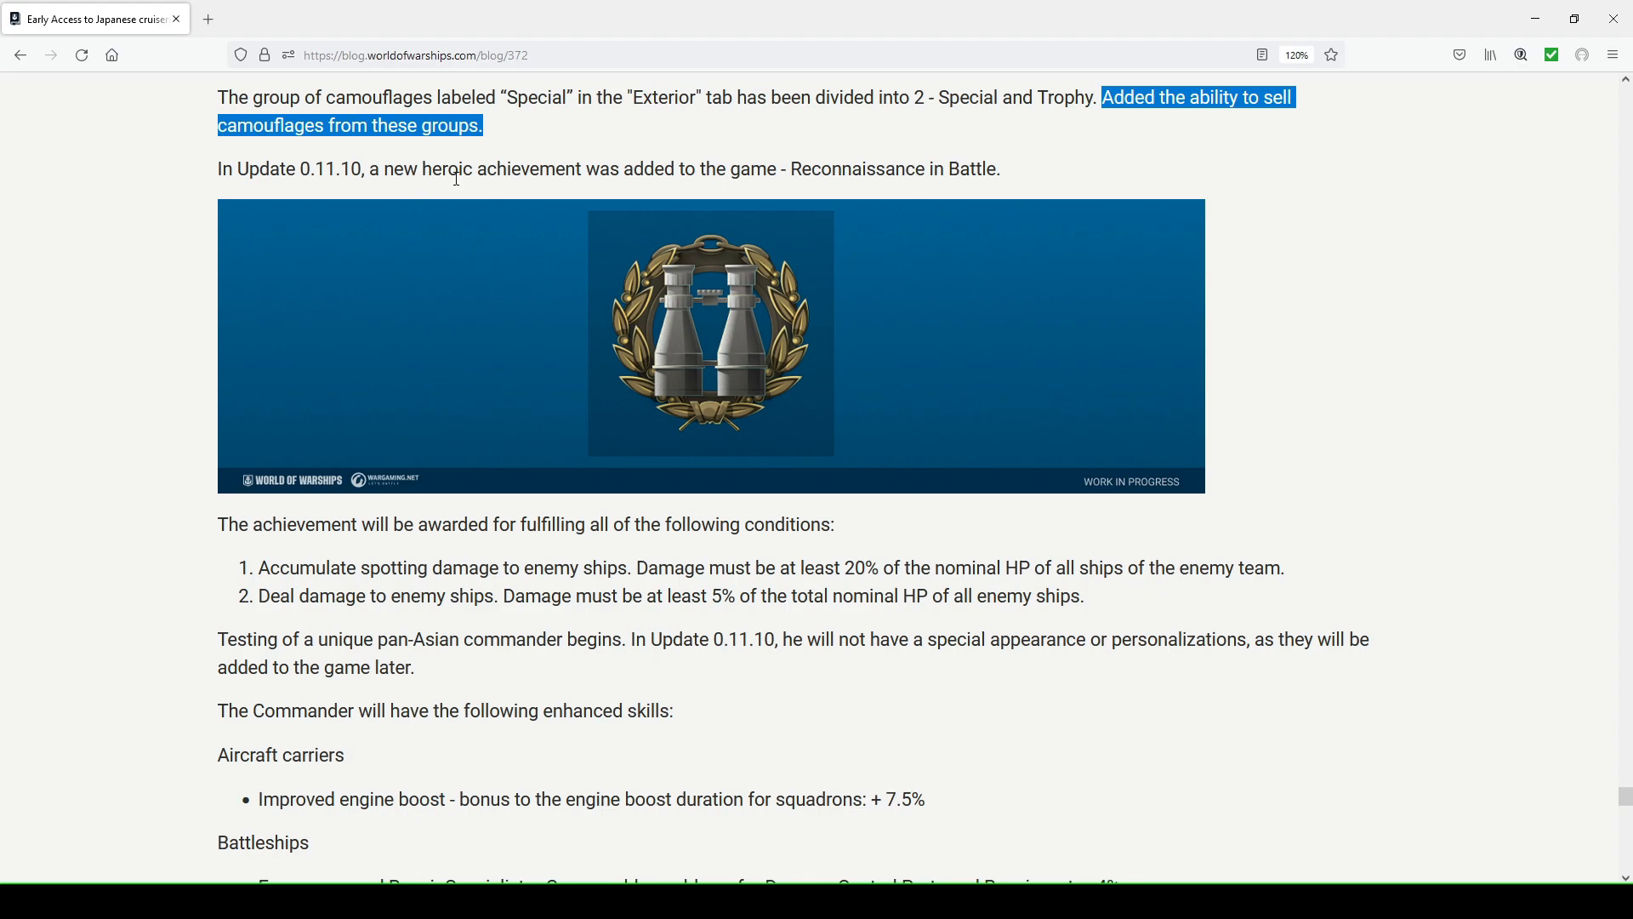
pyautogui.click(417, 168)
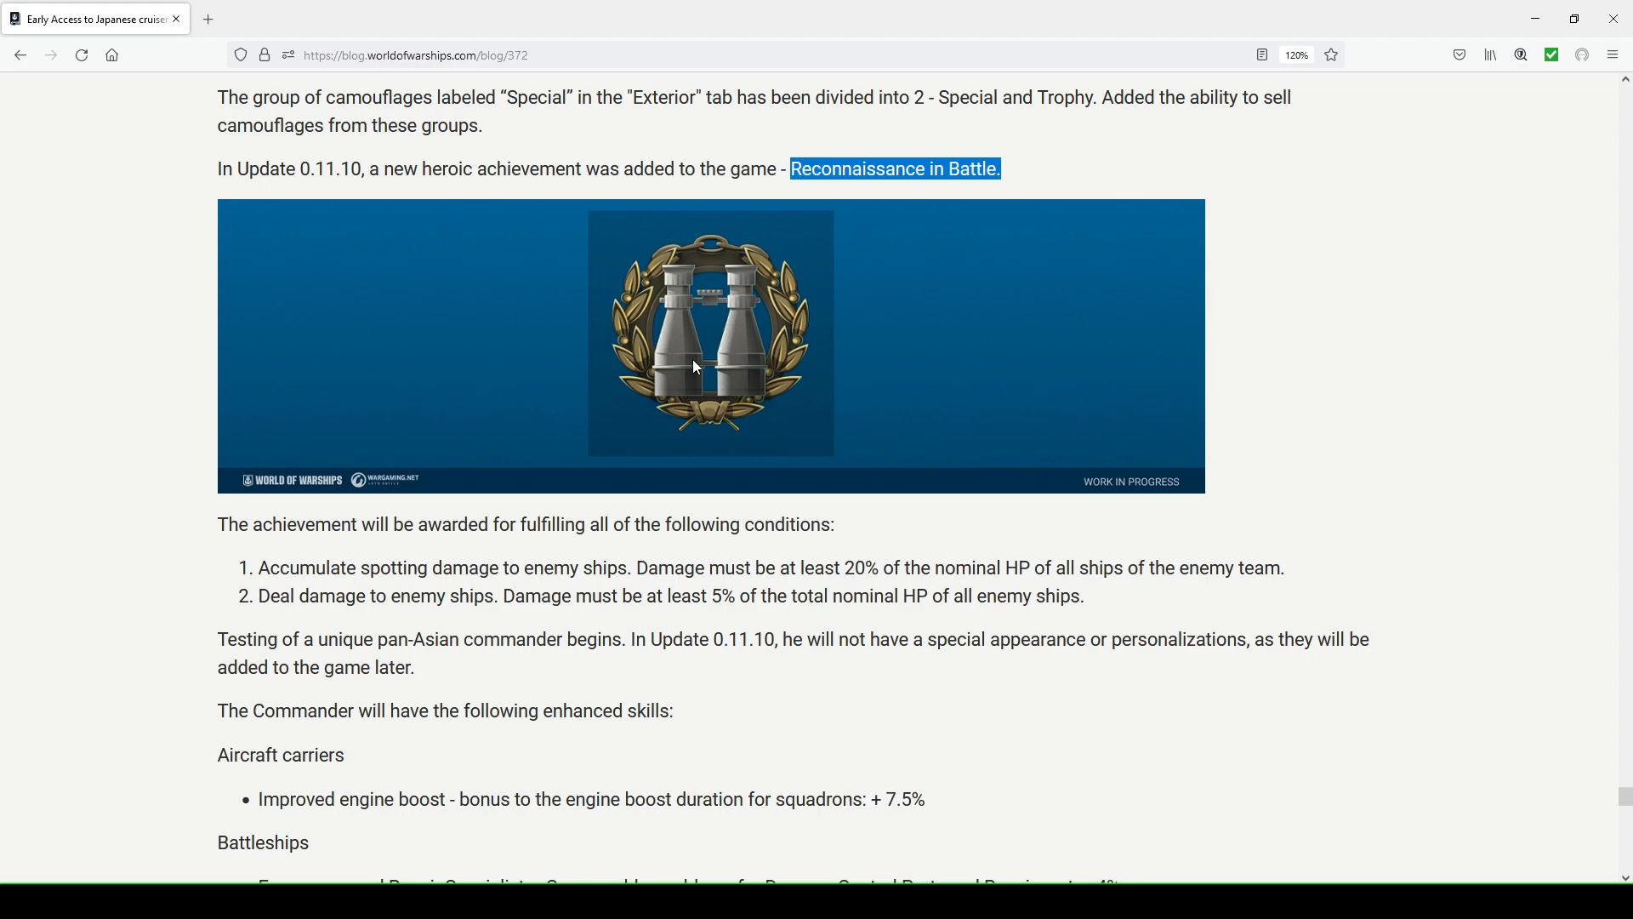
pyautogui.click(461, 524)
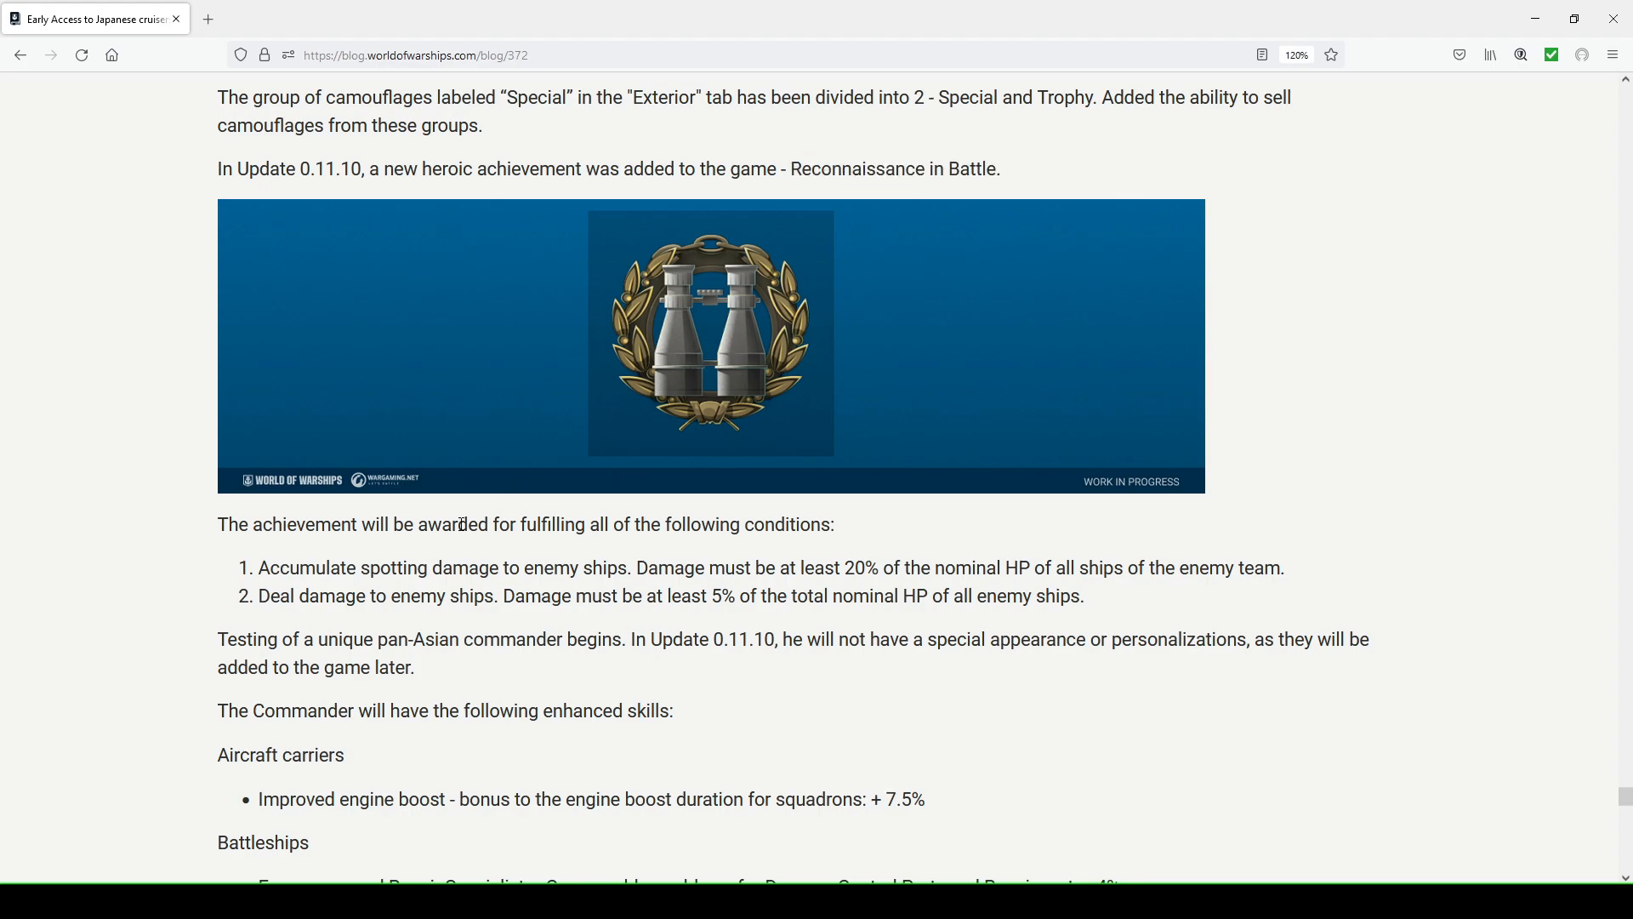
pyautogui.moveTo(500, 554)
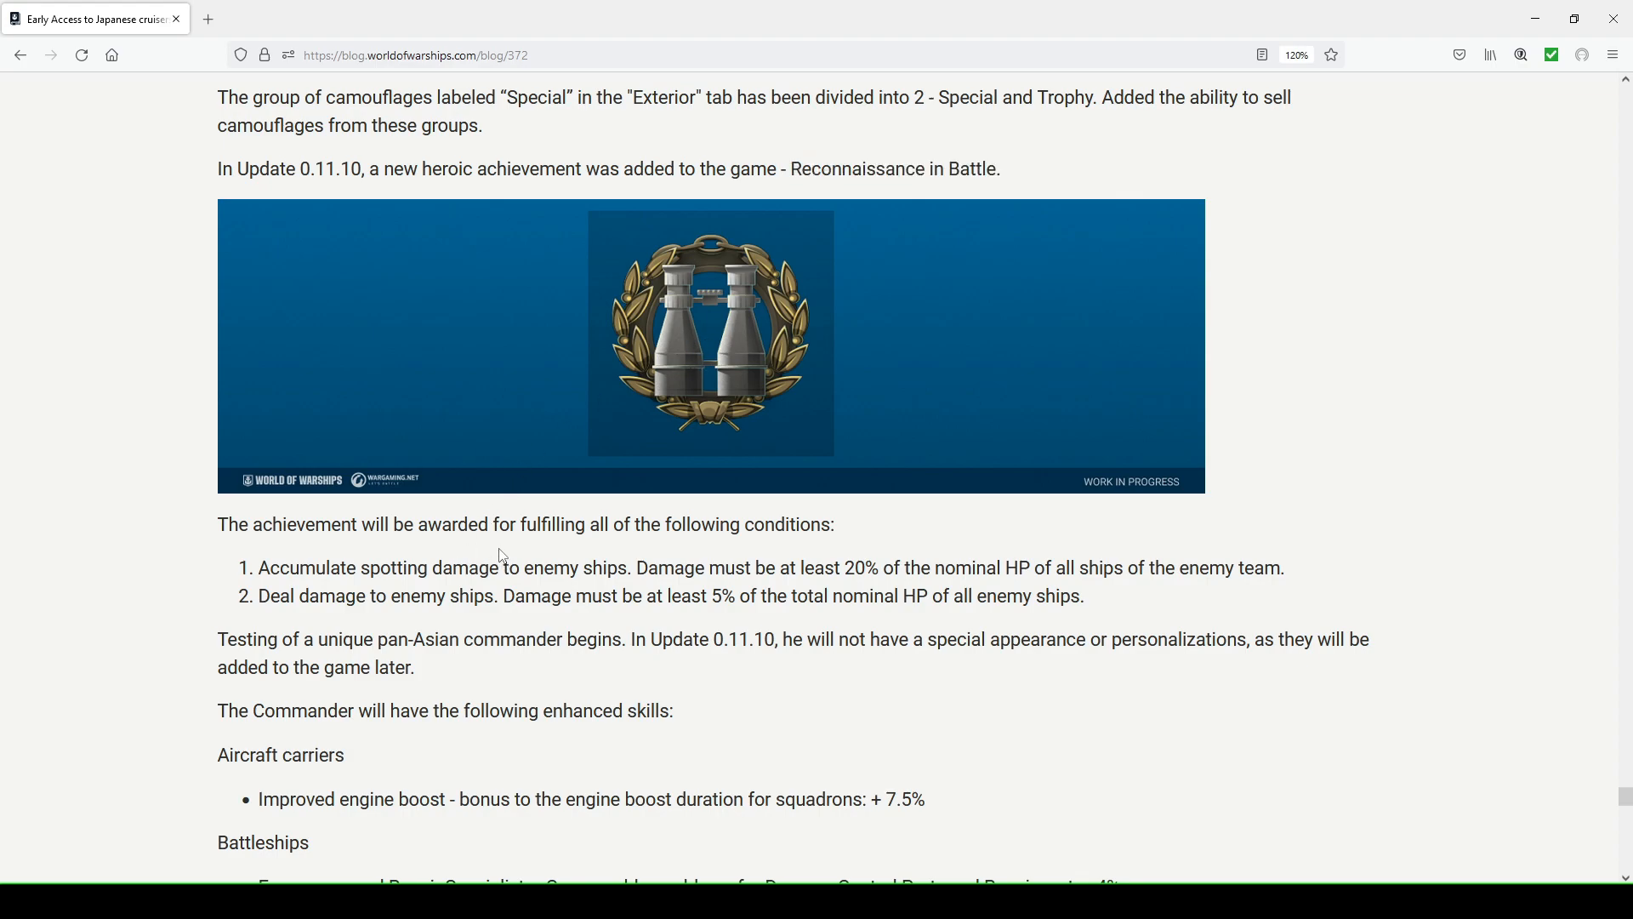
pyautogui.scroll(-3)
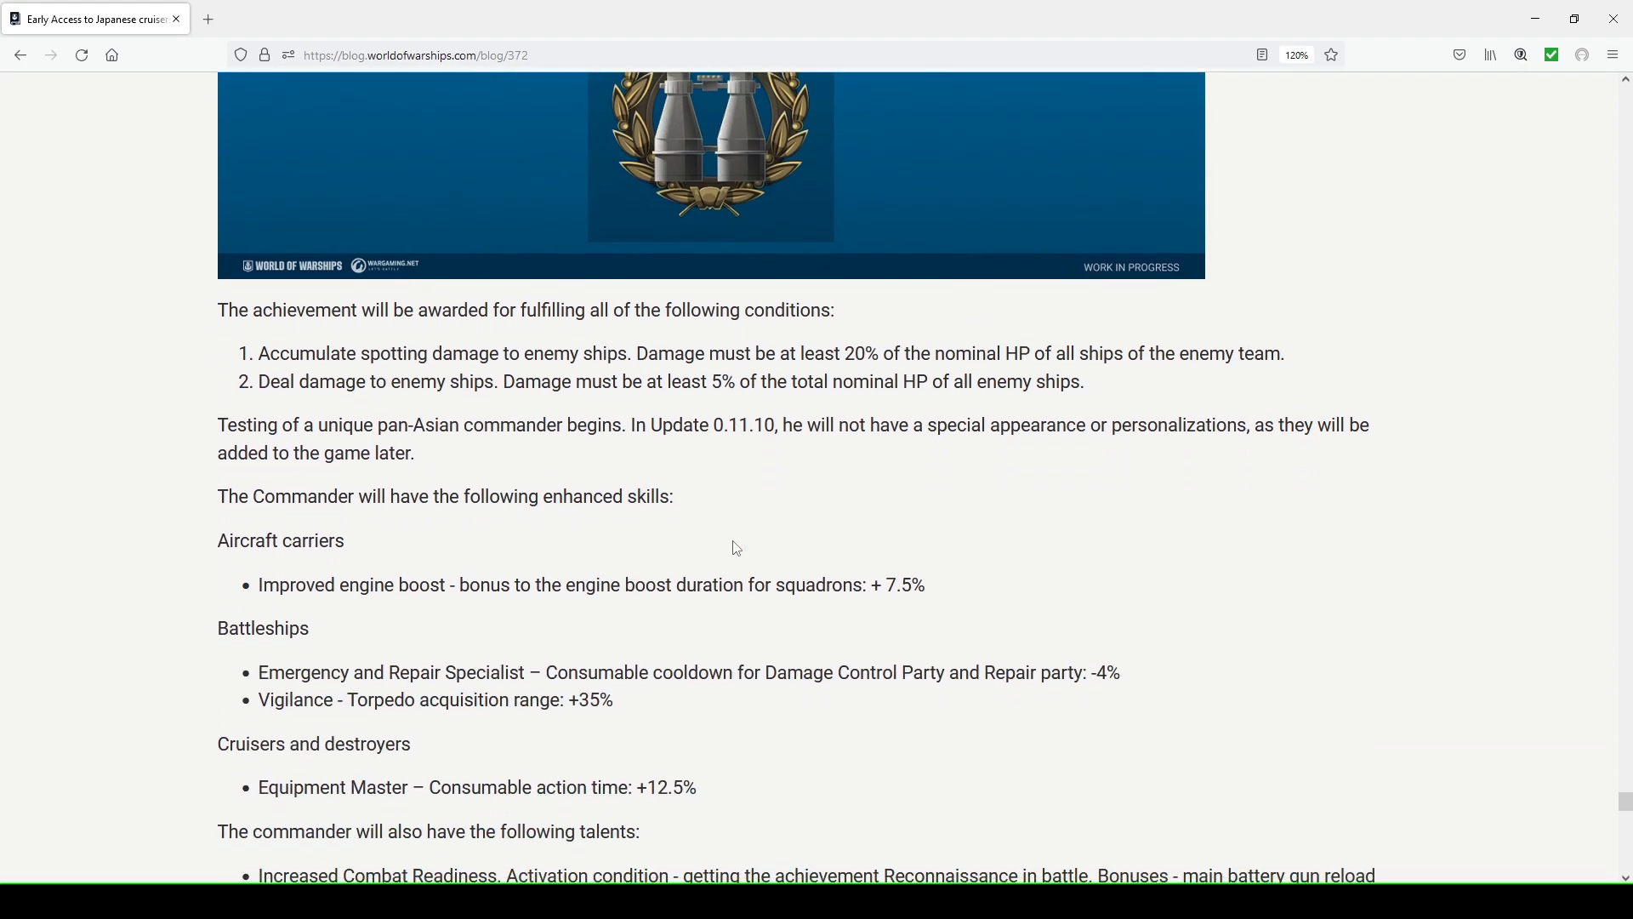
pyautogui.scroll(3)
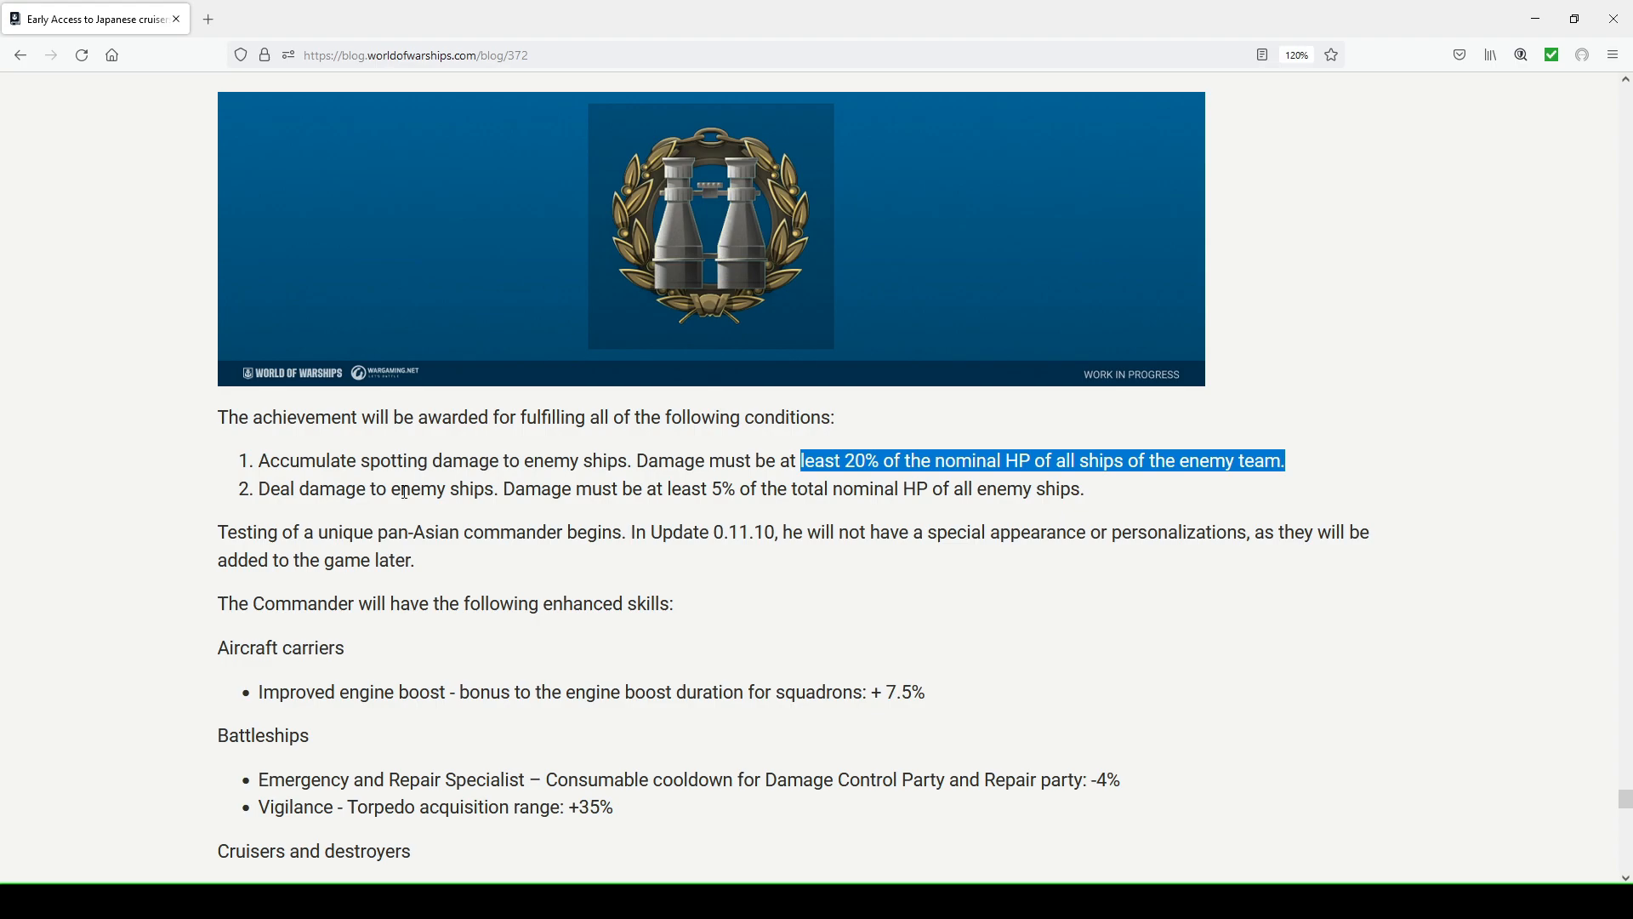
pyautogui.doubleClick(536, 488)
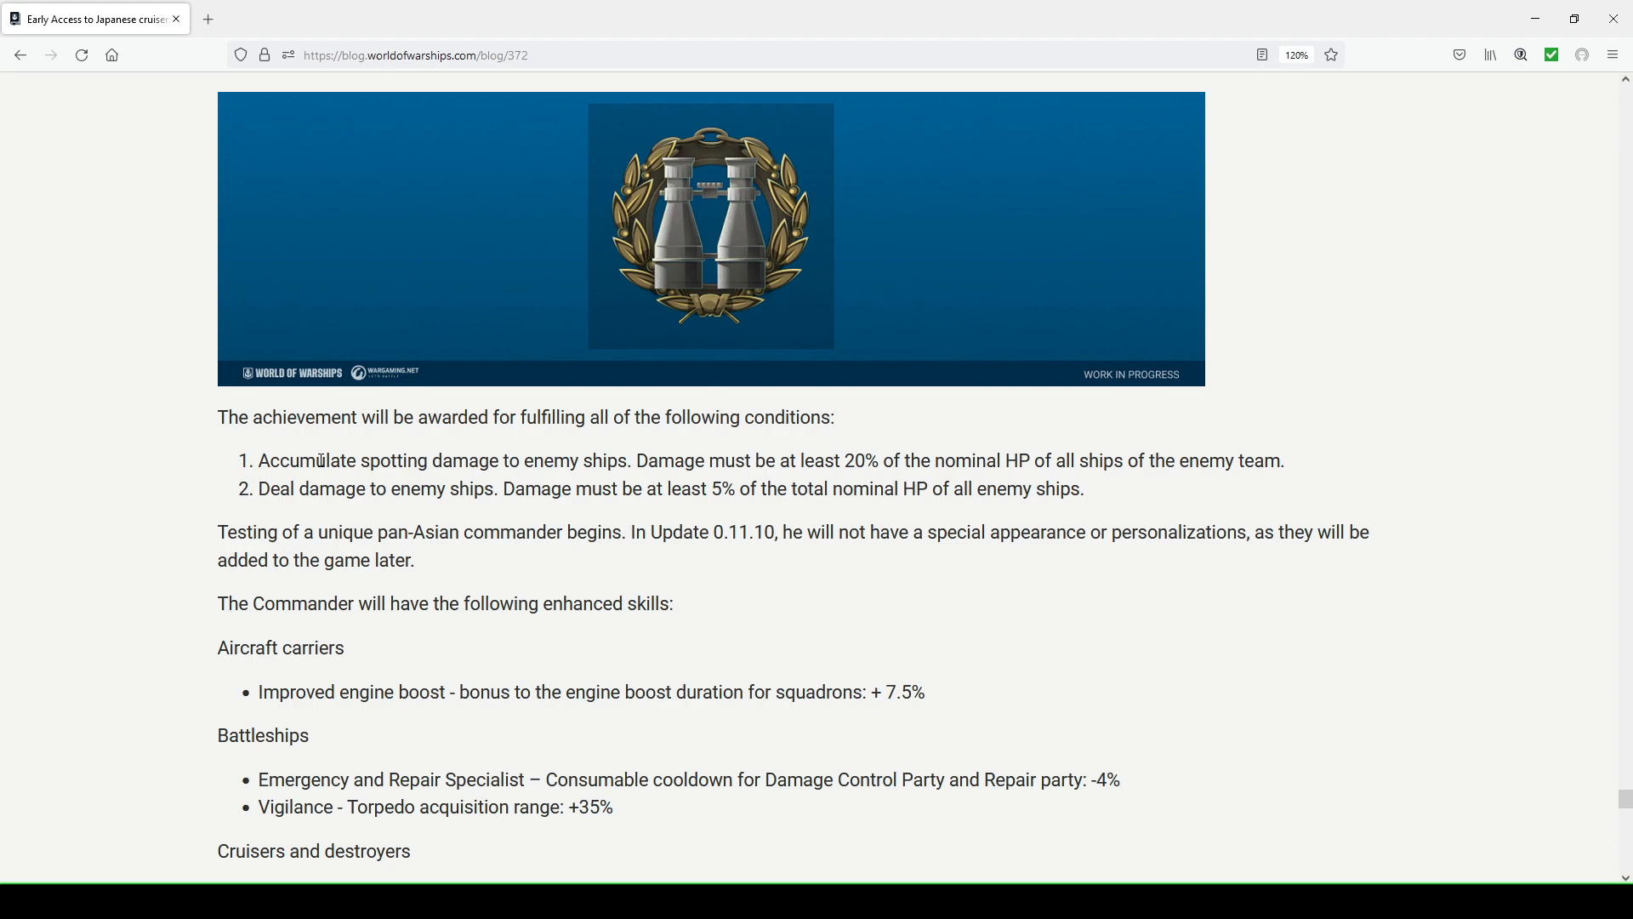
pyautogui.moveTo(582, 484)
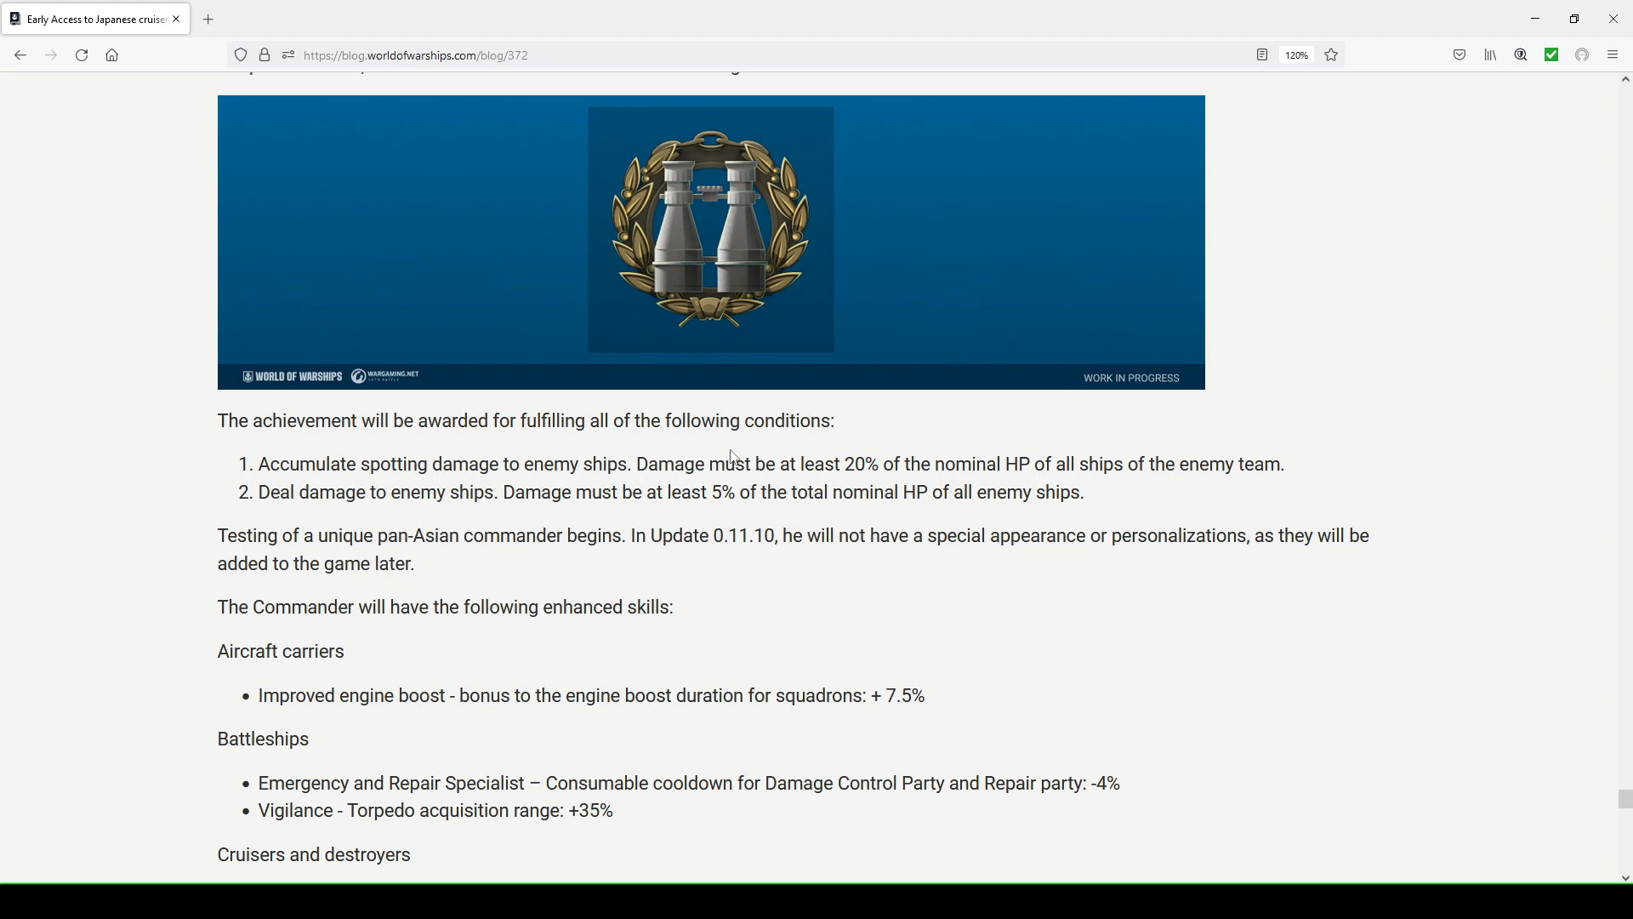
pyautogui.scroll(3)
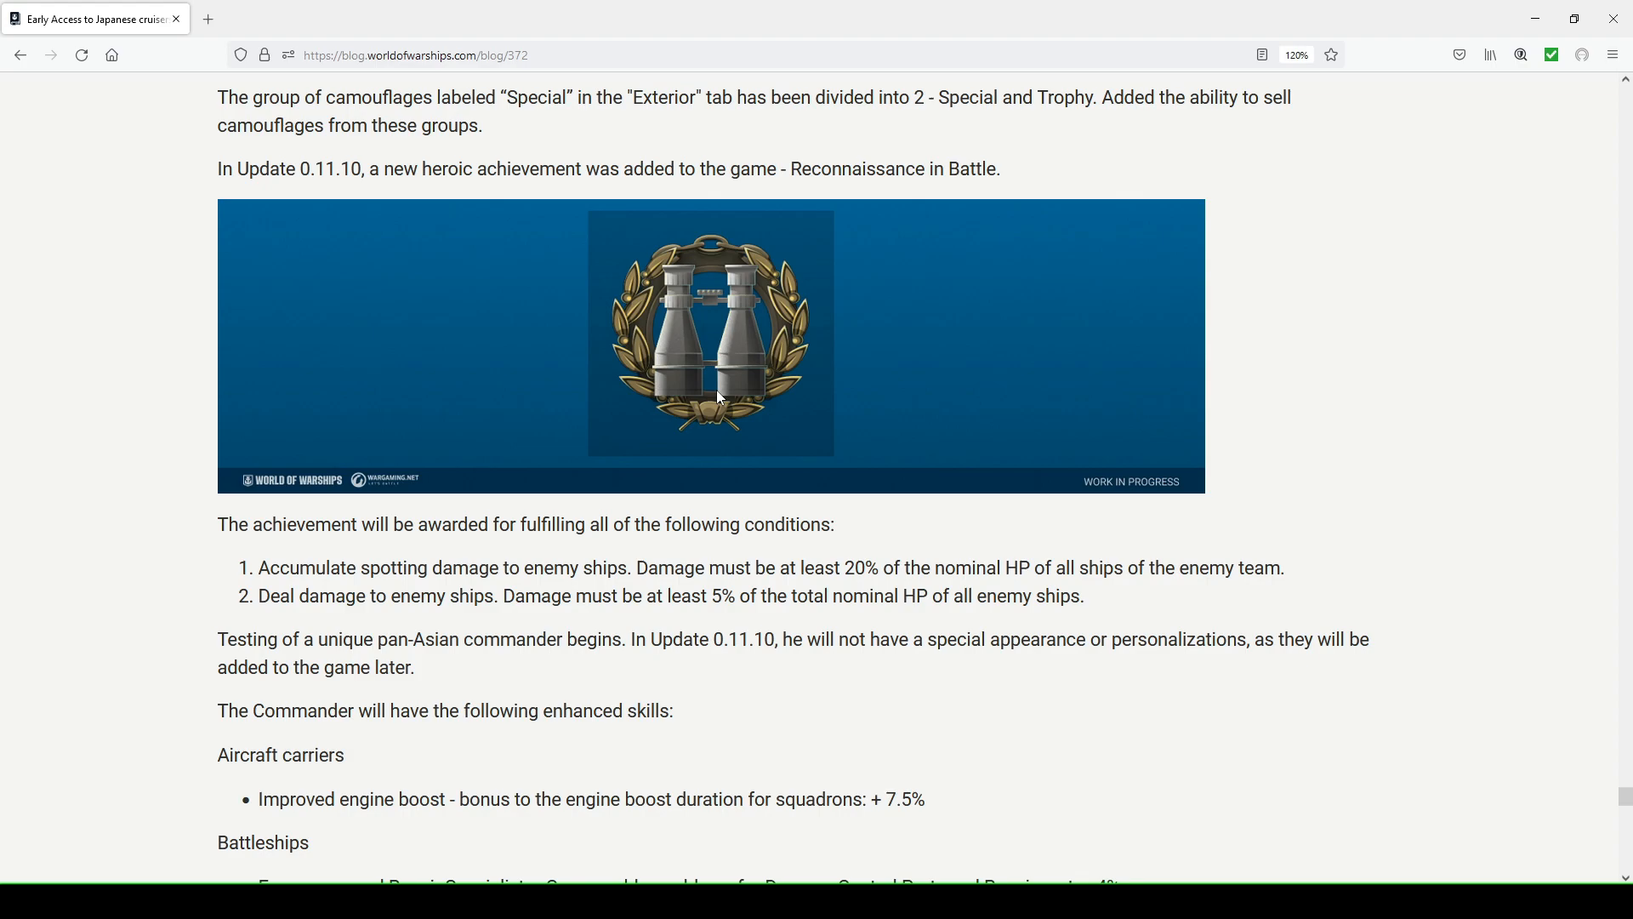
pyautogui.moveTo(830, 416)
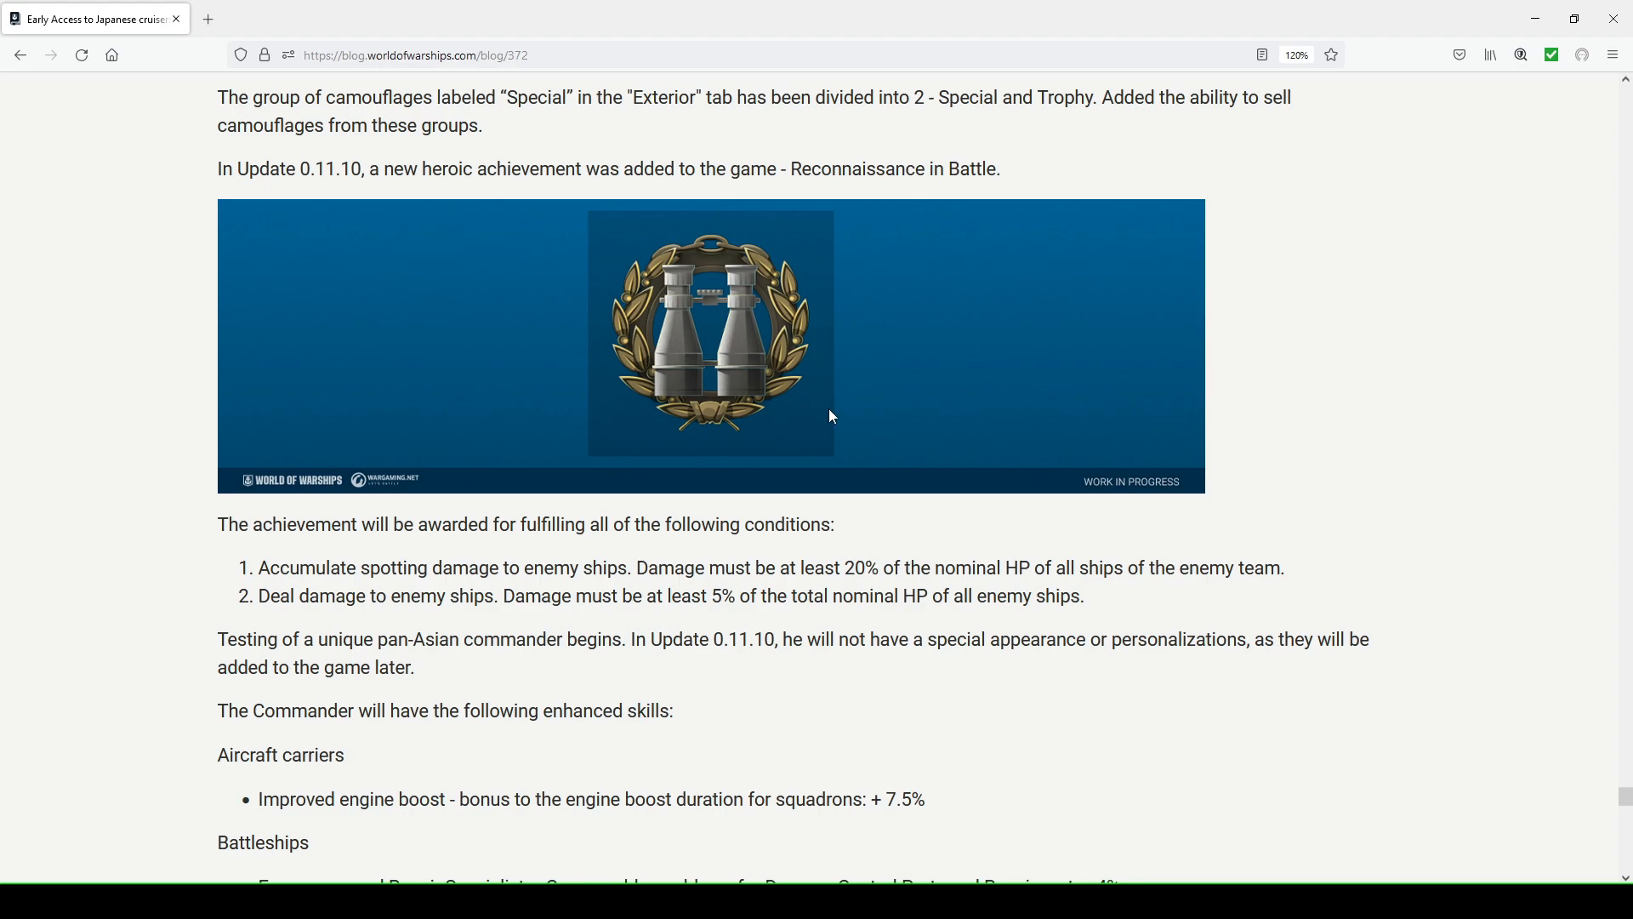
# Reach the commander's talents and highlight the -4% cooldown bonus
pyautogui.scroll(-3)
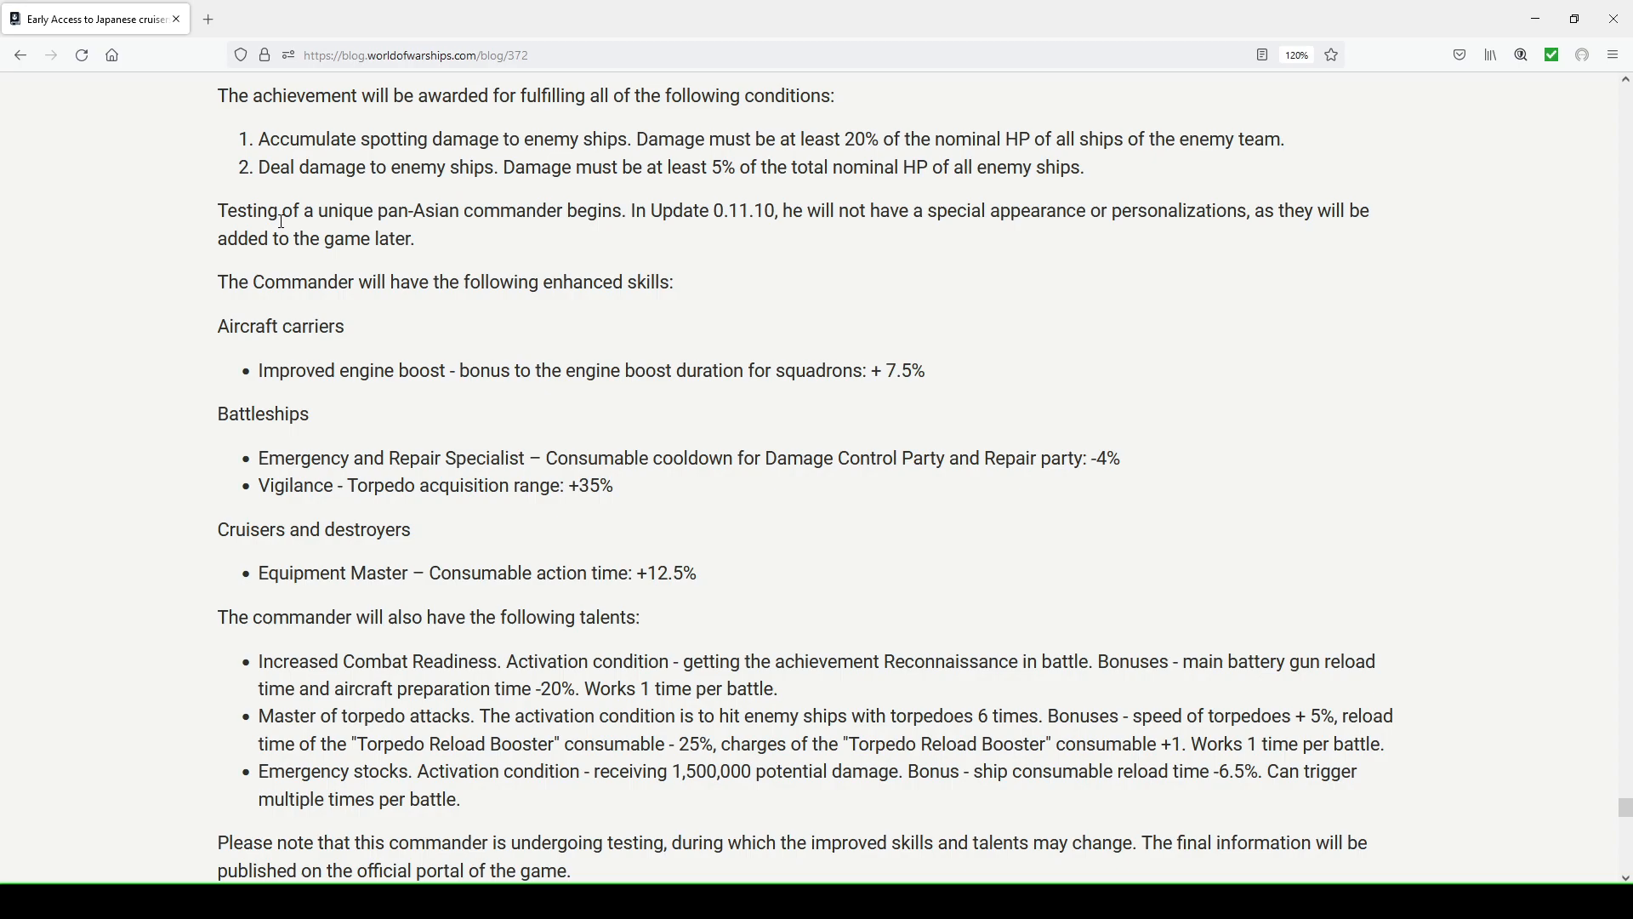
pyautogui.moveTo(933, 361)
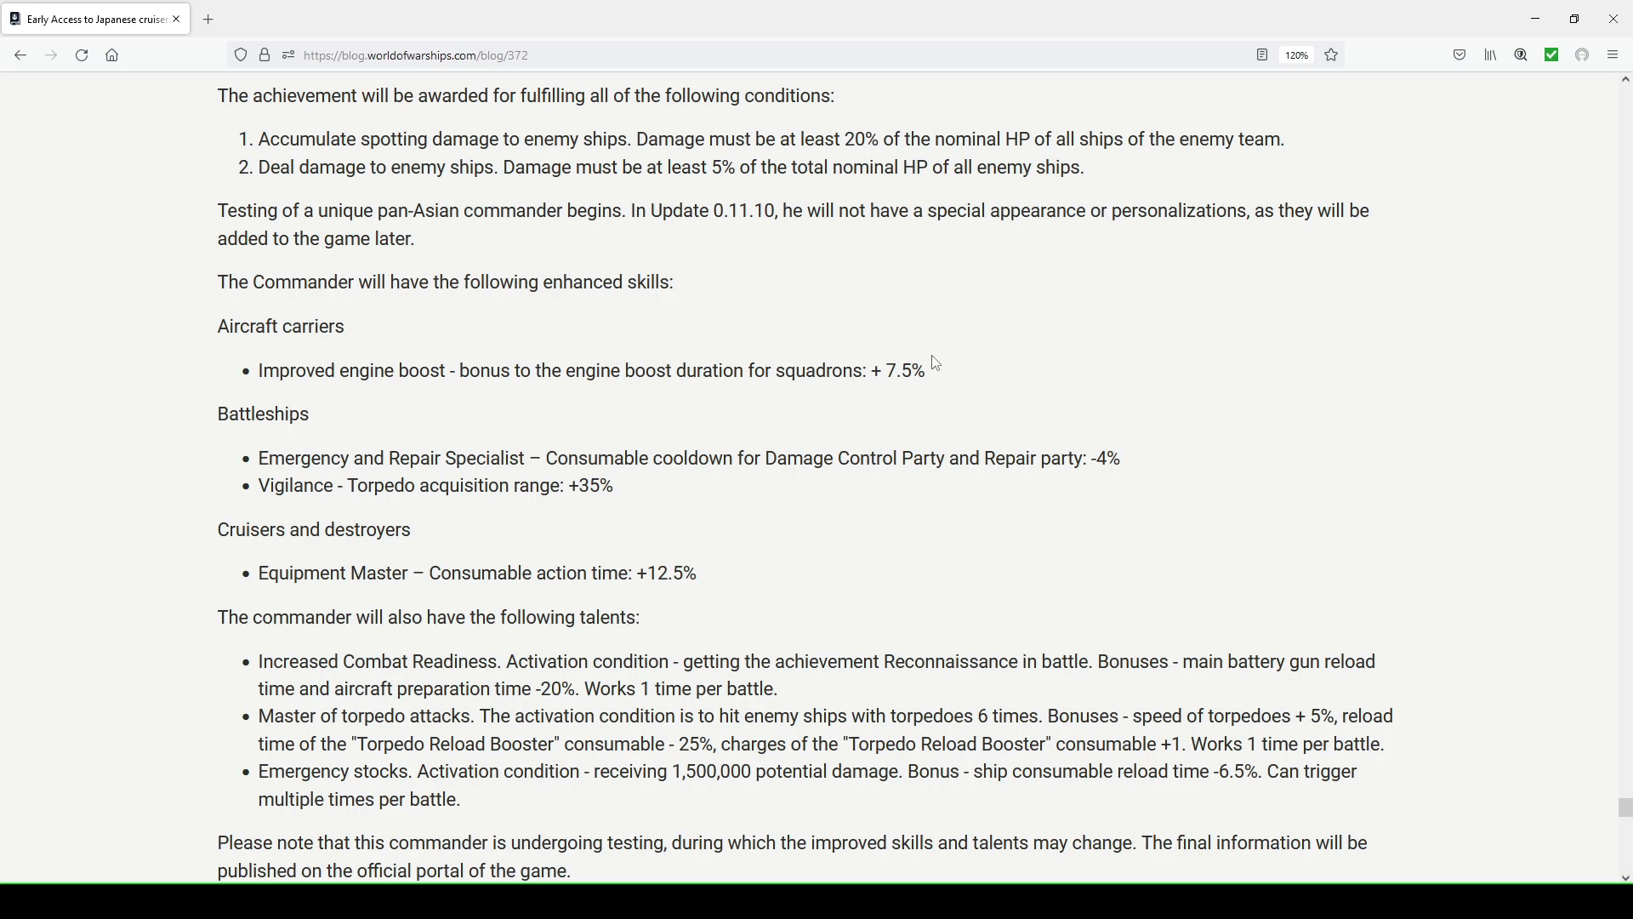
pyautogui.scroll(-3)
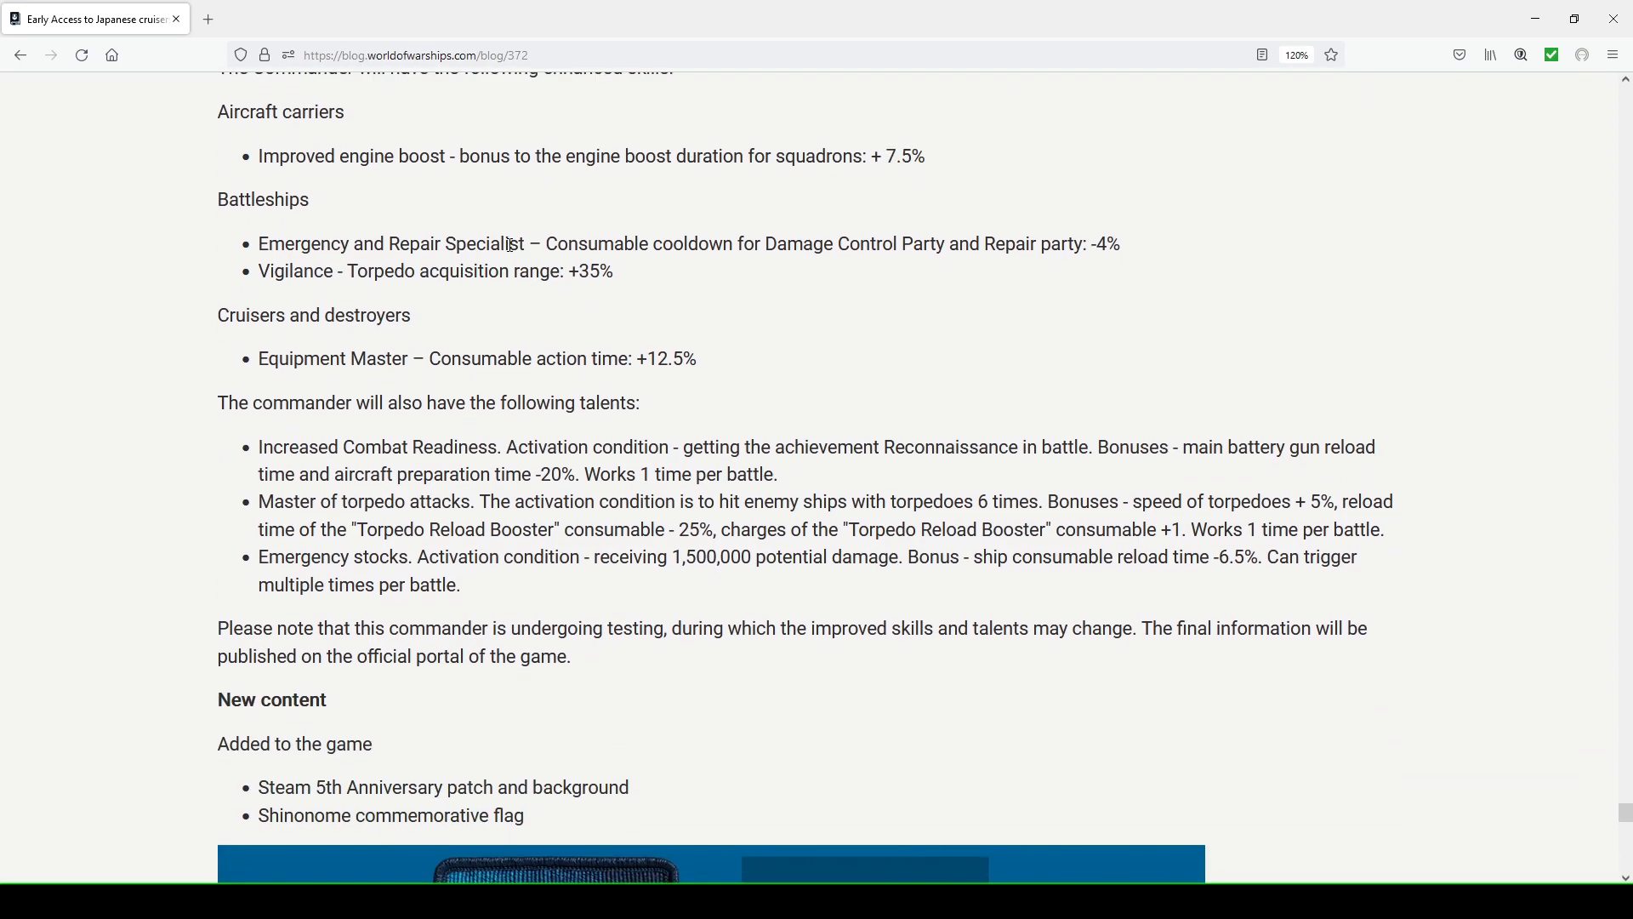
pyautogui.moveTo(839, 249)
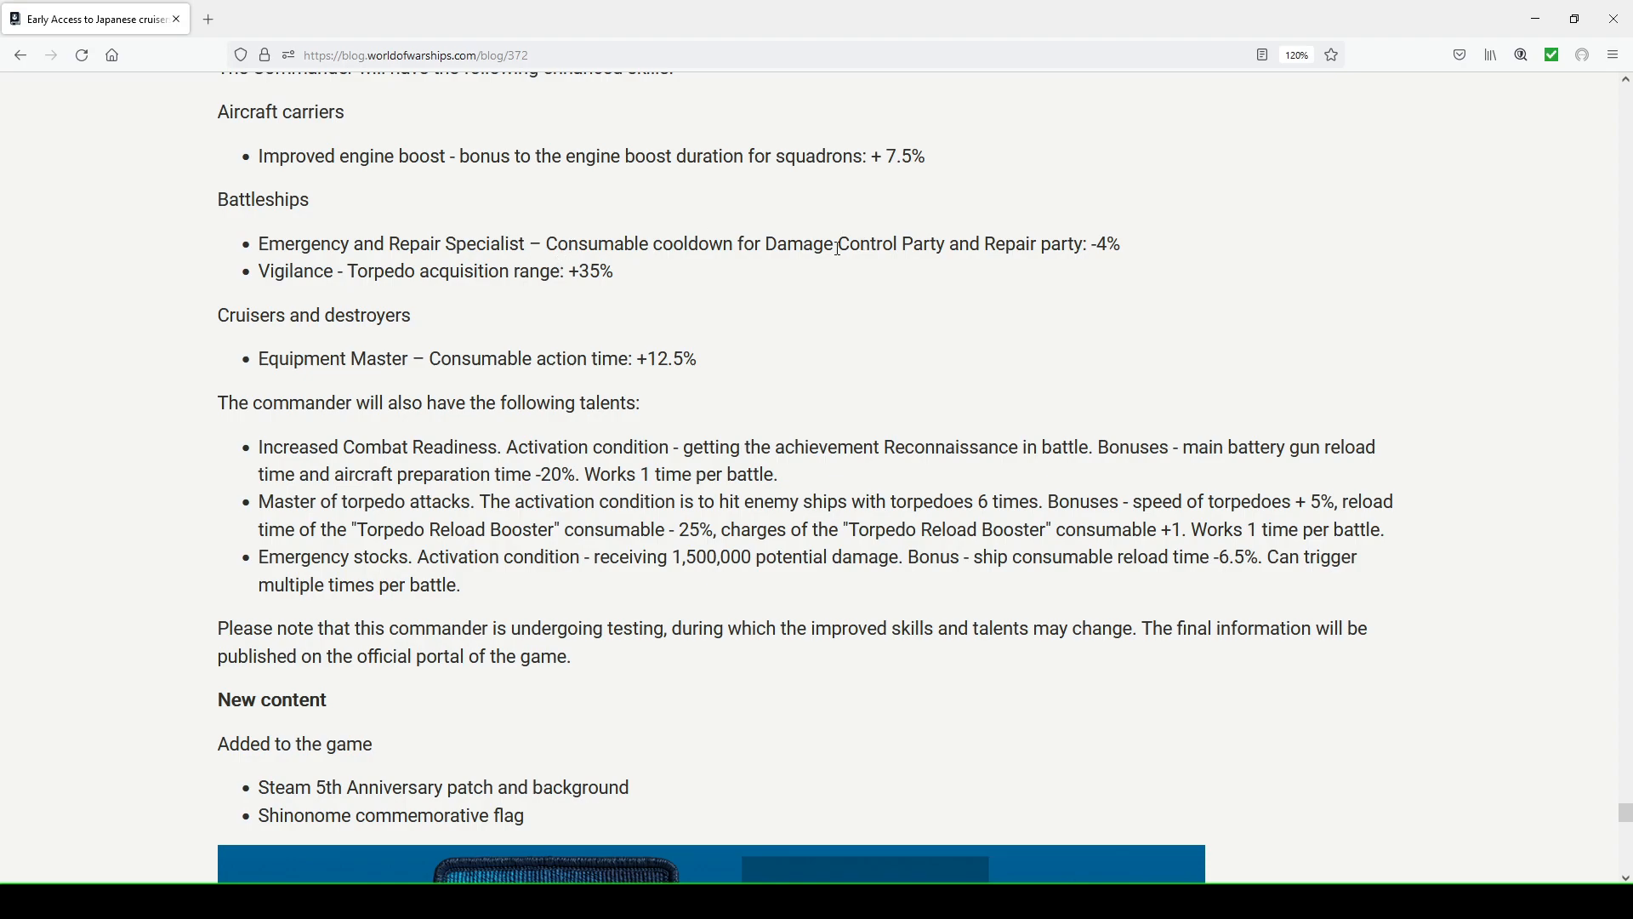
pyautogui.moveTo(1101, 247)
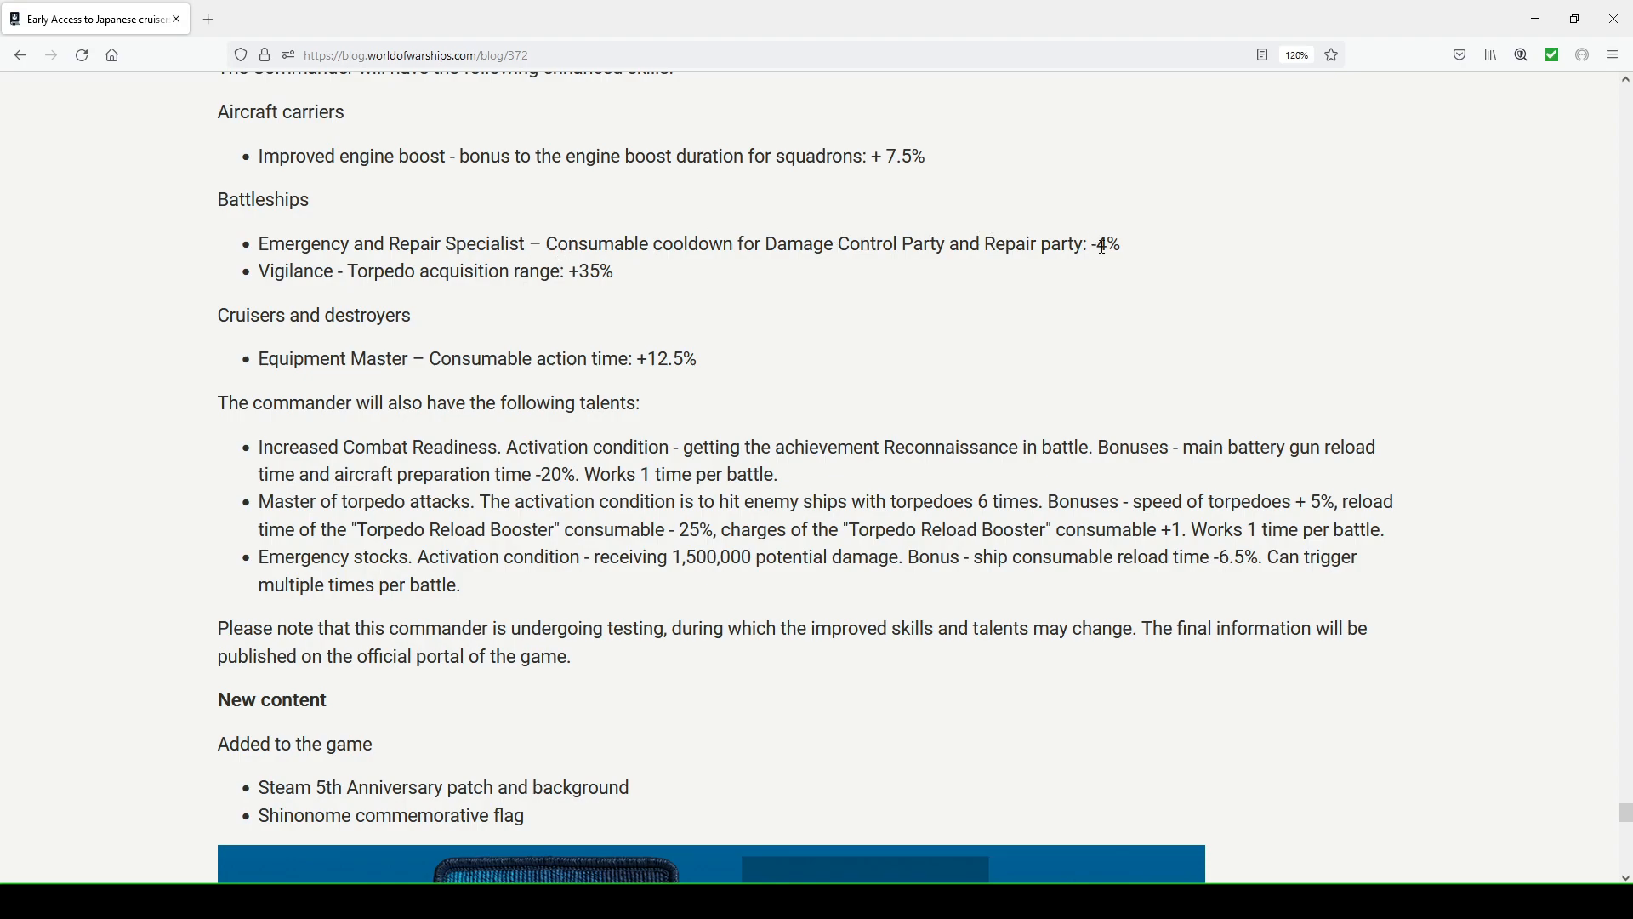
pyautogui.doubleClick(1106, 243)
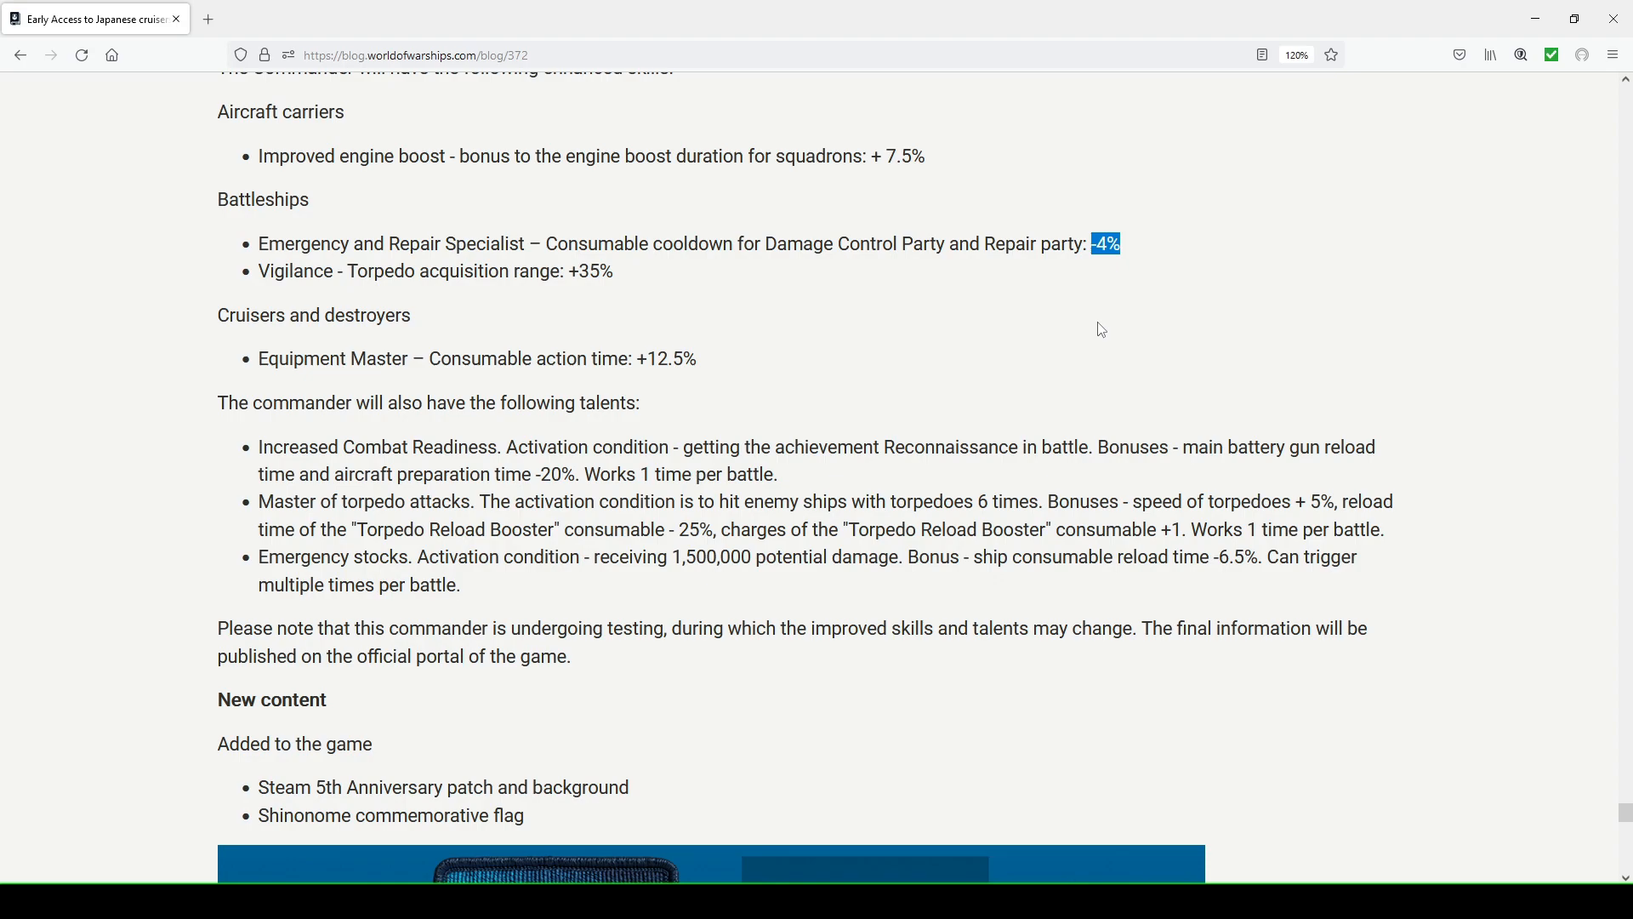
pyautogui.click(1101, 243)
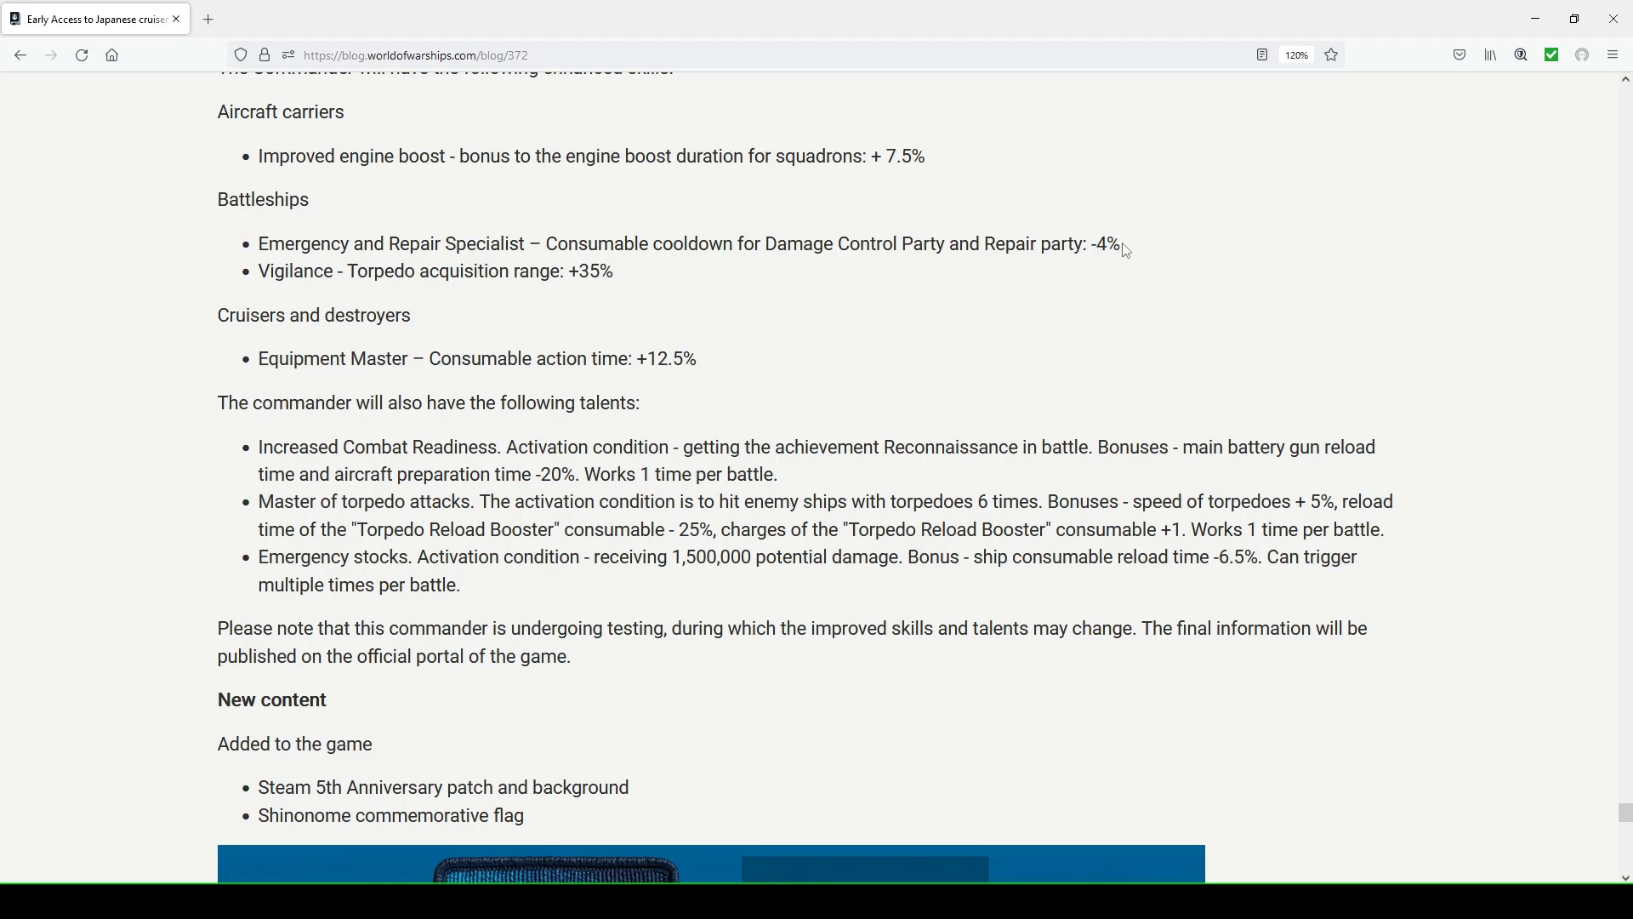
pyautogui.doubleClick(1103, 244)
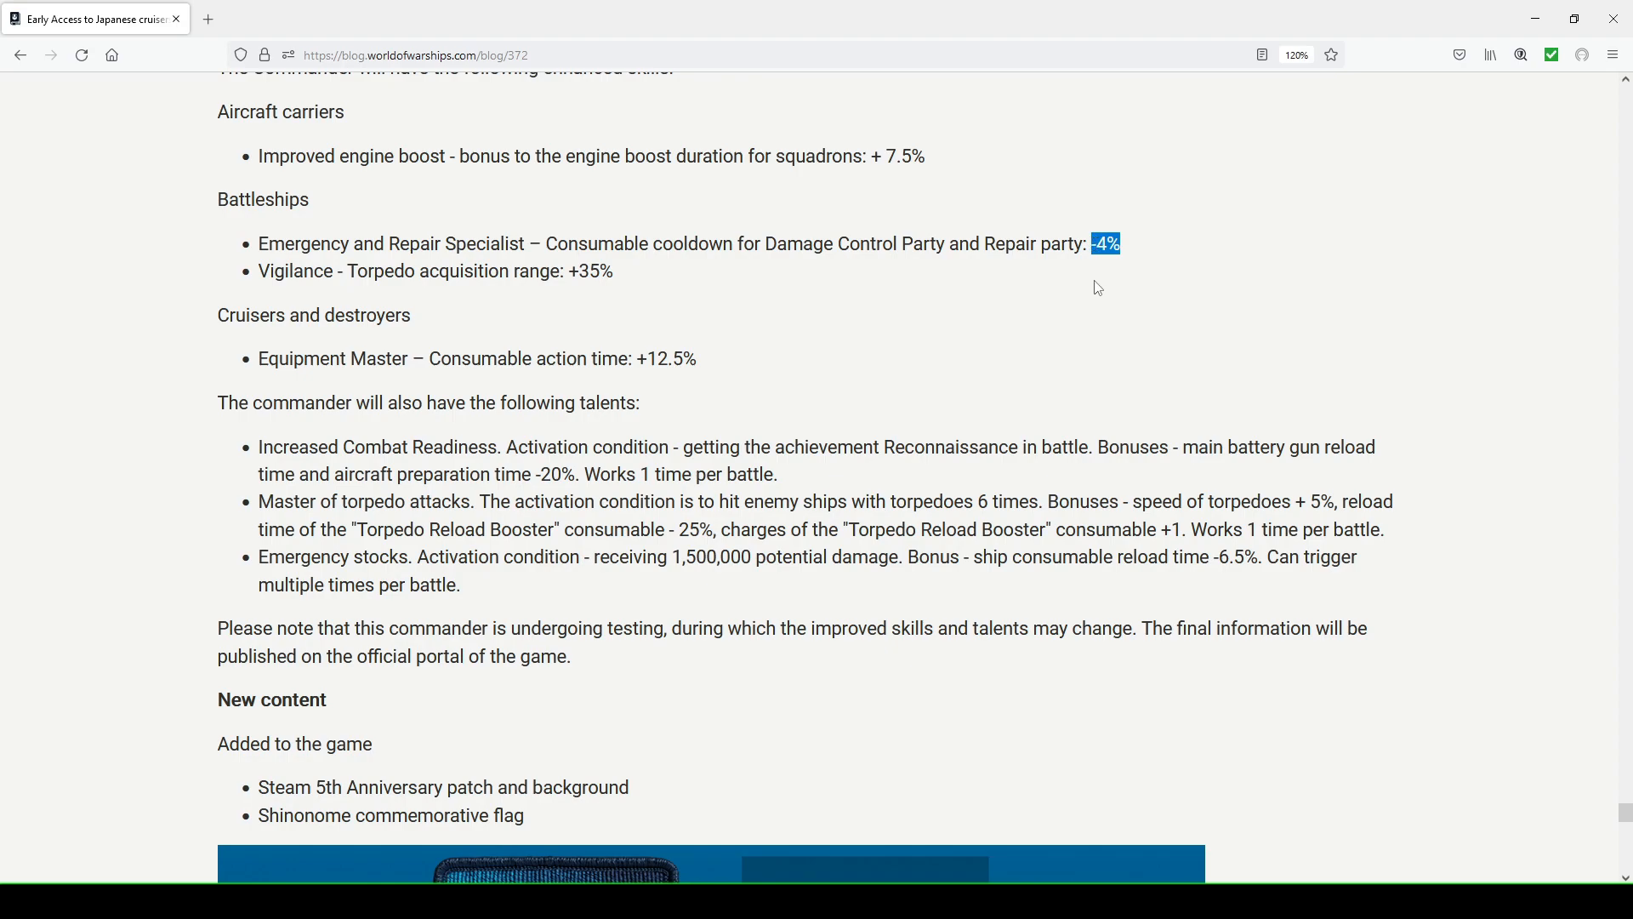
pyautogui.moveTo(289, 306)
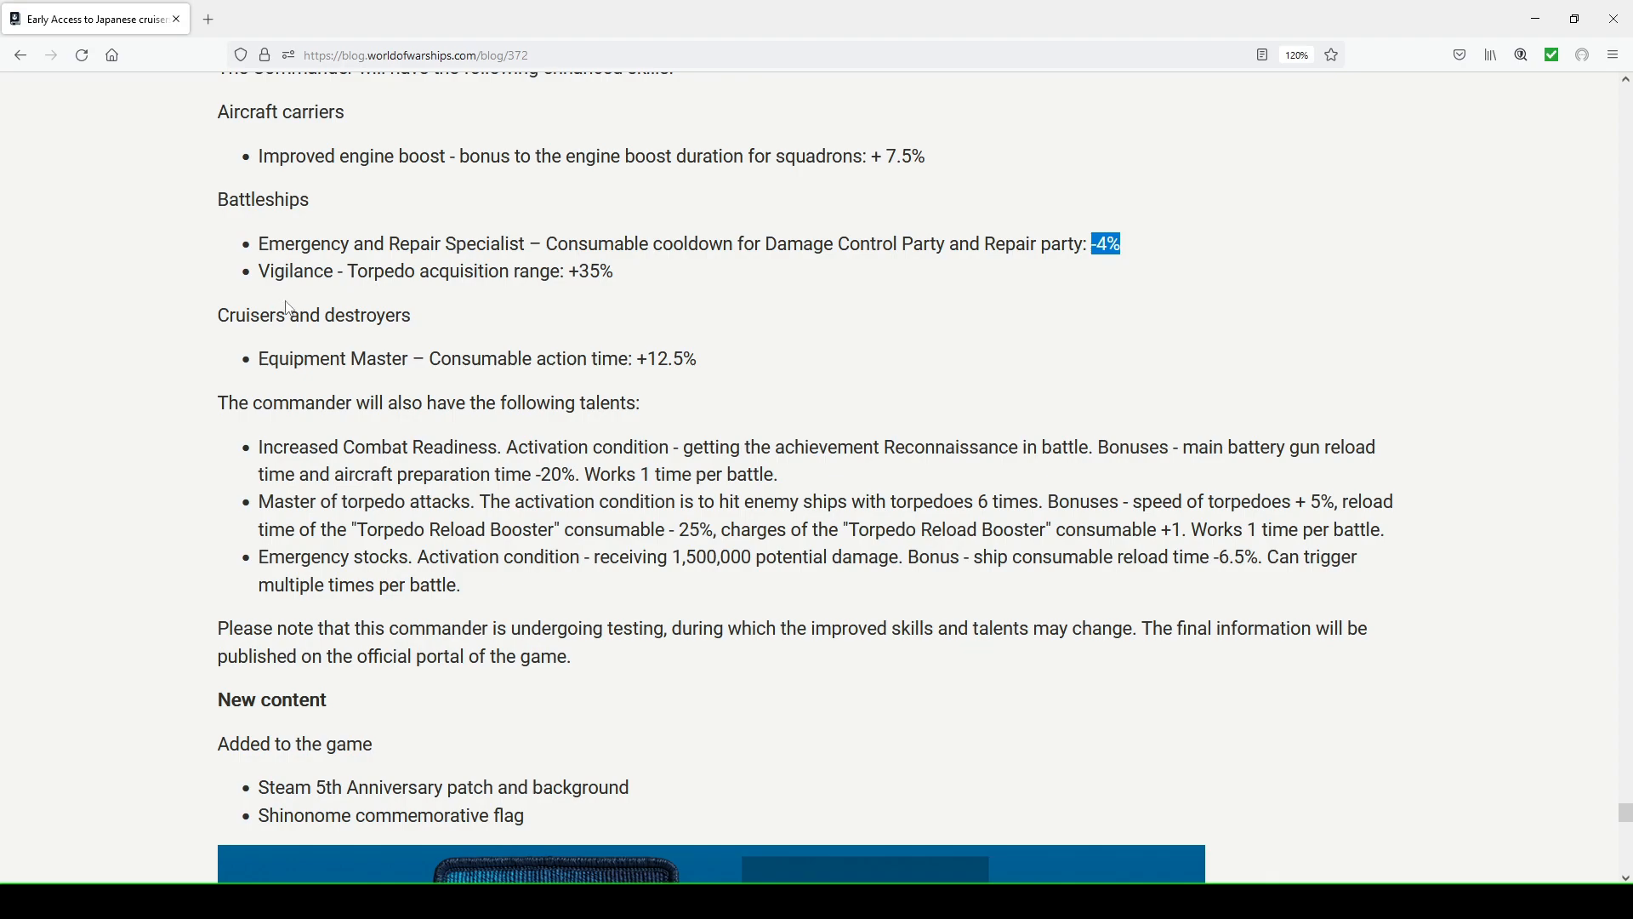
pyautogui.moveTo(578, 318)
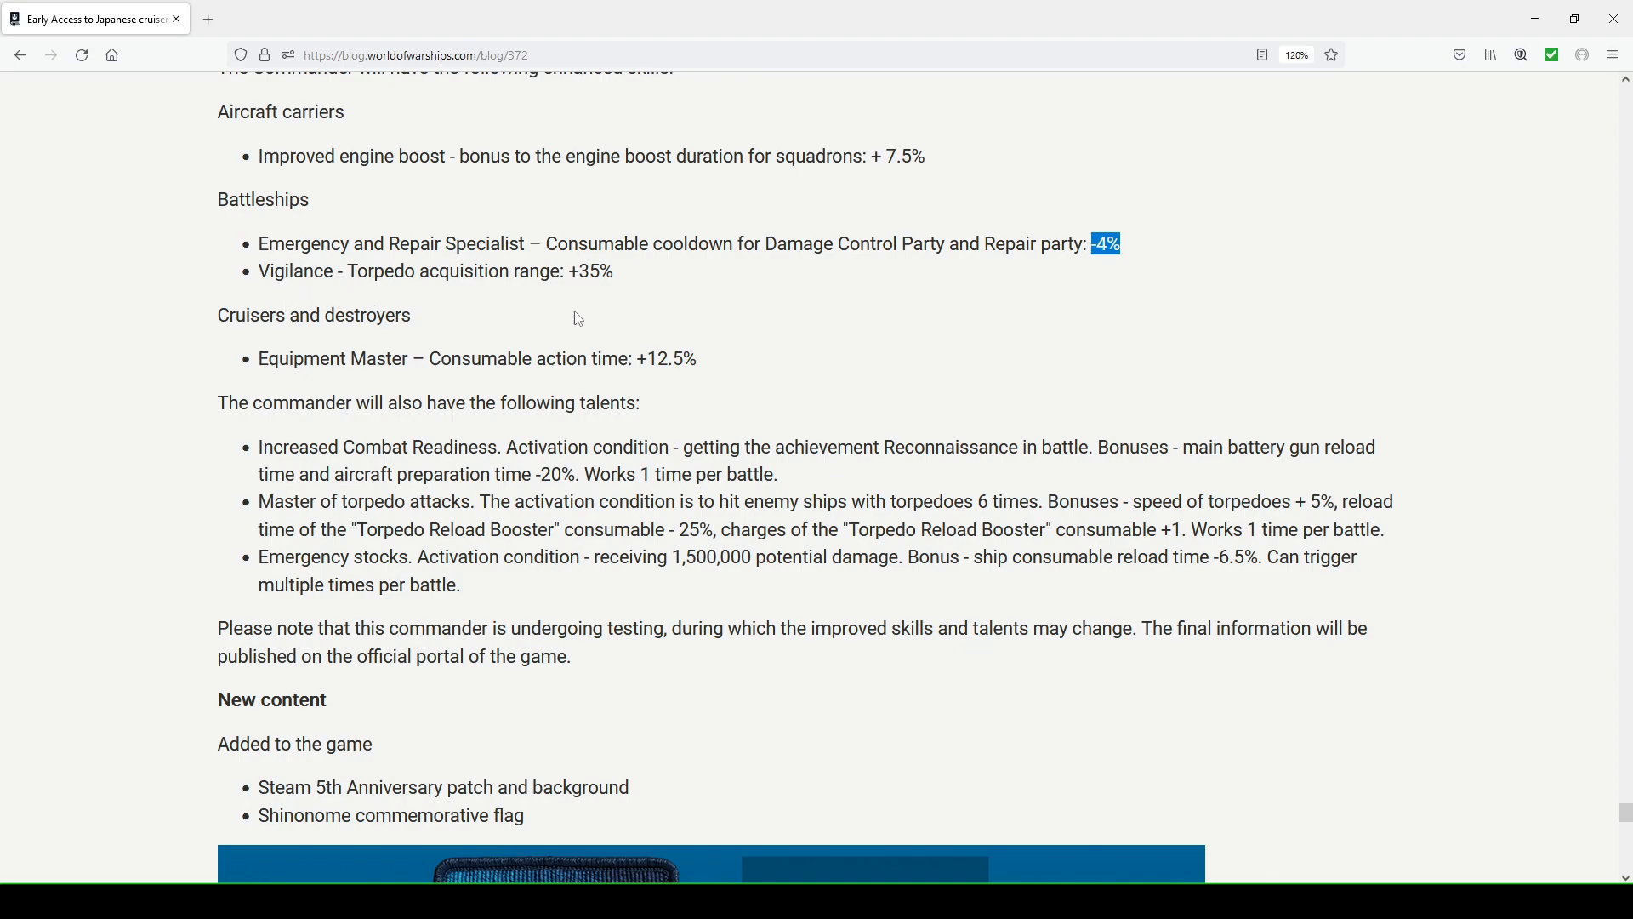
pyautogui.moveTo(628, 286)
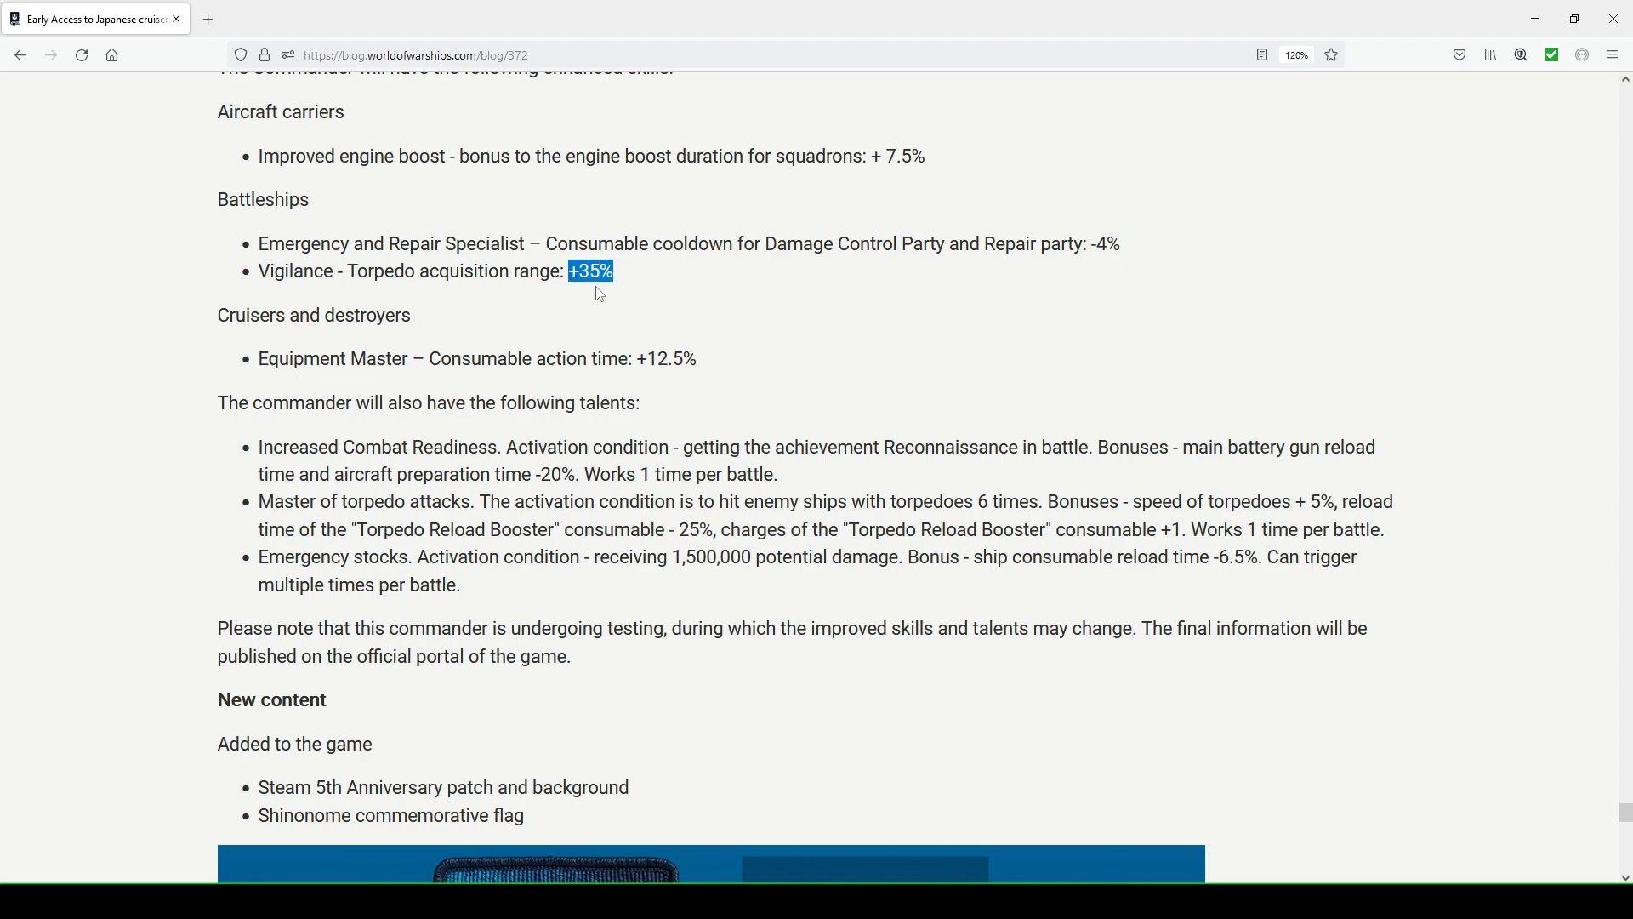
pyautogui.moveTo(671, 290)
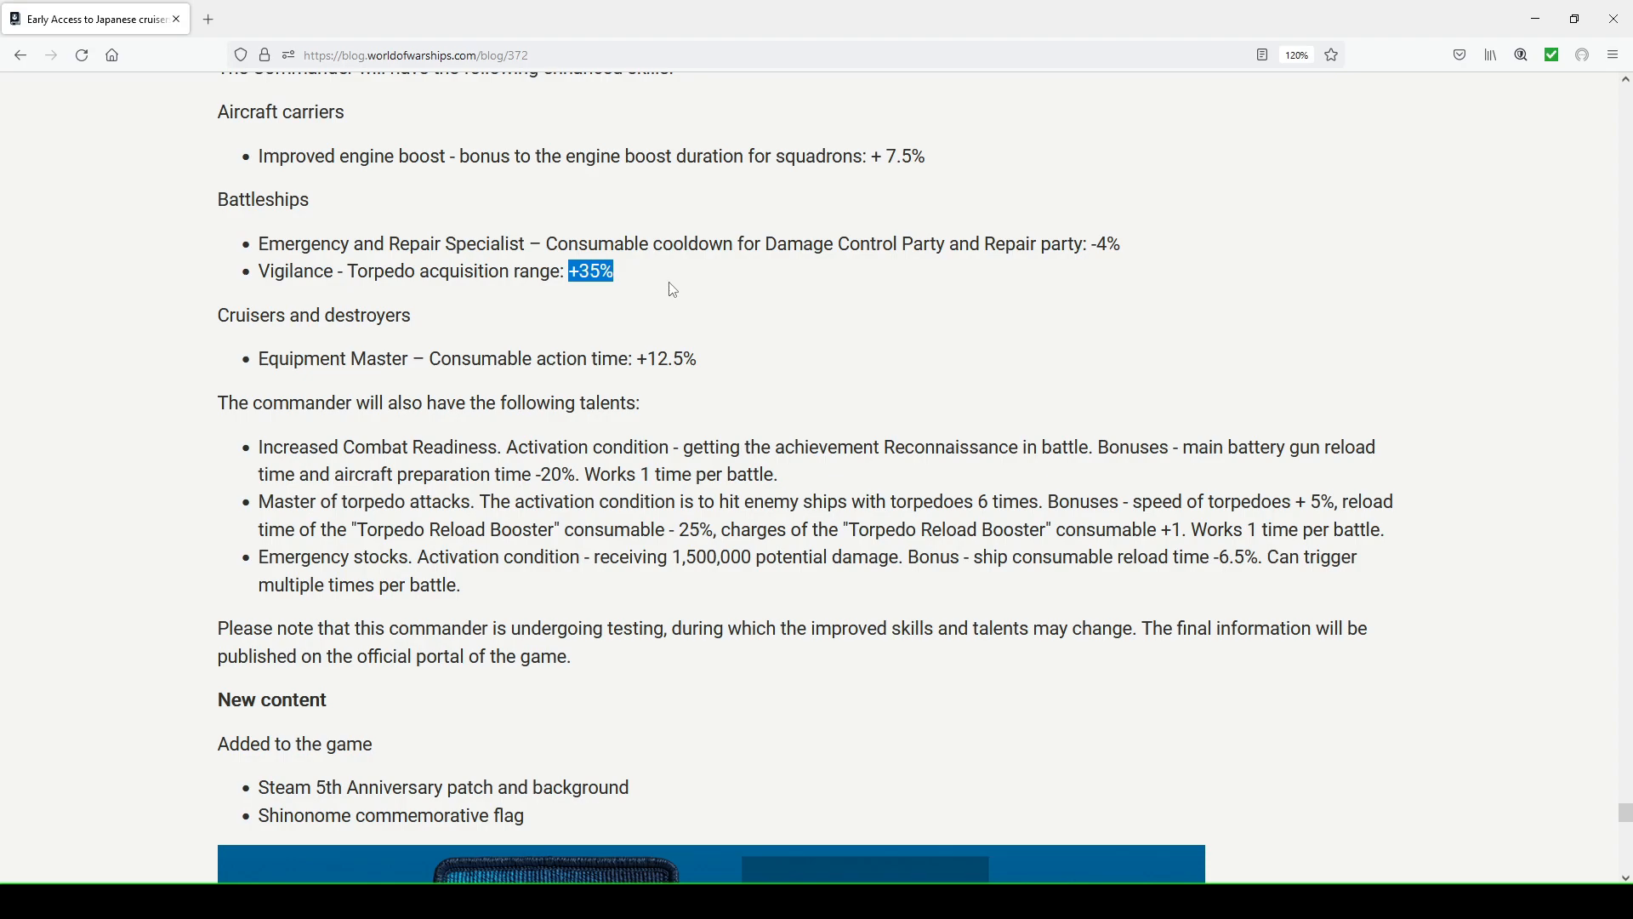
pyautogui.moveTo(703, 317)
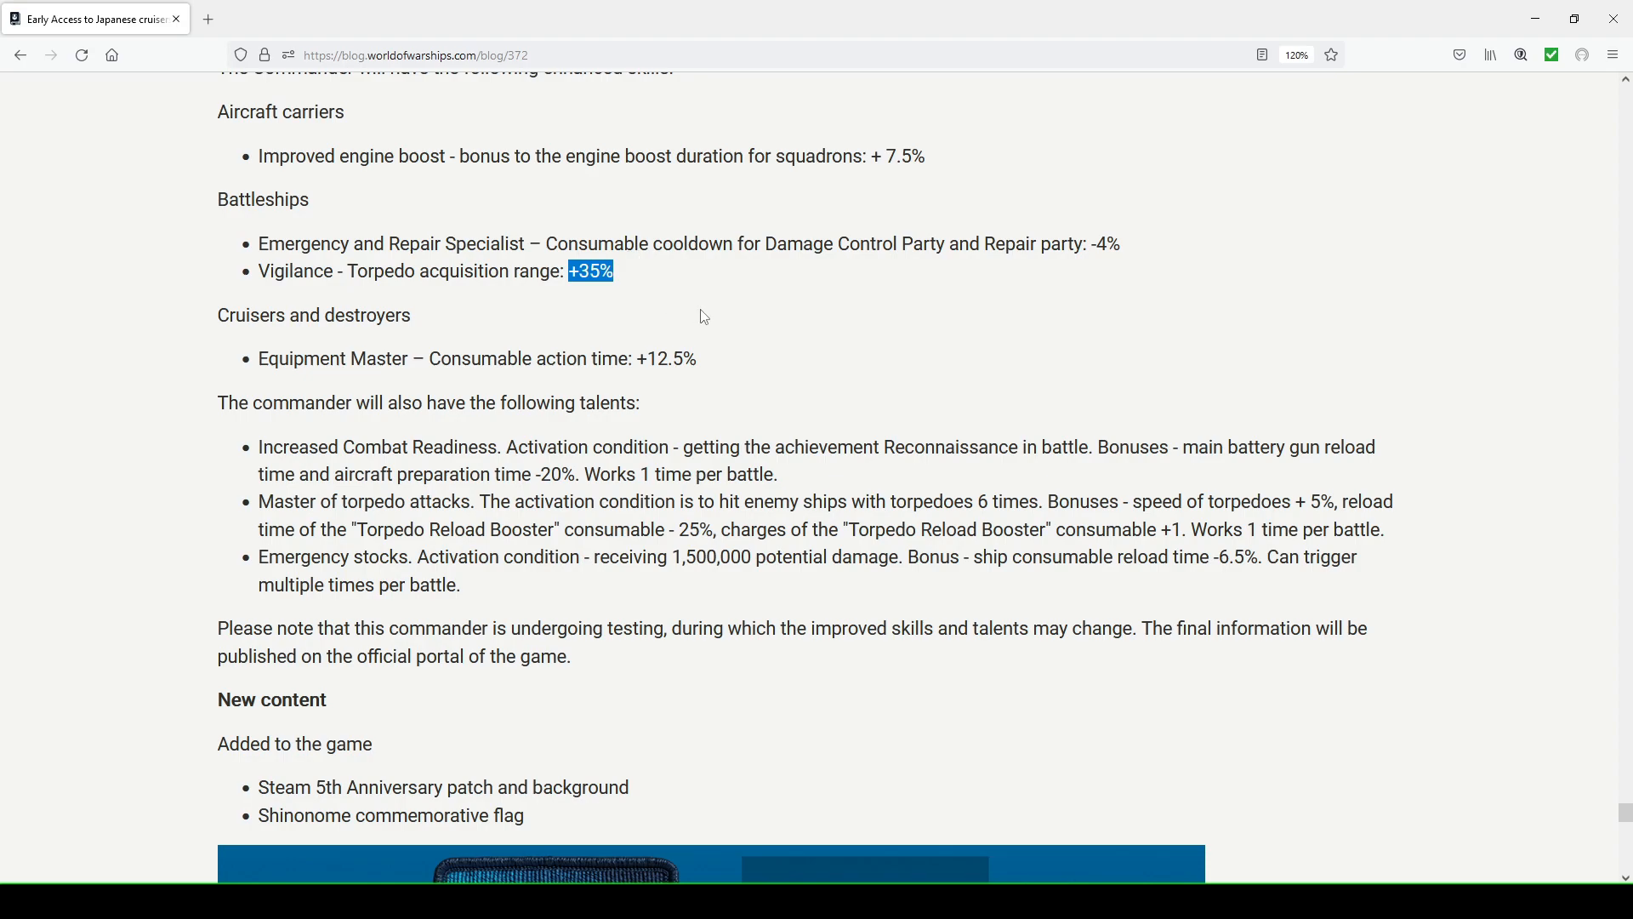
# Highlight the +12.5% consumable action time bonus near the New content list, then clear it
pyautogui.scroll(-3)
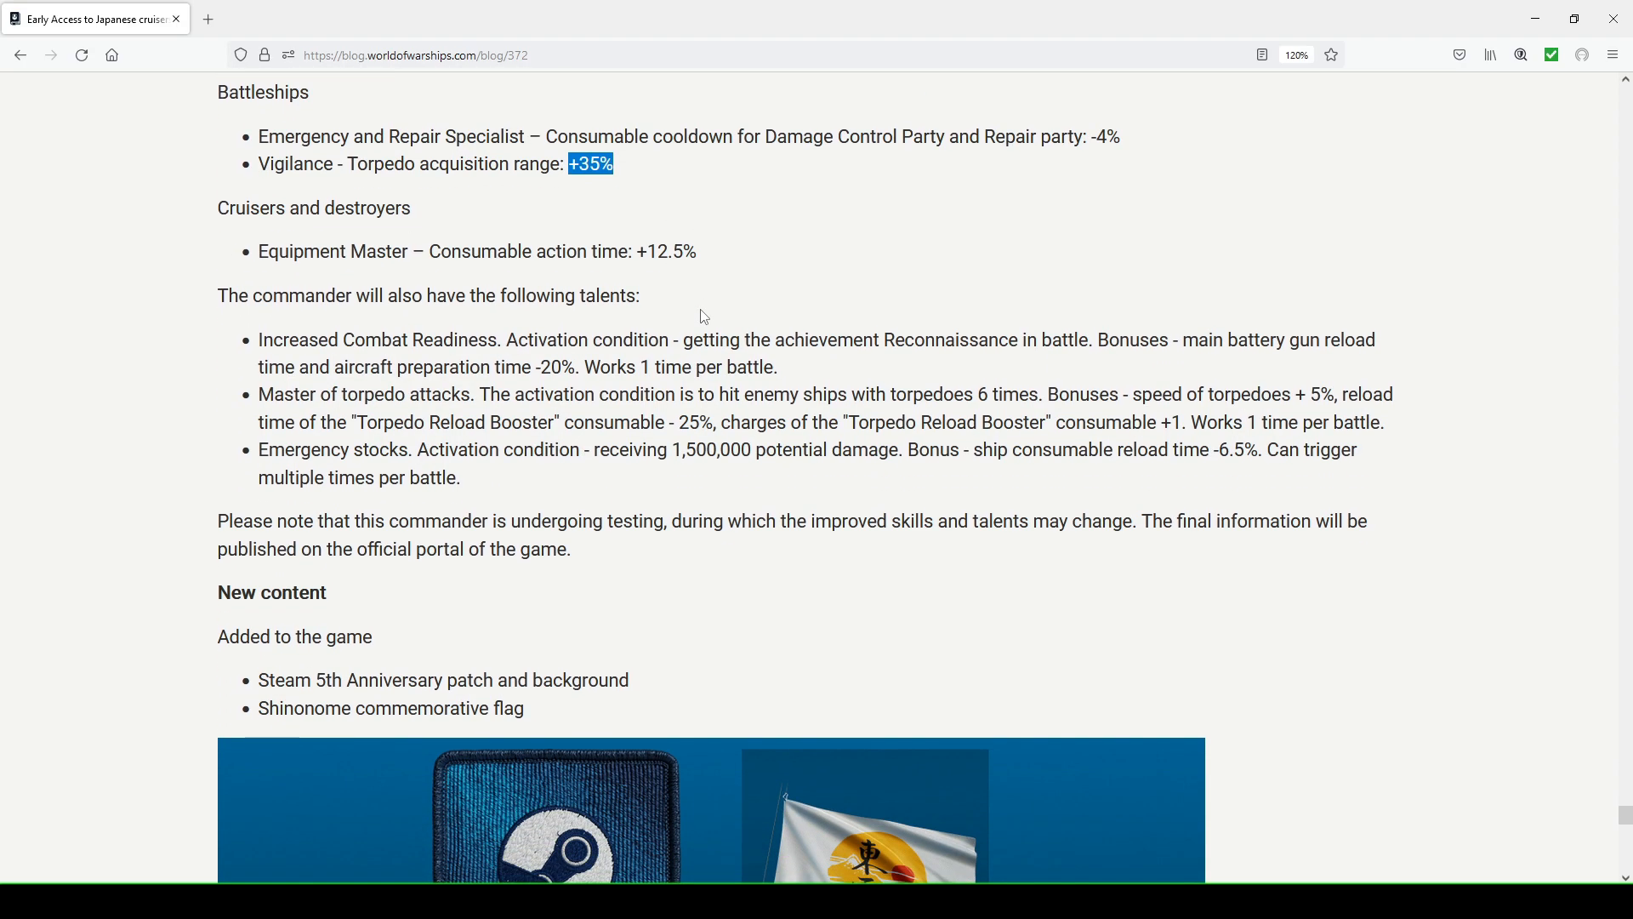
pyautogui.moveTo(373, 248)
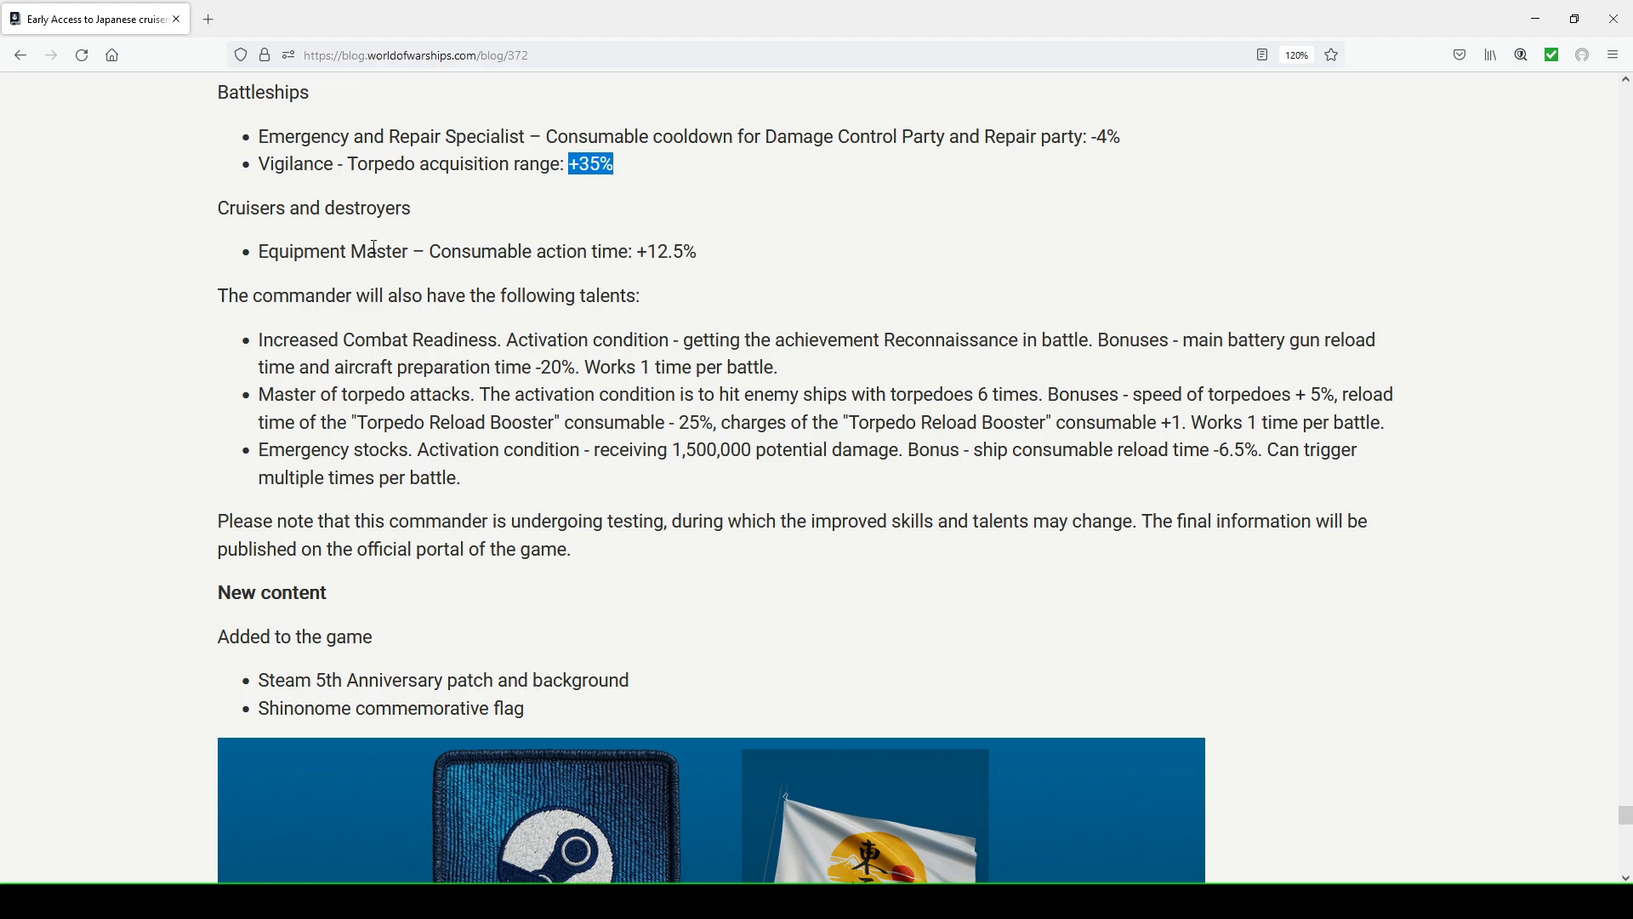
pyautogui.moveTo(661, 284)
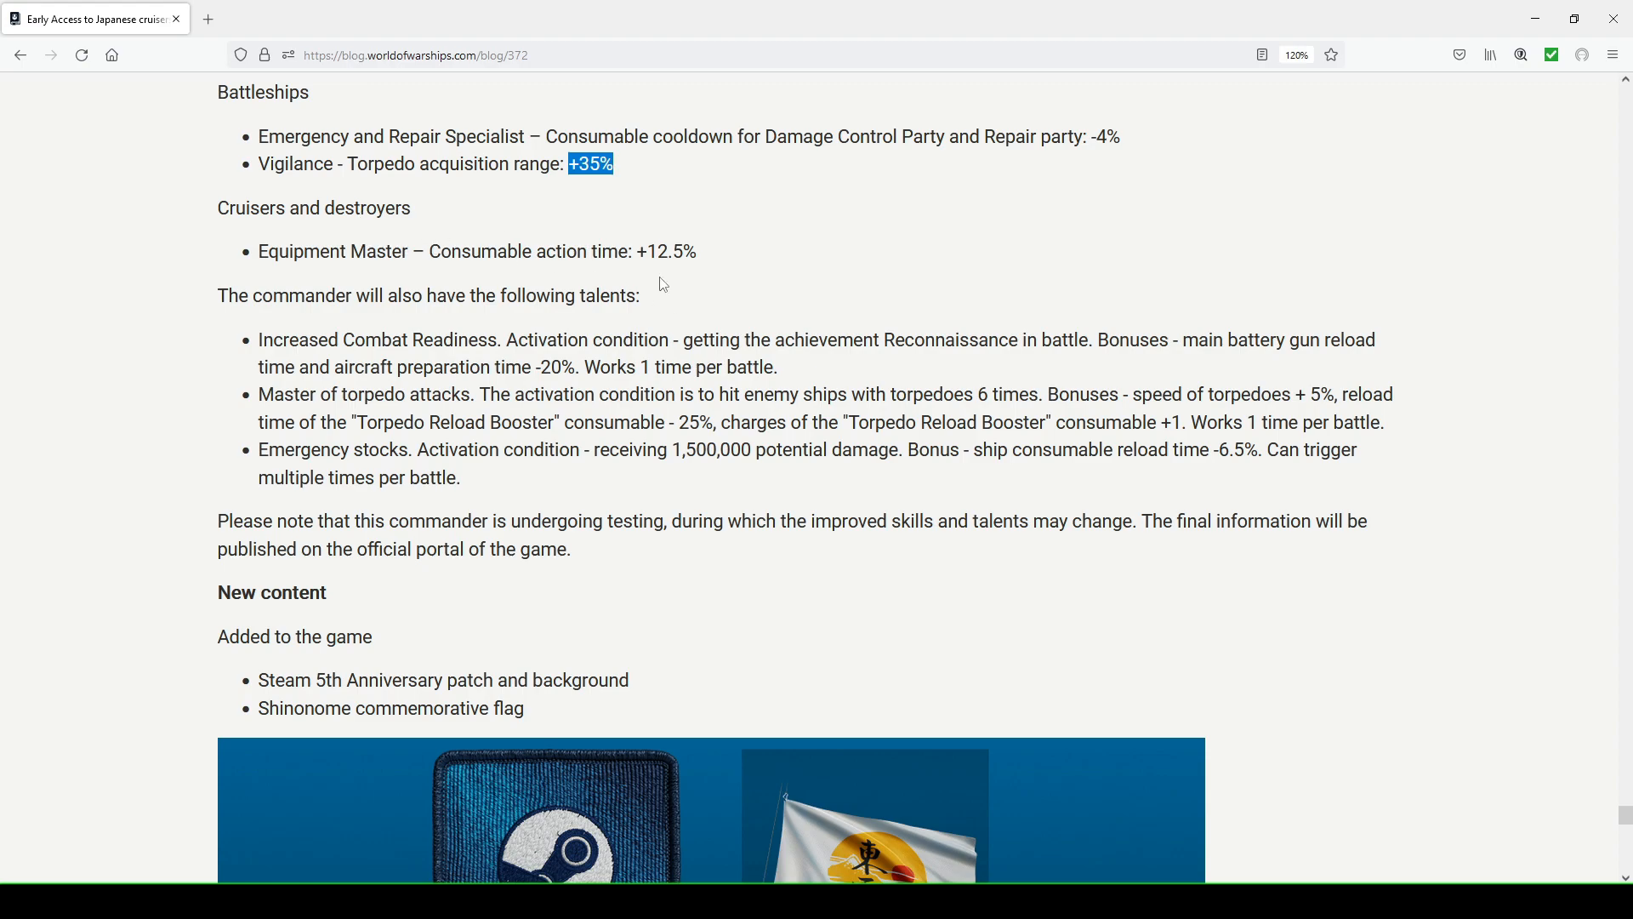
pyautogui.doubleClick(666, 252)
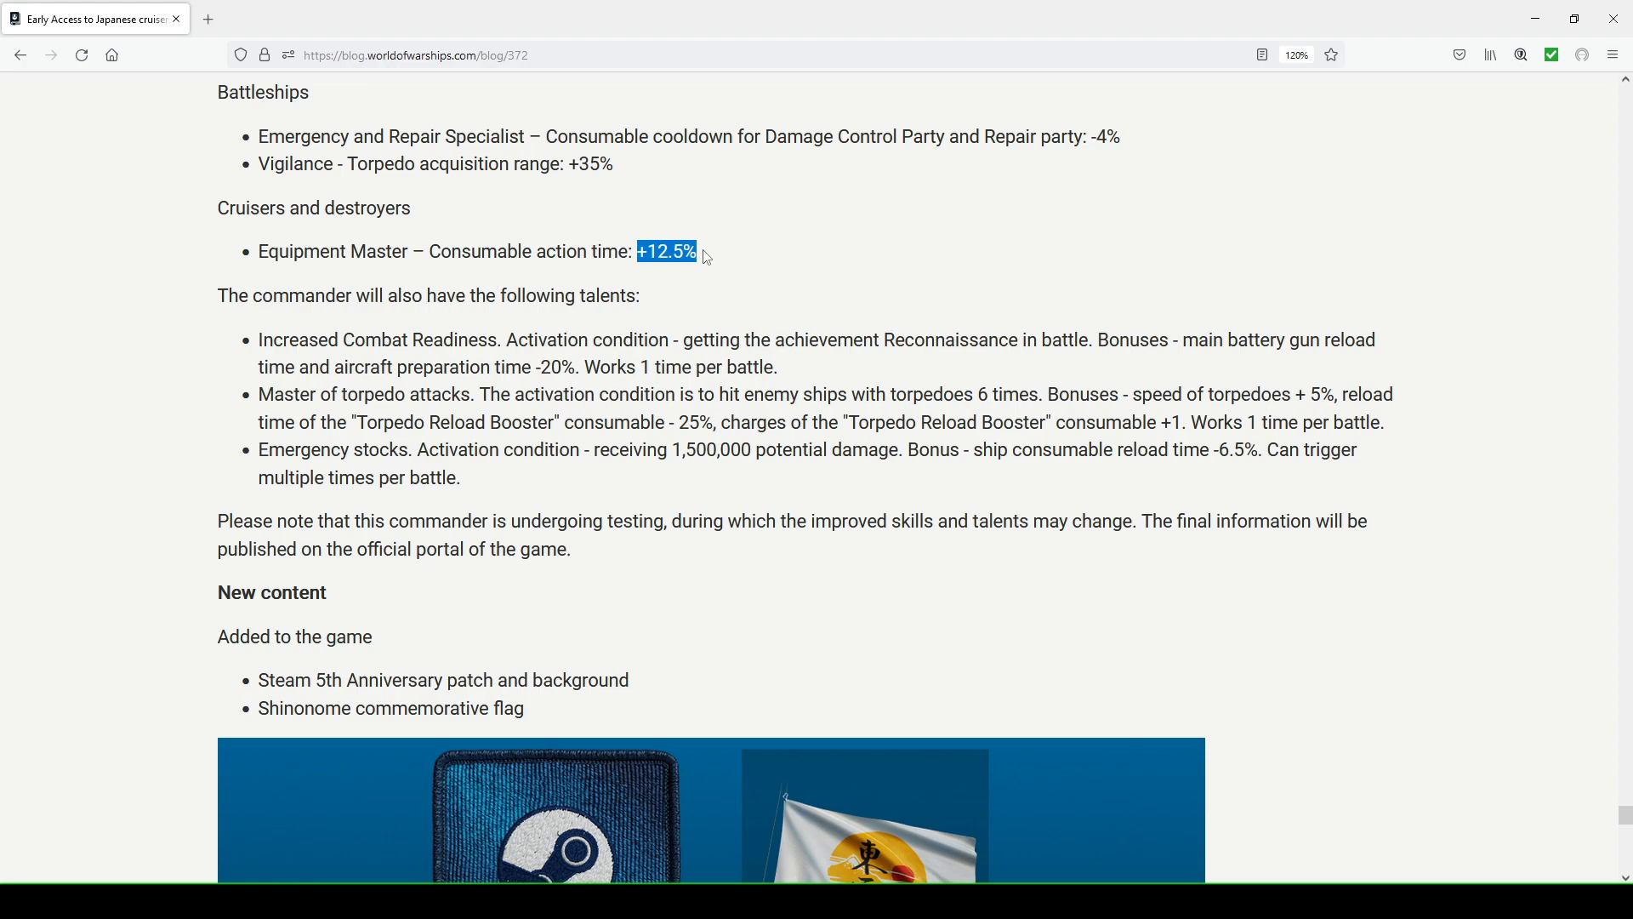
pyautogui.click(398, 299)
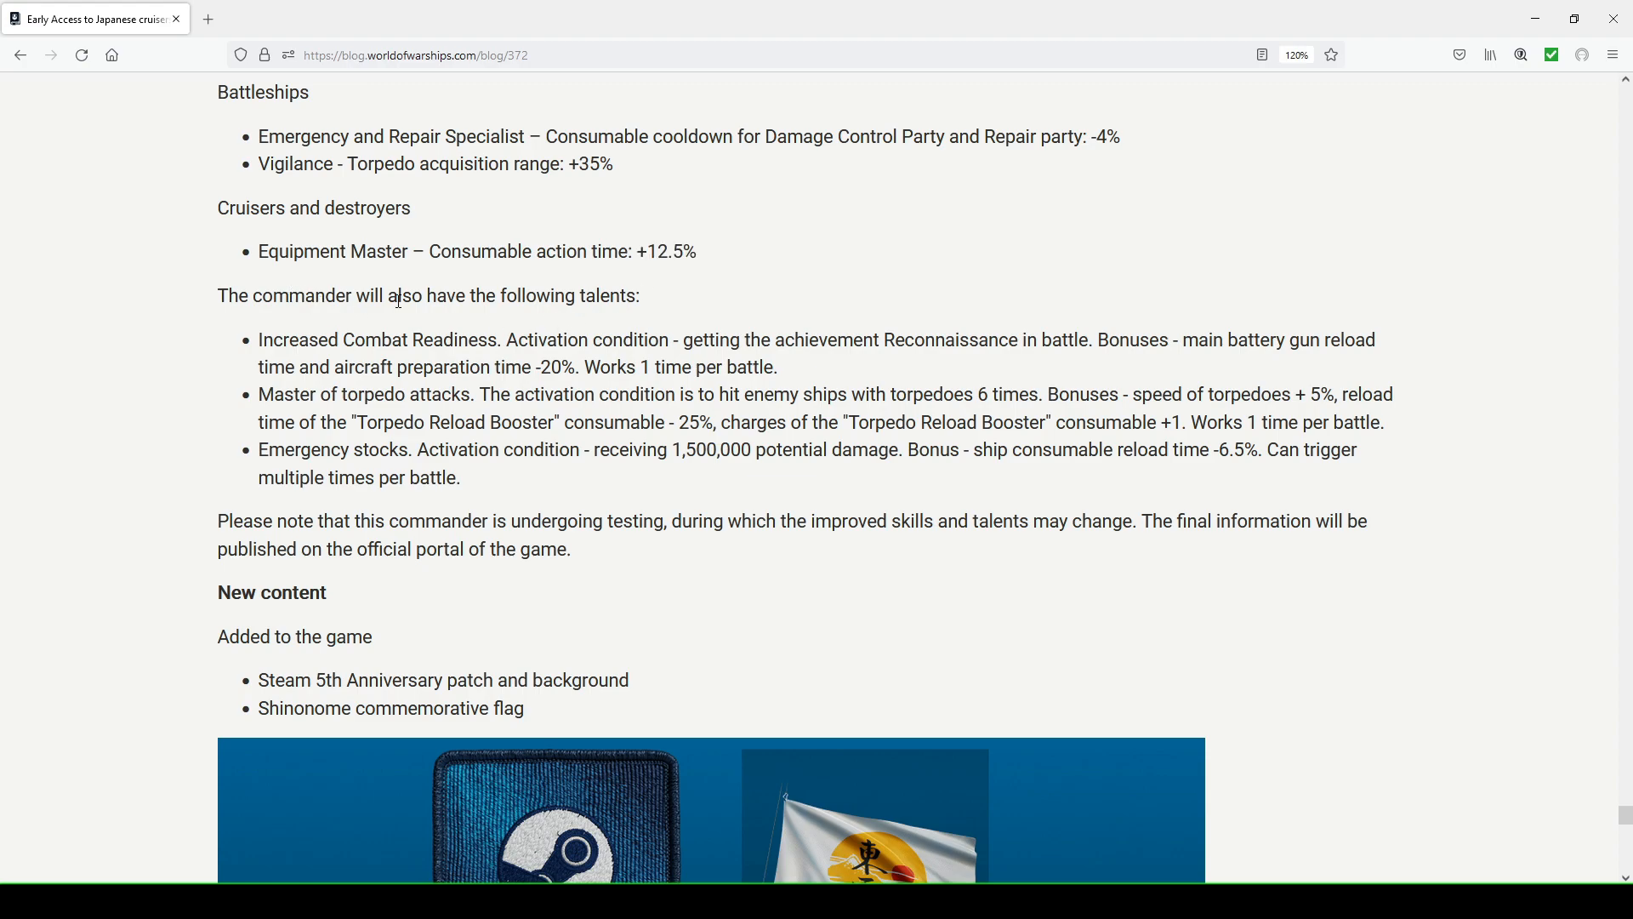
pyautogui.scroll(-3)
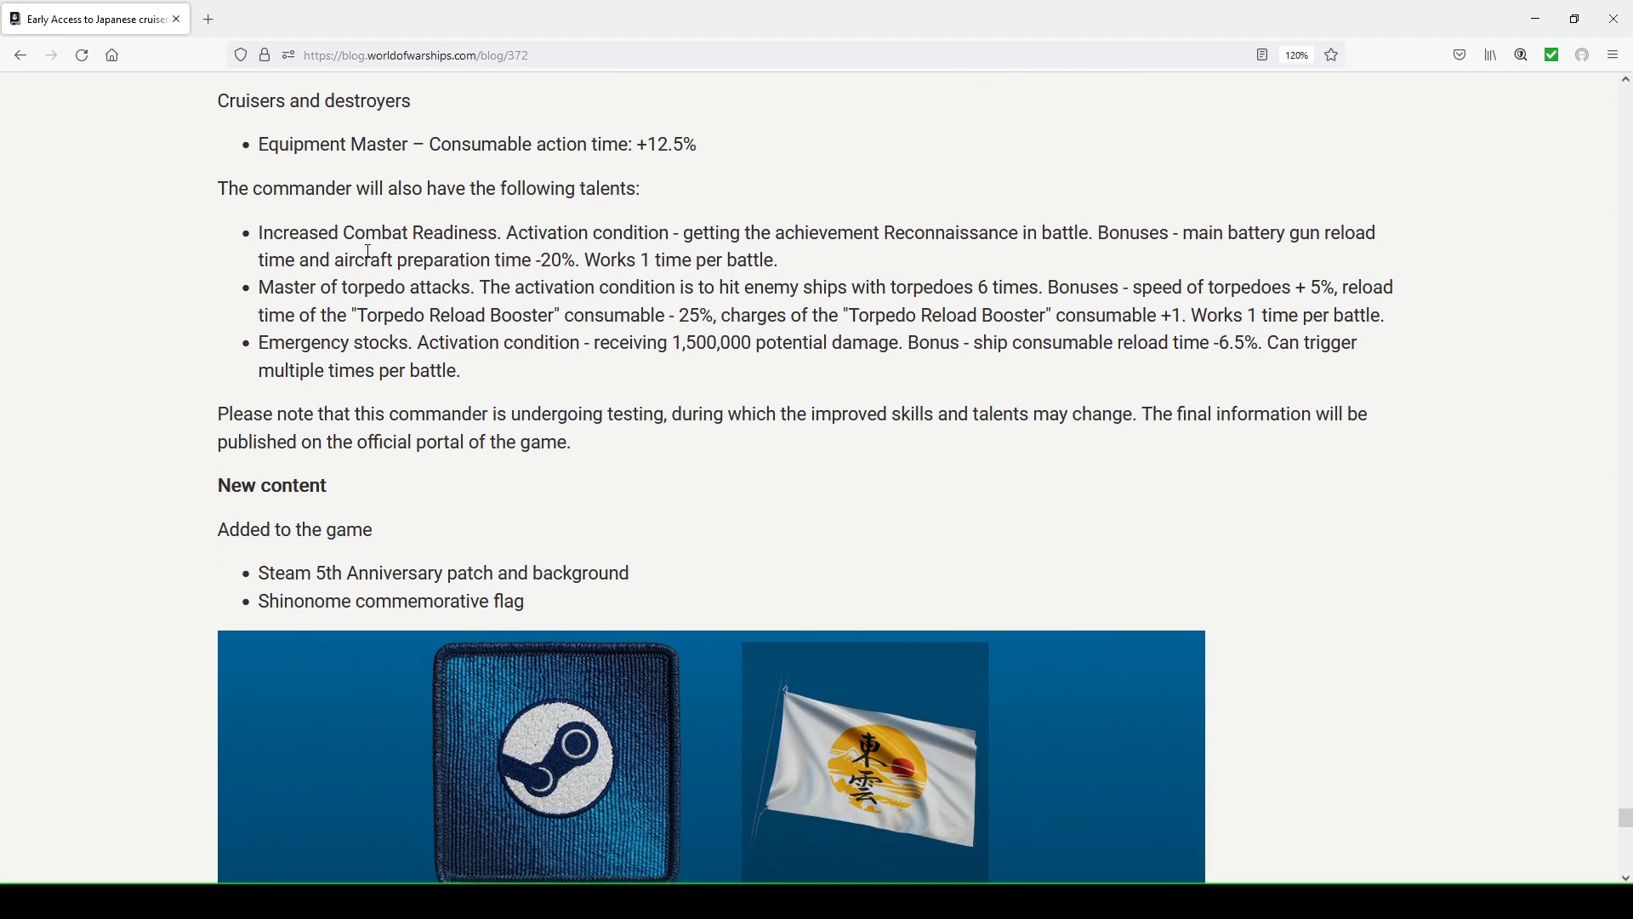
pyautogui.doubleClick(987, 233)
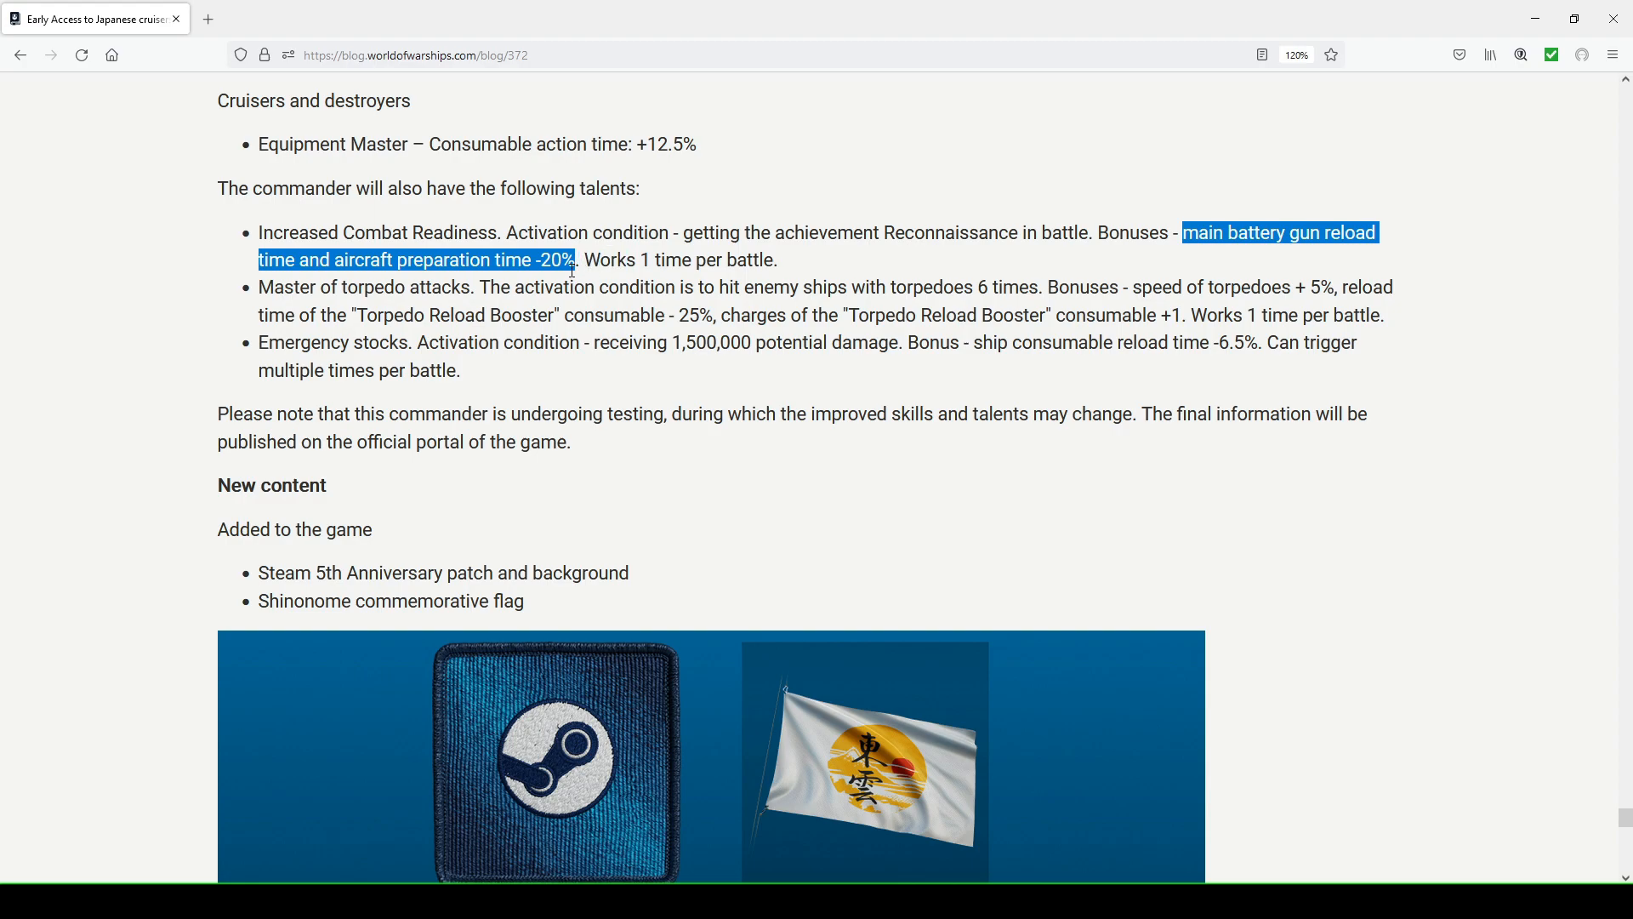
pyautogui.scroll(3)
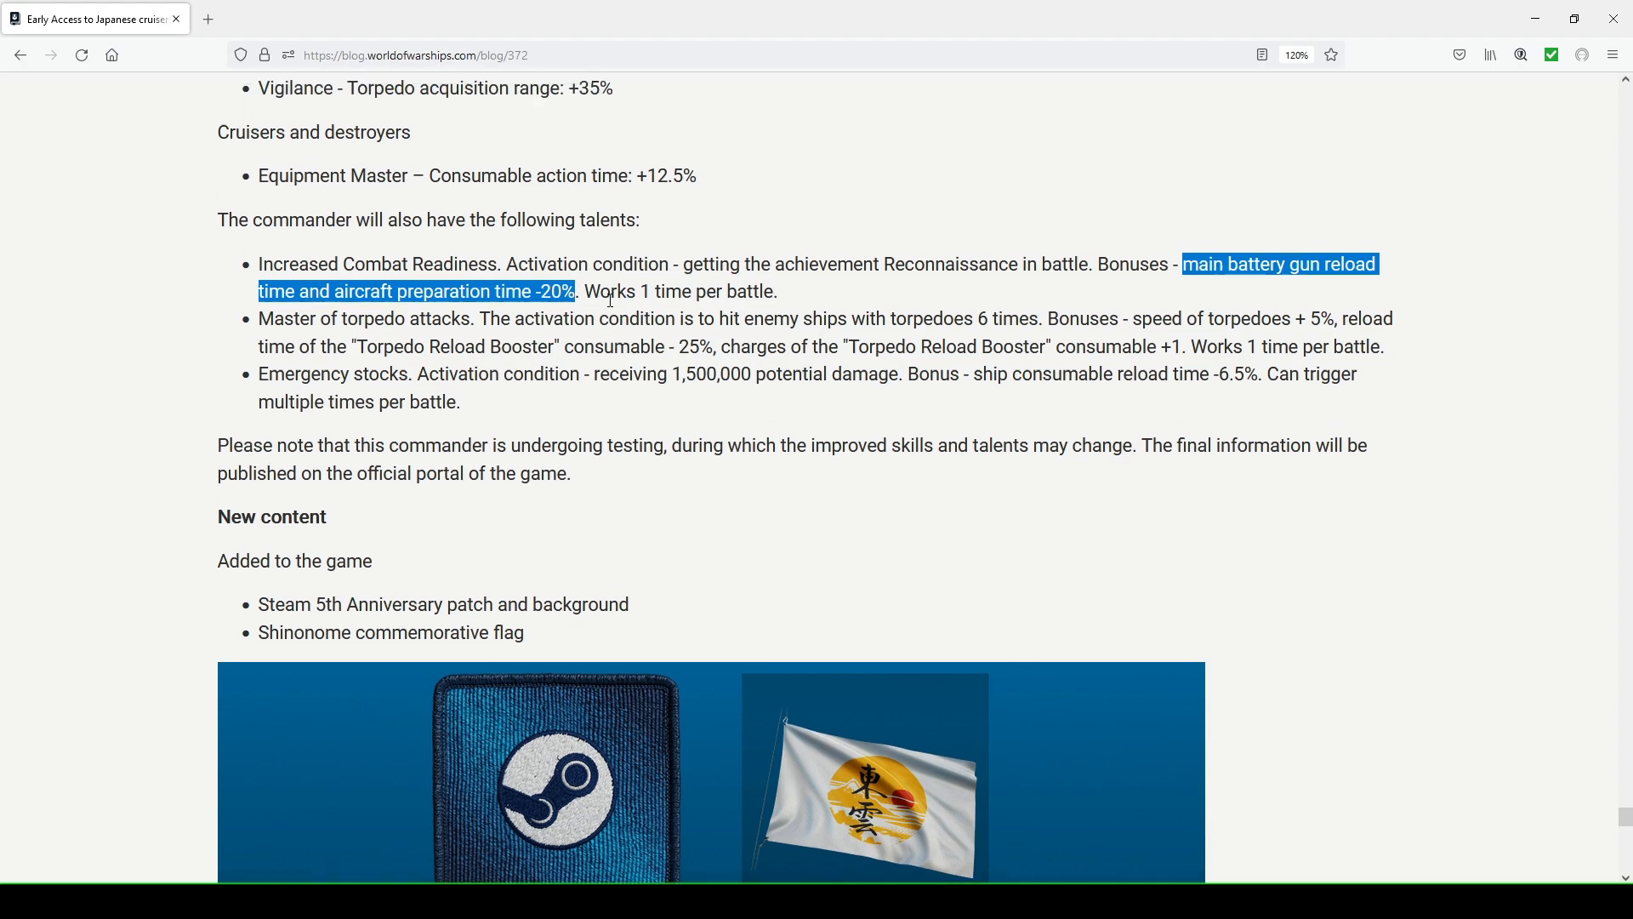
pyautogui.scroll(3)
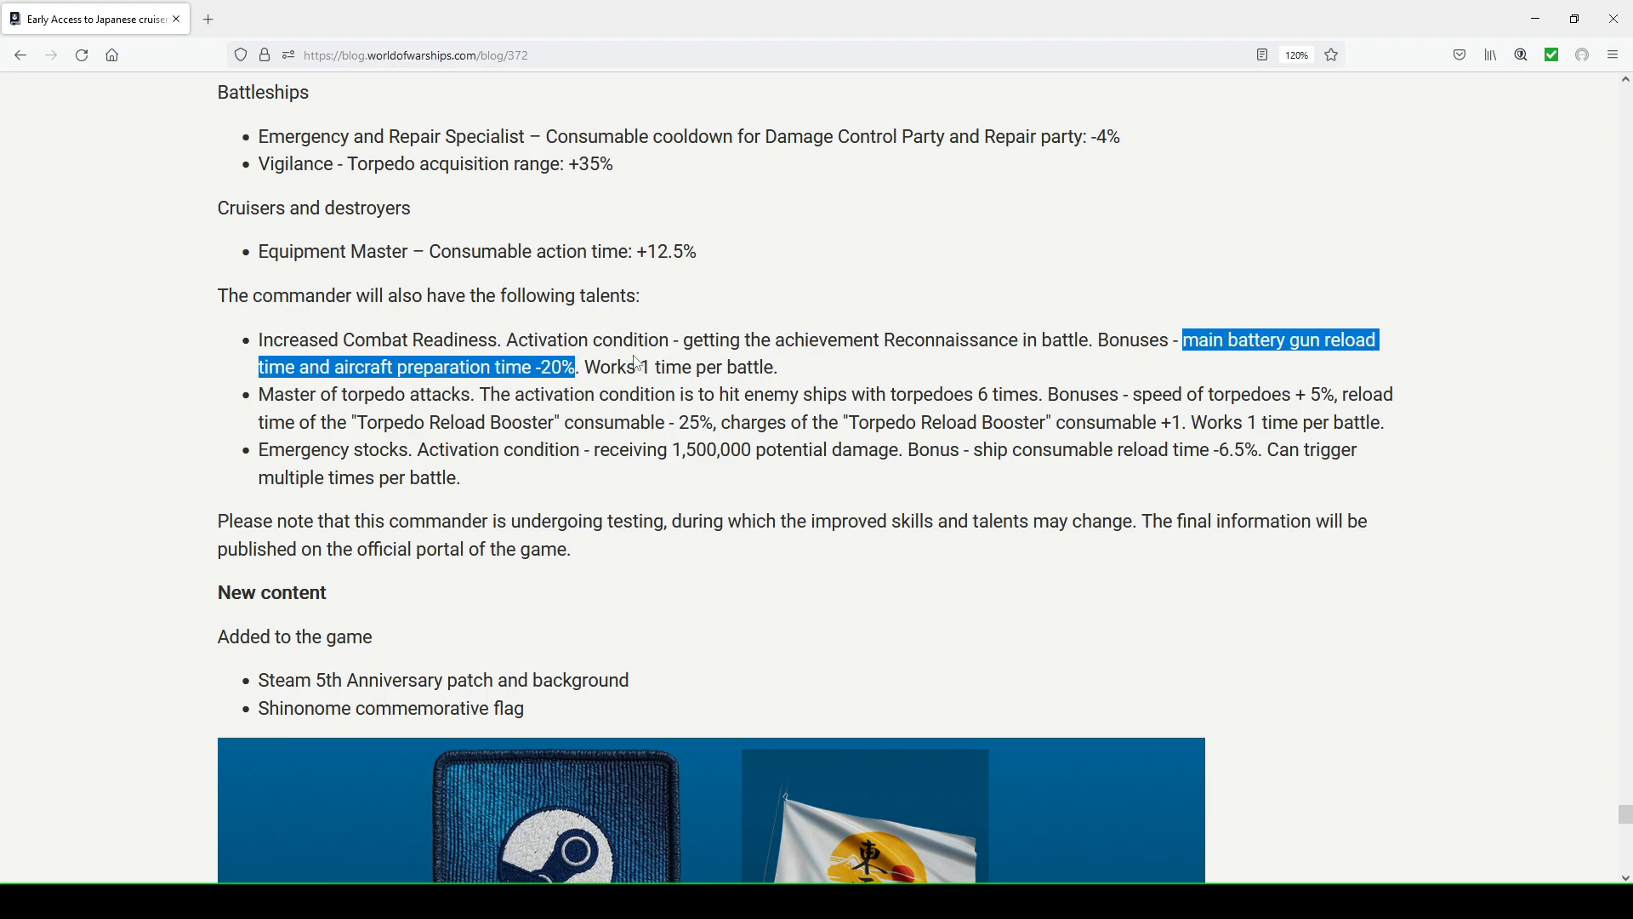
pyautogui.moveTo(588, 368)
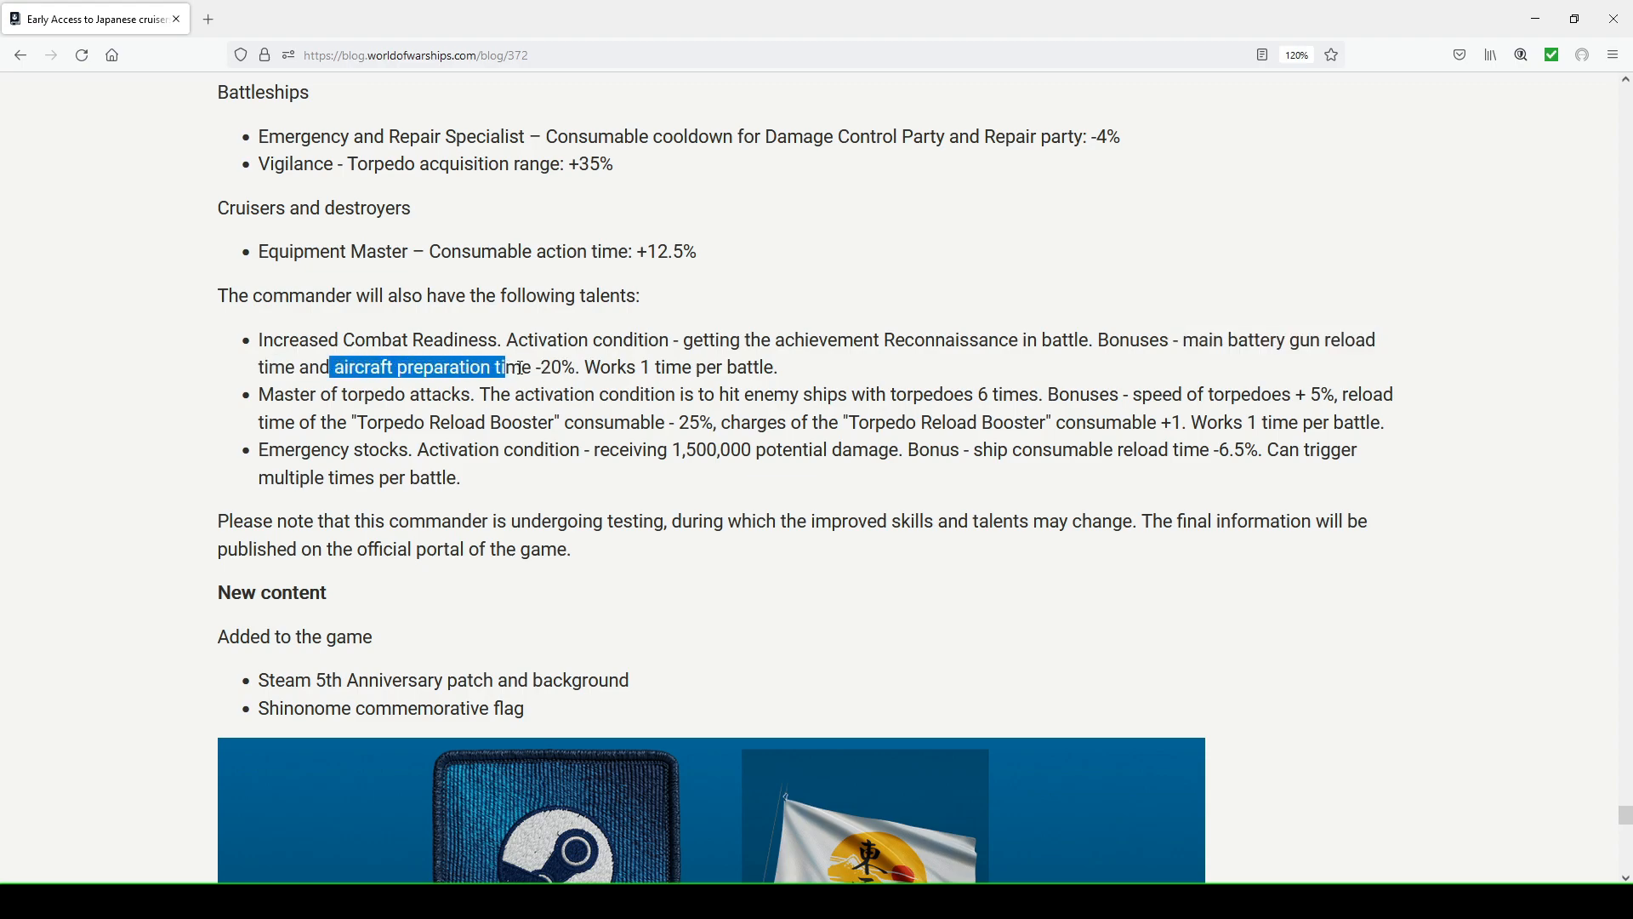
pyautogui.moveTo(506, 368); pyautogui.dragTo(575, 368)
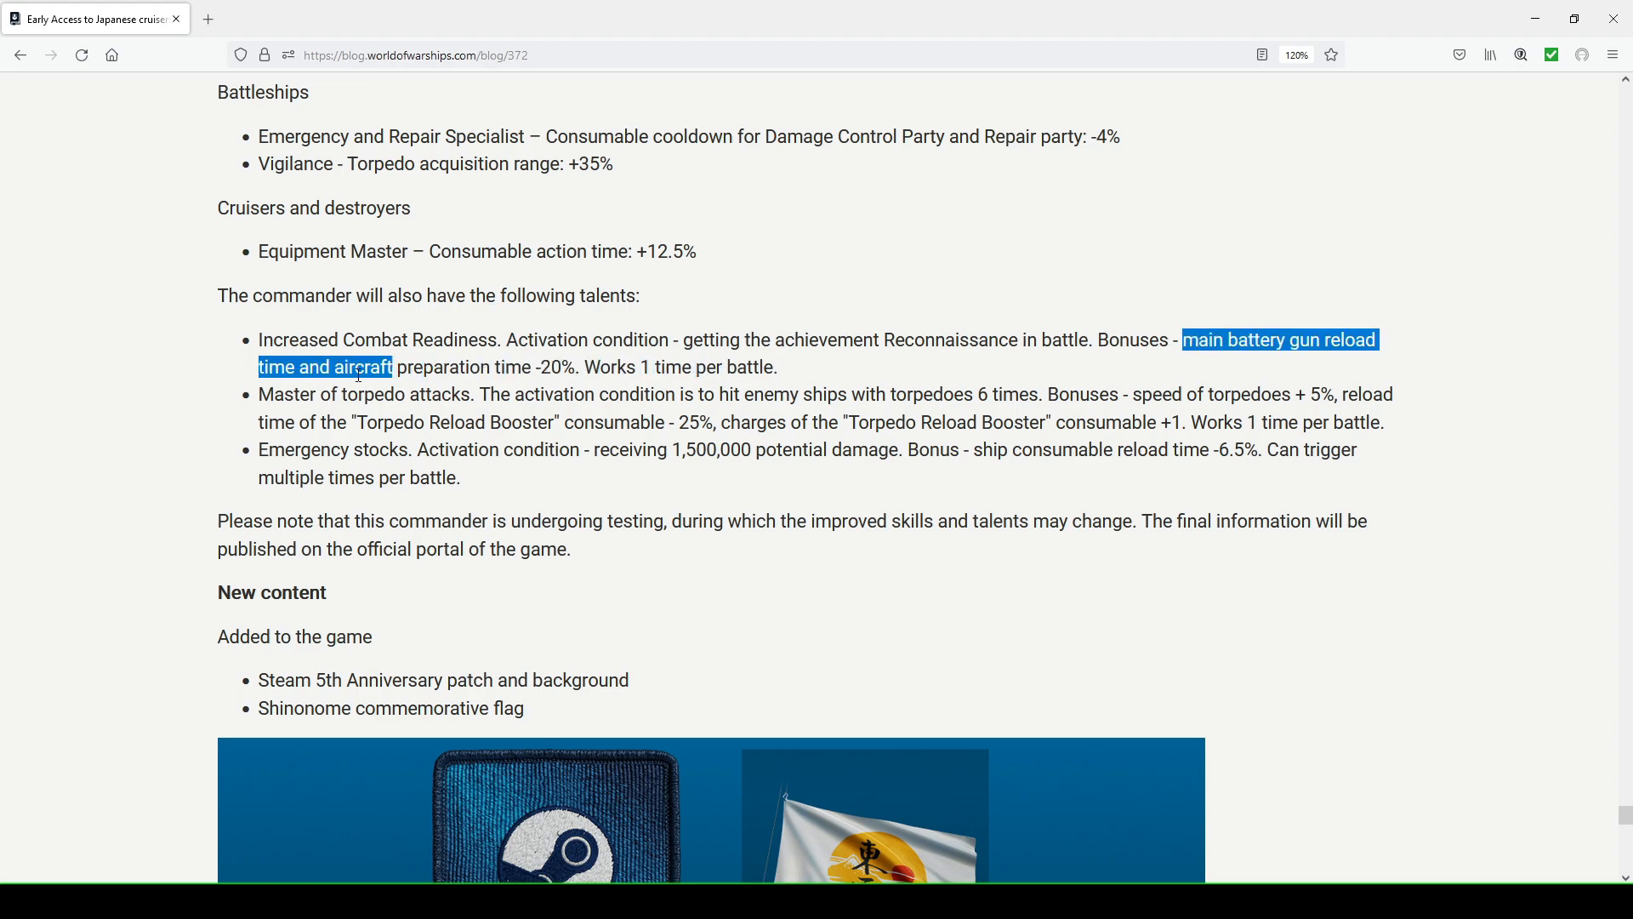
pyautogui.click(536, 366)
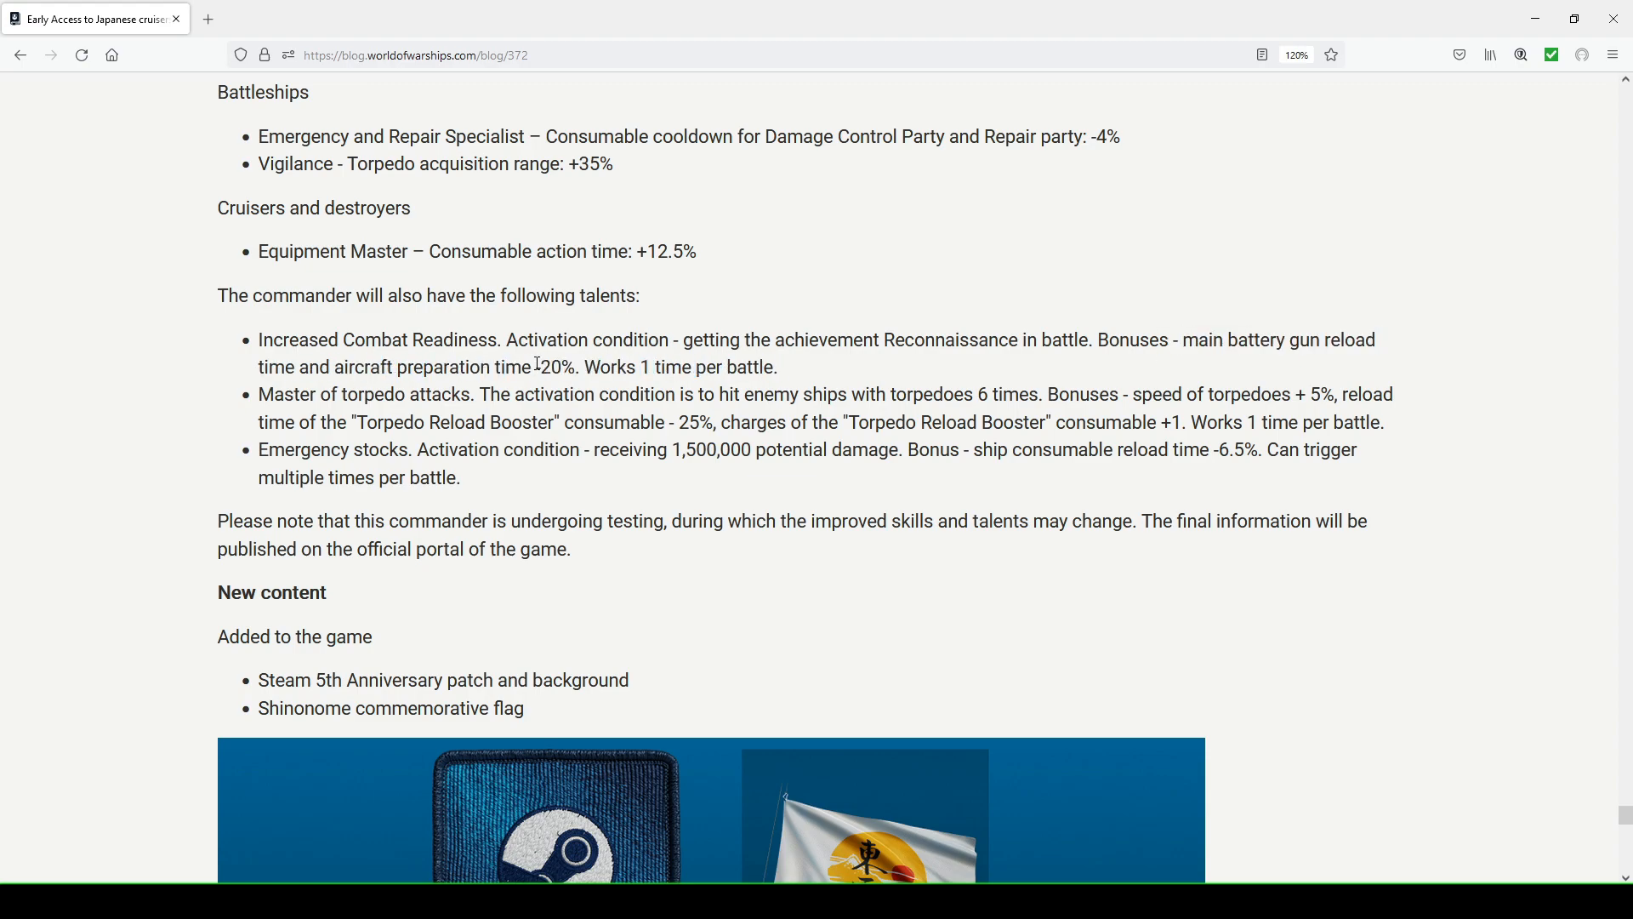
pyautogui.doubleClick(550, 368)
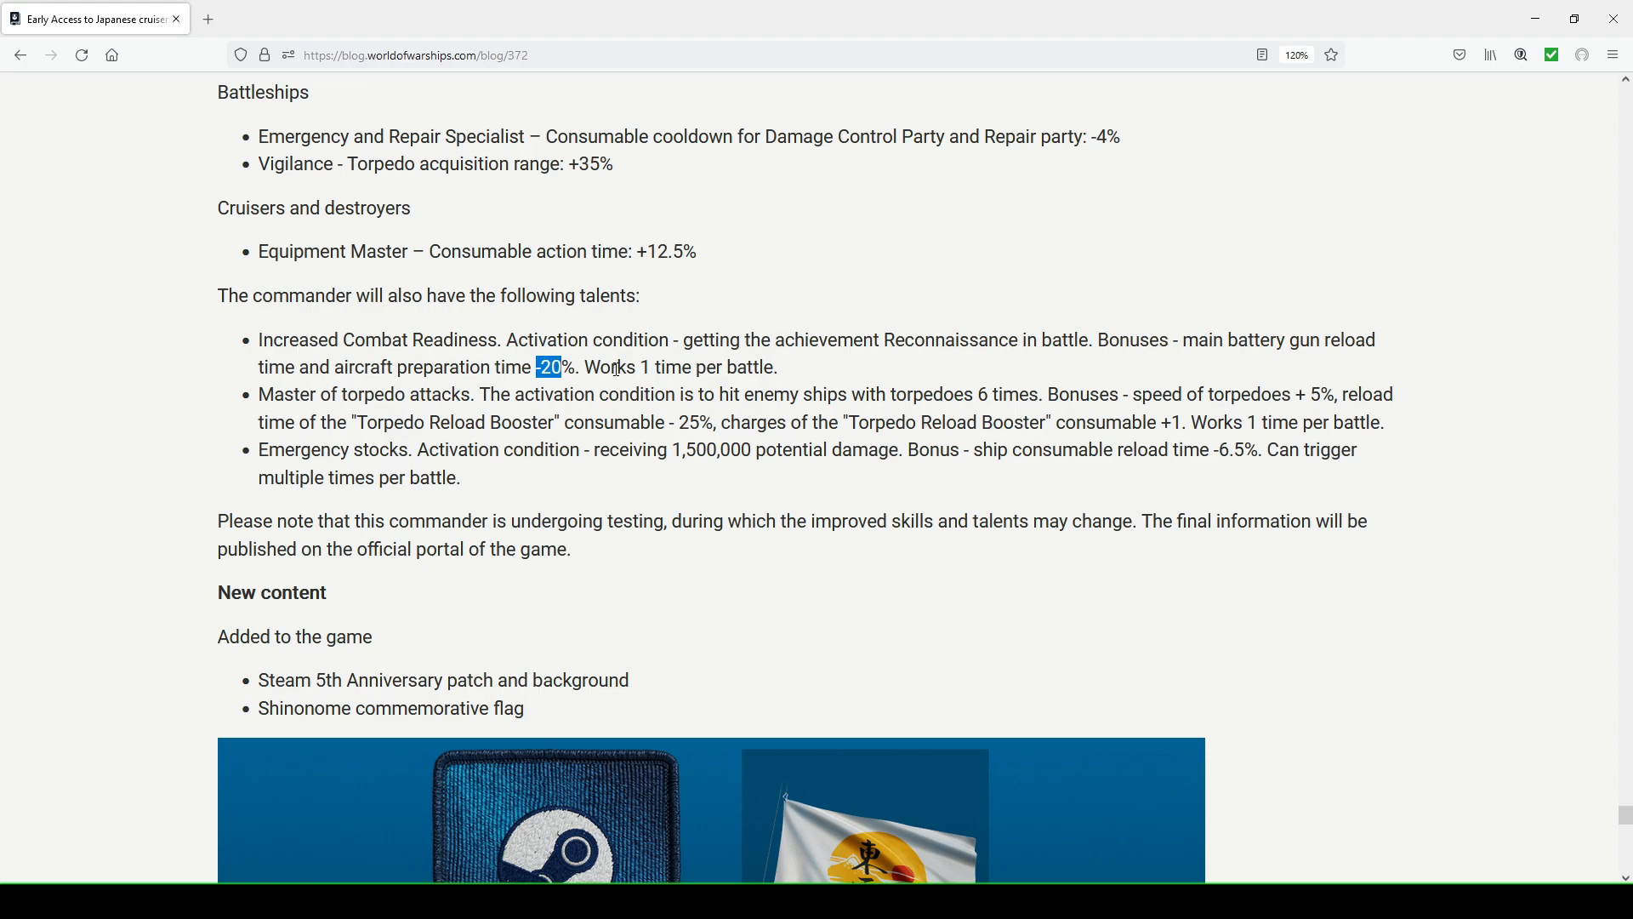
pyautogui.moveTo(779, 373)
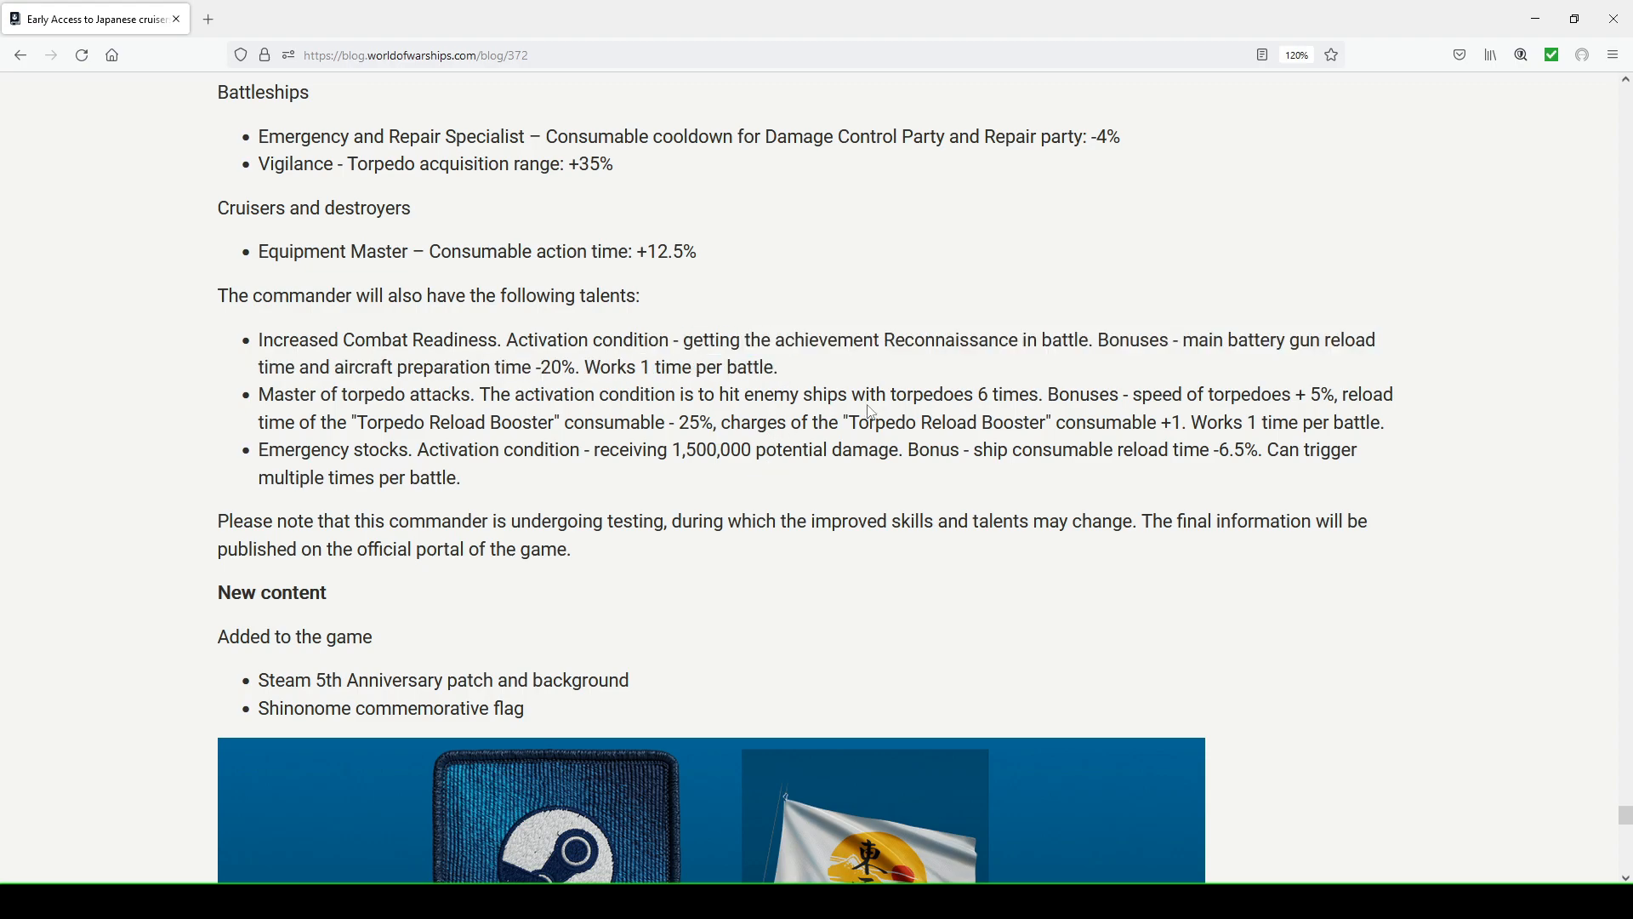
# Highlight the Torpedo Reload Booster reload reduction in the torpedo talent, then clear the highlights
pyautogui.scroll(-3)
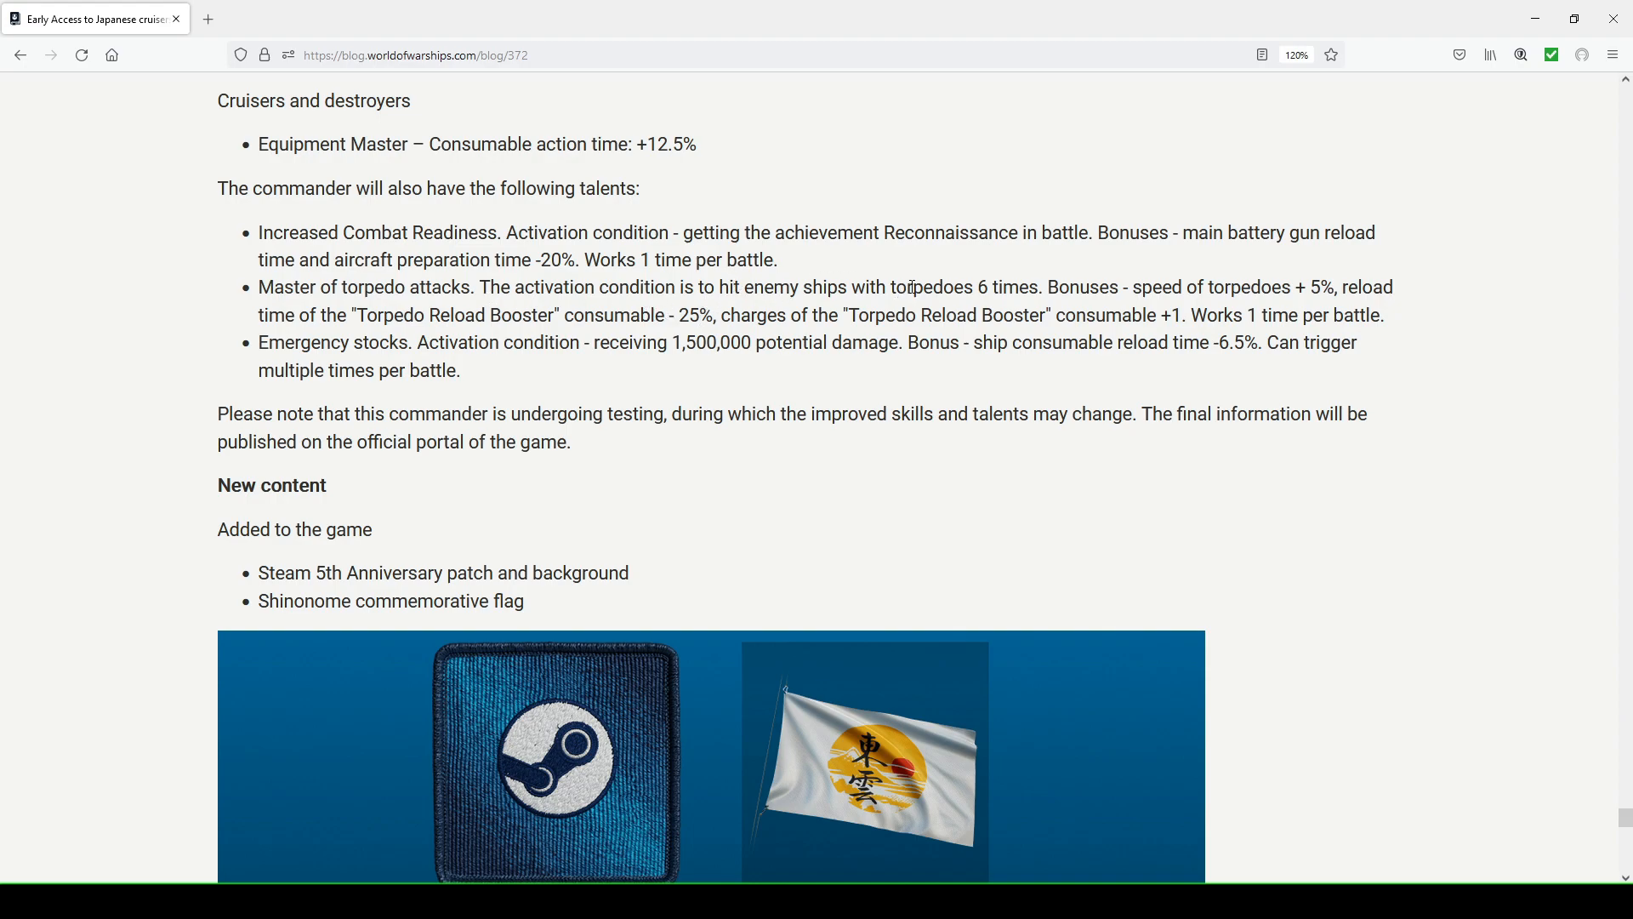
pyautogui.moveTo(1033, 281)
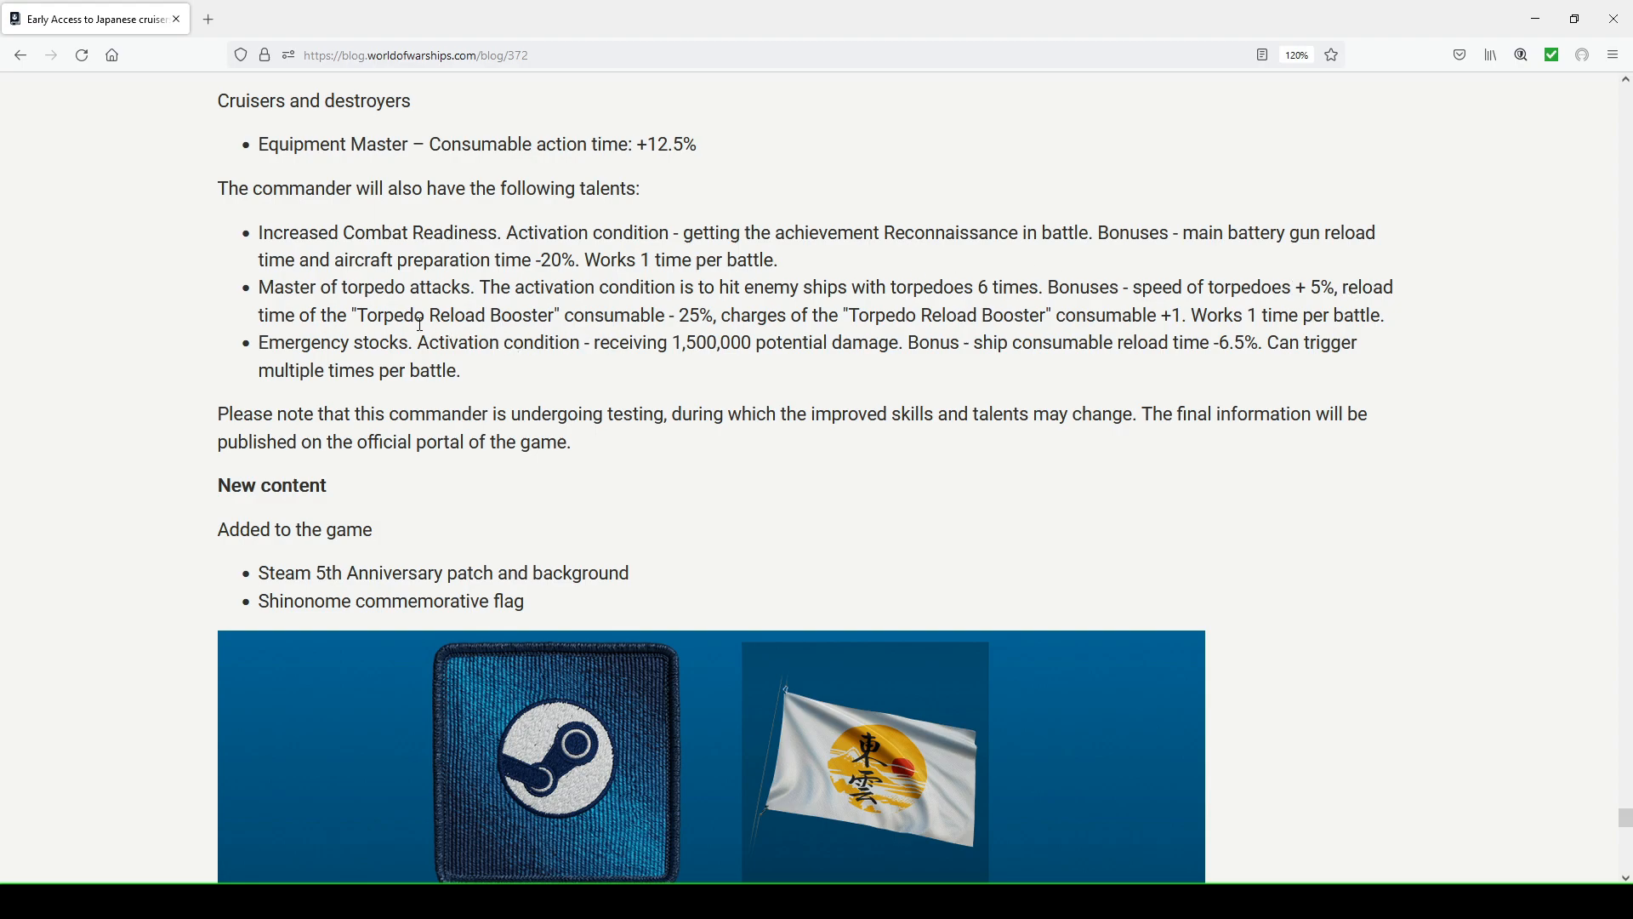
pyautogui.moveTo(354, 315); pyautogui.dragTo(708, 315)
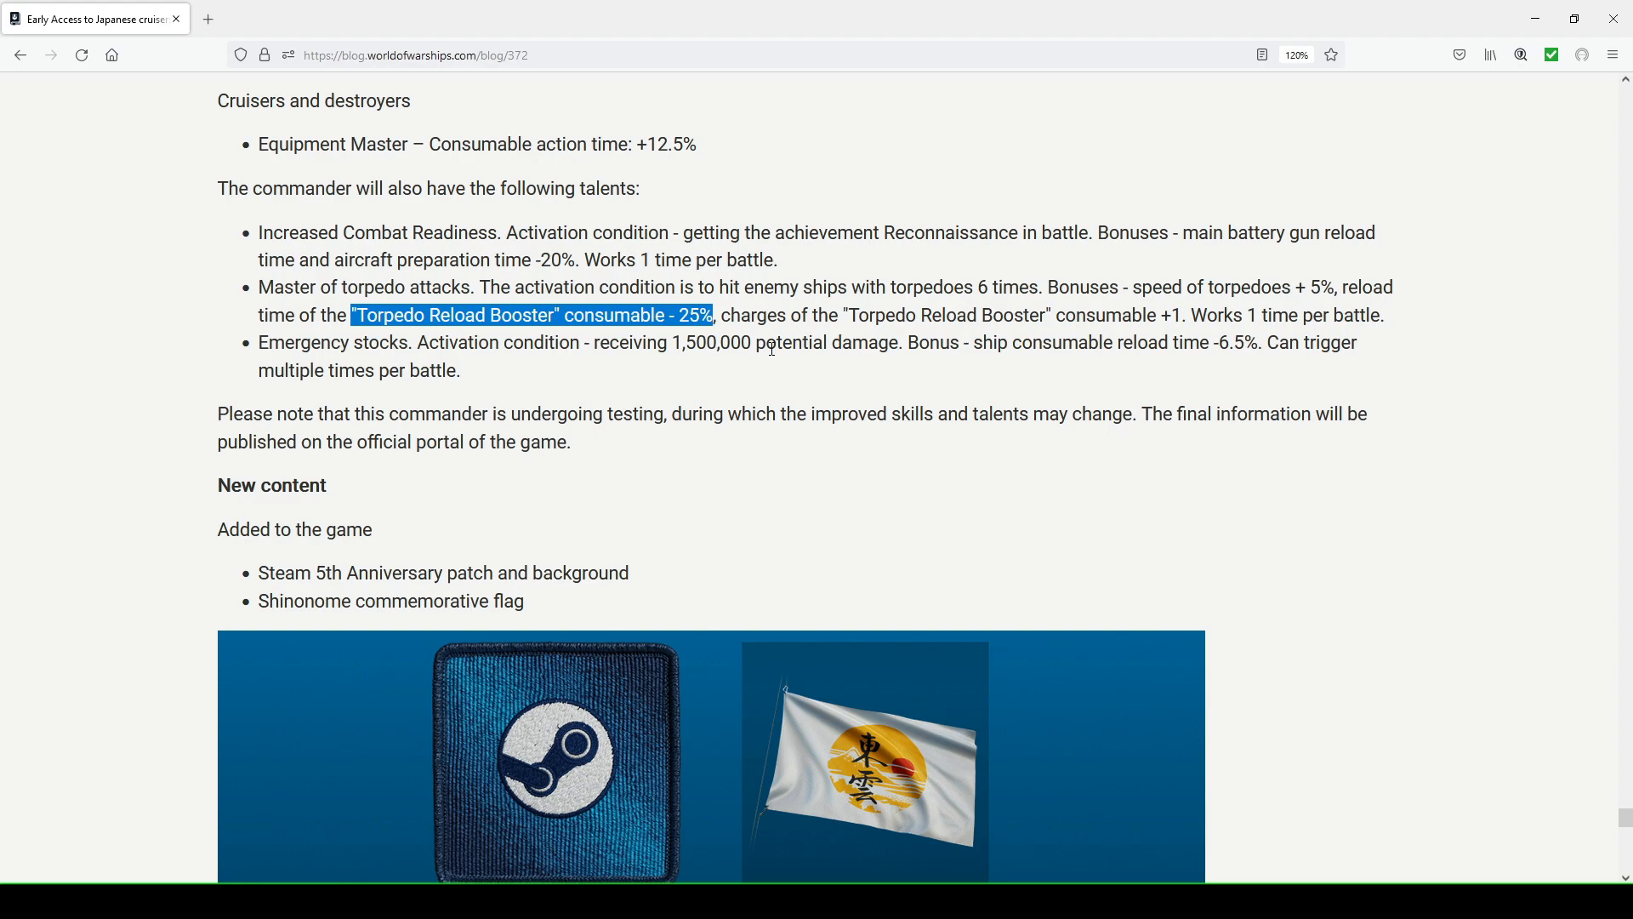
pyautogui.click(888, 315)
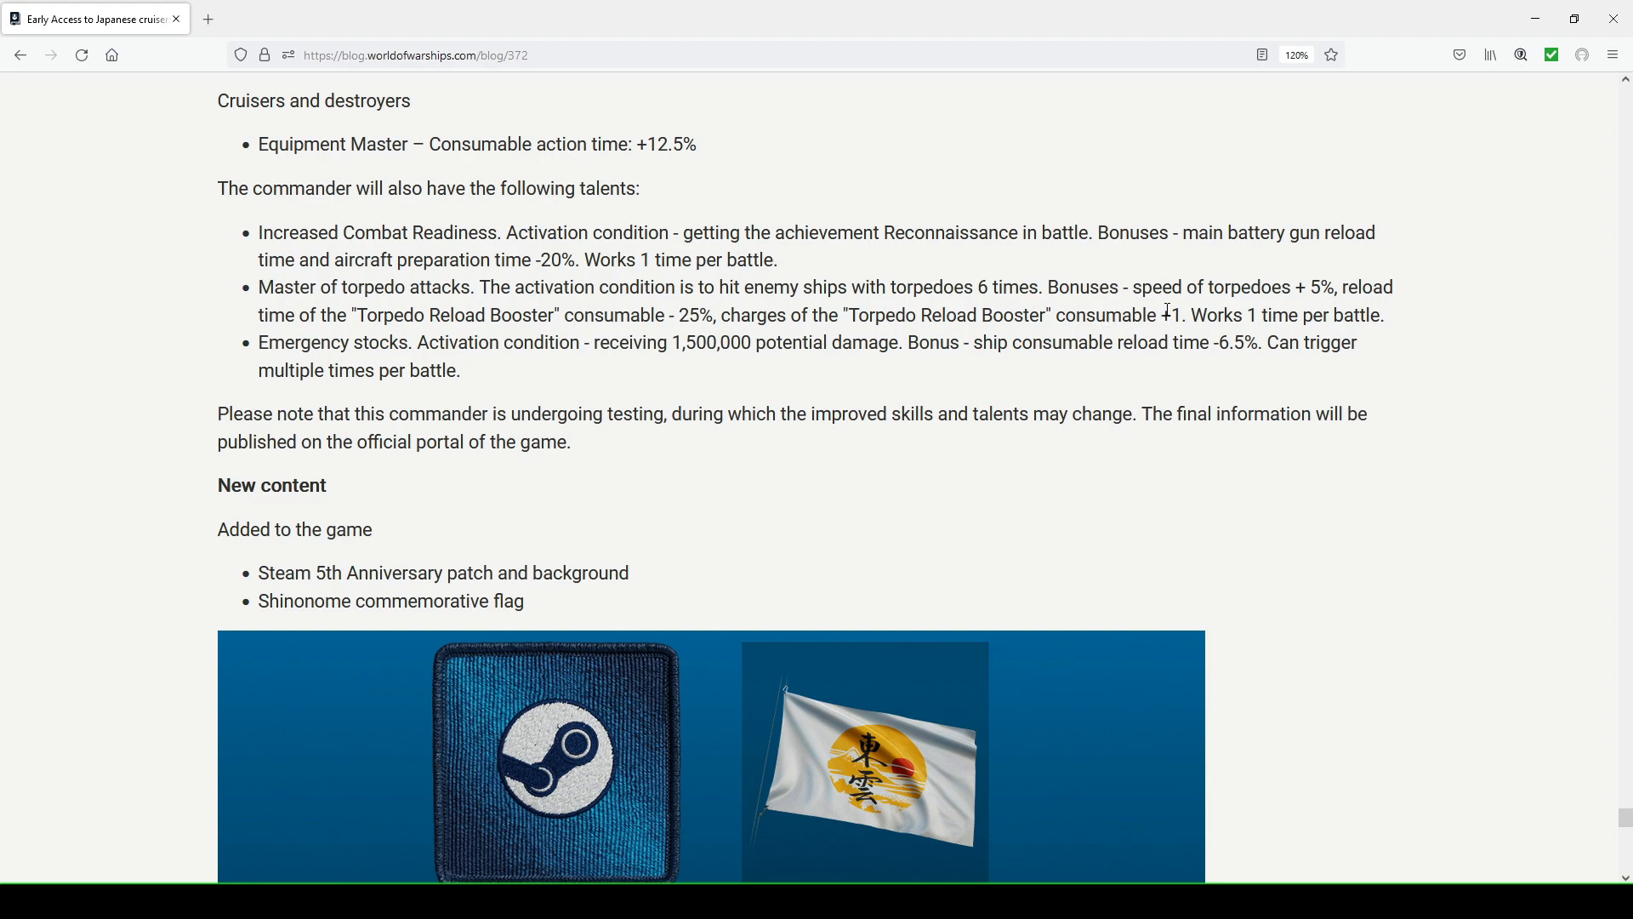
pyautogui.moveTo(1091, 305)
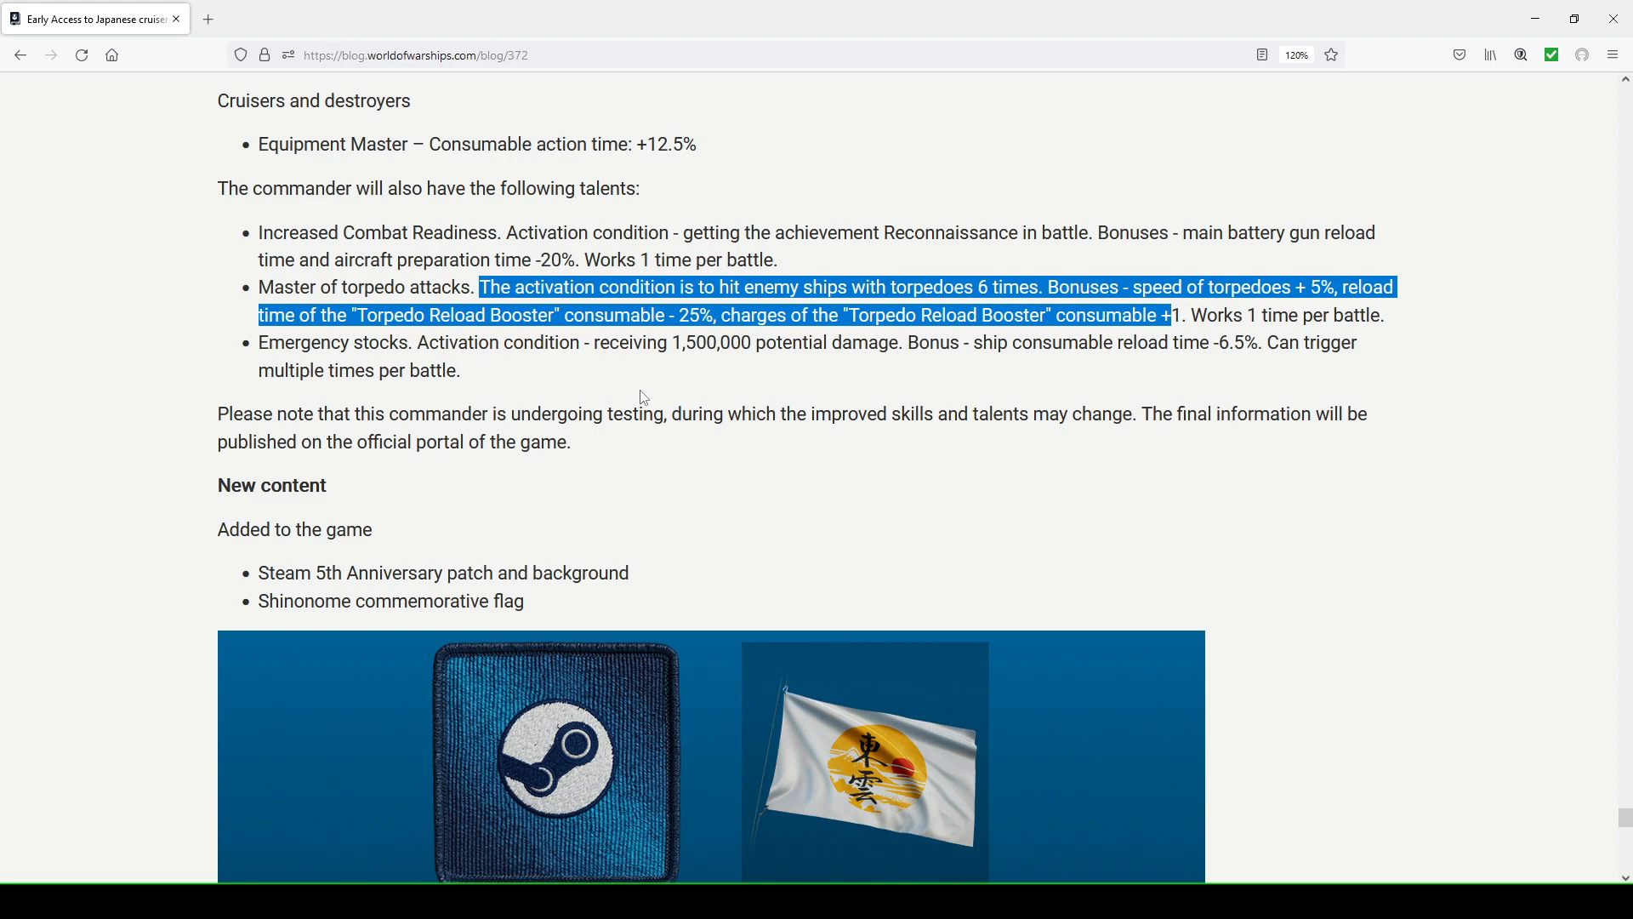
pyautogui.moveTo(795, 409)
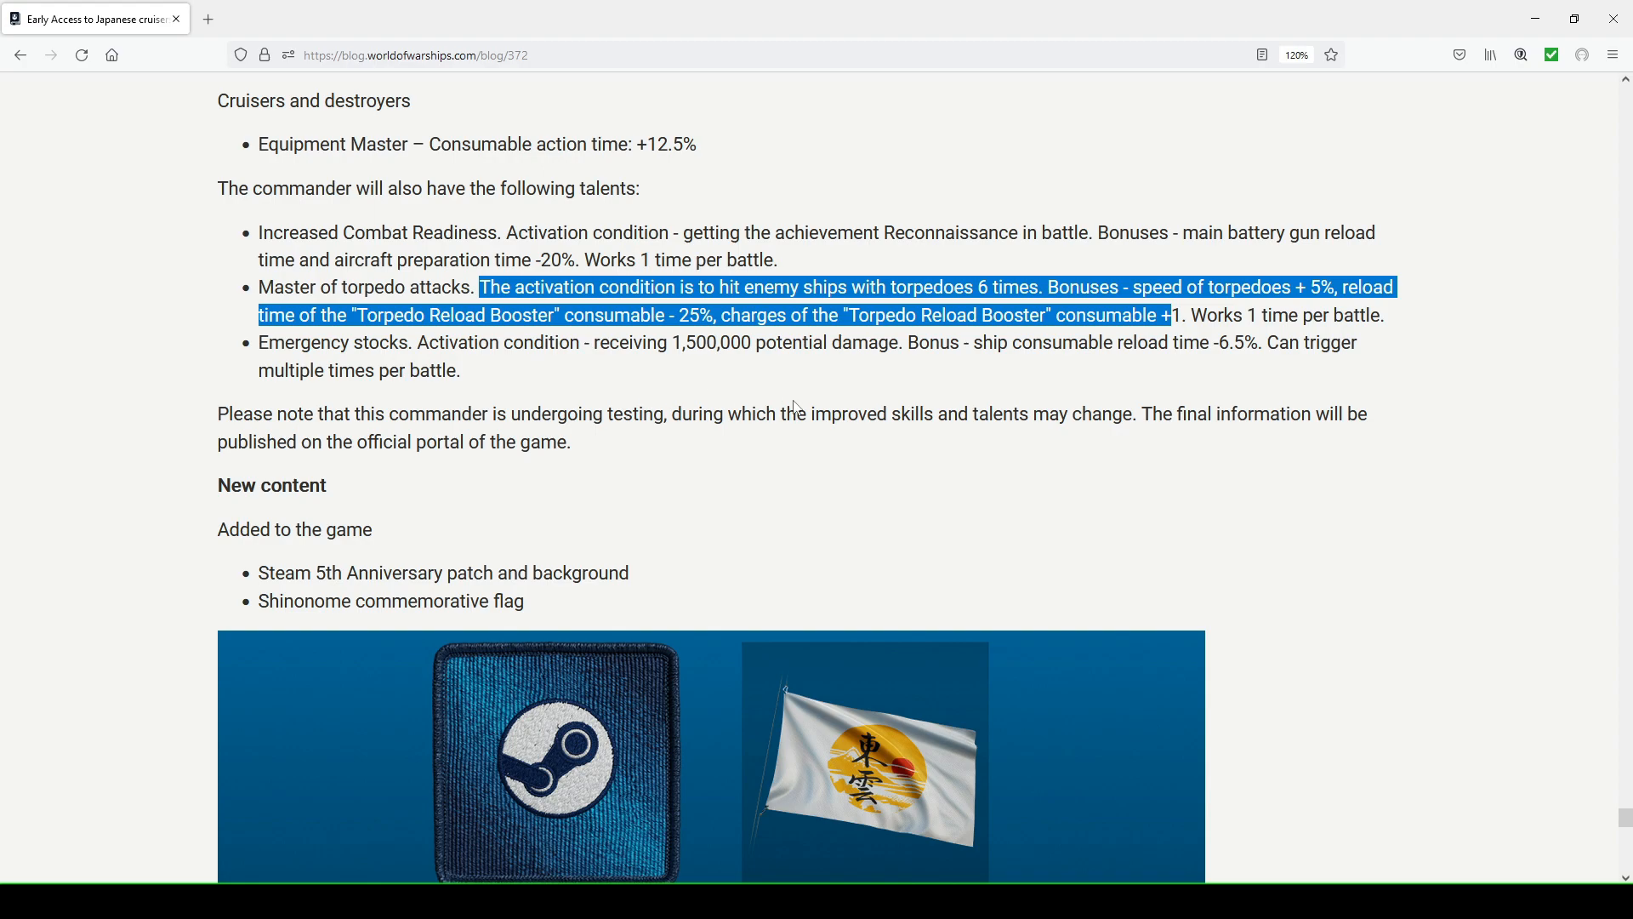
pyautogui.click(550, 308)
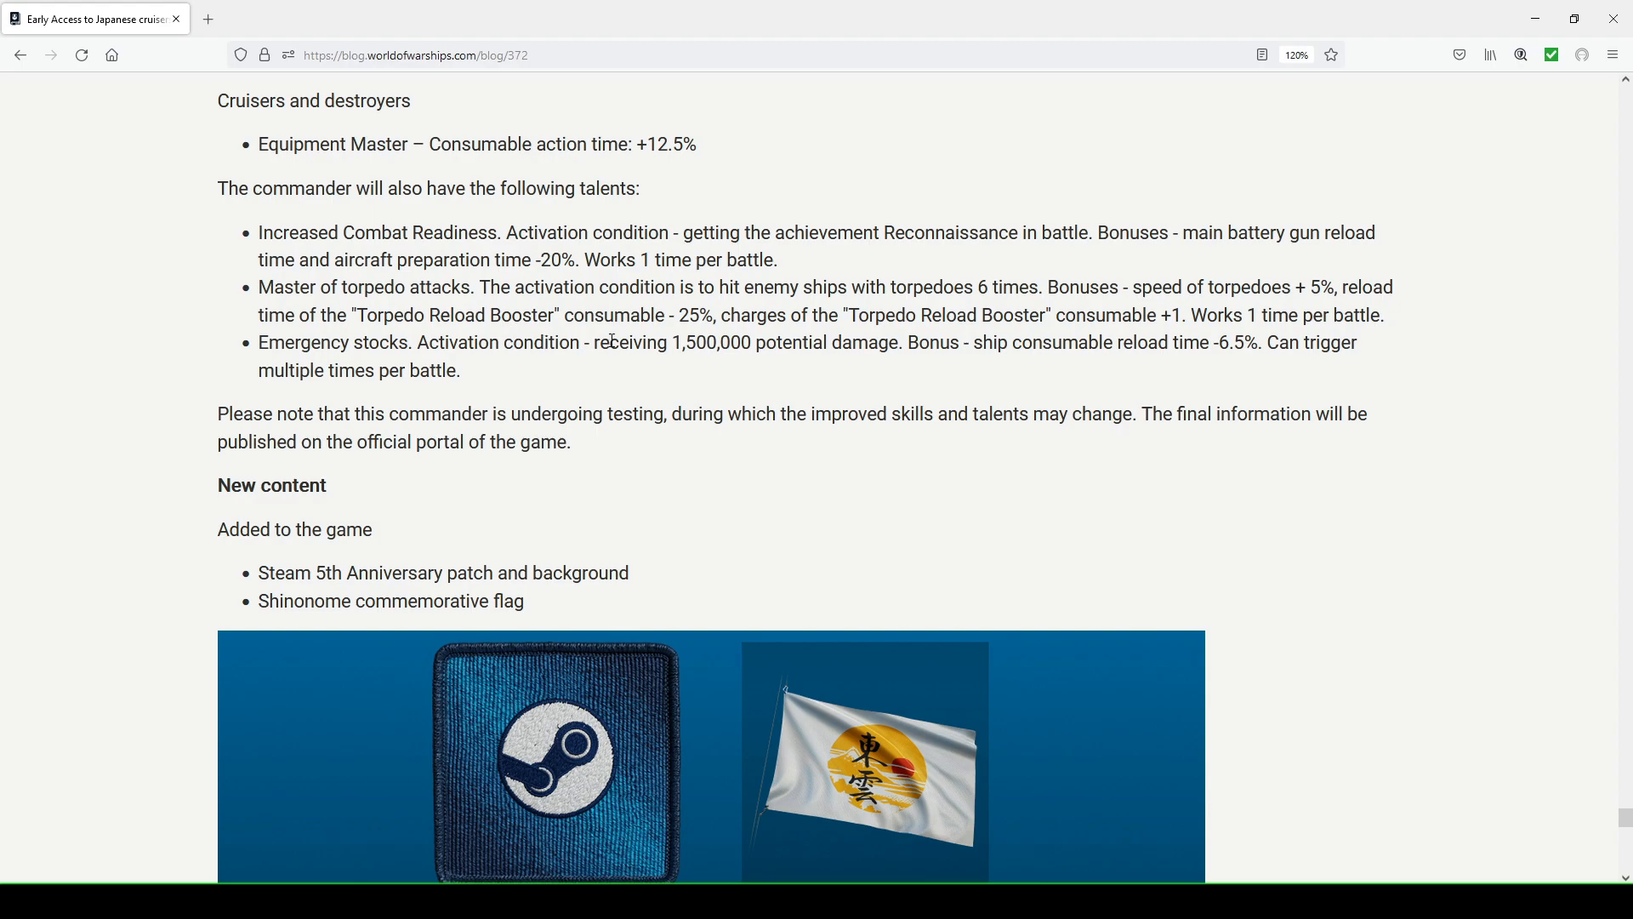
pyautogui.moveTo(702, 361)
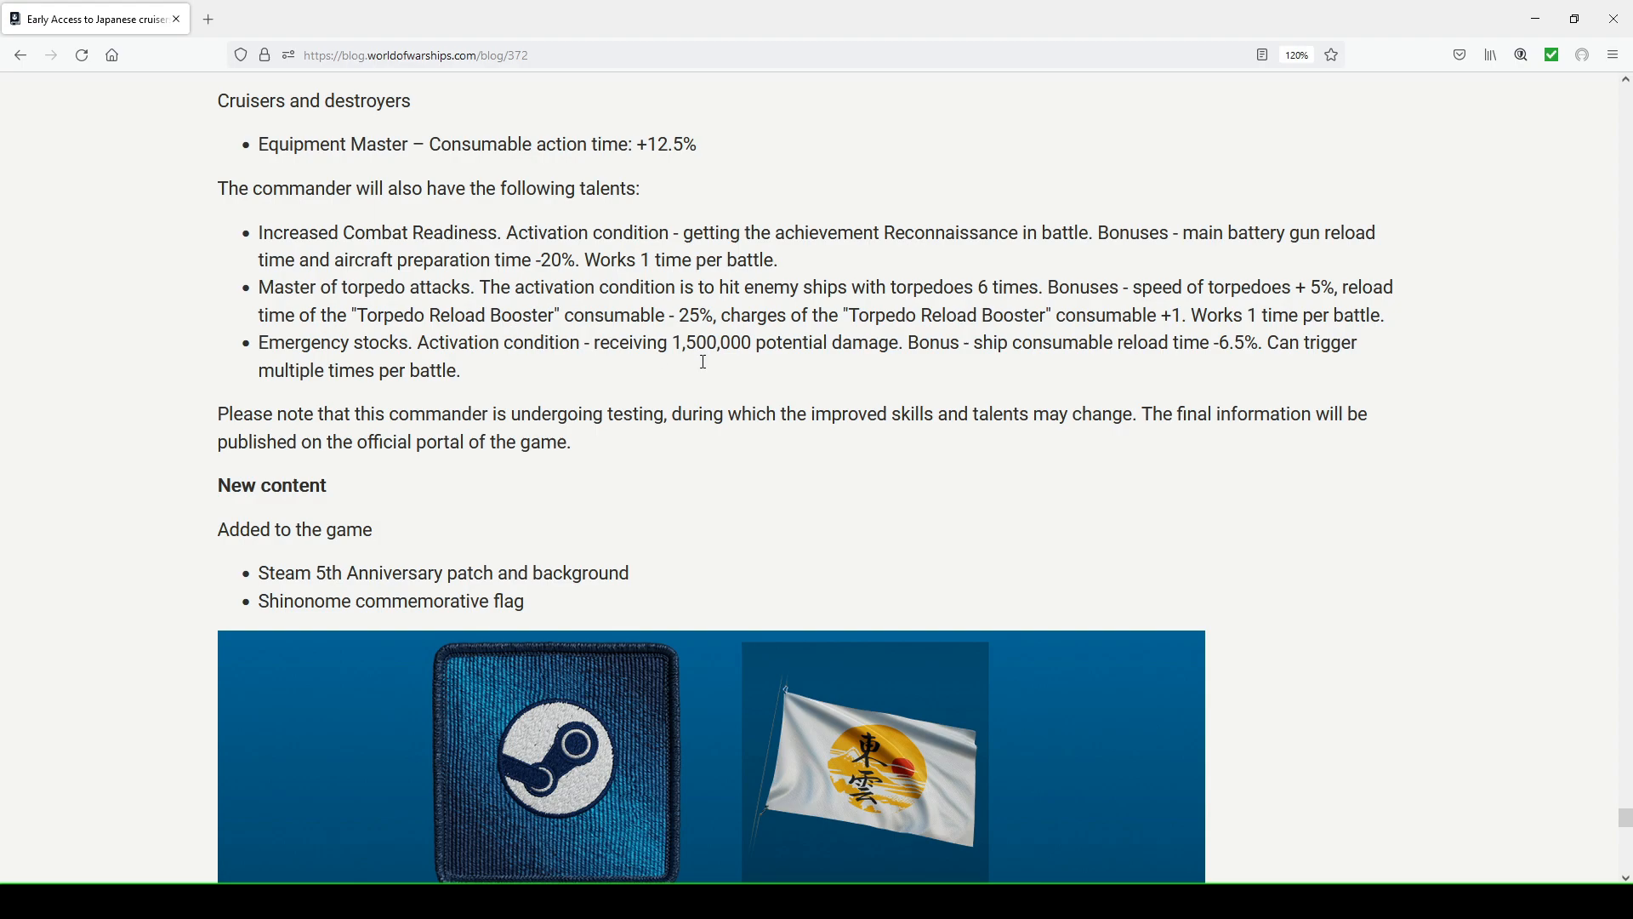
pyautogui.moveTo(1175, 362)
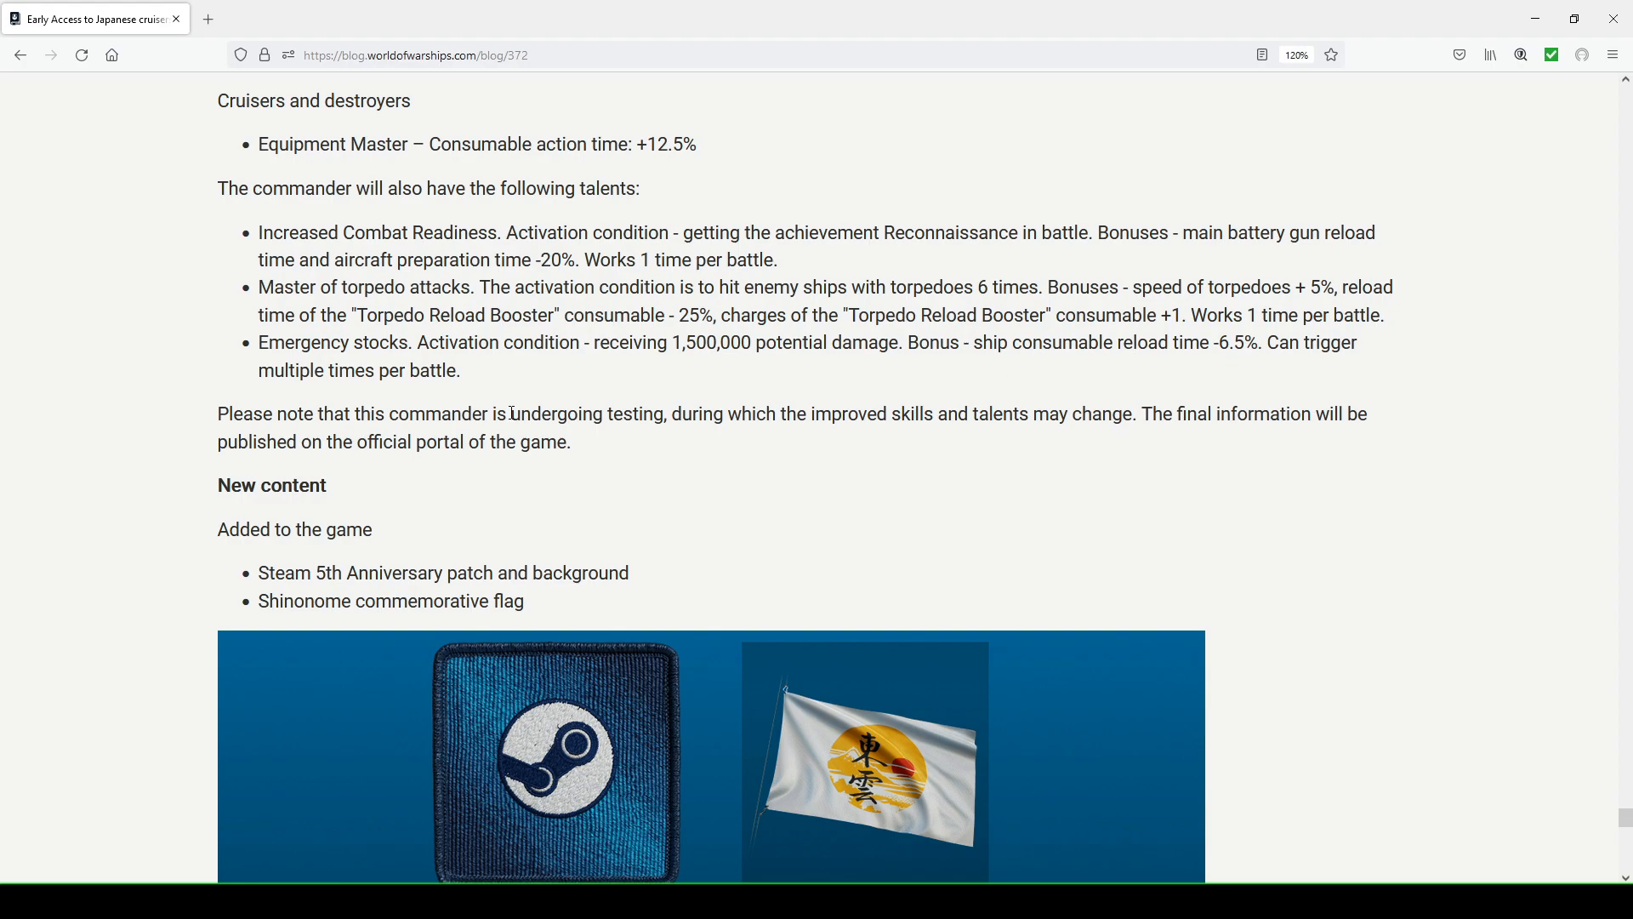
pyautogui.moveTo(845, 352)
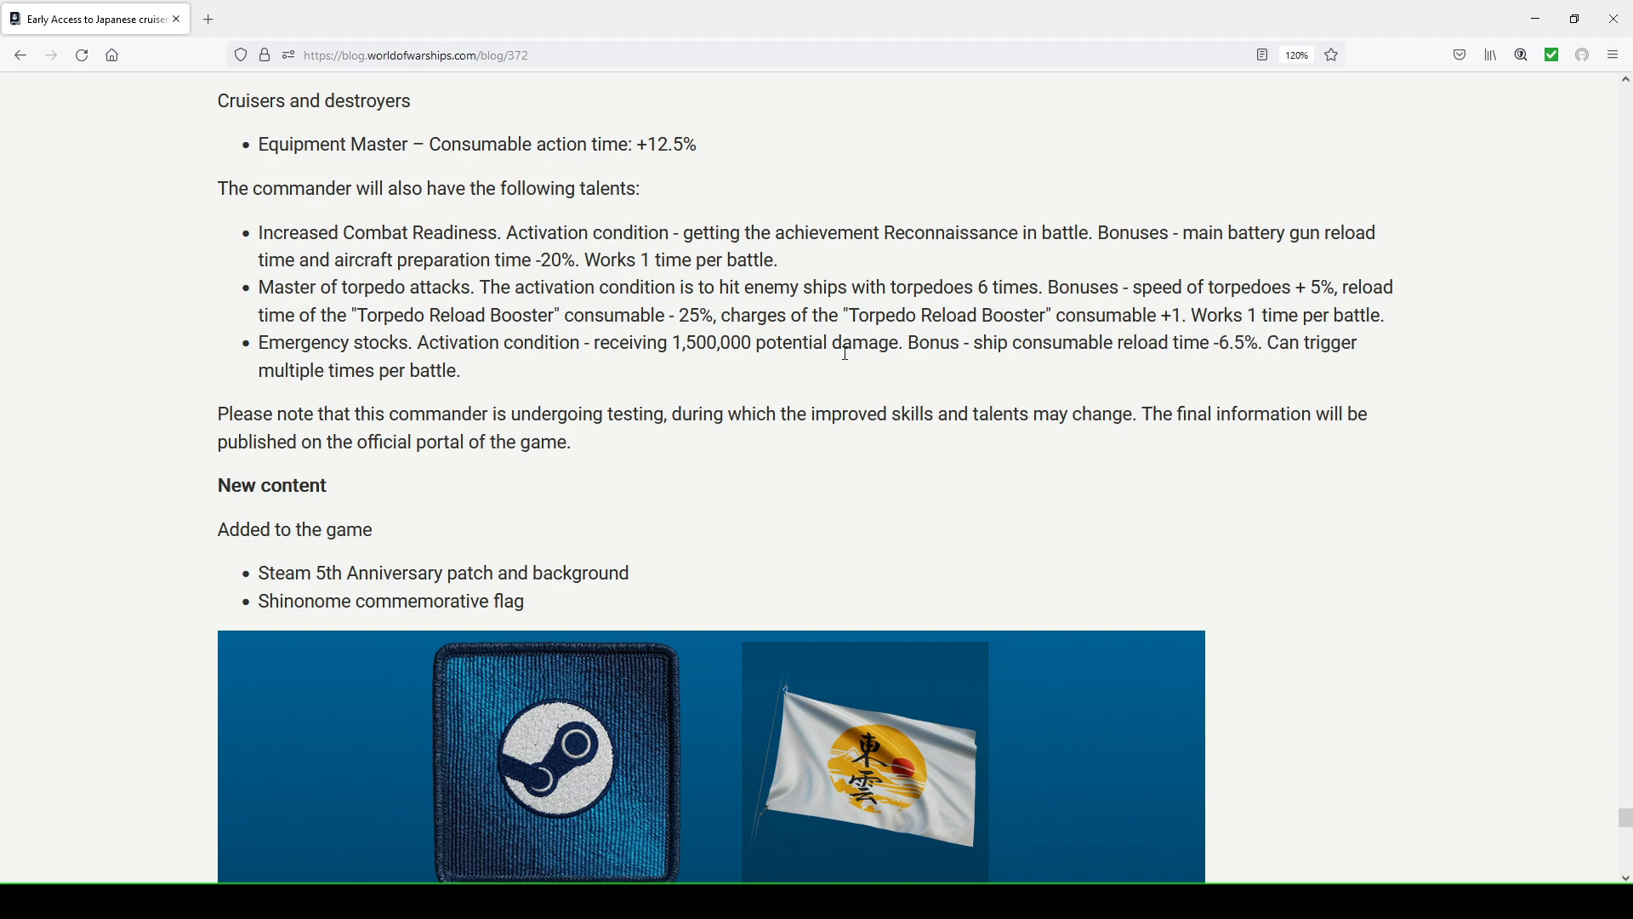
pyautogui.moveTo(795, 335)
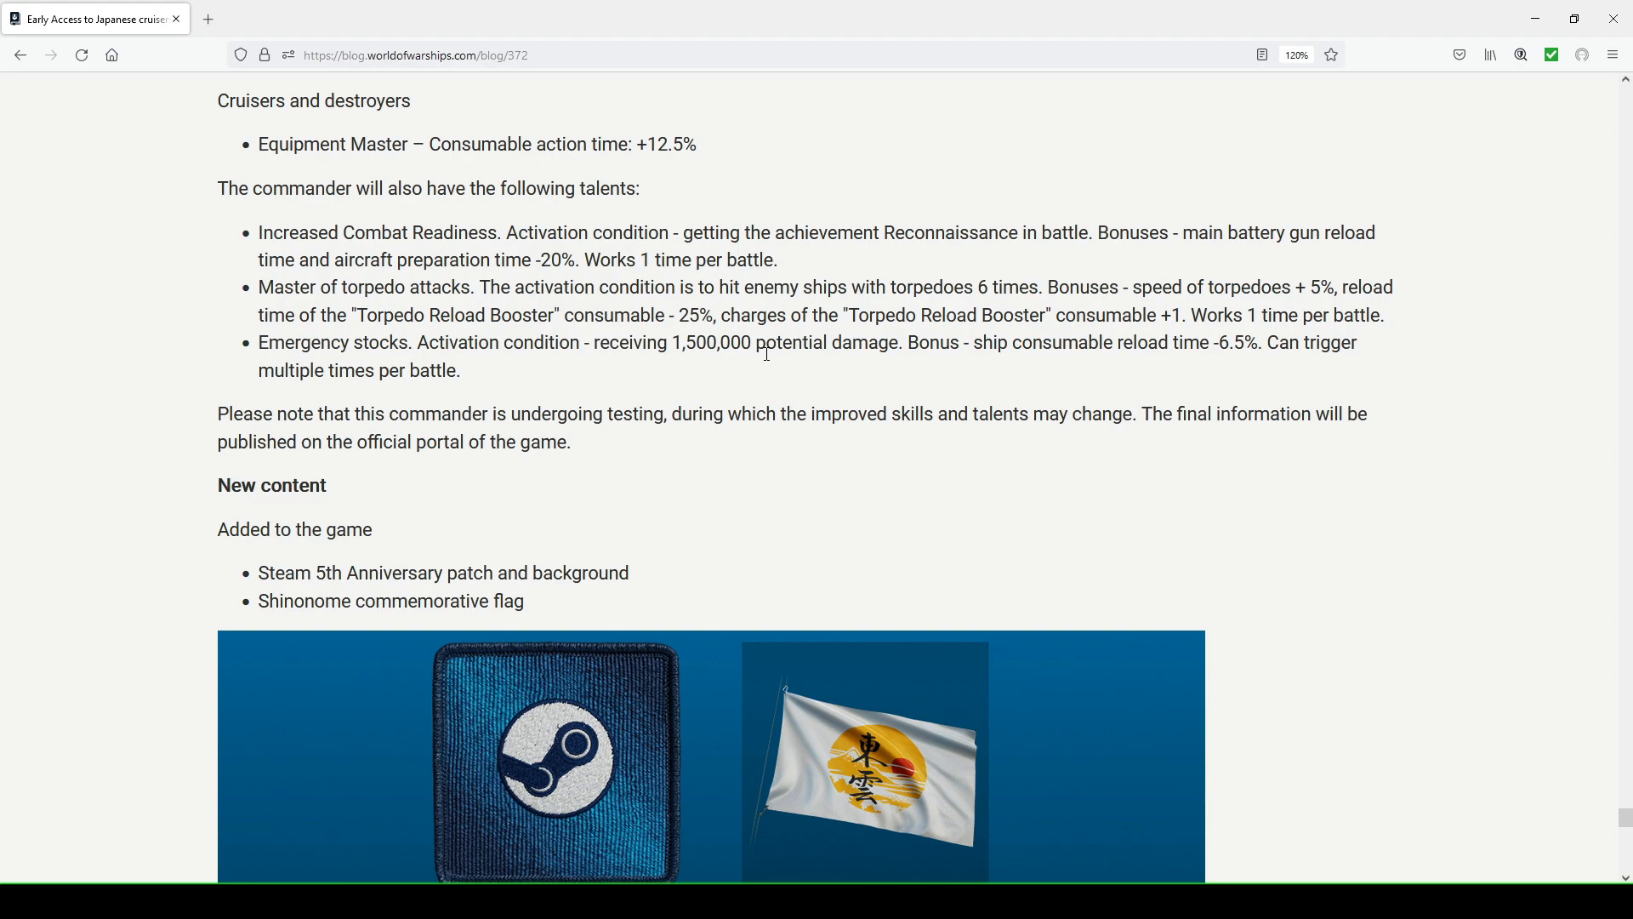
pyautogui.moveTo(681, 347)
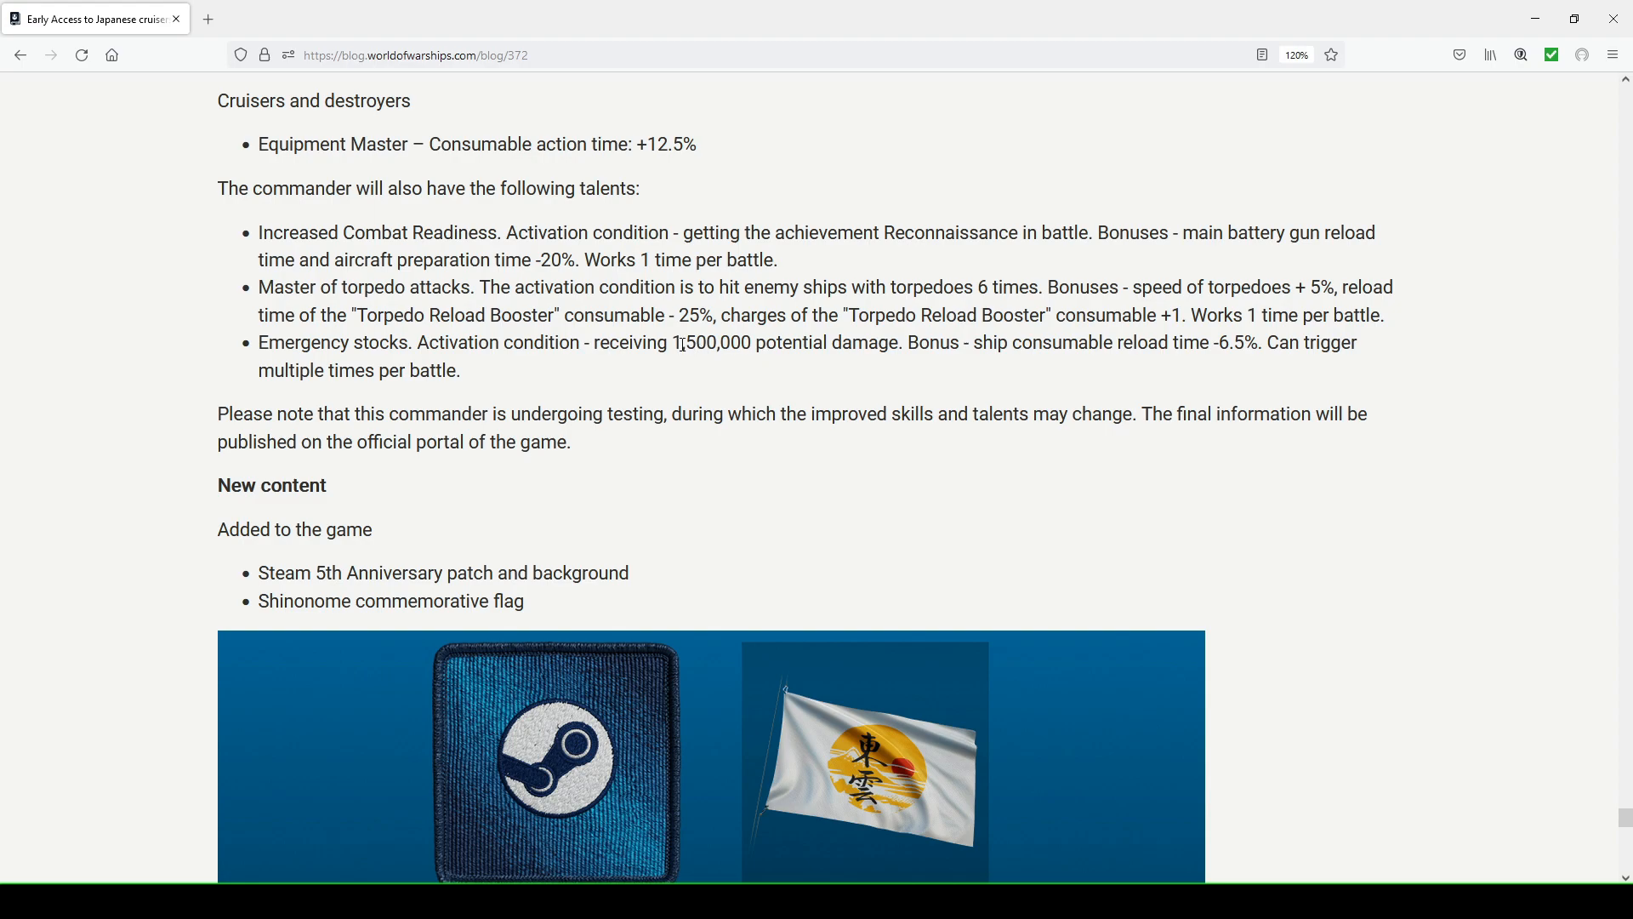
pyautogui.moveTo(973, 412)
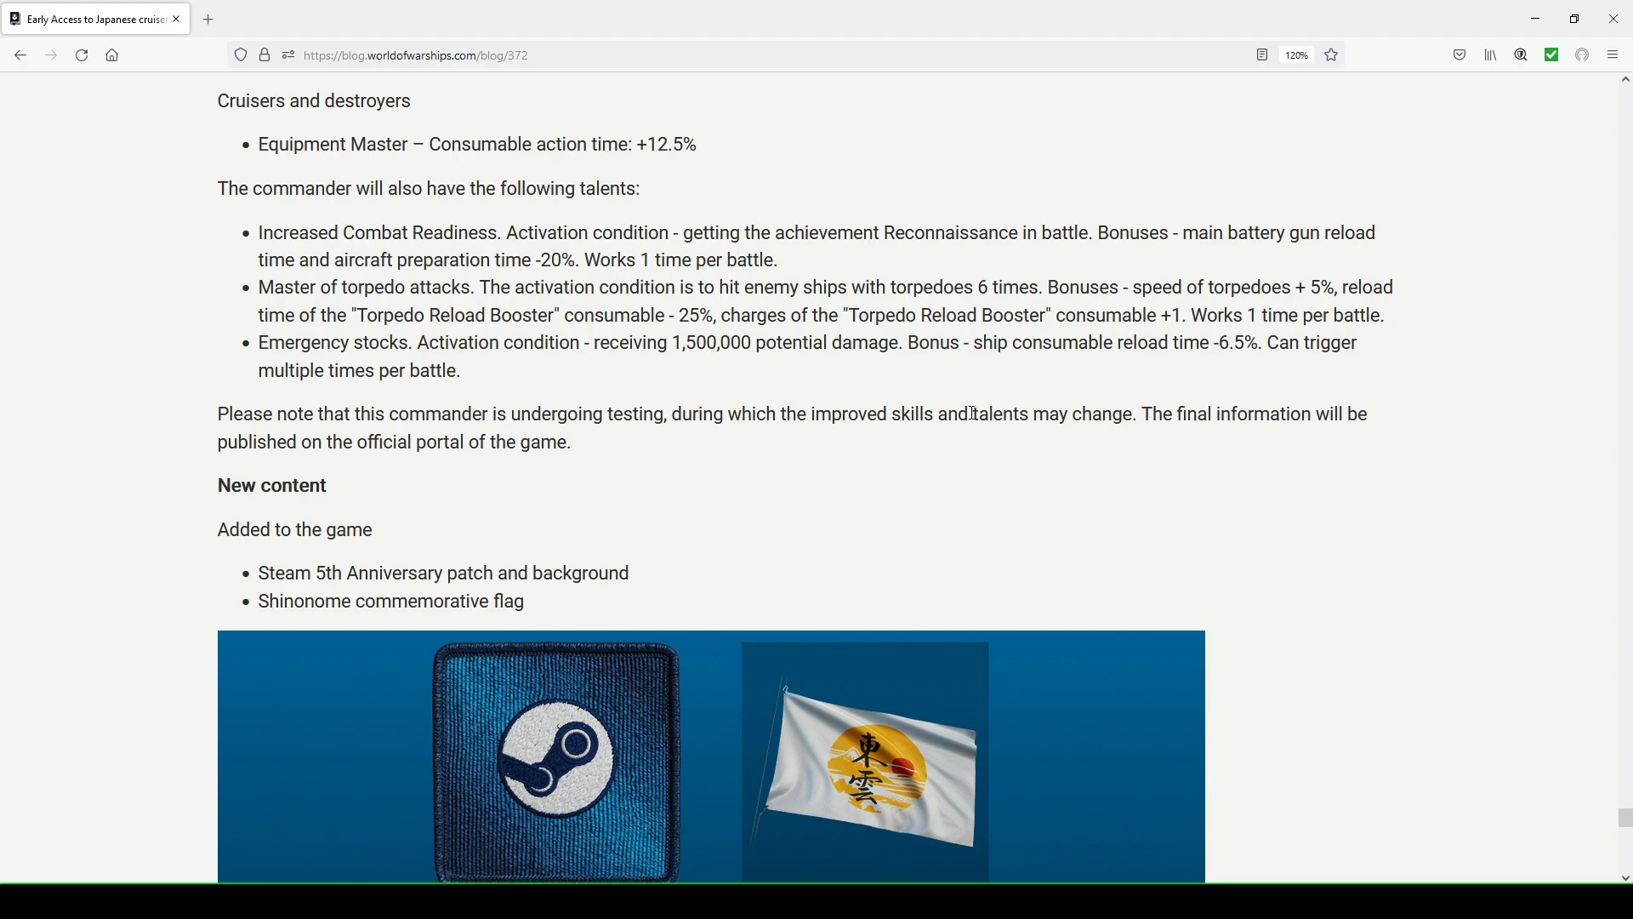
pyautogui.moveTo(585, 391)
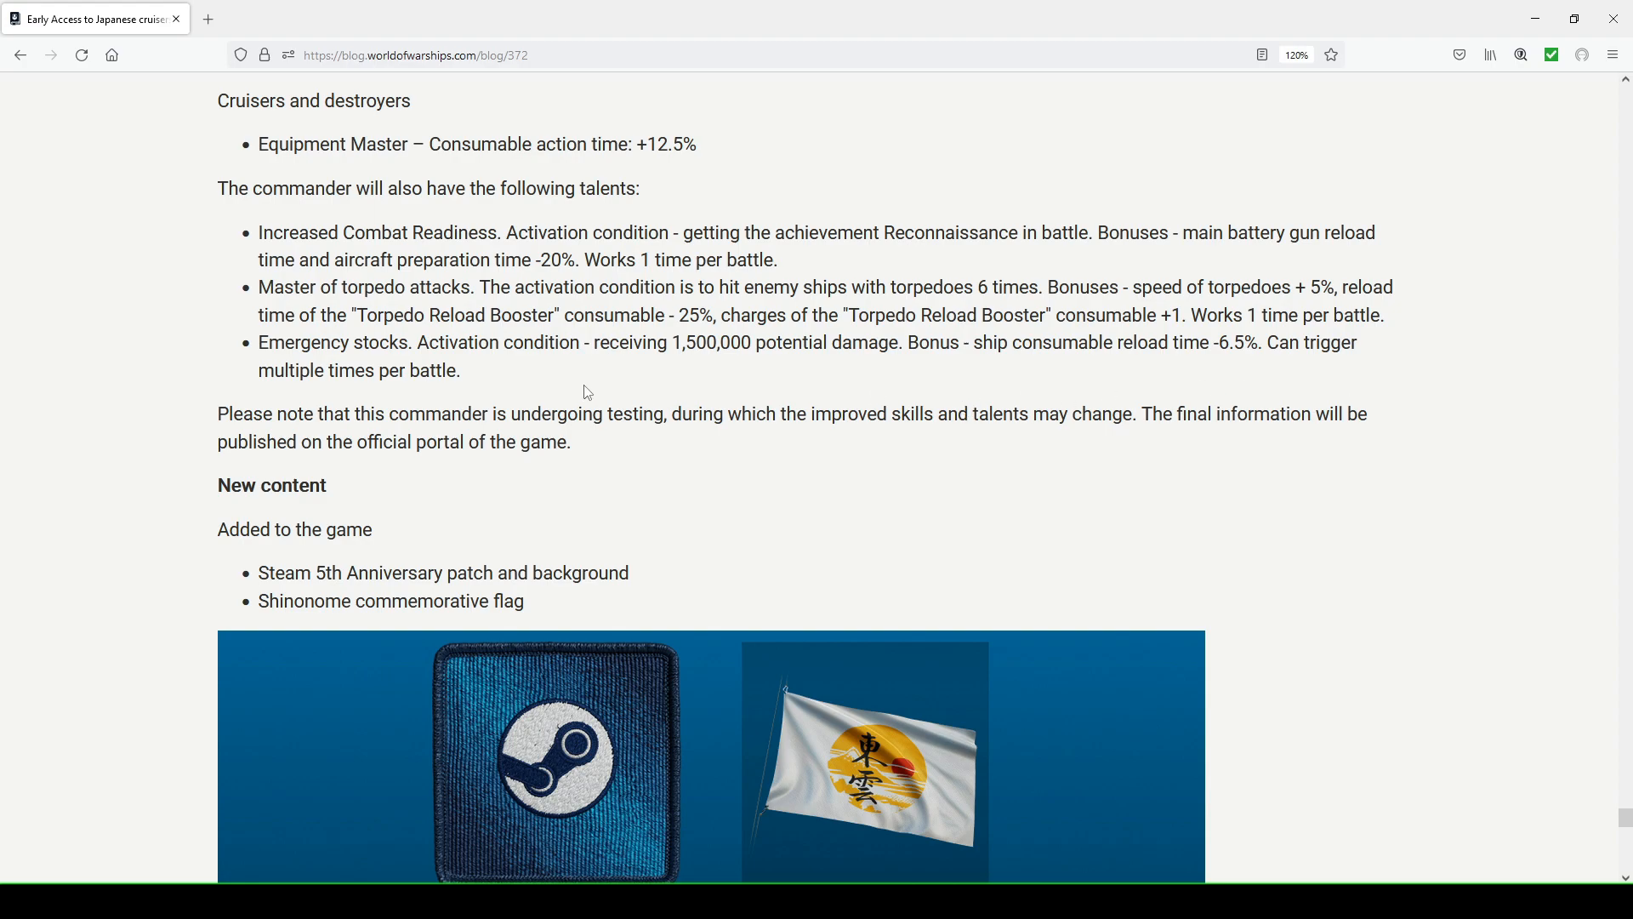
pyautogui.moveTo(747, 350)
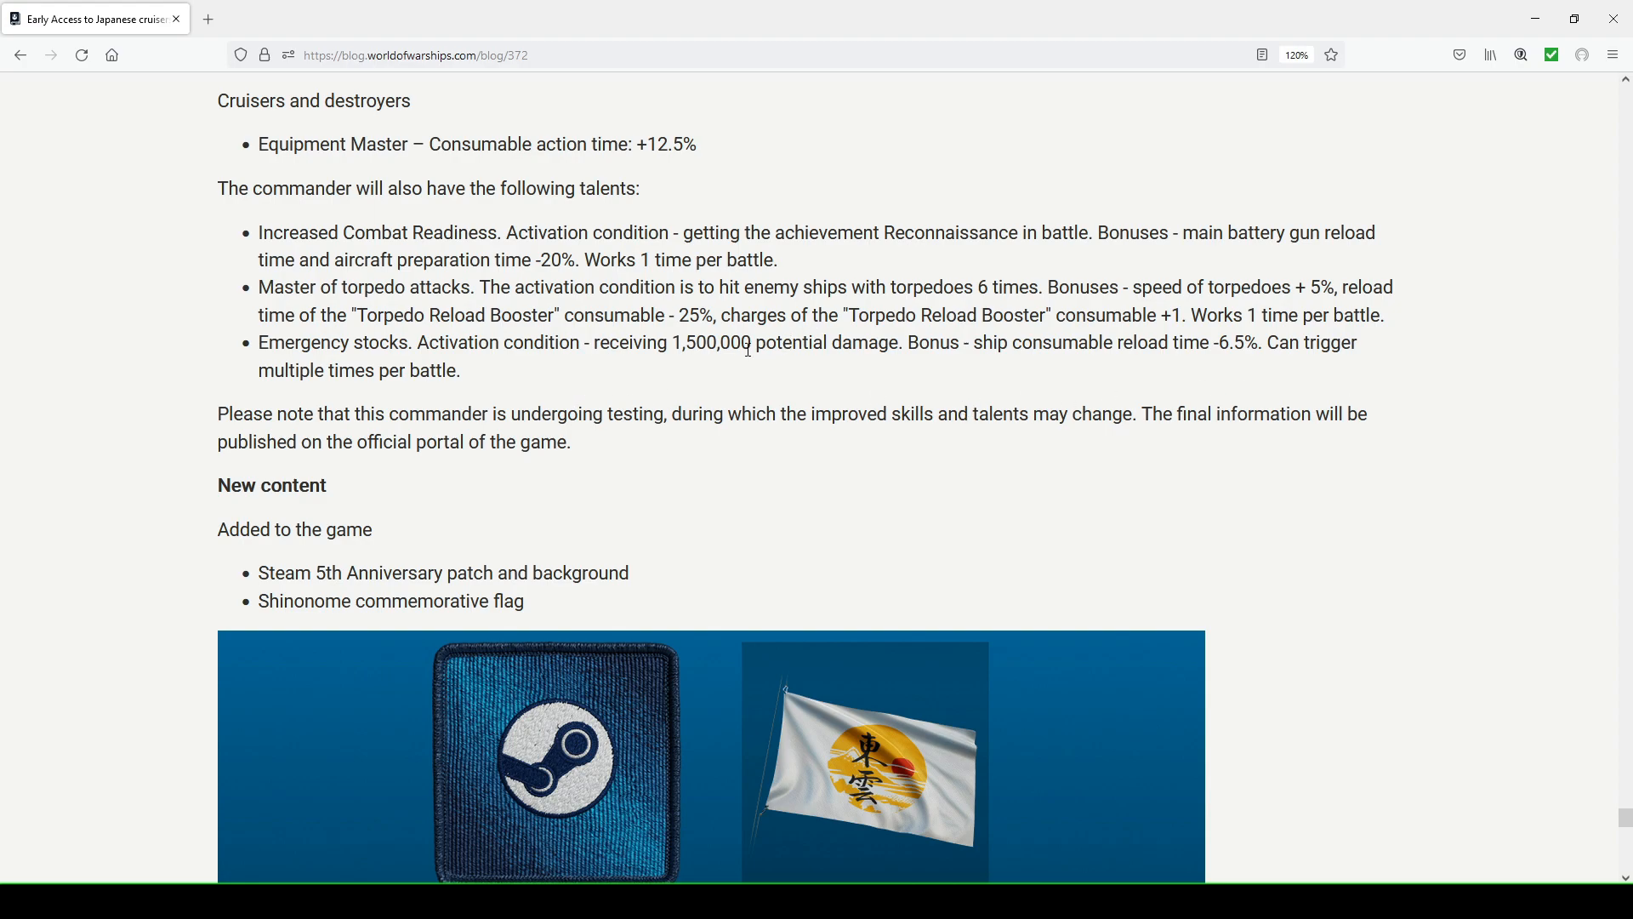
pyautogui.moveTo(658, 383)
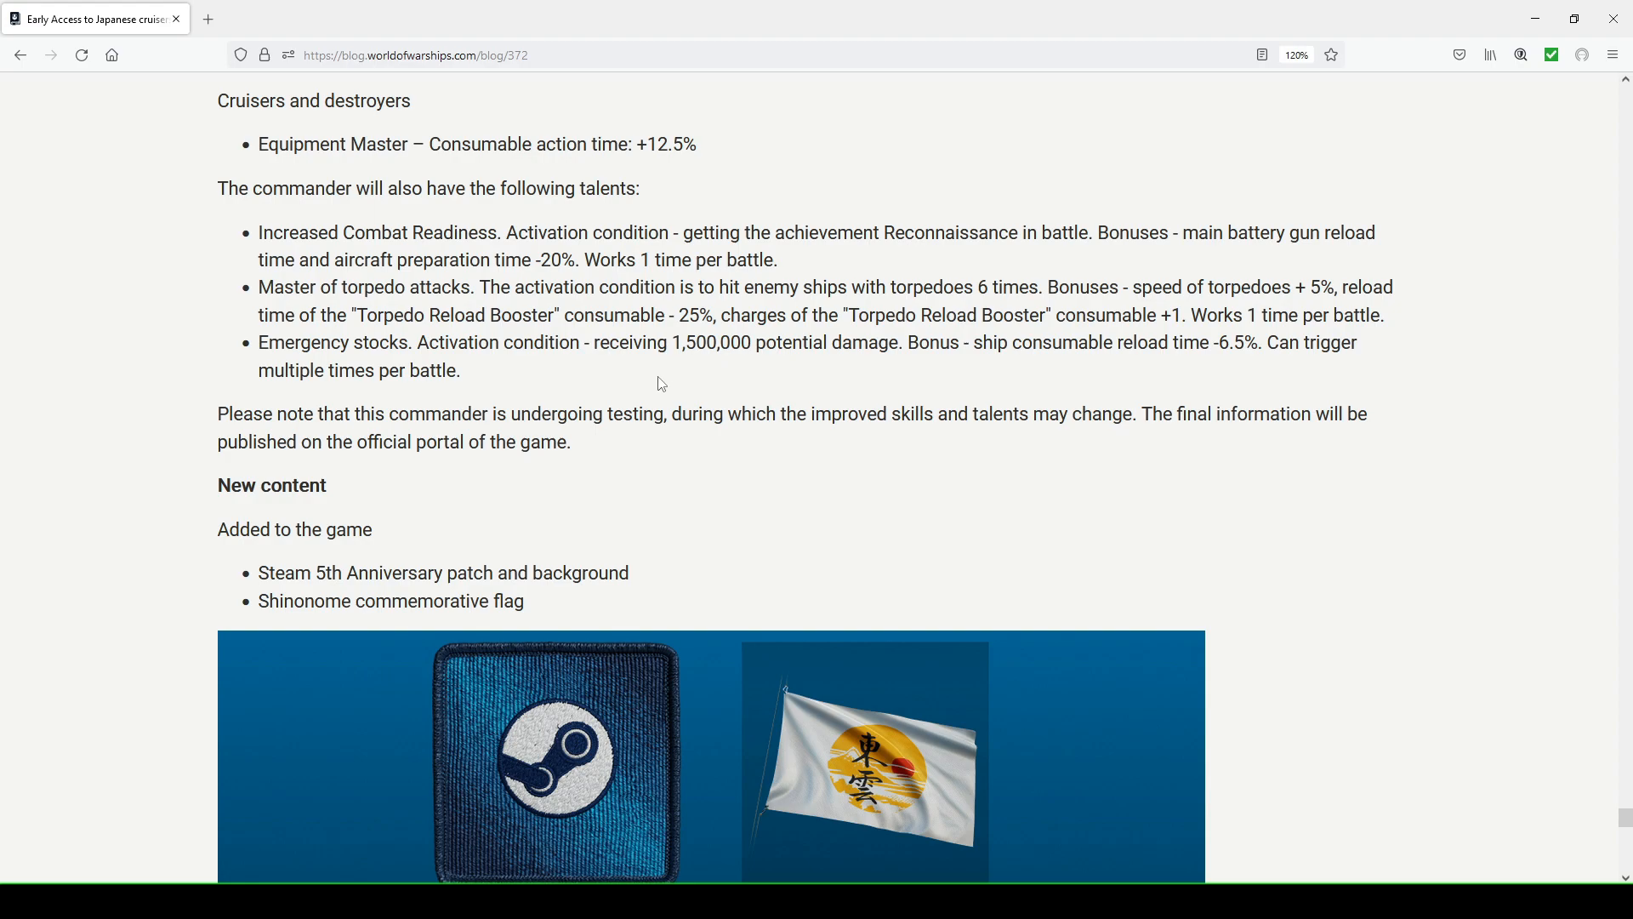
pyautogui.moveTo(485, 366)
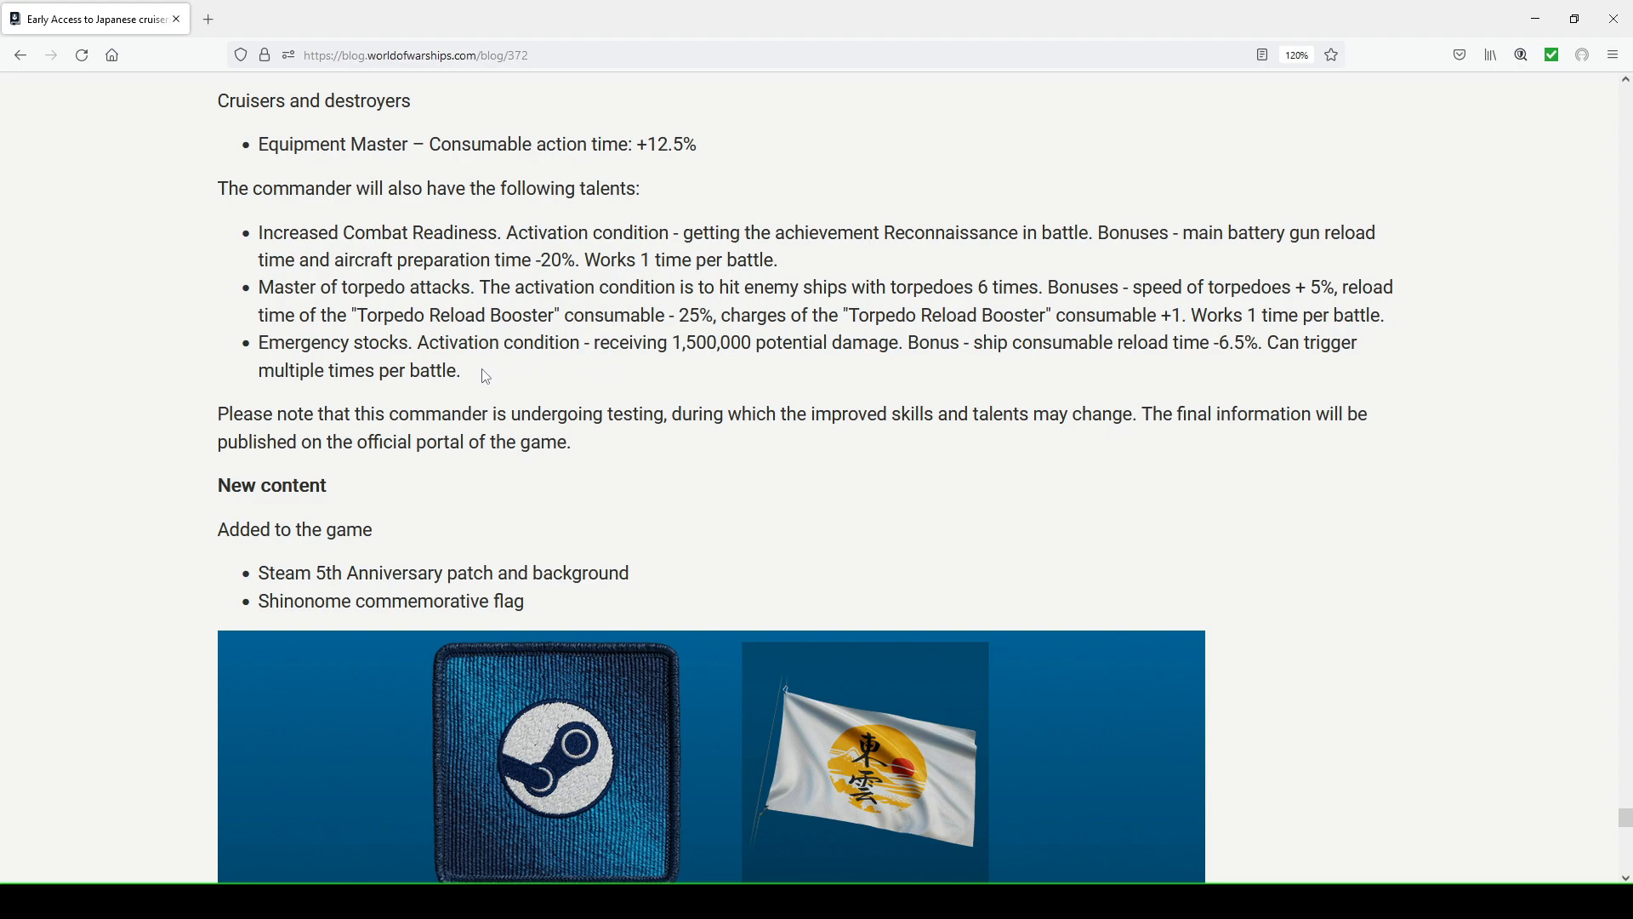
pyautogui.moveTo(583, 368)
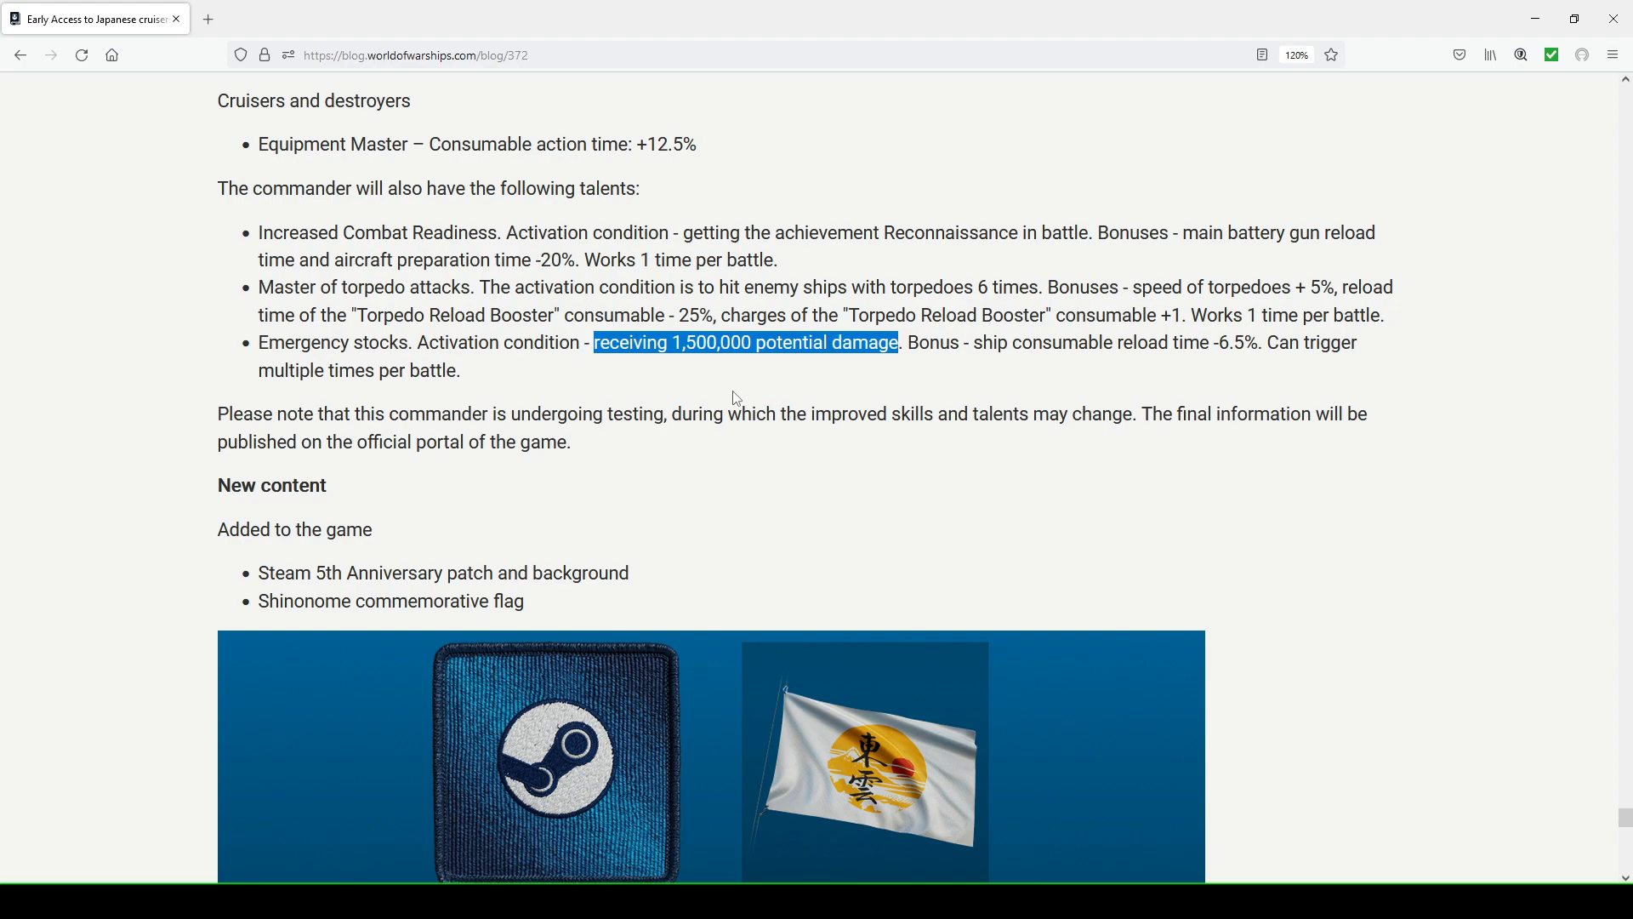
pyautogui.moveTo(727, 337)
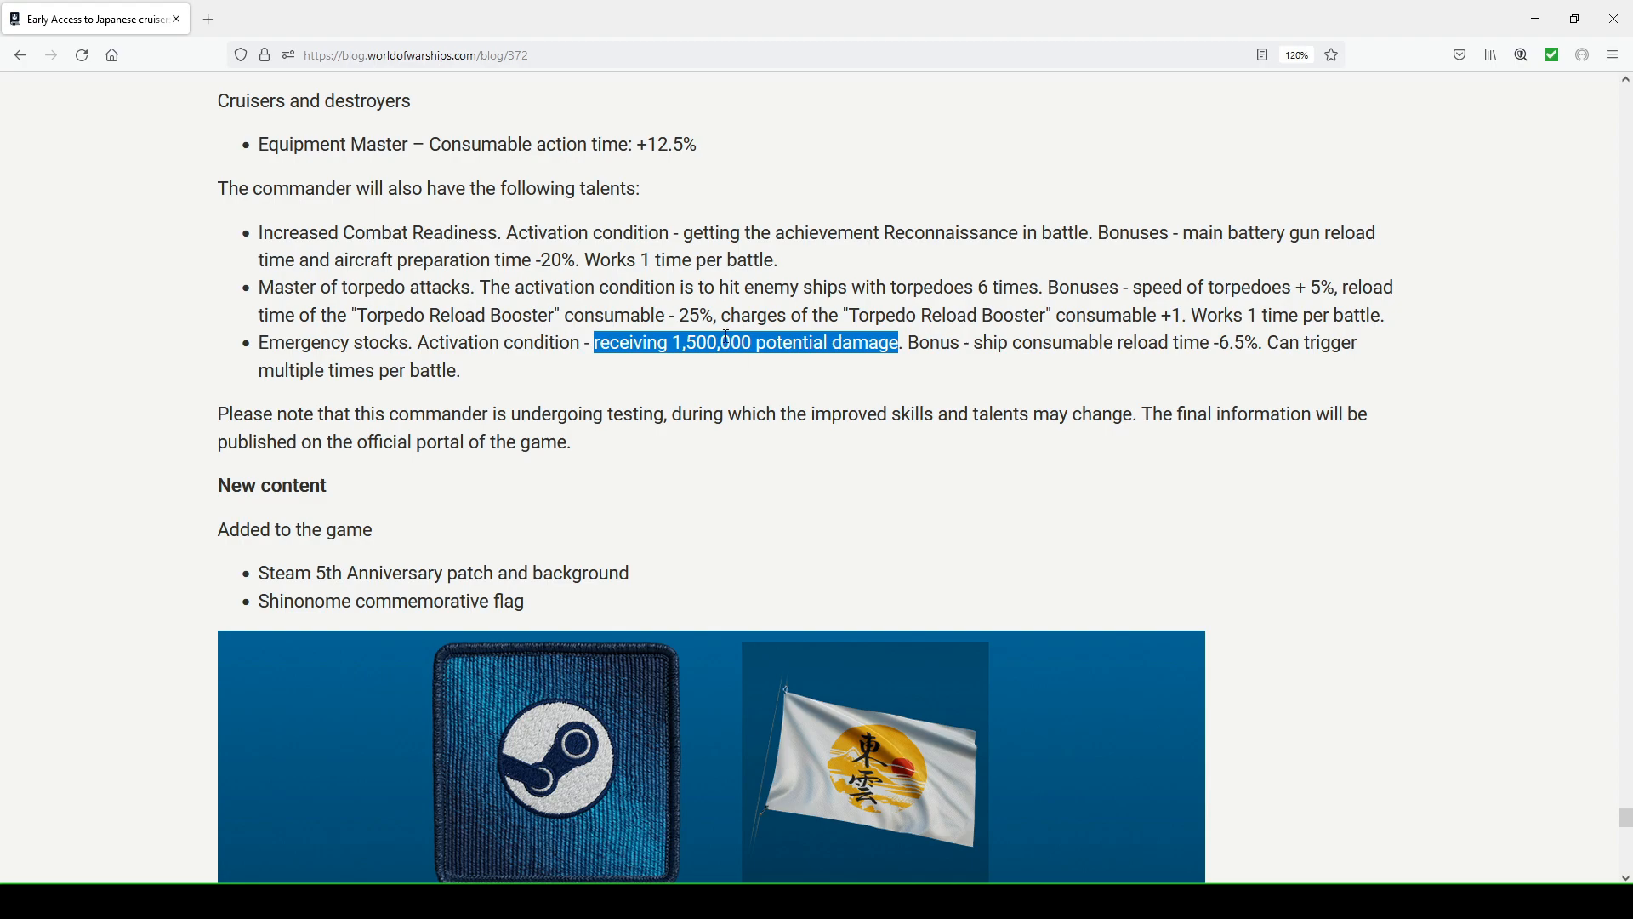
pyautogui.moveTo(662, 350)
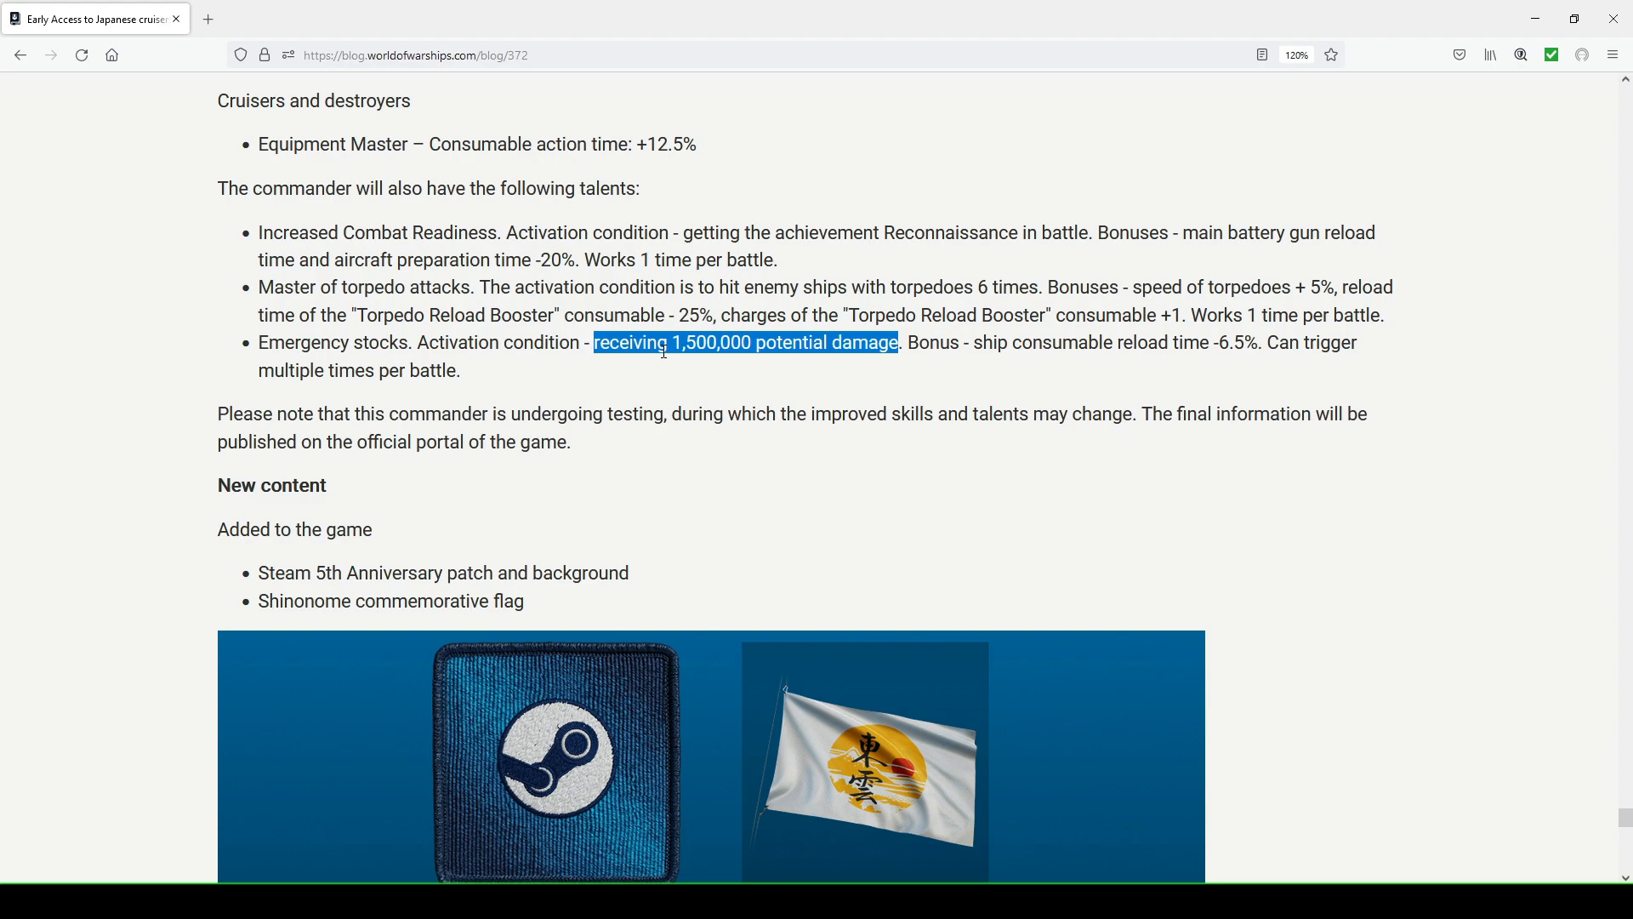
pyautogui.moveTo(572, 436)
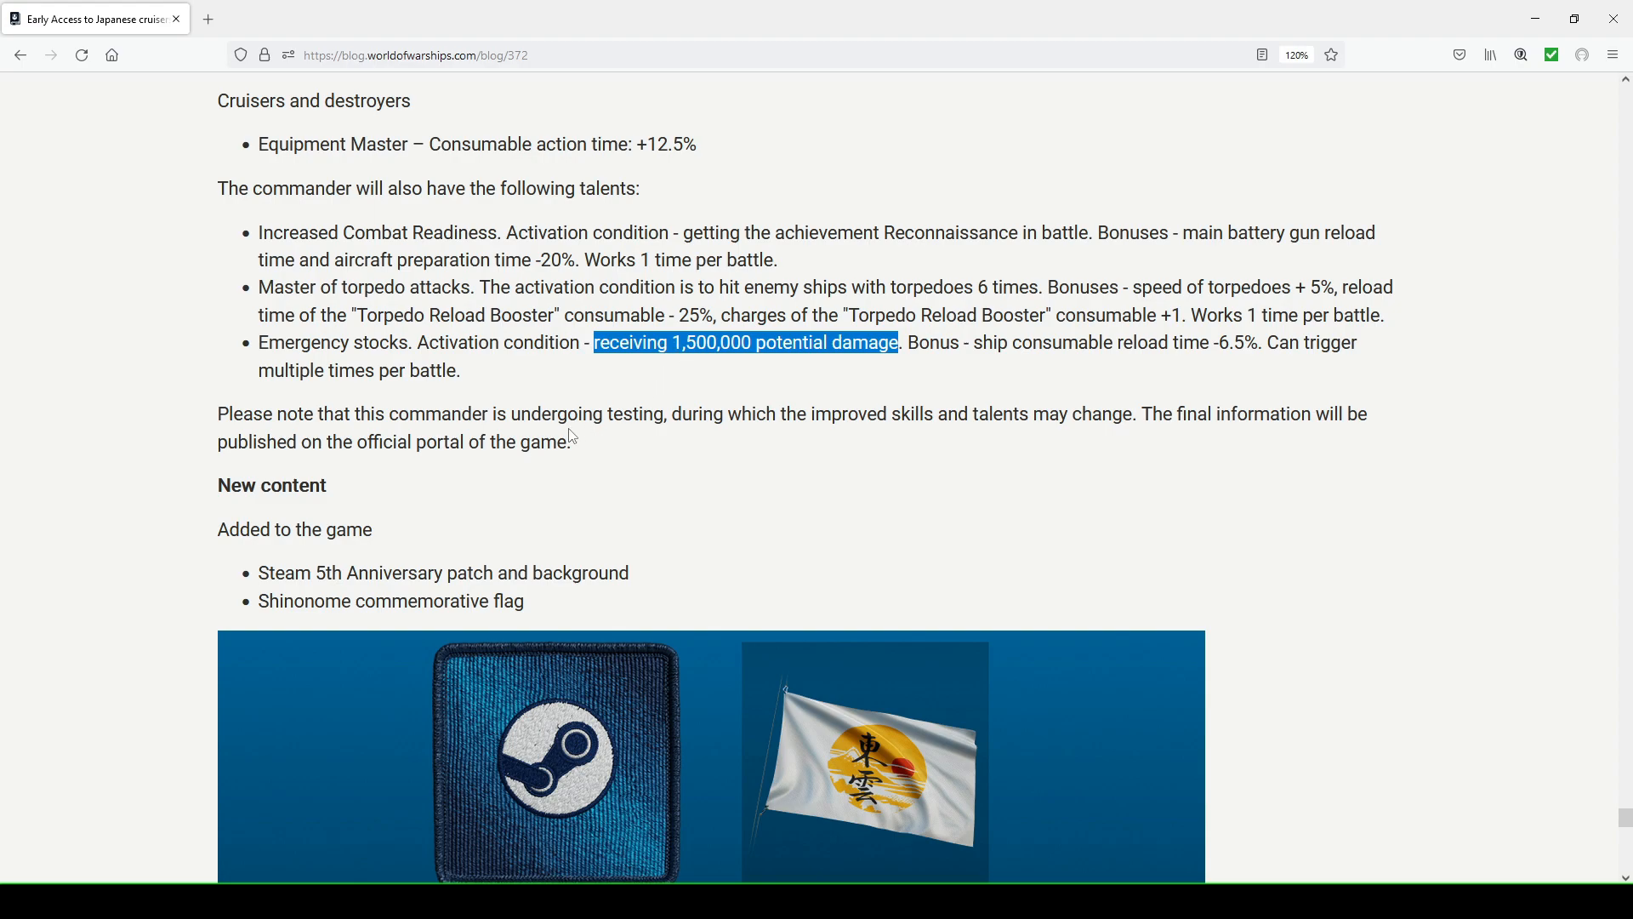
pyautogui.moveTo(795, 434)
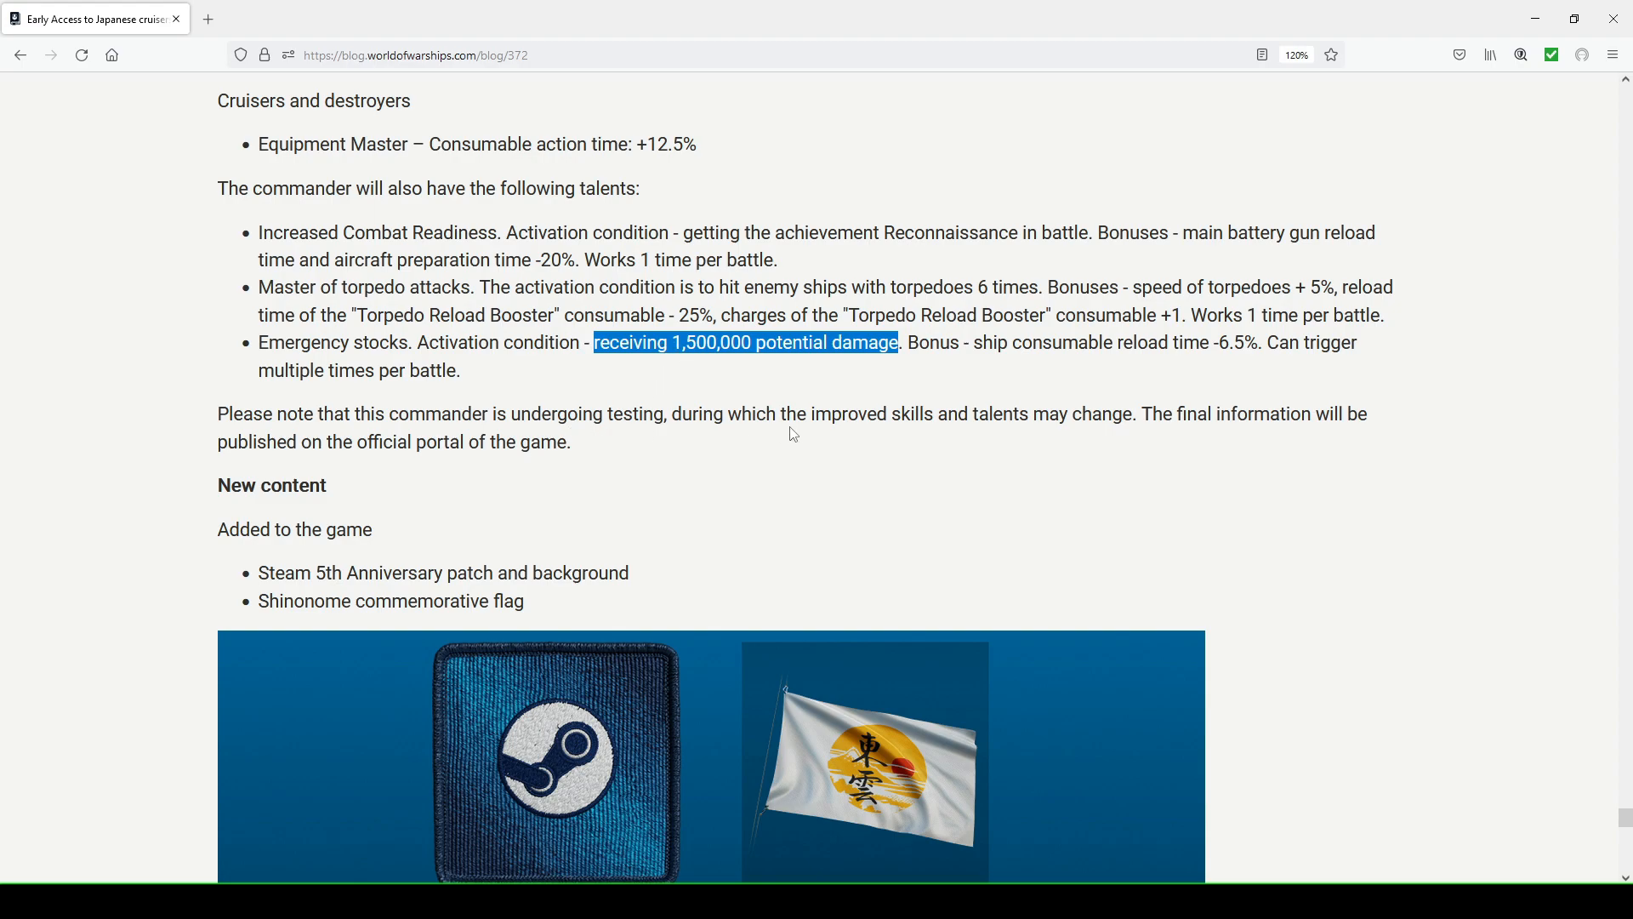
pyautogui.moveTo(1208, 420)
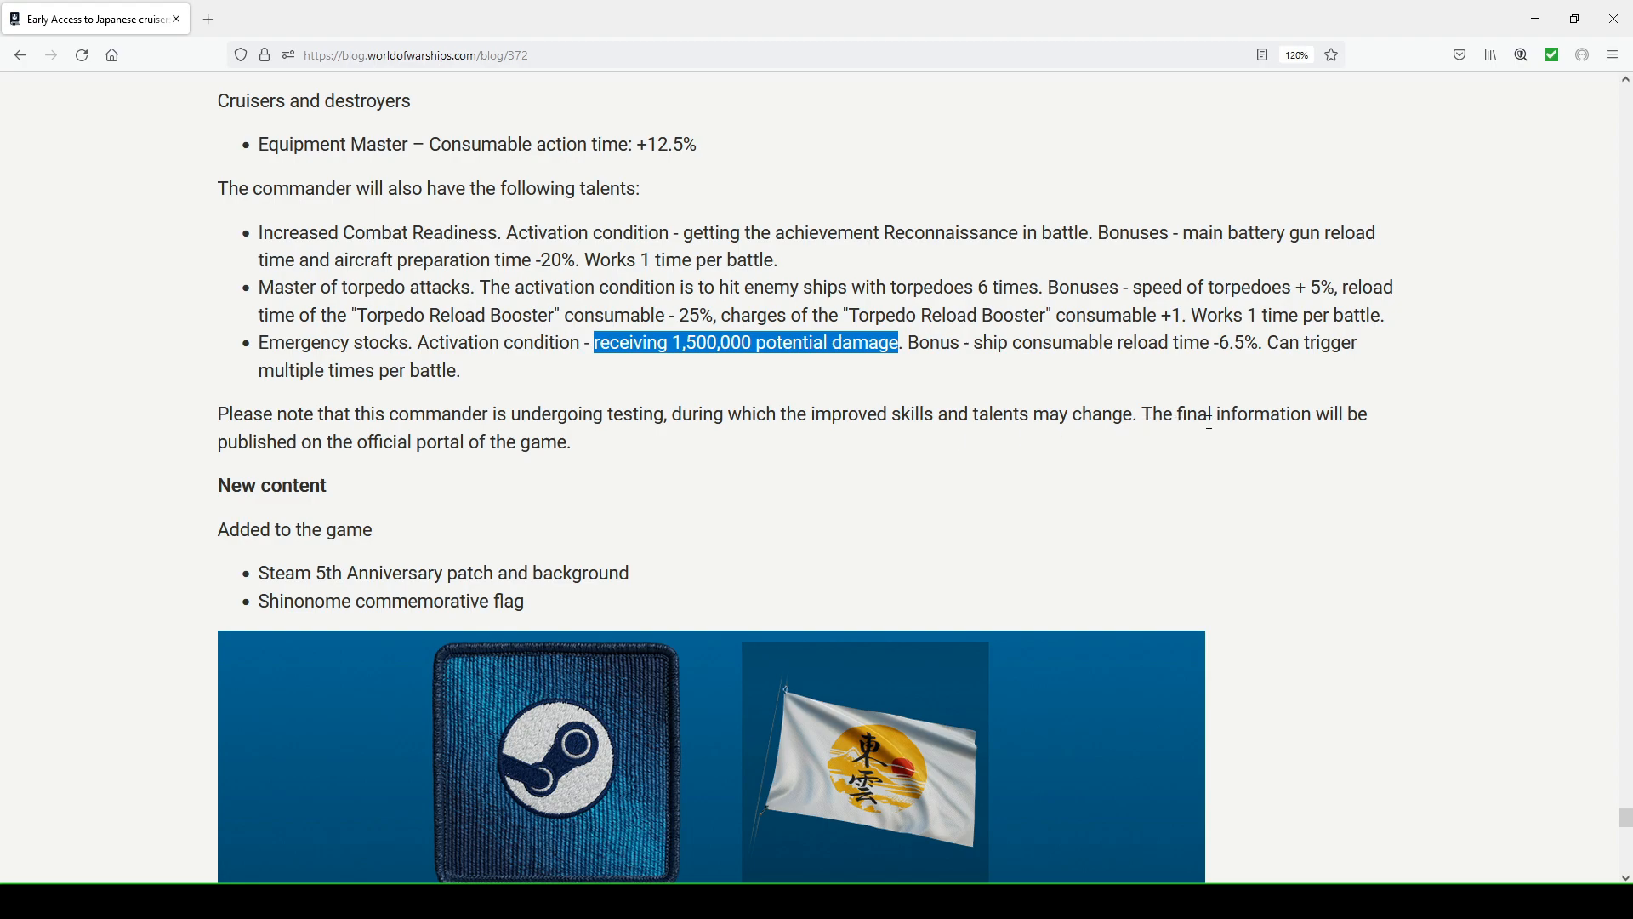
pyautogui.moveTo(582, 456)
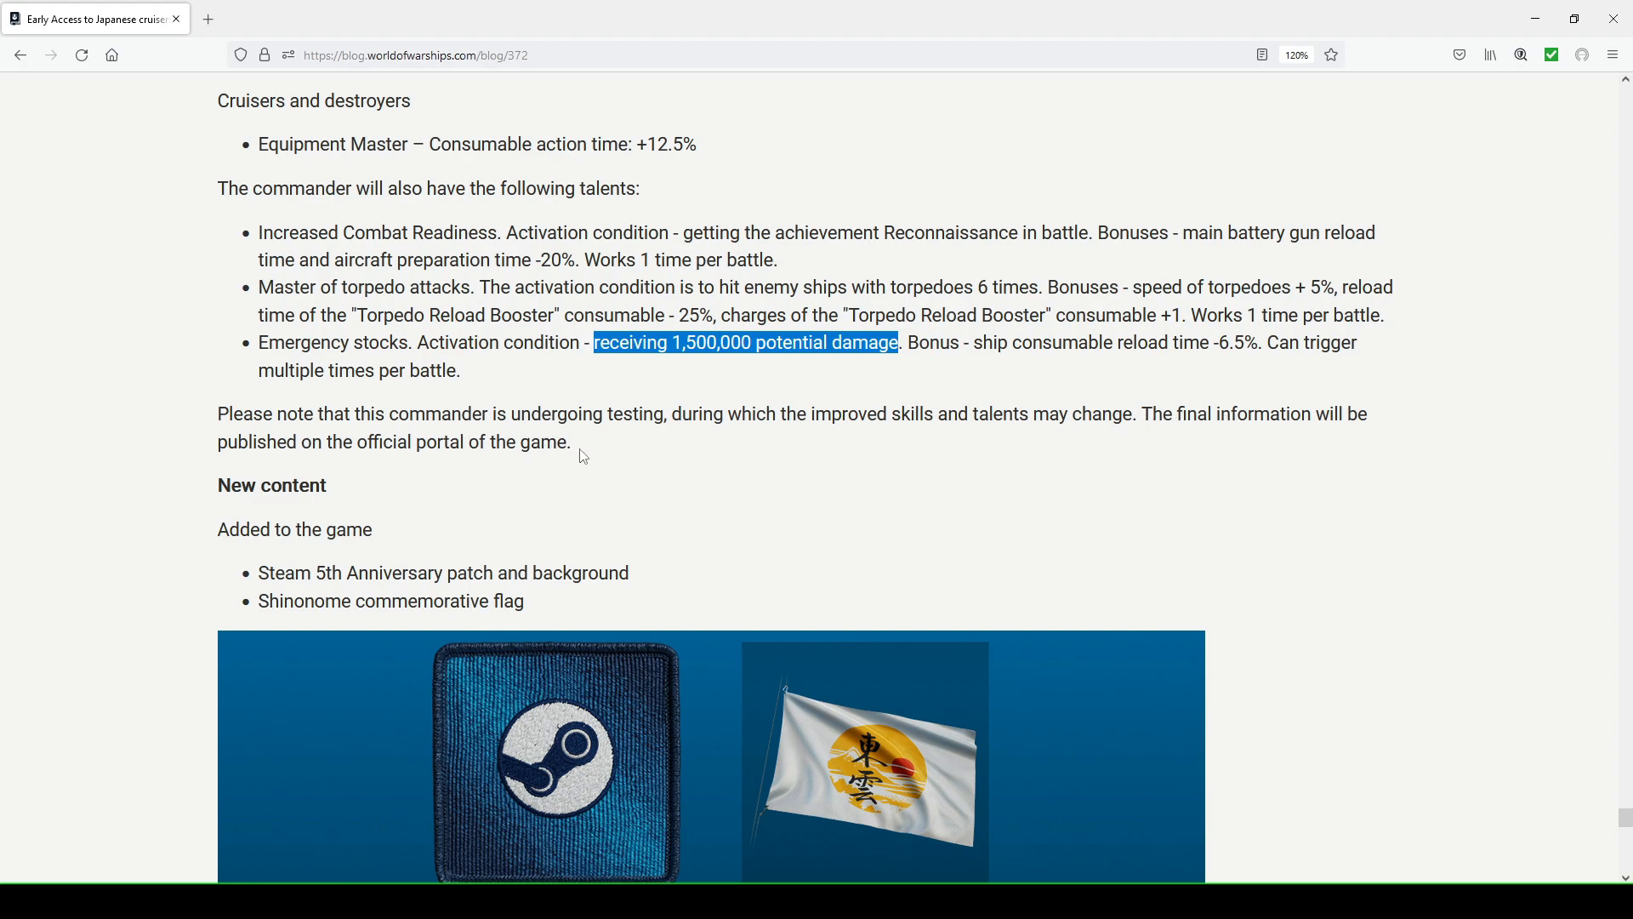
pyautogui.moveTo(595, 456)
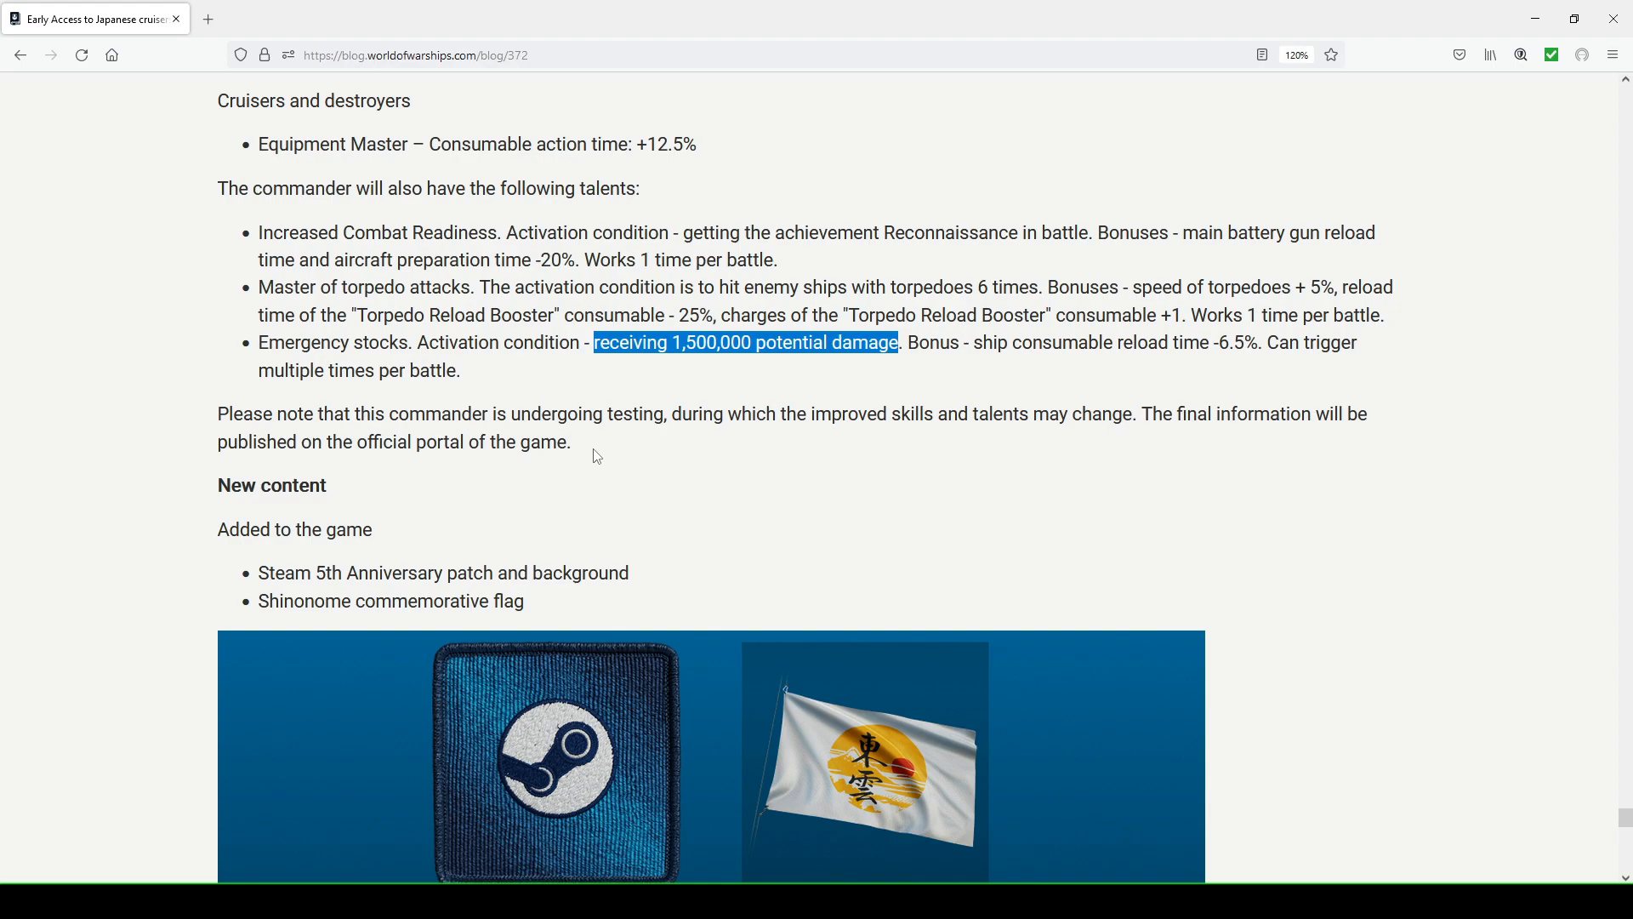
# Scroll past the Steam patch and Shinonome flag to the King George V camouflage render
pyautogui.scroll(-3)
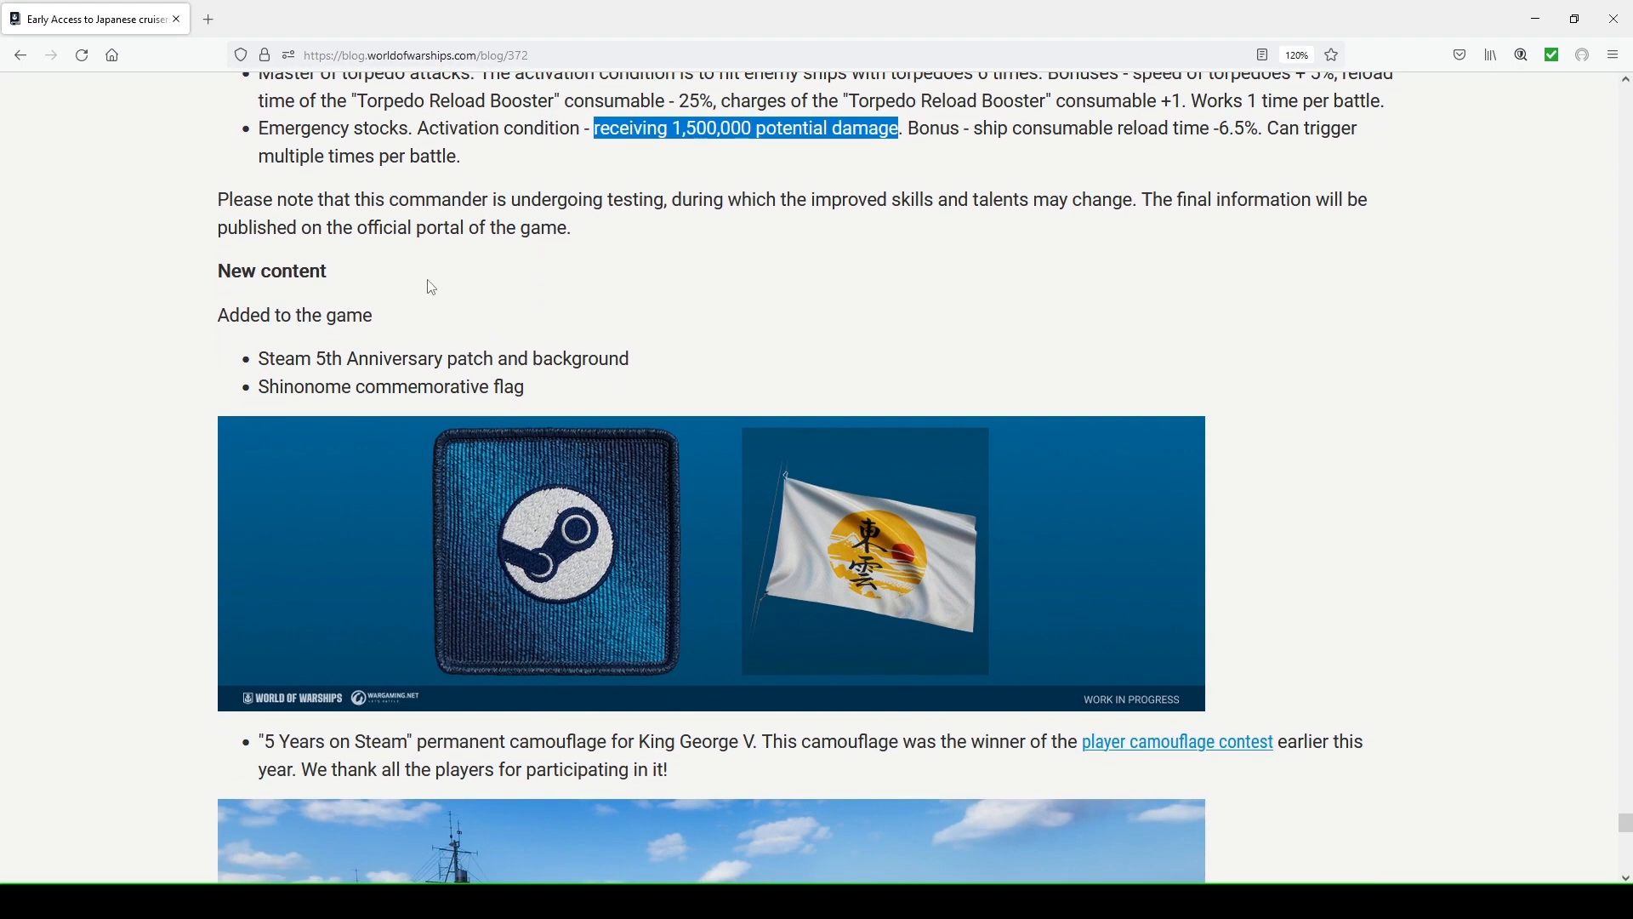
pyautogui.scroll(-3)
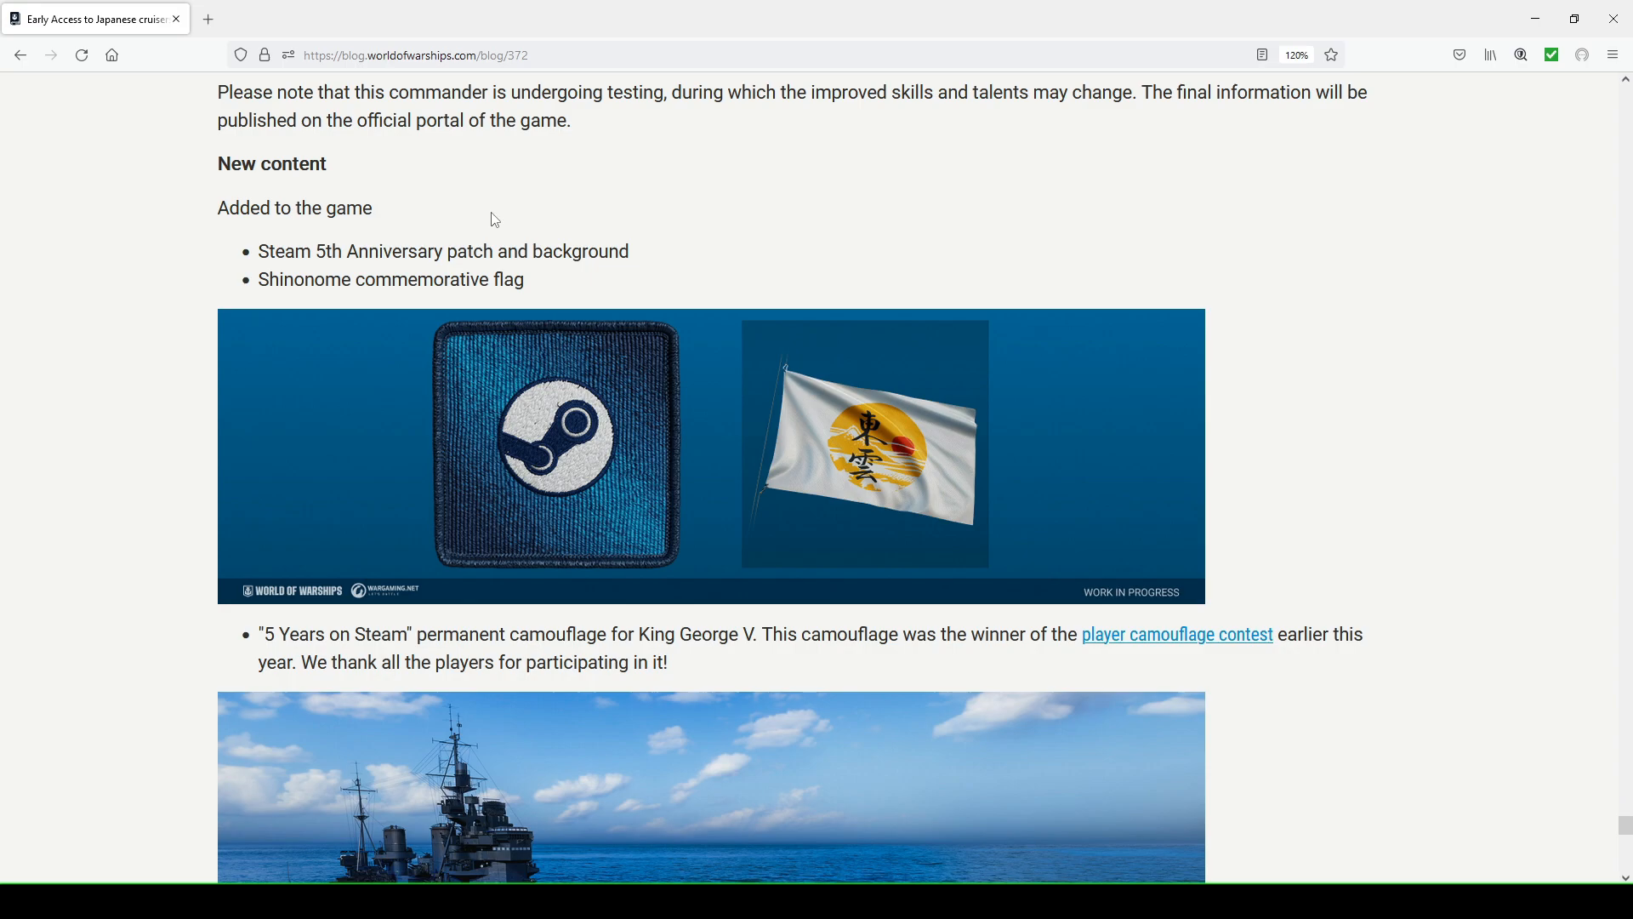
pyautogui.moveTo(888, 427)
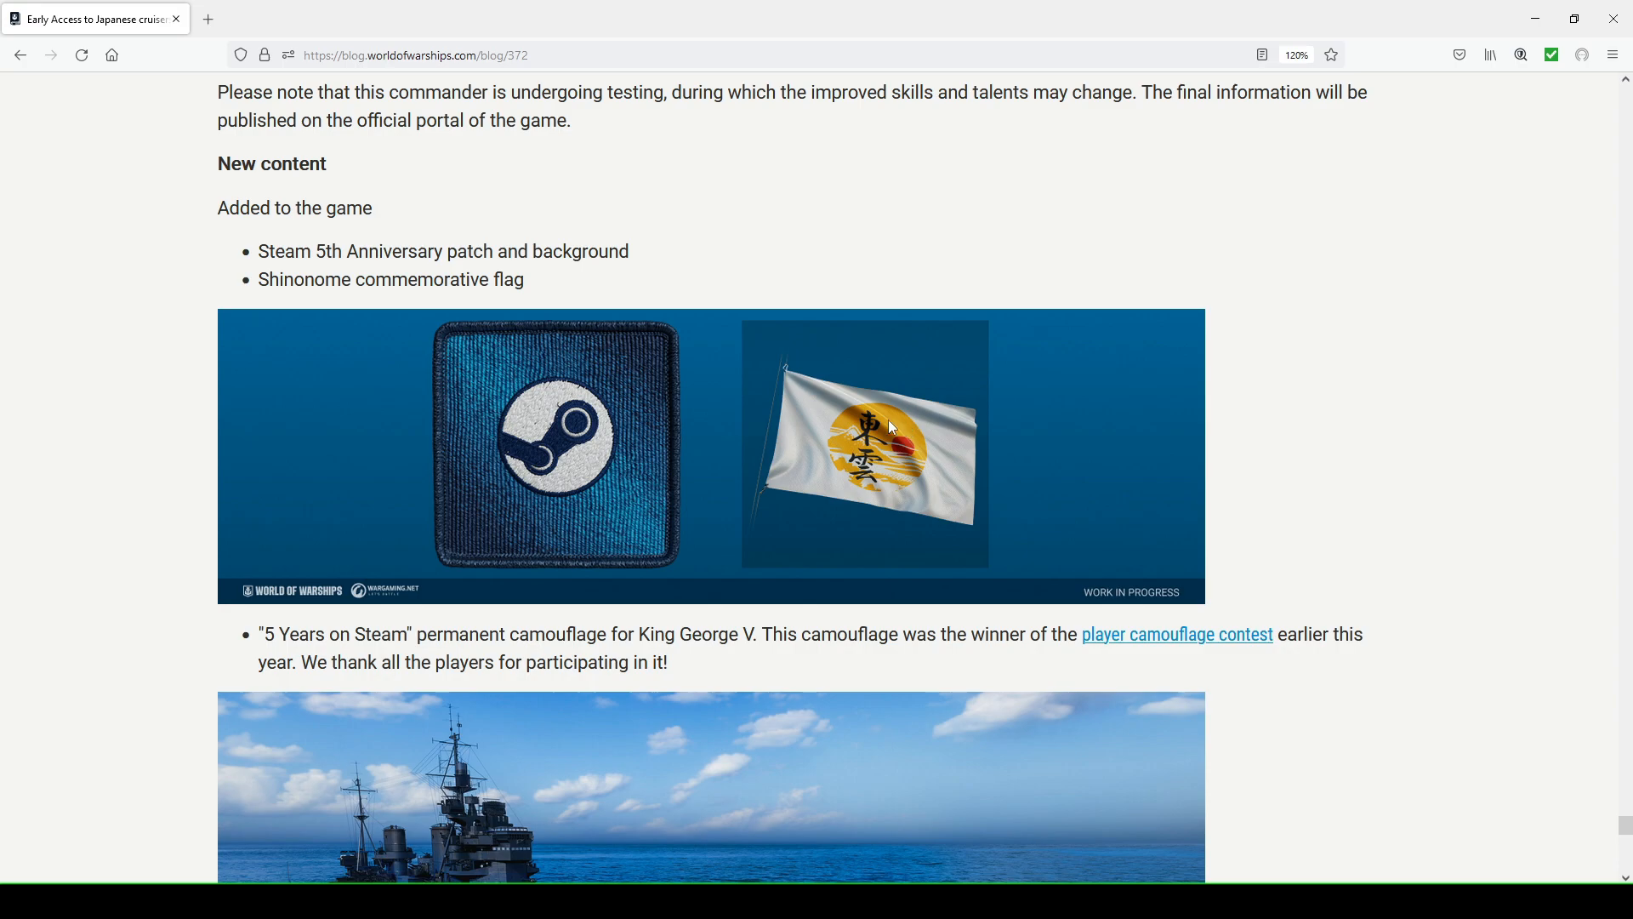
pyautogui.moveTo(432, 344)
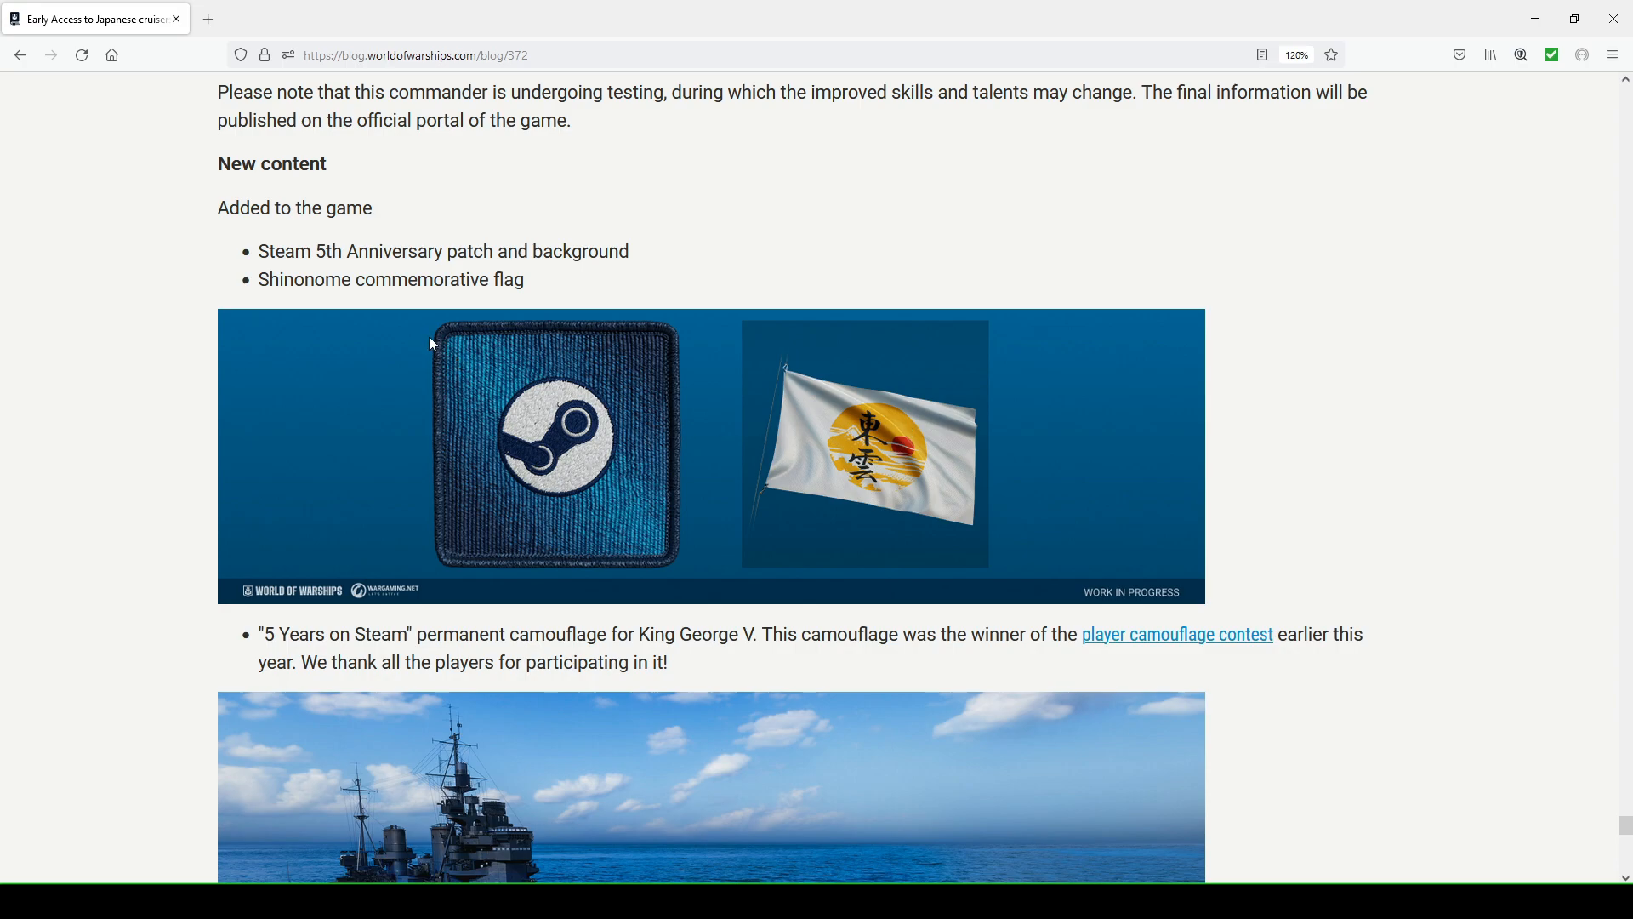
pyautogui.scroll(-3)
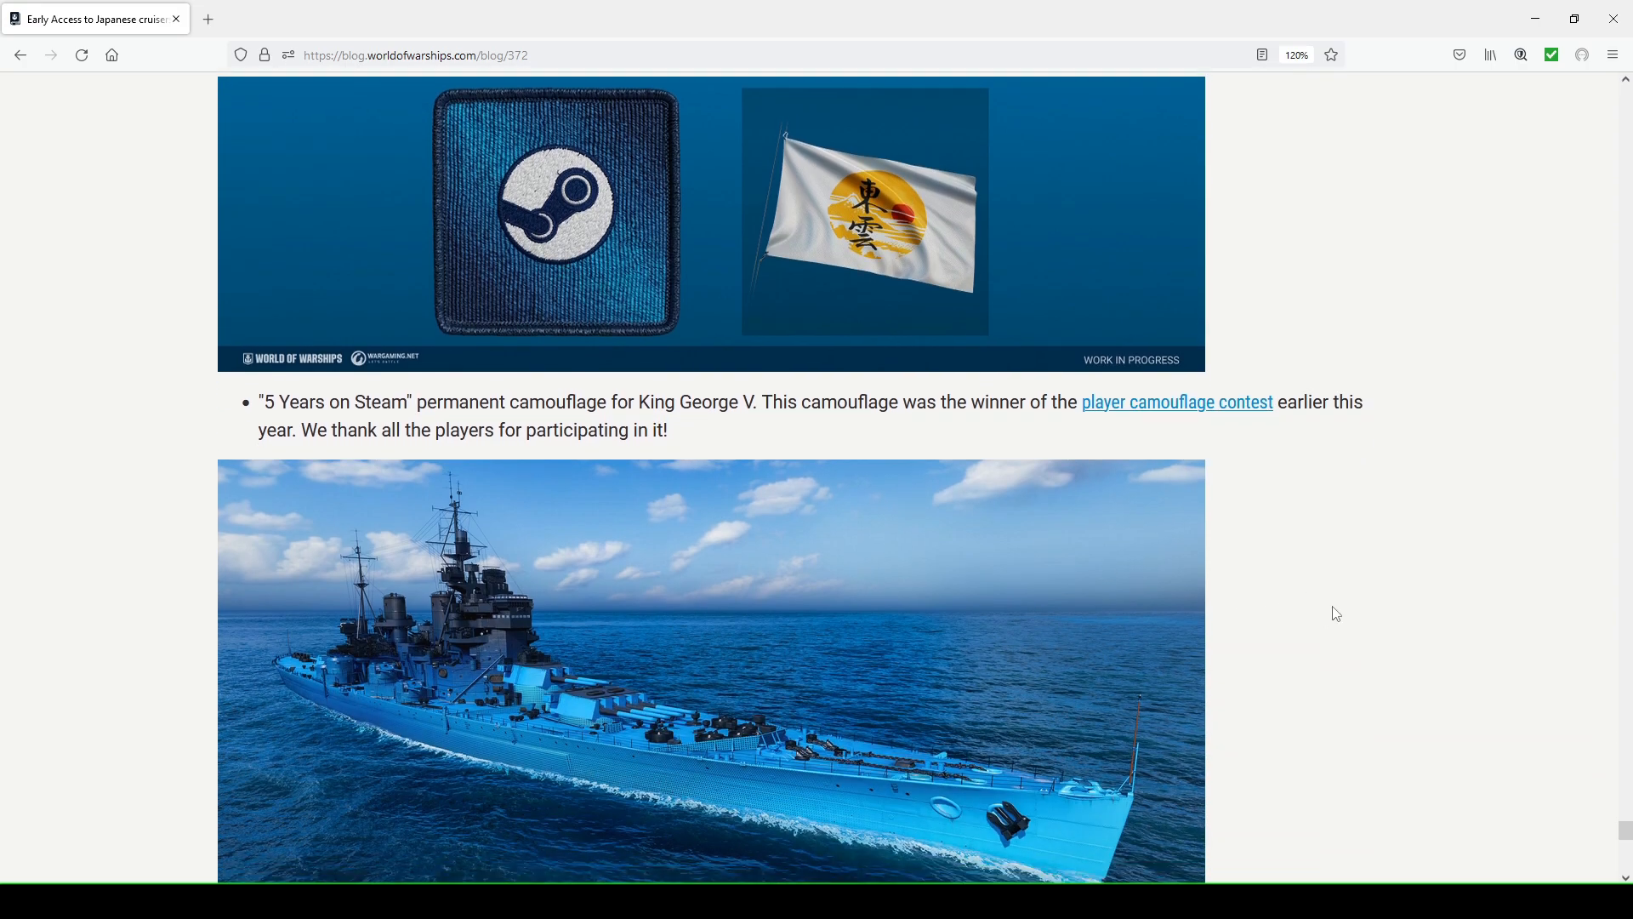
pyautogui.scroll(-3)
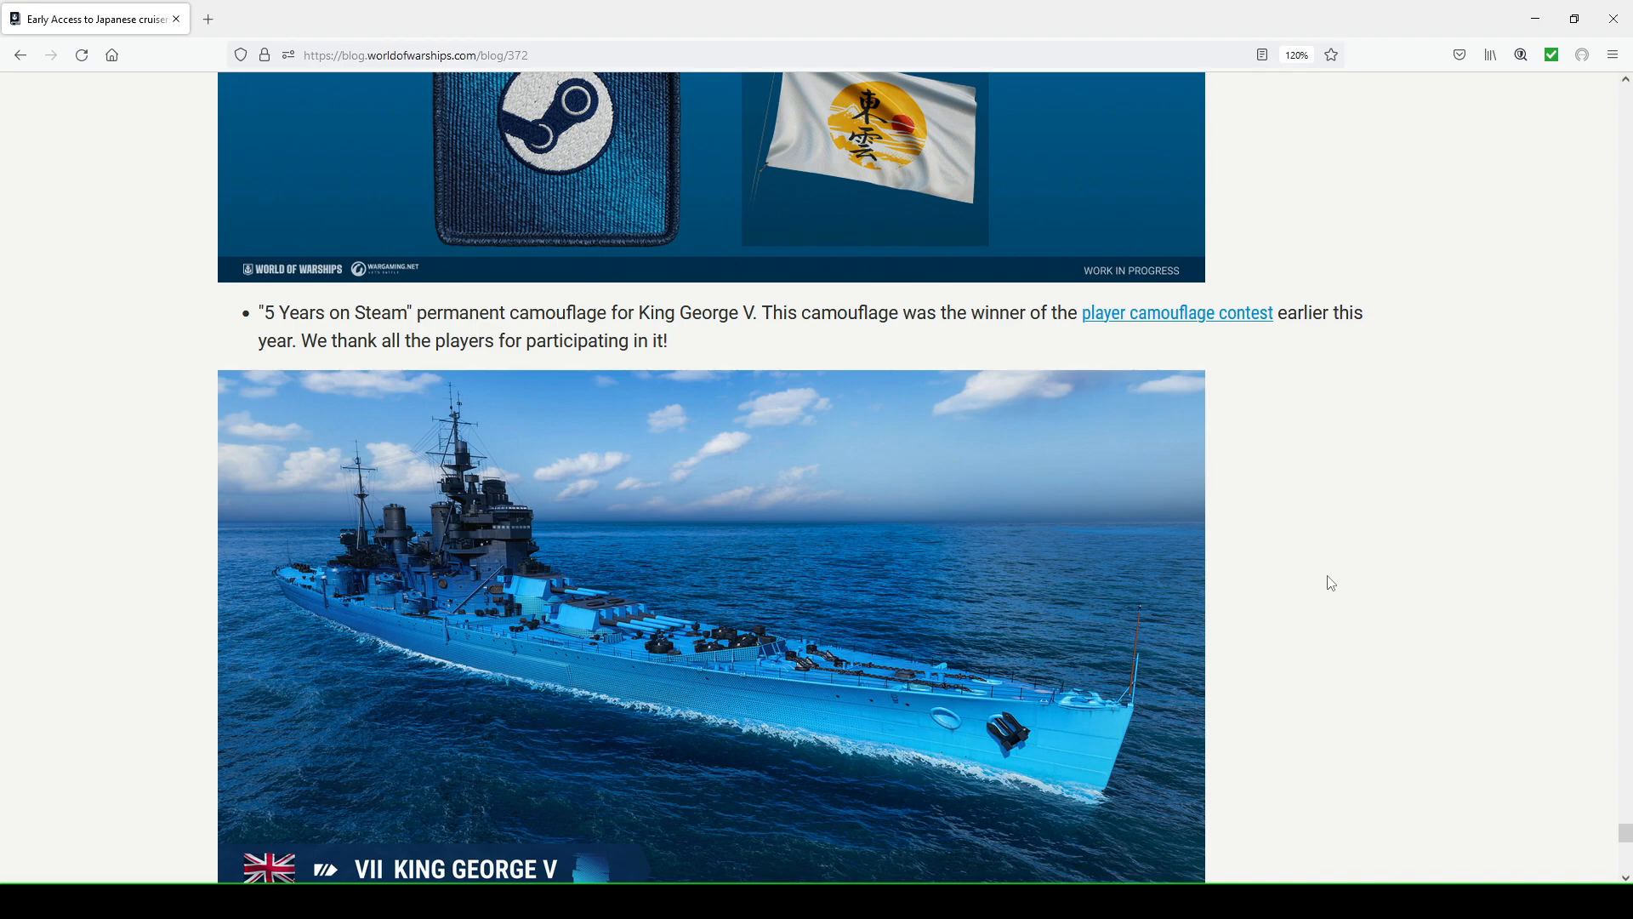
pyautogui.moveTo(858, 335)
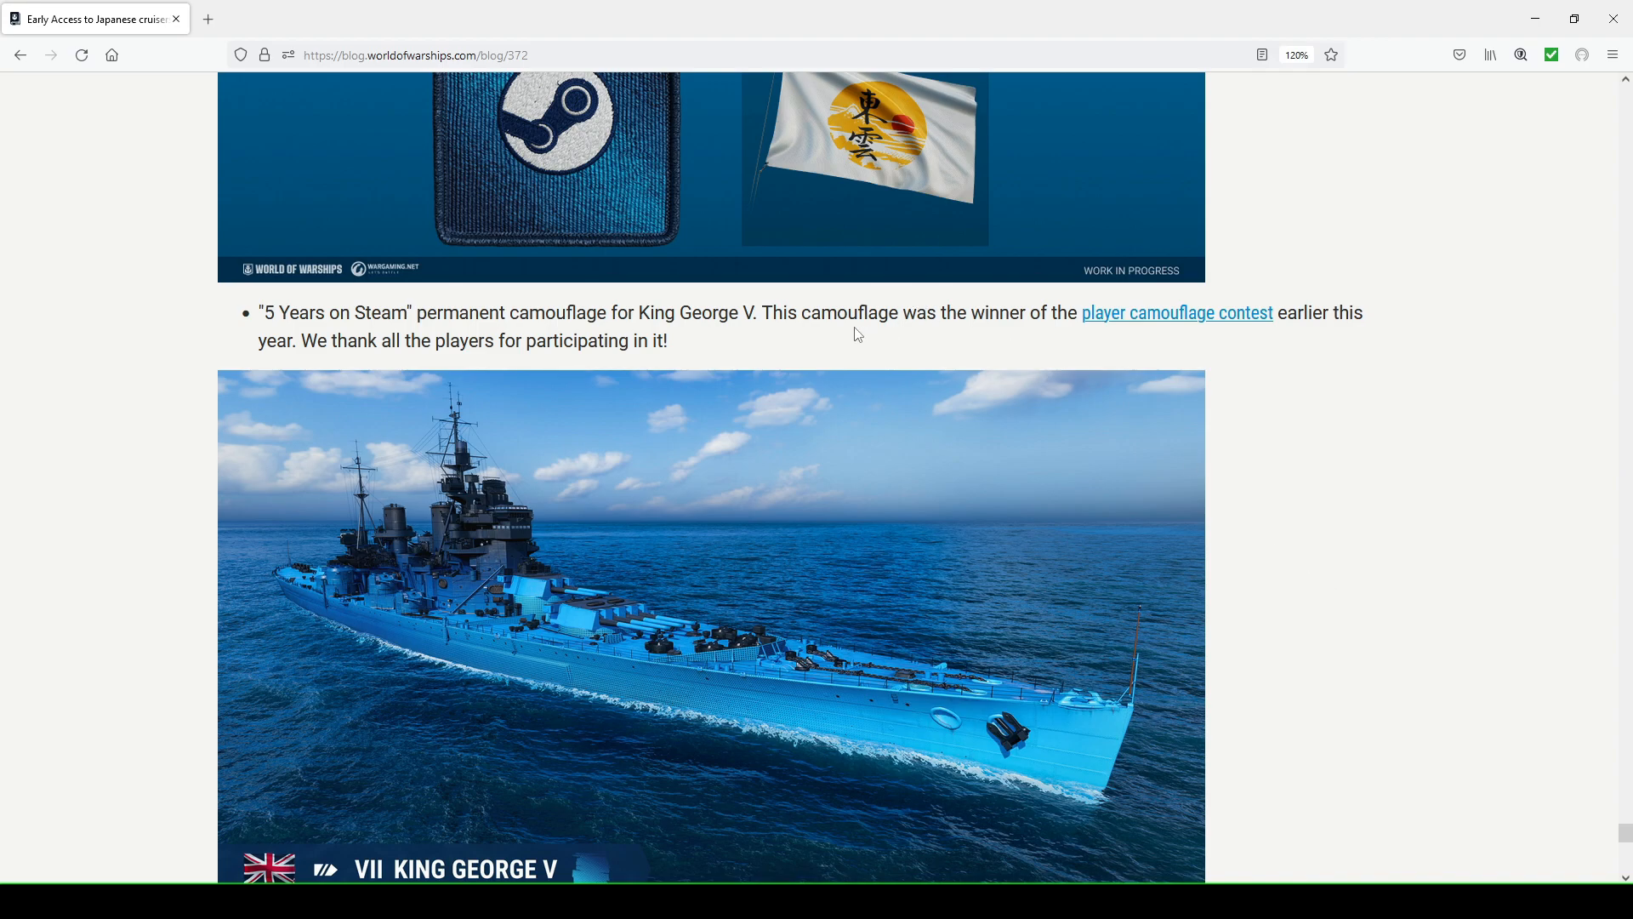
pyautogui.moveTo(1035, 323)
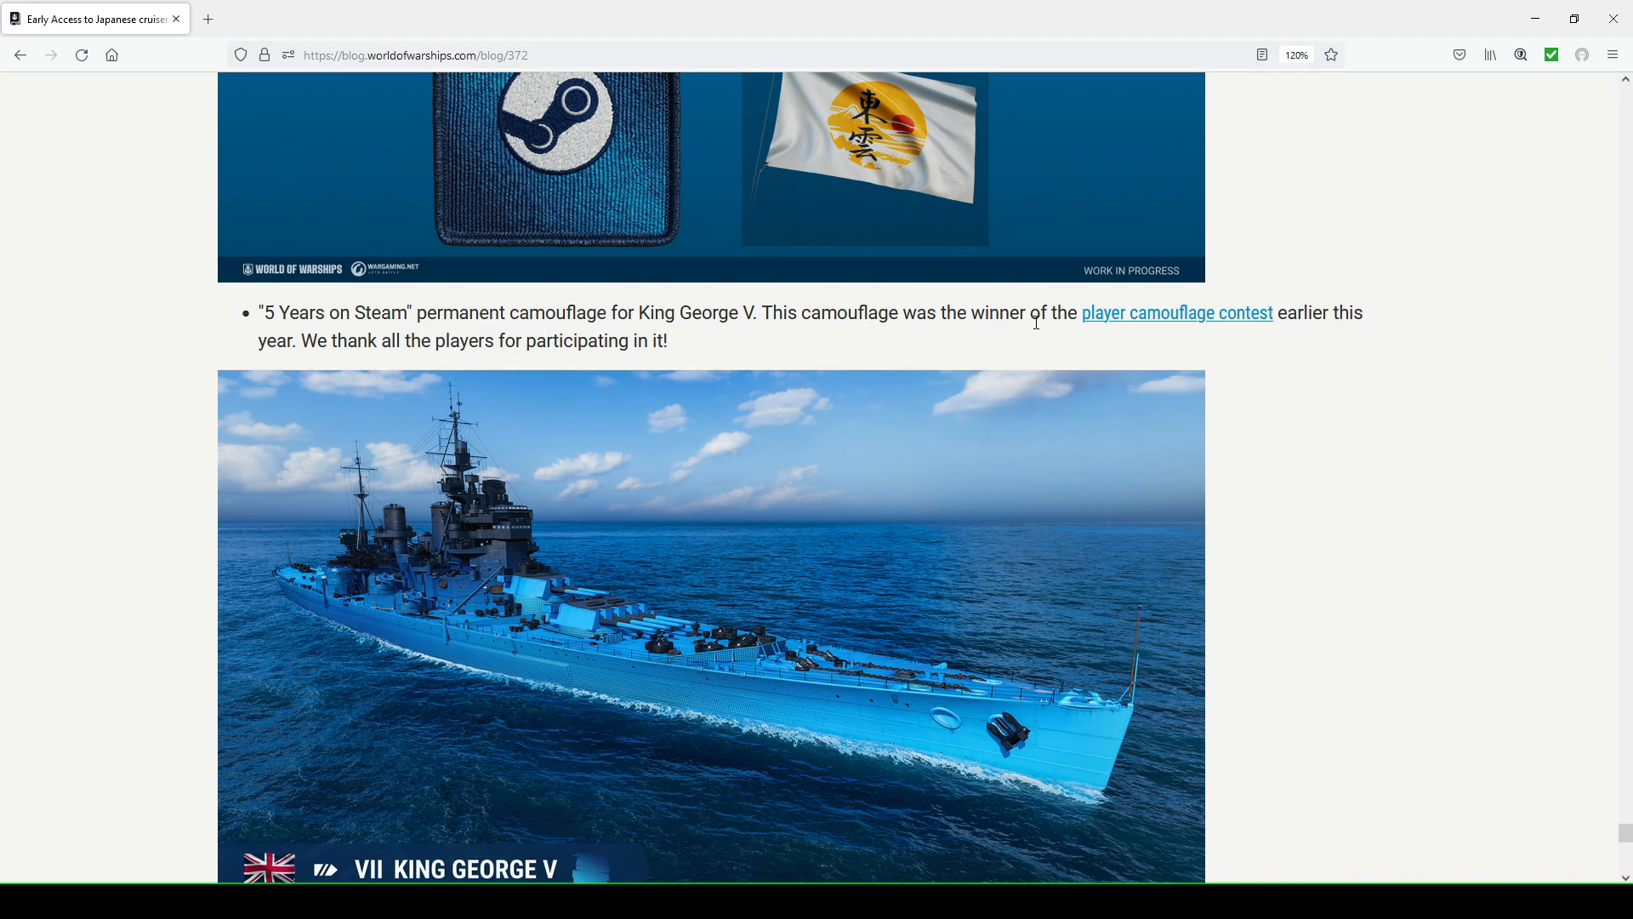
pyautogui.moveTo(1177, 341)
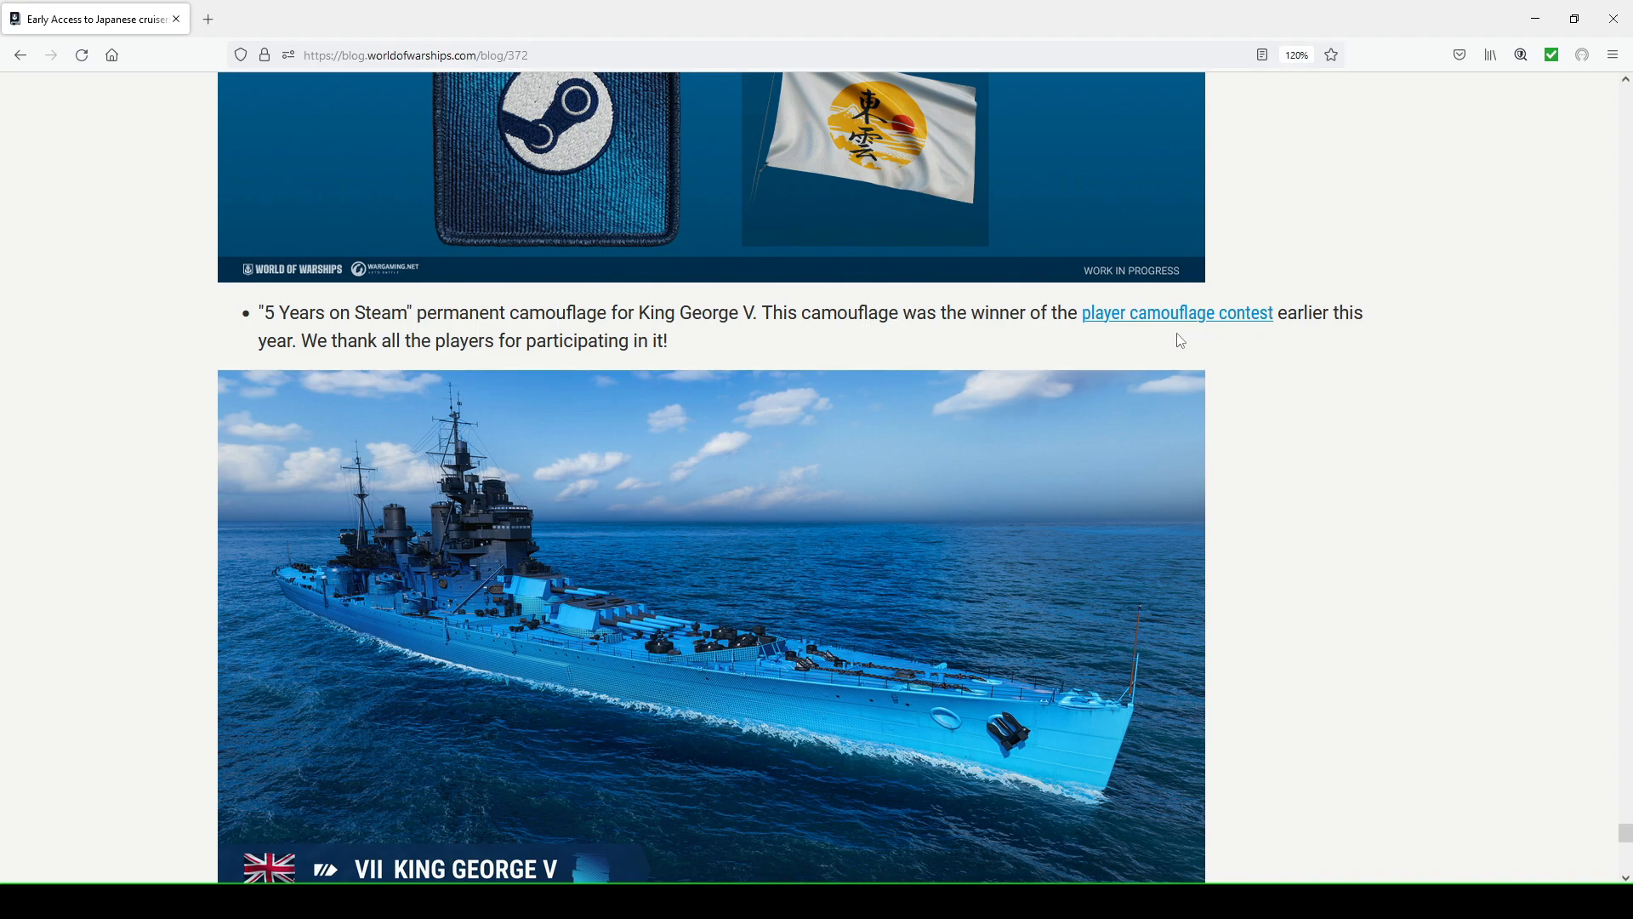
# Scroll past the Microsoft Store camouflage render to the themed flags and Black Friday 2022 containers
pyautogui.scroll(-3)
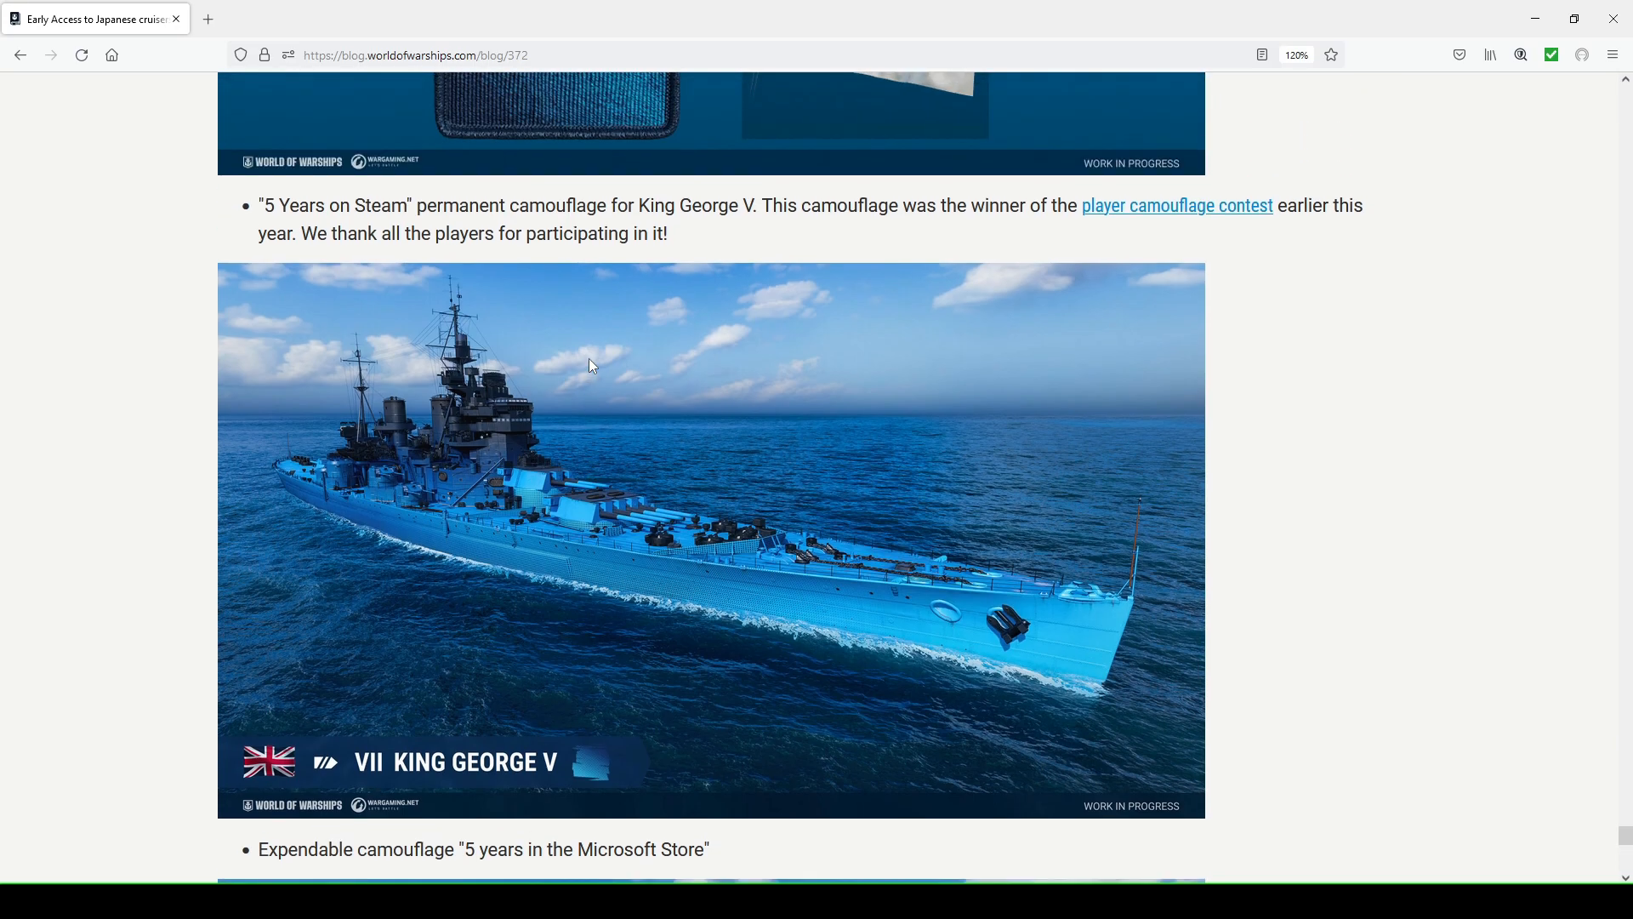
pyautogui.moveTo(533, 332)
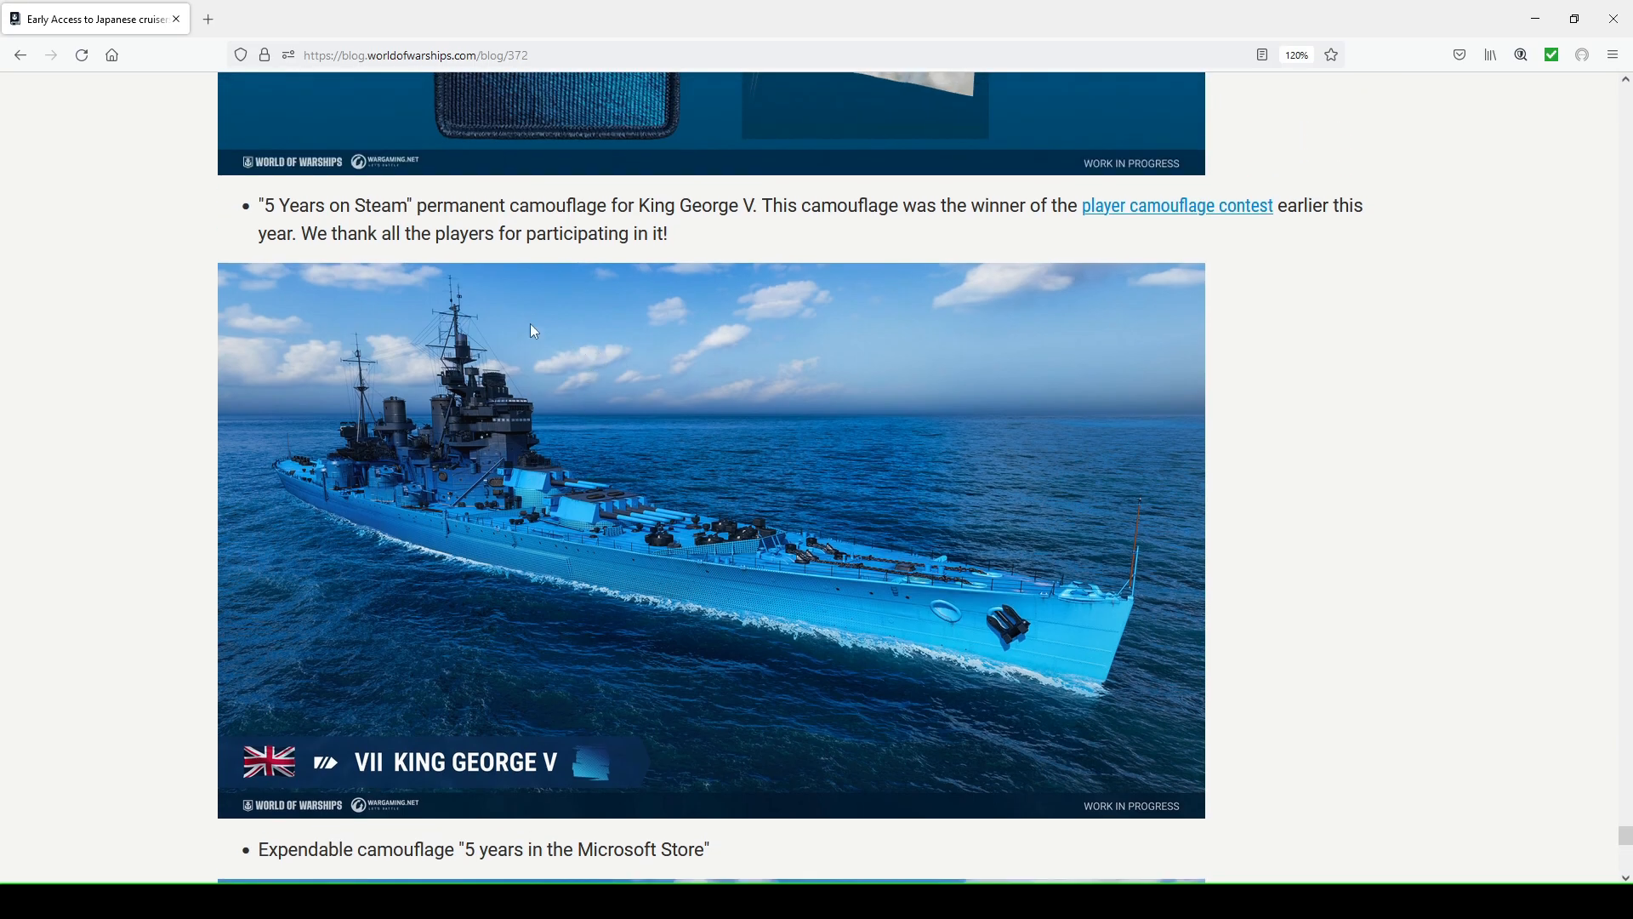
pyautogui.moveTo(480, 522)
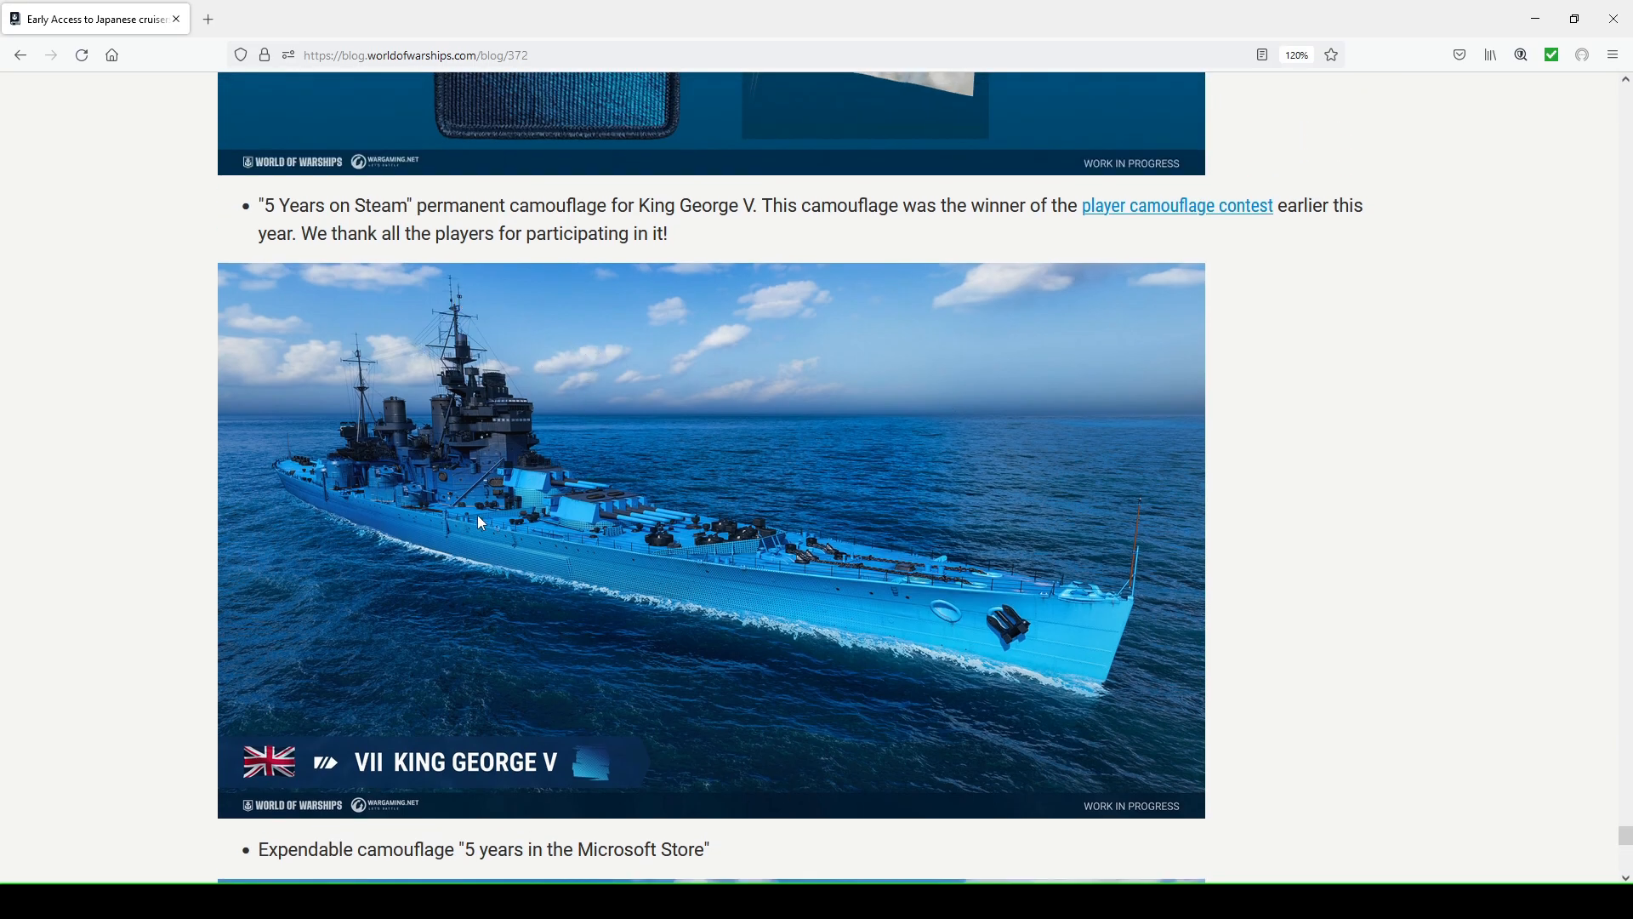
pyautogui.moveTo(657, 518)
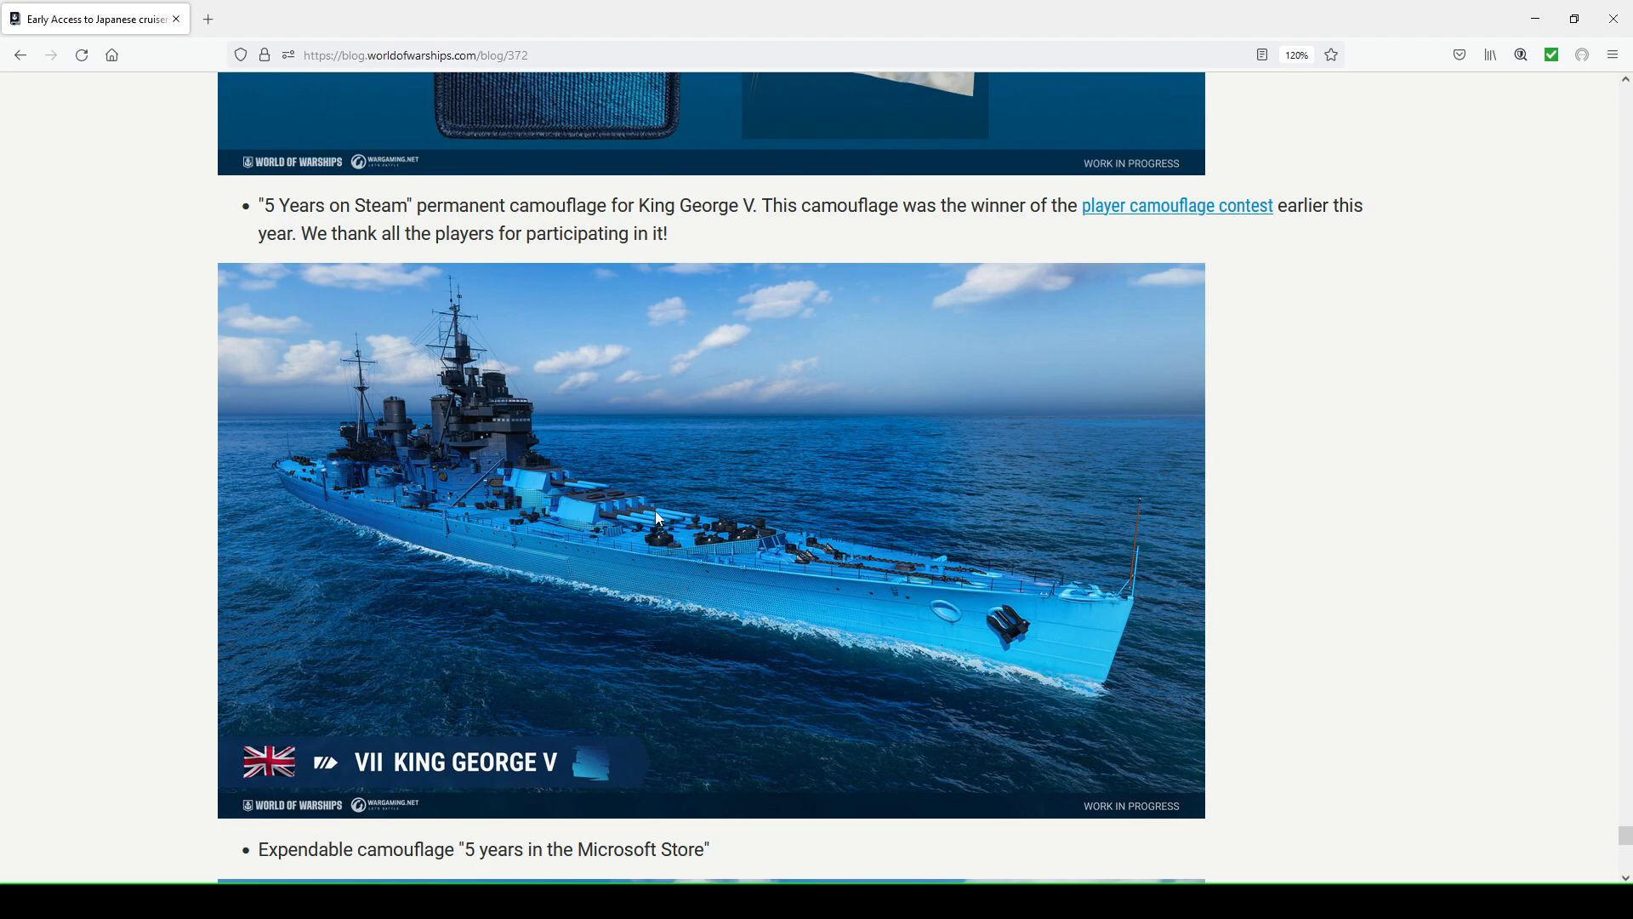
pyautogui.moveTo(659, 511)
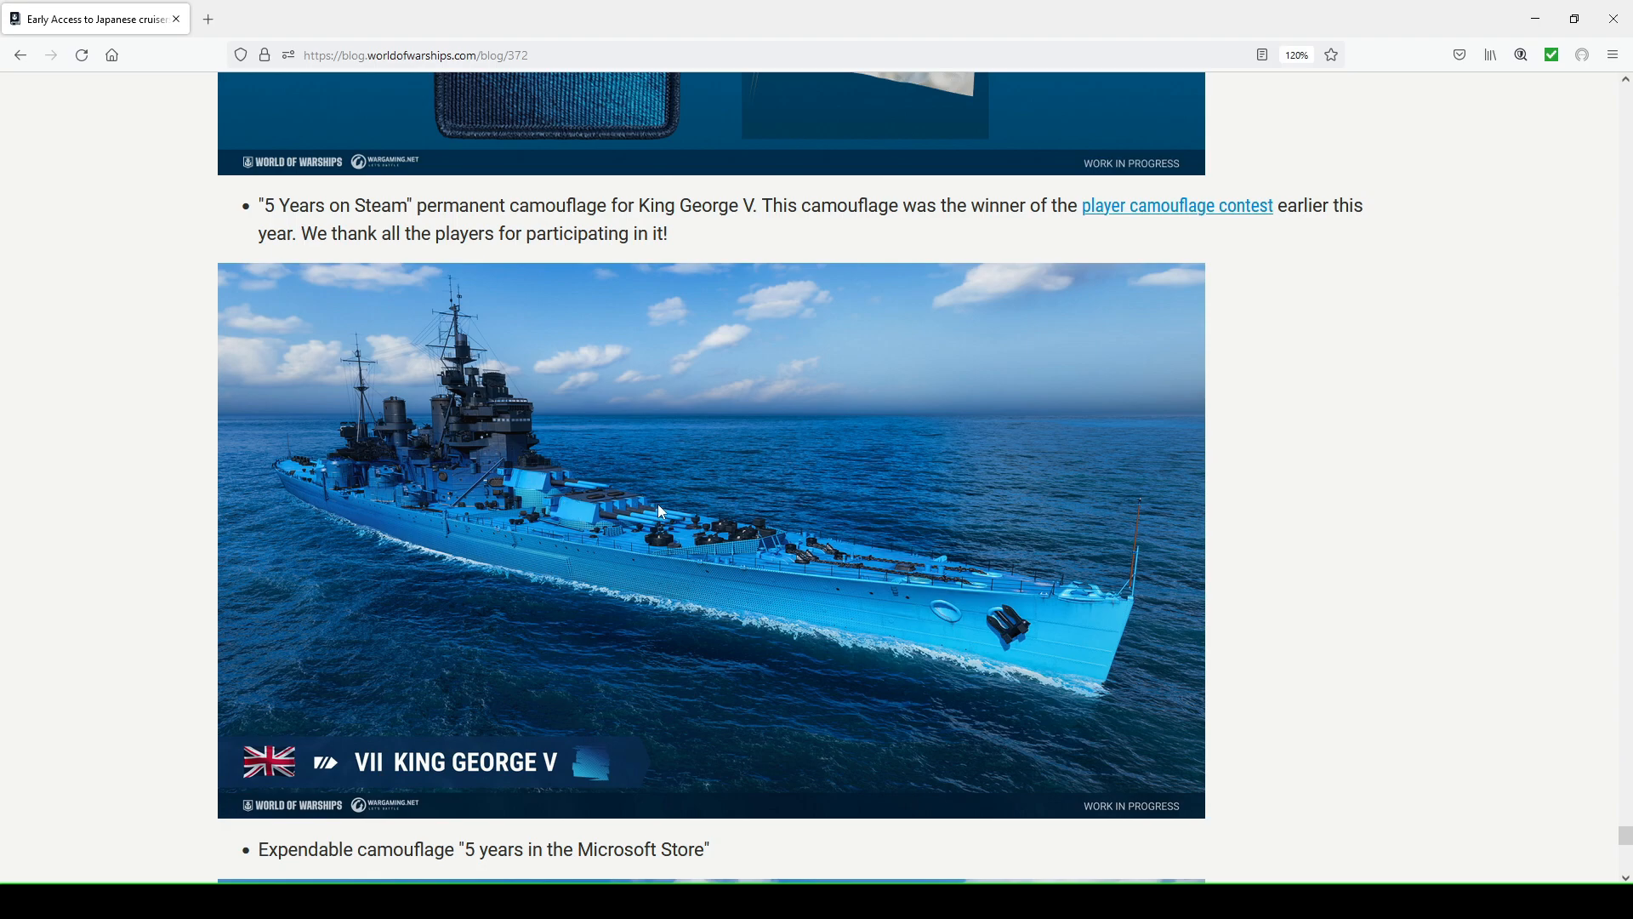
pyautogui.moveTo(470, 403)
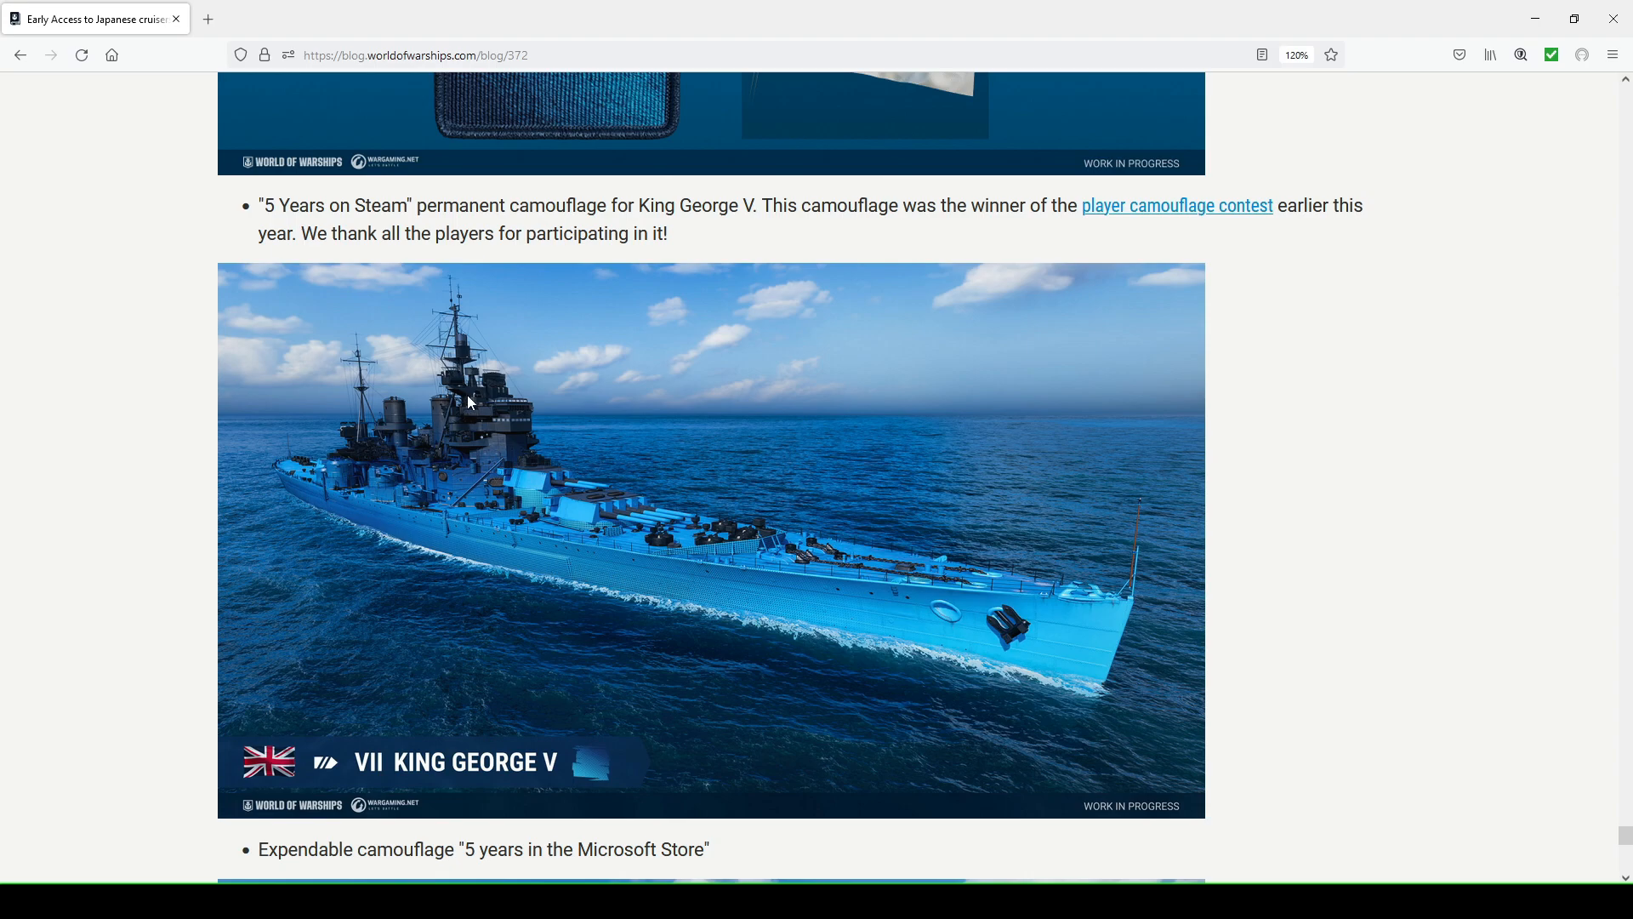
pyautogui.scroll(-3)
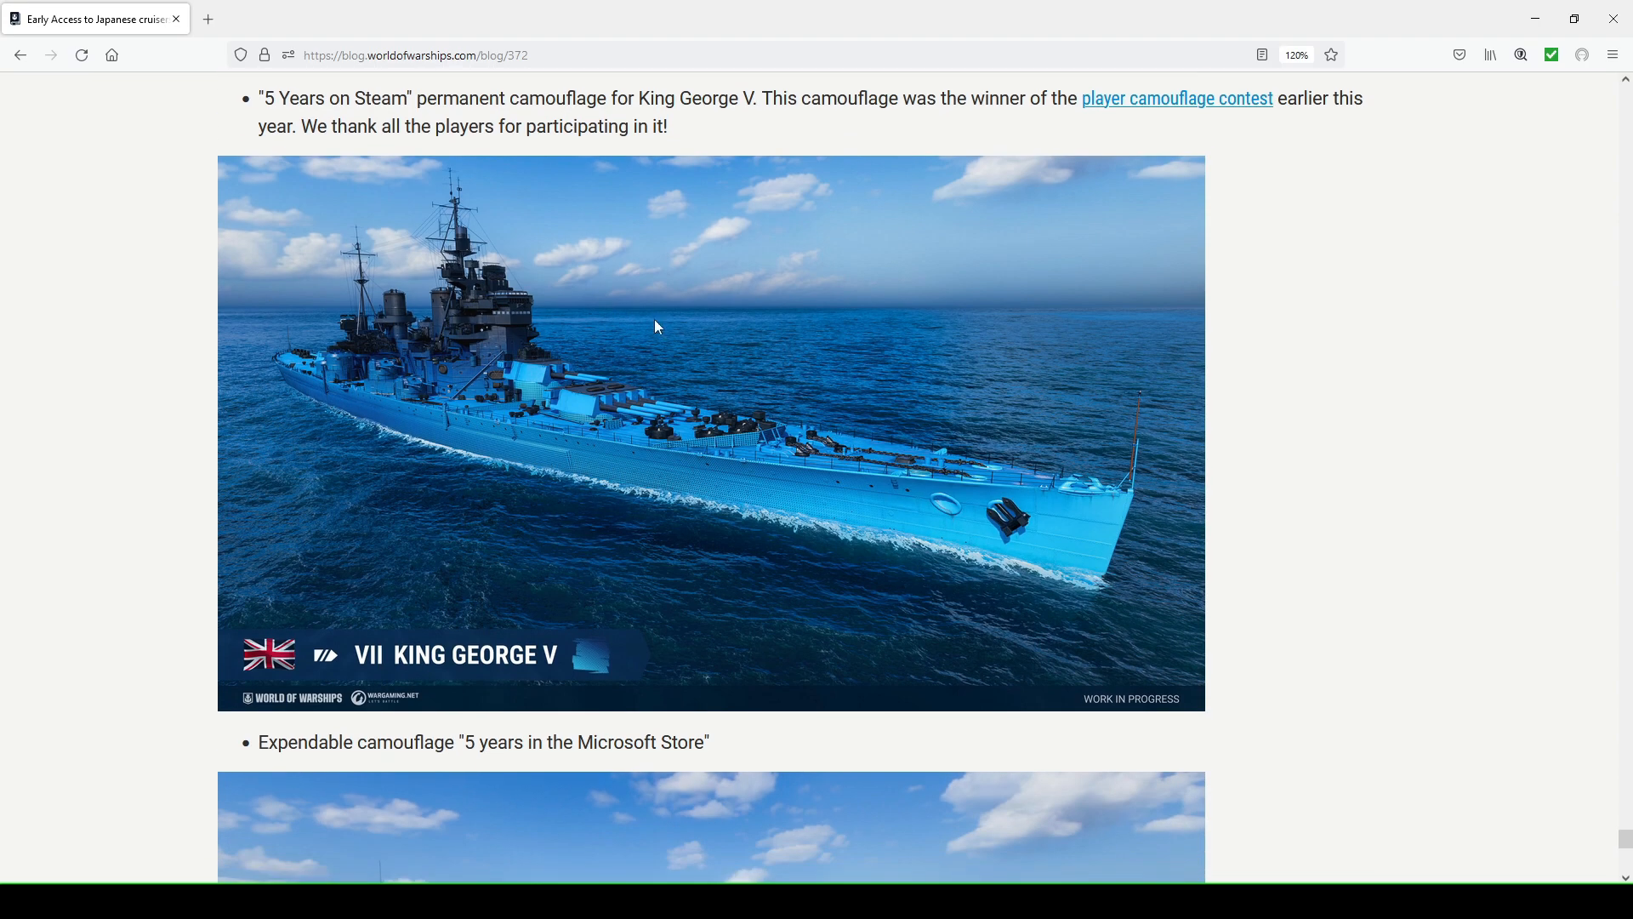
pyautogui.scroll(-3)
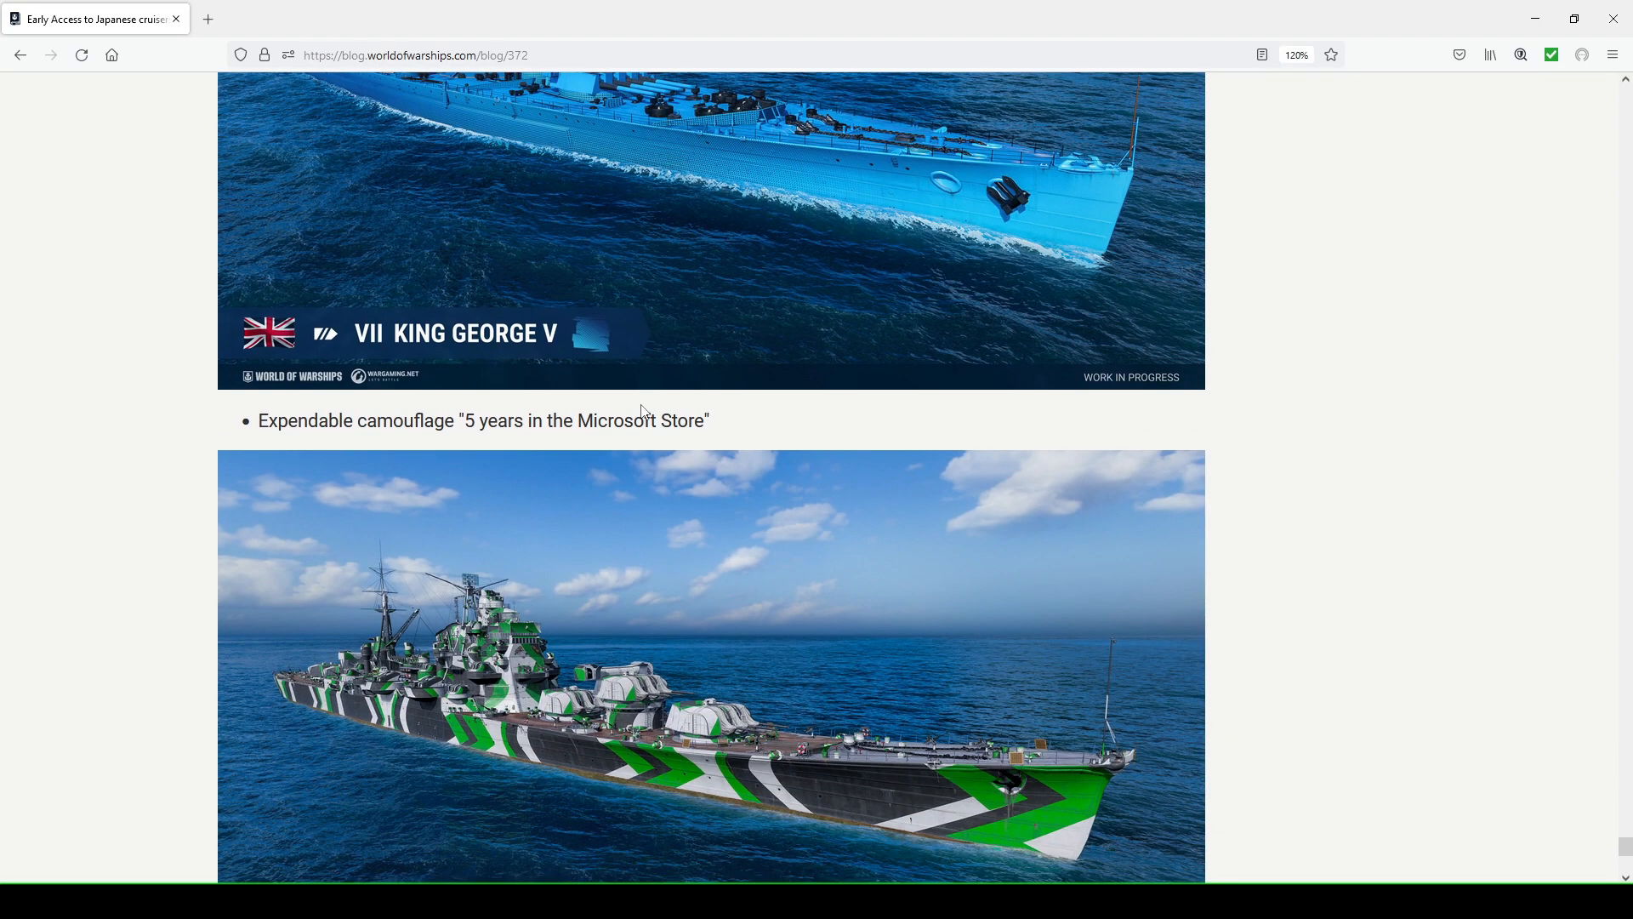
pyautogui.scroll(-3)
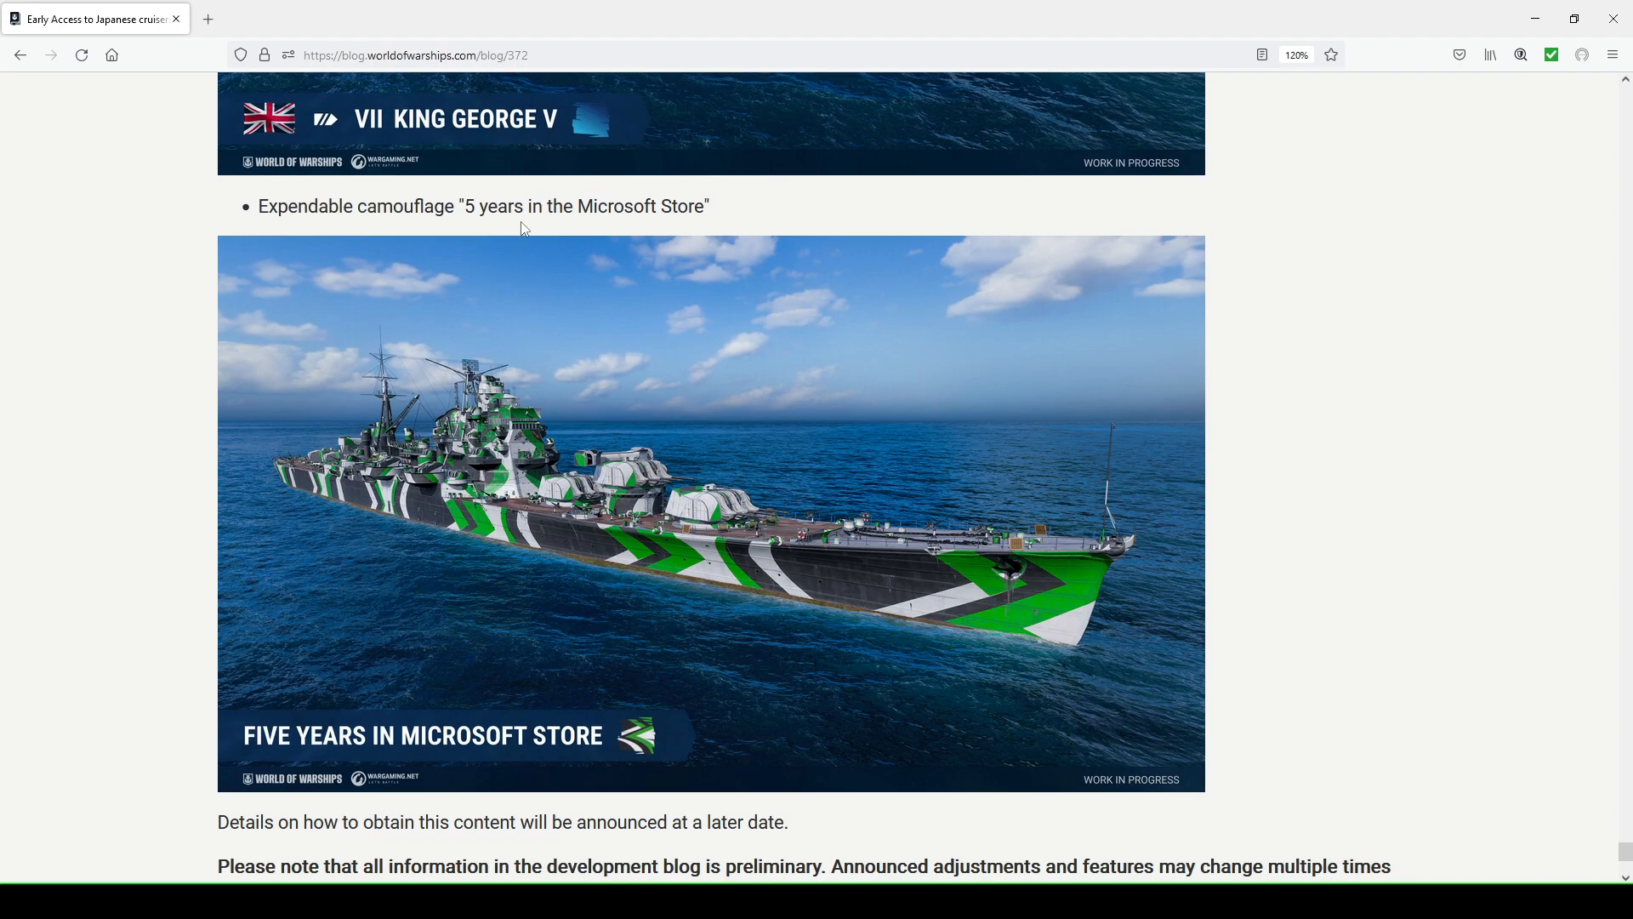
pyautogui.moveTo(563, 531)
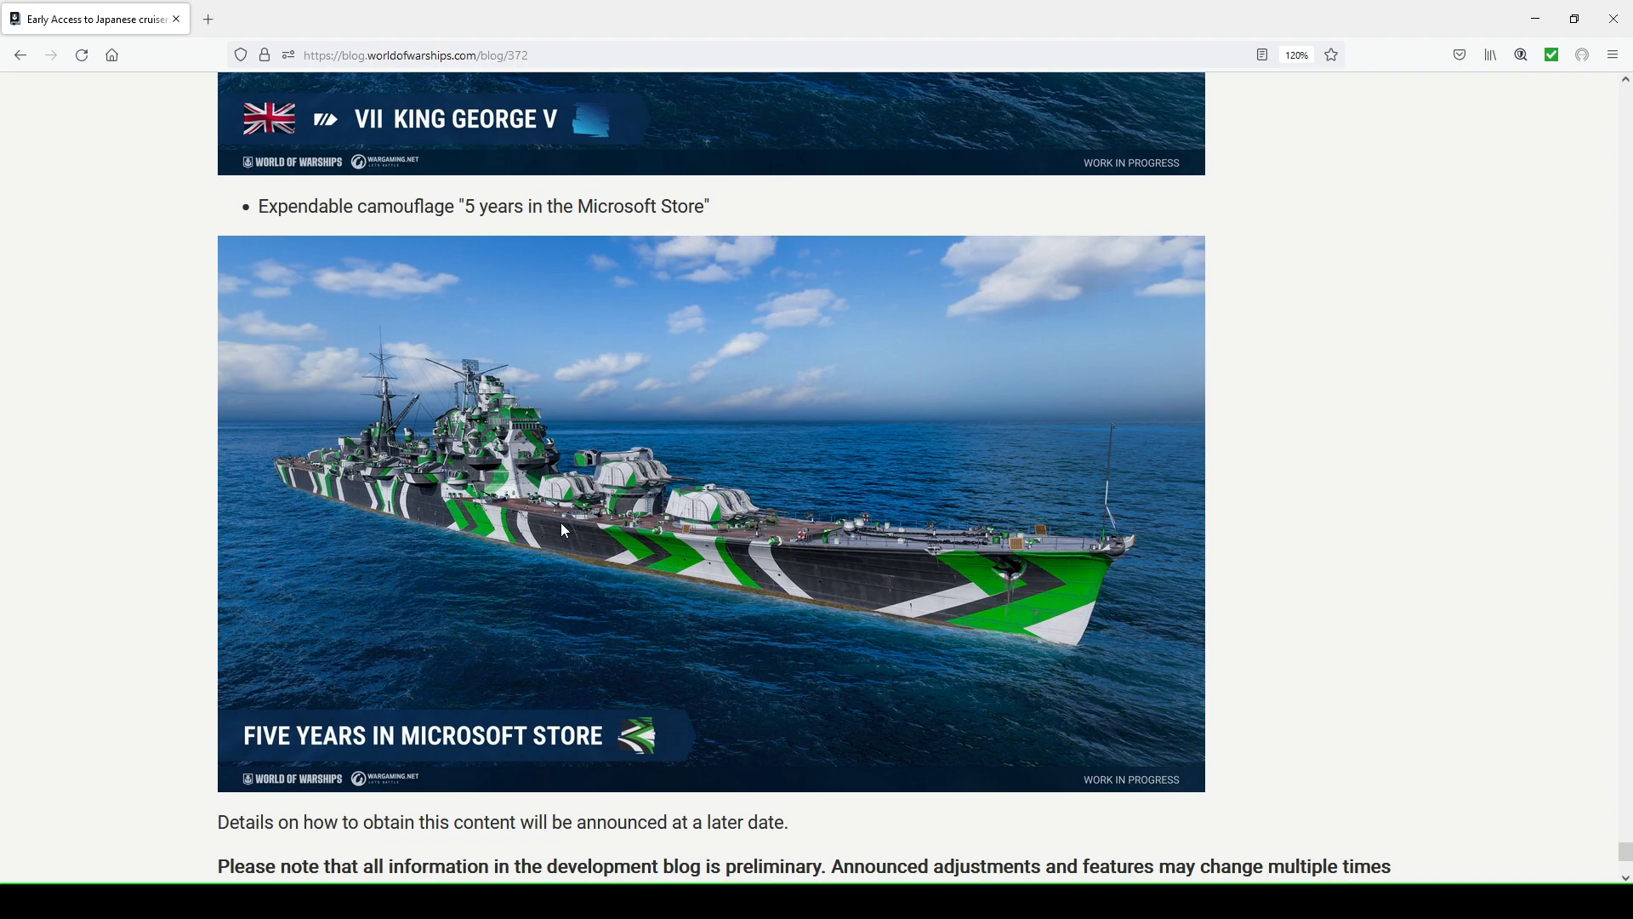
pyautogui.scroll(3)
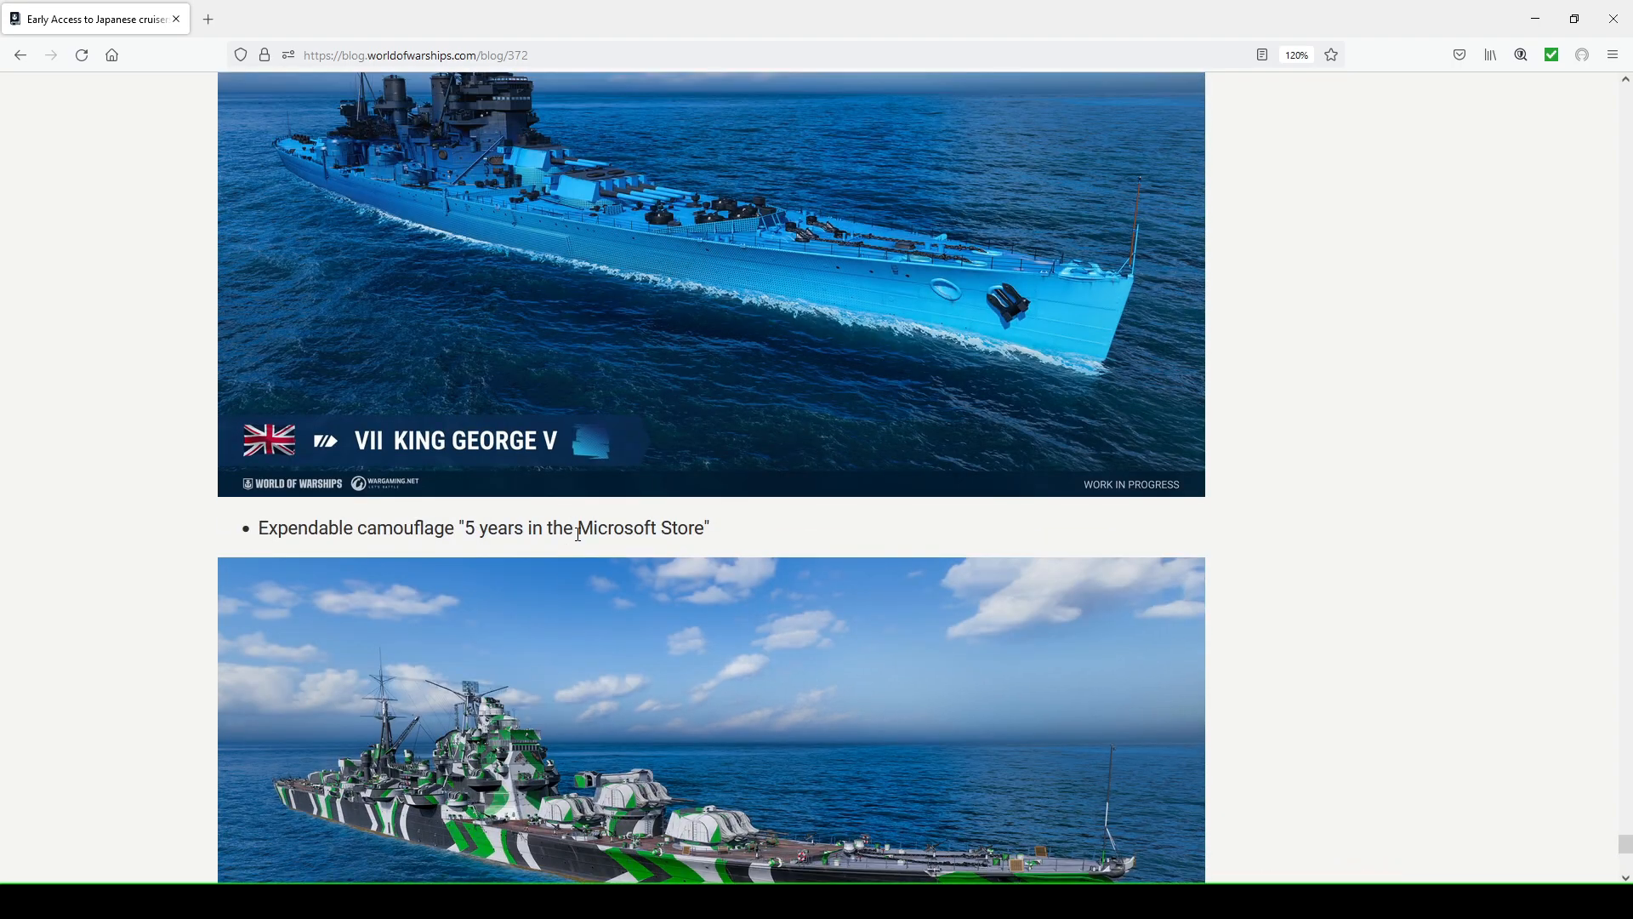
pyautogui.scroll(-3)
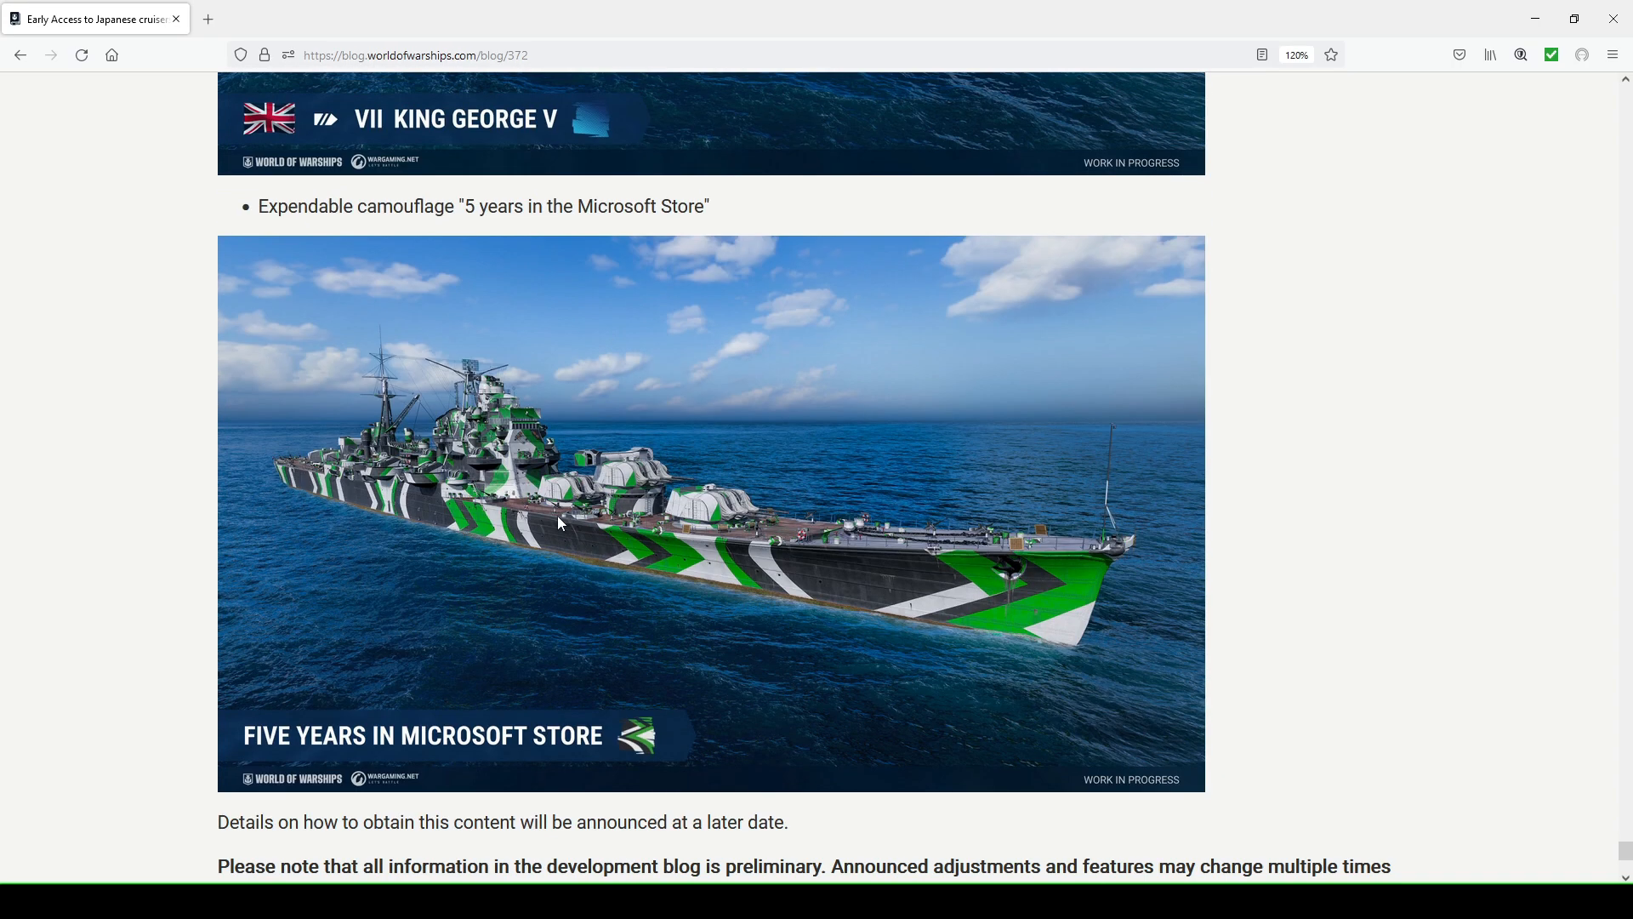
pyautogui.scroll(3)
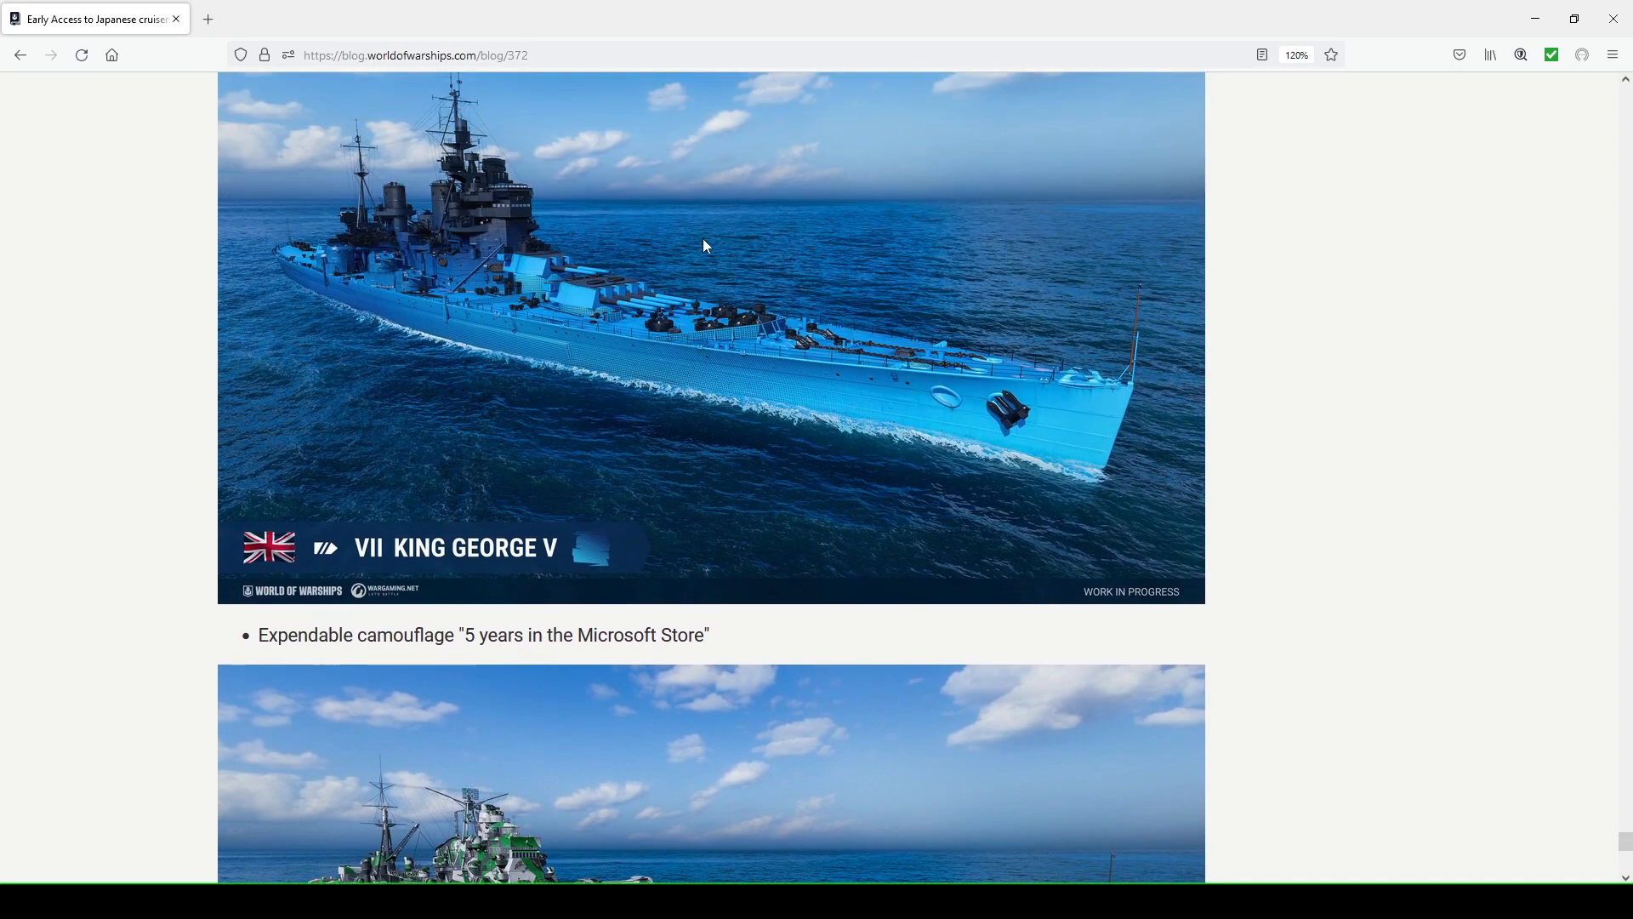
pyautogui.scroll(-3)
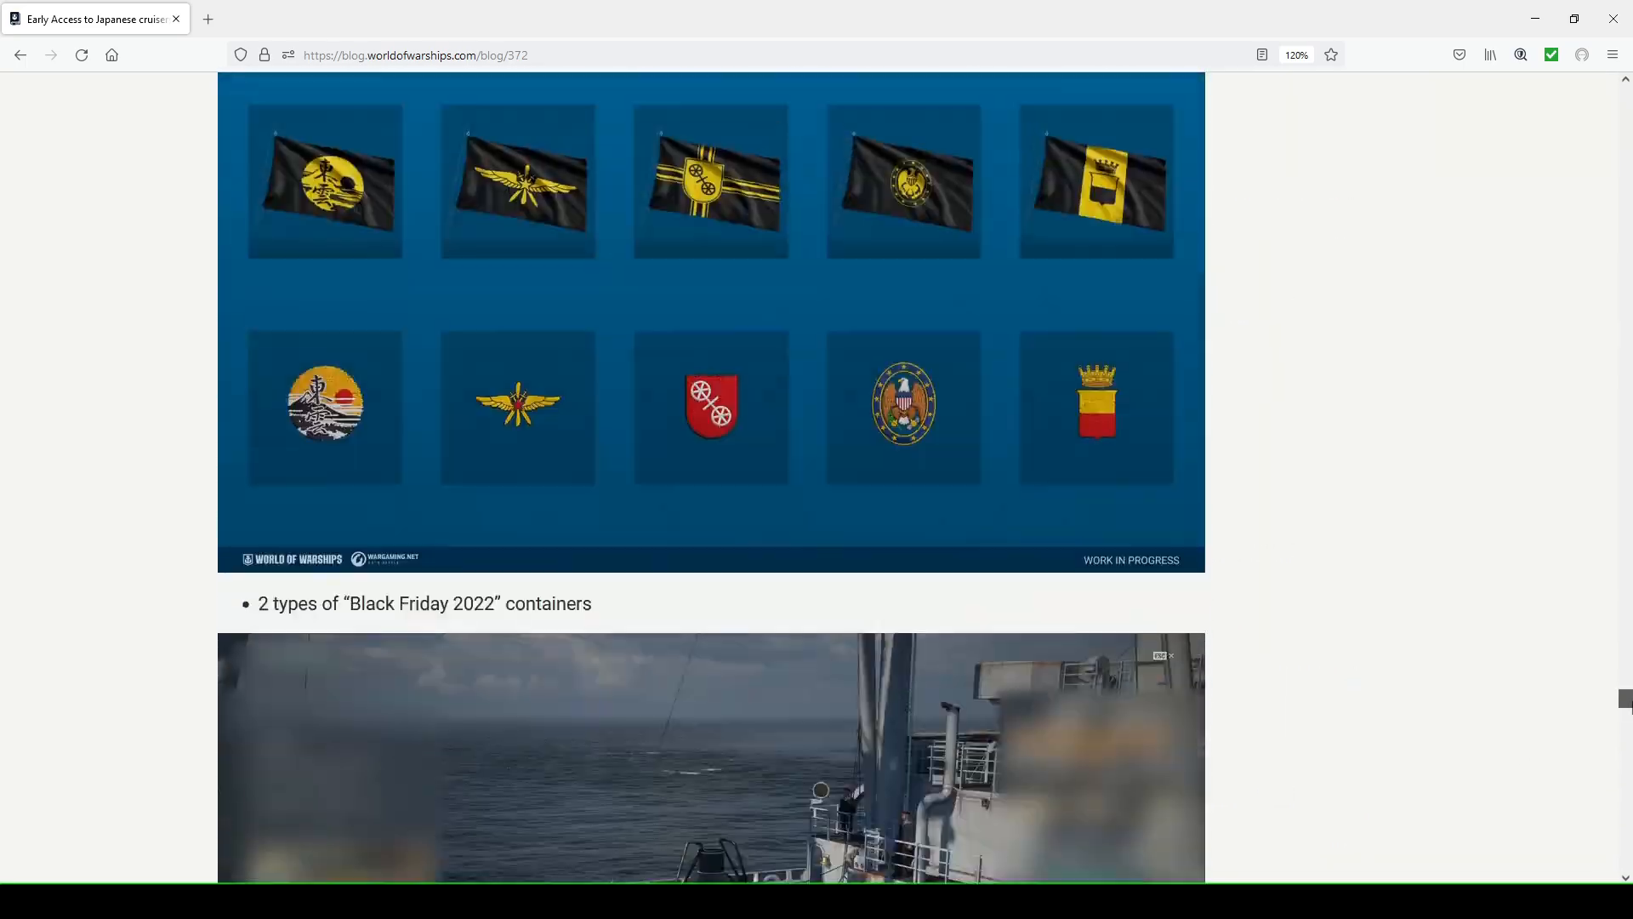
# Return to the Battle Pass reward grid screenshot and its free and paid reward chains paragraph
pyautogui.scroll(-3)
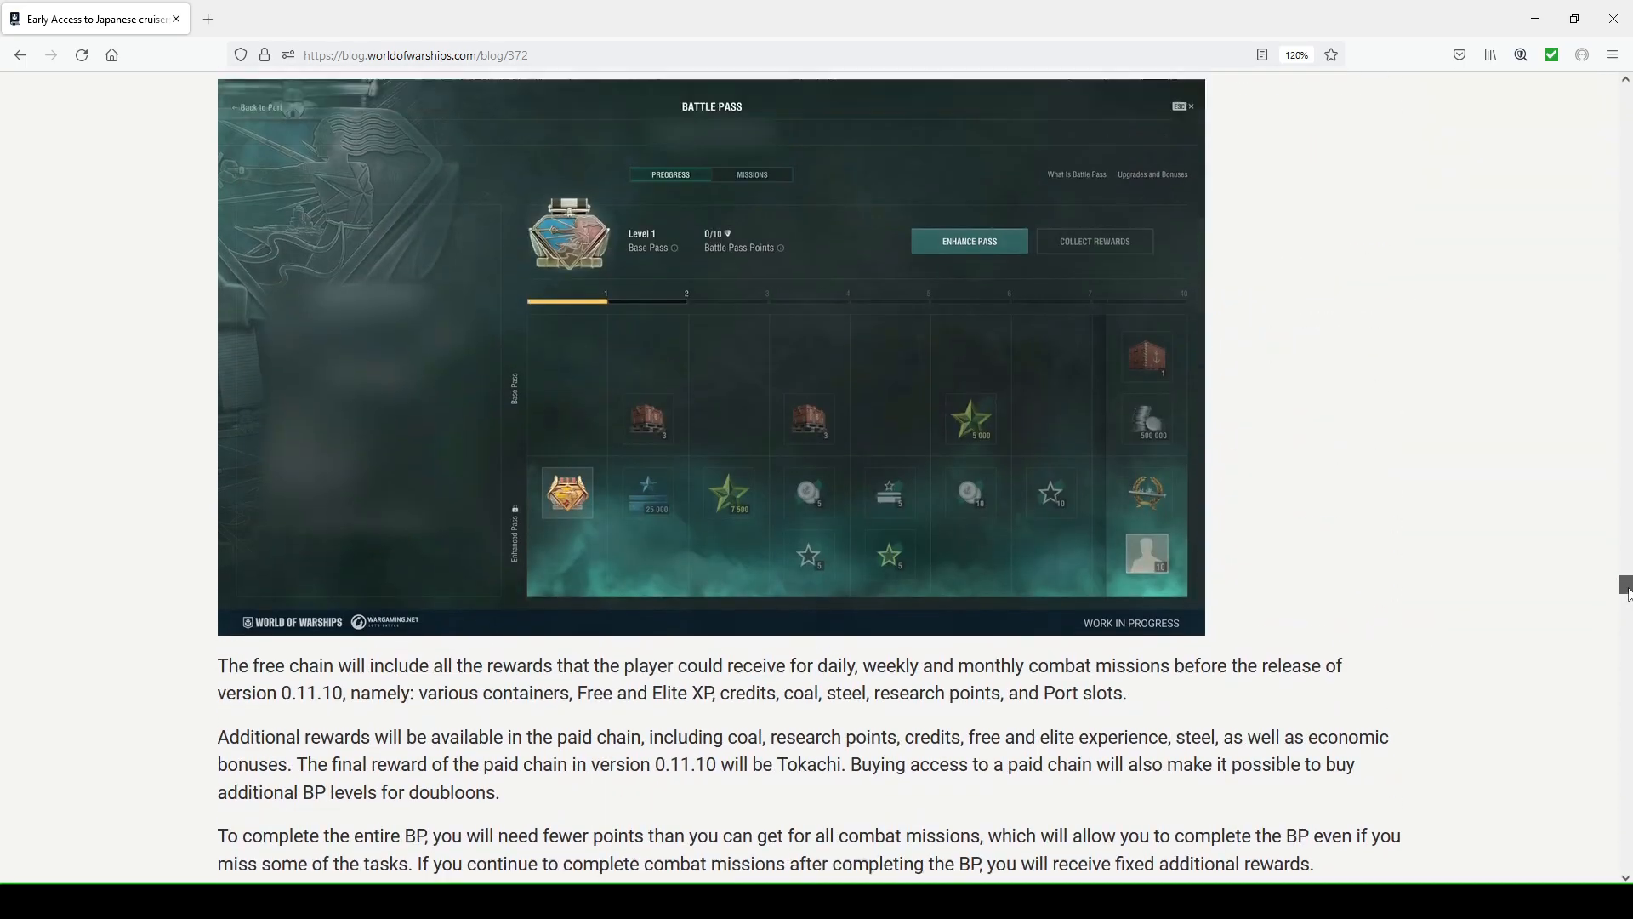
pyautogui.scroll(3)
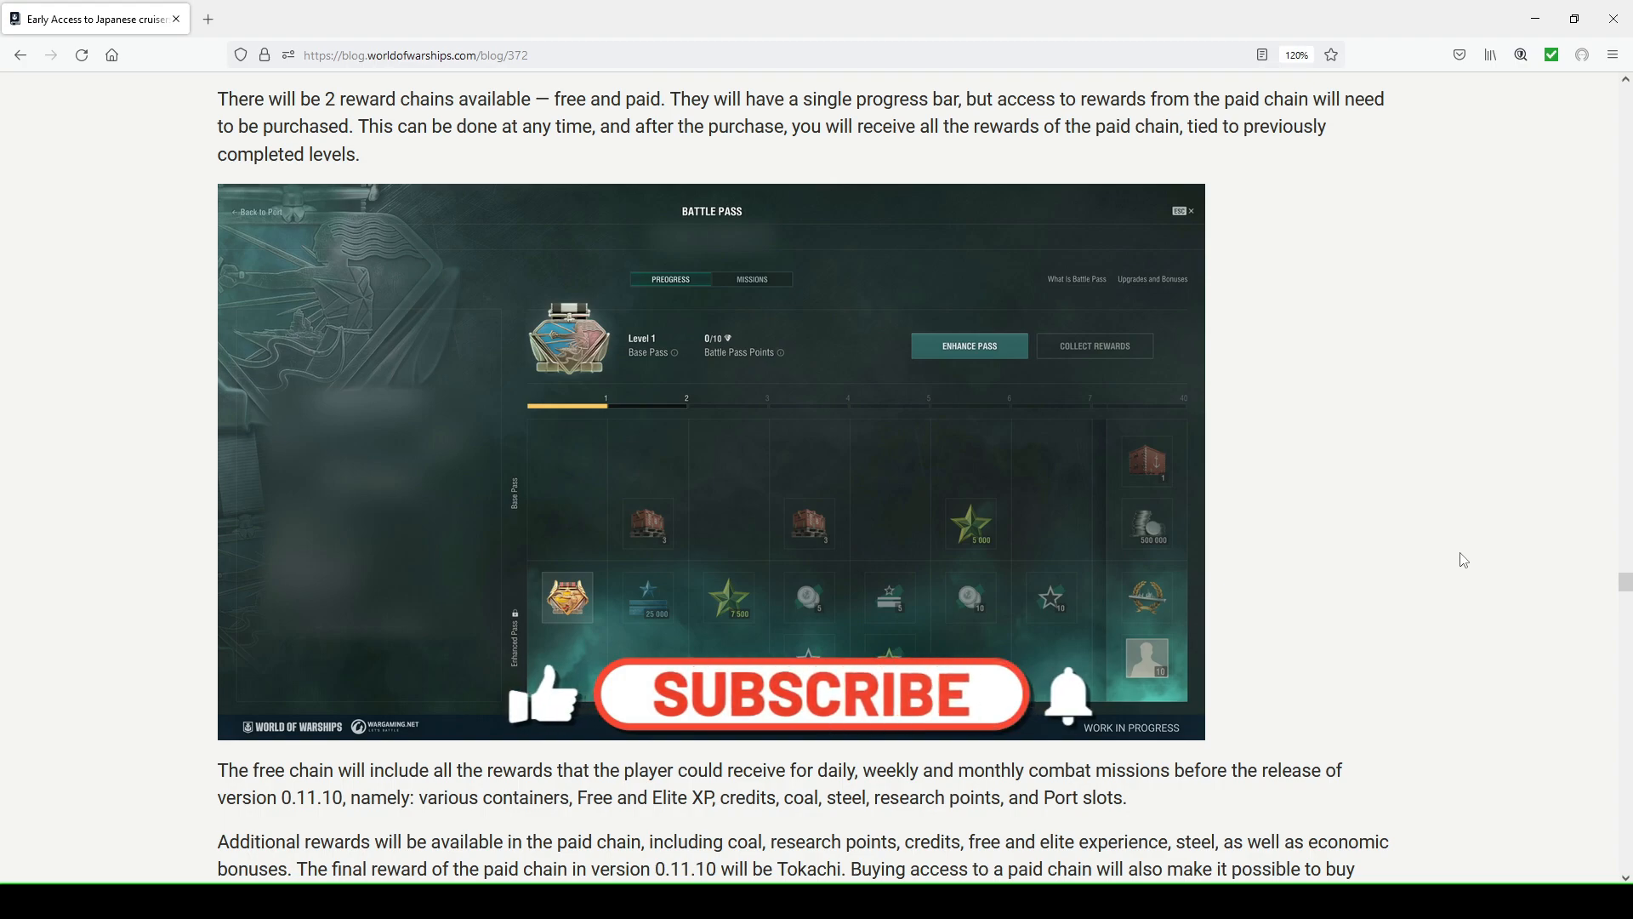
pyautogui.click(813, 694)
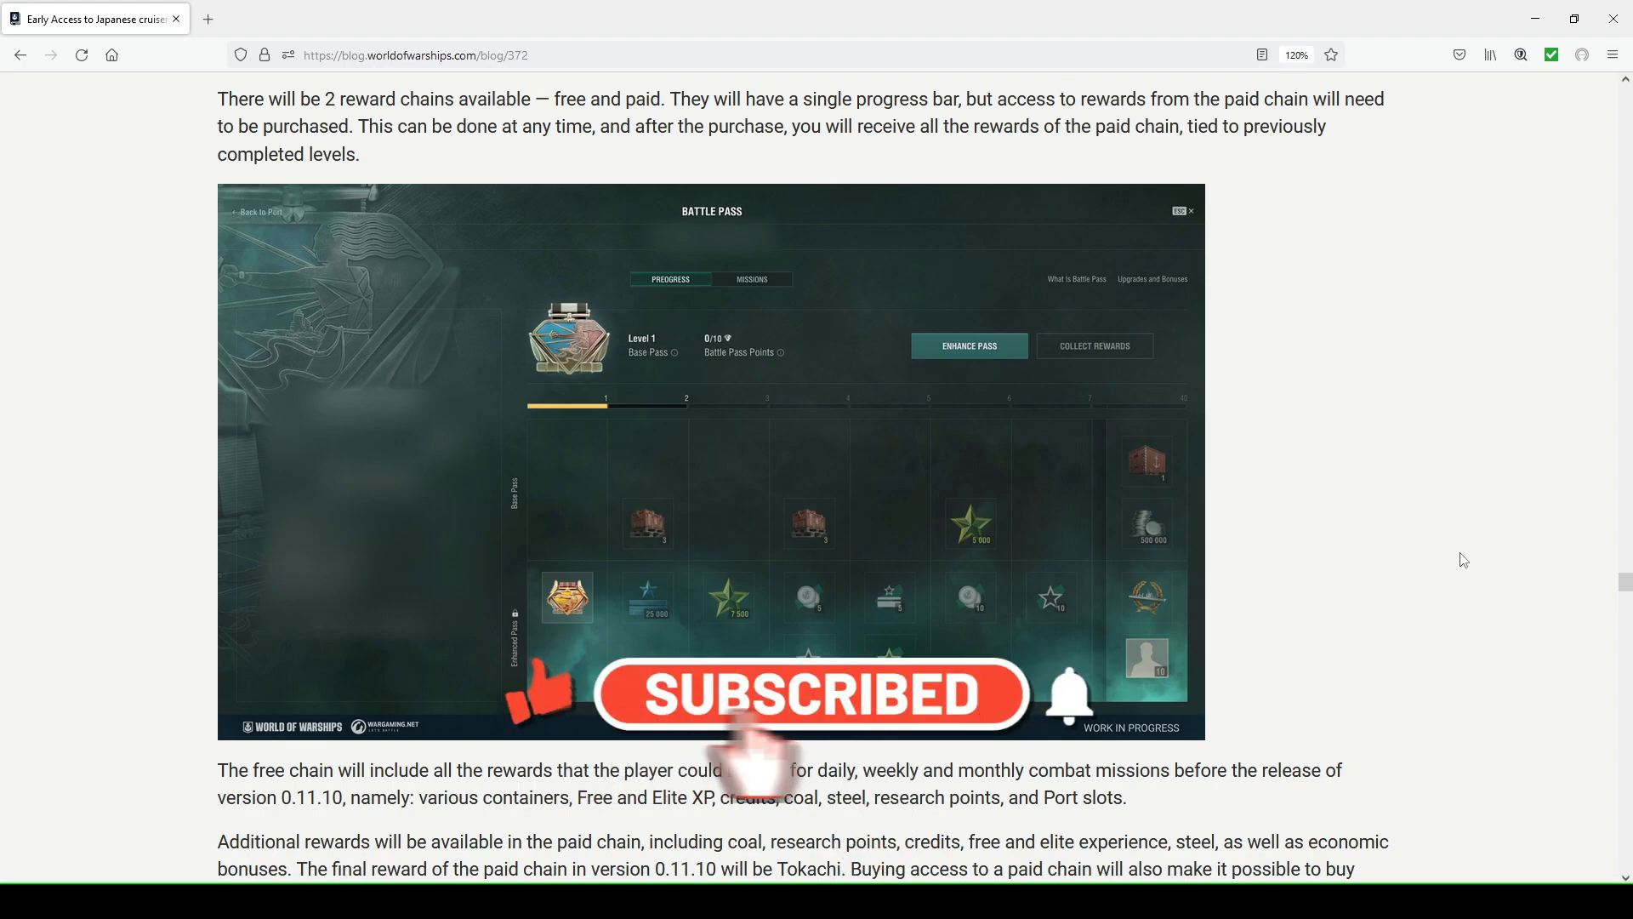